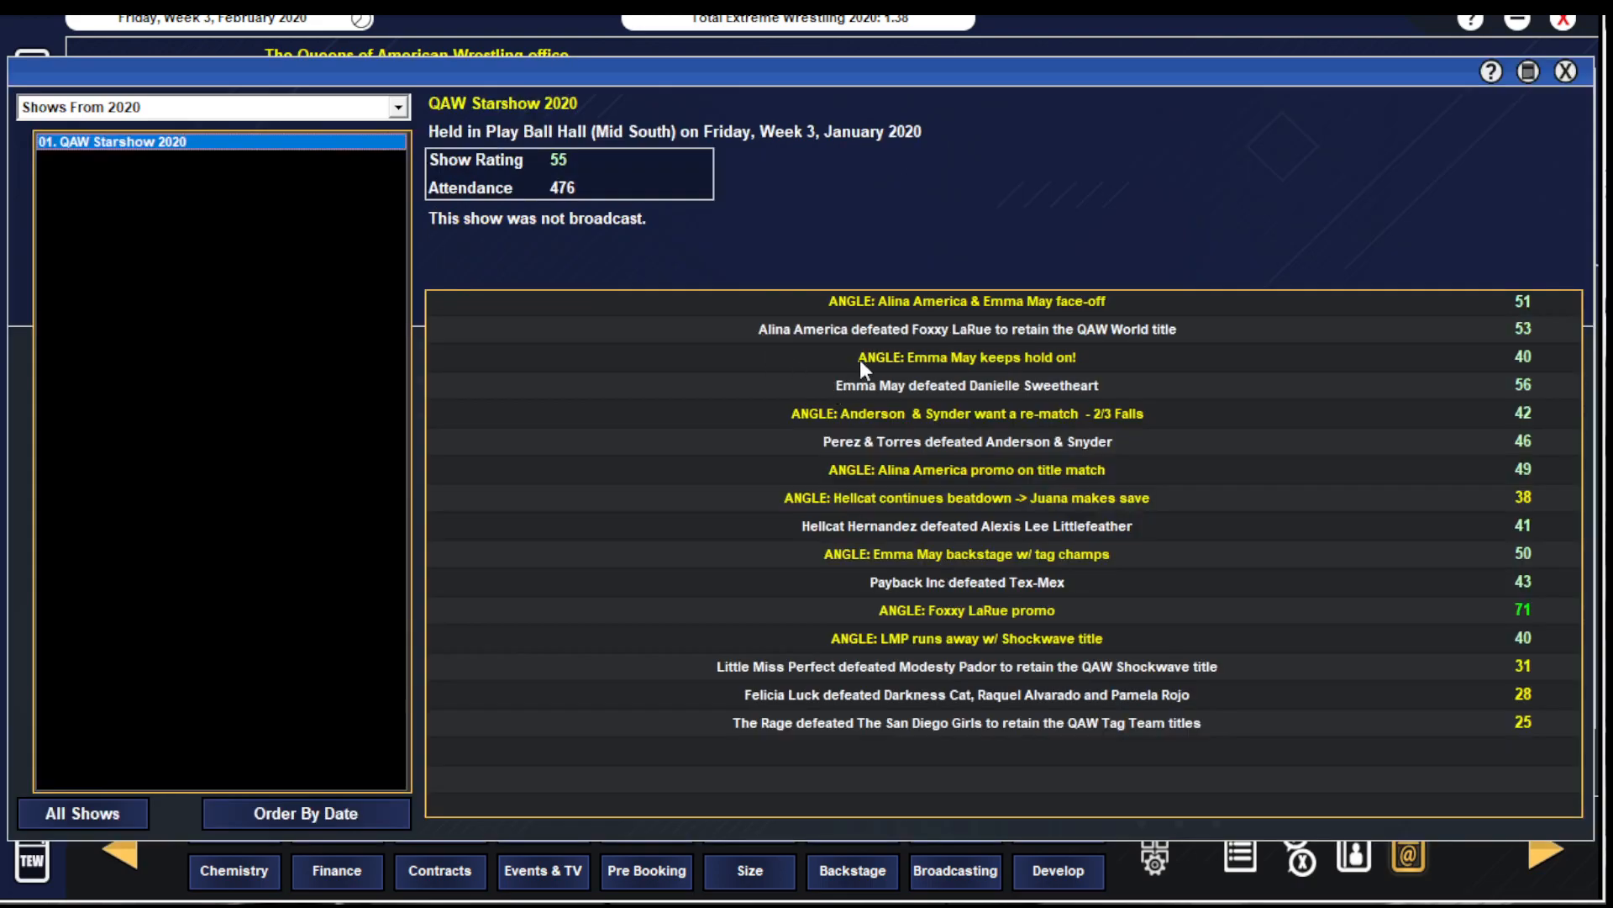
pyautogui.moveTo(1082, 360)
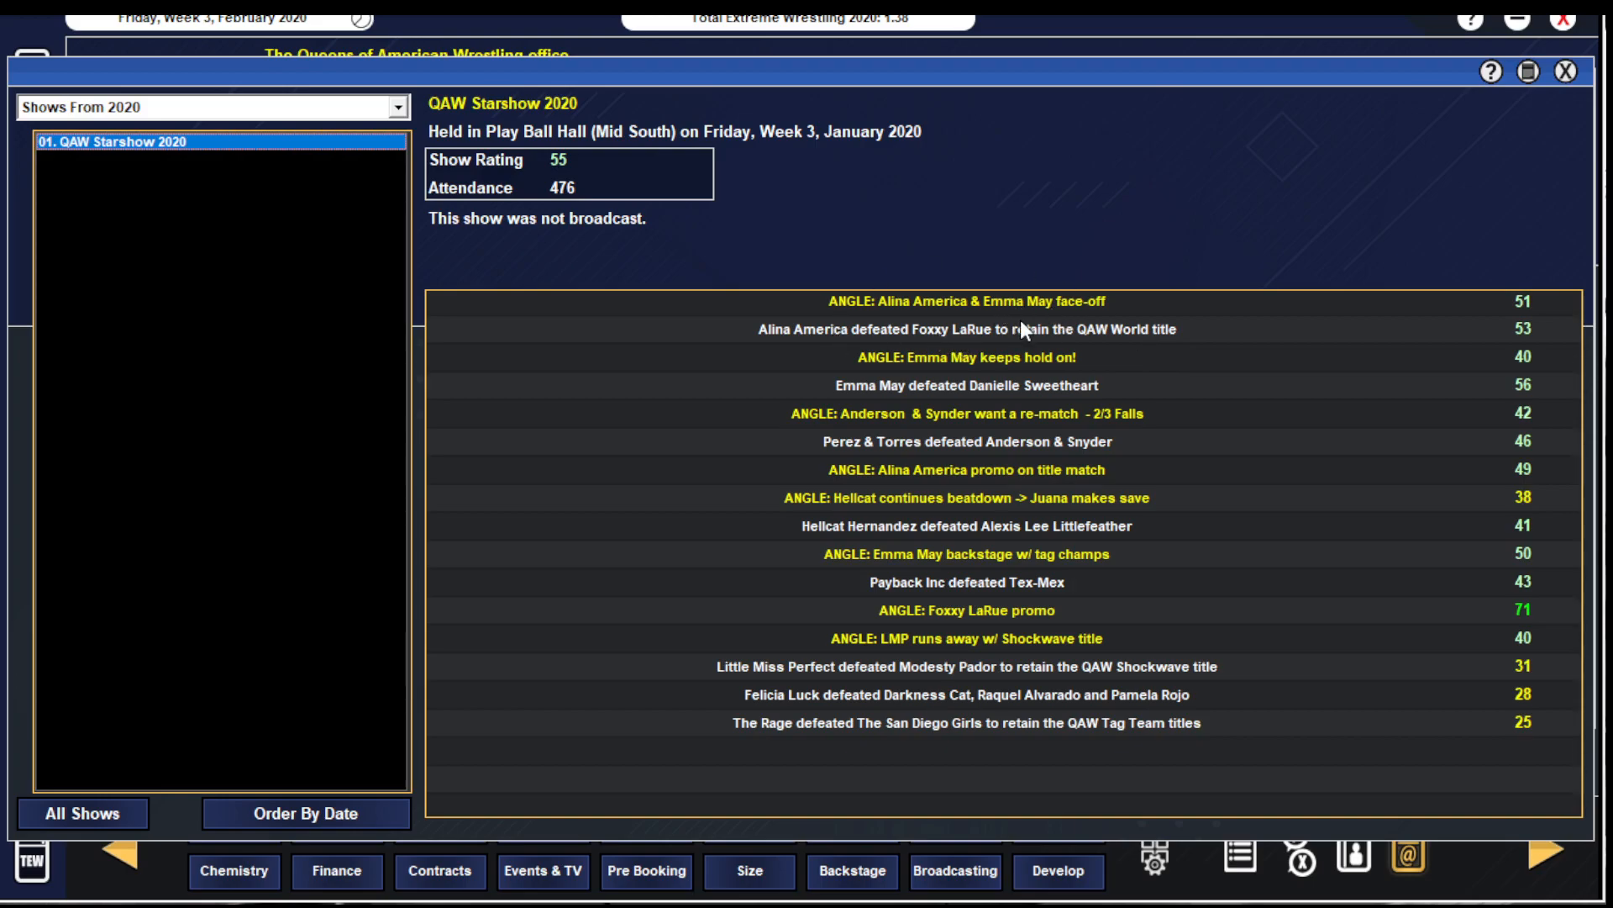
pyautogui.moveTo(1104, 355)
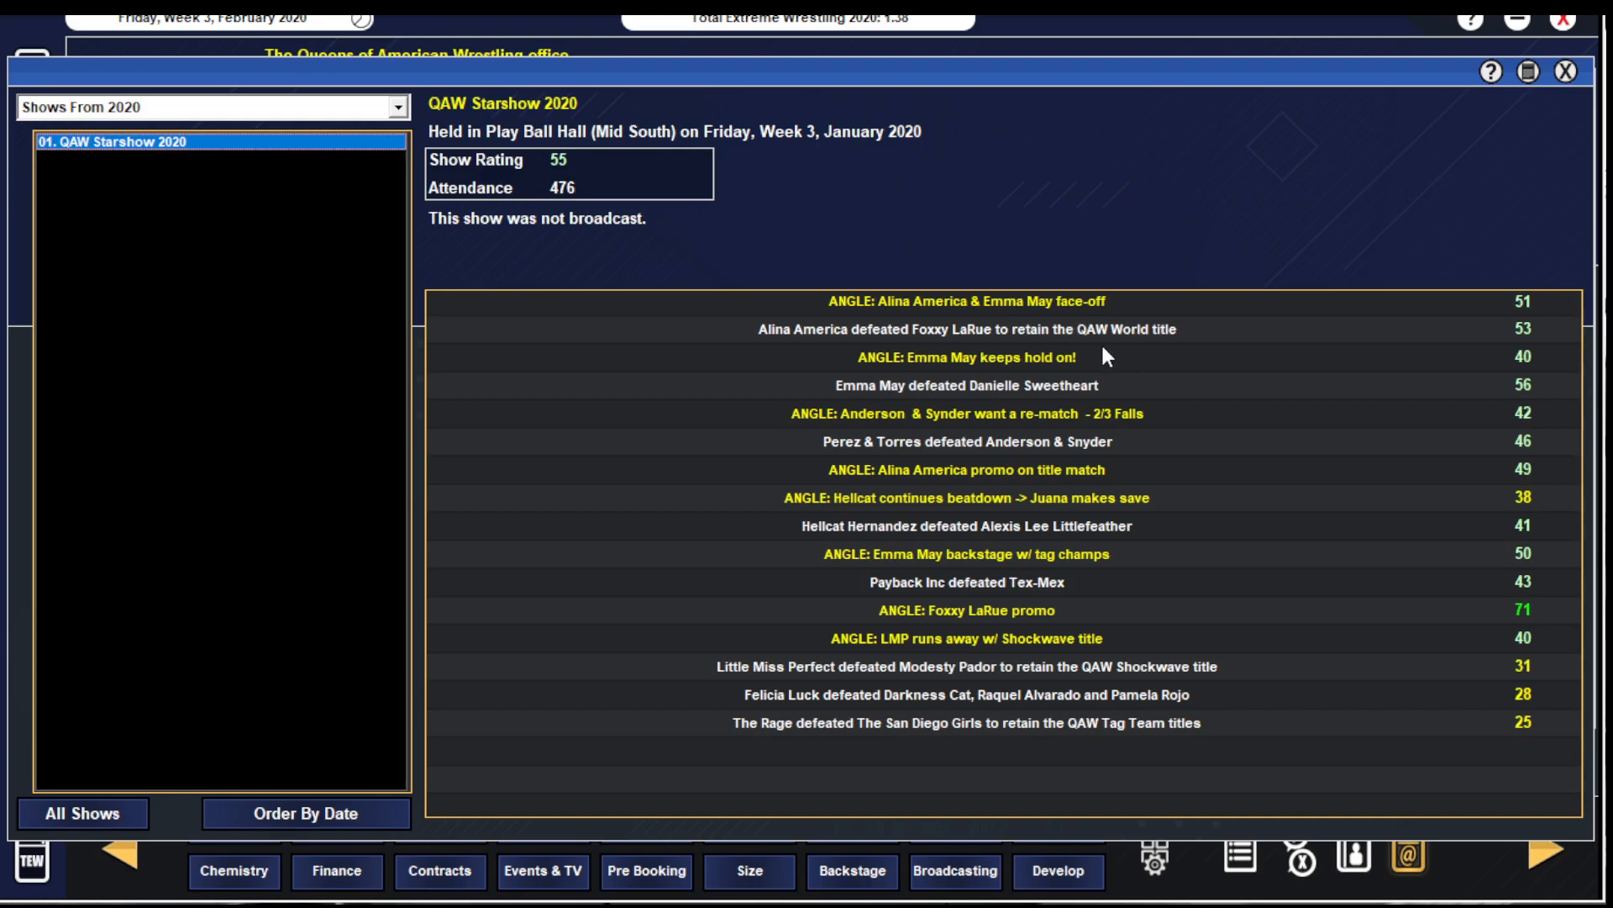
pyautogui.moveTo(842, 430)
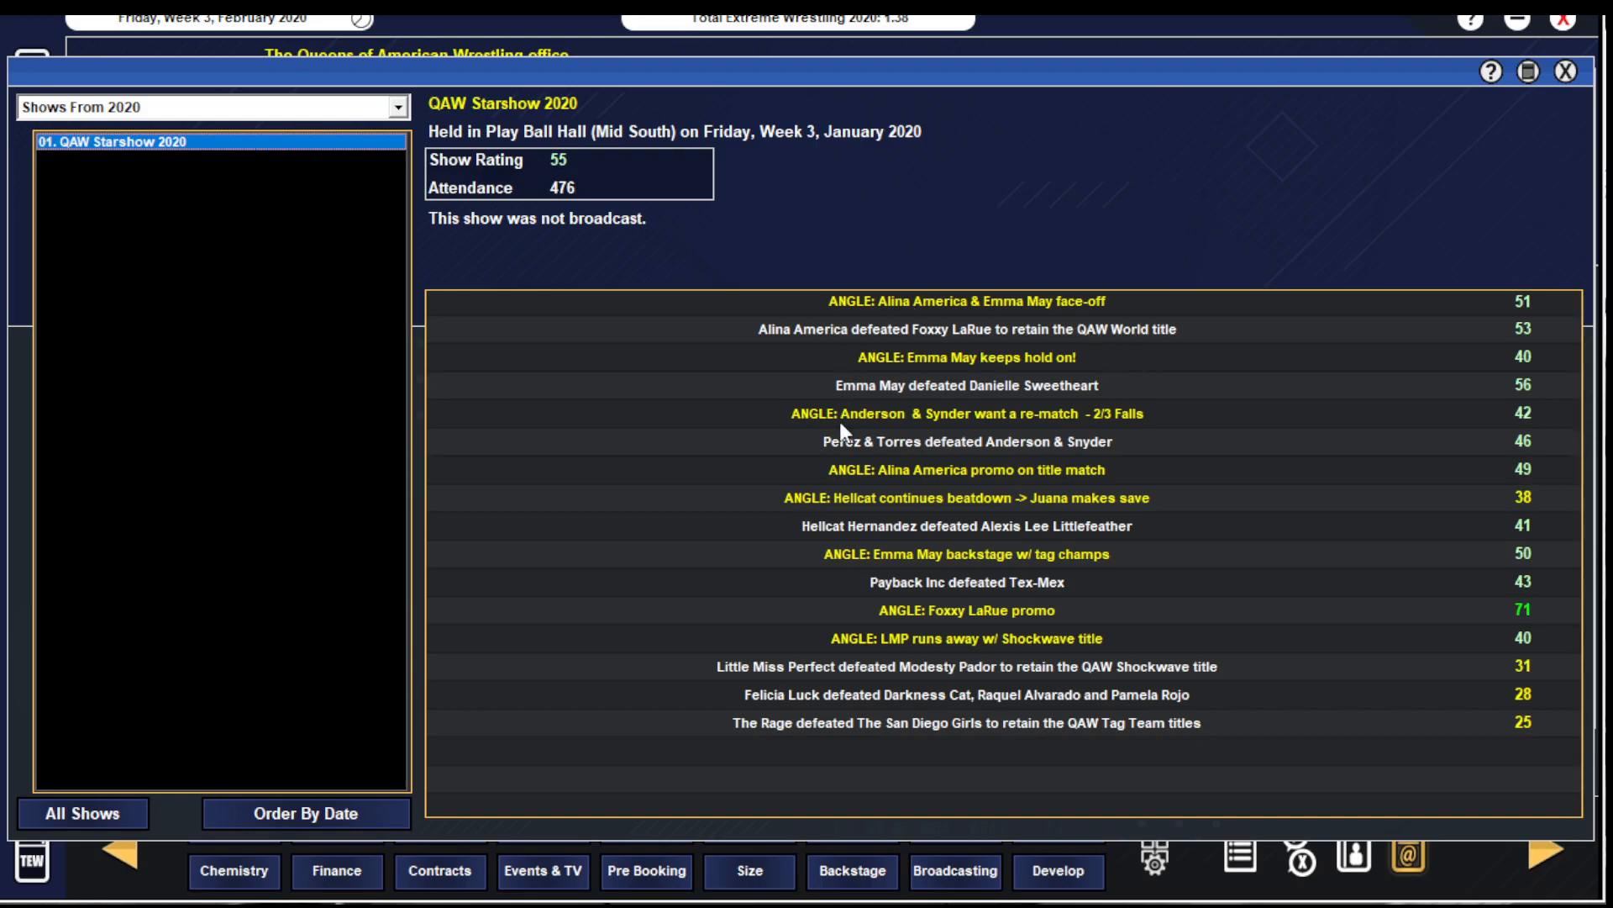
pyautogui.moveTo(1131, 422)
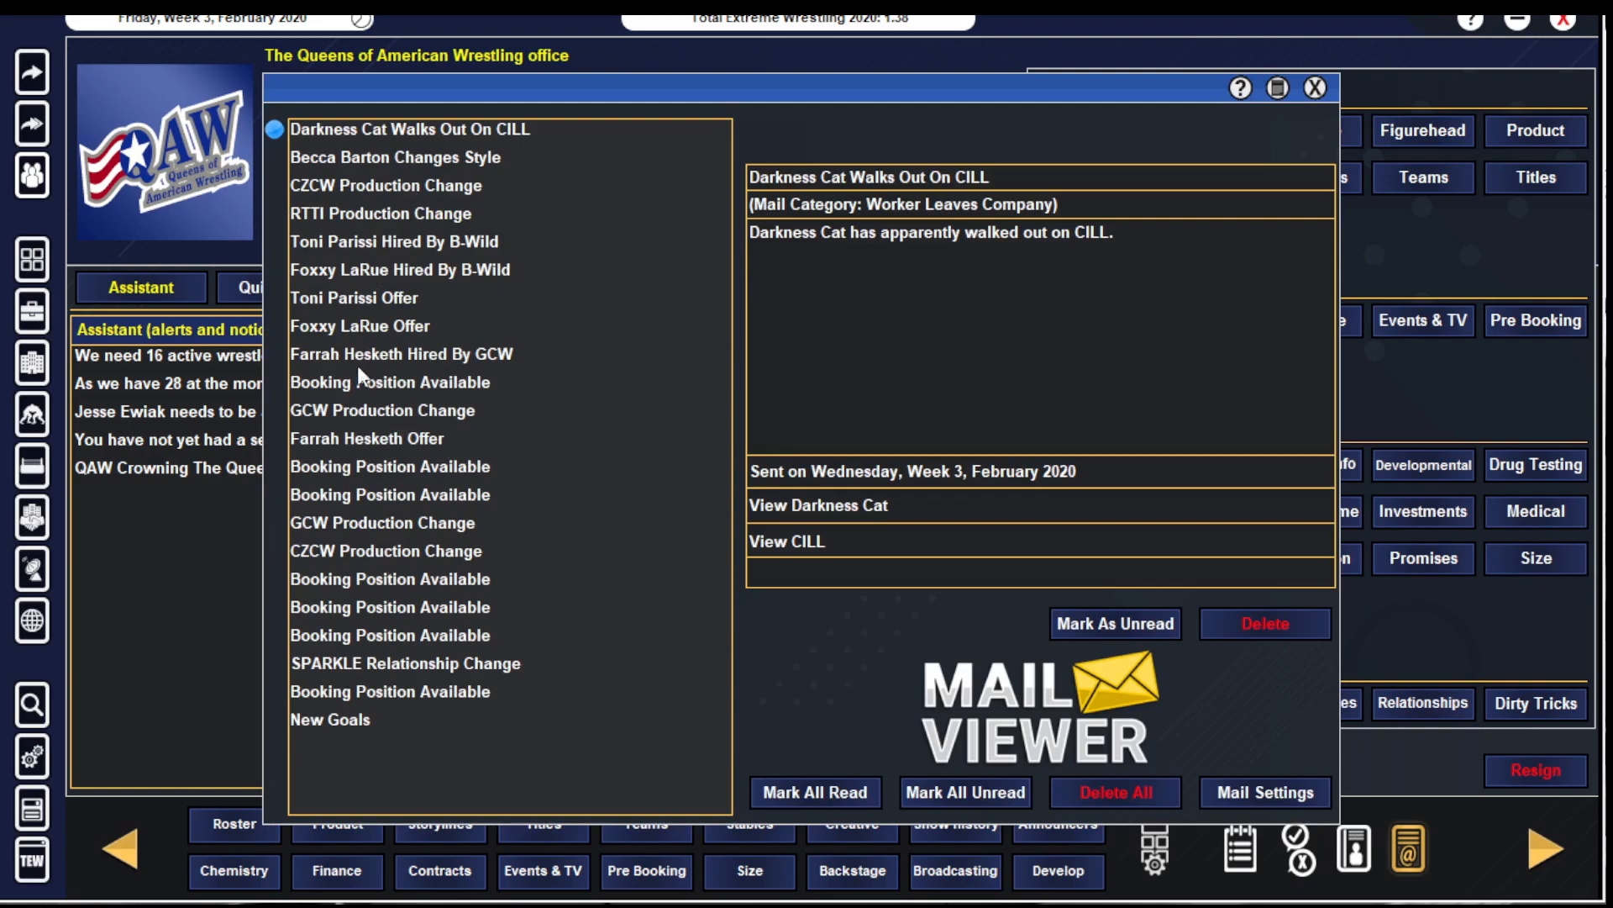
pyautogui.moveTo(392, 250)
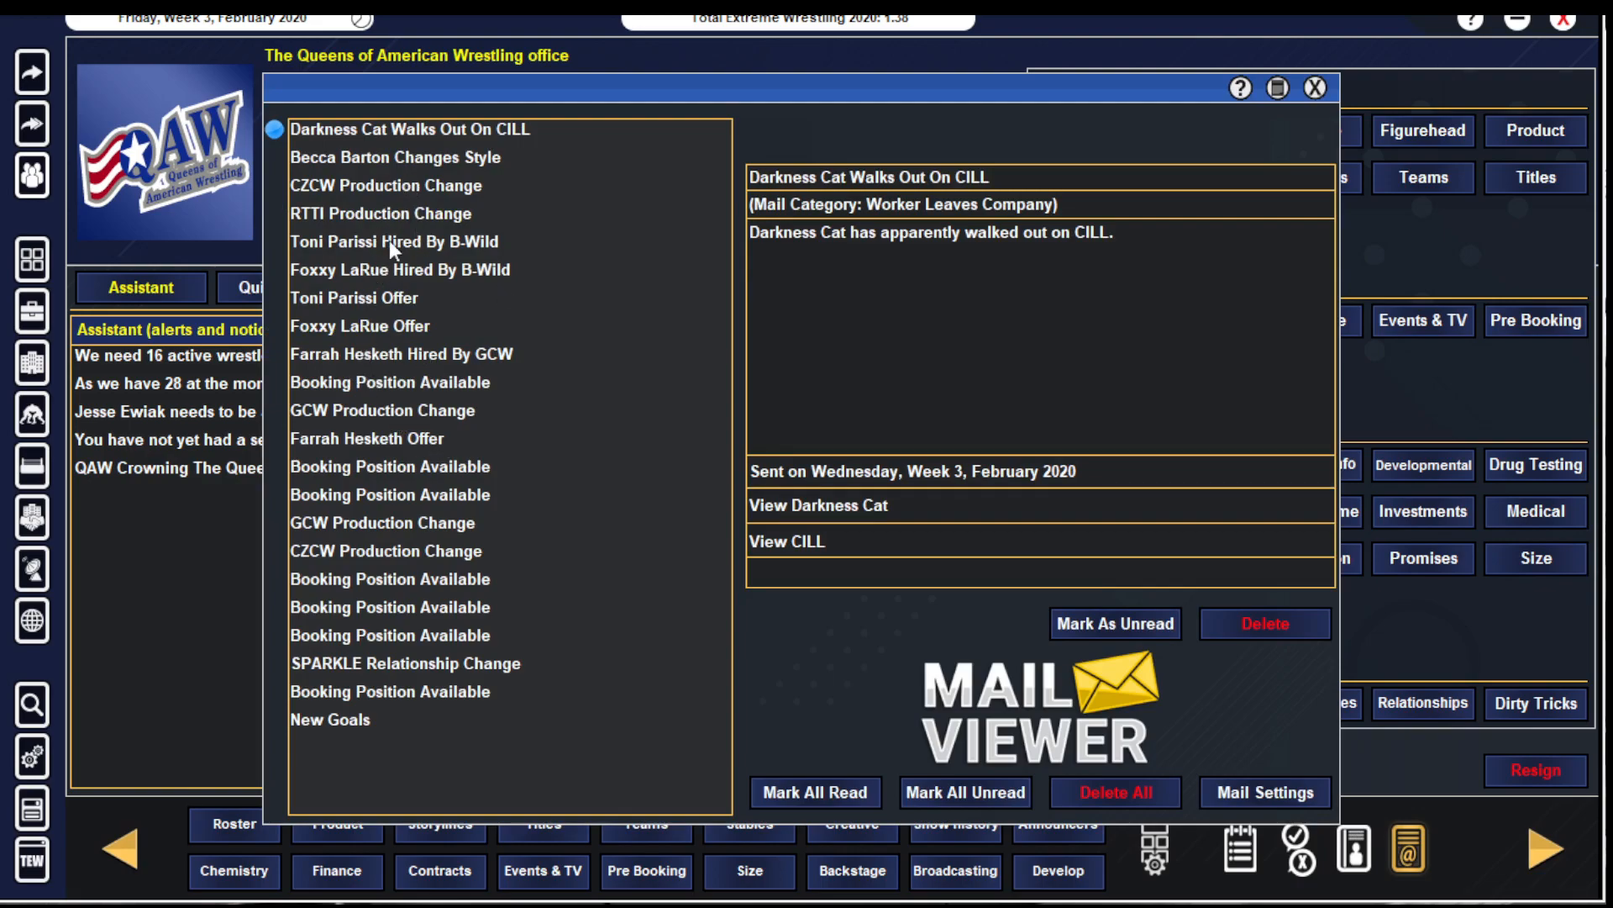
pyautogui.click(407, 353)
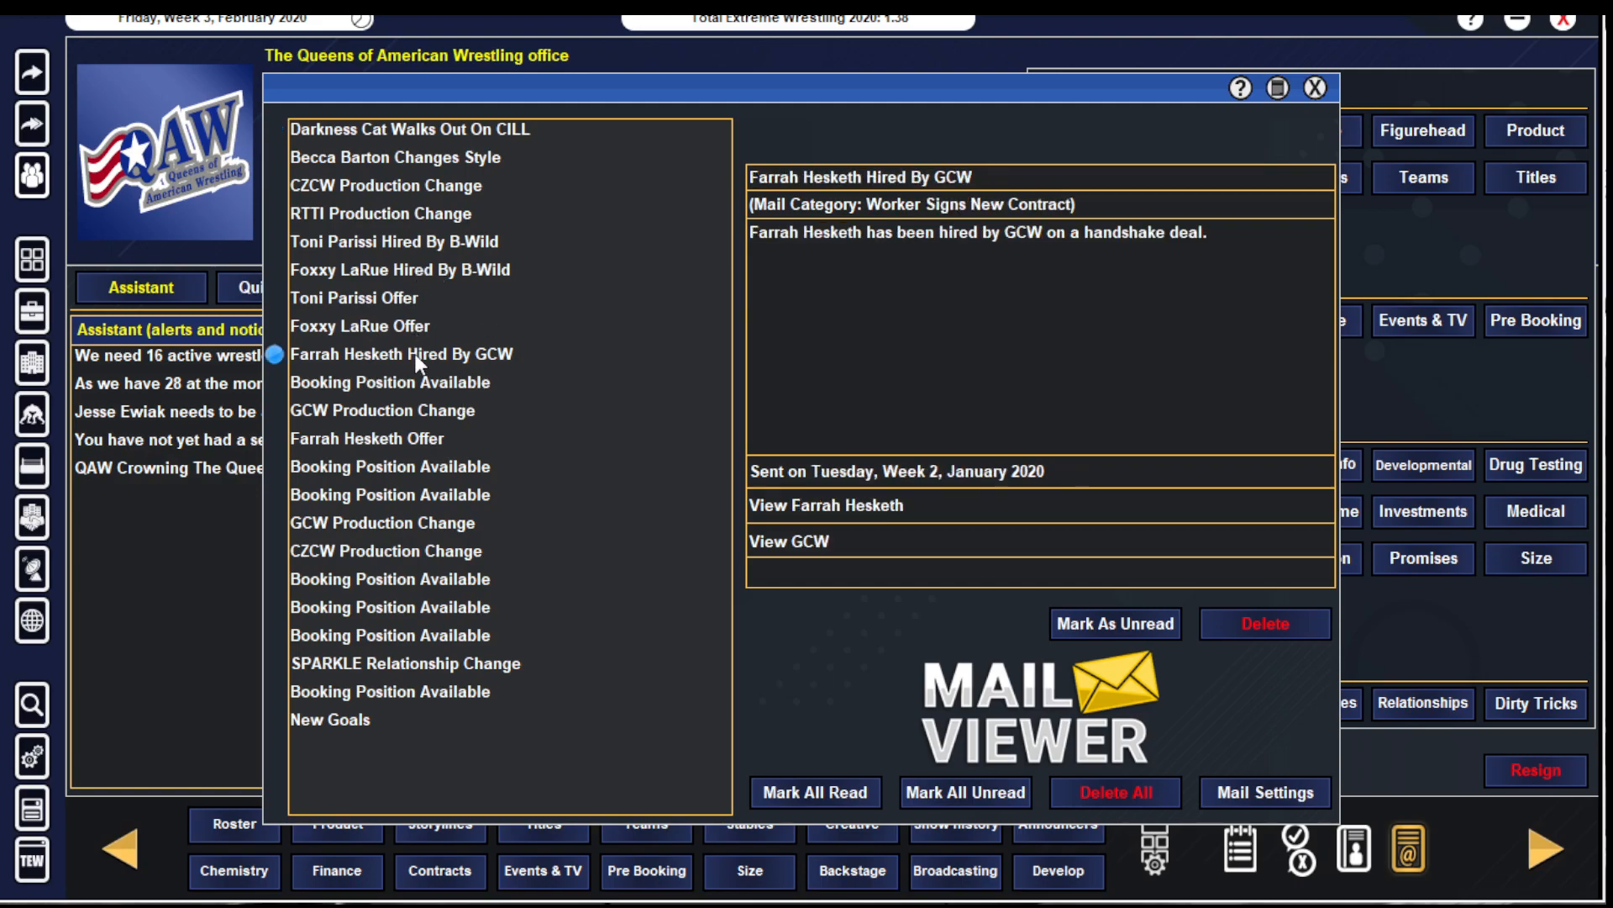
pyautogui.moveTo(438, 400)
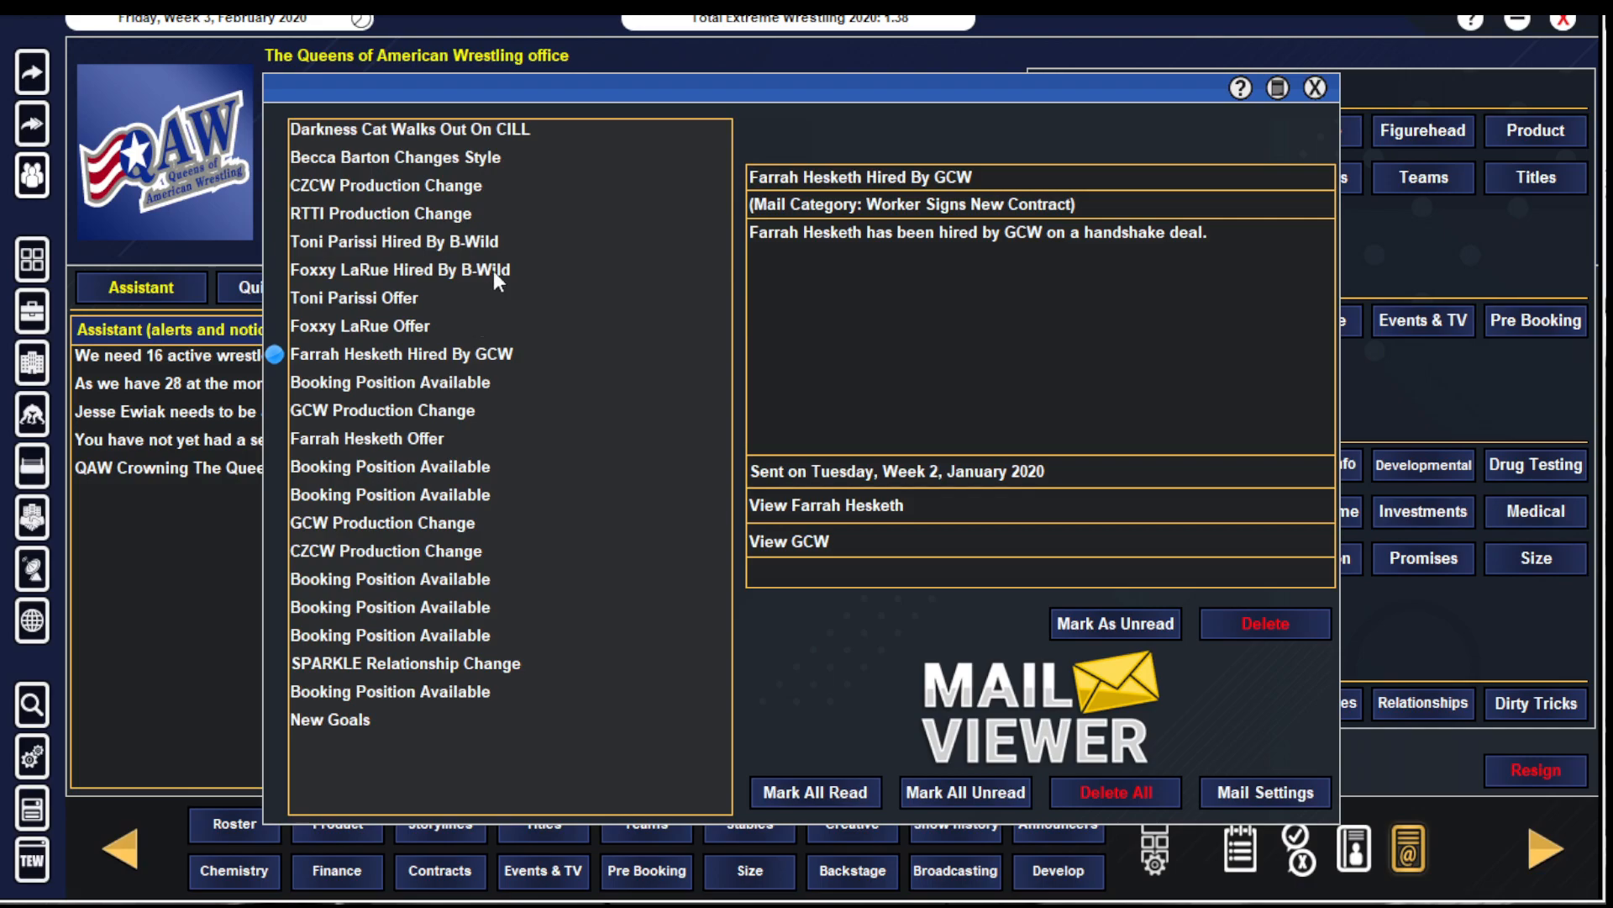
pyautogui.moveTo(402, 314)
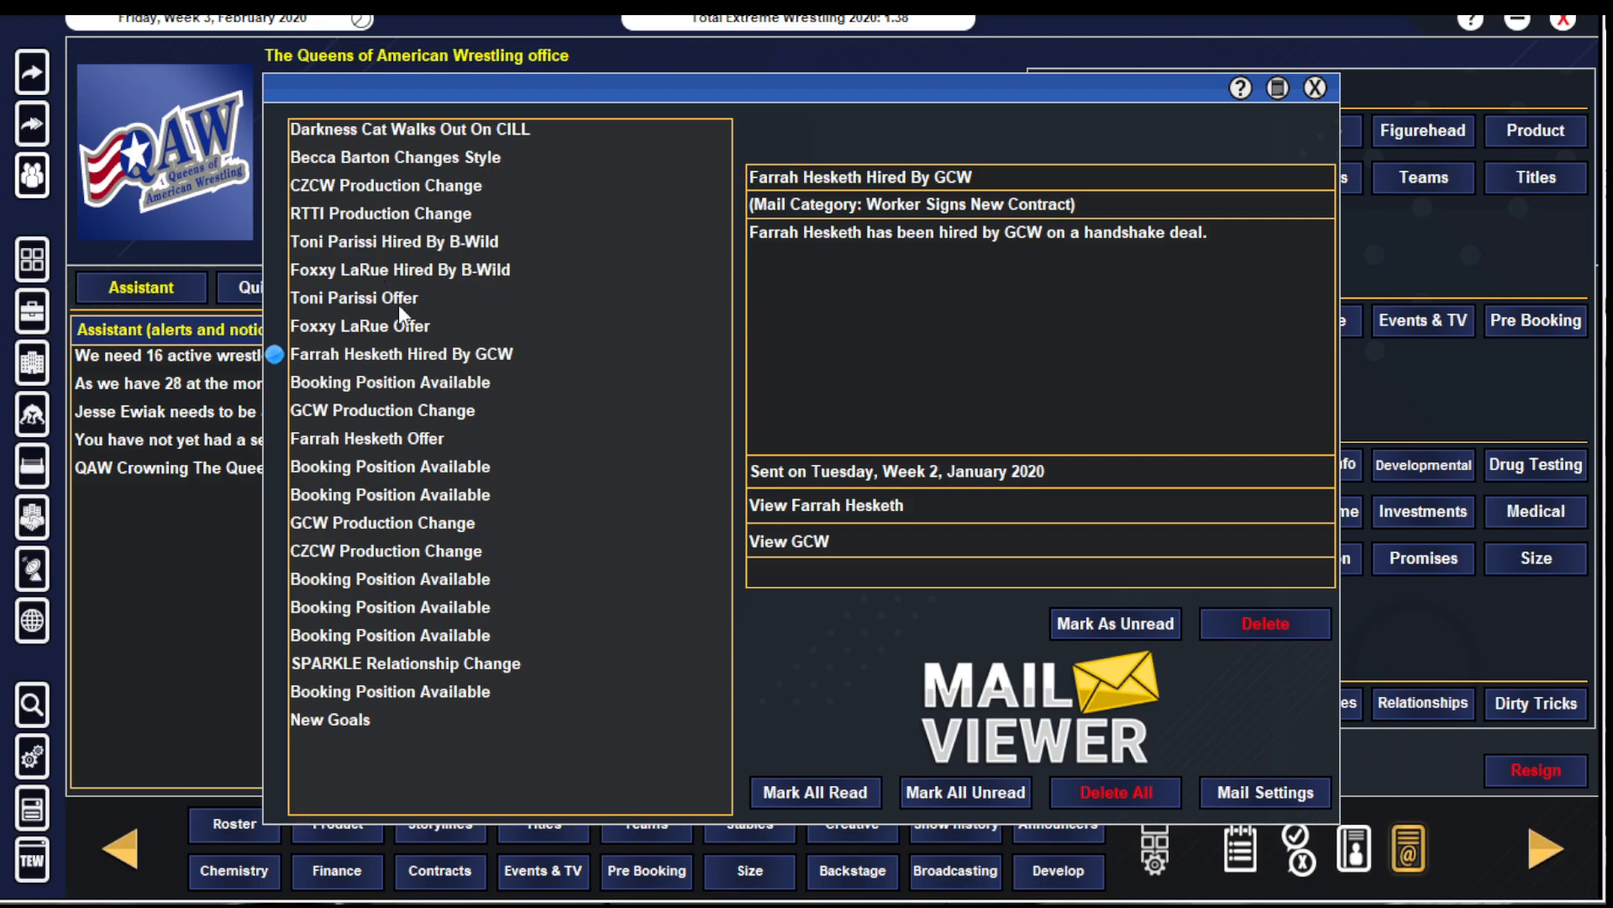
pyautogui.click(388, 607)
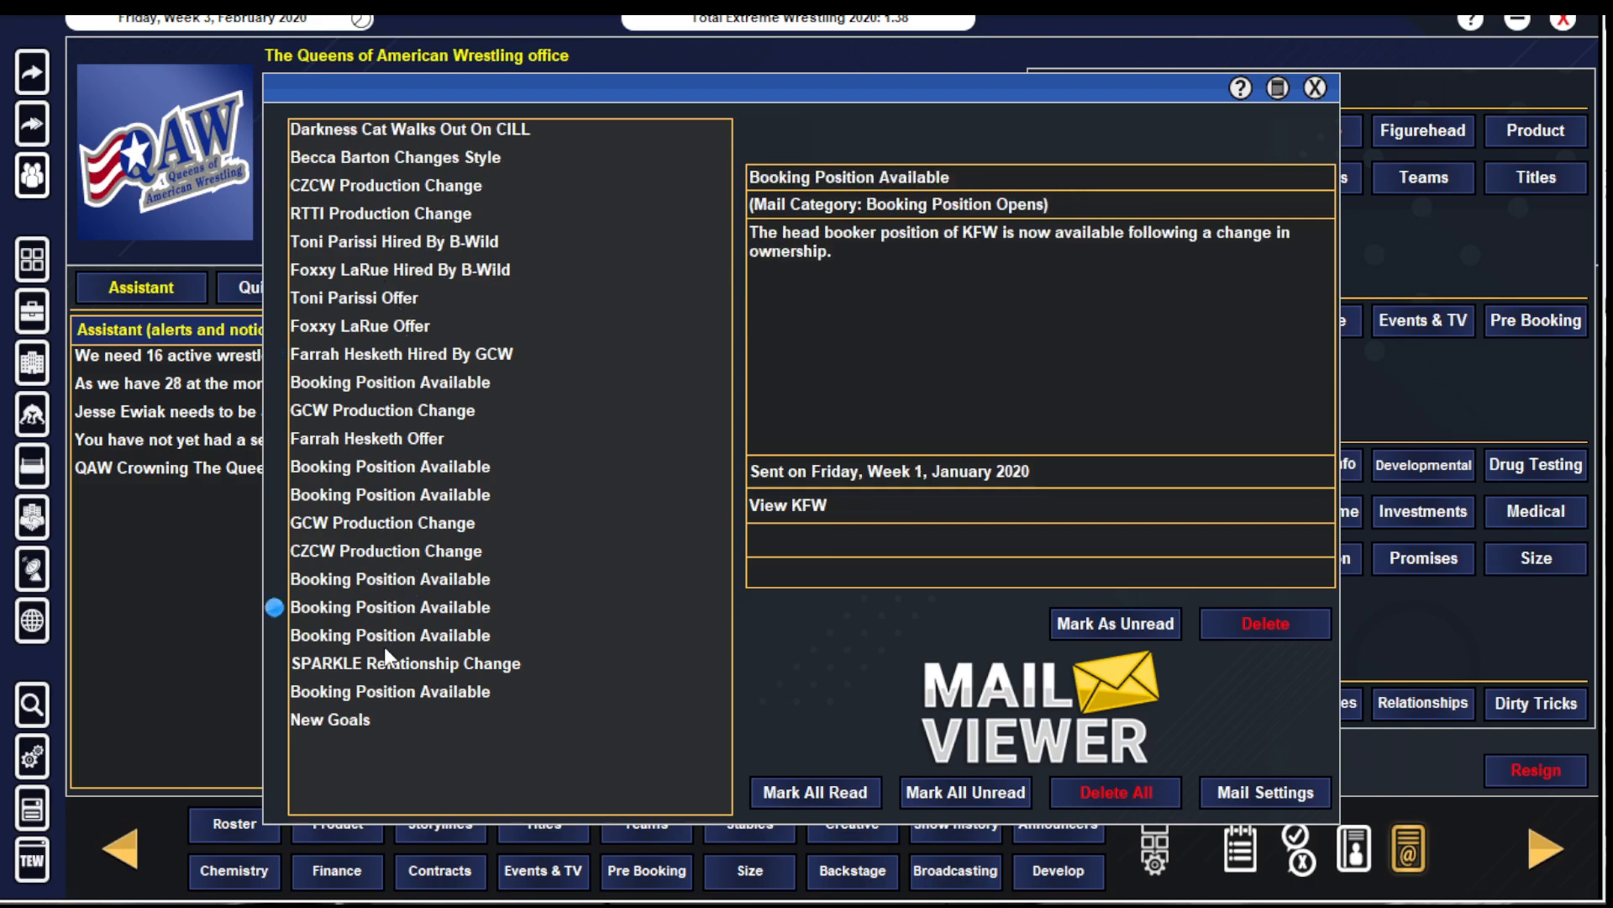
pyautogui.click(388, 494)
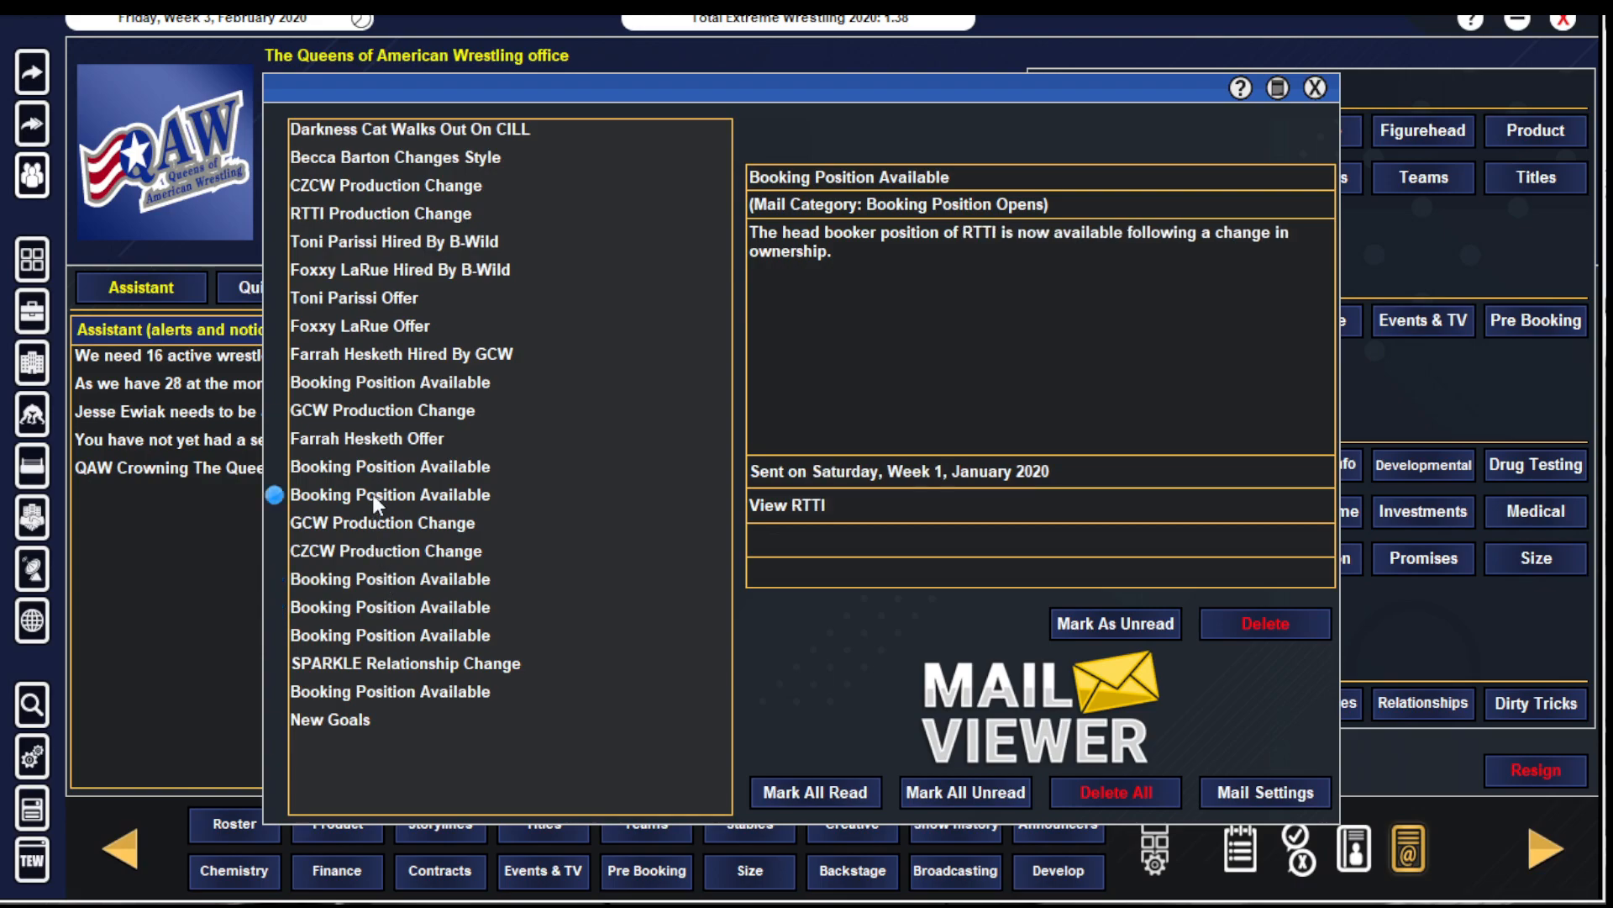
pyautogui.click(366, 439)
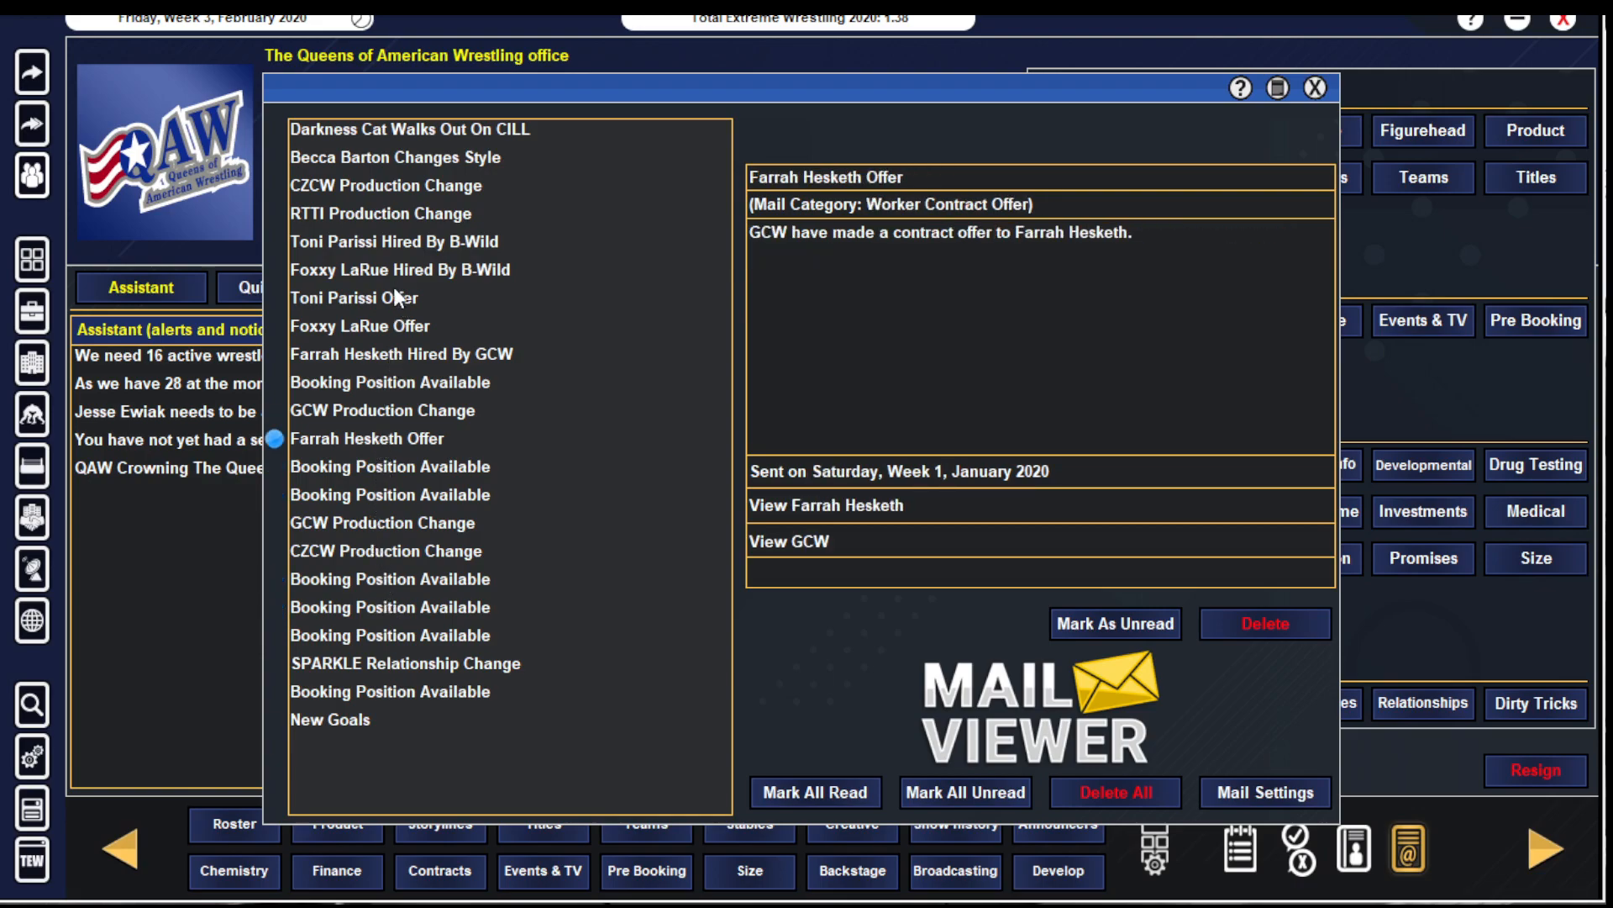
pyautogui.click(396, 158)
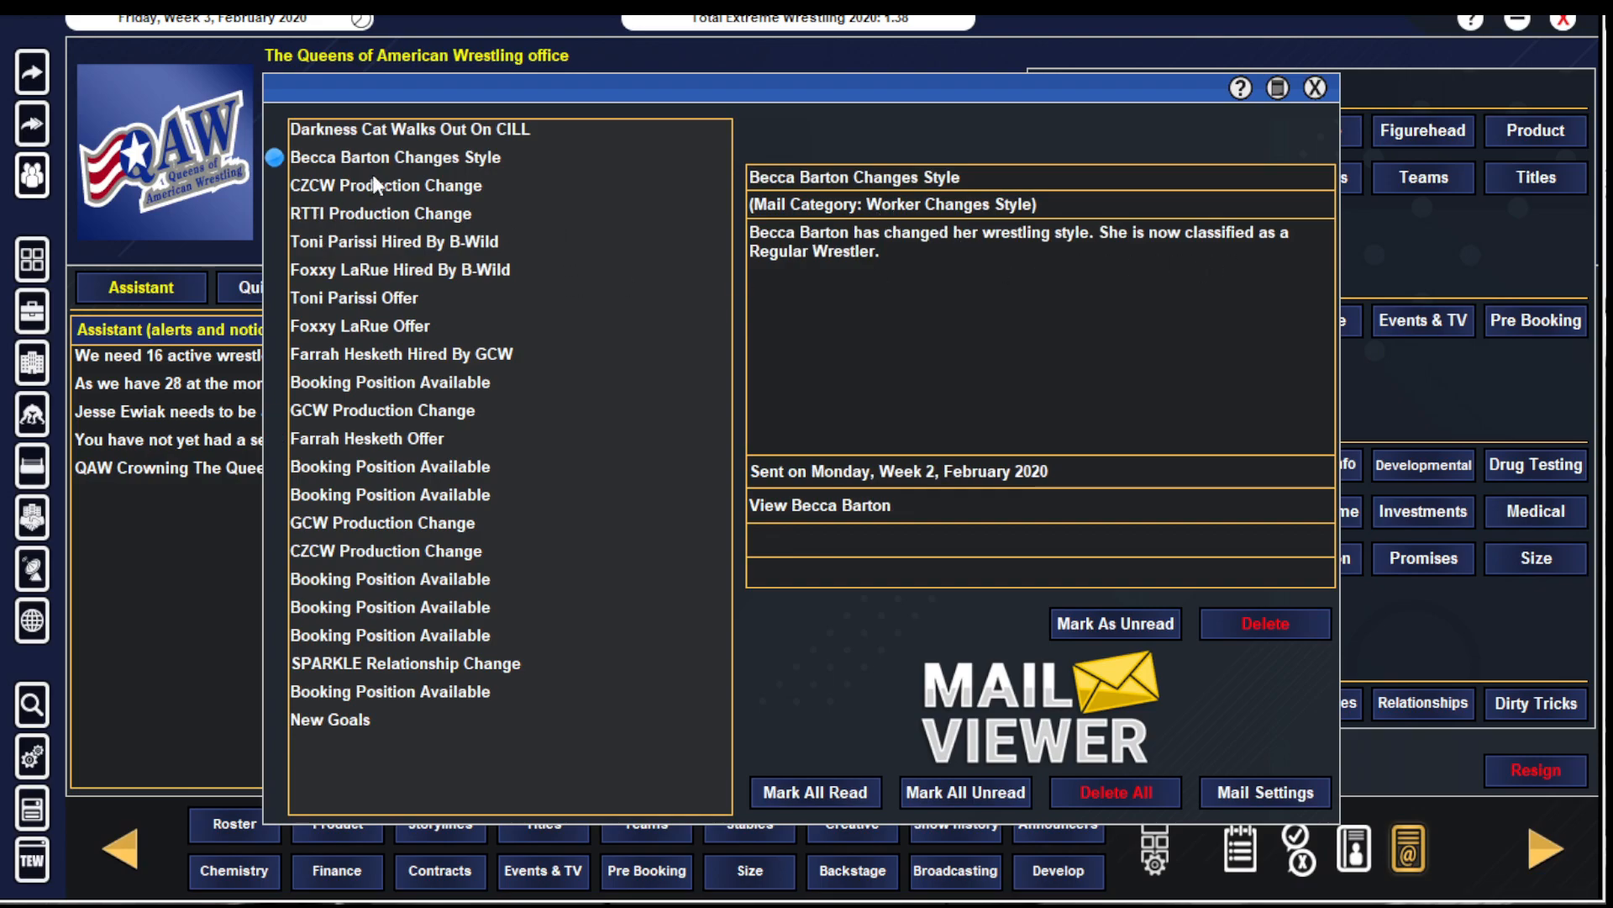
pyautogui.click(413, 129)
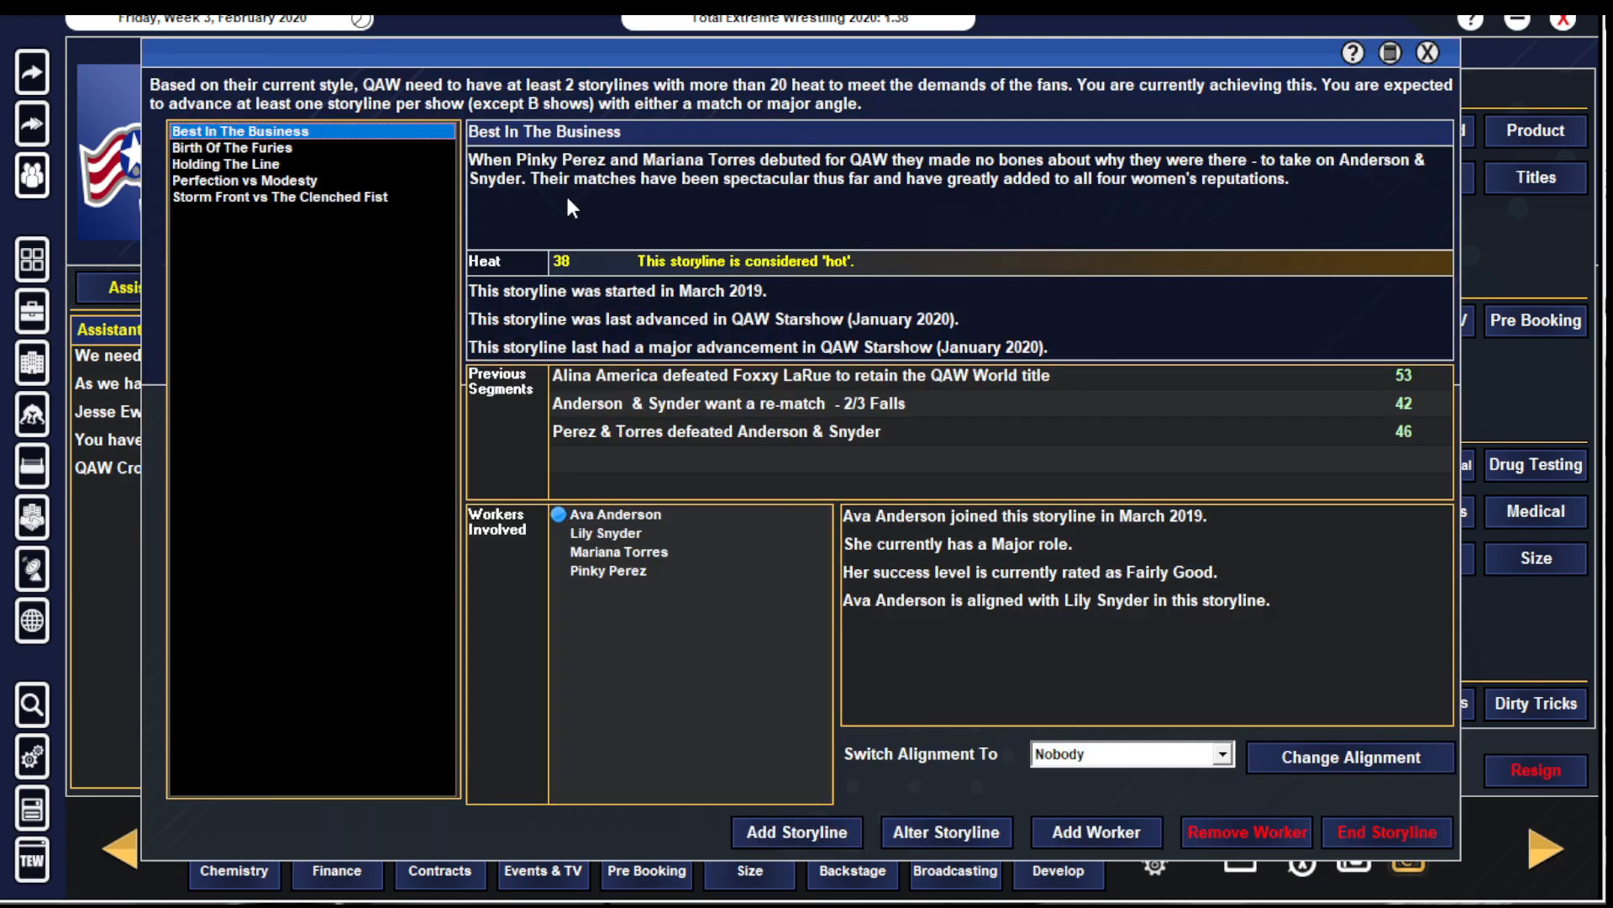
# - Check heat on Birth Of The Furies, Holding The Line and Storm Front vs The Clenched Fist storylines
pyautogui.click(232, 148)
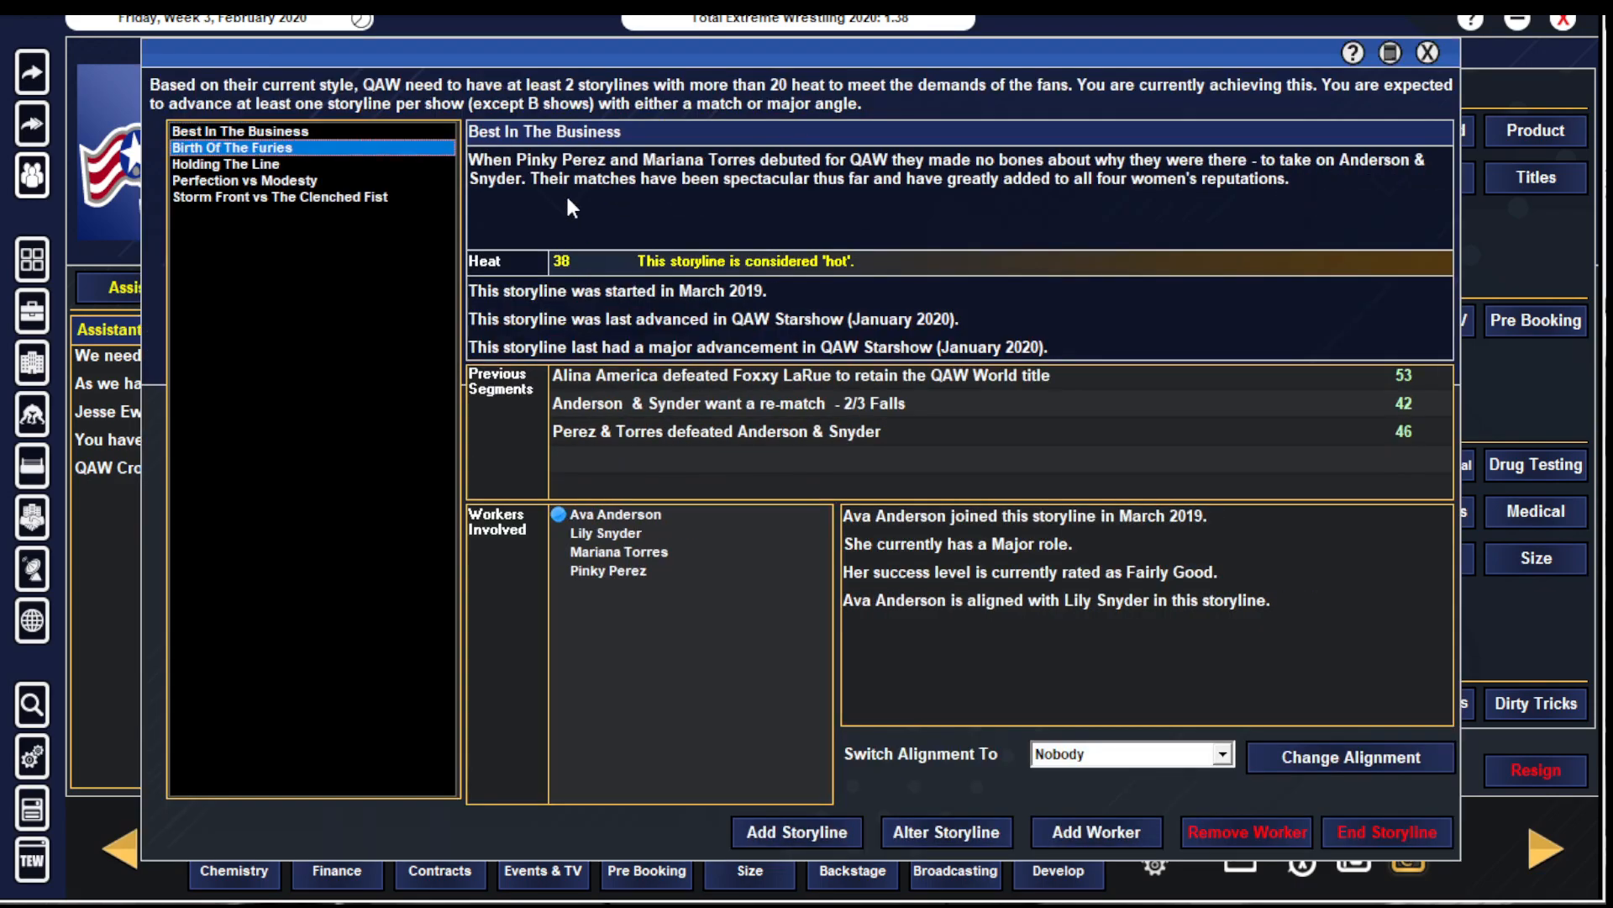
pyautogui.click(219, 148)
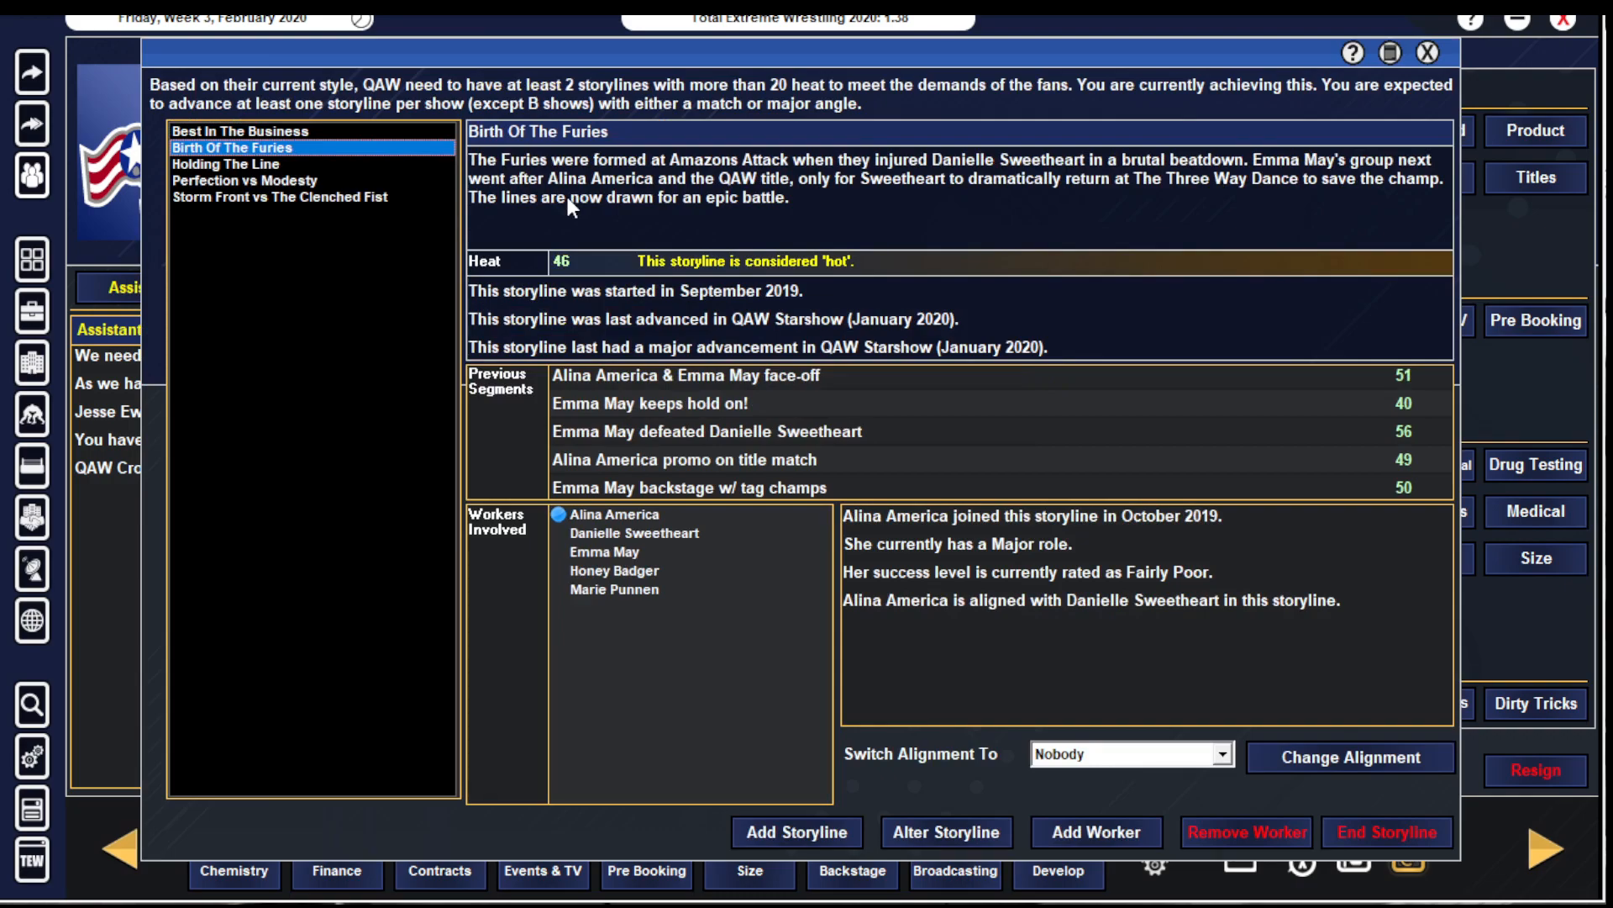
pyautogui.click(237, 163)
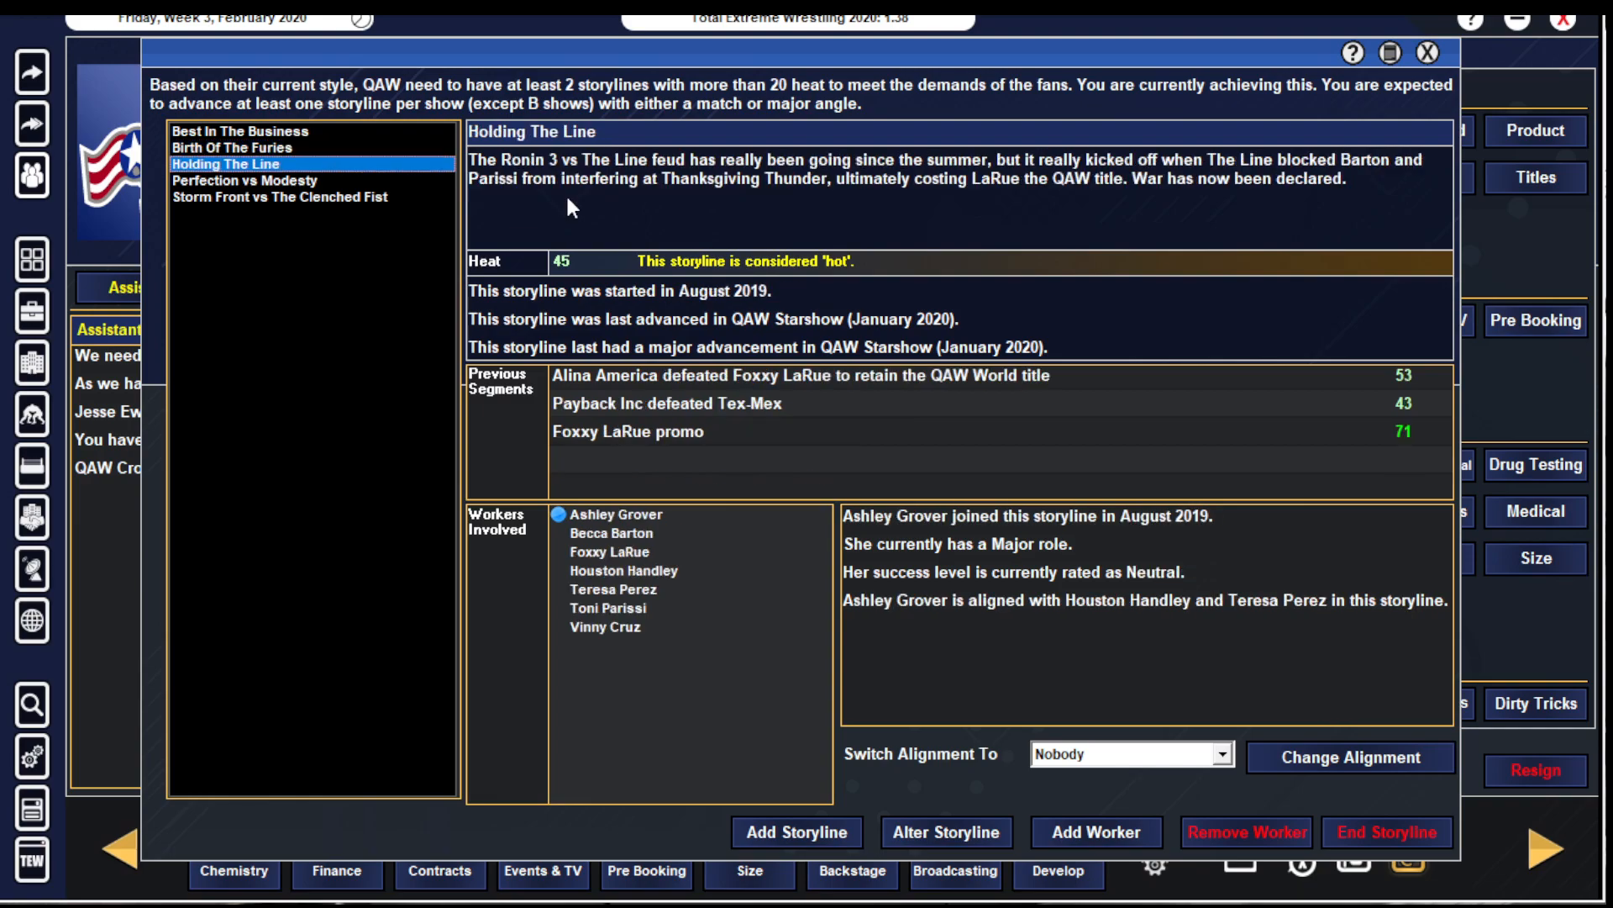
pyautogui.click(309, 197)
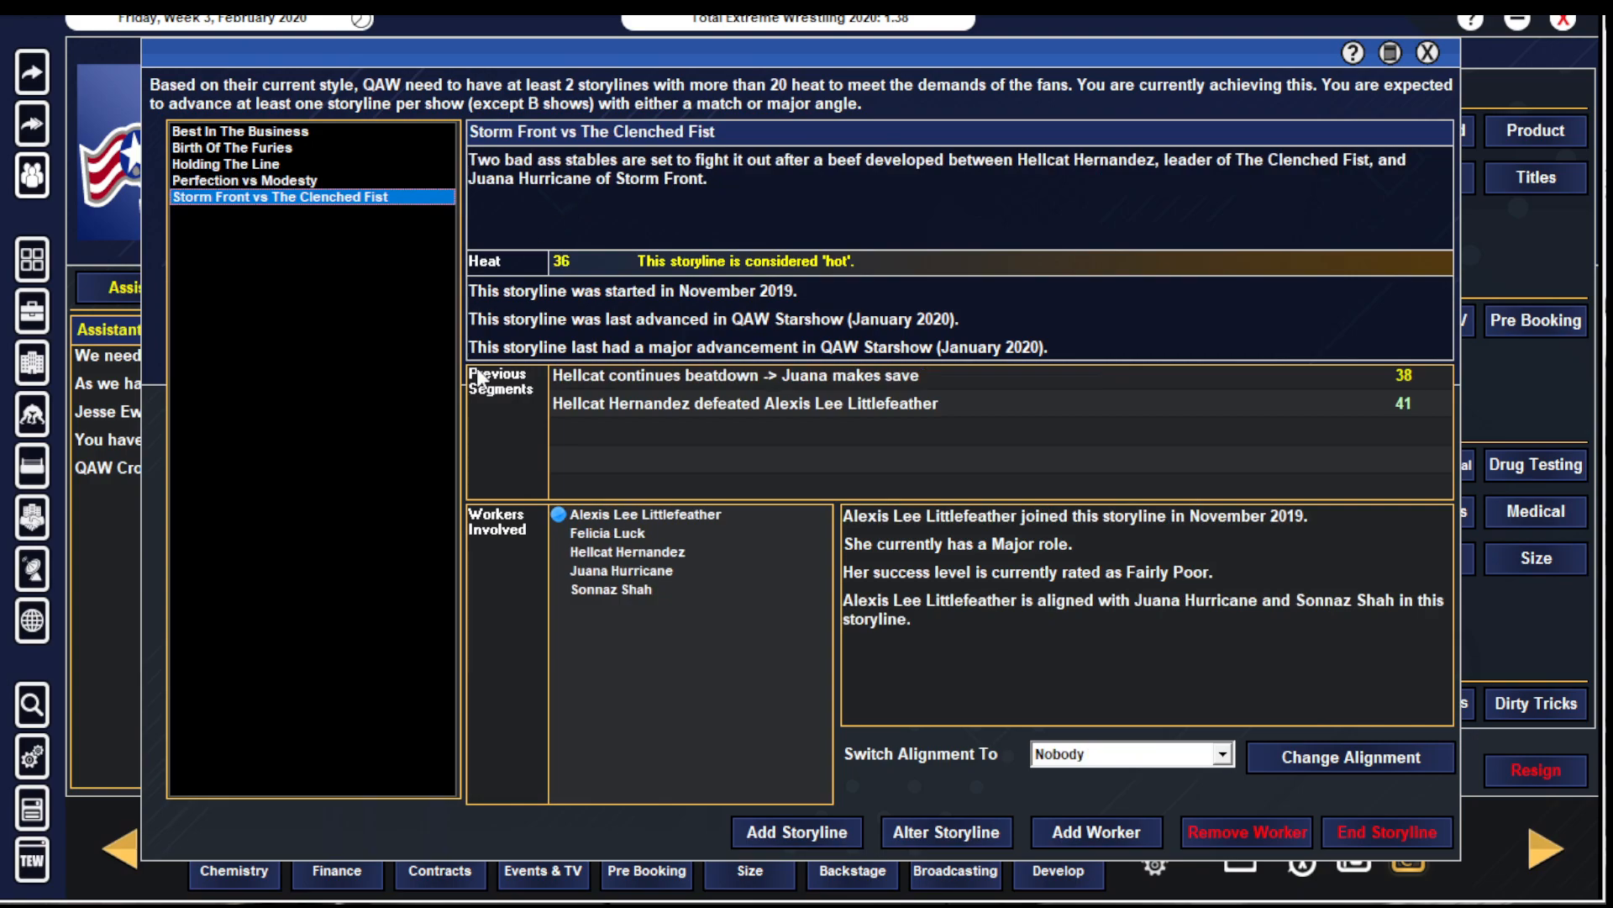
pyautogui.moveTo(1479, 213)
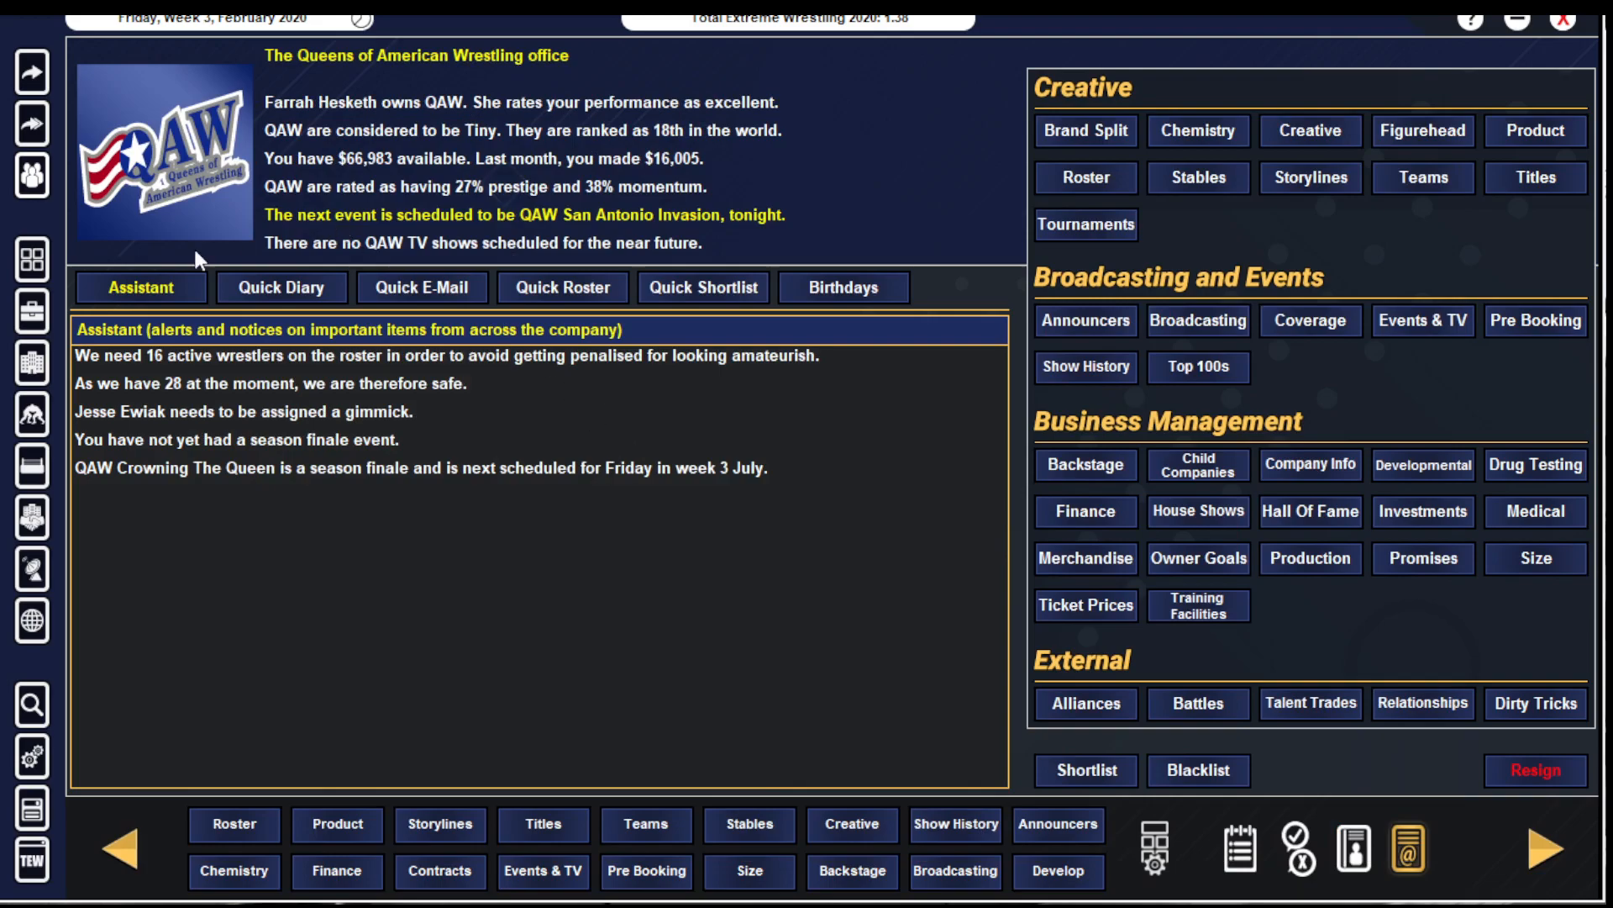
pyautogui.moveTo(39, 88)
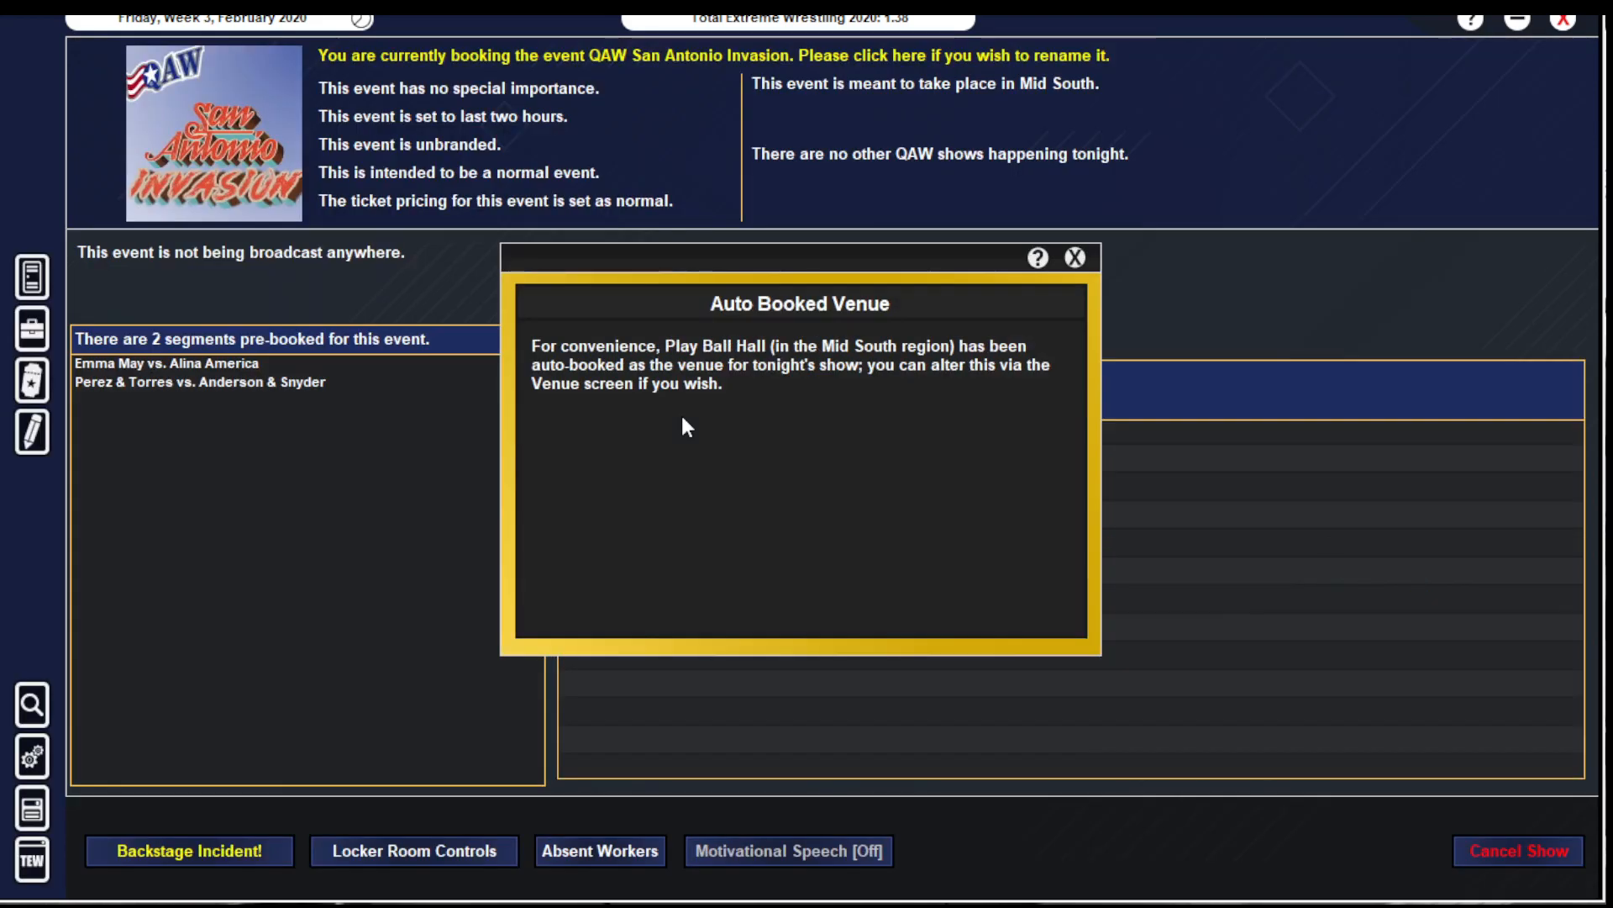
# - Dismiss the auto-booked venue notice and handle the Farrah Hesketh and Ashley Grover backstage incident
pyautogui.click(1074, 257)
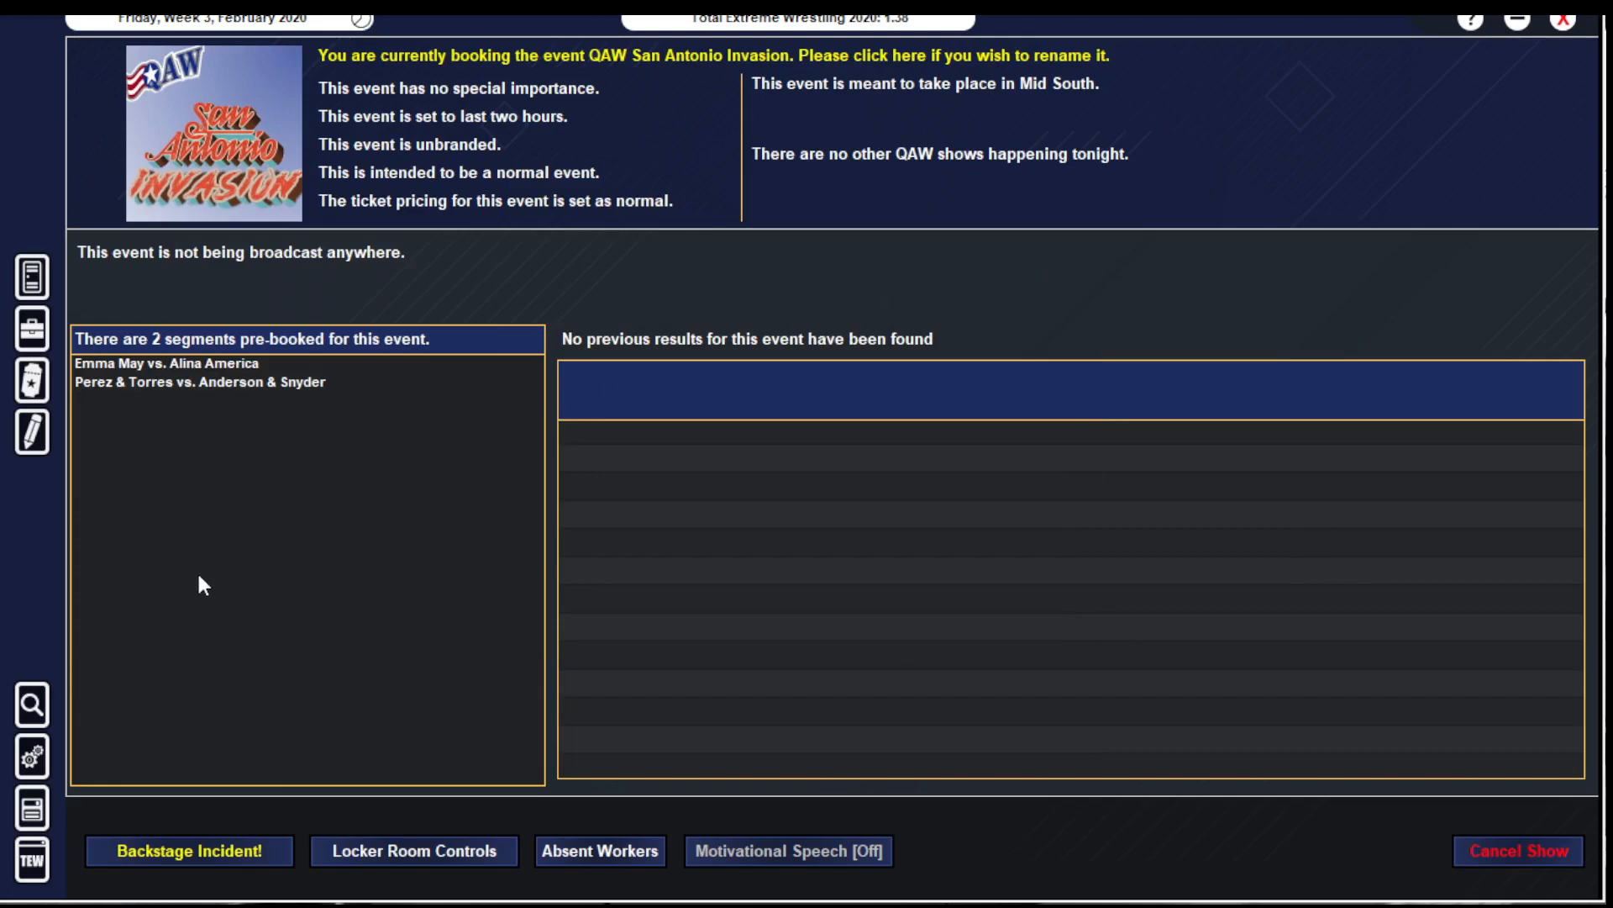
pyautogui.click(188, 851)
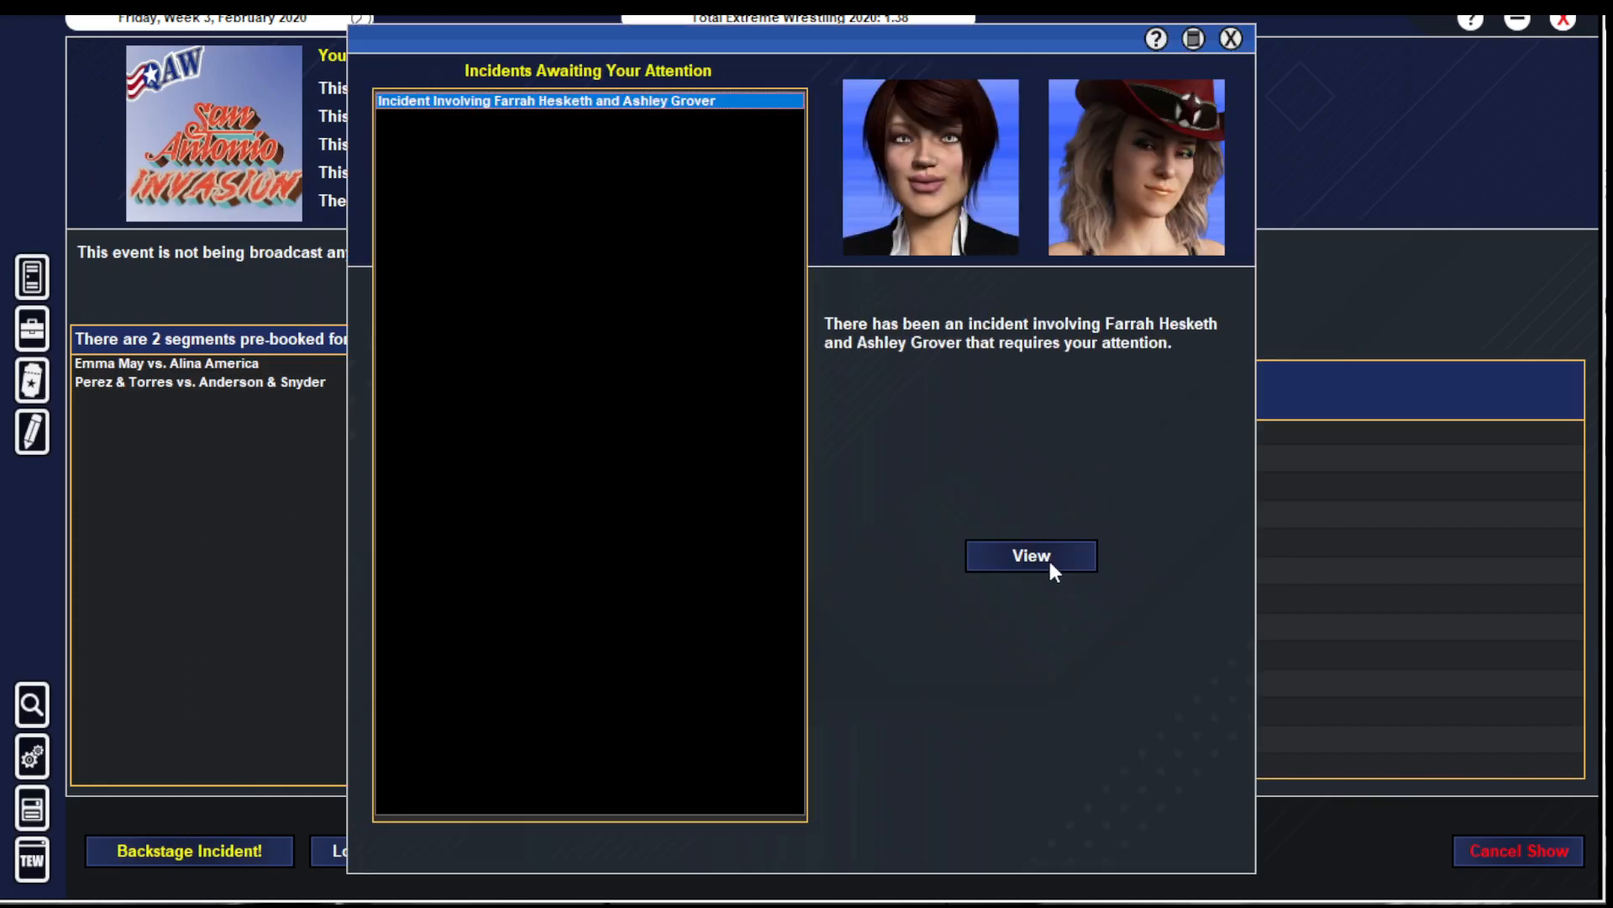
pyautogui.click(1030, 556)
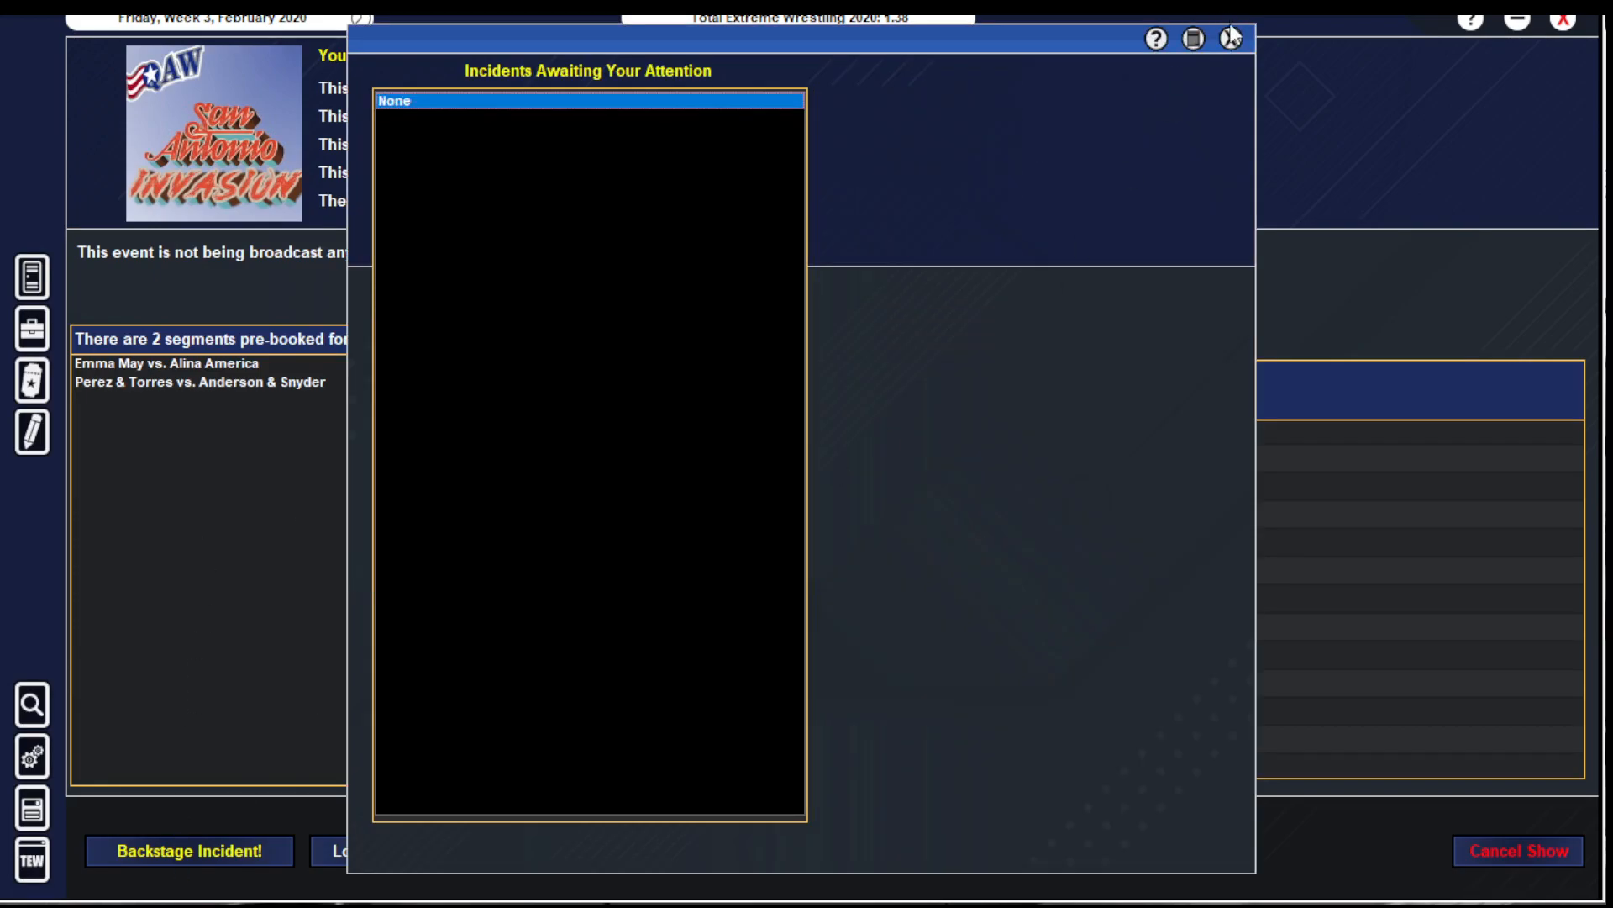
pyautogui.click(1232, 39)
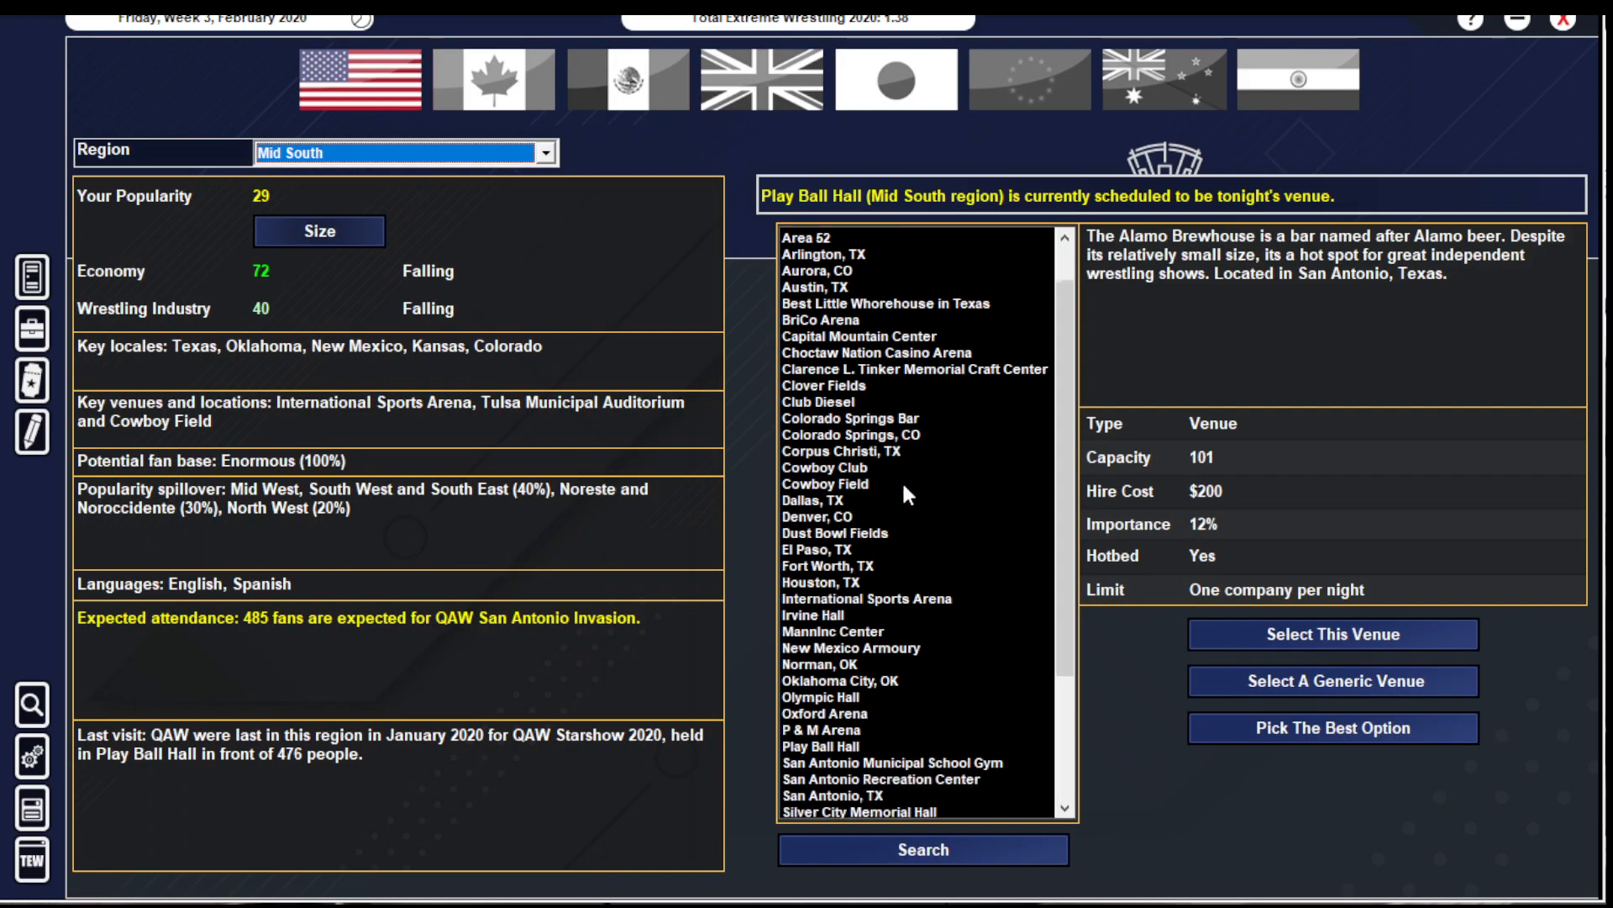
# - Compare the School Gym with San Antonio Recreation Center and confirm the School Gym as tonight's venue
pyautogui.click(893, 580)
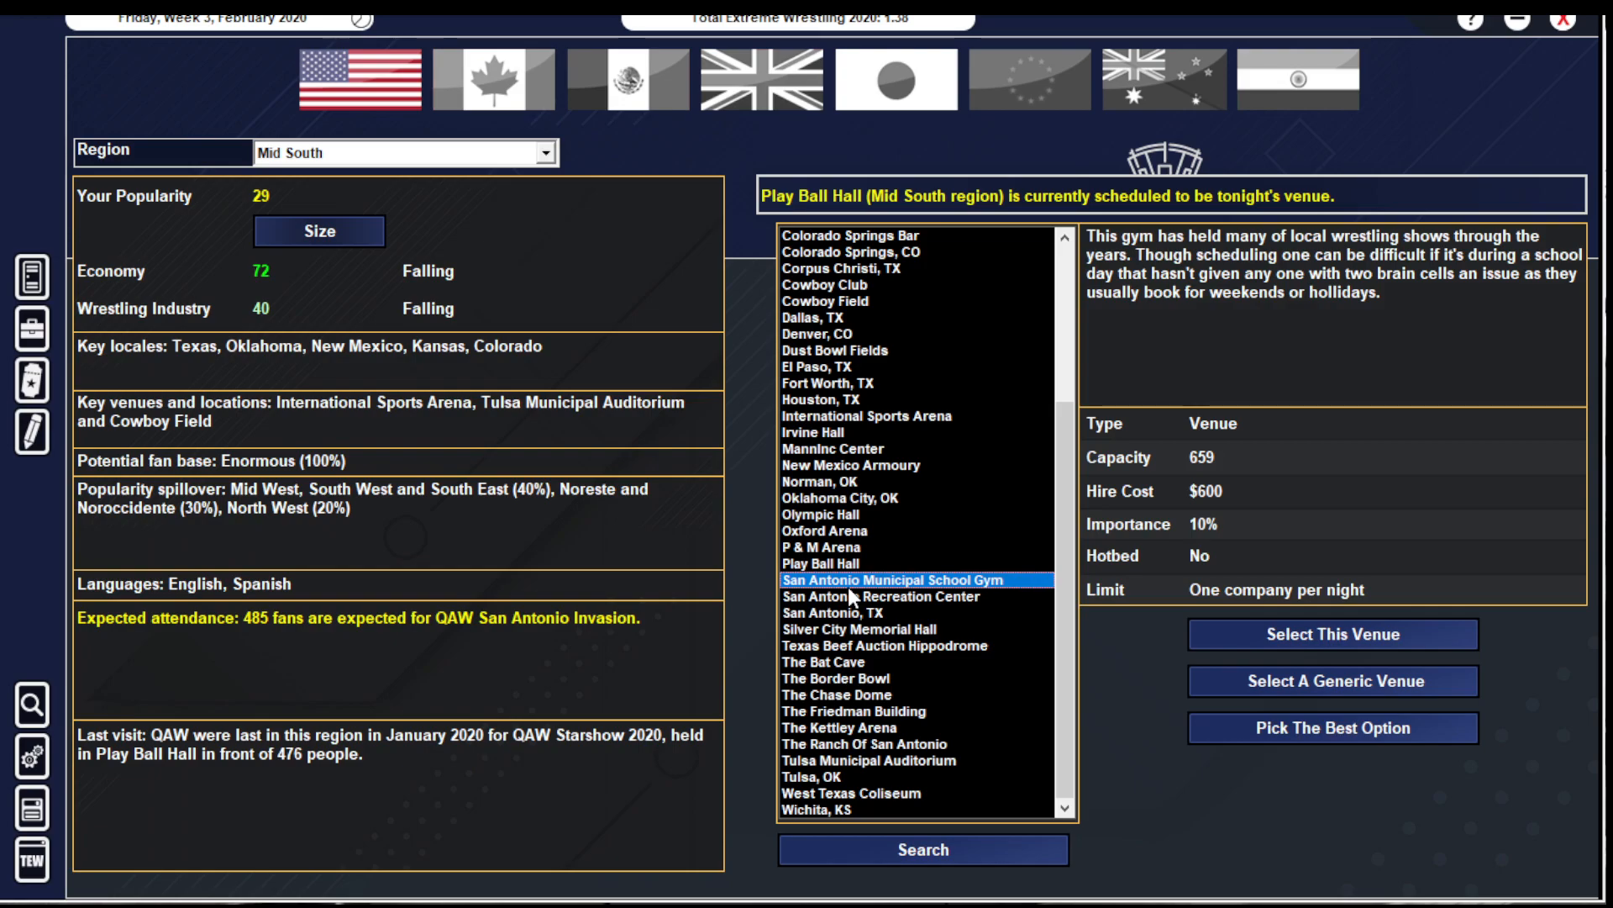
pyautogui.click(1331, 633)
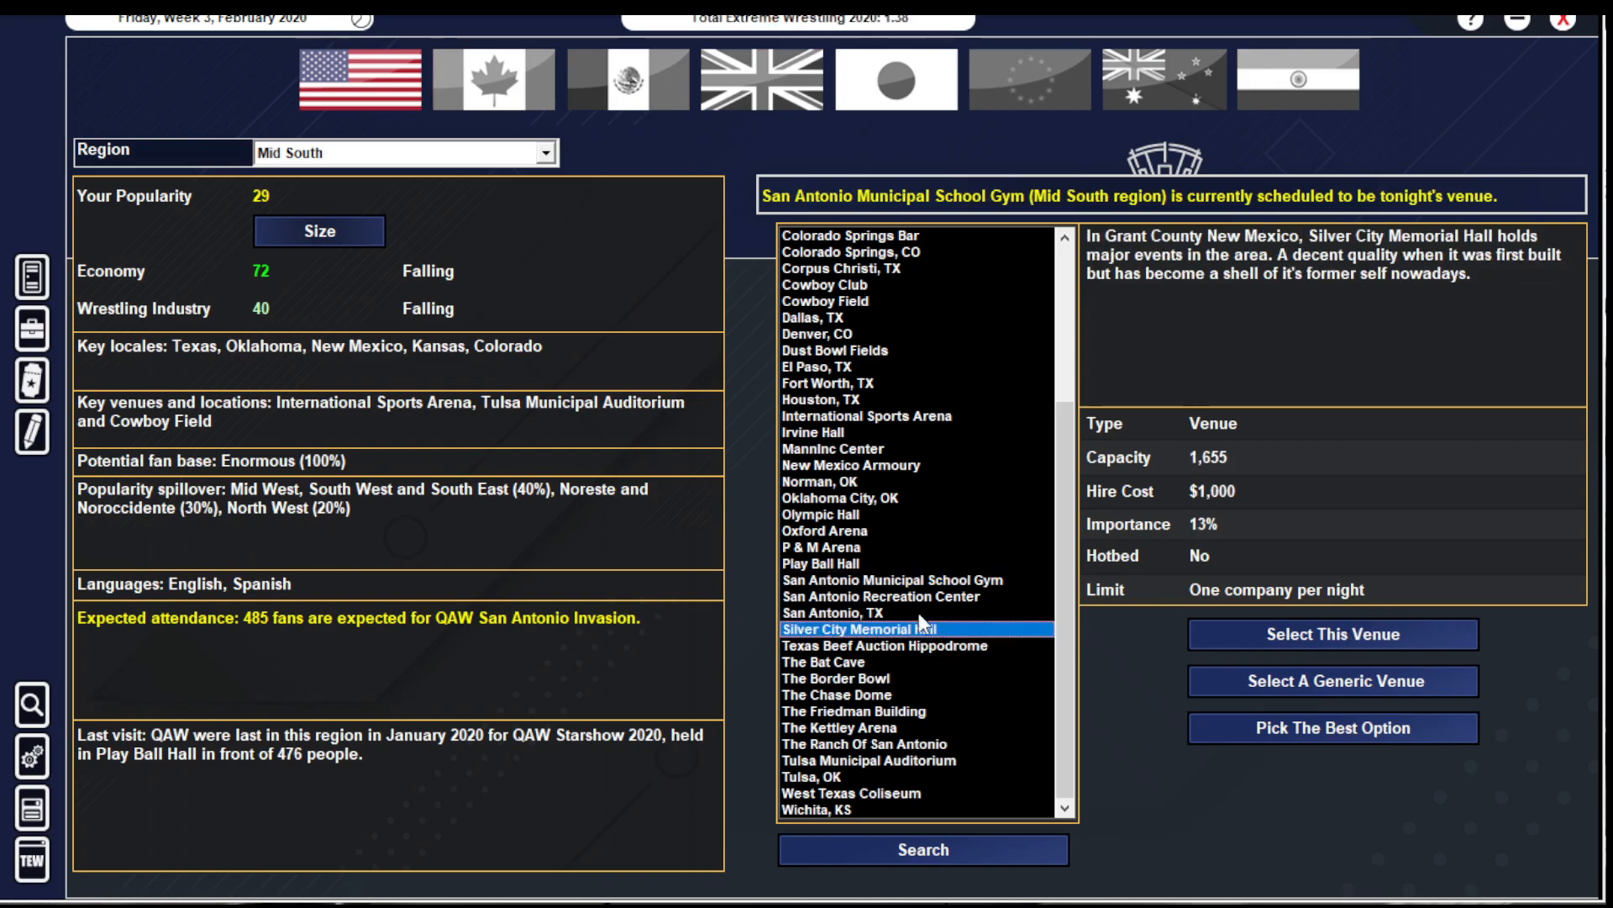
pyautogui.click(879, 596)
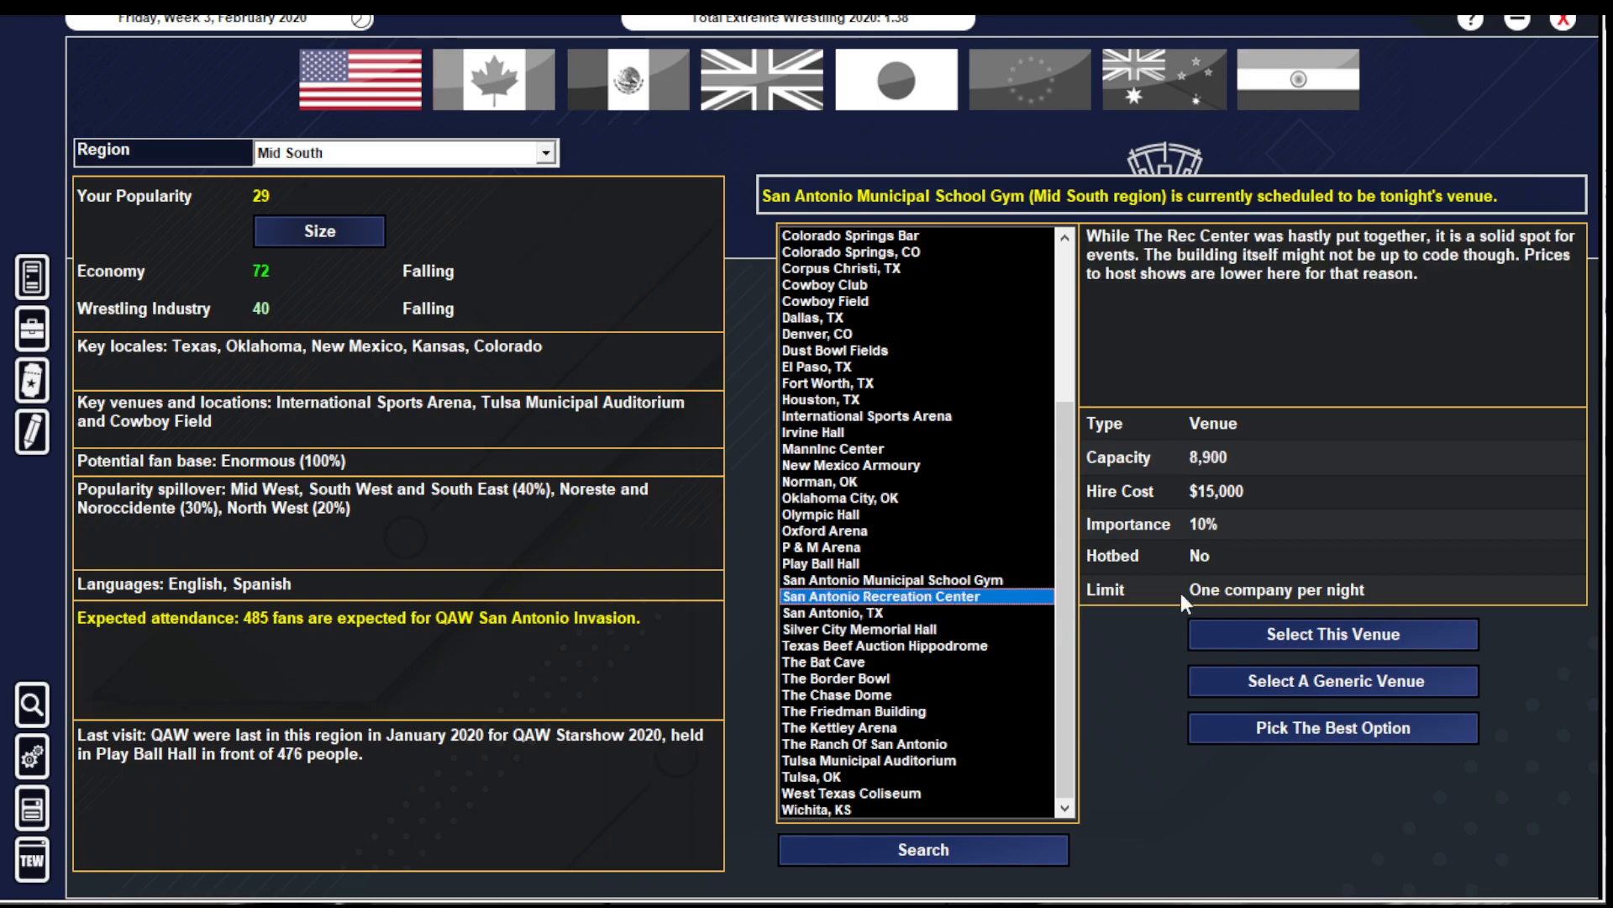
pyautogui.click(892, 580)
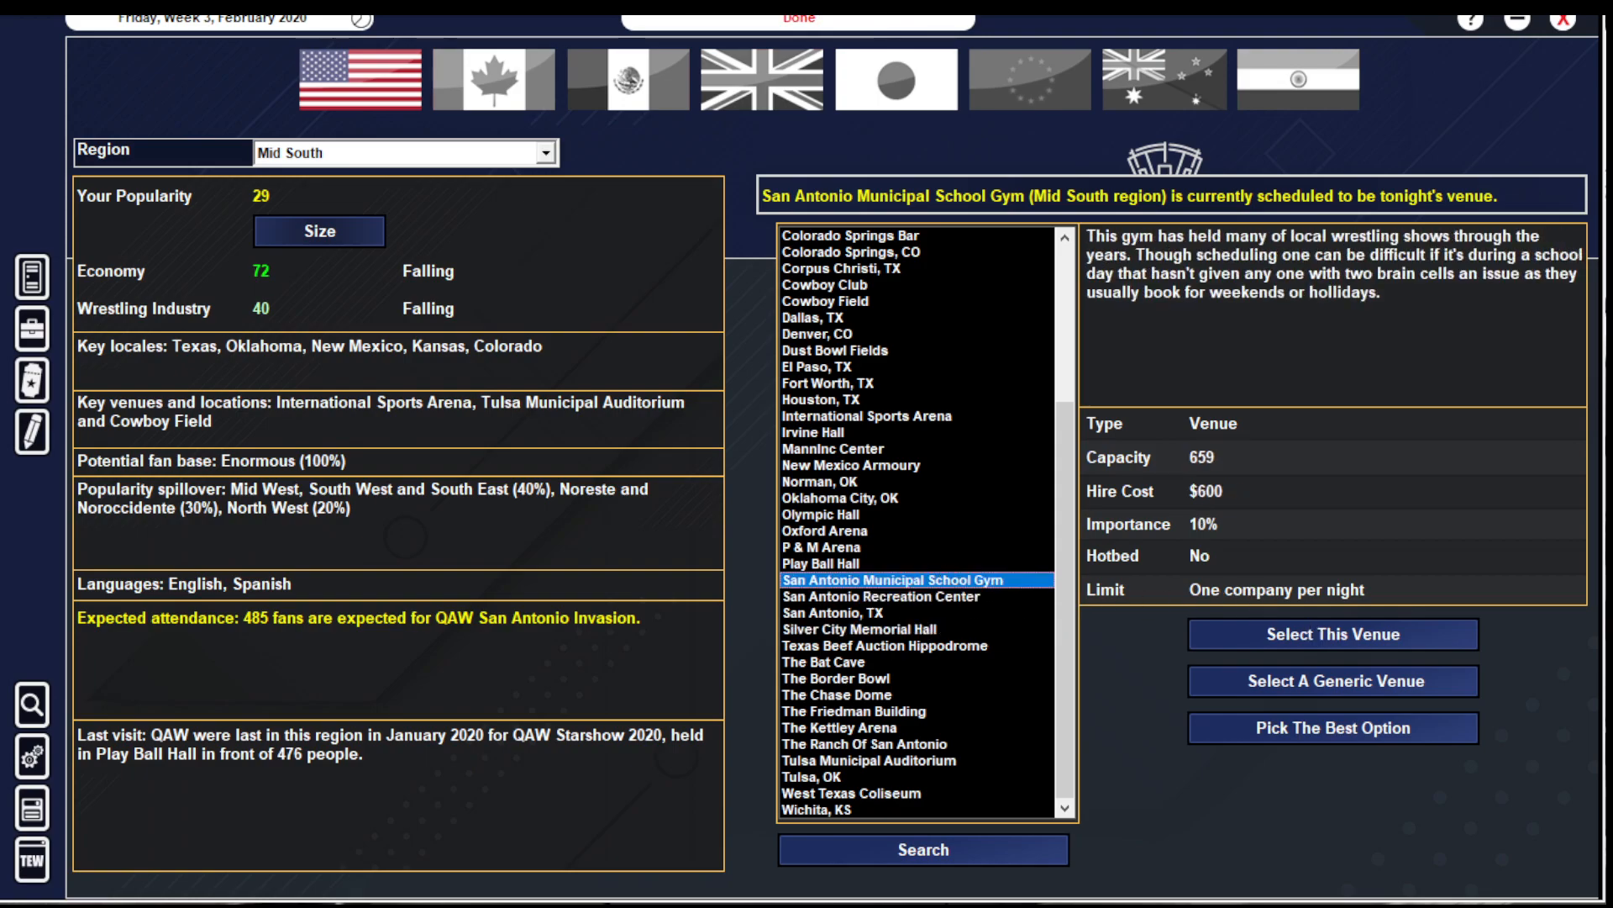
pyautogui.click(1331, 634)
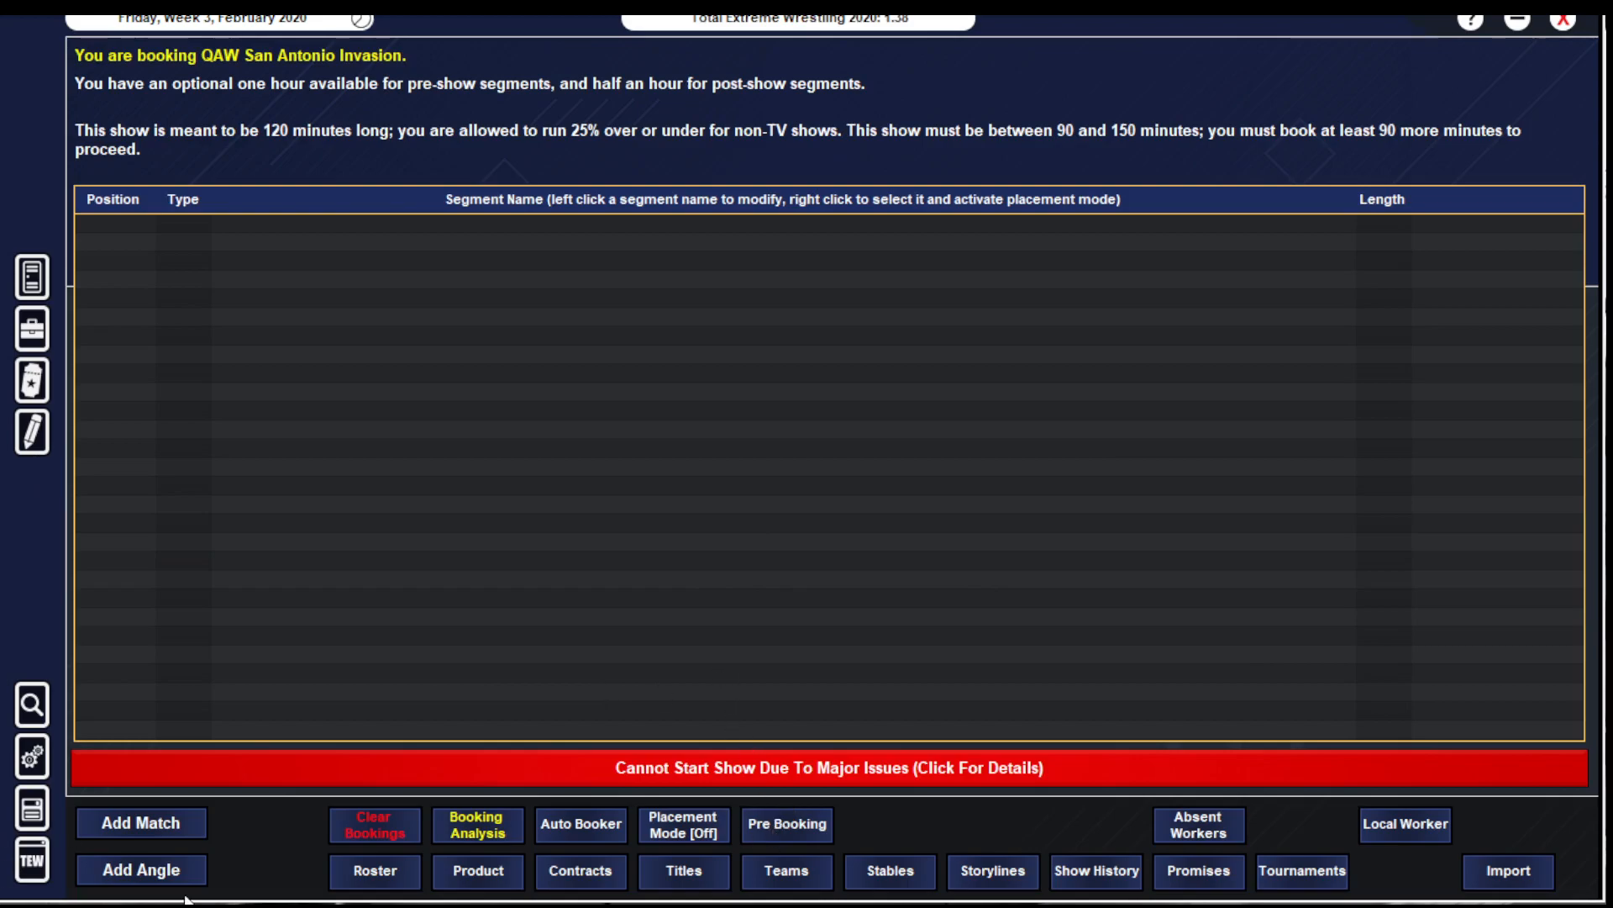
pyautogui.moveTo(175, 872)
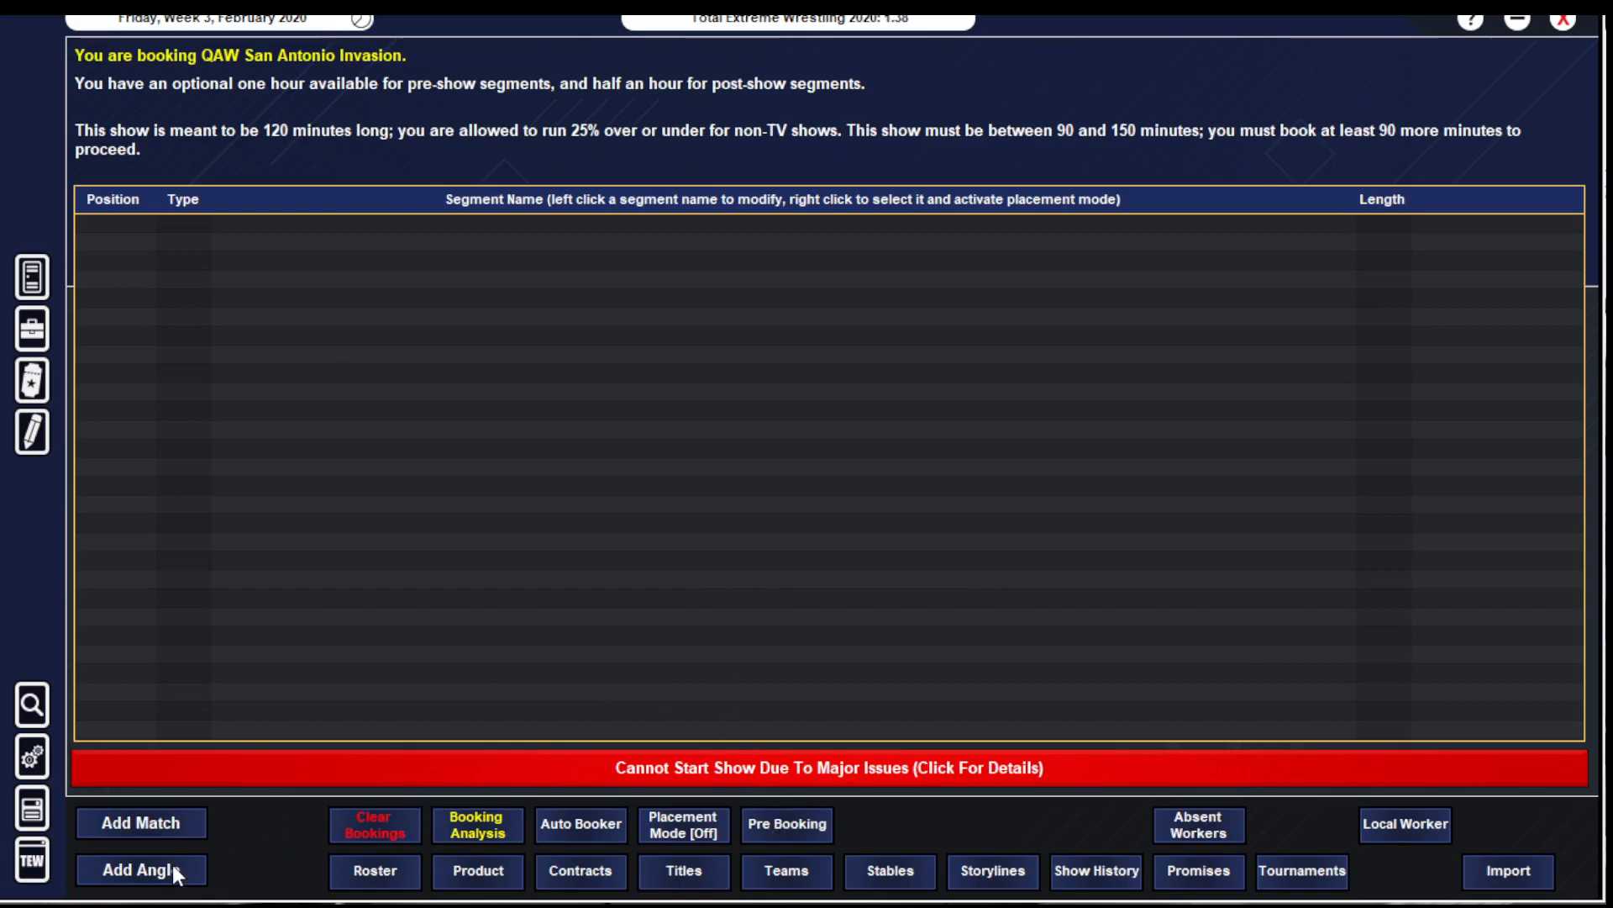
pyautogui.moveTo(141, 821)
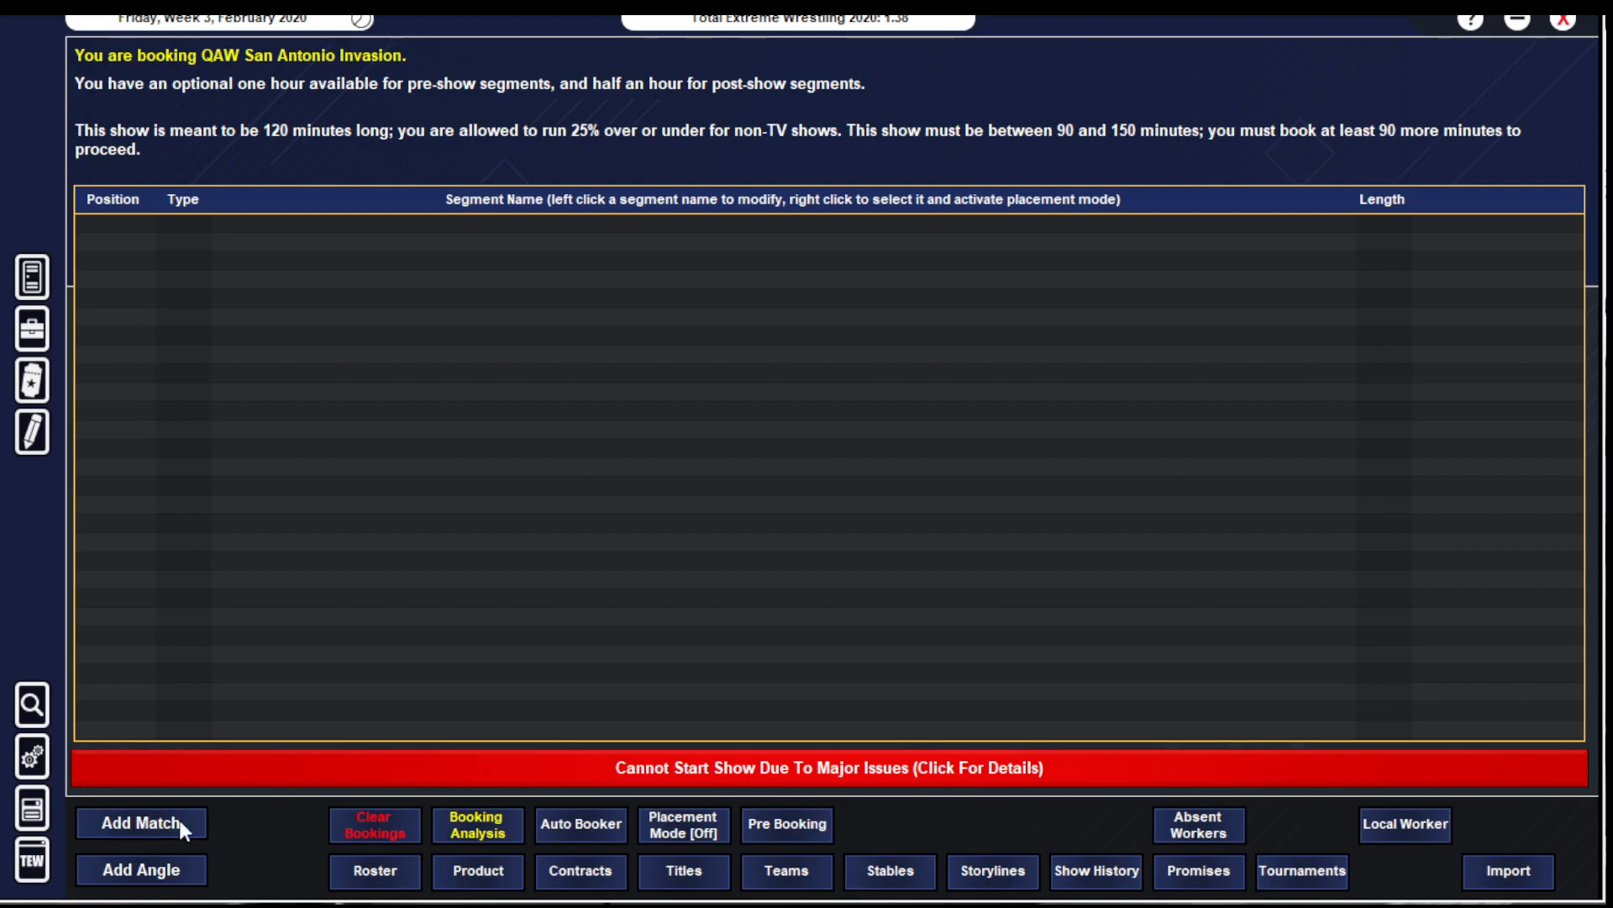
pyautogui.moveTo(205, 847)
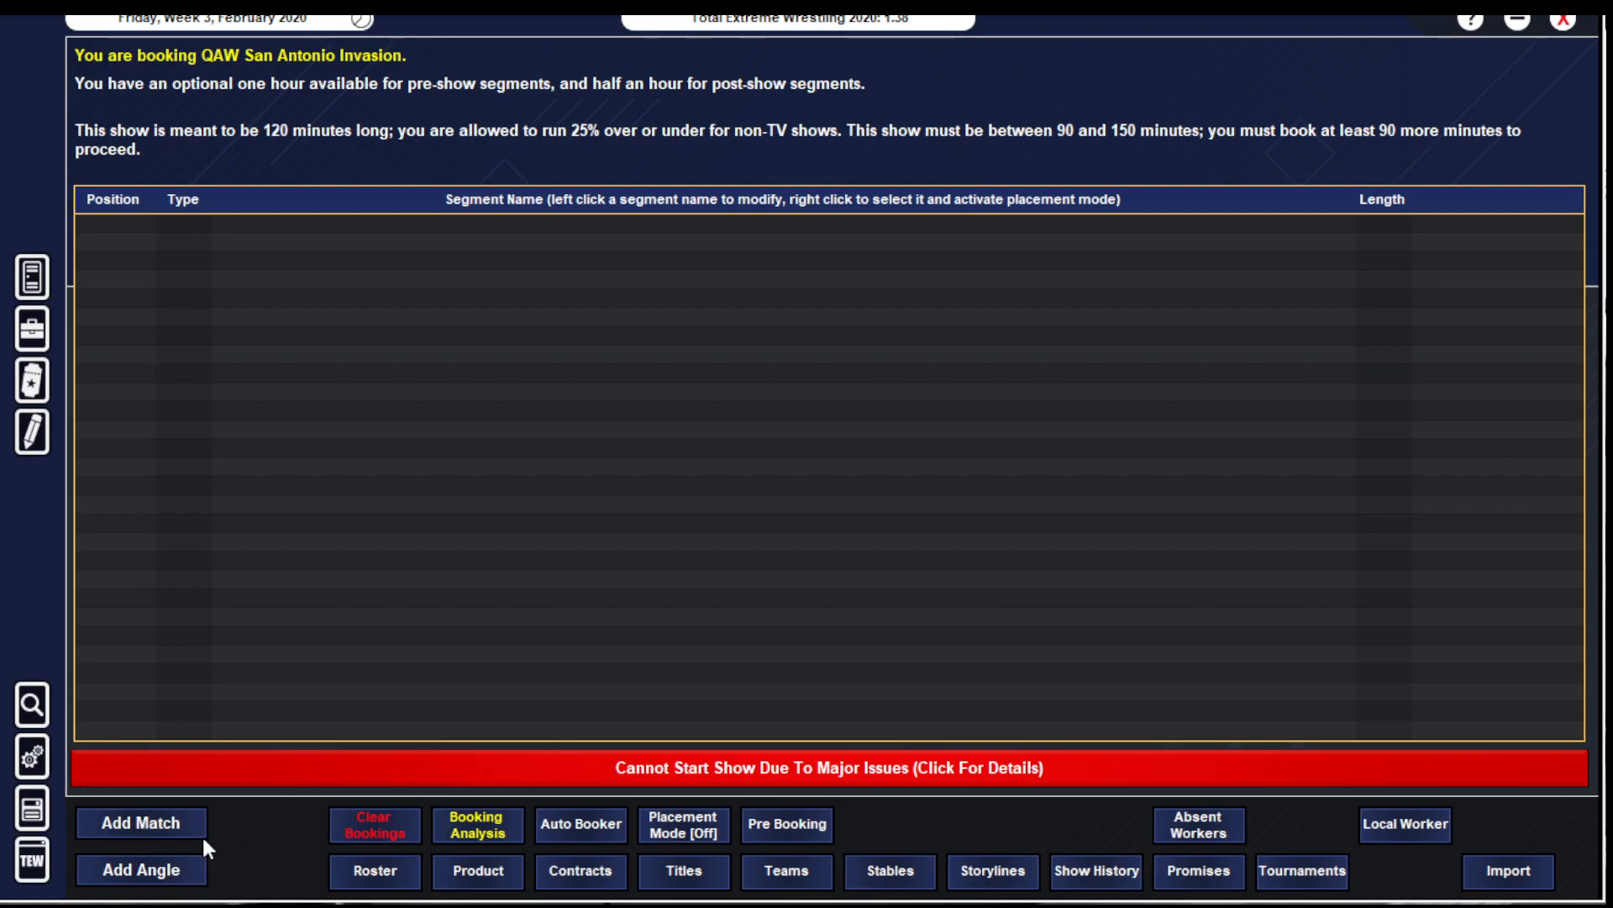
pyautogui.click(141, 821)
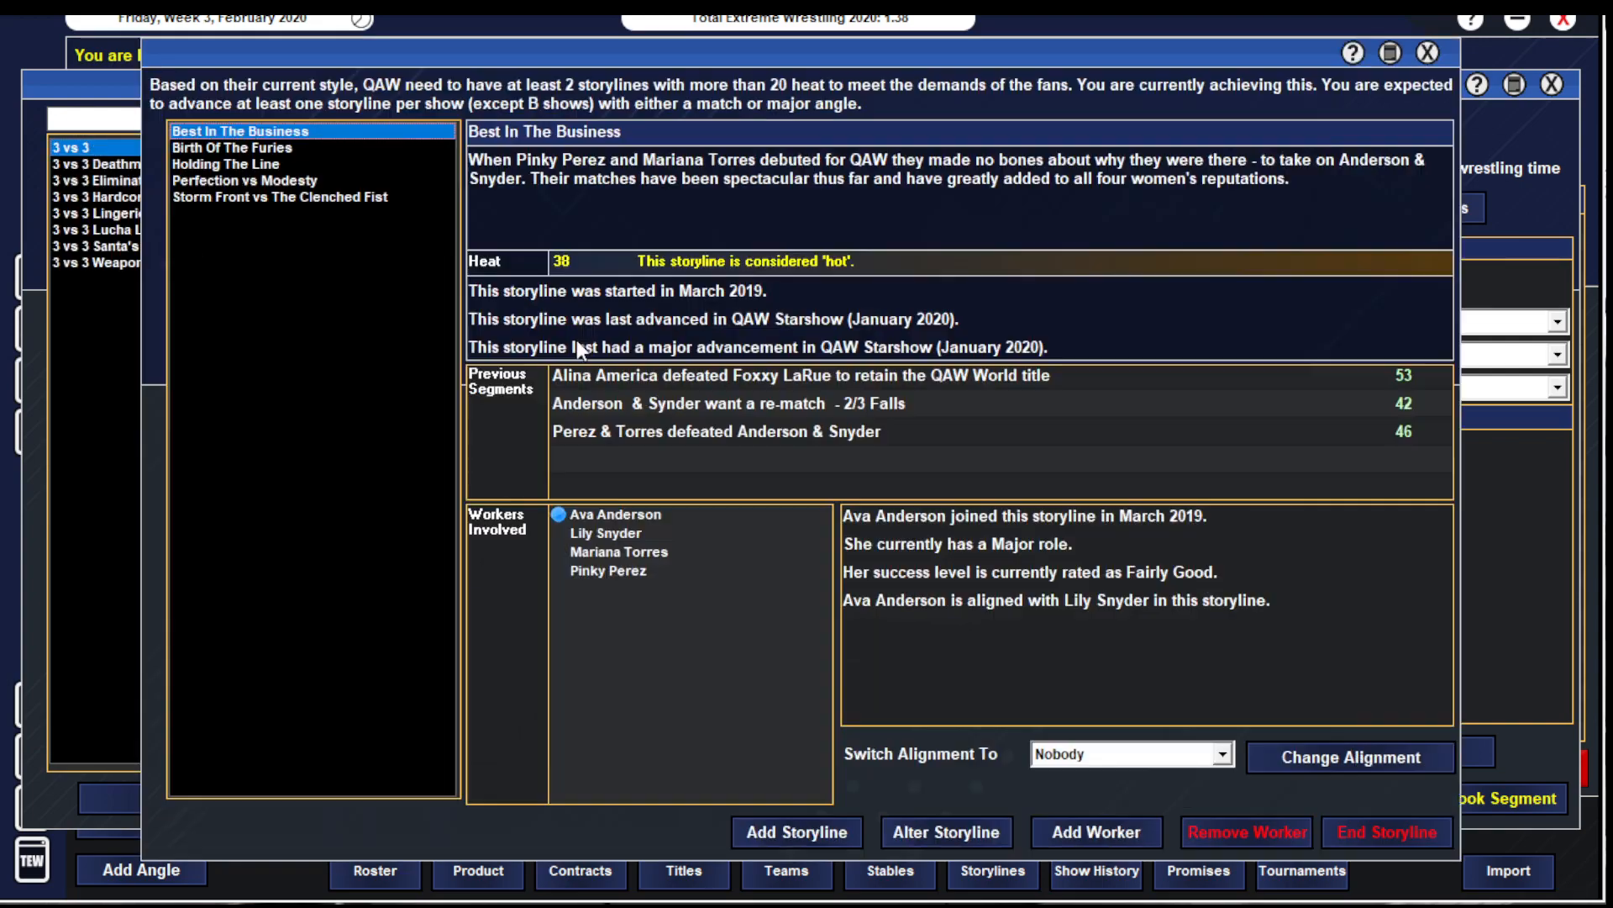
pyautogui.click(232, 165)
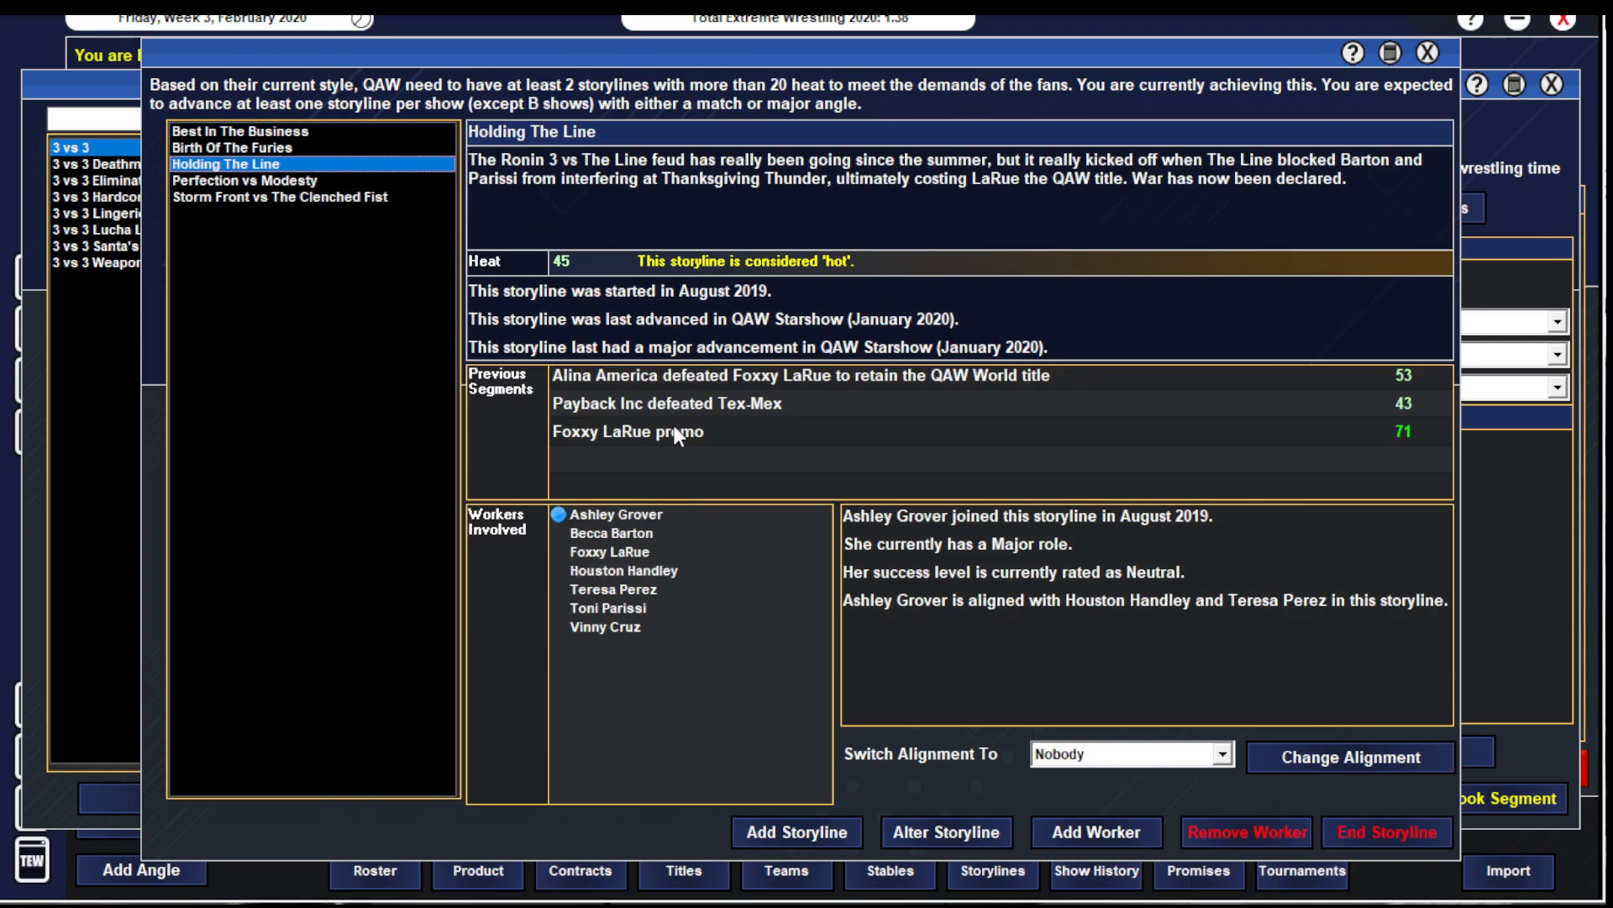
pyautogui.click(303, 197)
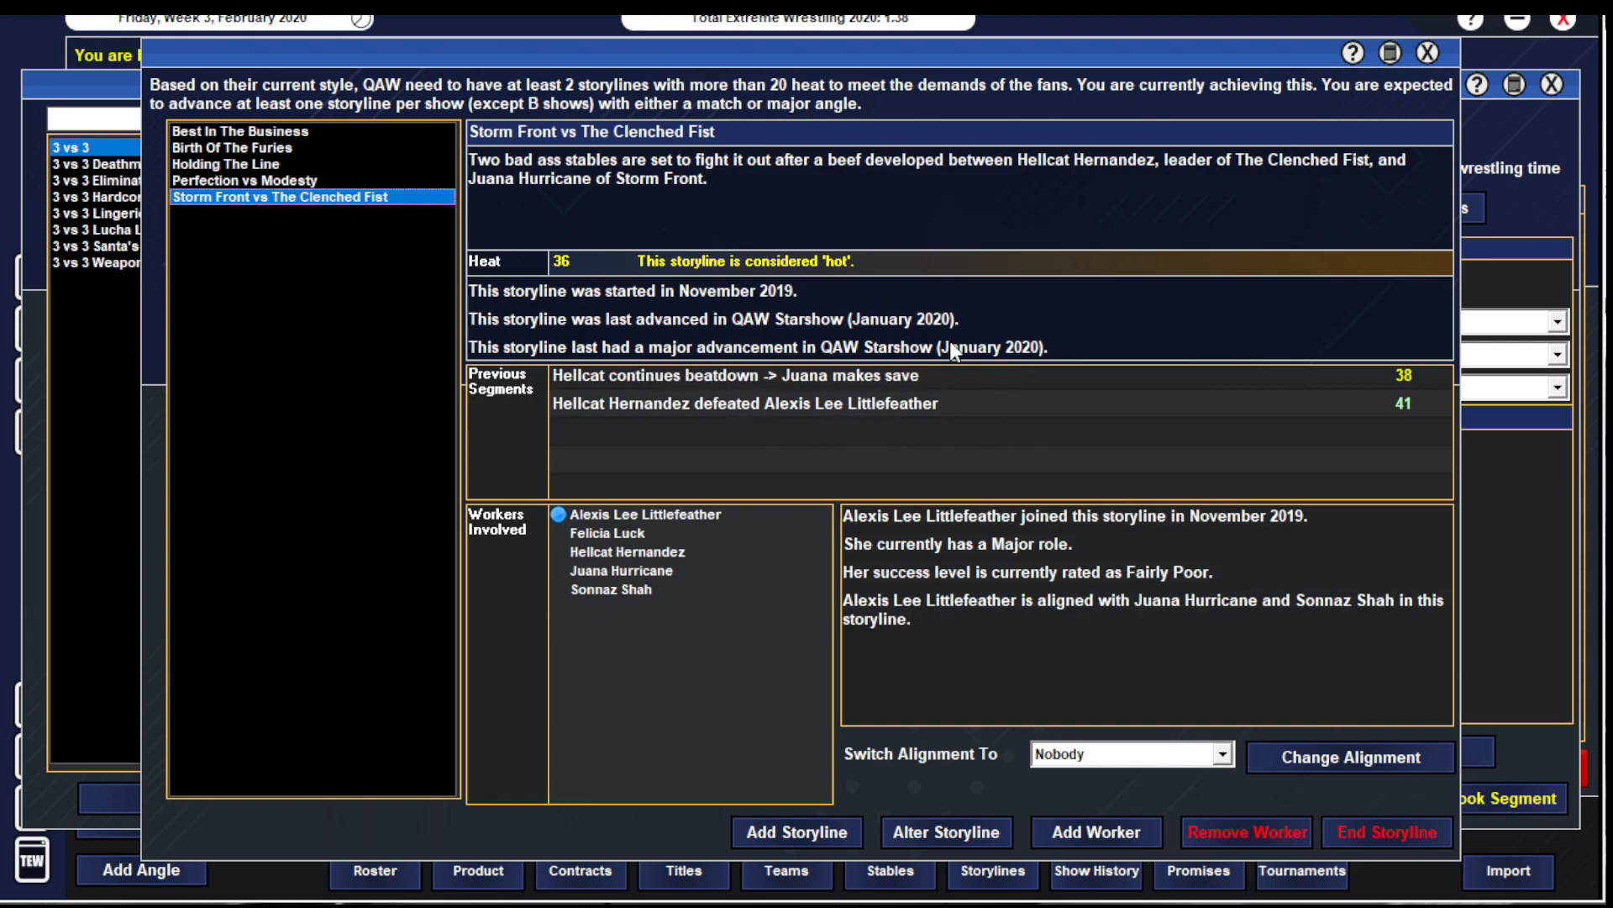
pyautogui.moveTo(854, 388)
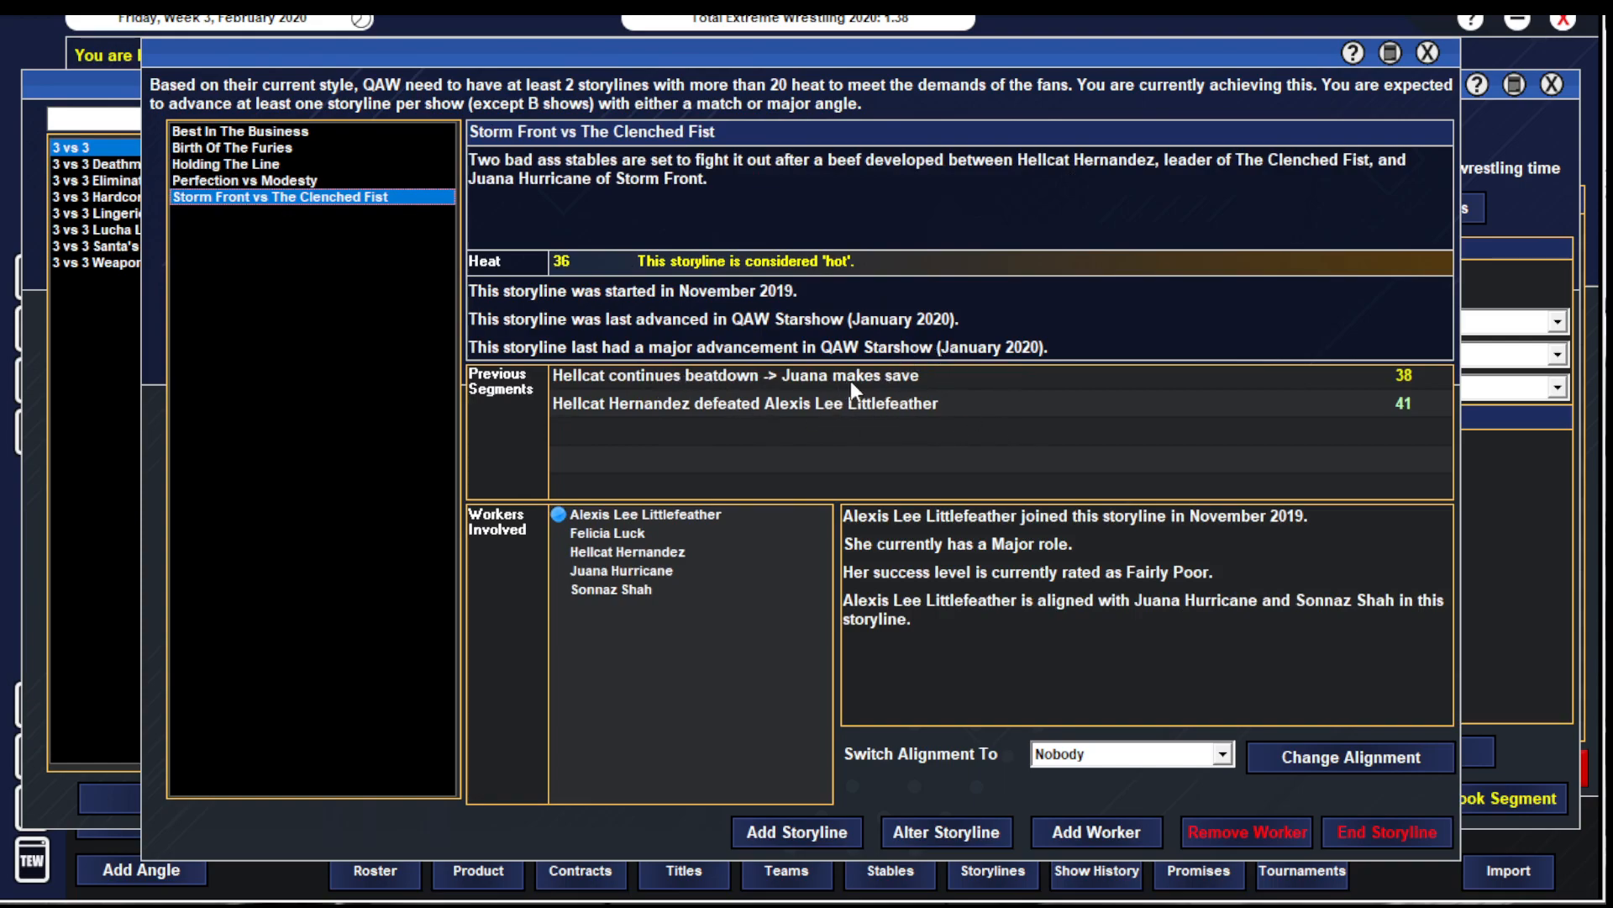
pyautogui.moveTo(611, 564)
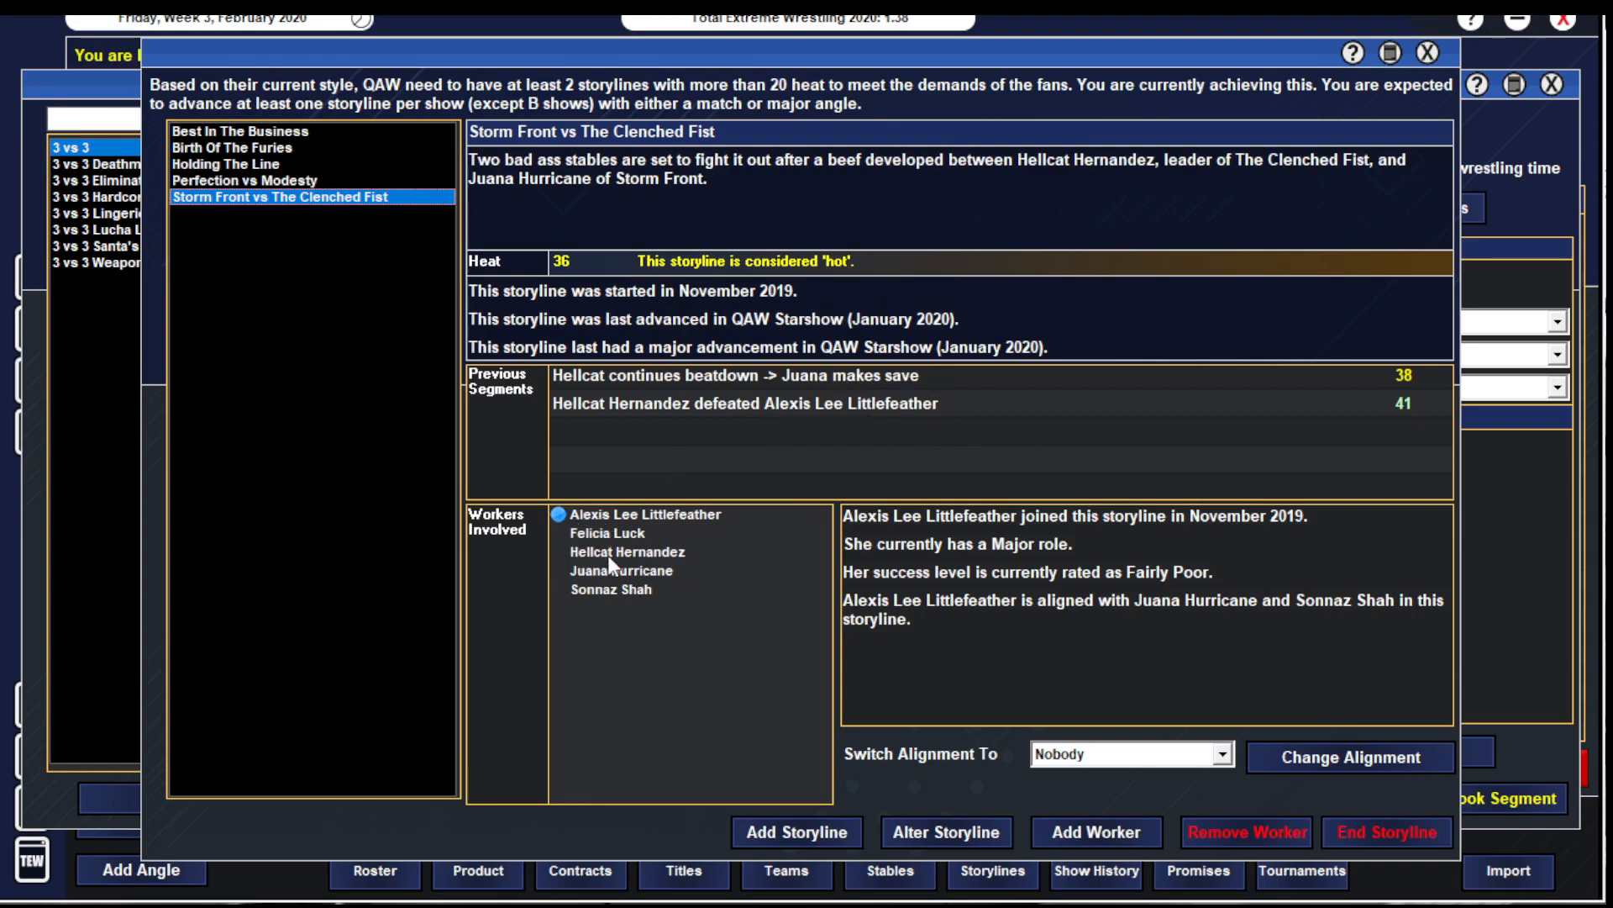
pyautogui.moveTo(625, 583)
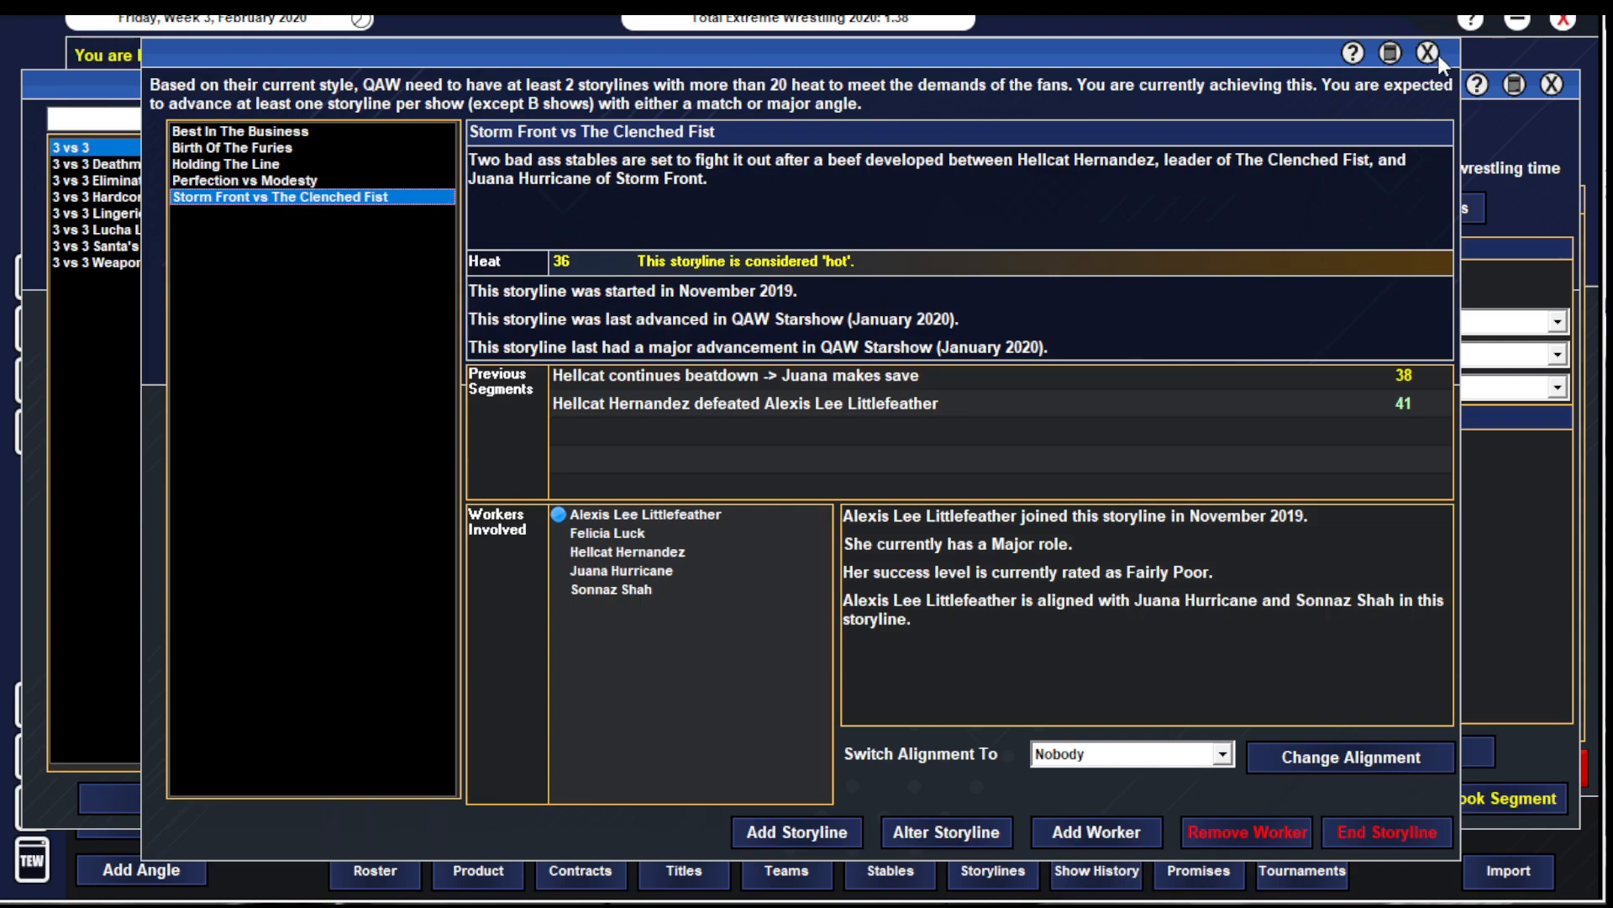
pyautogui.click(1437, 64)
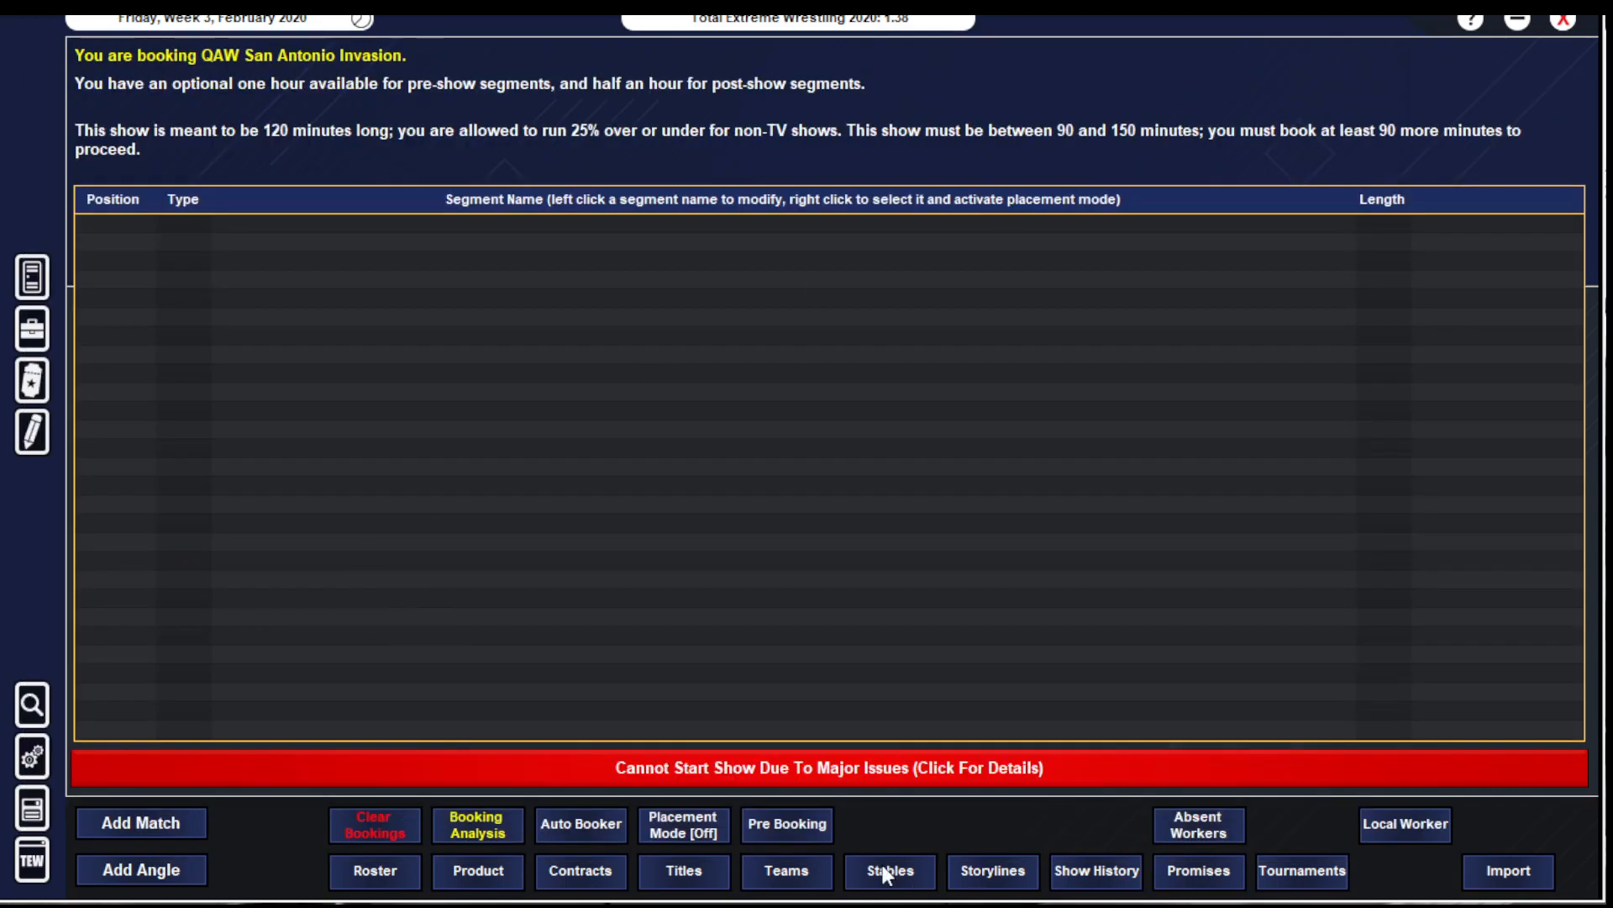
# - Browse the members of Storm Front, The Furies, The Line, Ronin 3 and The Clenched Fist
pyautogui.click(888, 871)
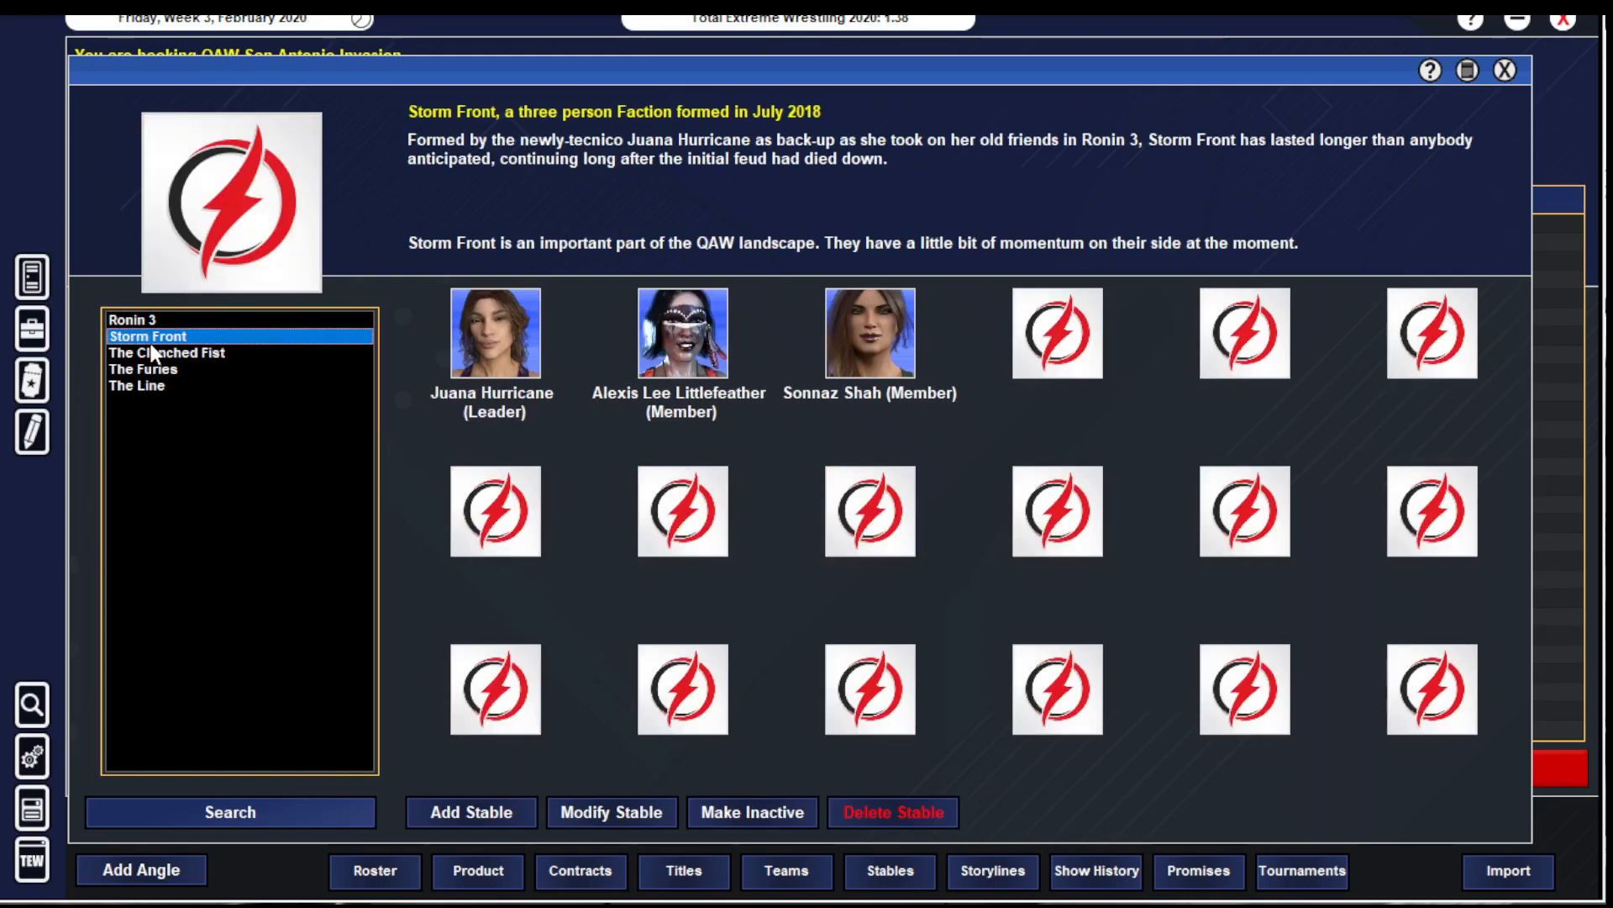
pyautogui.moveTo(524, 412)
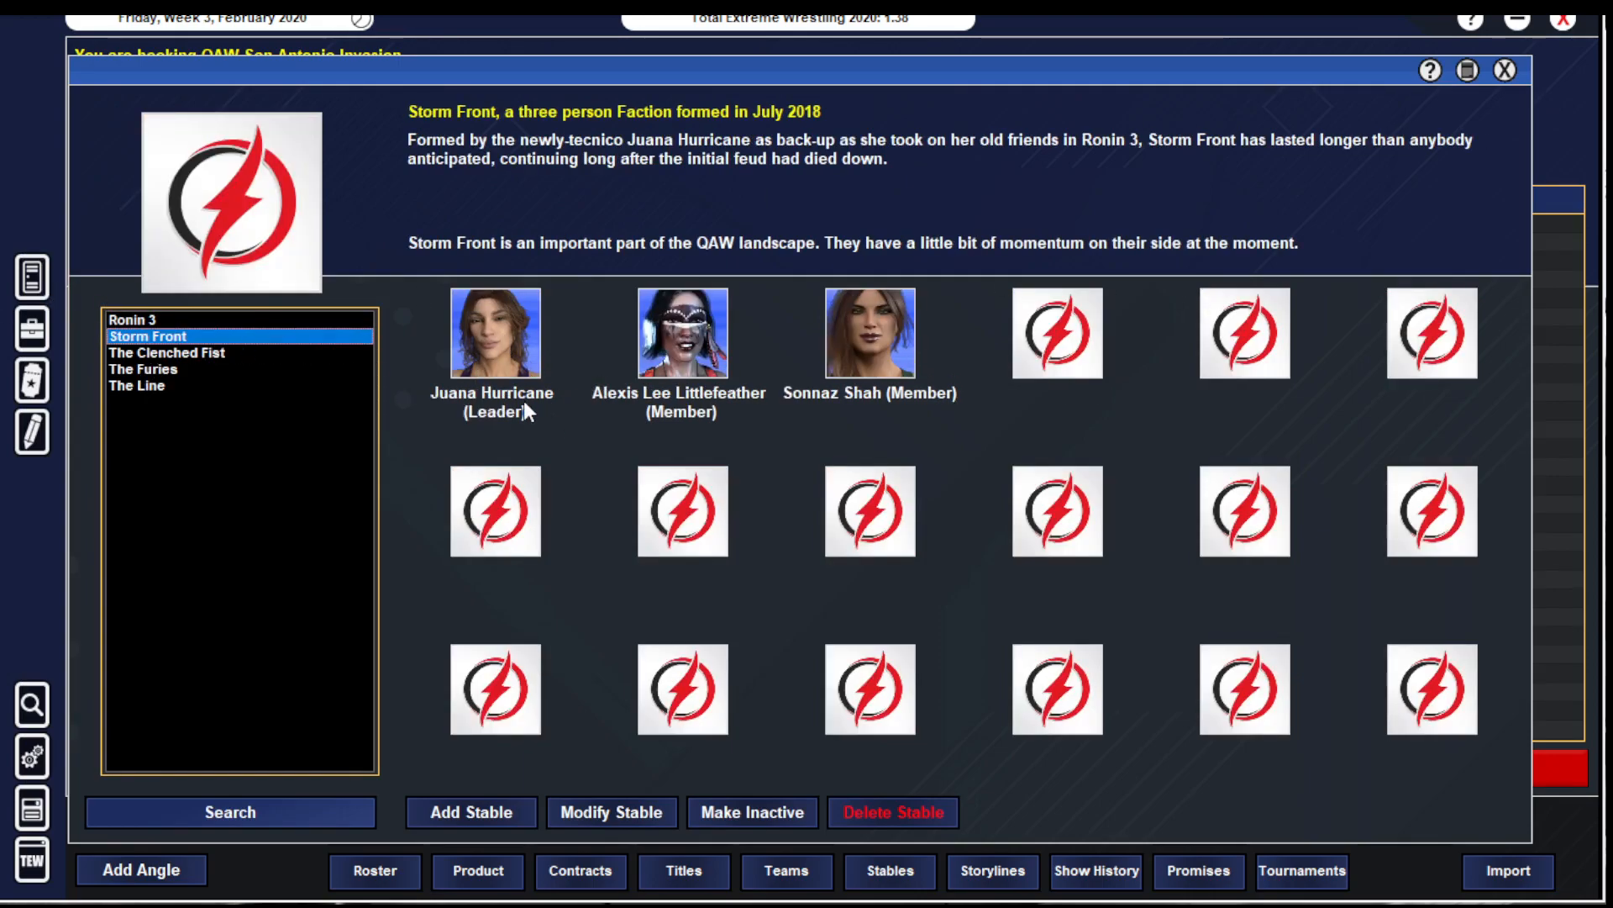
pyautogui.click(145, 368)
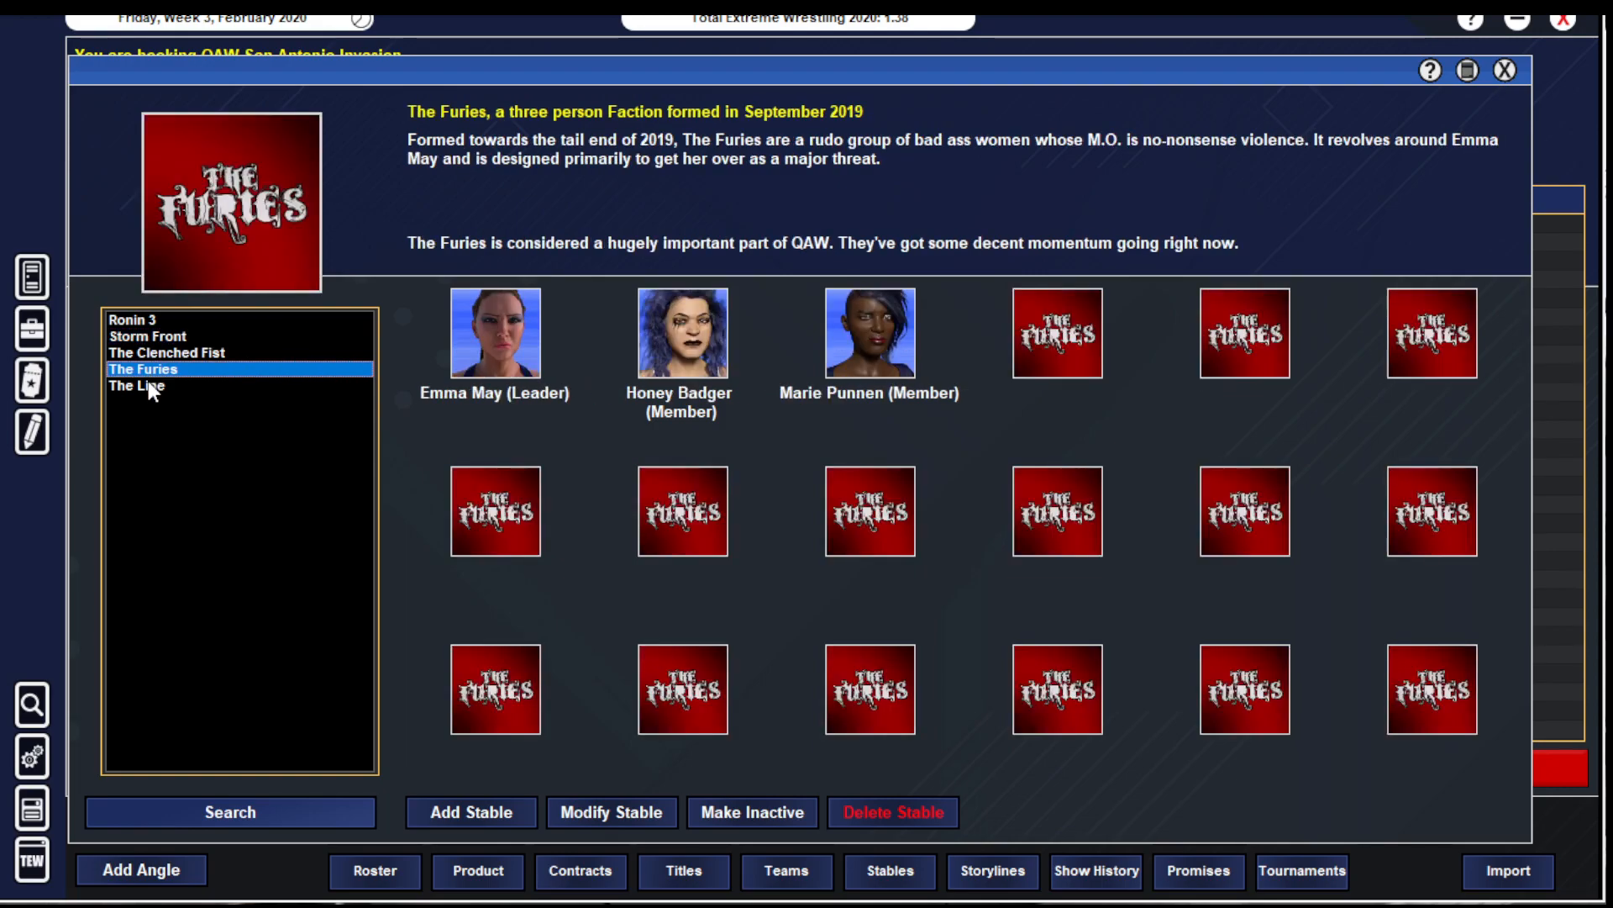
pyautogui.click(138, 386)
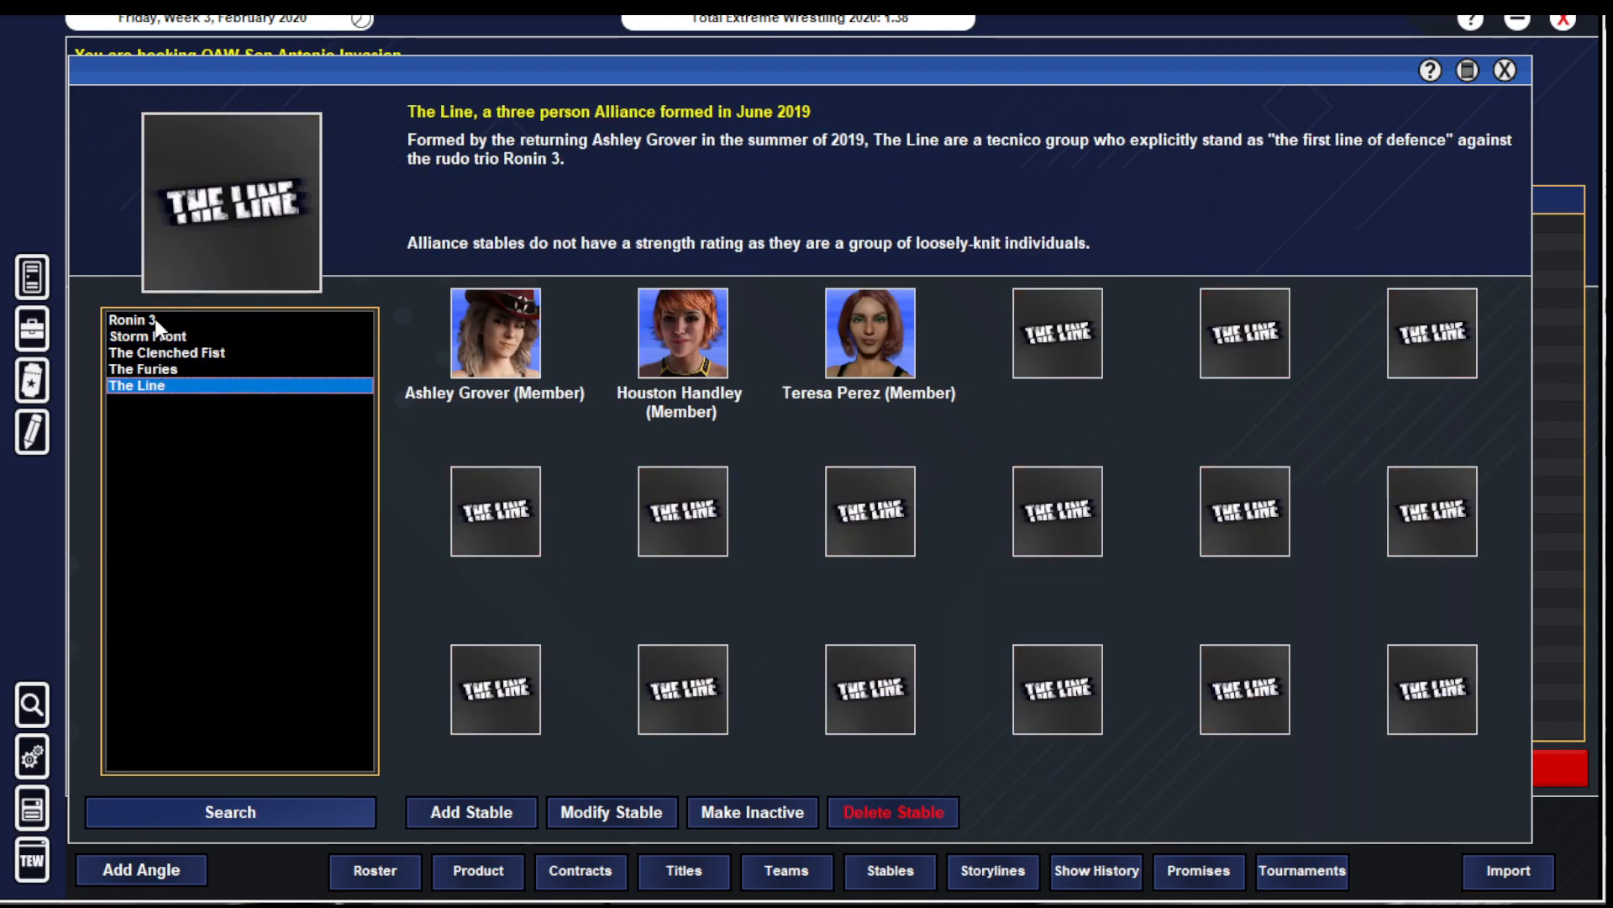
pyautogui.click(134, 319)
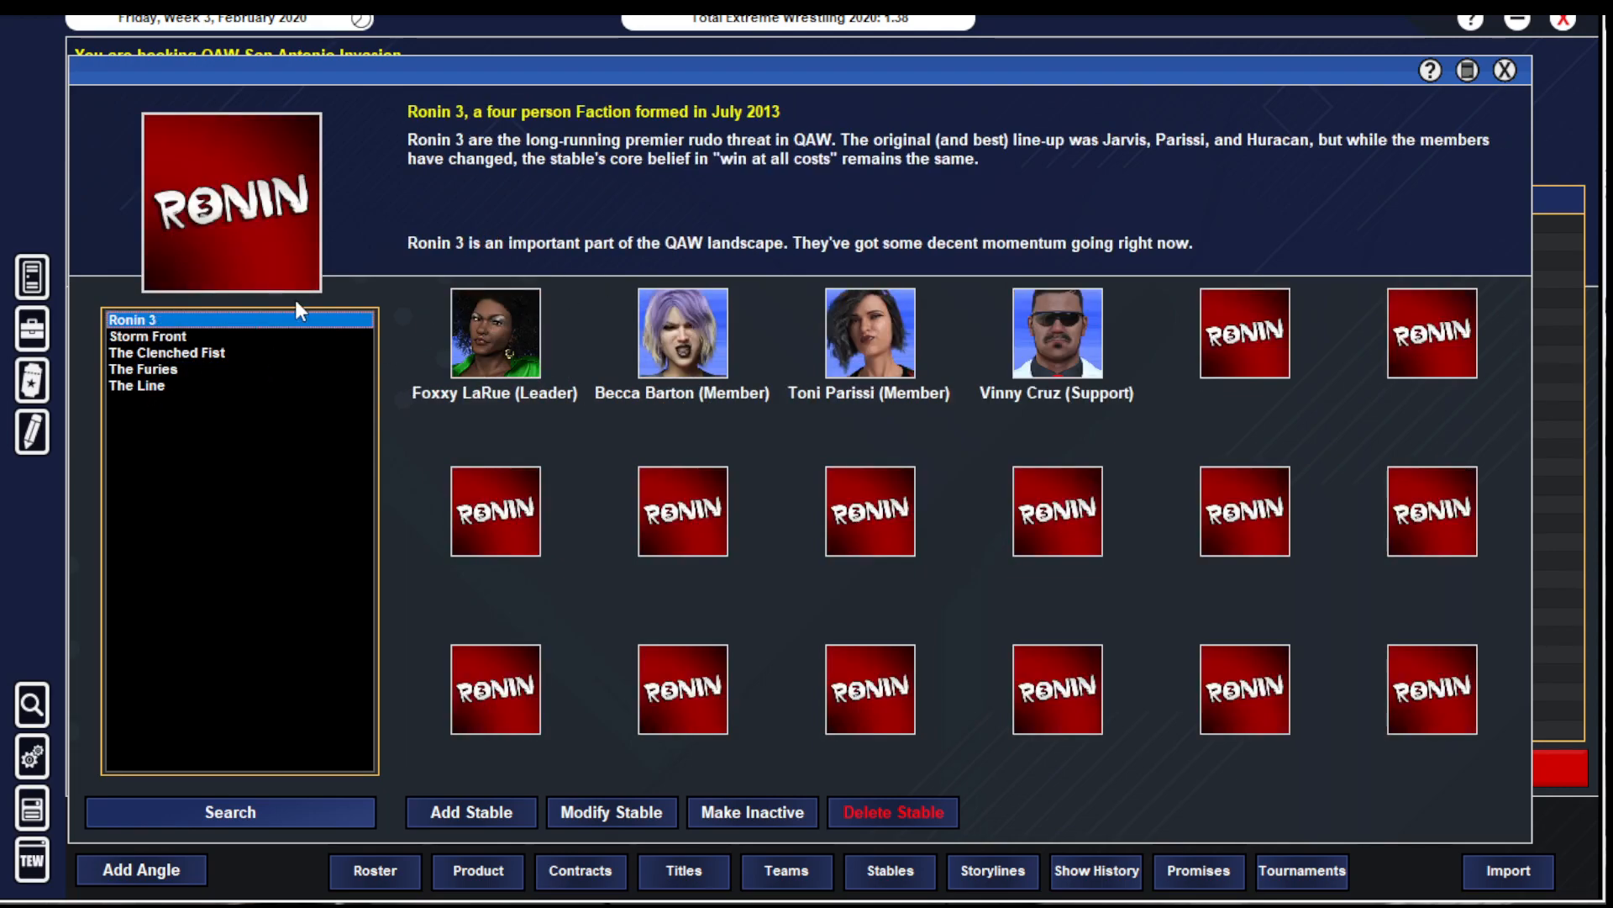
pyautogui.click(165, 351)
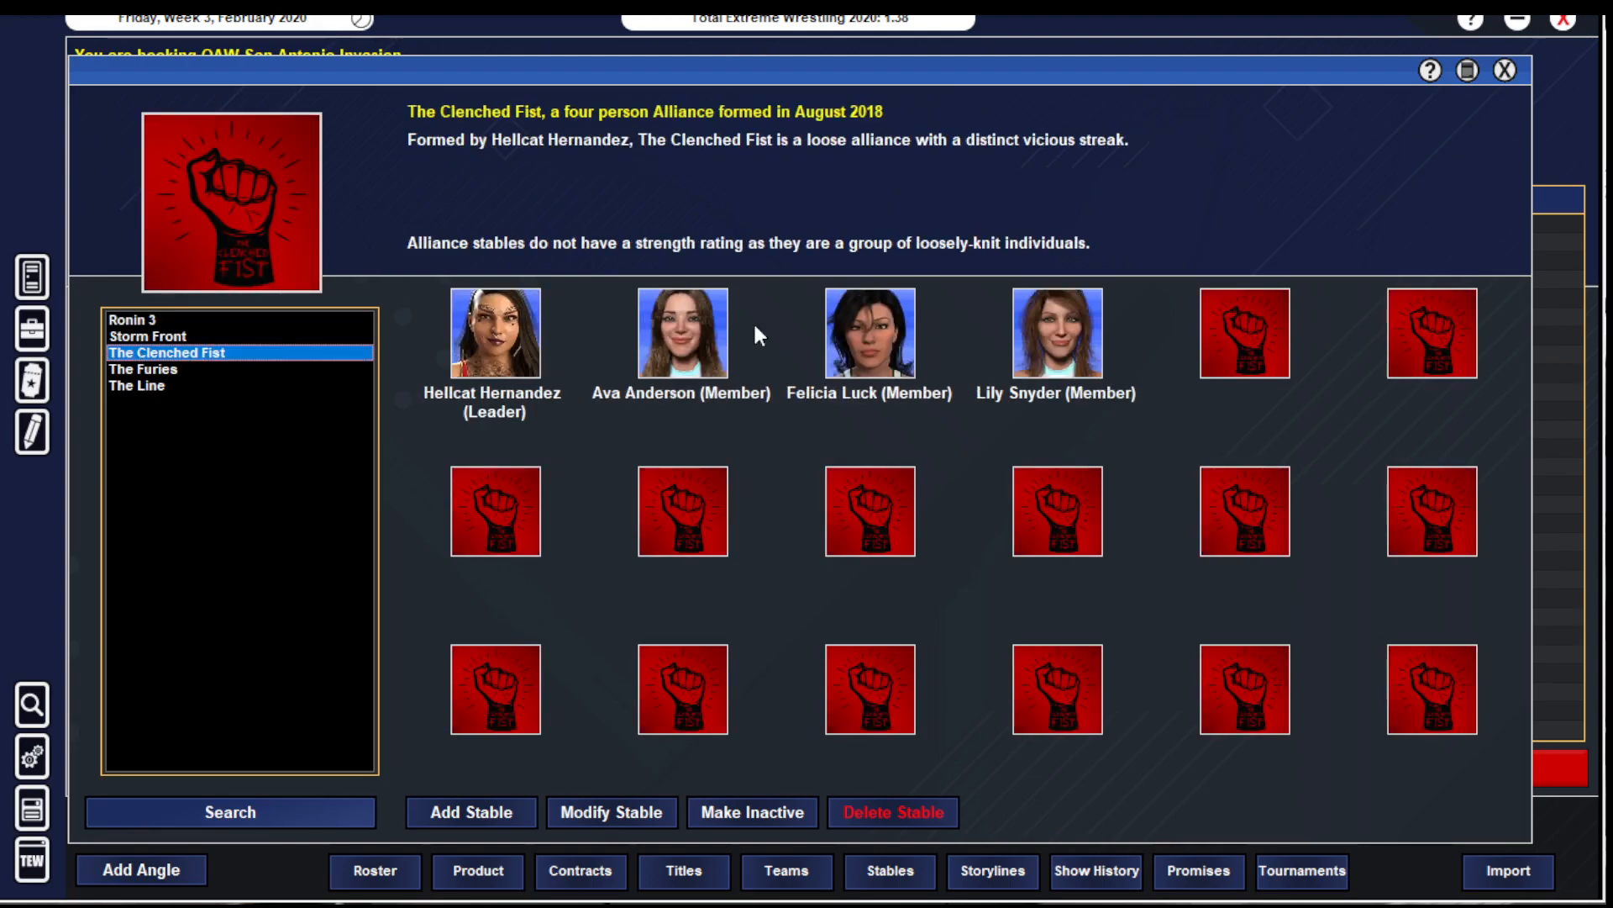
pyautogui.moveTo(443, 420)
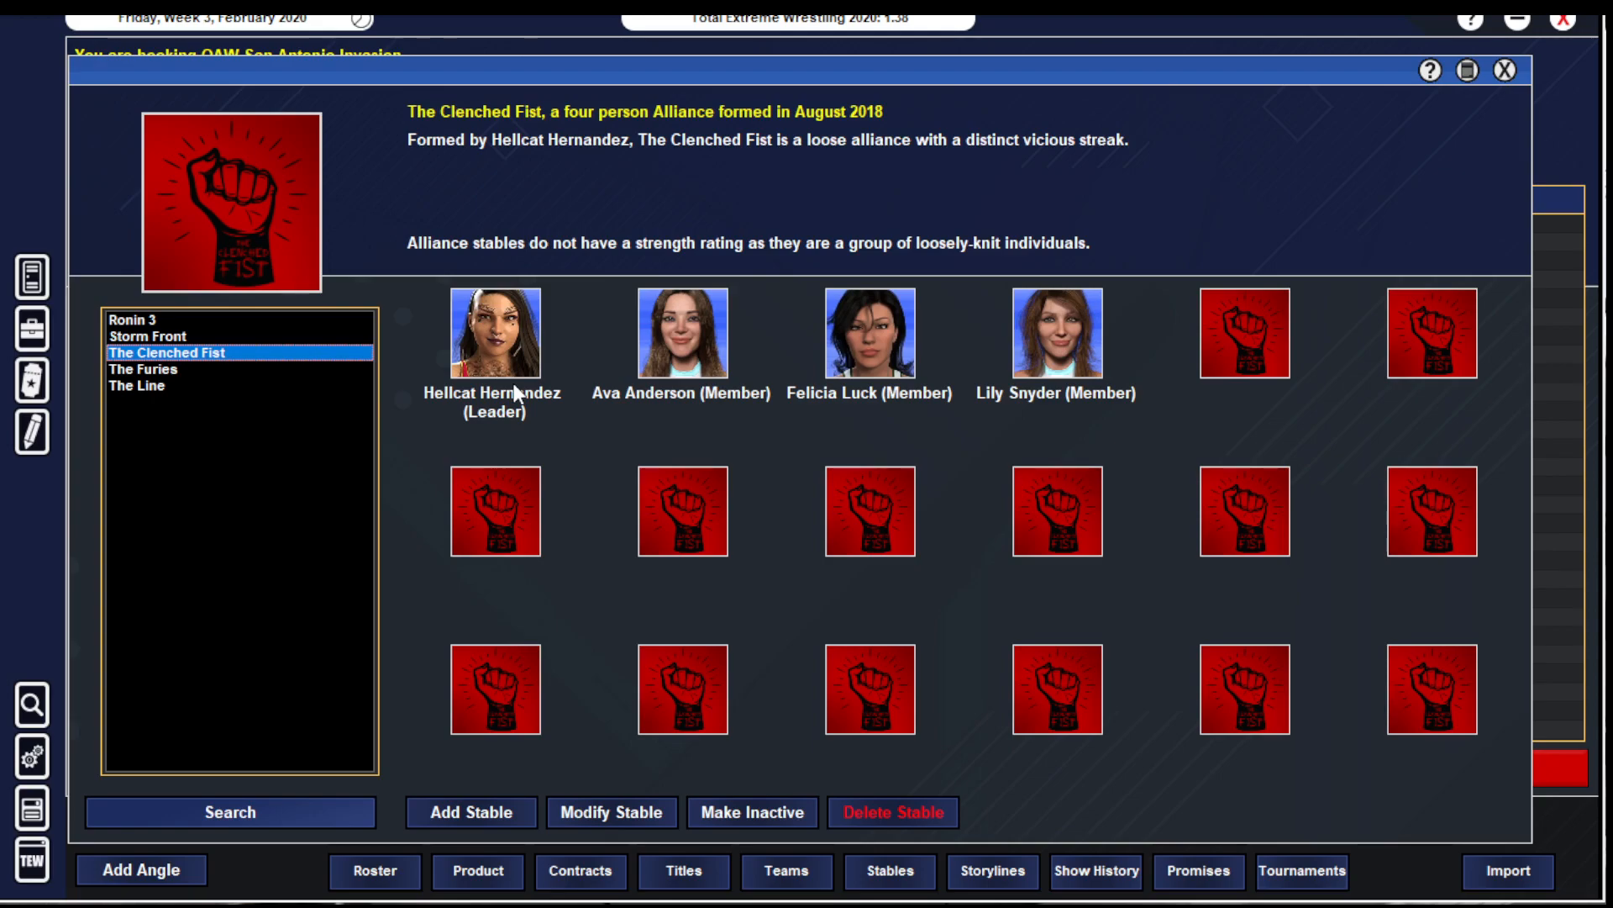
pyautogui.moveTo(1514, 79)
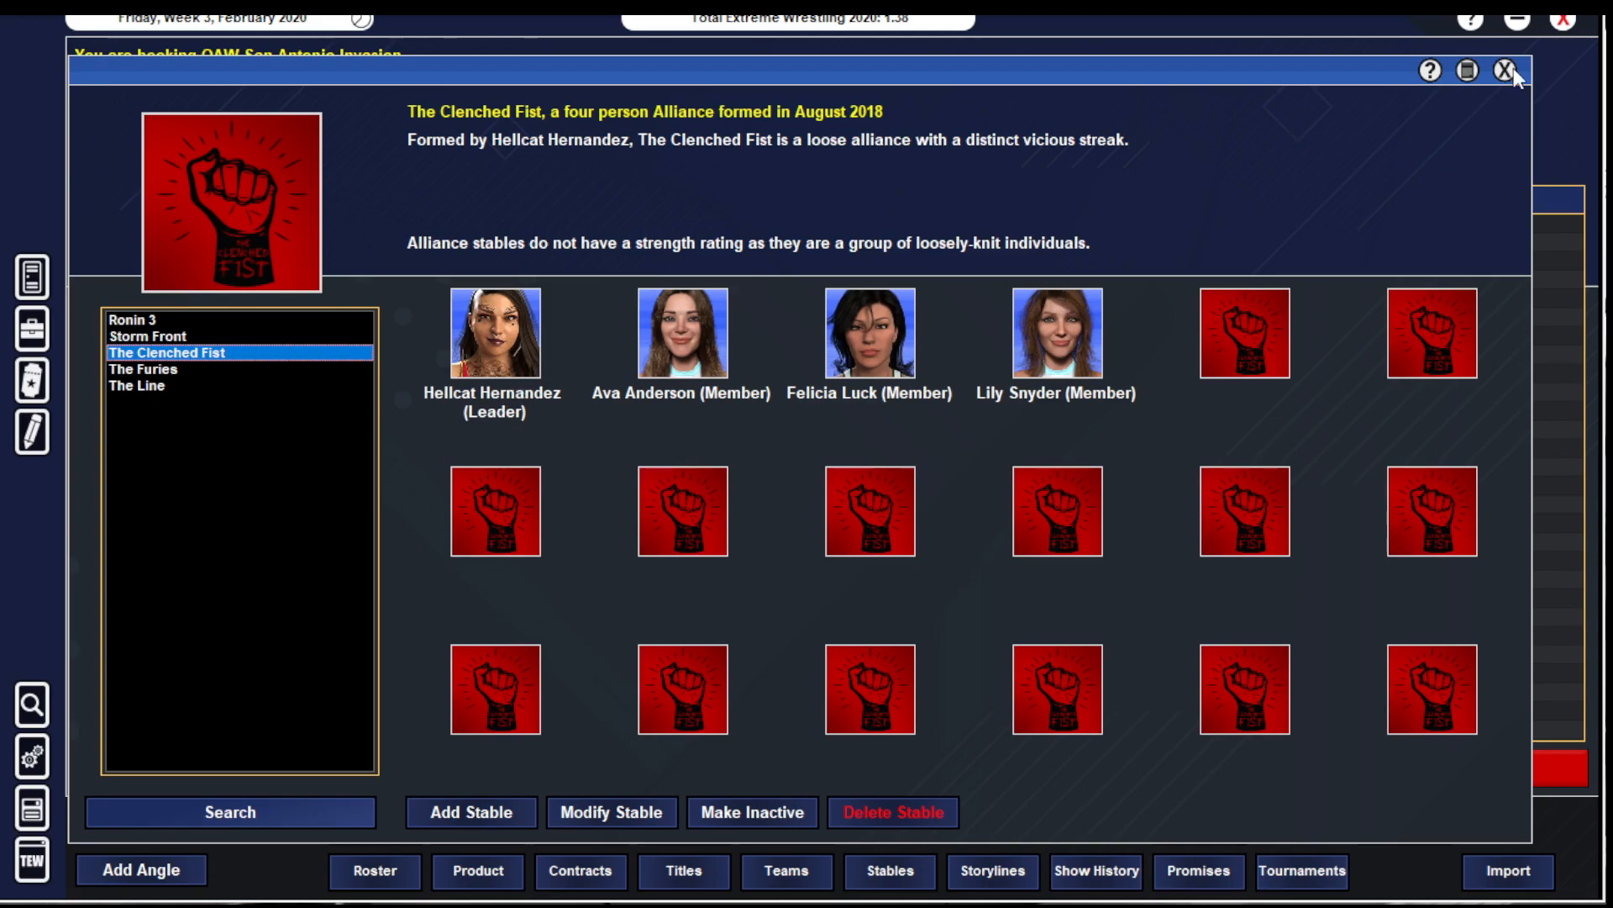
# - Set up a tag match with Felicia Luck and Hellcat Hernandez as the opposing team
pyautogui.click(1533, 71)
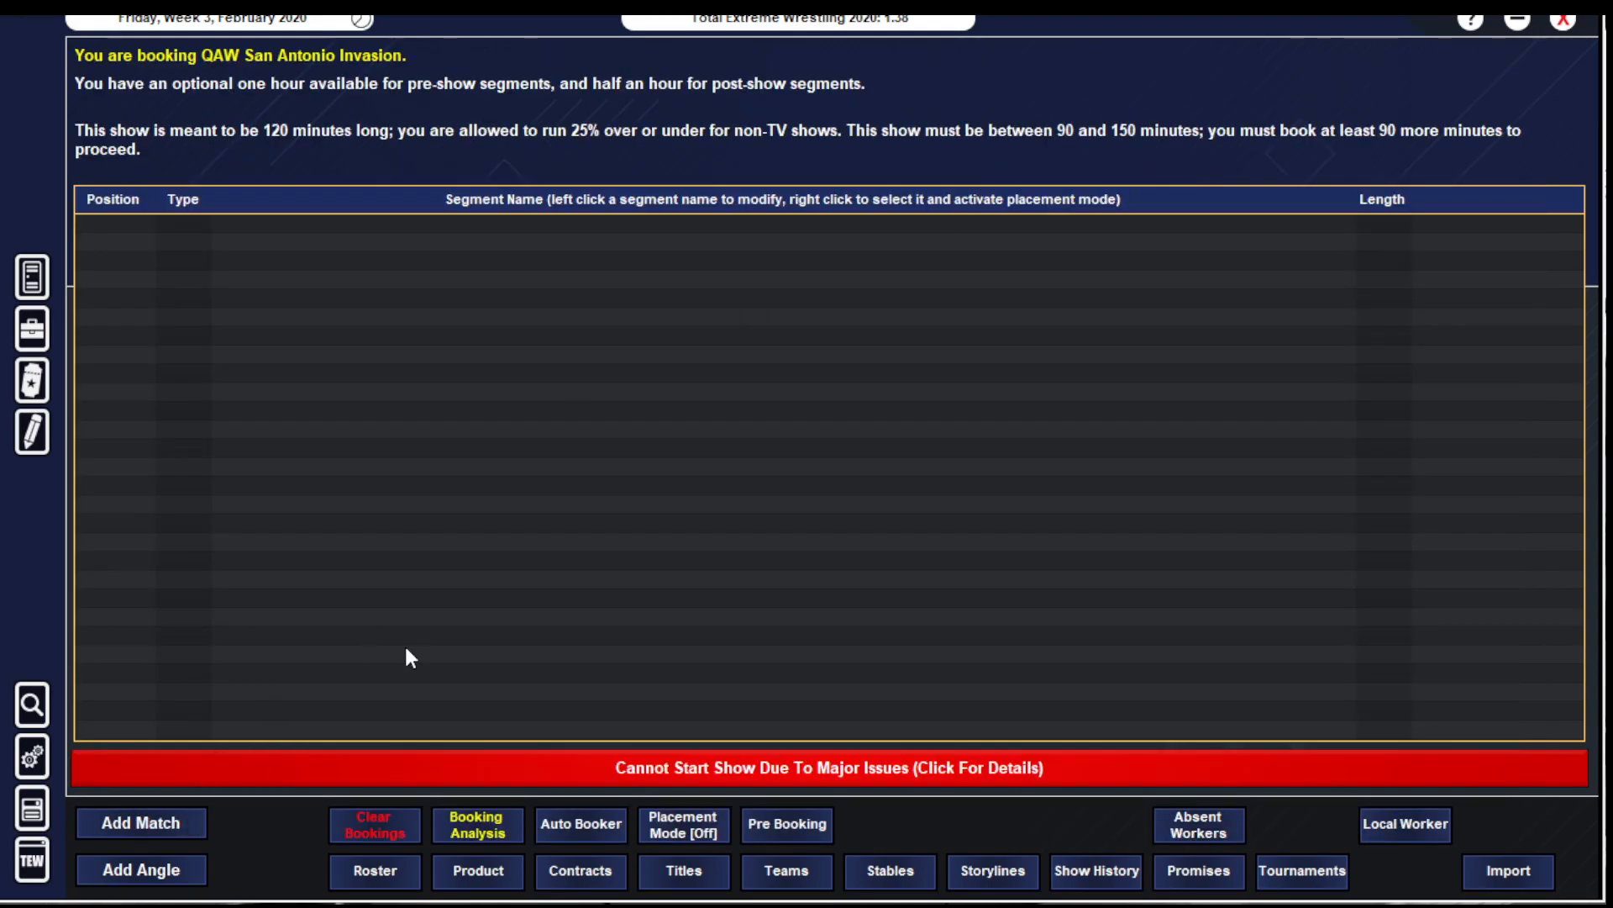
pyautogui.click(141, 822)
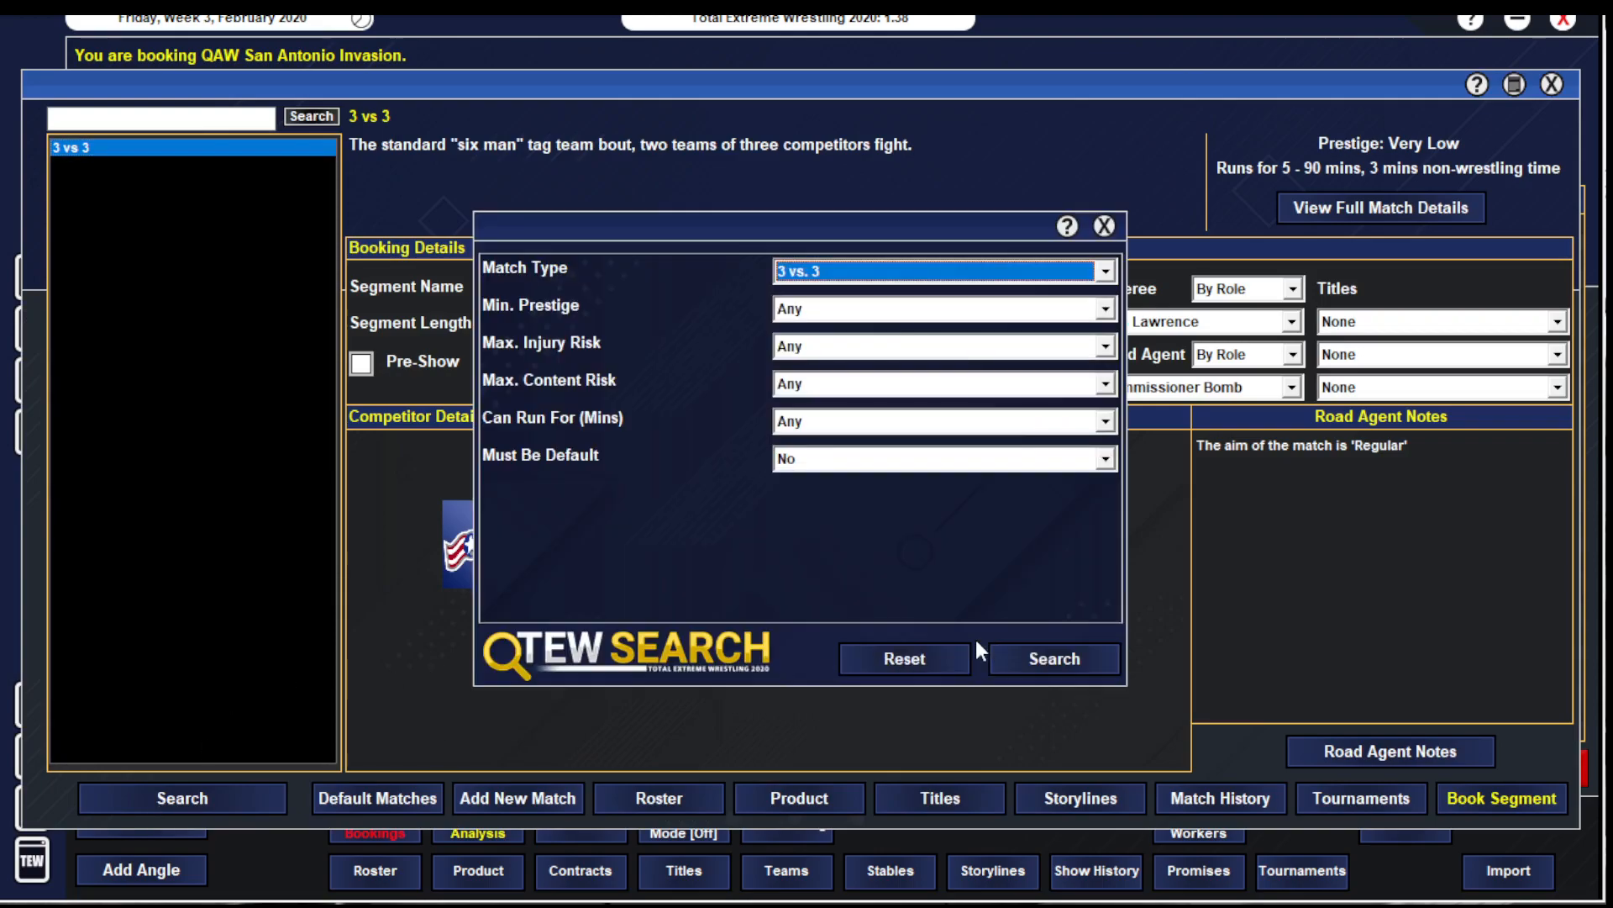
pyautogui.click(1052, 657)
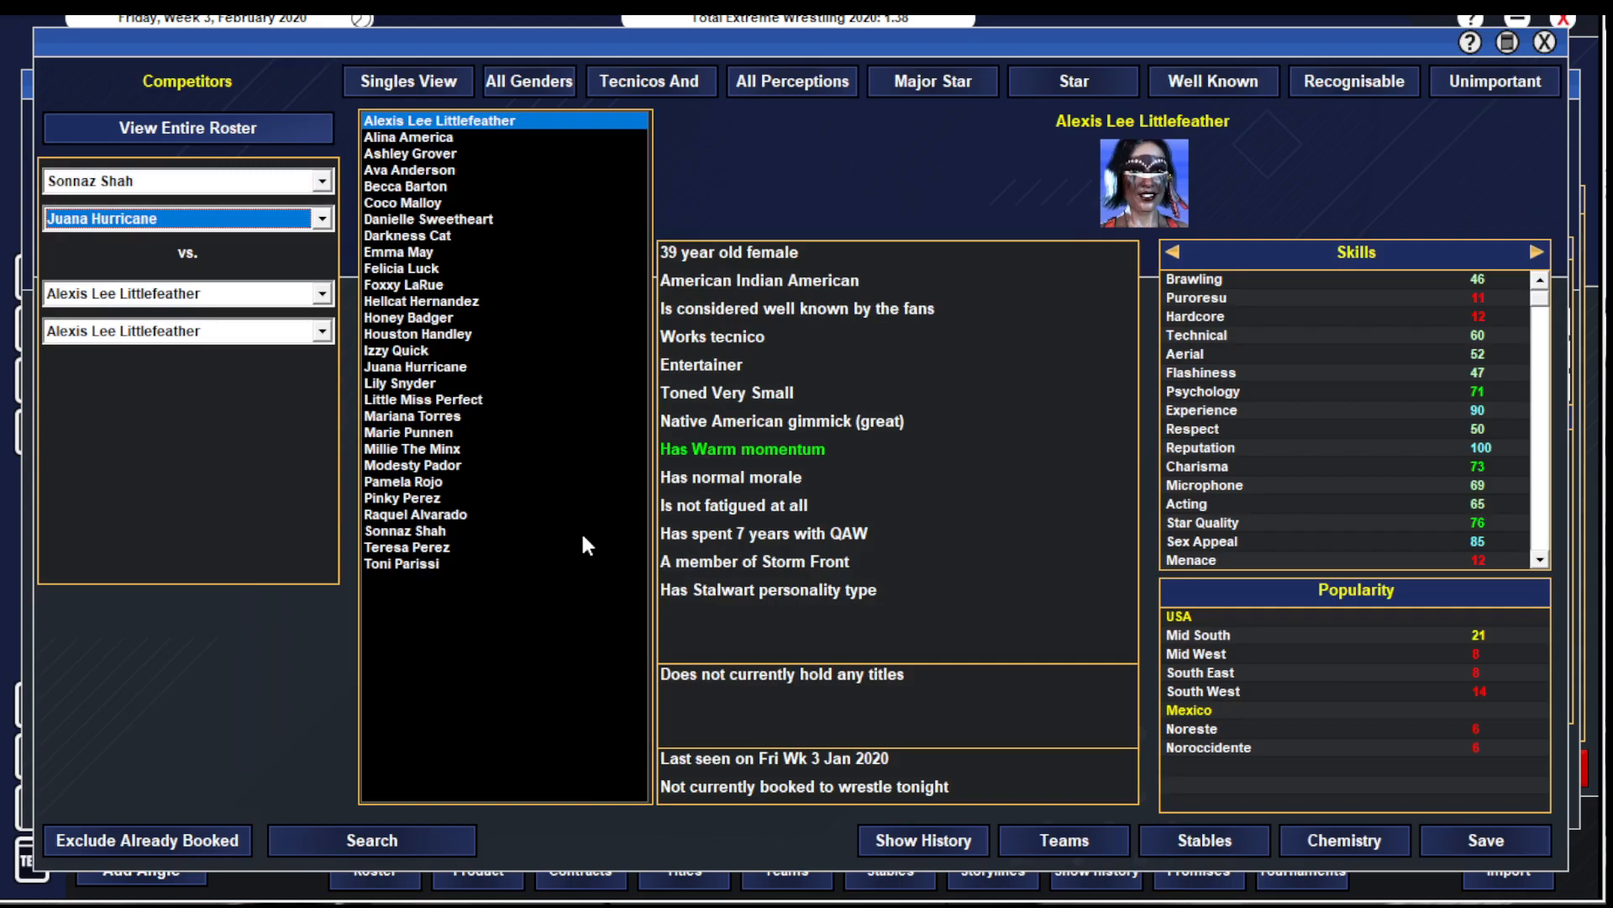
pyautogui.click(188, 292)
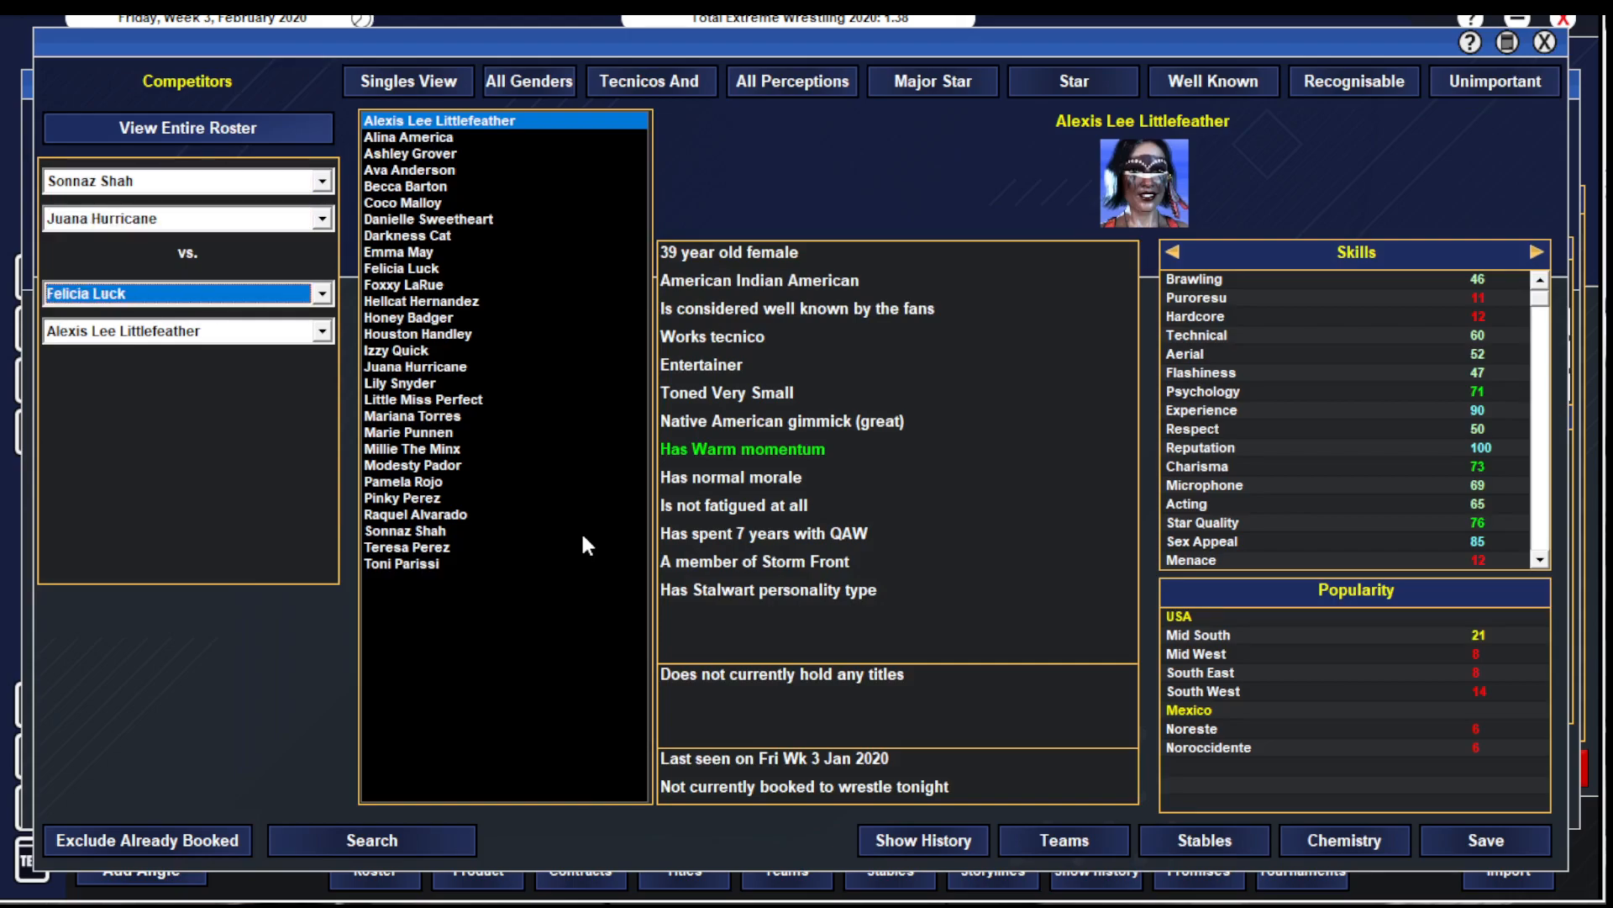
pyautogui.click(175, 331)
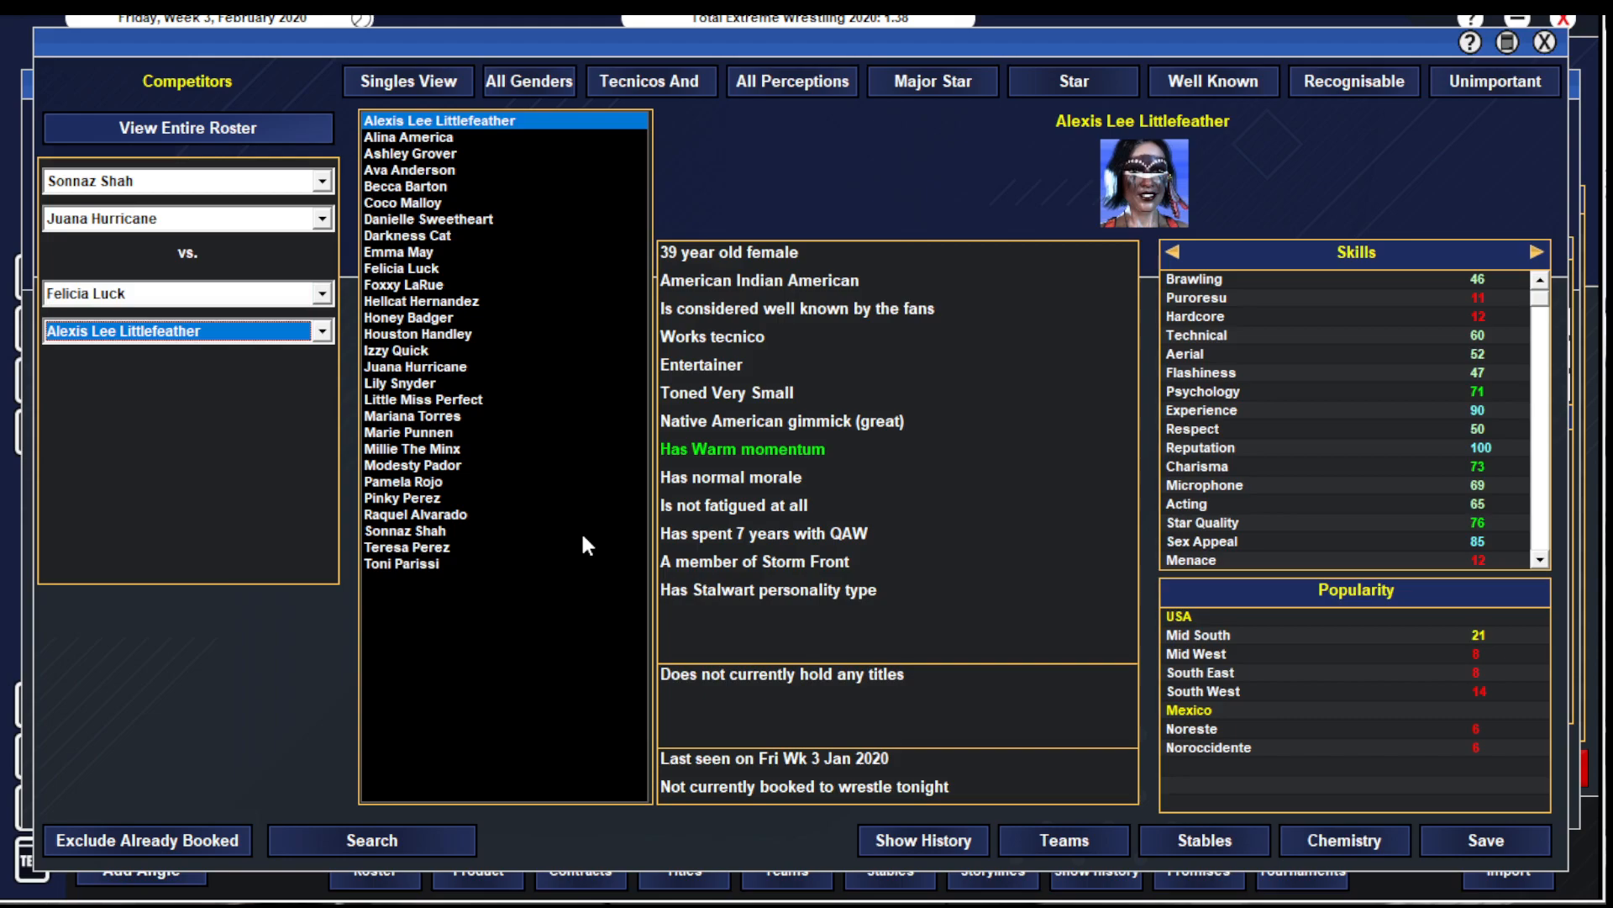
pyautogui.click(420, 301)
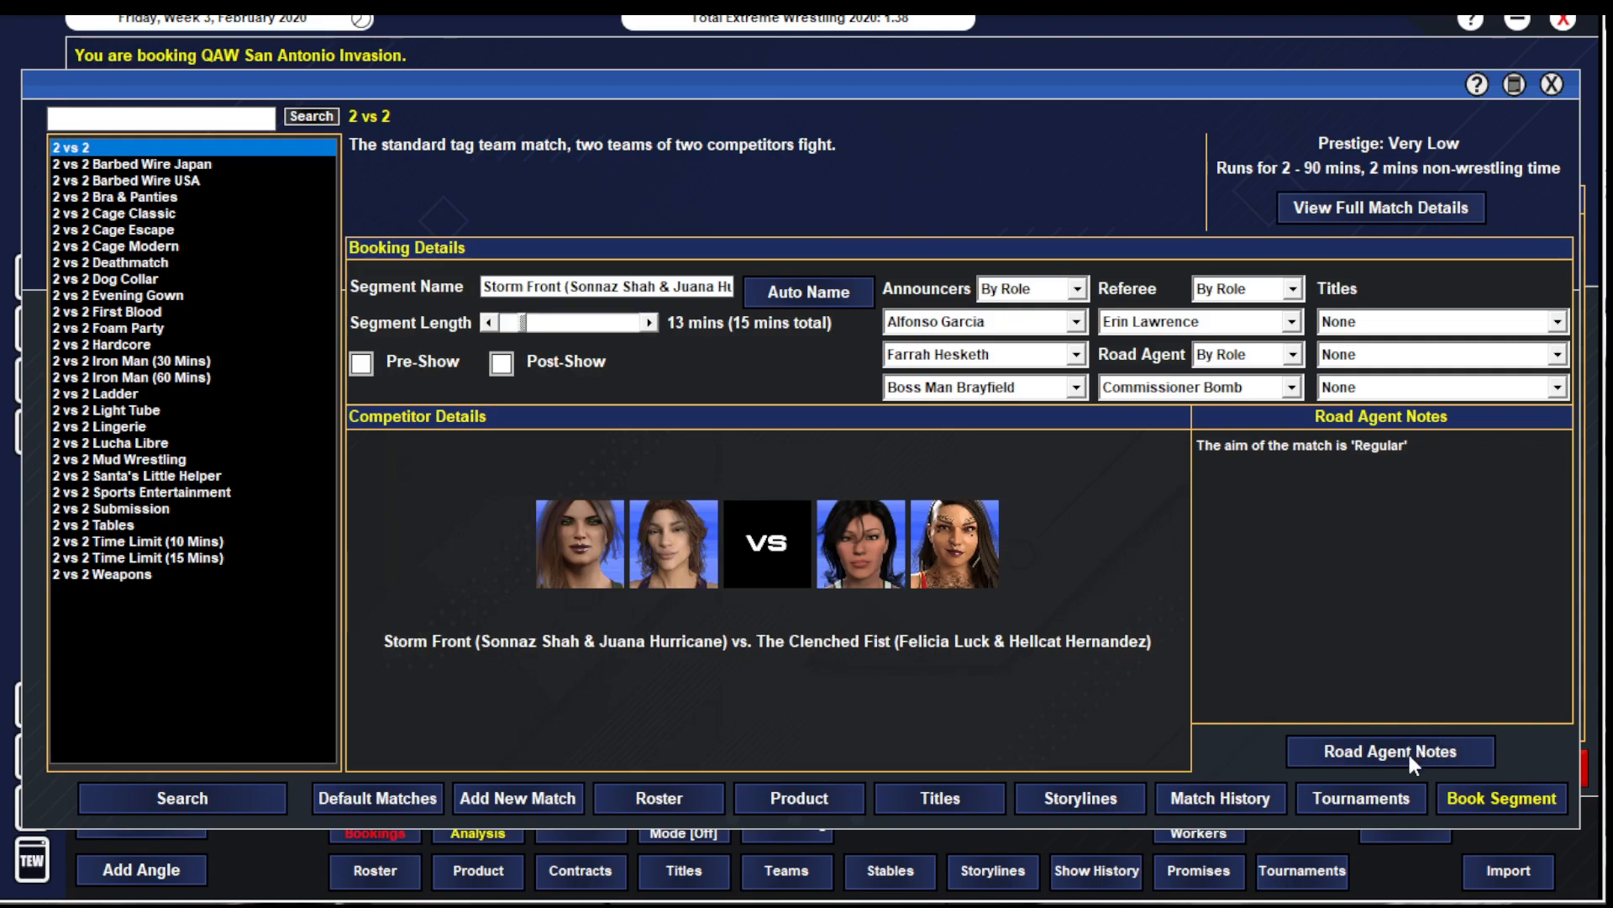
# - Add a decisive win road agent note and book the match as the 15-minute main event
pyautogui.click(1390, 751)
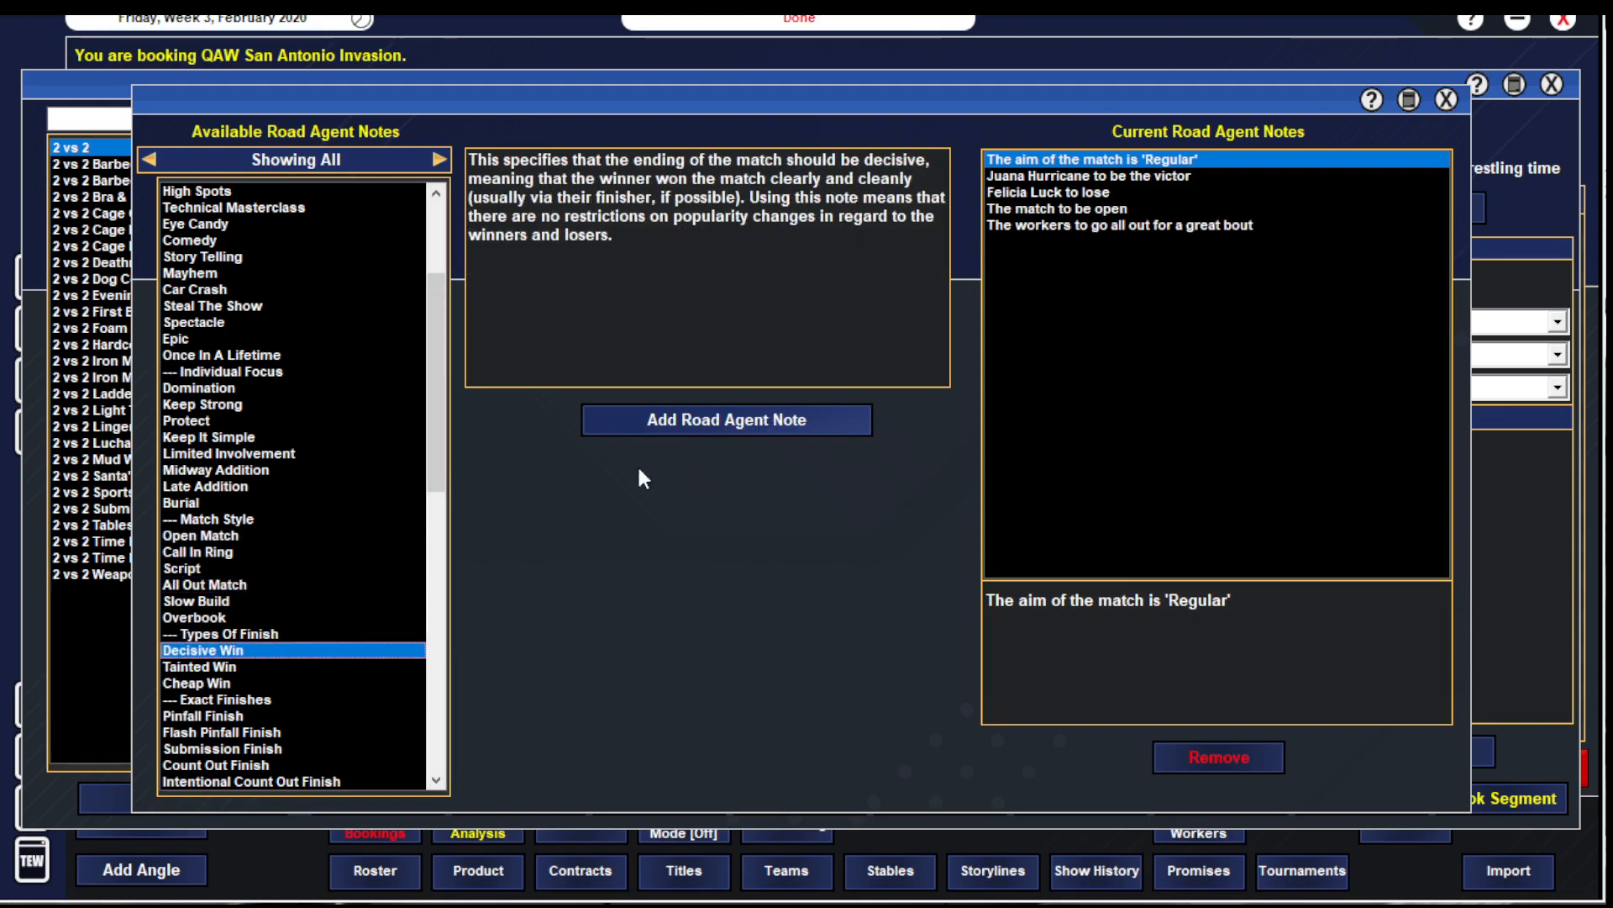
pyautogui.click(726, 420)
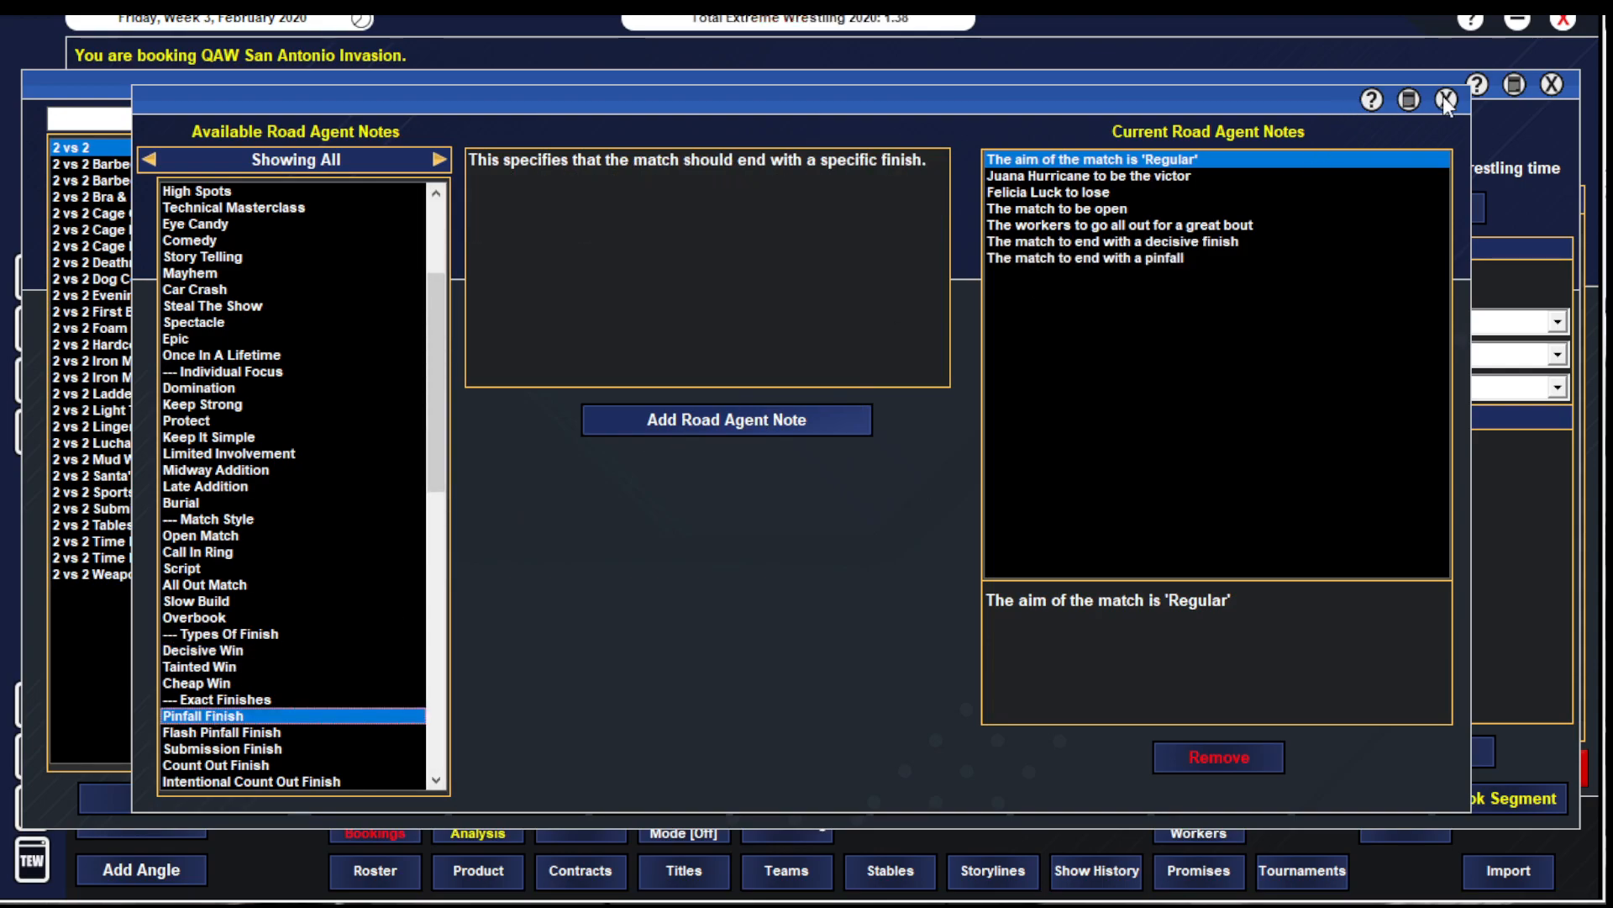
pyautogui.click(1447, 99)
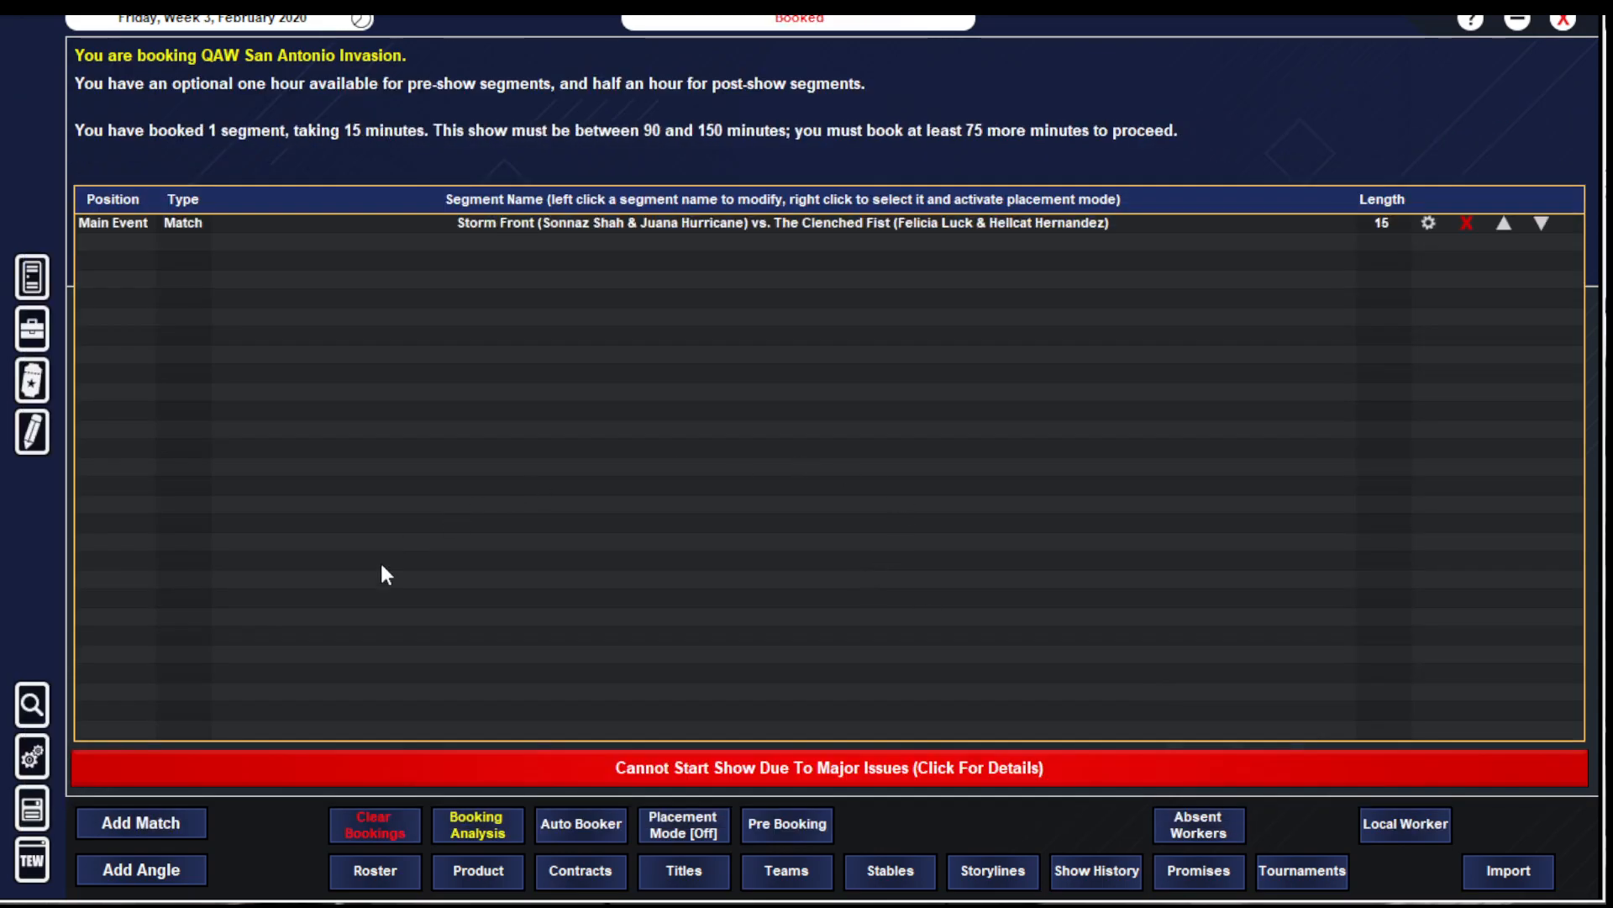
pyautogui.moveTo(635, 287)
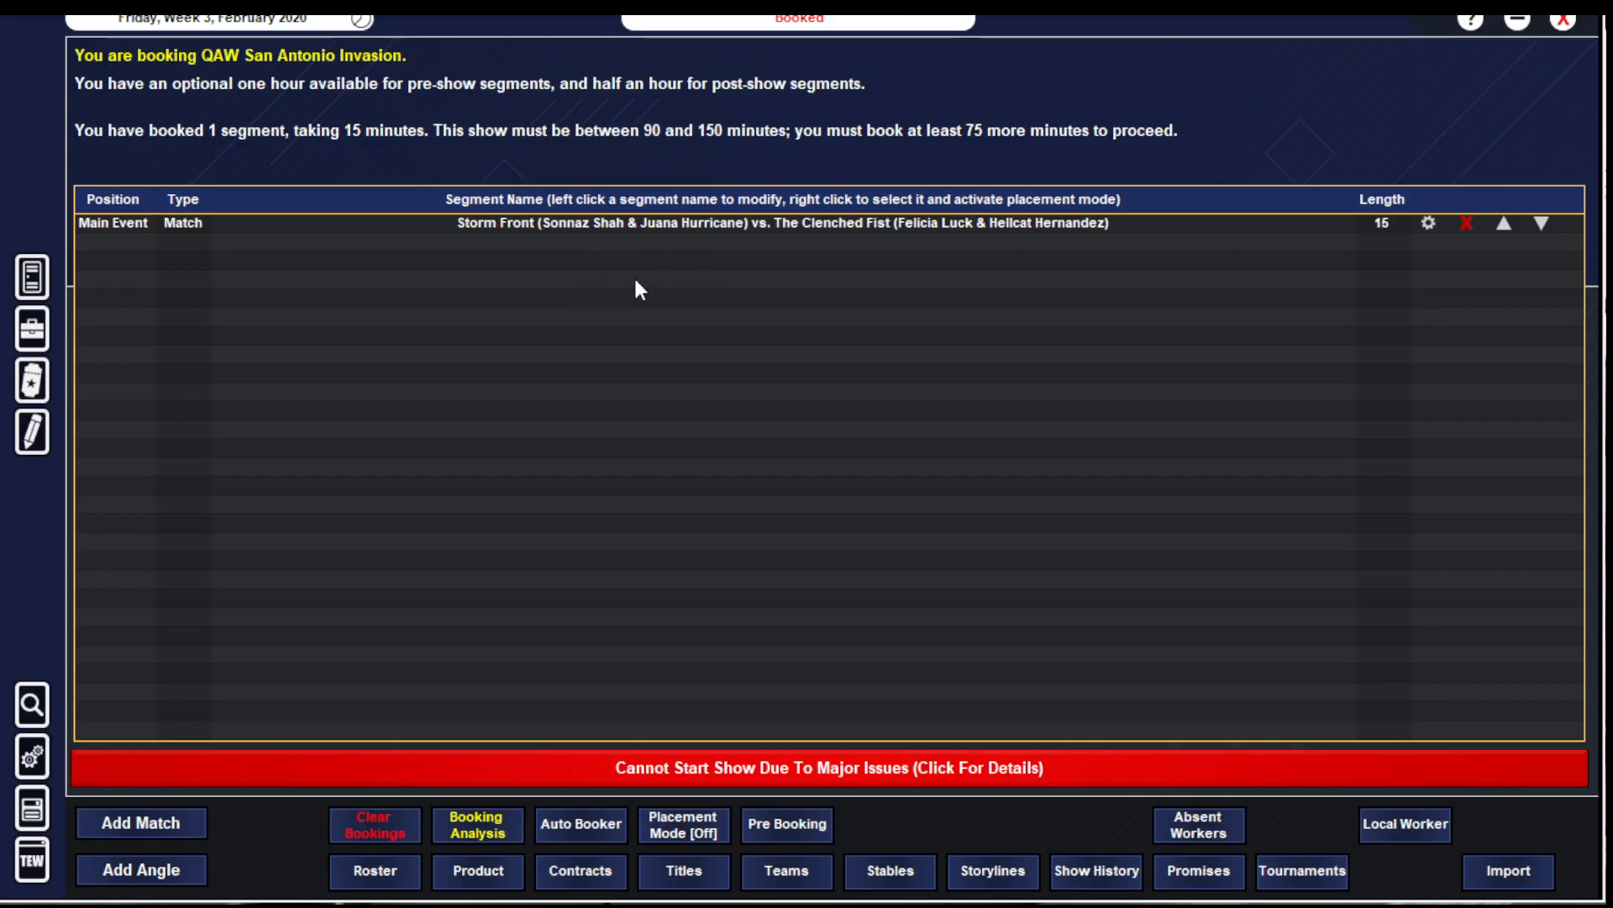
pyautogui.click(142, 869)
pyautogui.write('Hellcat yells at F')
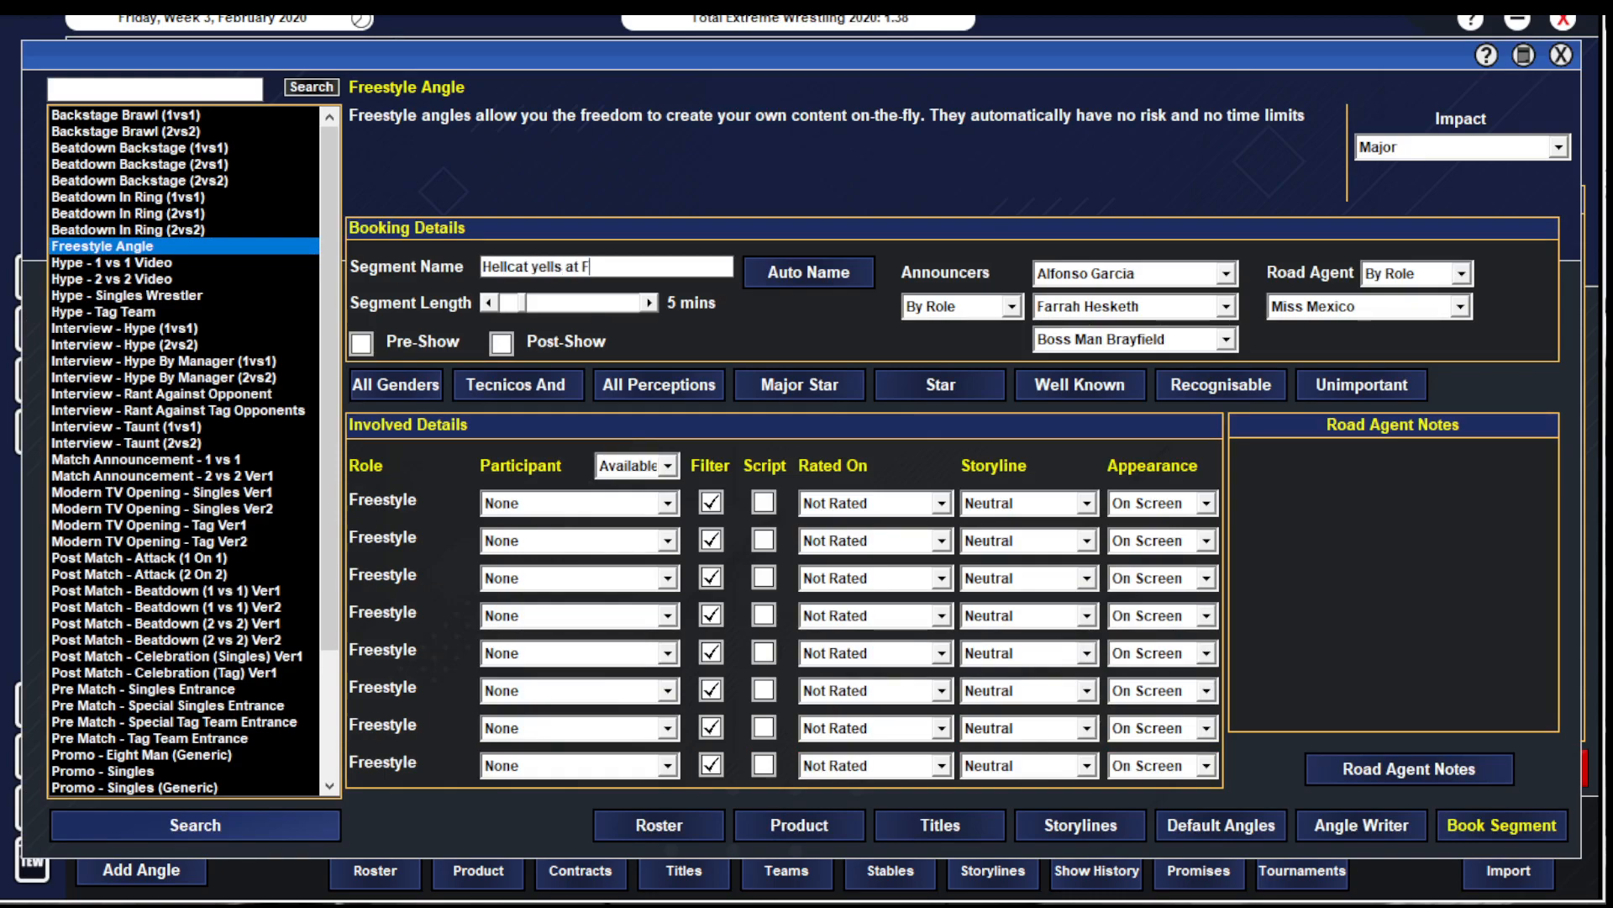
# - Name the major-impact freestyle angle about Hellcat yelling at Felicia
pyautogui.write('elcia, but')
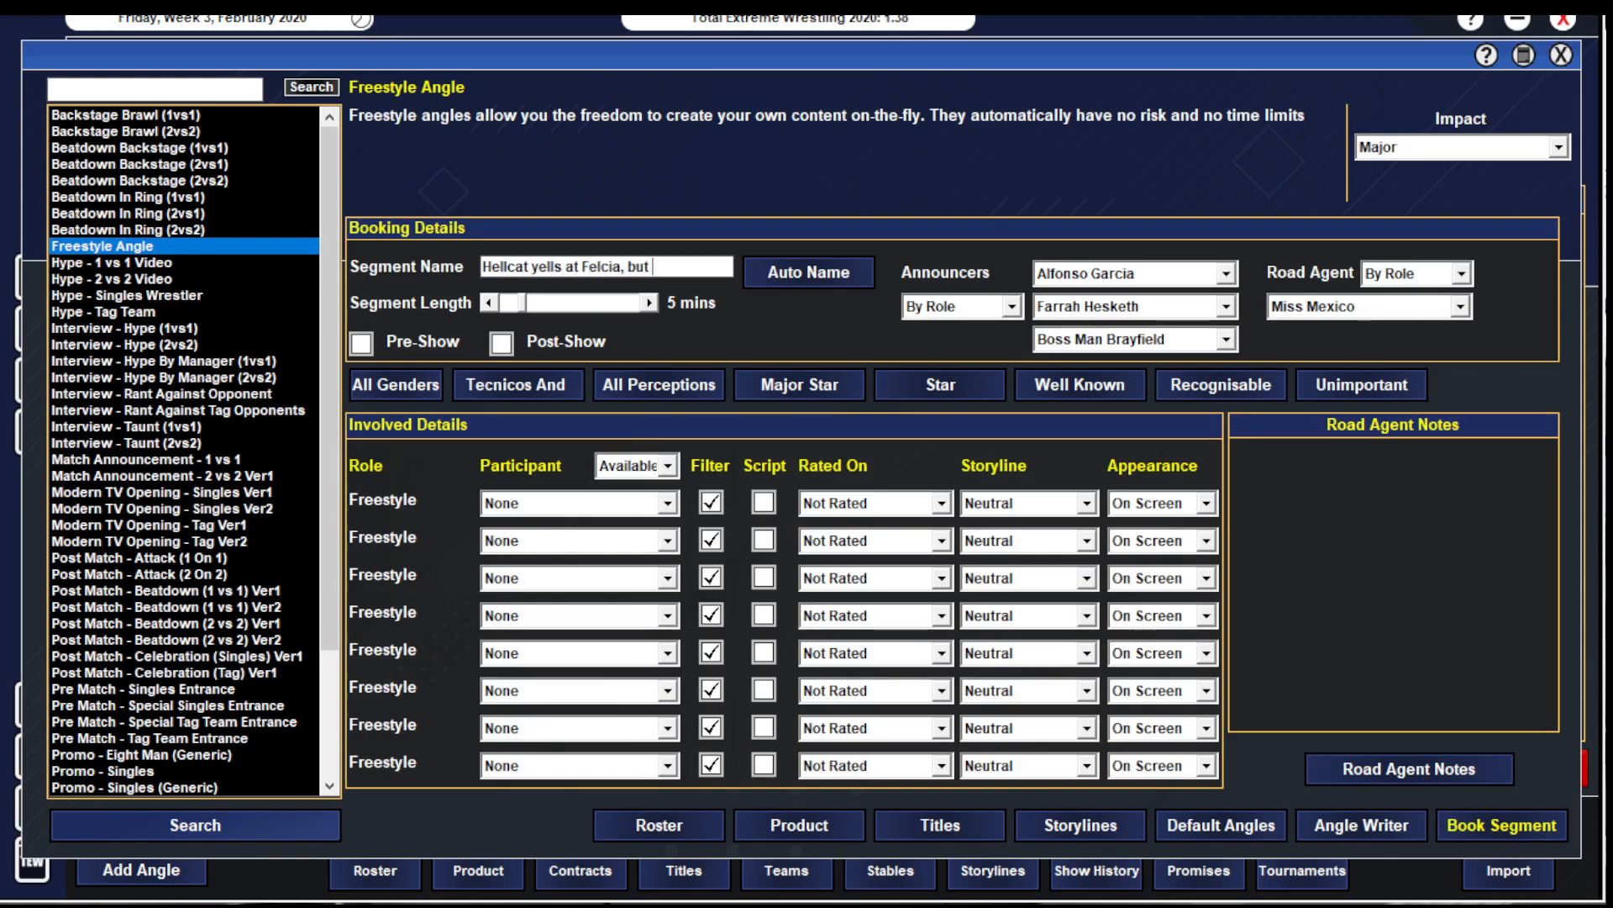
pyautogui.write('J')
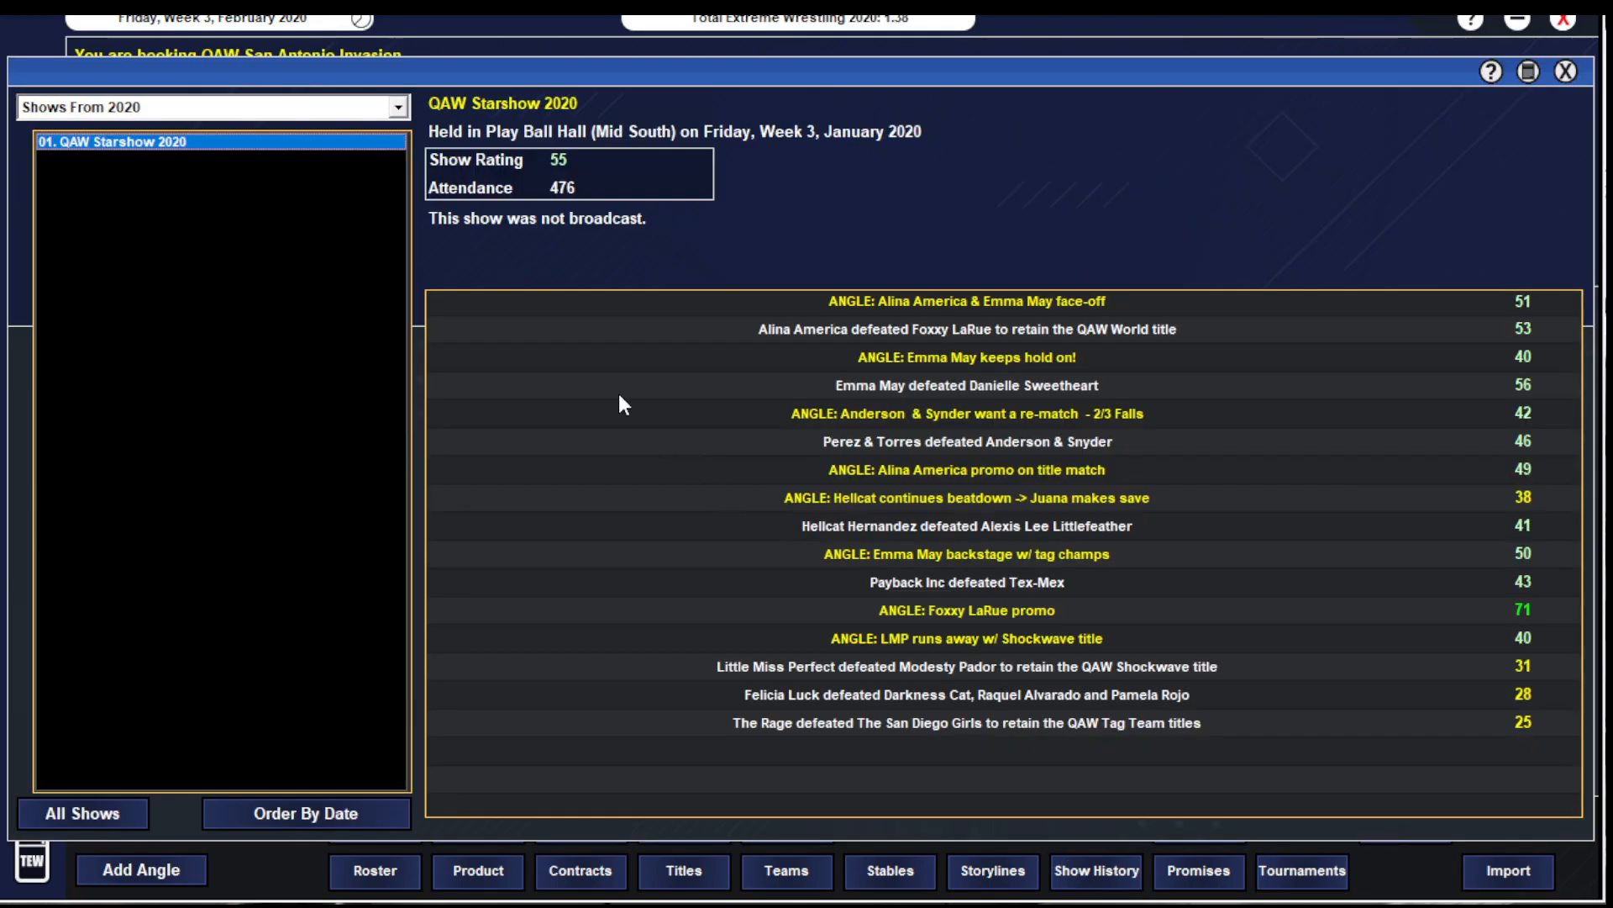
pyautogui.moveTo(936, 596)
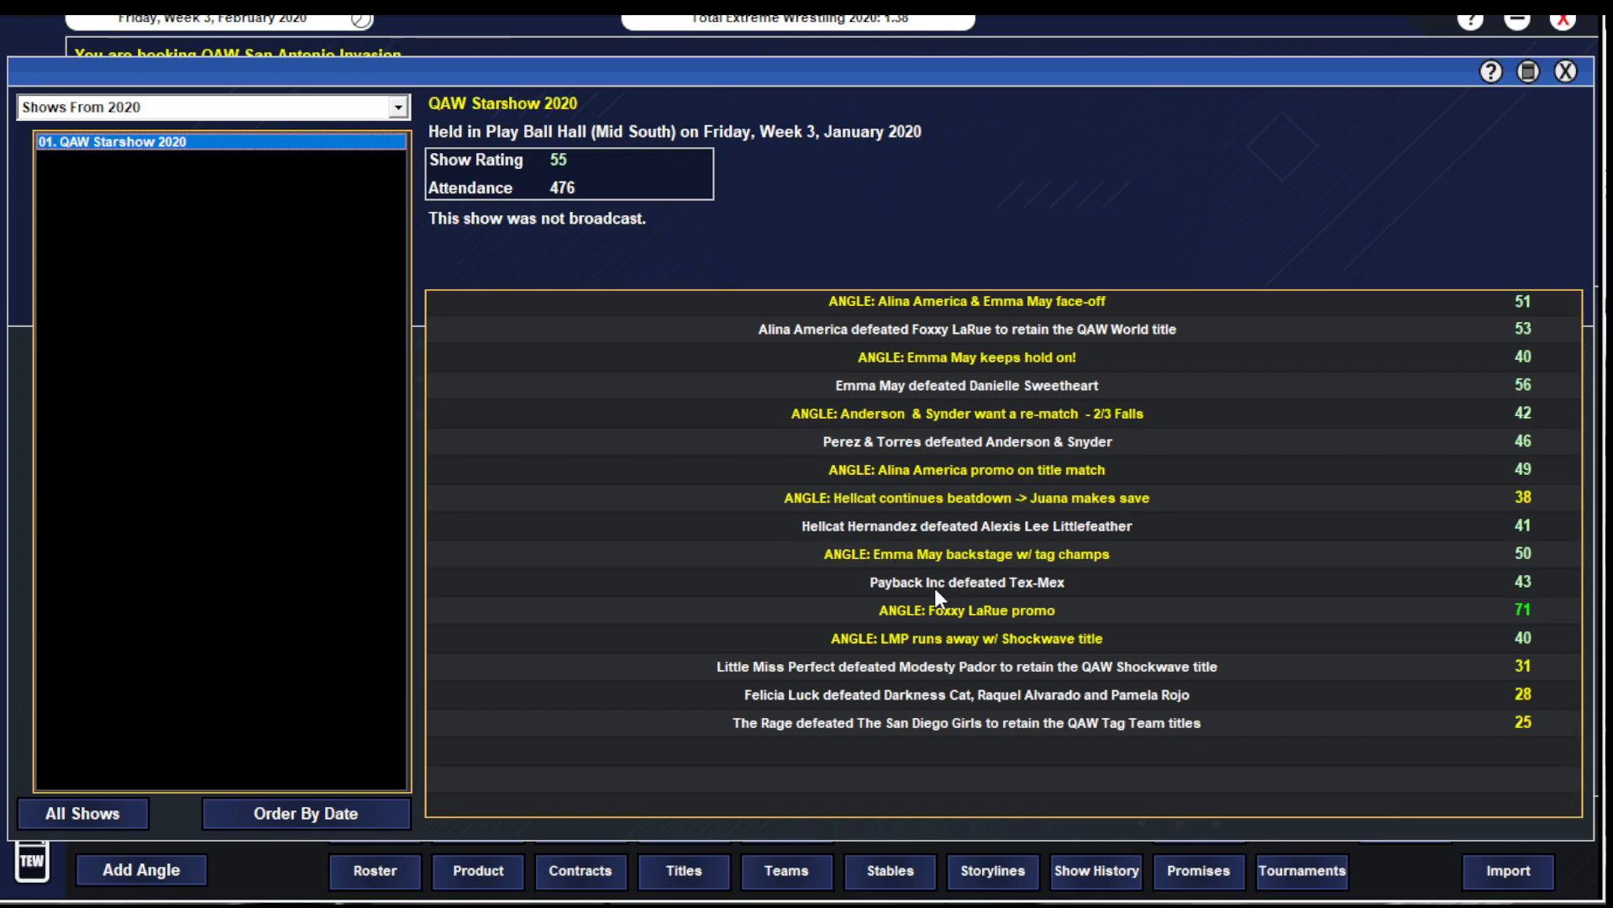
pyautogui.moveTo(996, 602)
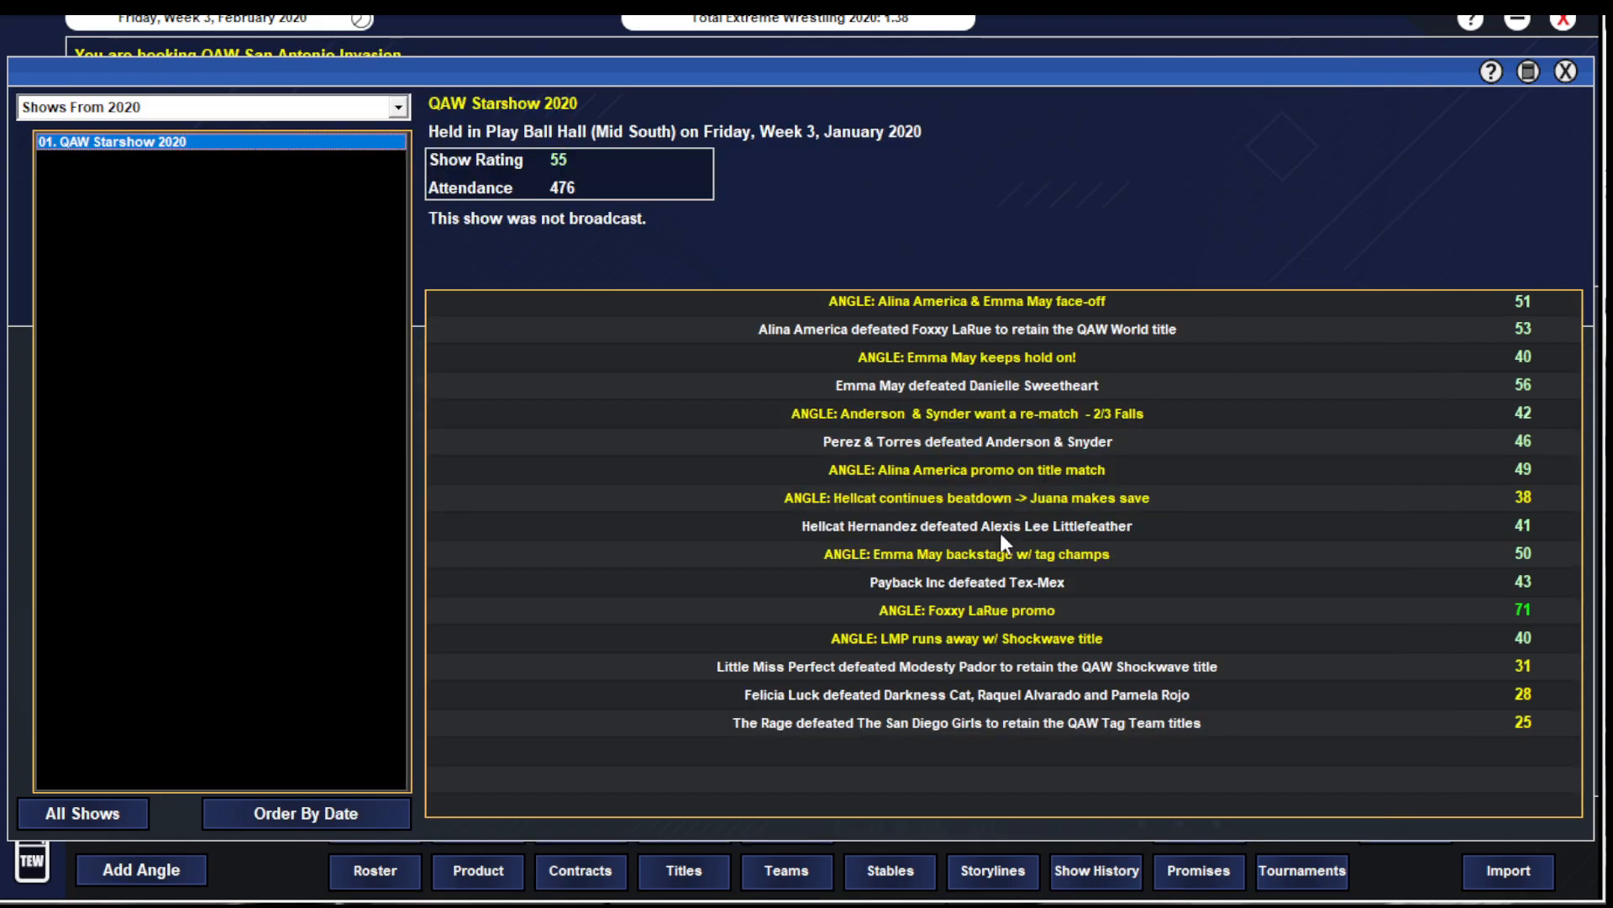
pyautogui.moveTo(778, 750)
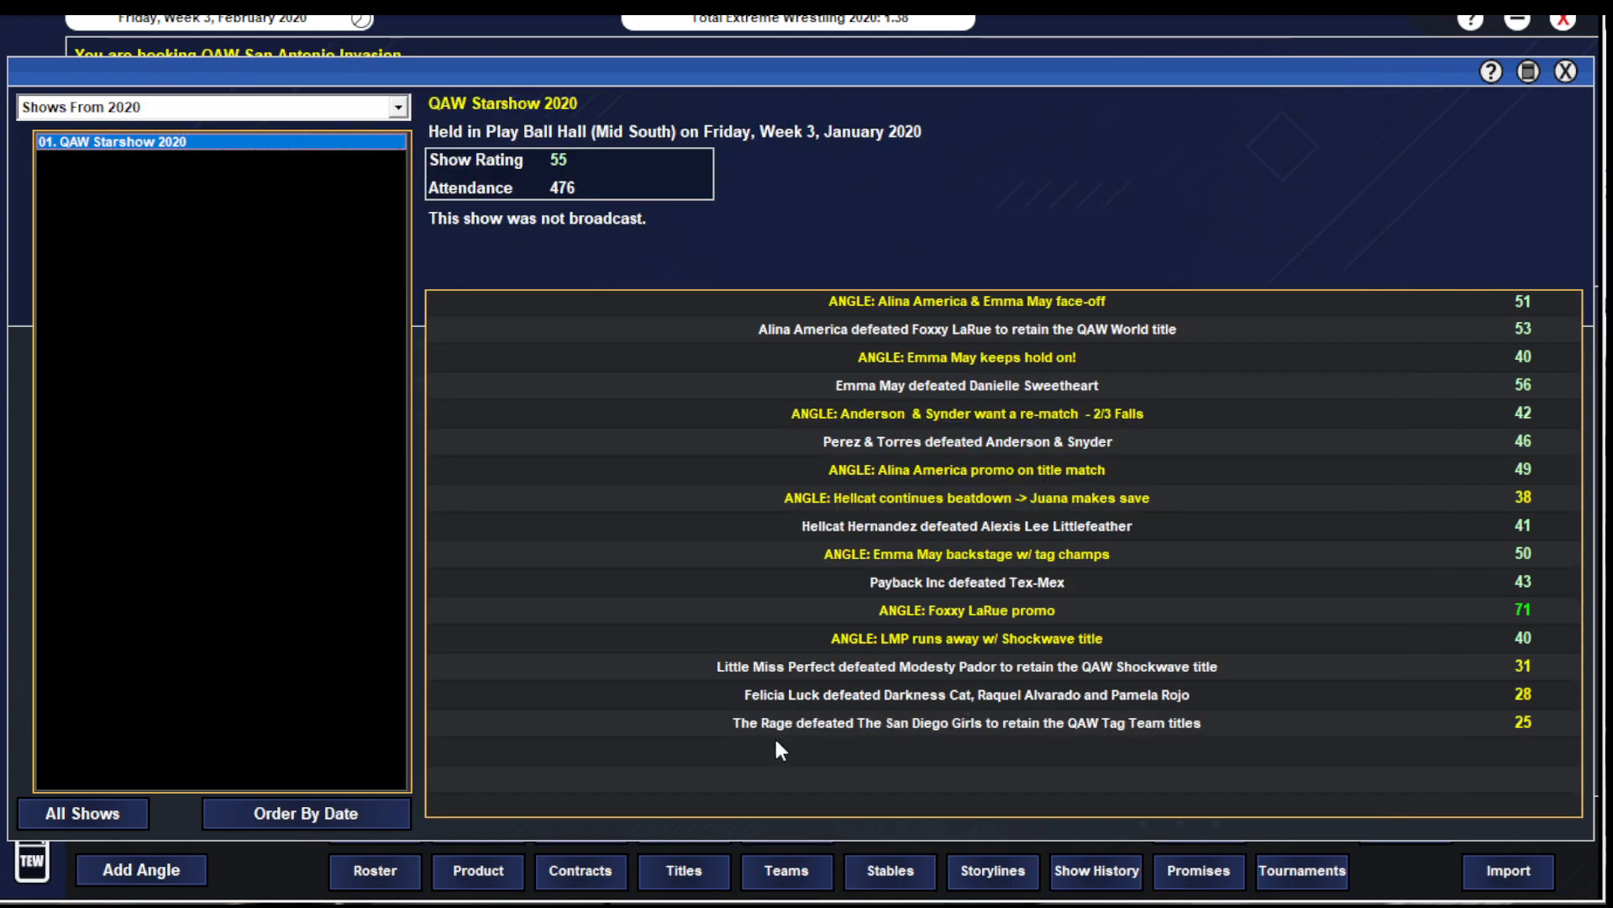
pyautogui.moveTo(1080, 455)
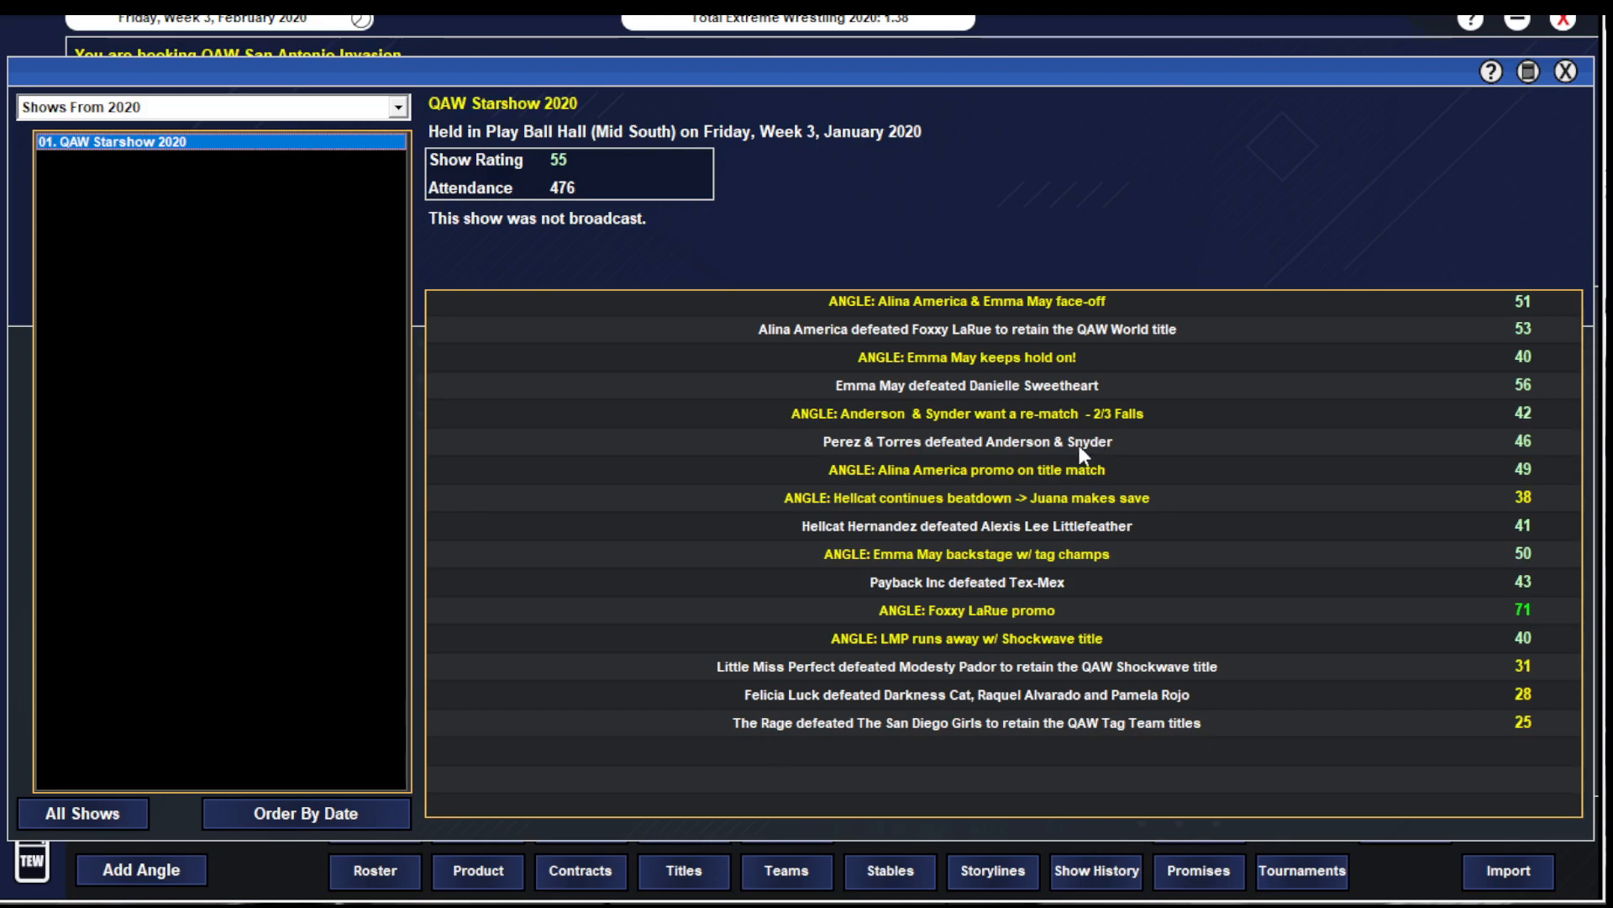
pyautogui.moveTo(946, 656)
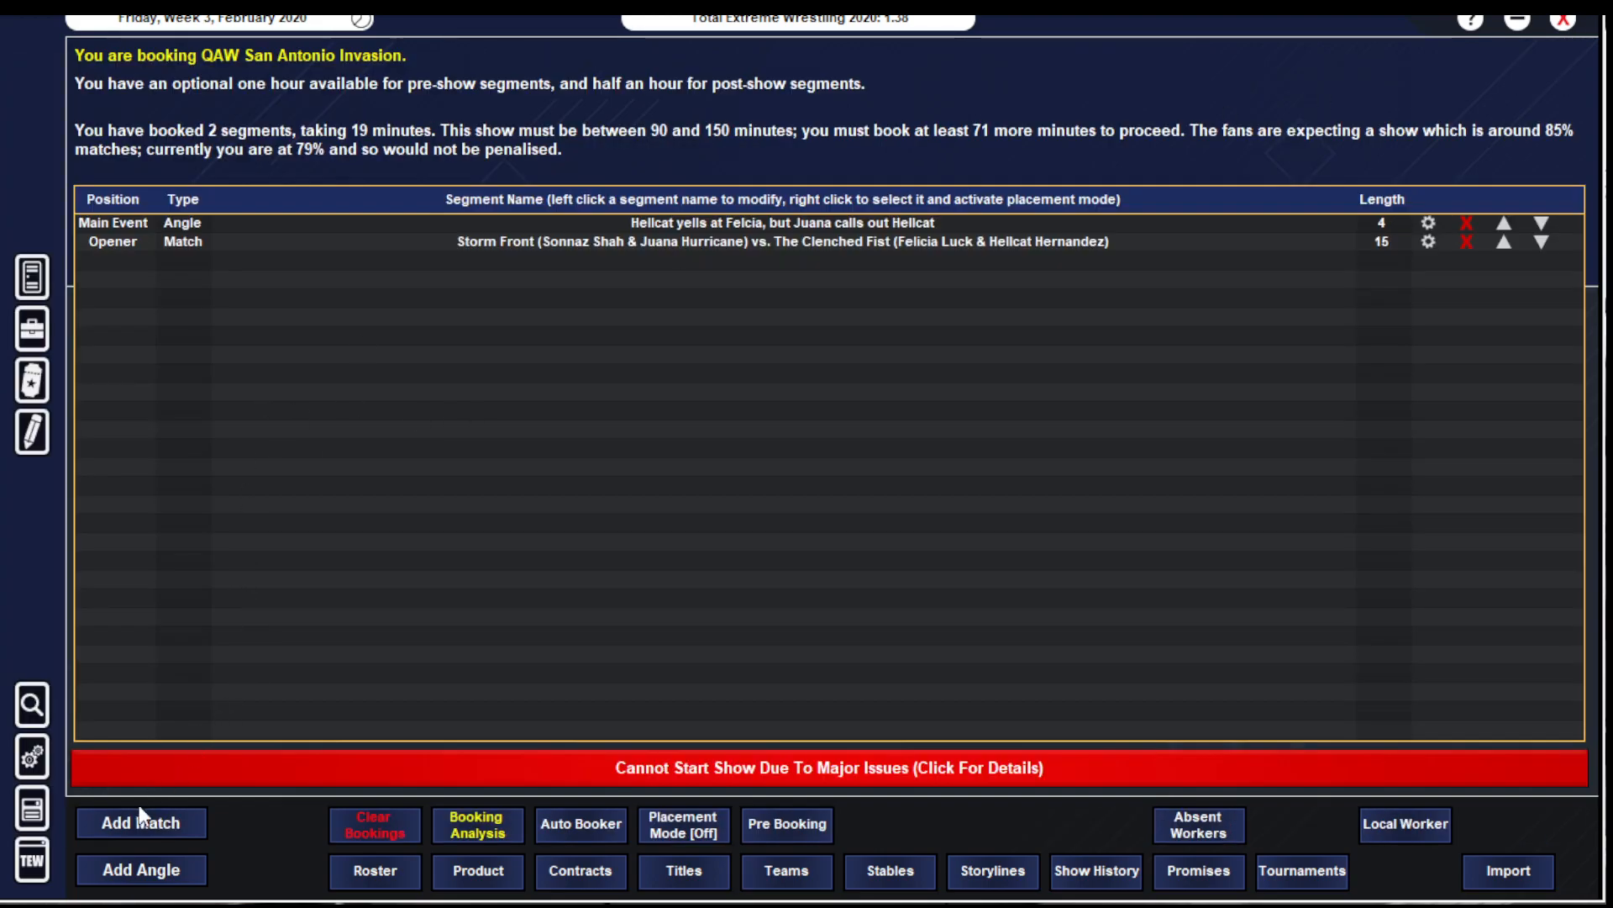
# - Filter for a 1 vs 1 match type and lengthen the match to 13 minutes
pyautogui.click(140, 822)
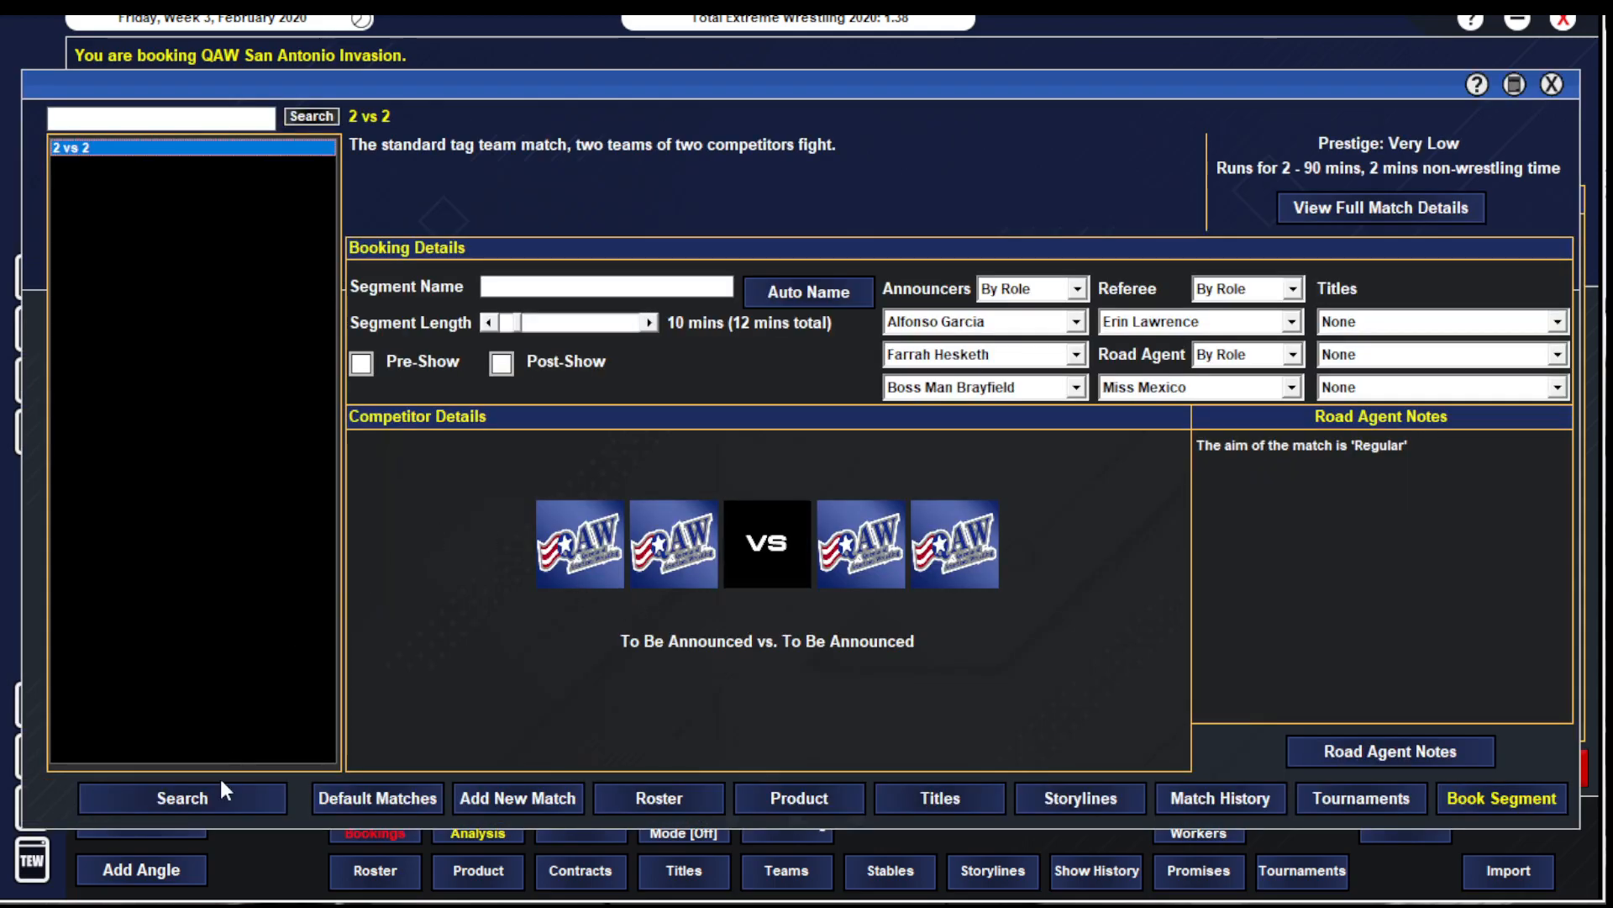
pyautogui.click(313, 116)
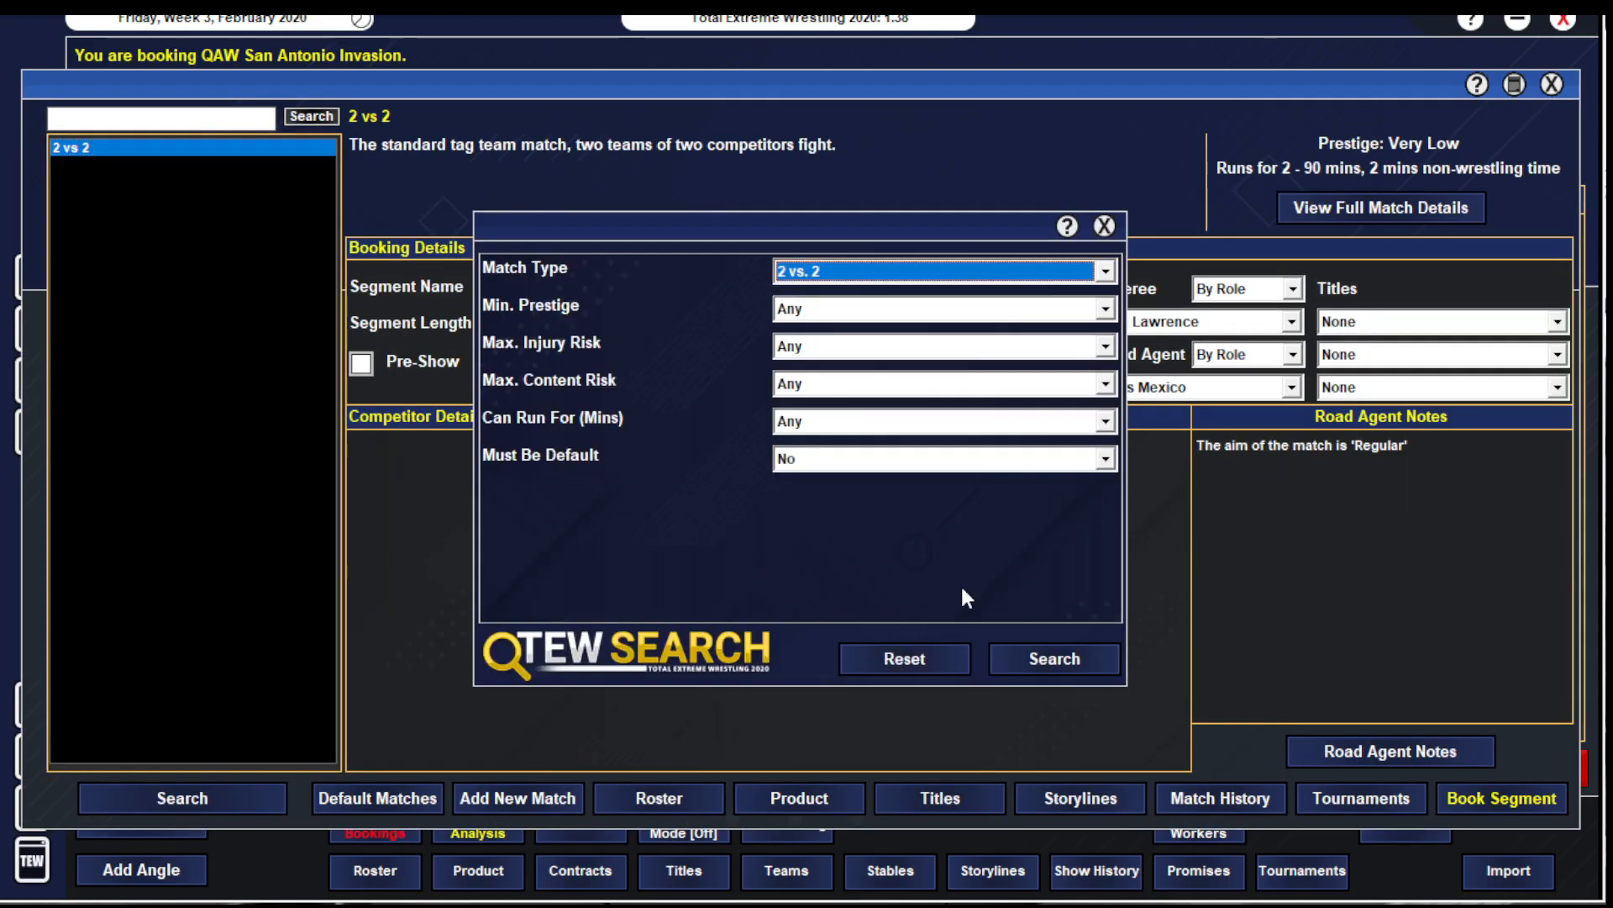
pyautogui.click(1052, 659)
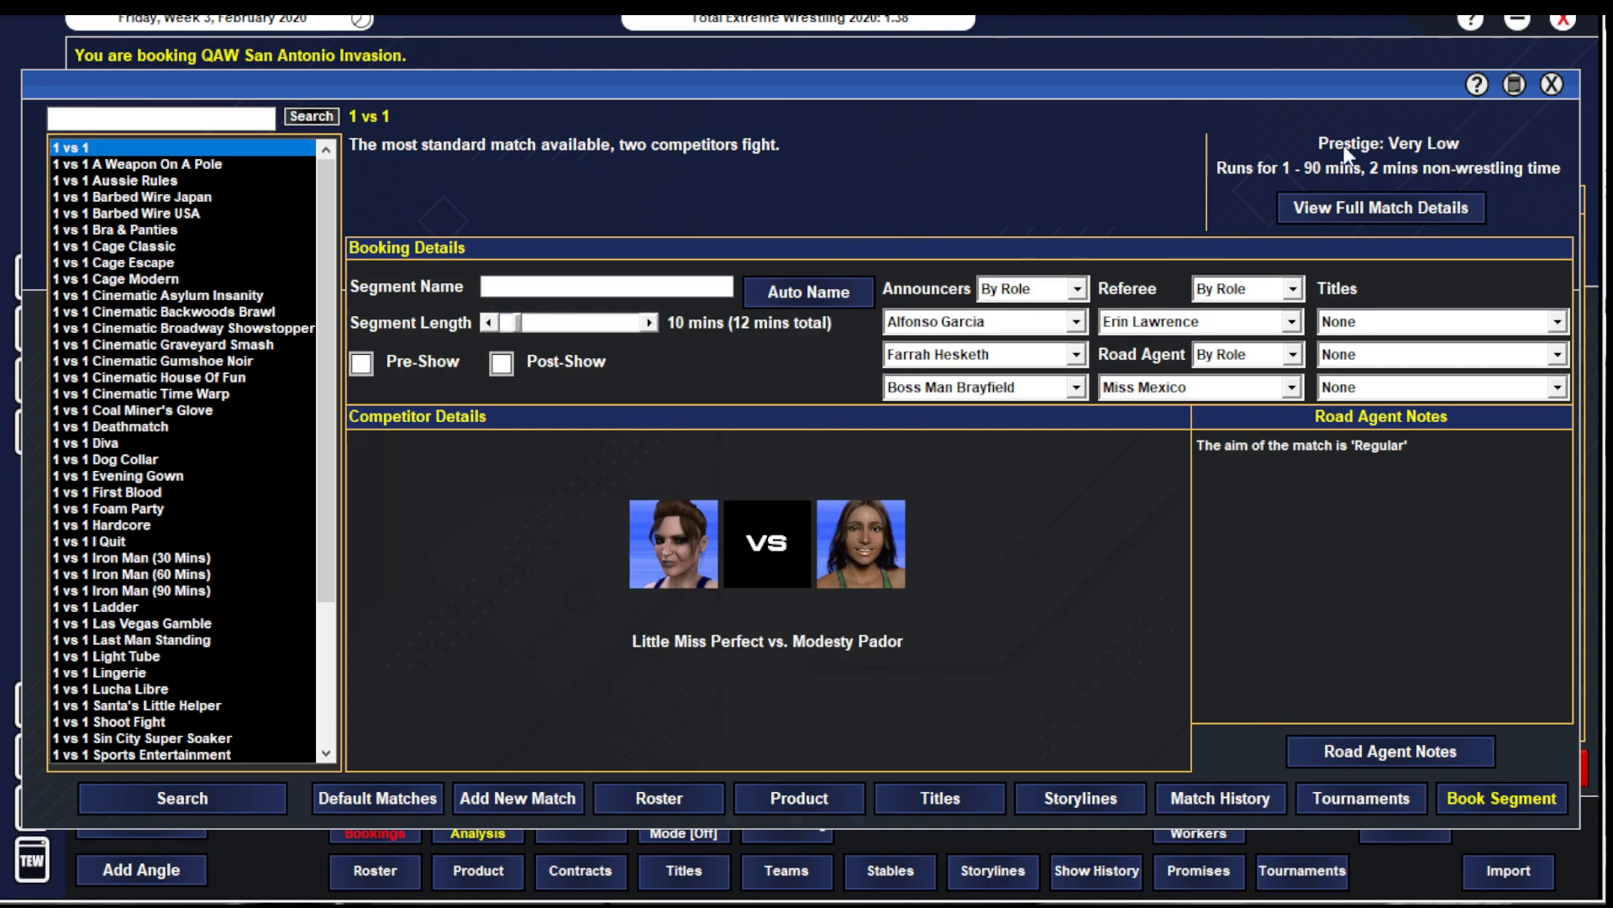
pyautogui.click(651, 323)
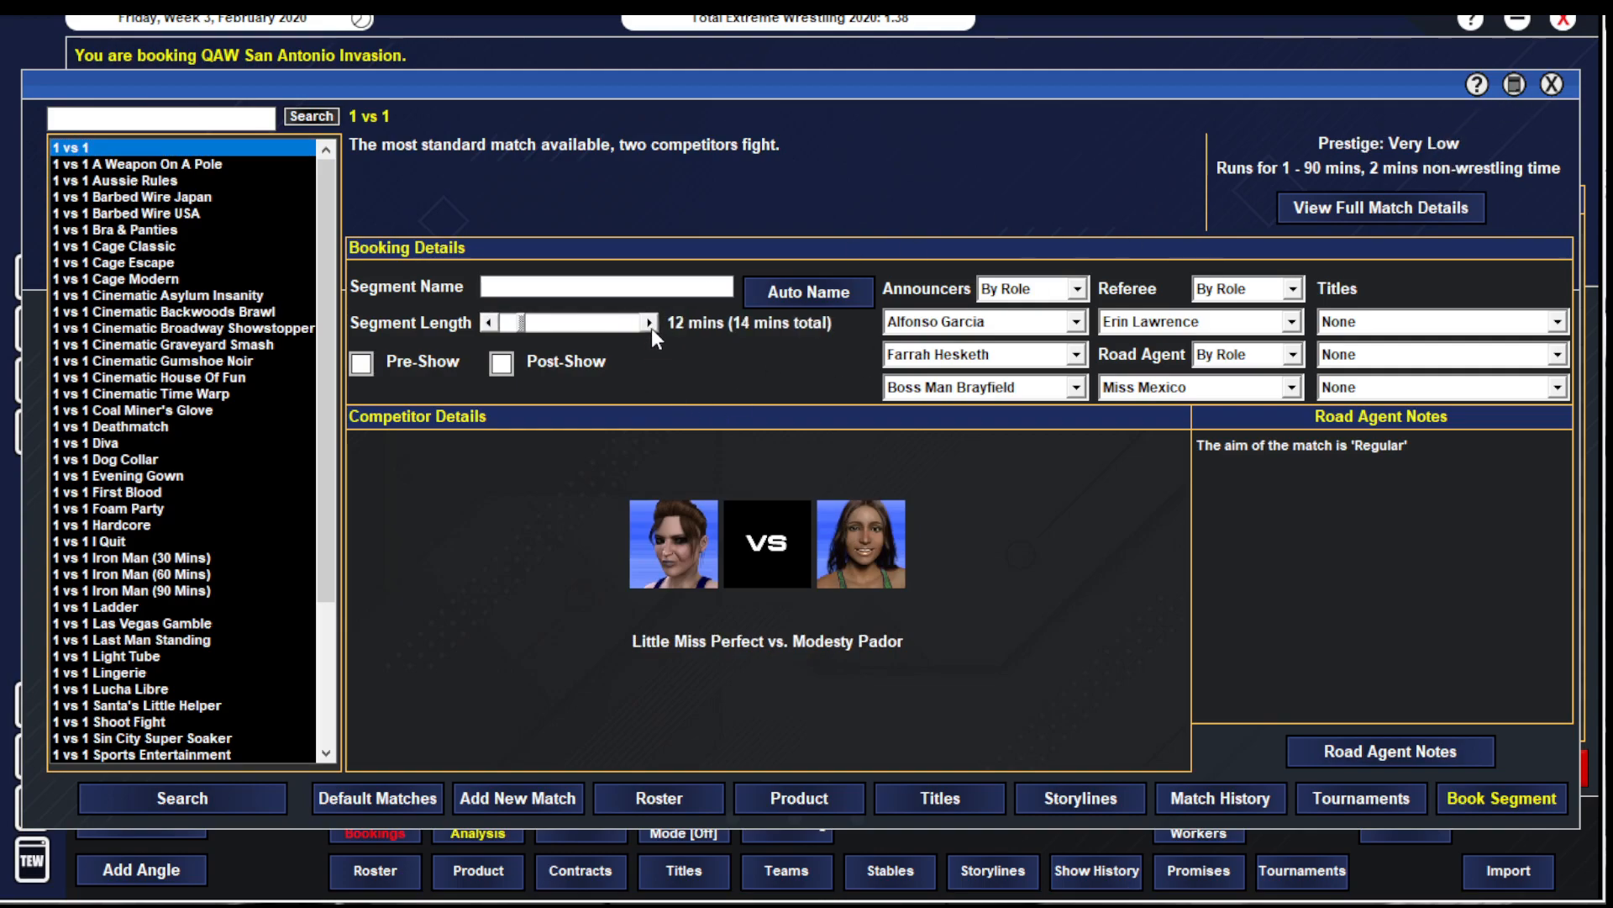
pyautogui.click(647, 323)
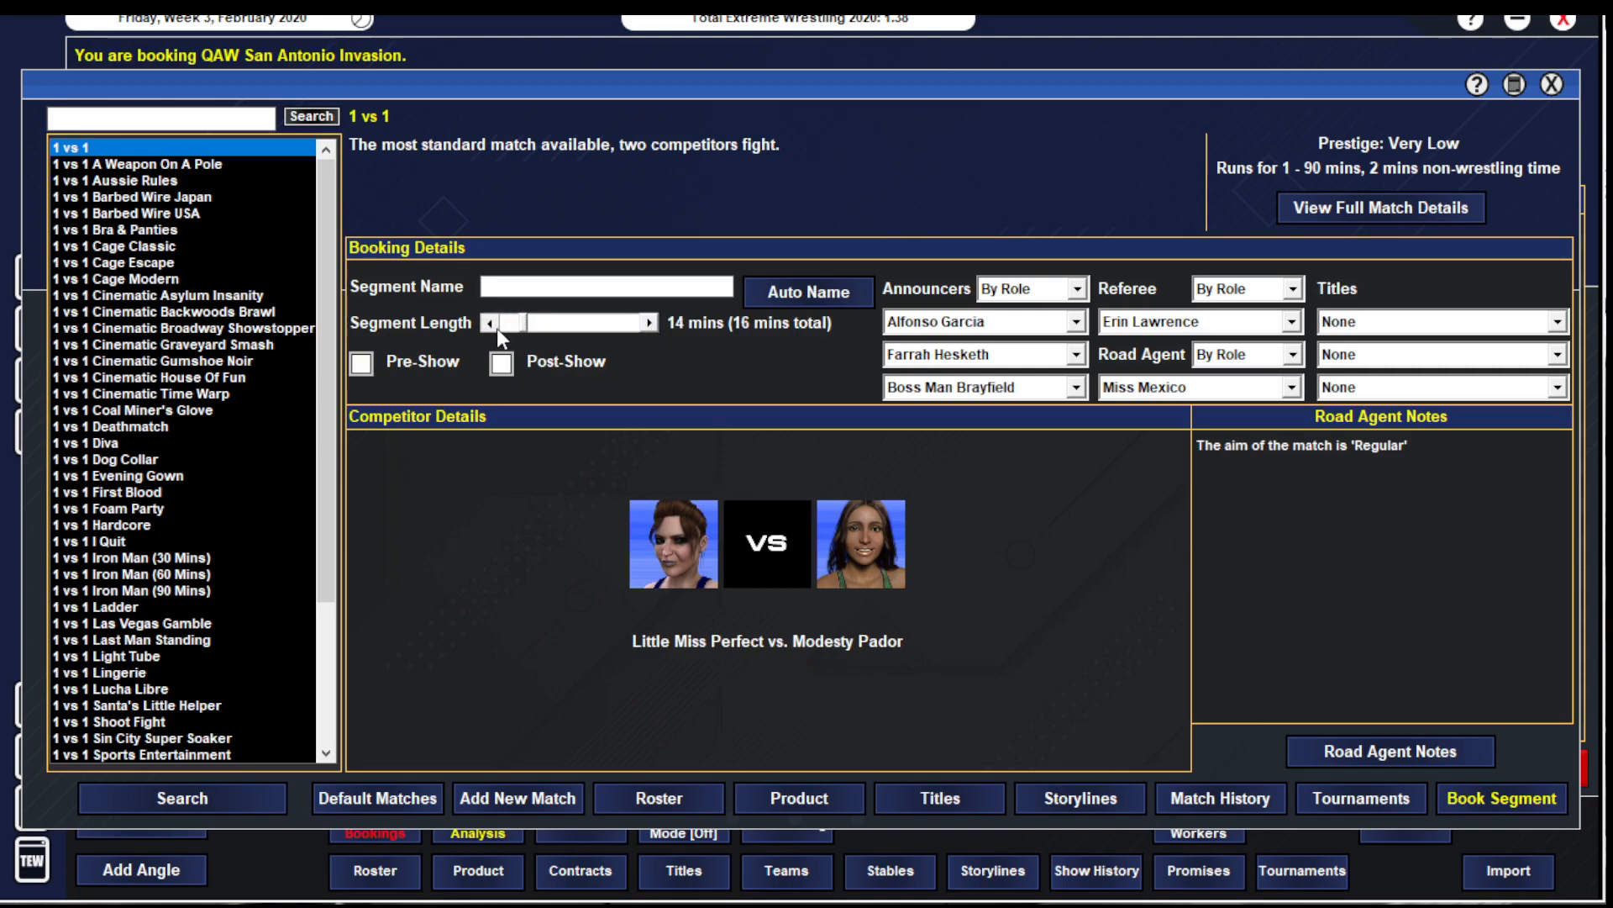
pyautogui.click(480, 323)
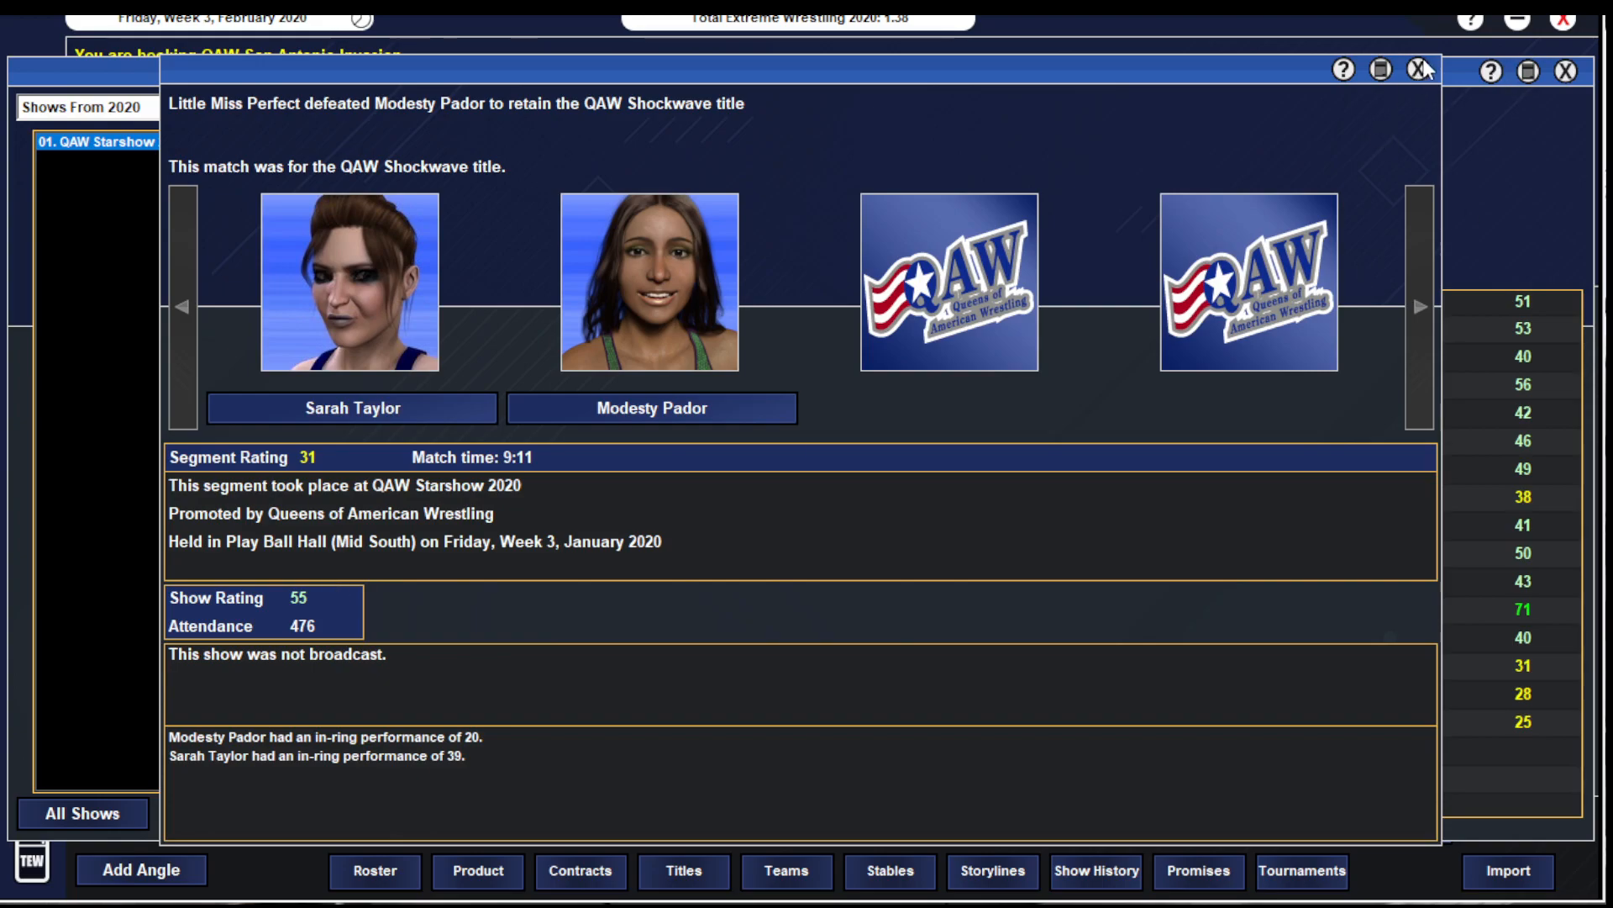
pyautogui.click(1411, 73)
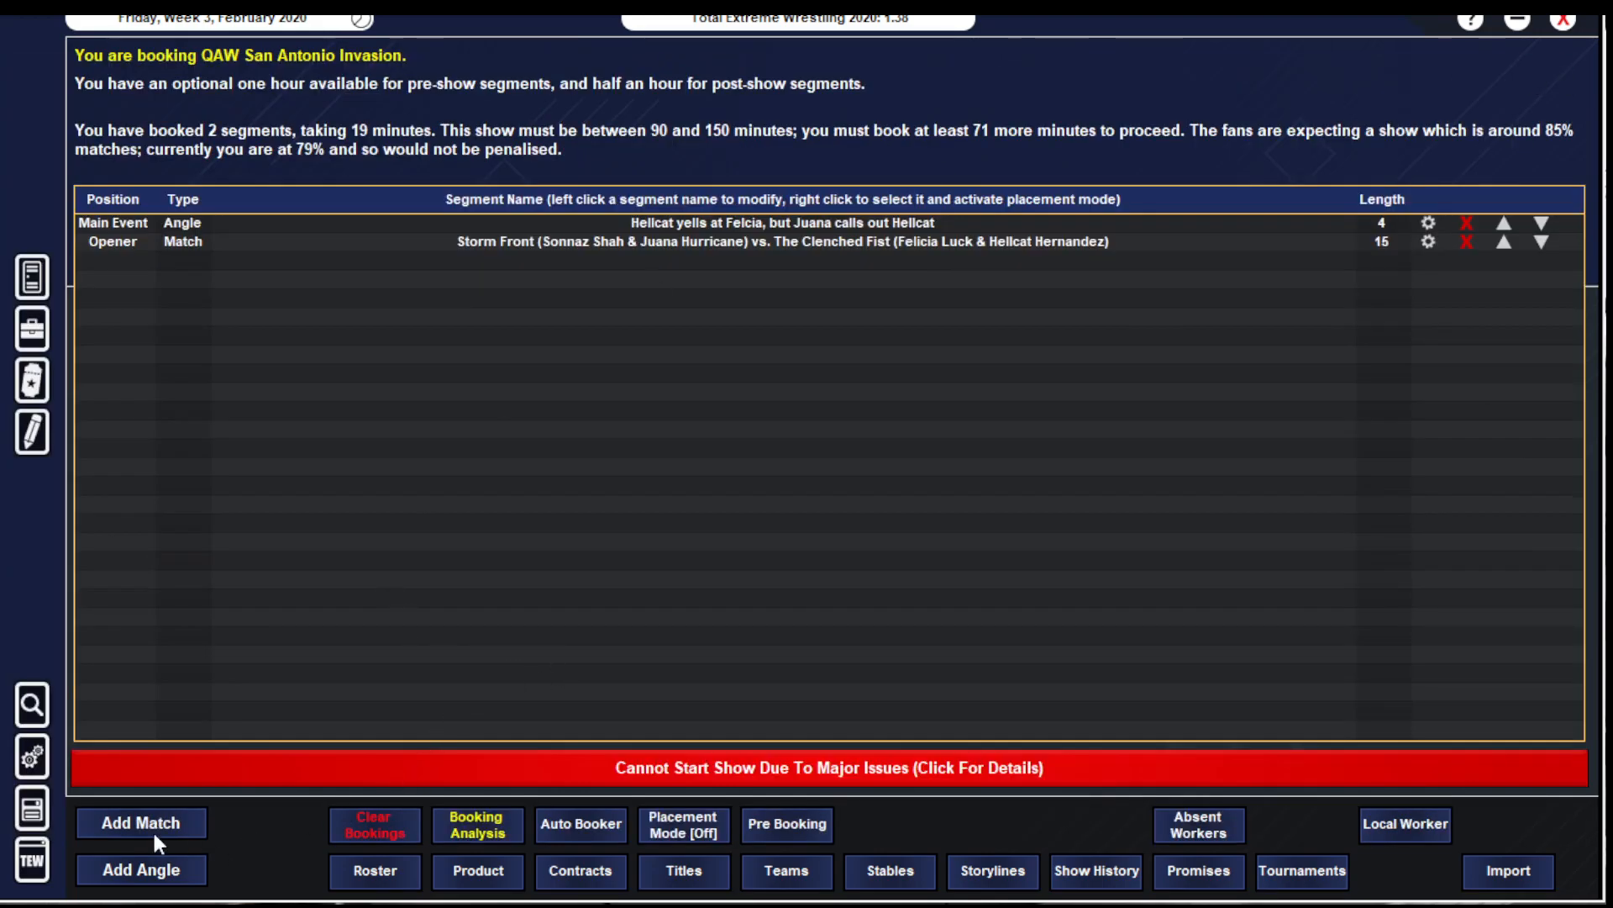
# - Auto-name Little Miss Perfect vs. Modesty Pador, make Farrah Hesketh road agent, set the finish and book it non-title
pyautogui.click(139, 822)
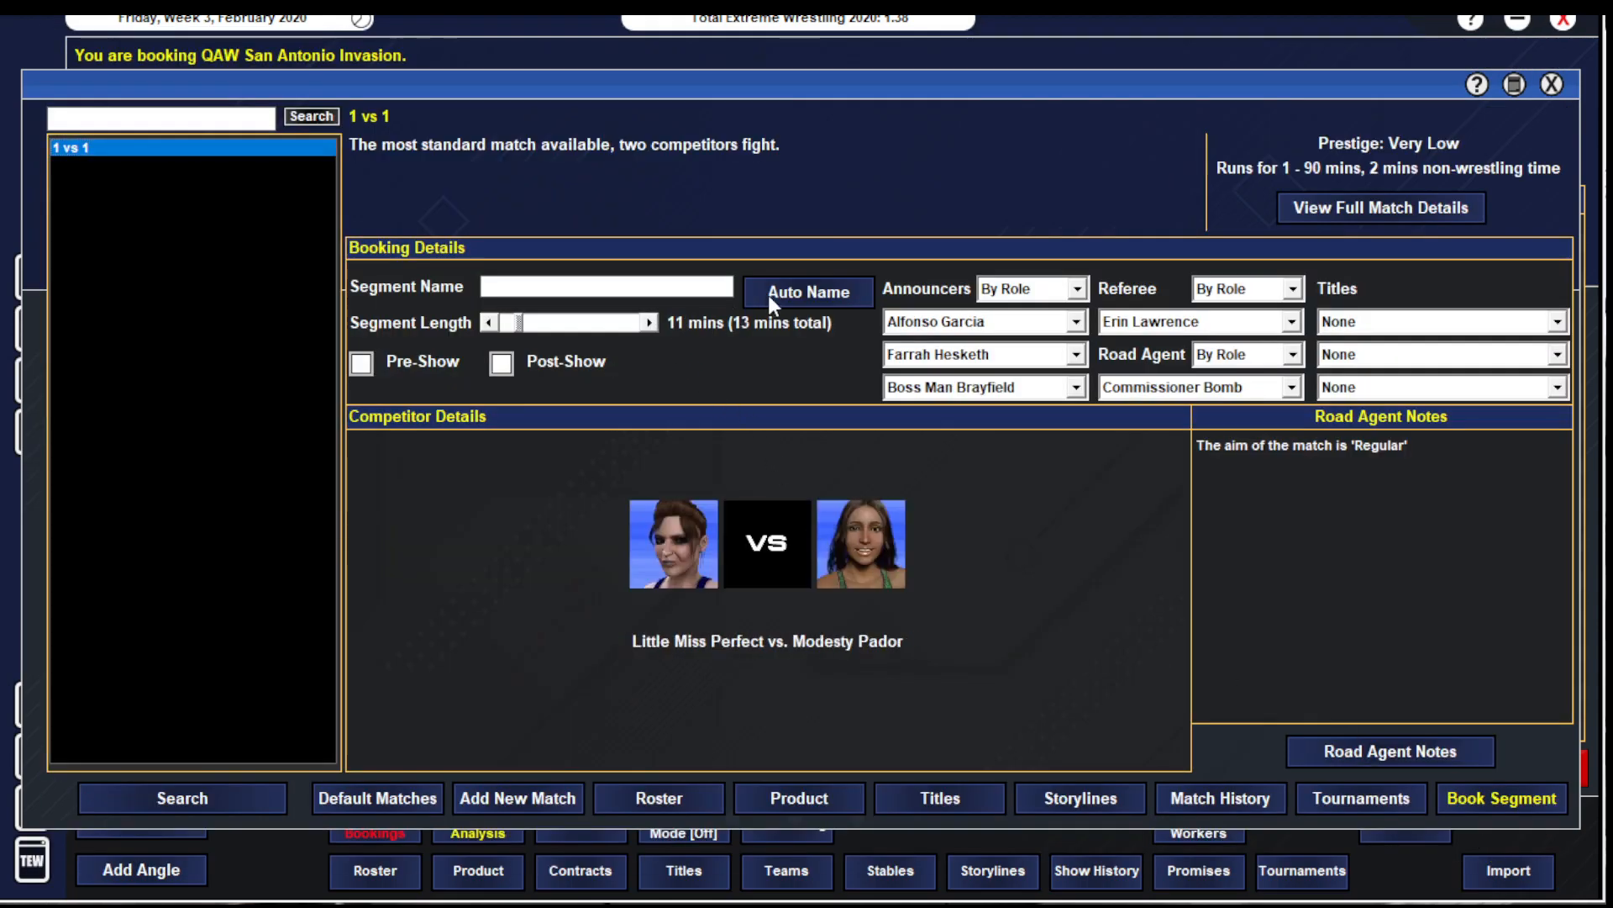
pyautogui.click(808, 293)
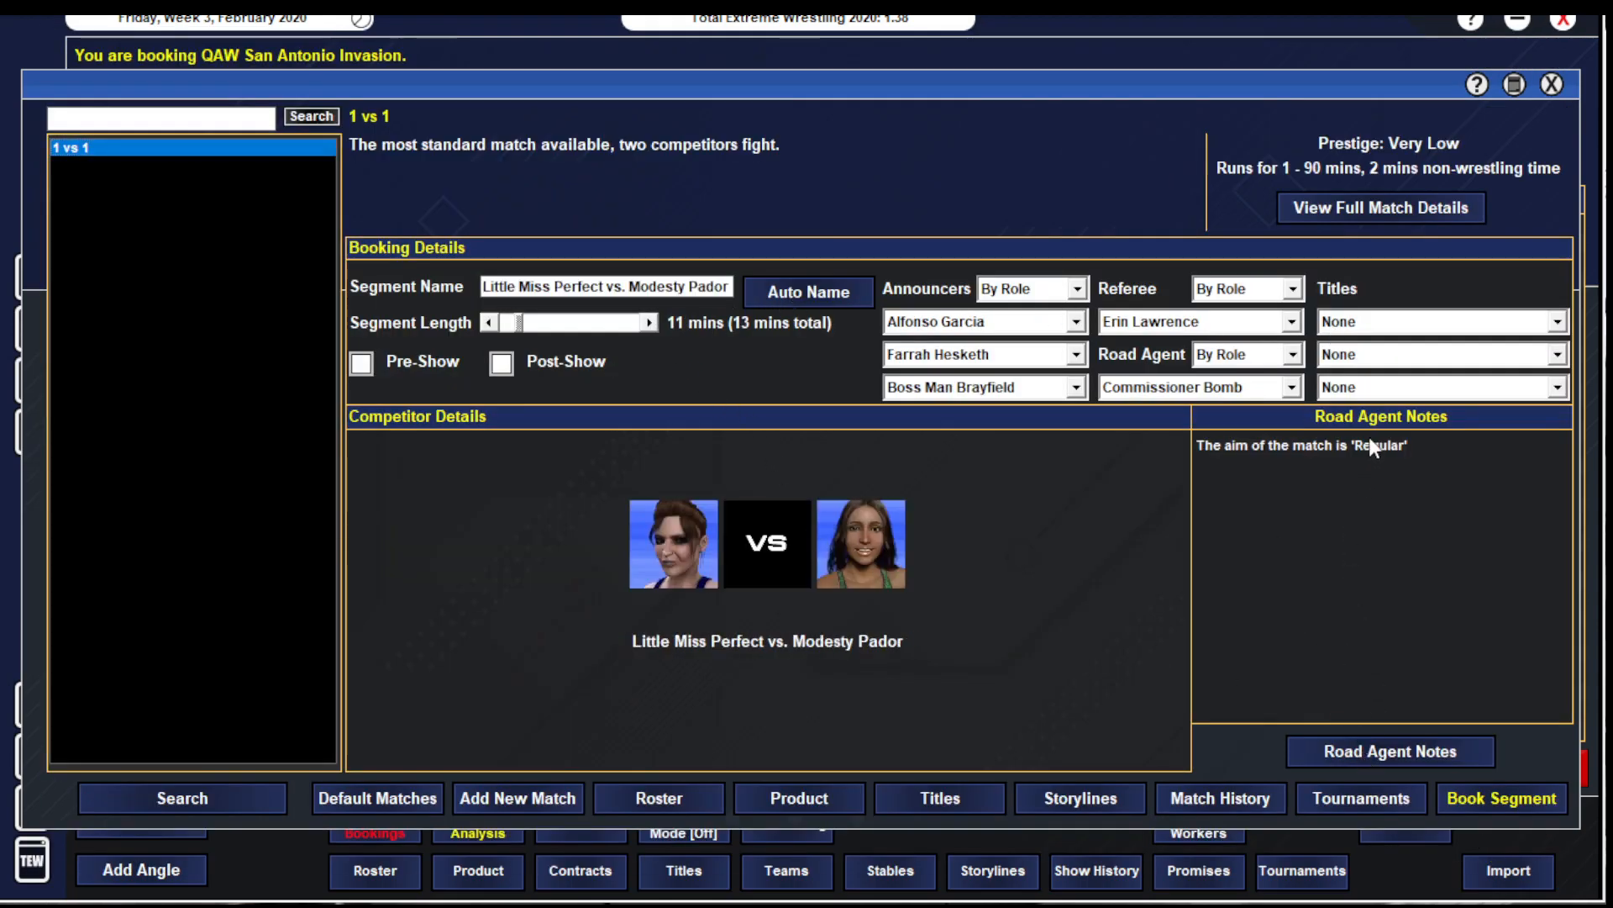
pyautogui.click(1193, 388)
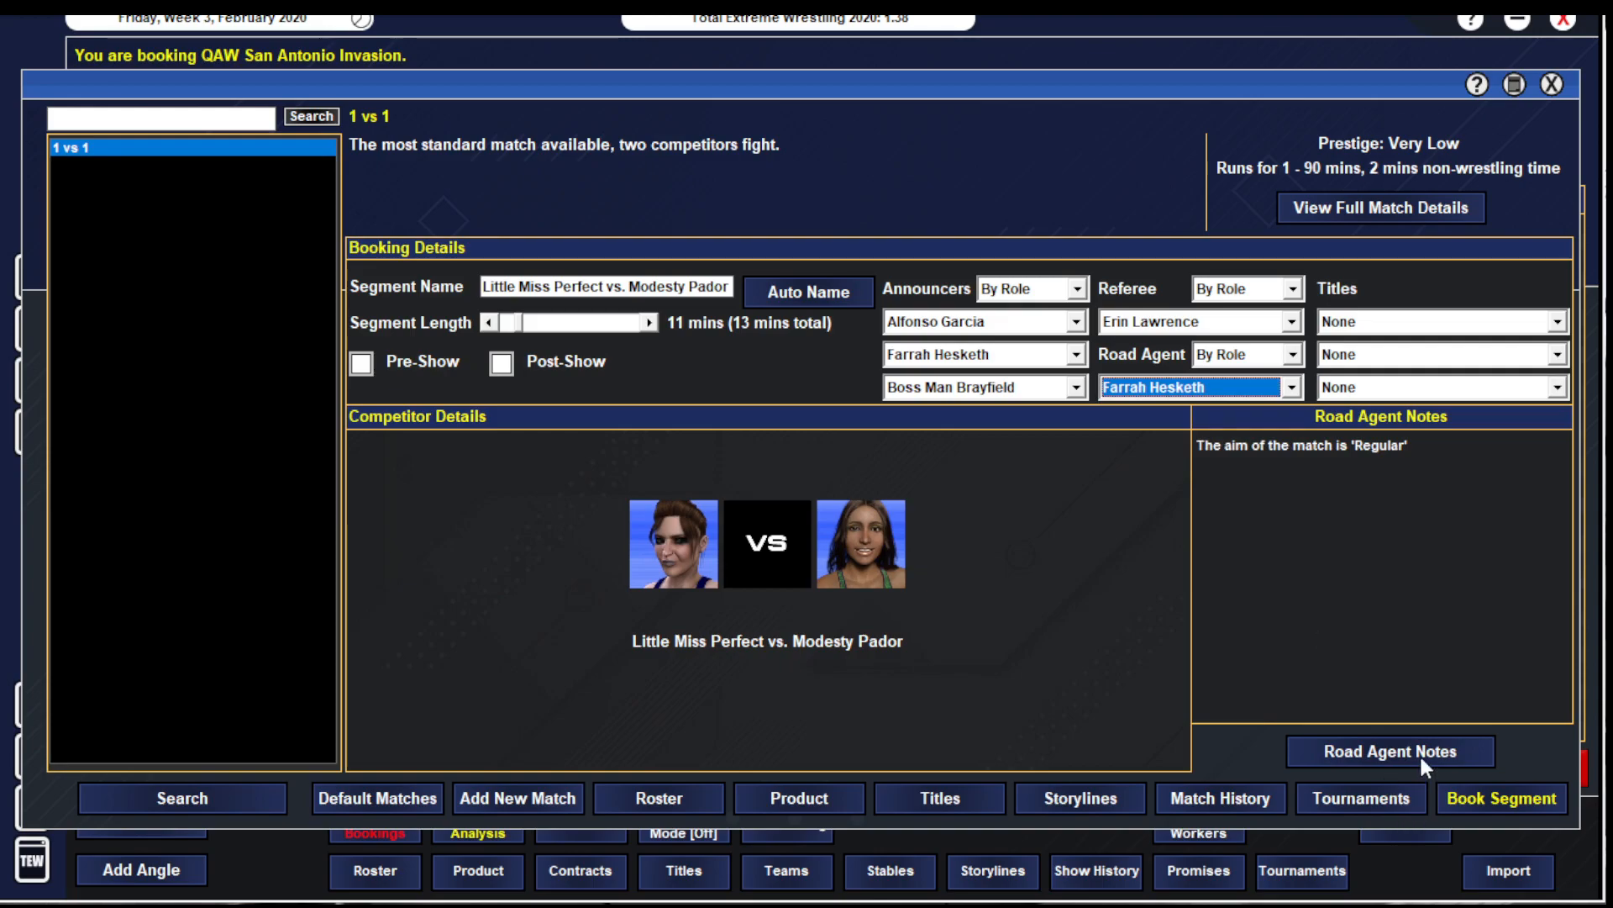
pyautogui.click(1390, 749)
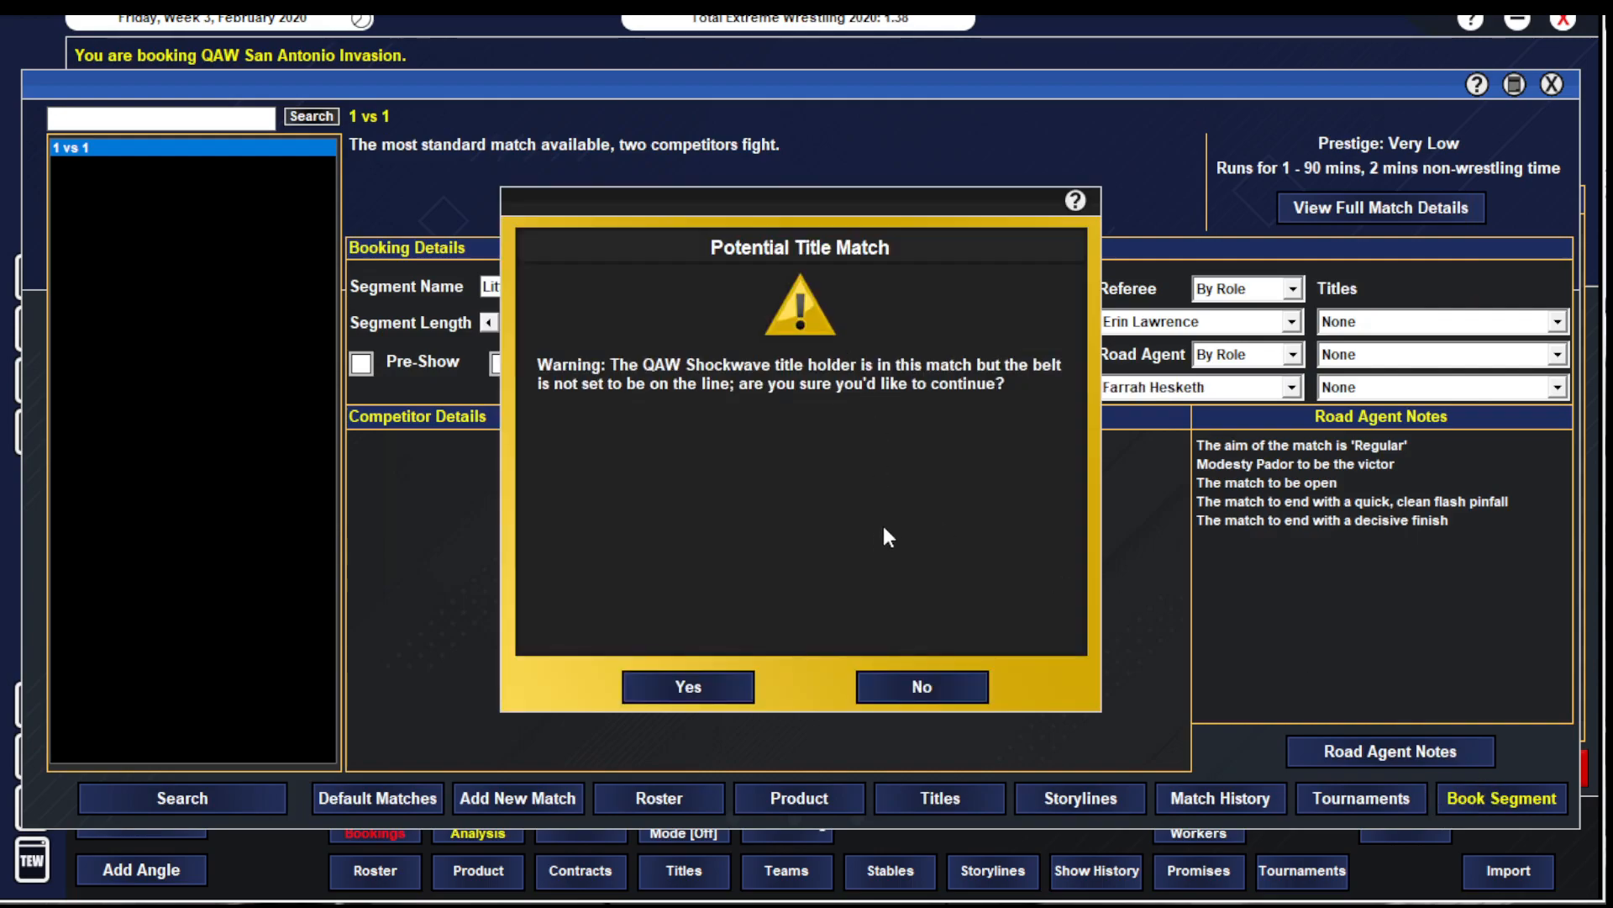
pyautogui.click(685, 686)
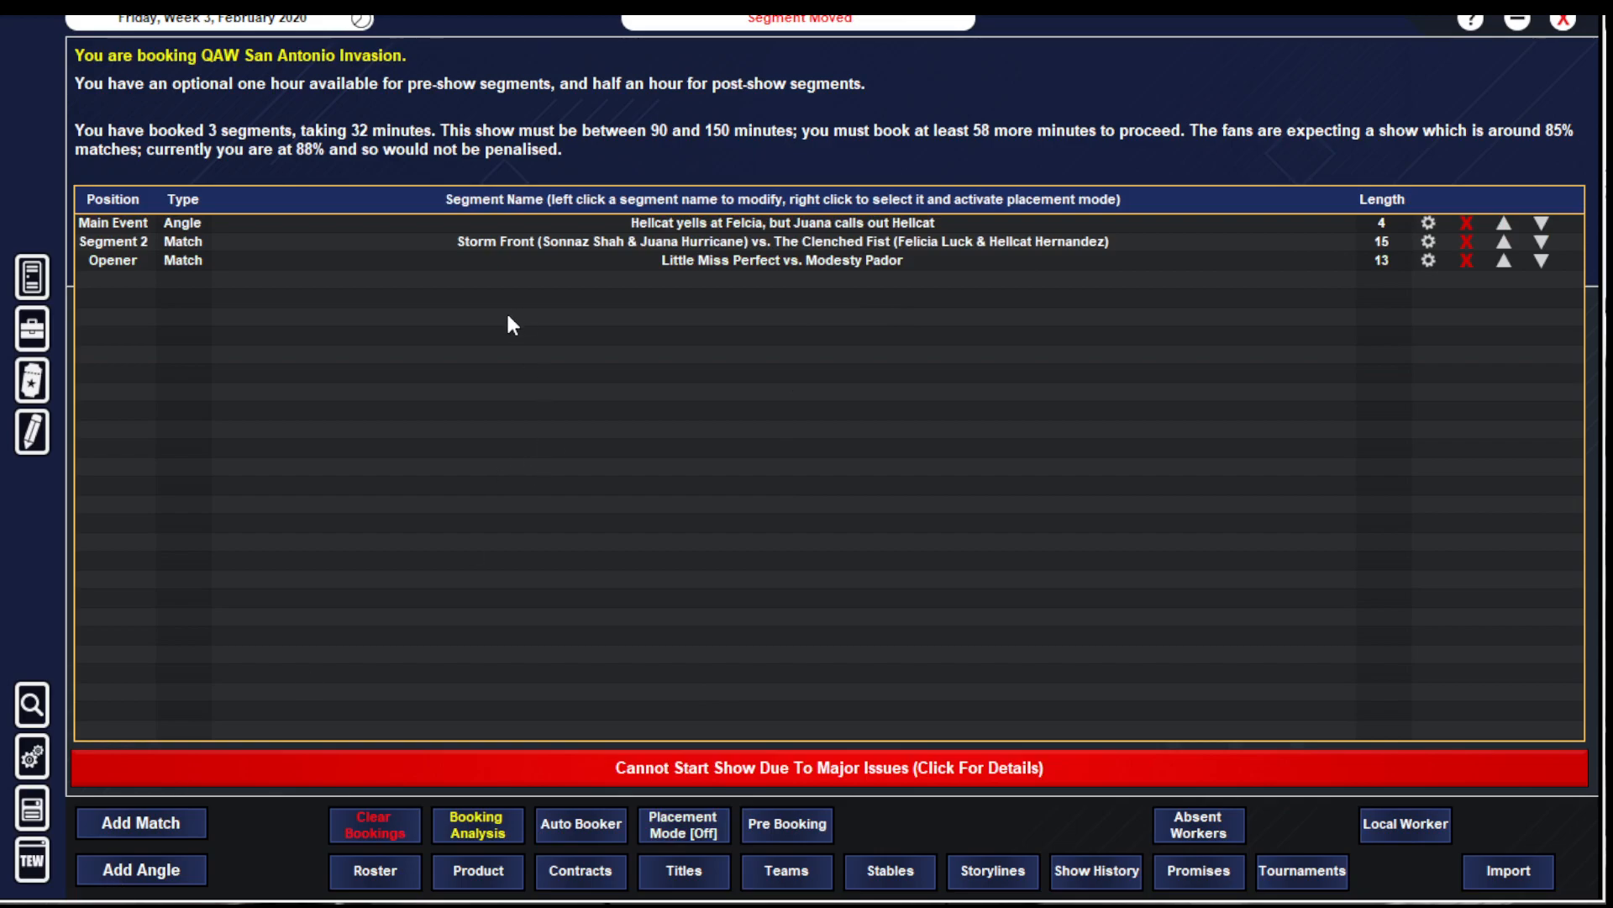
# - Book a 4-minute freestyle angle of LMP telling Modesty the Shockwave title was only on the line ten minutes
pyautogui.click(142, 869)
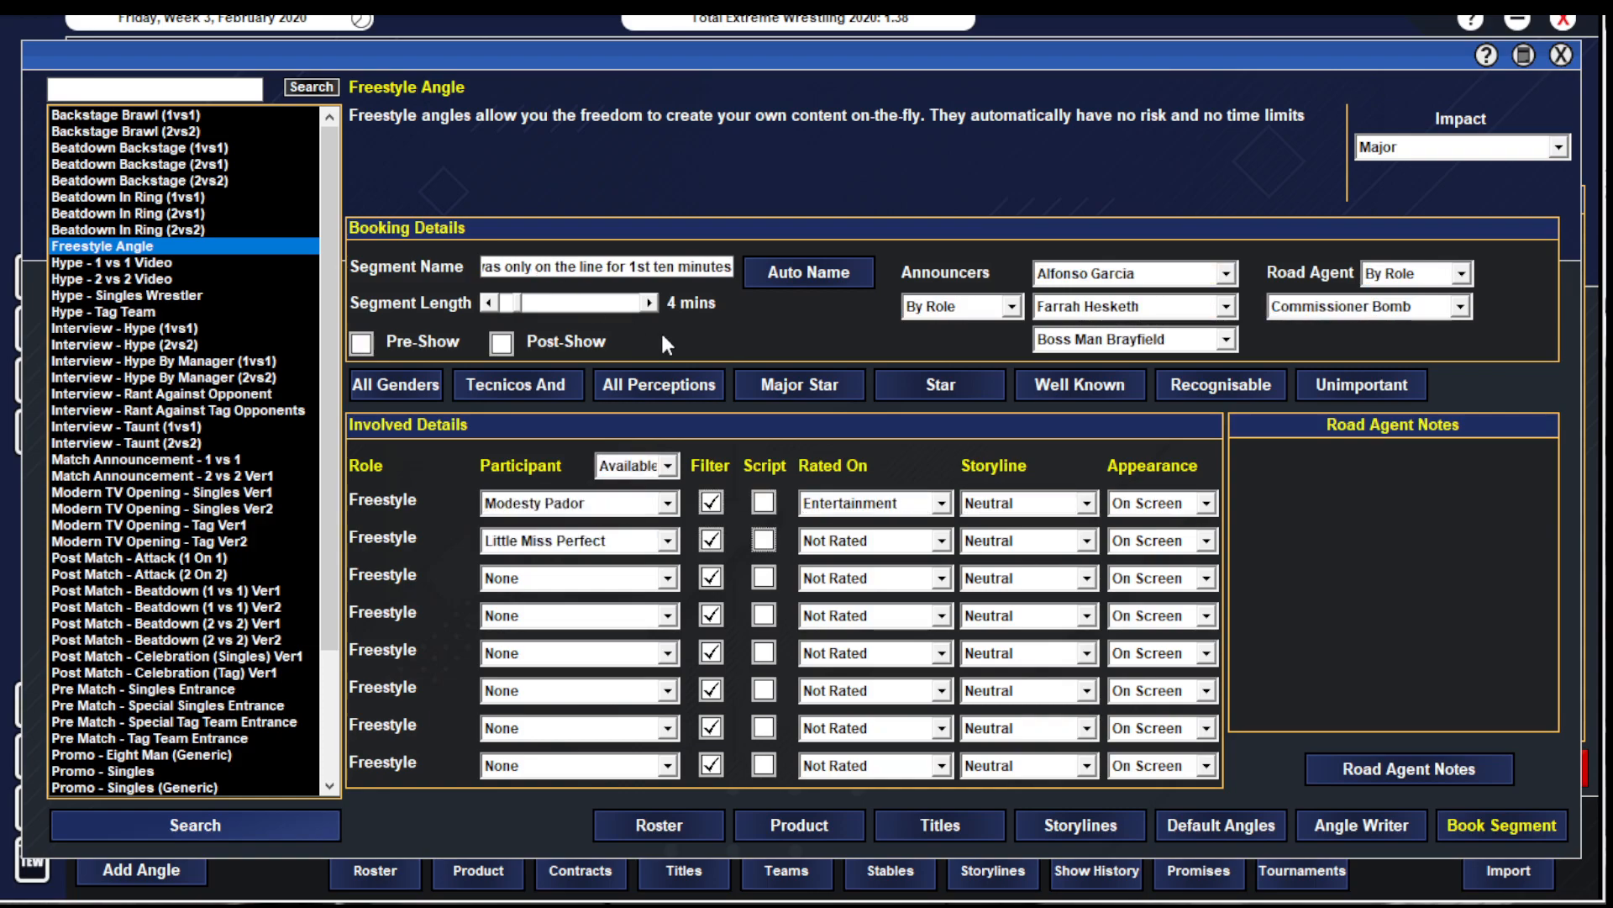
pyautogui.click(1499, 825)
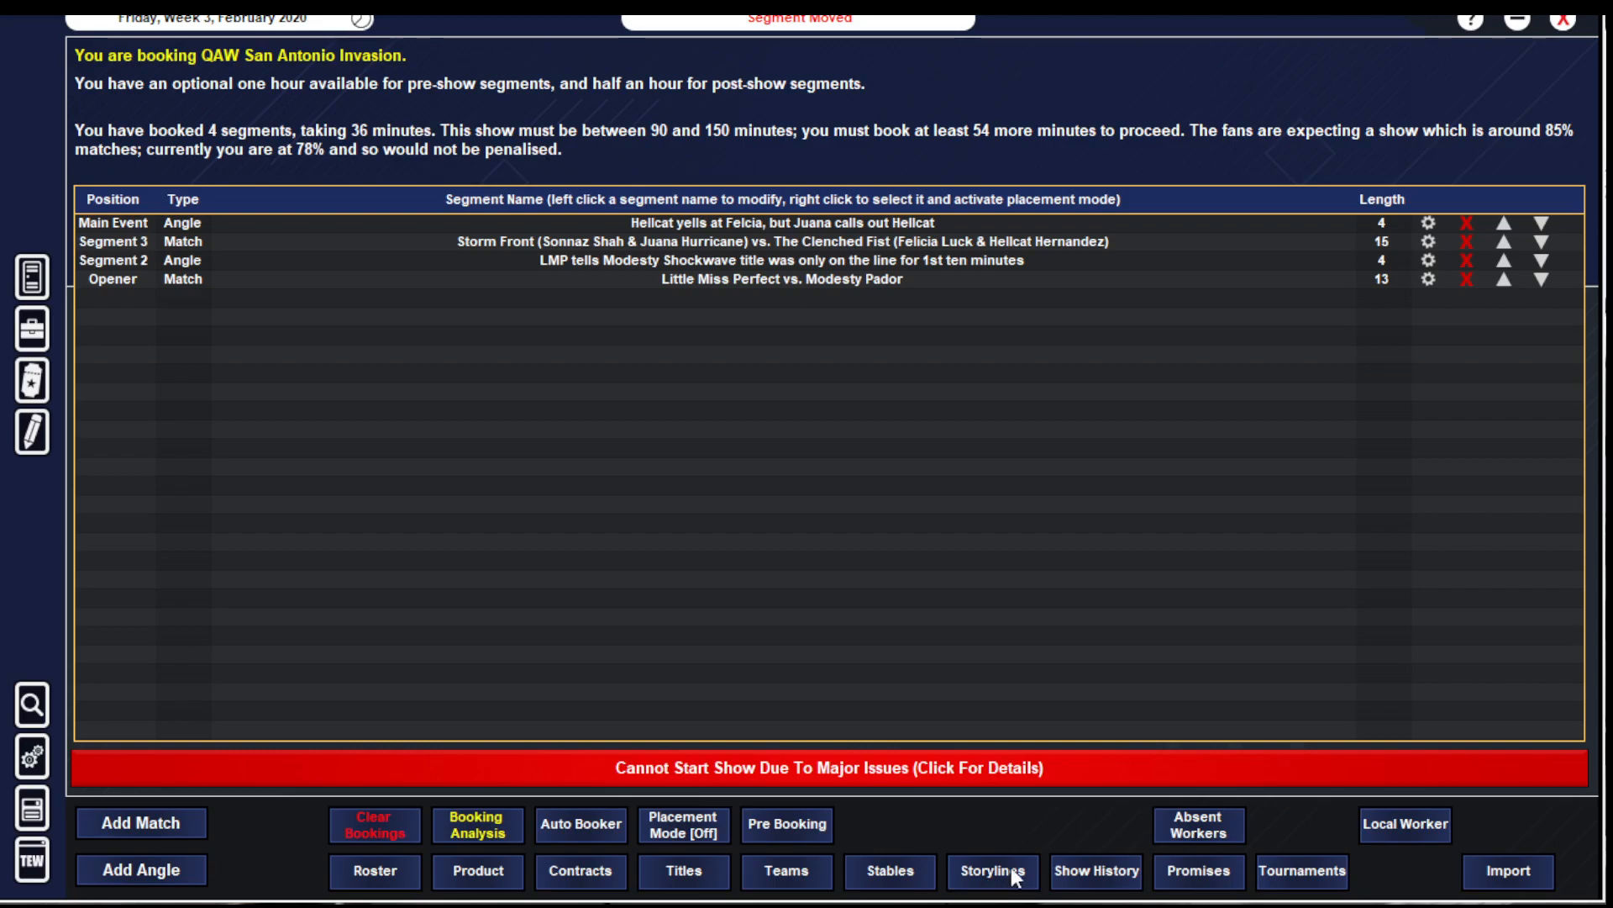
# - Recheck the Perfection vs Modesty and Holding The Line storylines
pyautogui.click(992, 870)
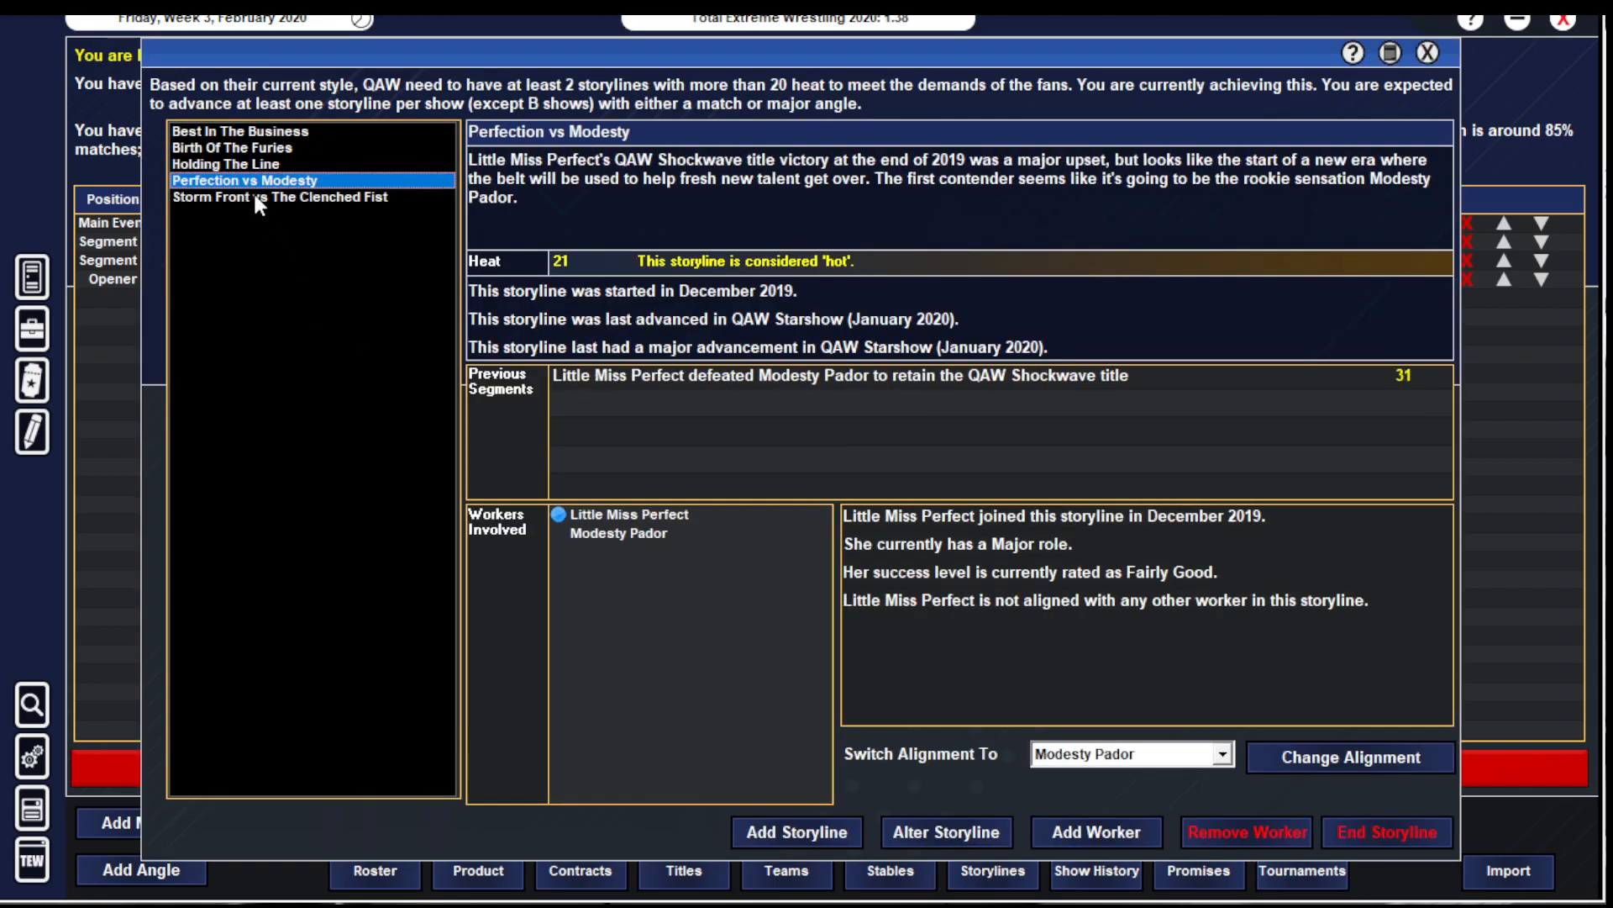
pyautogui.click(222, 163)
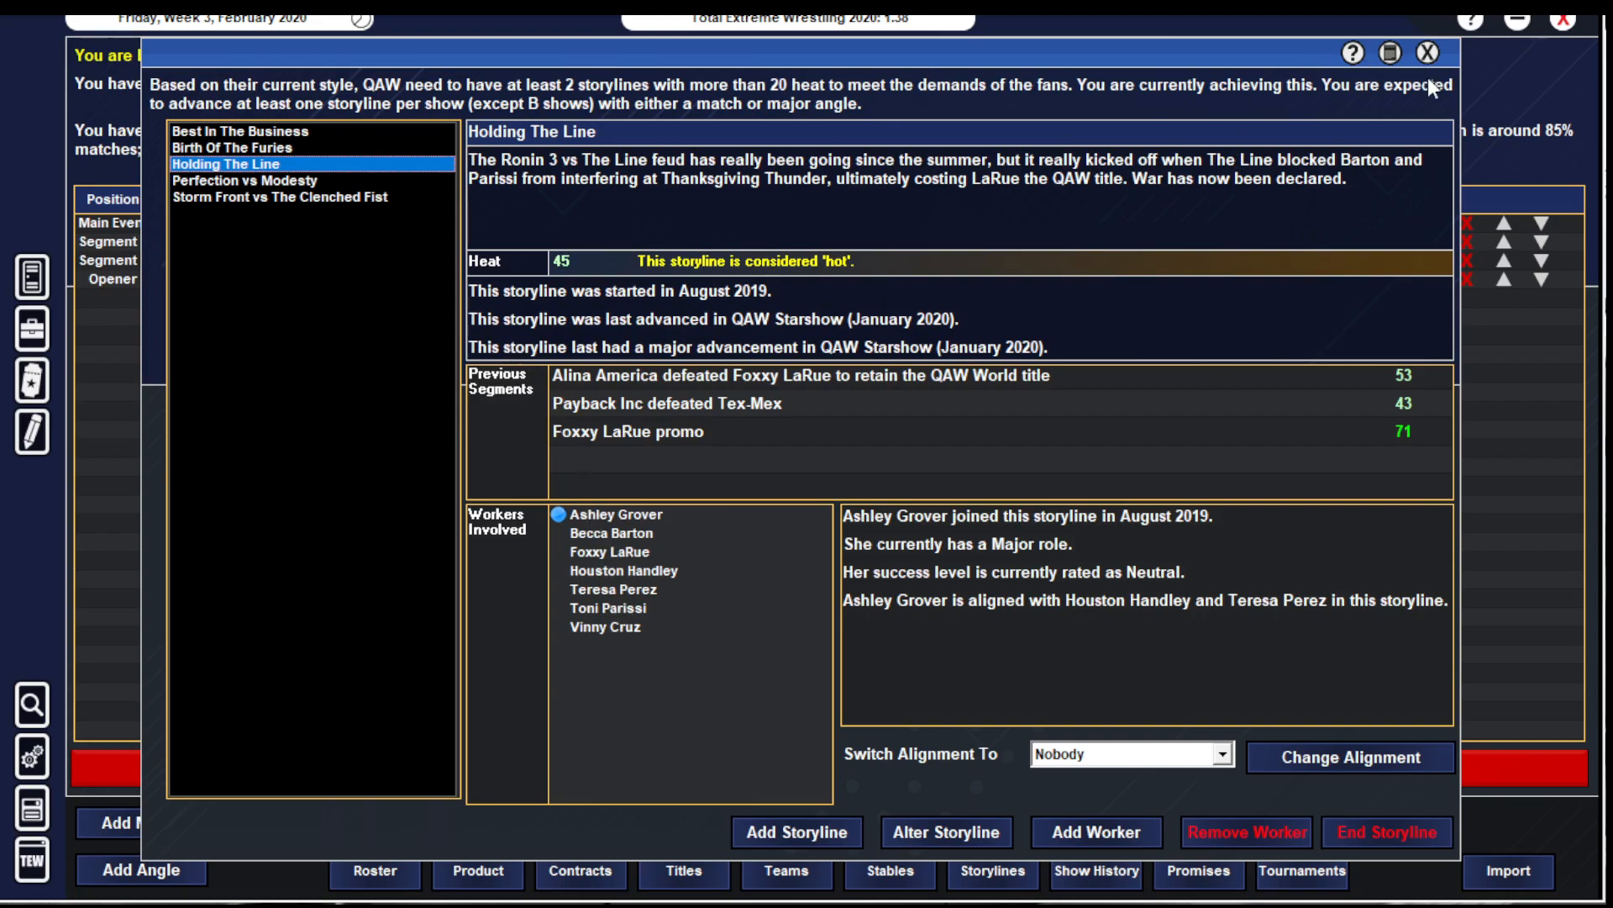
pyautogui.click(1427, 52)
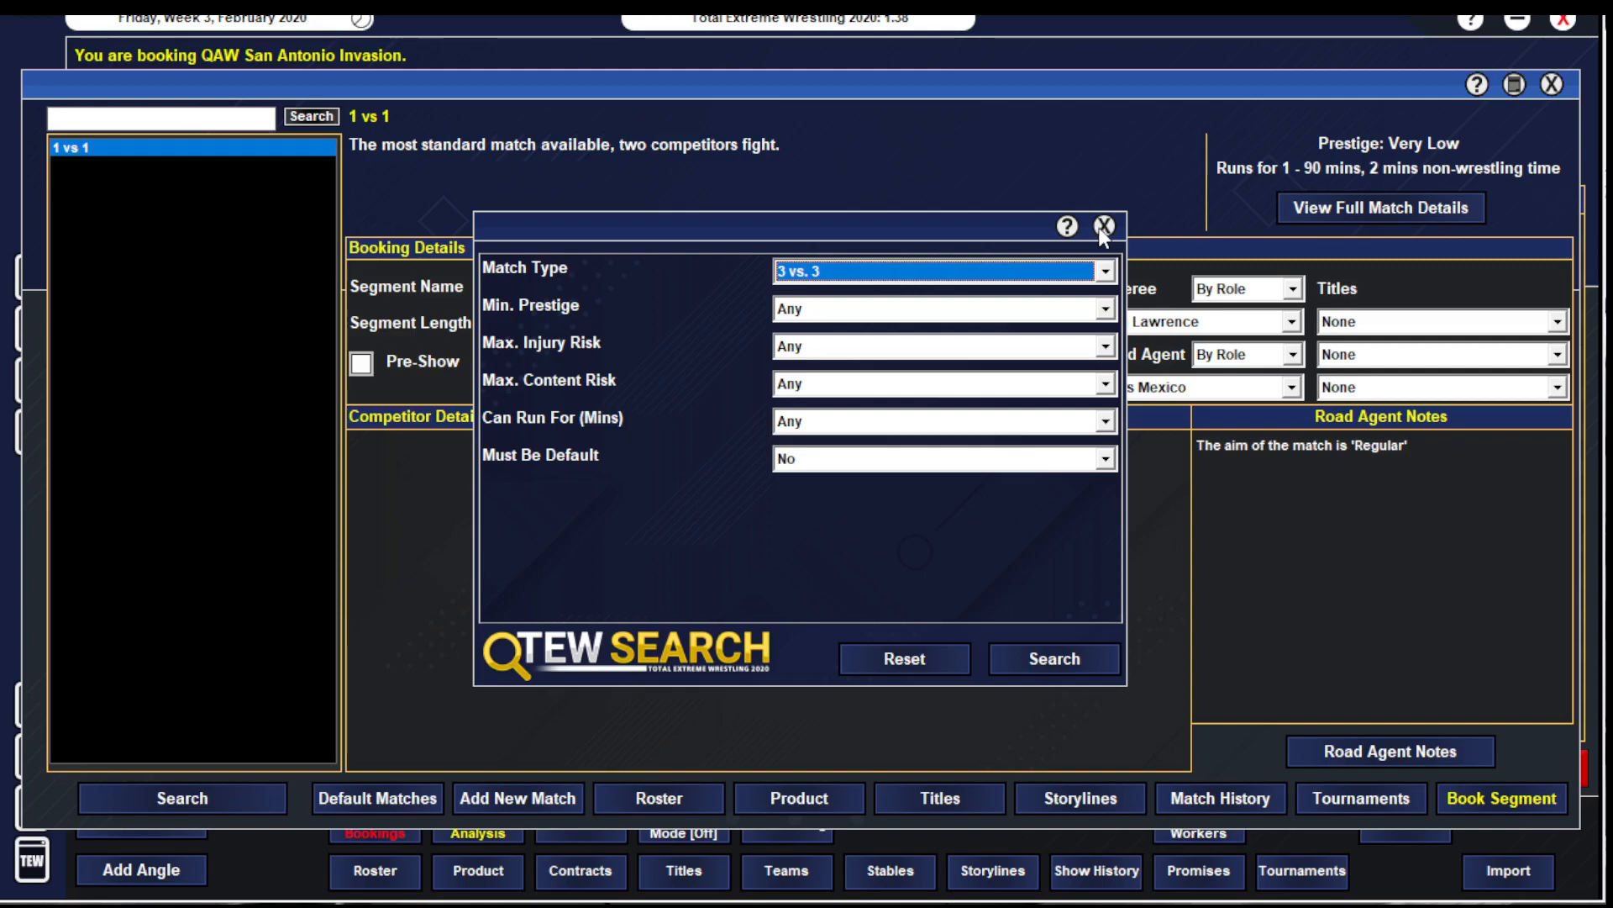
# - Review the Holding The Line storyline, then run the 1 vs 1 match type search
pyautogui.click(1103, 225)
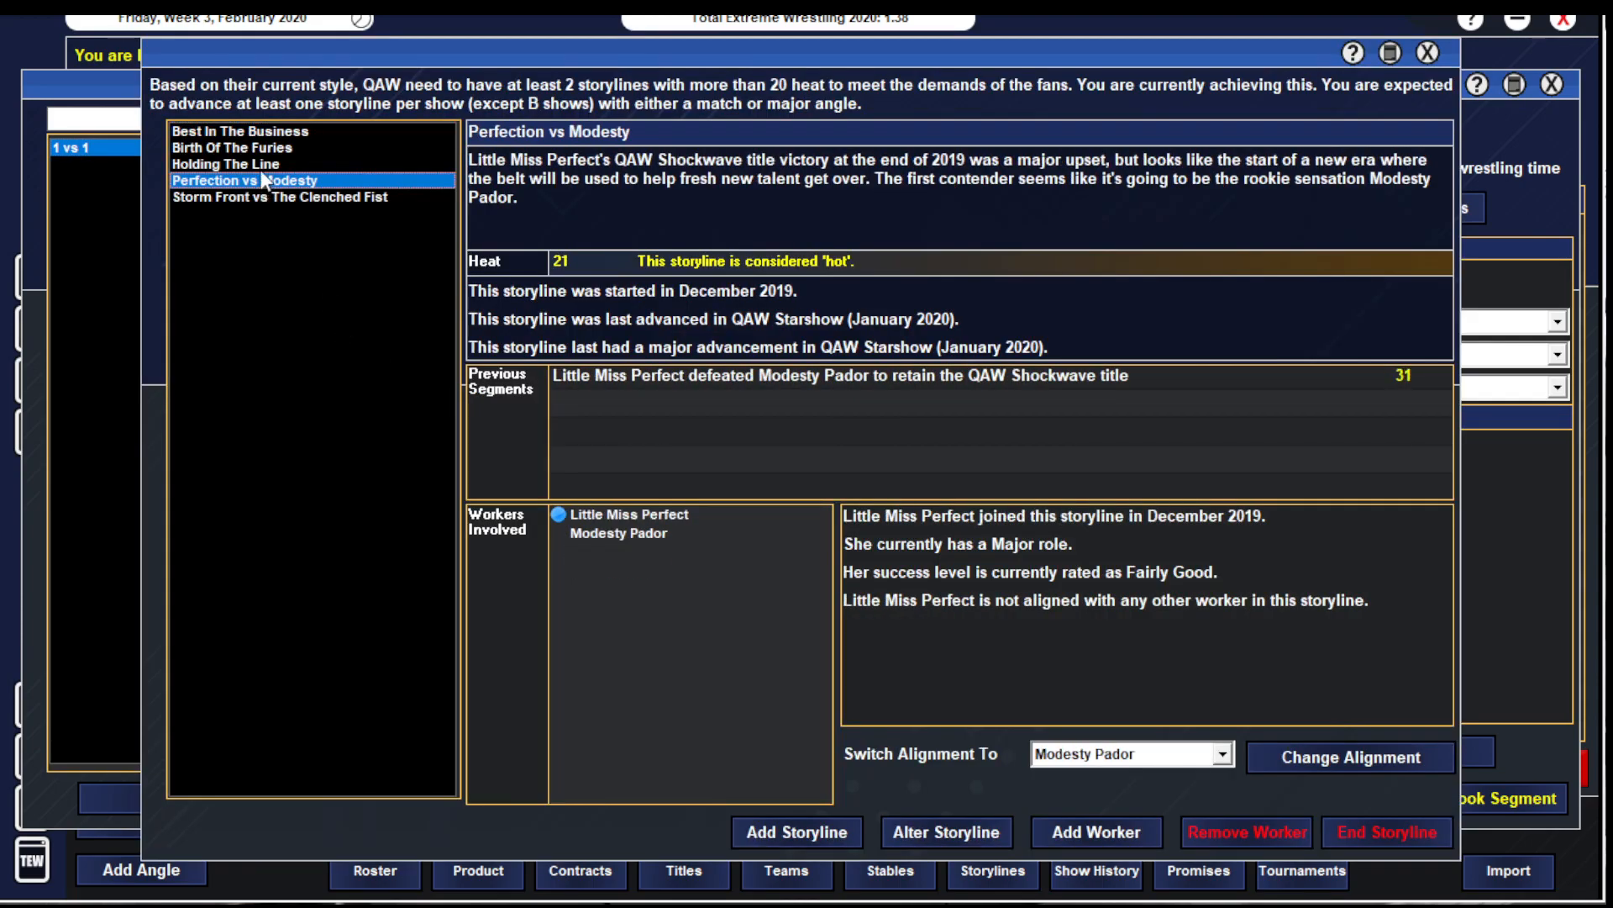
pyautogui.click(225, 163)
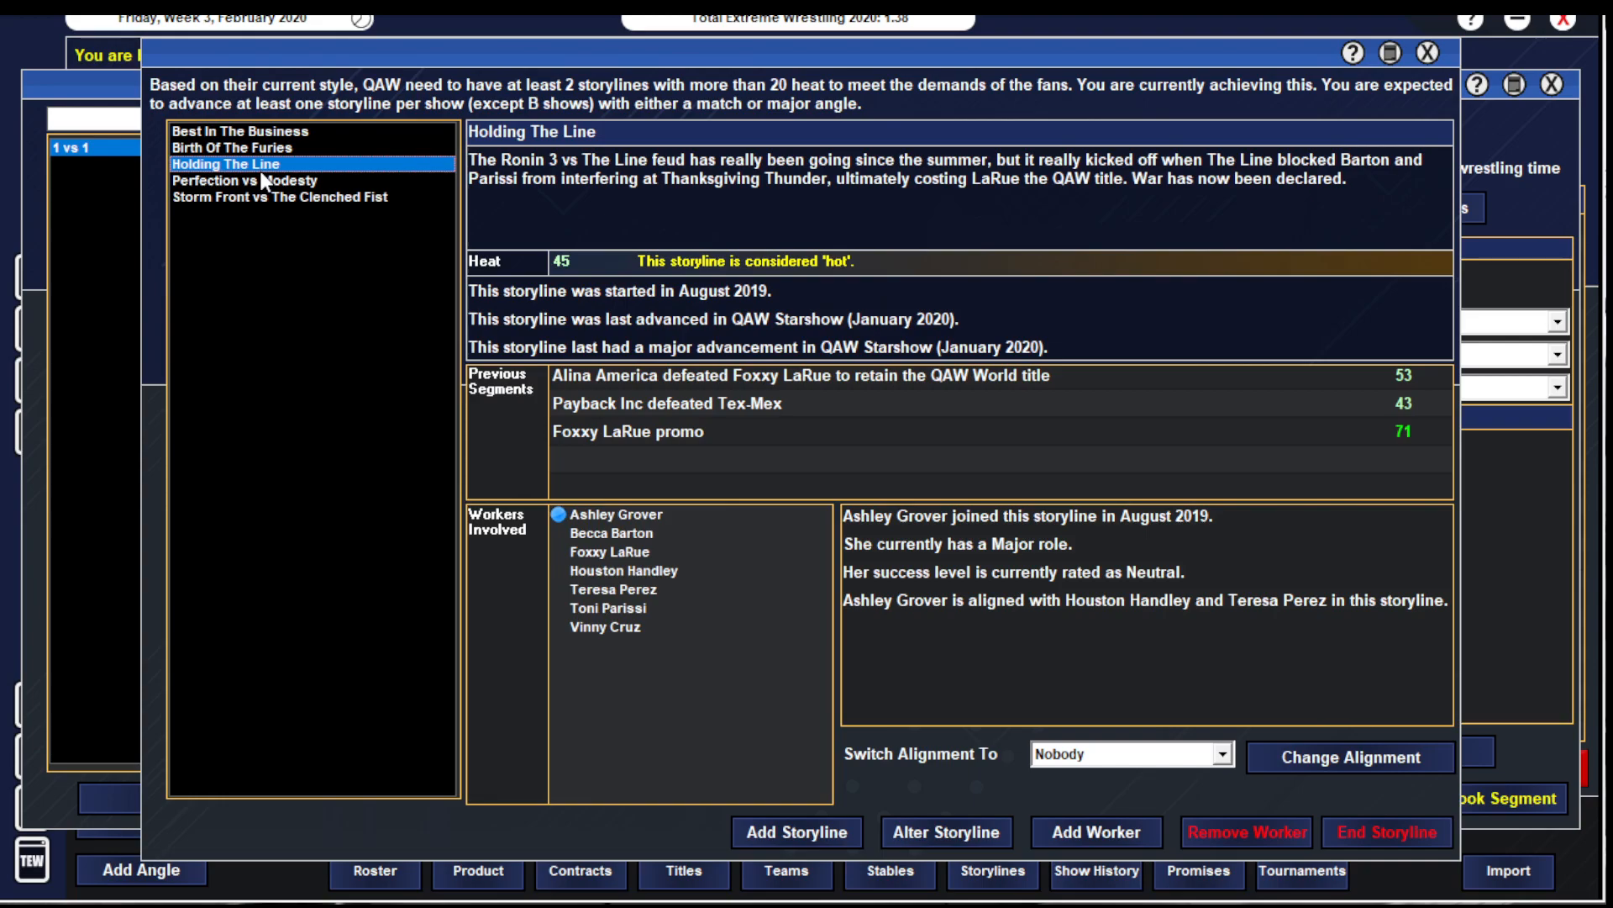
pyautogui.moveTo(667, 235)
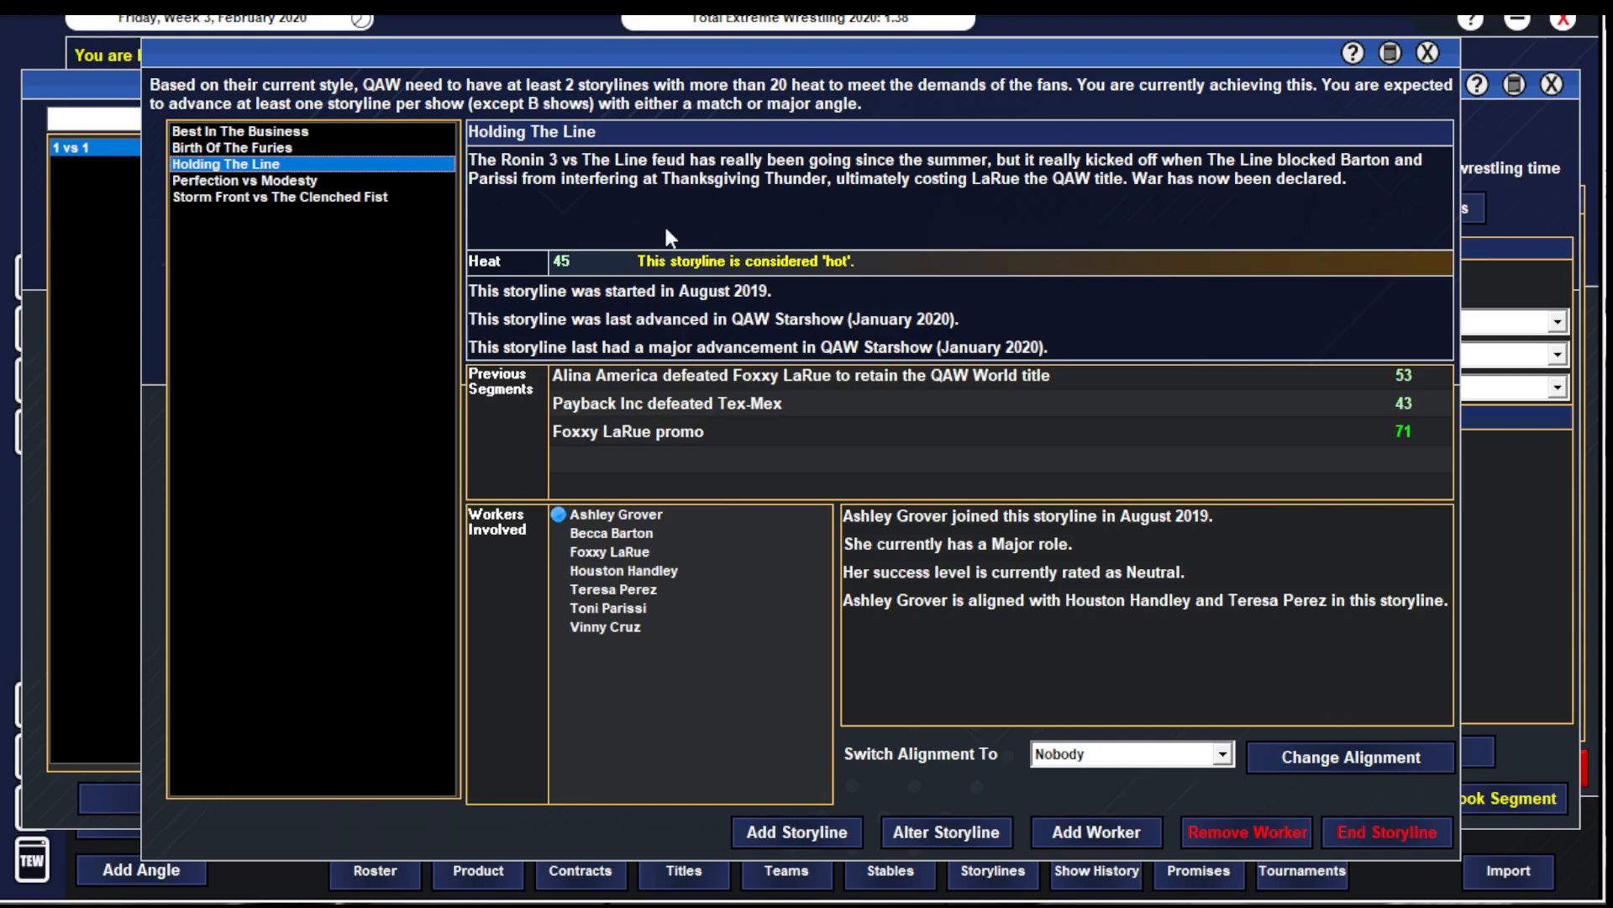
pyautogui.moveTo(731, 200)
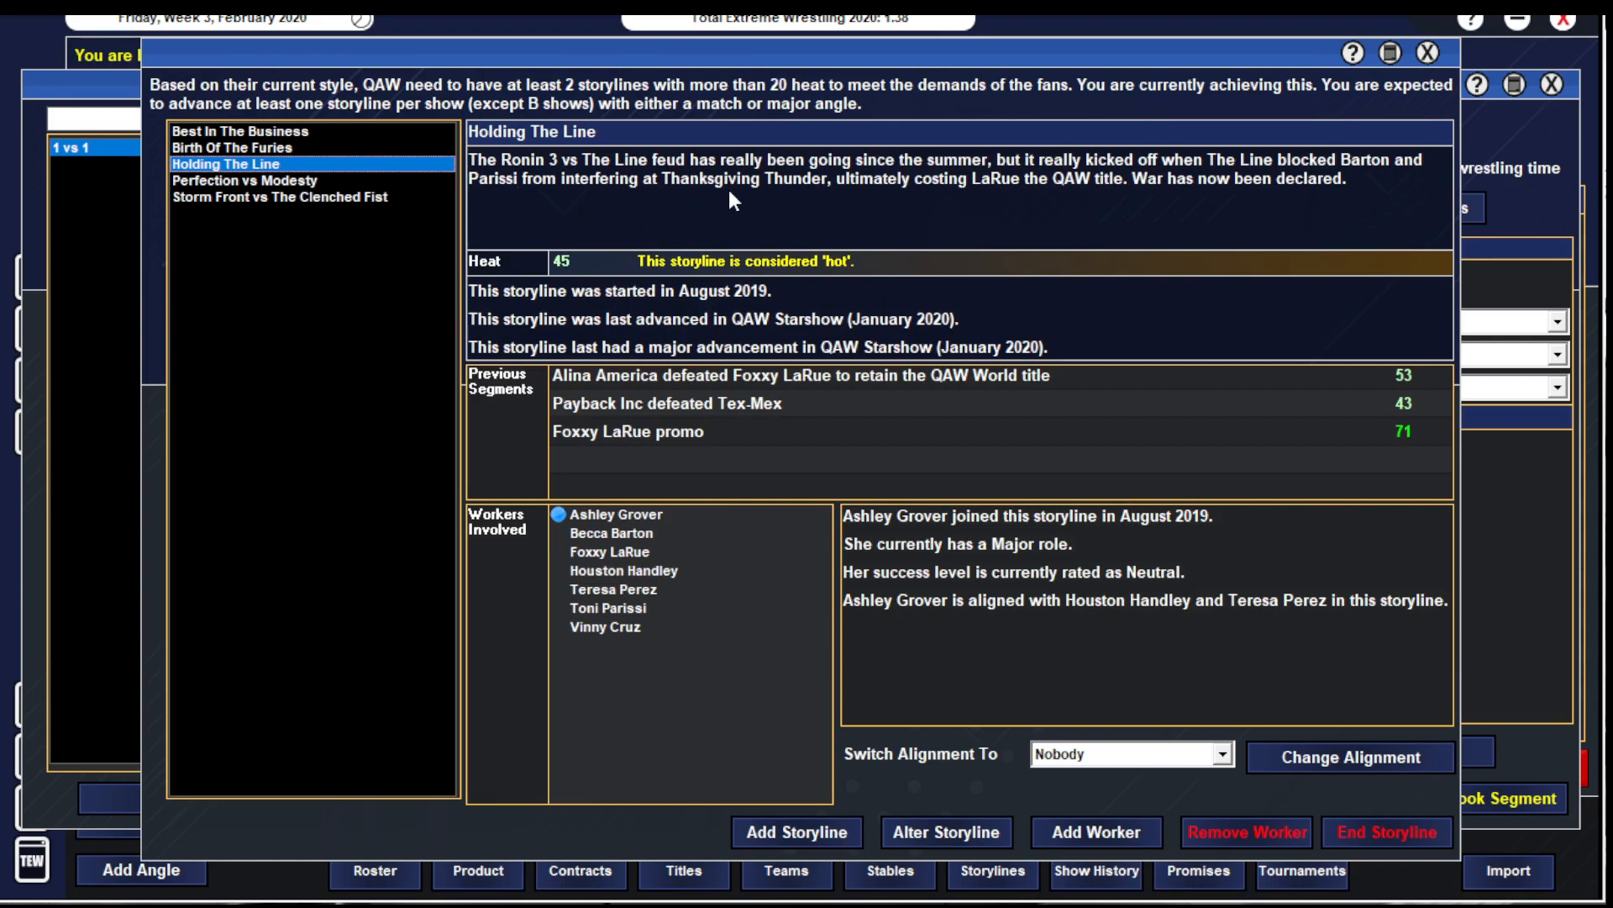
pyautogui.moveTo(1390, 72)
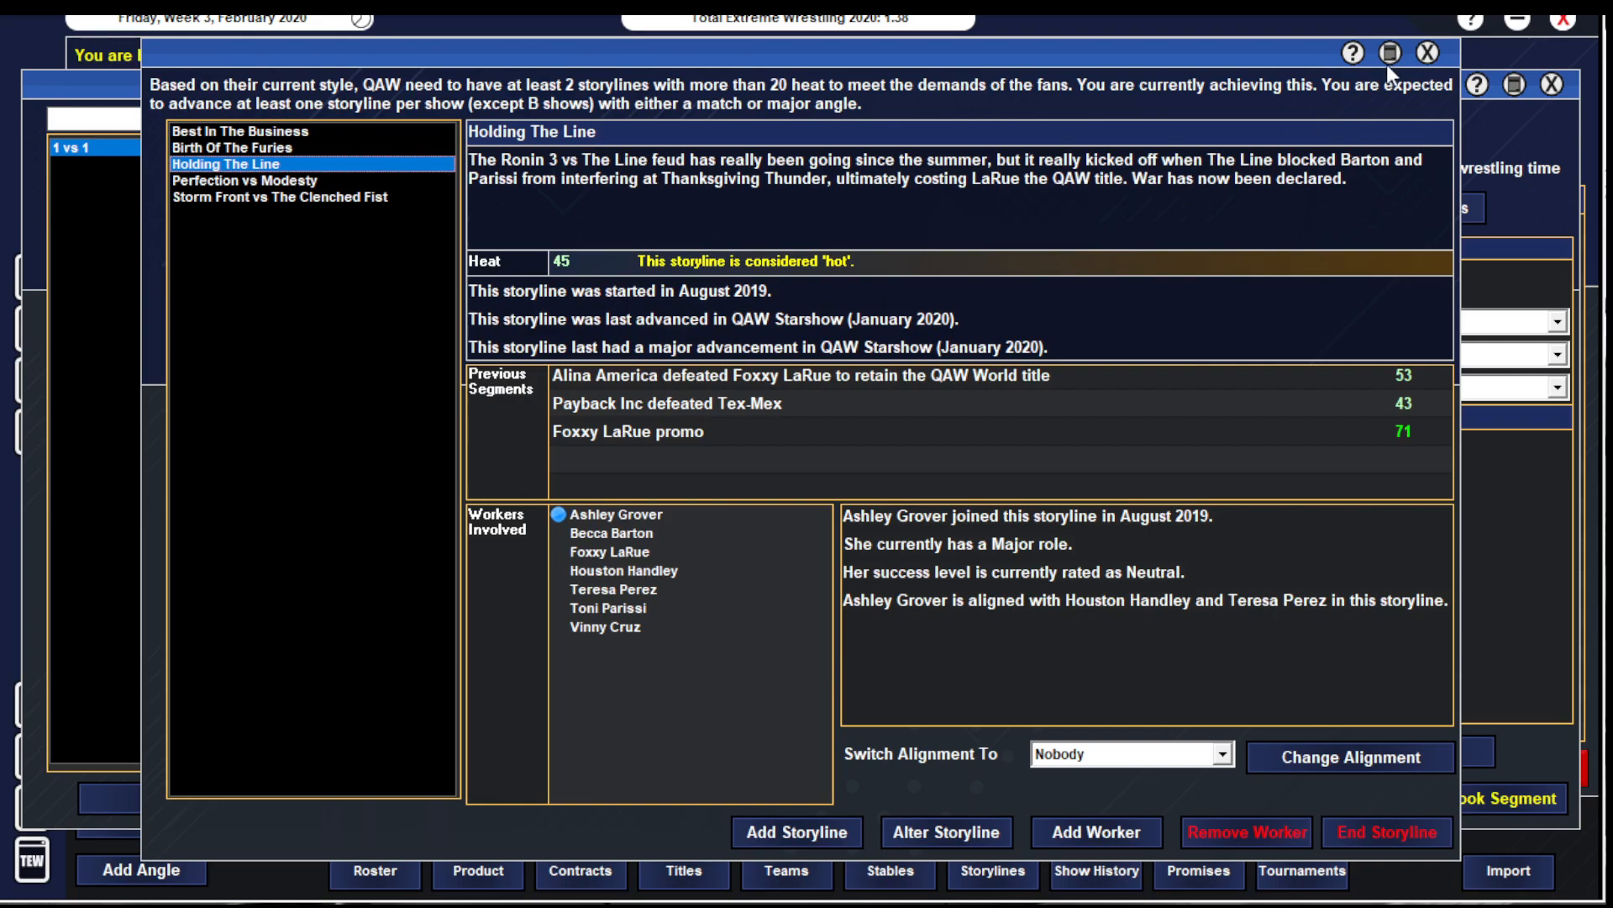
pyautogui.click(1428, 52)
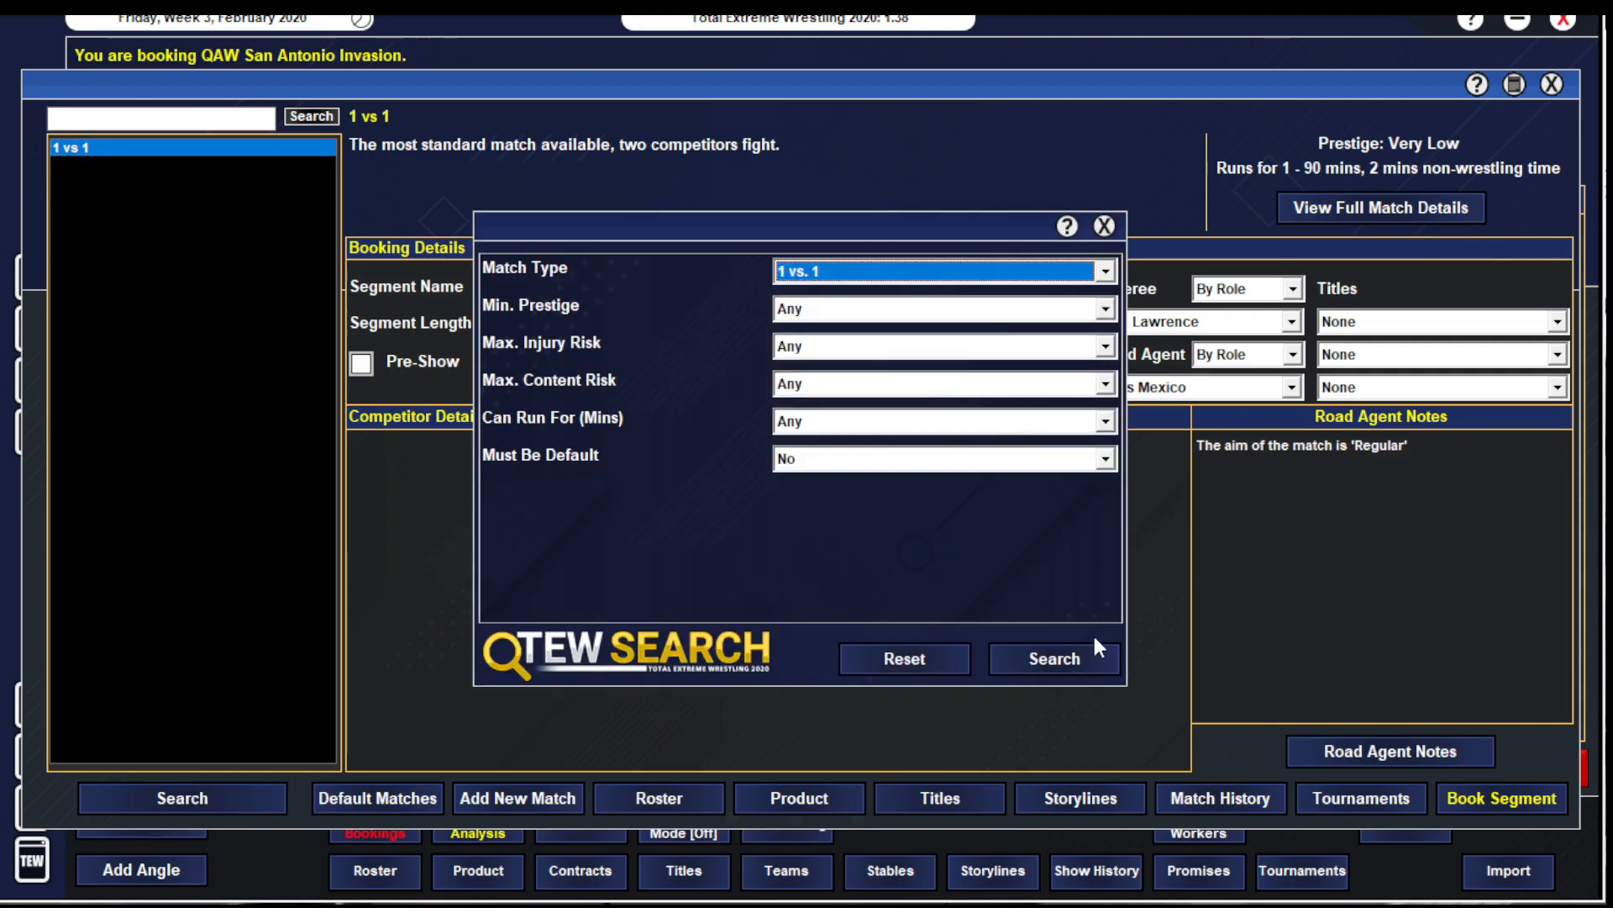
pyautogui.click(1054, 659)
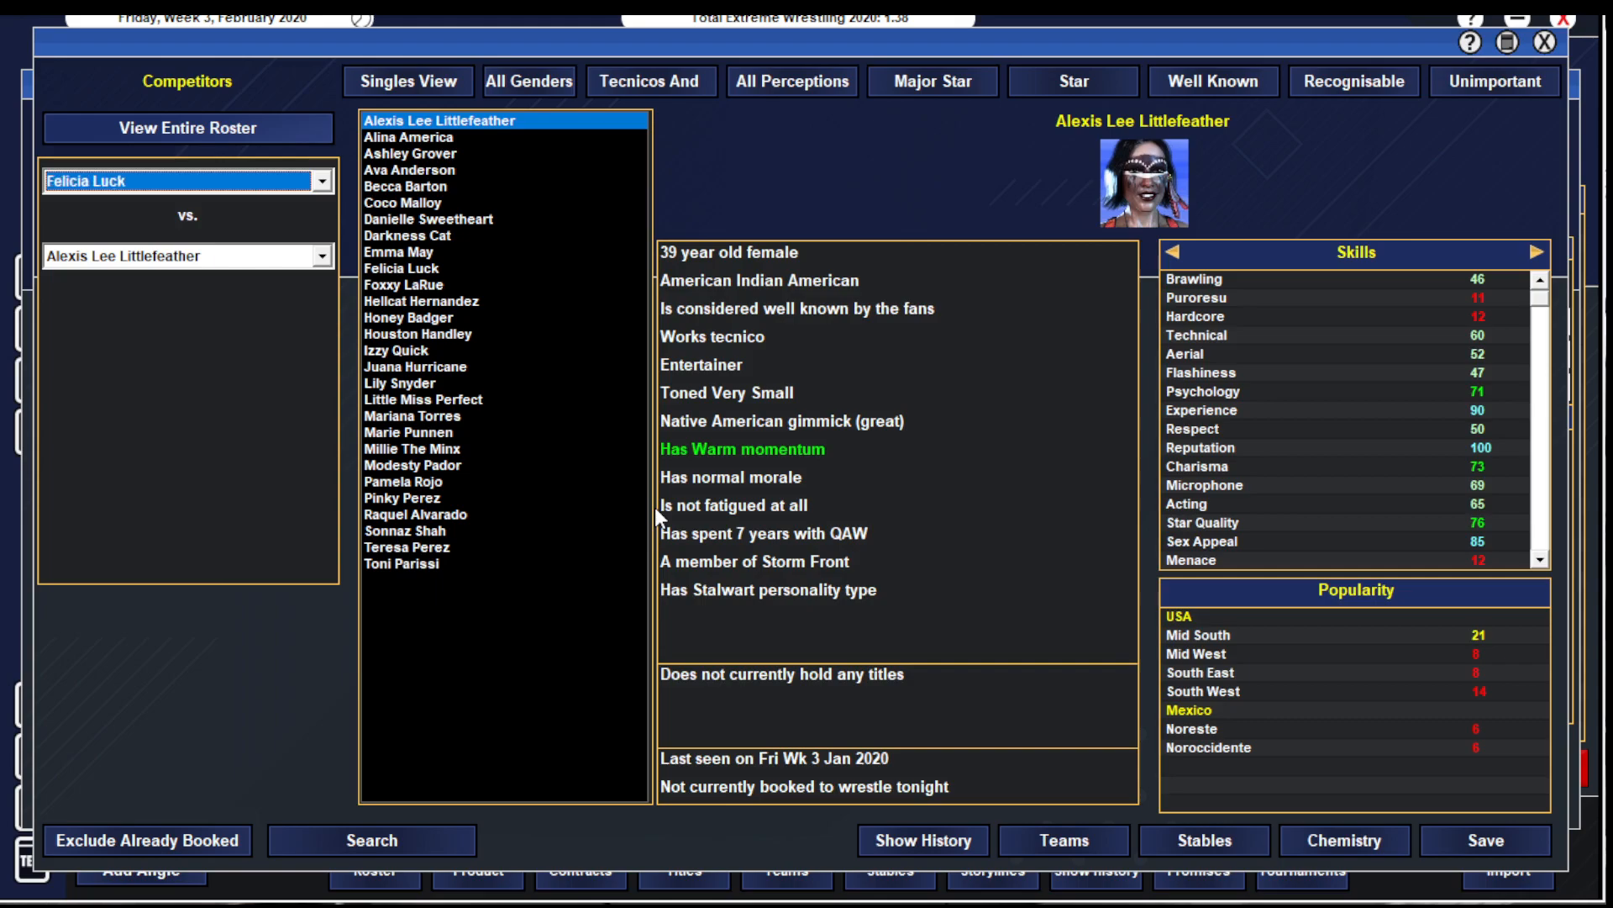
# - Pick Foxxy LaRue and Ashley Grover as competitors after checking The Line stable and tag teams
pyautogui.click(415, 152)
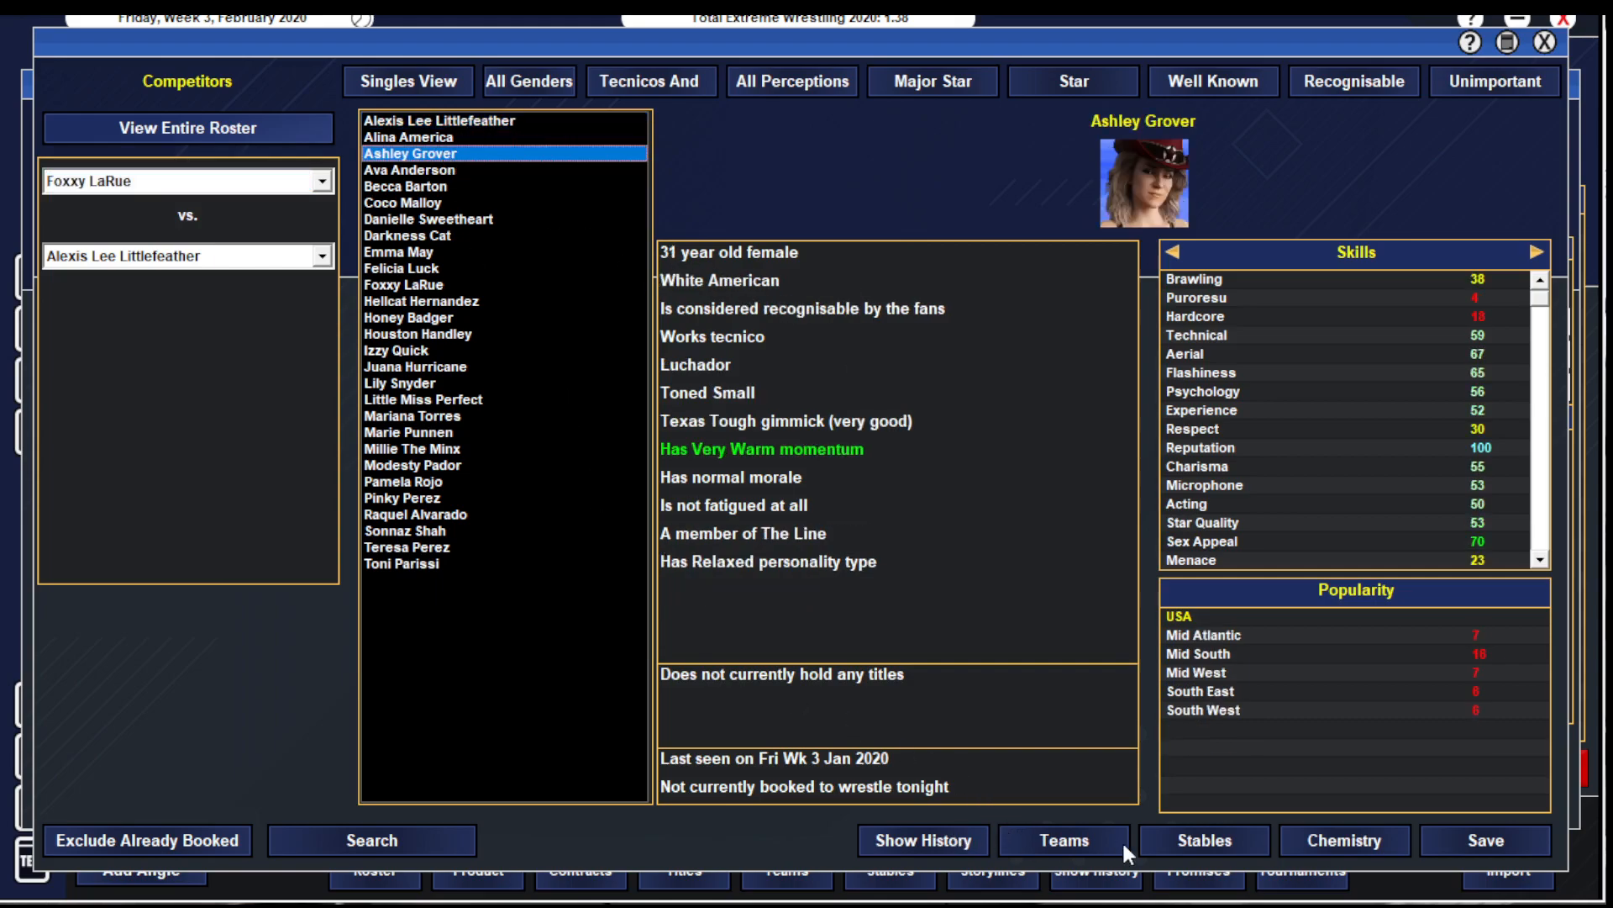
pyautogui.click(1203, 841)
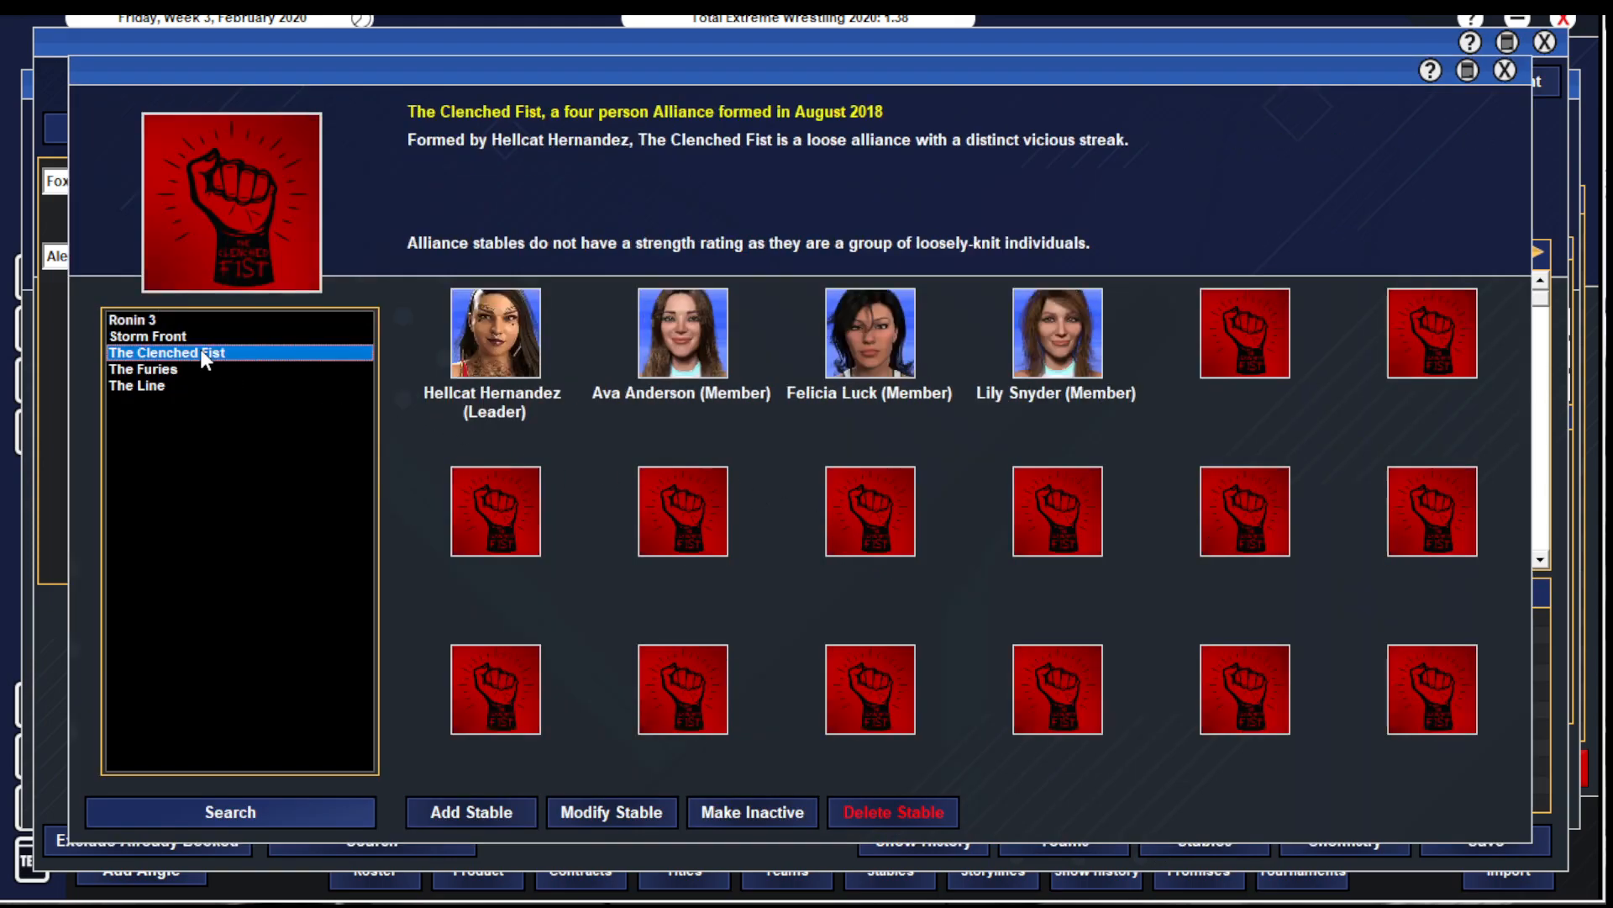
pyautogui.click(136, 385)
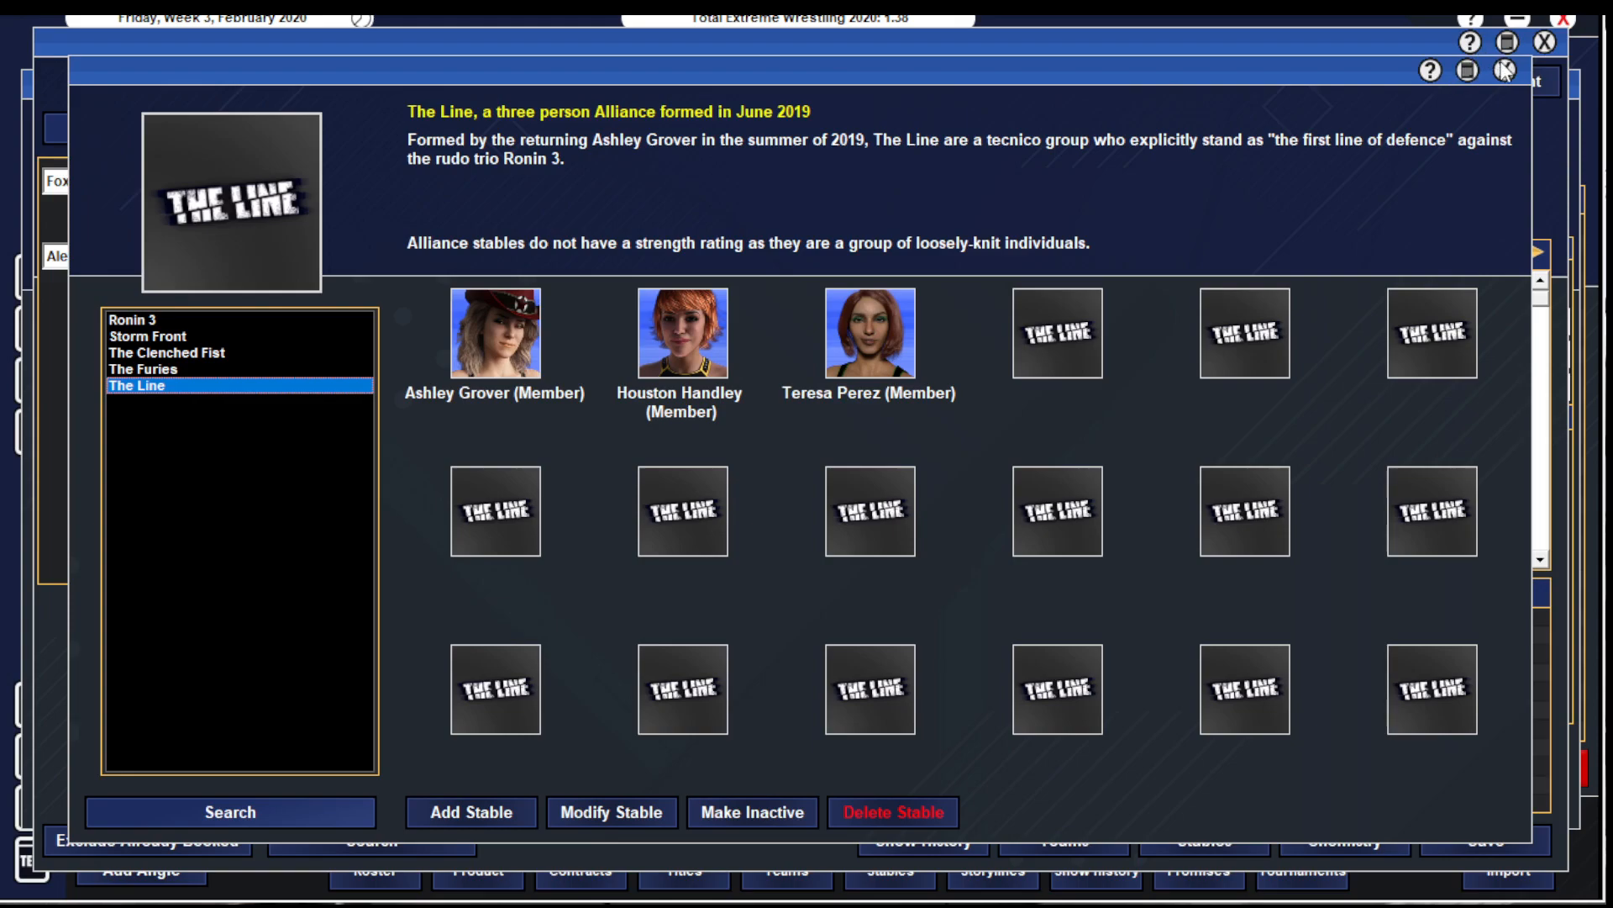
pyautogui.click(1533, 71)
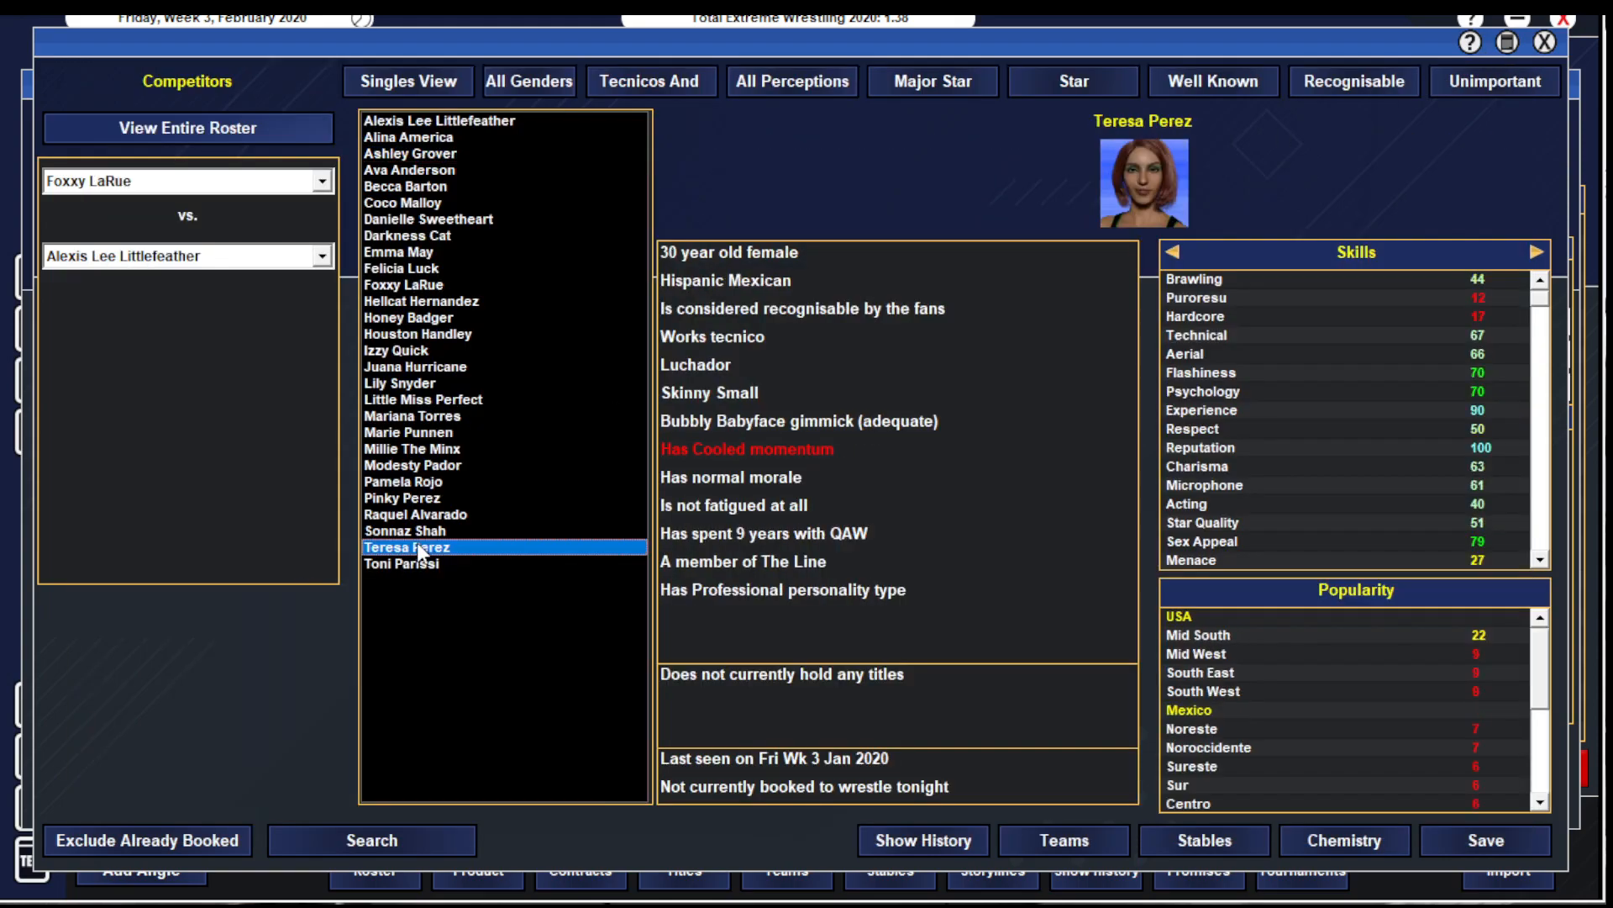
pyautogui.click(1064, 840)
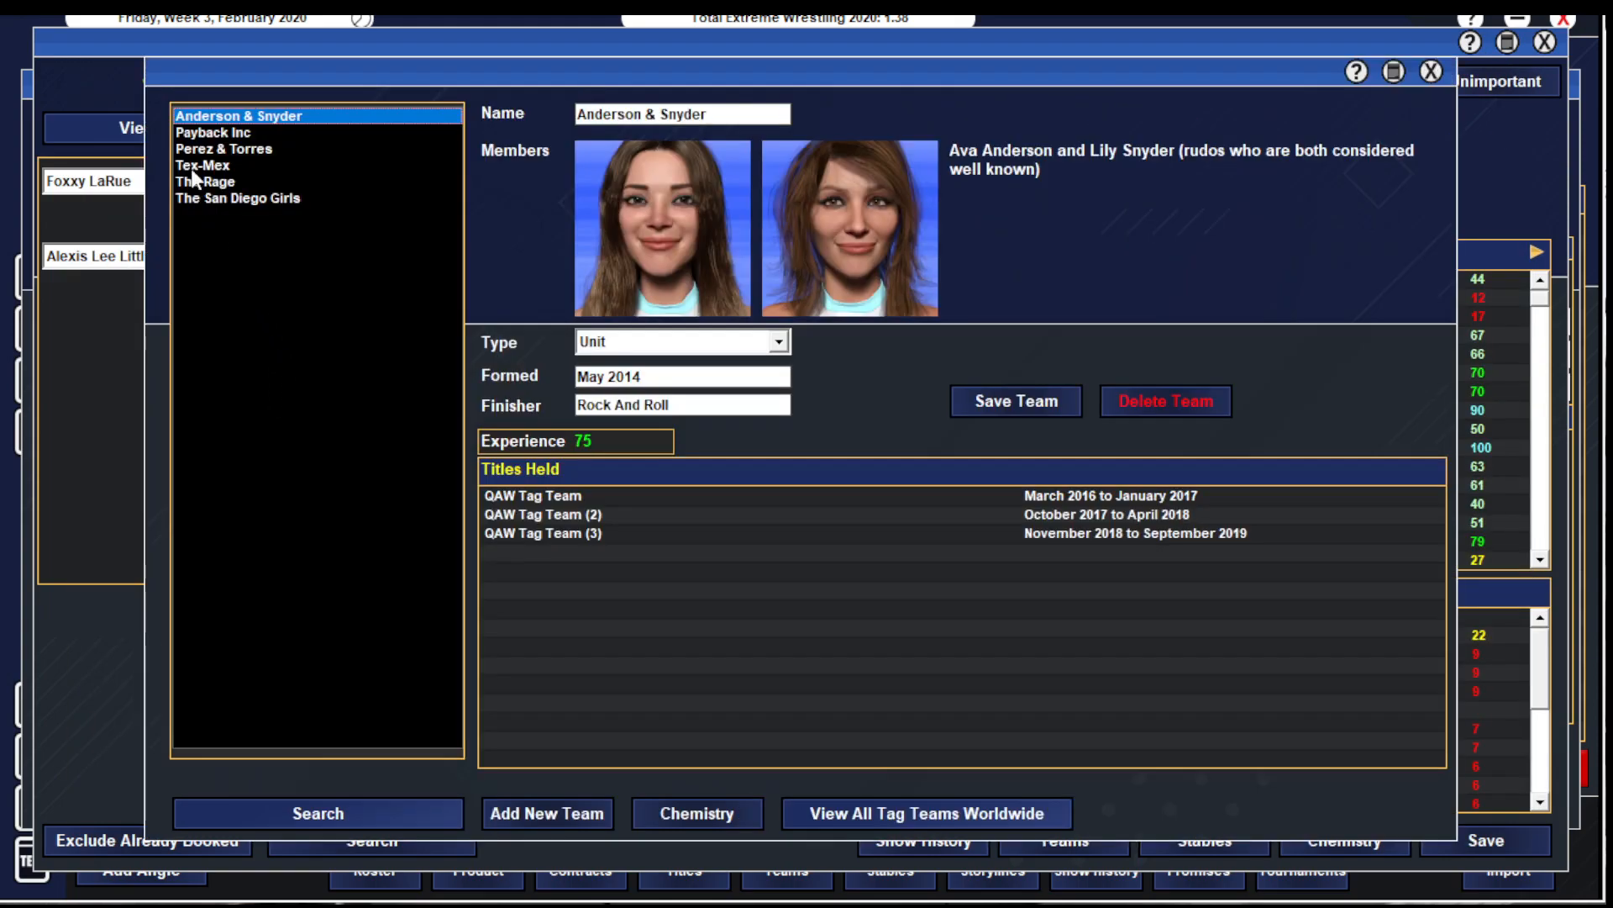
pyautogui.click(1430, 73)
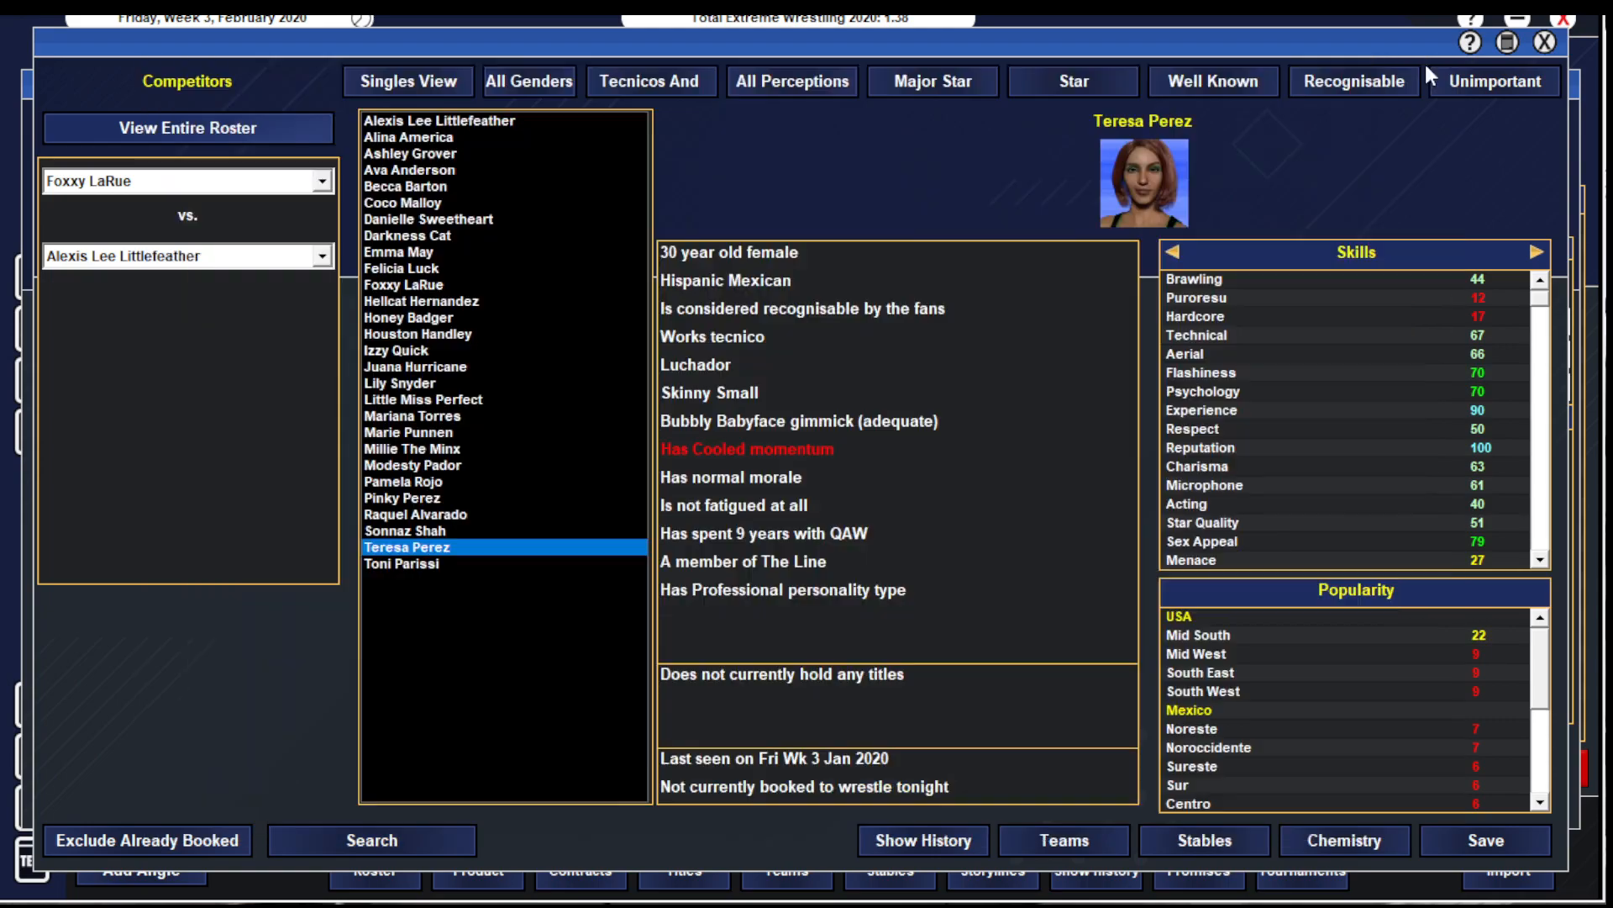
pyautogui.click(410, 153)
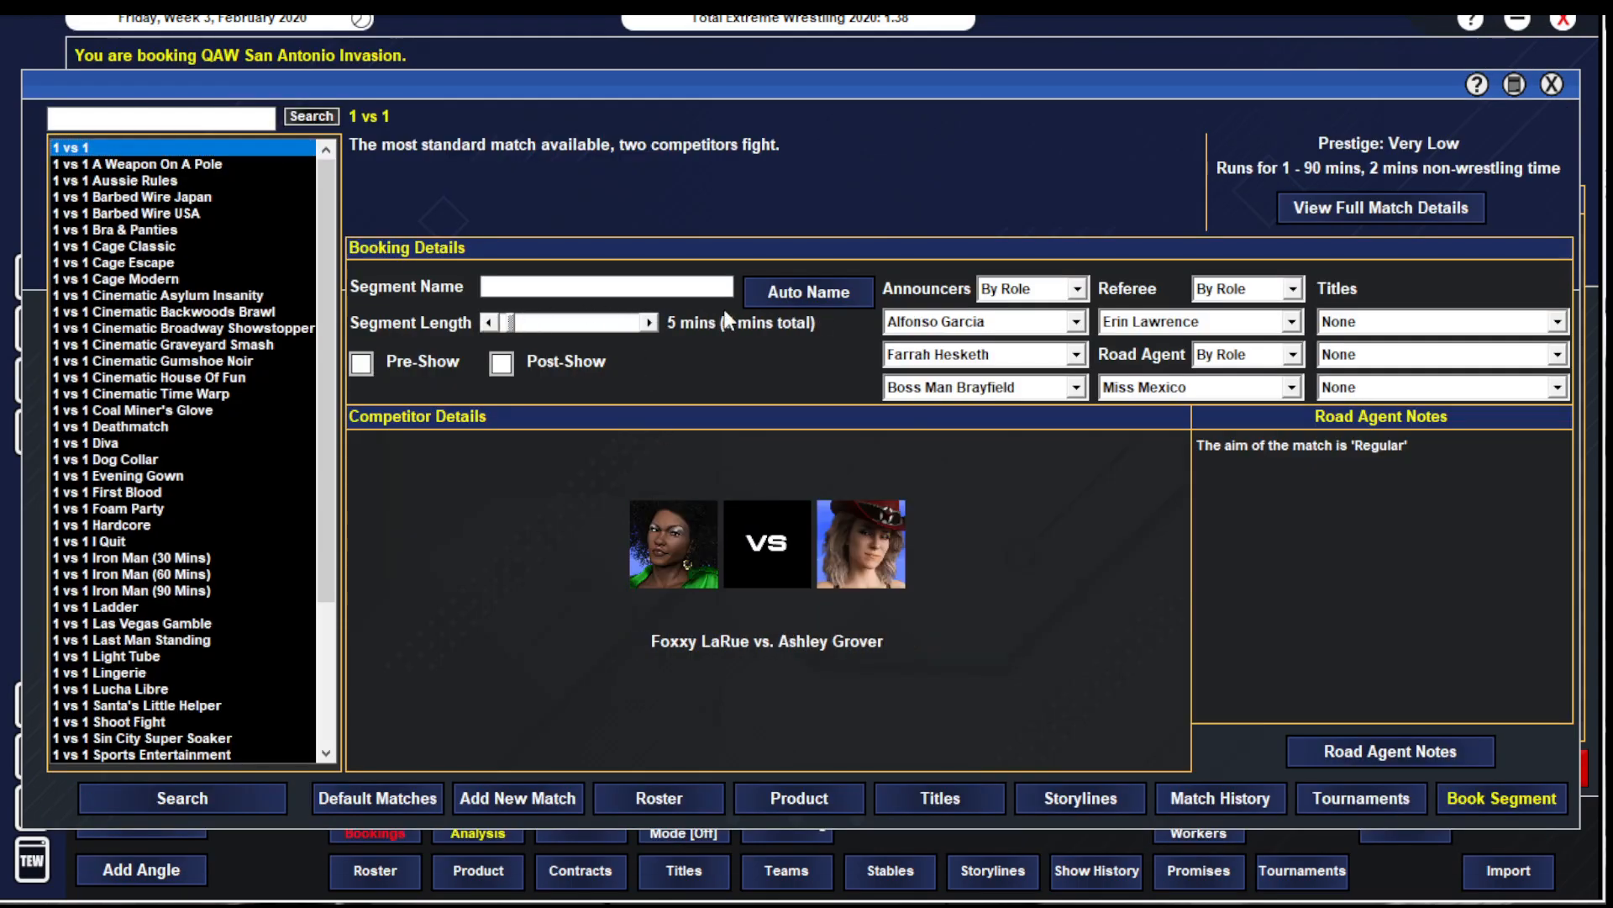
# - Add Outside Interference Finish notes: Becca Barton against Ashley Grover, Teresa Perez against Foxxy LaRue
pyautogui.click(1388, 751)
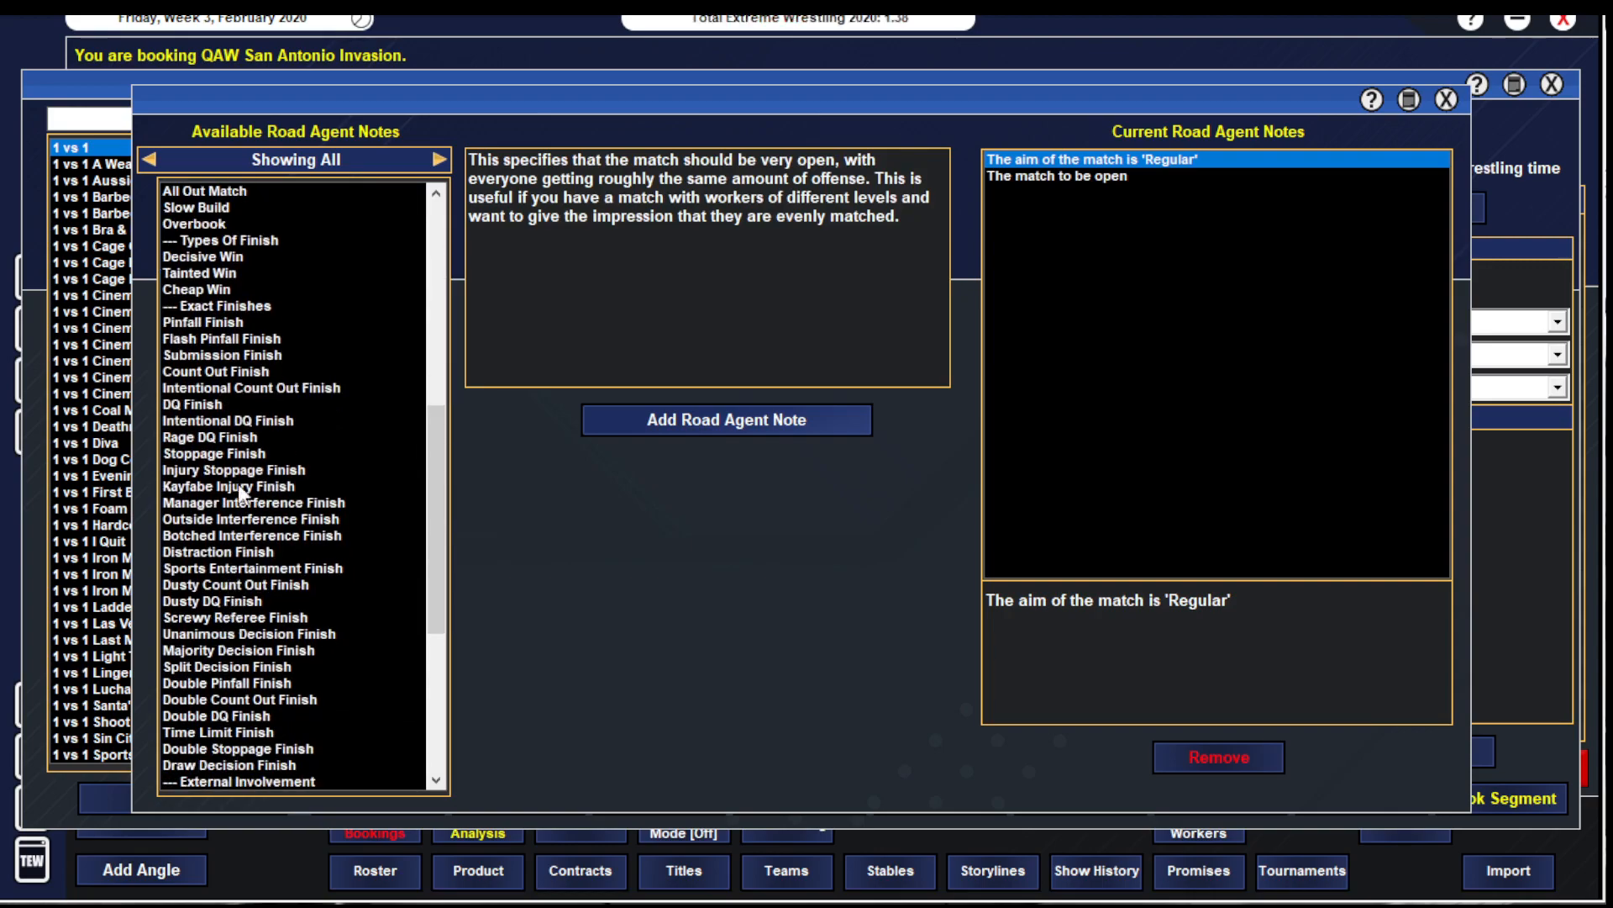
pyautogui.click(249, 519)
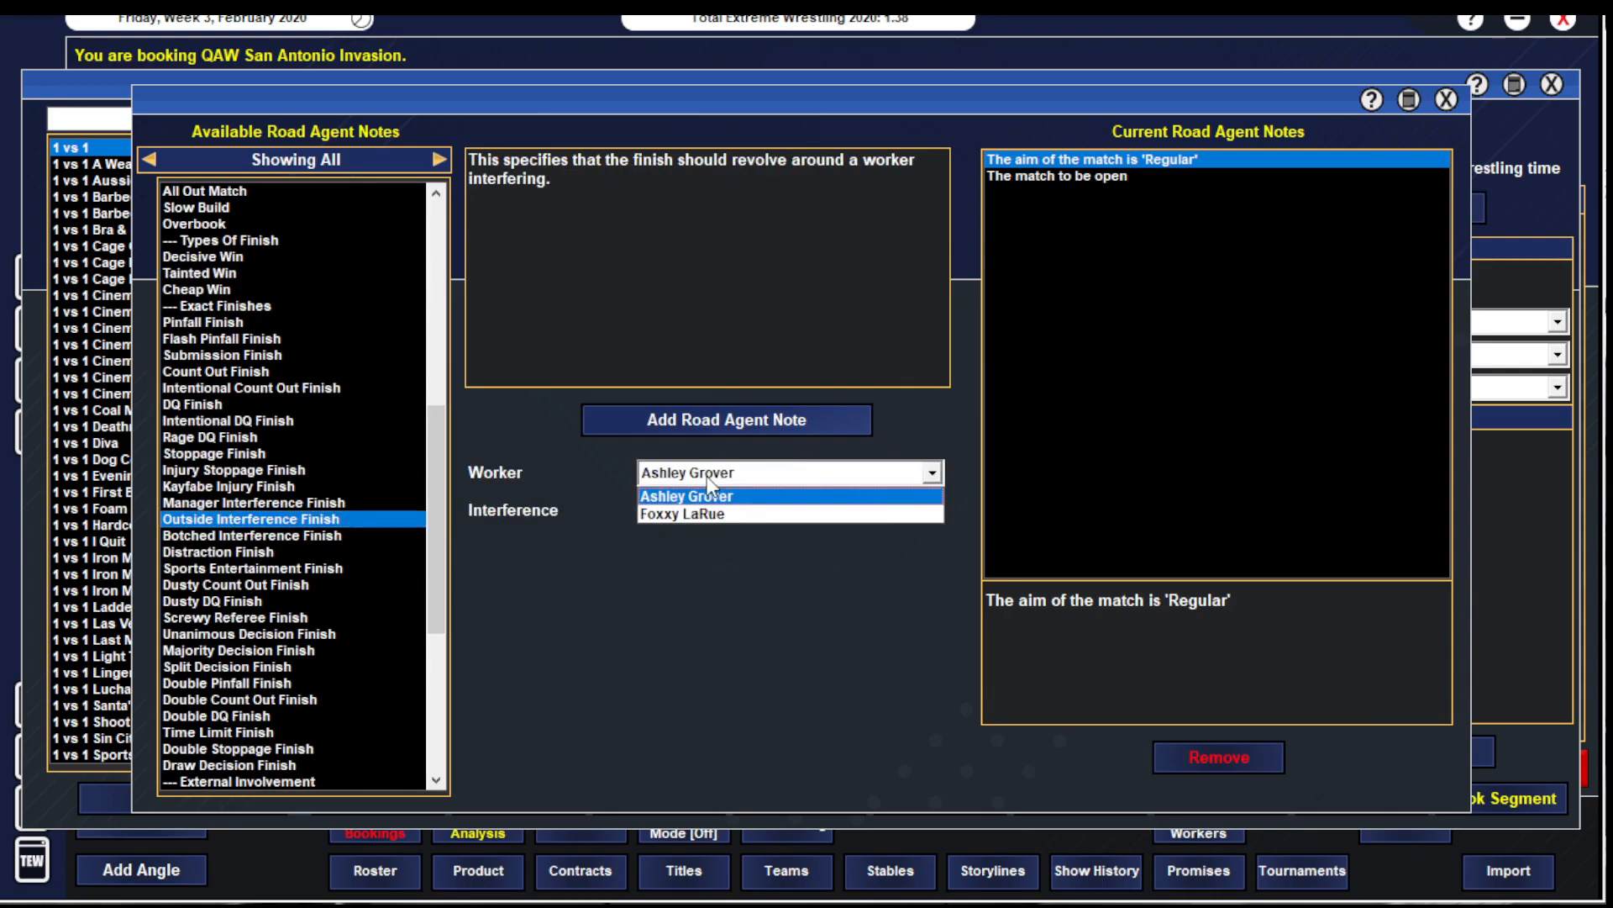
pyautogui.click(924, 511)
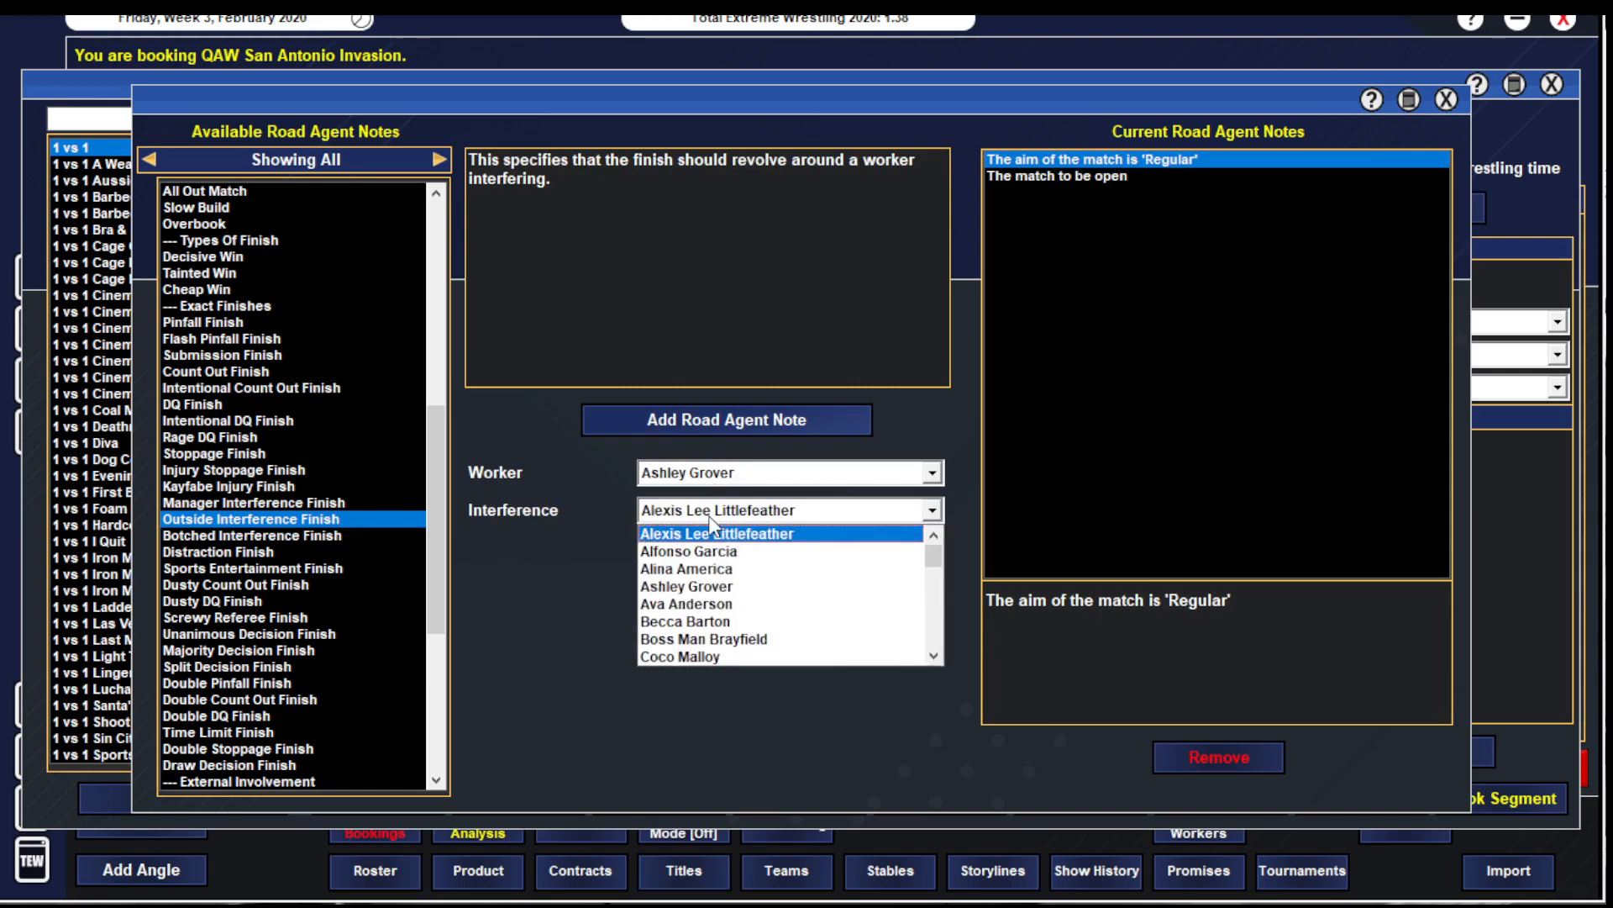
pyautogui.click(704, 620)
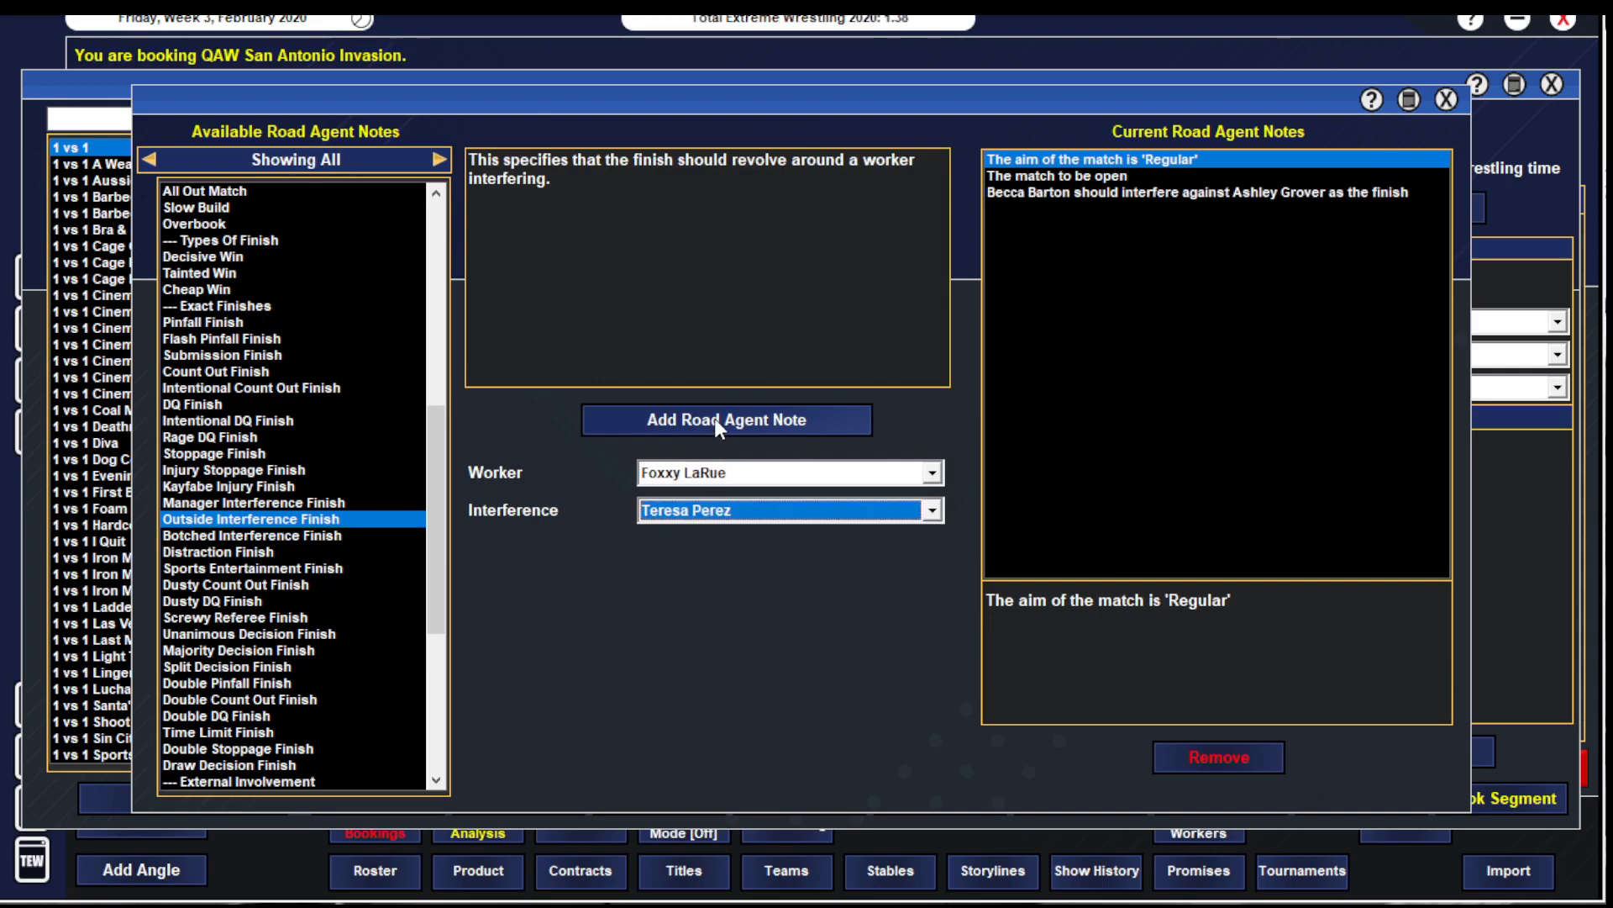
pyautogui.click(726, 420)
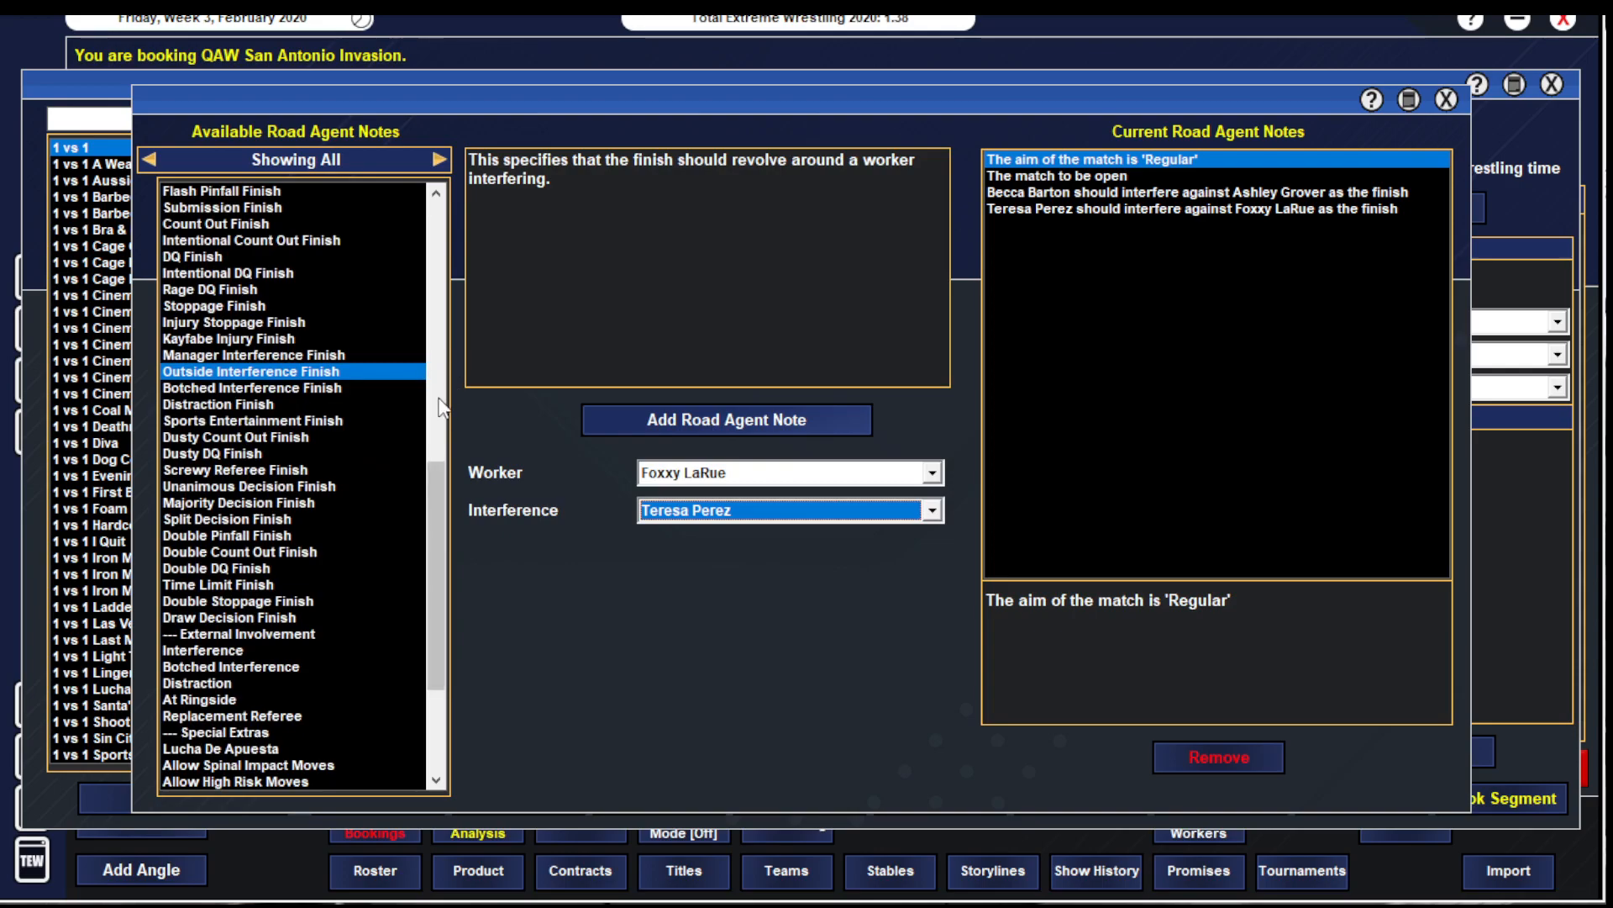
# - Add a Double DQ Finish road agent note to the match
pyautogui.click(217, 568)
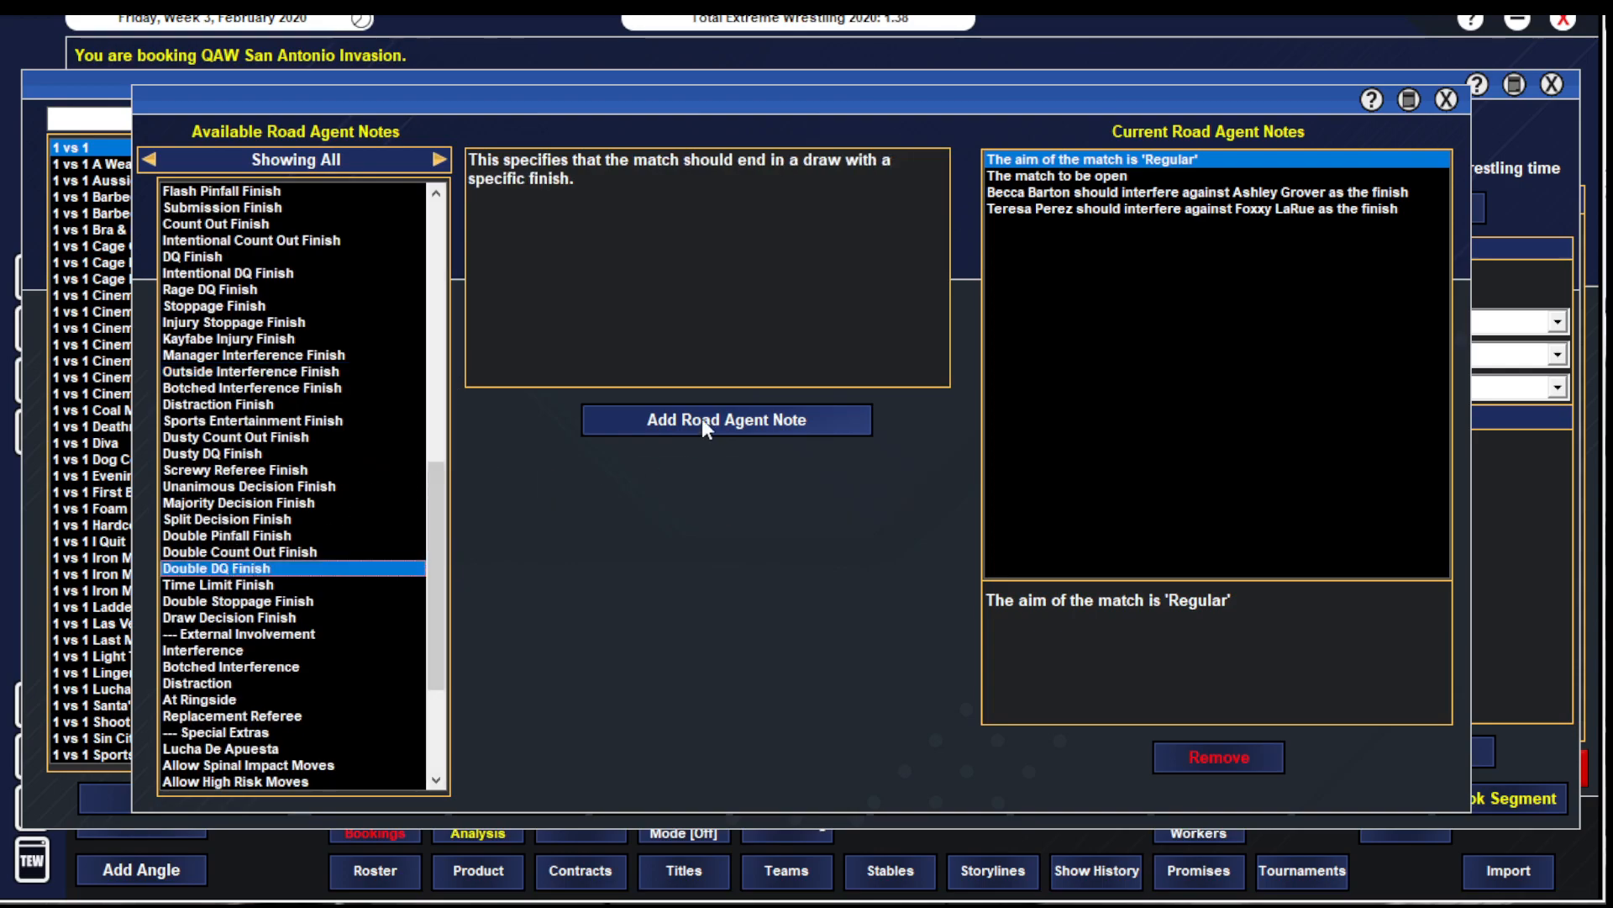
pyautogui.click(724, 420)
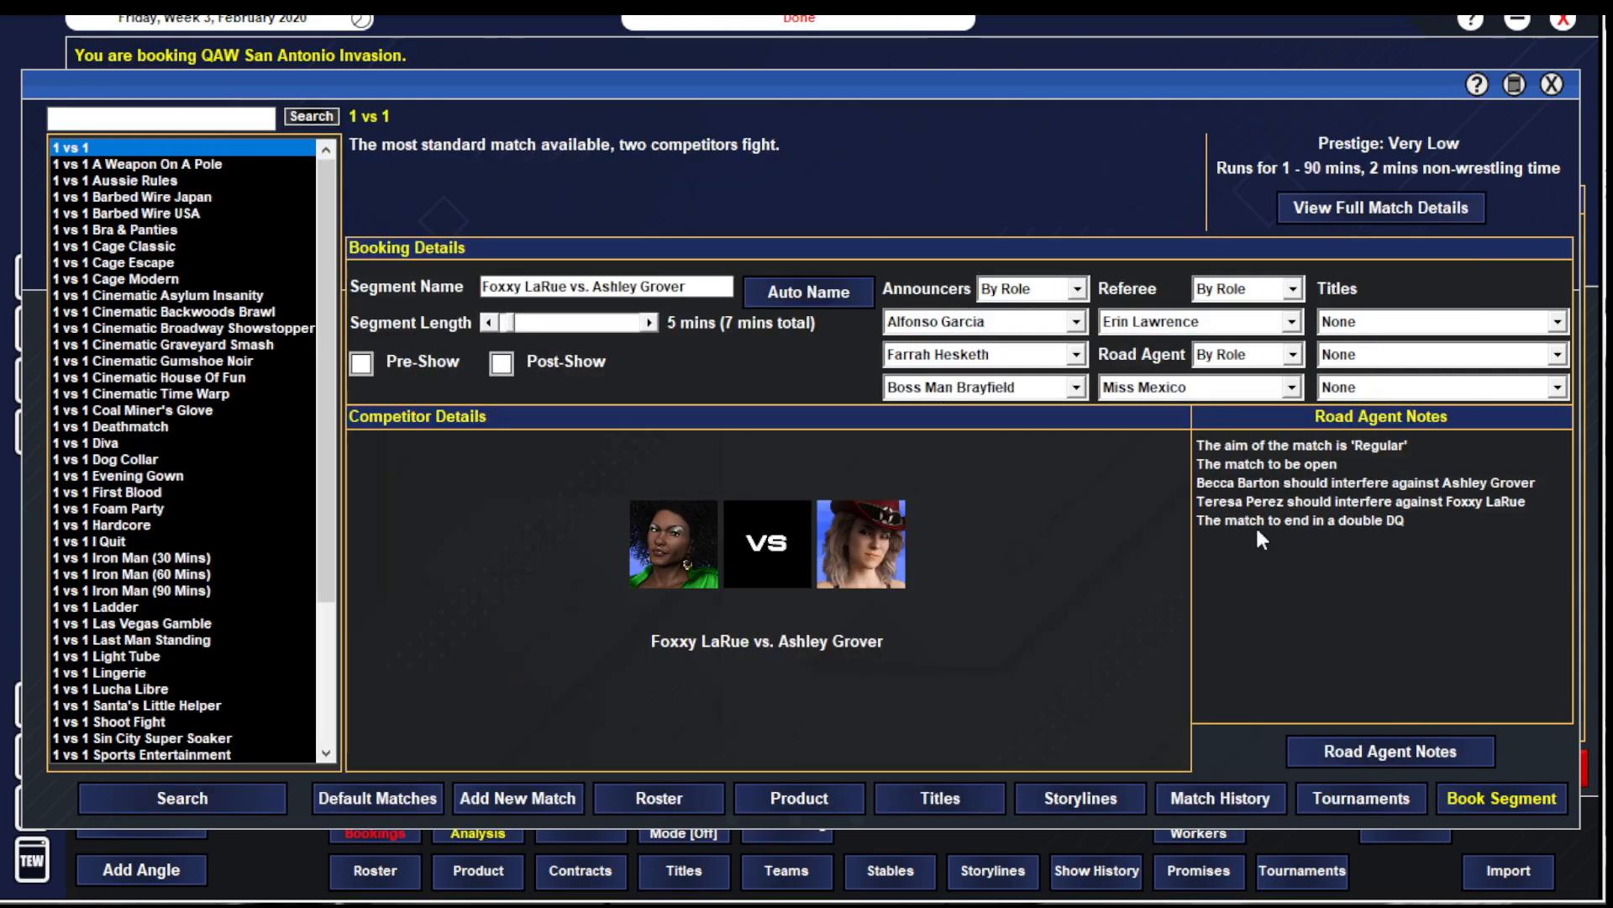
# - Check the Holding The Line storyline and return to the booking overview
pyautogui.click(1079, 797)
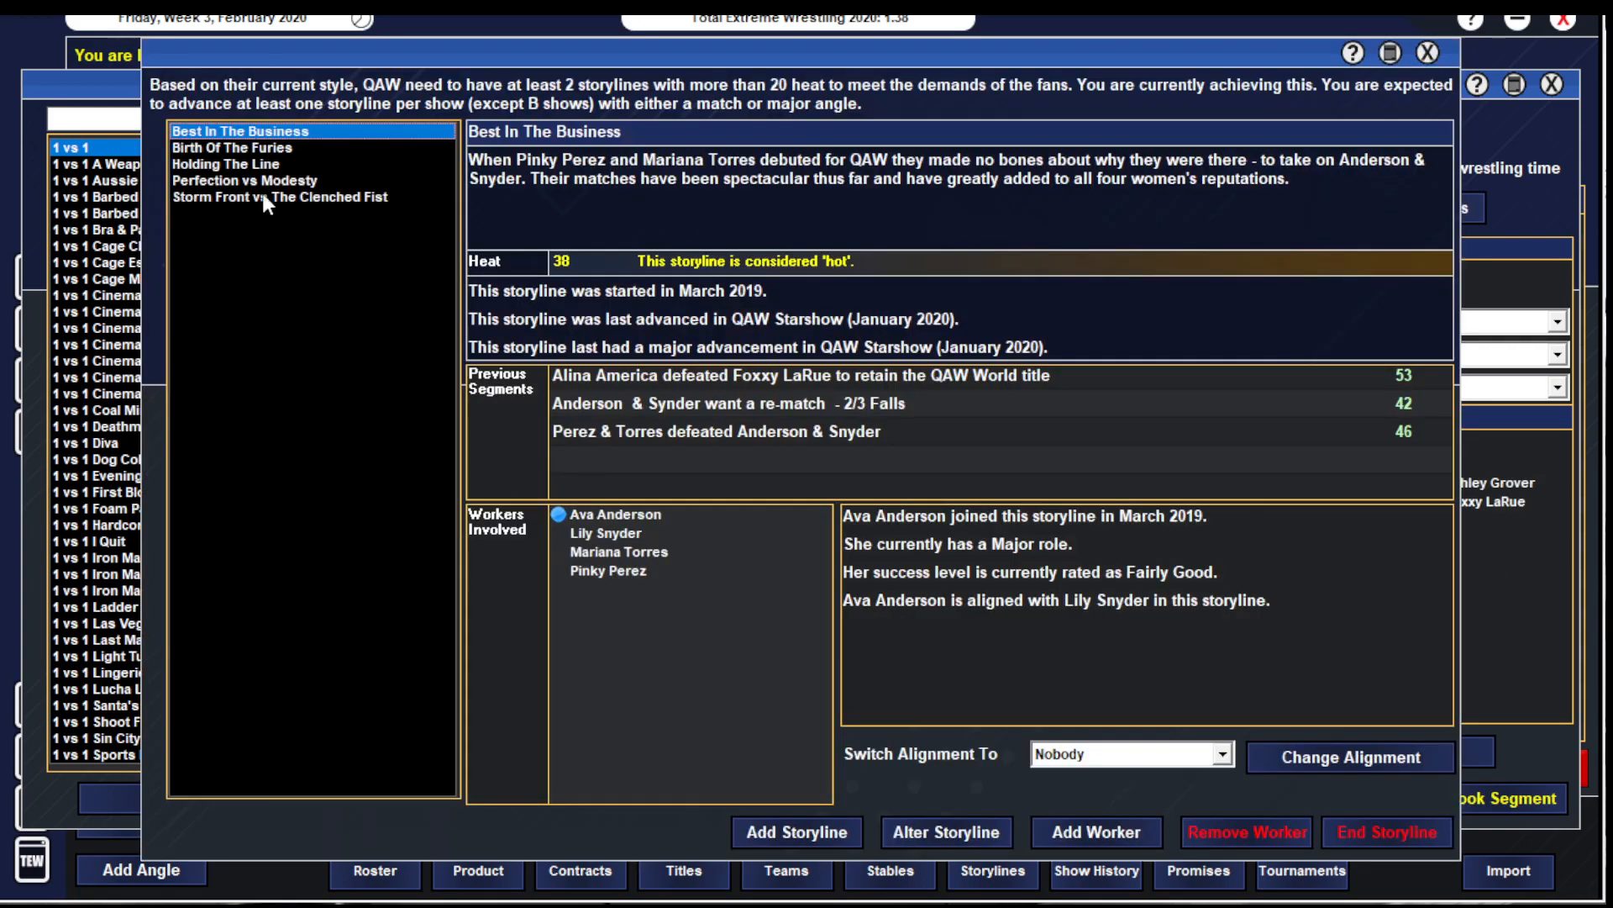
pyautogui.click(237, 163)
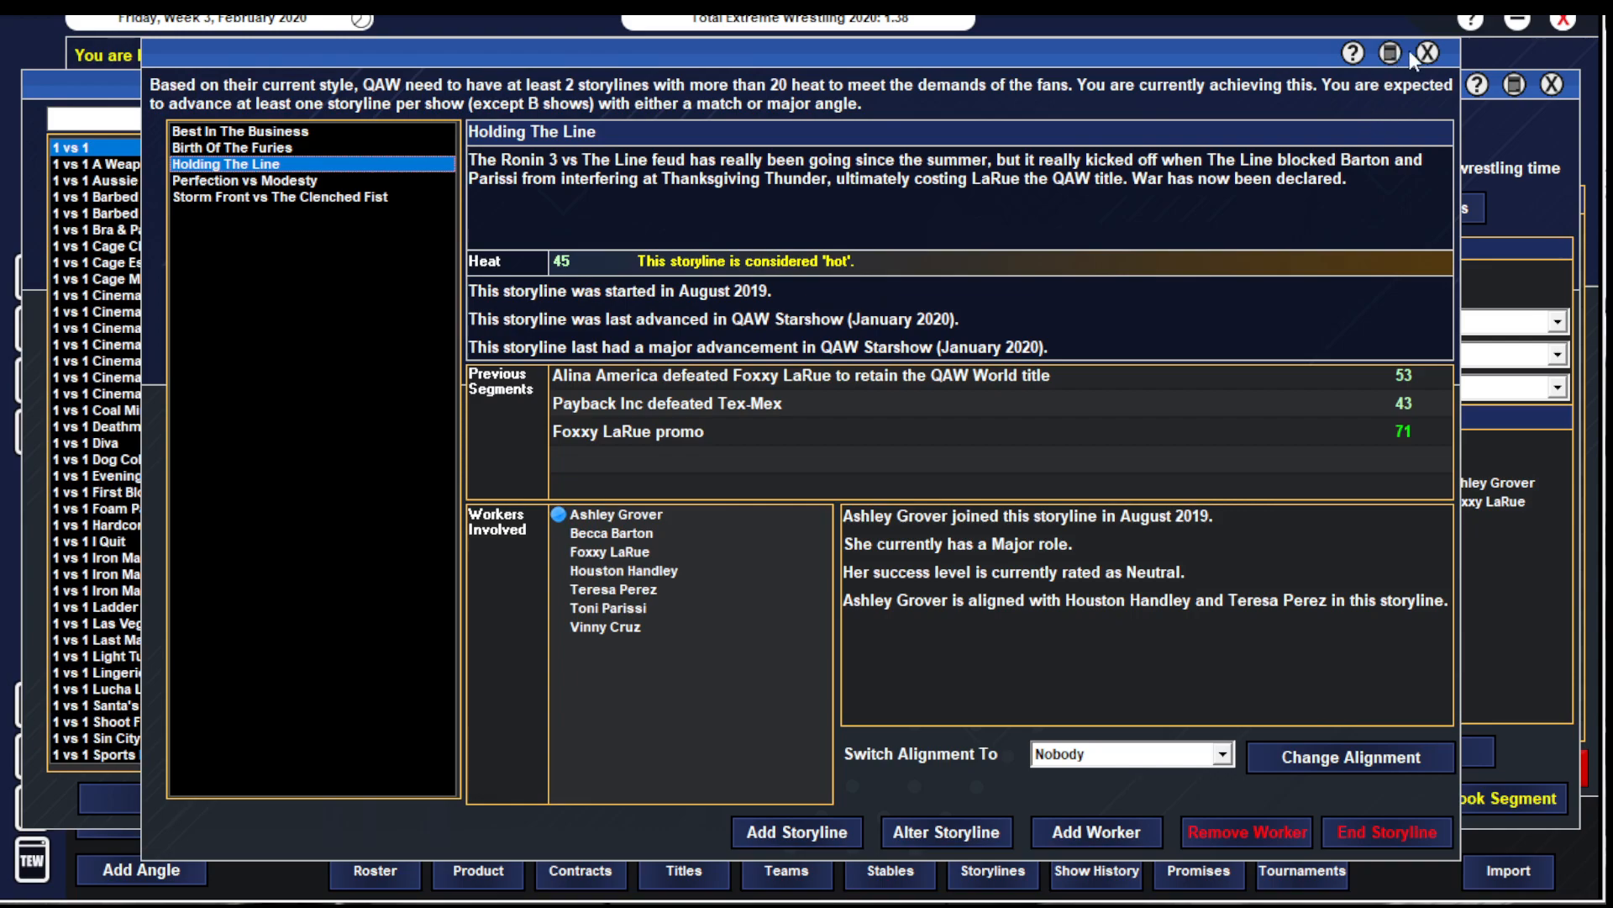
pyautogui.click(1427, 52)
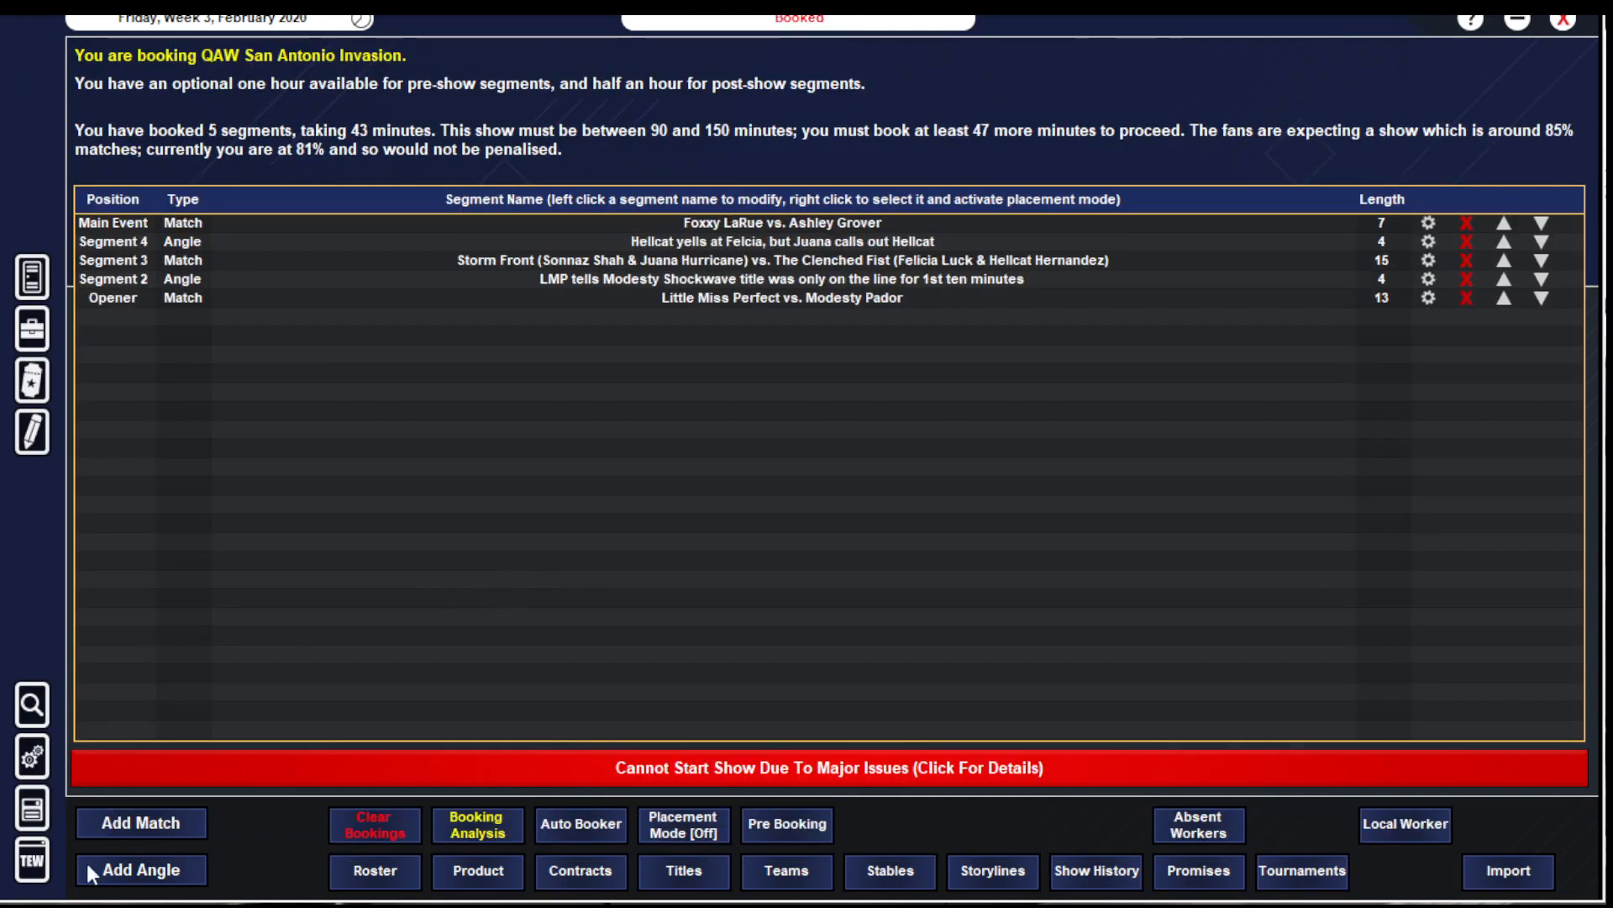
pyautogui.moveTo(466, 262)
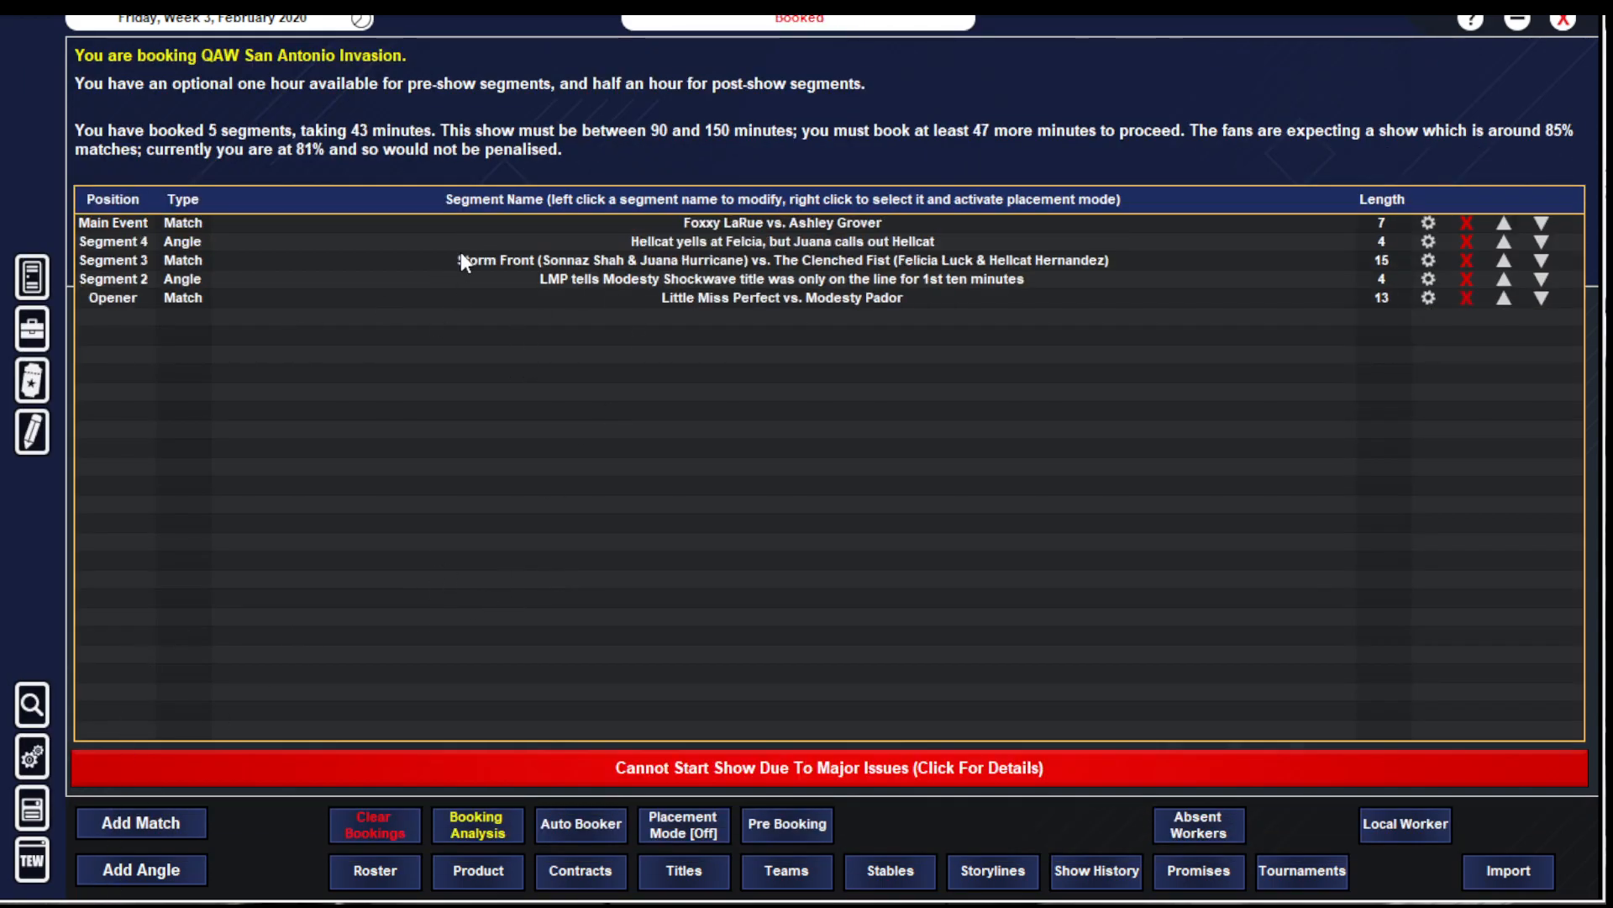
# - Book a freestyle angle named 'FIGHT - Commissi...' with Commissioner Bomb and six wrestlers
pyautogui.click(140, 868)
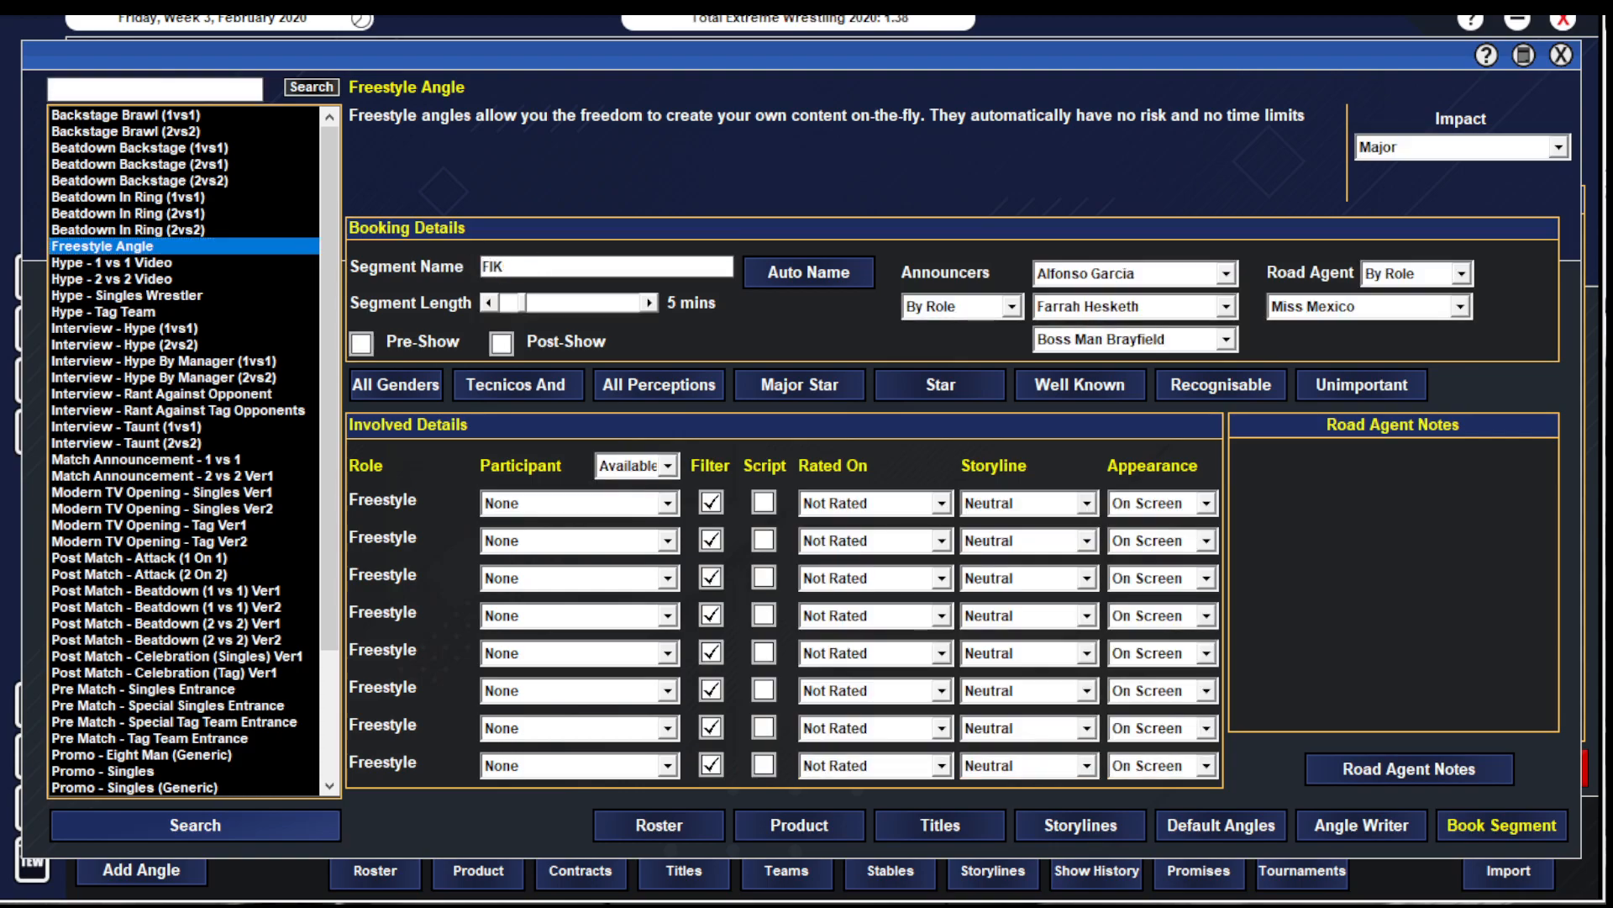
pyautogui.write('FIGHT - Commissi')
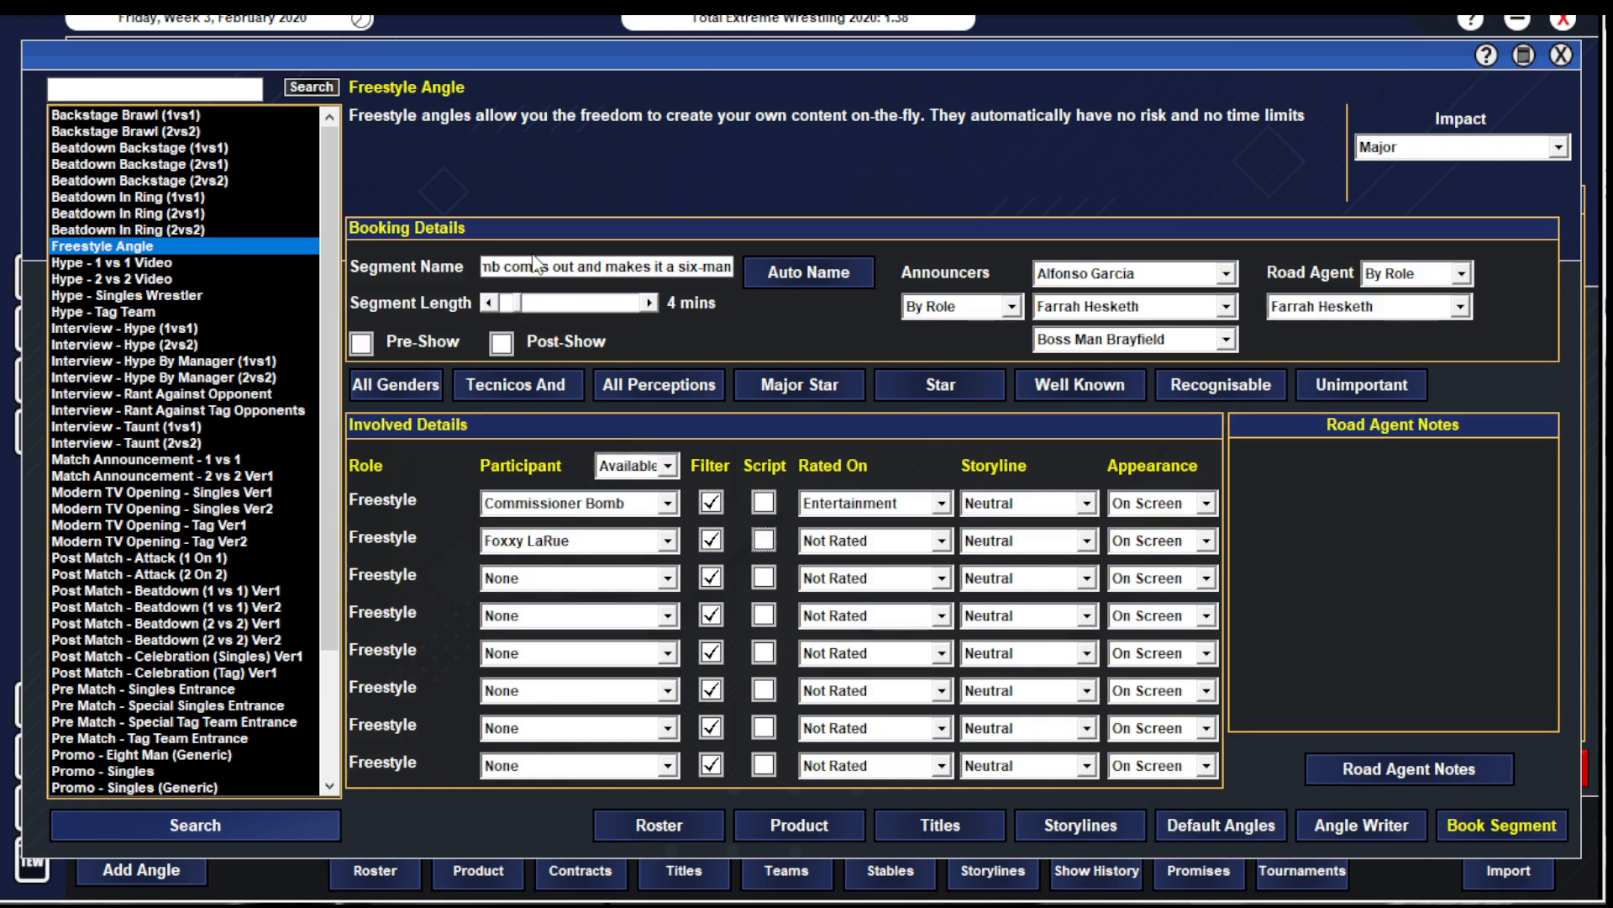
pyautogui.click(873, 576)
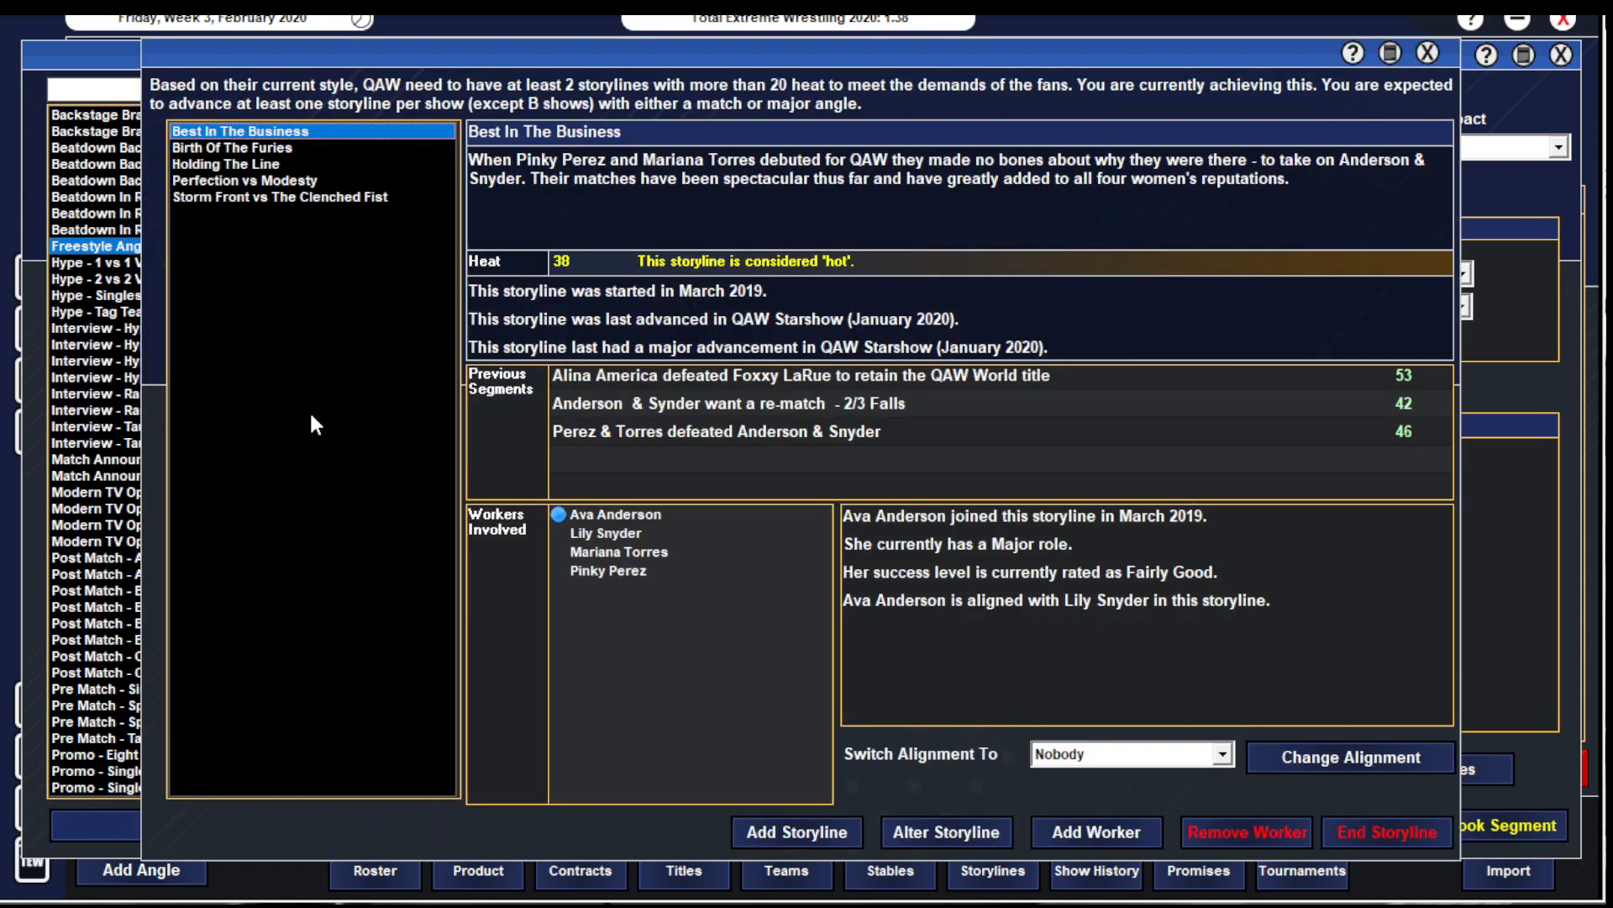
pyautogui.click(223, 163)
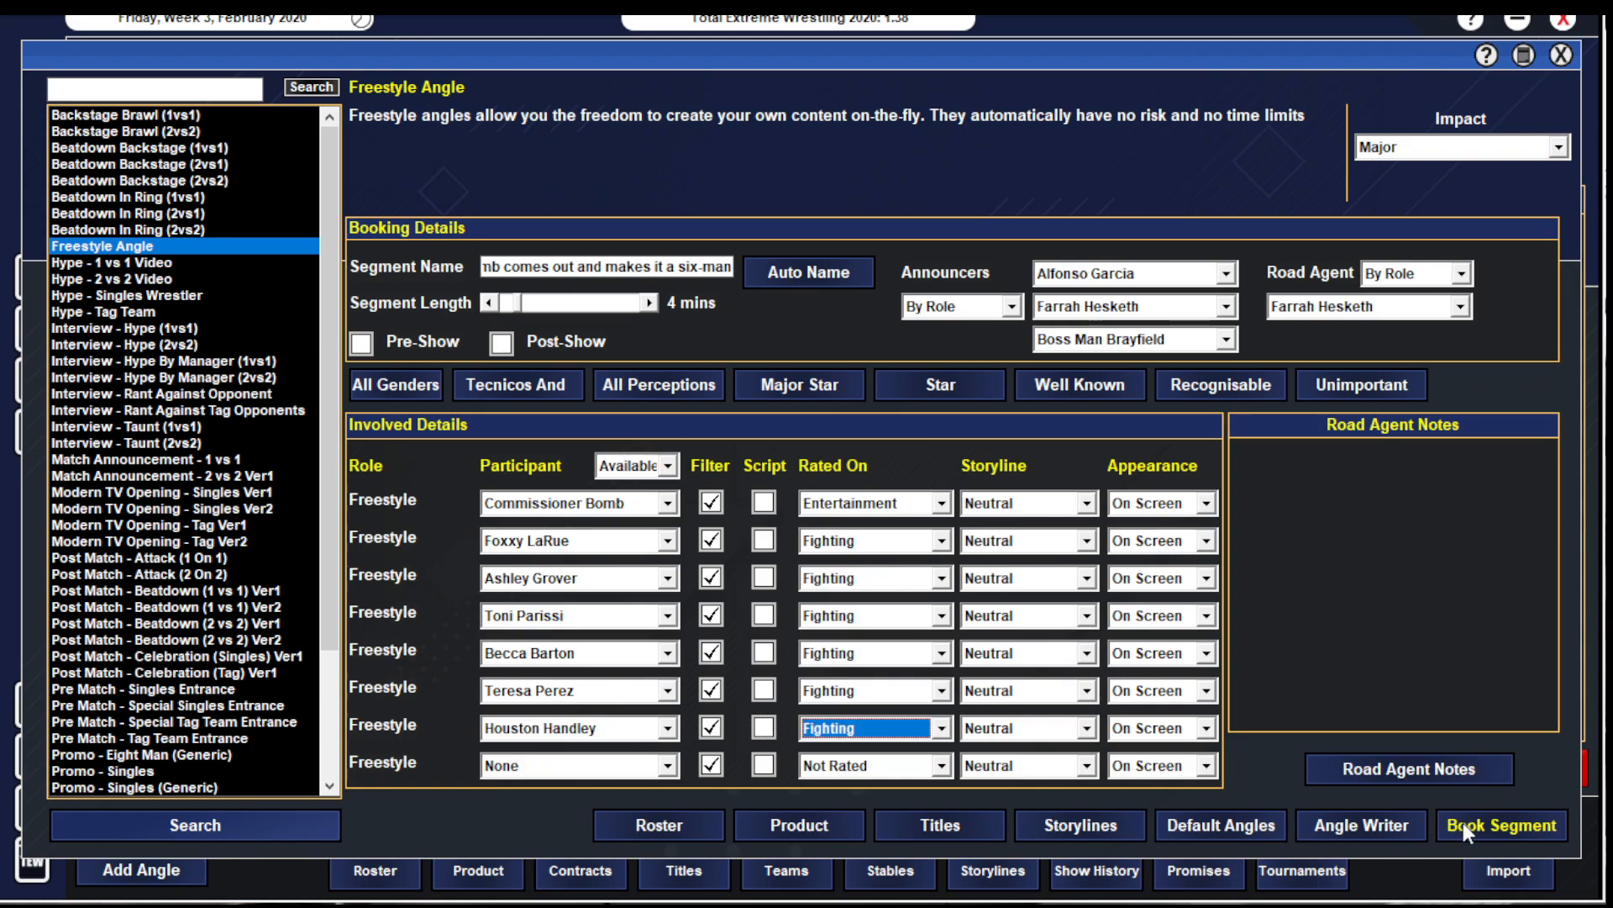
pyautogui.click(1501, 824)
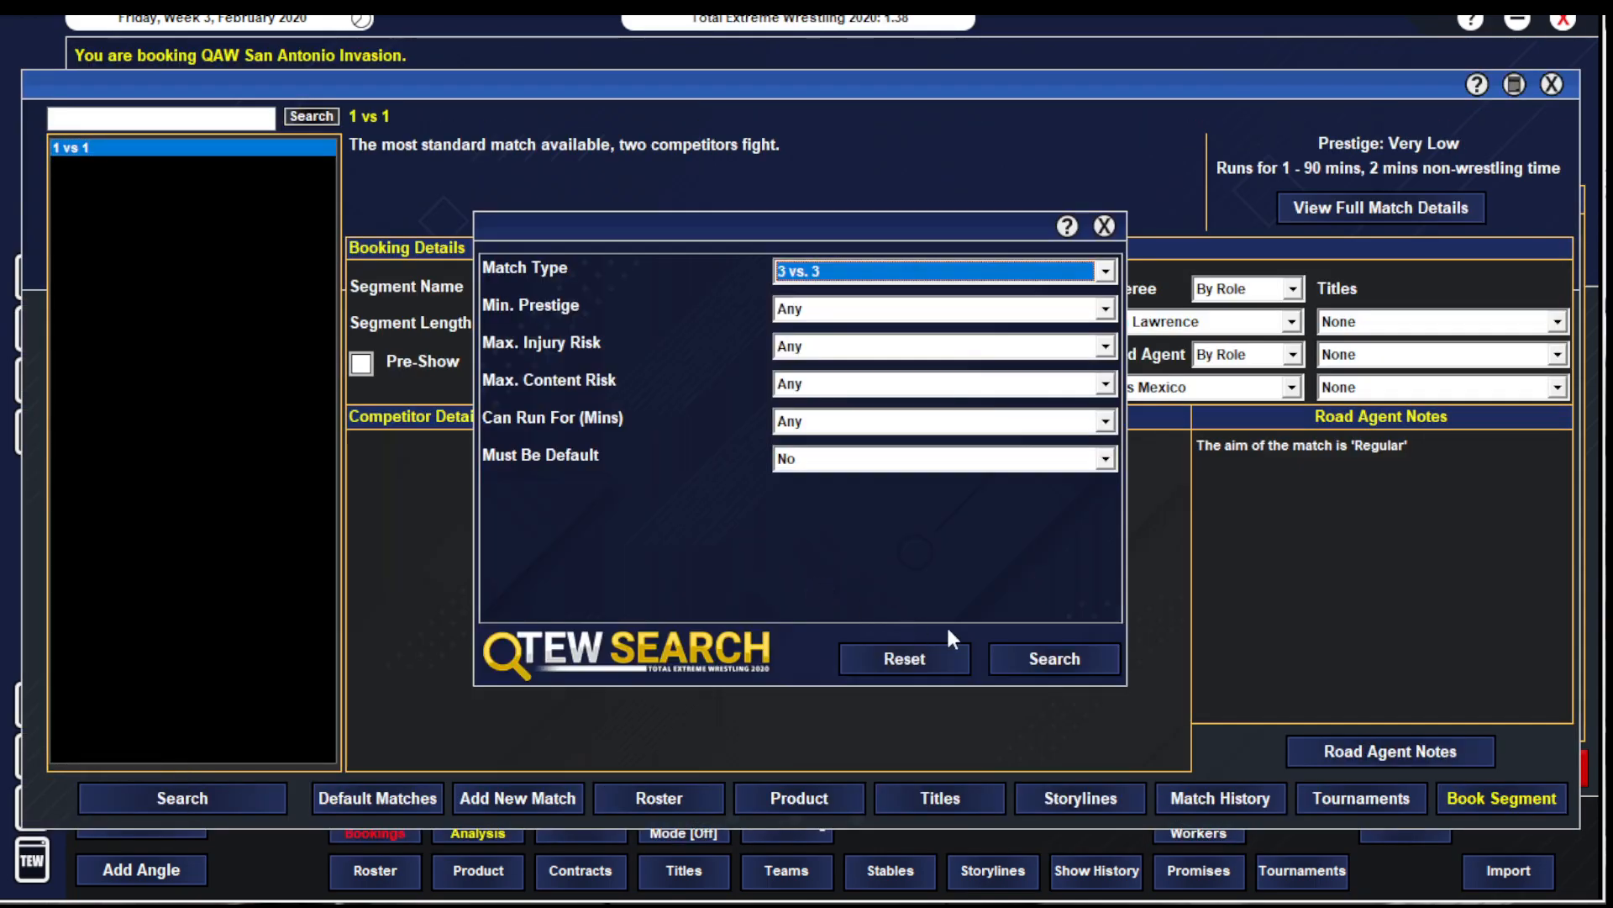
pyautogui.click(1054, 659)
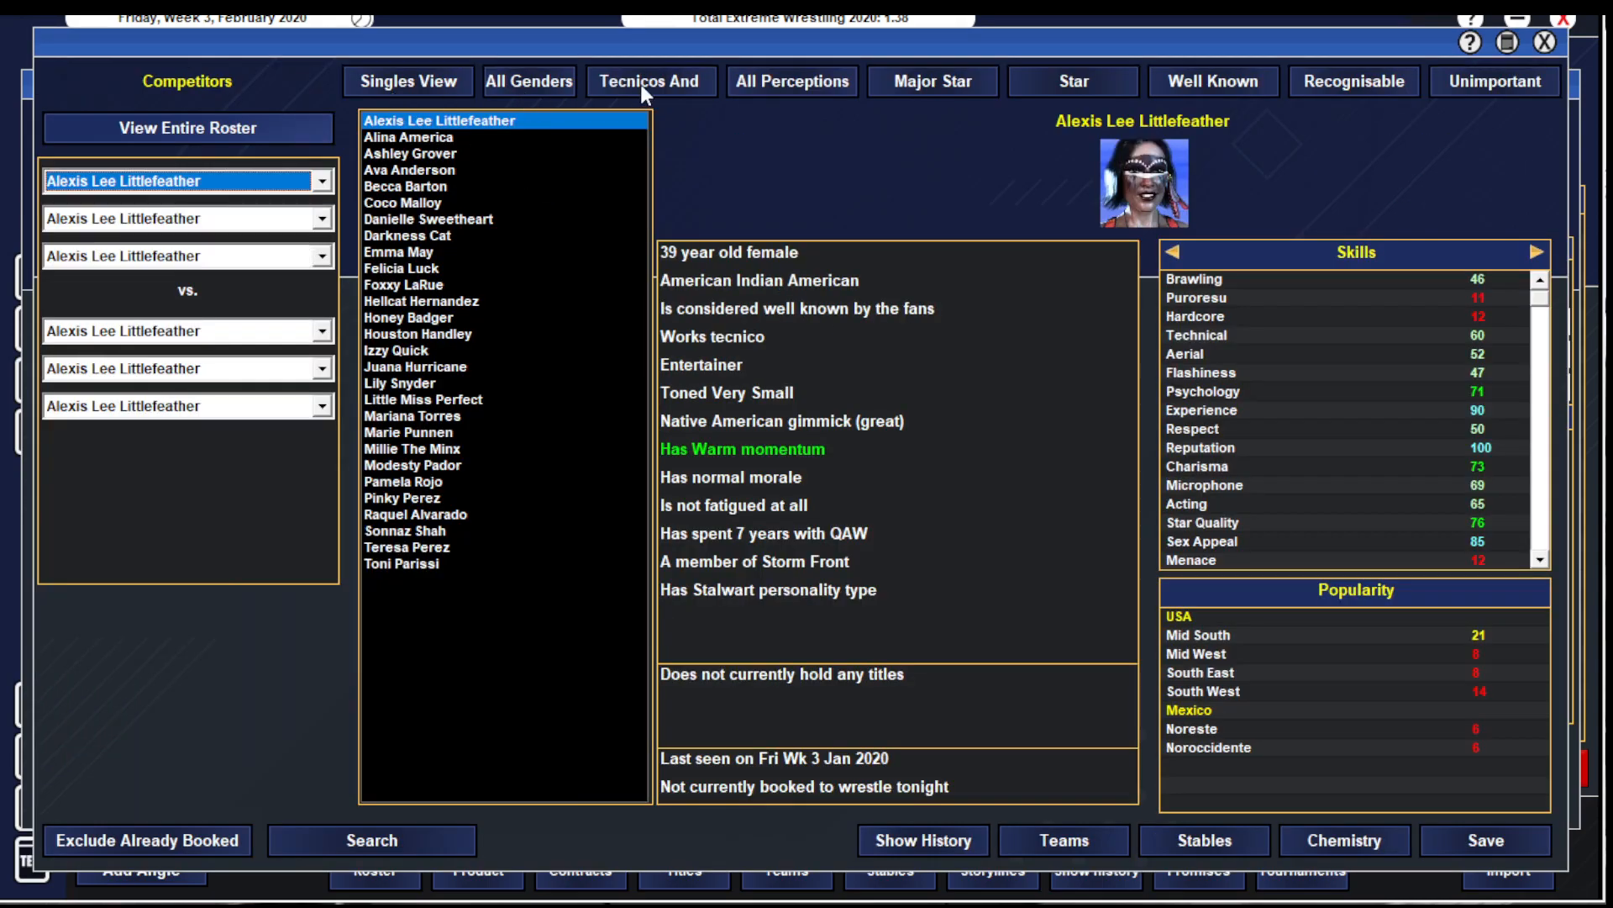
pyautogui.click(648, 81)
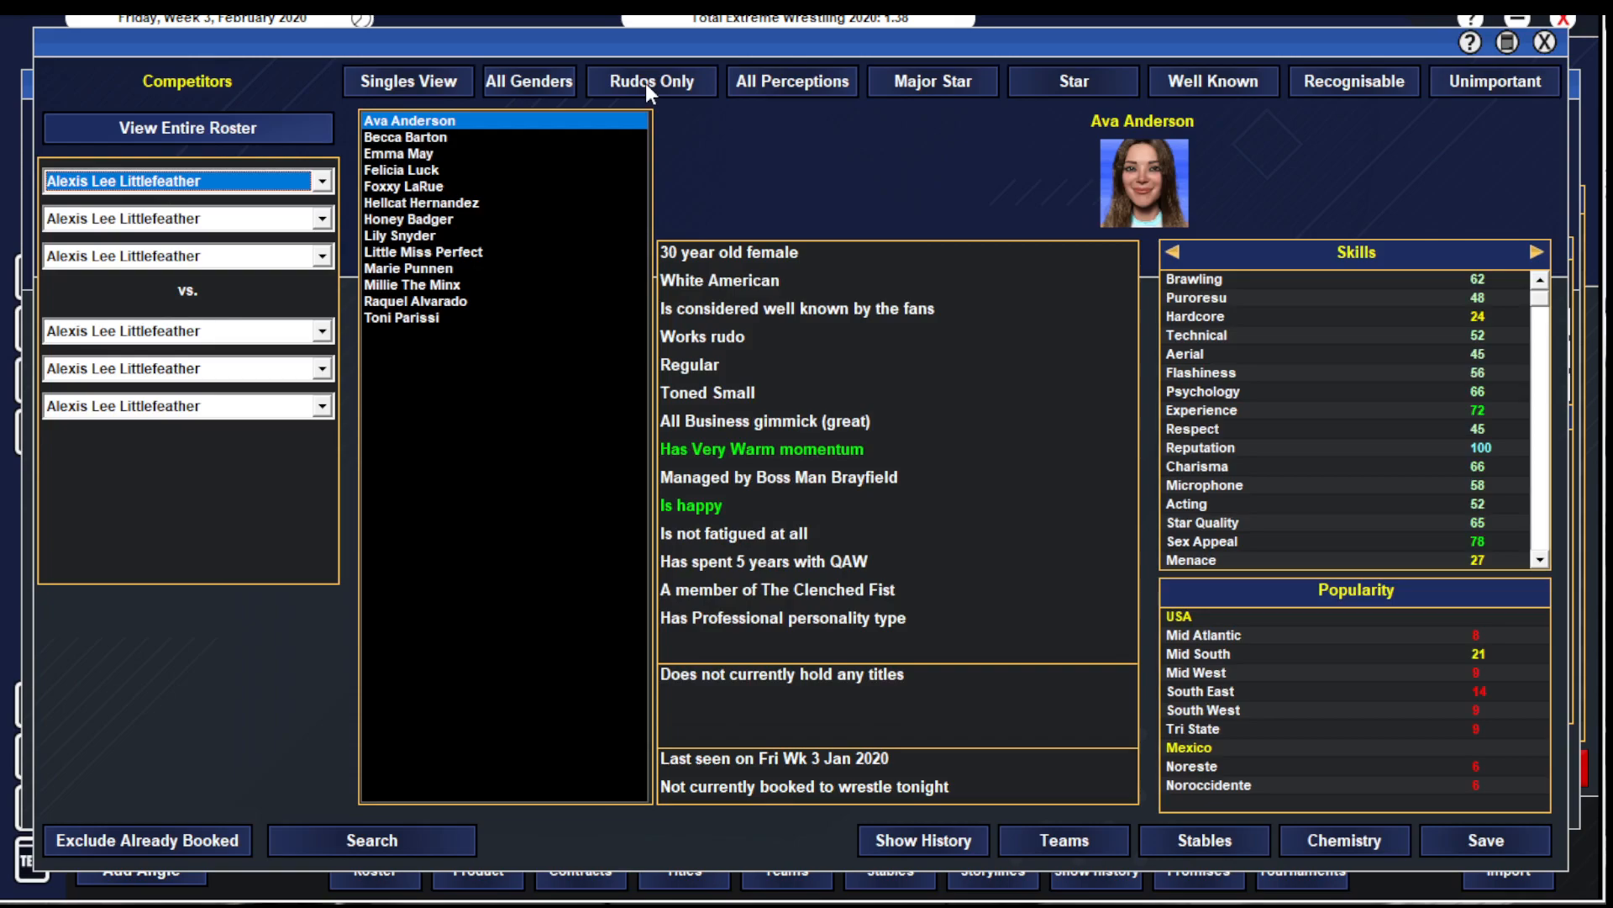
pyautogui.click(650, 81)
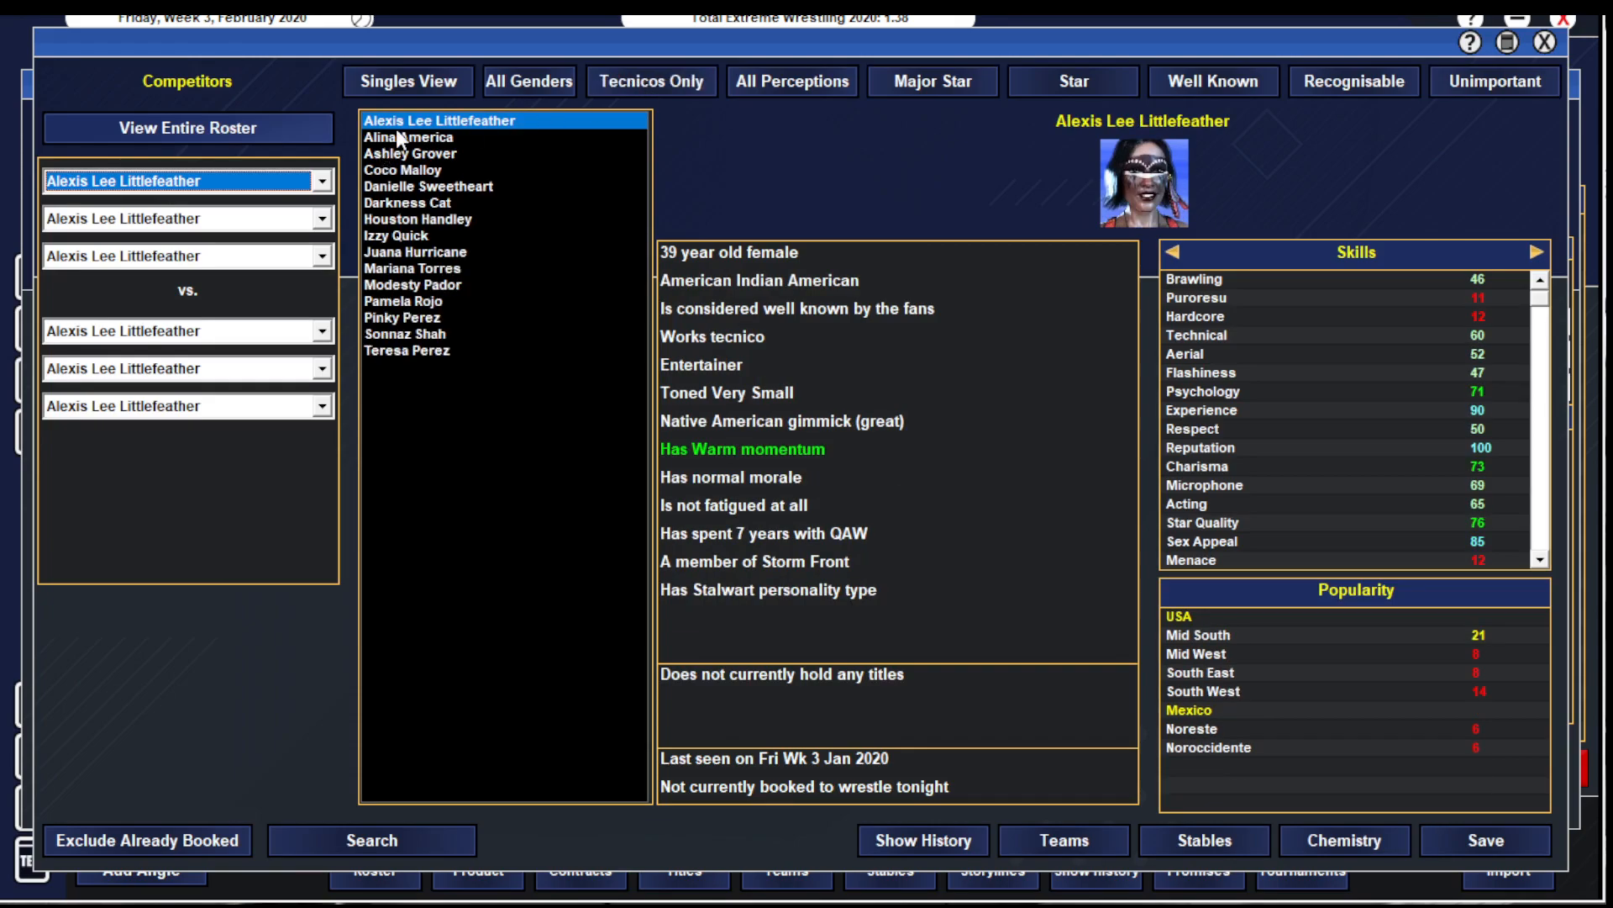
pyautogui.click(410, 153)
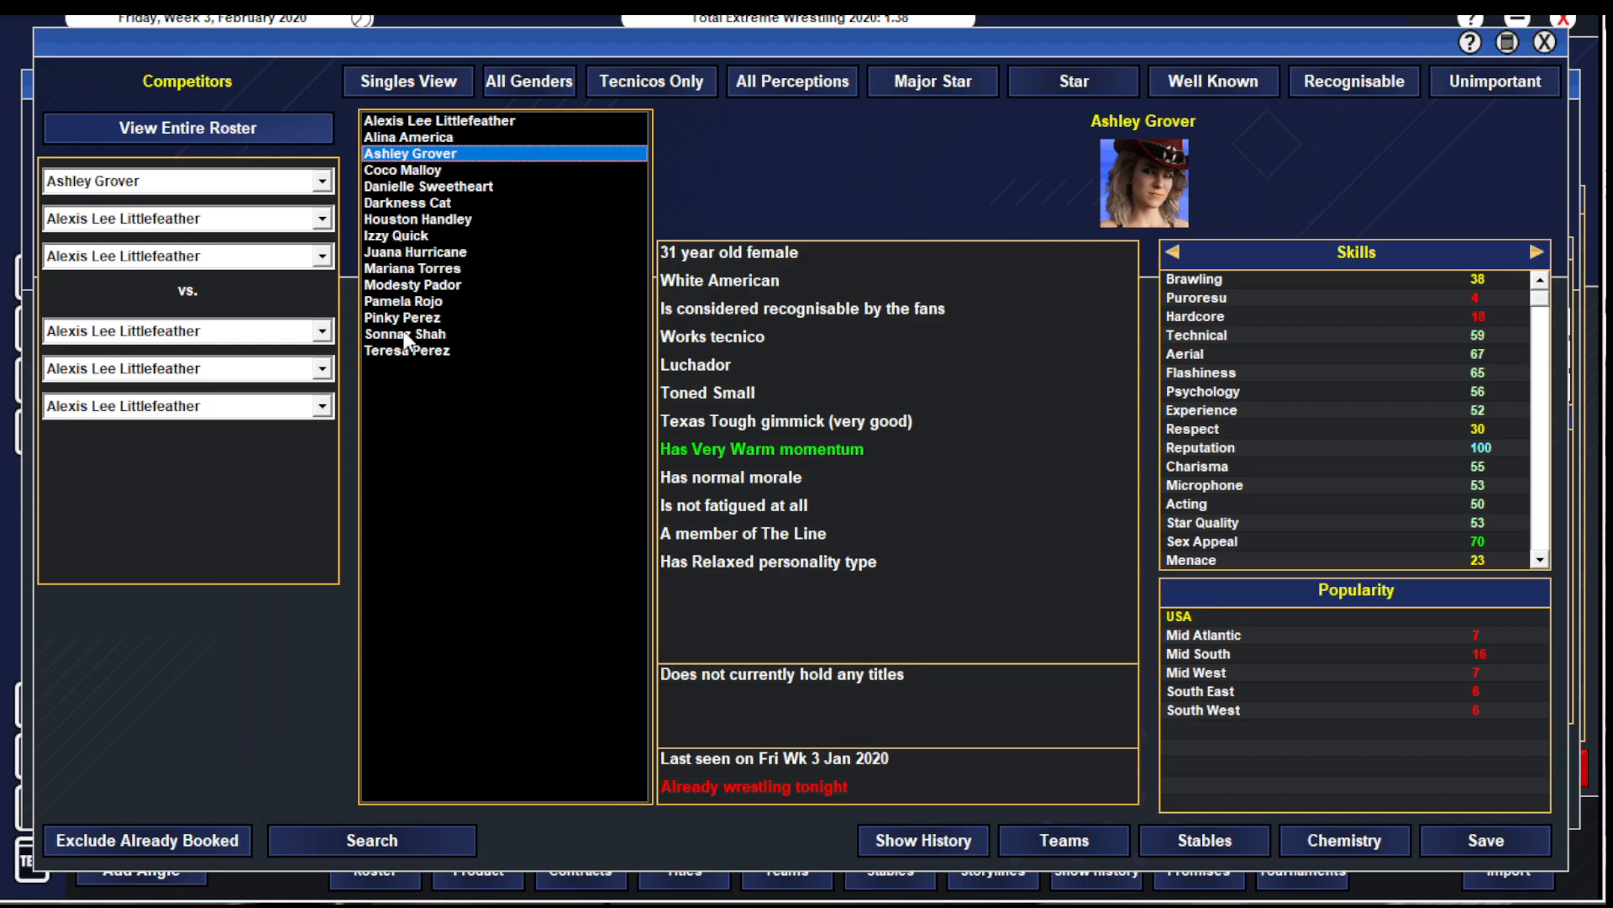
pyautogui.click(407, 352)
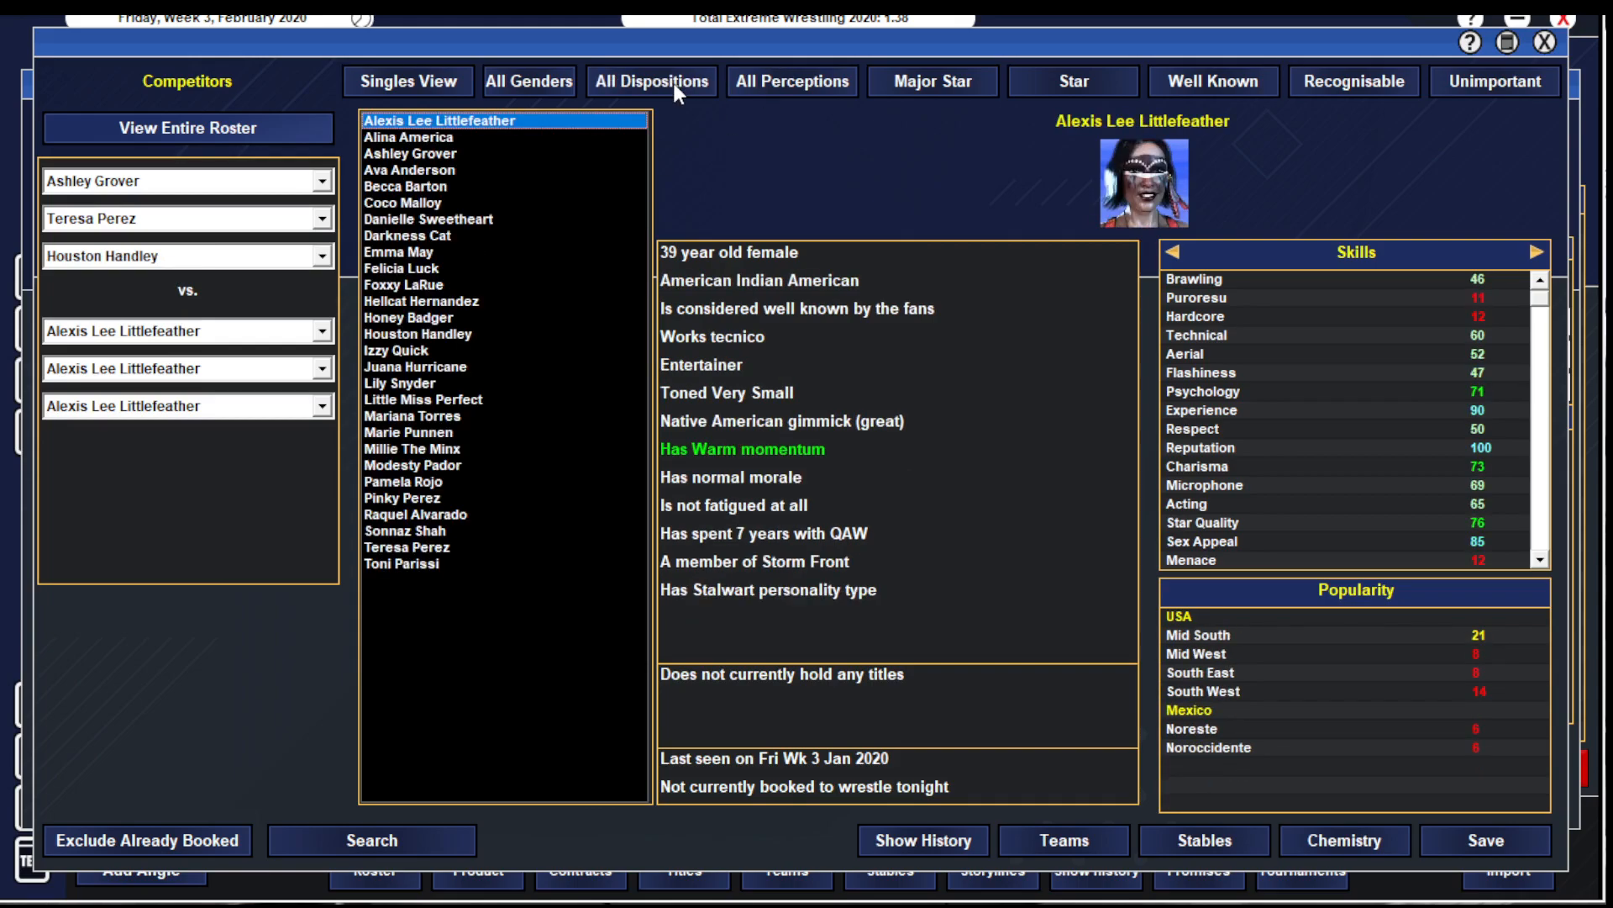
# - Fill Ronin 3's slots from the Rudos filter, including Foxxy LaRue
pyautogui.click(650, 80)
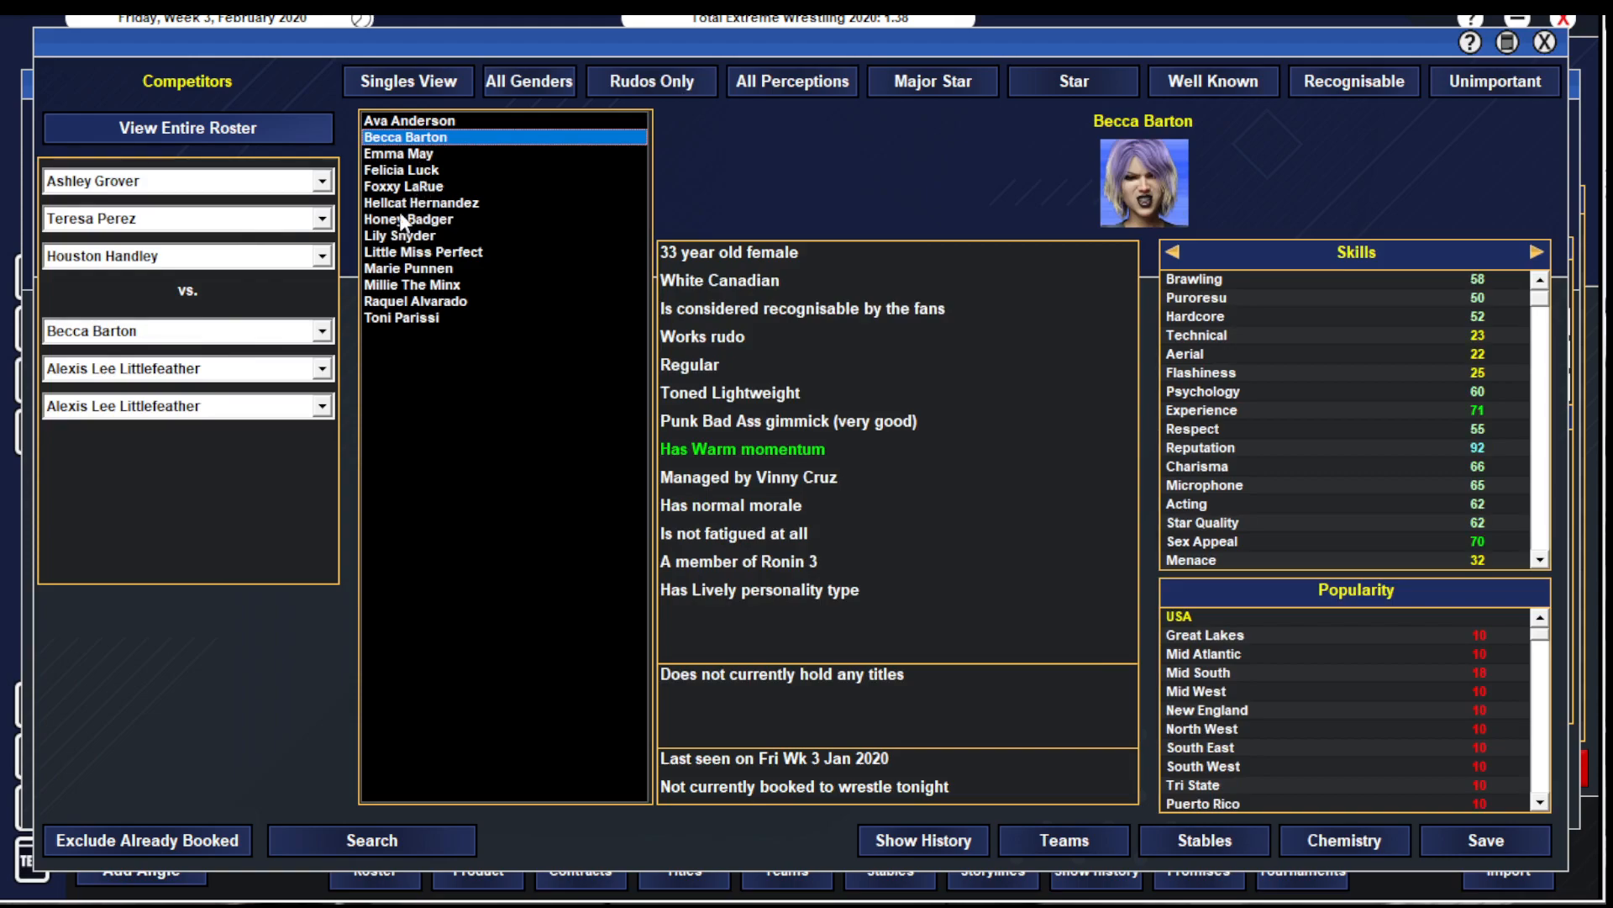
pyautogui.click(404, 186)
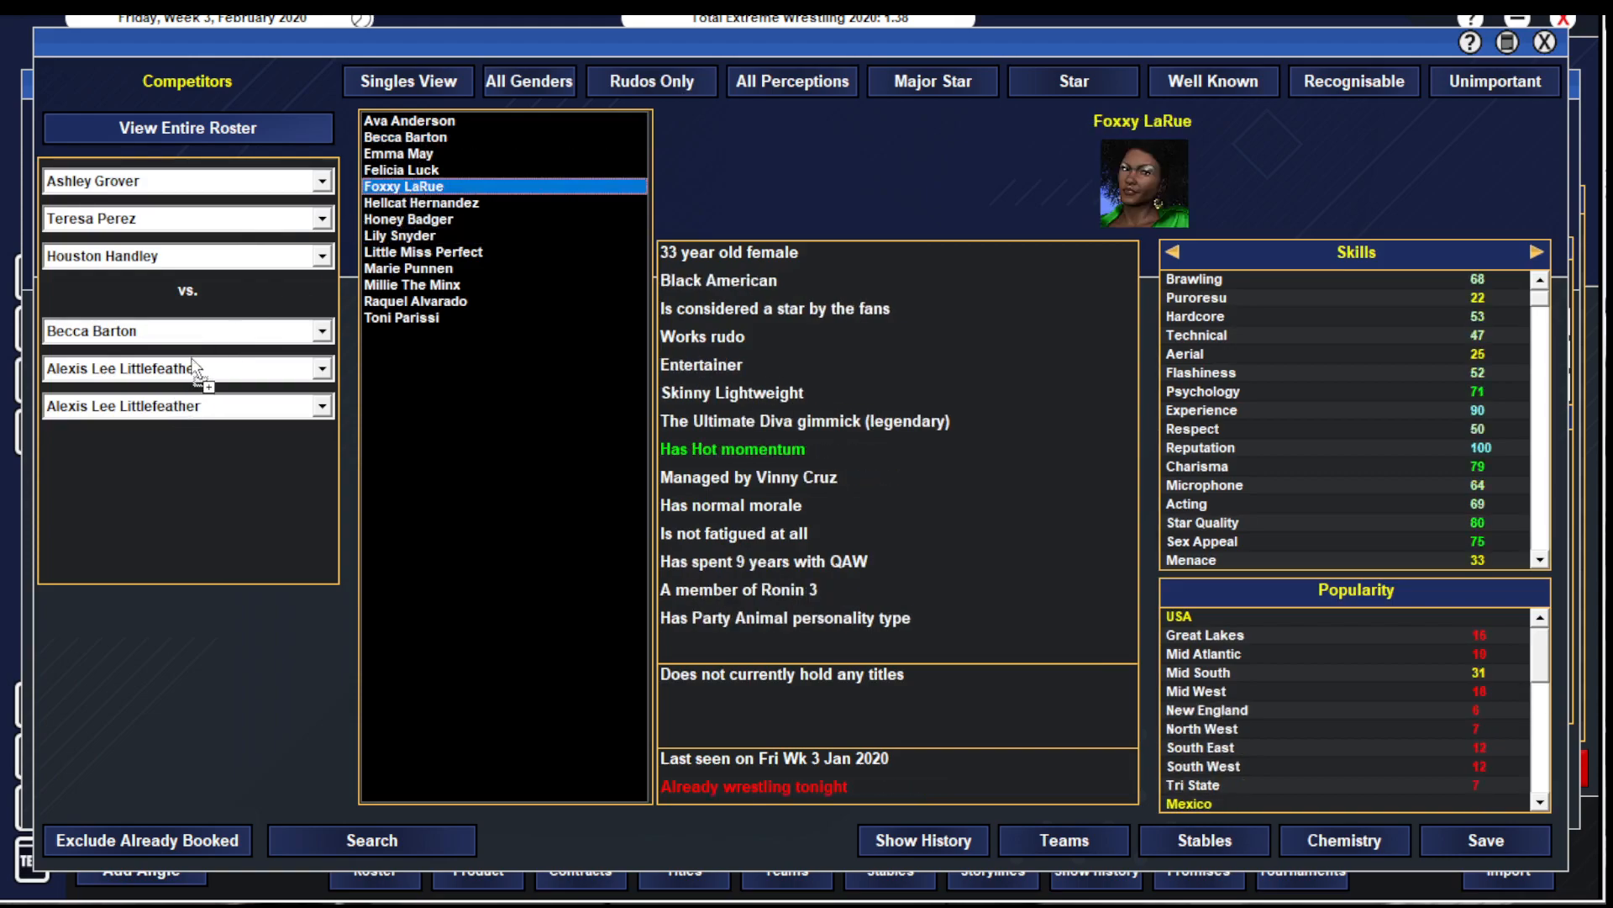
pyautogui.click(402, 318)
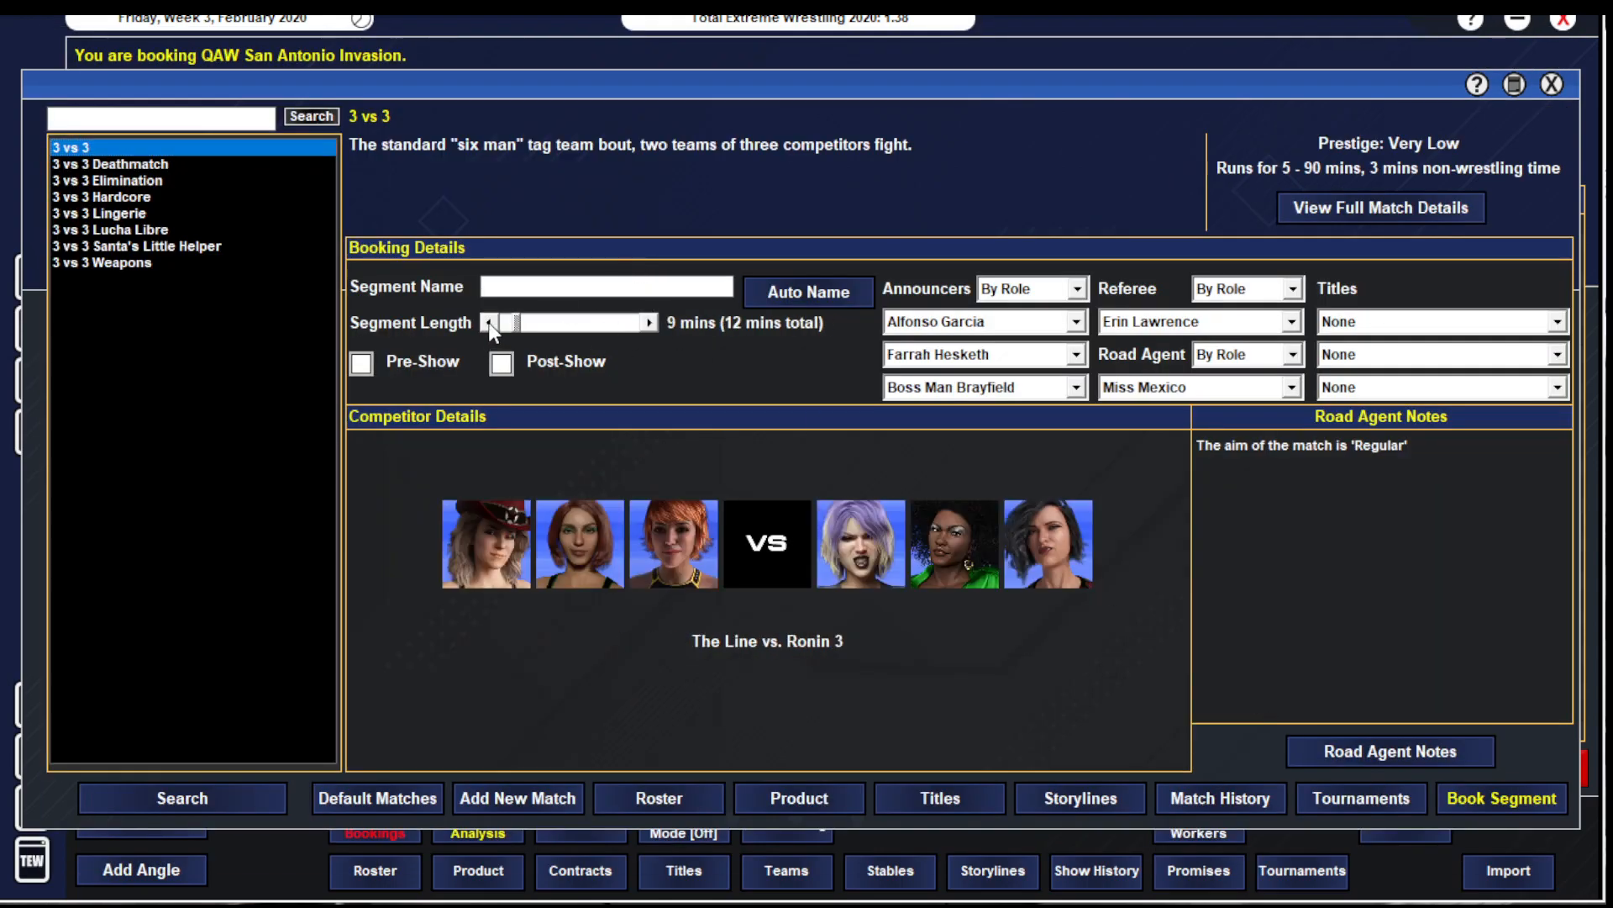
# - Try Steal The Show, Mayhem and Car Crash match aims in Road Agent Notes
pyautogui.click(1389, 751)
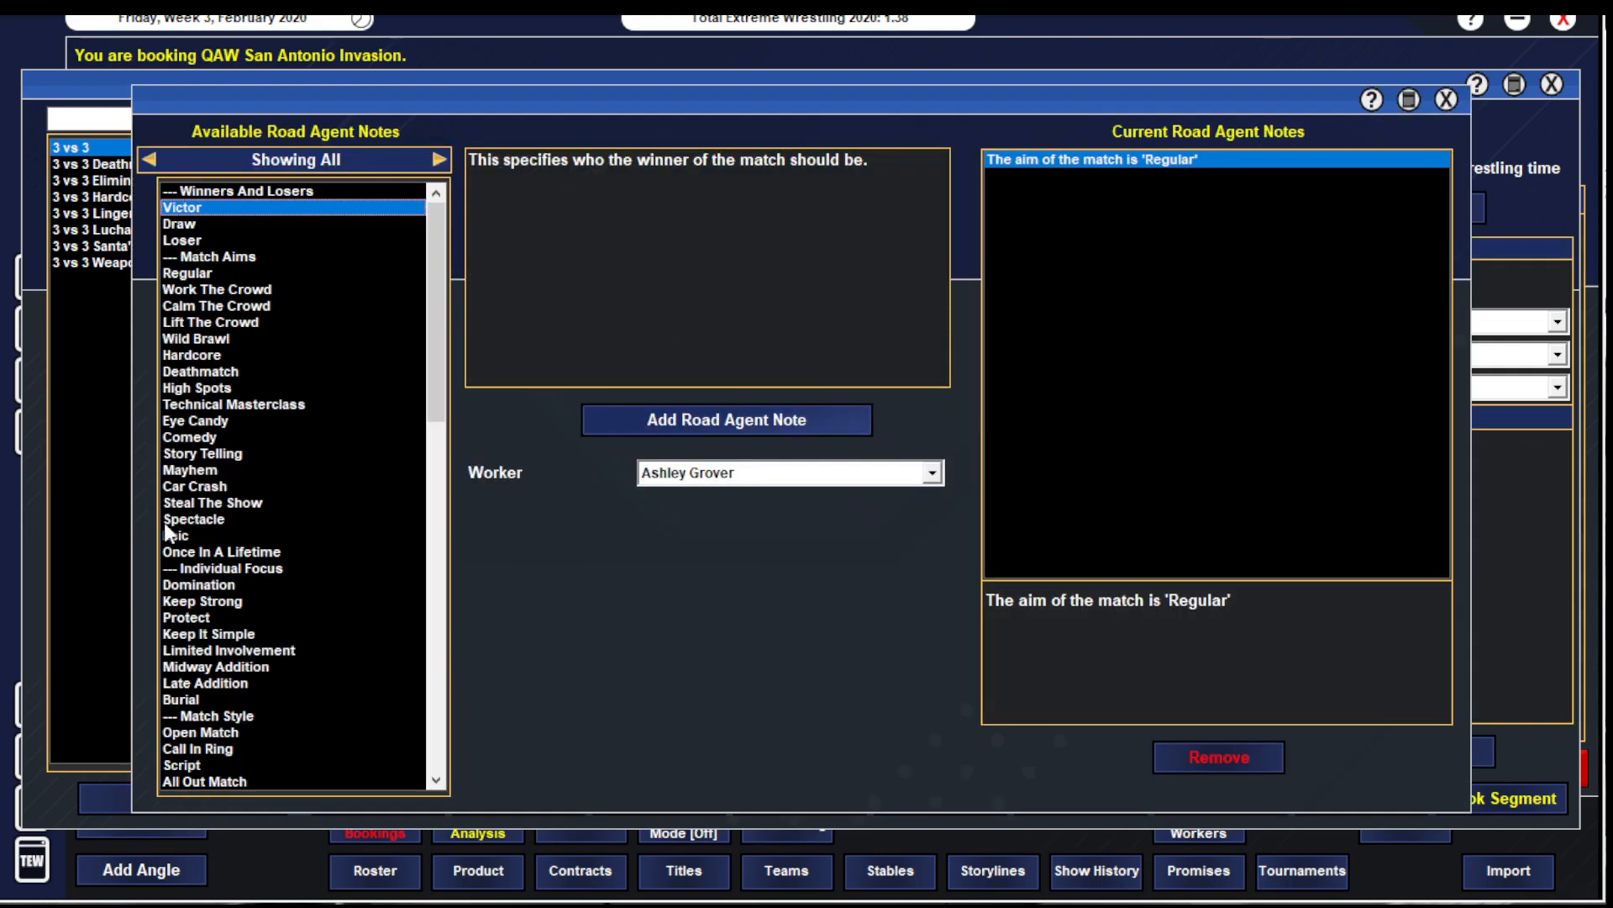
pyautogui.click(213, 502)
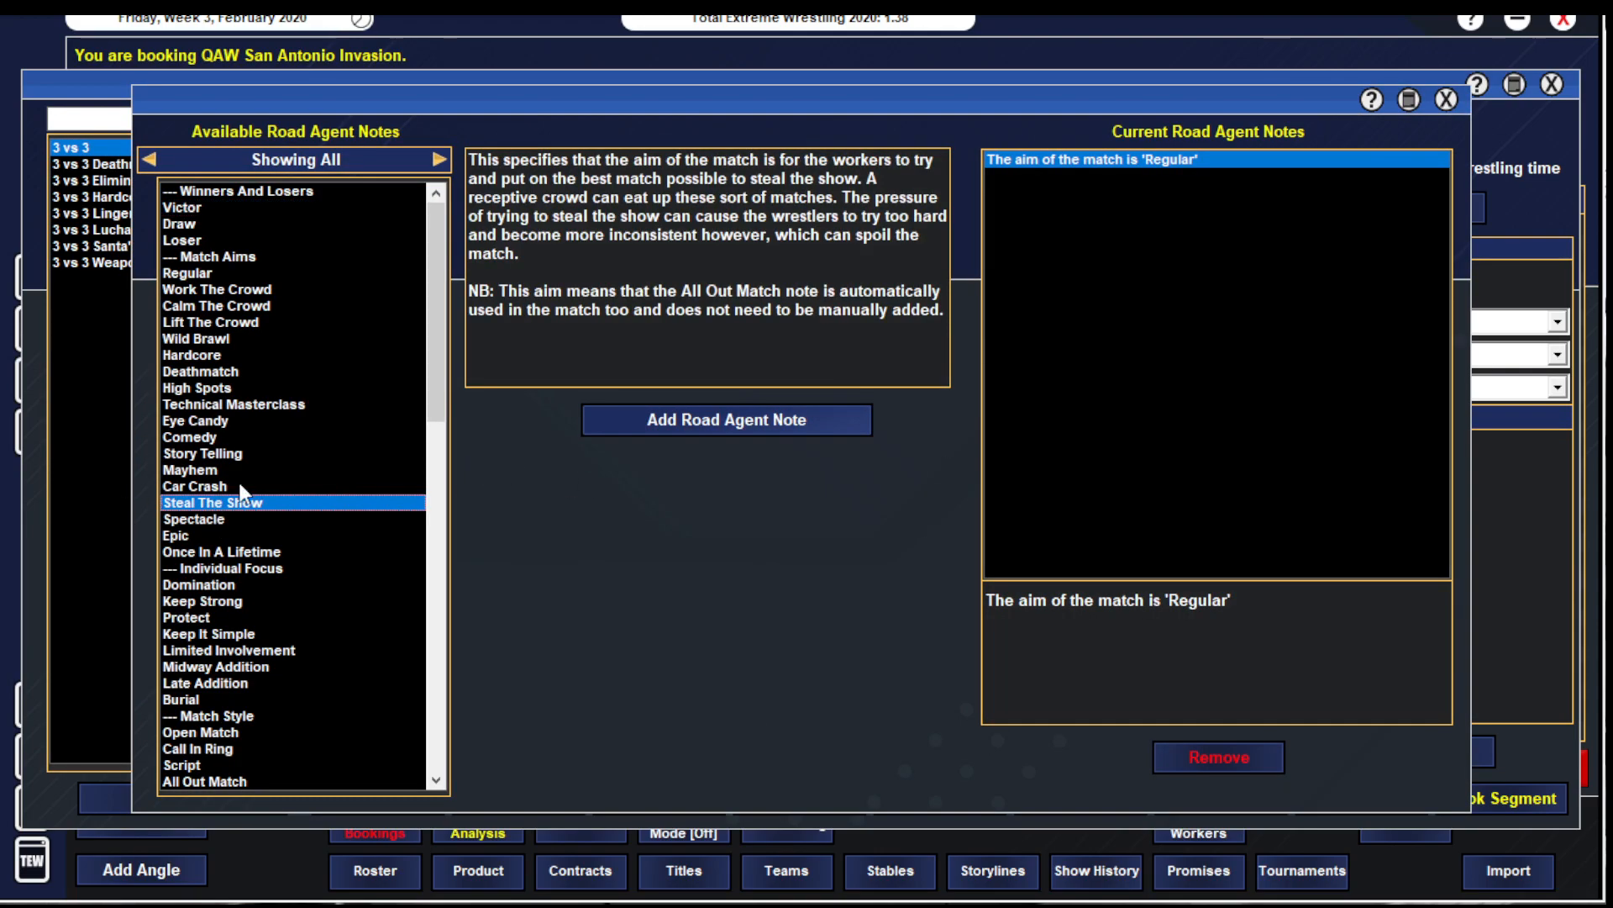
pyautogui.click(190, 469)
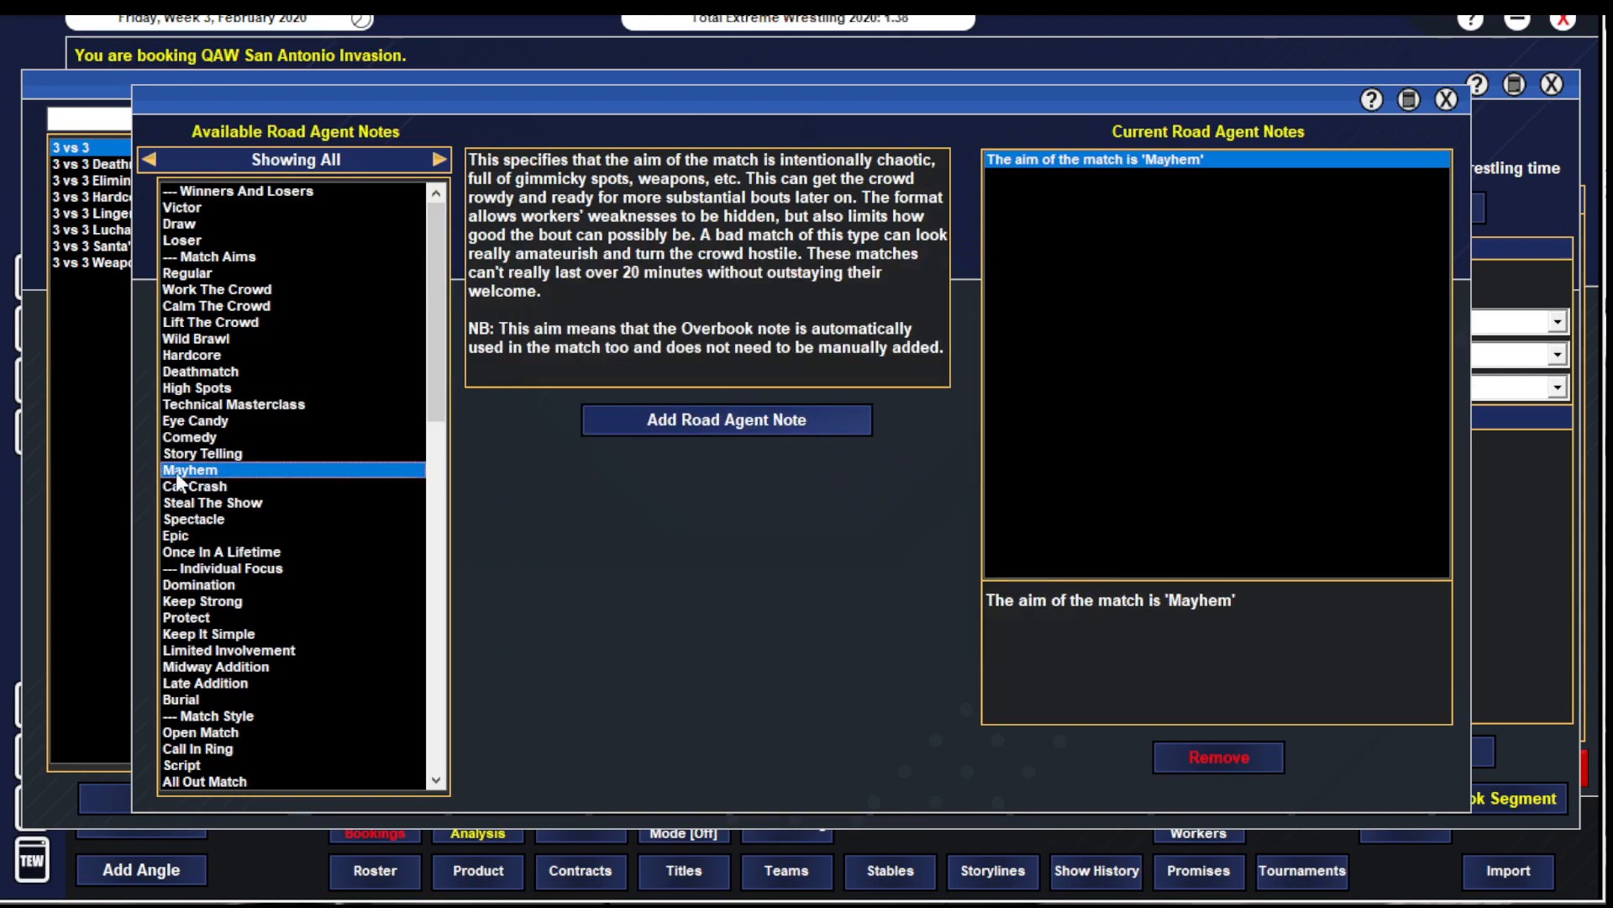
pyautogui.click(193, 486)
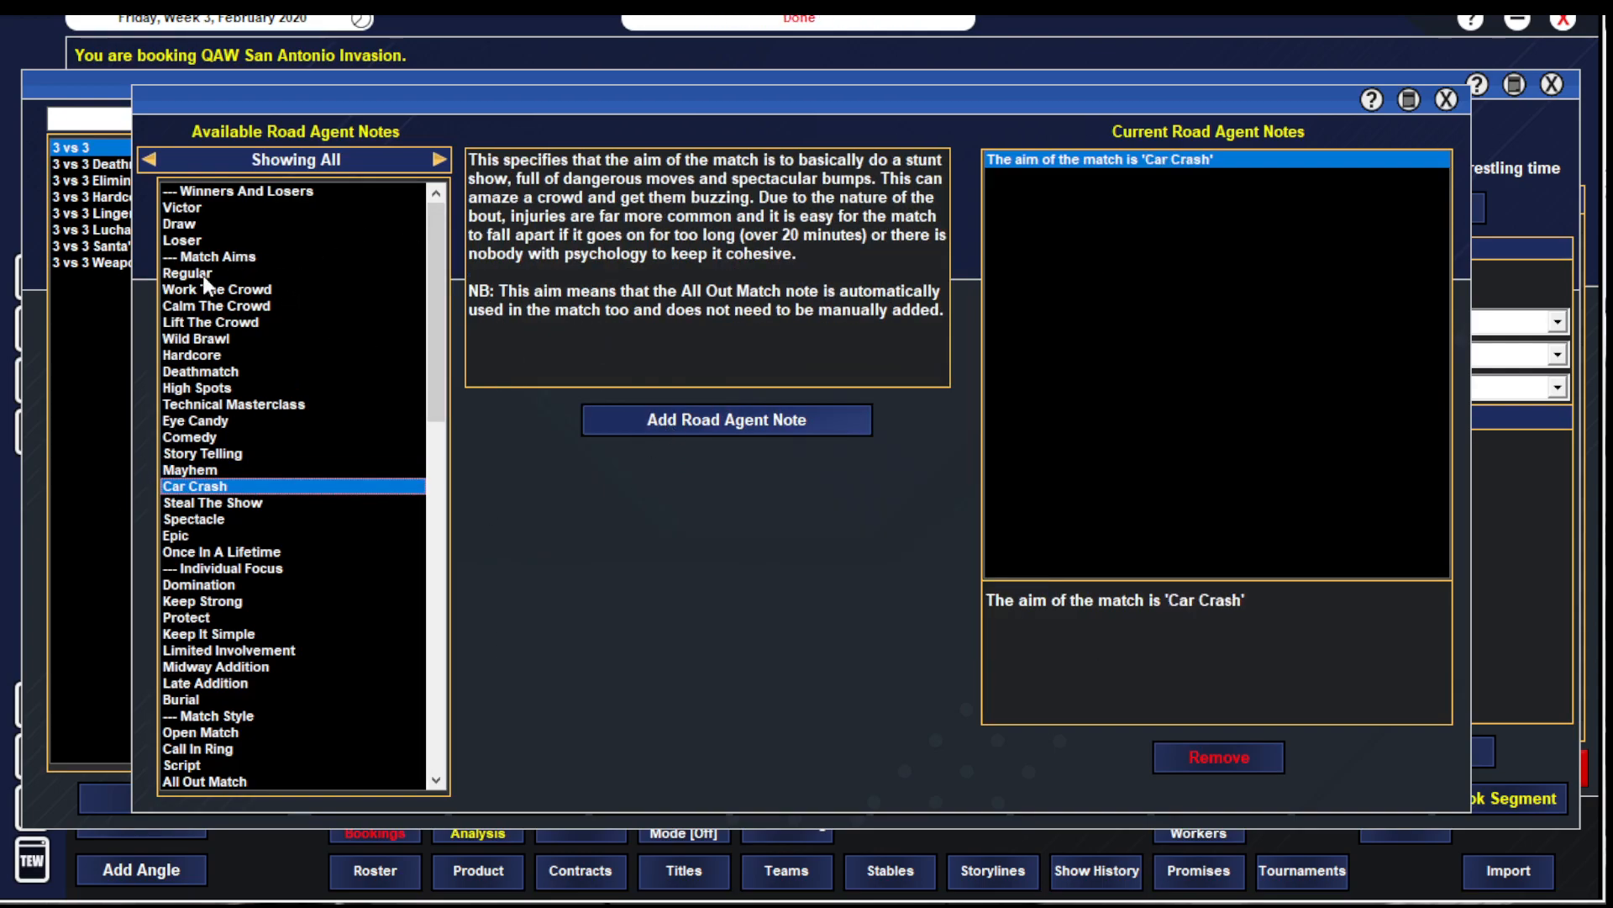
pyautogui.click(182, 206)
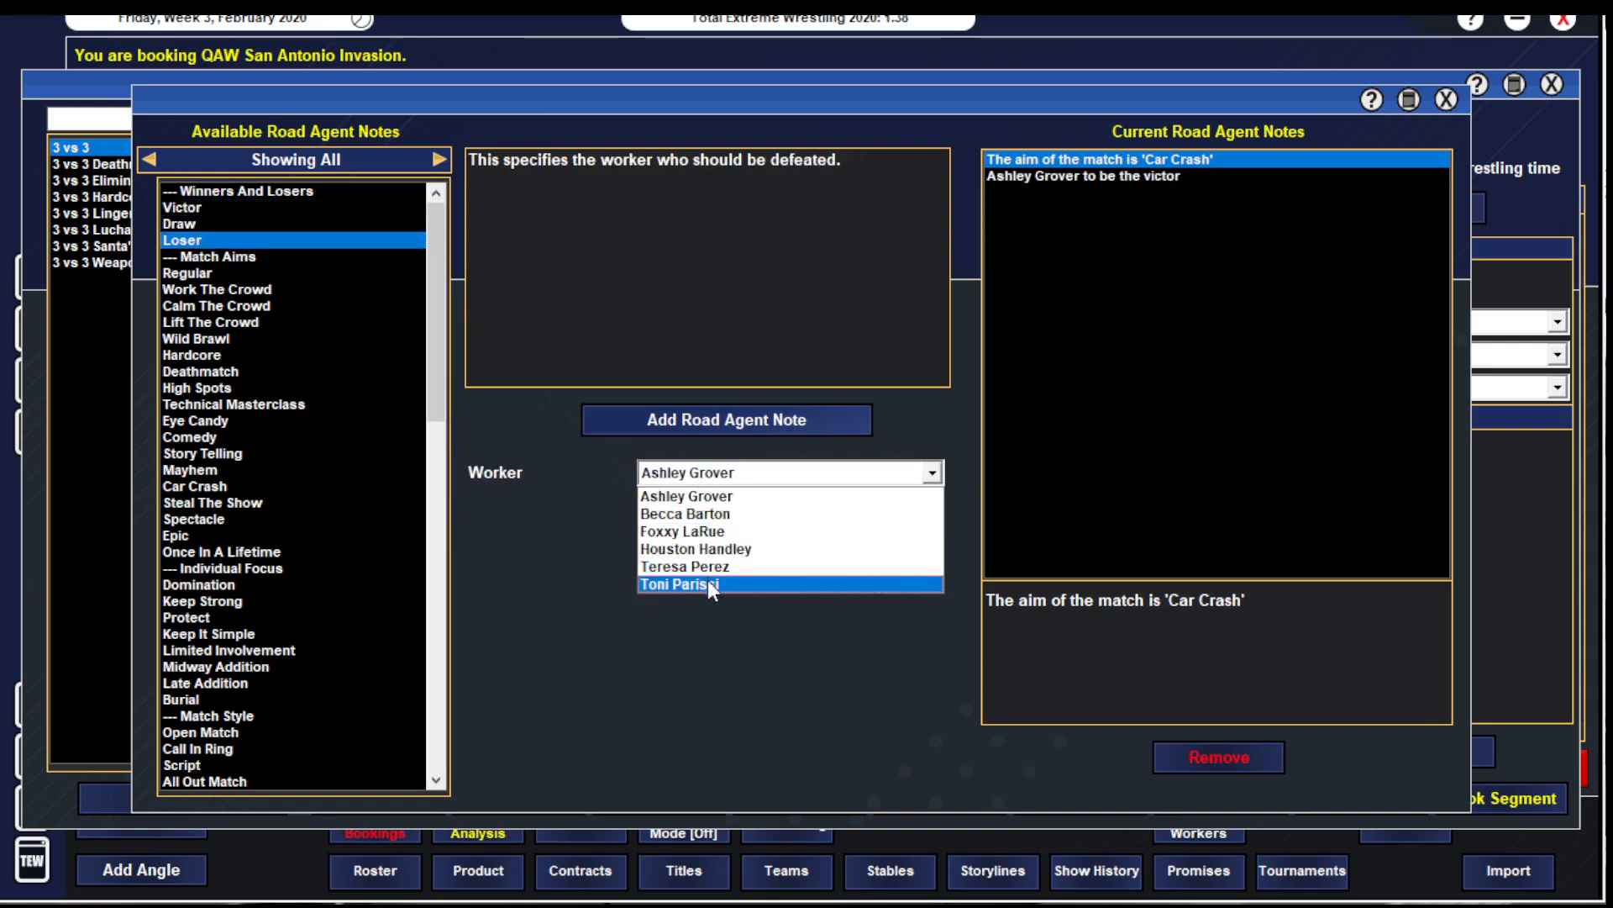
# - Make Becca Barton the loser and book The Line vs. Ronin 3 onto the show
pyautogui.click(682, 529)
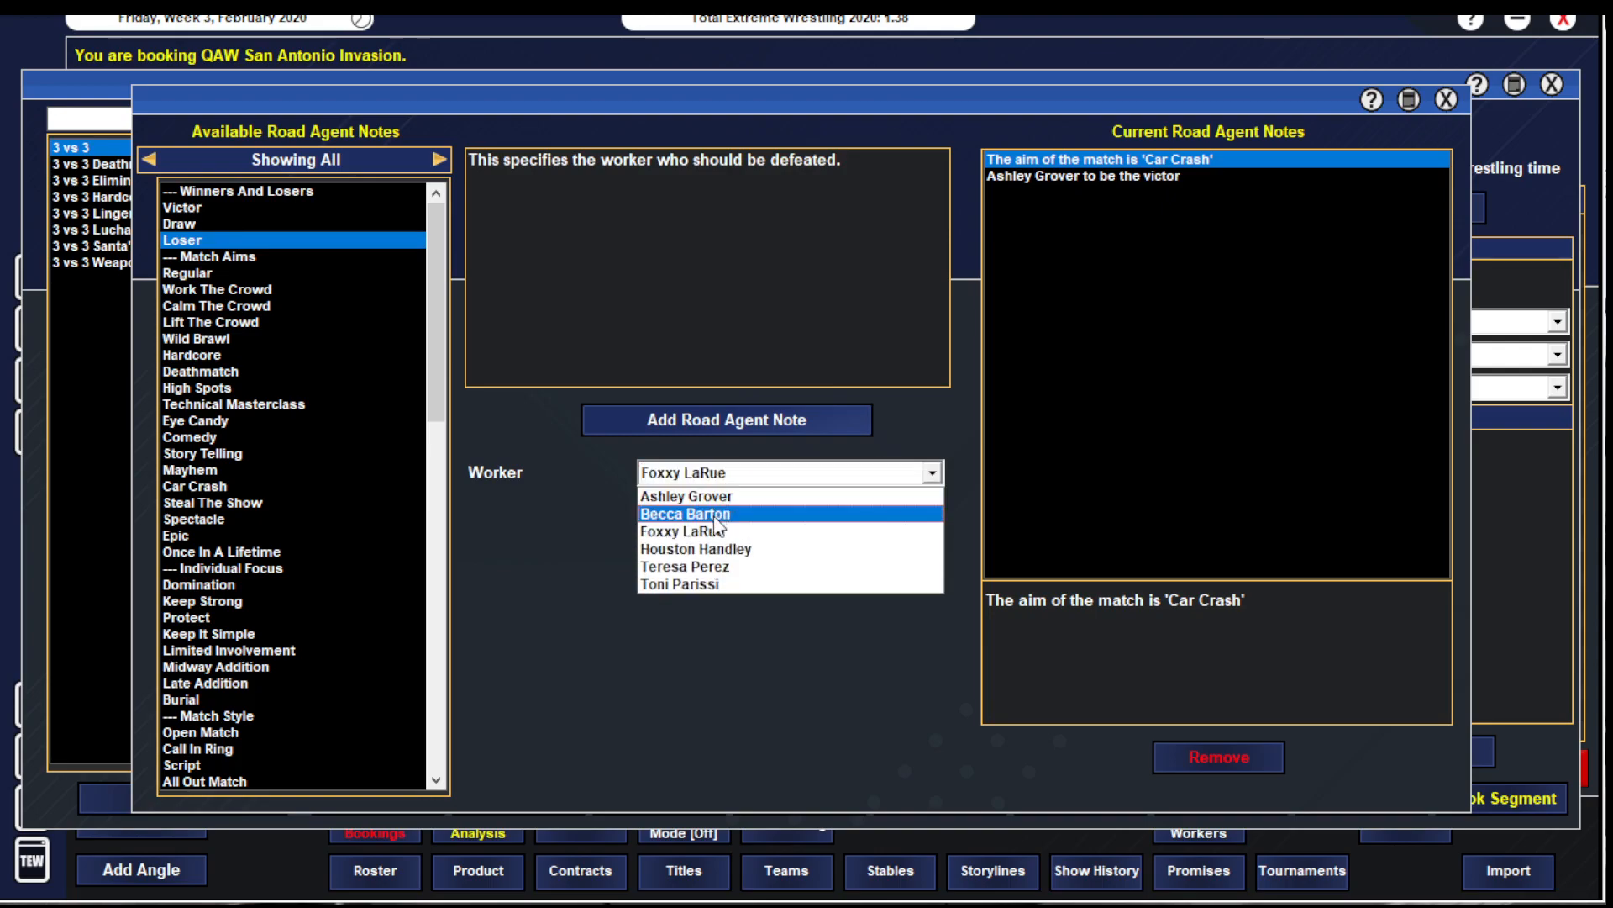
pyautogui.click(726, 420)
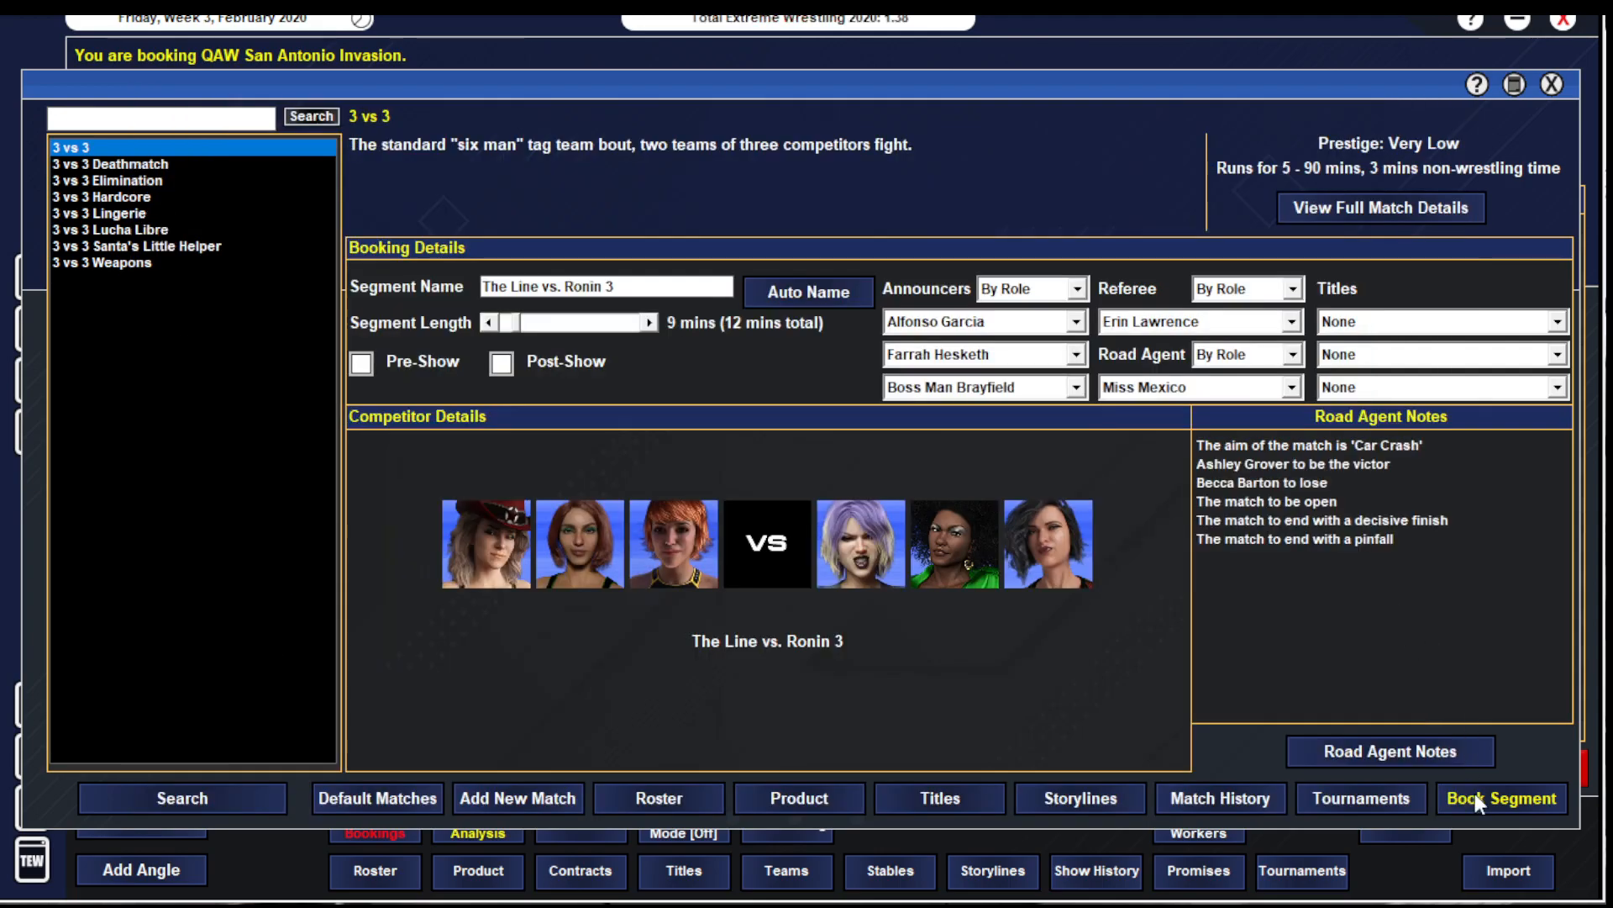
pyautogui.click(1501, 797)
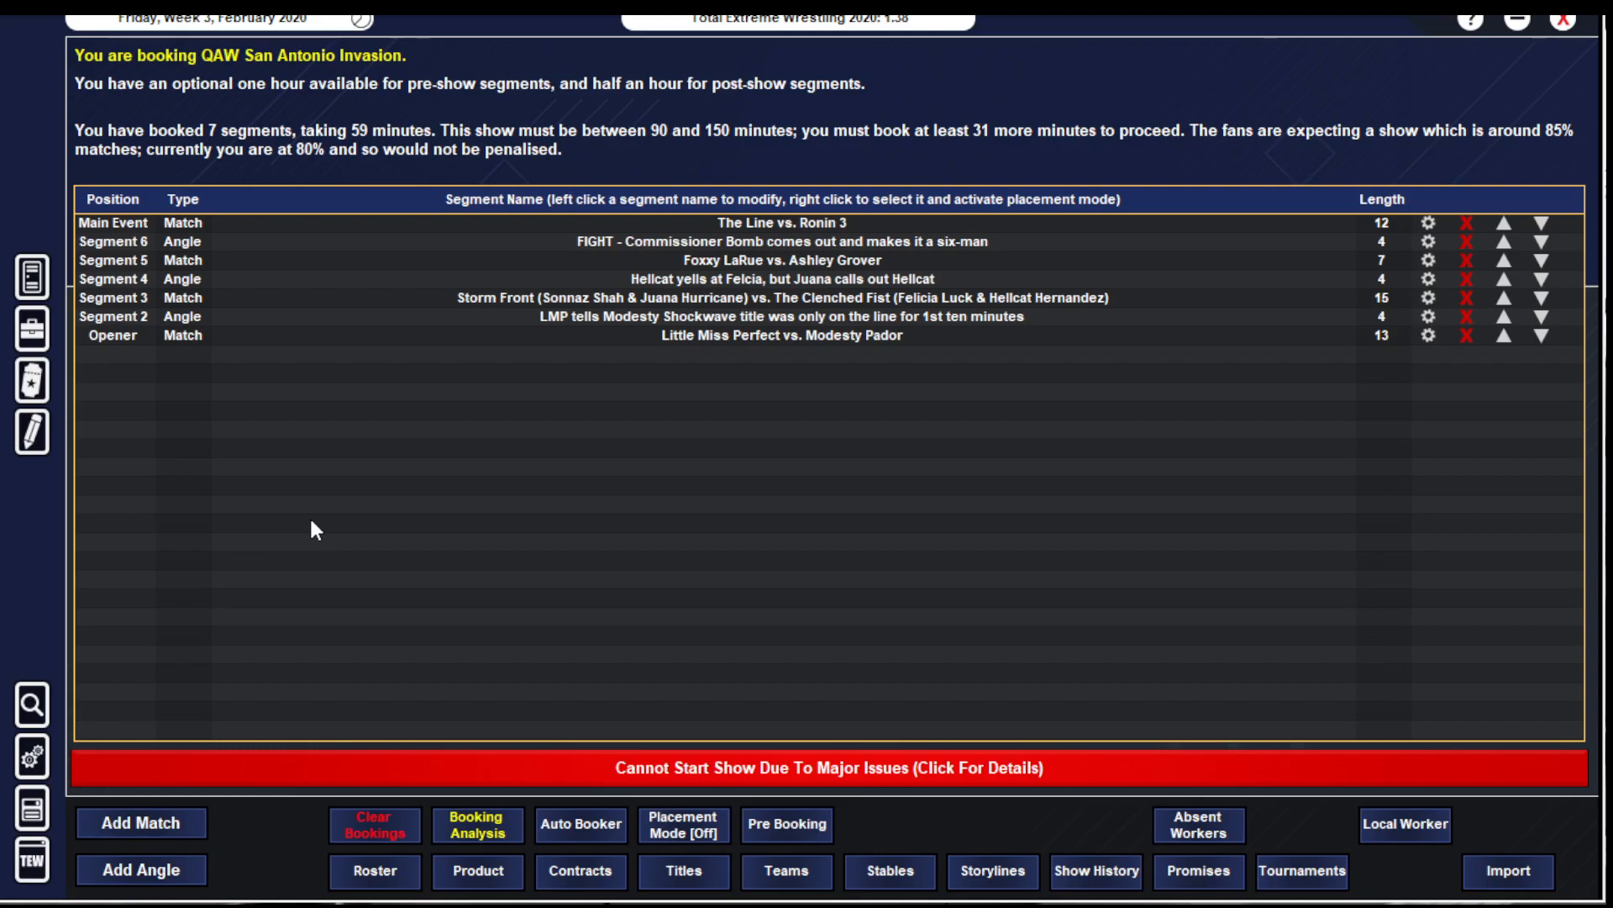
pyautogui.moveTo(628, 540)
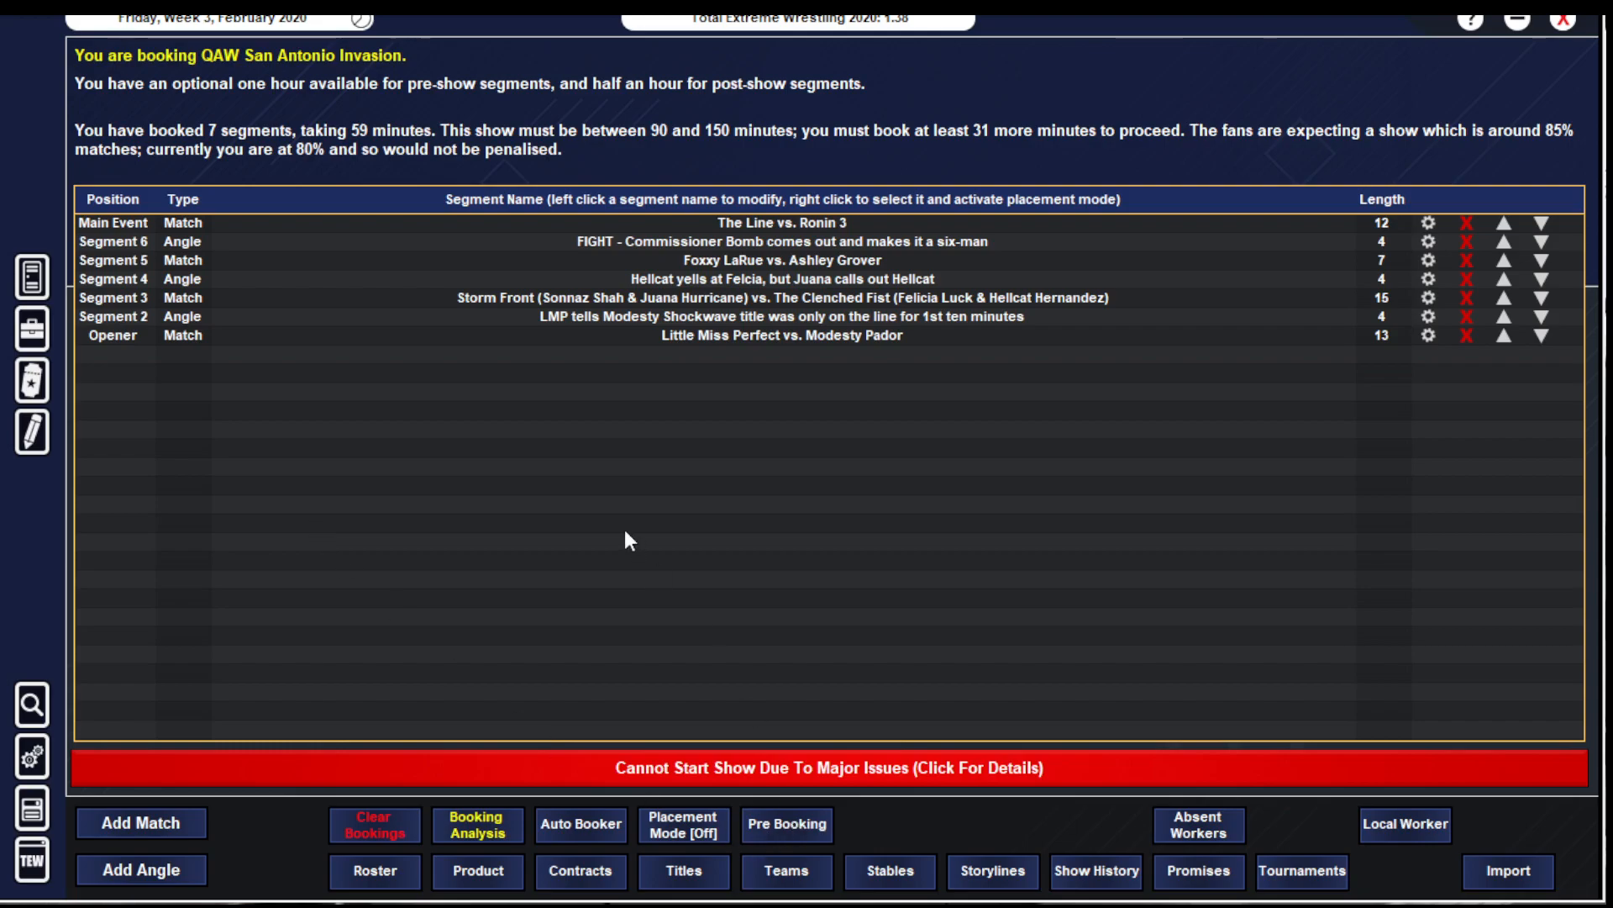
# - Add the pre-booked Perez & Torres vs. Anderson & Snyder match and search 1 vs. 1 match types
pyautogui.click(786, 824)
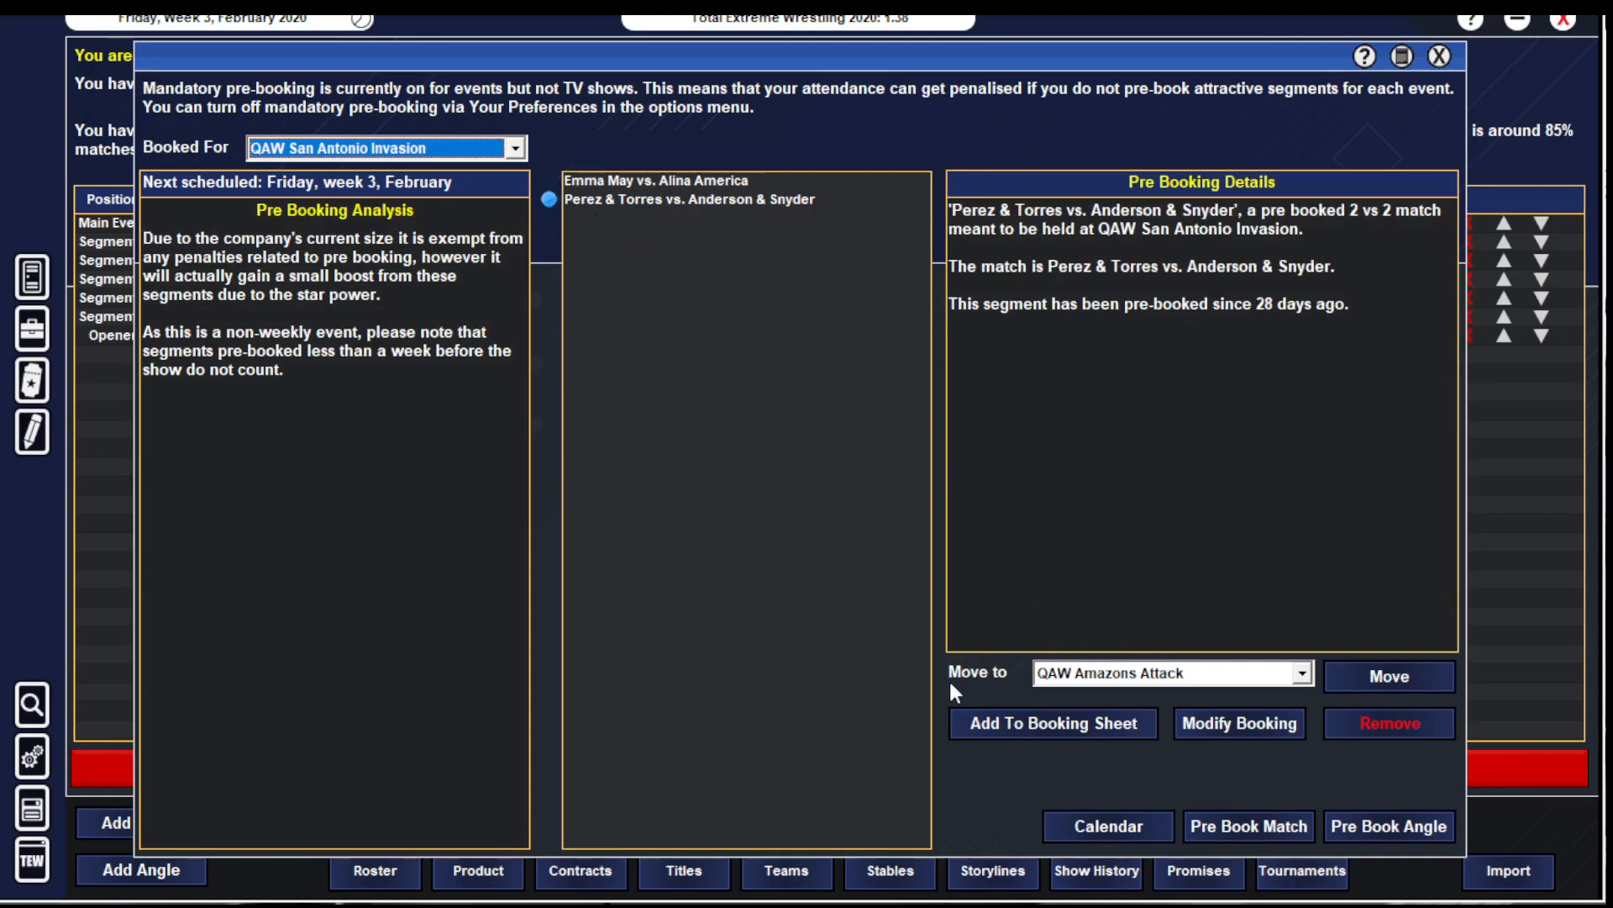
pyautogui.click(1238, 722)
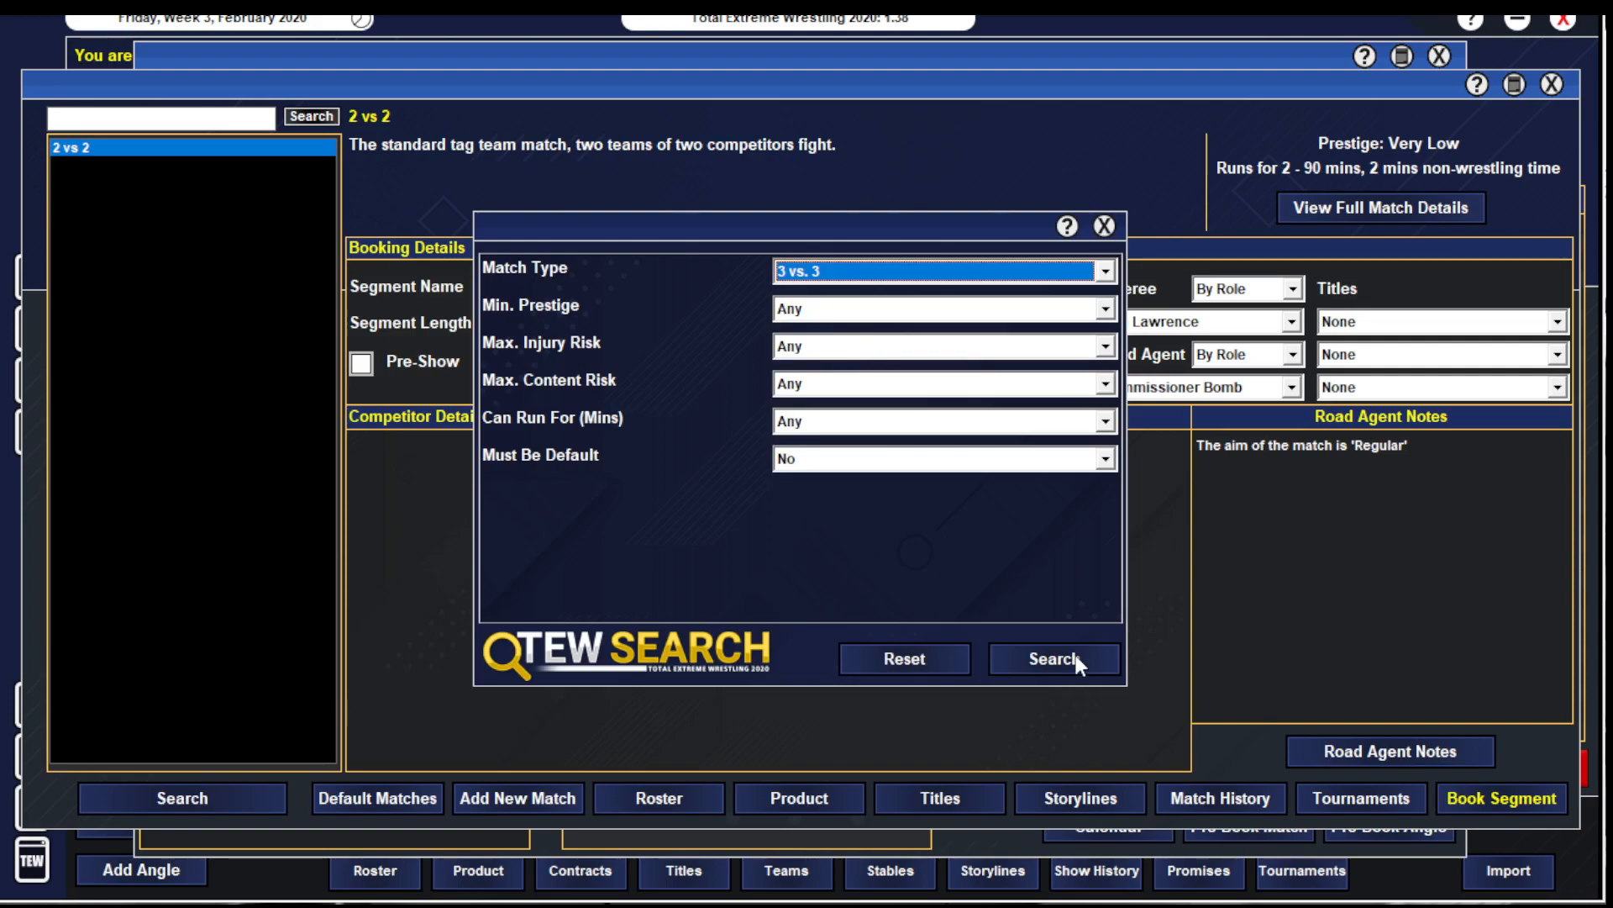
pyautogui.click(1052, 659)
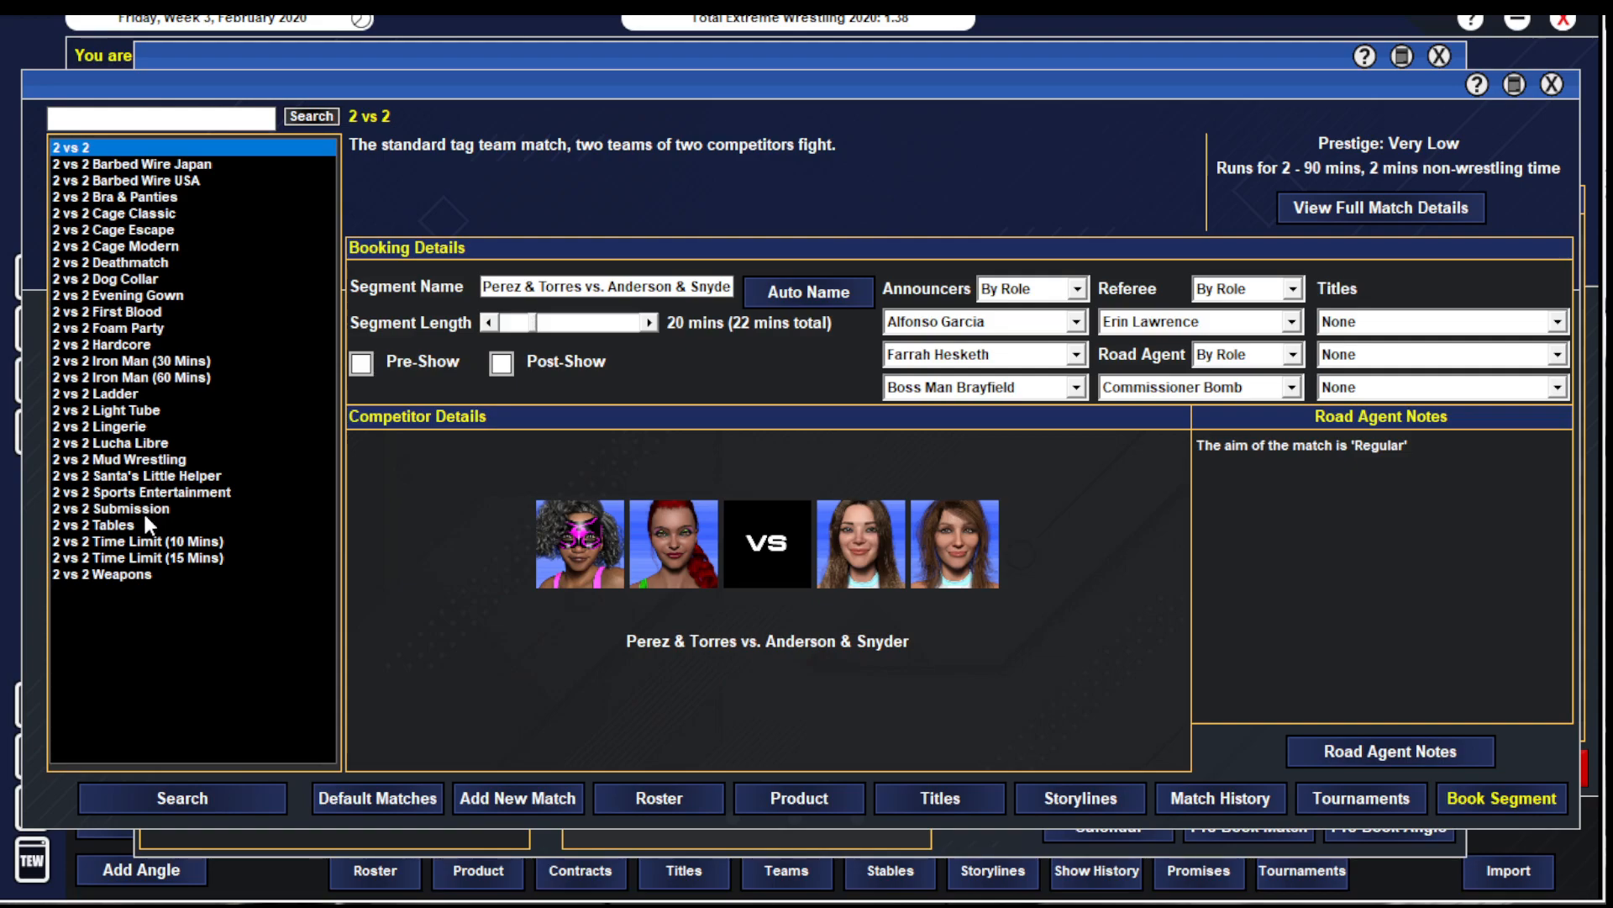
pyautogui.moveTo(152, 777)
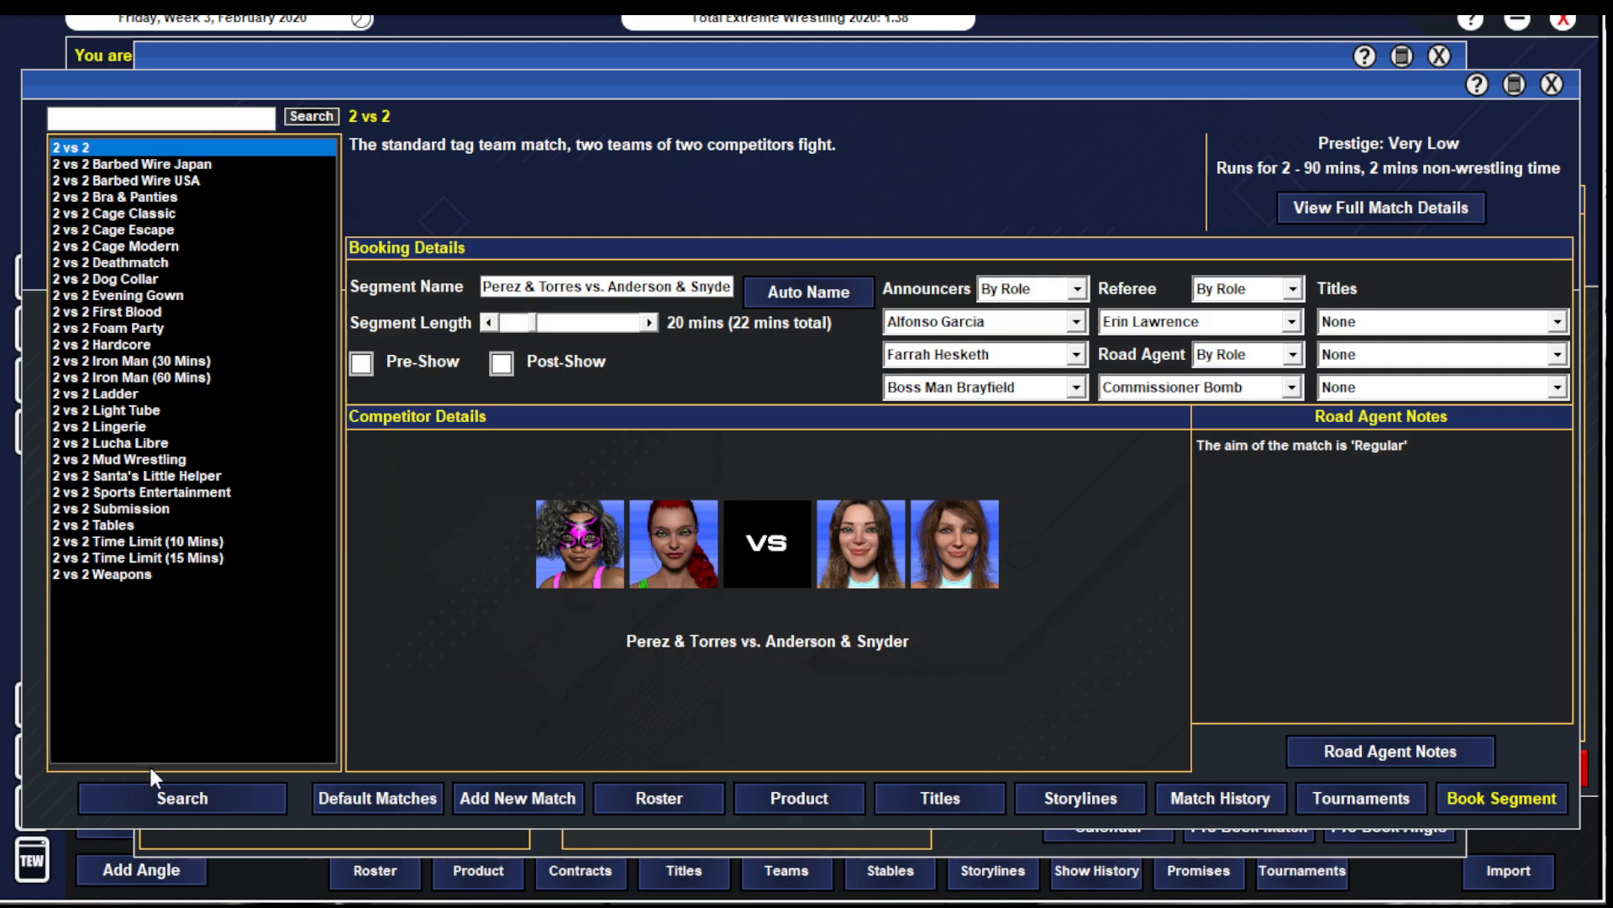
pyautogui.click(311, 116)
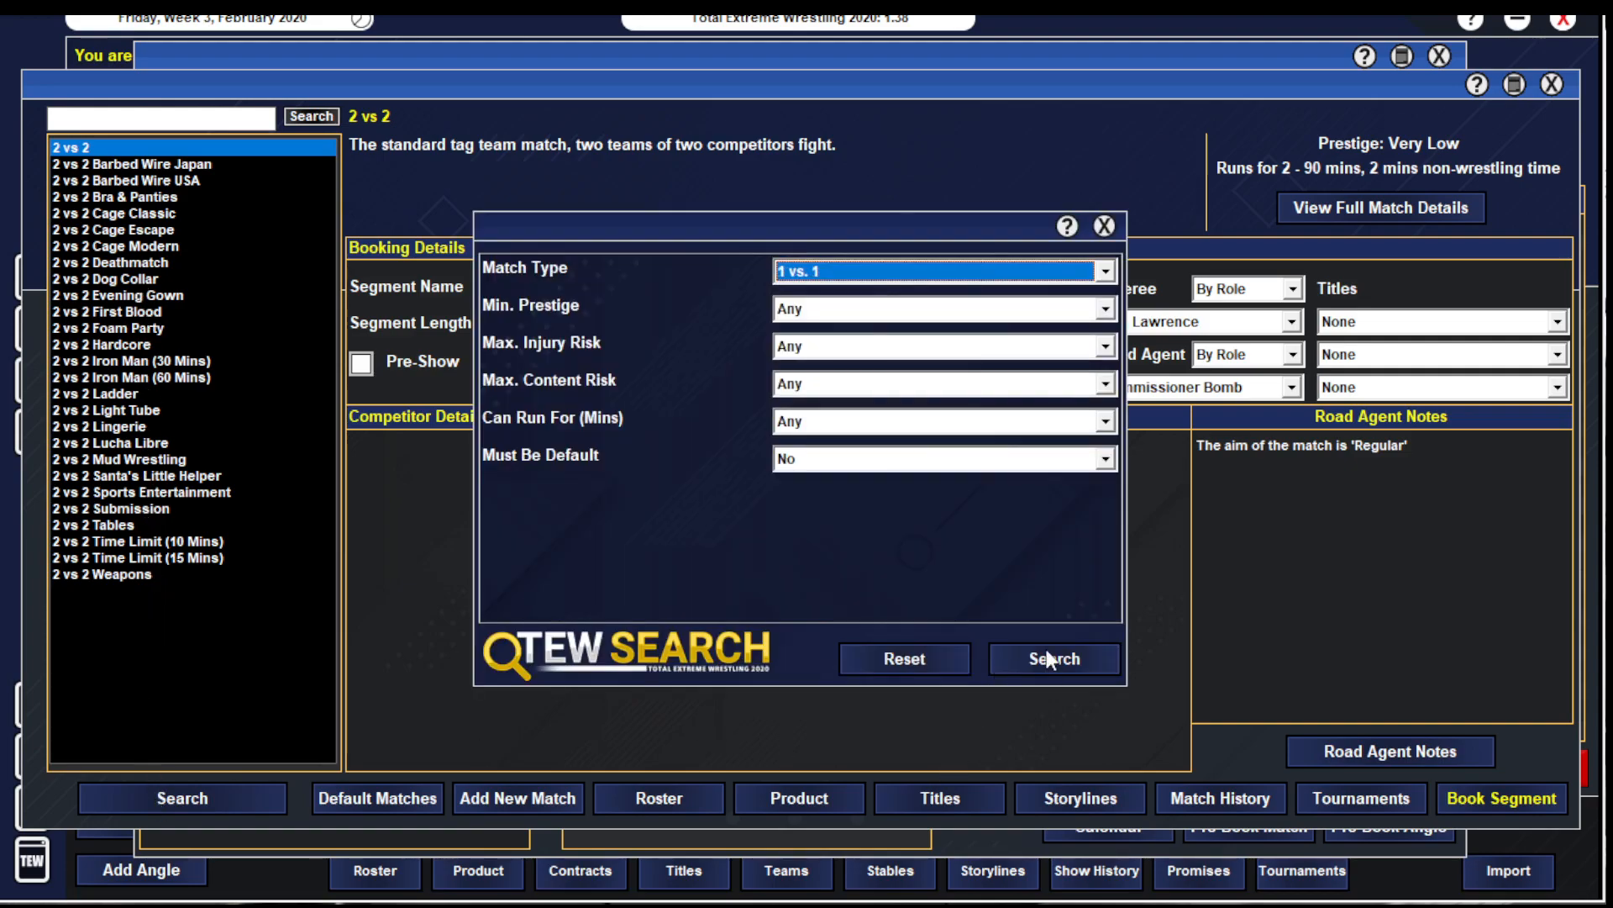
pyautogui.click(1052, 659)
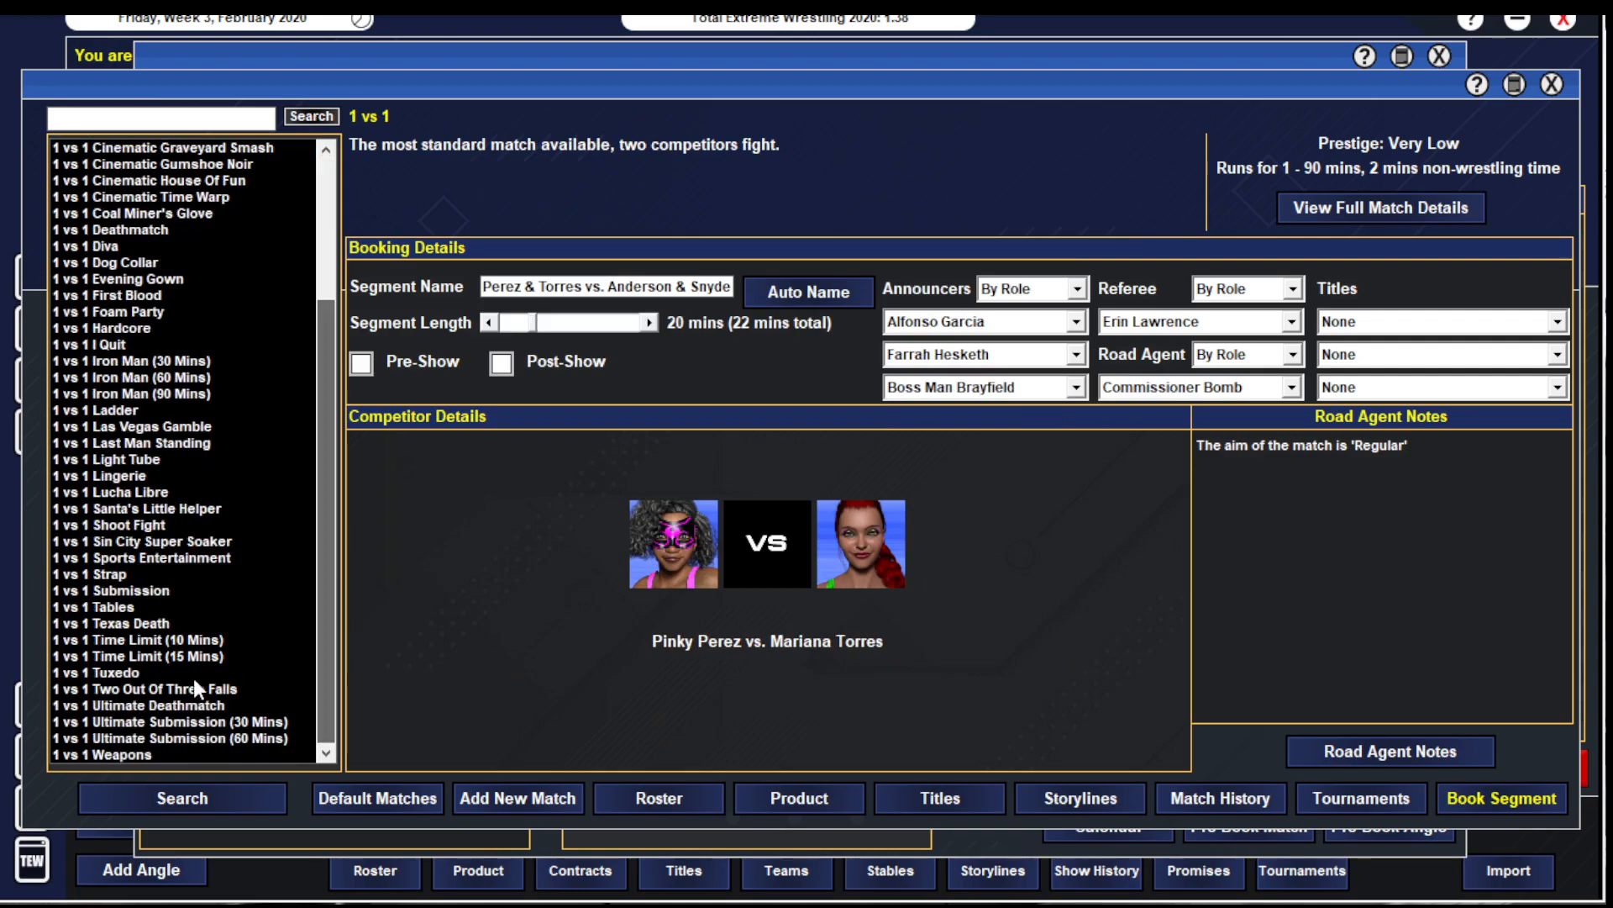
# - Copy Two Out Of Three Falls into a new 2 vs 2 match type and save it
pyautogui.click(154, 689)
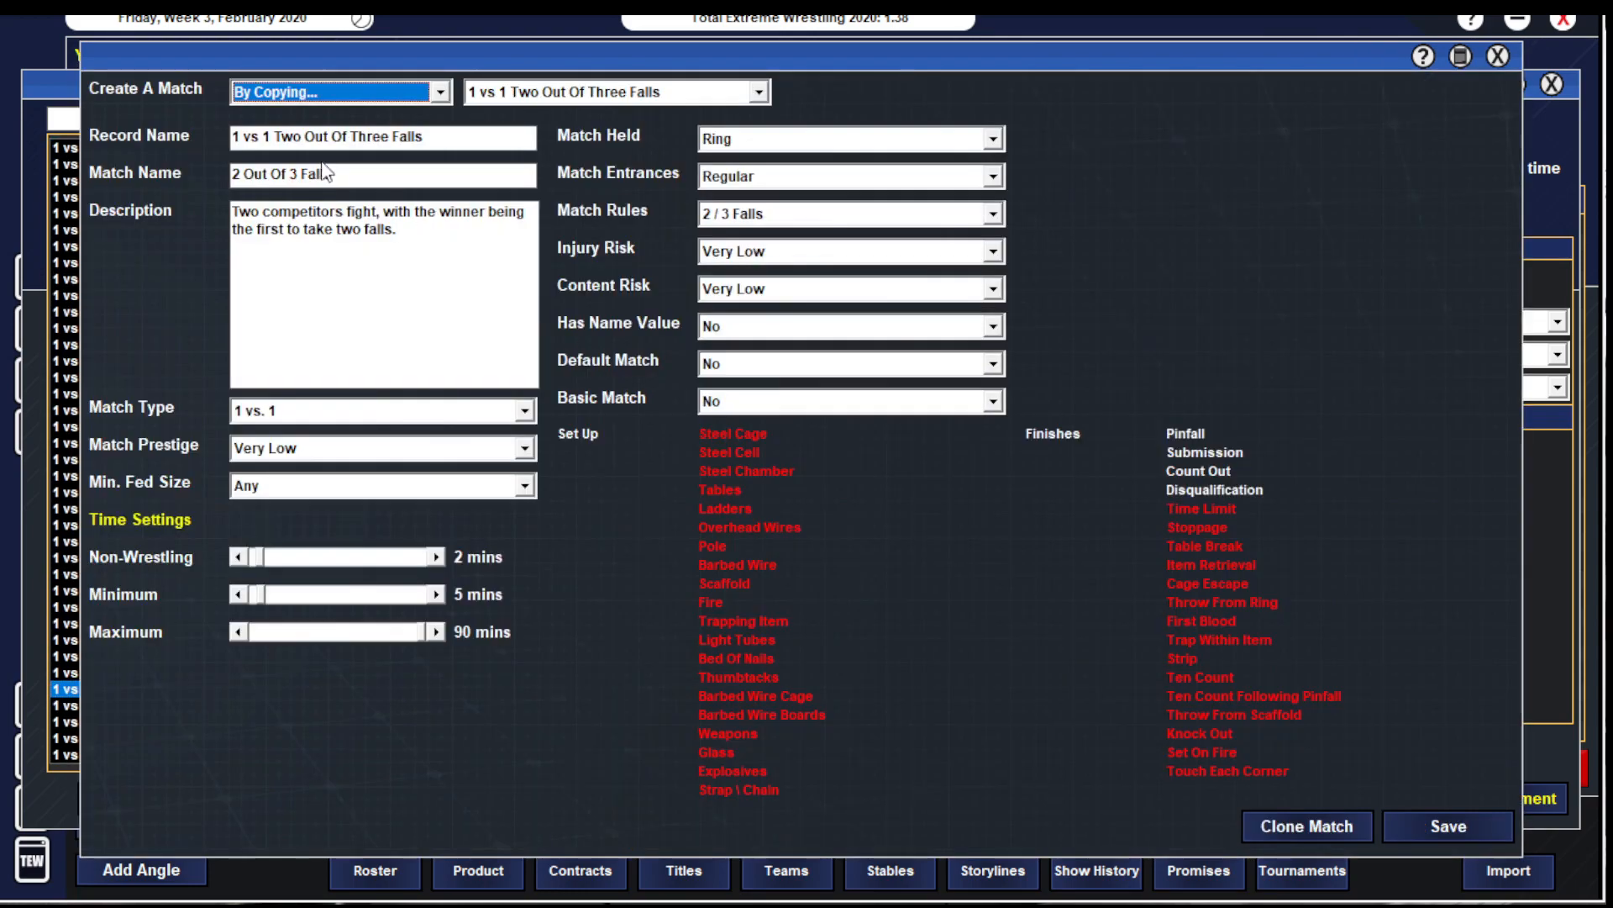
pyautogui.click(382, 136)
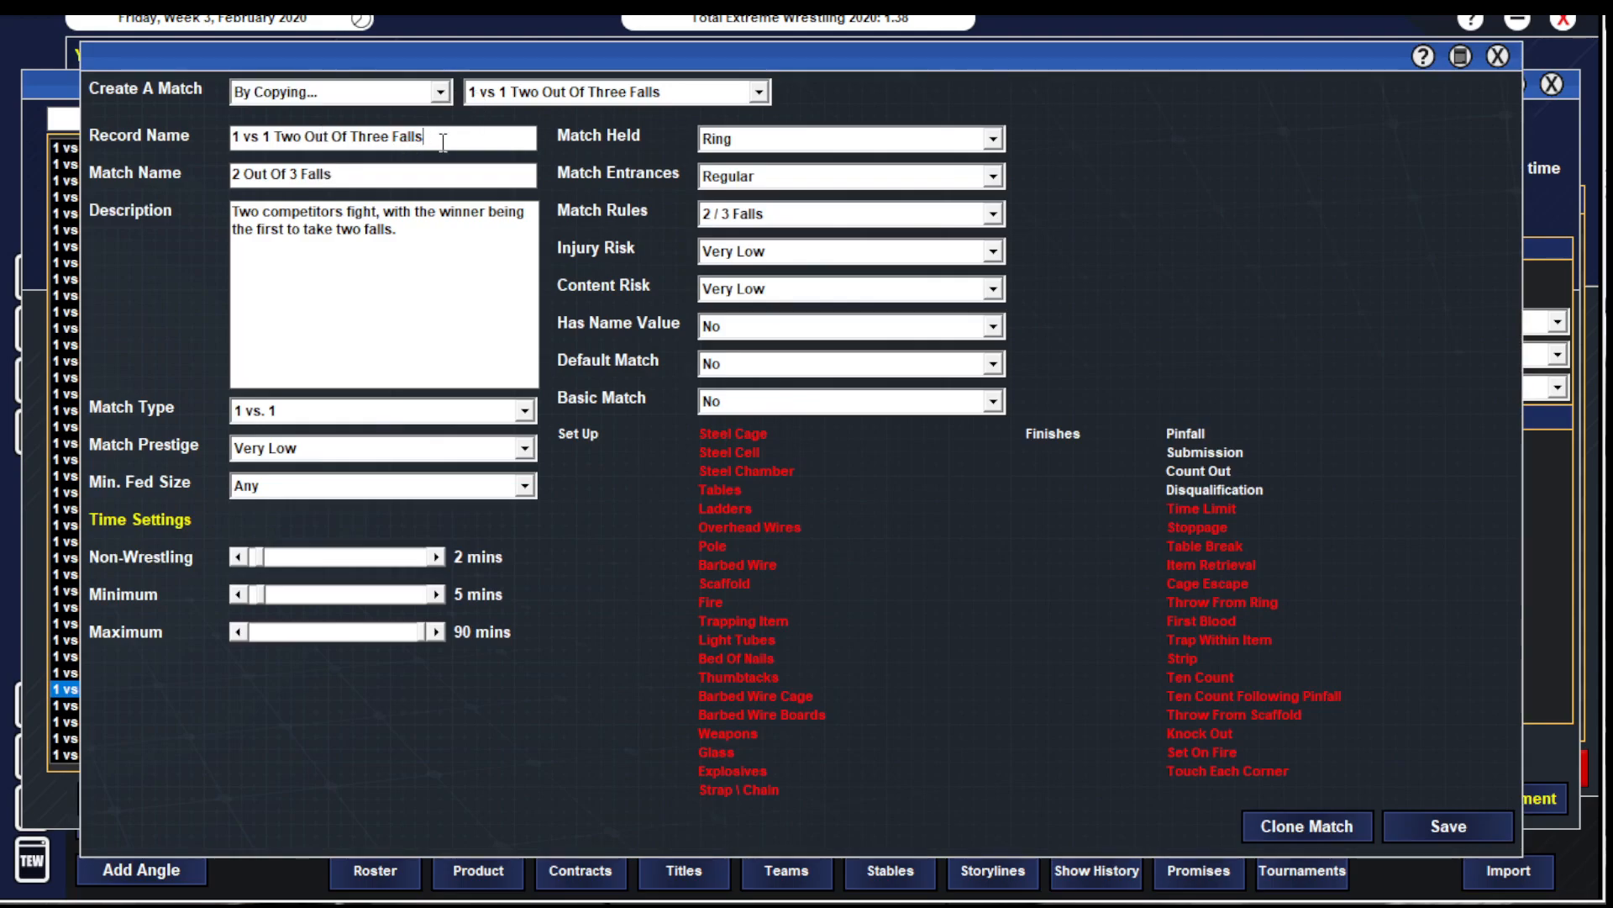
pyautogui.write('2')
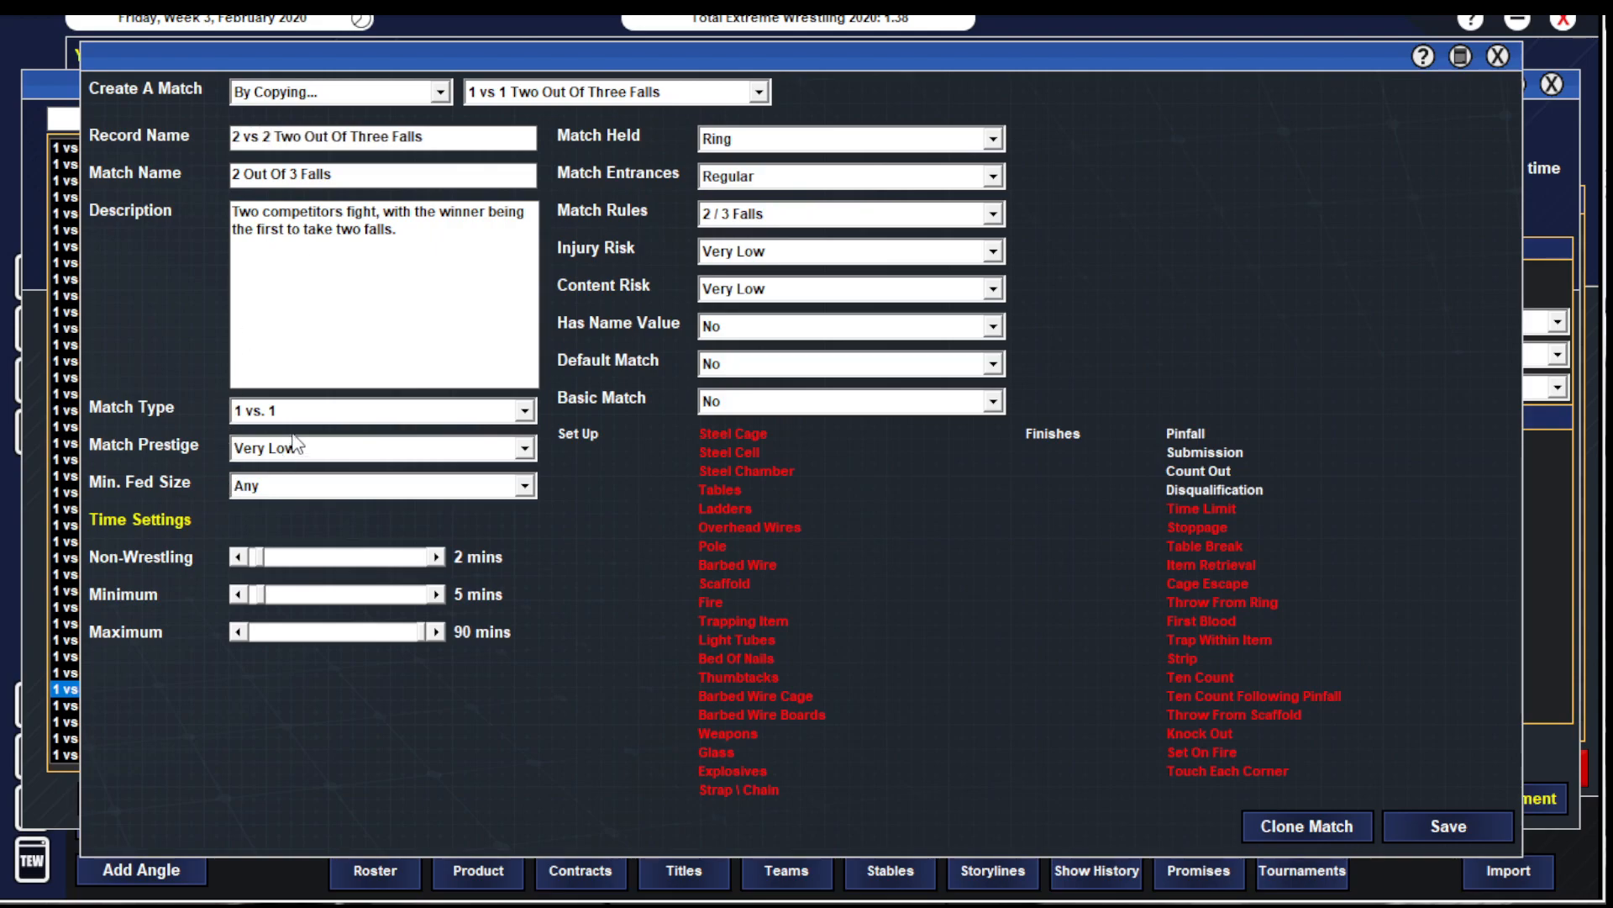
pyautogui.click(382, 409)
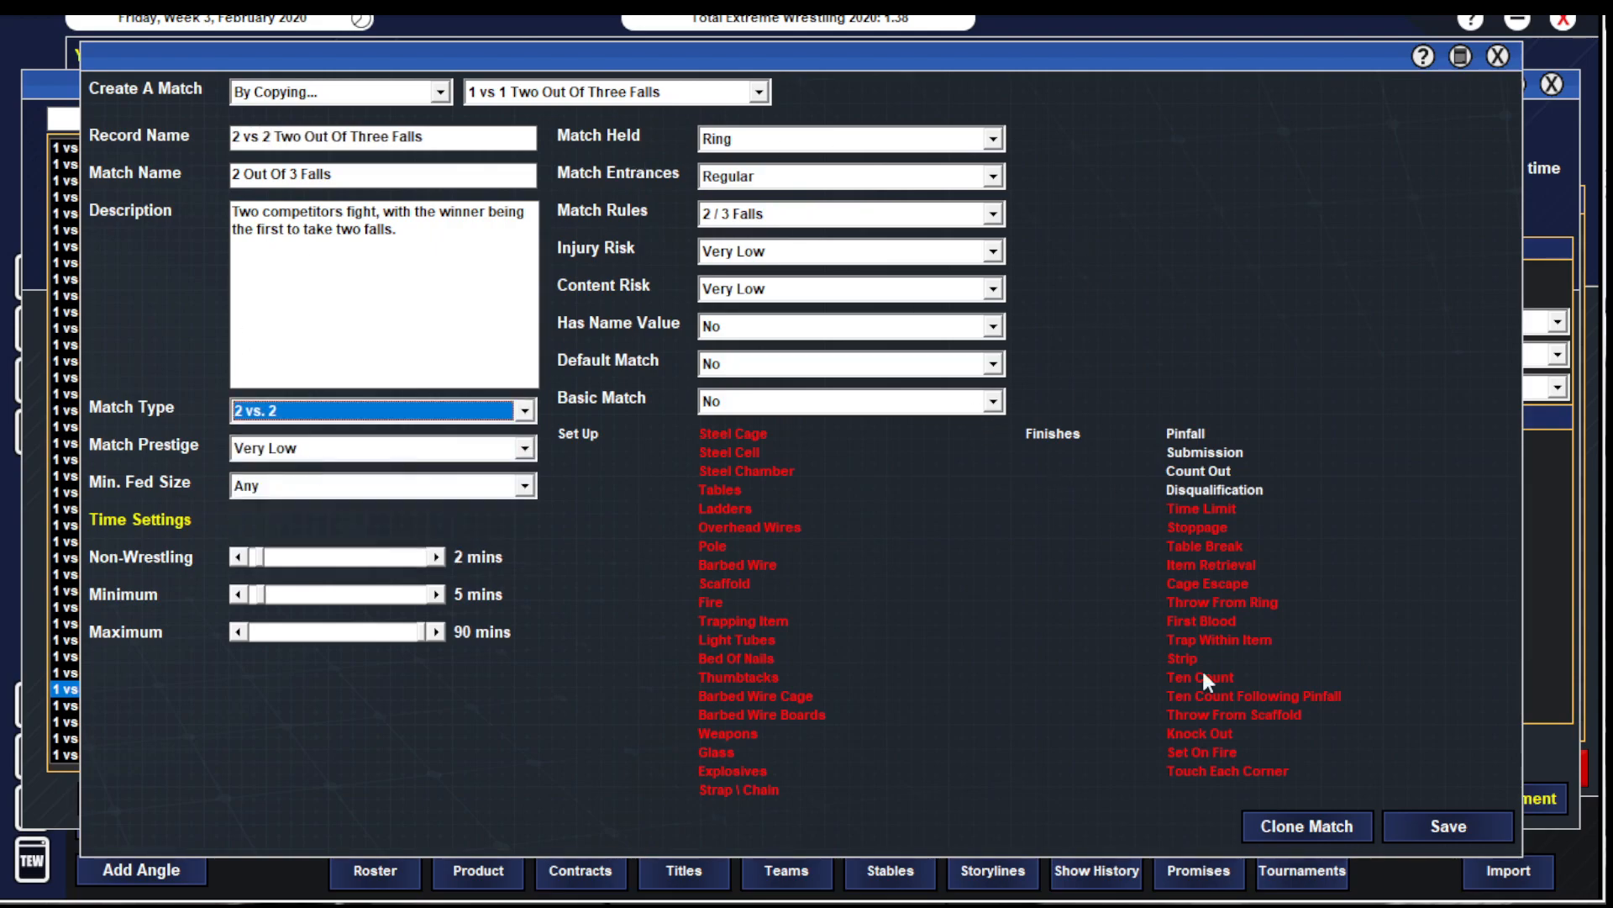
pyautogui.click(1447, 827)
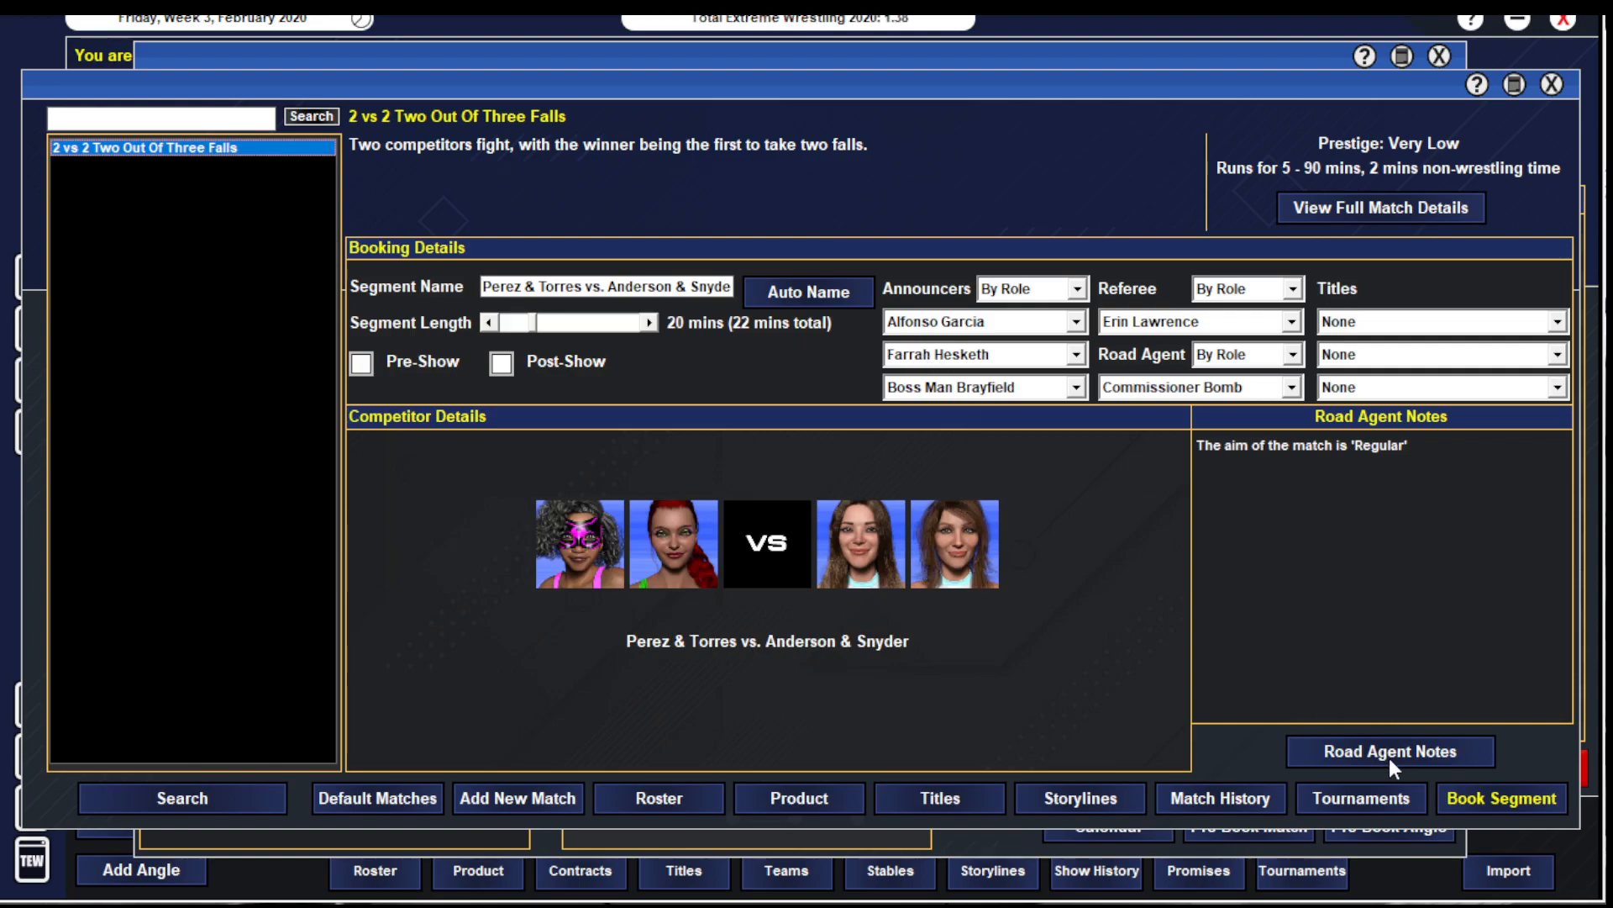
pyautogui.click(1388, 751)
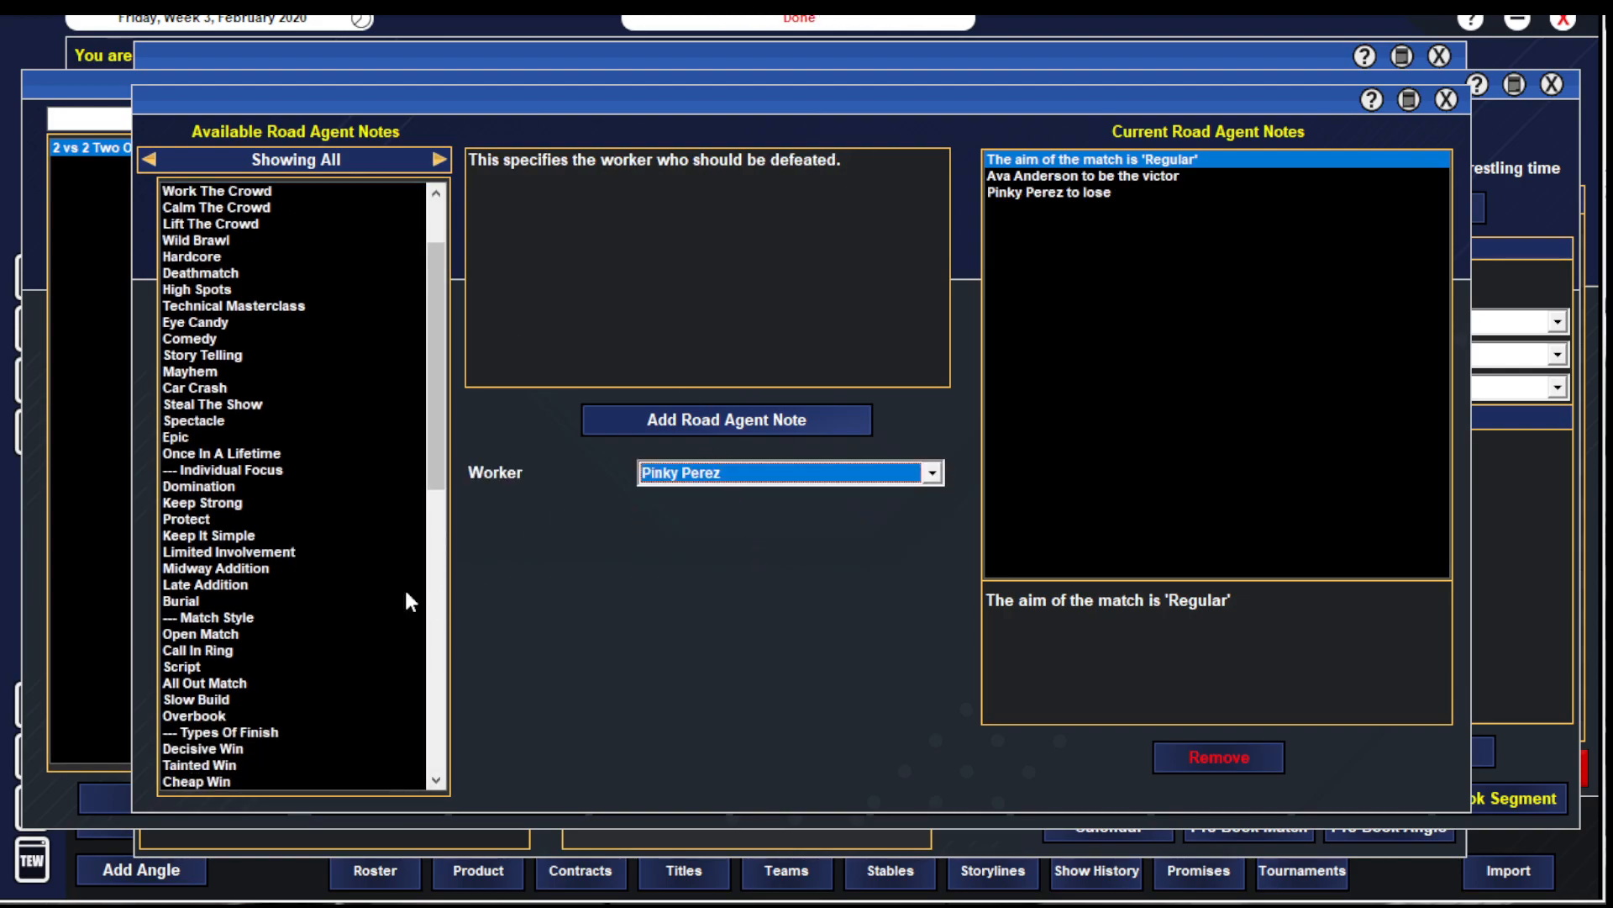
pyautogui.click(200, 634)
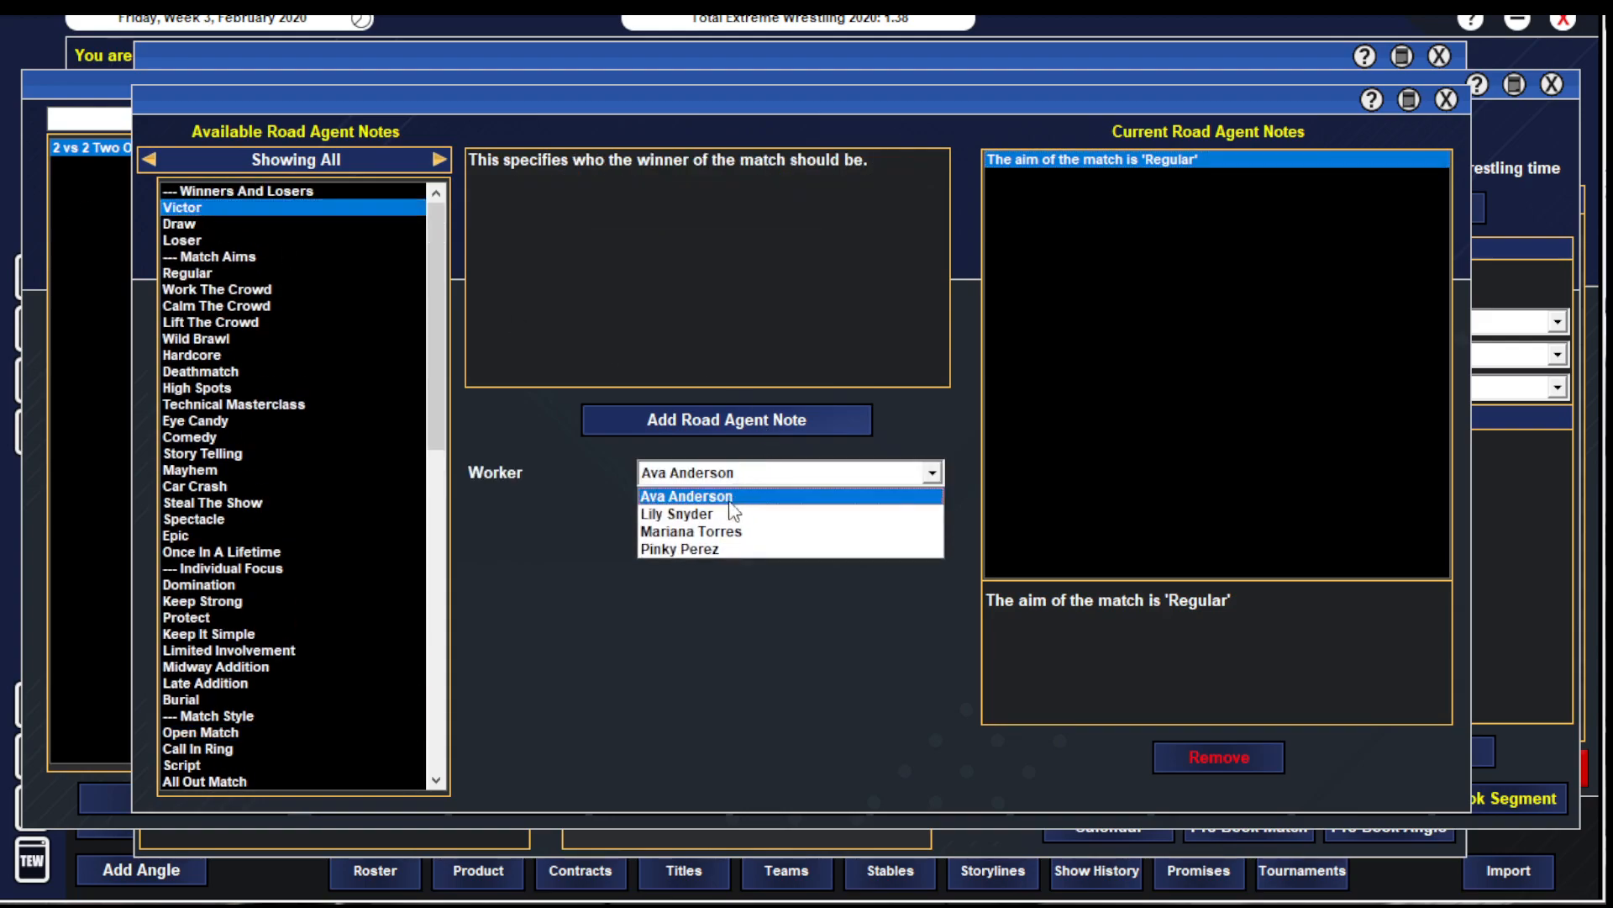
pyautogui.click(690, 531)
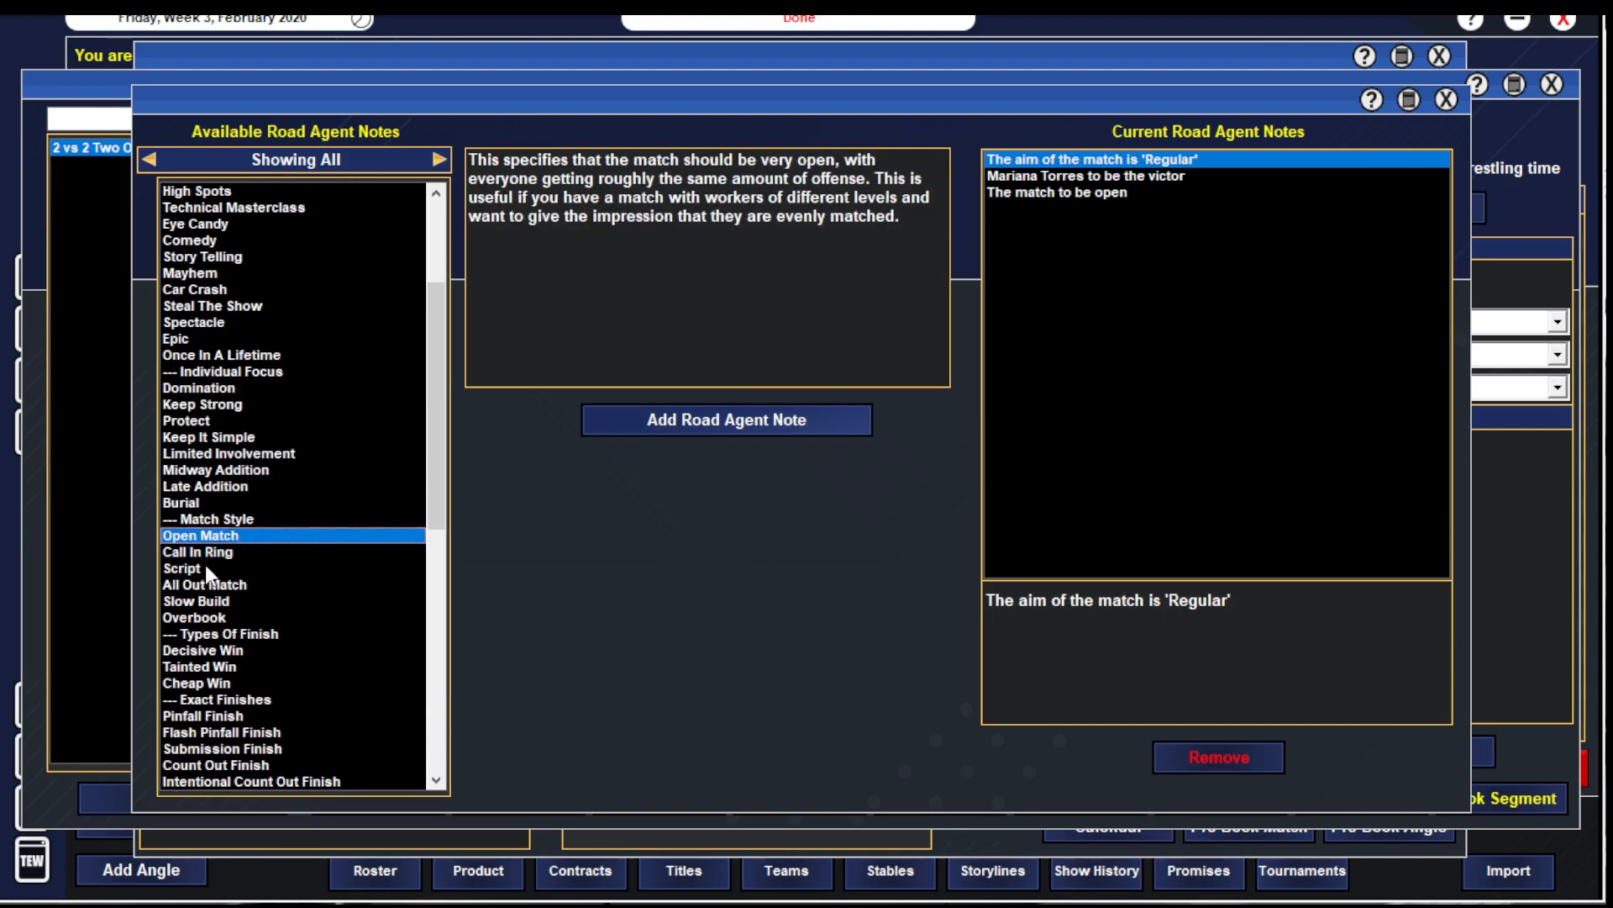
# - Add Slow Build and Decisive Win notes, then choose the flash pinfall finish note
pyautogui.click(202, 649)
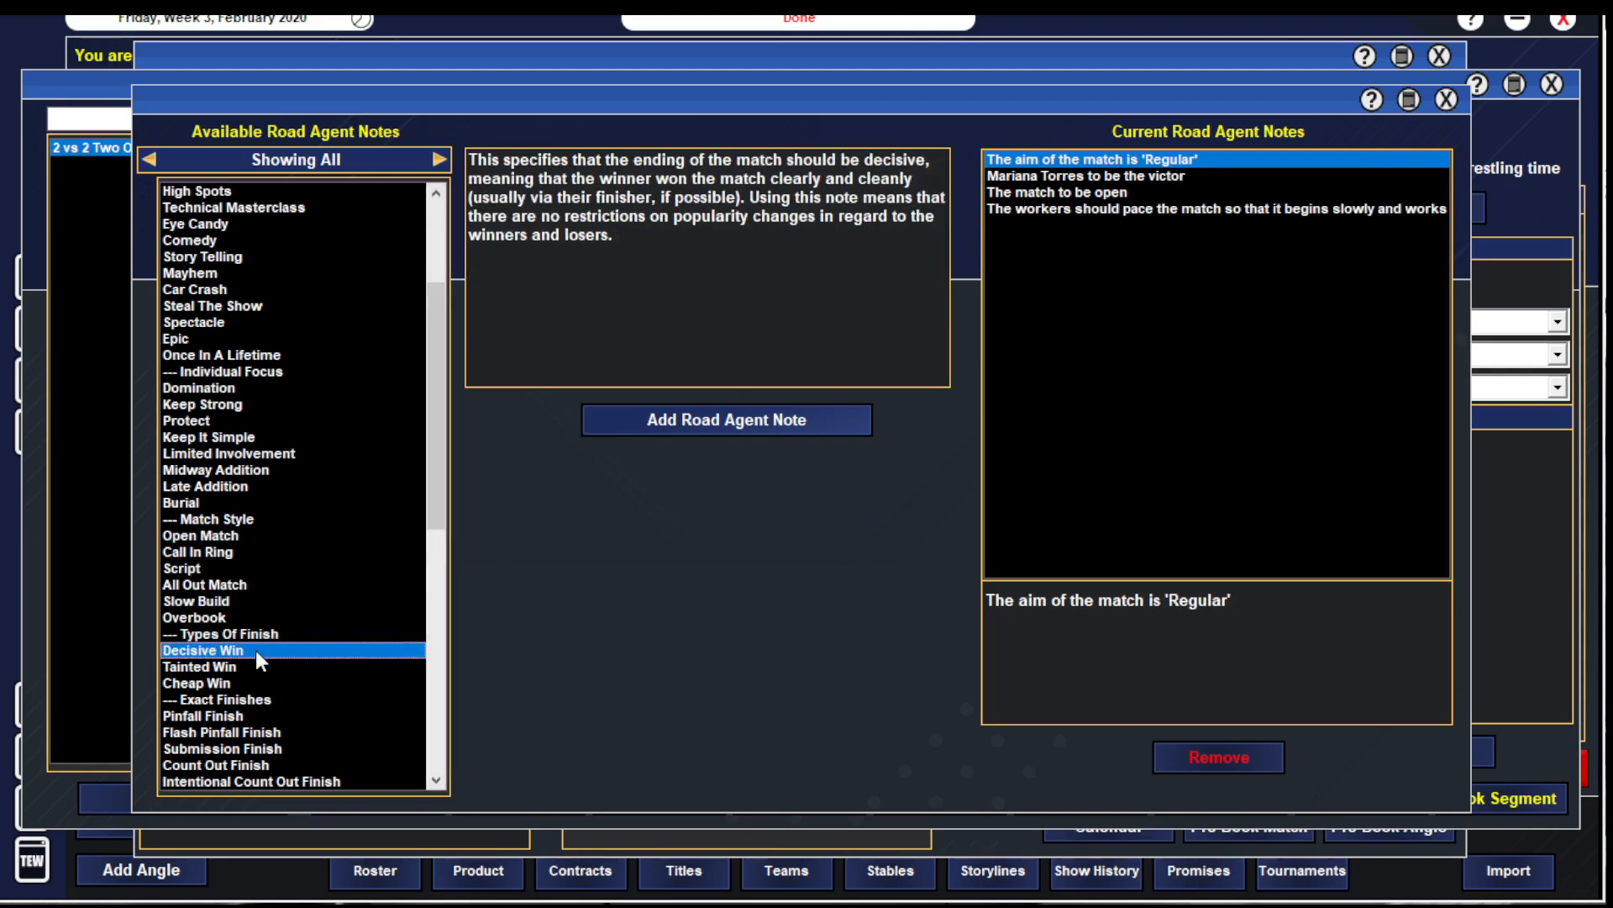
pyautogui.click(726, 421)
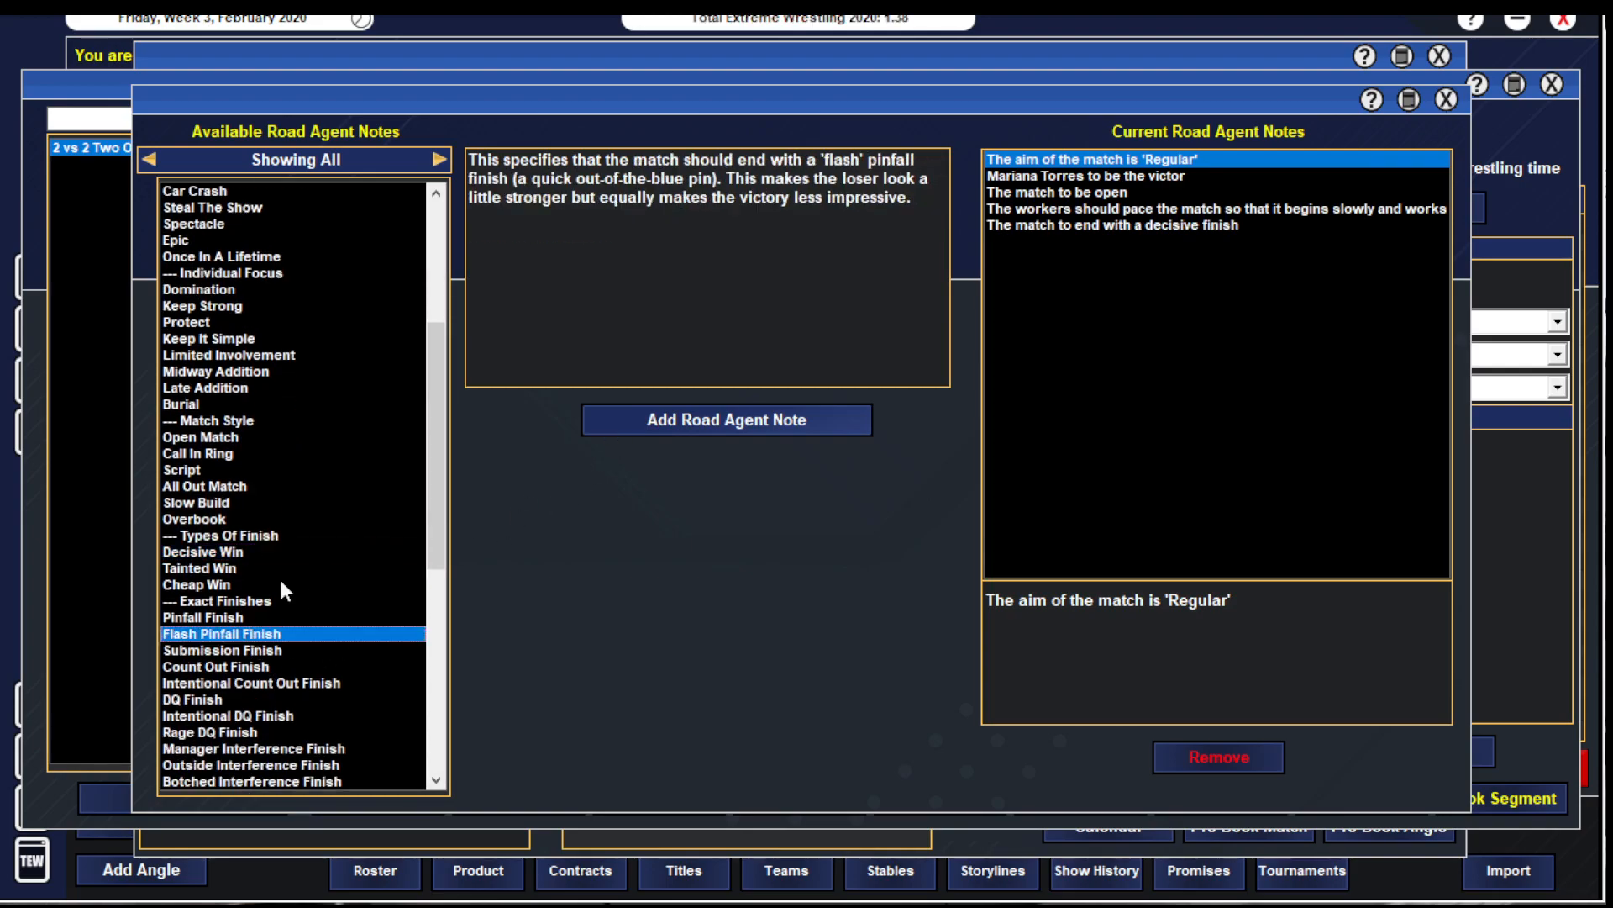
pyautogui.click(240, 617)
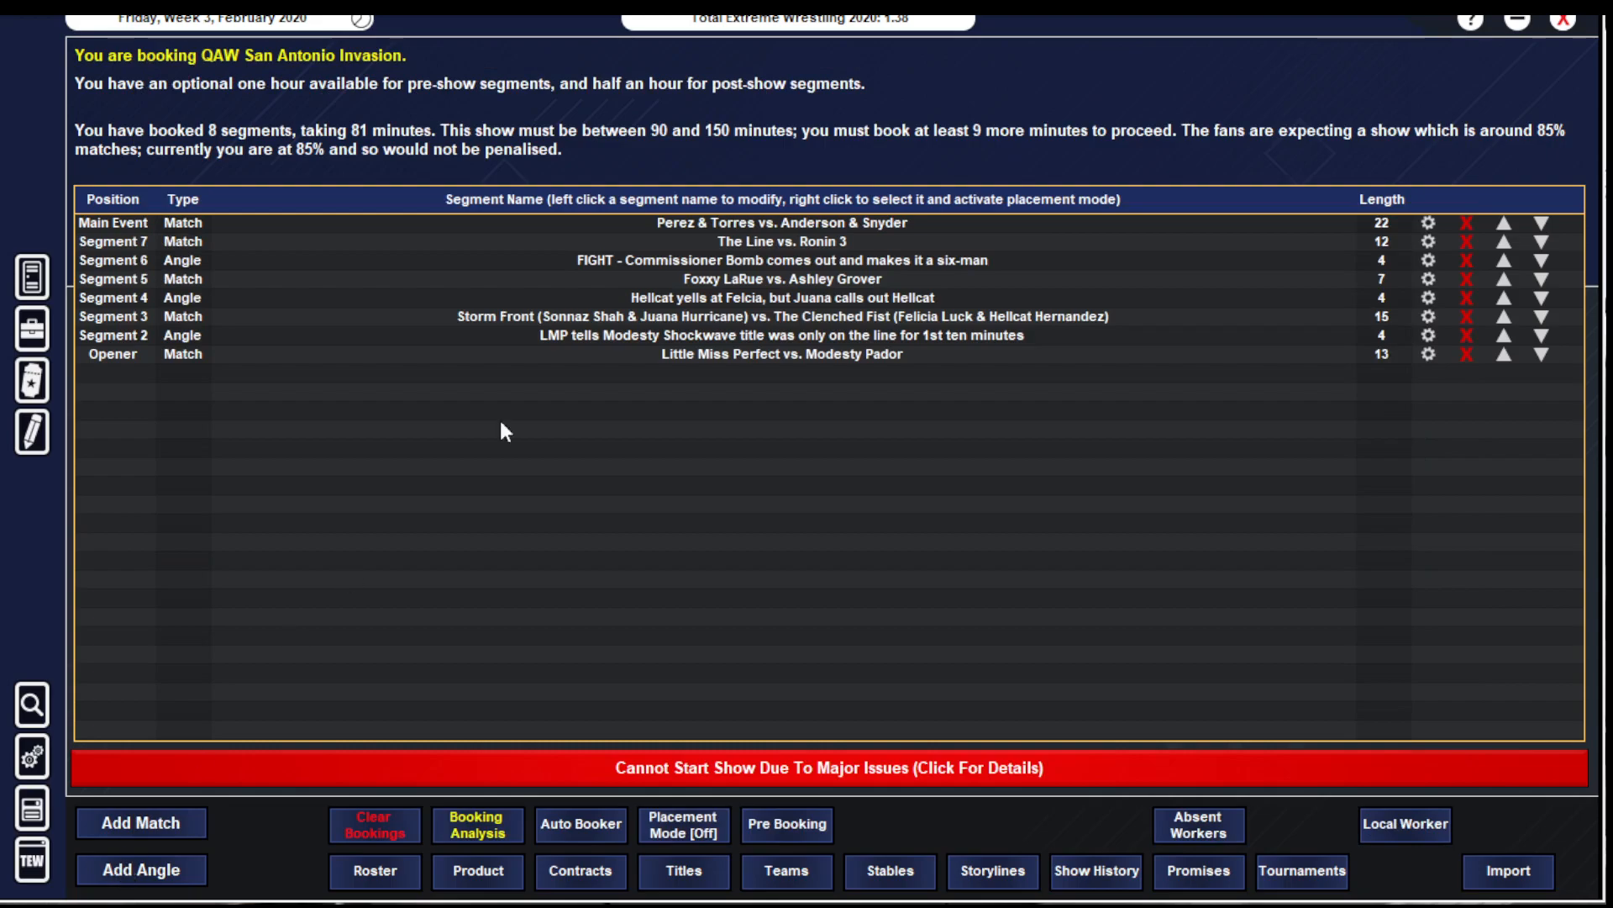
# - Book a 2-minute 'Anderson & Snyder freak out!' angle with Ava Anderson and Lily Snyder
pyautogui.click(141, 868)
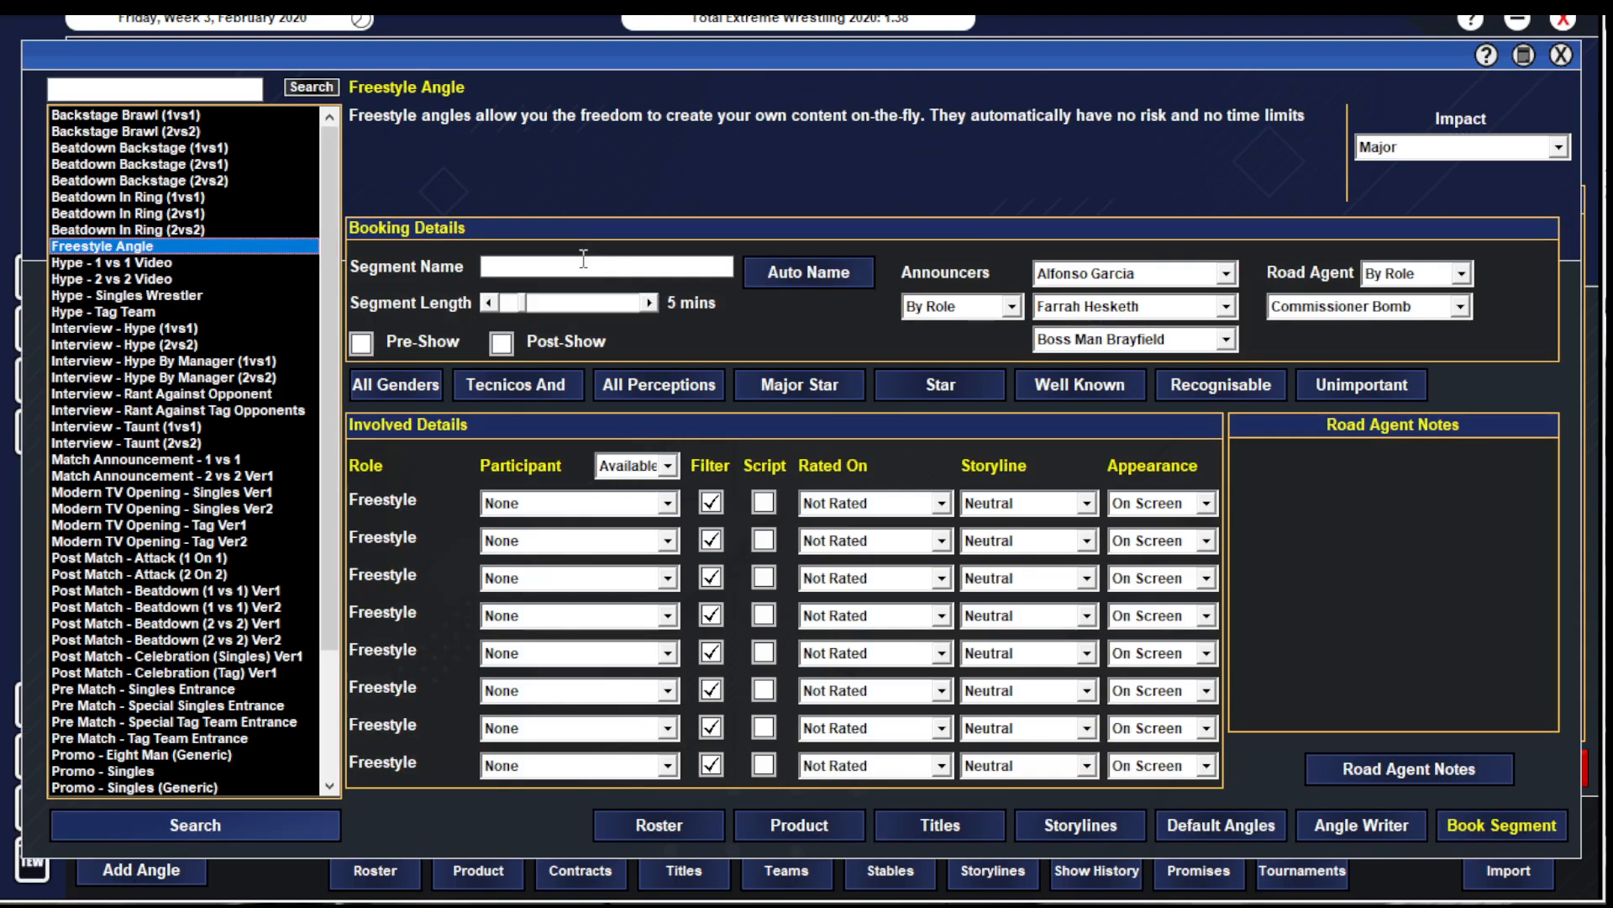
pyautogui.write('A')
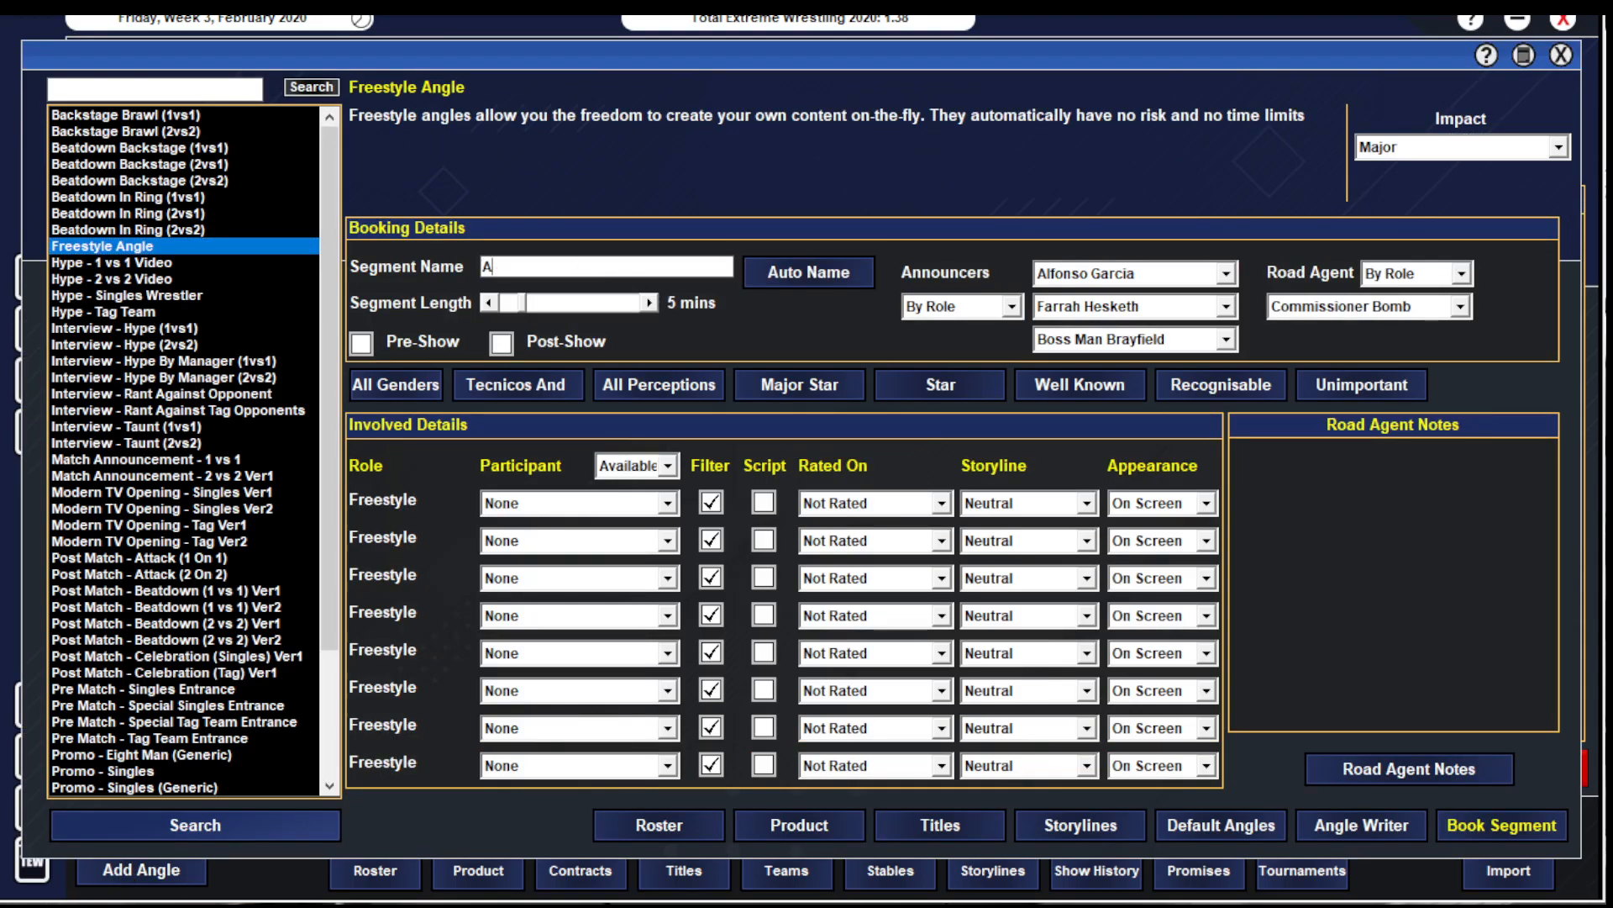
pyautogui.write('nderson & Snyder freak out!')
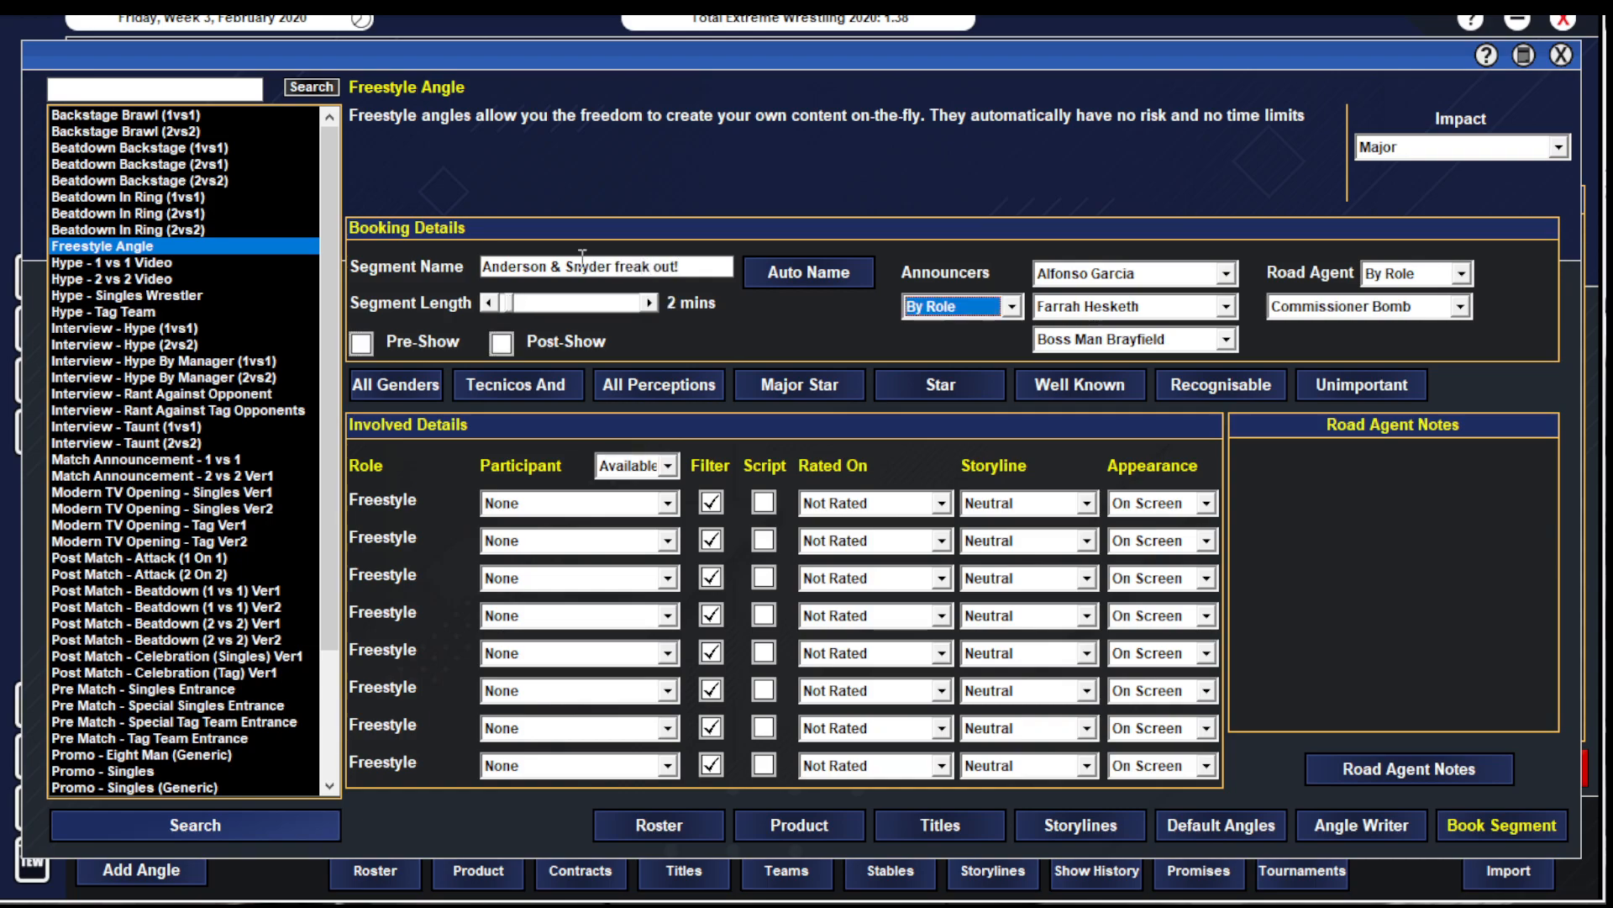
pyautogui.click(572, 503)
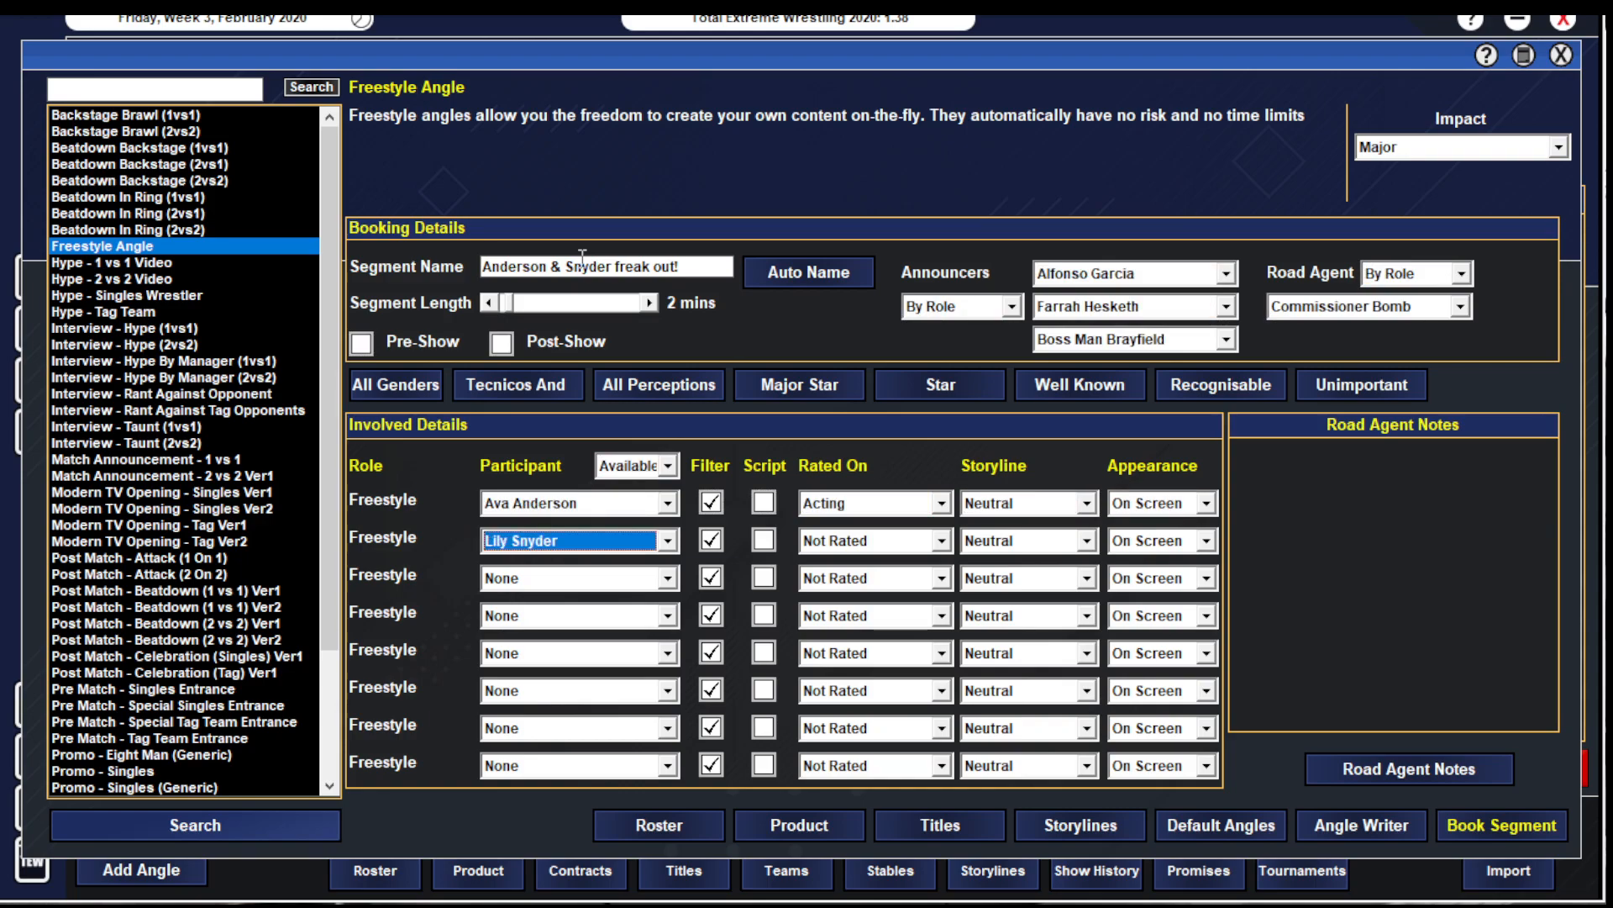
pyautogui.click(1499, 824)
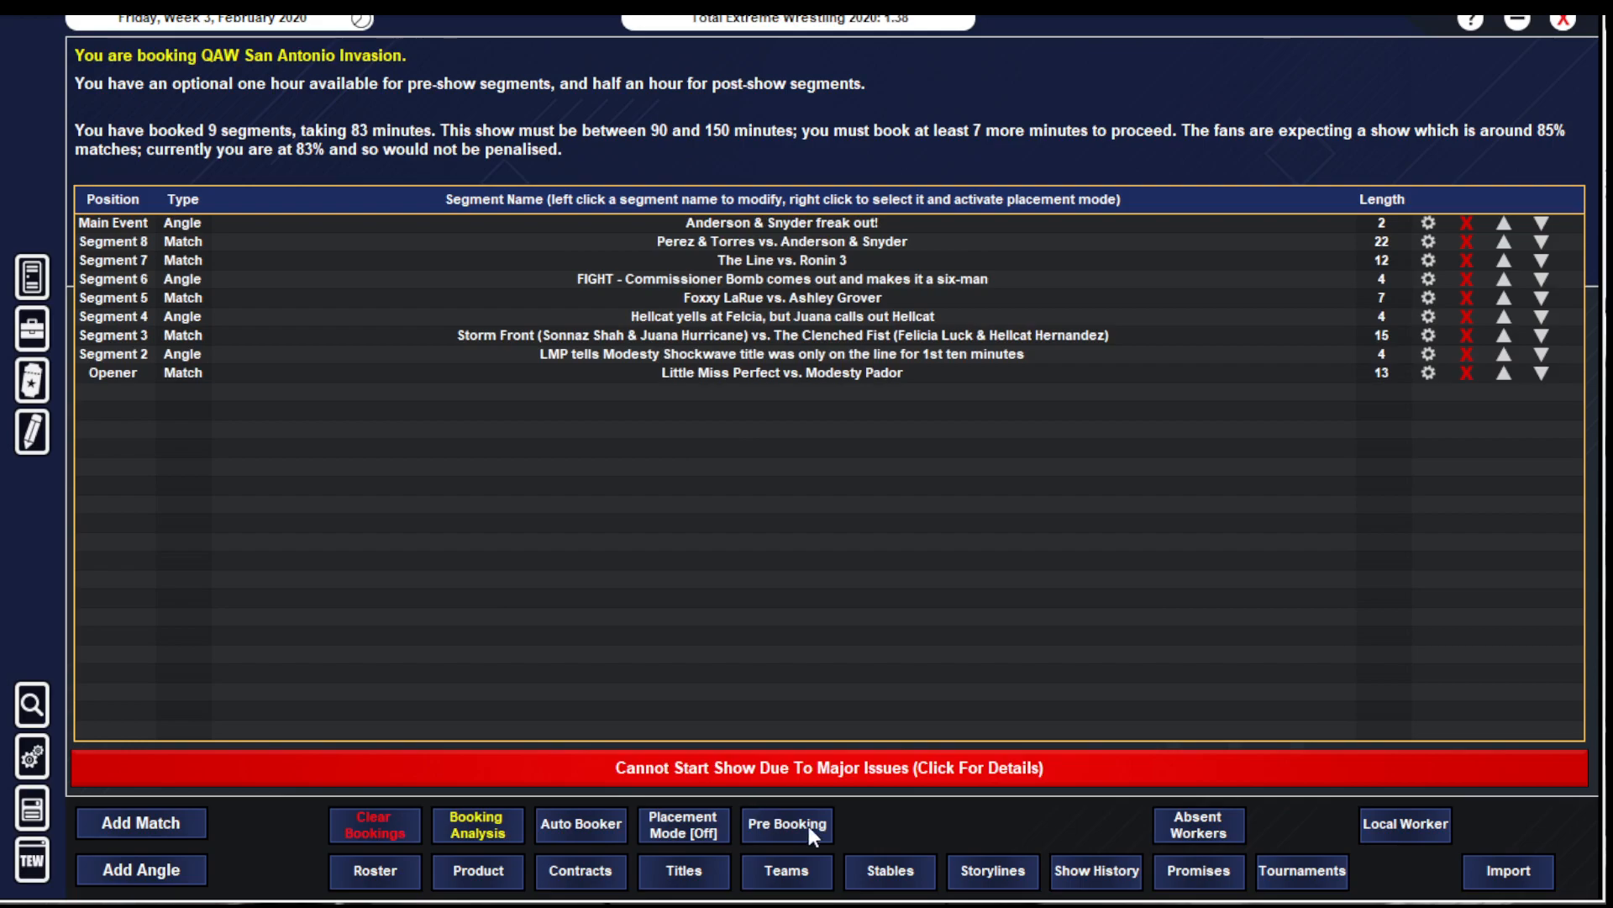
pyautogui.click(787, 826)
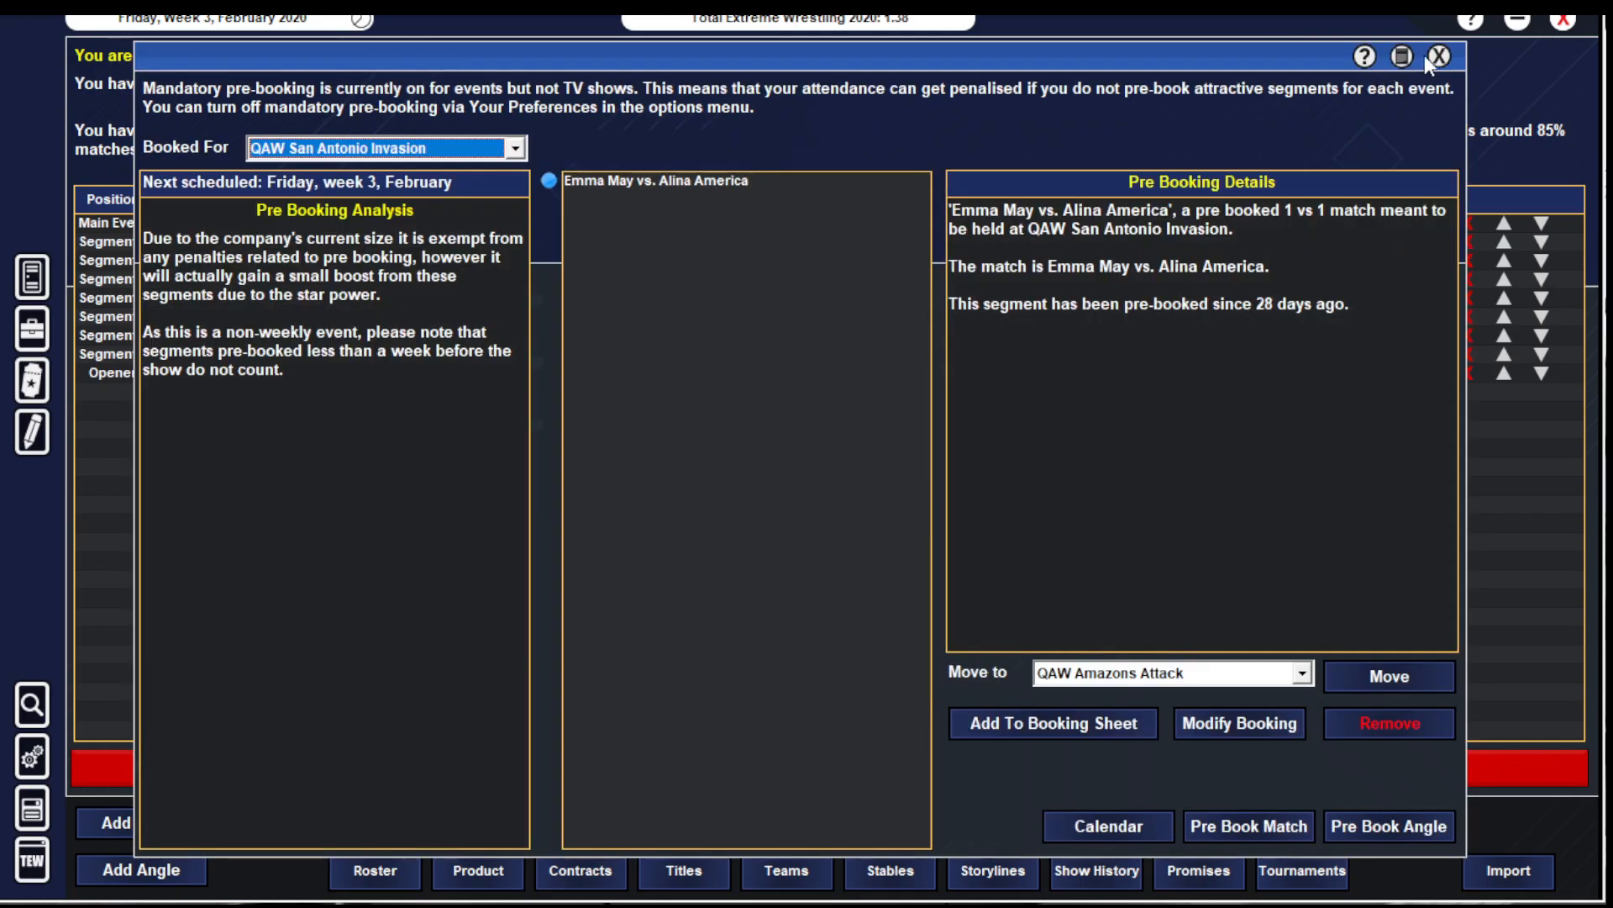
pyautogui.click(1437, 57)
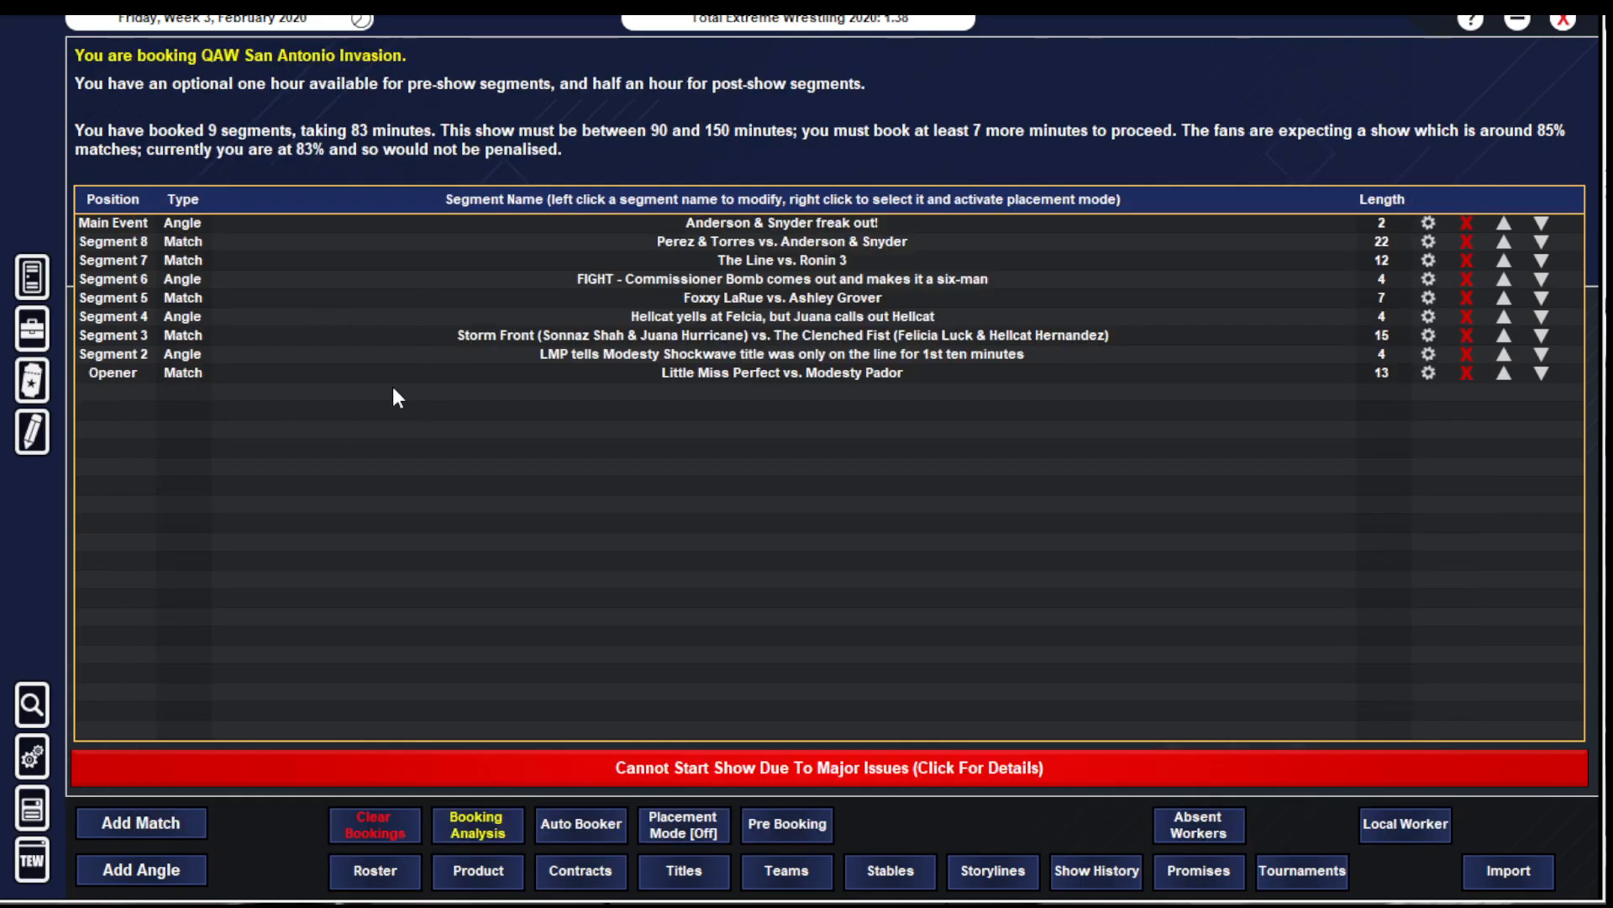
pyautogui.click(476, 824)
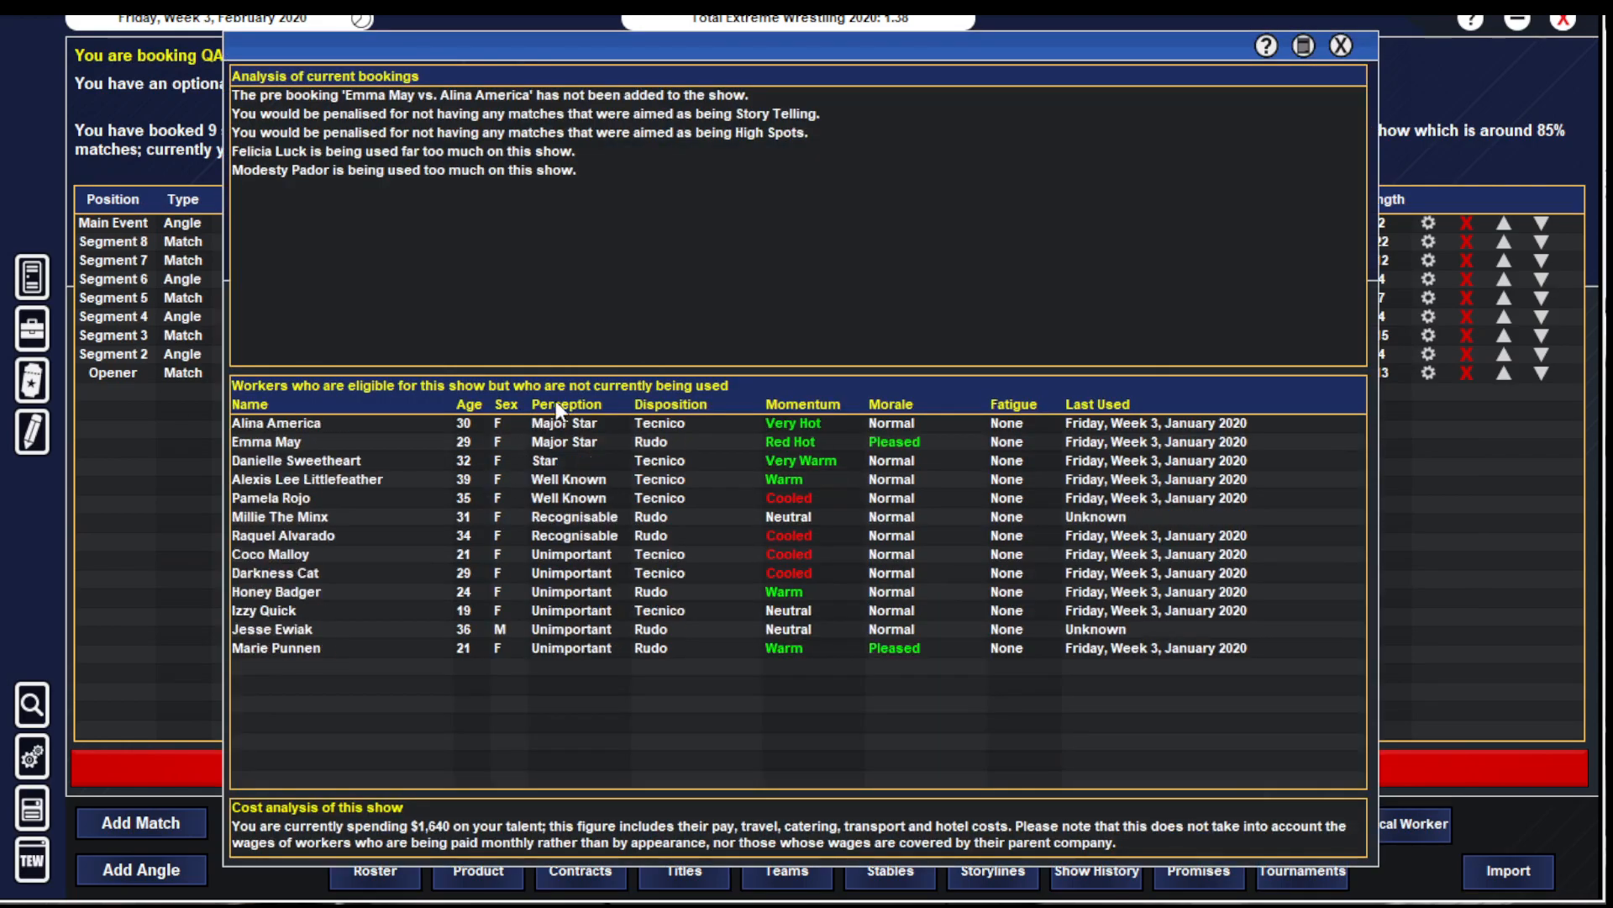
pyautogui.moveTo(291, 469)
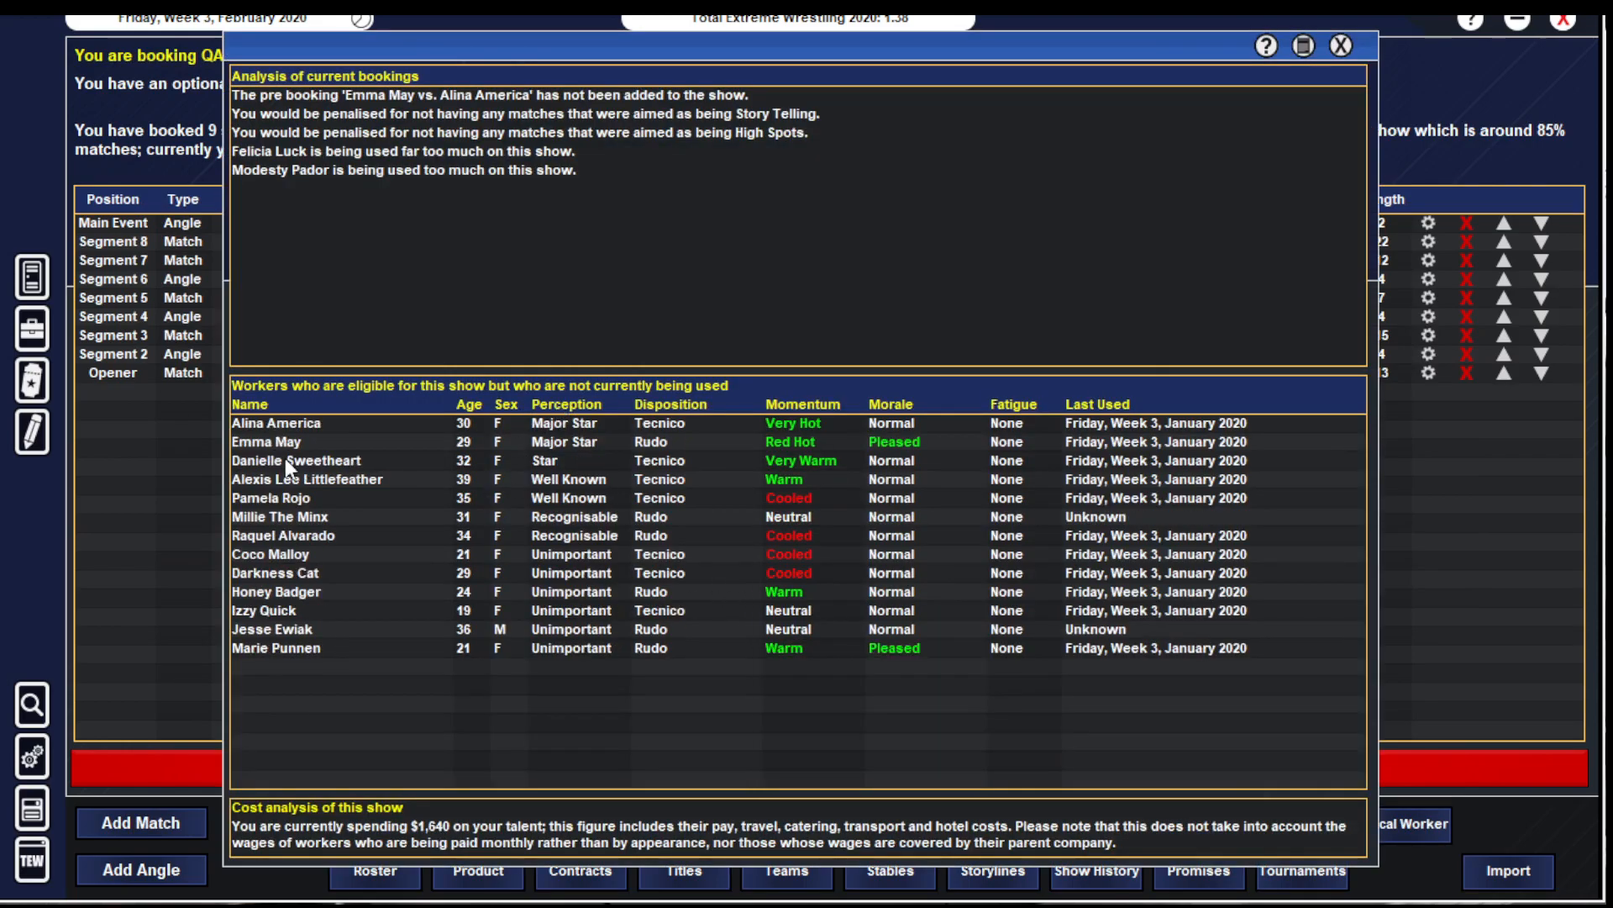
pyautogui.moveTo(293, 504)
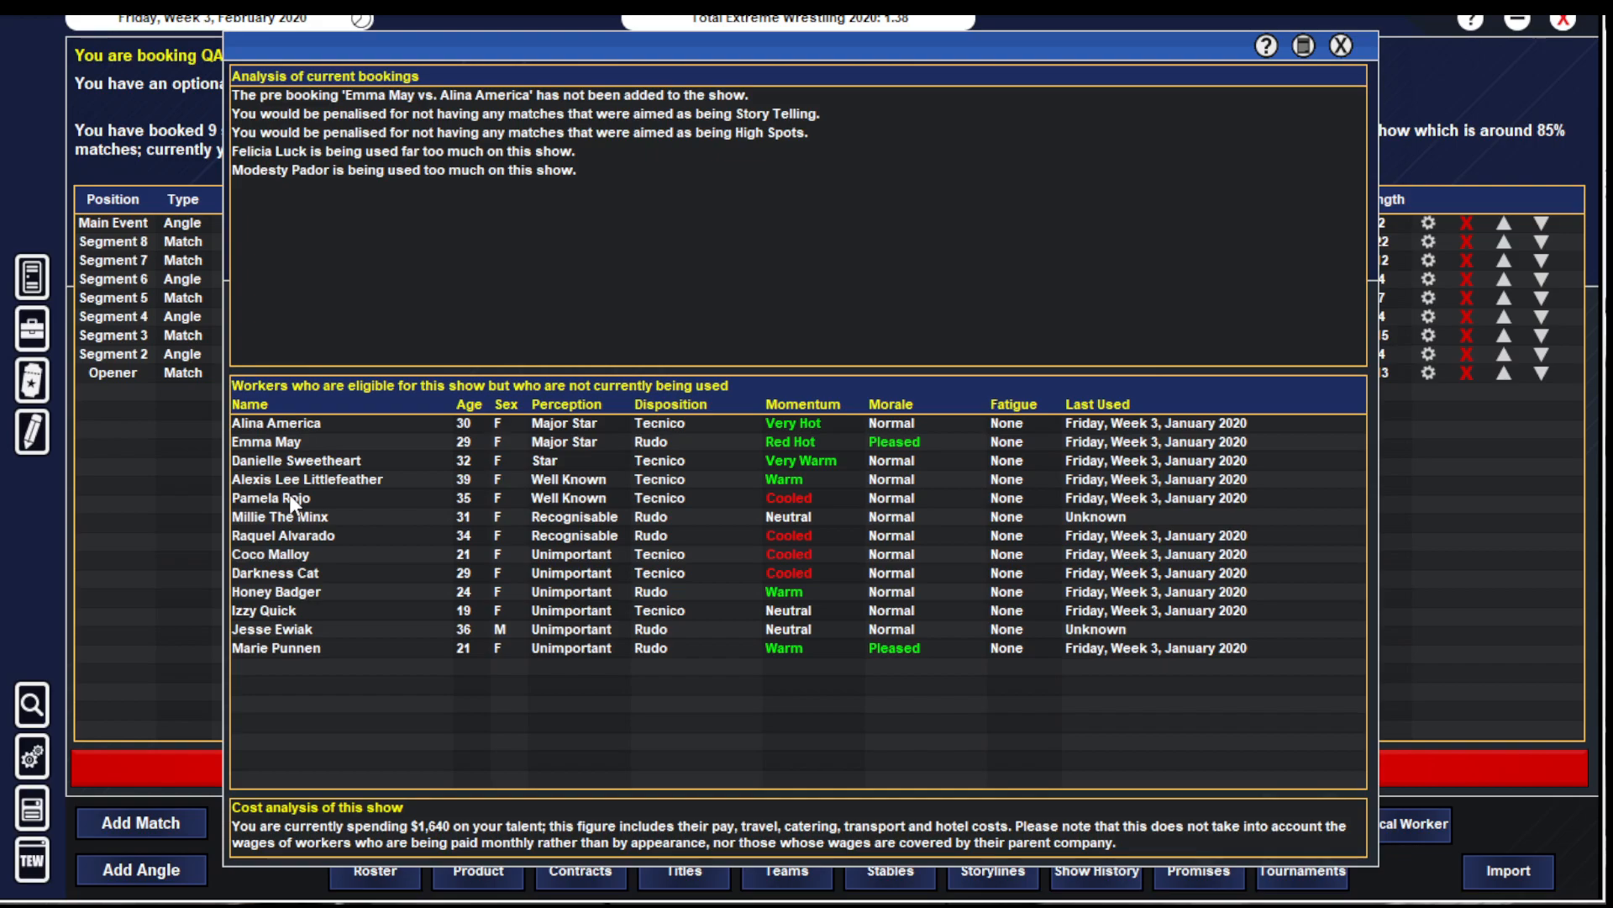
pyautogui.moveTo(1334, 489)
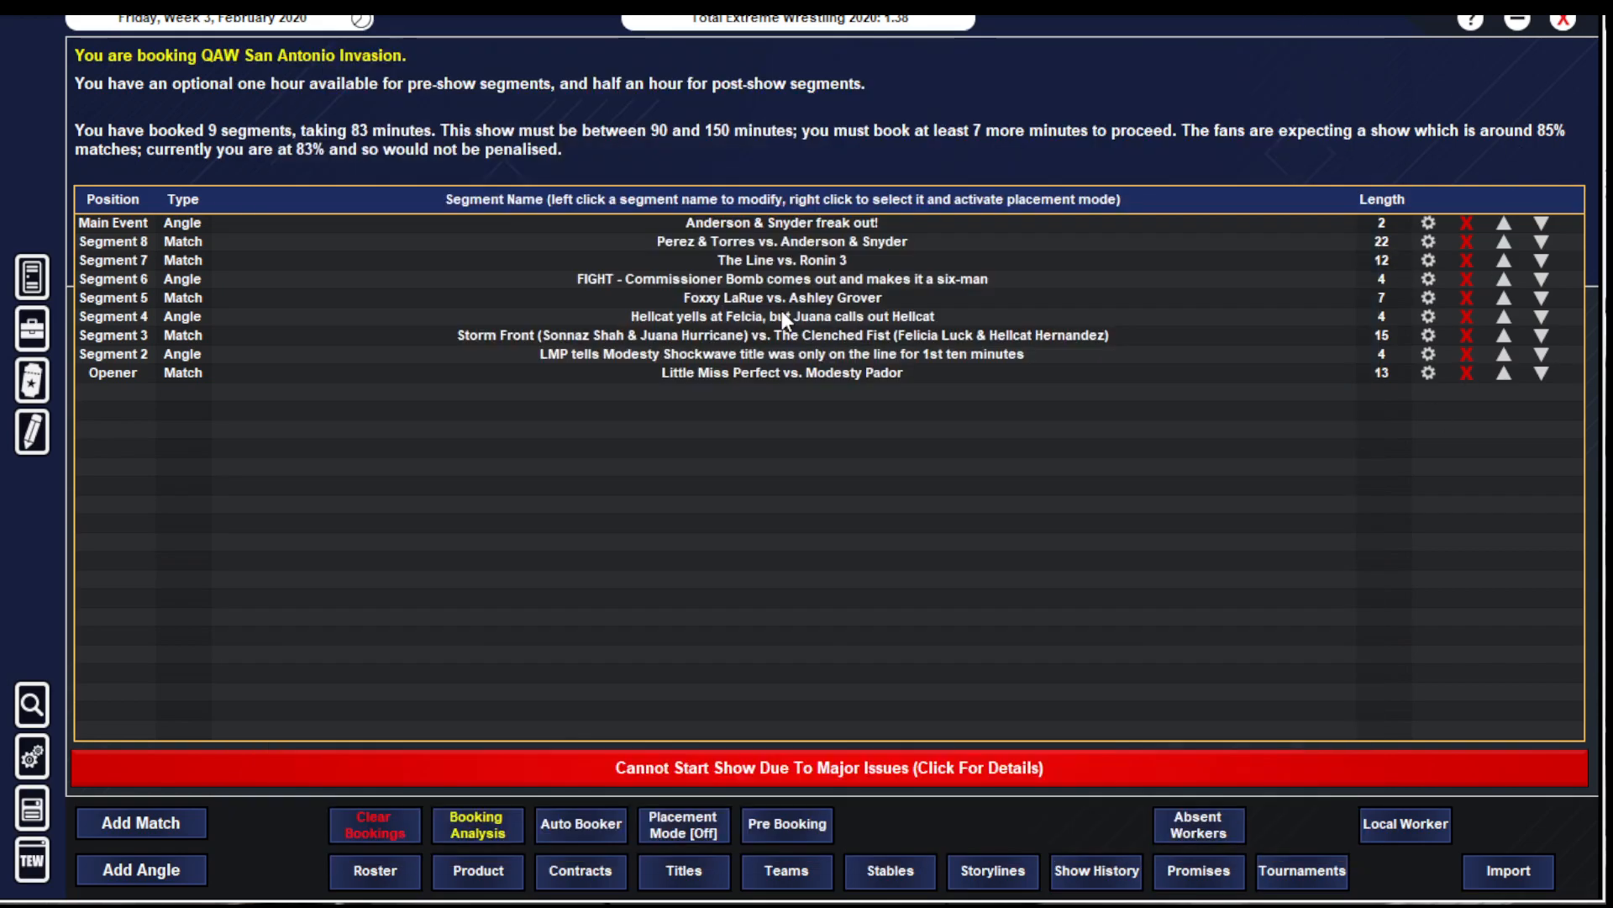
# - Add a tag match of Danielle Sweetheart & Pamela Rojo vs. The Rage, accepting the chemistry warning
pyautogui.click(139, 822)
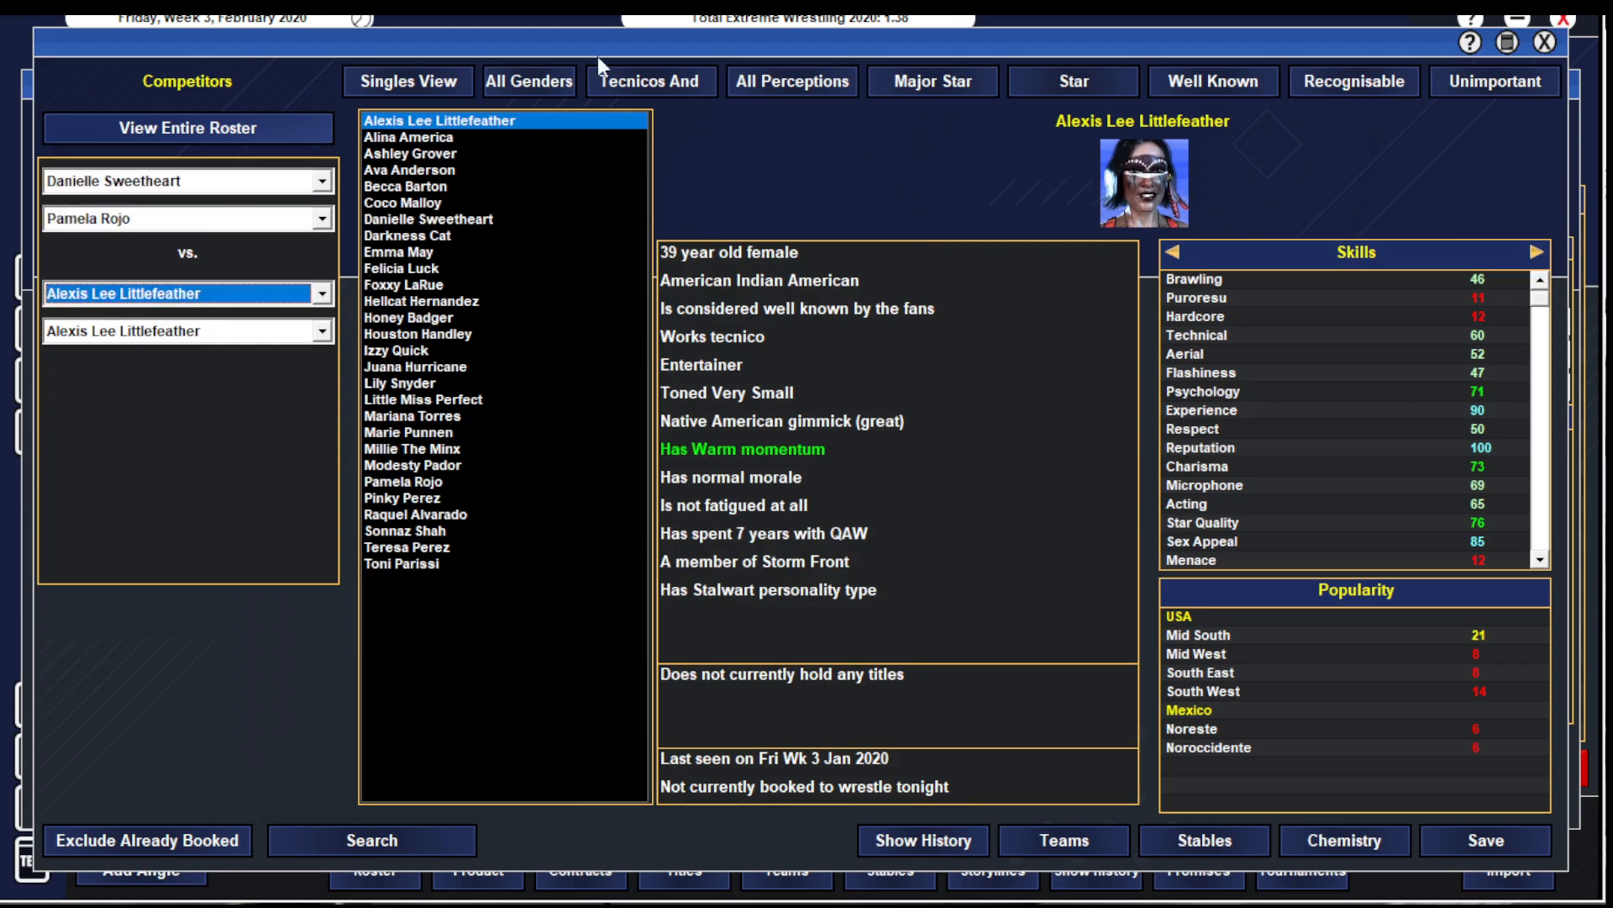
pyautogui.click(407, 80)
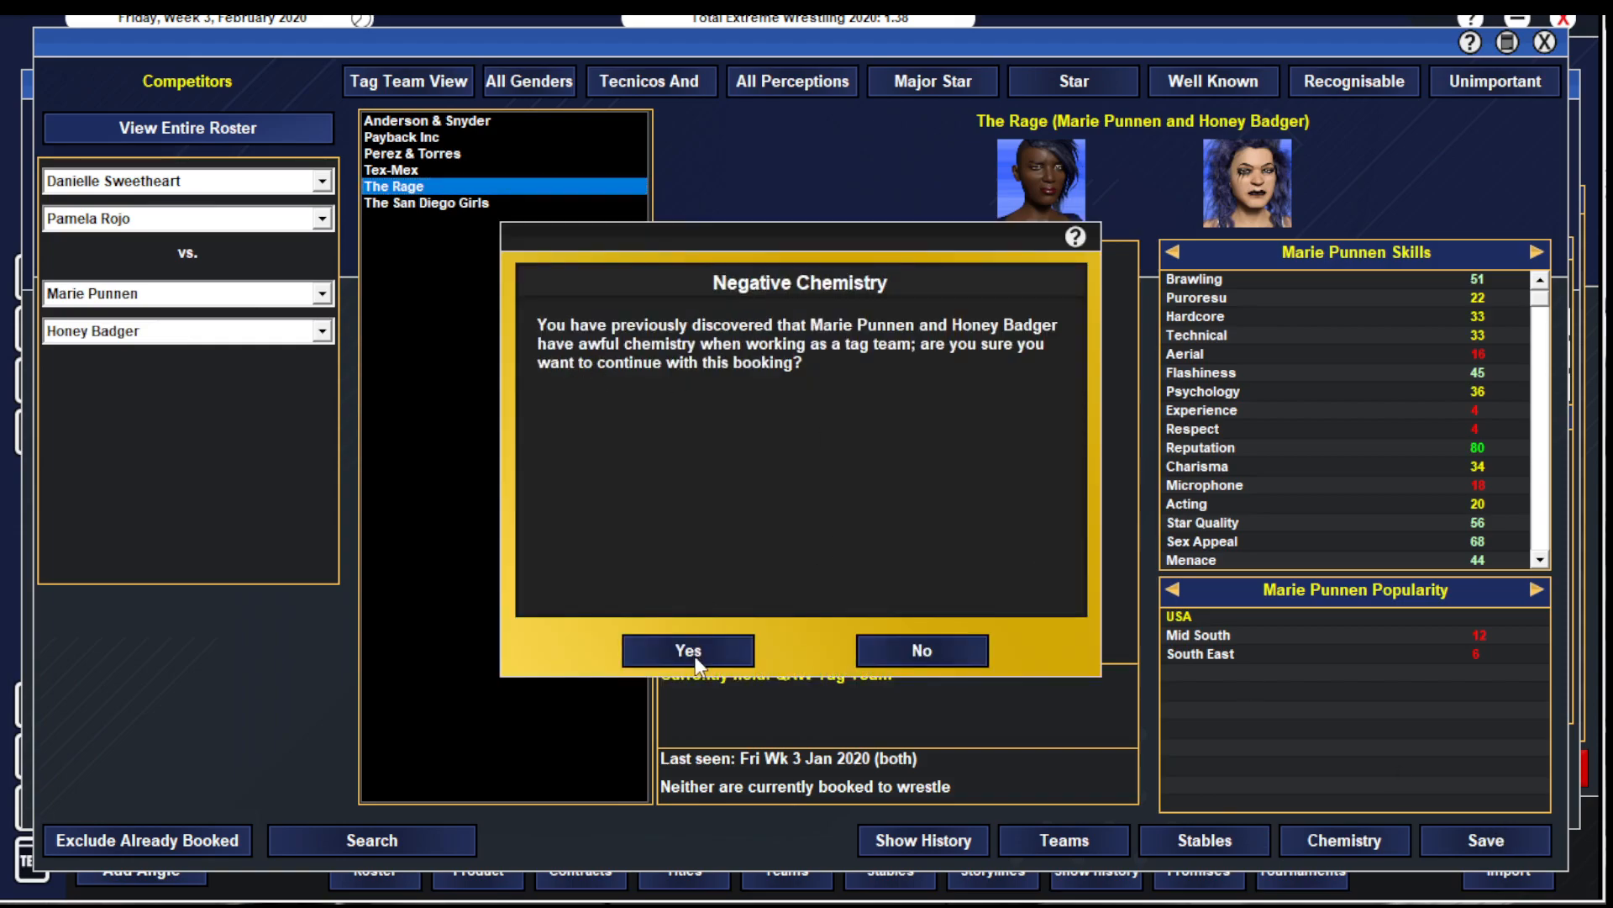
pyautogui.click(686, 650)
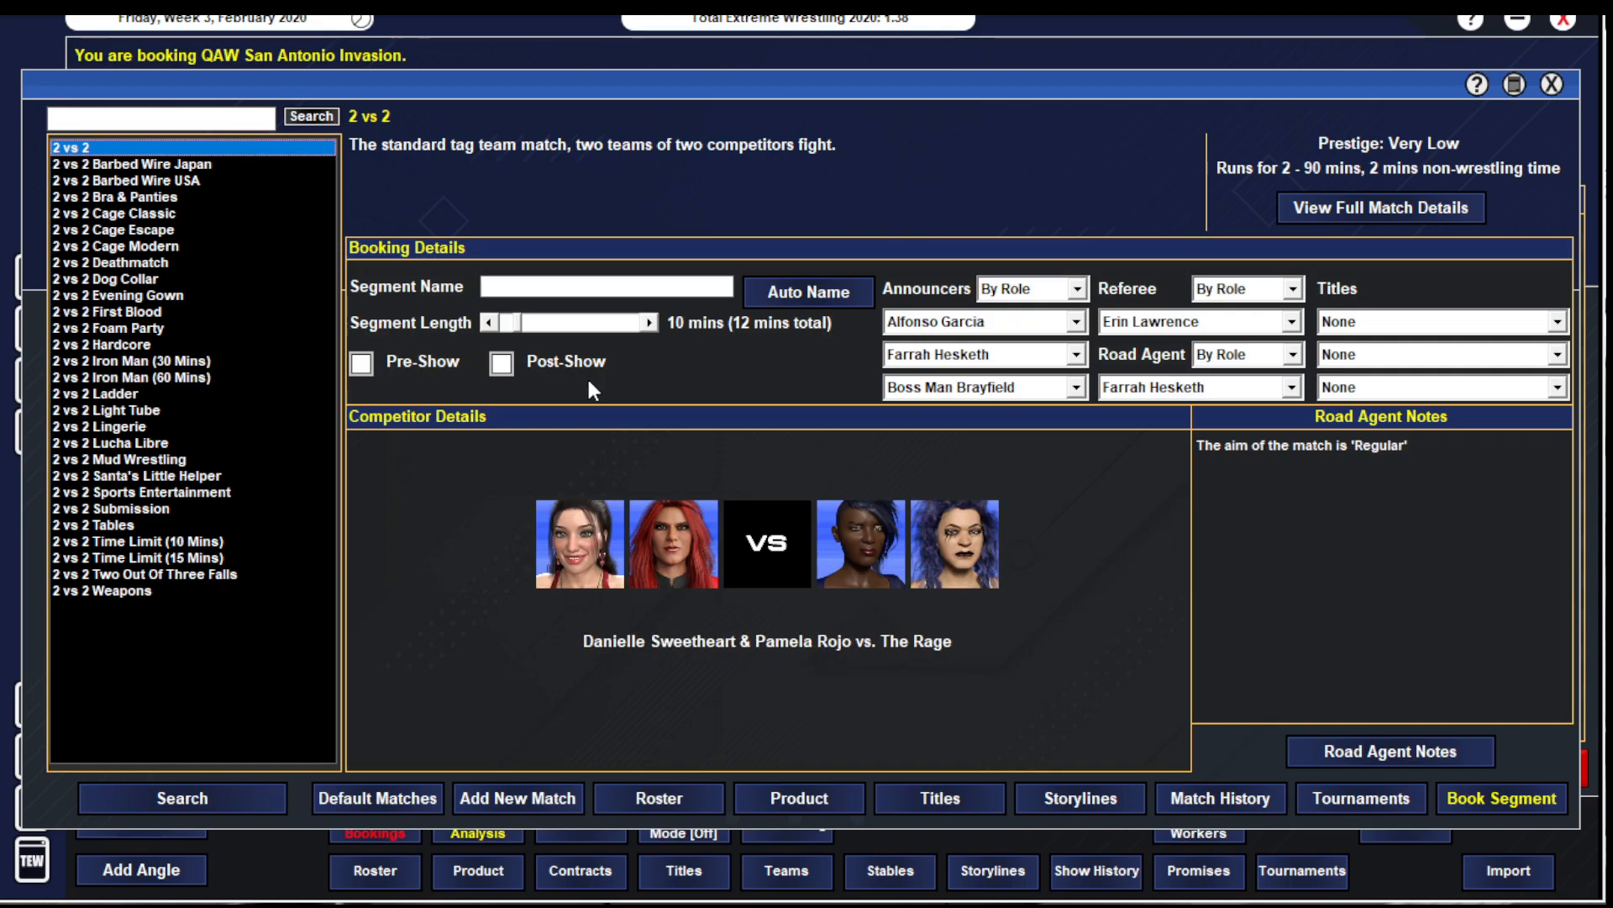
pyautogui.moveTo(761, 365)
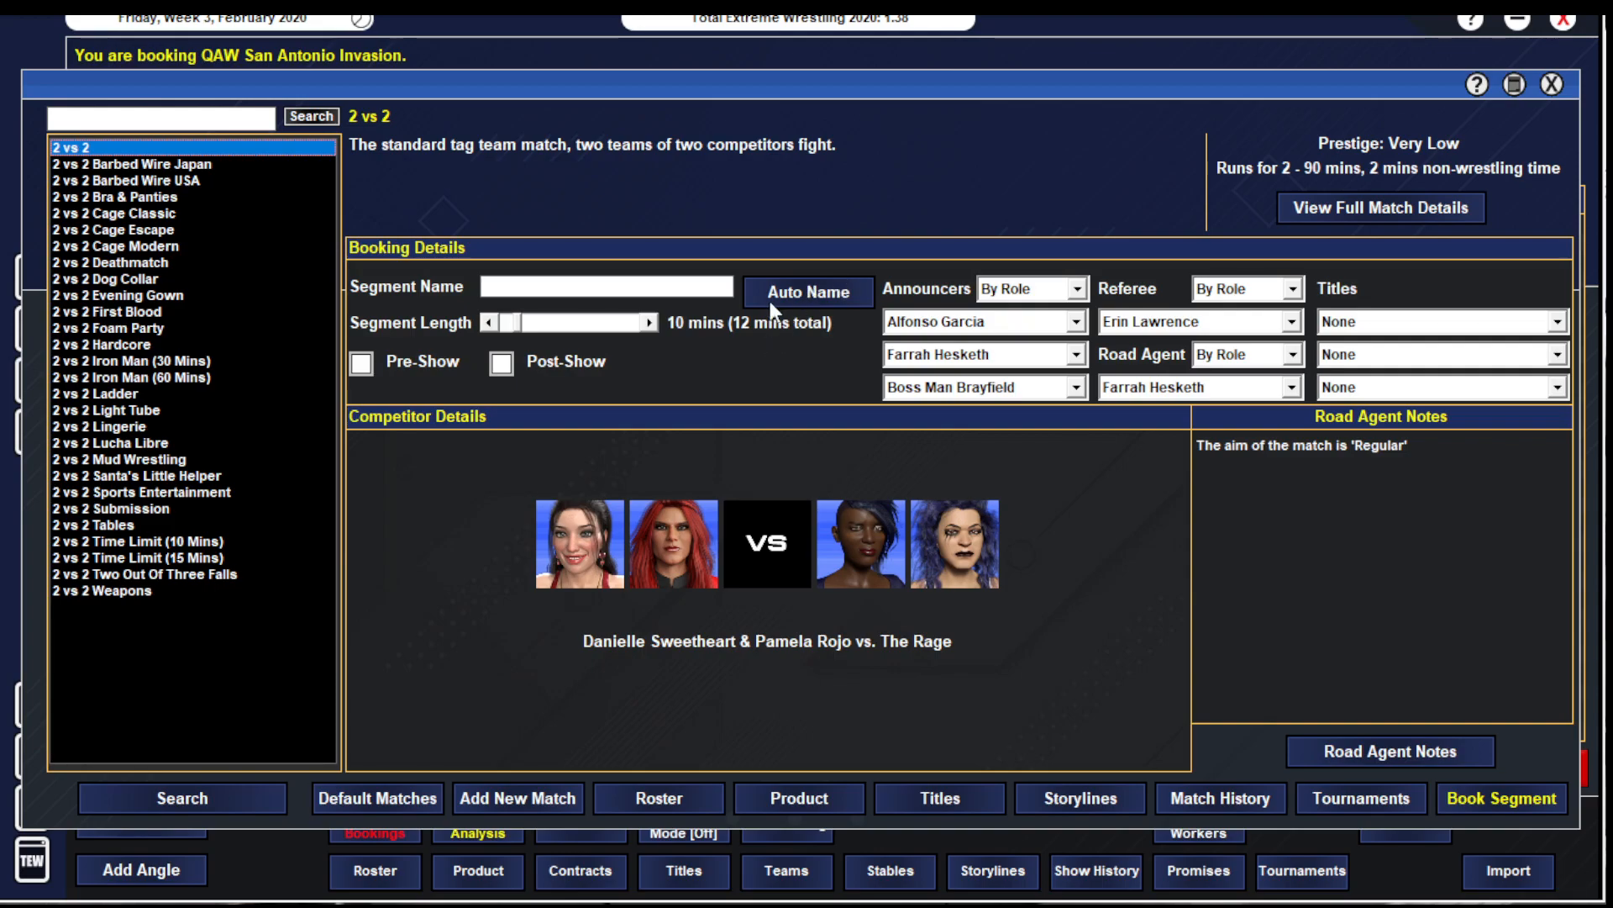
pyautogui.moveTo(653, 327)
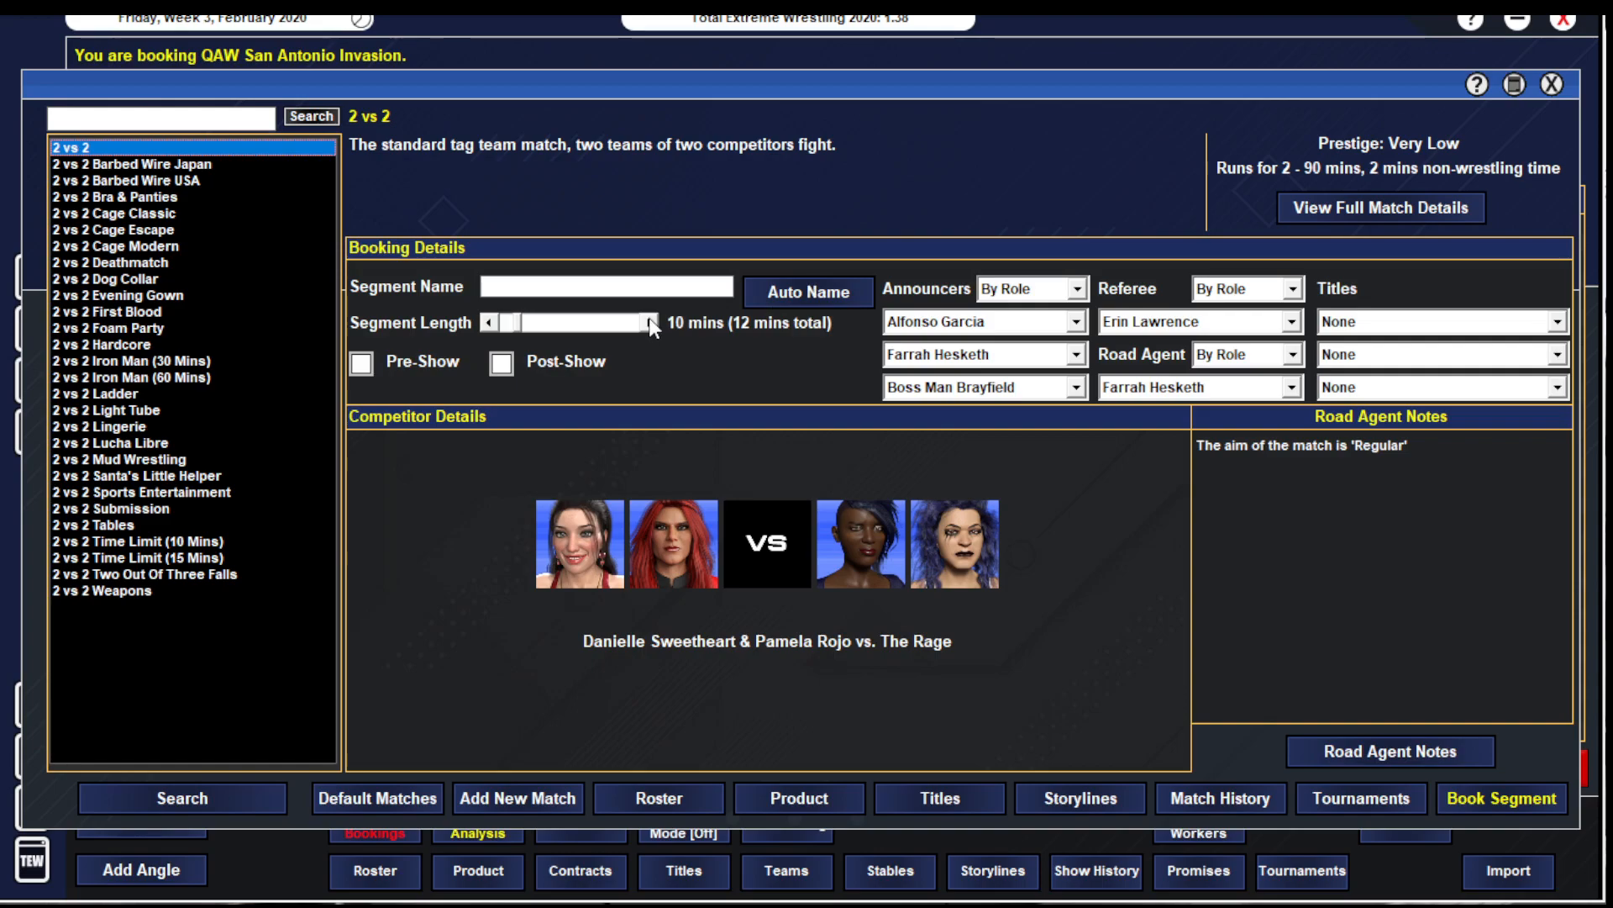
# - Raise the tag match to 11 minutes and add a road agent note making Pamela Rojo the victor
pyautogui.click(647, 323)
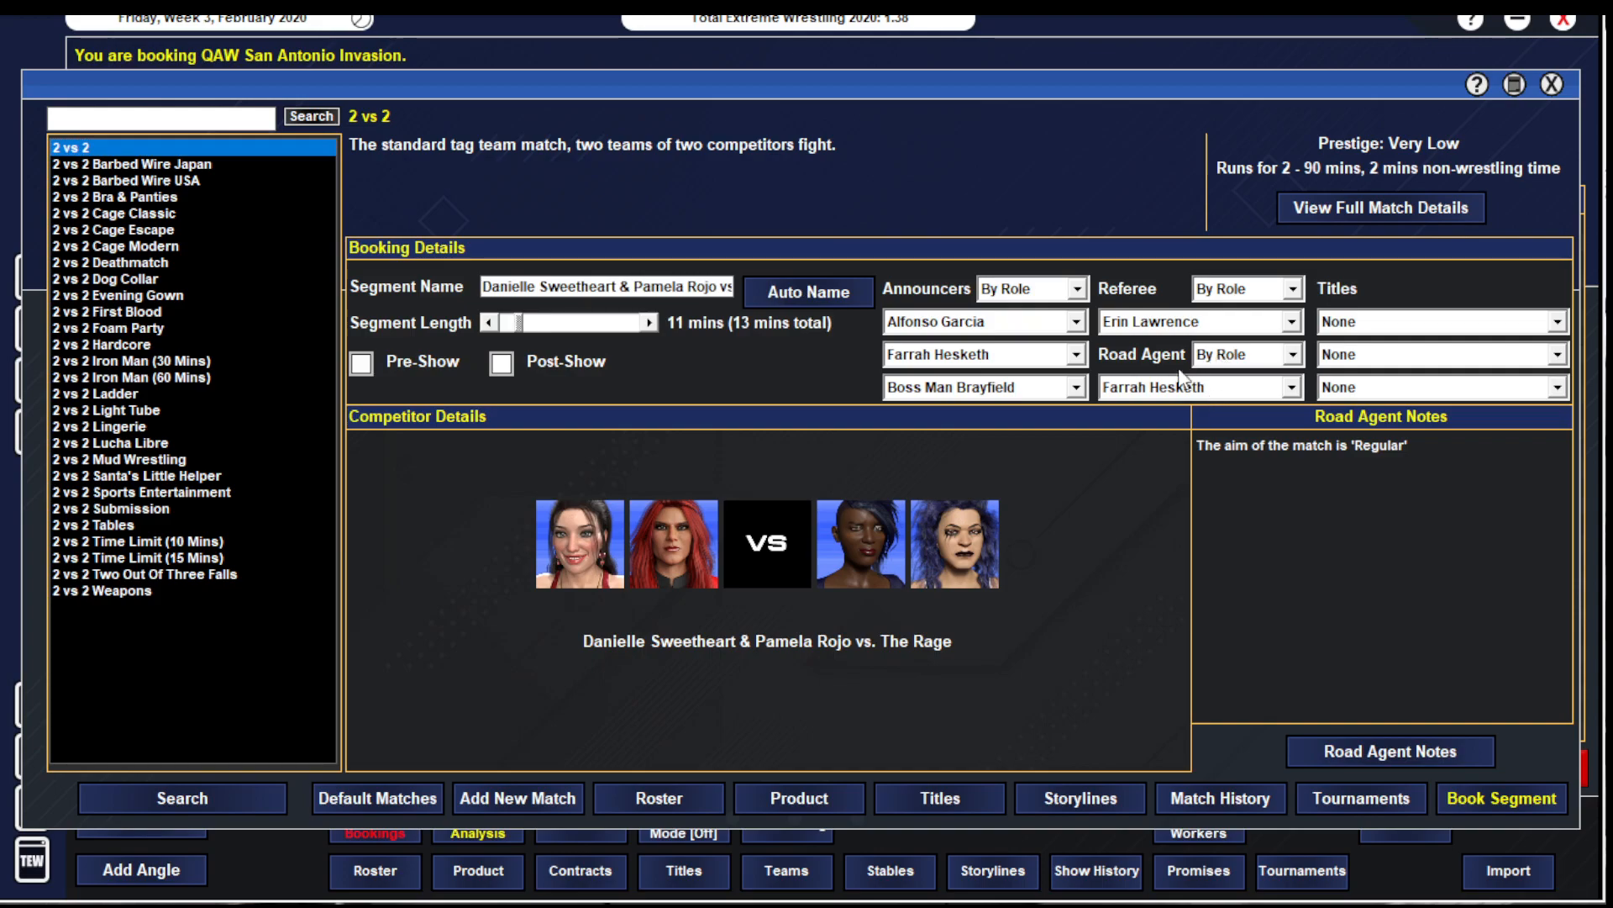
pyautogui.click(1390, 751)
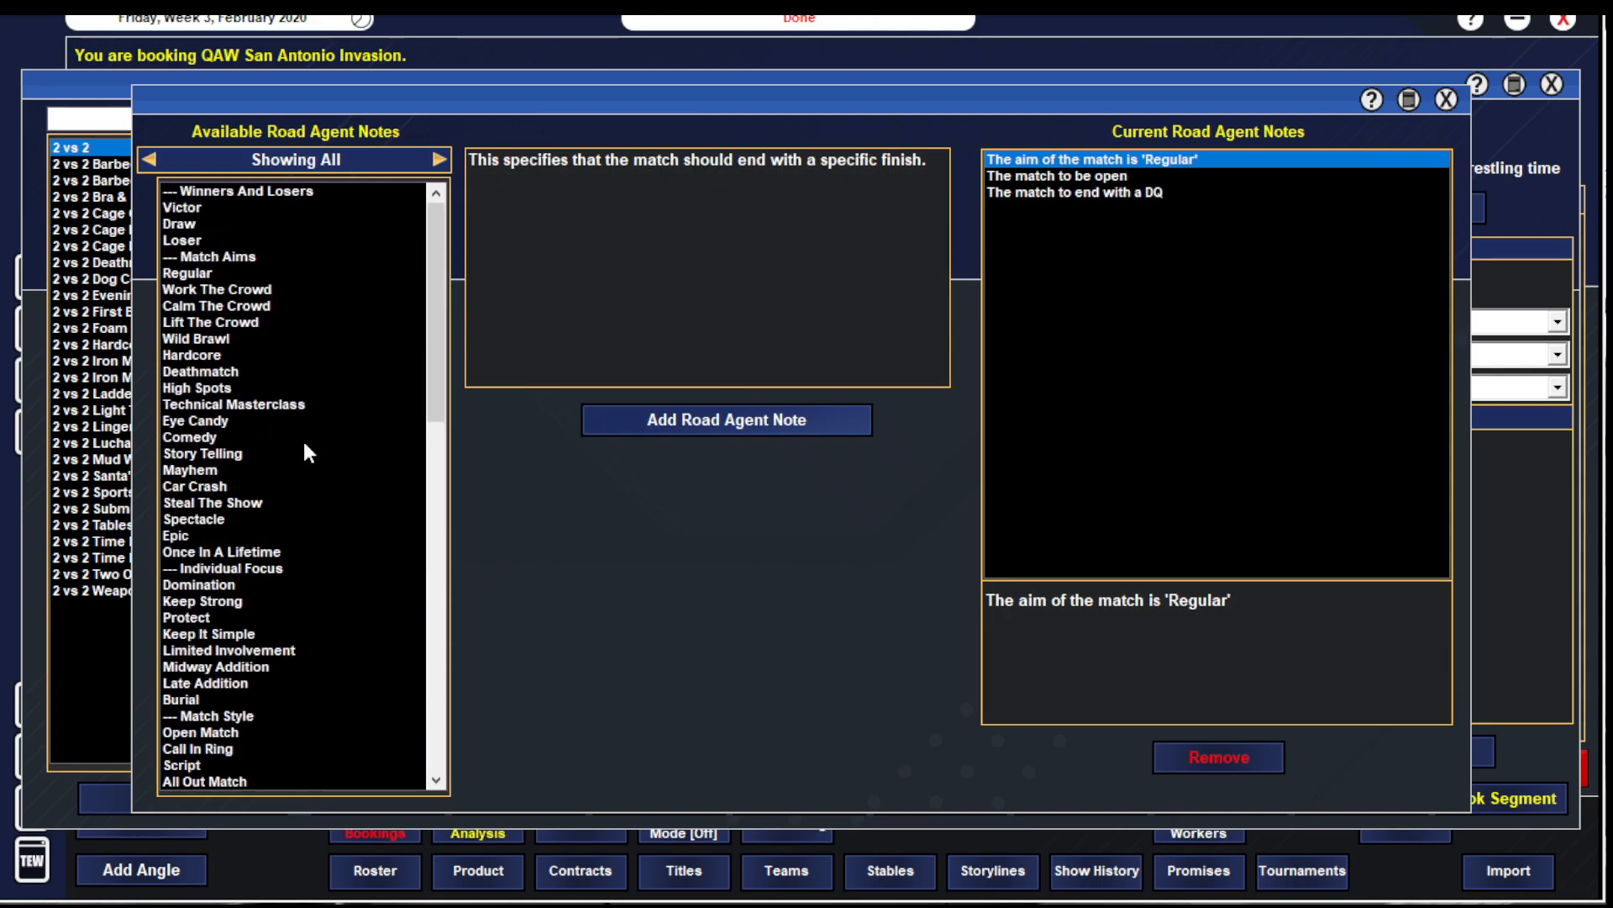
pyautogui.click(183, 207)
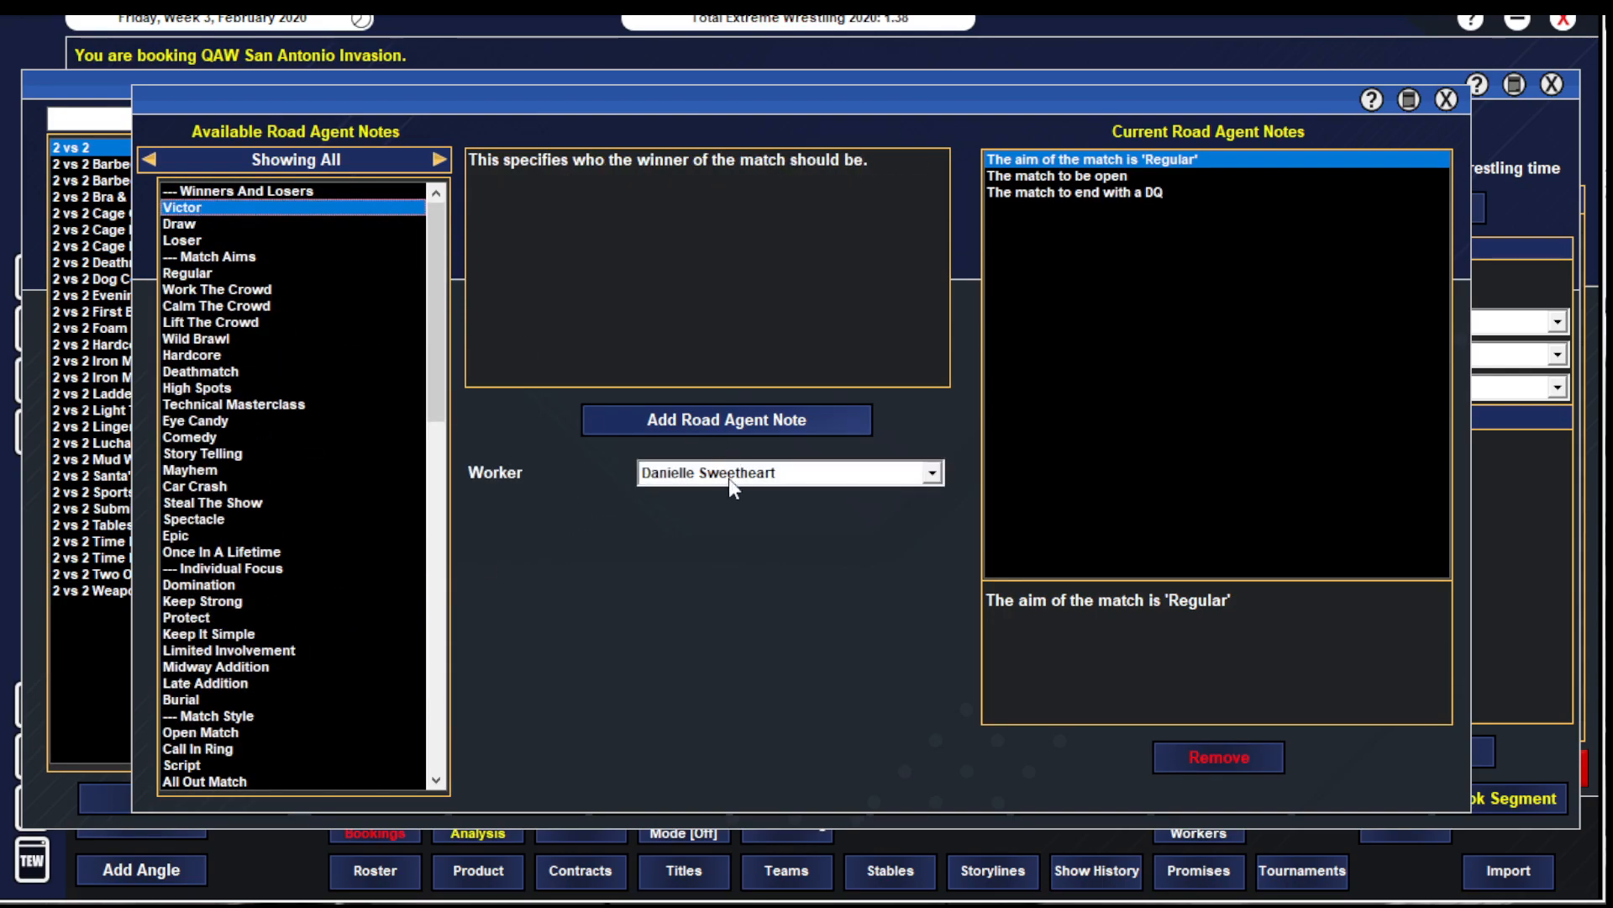
pyautogui.click(781, 472)
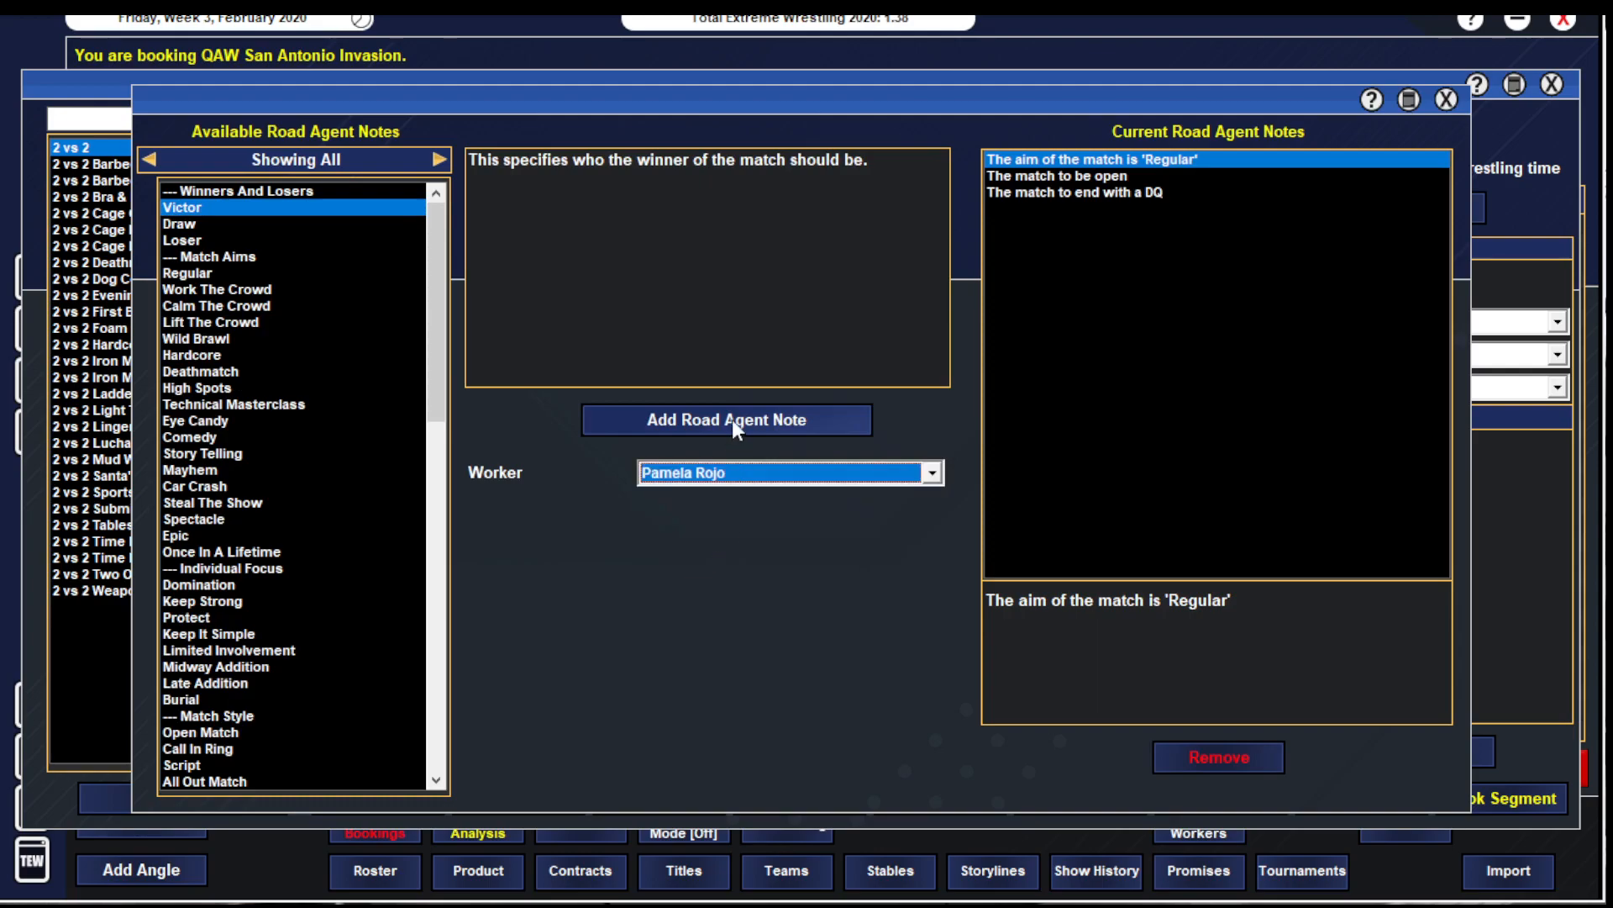
pyautogui.click(727, 420)
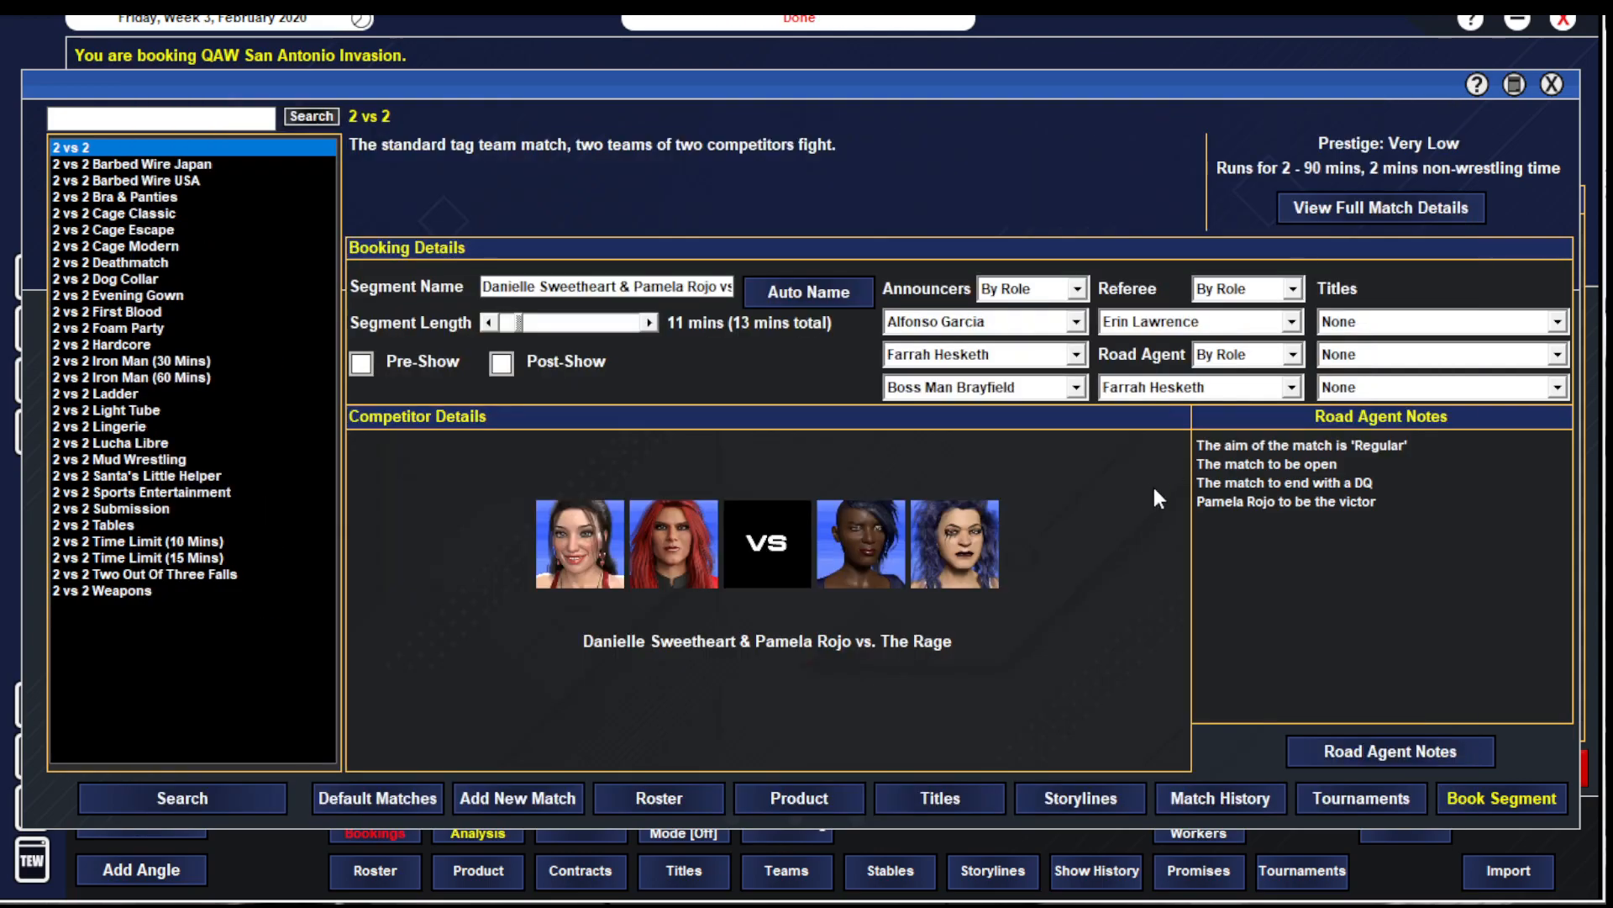
# - Book the tag match onto the card, confirming the tag titles are not on the line
pyautogui.click(1500, 797)
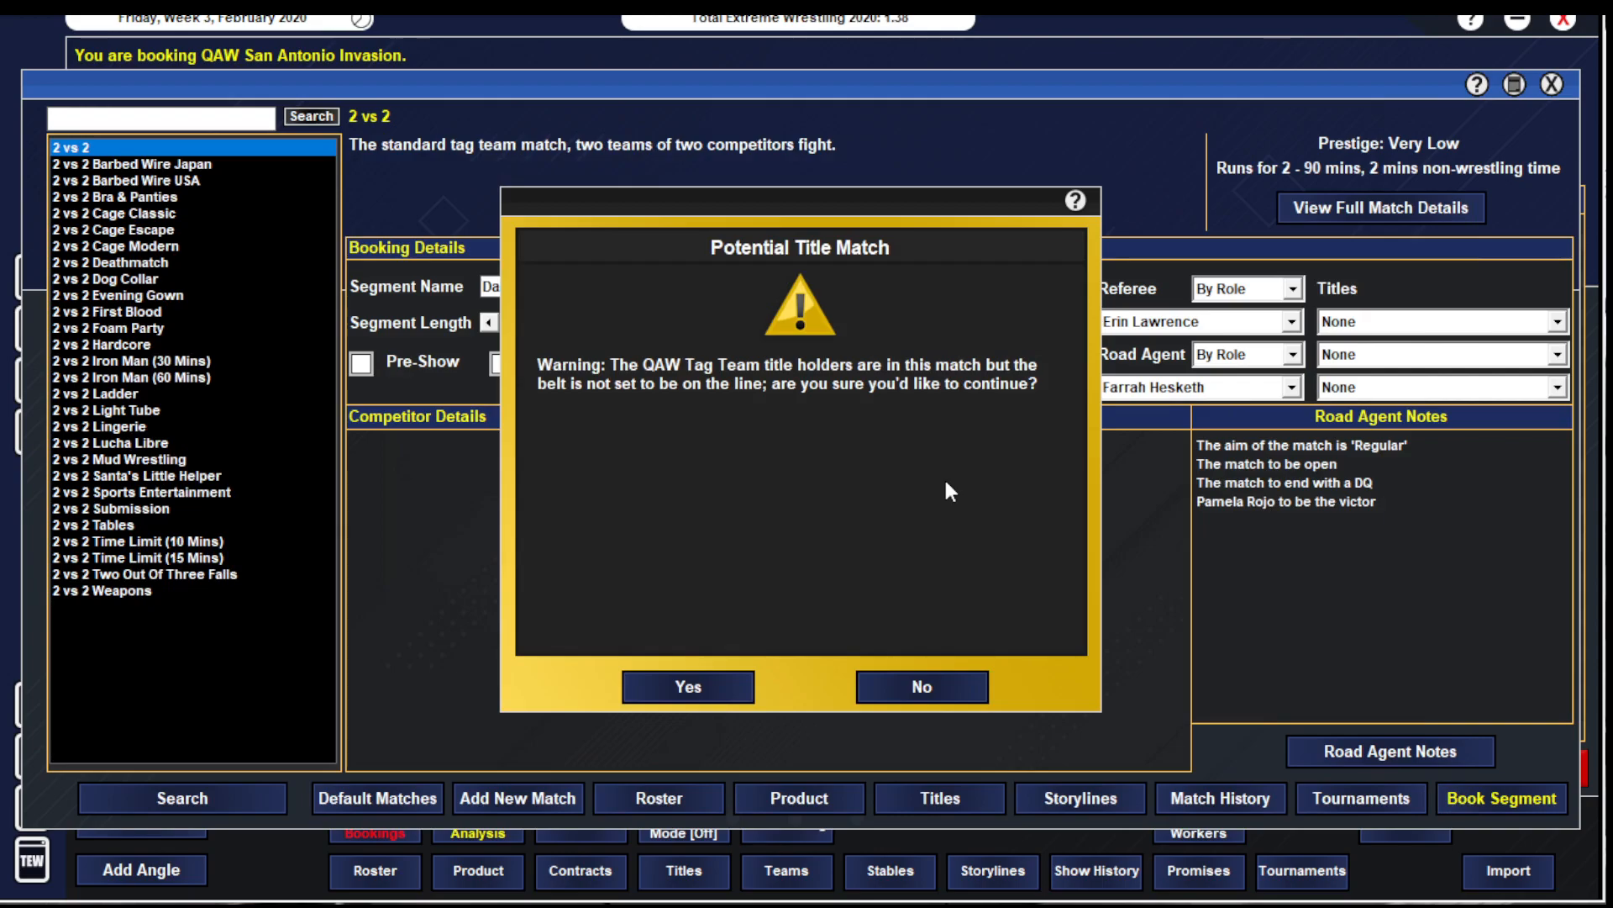
pyautogui.click(688, 686)
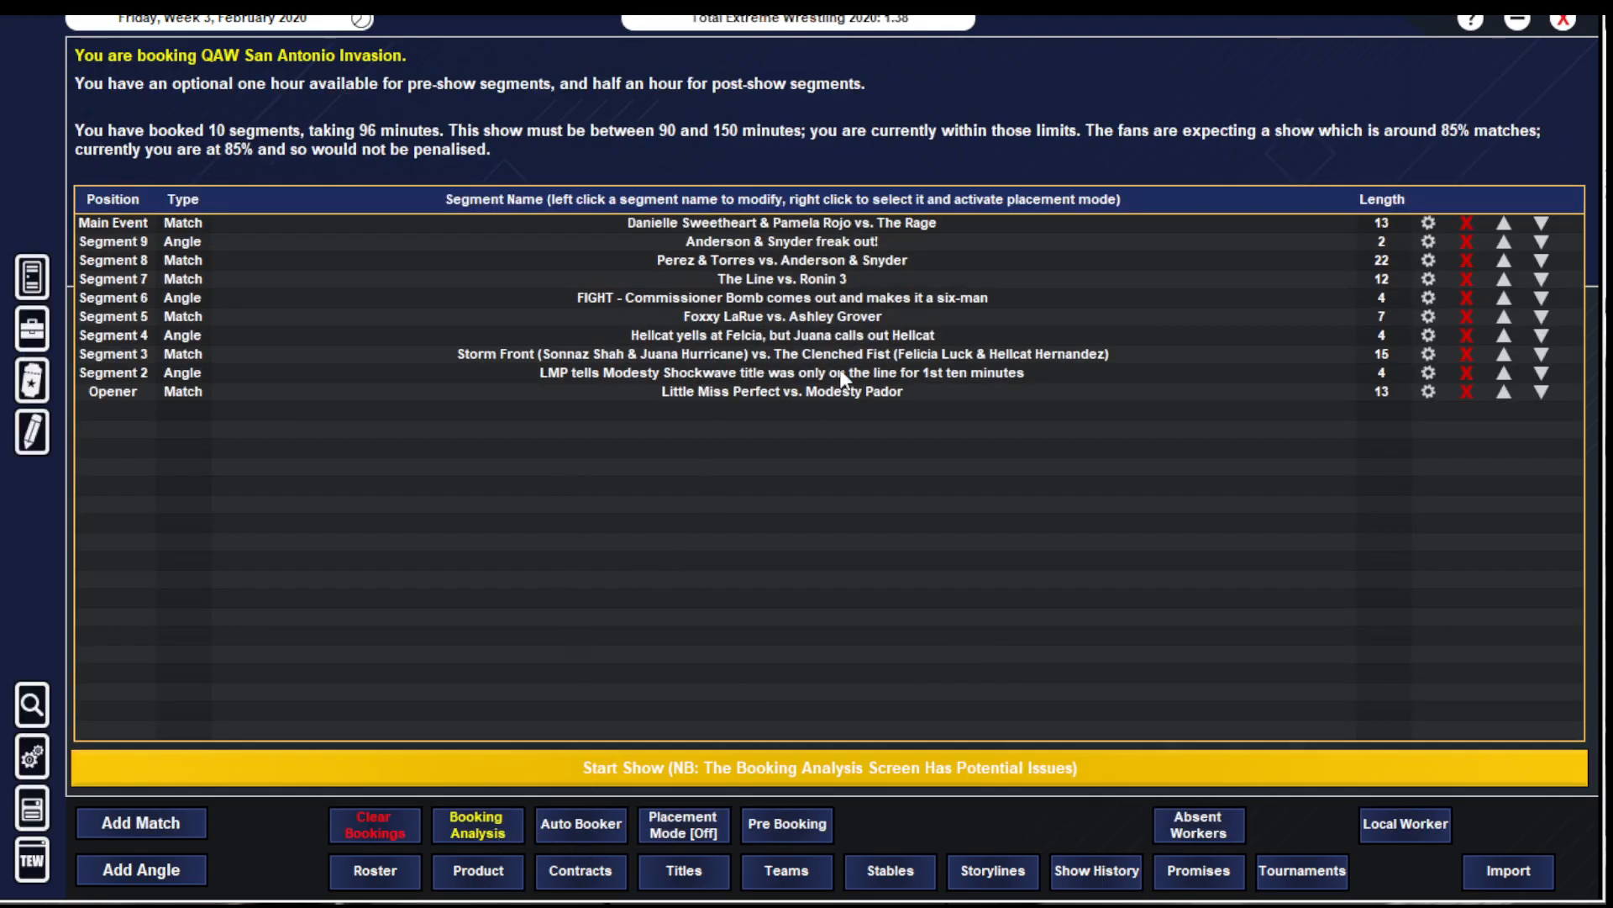
# - Review the booking analysis twice, then pick up the main event tag match for repositioning
pyautogui.click(475, 824)
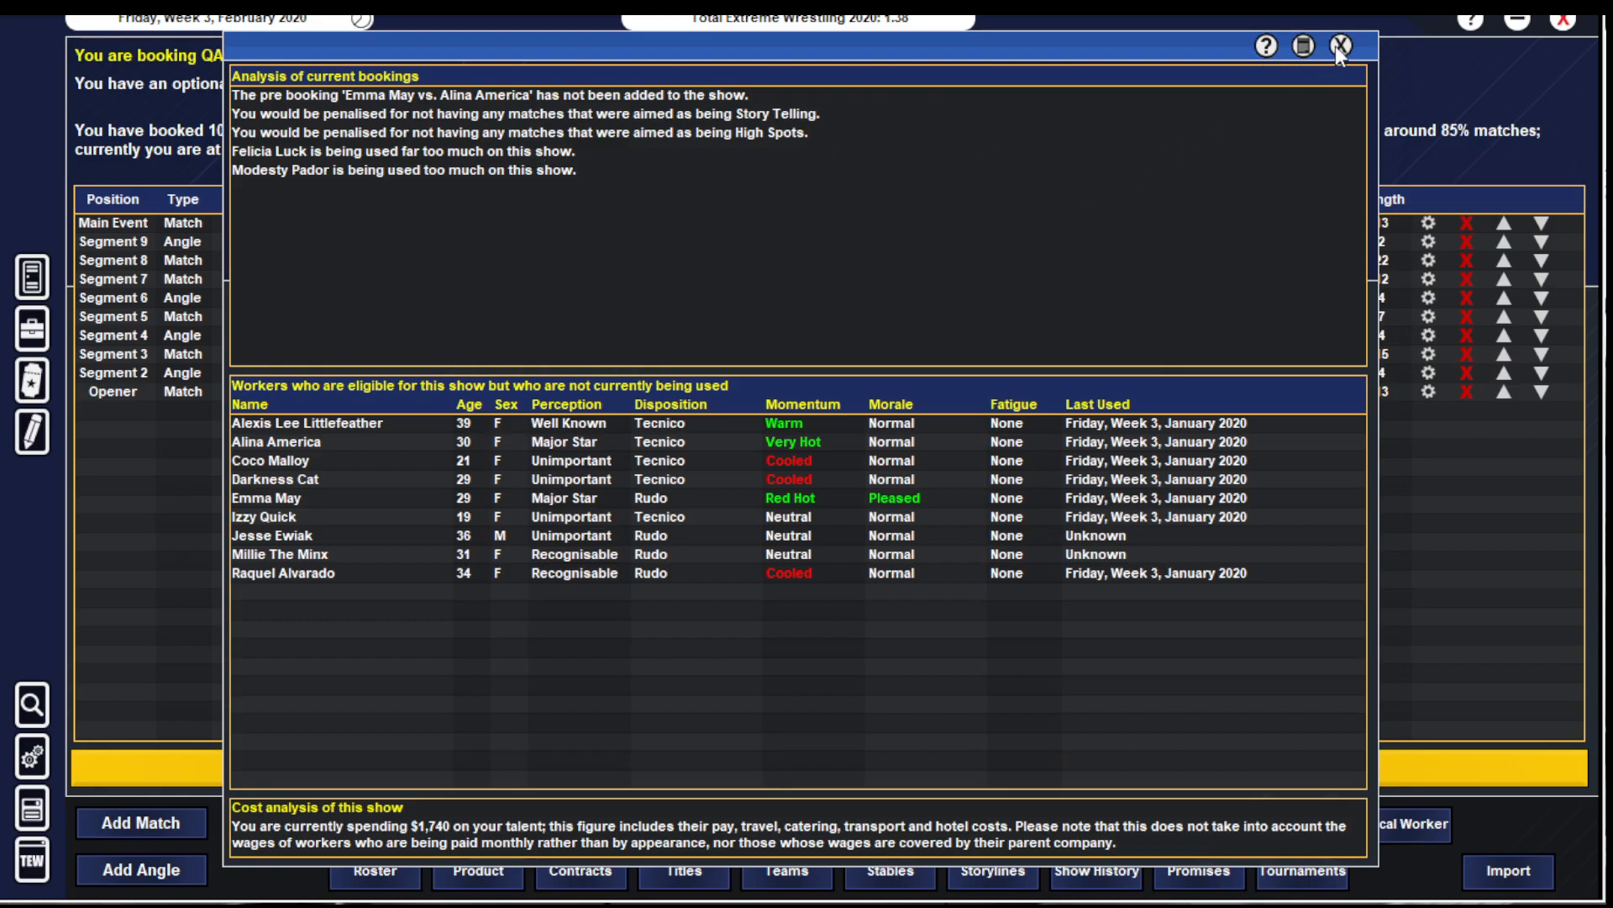
pyautogui.click(1340, 47)
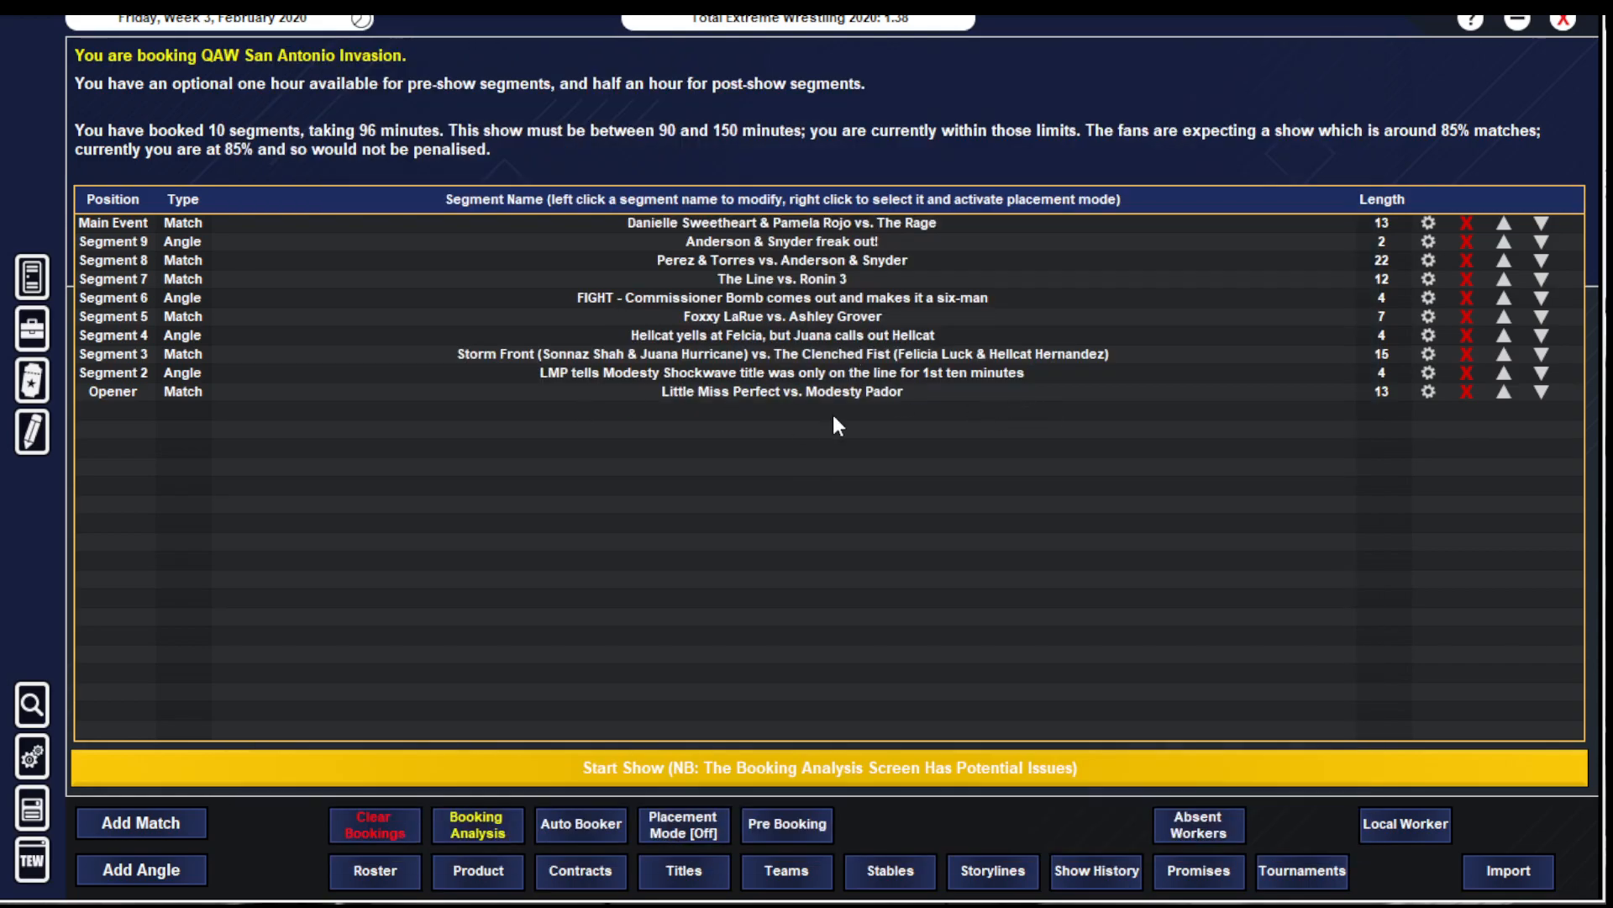
pyautogui.moveTo(664, 465)
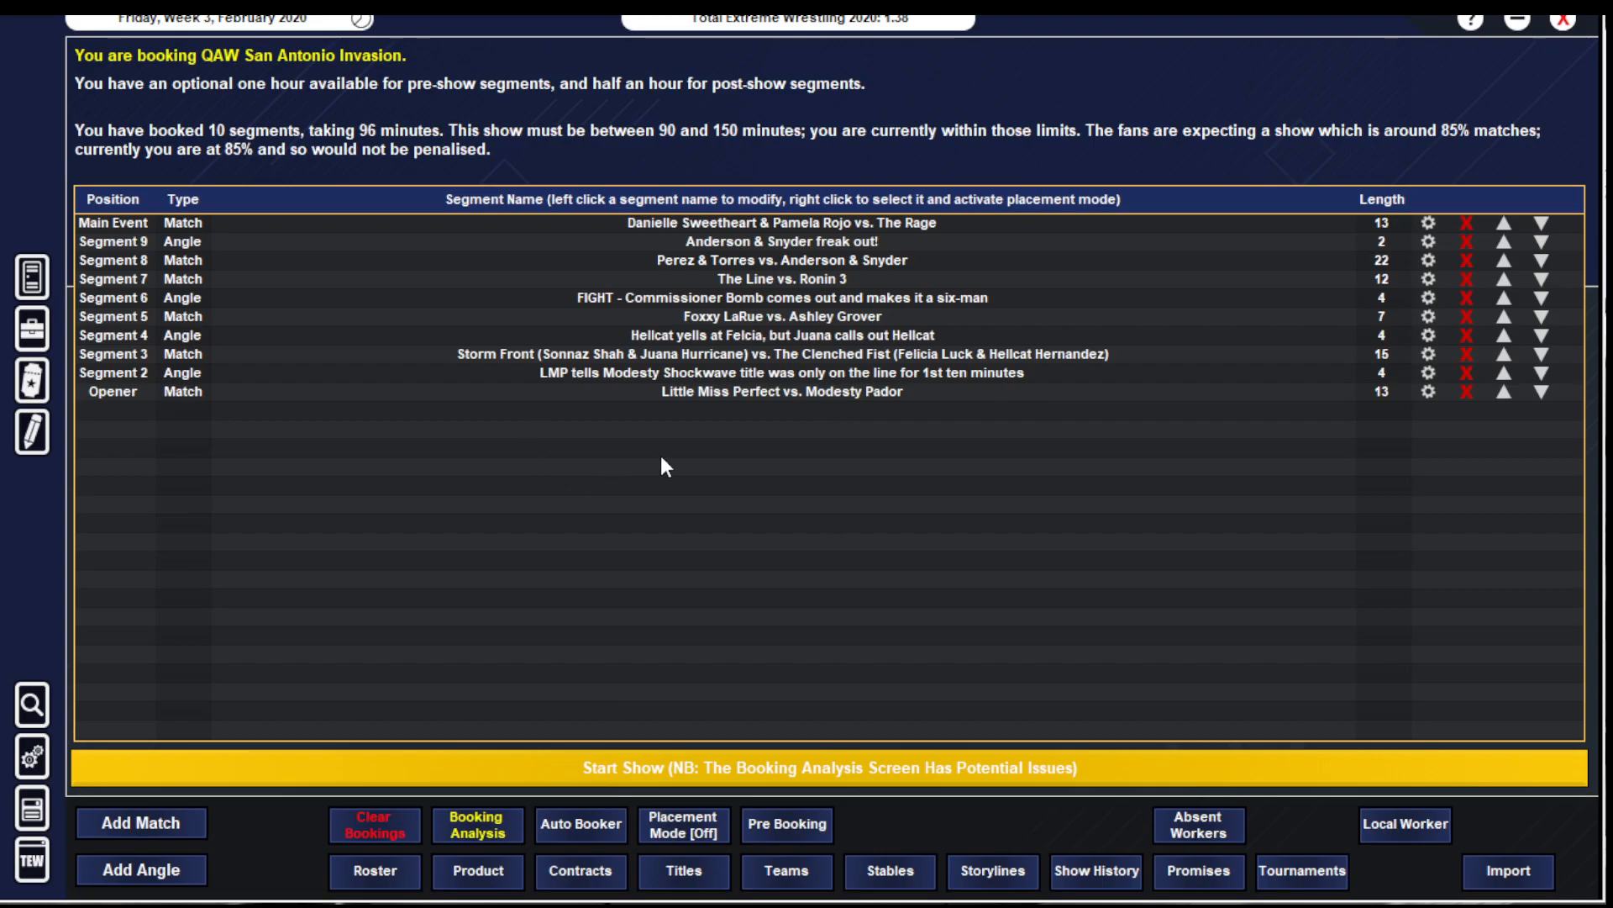
pyautogui.click(476, 823)
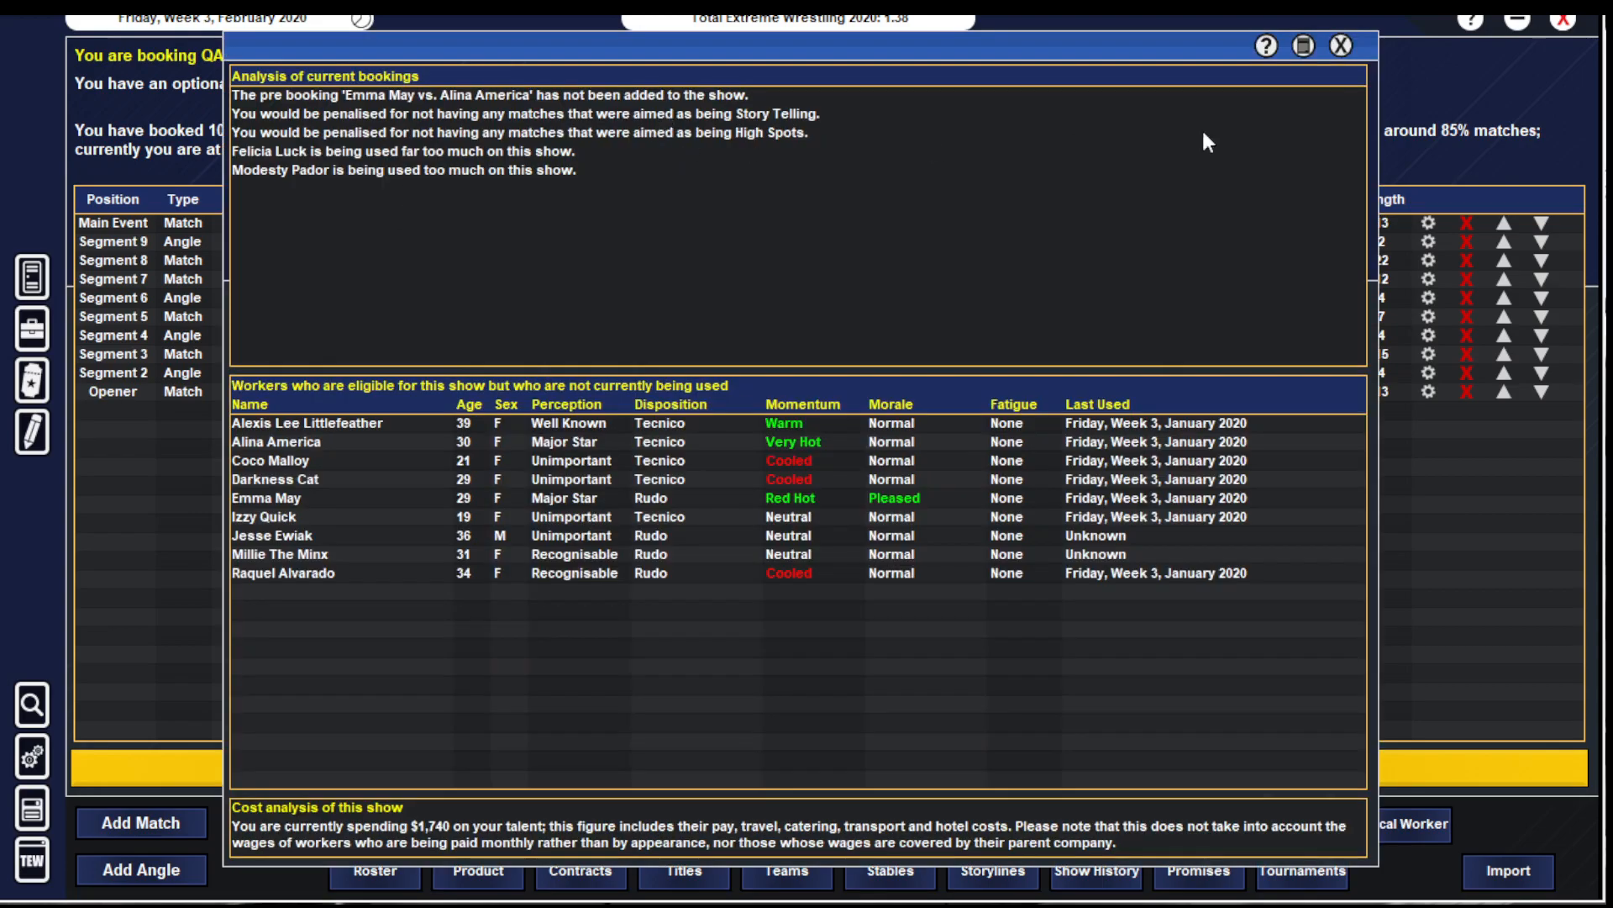
pyautogui.click(1339, 45)
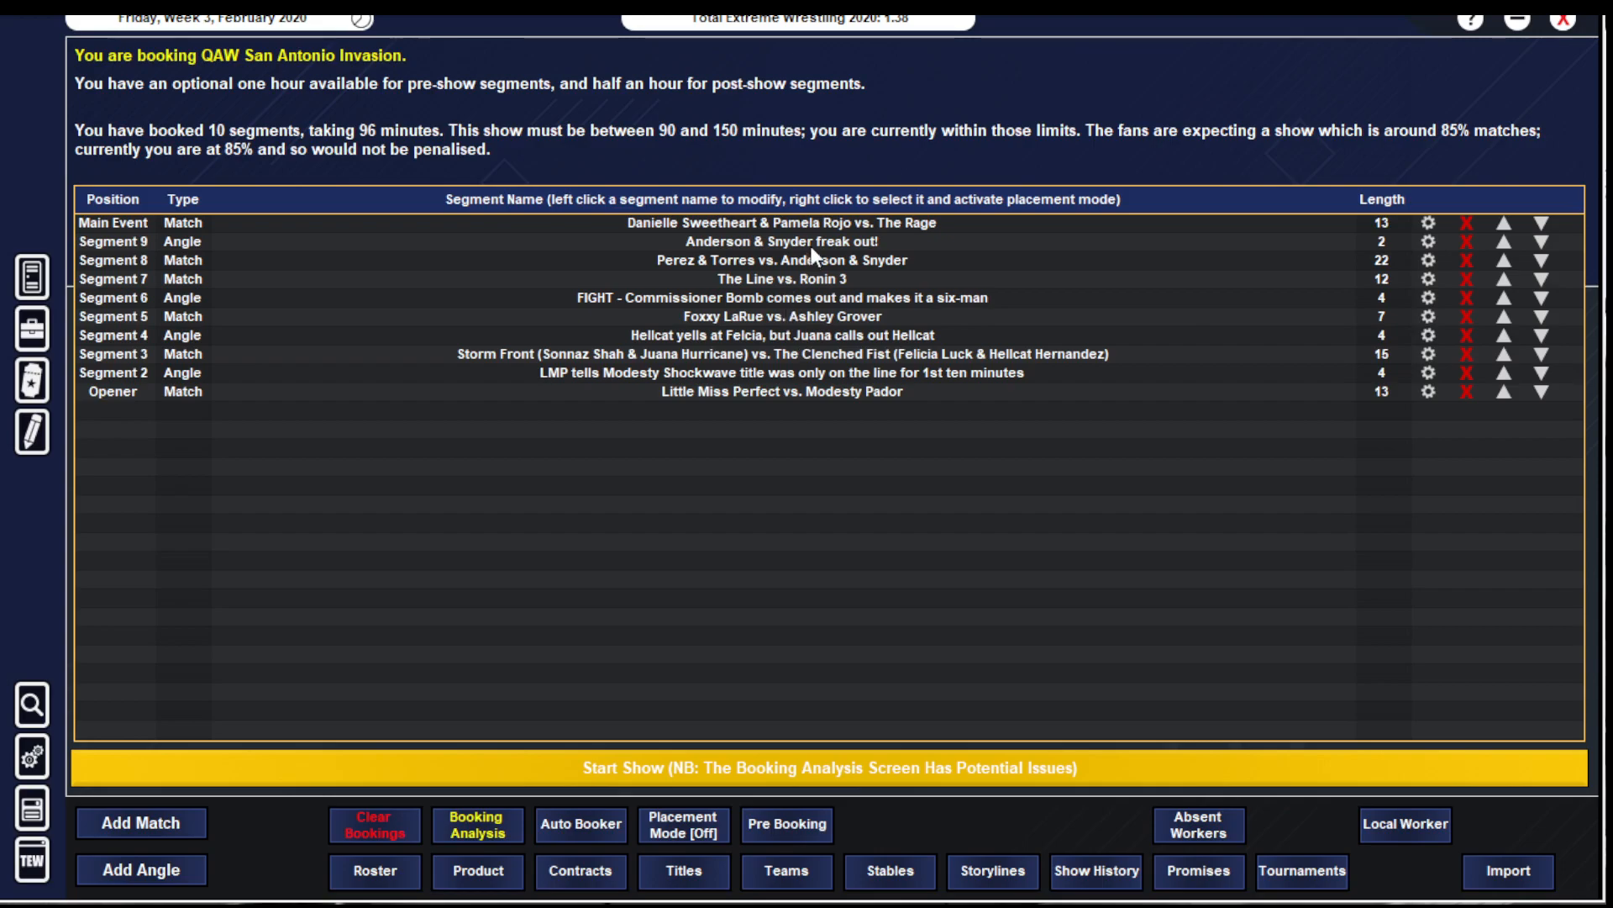
pyautogui.rightClick(735, 222)
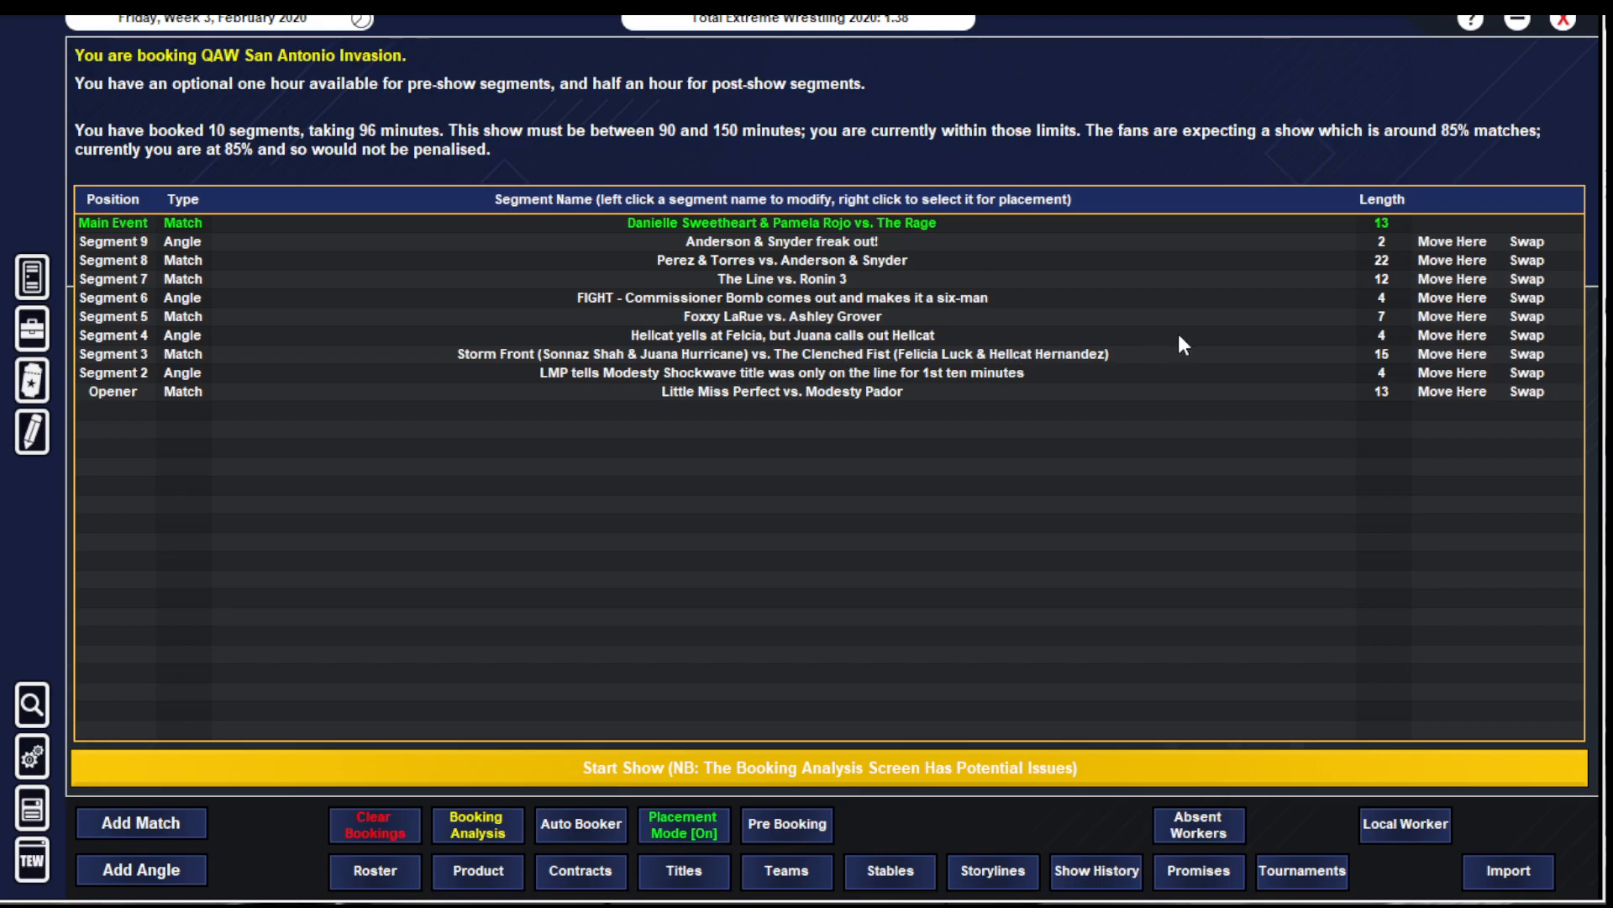
pyautogui.moveTo(1432, 329)
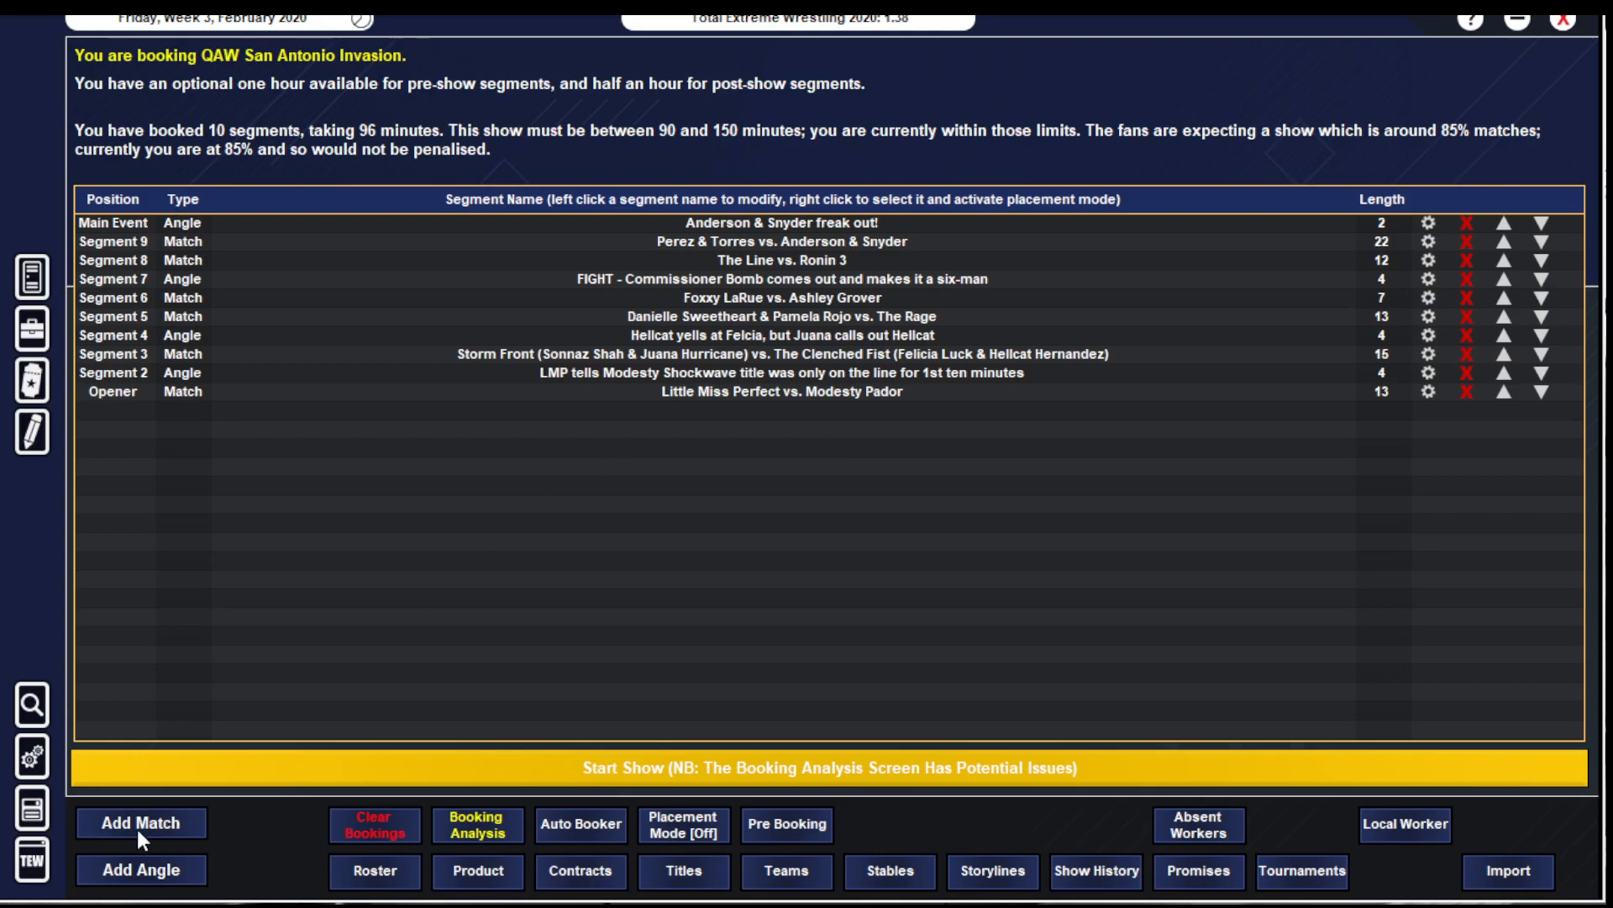
# - Add the pre-booked Emma May vs. Alina America title match to the booking sheet
pyautogui.click(787, 824)
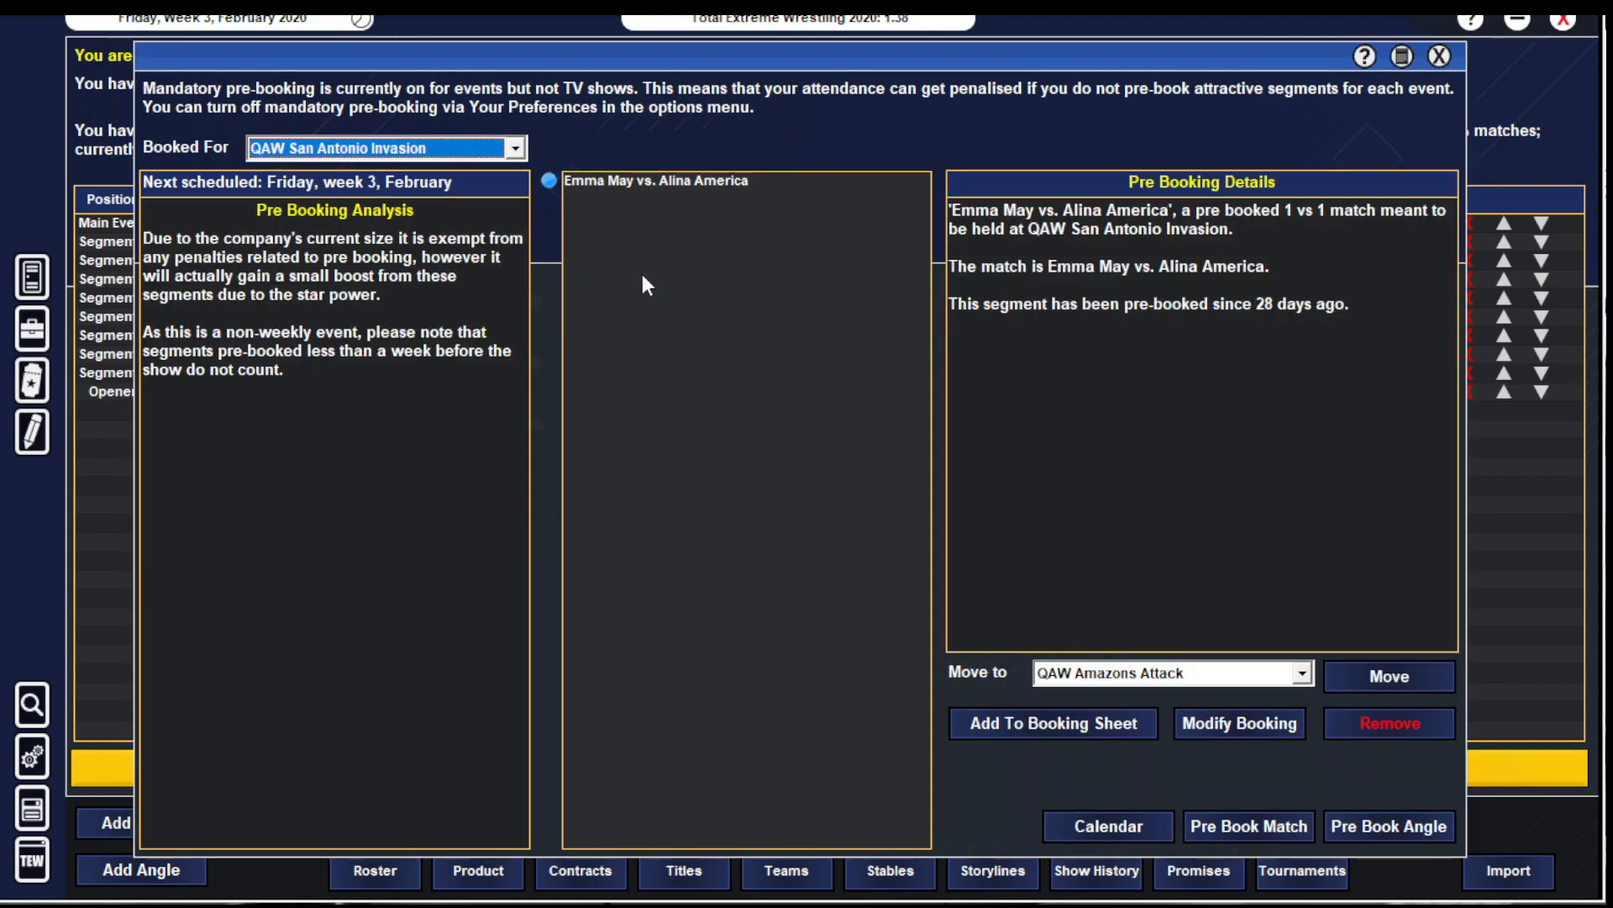
pyautogui.click(1239, 722)
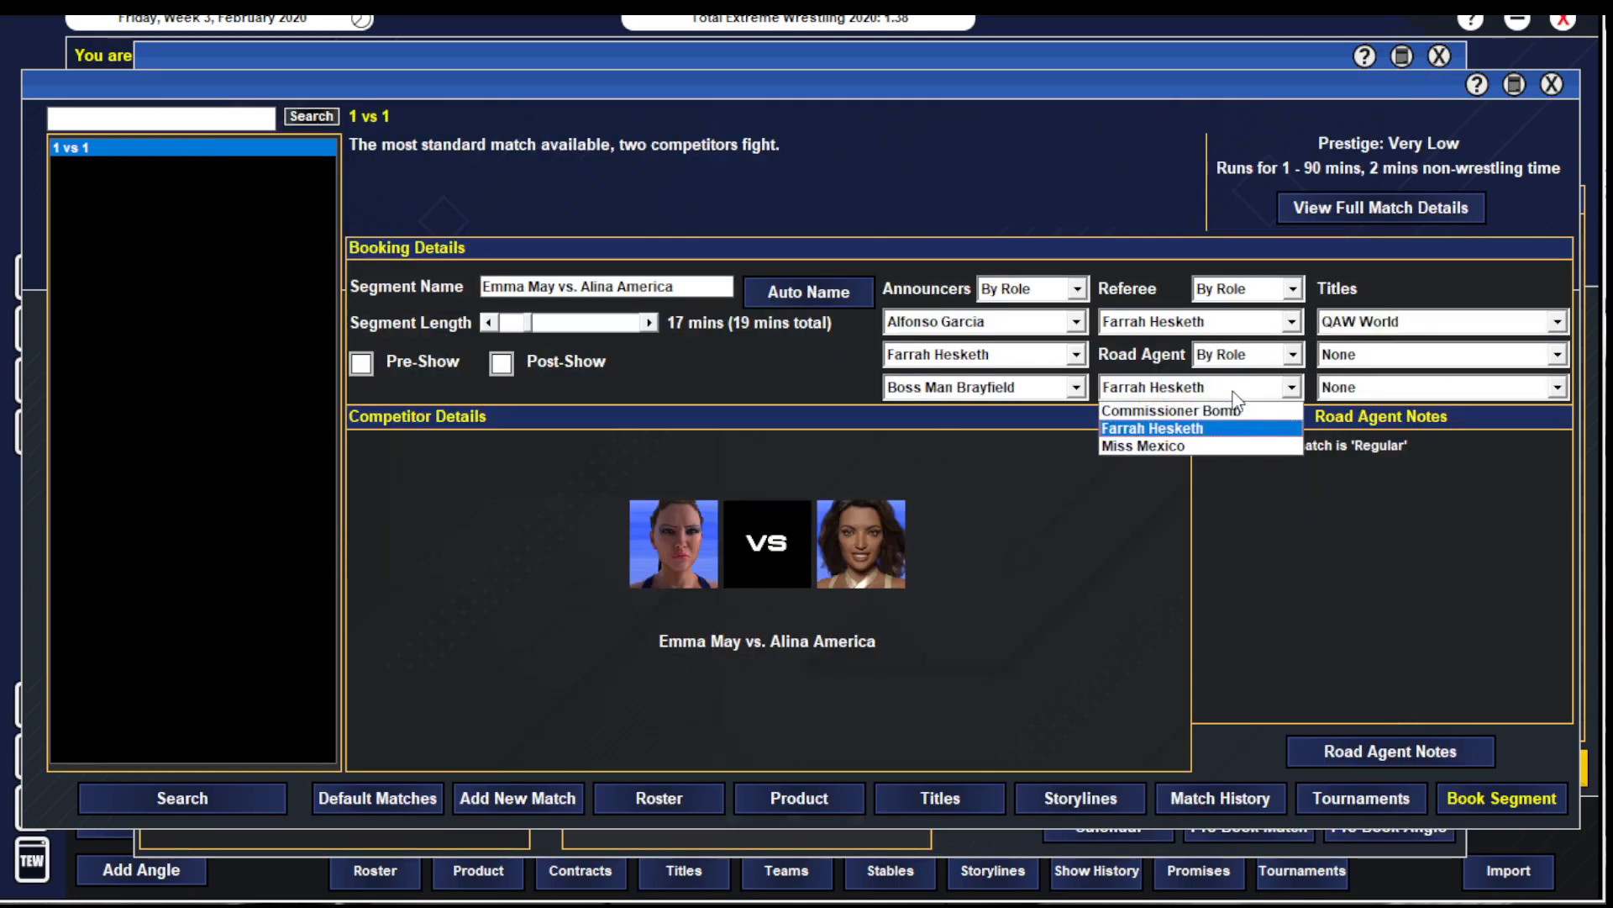
# - Note Alina America as victor in an open match ending by flash pinfall, and book it as main event
pyautogui.click(1389, 751)
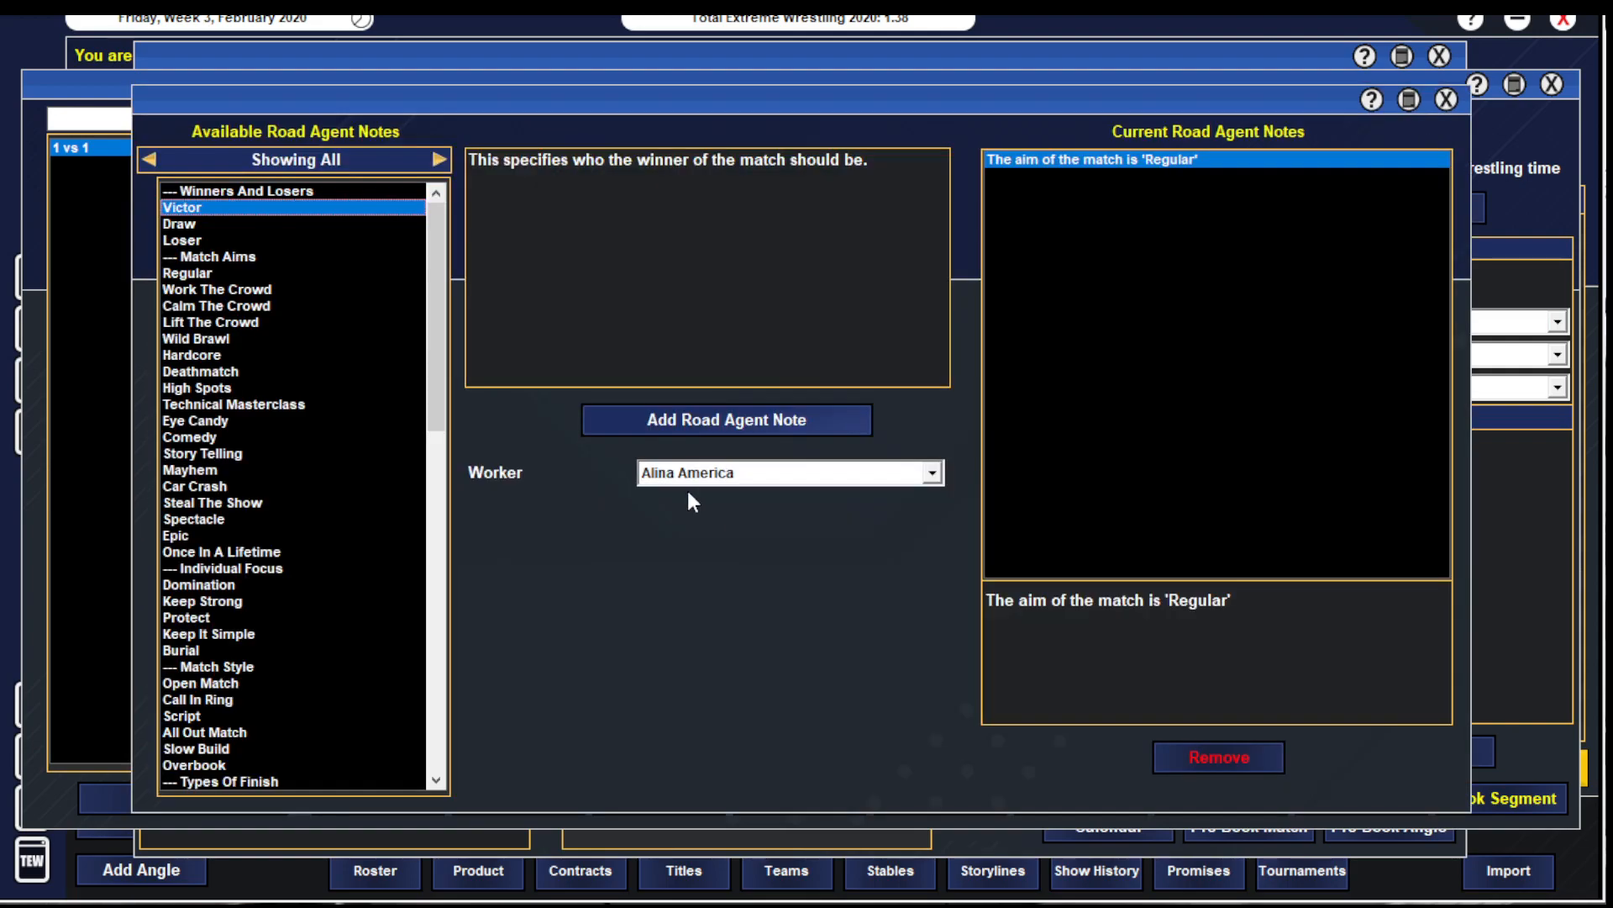
pyautogui.click(726, 420)
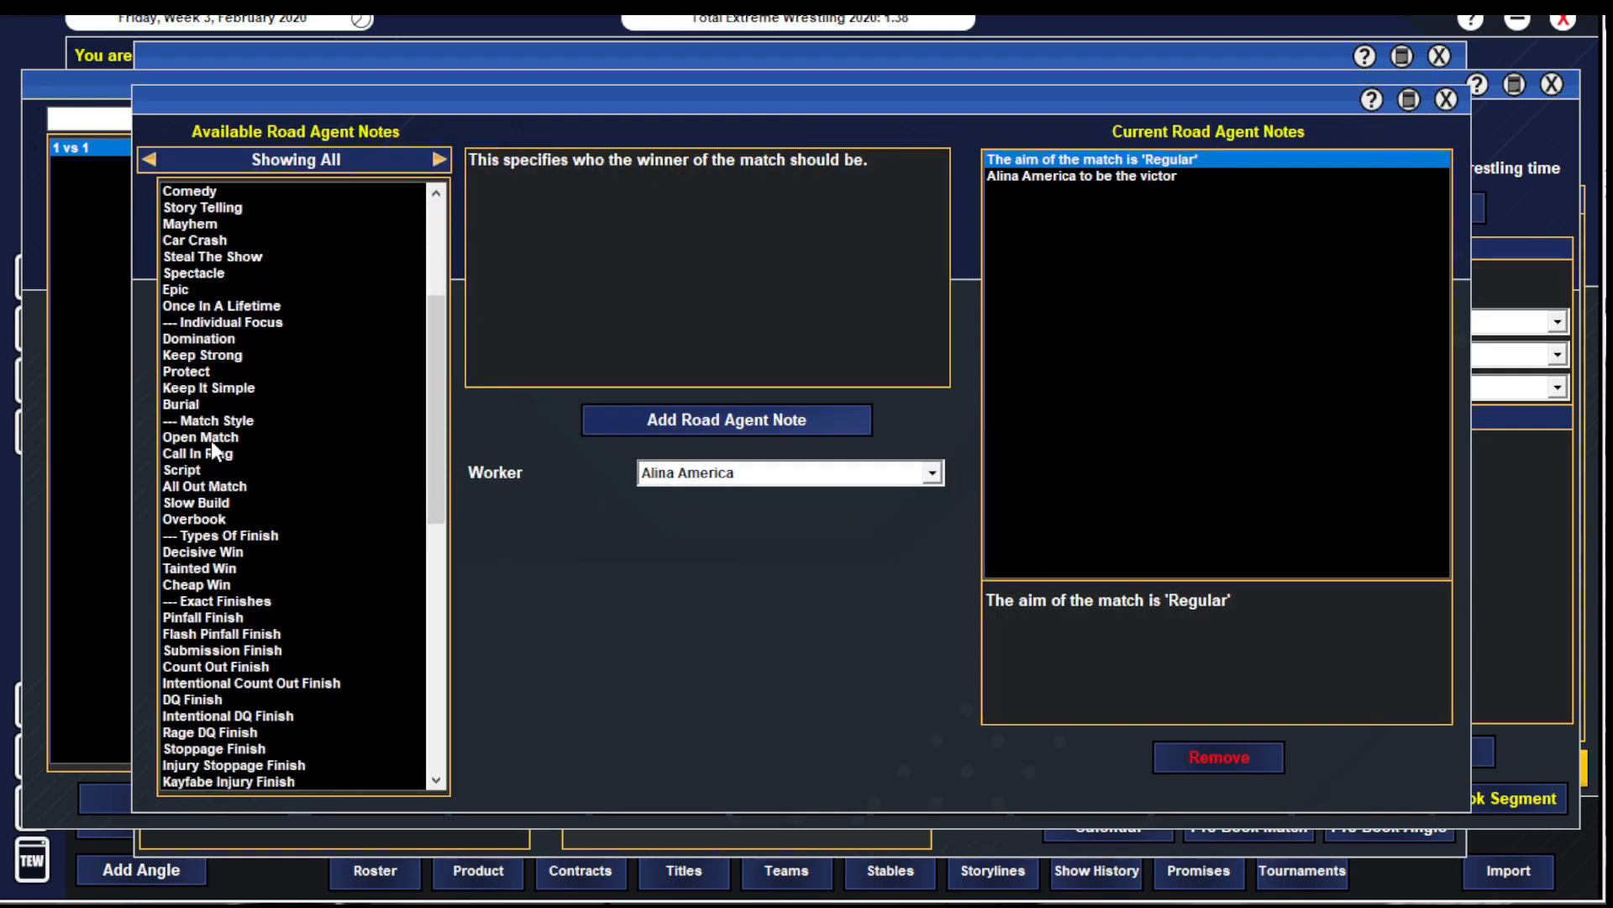
pyautogui.click(200, 437)
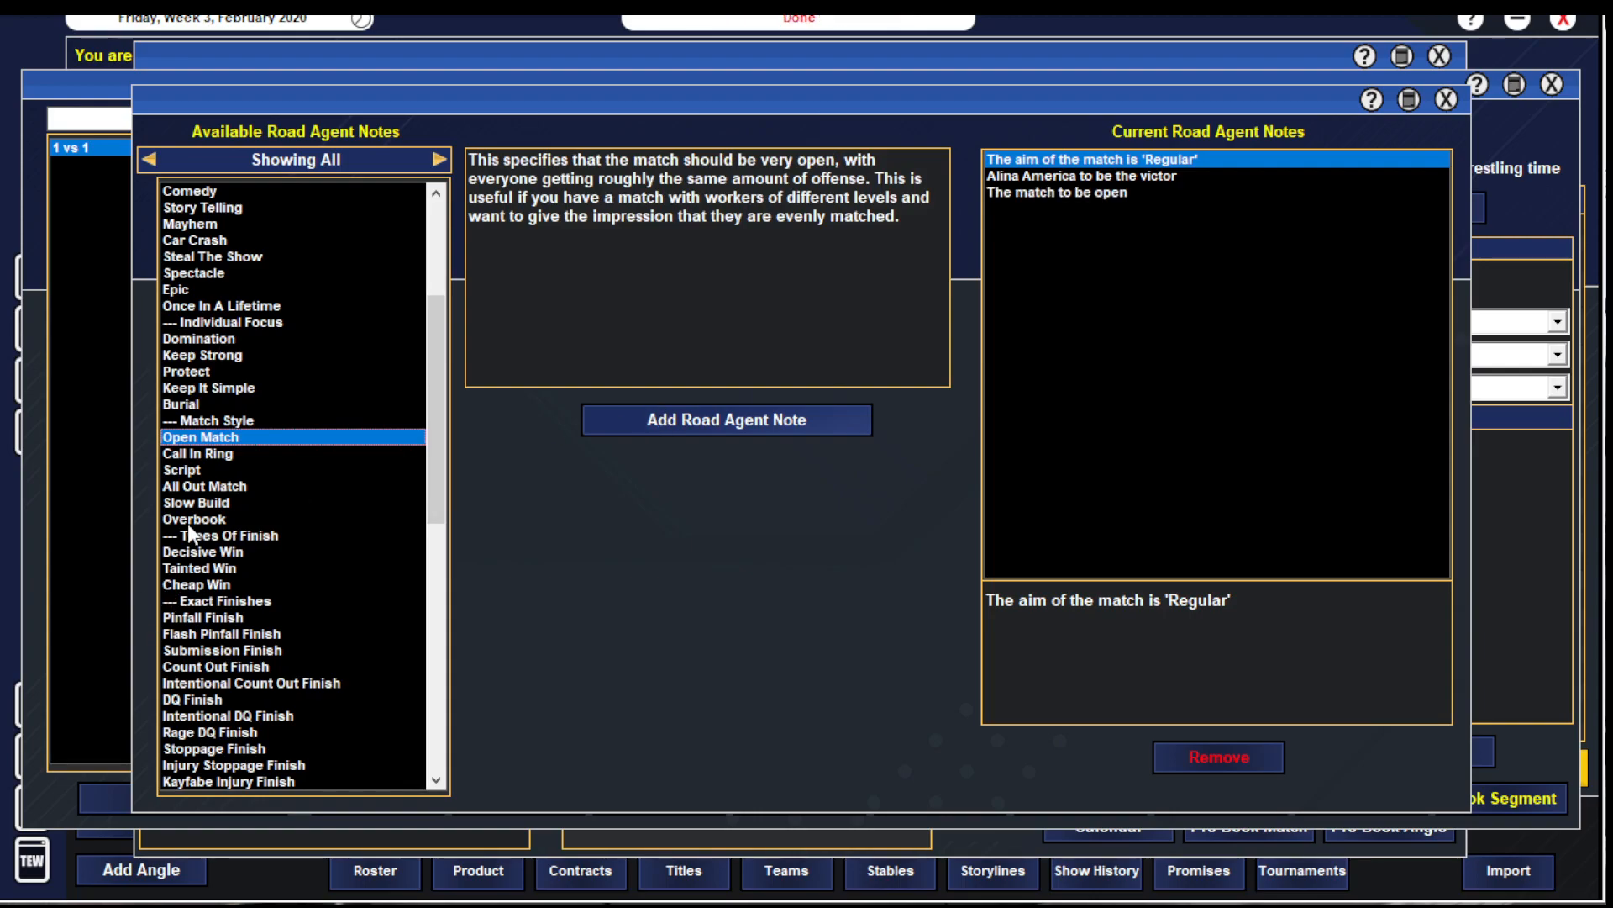
pyautogui.scroll(-3)
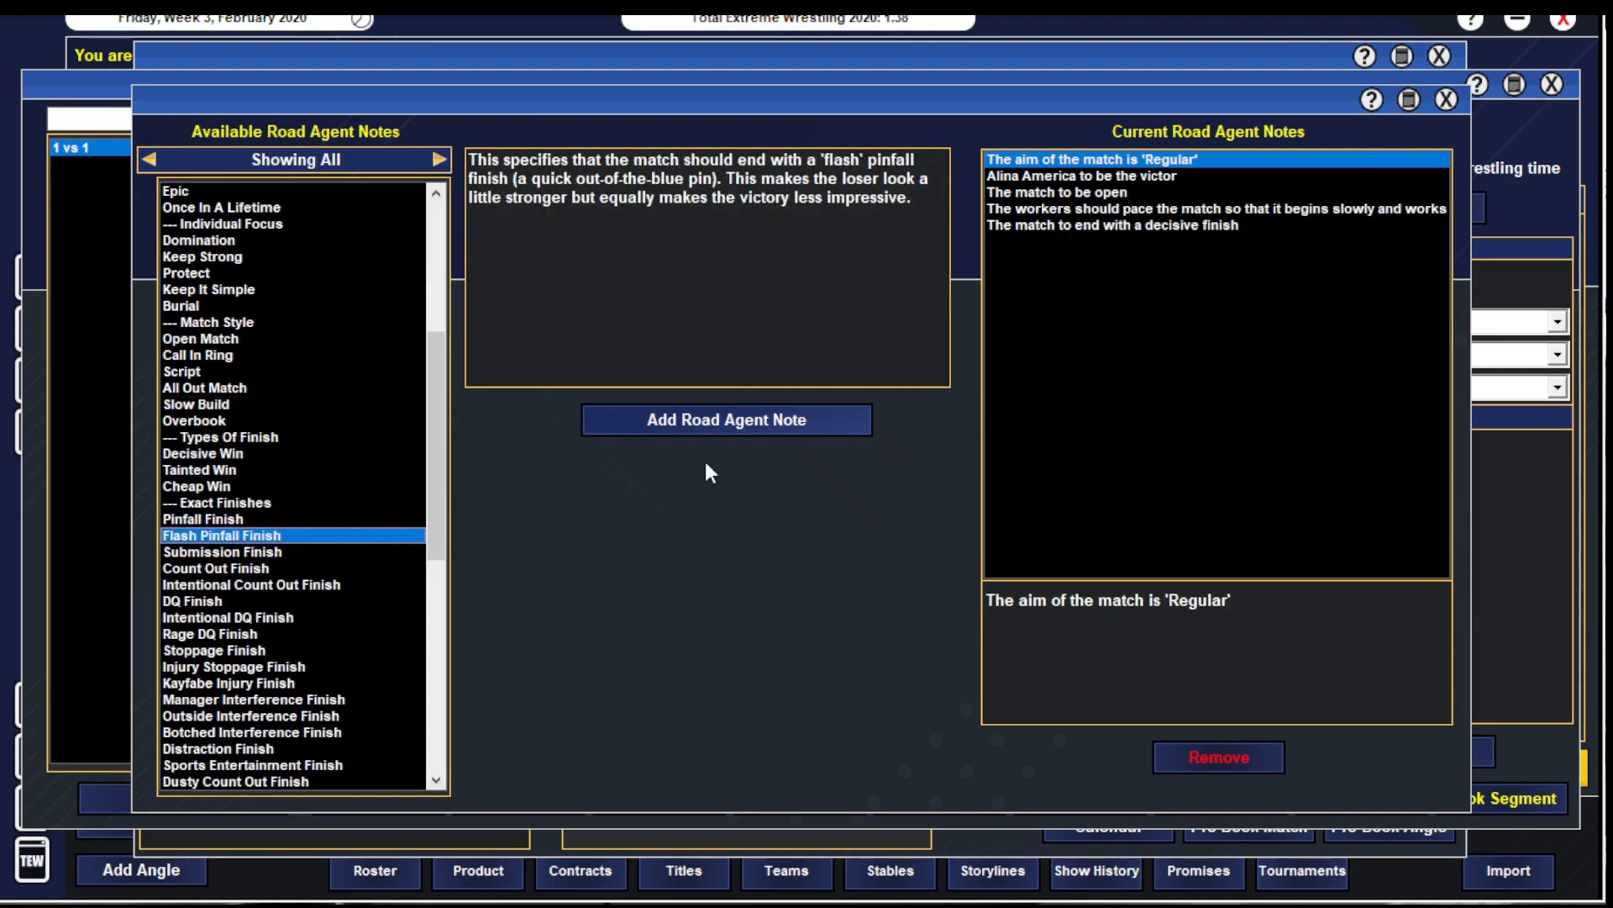
pyautogui.click(726, 420)
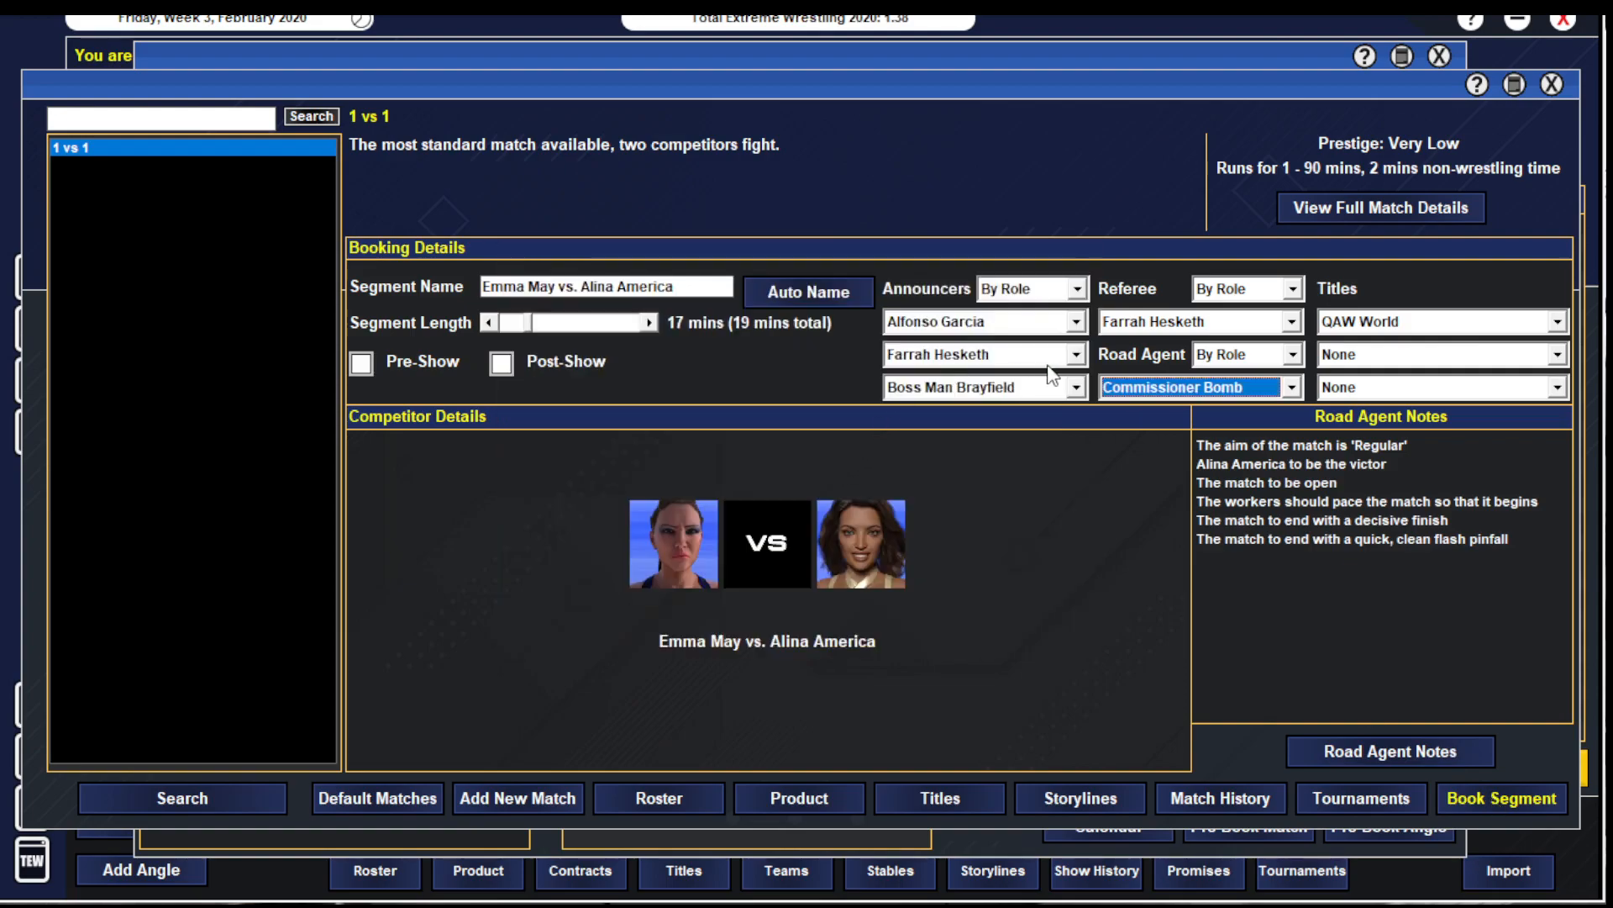
pyautogui.moveTo(1148, 388)
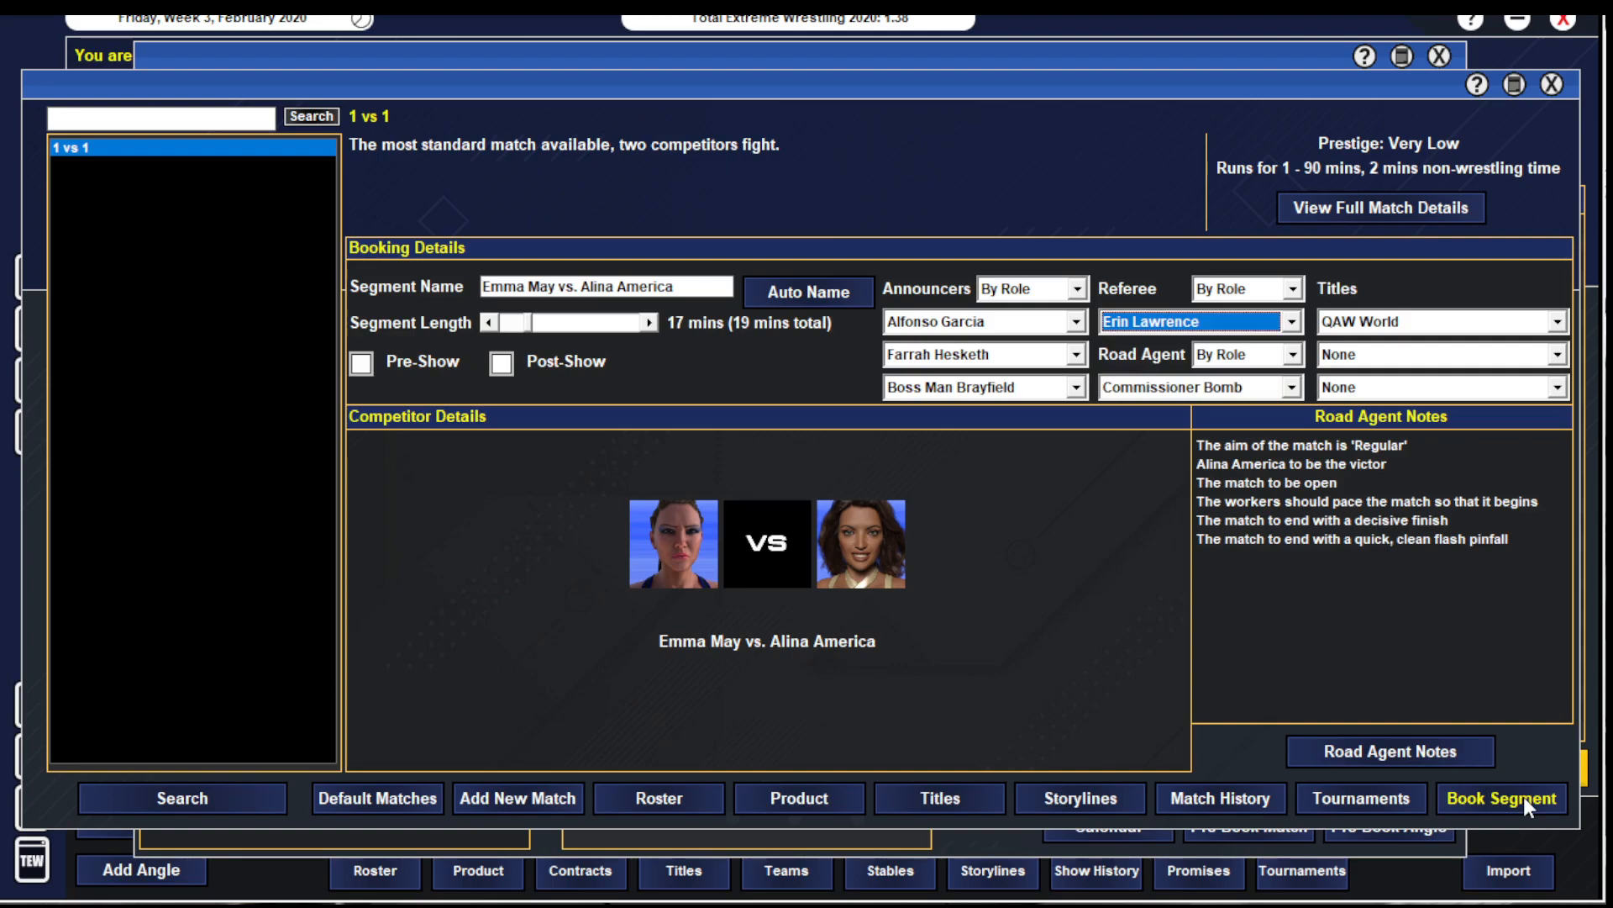
pyautogui.click(1501, 797)
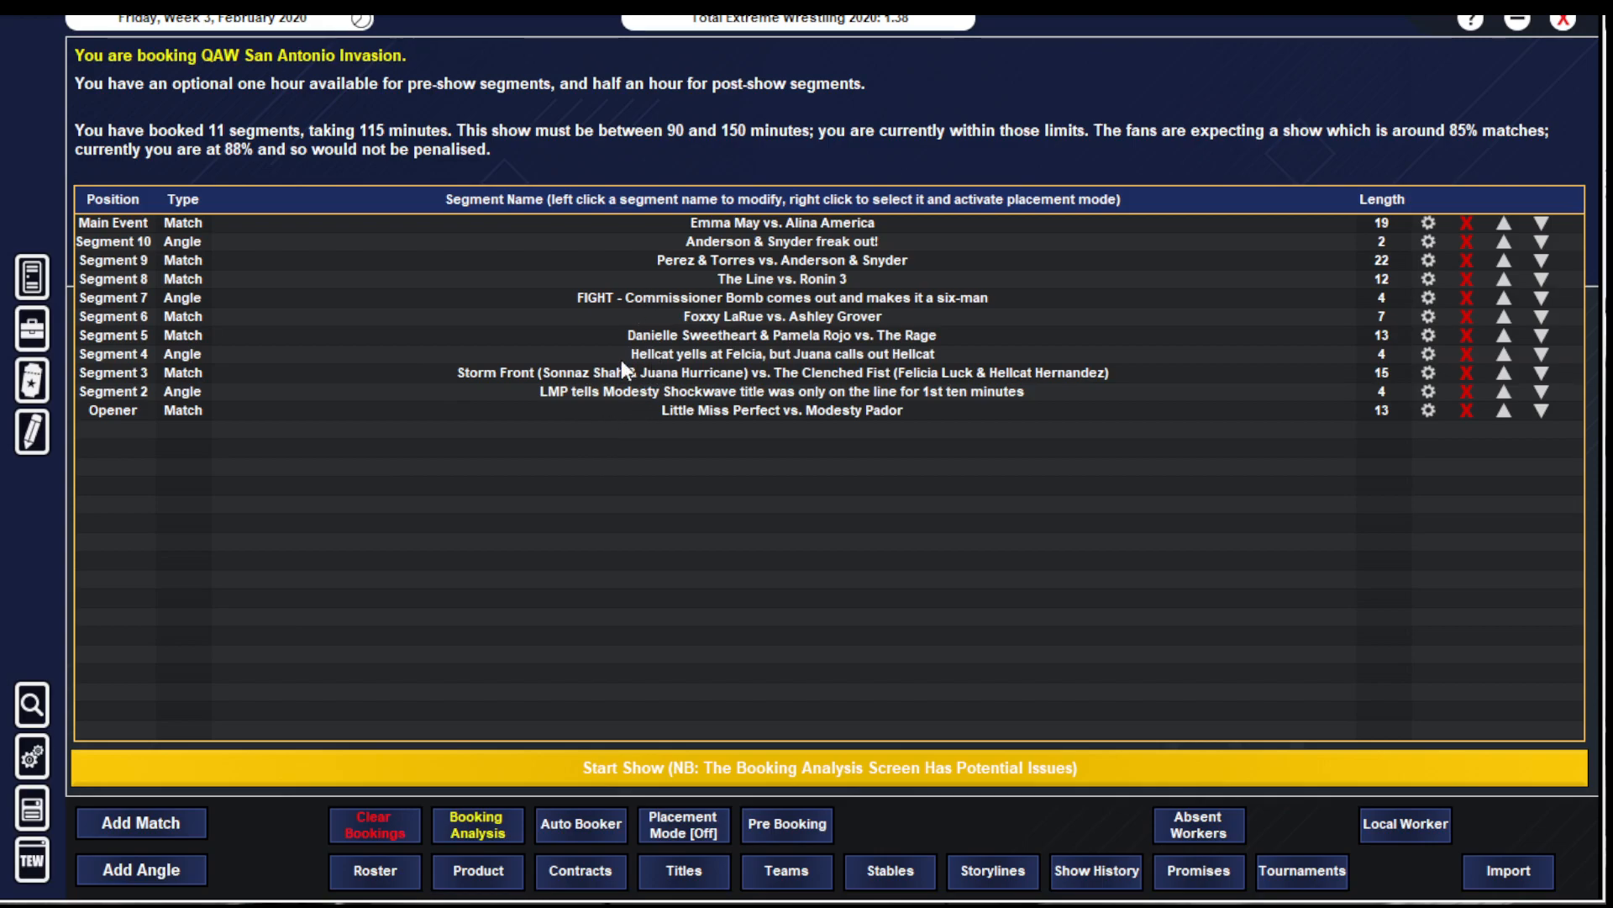
# - Start a new 'Post-Matc' angle and check Emma May's and Commissioner Bomb's profiles
pyautogui.click(141, 868)
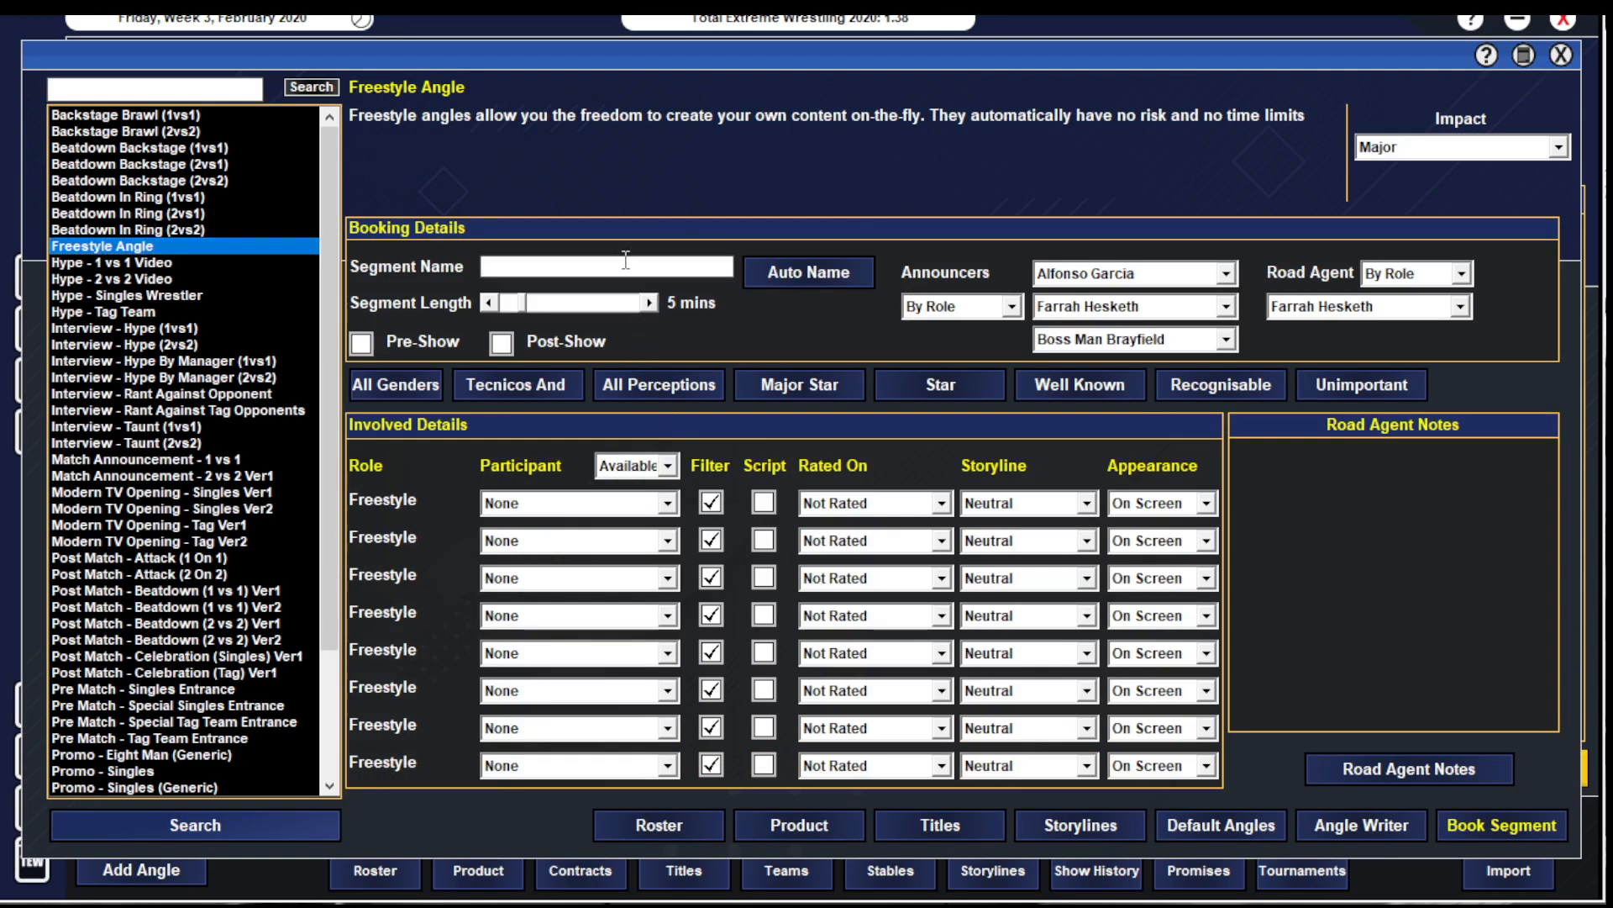
pyautogui.write('Post-Matc')
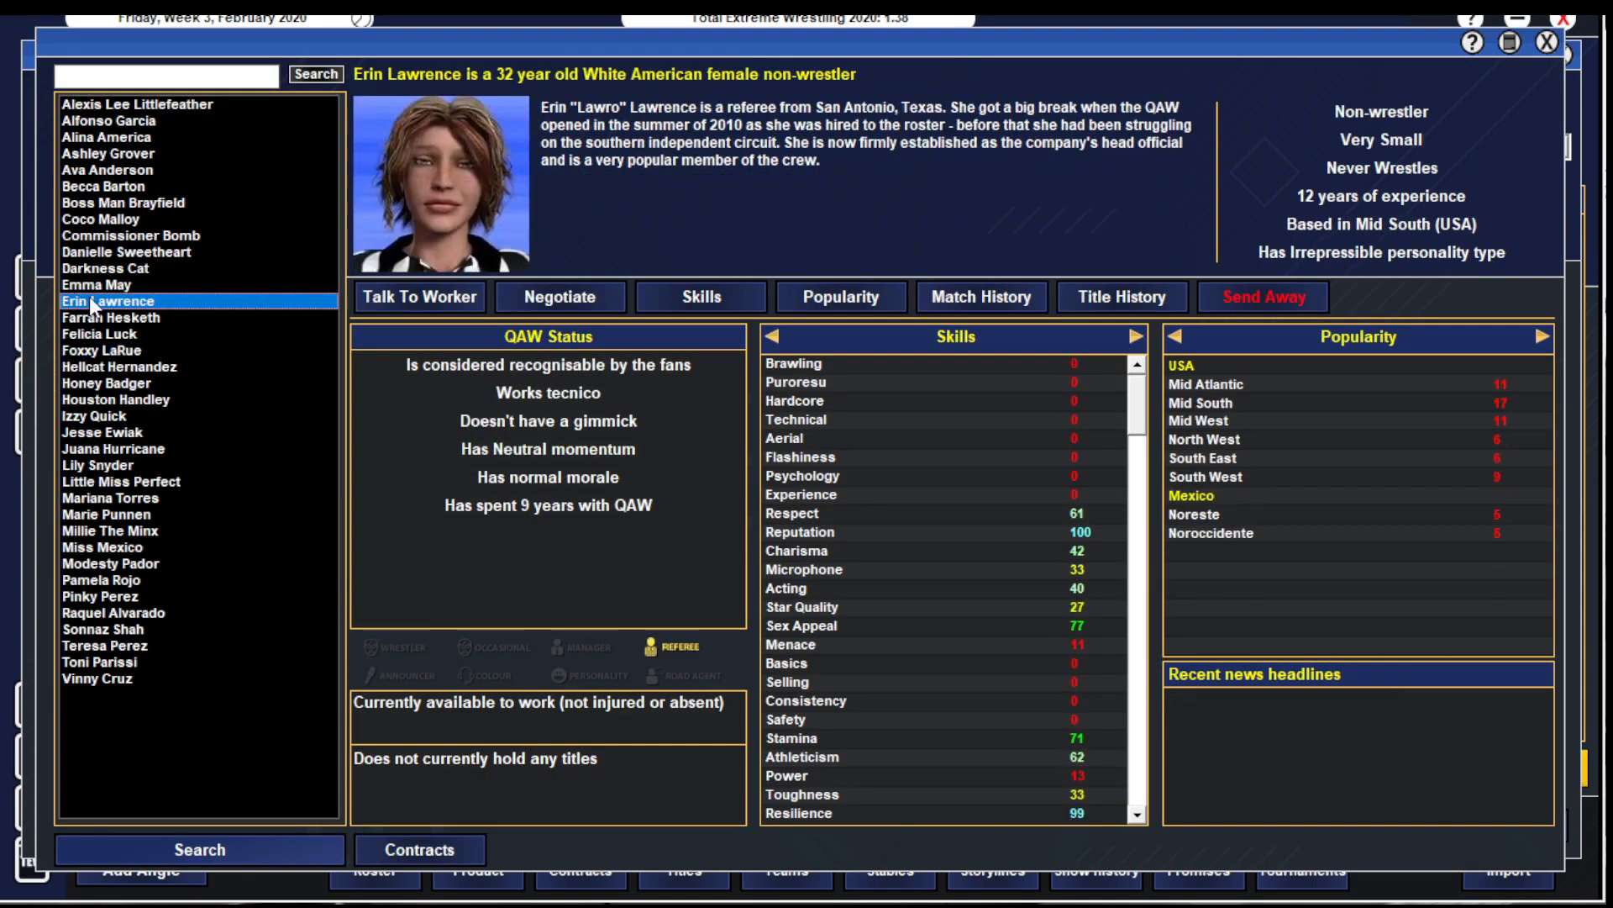
pyautogui.click(95, 286)
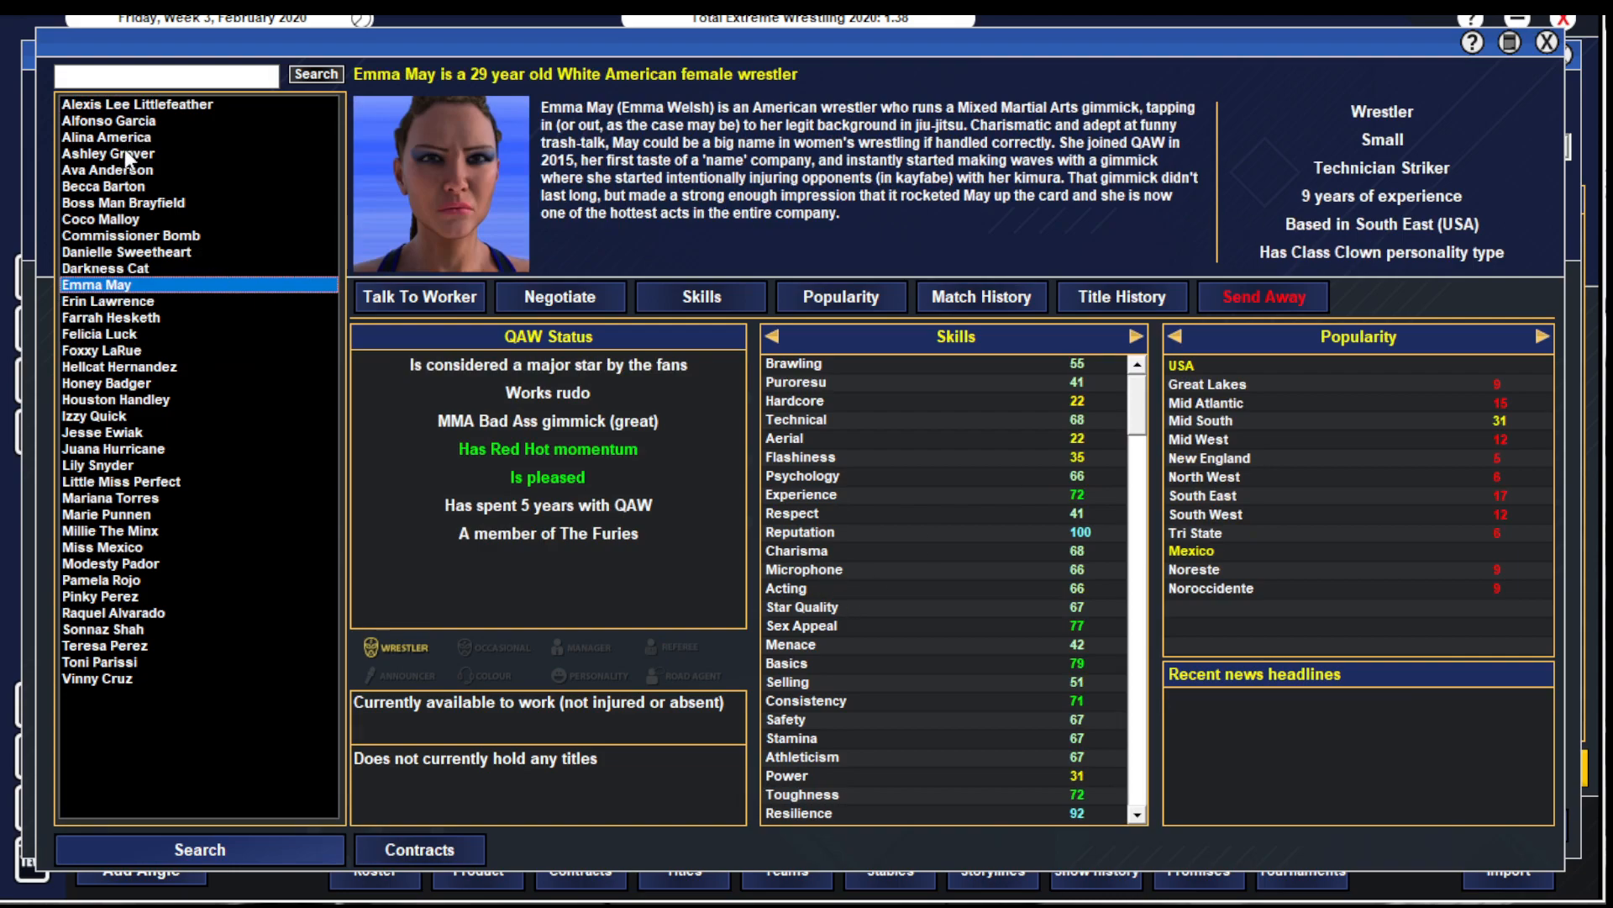
pyautogui.click(131, 235)
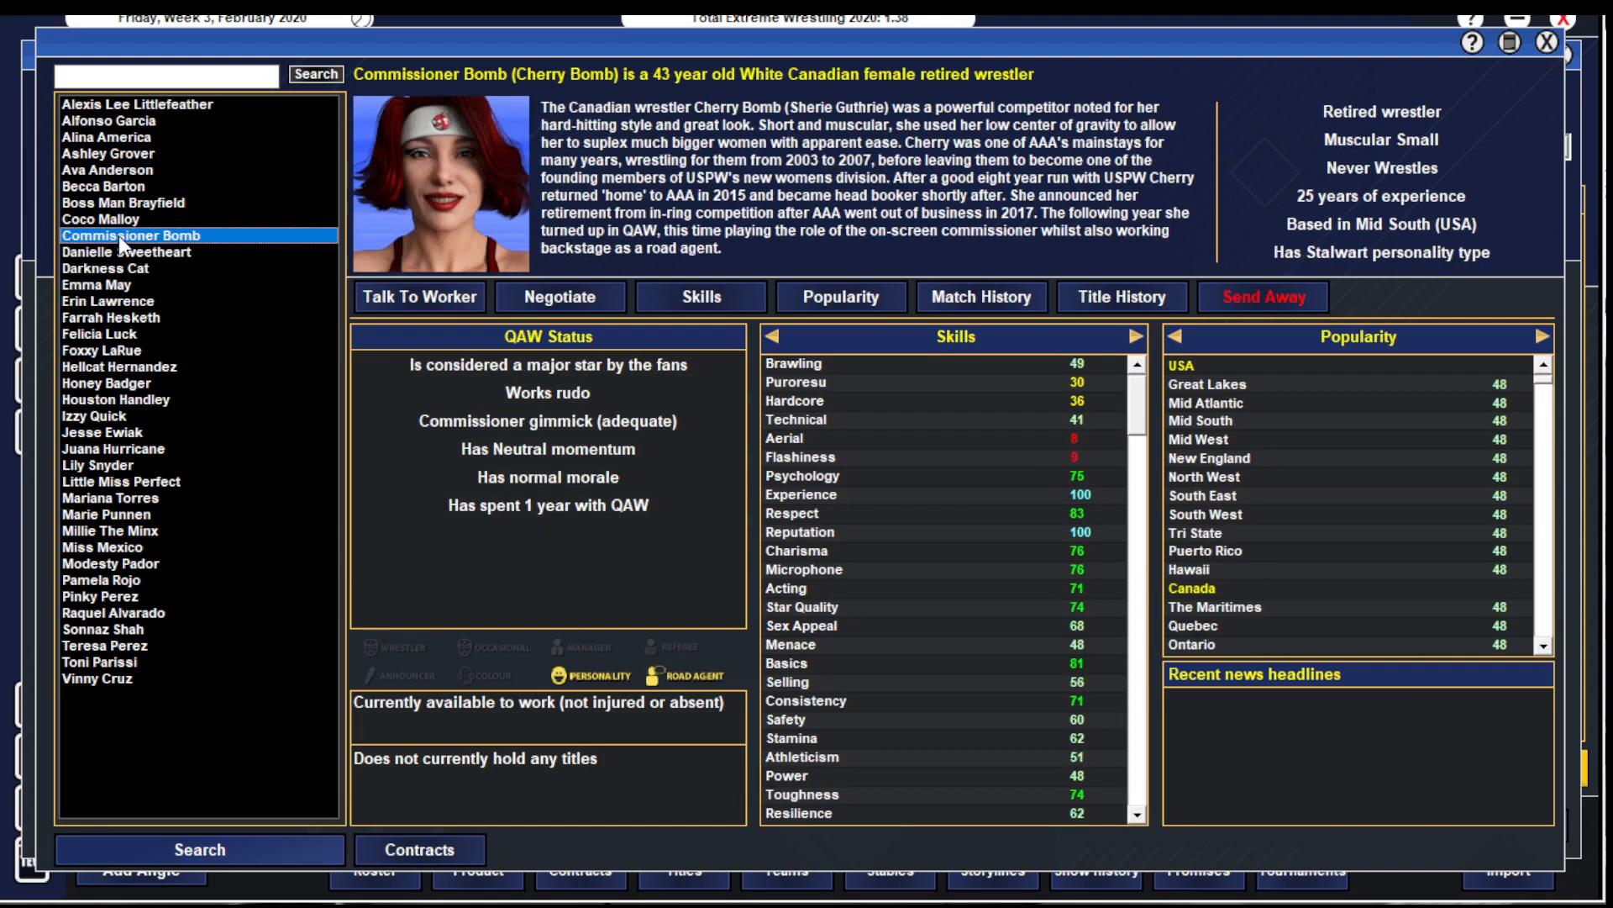
pyautogui.moveTo(1548, 64)
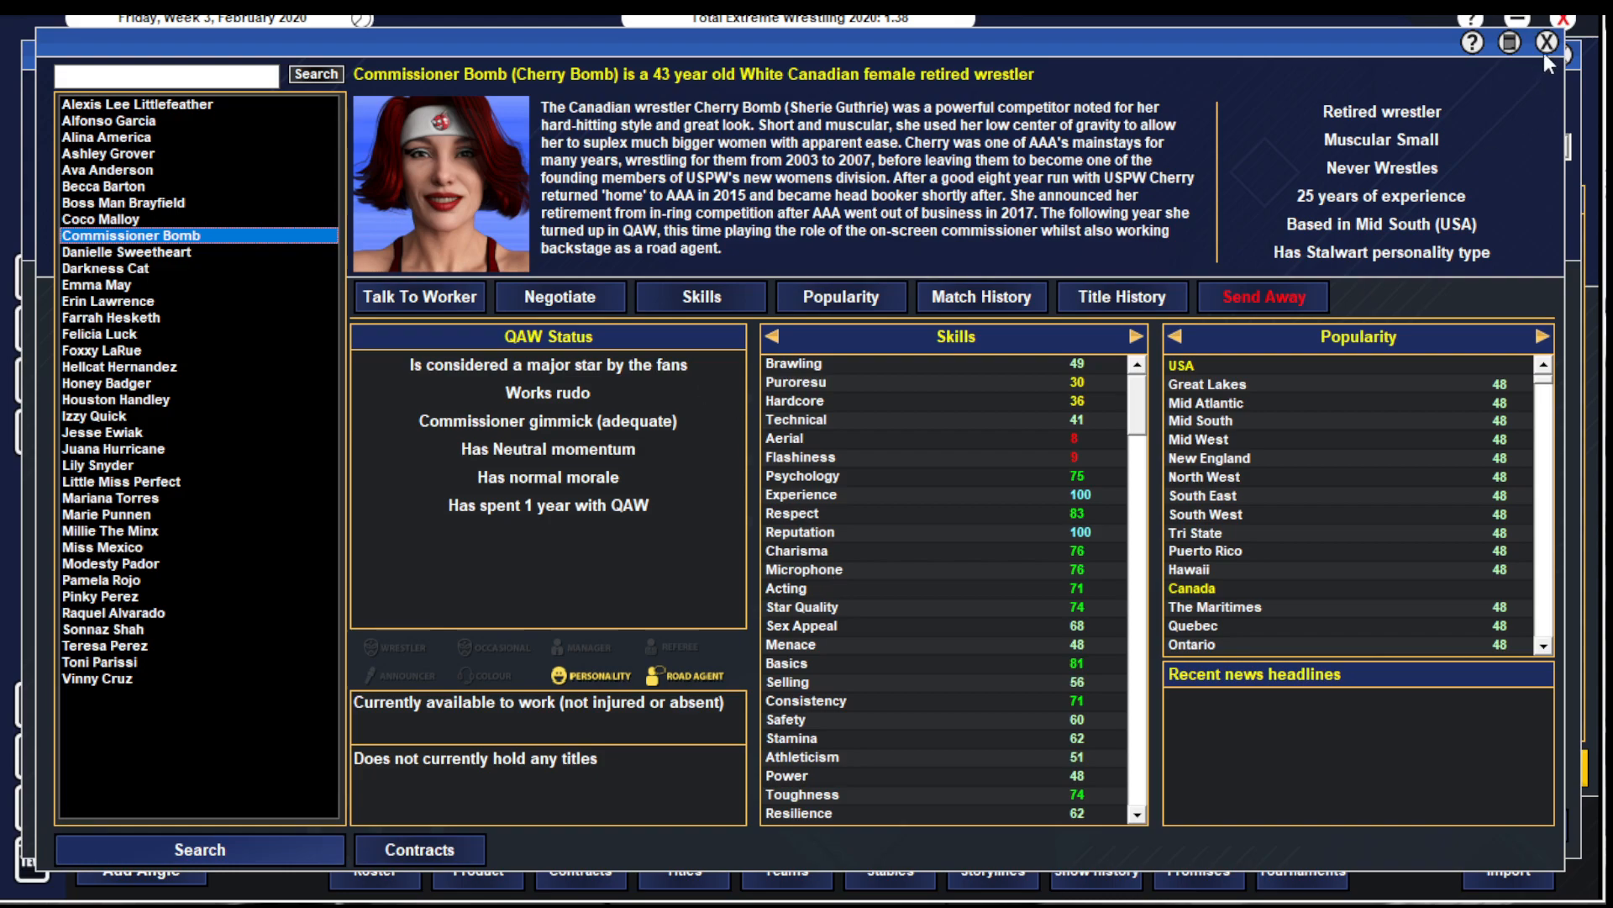
pyautogui.click(141, 869)
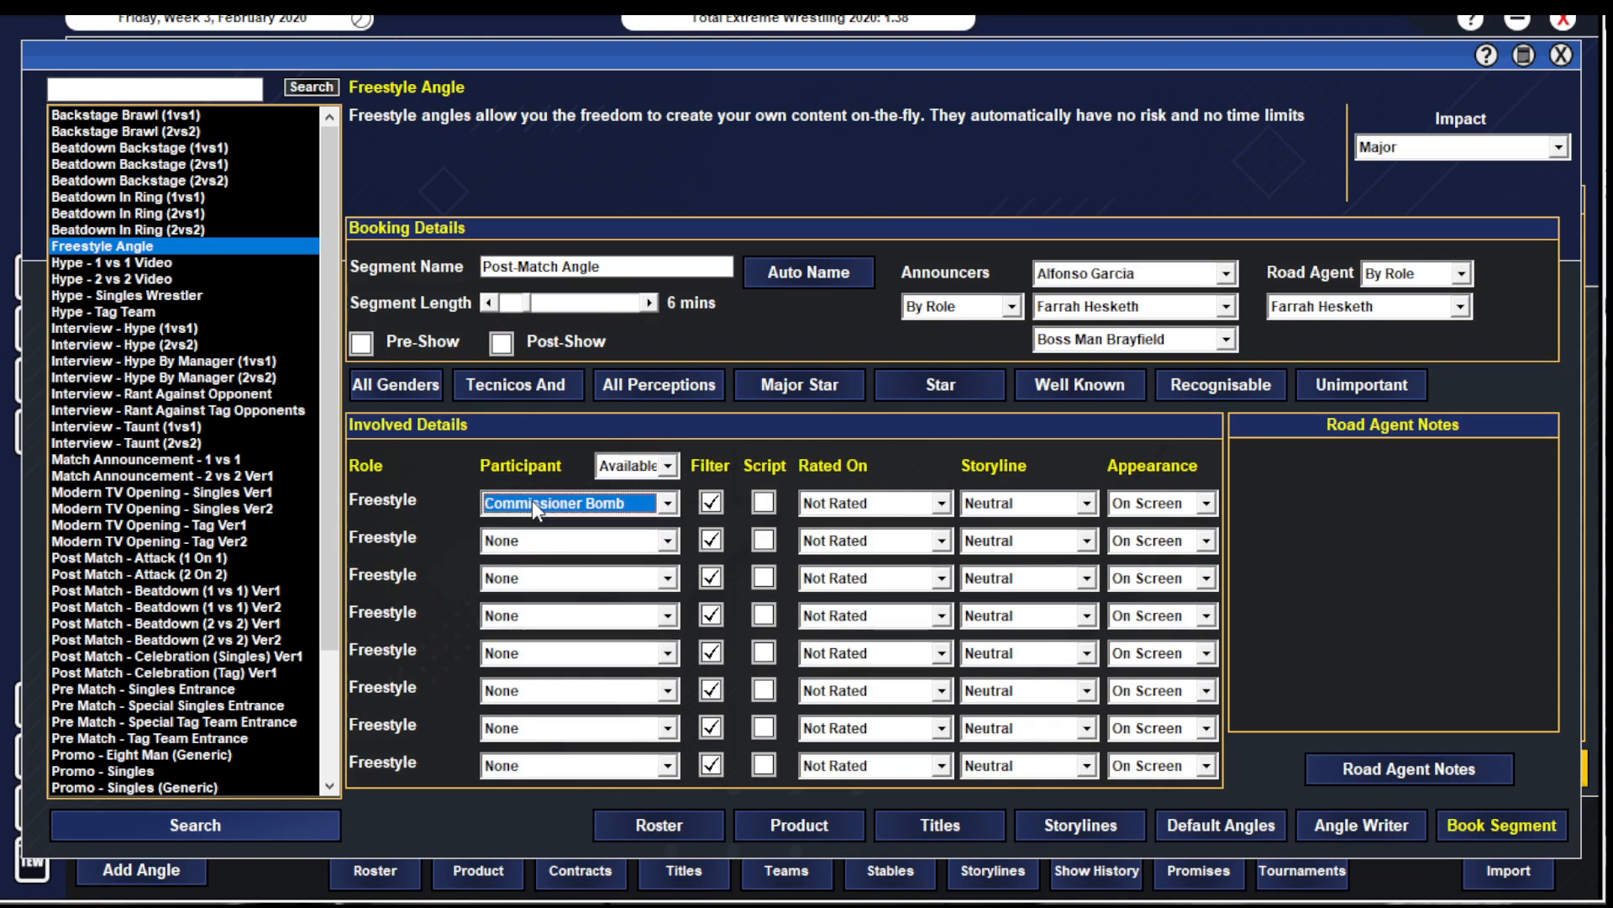
# - Add Emma May and Alina America alongside Commissioner Bomb and book the post-match angle
pyautogui.click(869, 502)
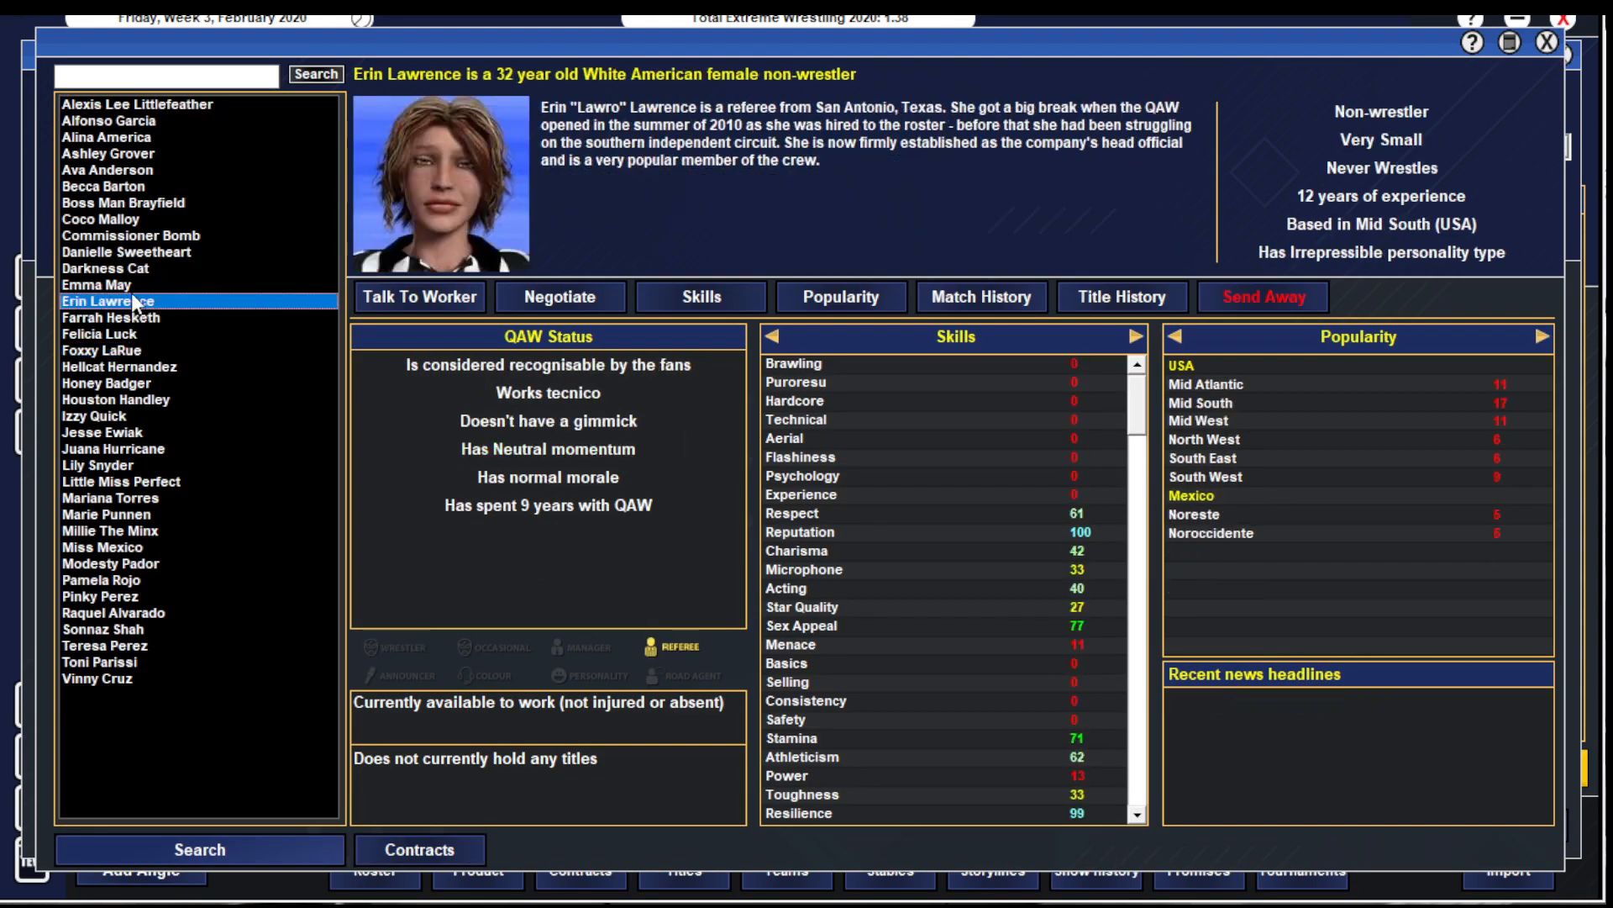
pyautogui.click(97, 284)
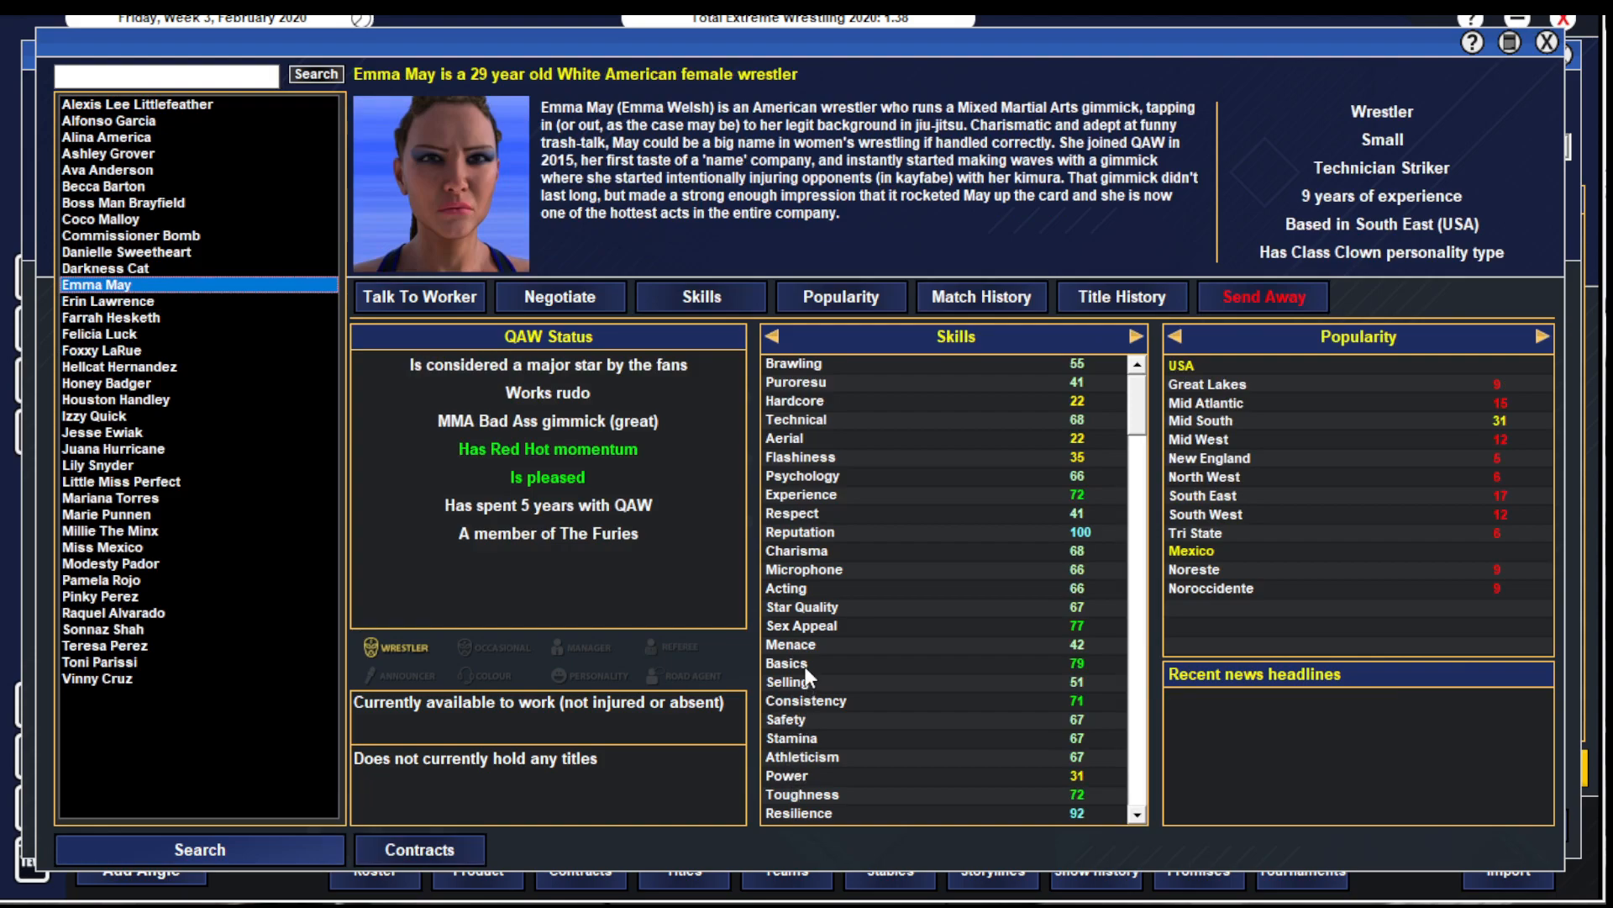
pyautogui.moveTo(814, 655)
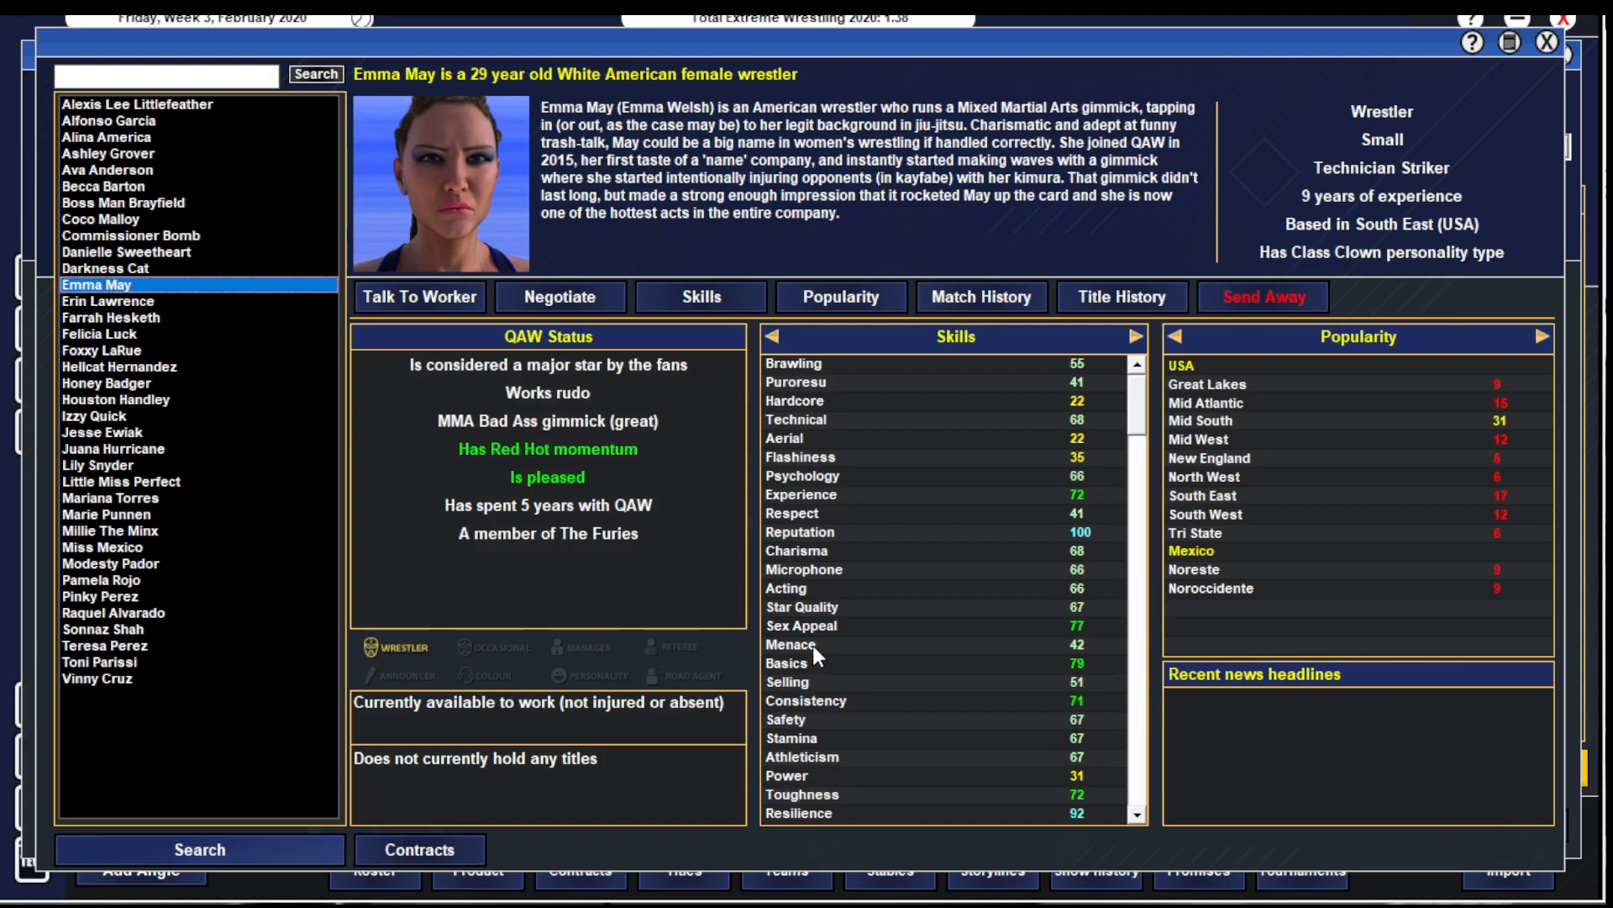
pyautogui.moveTo(1533, 101)
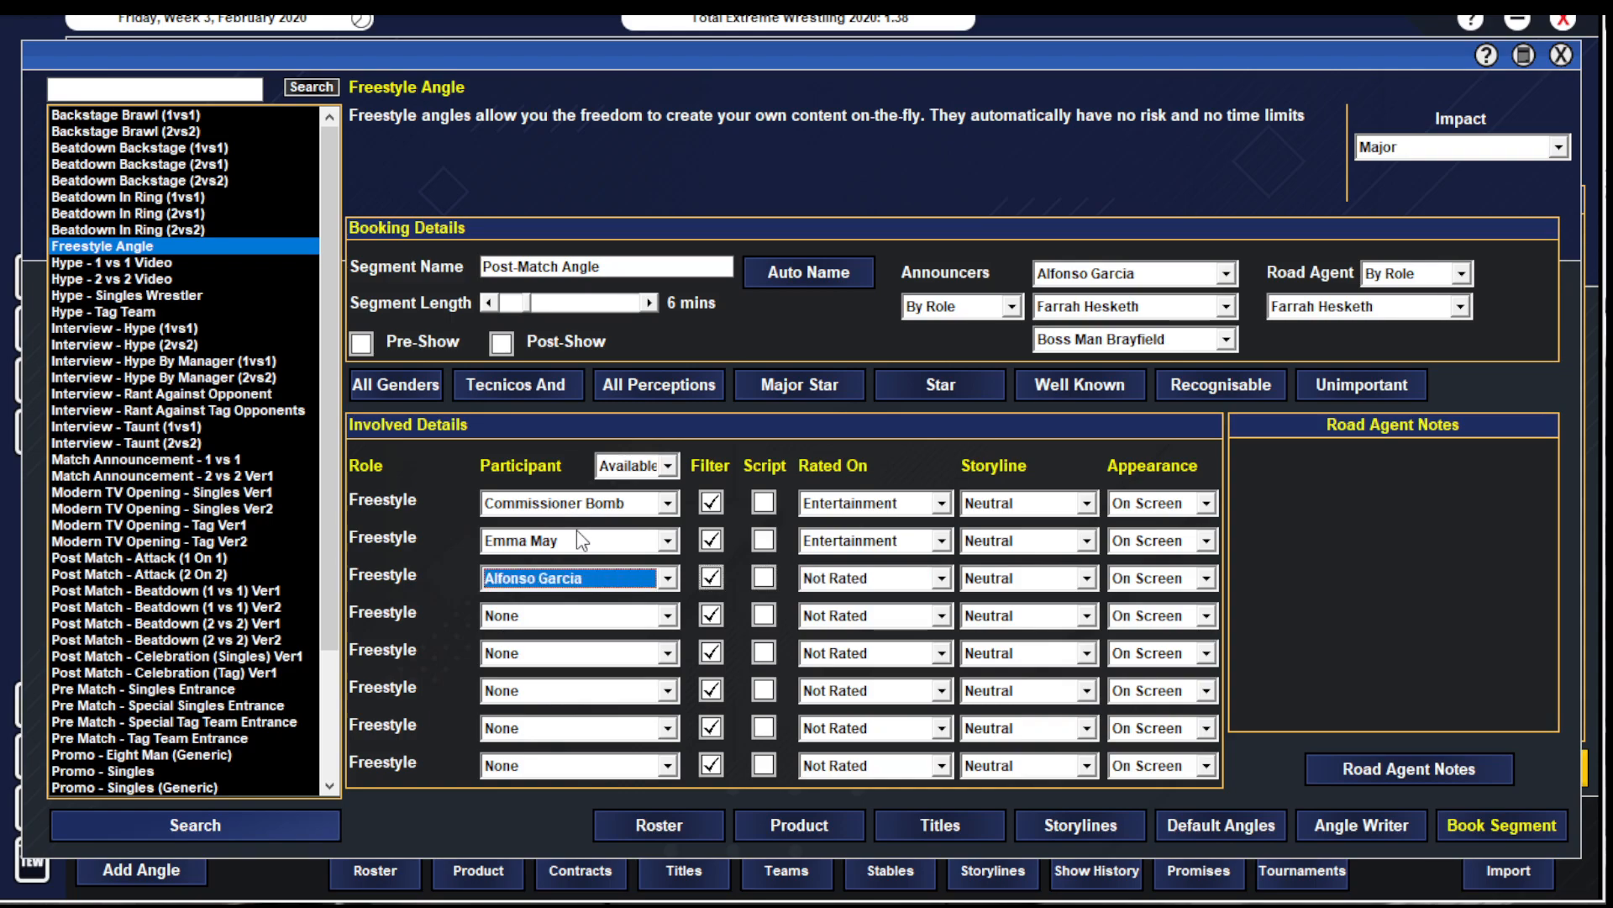
pyautogui.click(576, 576)
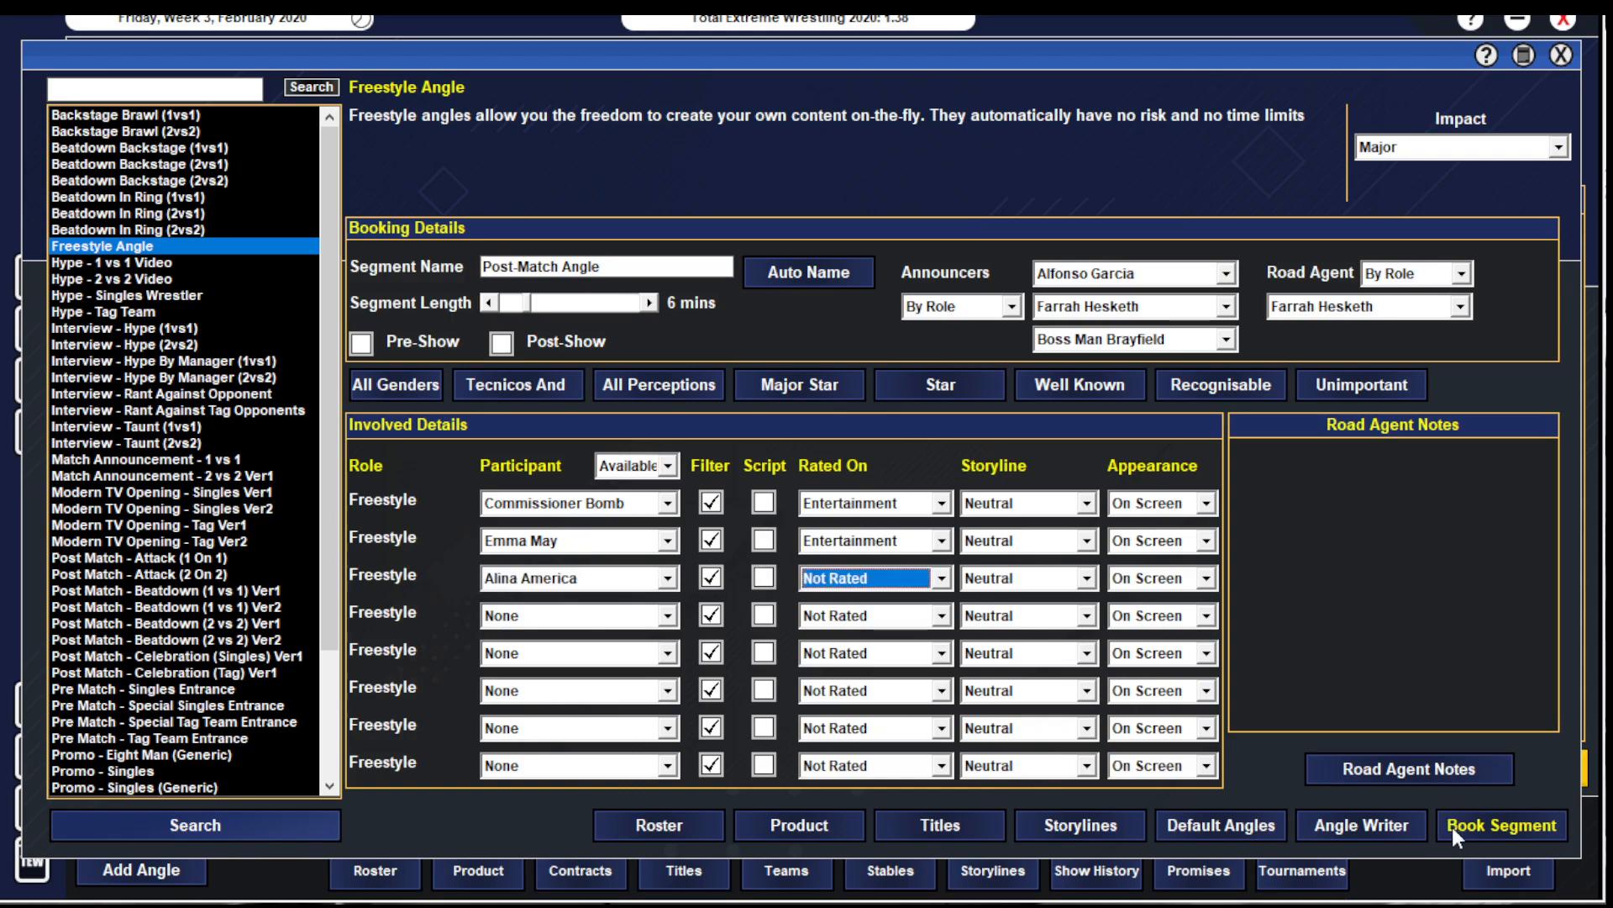
pyautogui.click(1501, 824)
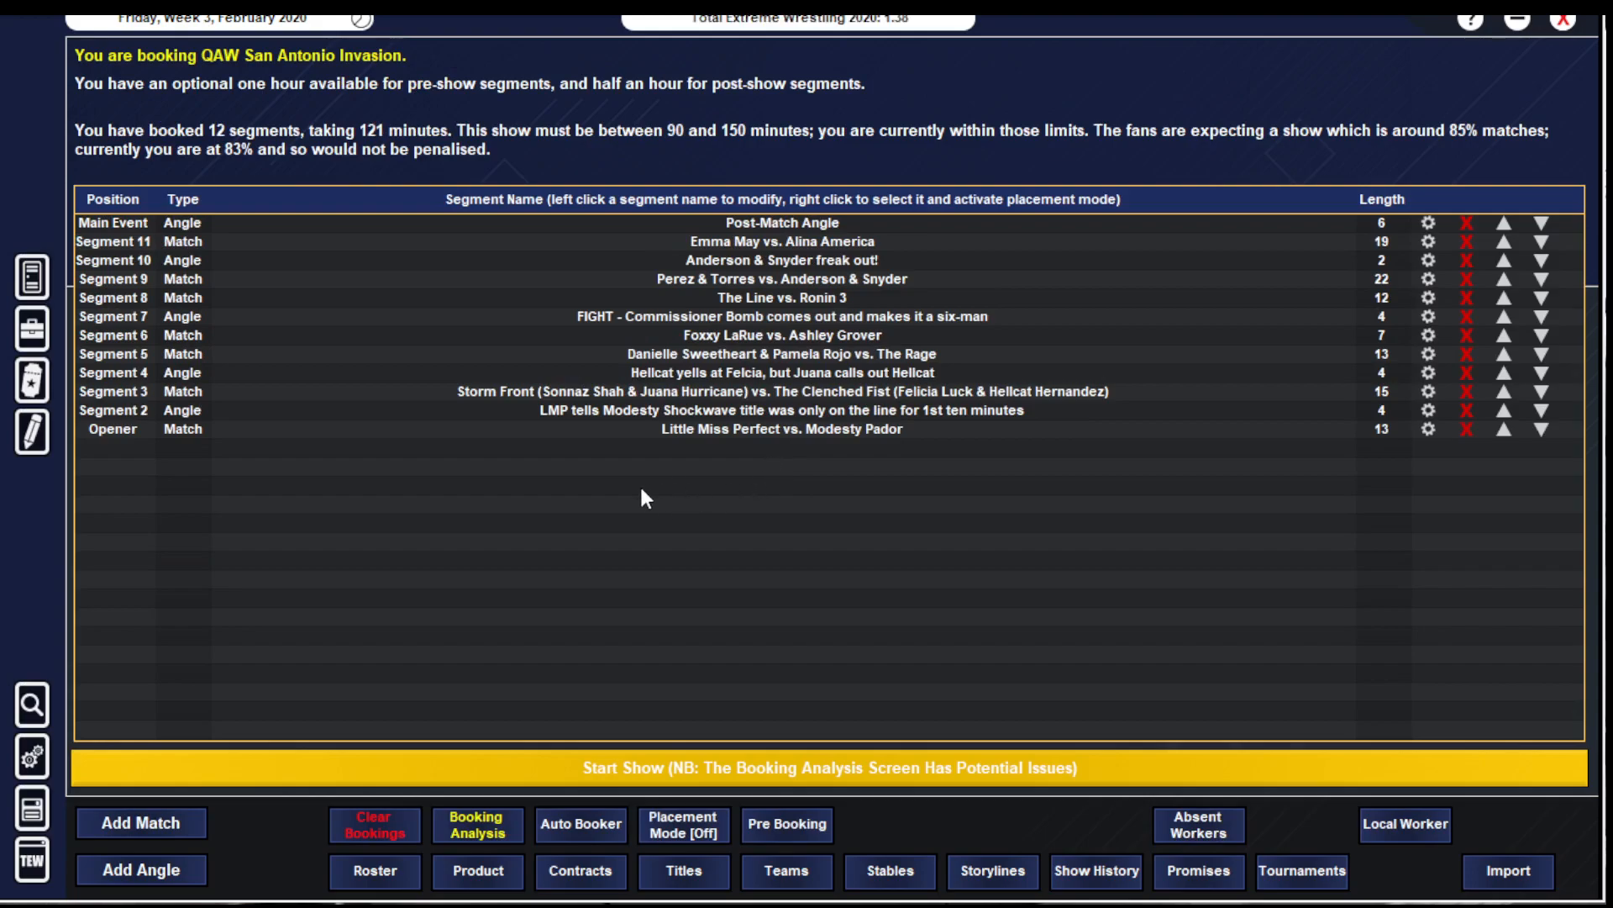
# - Set the Little Miss Perfect vs. Modesty Pador opener's aim to Story Telling, save it and check booking analysis
pyautogui.click(476, 824)
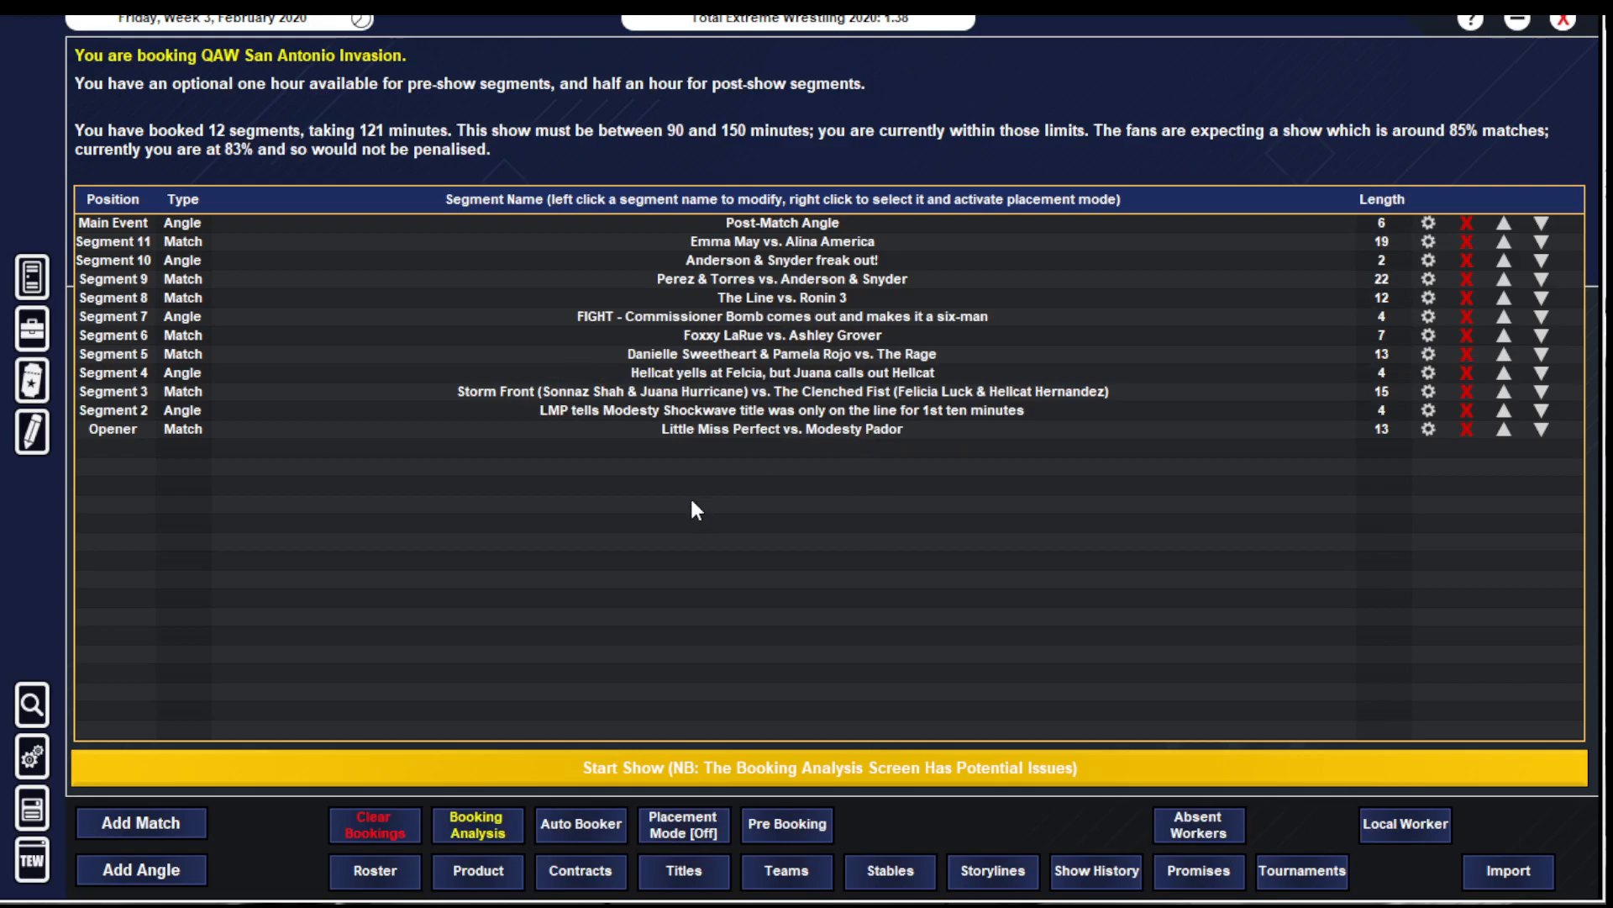
pyautogui.moveTo(1238, 425)
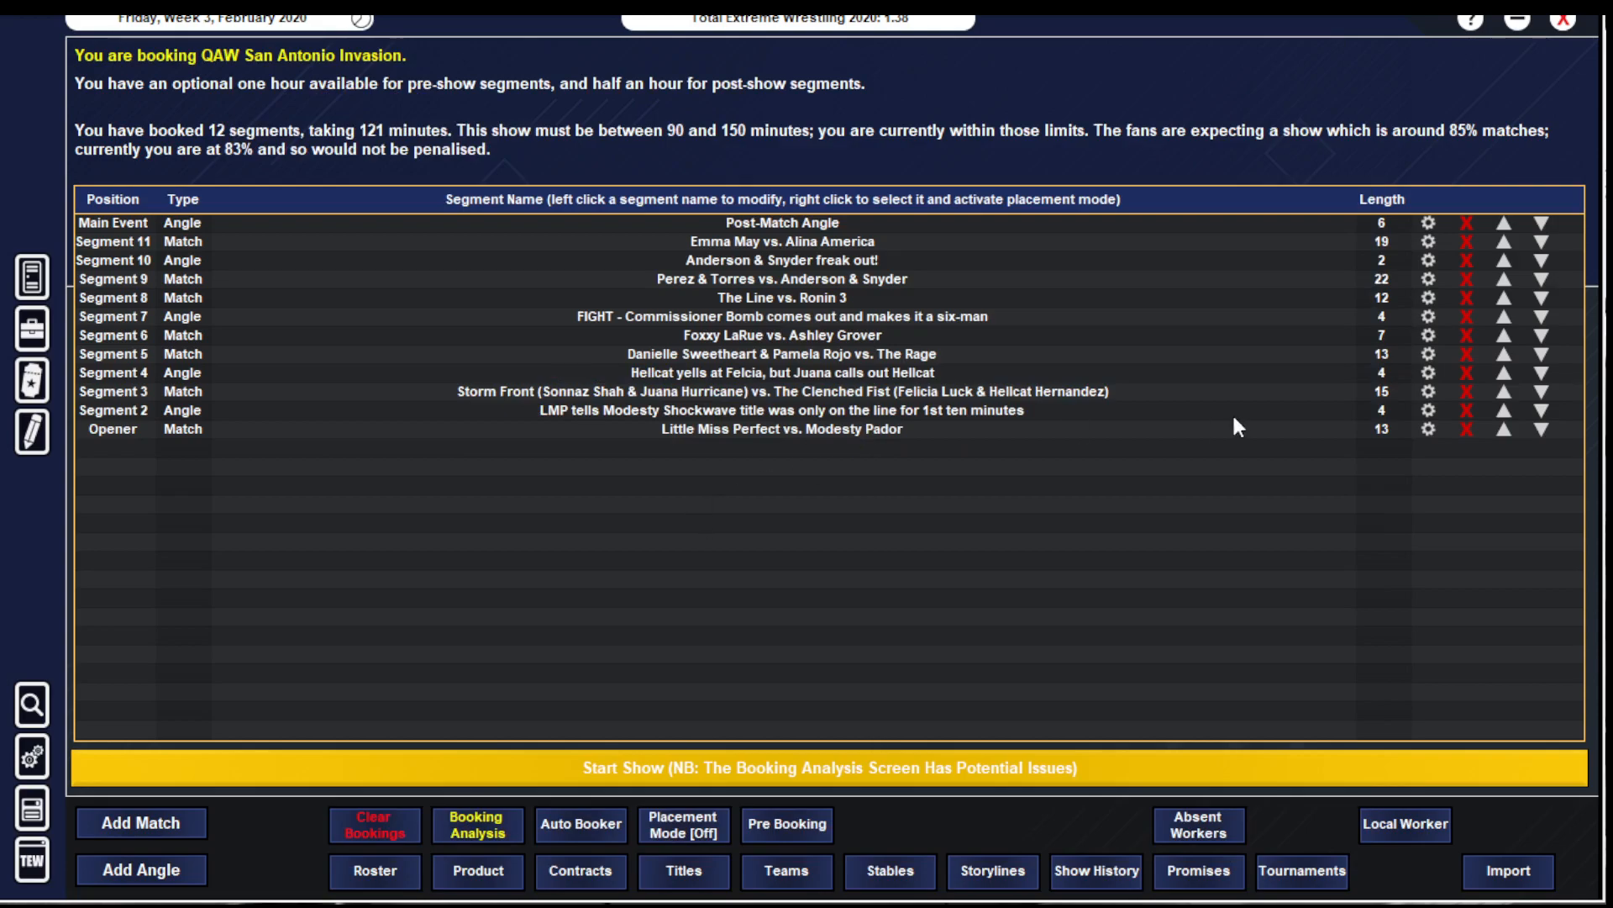
pyautogui.moveTo(1304, 598)
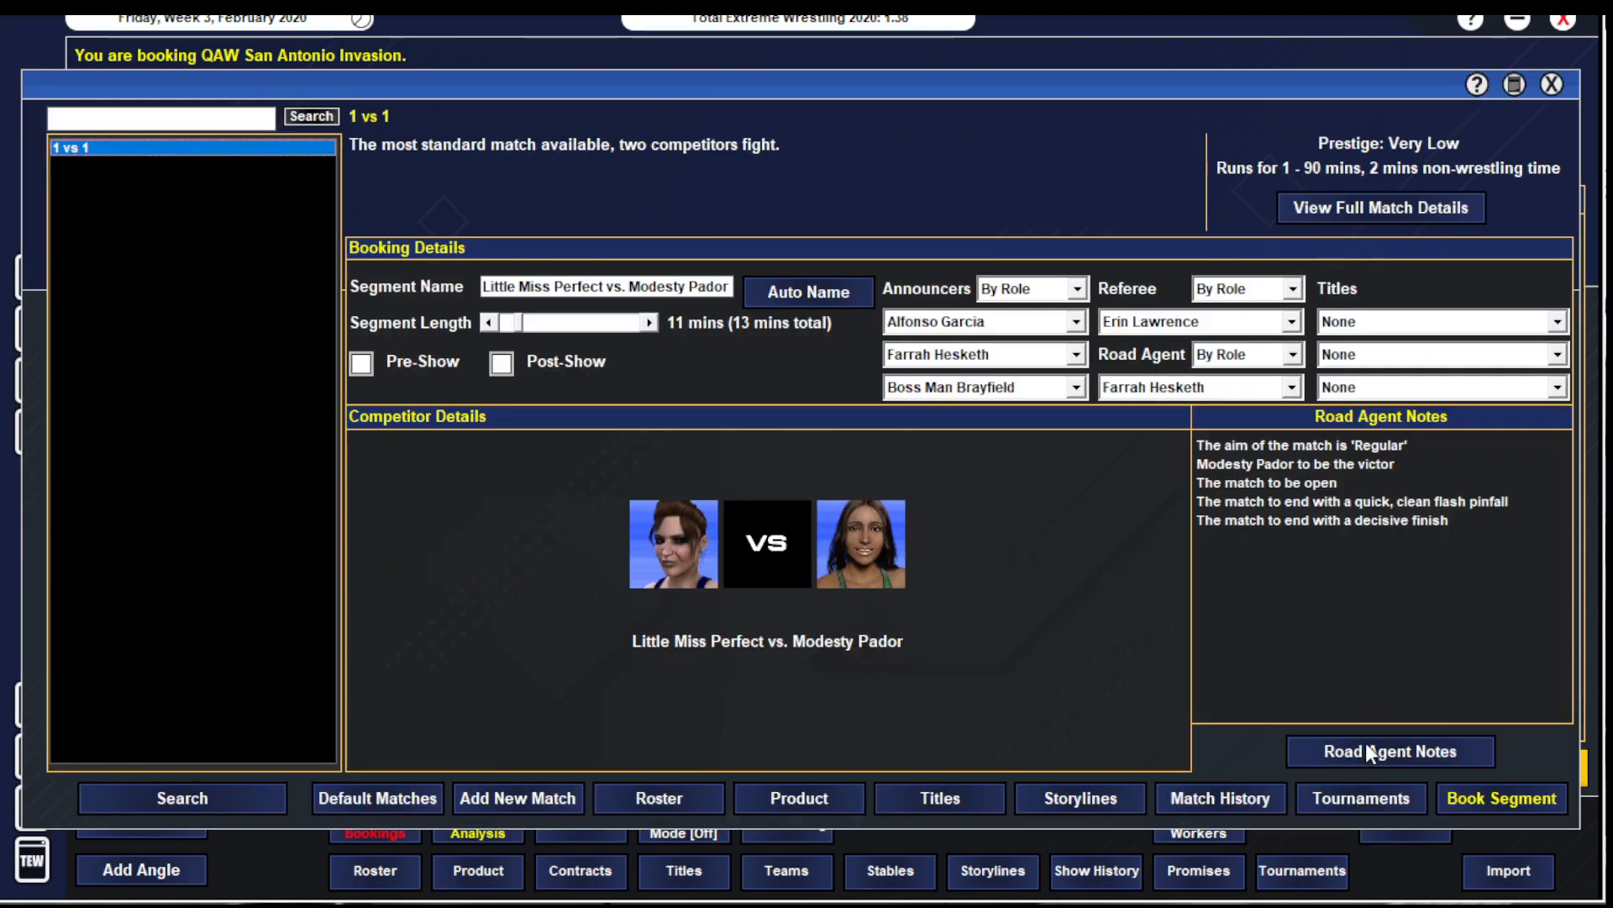
pyautogui.click(1390, 751)
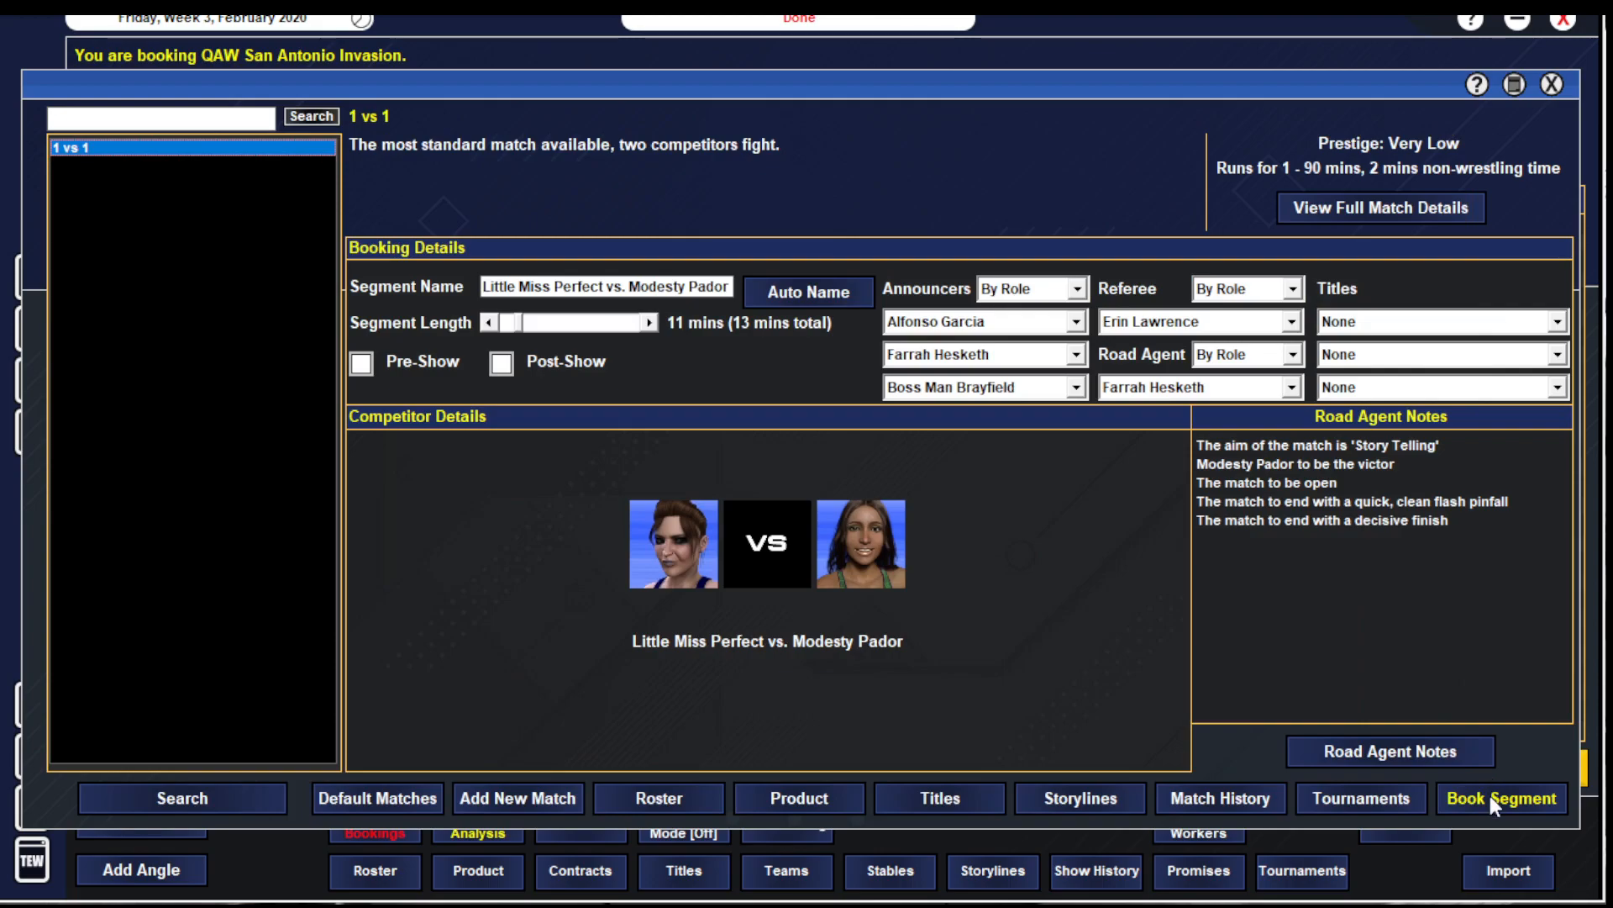
pyautogui.click(1501, 798)
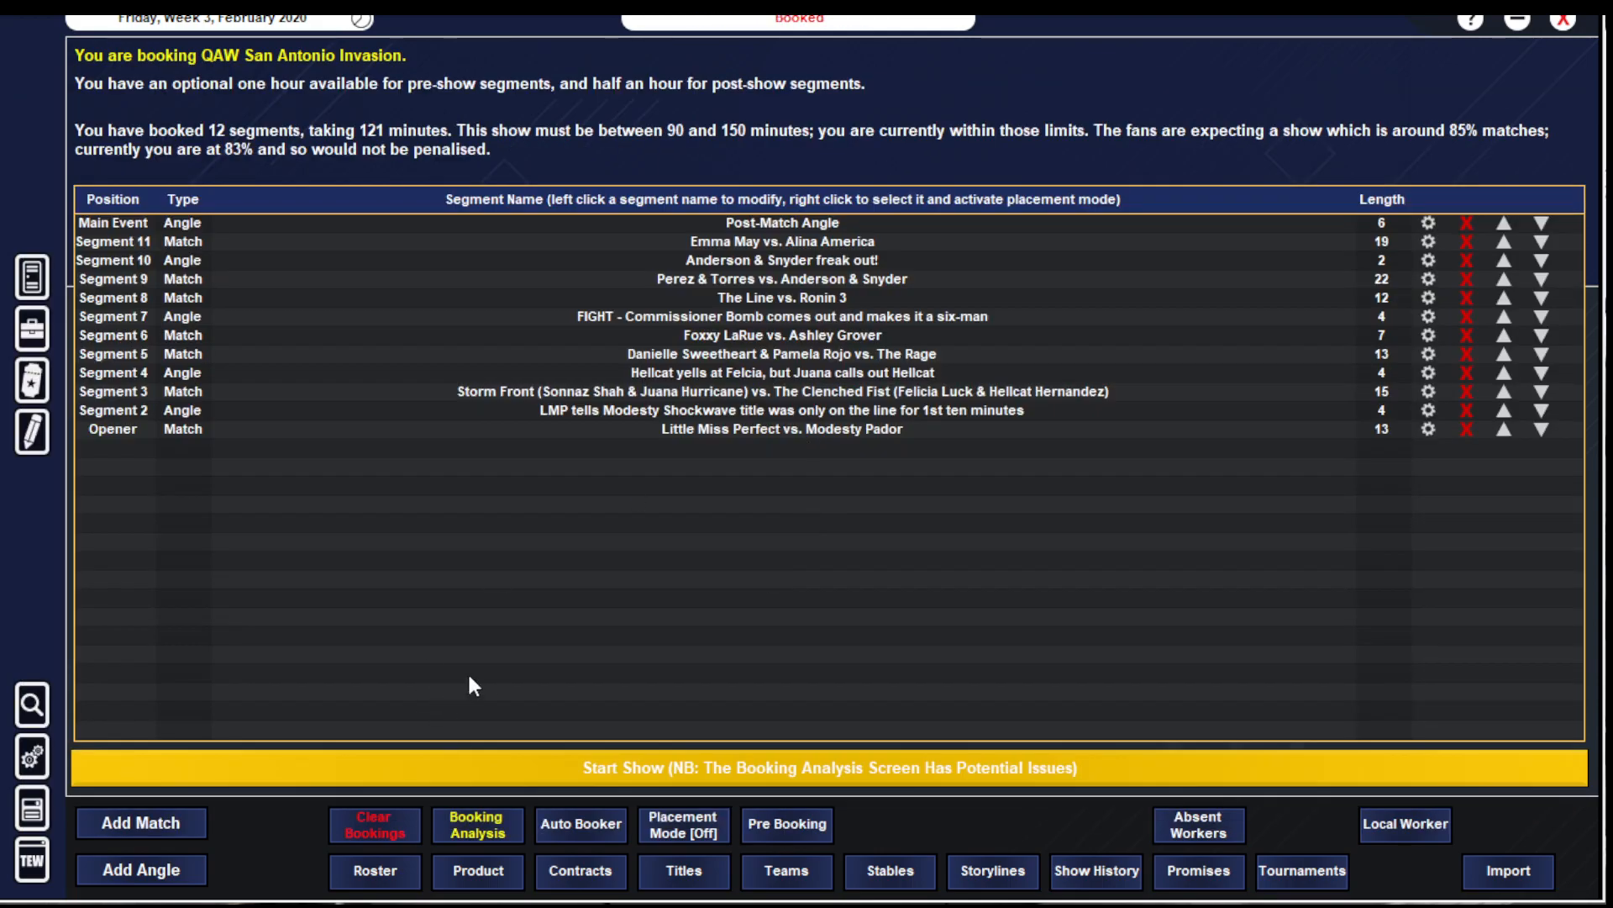
pyautogui.click(141, 822)
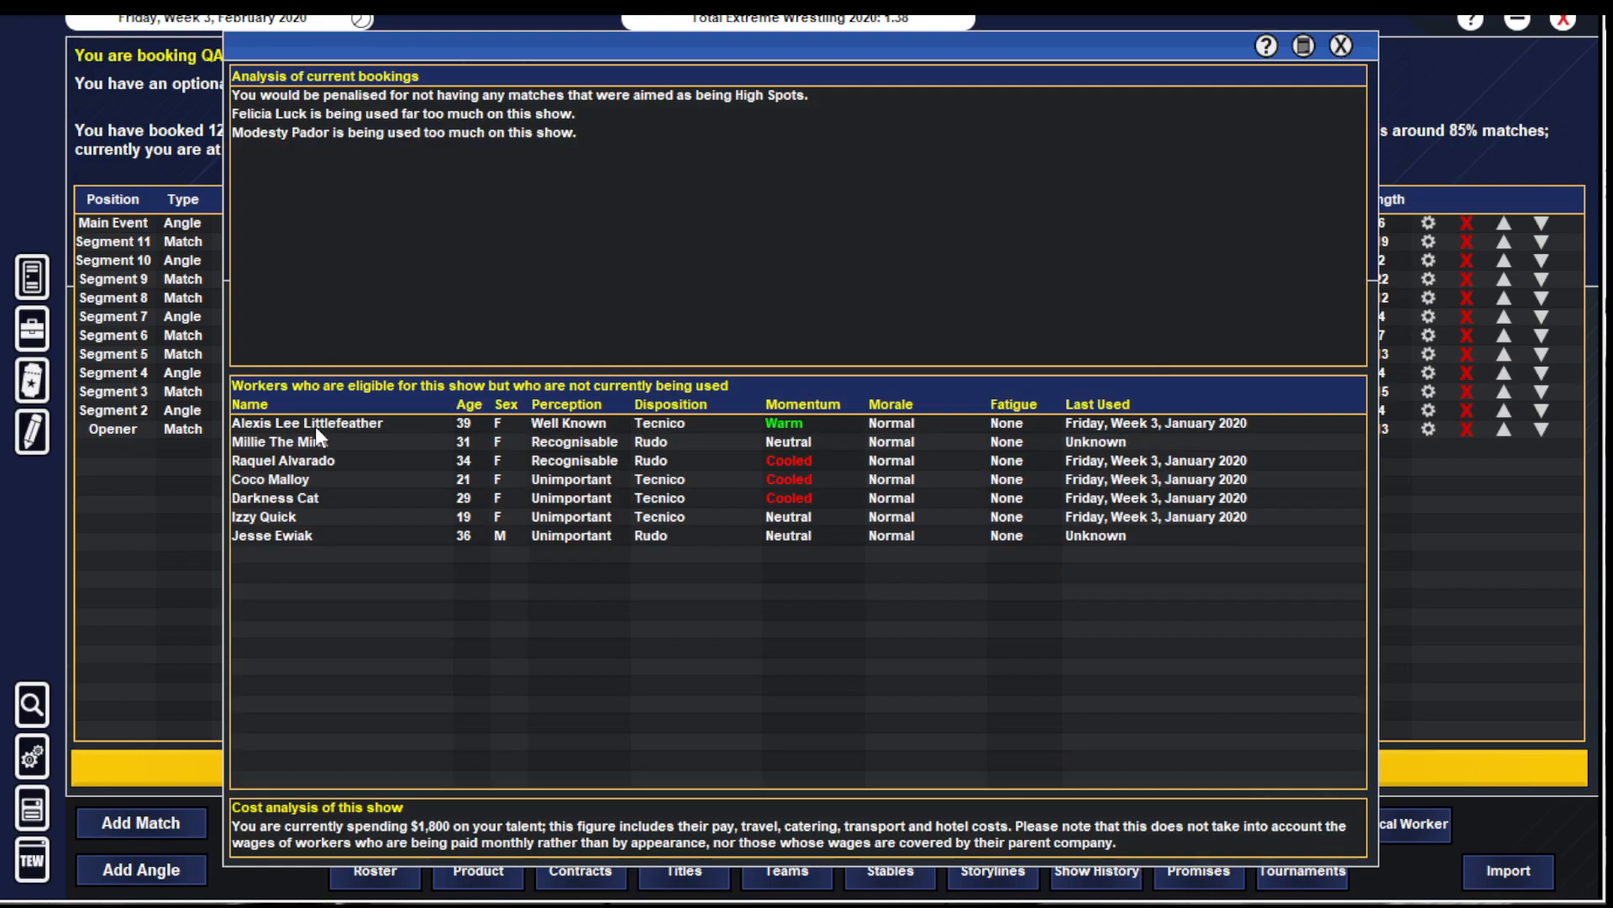
pyautogui.moveTo(309, 458)
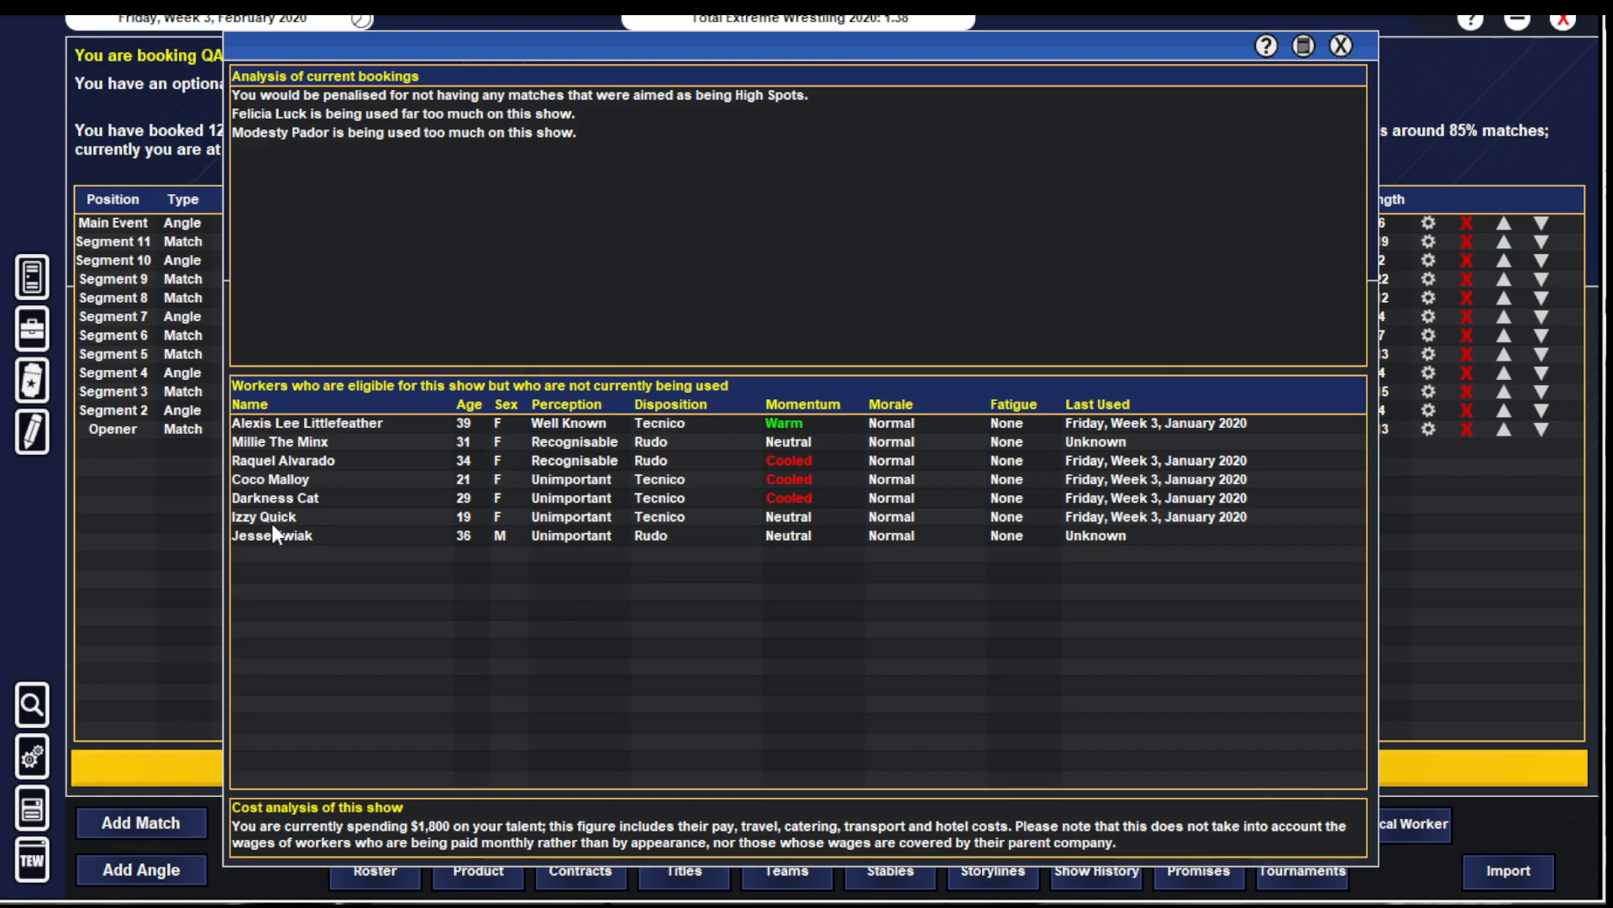
pyautogui.moveTo(1279, 93)
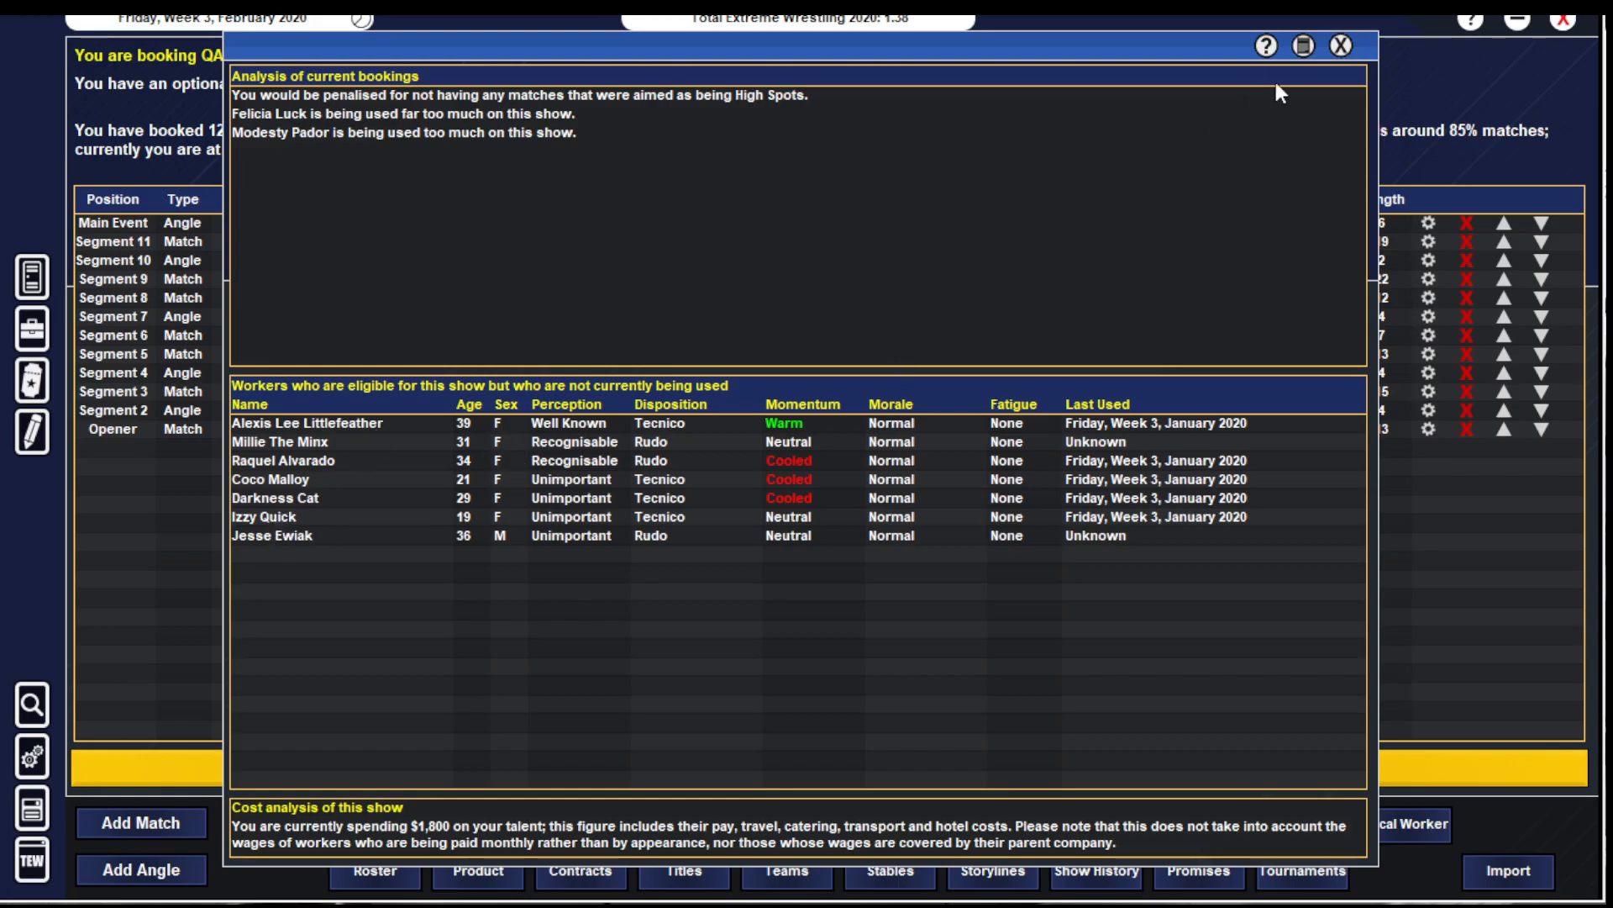
pyautogui.click(1339, 45)
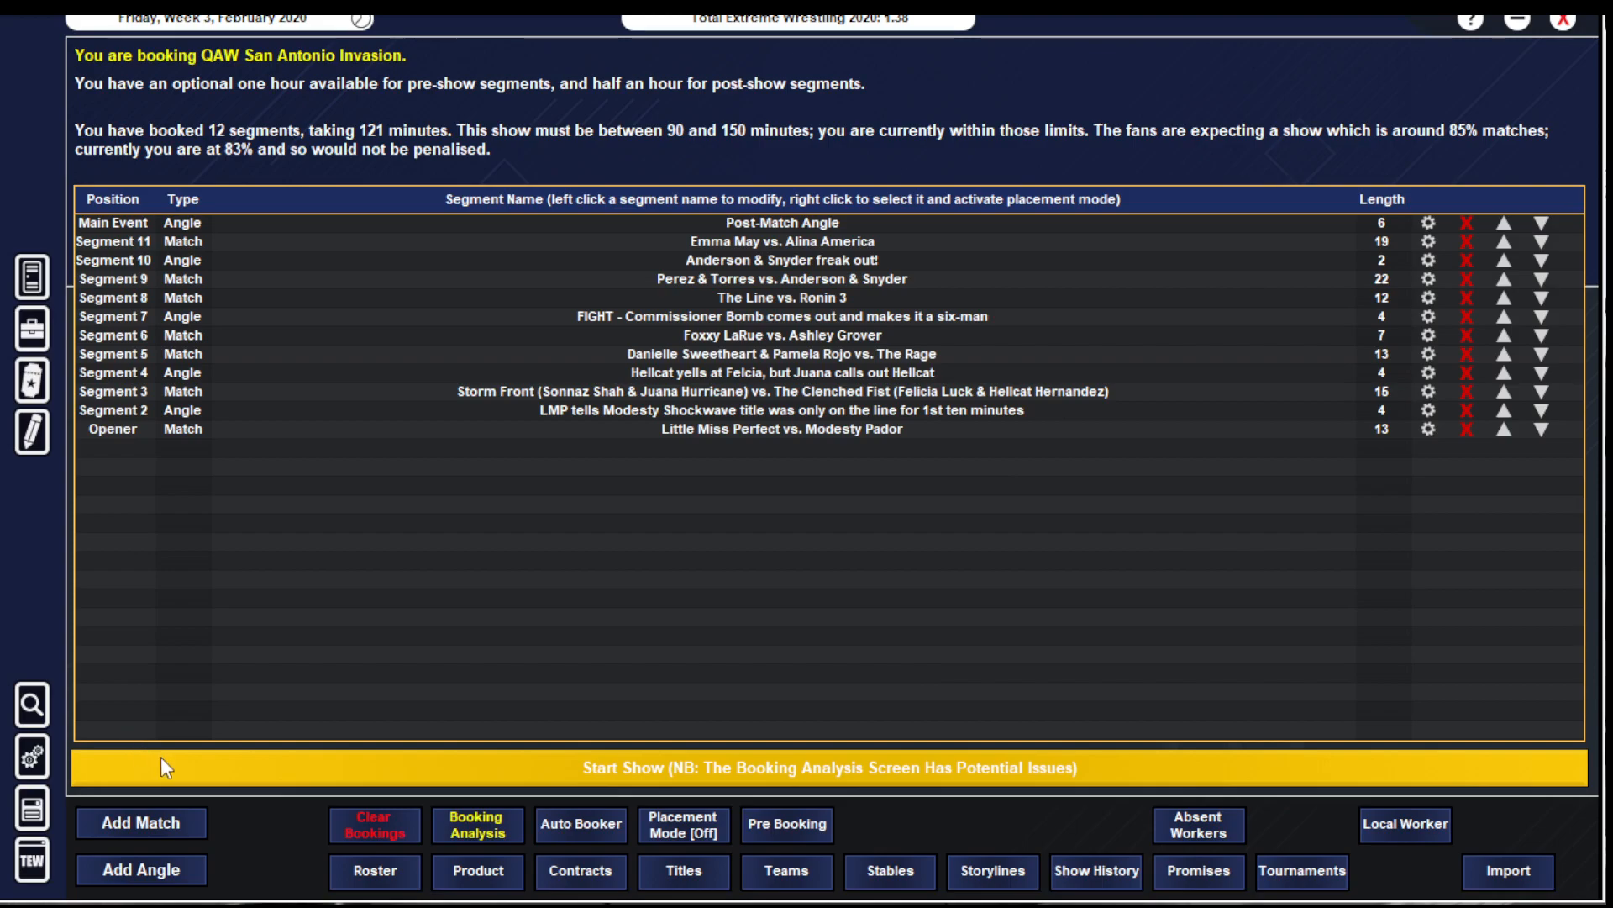
# - Check QAW Starshow 2020's results and start a Coco Malloy vs. Darkness Cat vs. Raquel Alvarado match
pyautogui.click(141, 822)
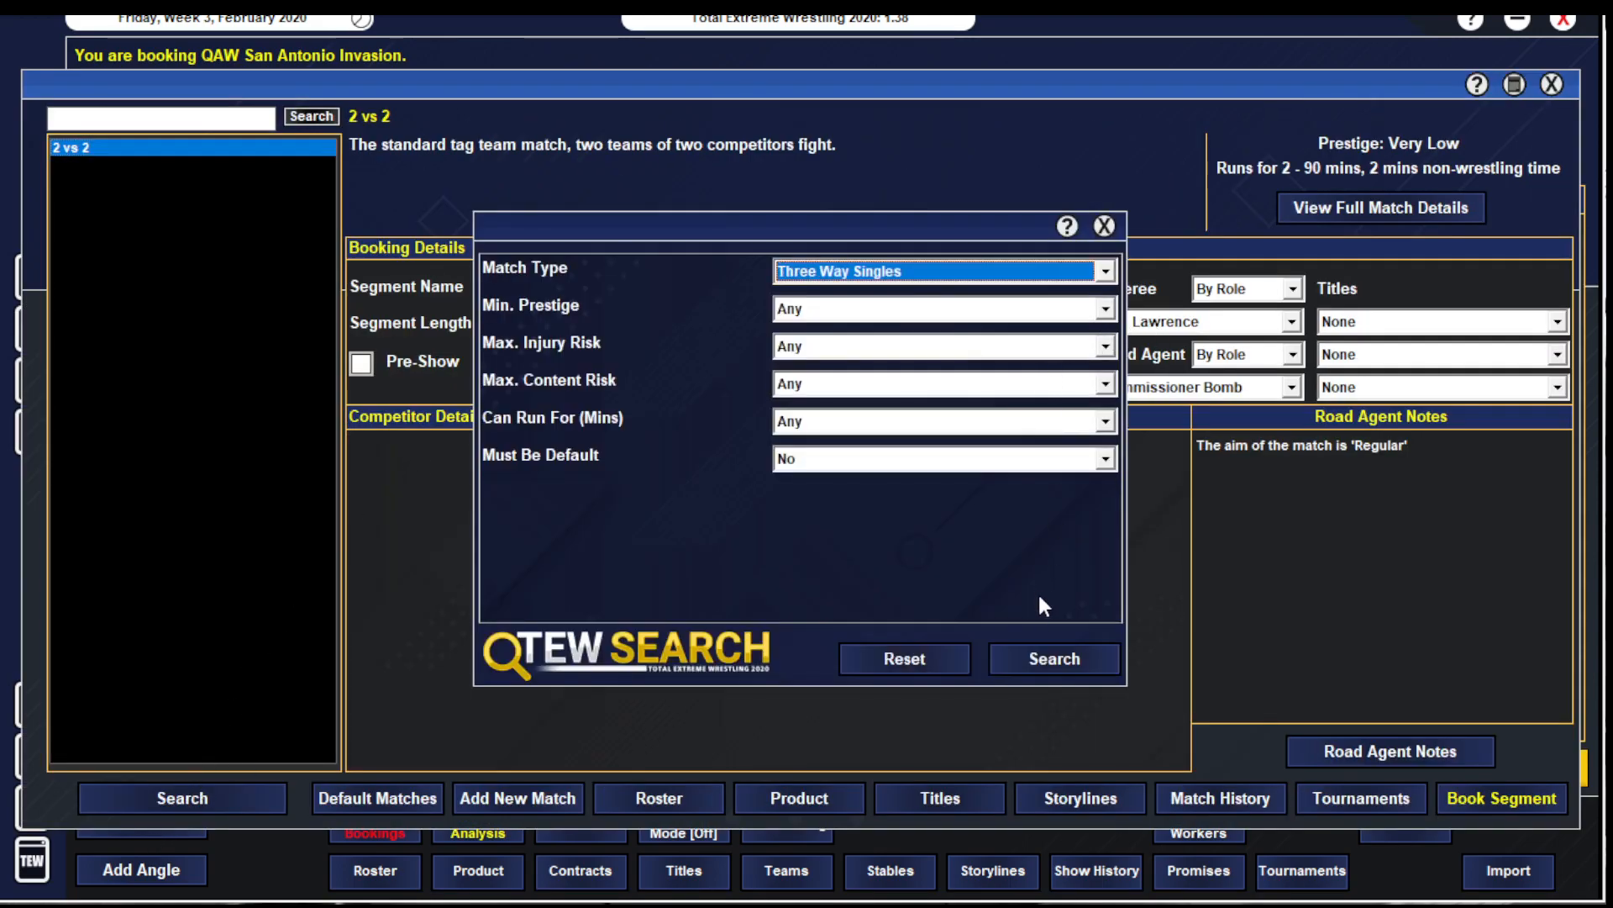
pyautogui.click(1052, 657)
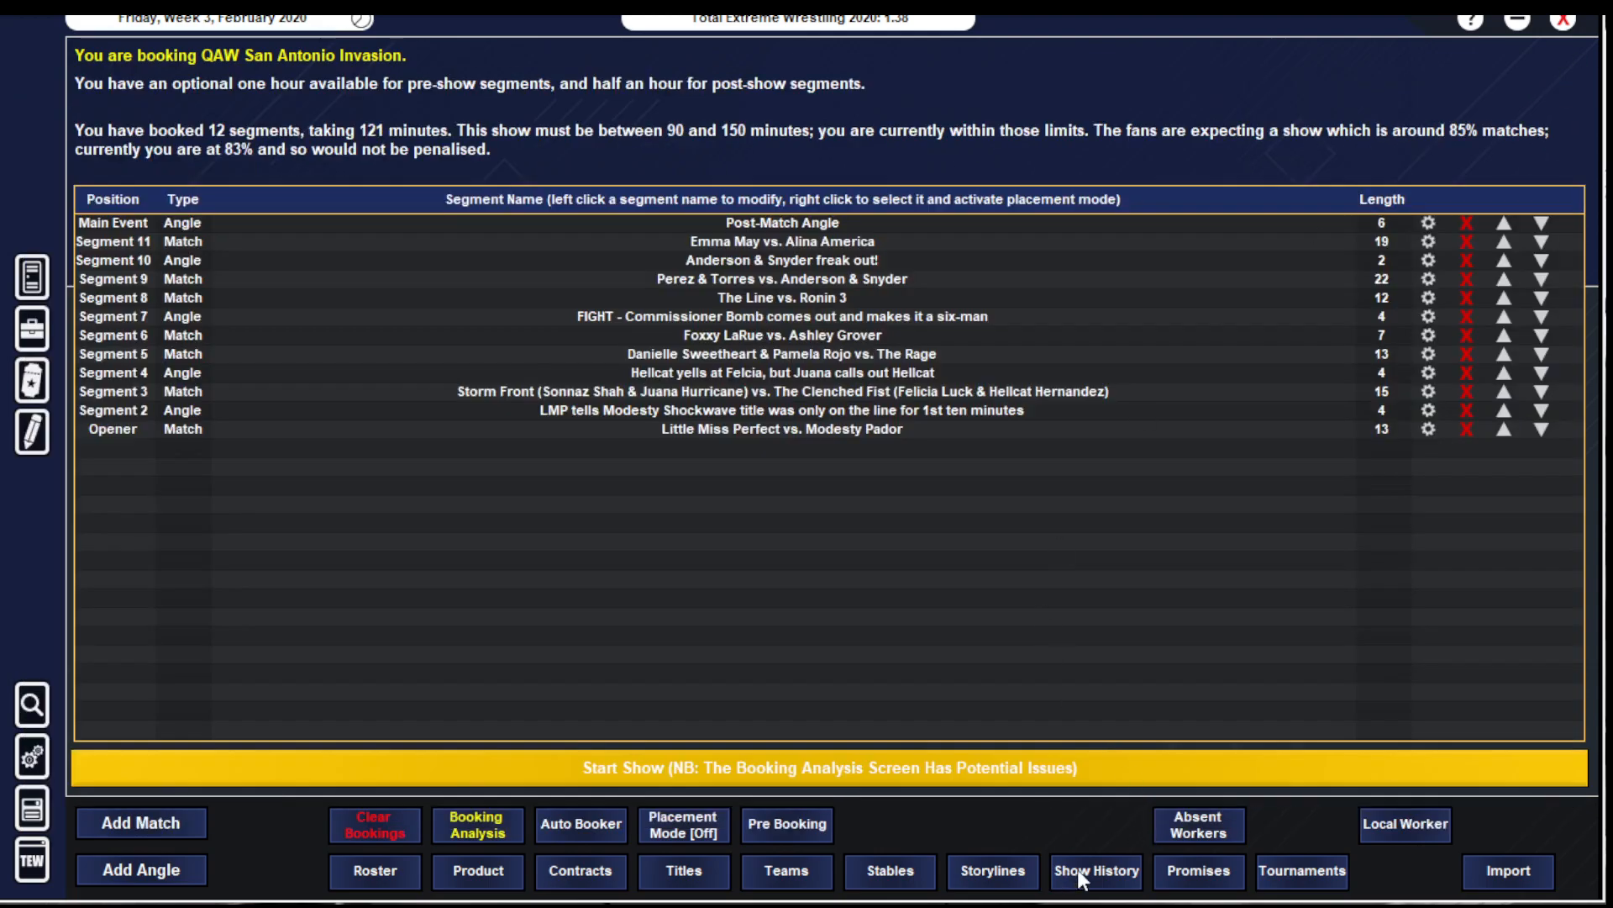
pyautogui.click(1095, 871)
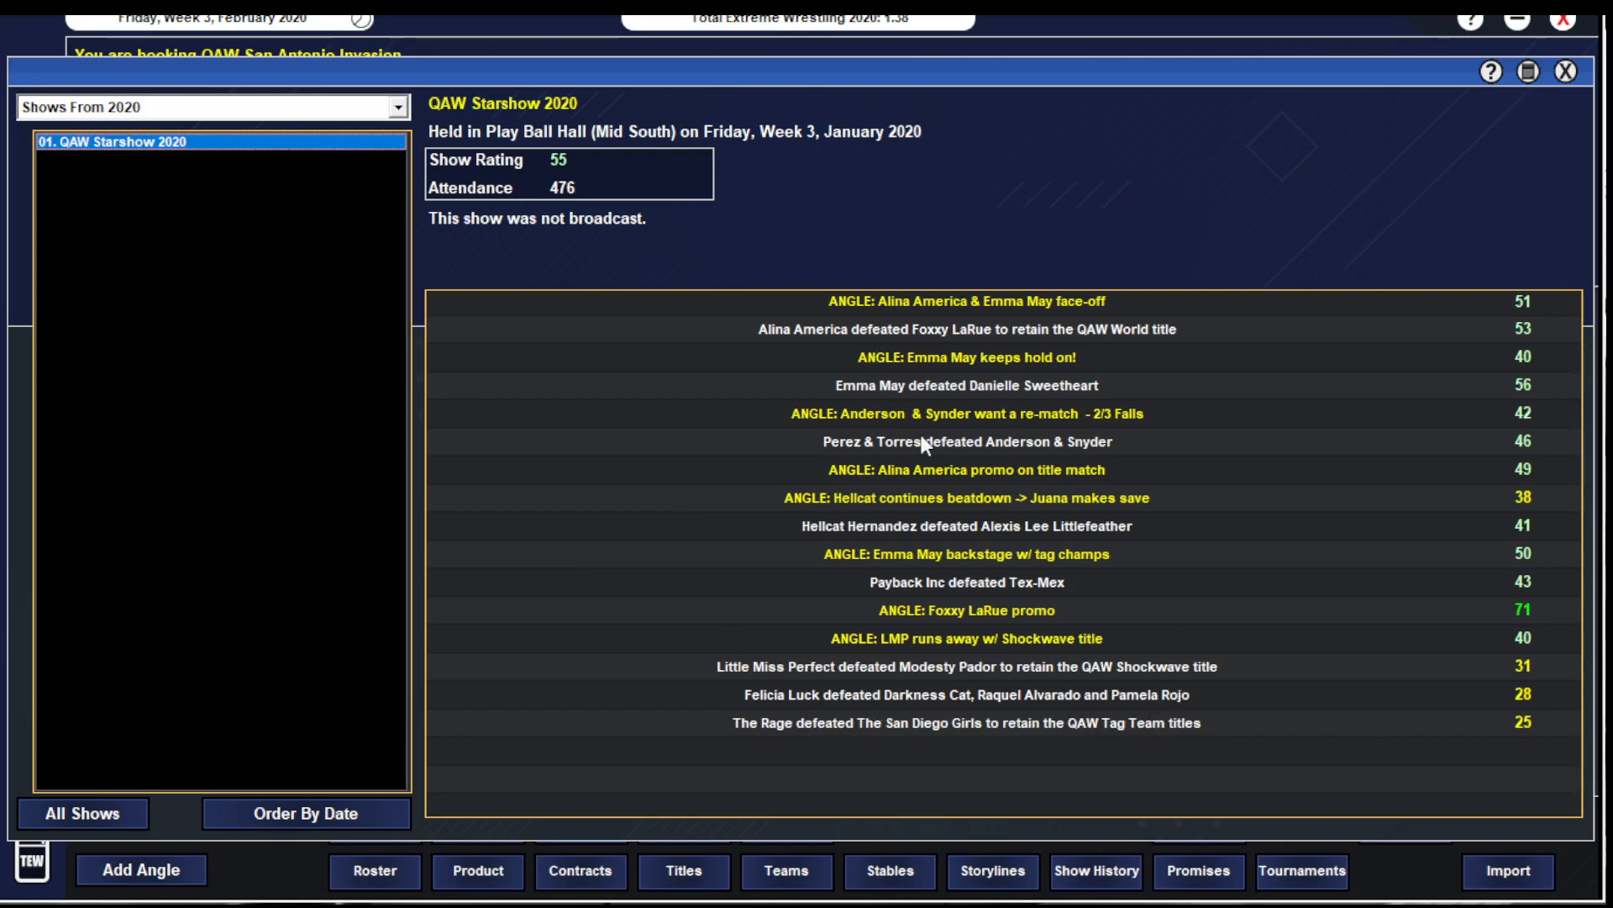
pyautogui.moveTo(1047, 707)
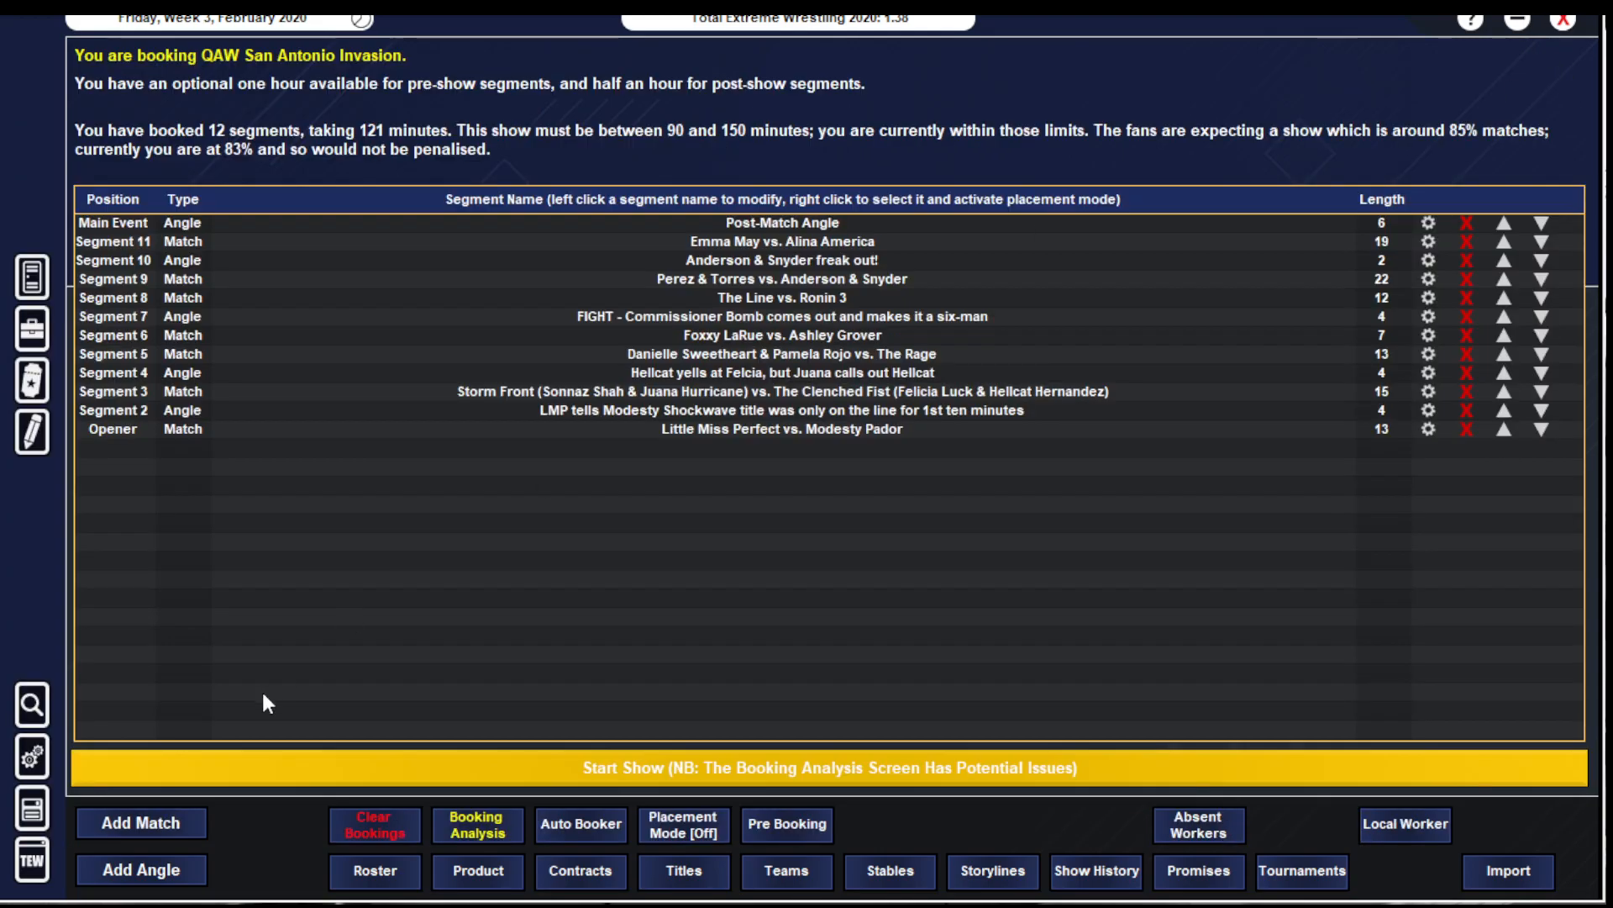
pyautogui.click(141, 822)
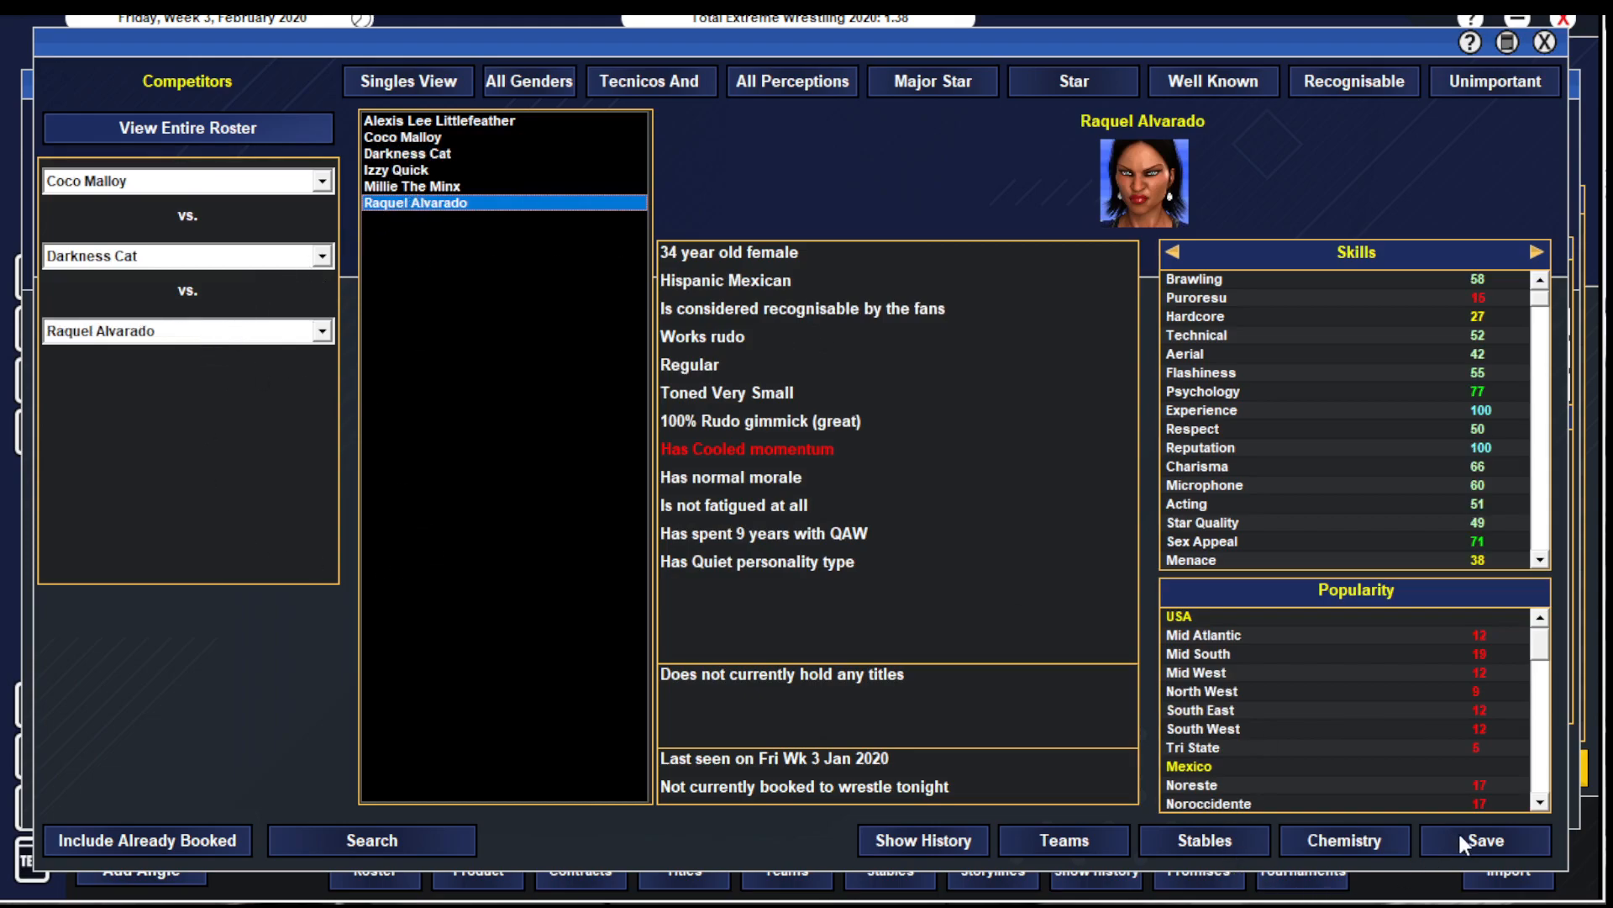
# - Confirm the three competitors and note Raquel Alvarado as victor with a High Spots aim
pyautogui.click(1485, 840)
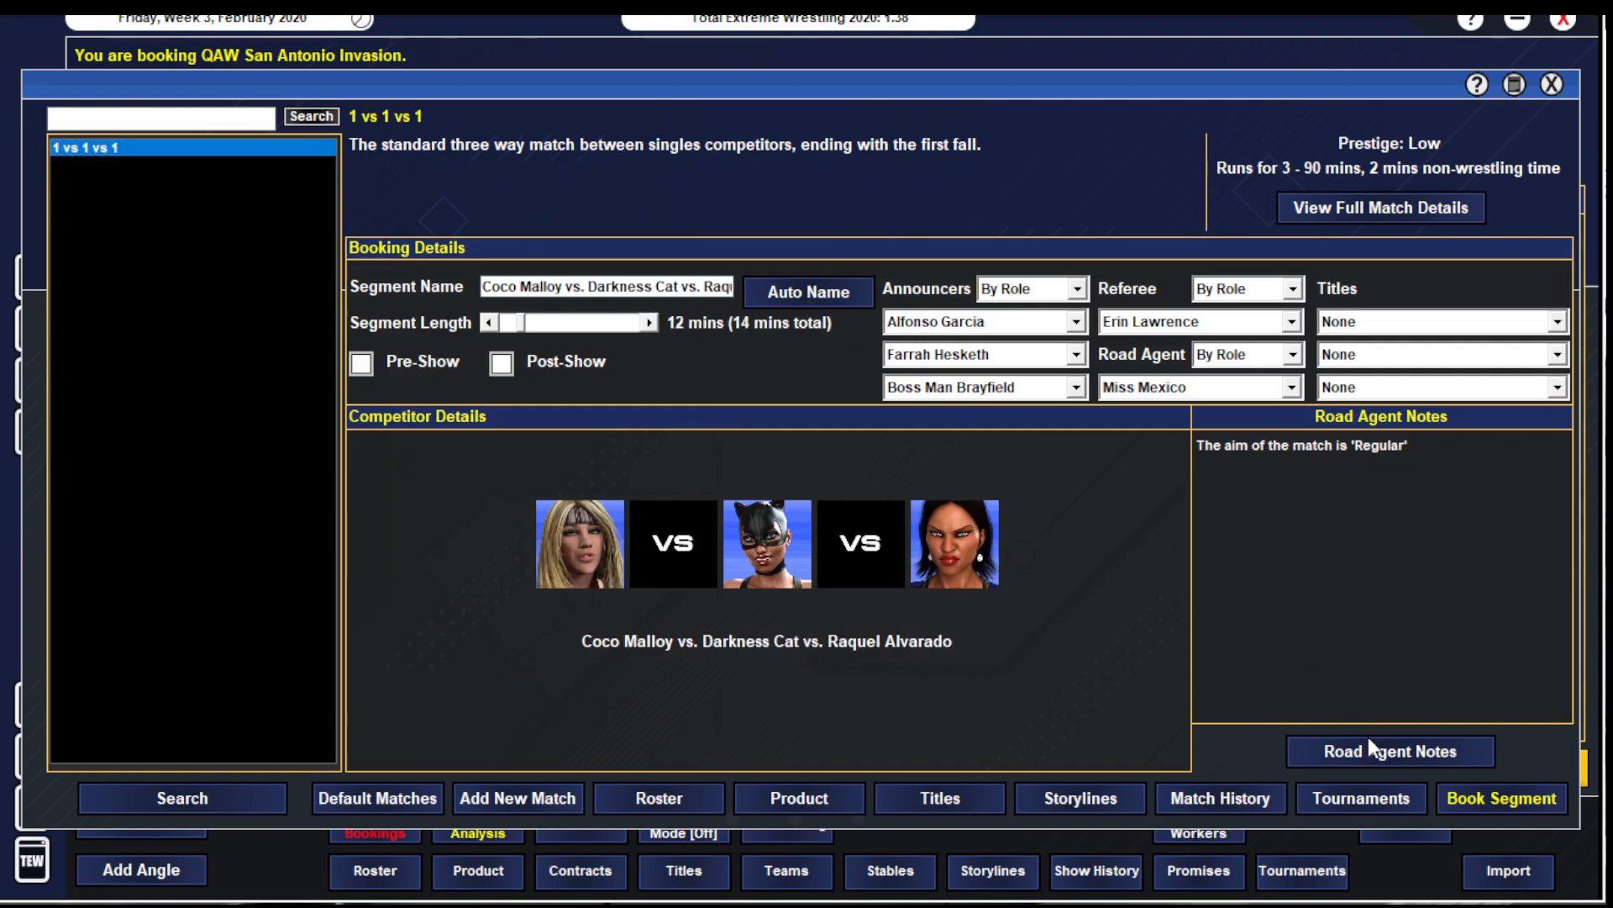
pyautogui.click(1388, 750)
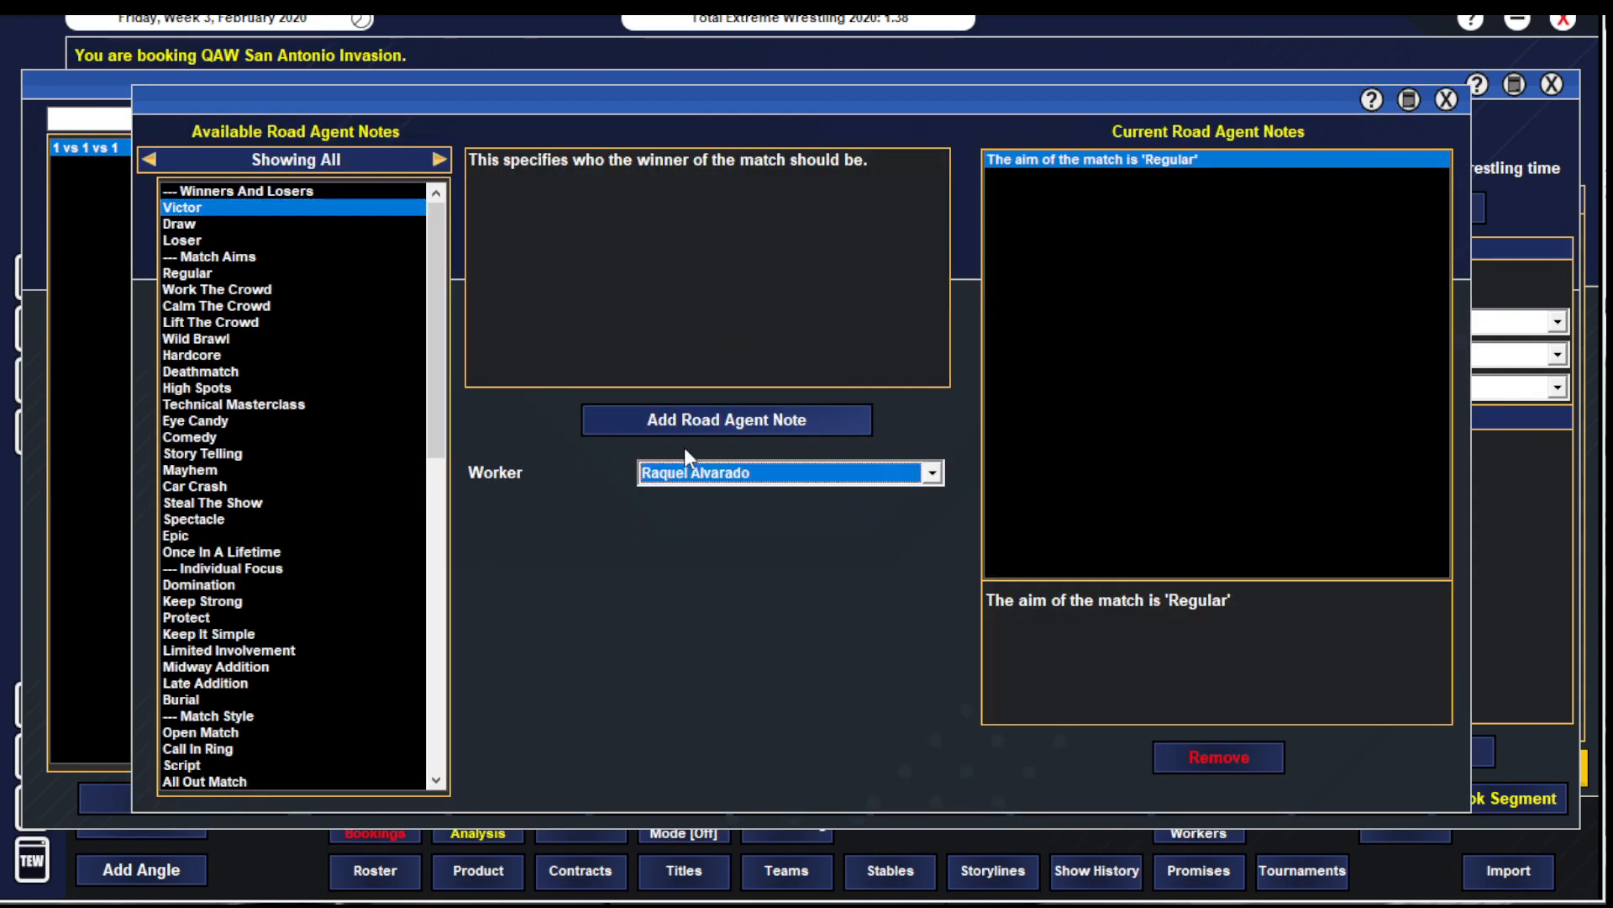
pyautogui.click(192, 355)
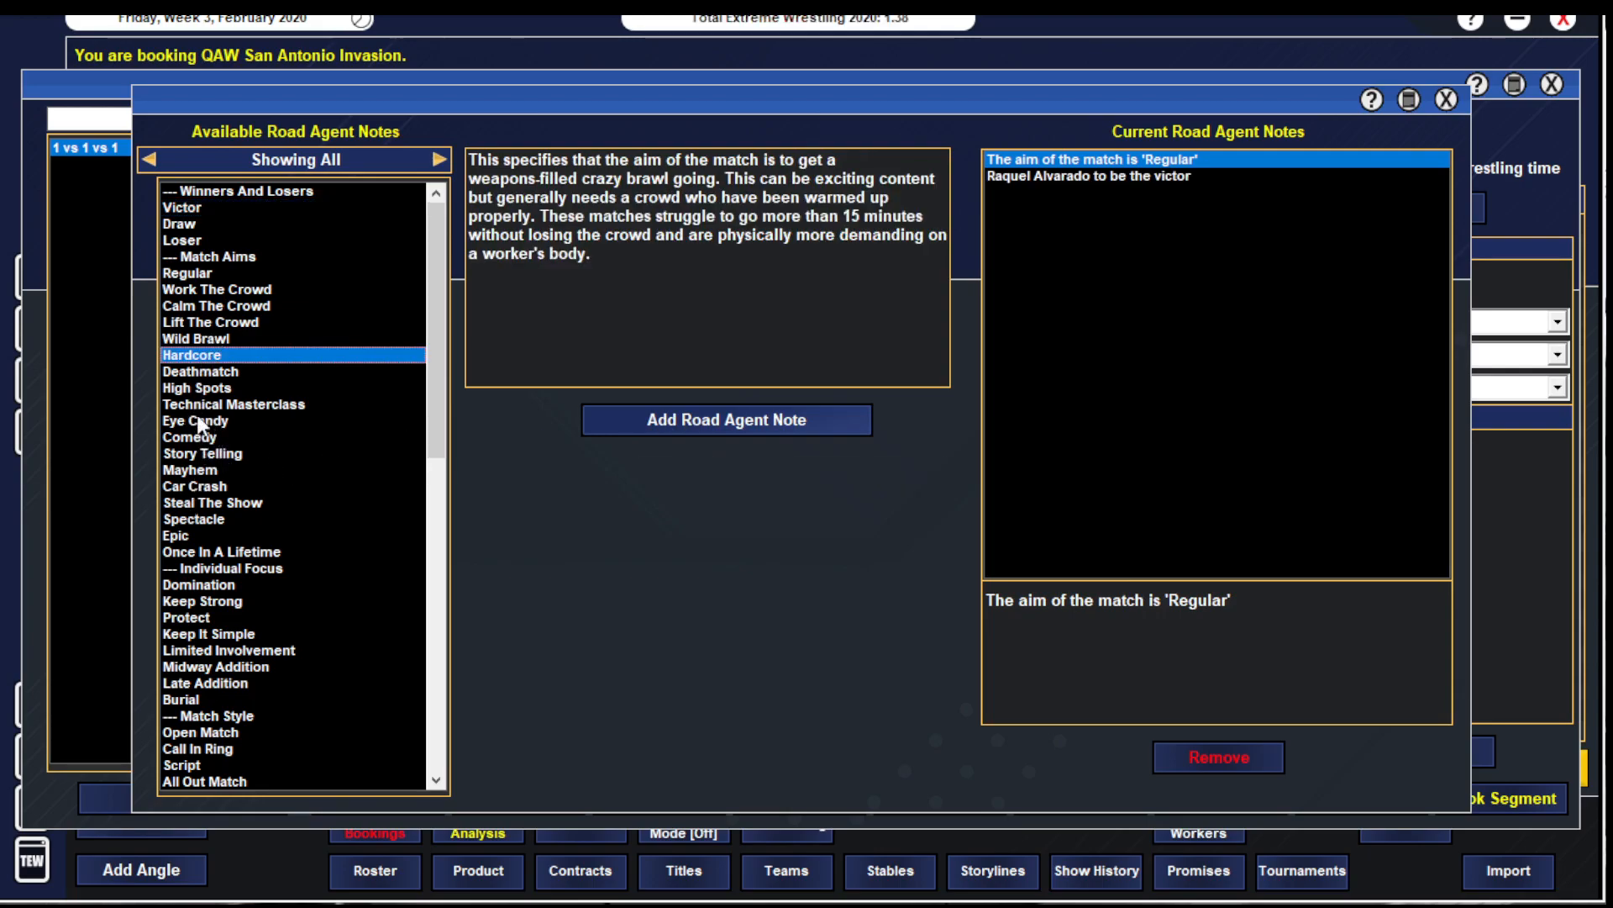
pyautogui.click(199, 388)
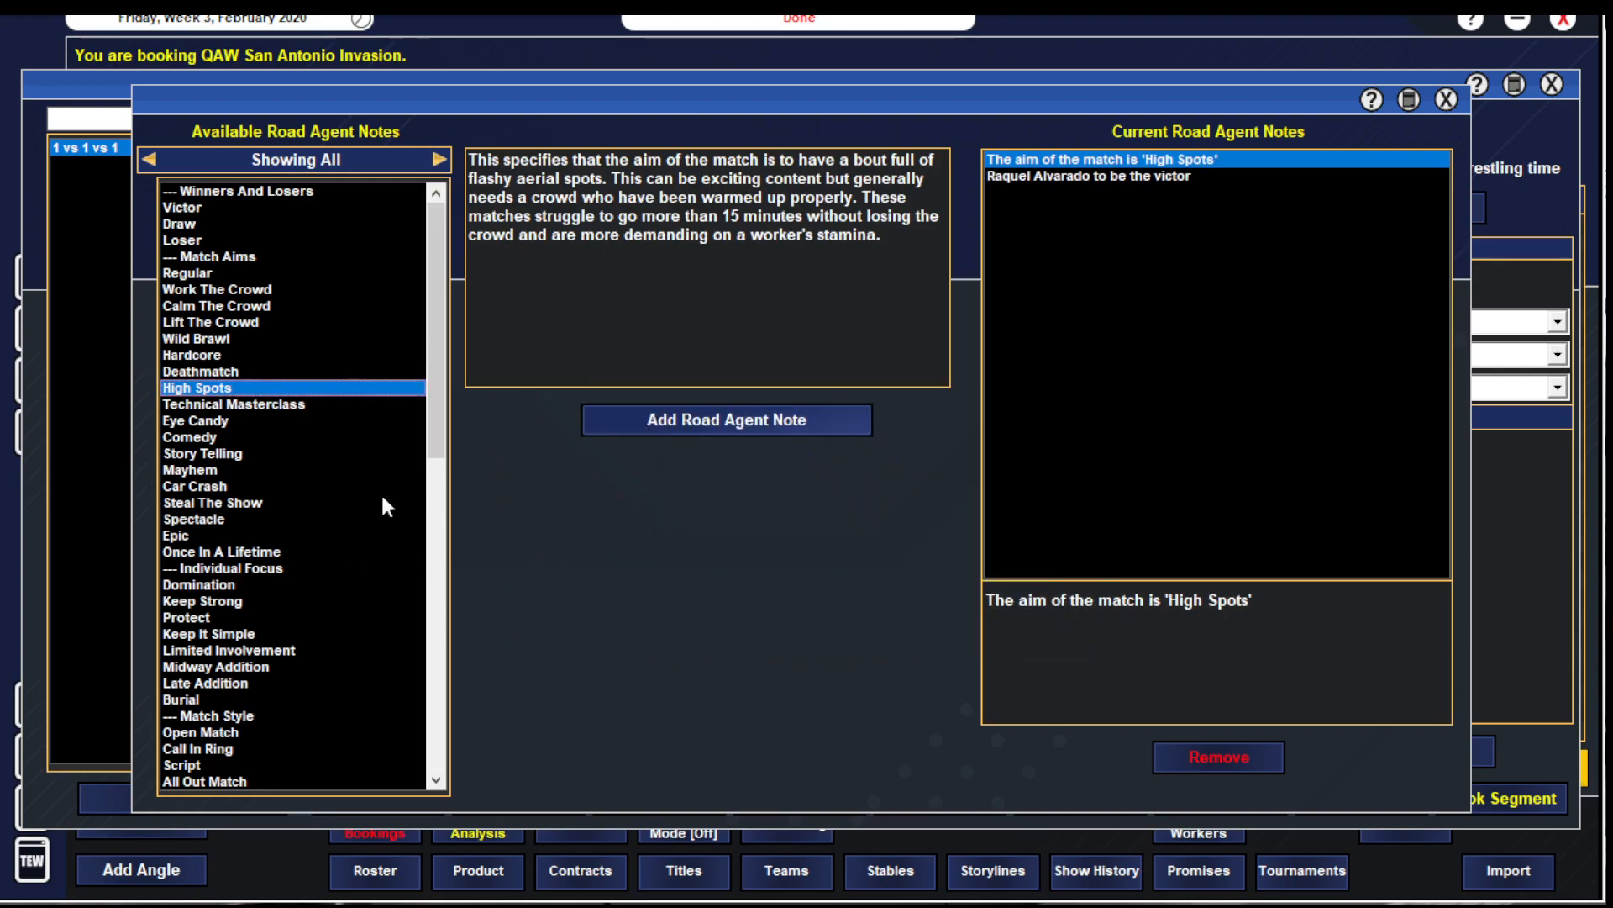
pyautogui.click(726, 420)
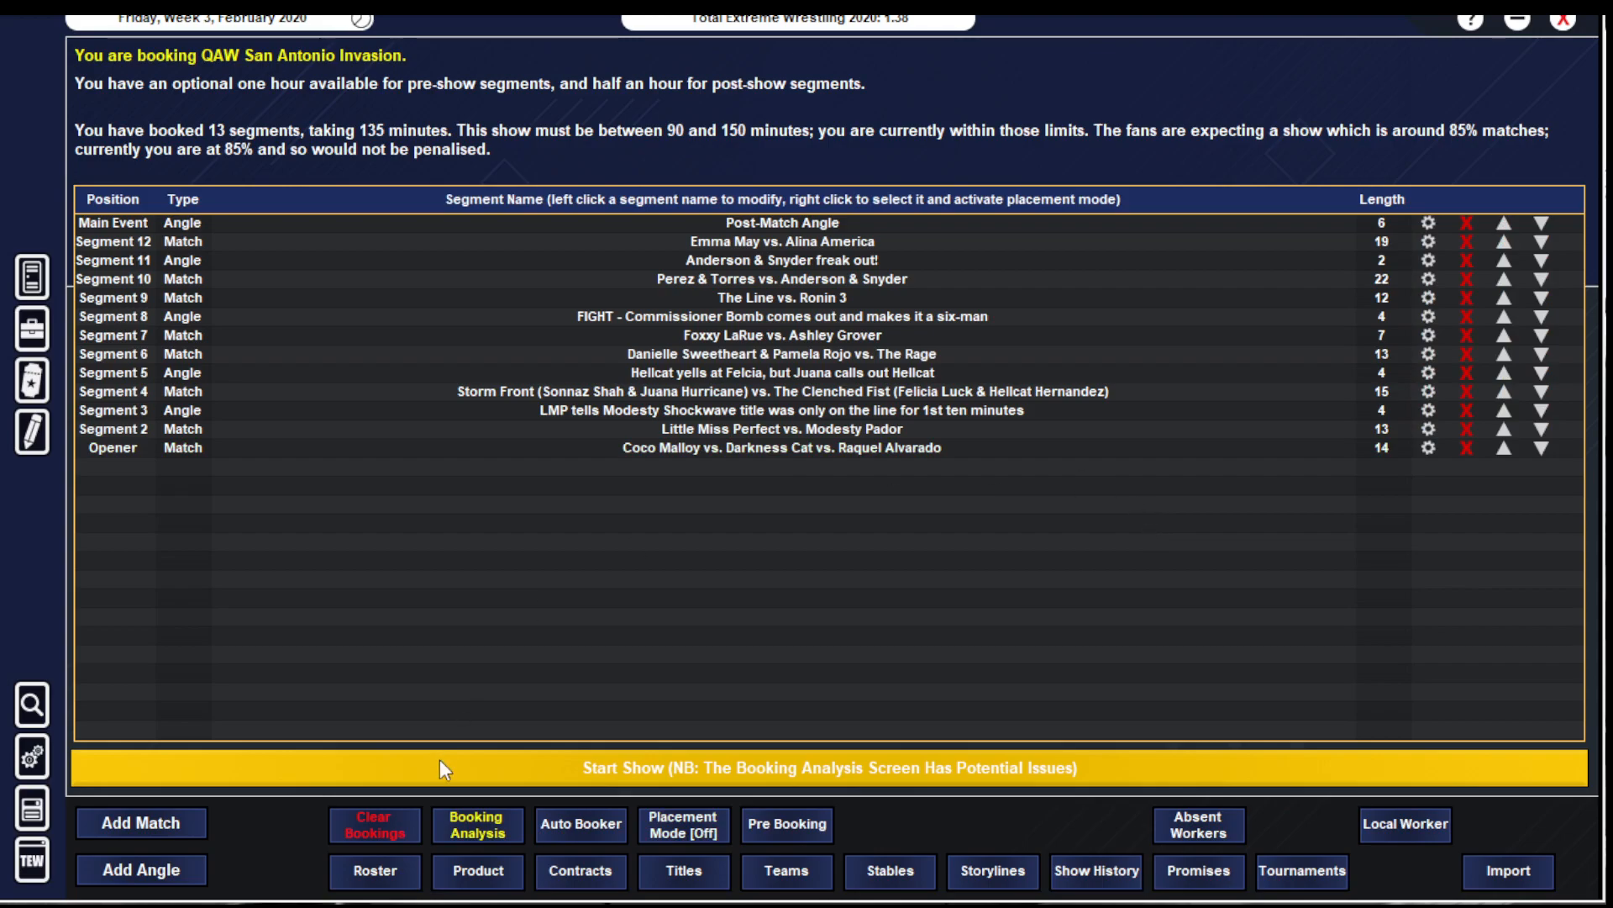
# - Hire local referee Clinton Edwards on a one-night handshake deal and recheck the booking analysis
pyautogui.click(476, 824)
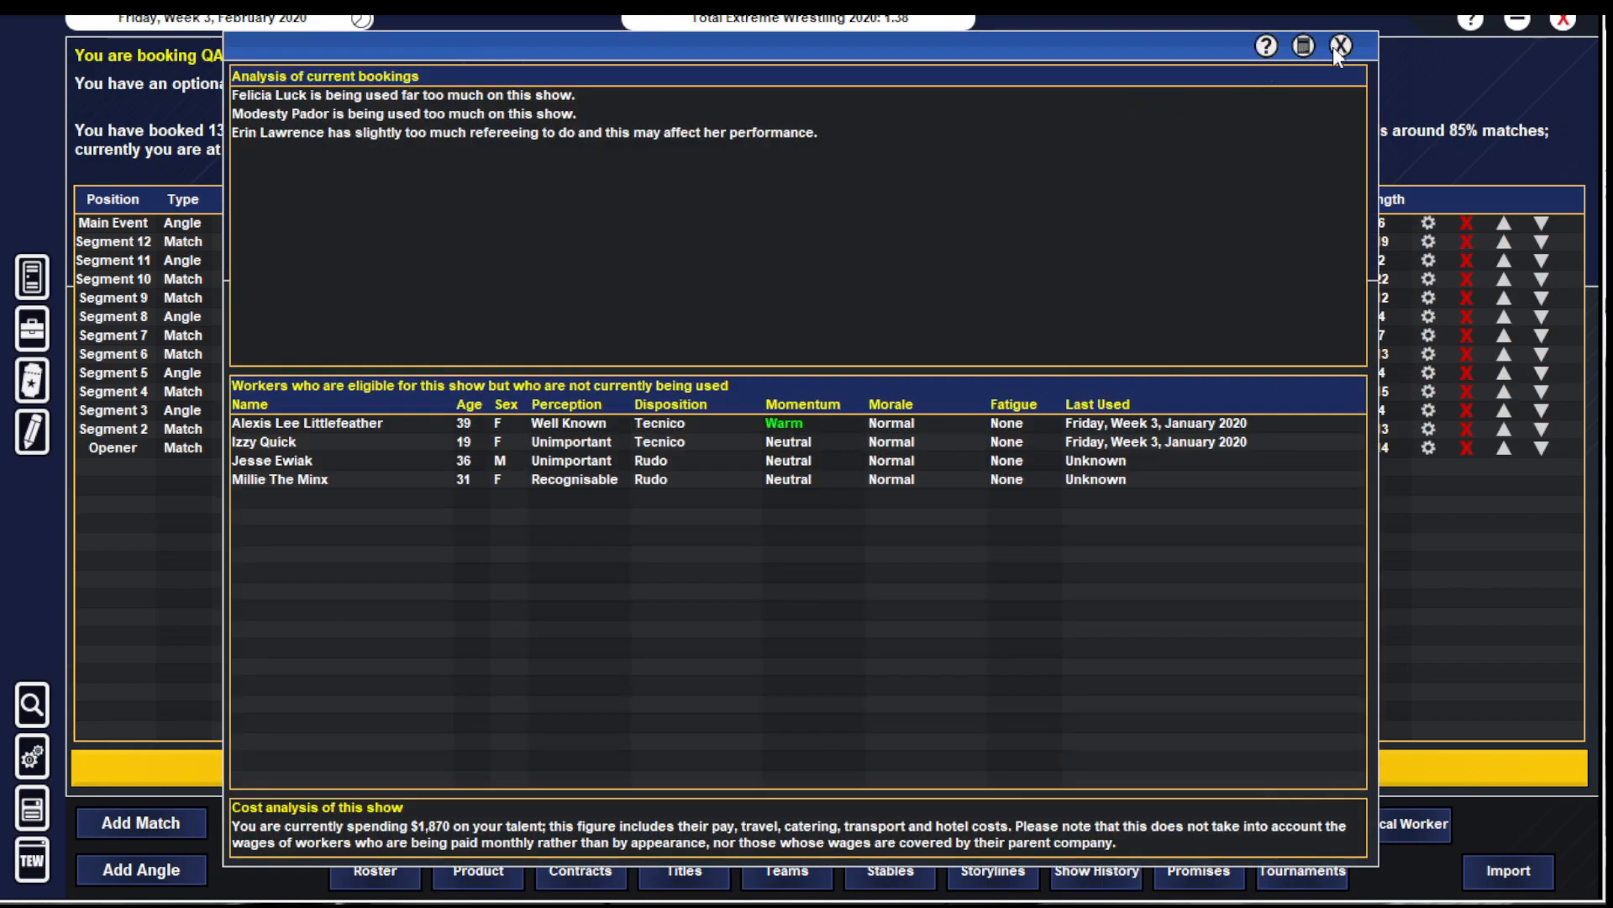
pyautogui.click(1339, 47)
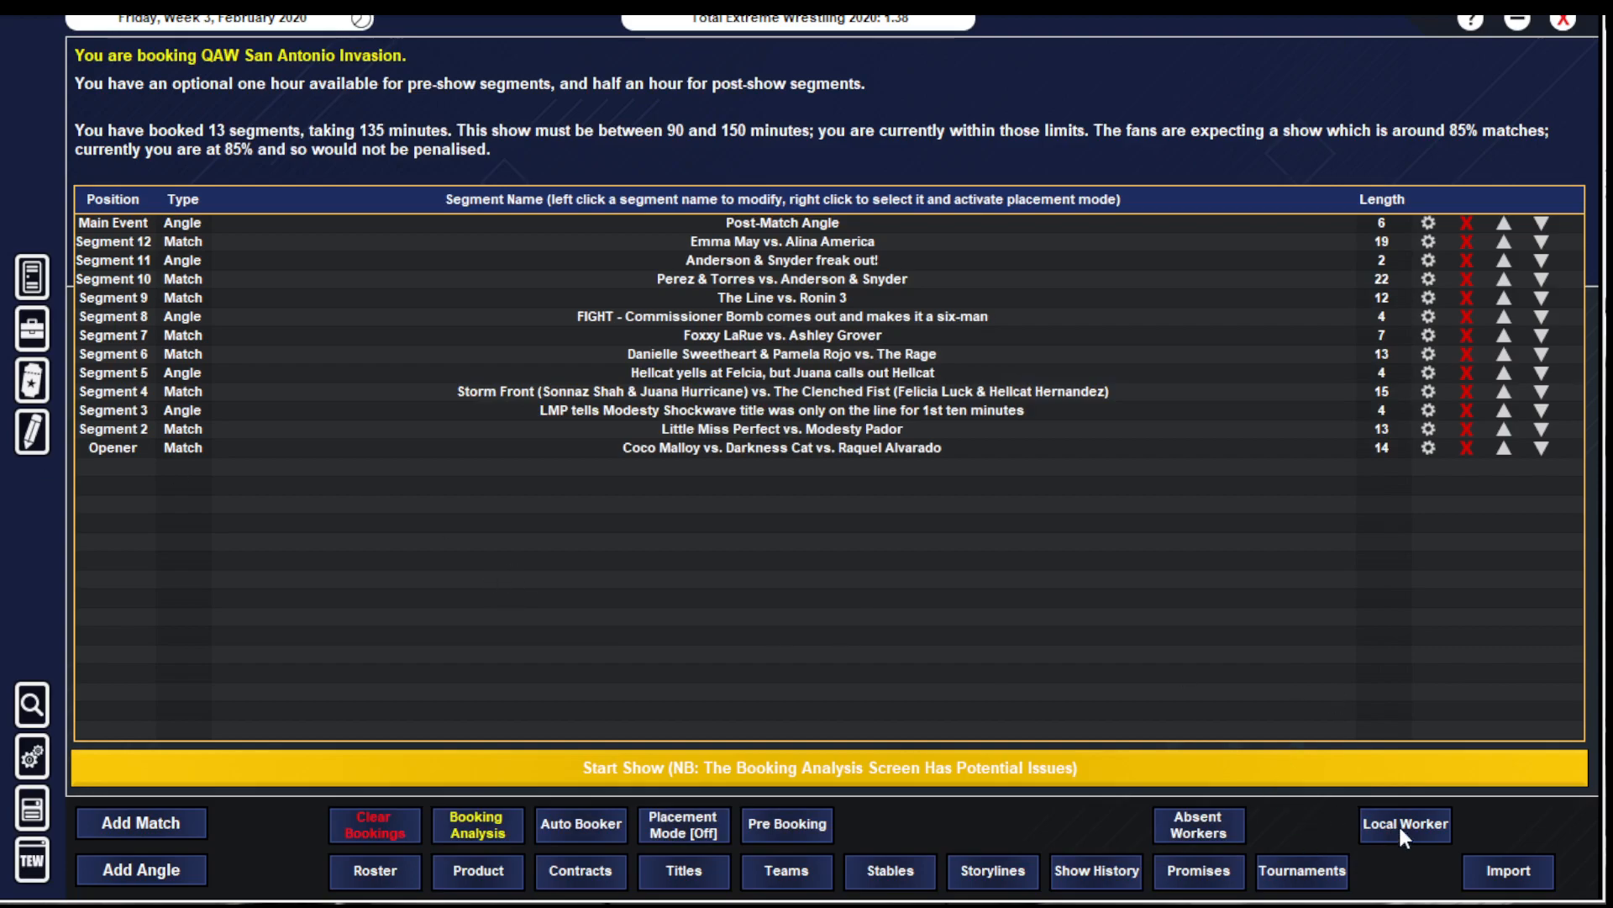
pyautogui.click(1402, 824)
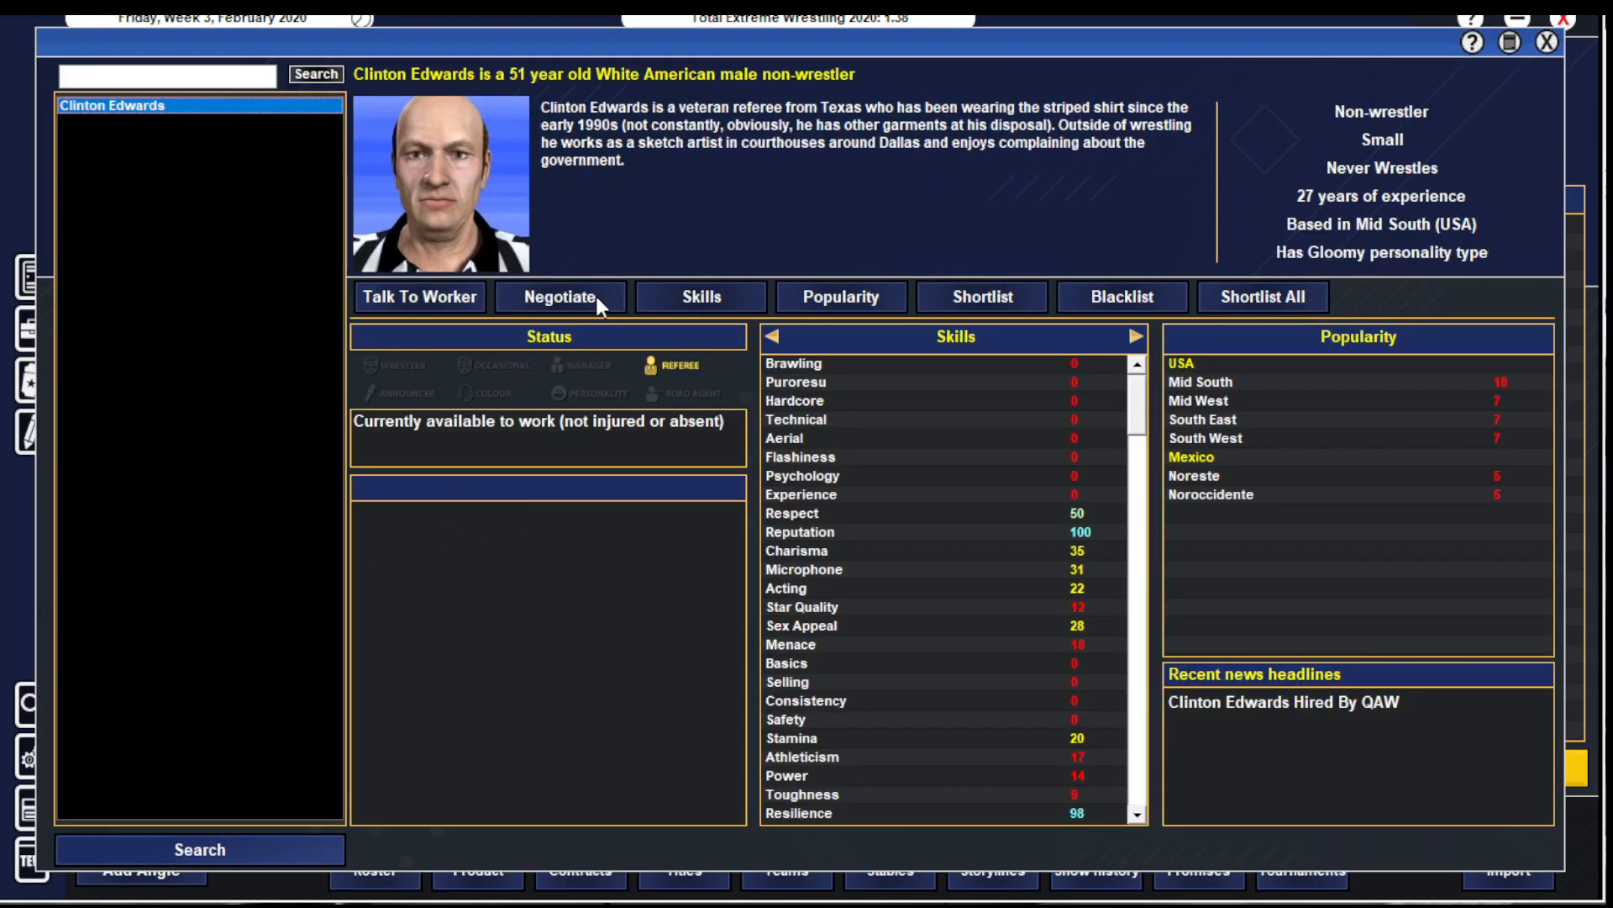
pyautogui.click(558, 296)
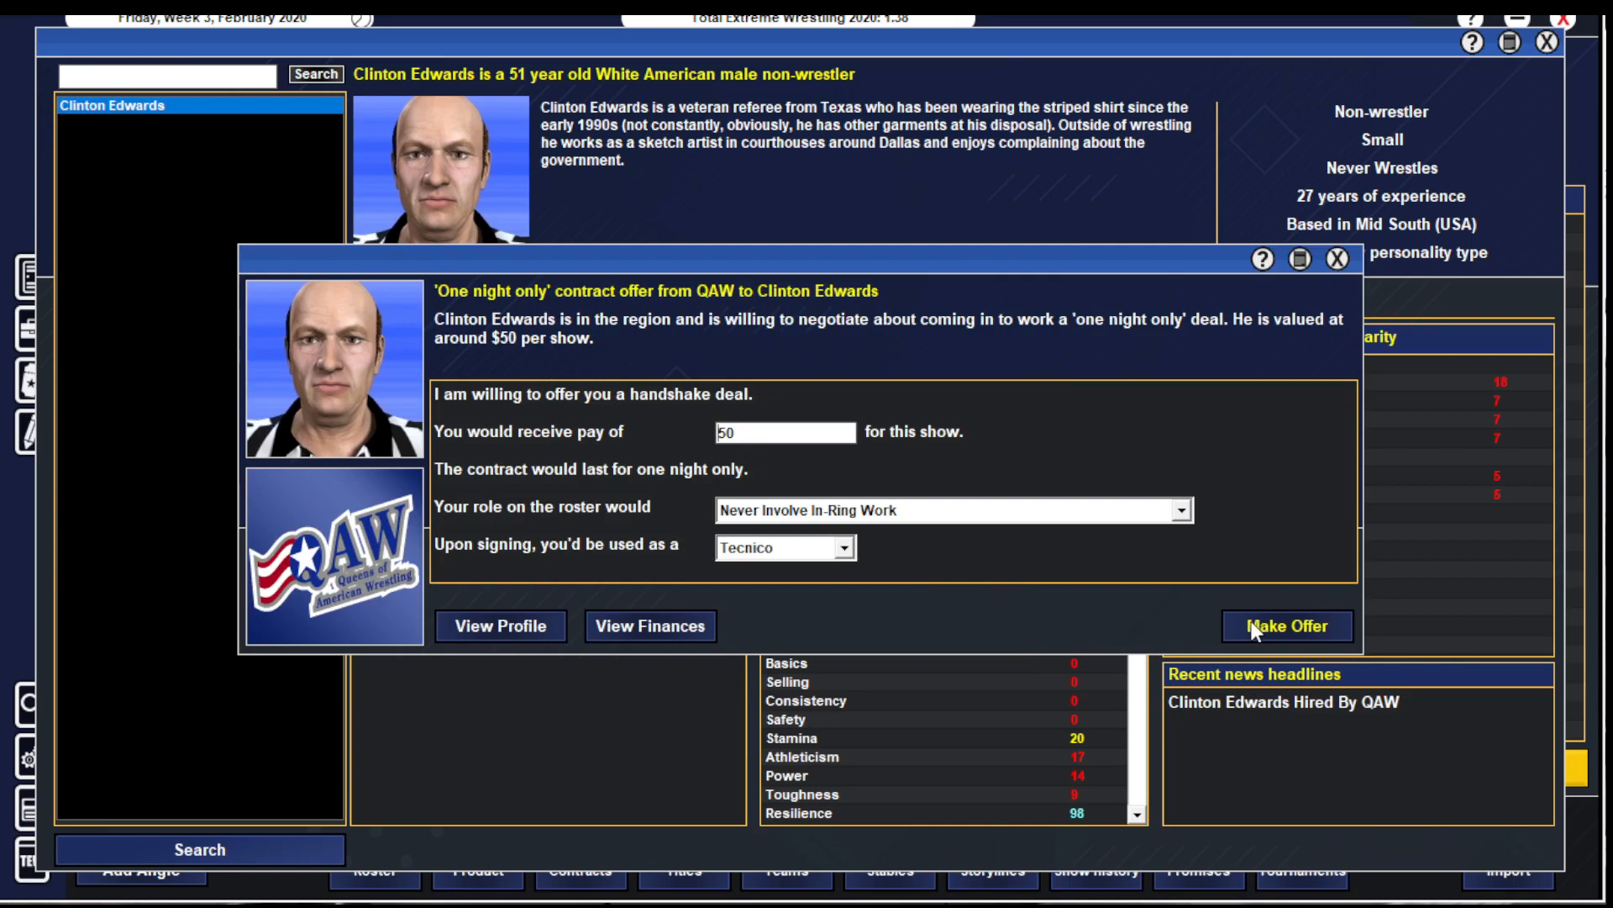
pyautogui.click(1286, 625)
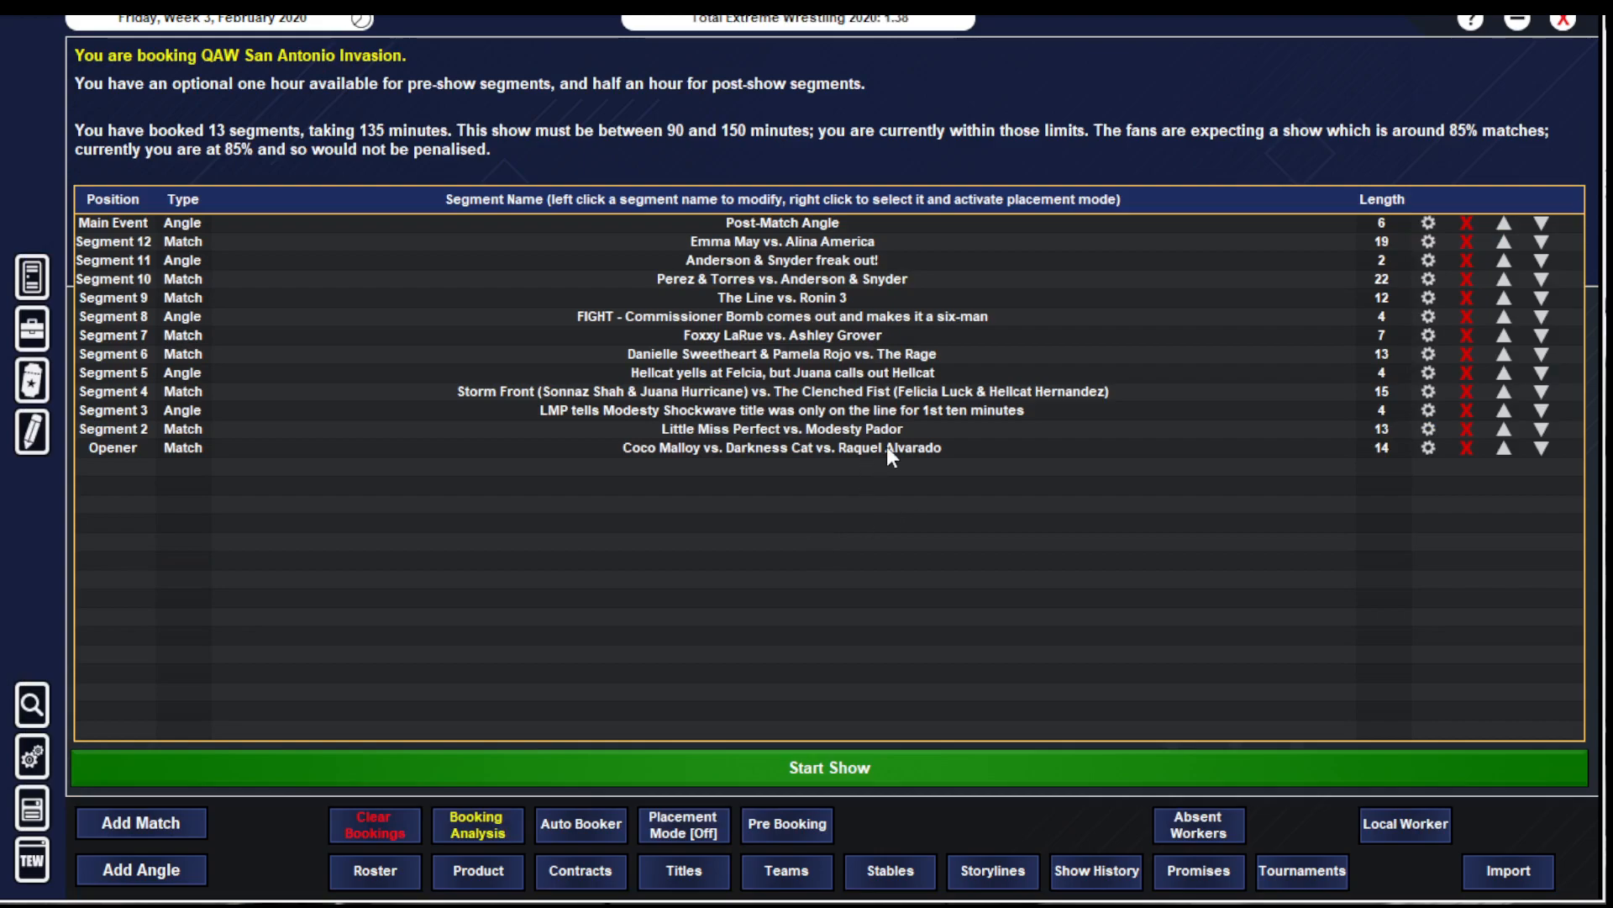
pyautogui.moveTo(607, 167)
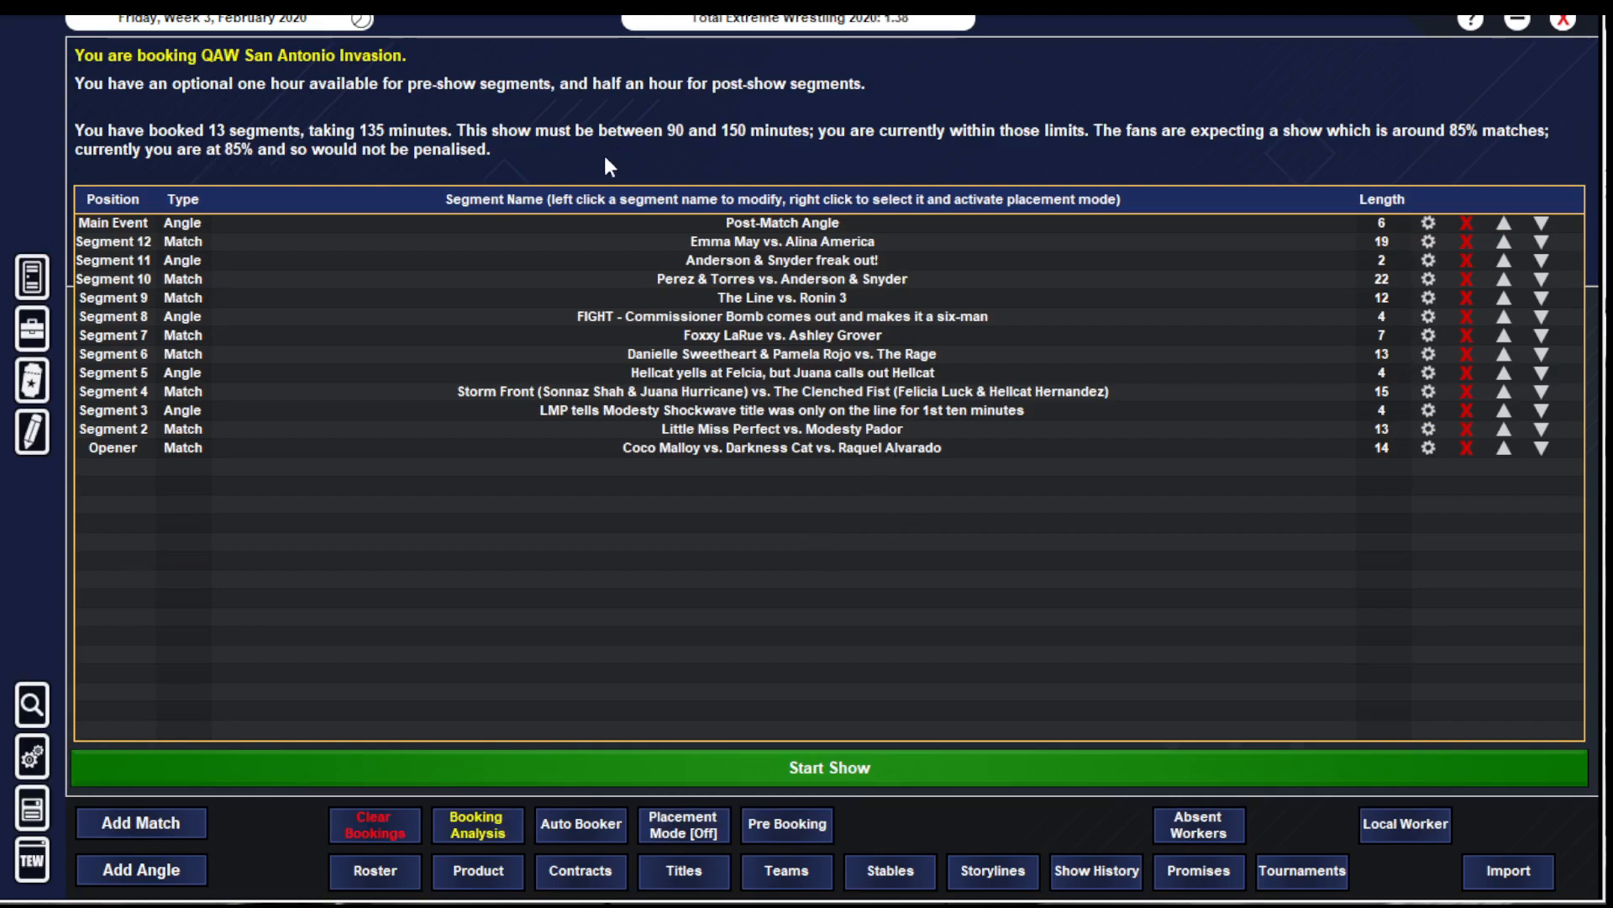
pyautogui.click(475, 823)
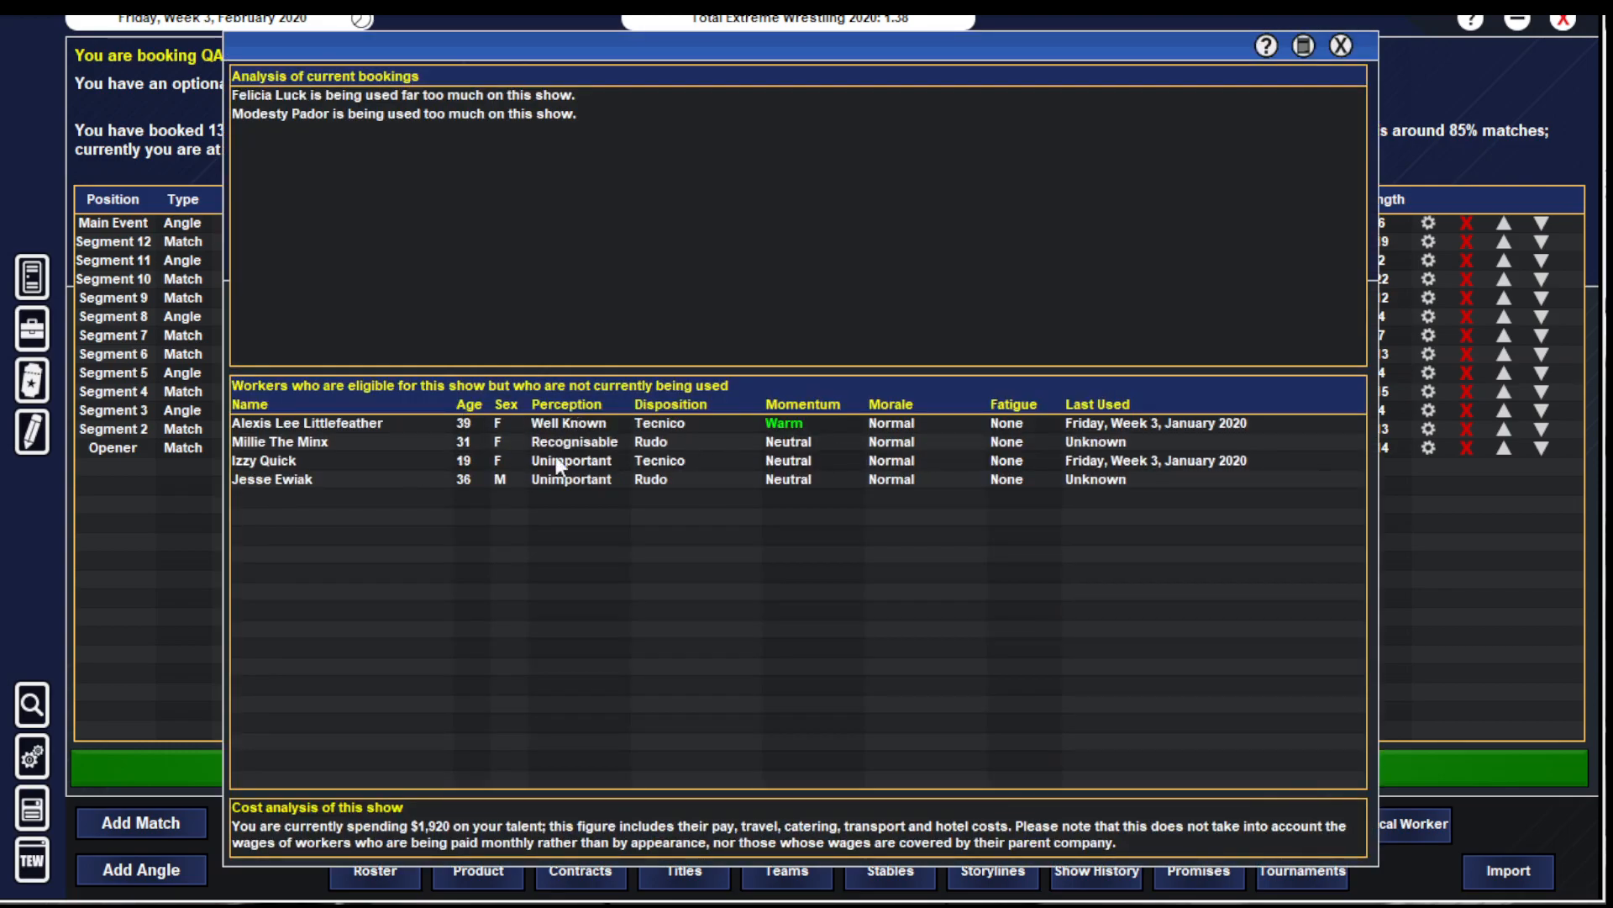
pyautogui.moveTo(318, 450)
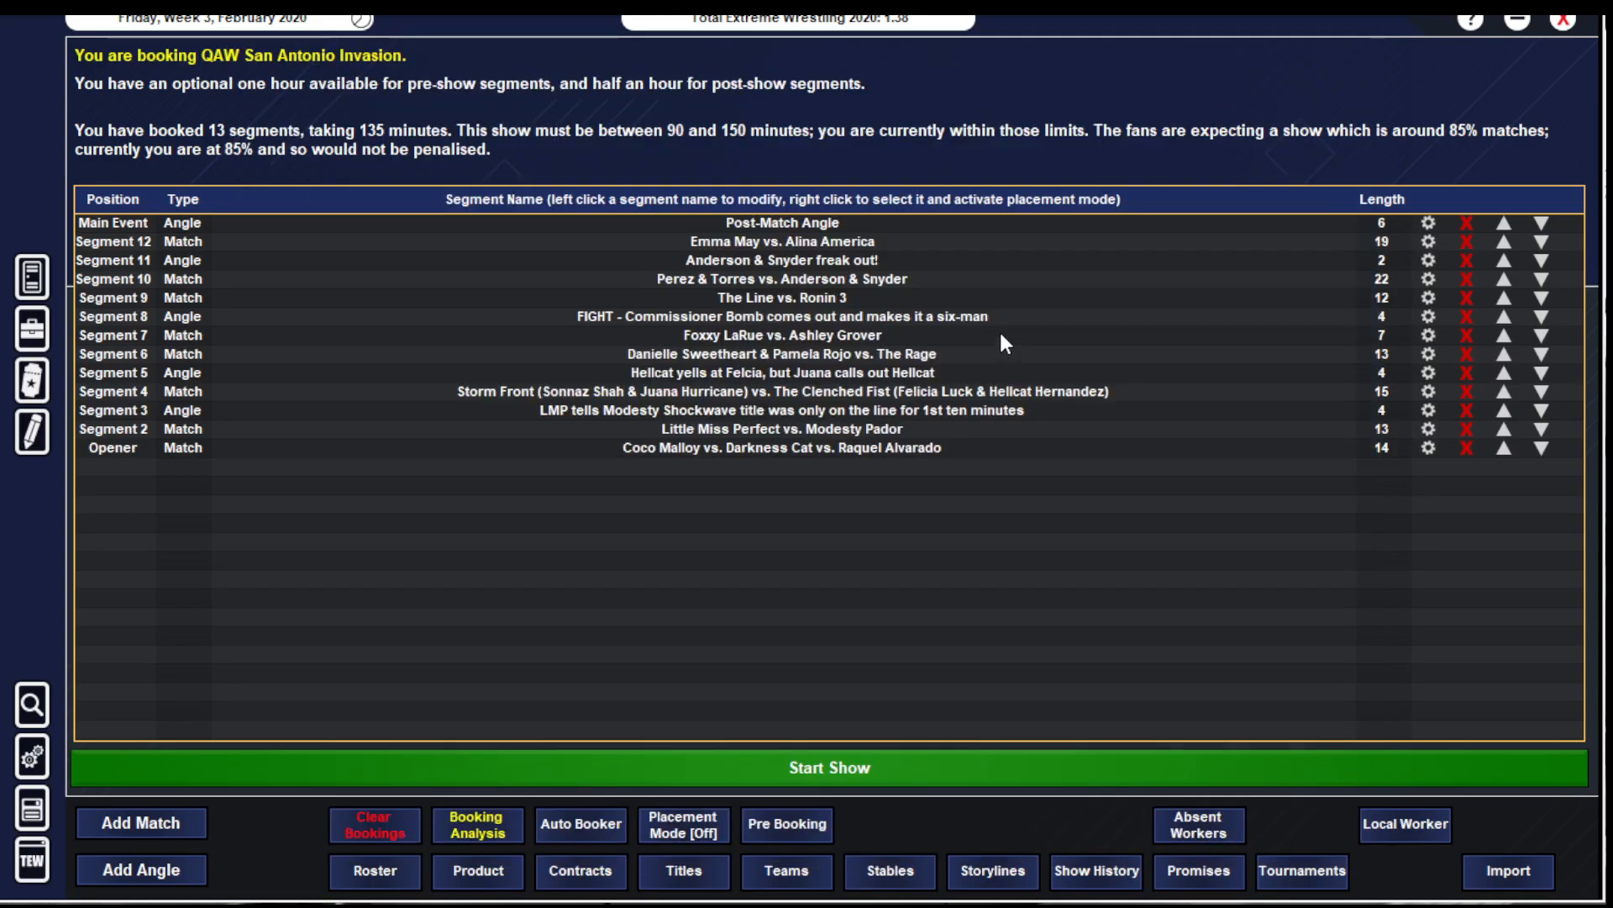
pyautogui.moveTo(763, 516)
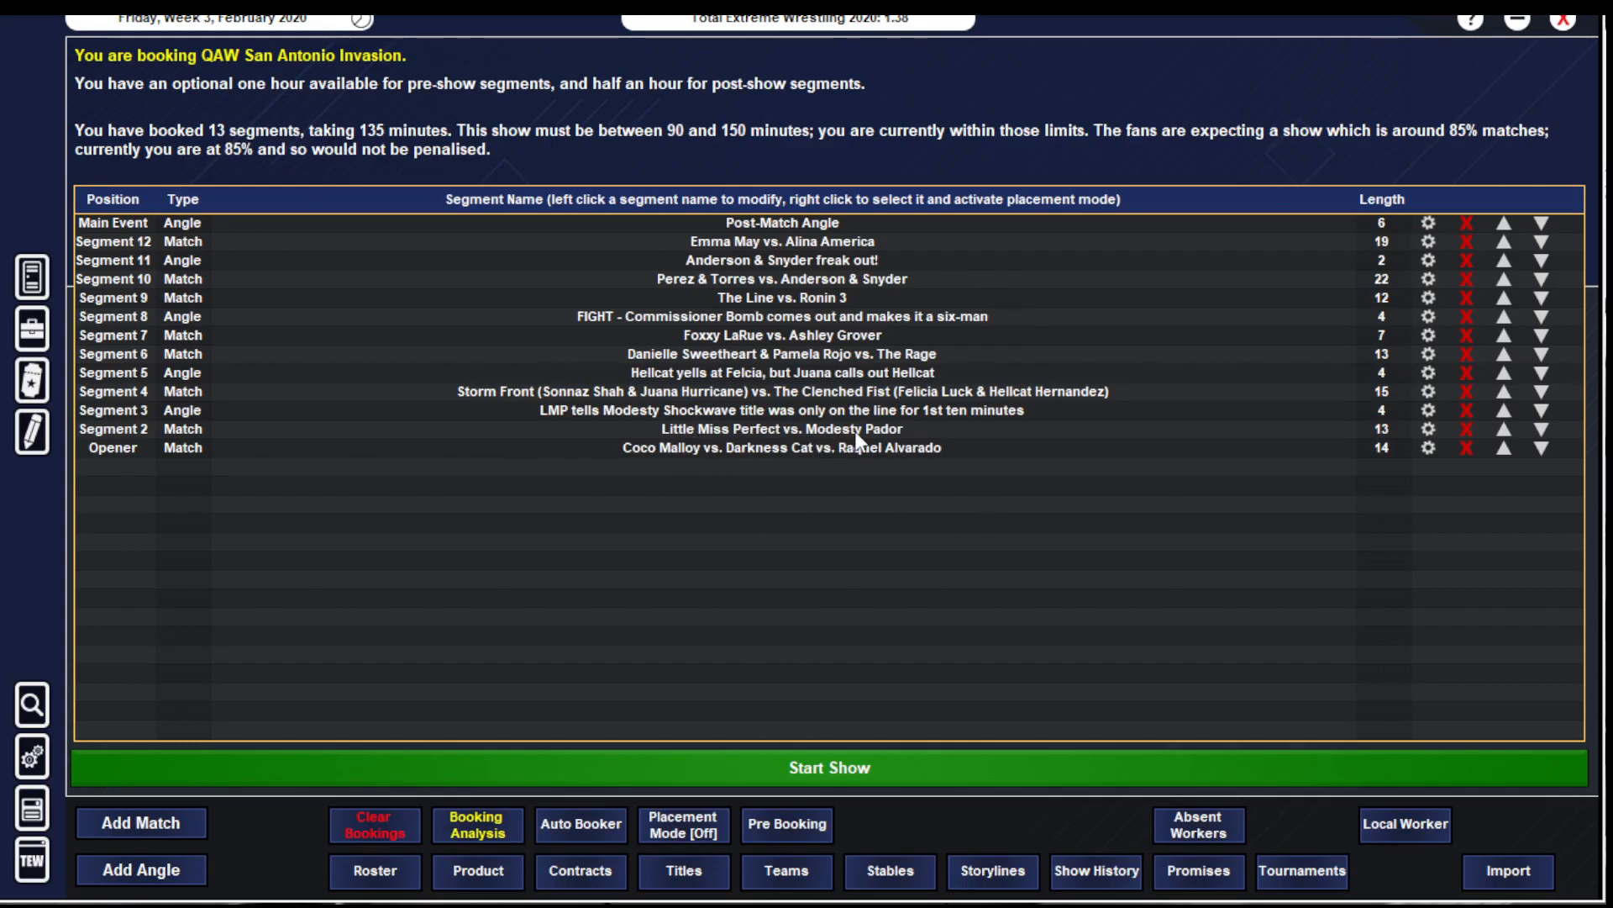
pyautogui.moveTo(904, 415)
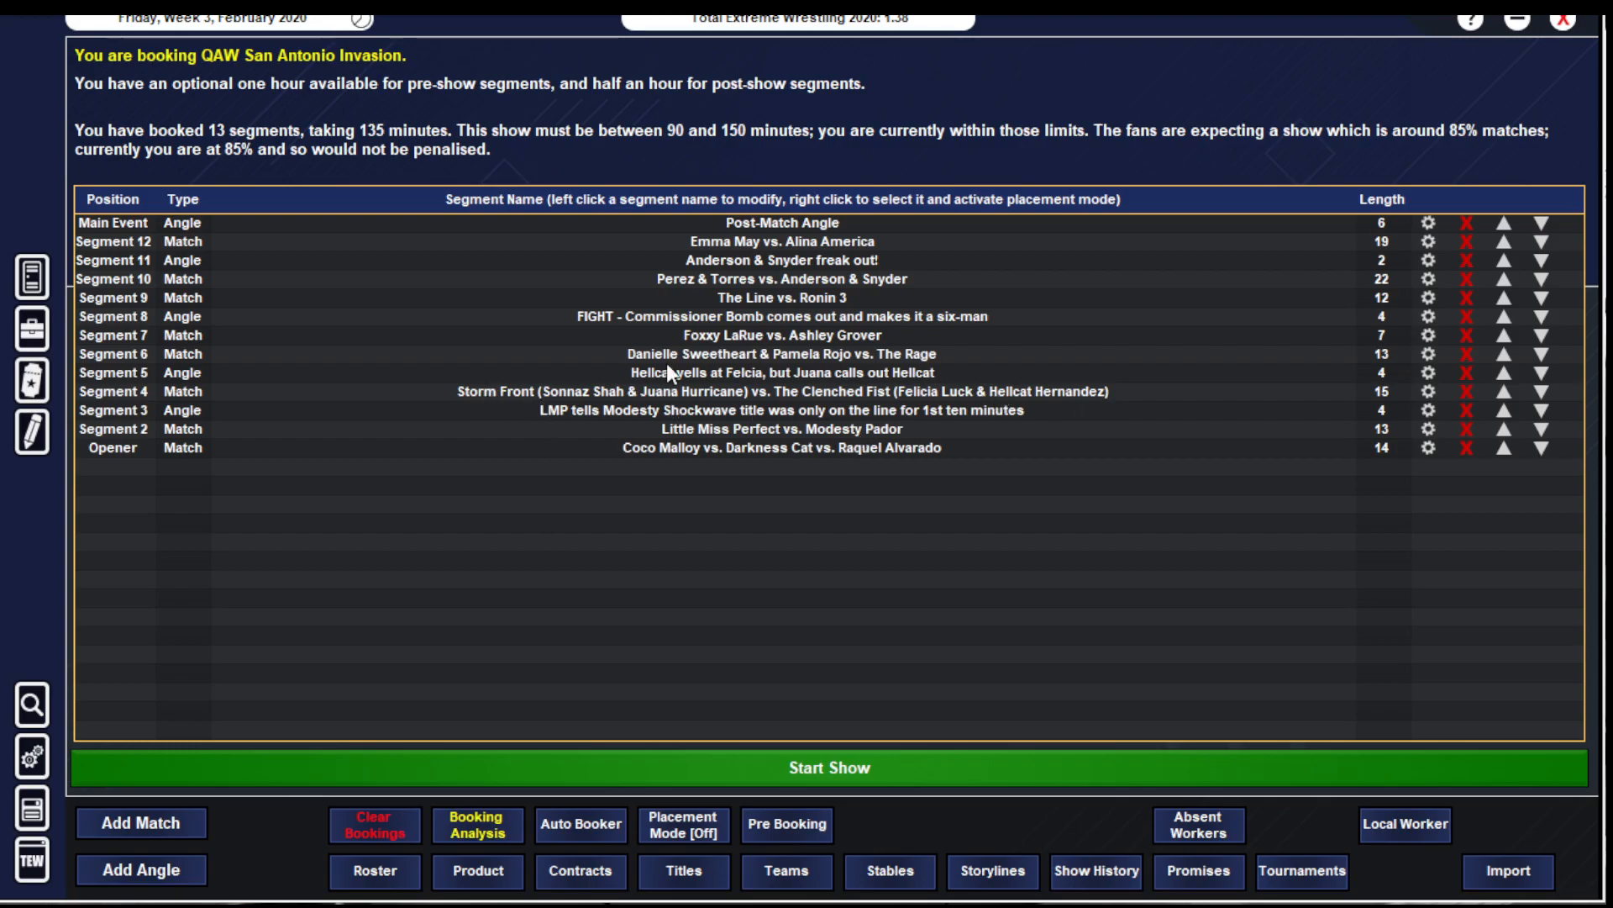
pyautogui.moveTo(926, 373)
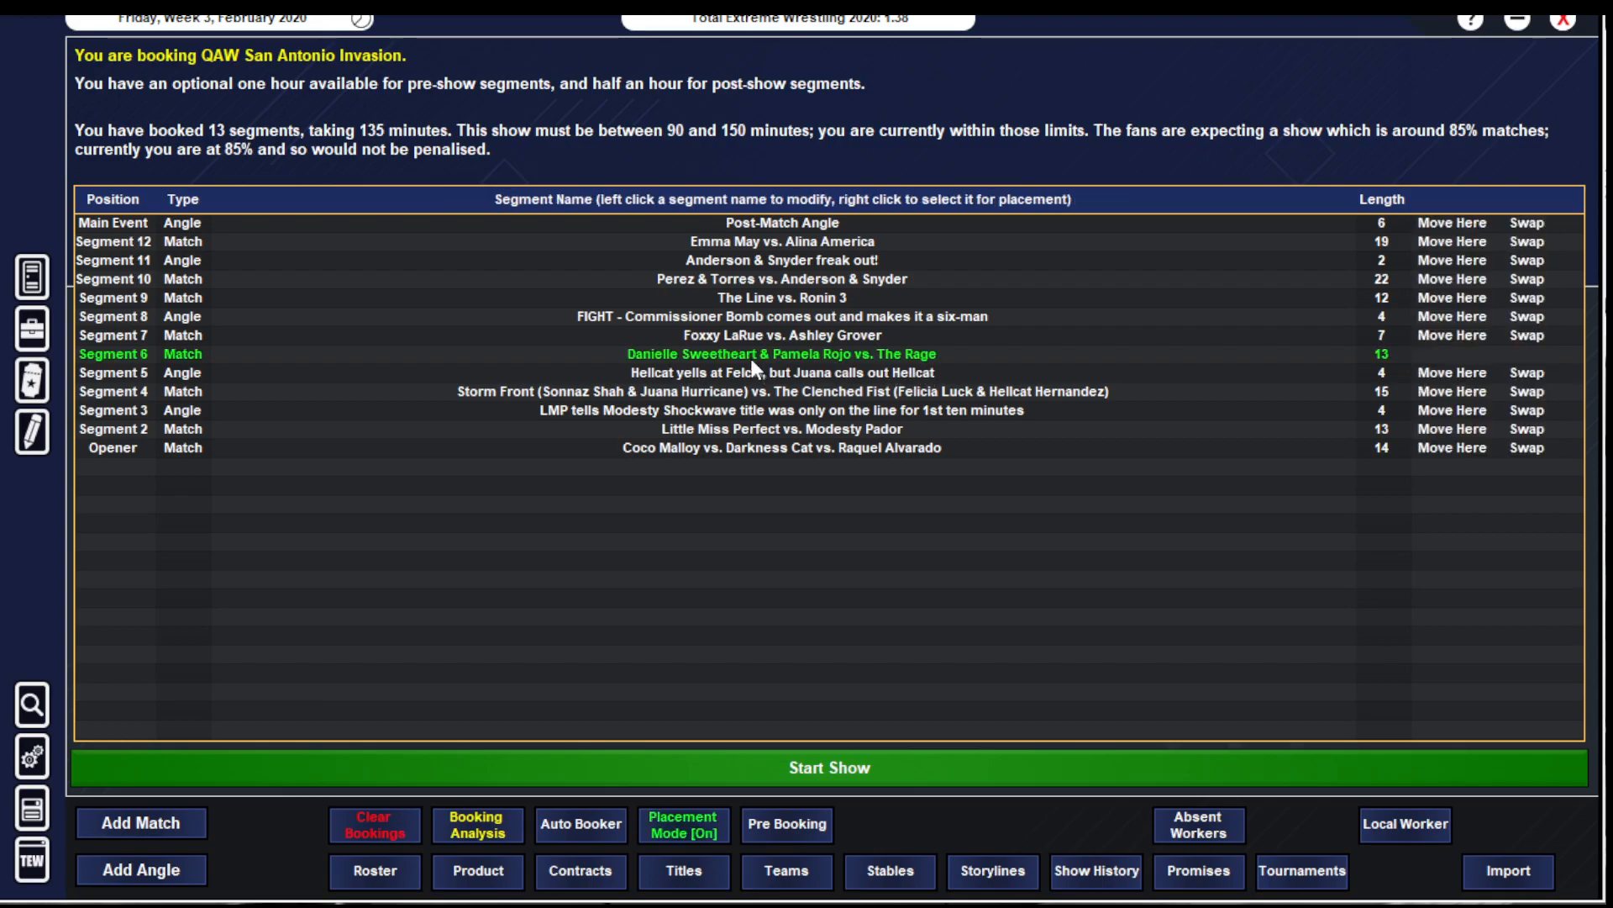
pyautogui.moveTo(699, 365)
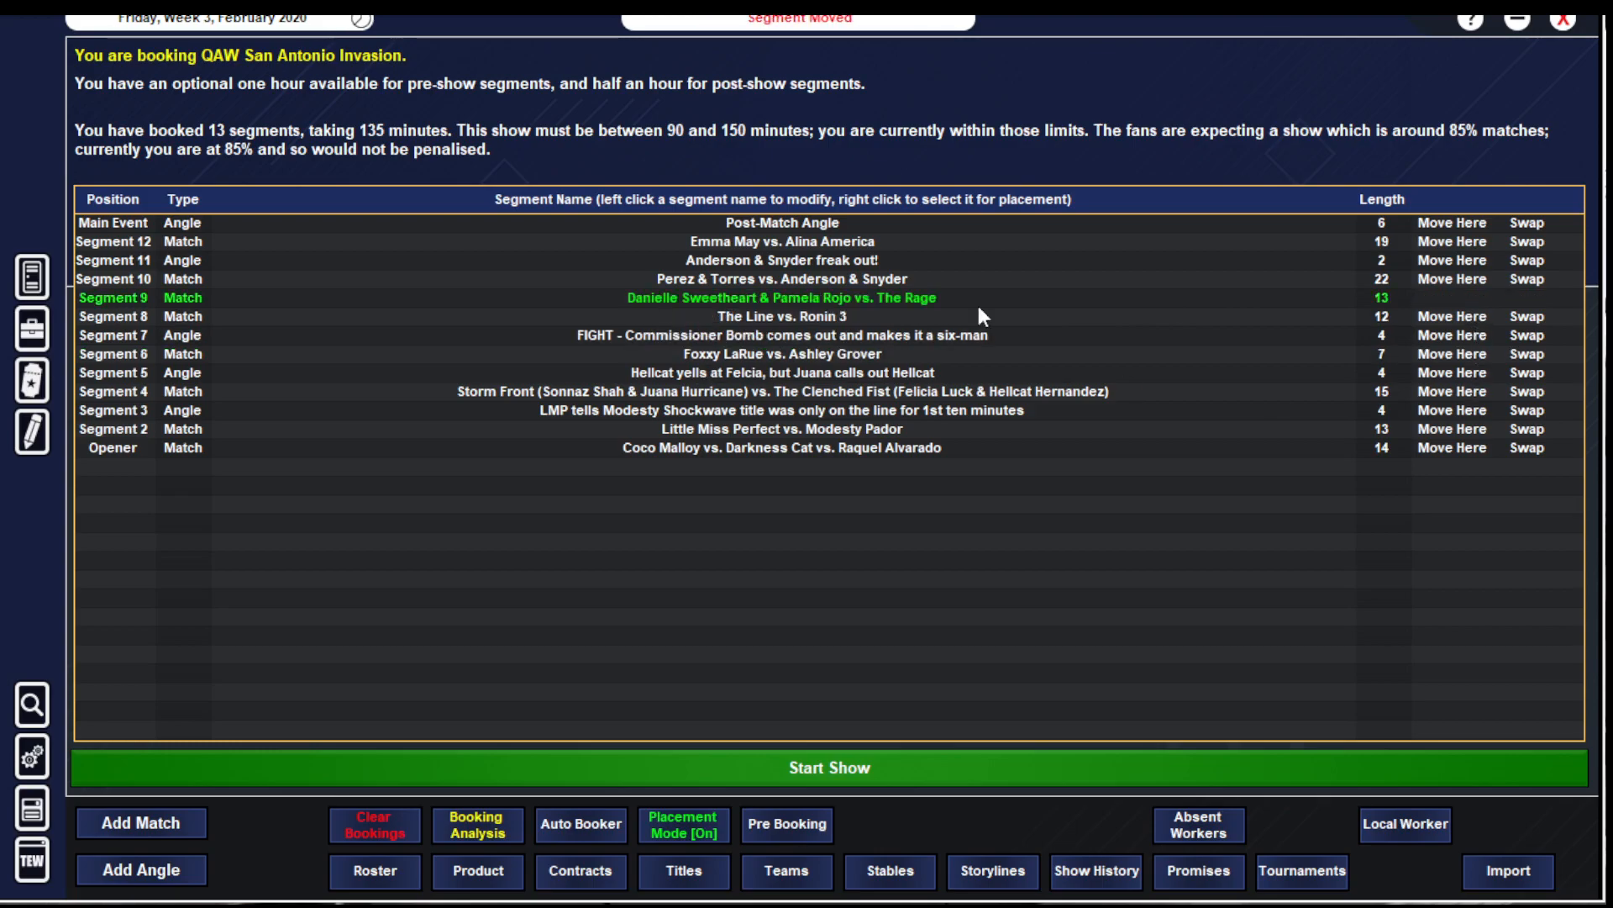
# - Place Danielle Sweetheart & Pamela Rojo vs. The Rage at Segment 9 and leave placement mode
pyautogui.click(682, 823)
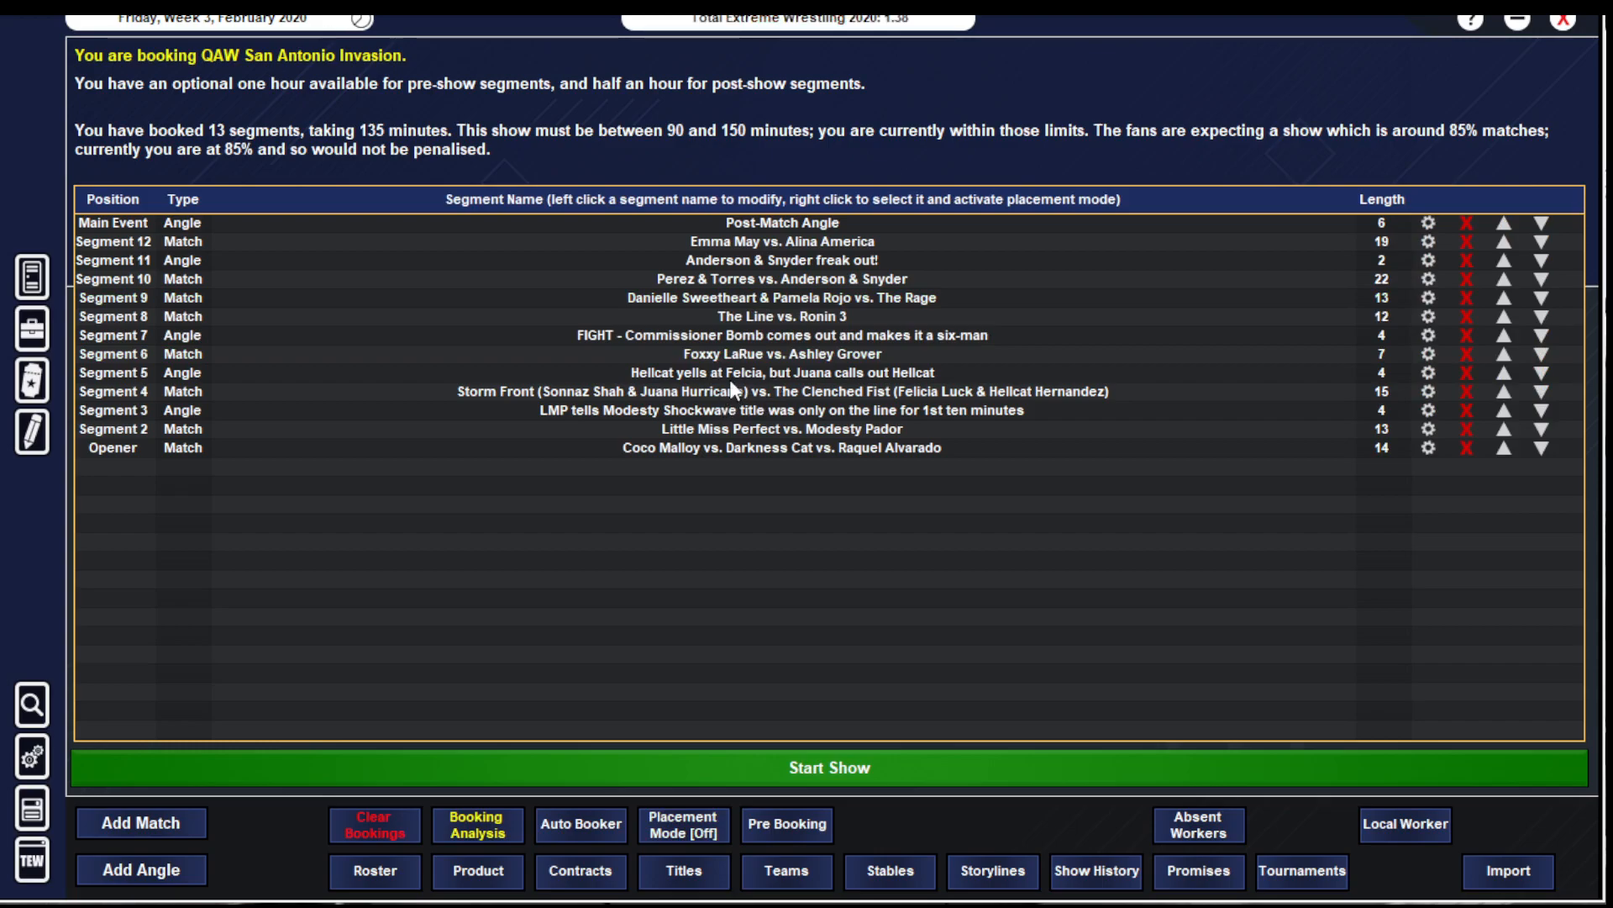
pyautogui.moveTo(786, 400)
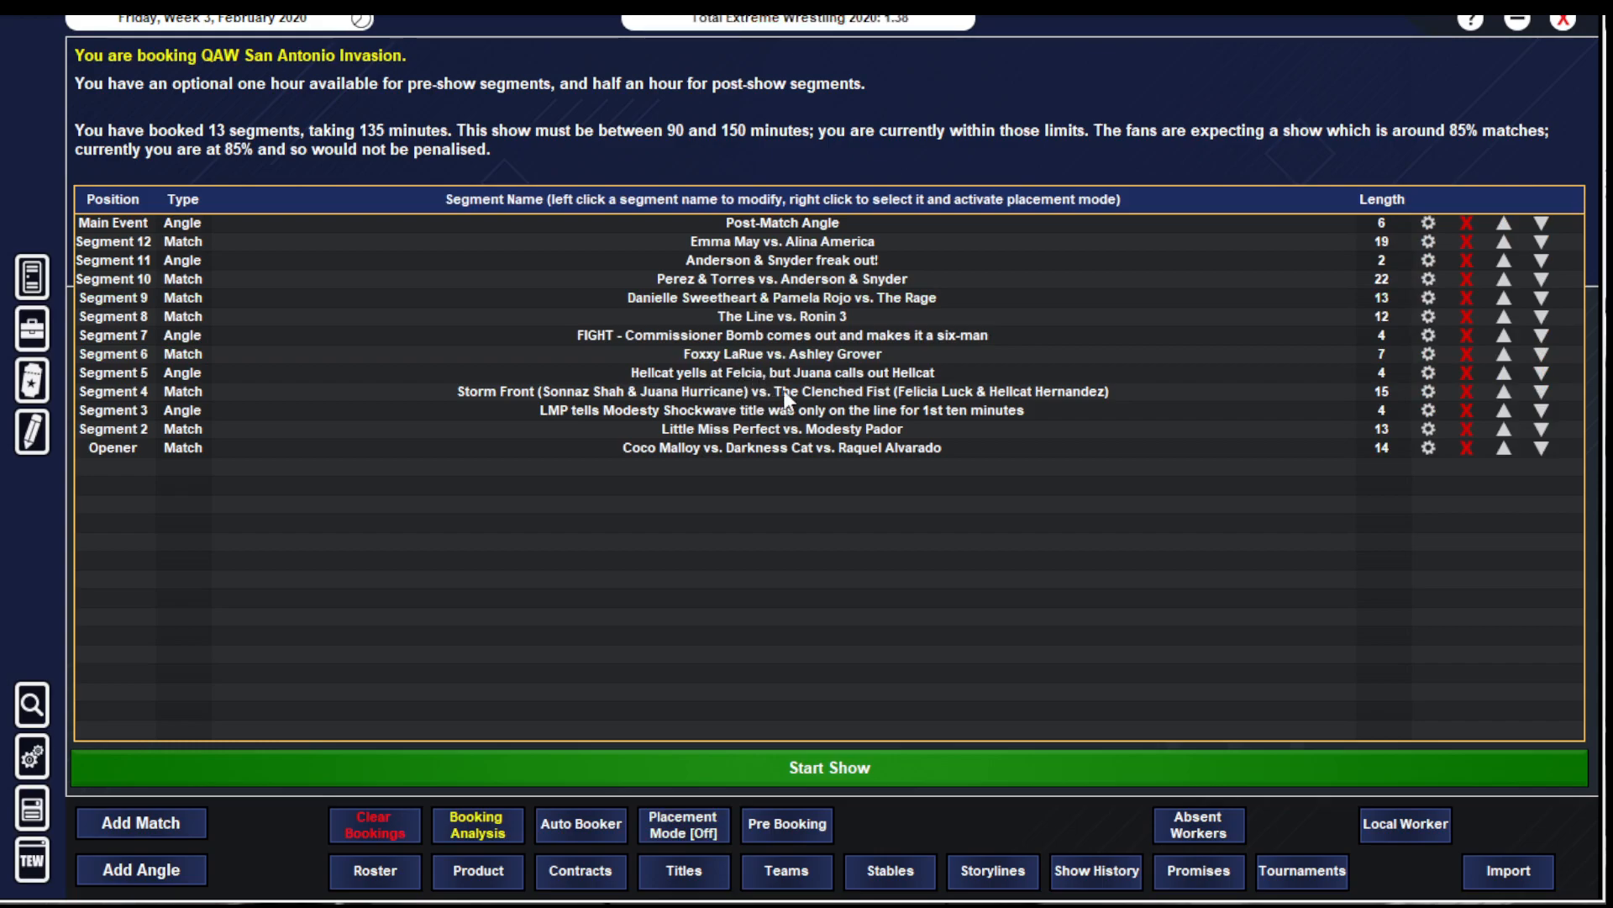
pyautogui.moveTo(674, 301)
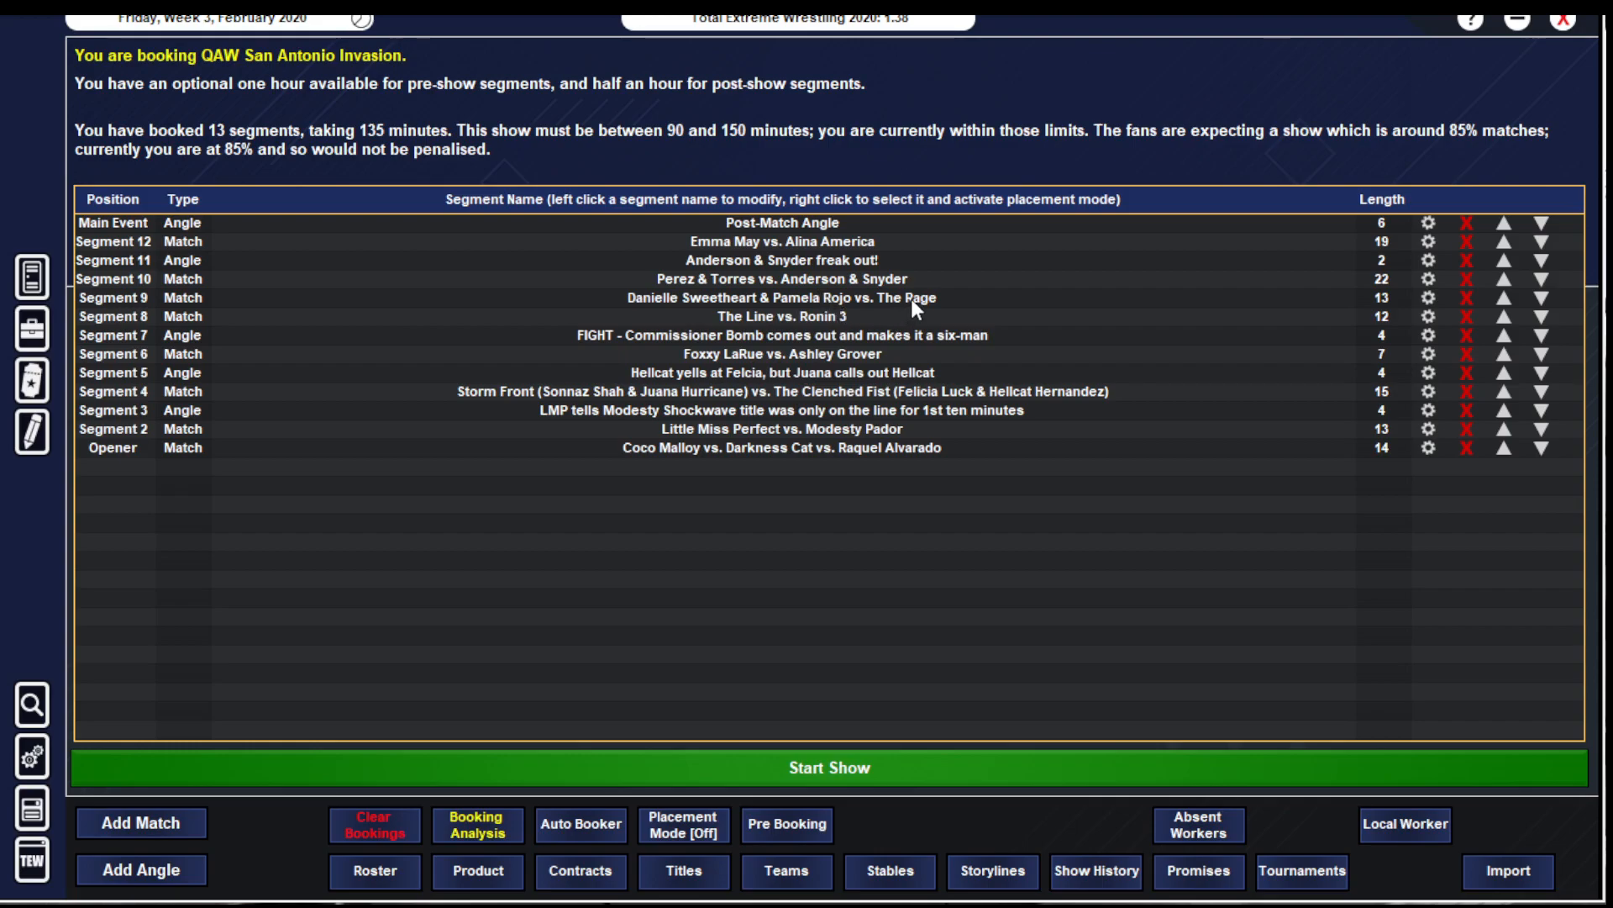
pyautogui.moveTo(882, 288)
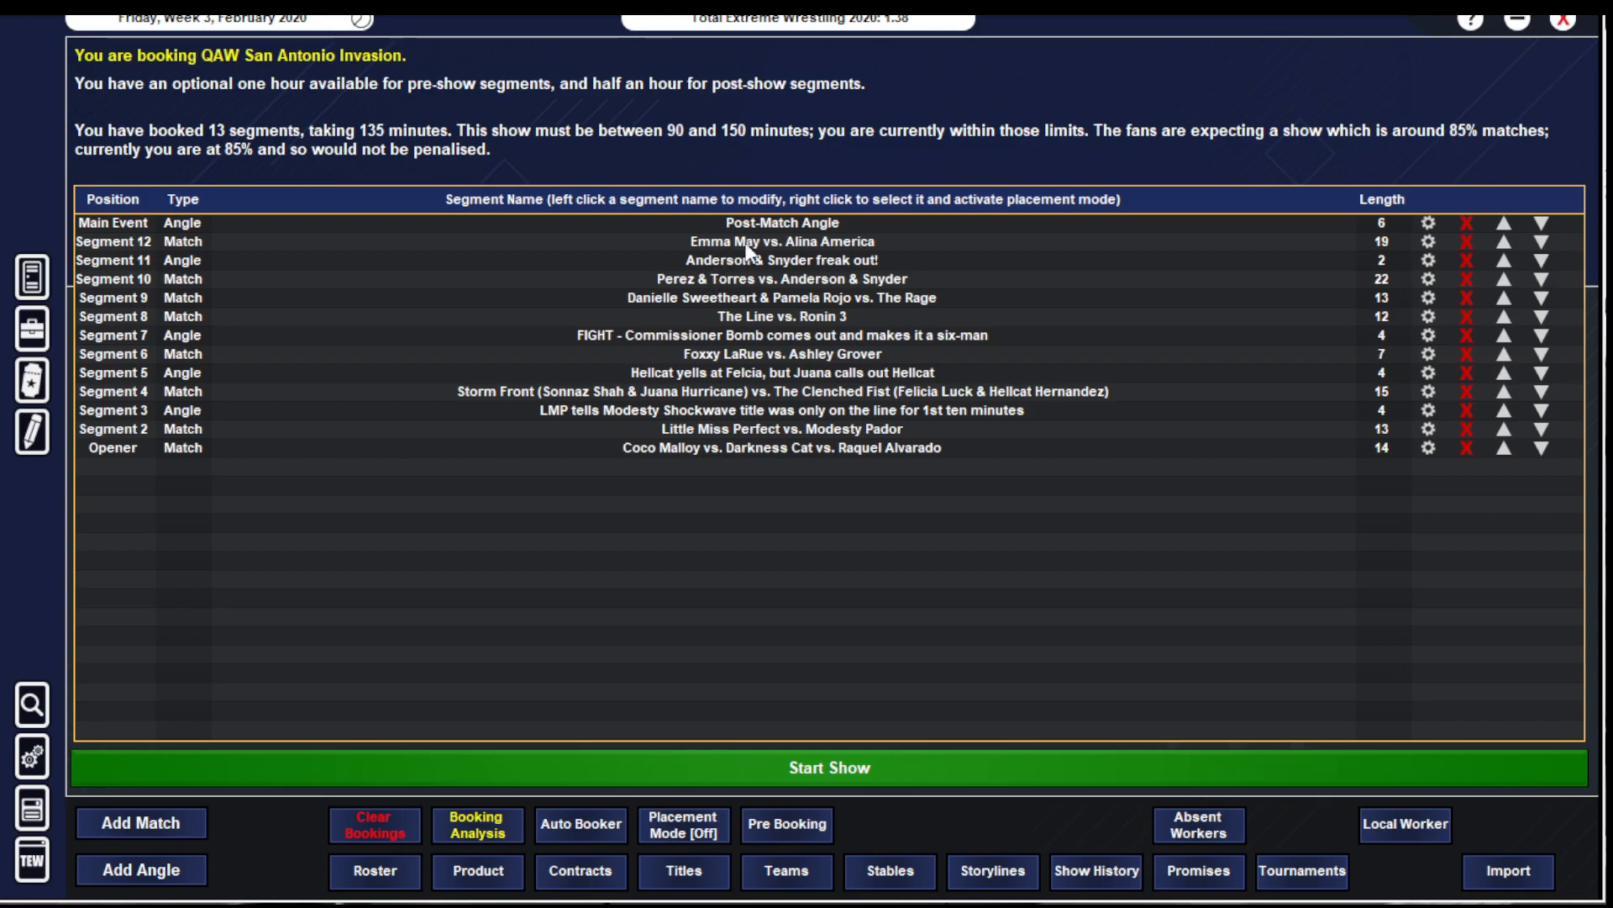
pyautogui.moveTo(842, 262)
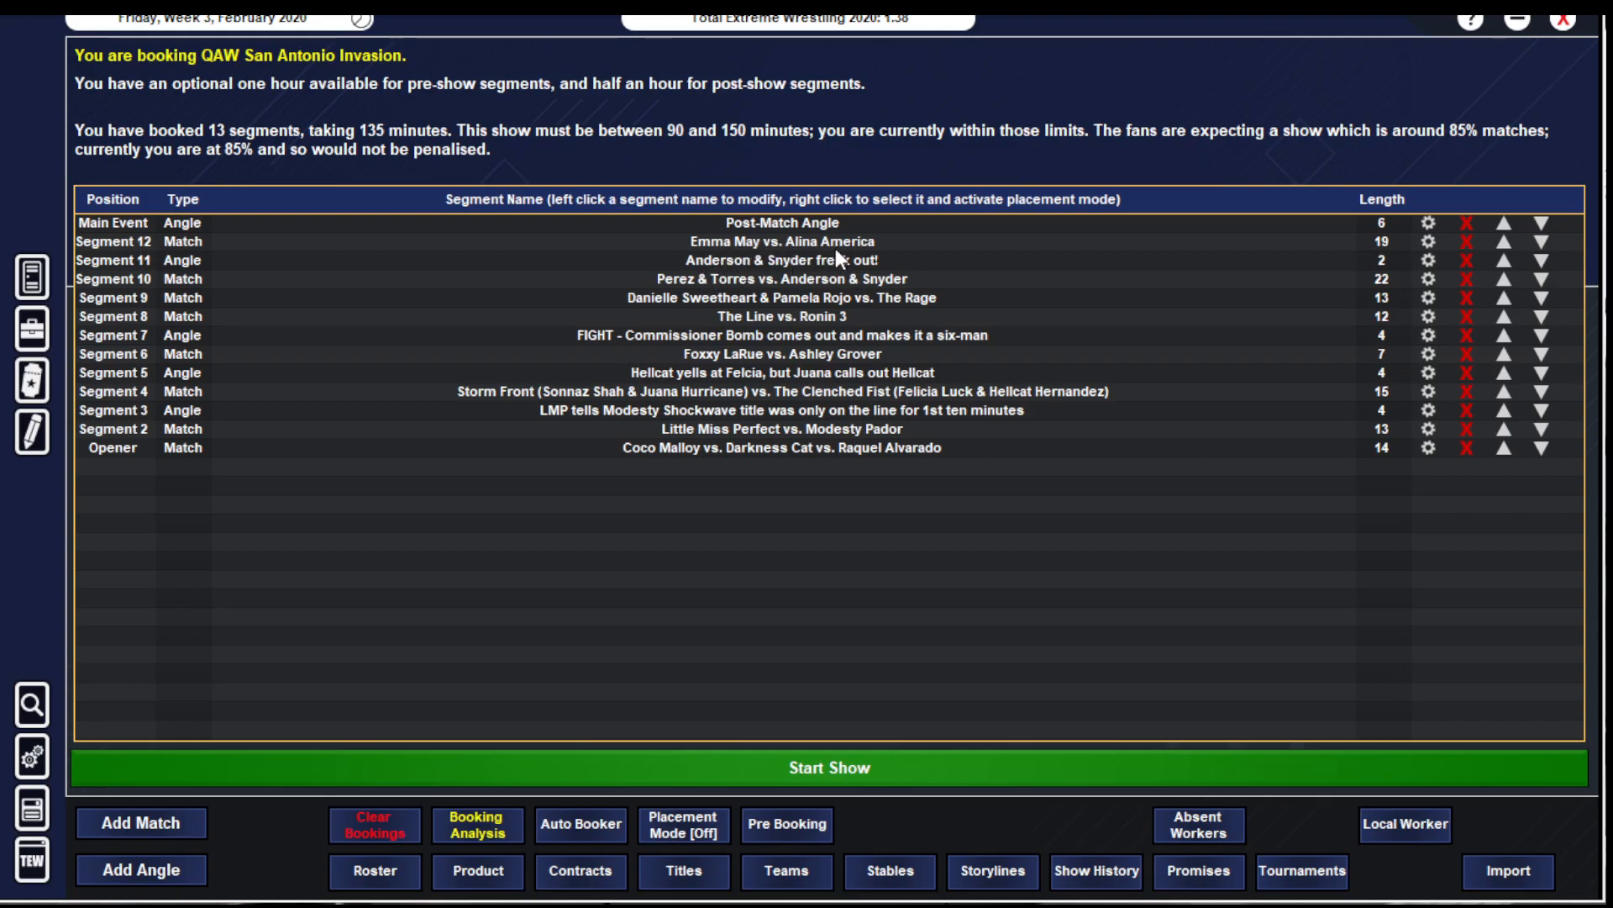
pyautogui.moveTo(753, 442)
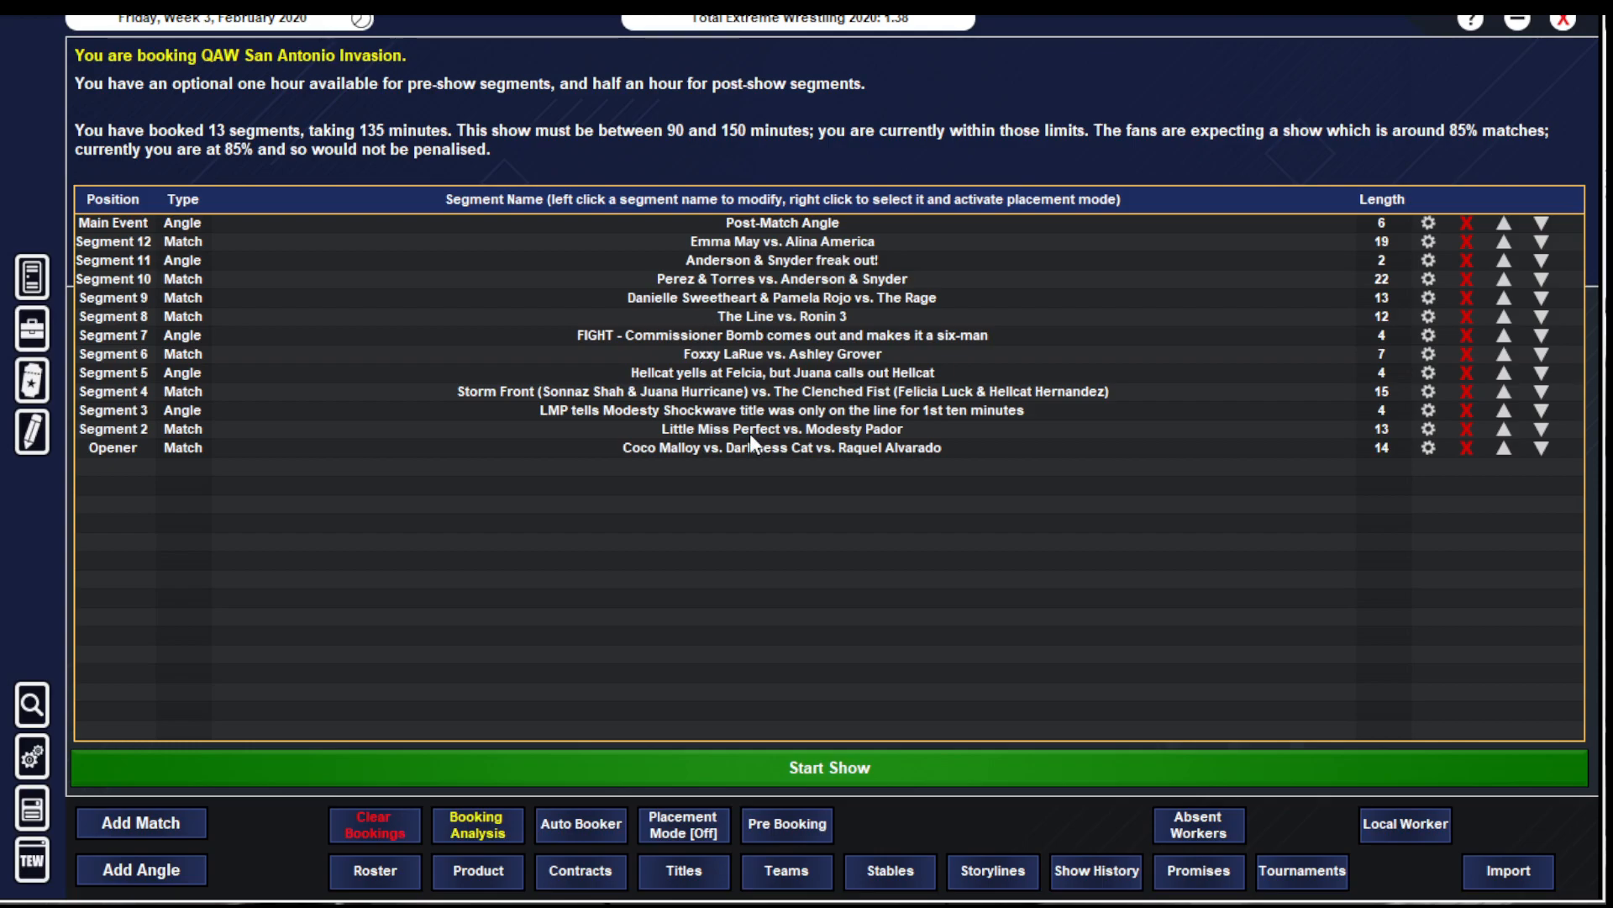
# - Start QAW San Antonio Invasion and advance through the opener and the LMP angle results
pyautogui.click(827, 767)
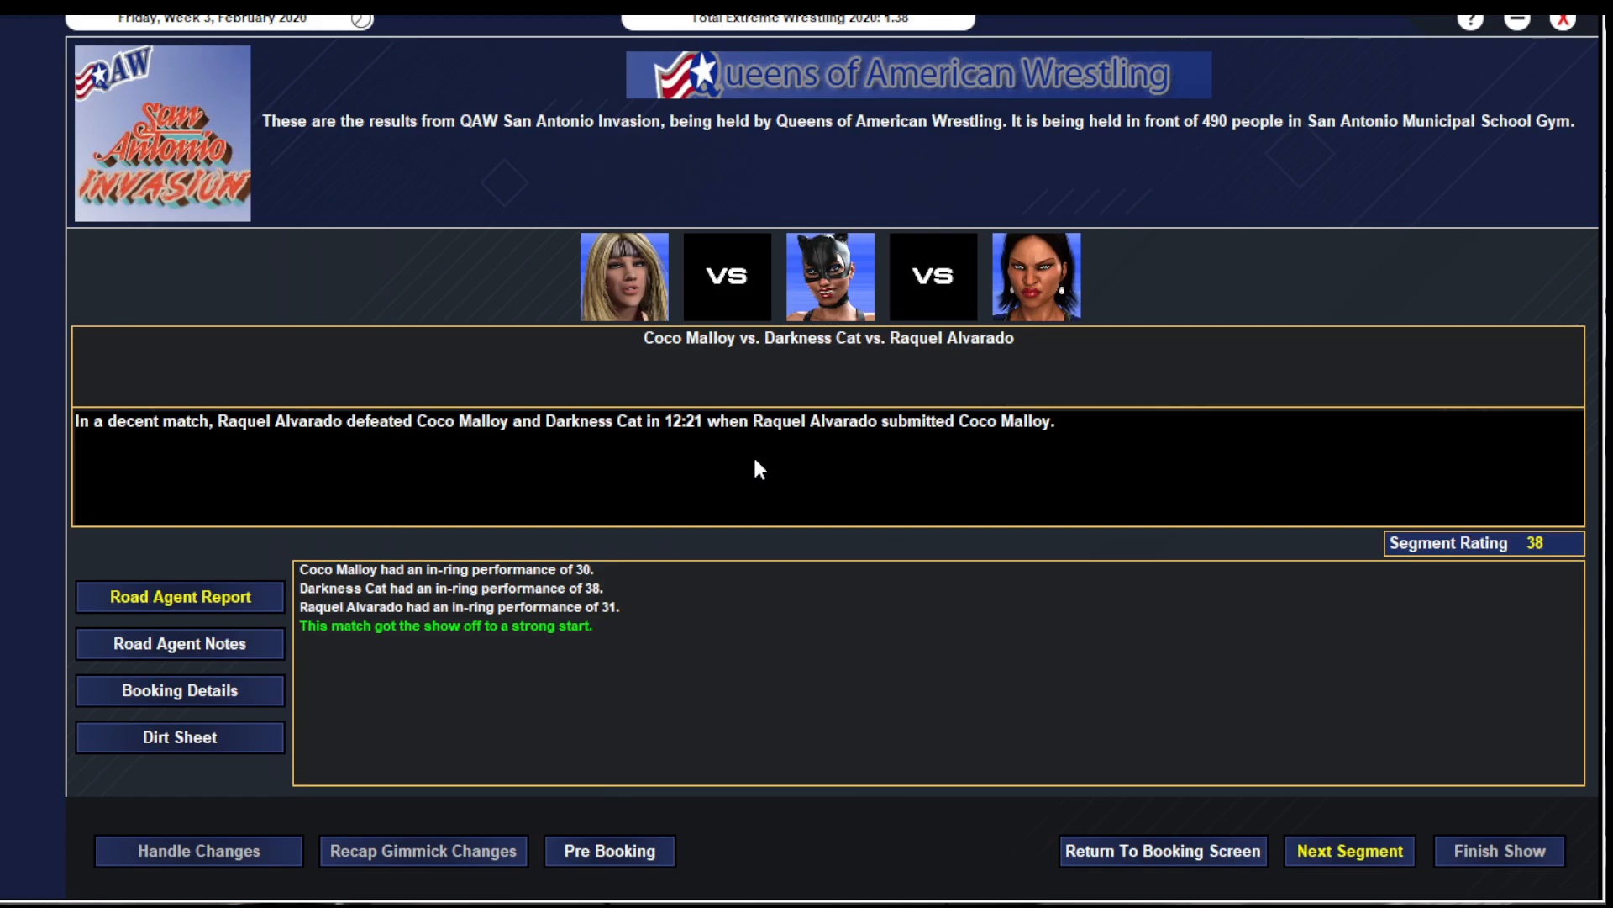
pyautogui.moveTo(677, 447)
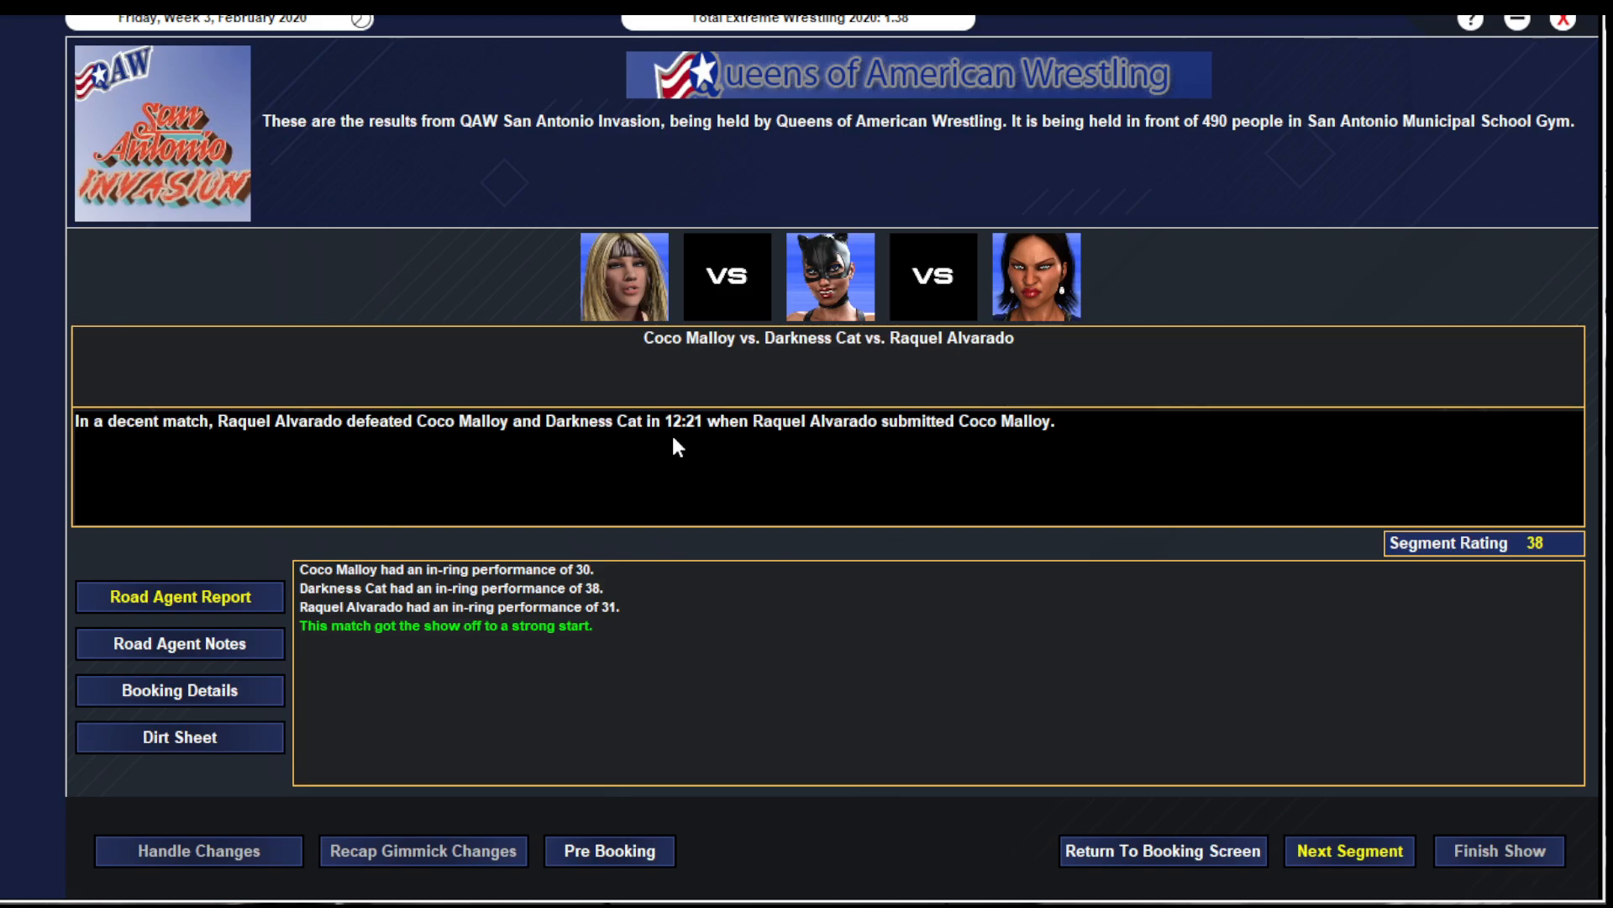
pyautogui.click(1350, 850)
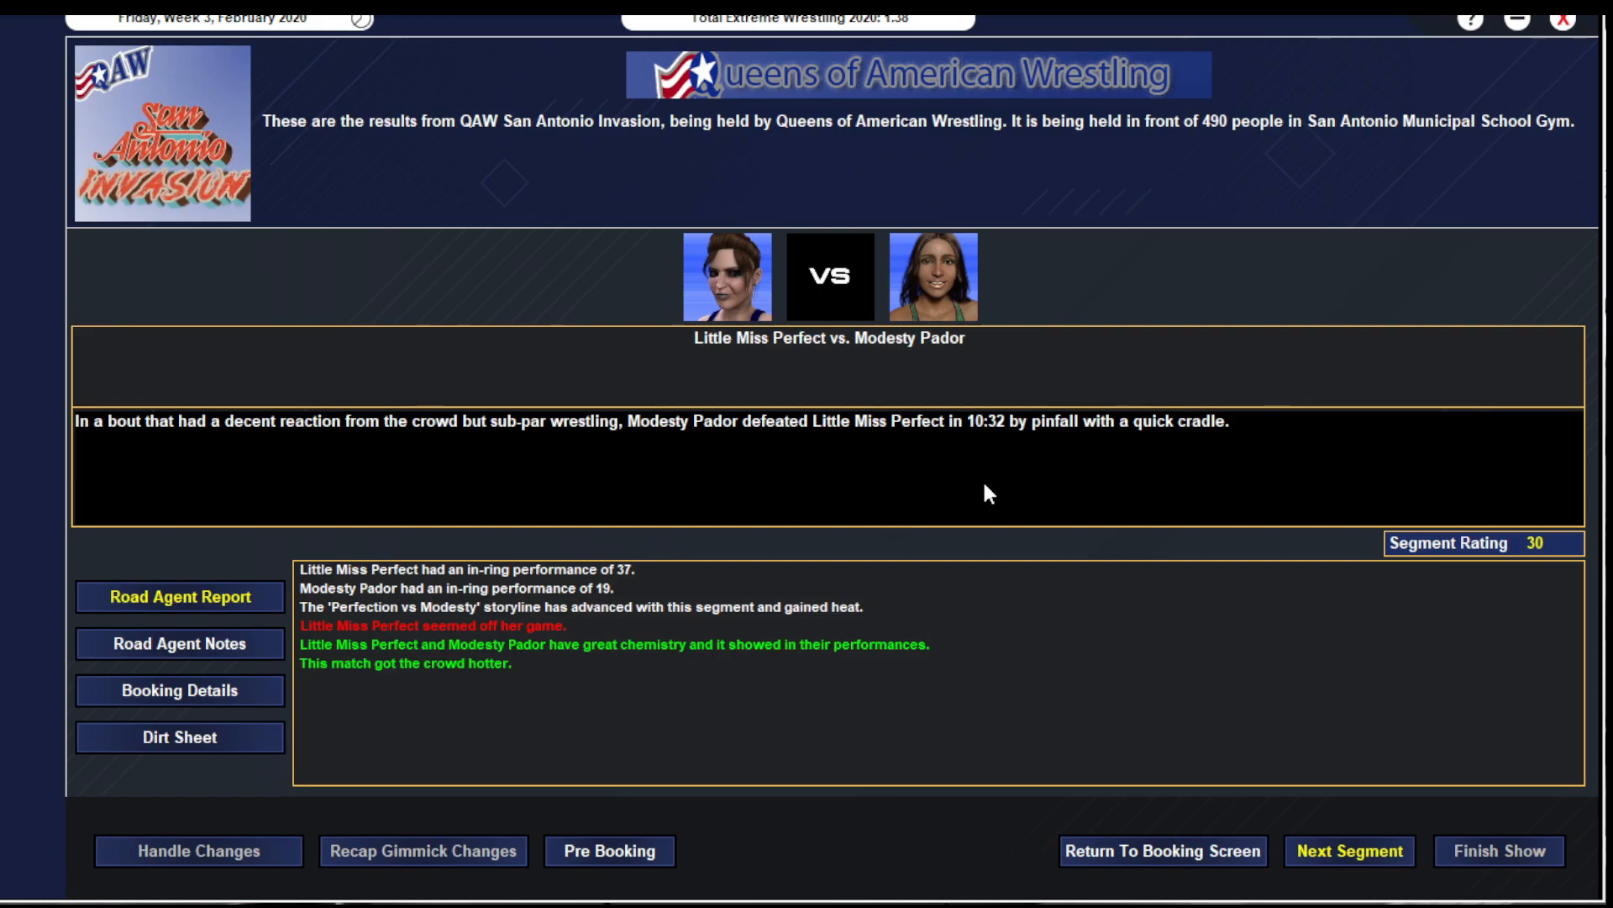
pyautogui.moveTo(1311, 864)
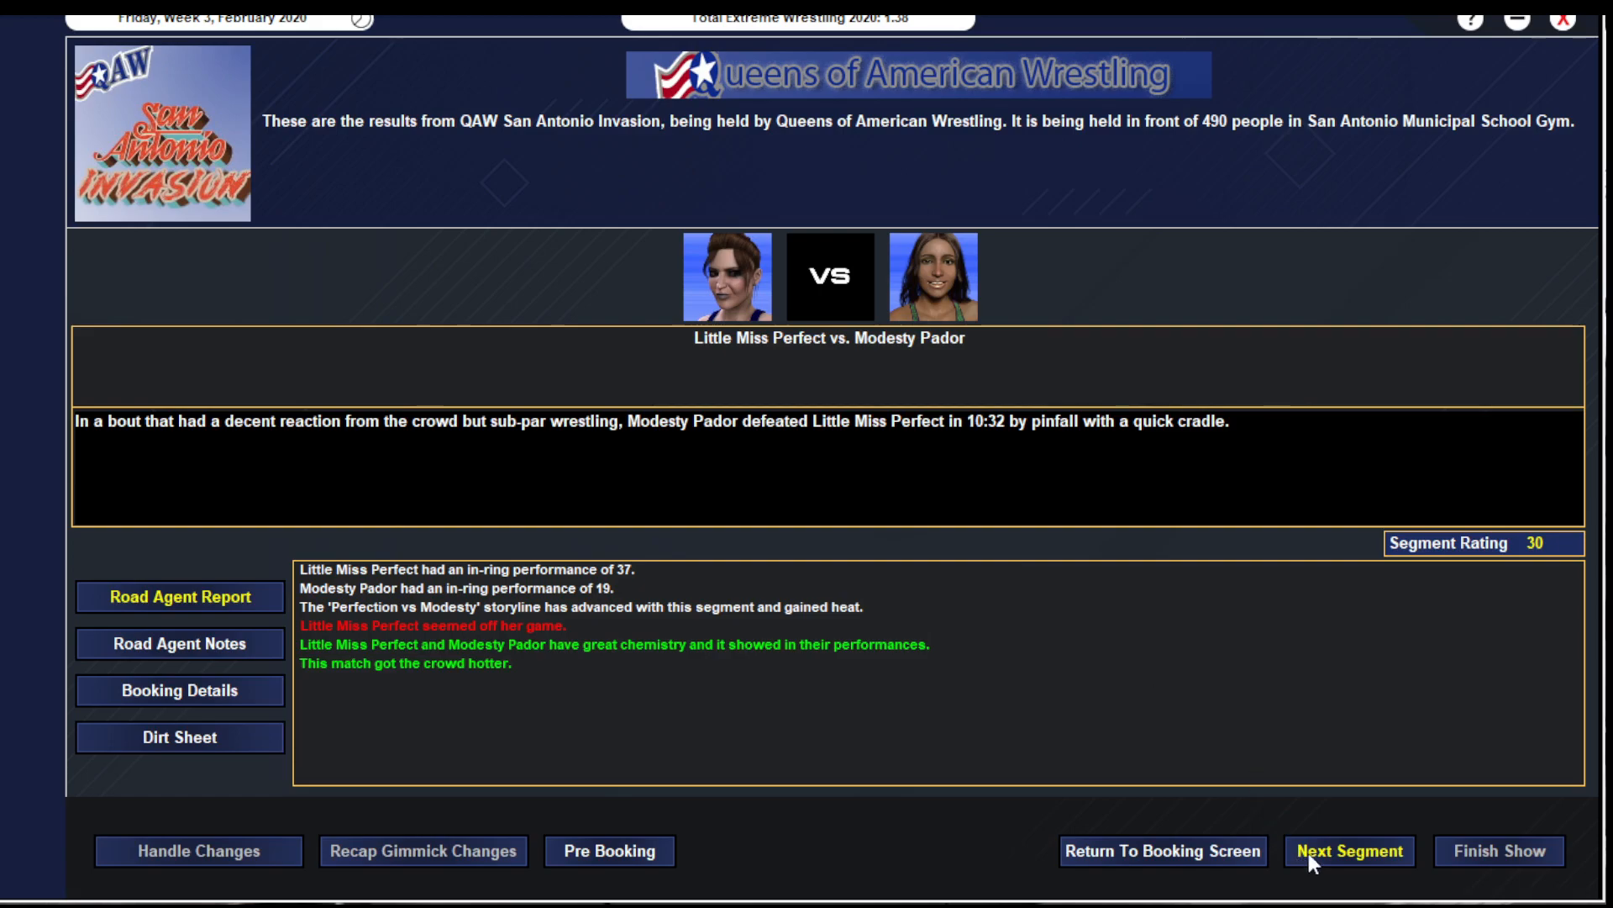
pyautogui.moveTo(1313, 859)
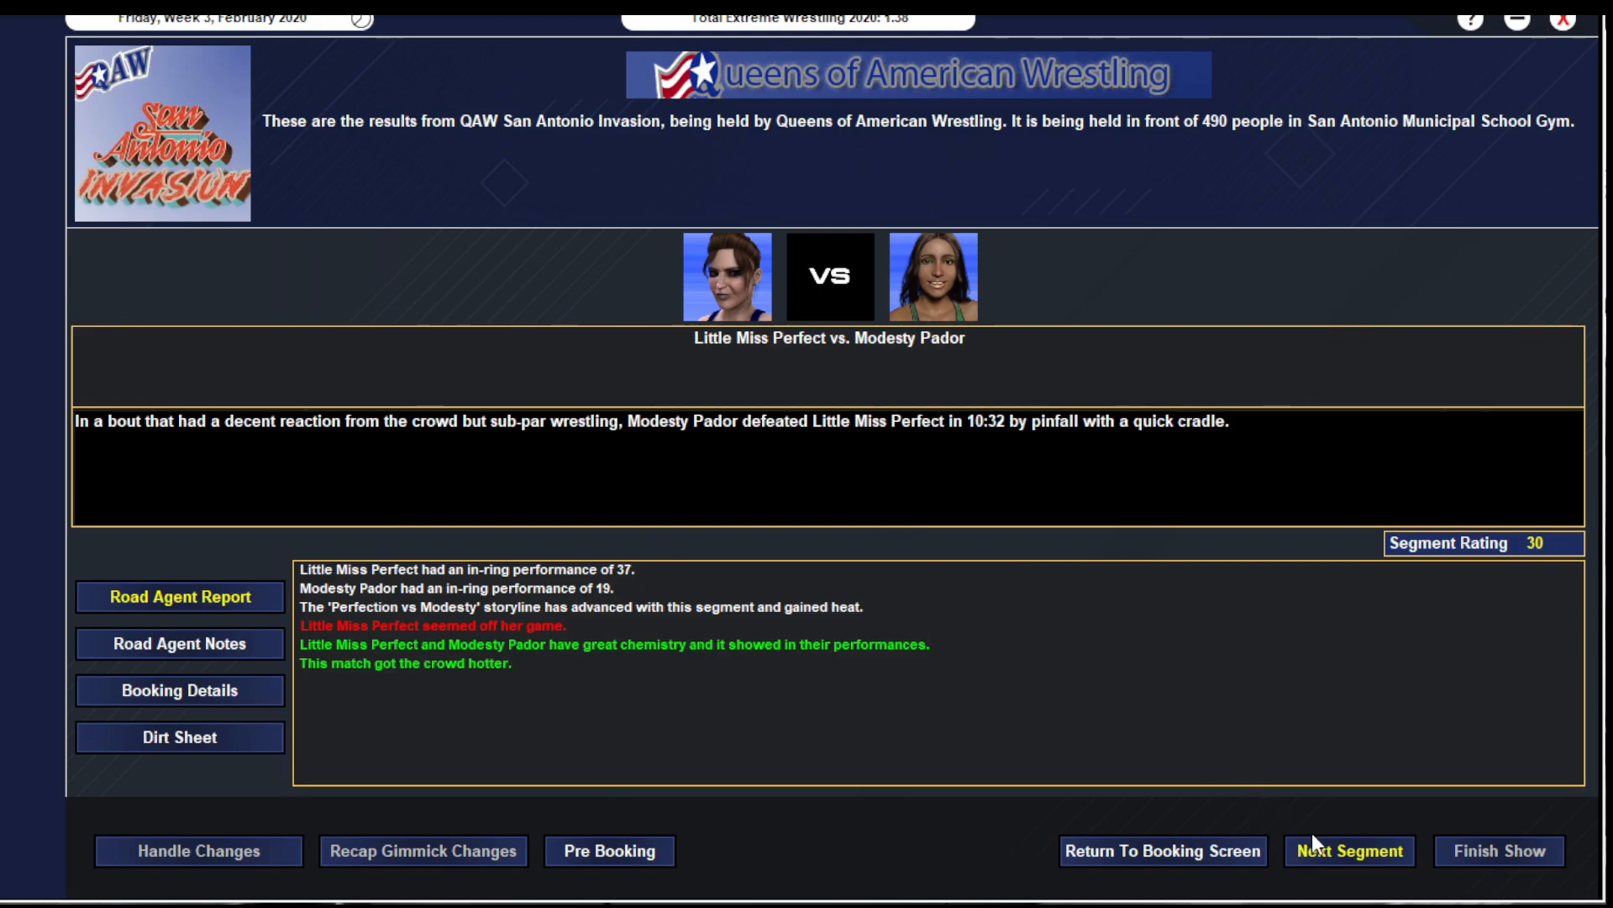
pyautogui.click(1349, 850)
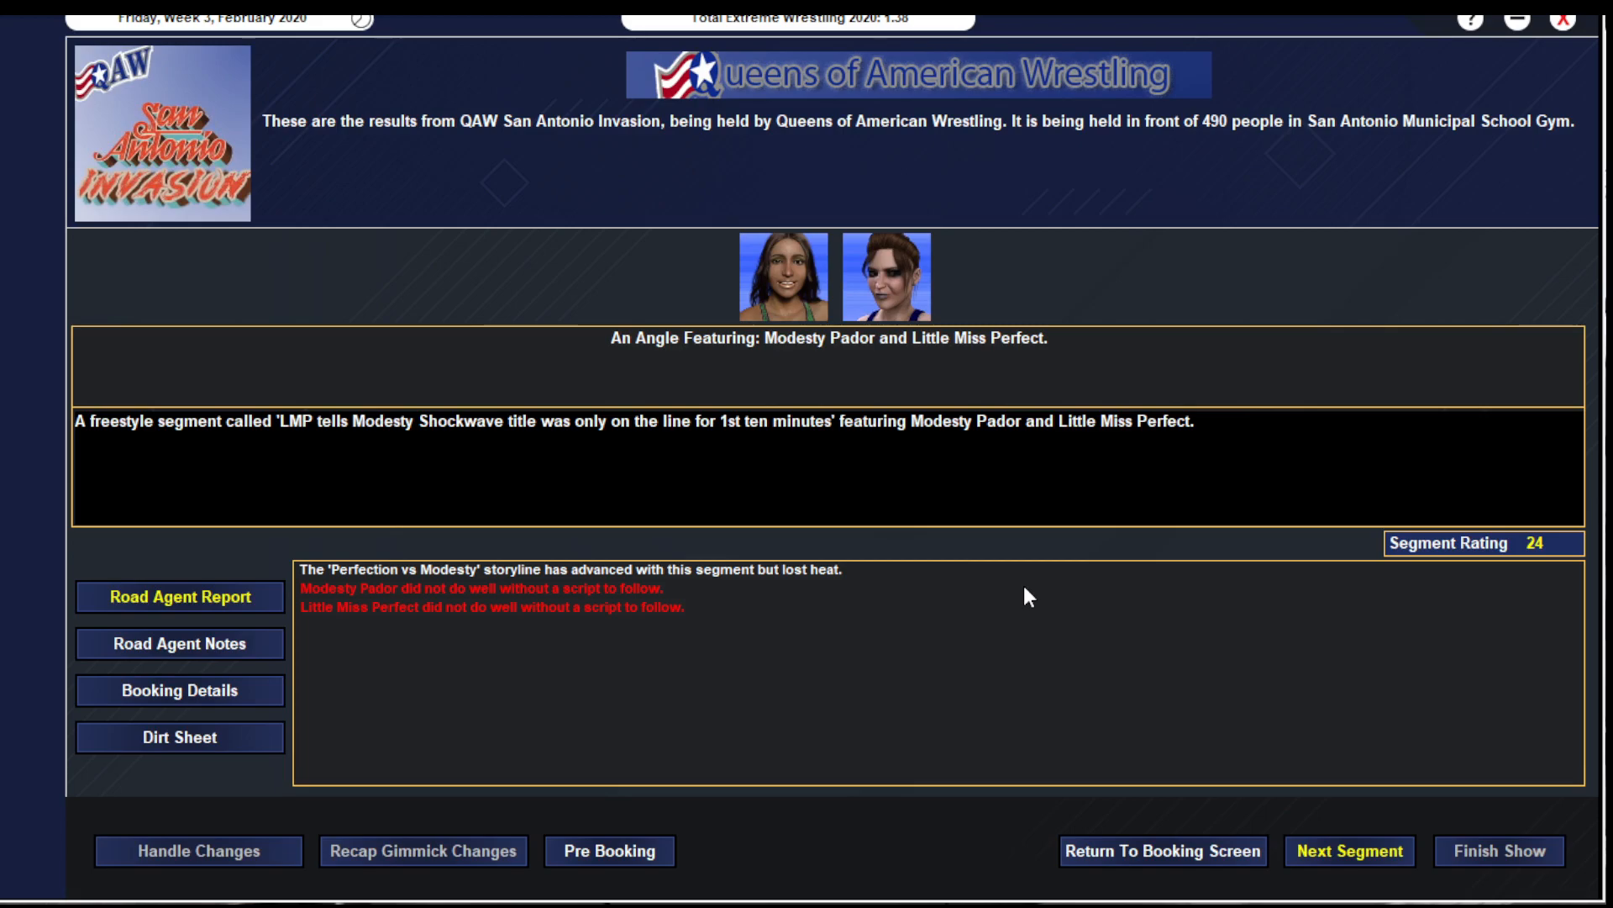
pyautogui.moveTo(1358, 801)
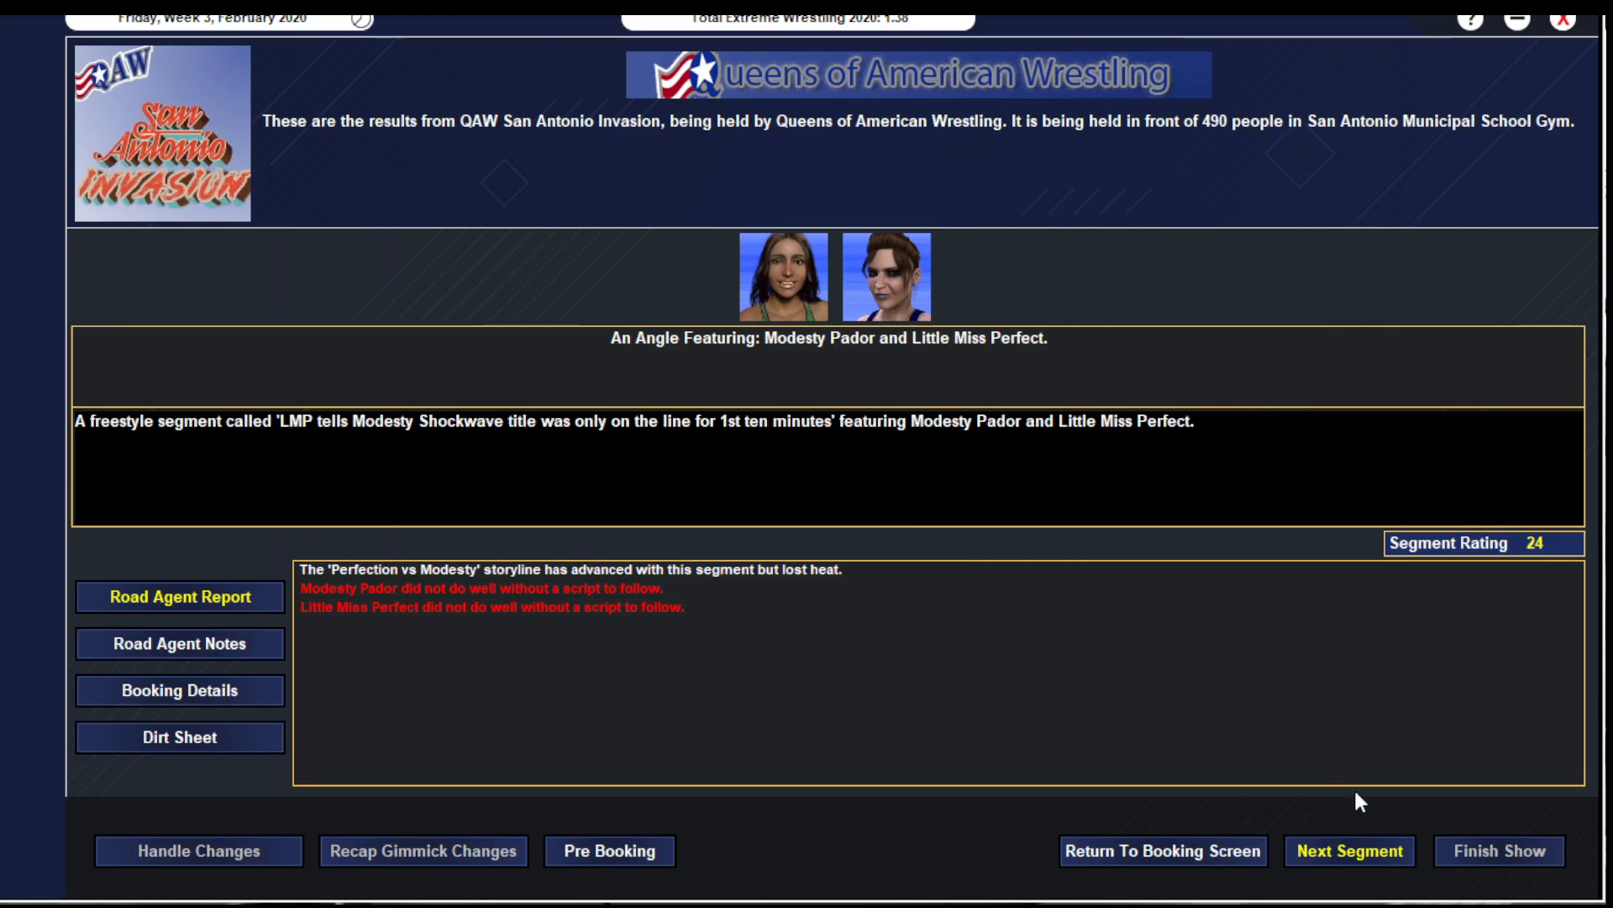
# - Advance through the Storm Front tag match, Hellcat angle, Foxxy LaRue vs. Ashley Grover and six-man angle results
pyautogui.click(1349, 850)
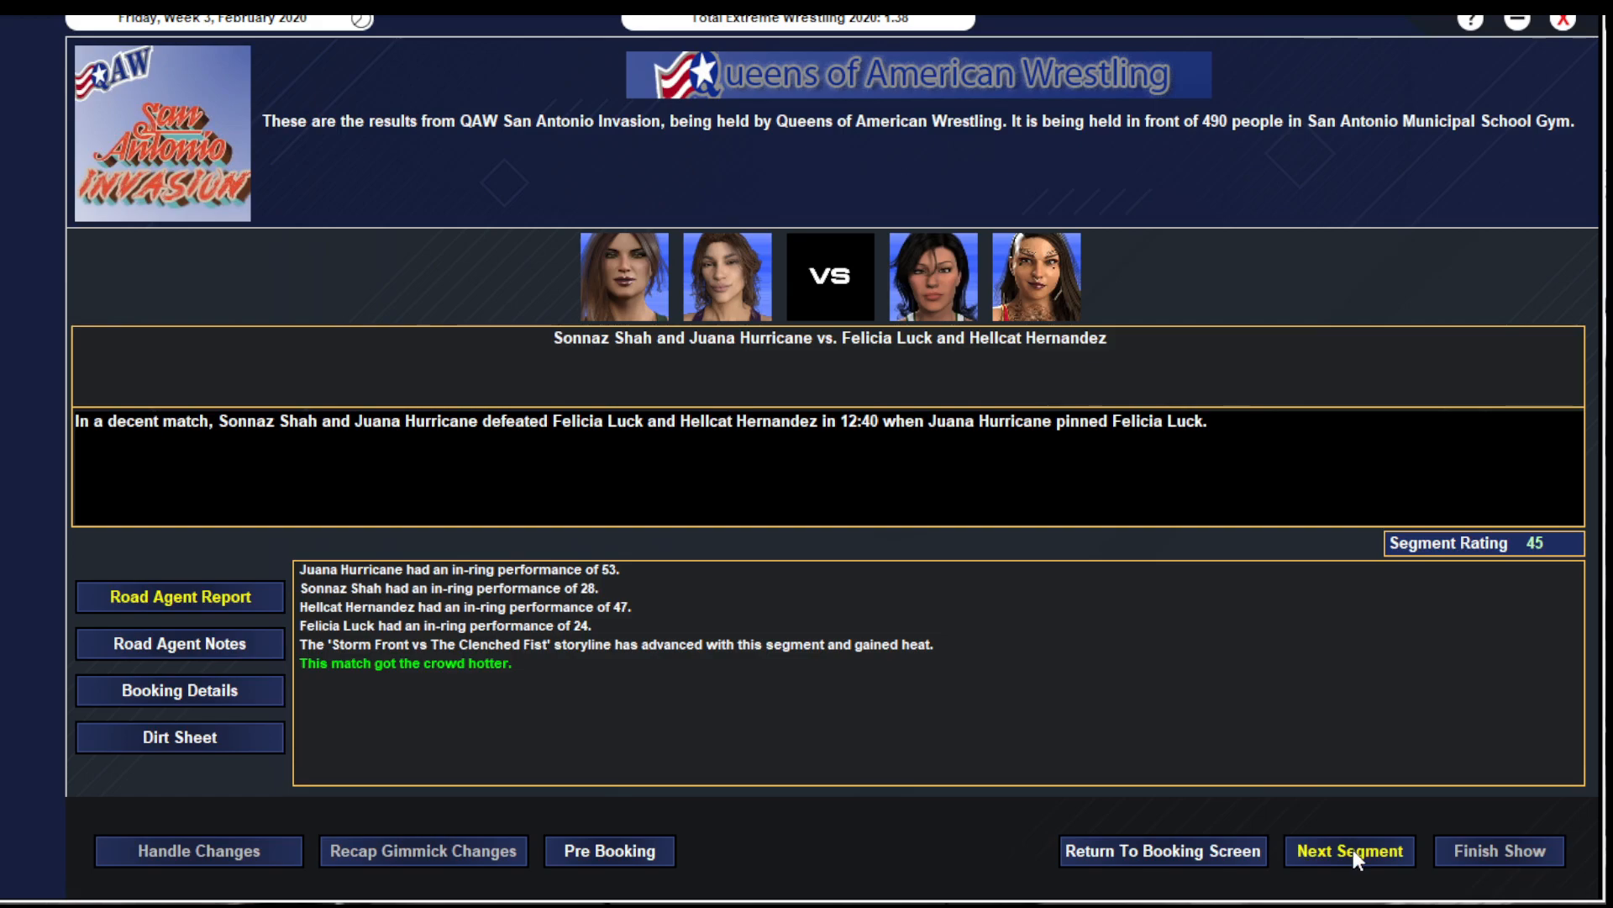
pyautogui.click(1349, 850)
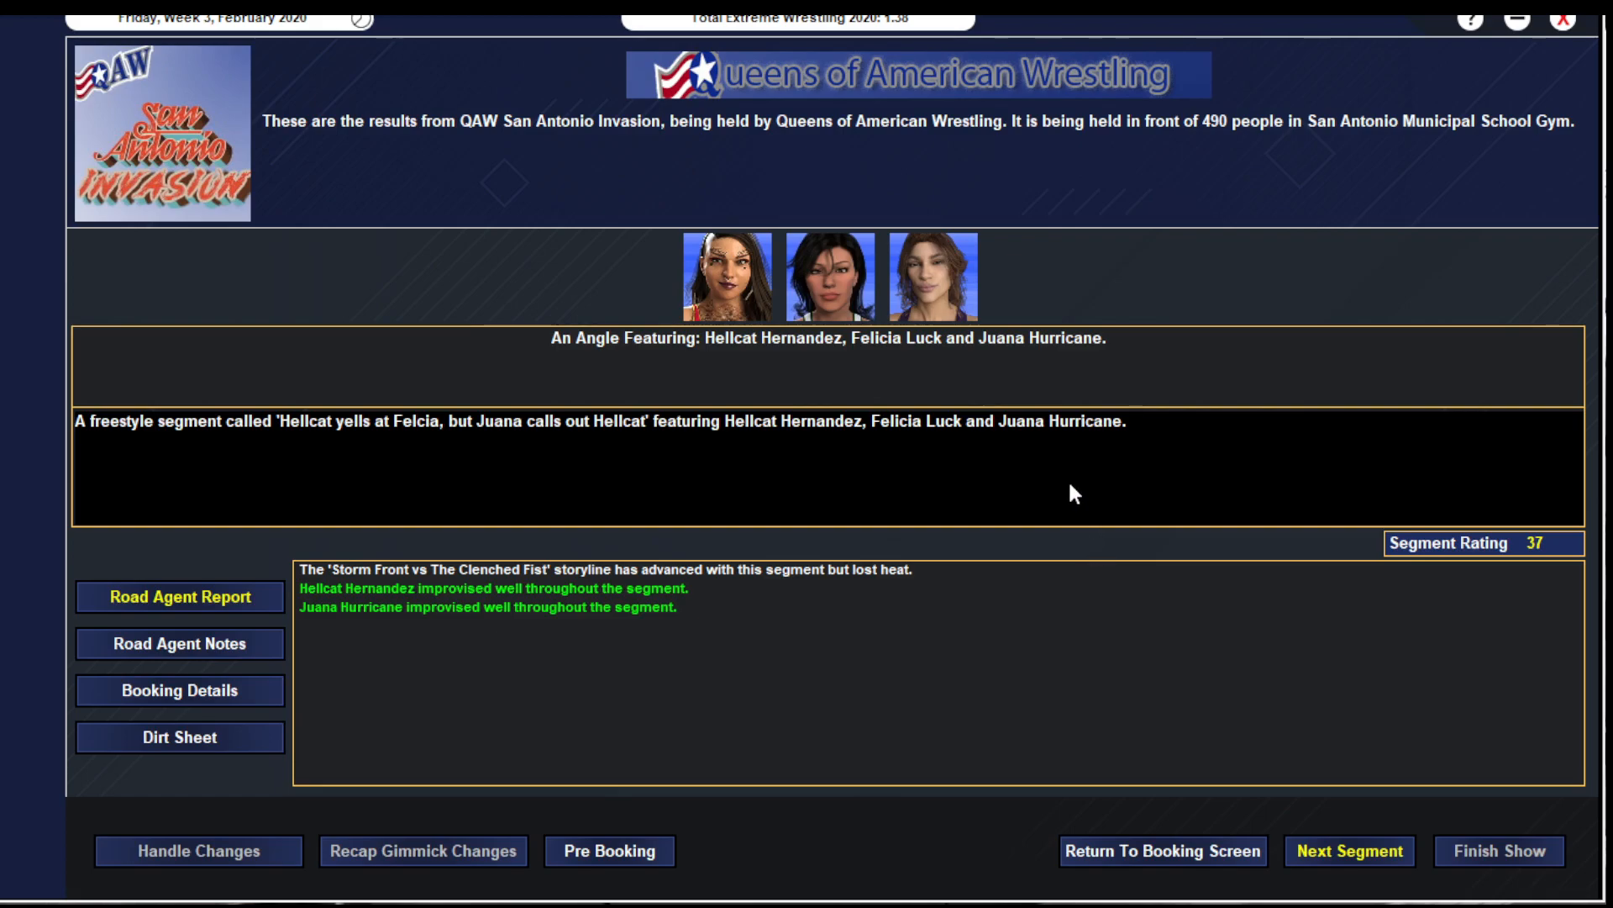
pyautogui.moveTo(1237, 731)
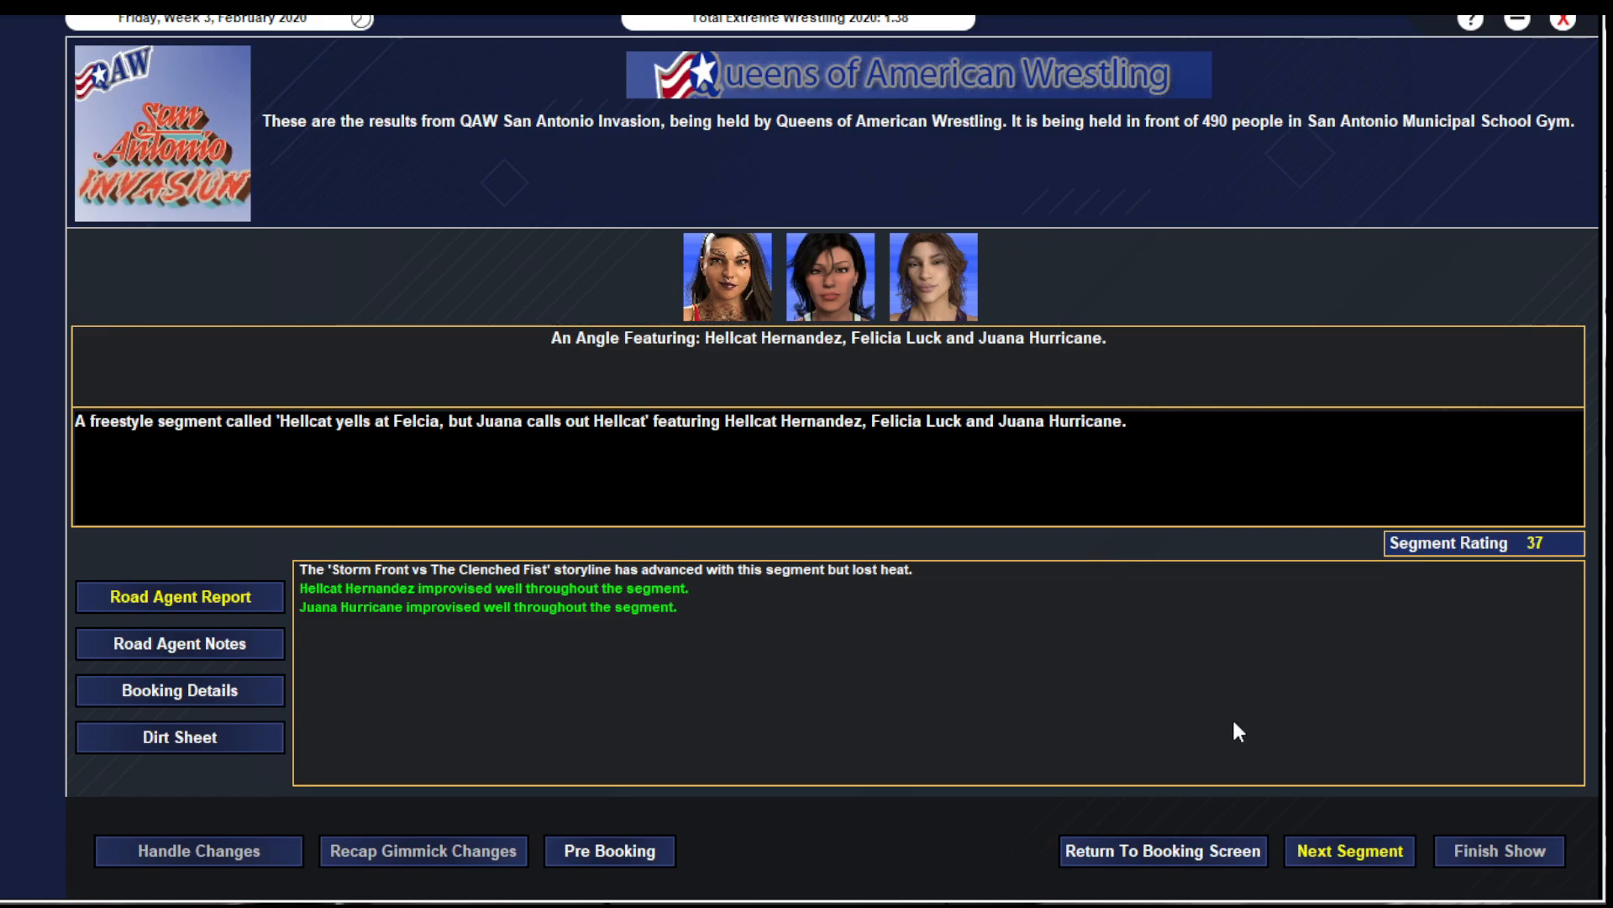
pyautogui.click(1350, 850)
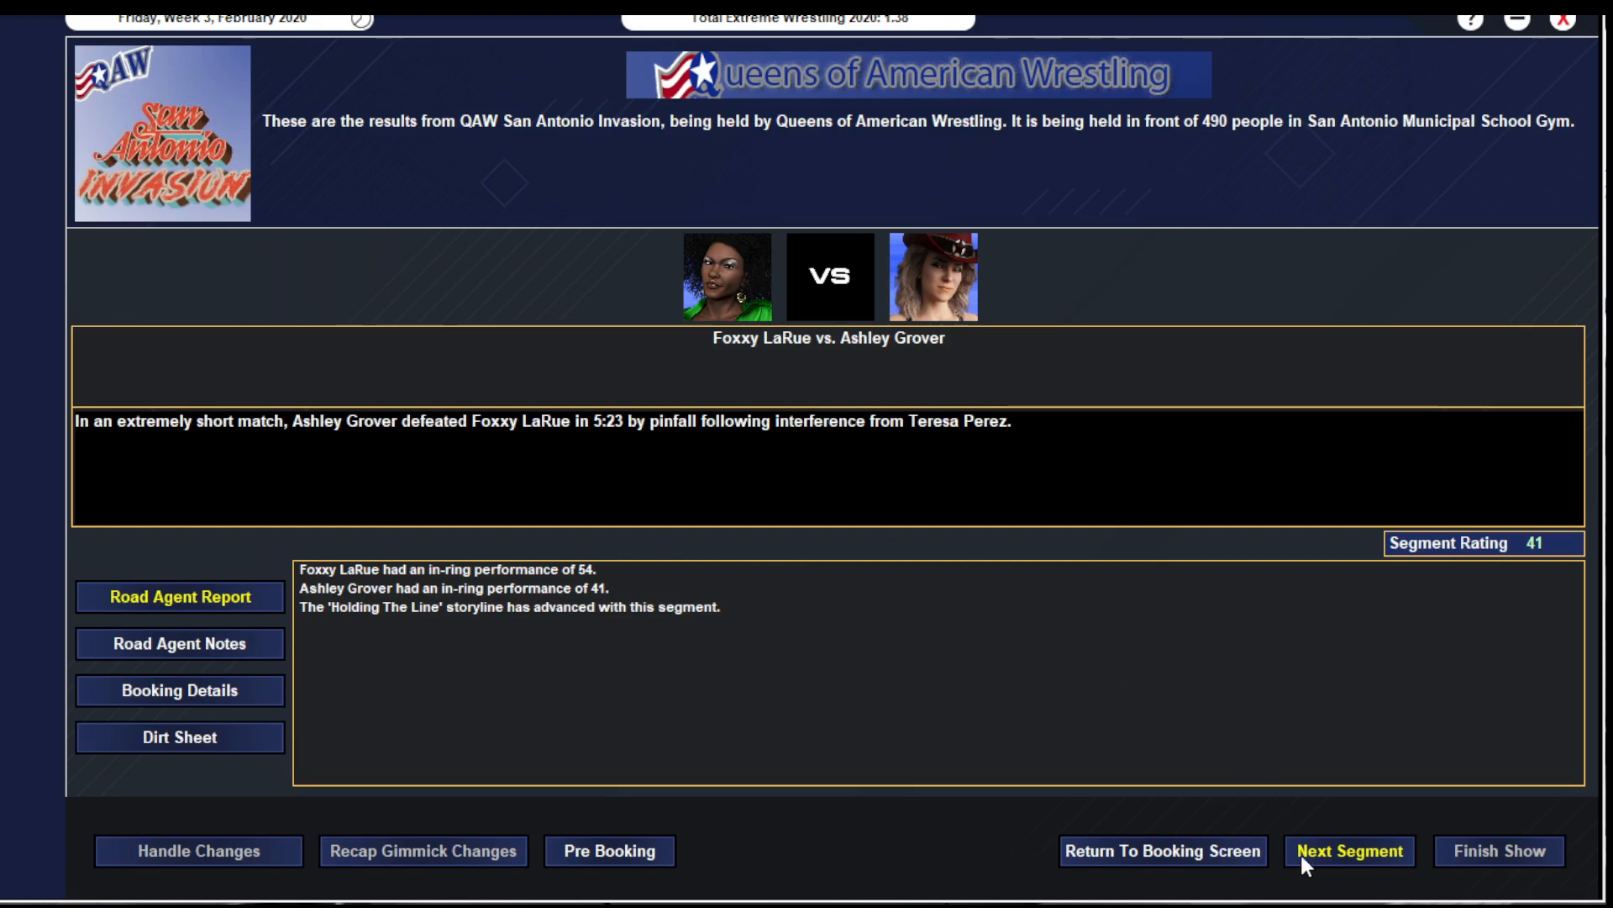
pyautogui.click(1349, 851)
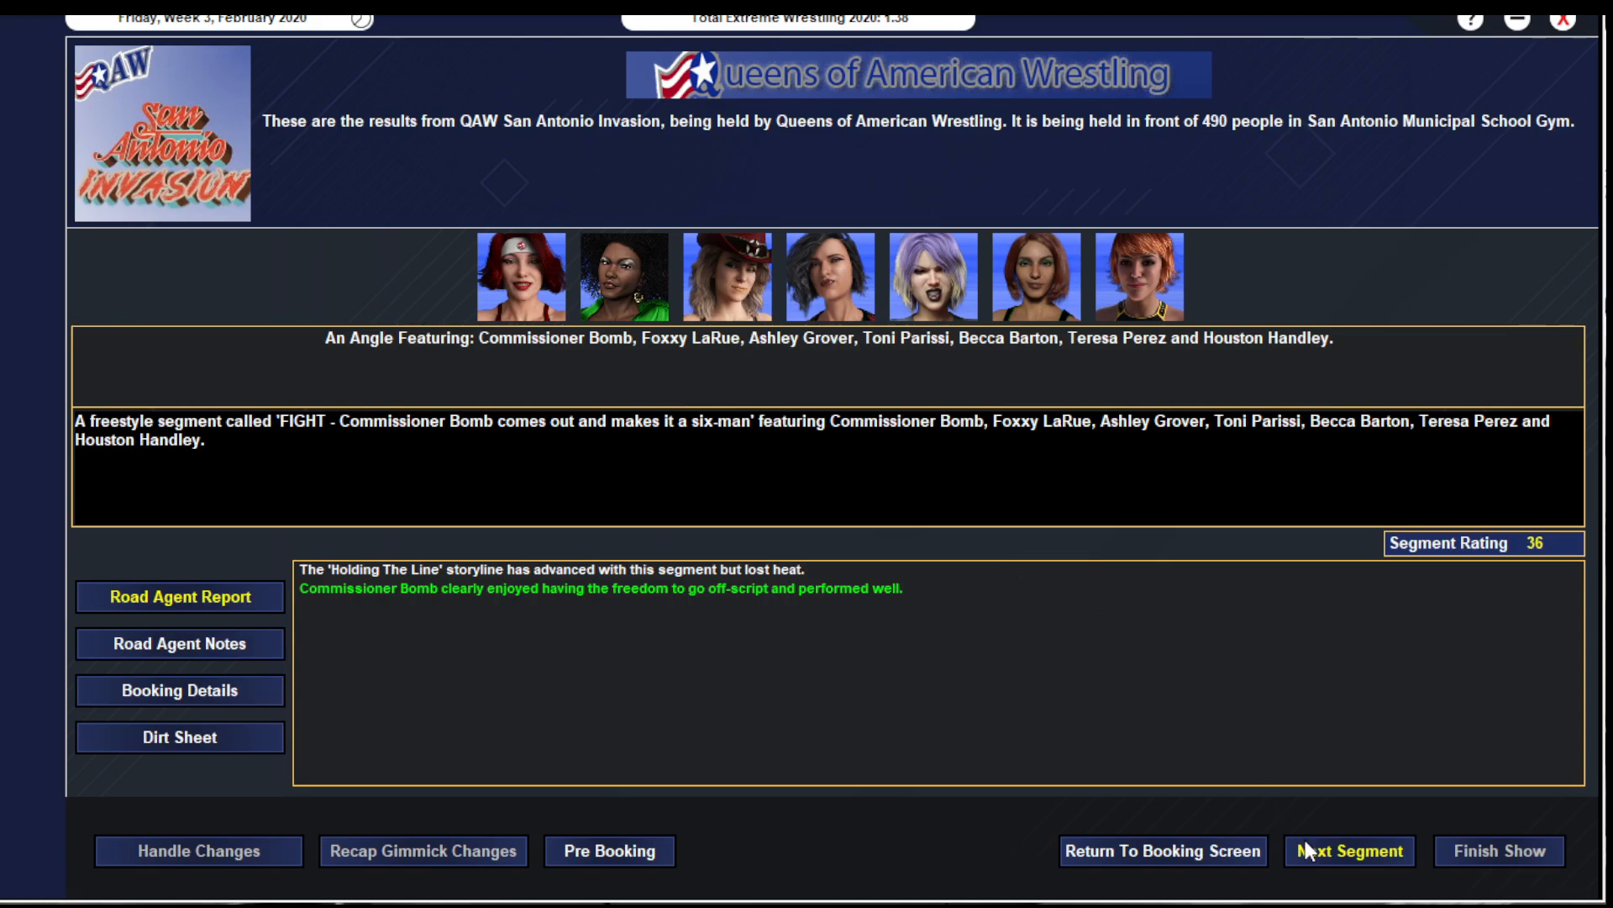
# - Advance to The Line vs. Ronin 3 result and read its booking notes, dirt sheet and road agent report
pyautogui.click(1348, 851)
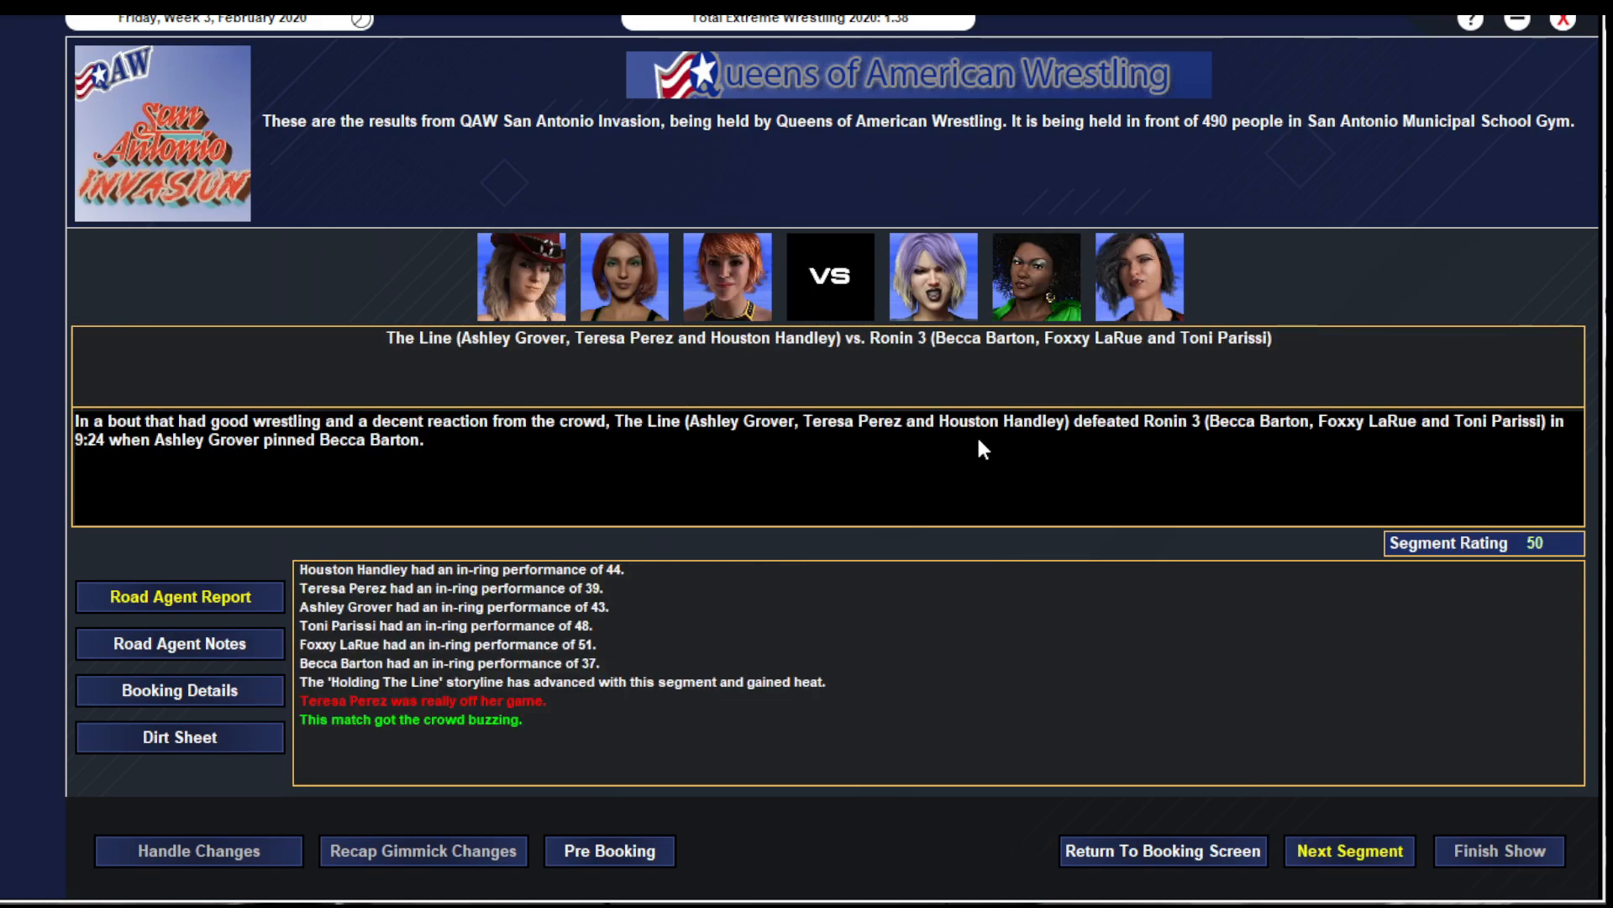
pyautogui.click(180, 643)
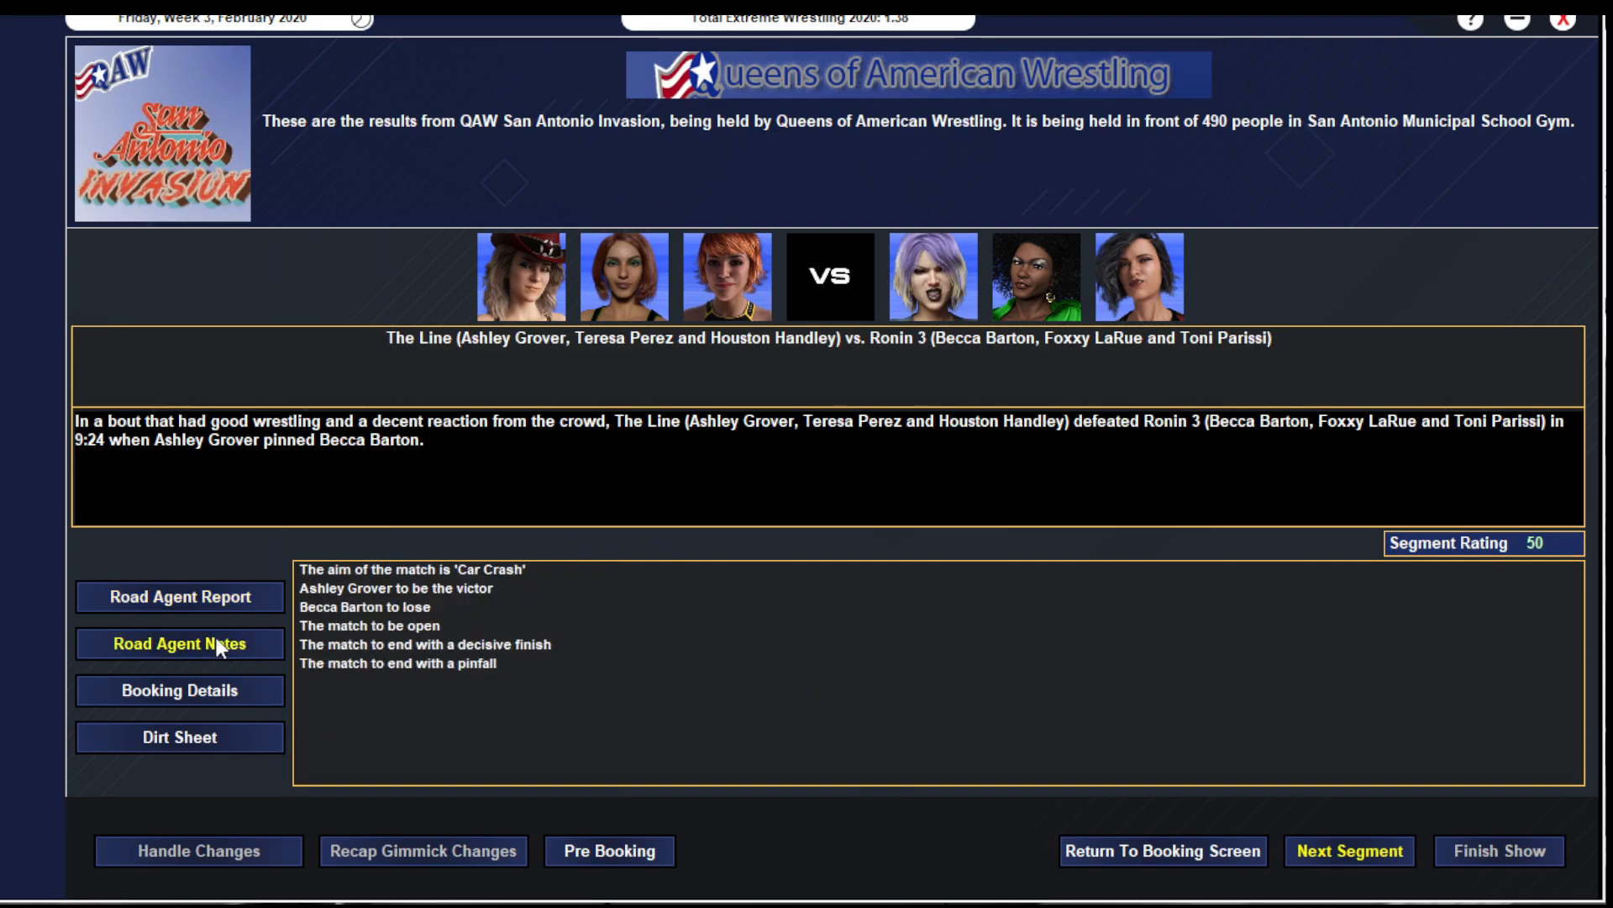
pyautogui.click(180, 597)
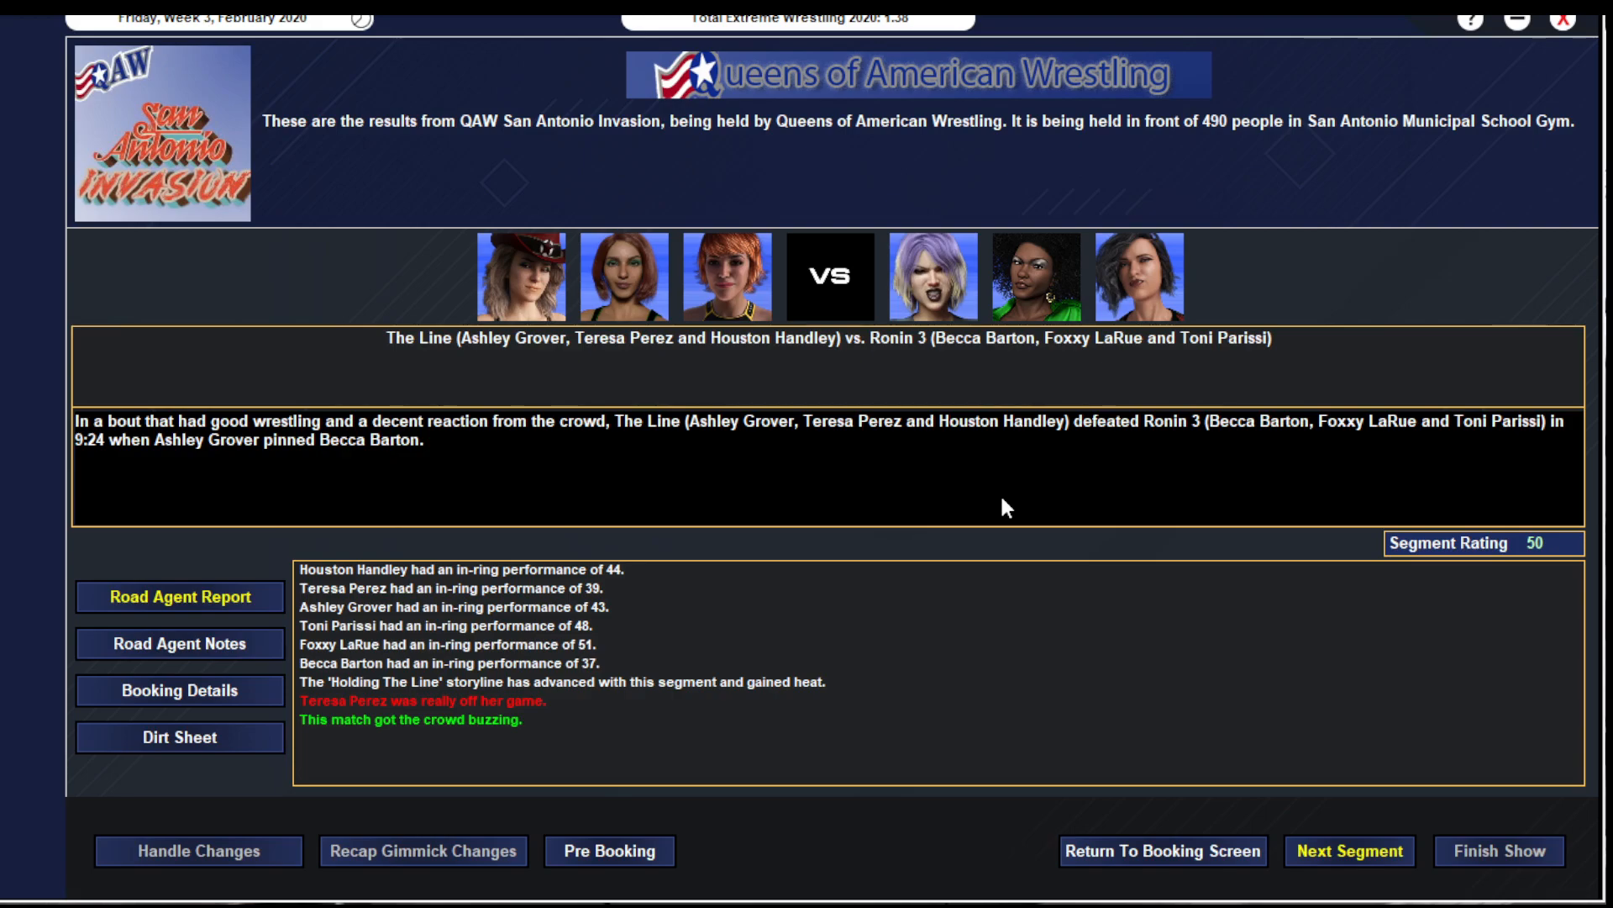
pyautogui.moveTo(816, 513)
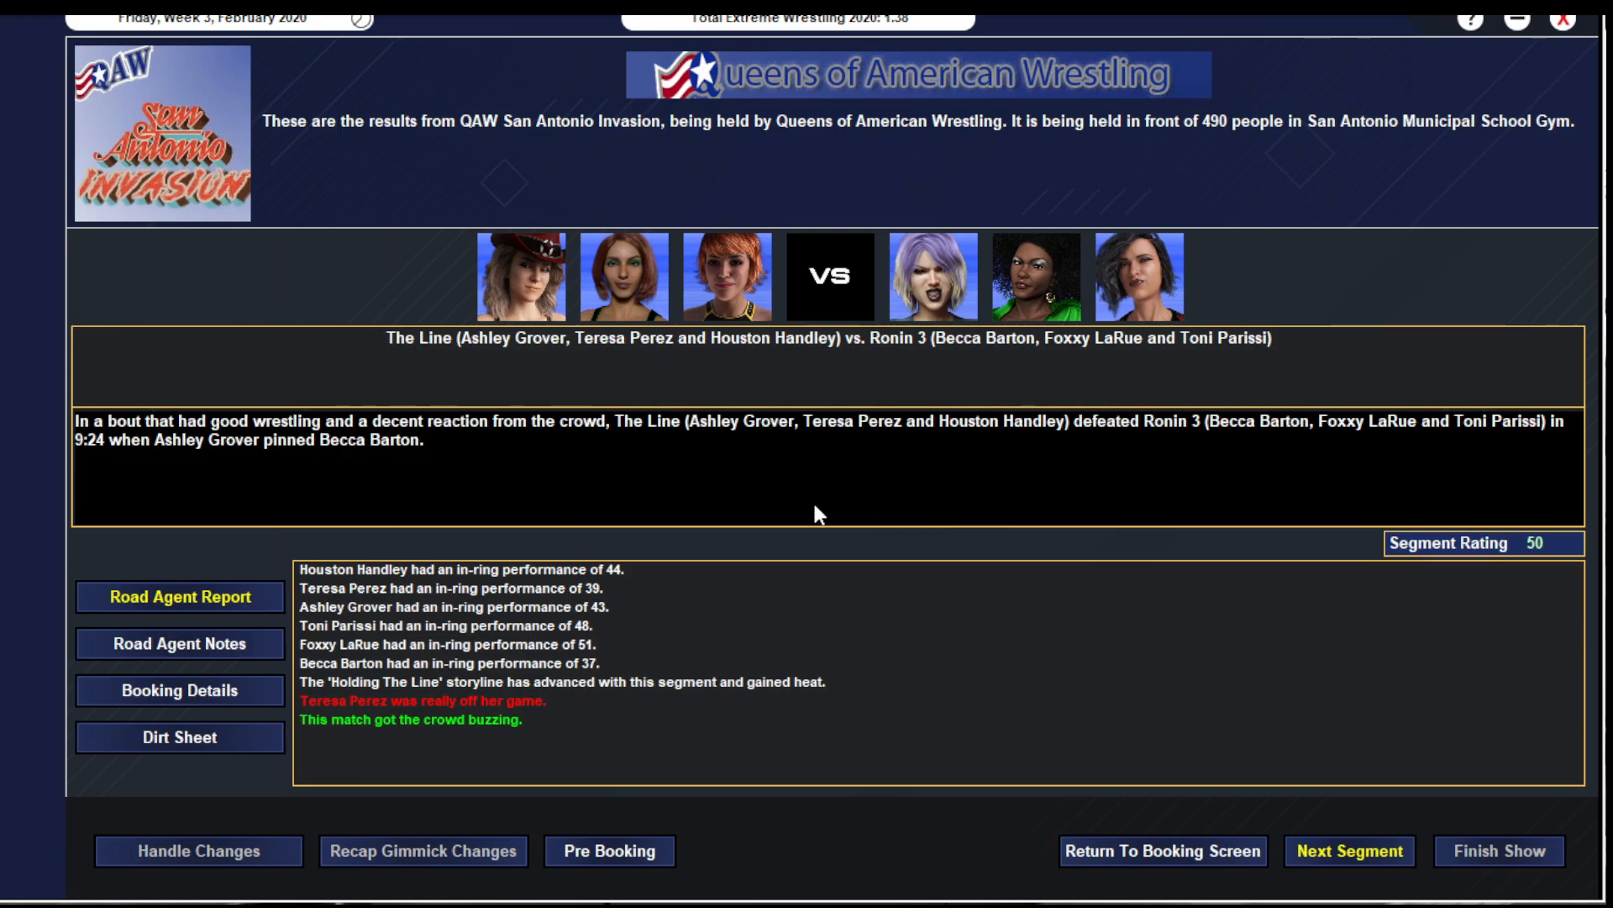
pyautogui.click(178, 736)
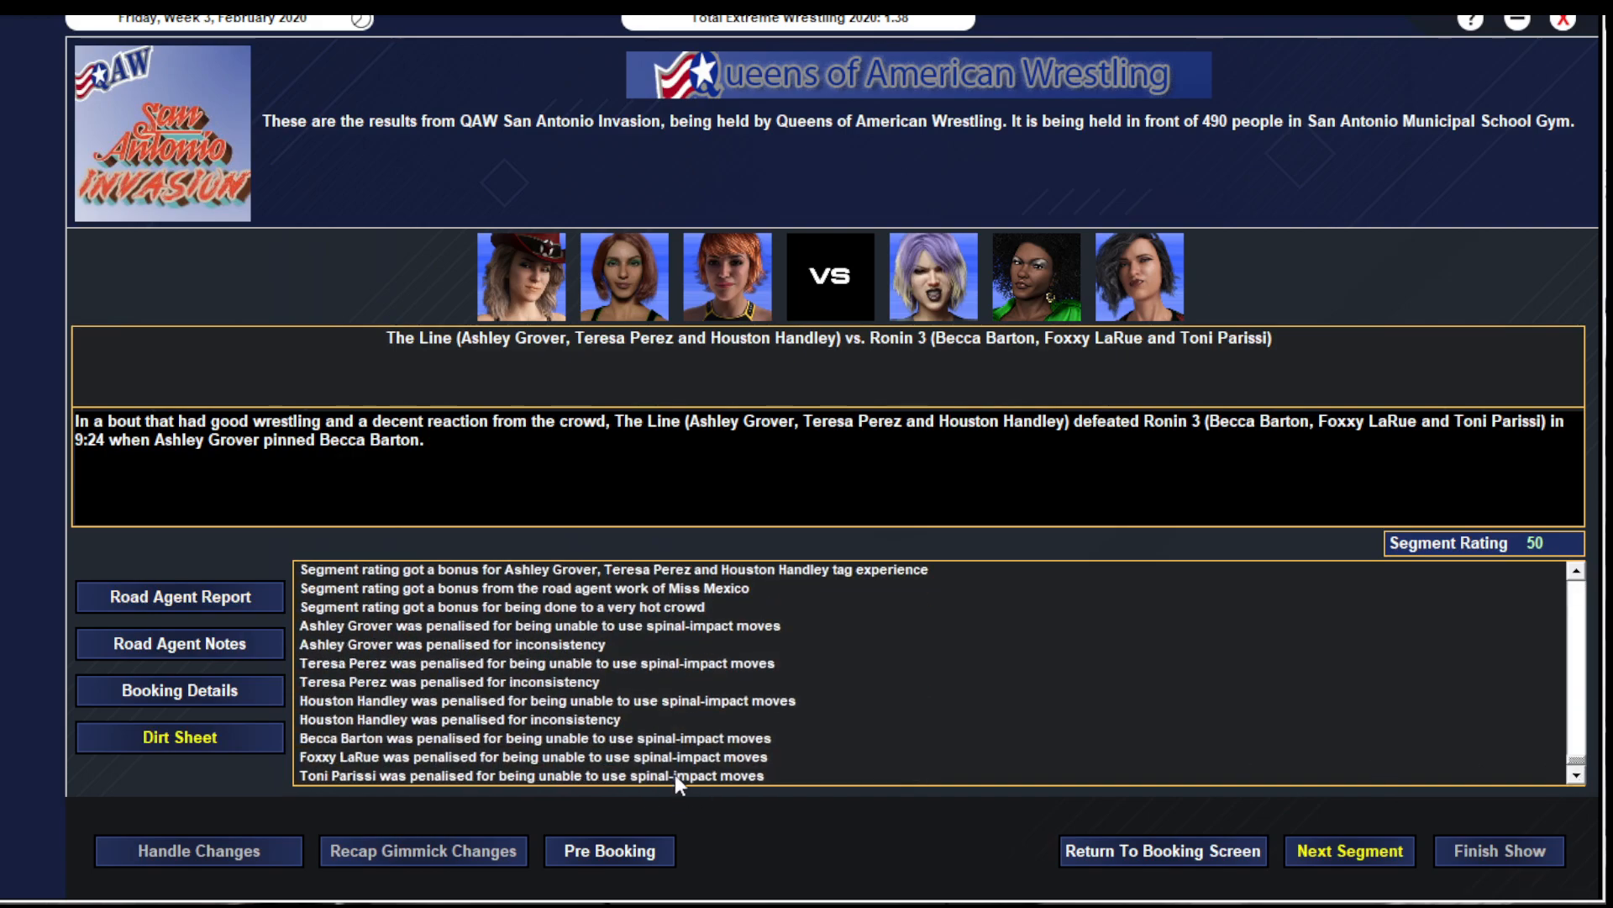
pyautogui.click(180, 597)
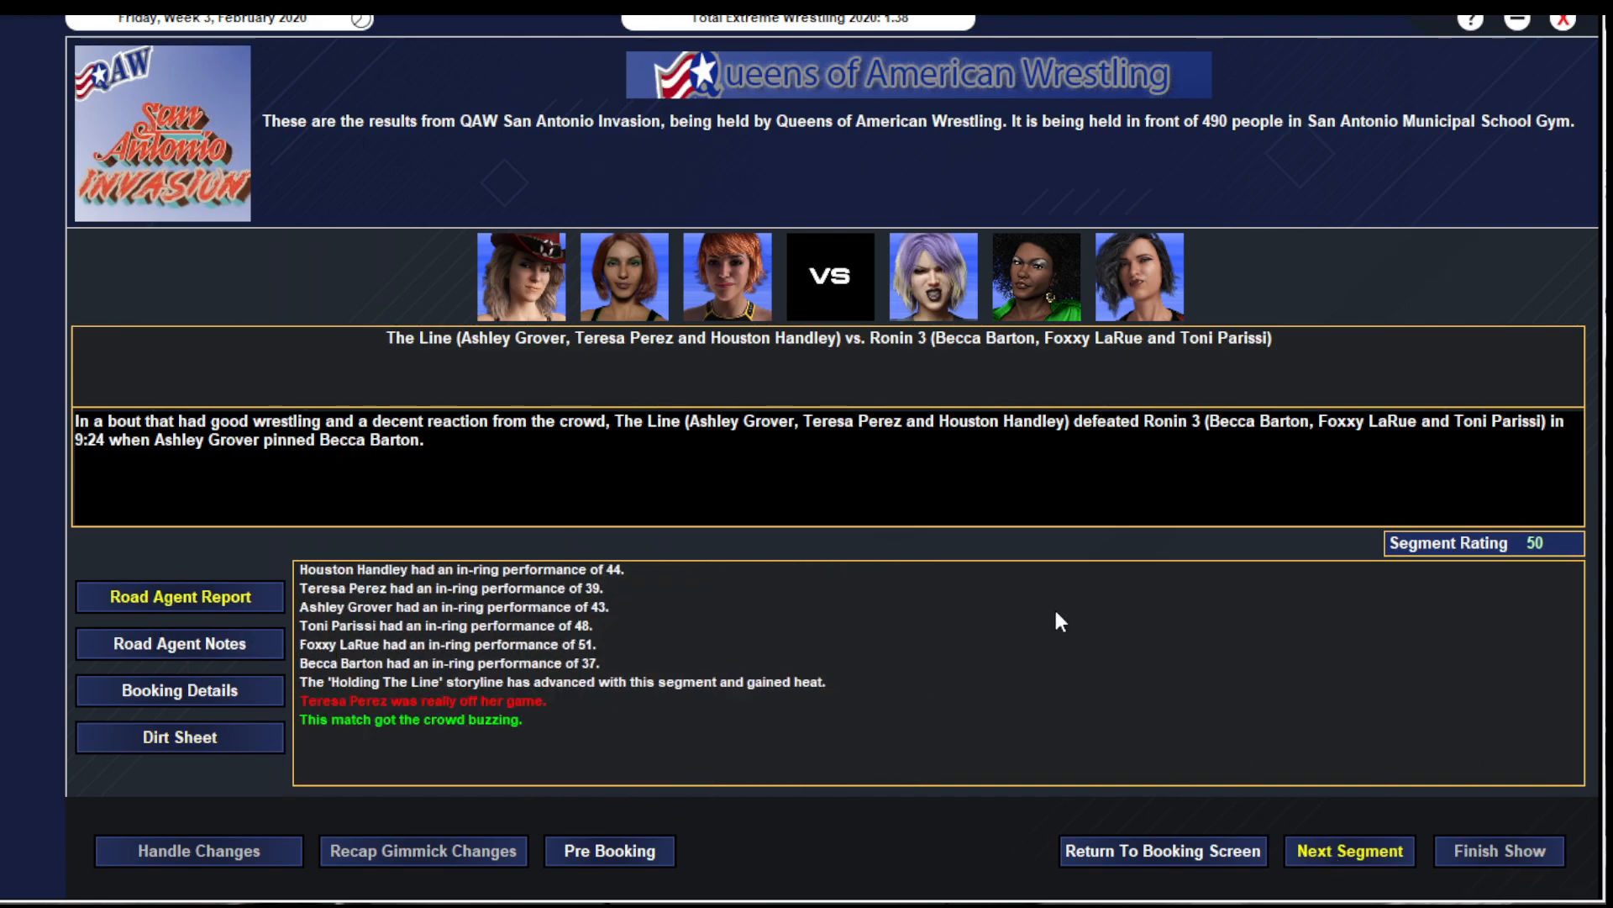
# - Advance to the Danielle Sweetheart & Pamela Rojo vs. The Rage result
pyautogui.click(1350, 851)
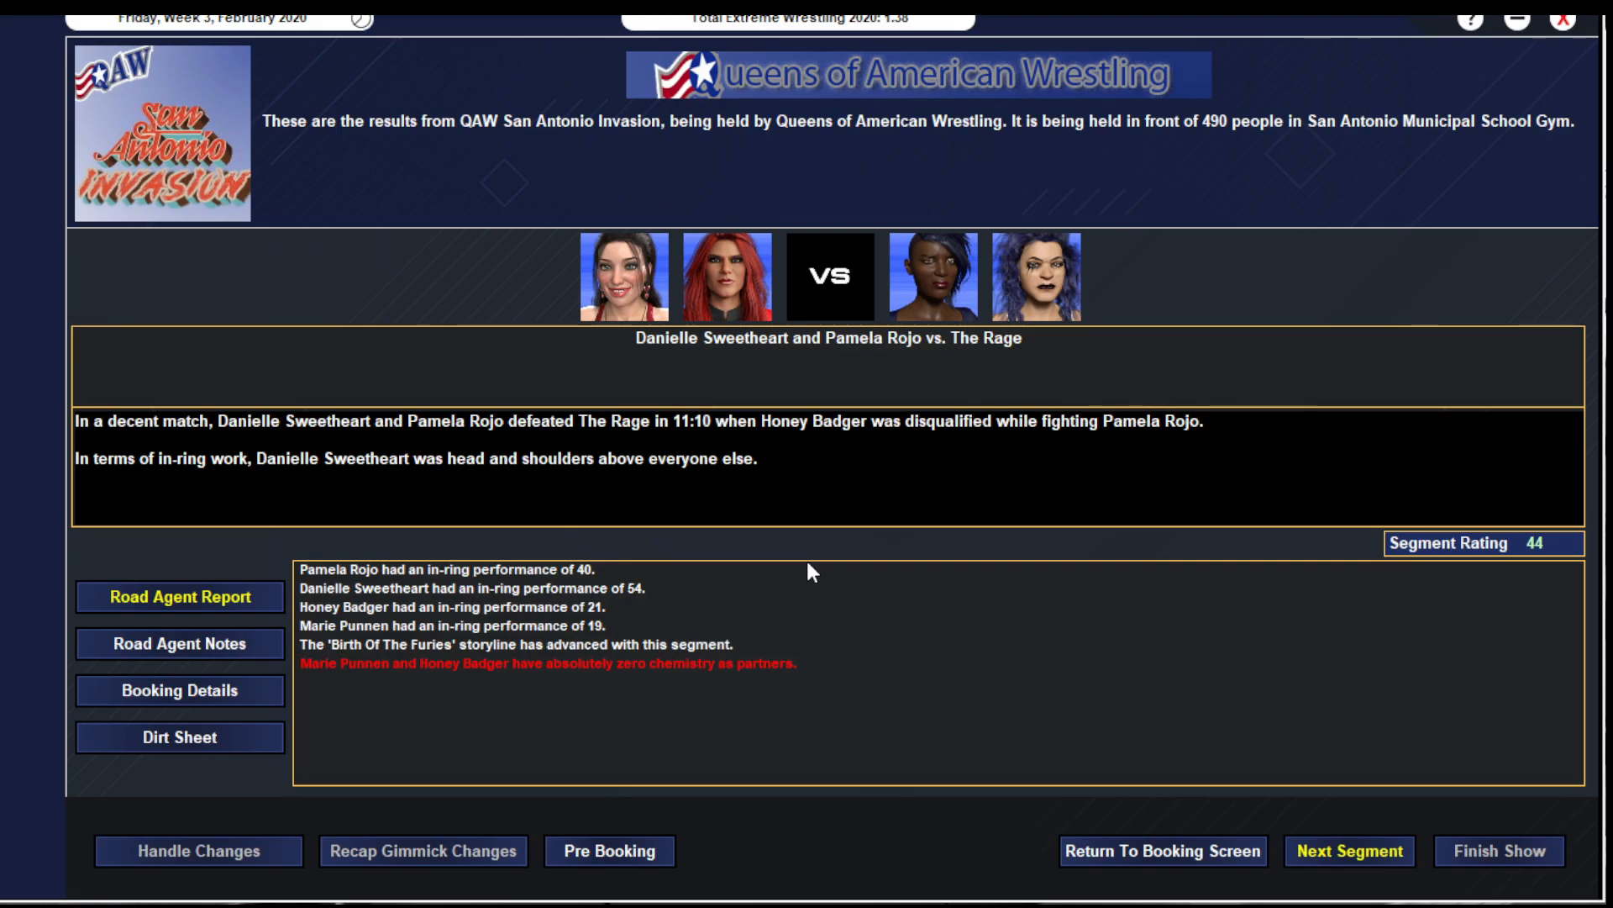
pyautogui.moveTo(540, 600)
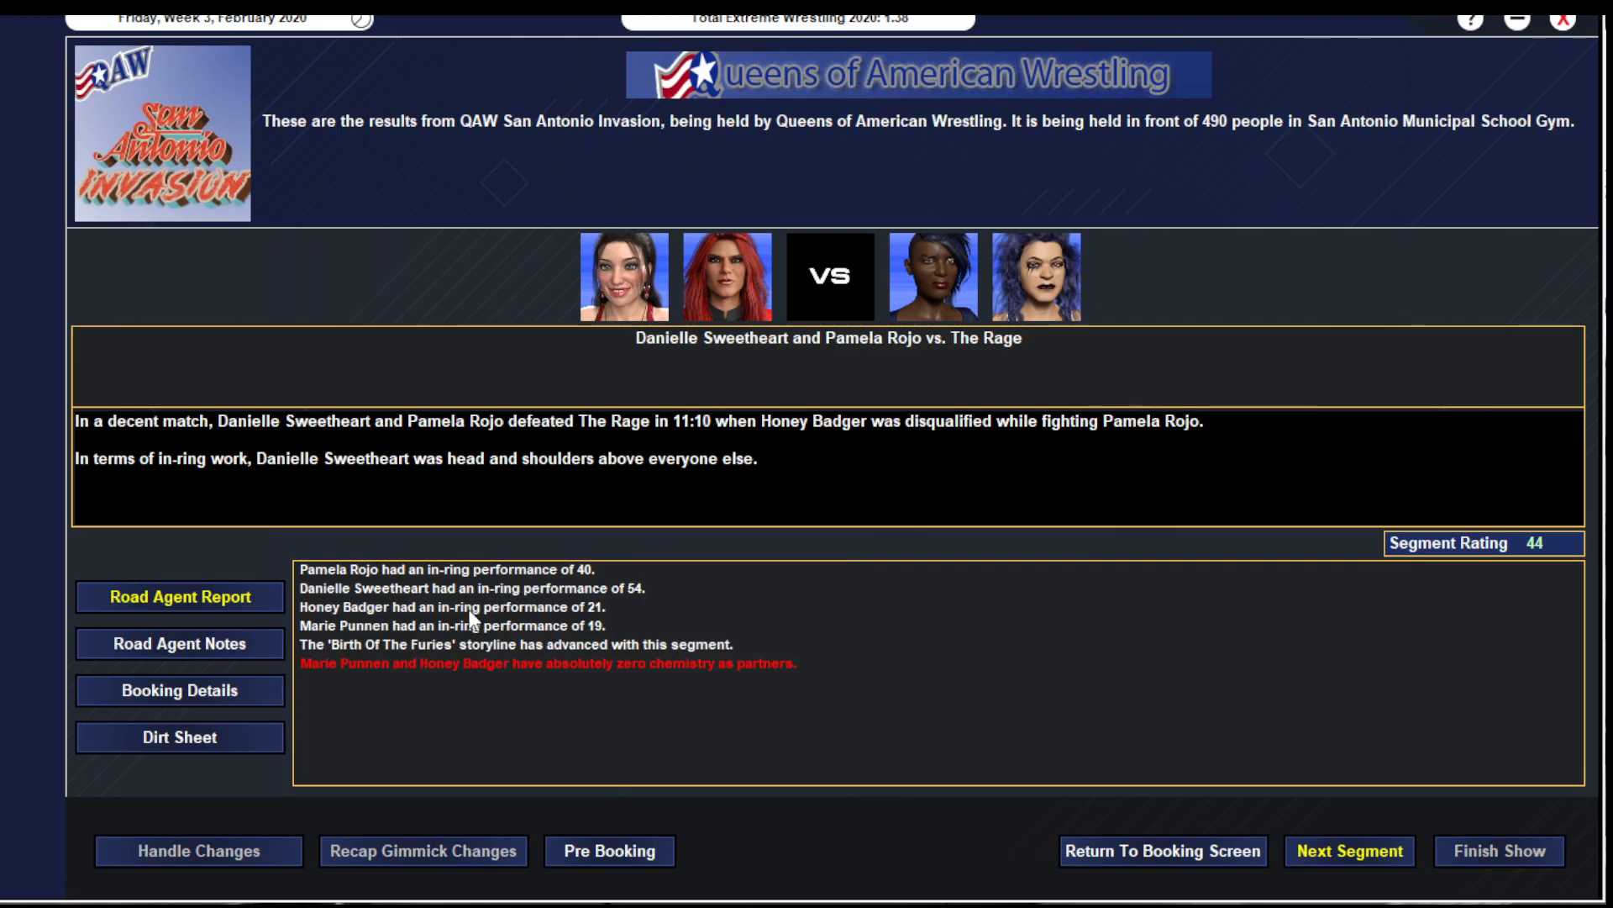
pyautogui.moveTo(604, 689)
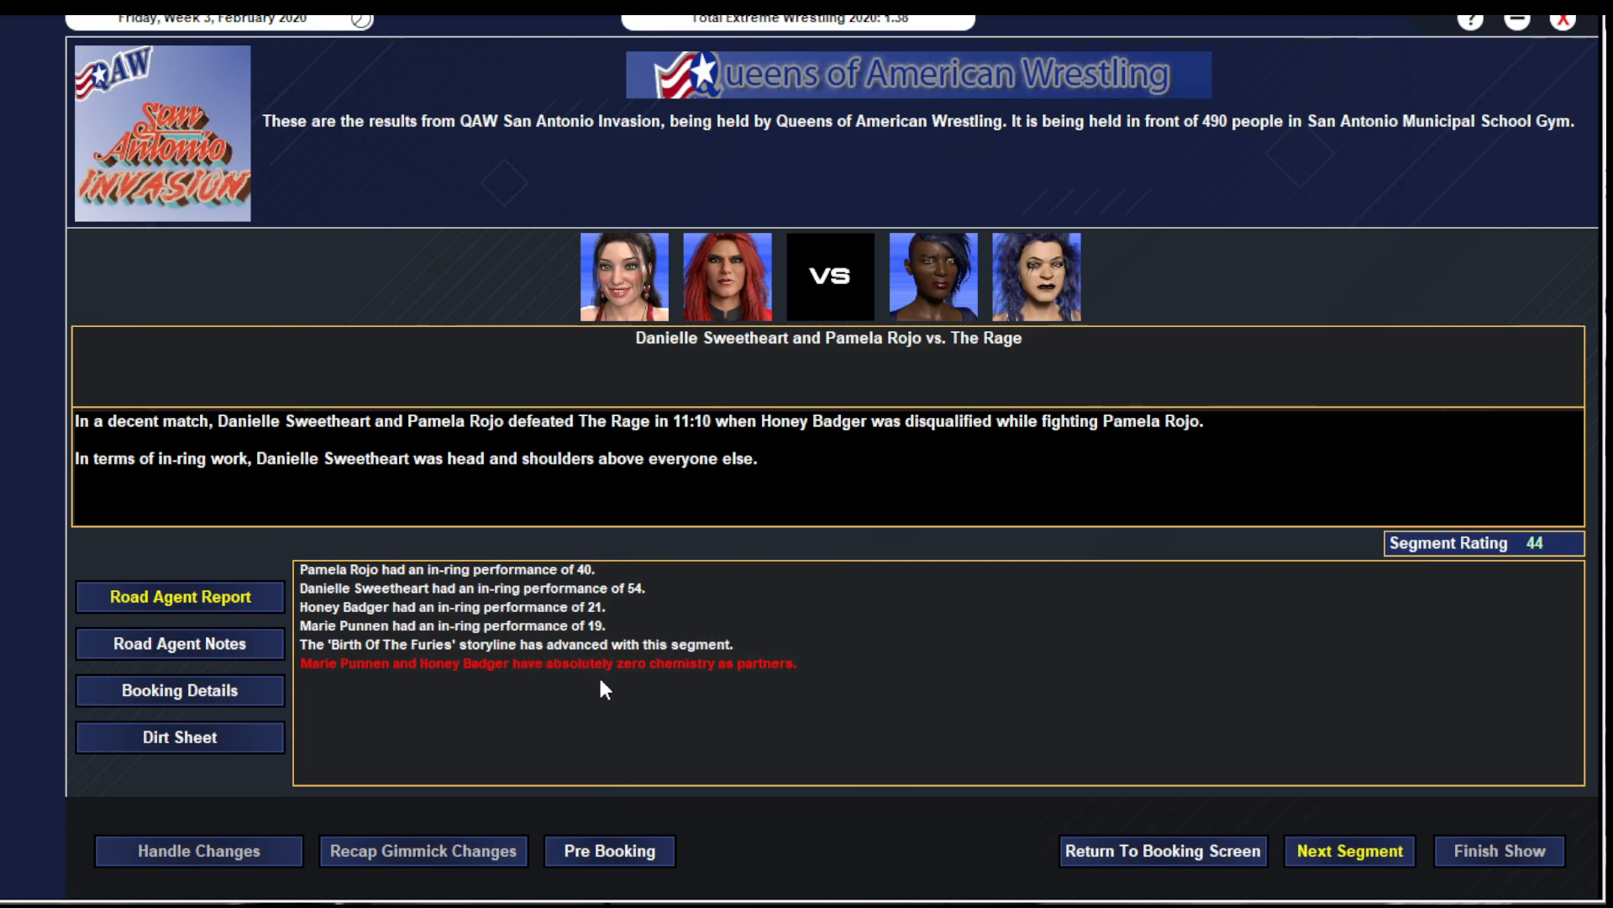
pyautogui.moveTo(1460, 657)
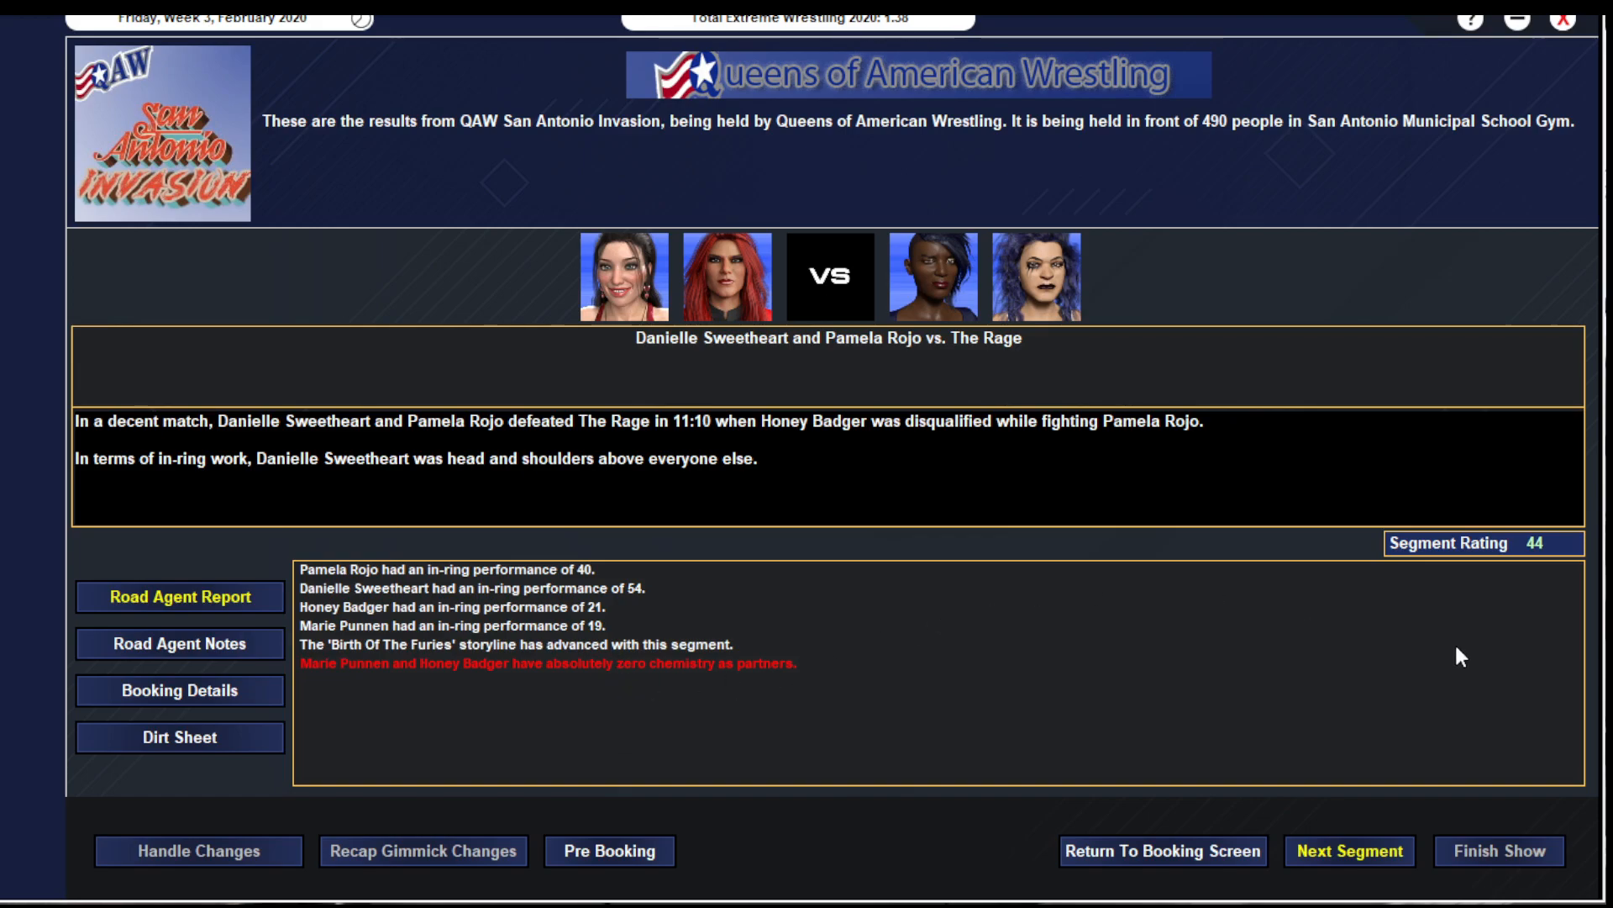
# - Advance to the Perez & Torres vs. Anderson & Snyder result
pyautogui.click(1348, 851)
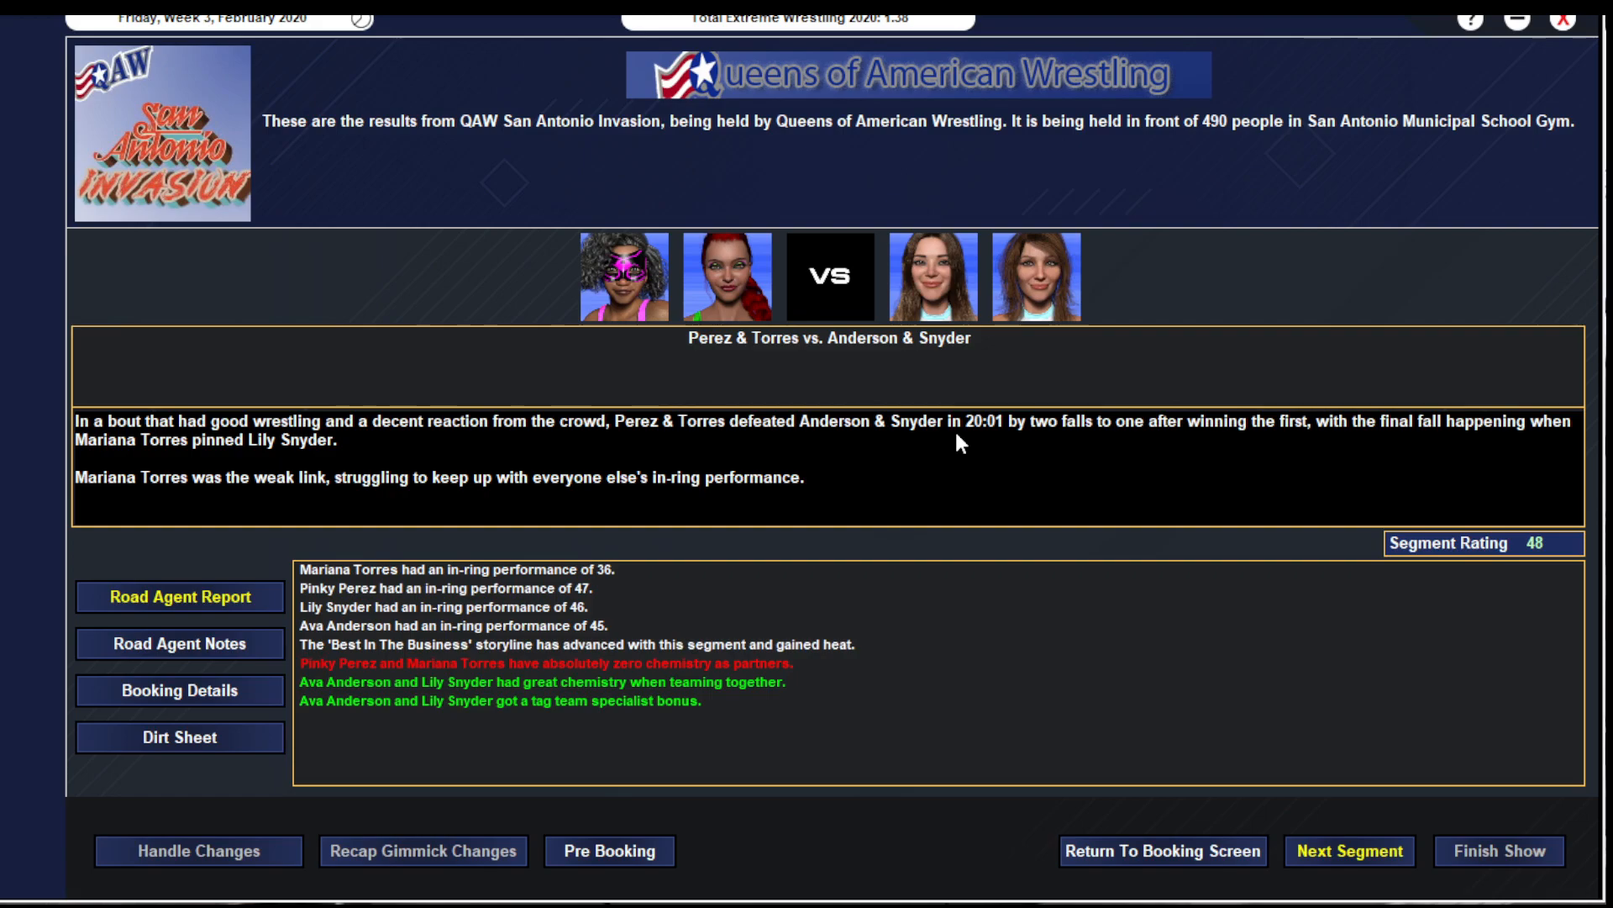
pyautogui.moveTo(965, 439)
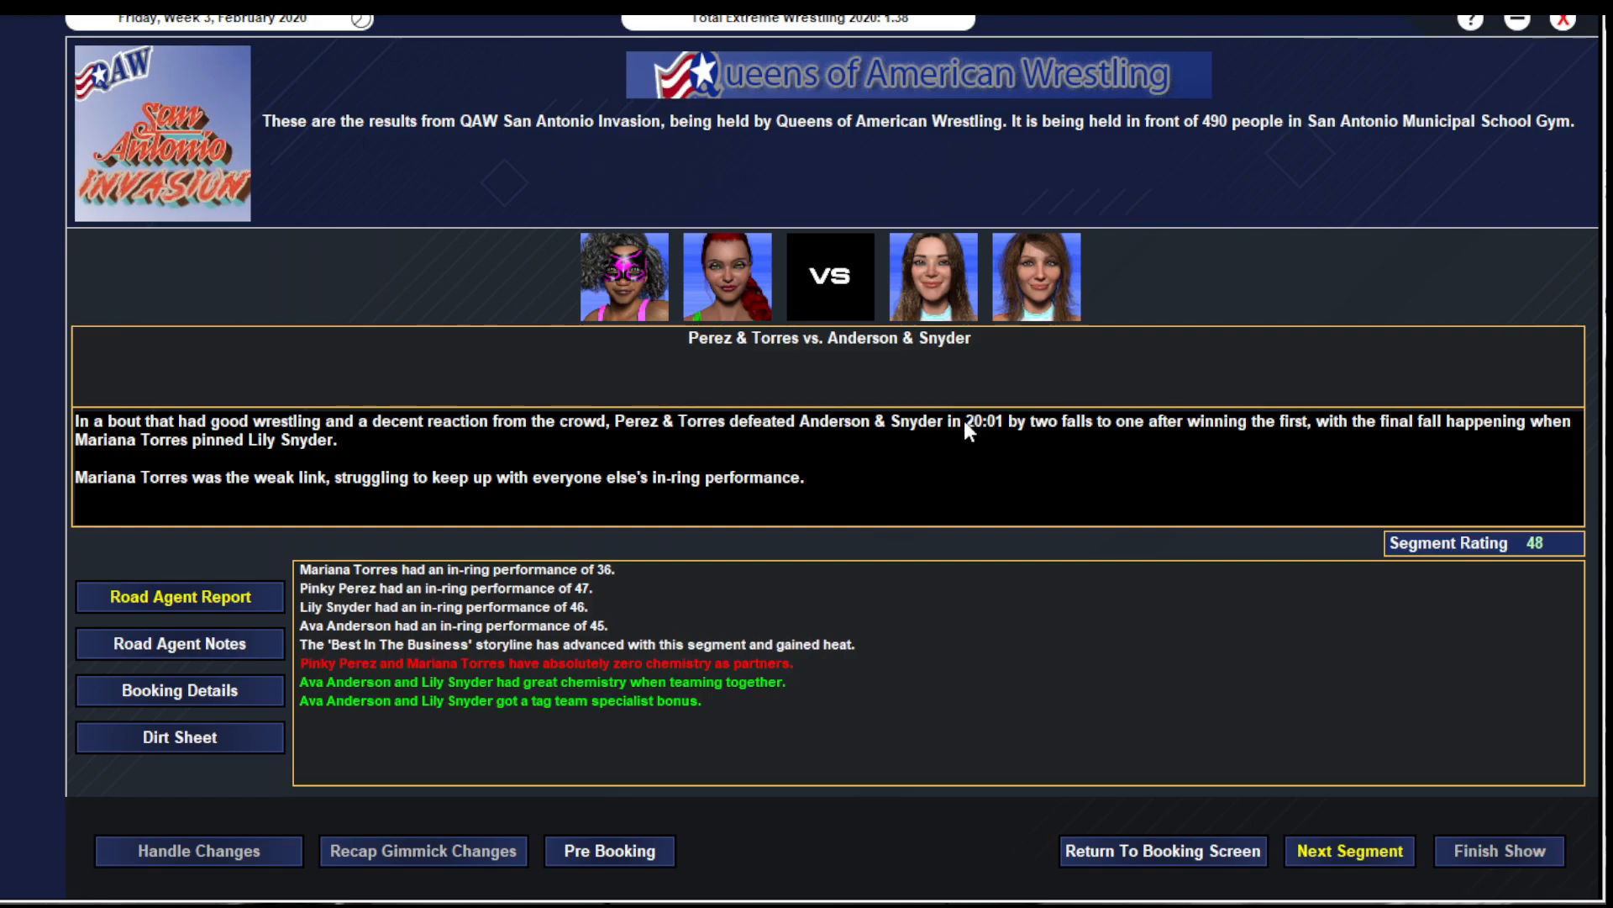
pyautogui.moveTo(1119, 515)
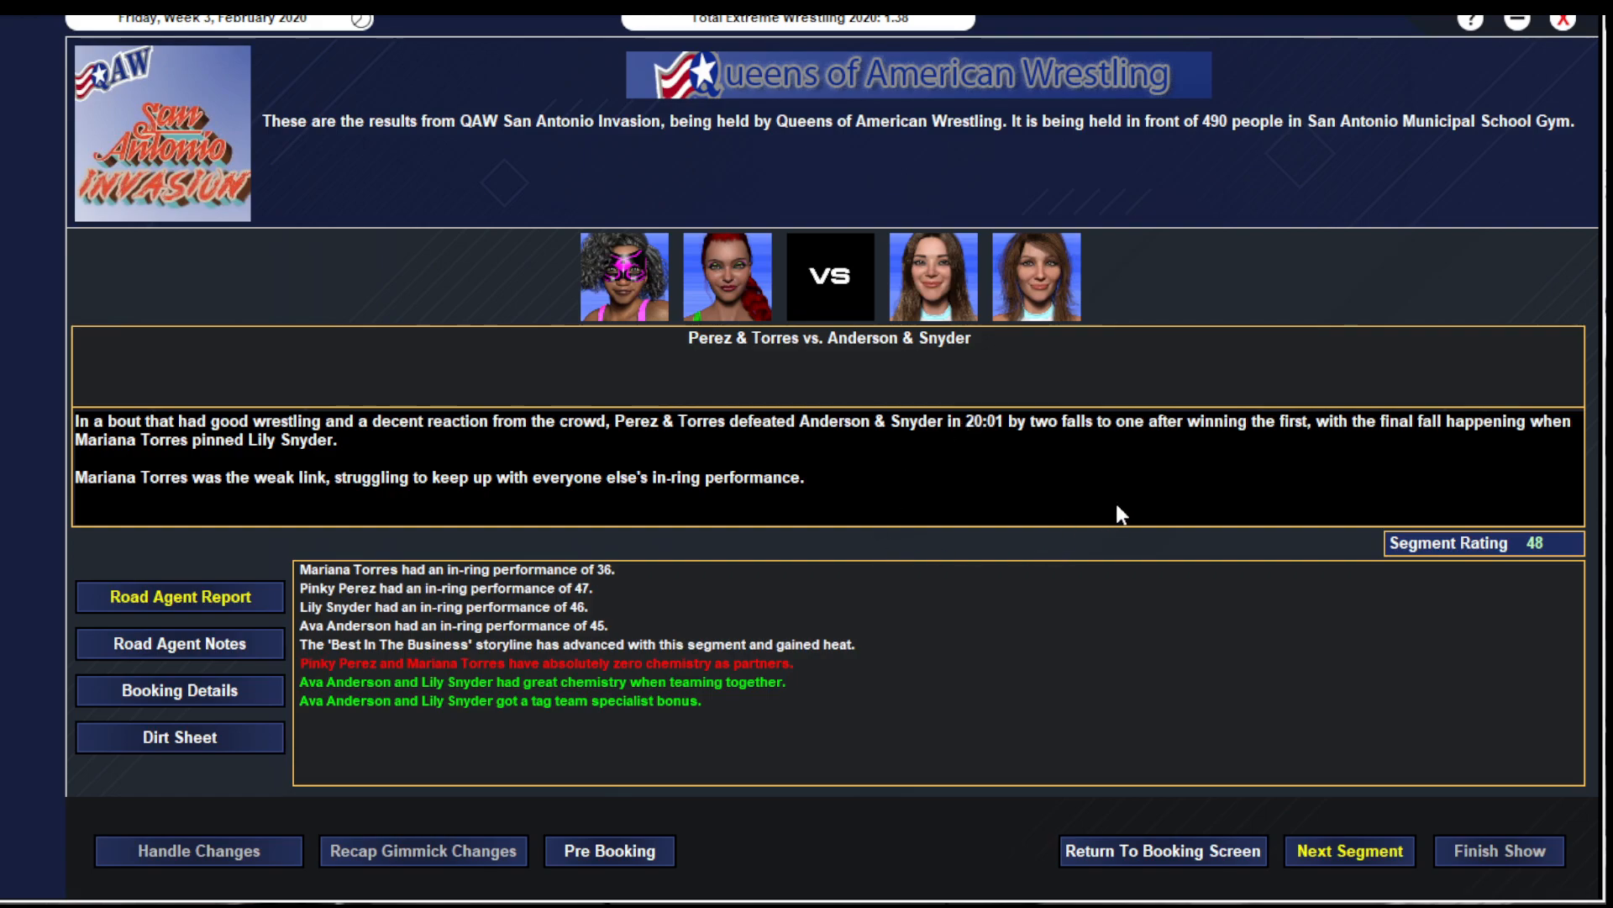
# - Advance through the Anderson & Snyder angle to the Emma May vs. Alina America QAW World title result
pyautogui.click(1347, 851)
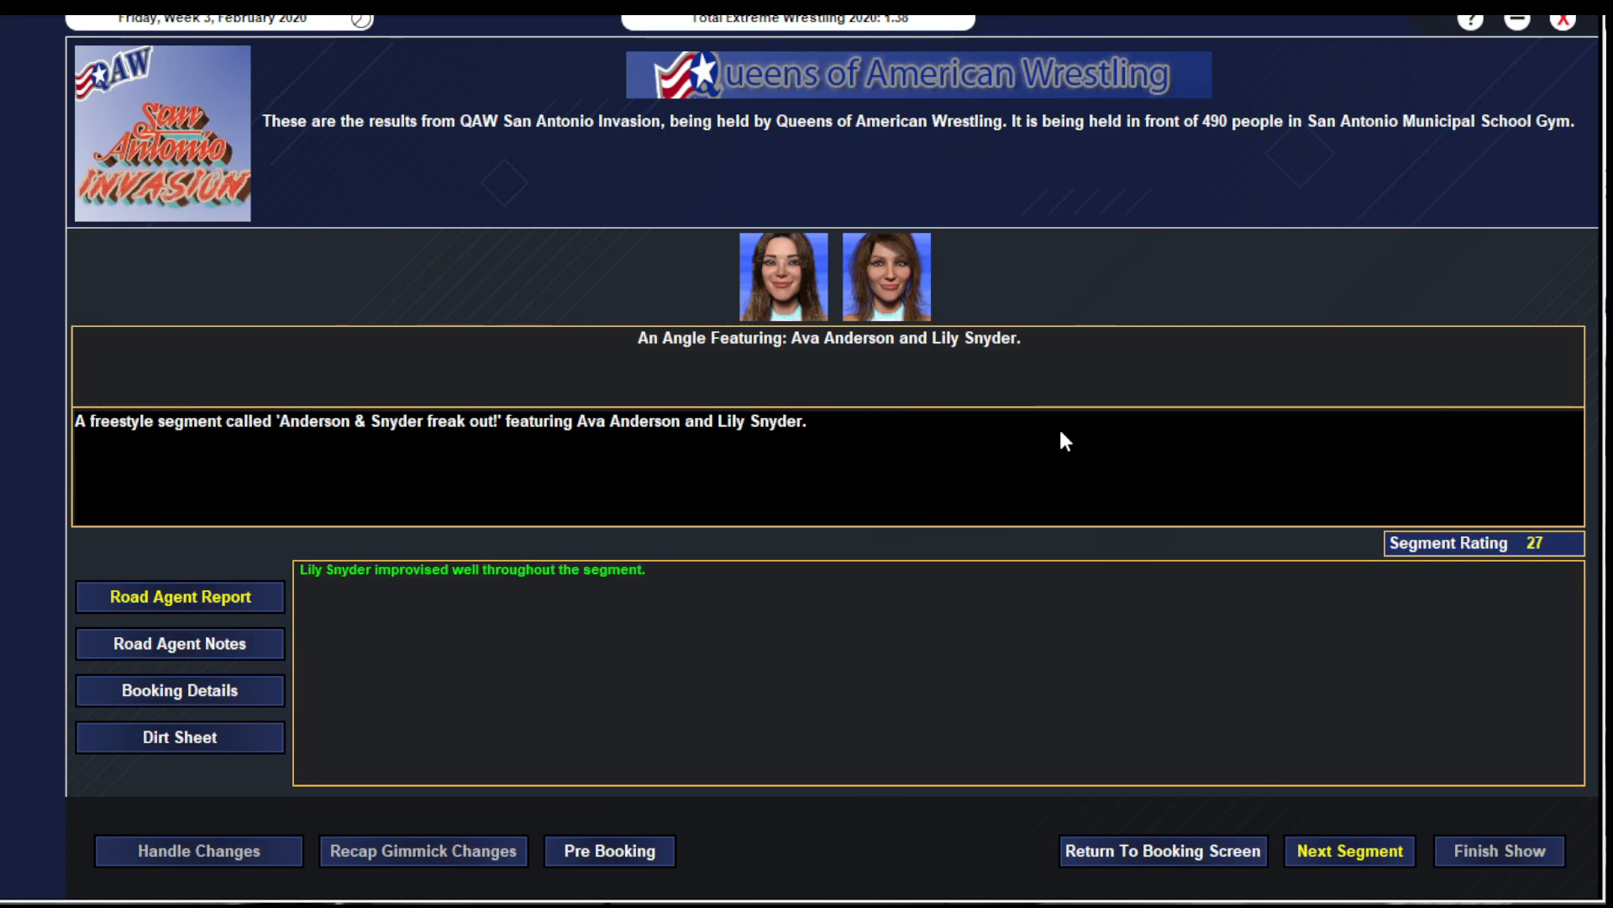
pyautogui.moveTo(1013, 405)
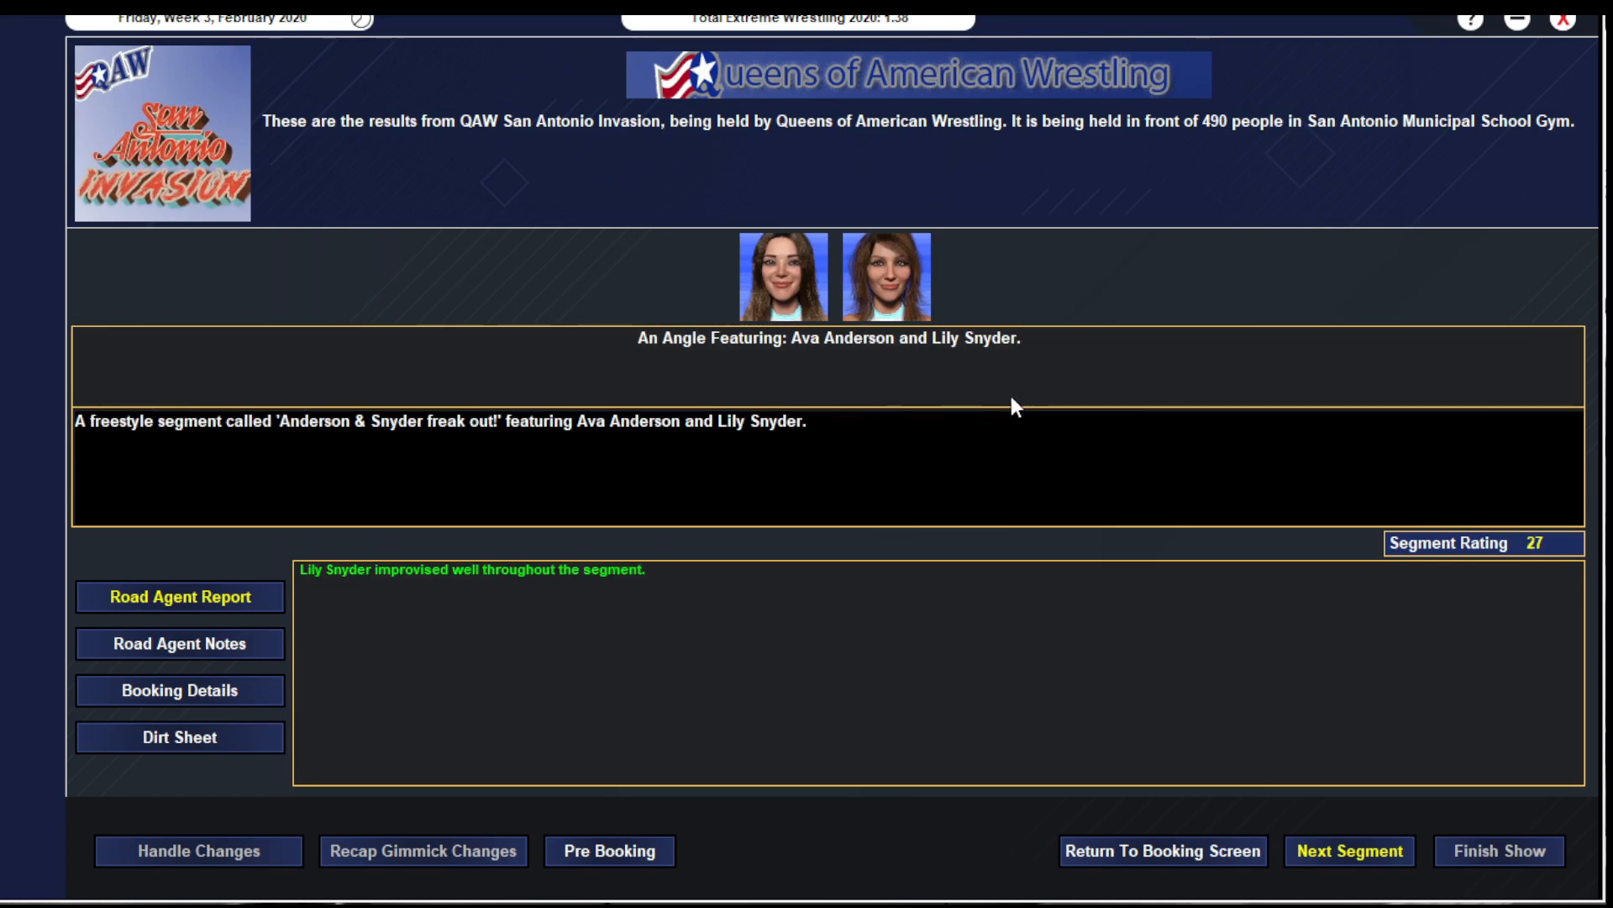
pyautogui.moveTo(991, 455)
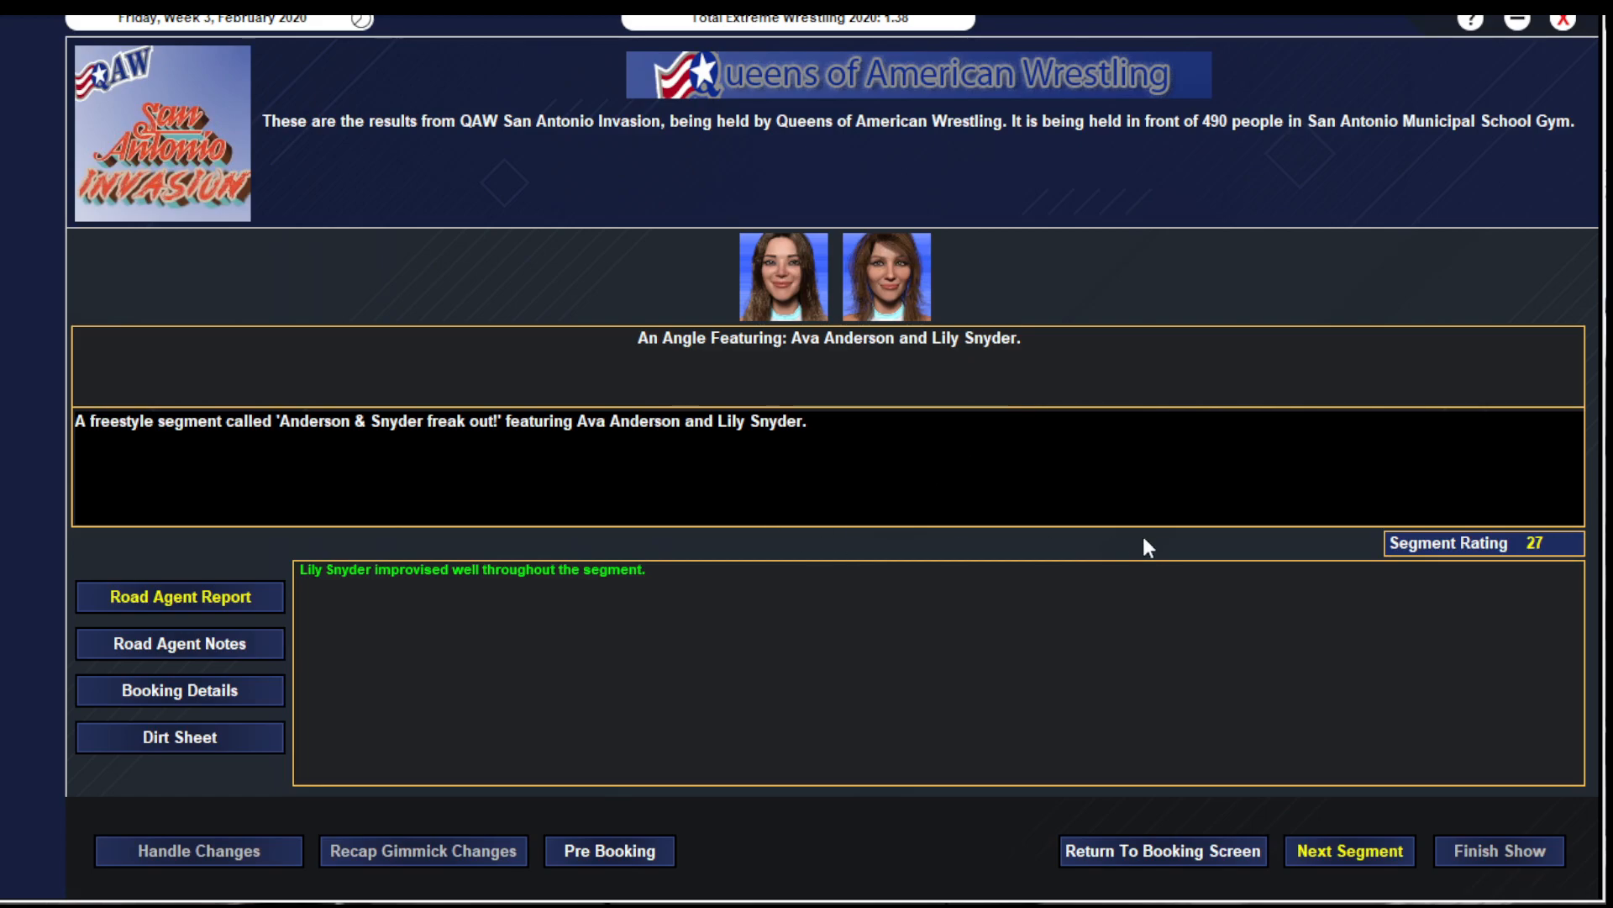
pyautogui.click(1350, 850)
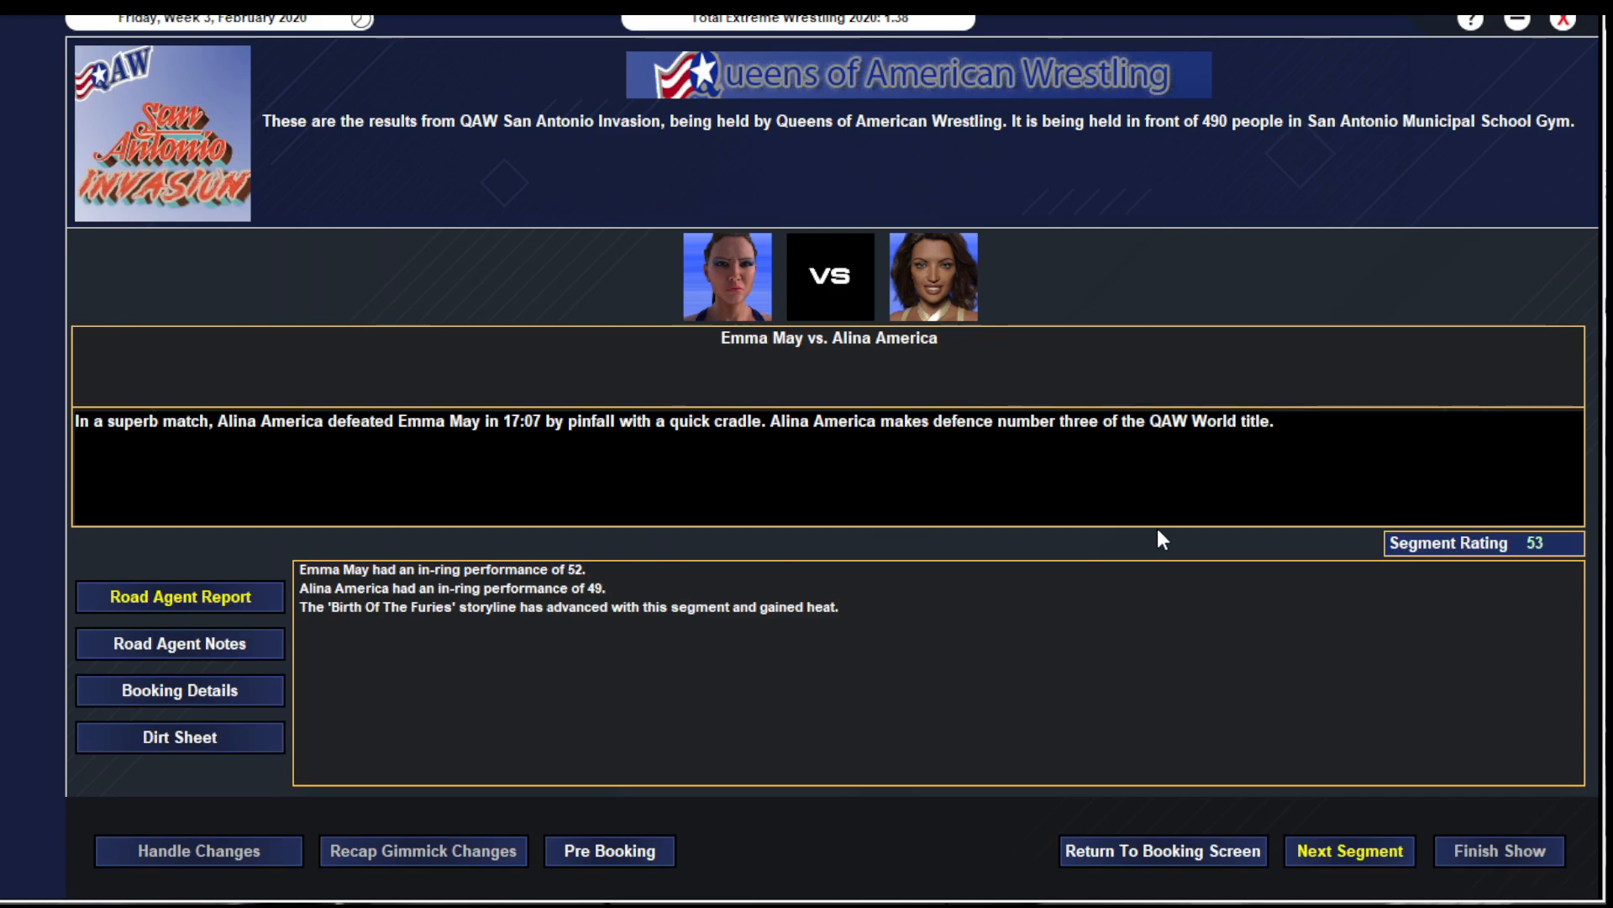
pyautogui.moveTo(1153, 389)
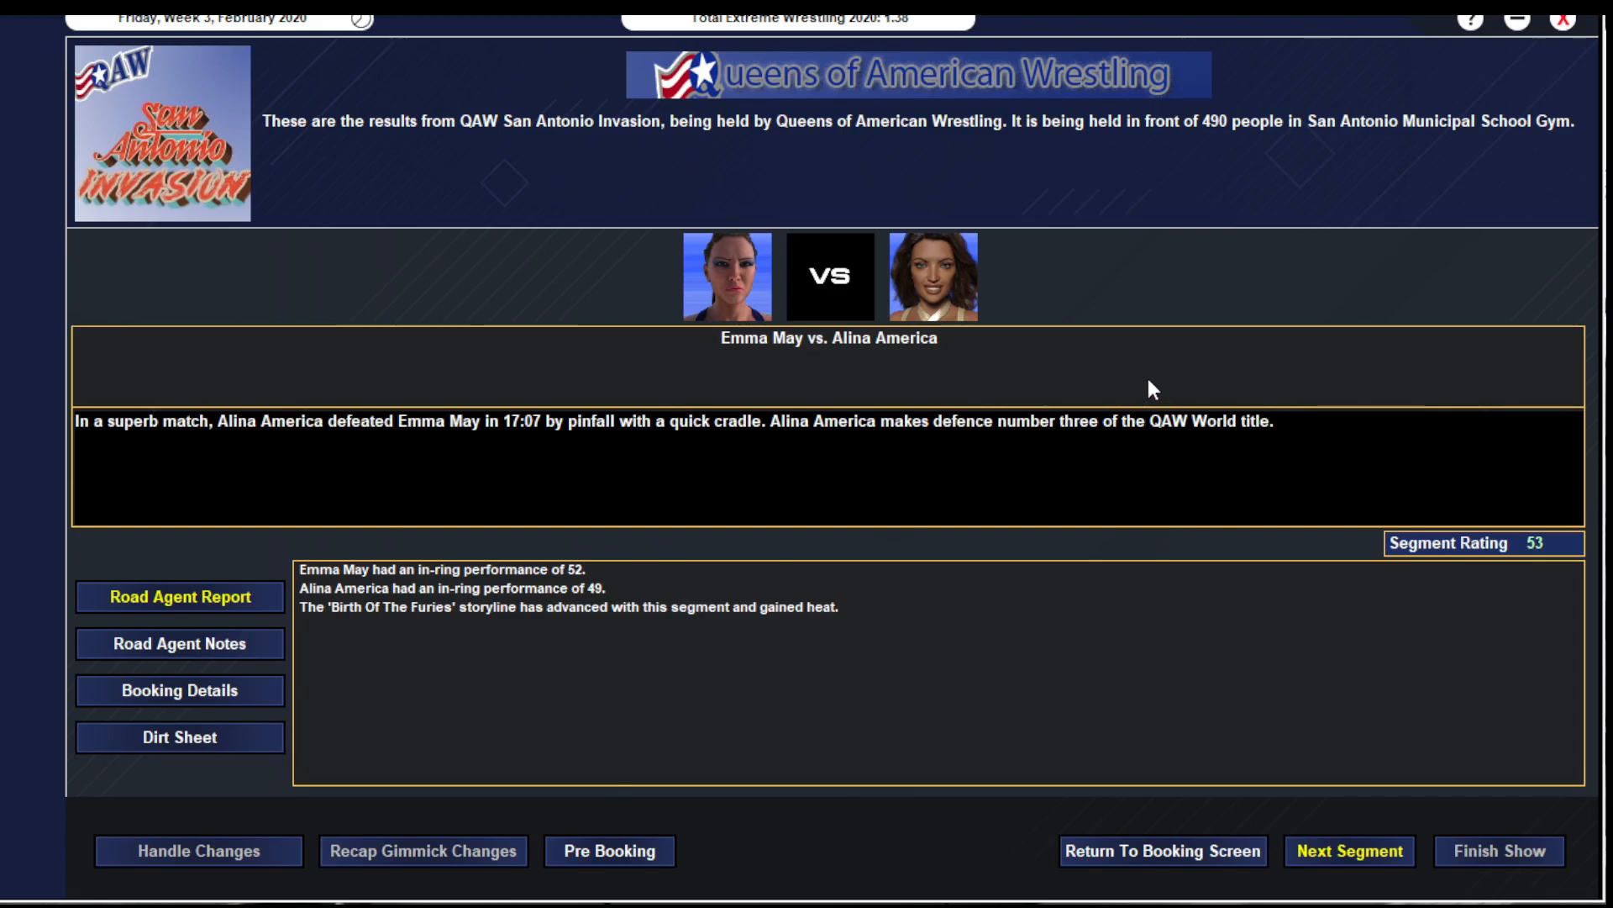
pyautogui.moveTo(922, 321)
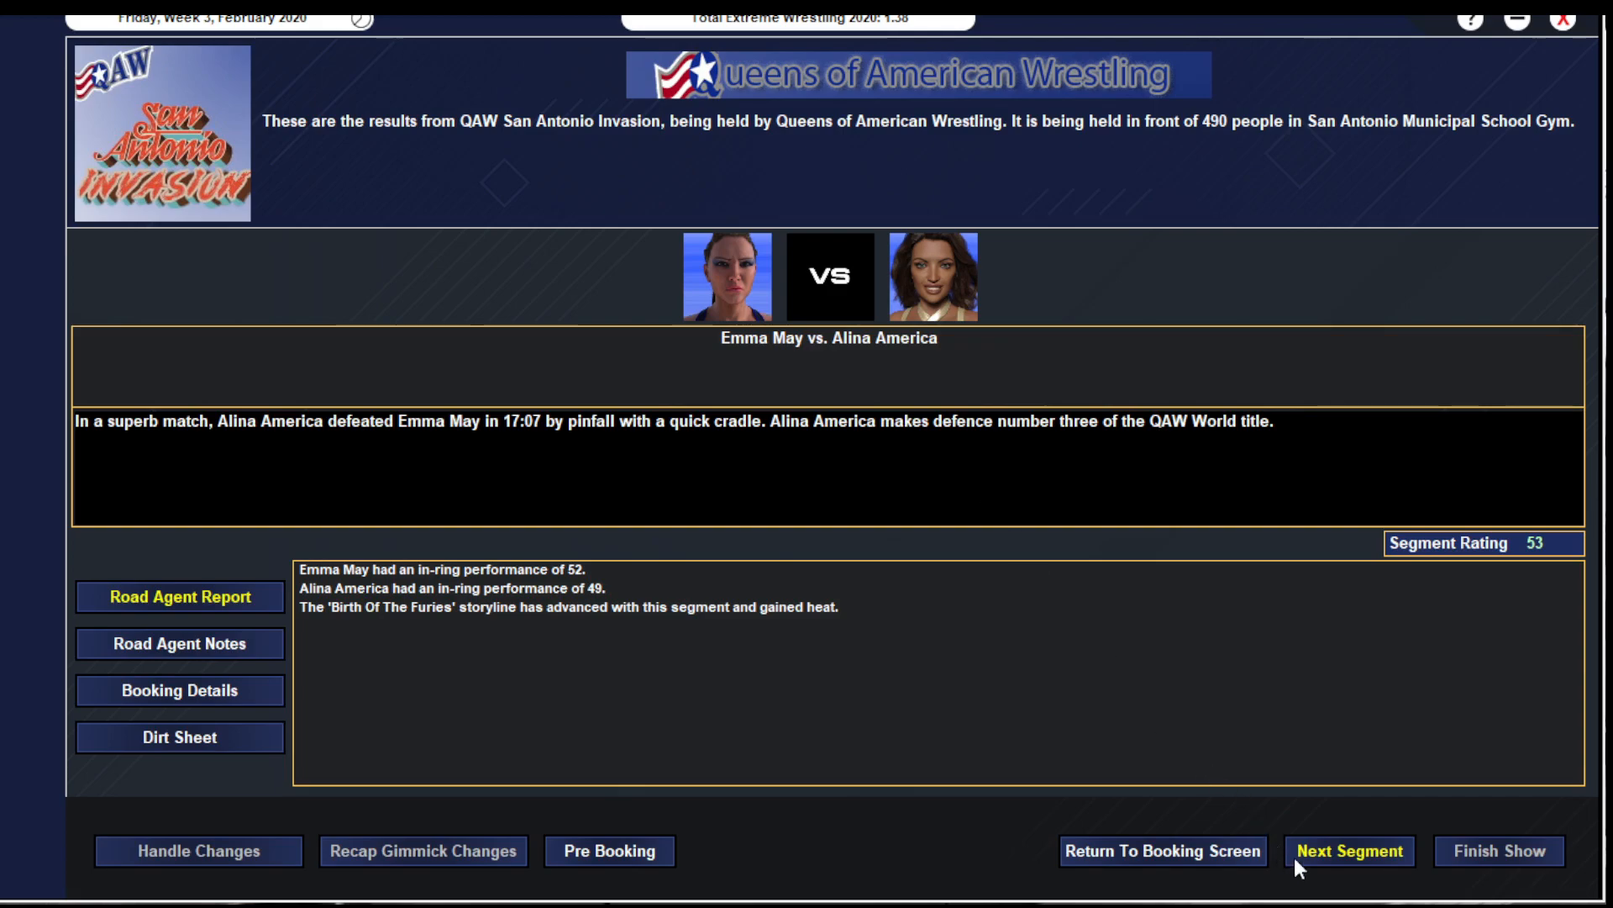
# - View the post-match angle result and bring up pre-booking for QAW American Lucha
pyautogui.click(1350, 850)
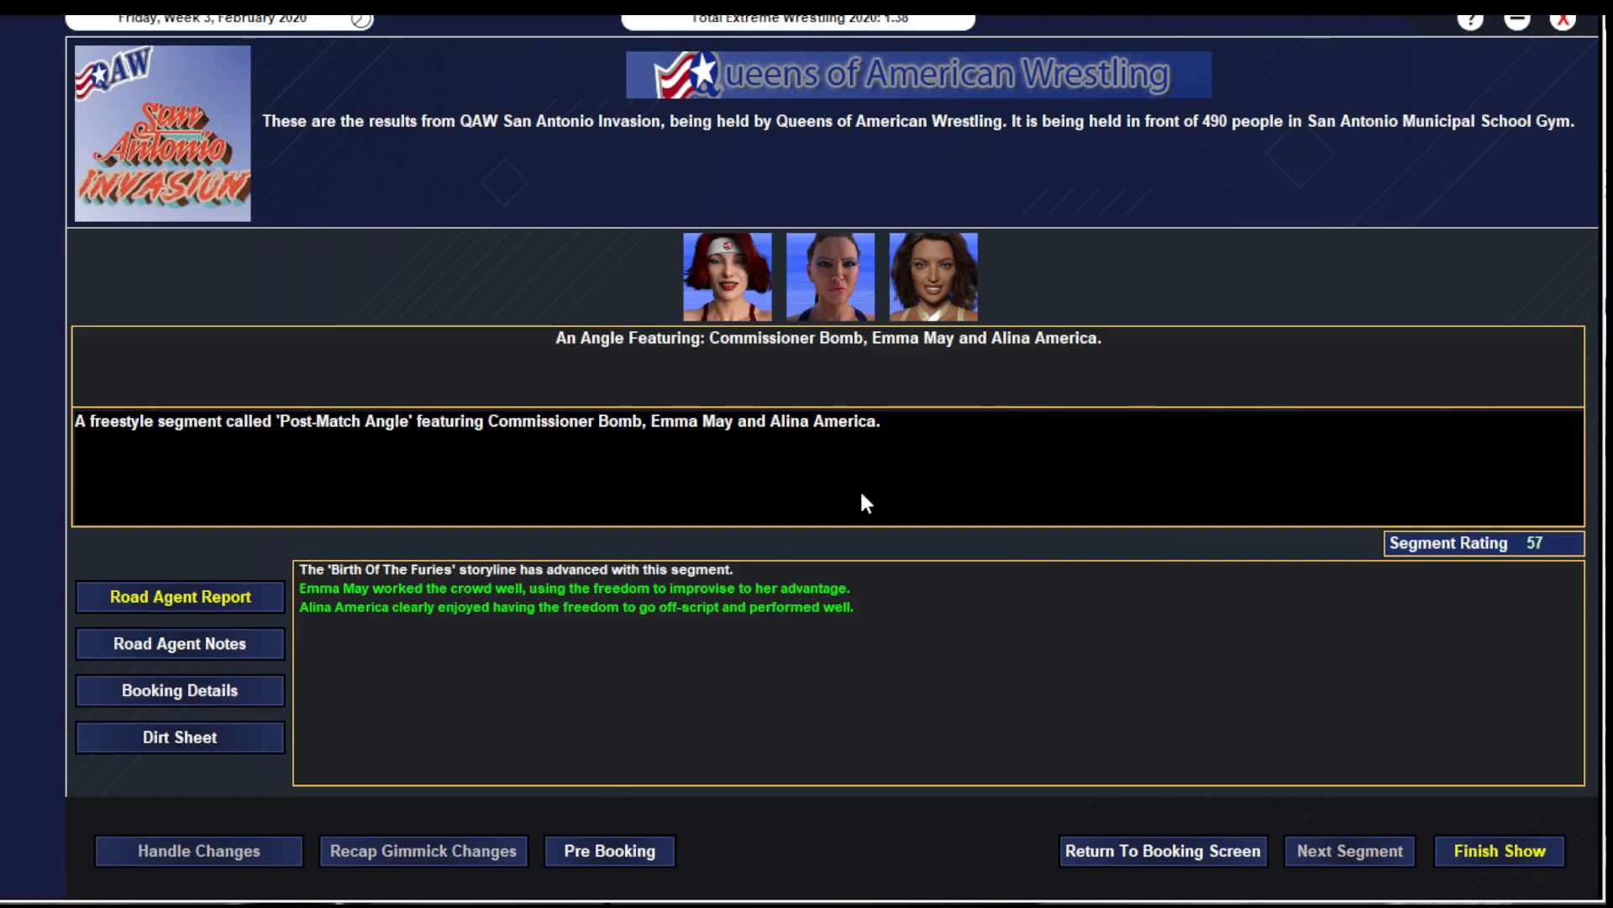
pyautogui.click(608, 851)
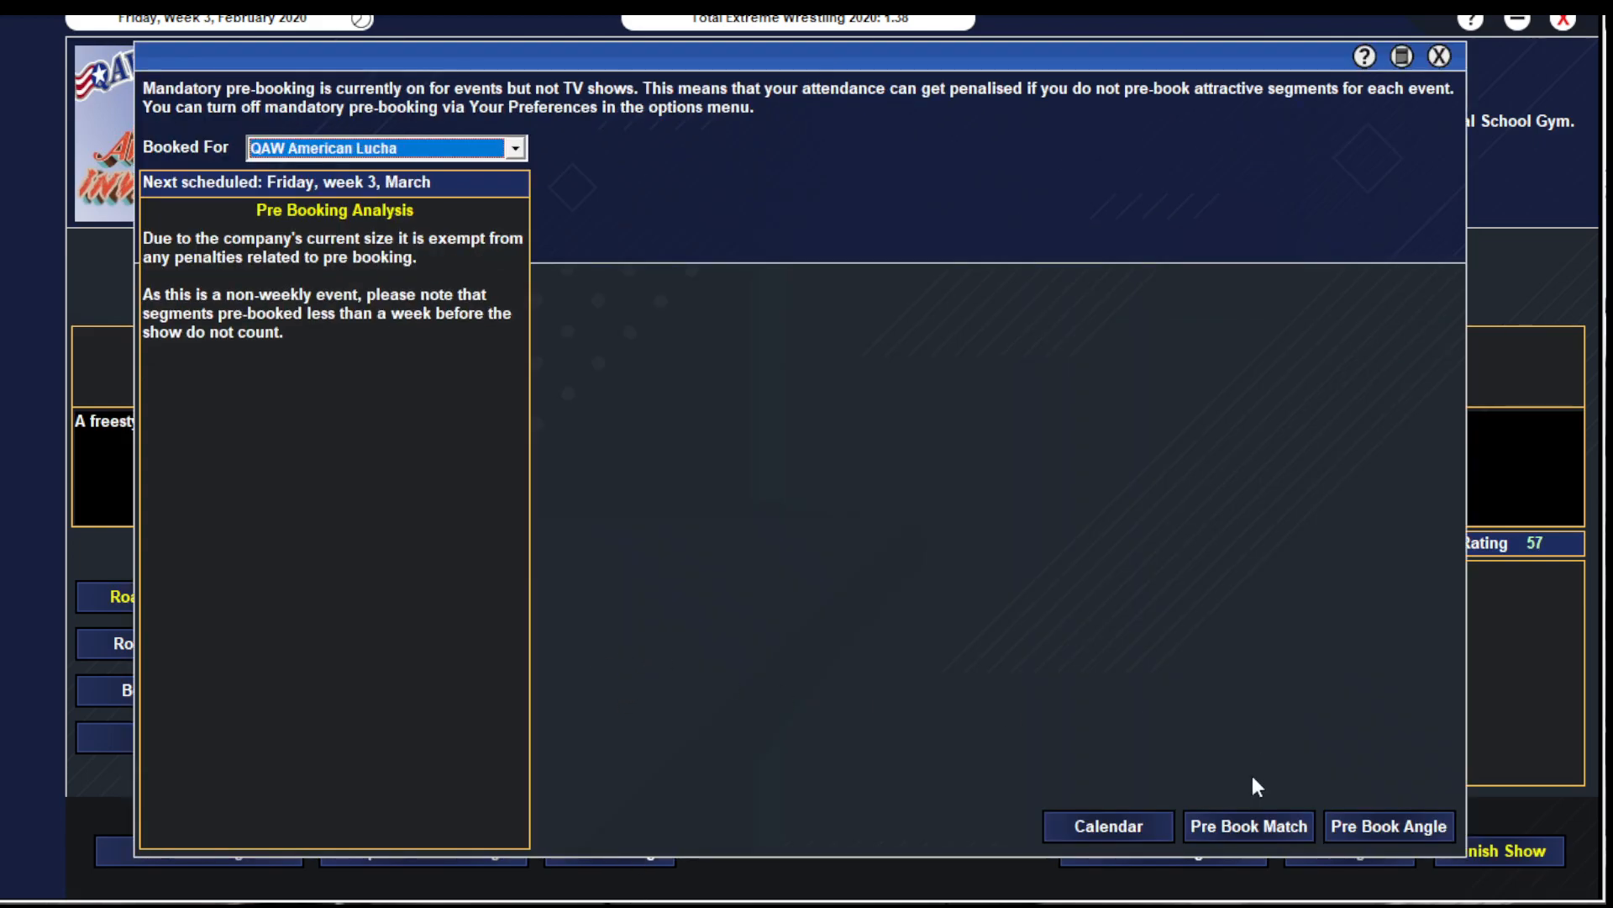
# - Start a rematch pre-booking with the QAW World title and submission type, then back out after checking the event
pyautogui.click(1247, 827)
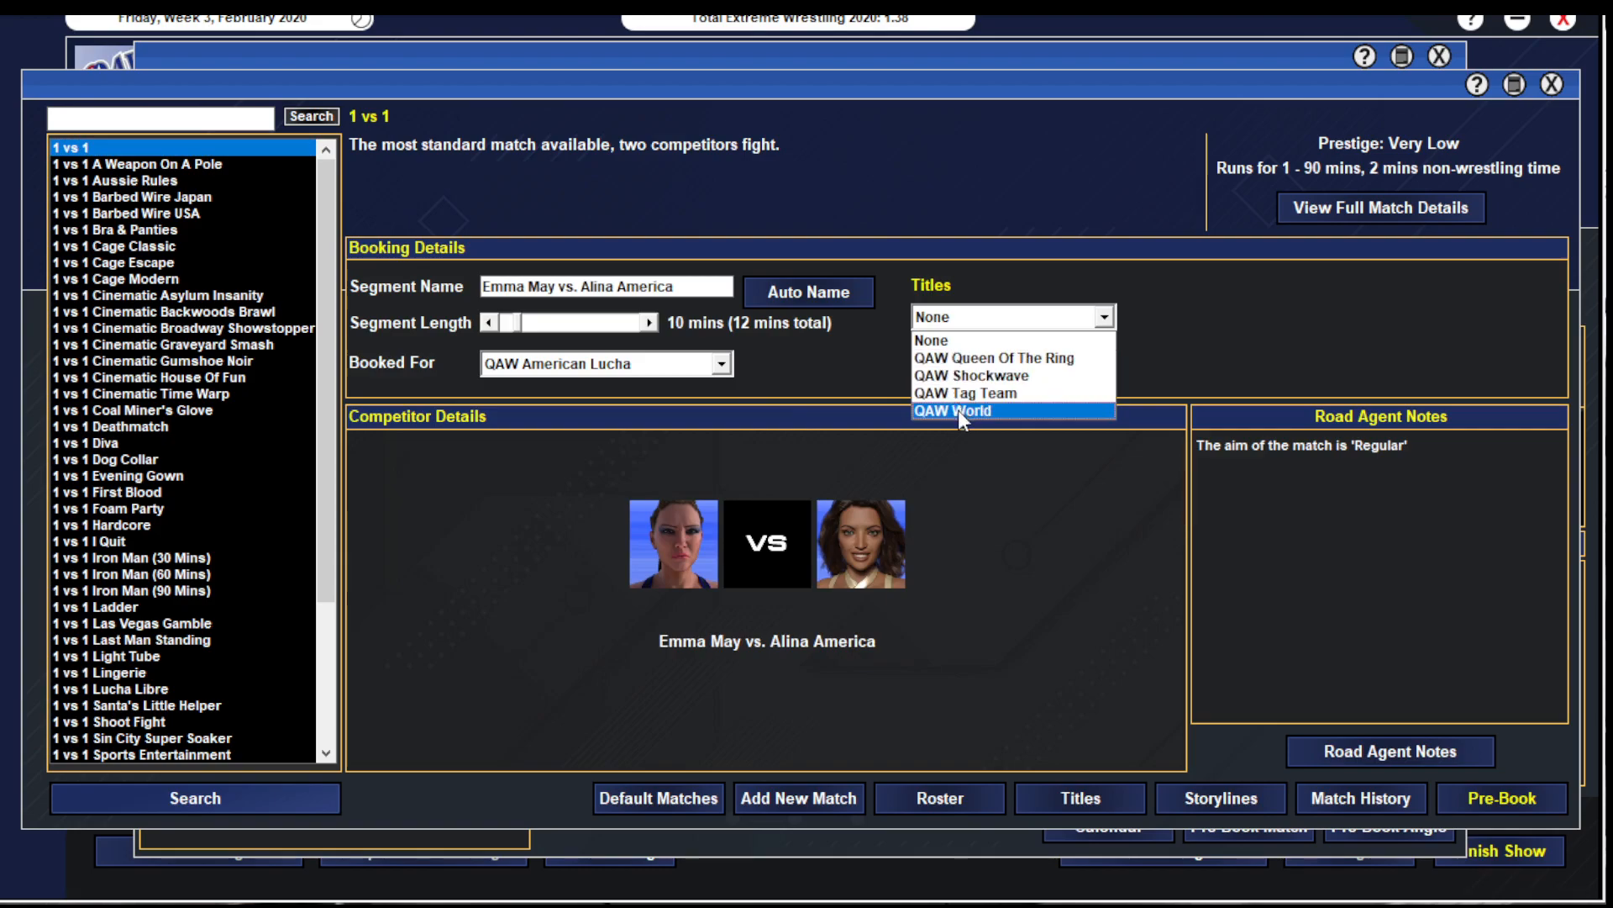
pyautogui.click(961, 412)
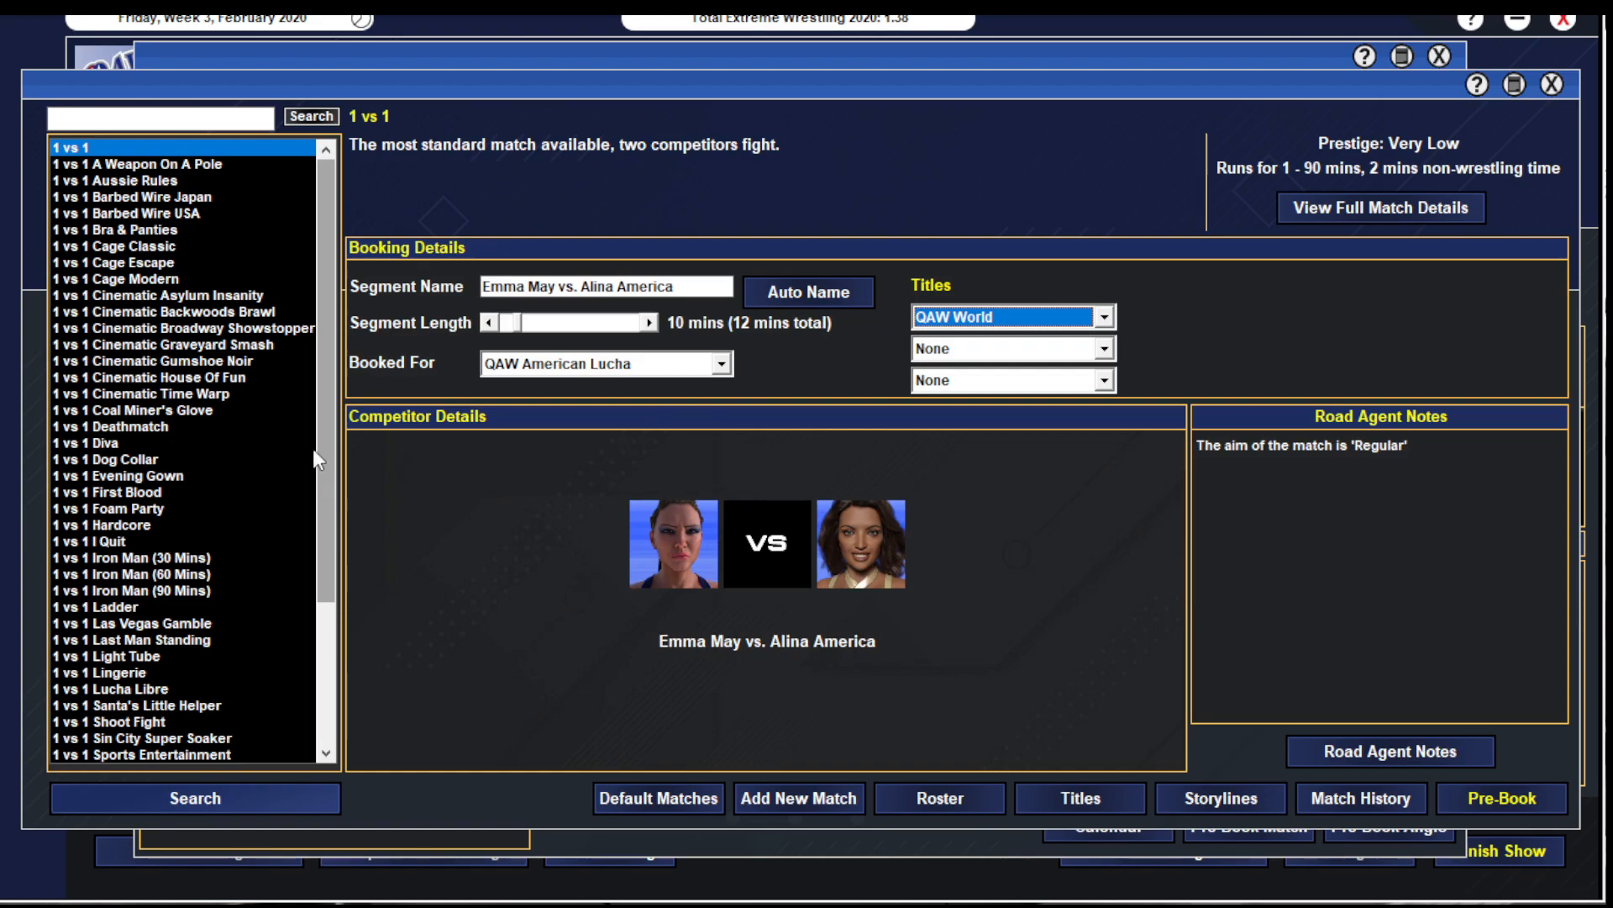
pyautogui.scroll(-3)
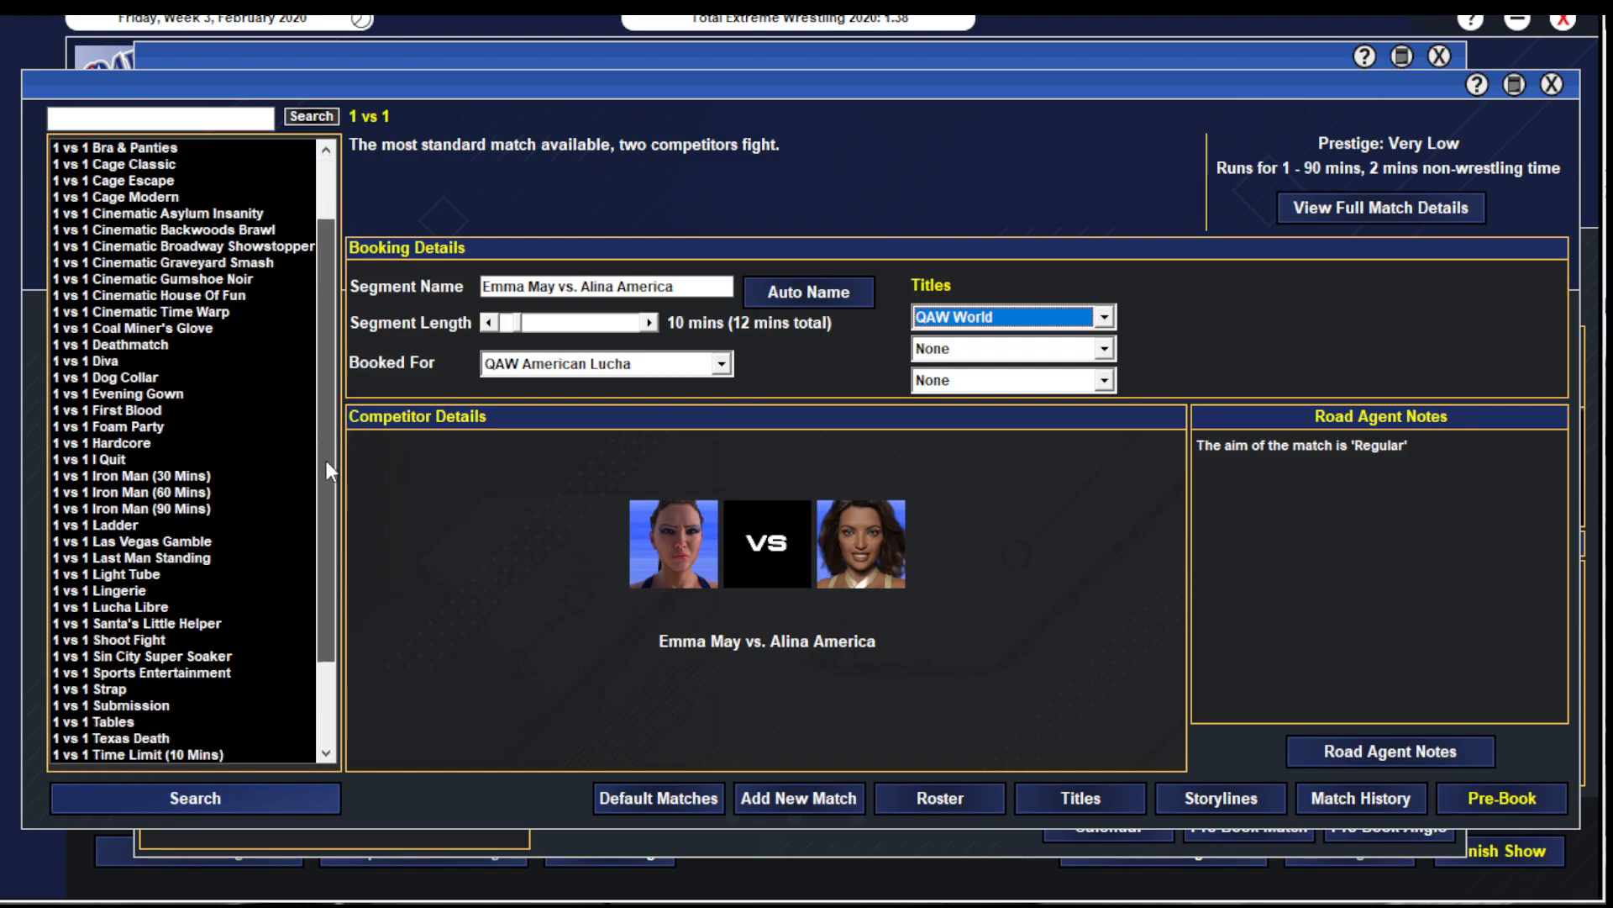
pyautogui.scroll(-3)
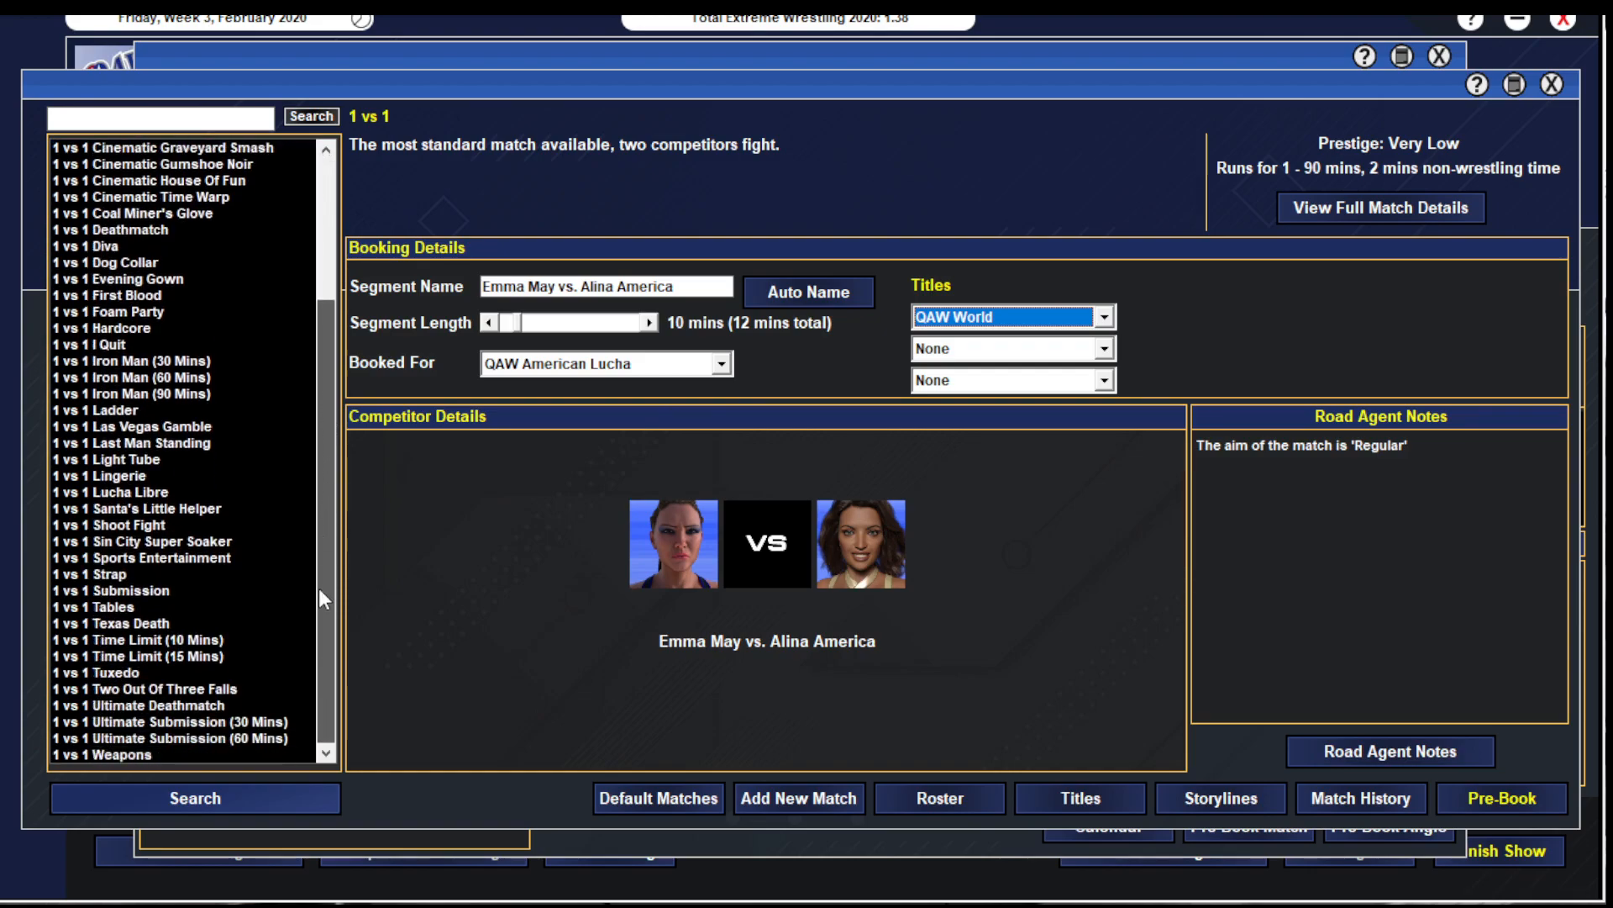
pyautogui.moveTo(141, 577)
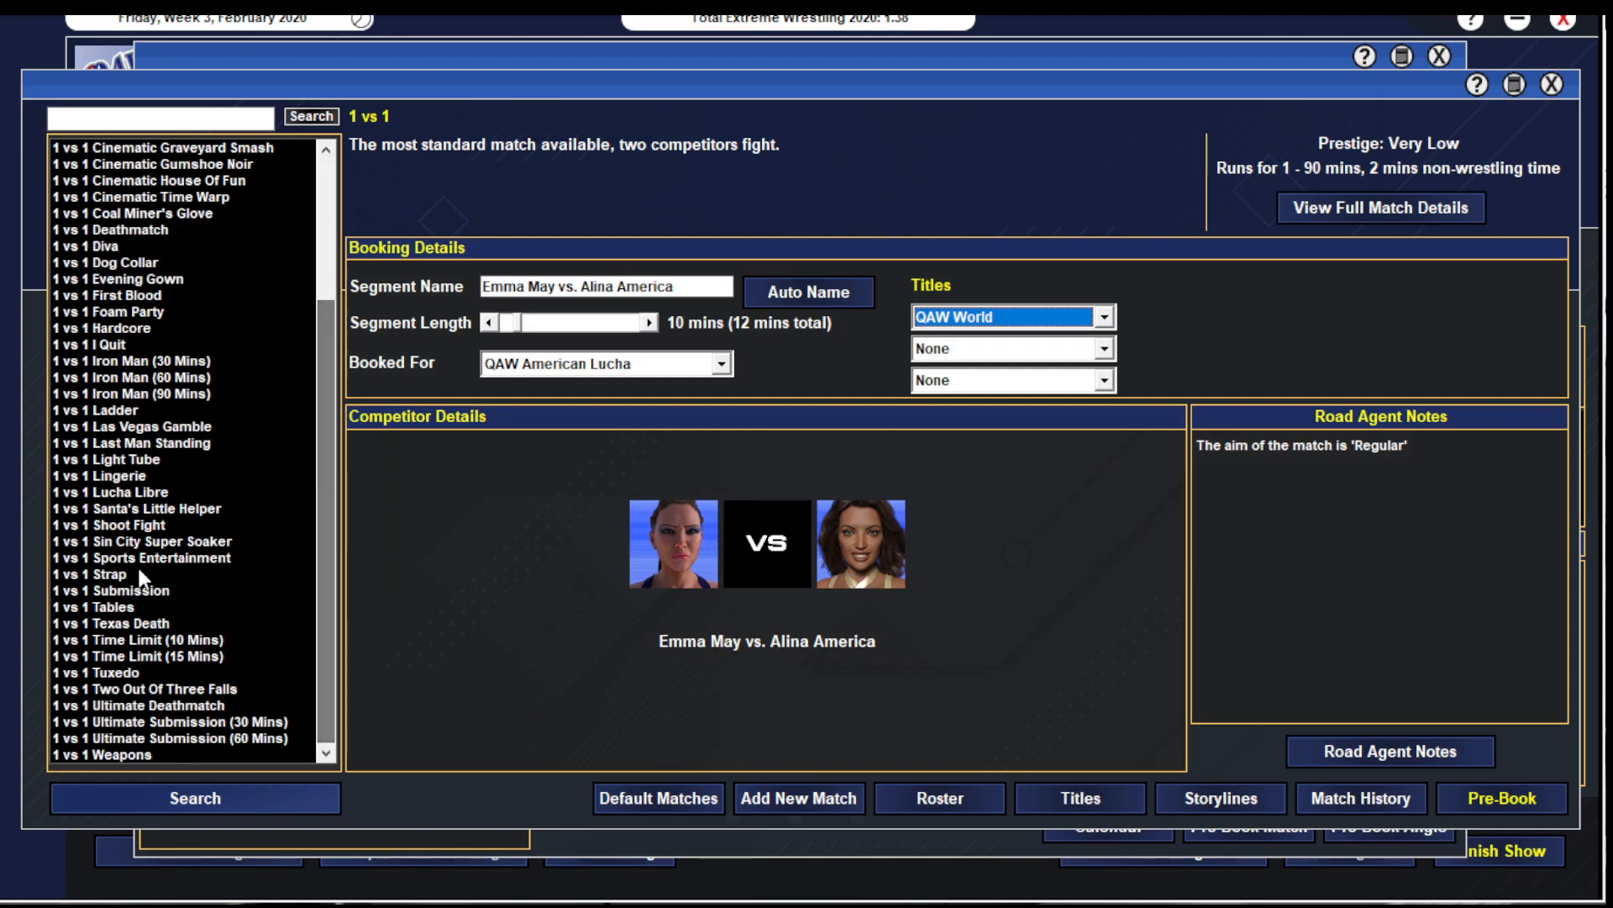
pyautogui.click(111, 590)
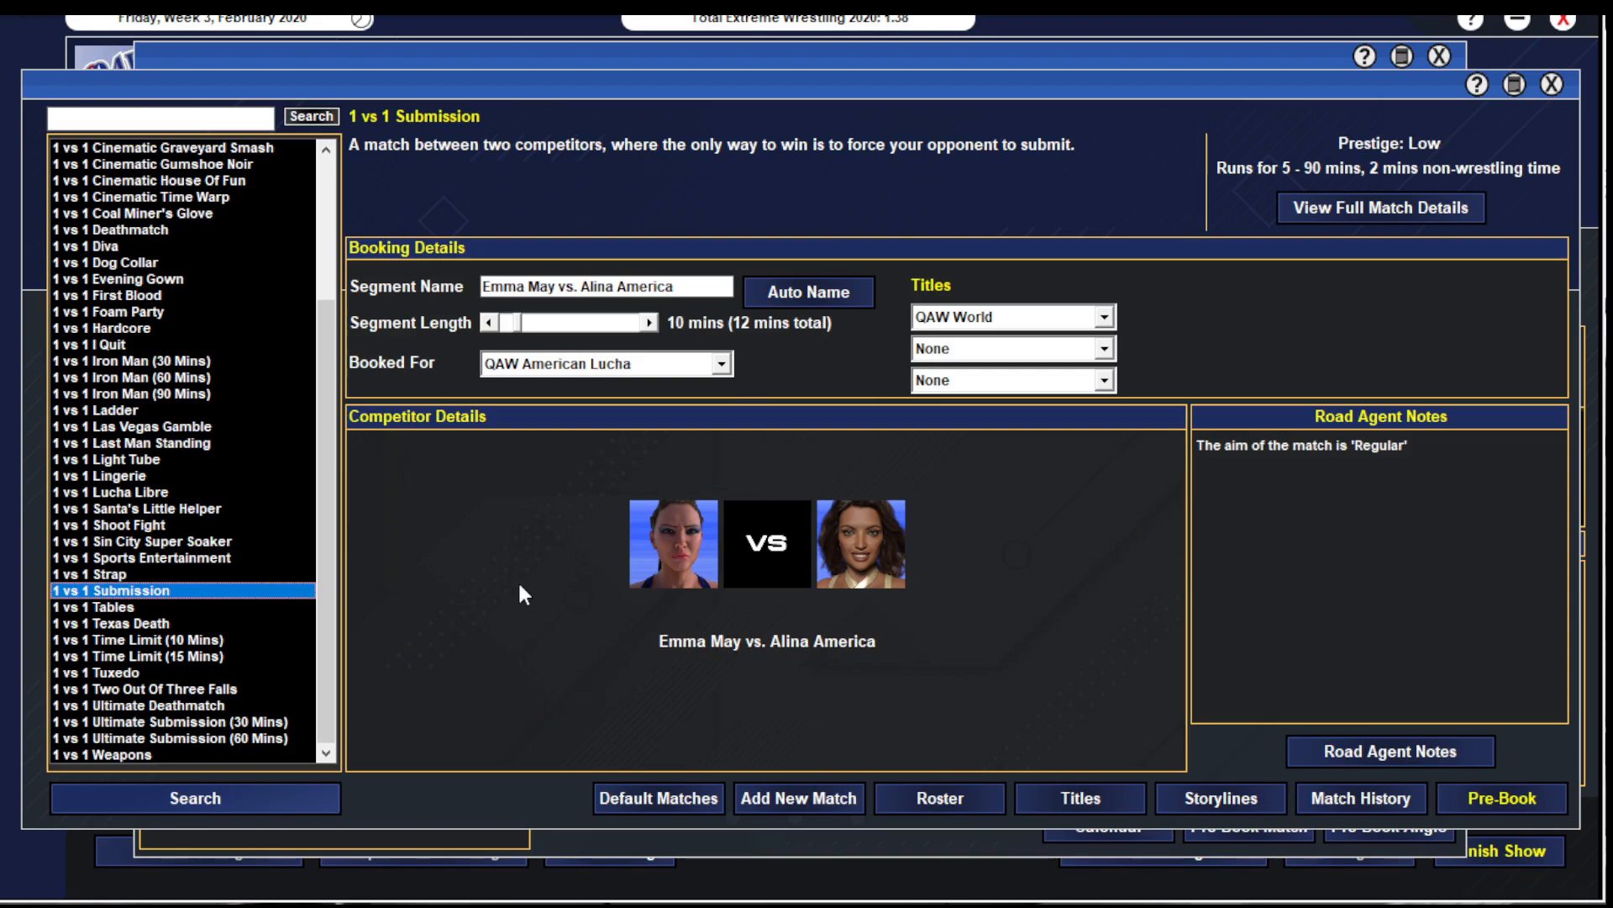
pyautogui.moveTo(566, 545)
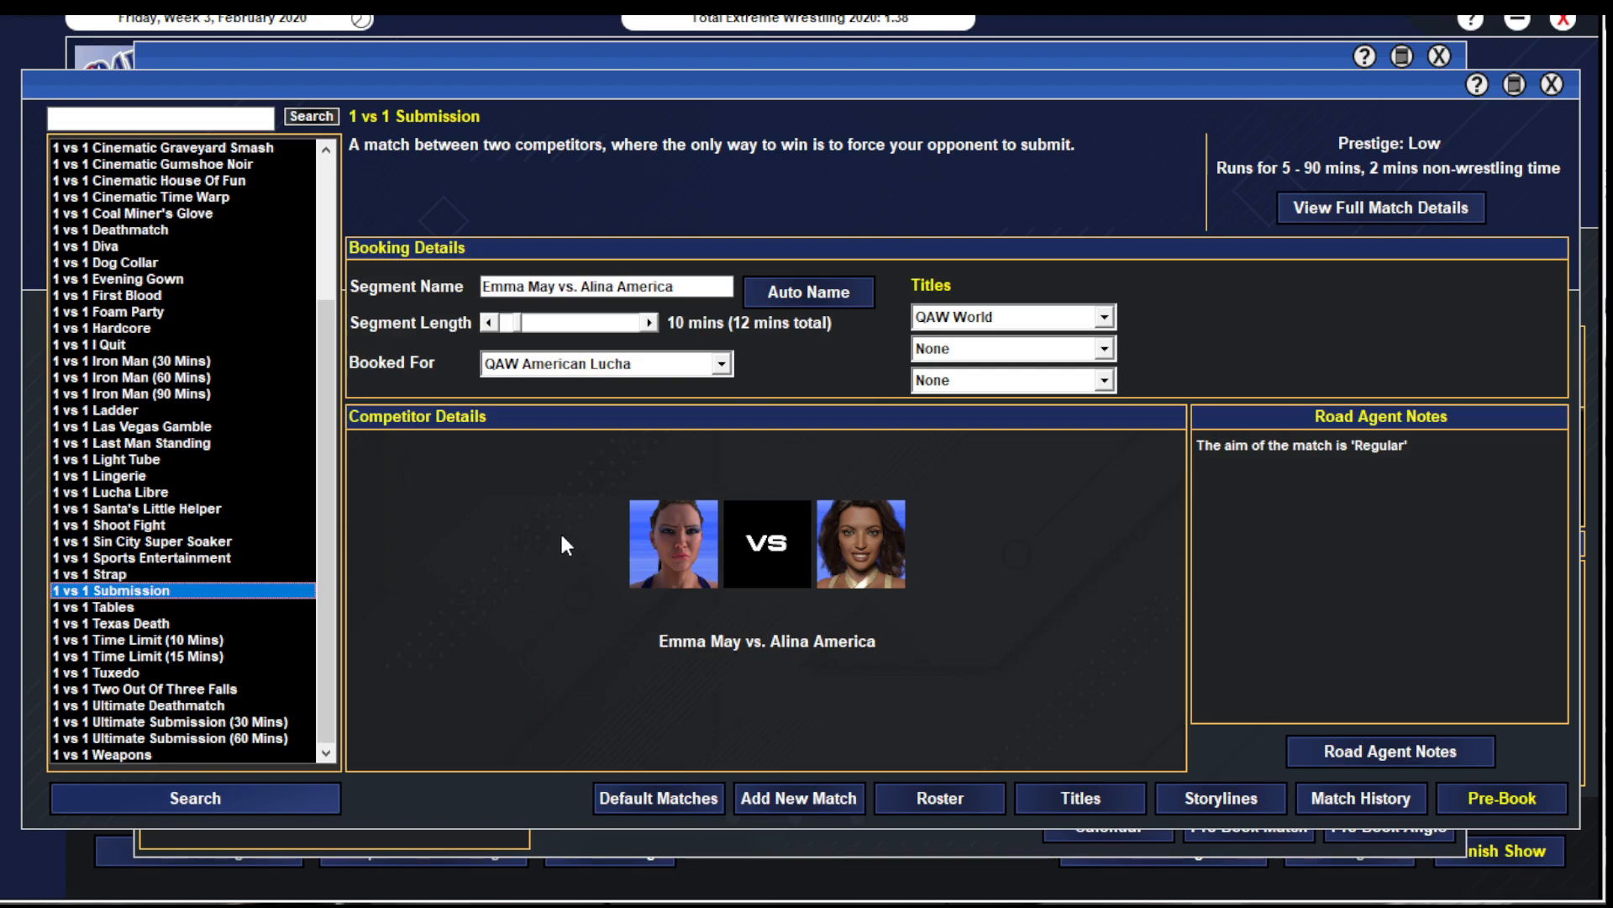
pyautogui.moveTo(1548, 804)
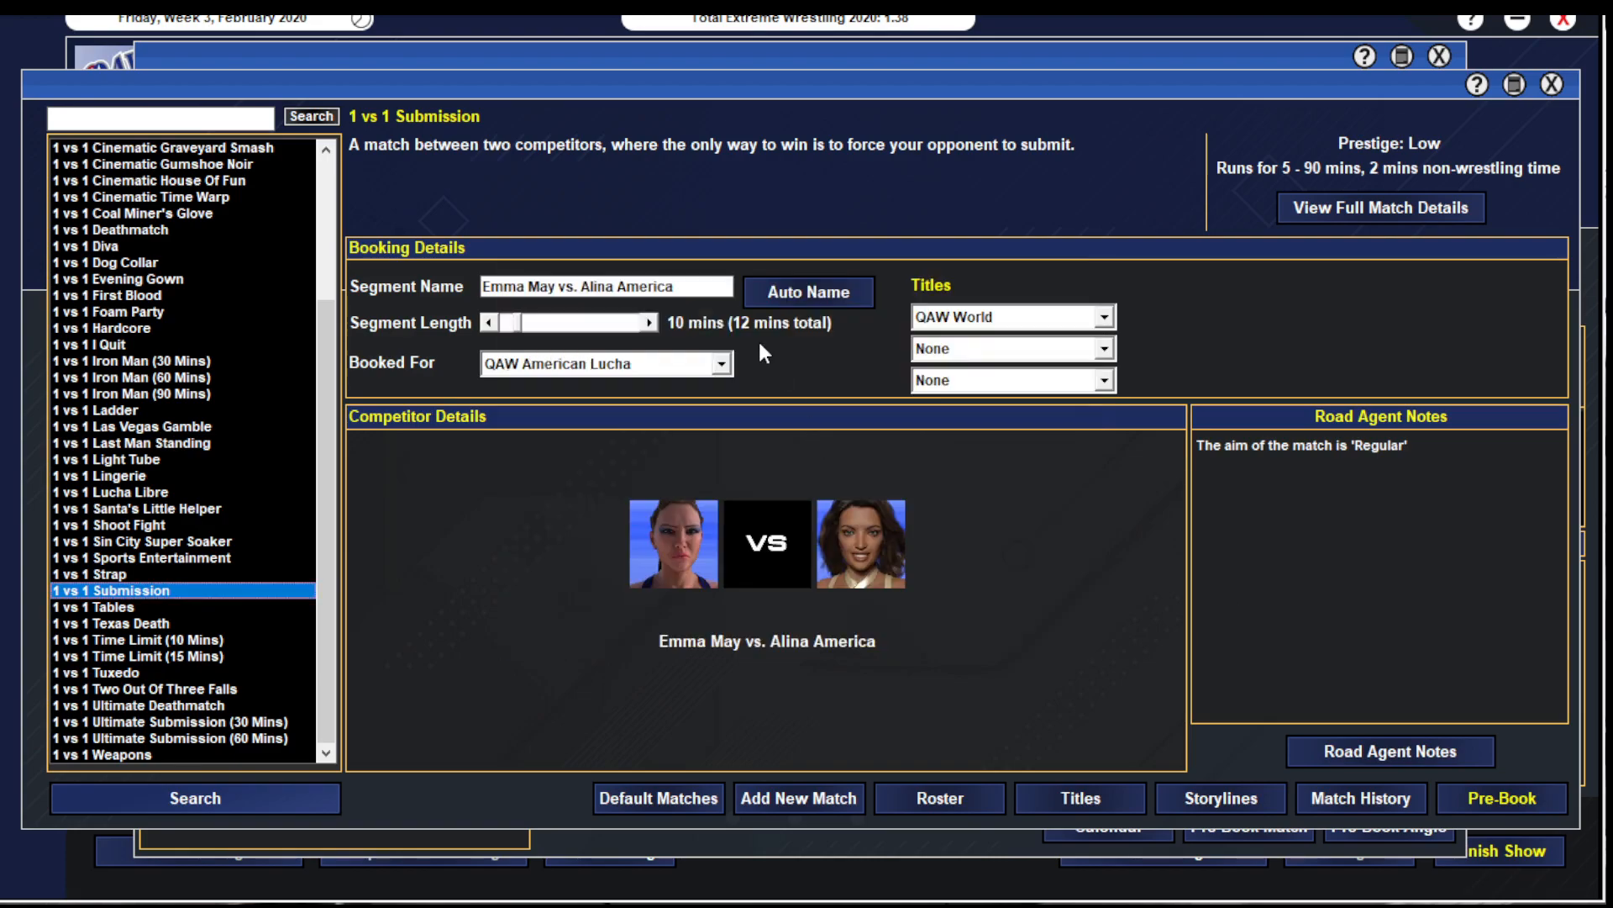
pyautogui.click(605, 363)
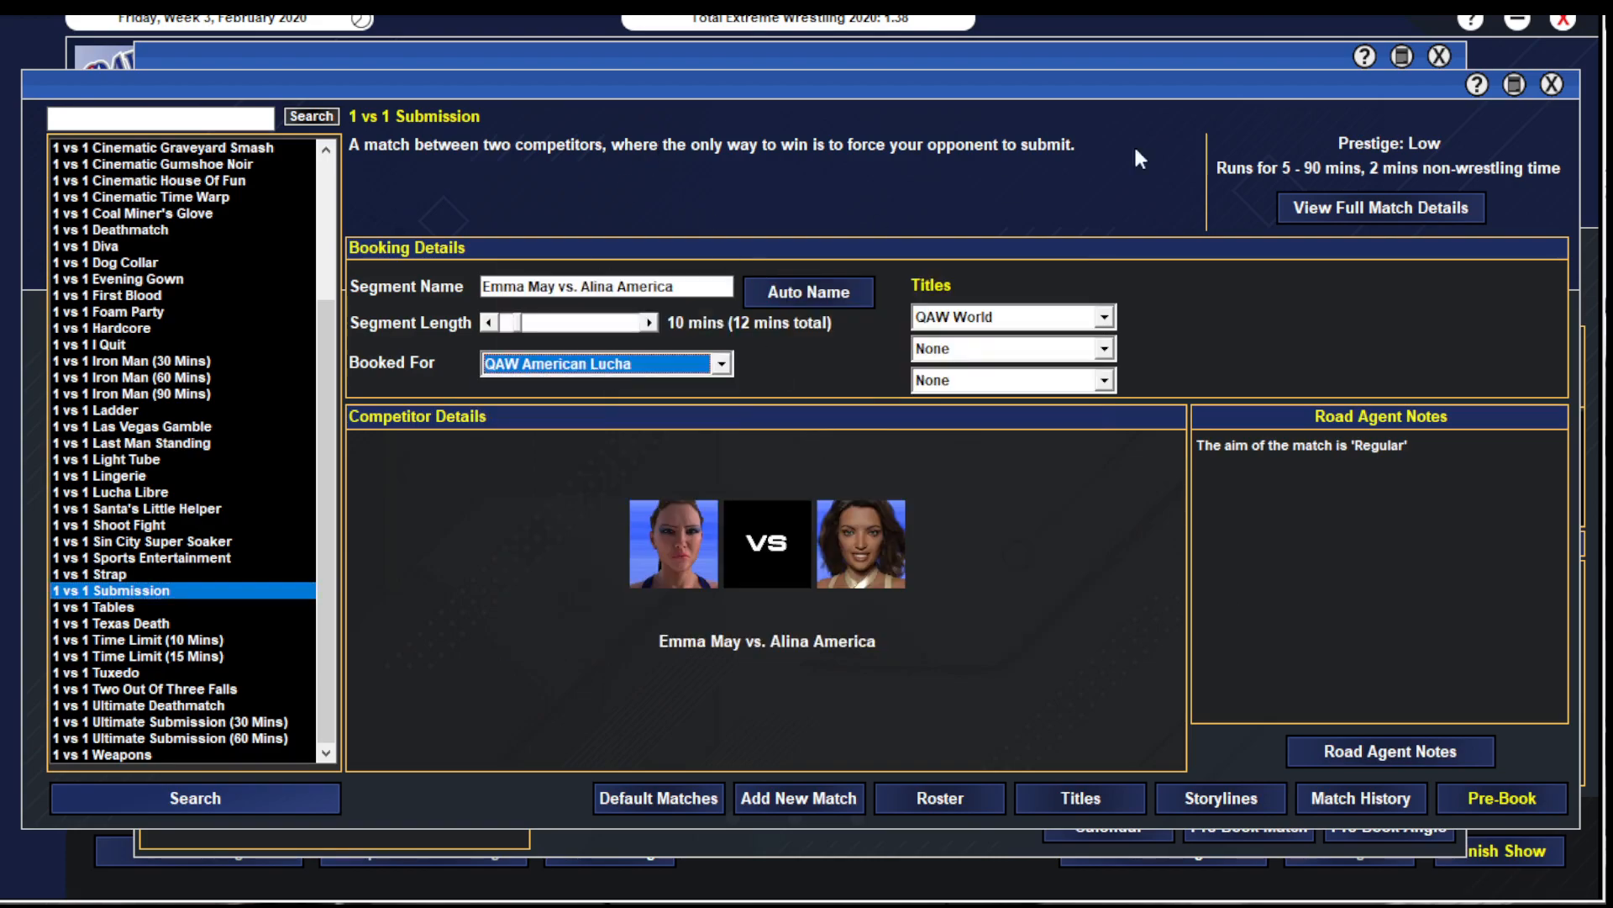
pyautogui.click(1500, 797)
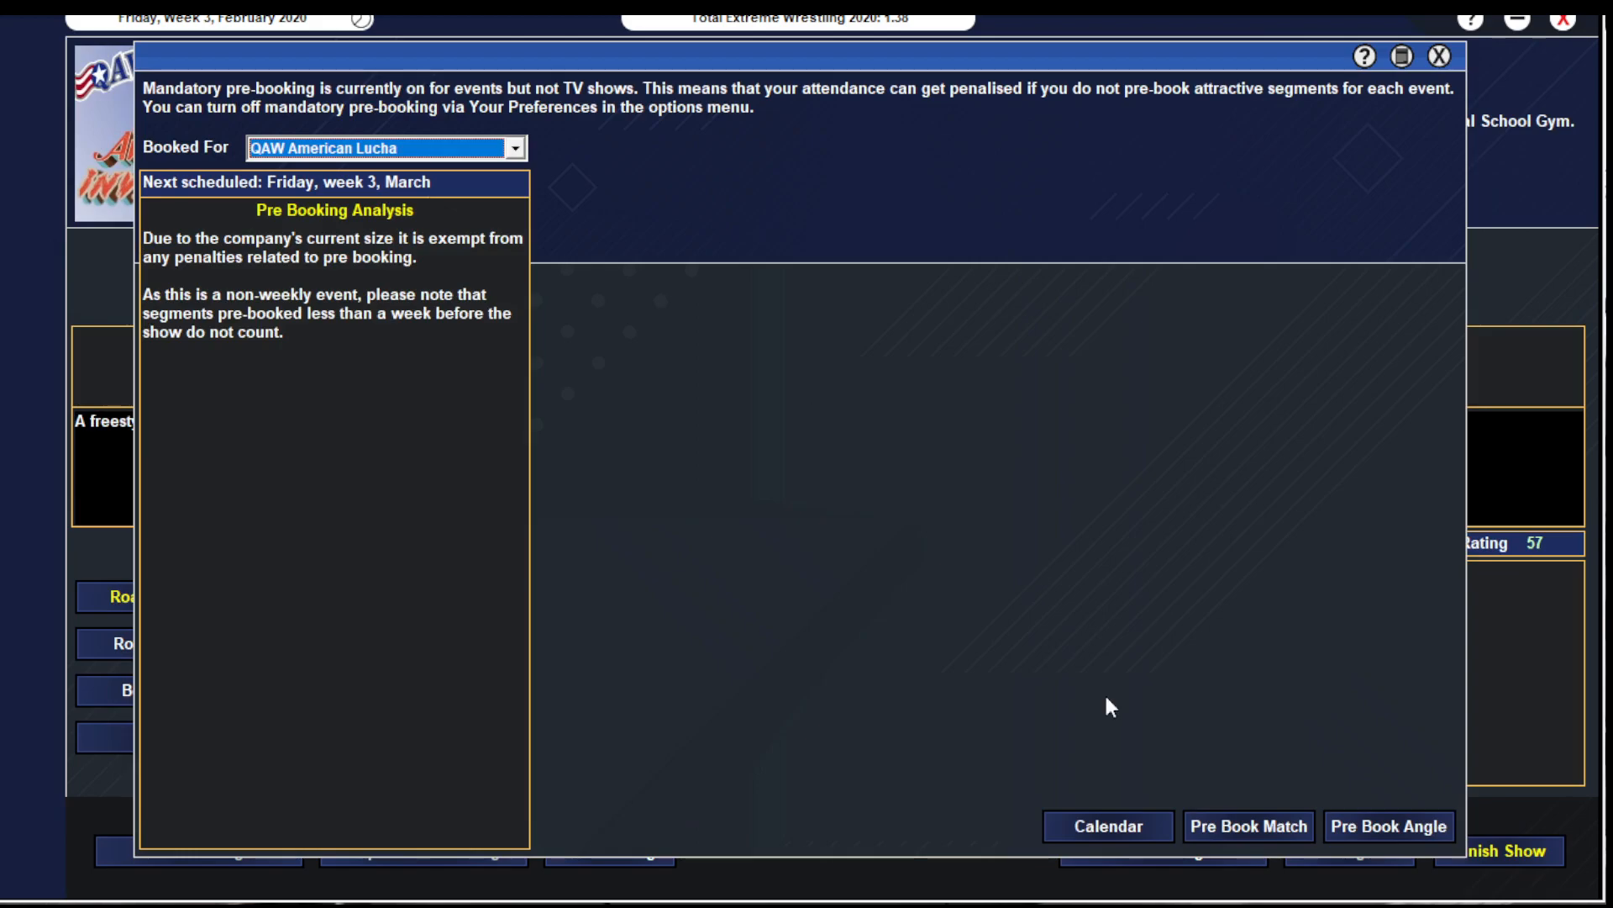
# - Pre-book Emma May vs. Alina America as a 1 vs 1 Submission match for QAW American Lucha and close pre-booking
pyautogui.click(1247, 825)
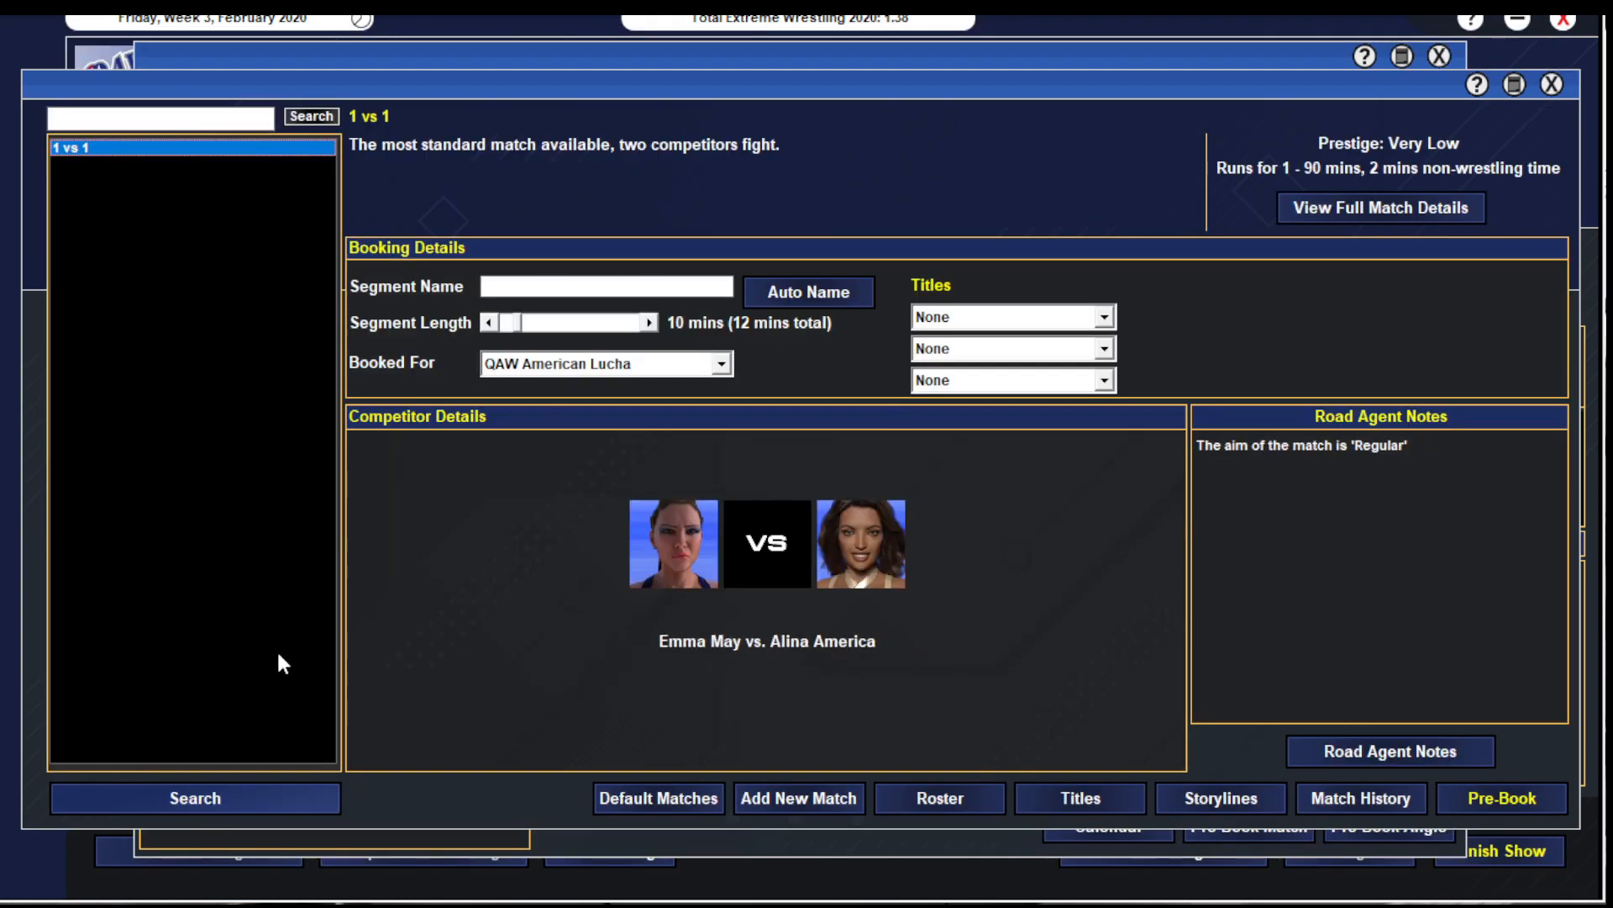
pyautogui.click(309, 116)
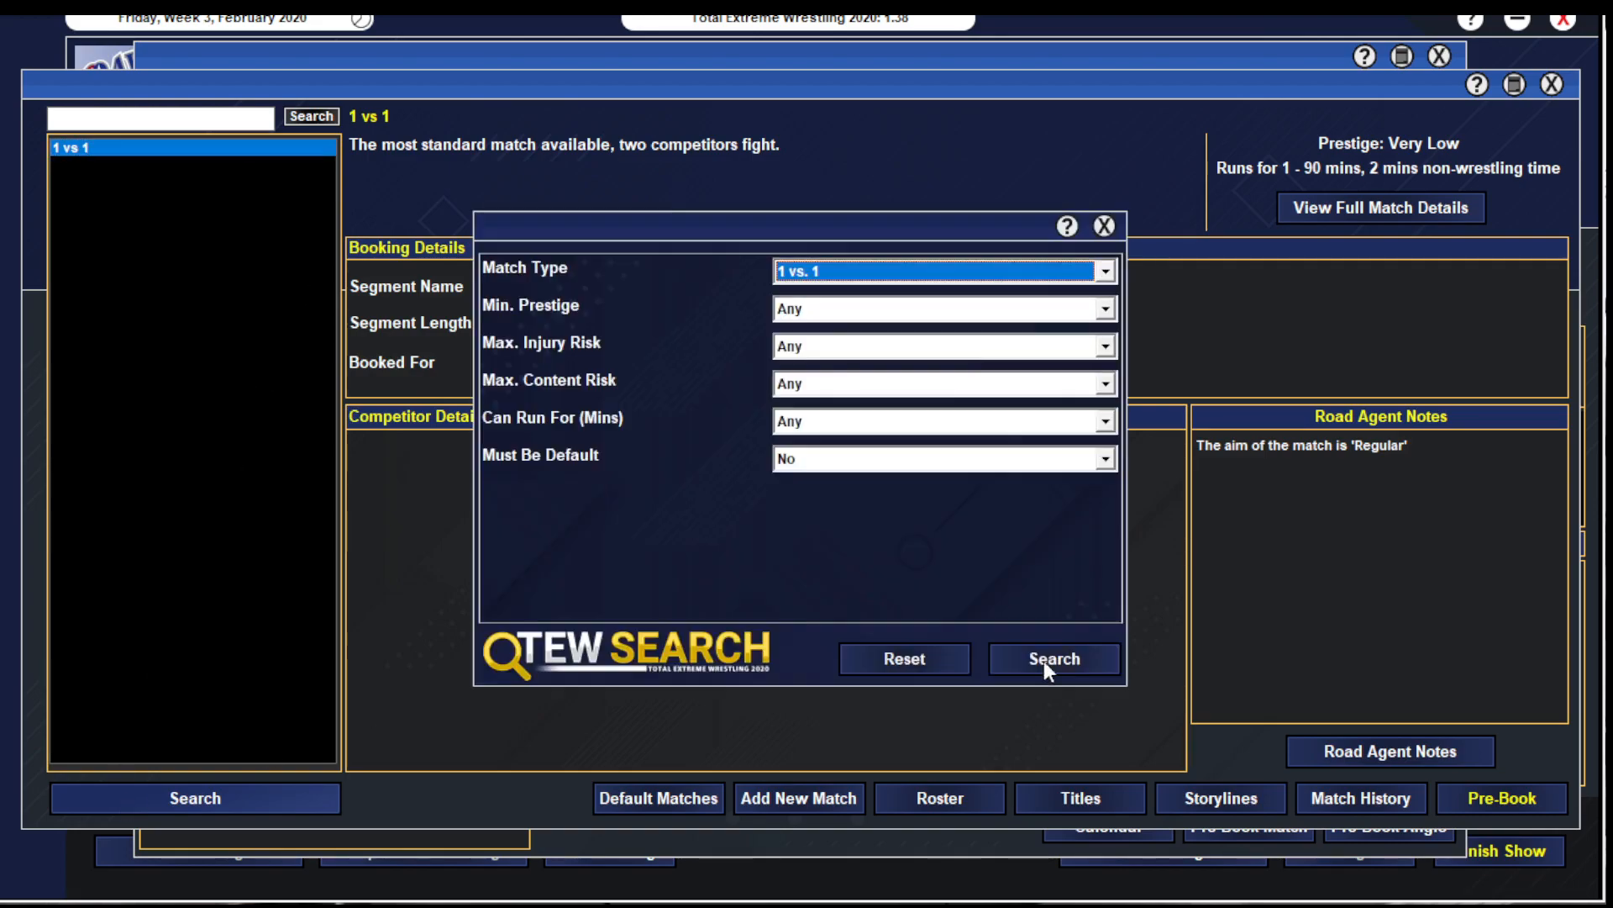
pyautogui.click(1054, 659)
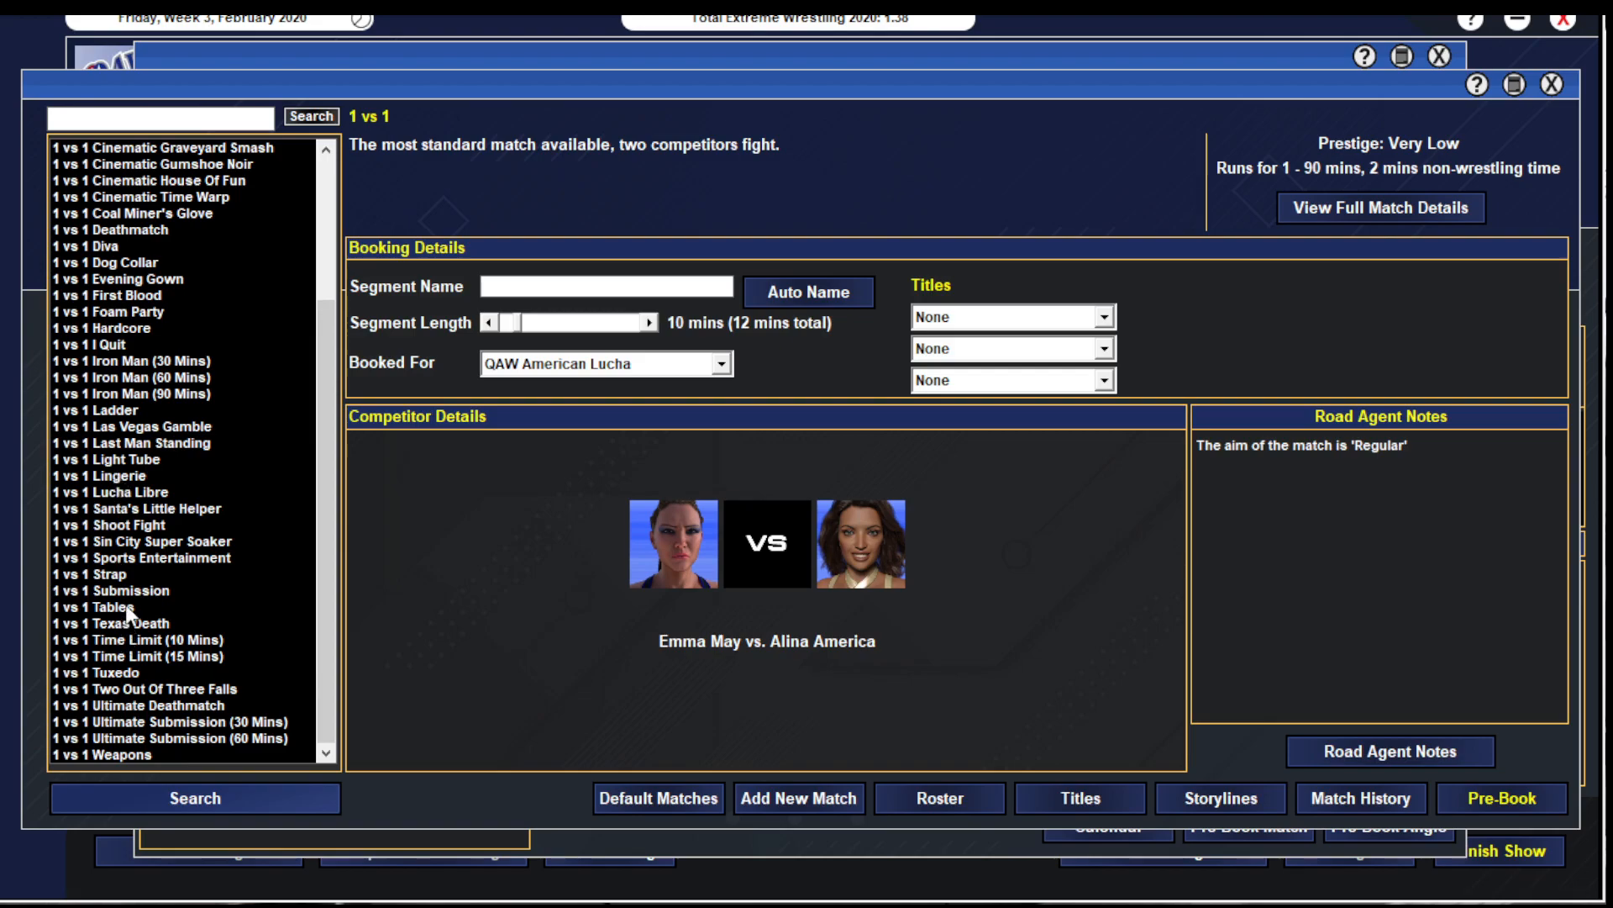
pyautogui.click(131, 590)
pyautogui.write('Emma May vs. Alina America - SUB')
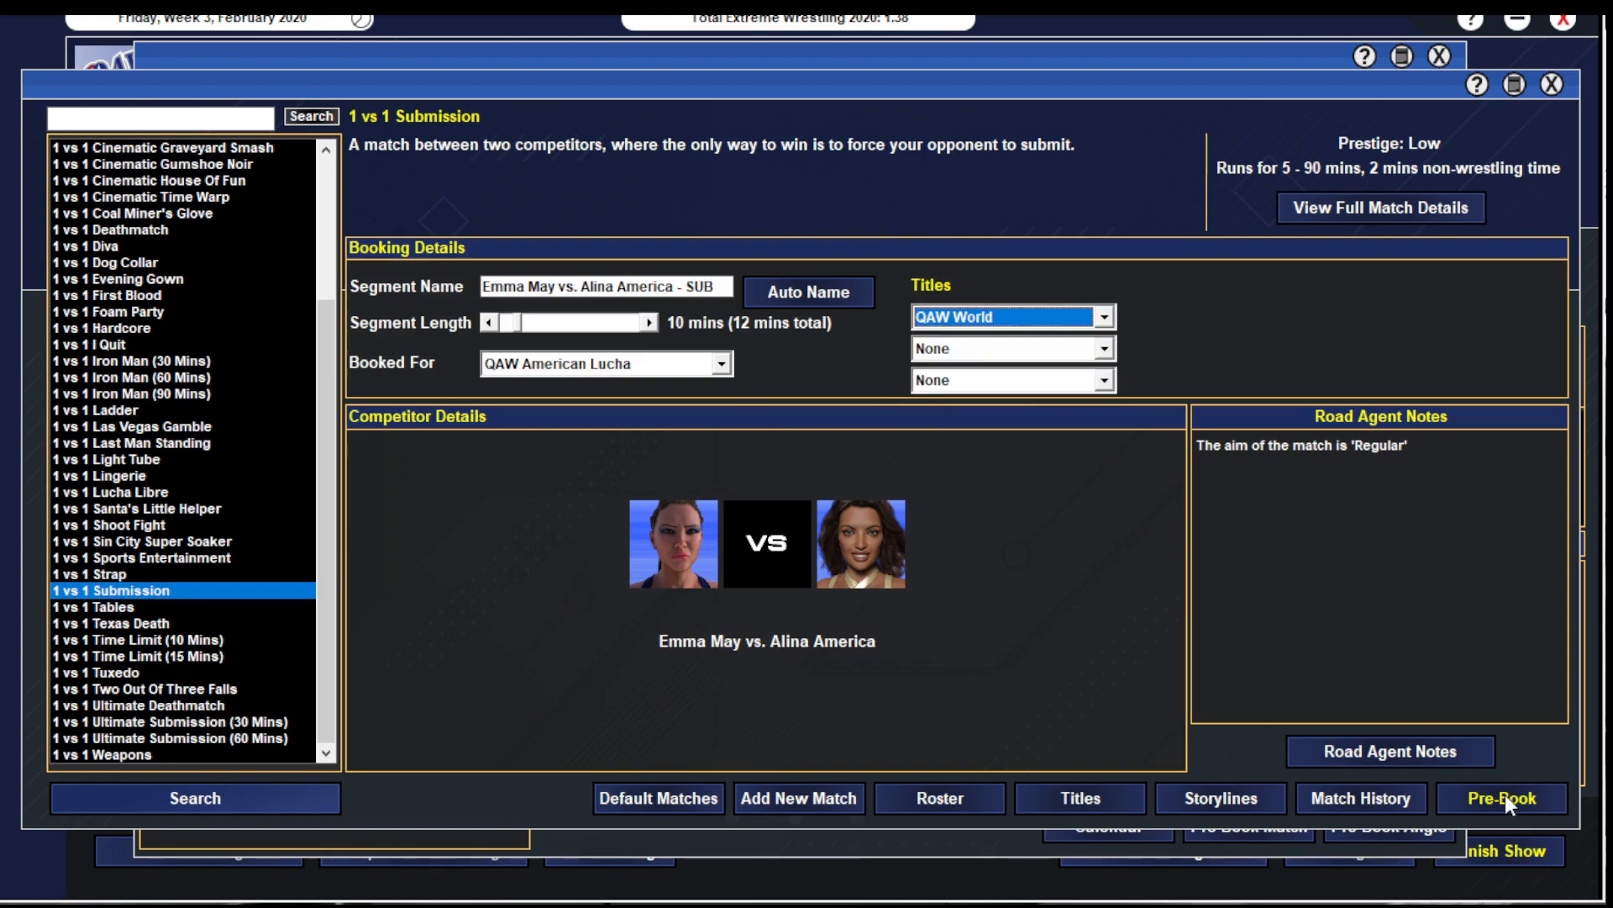
pyautogui.click(1502, 796)
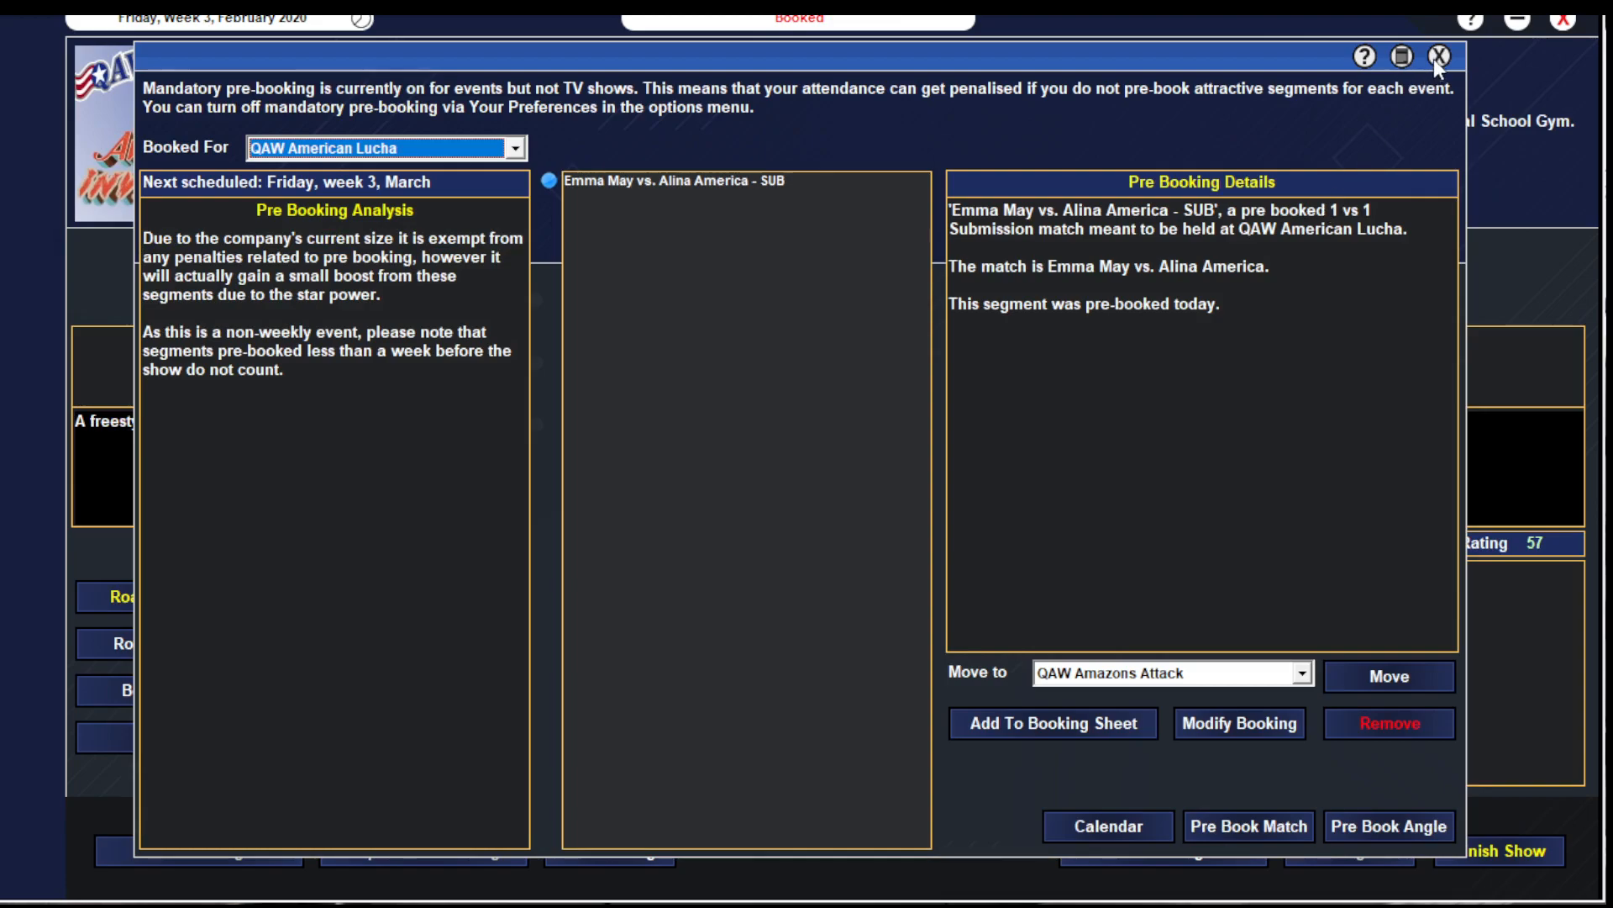
pyautogui.click(1439, 57)
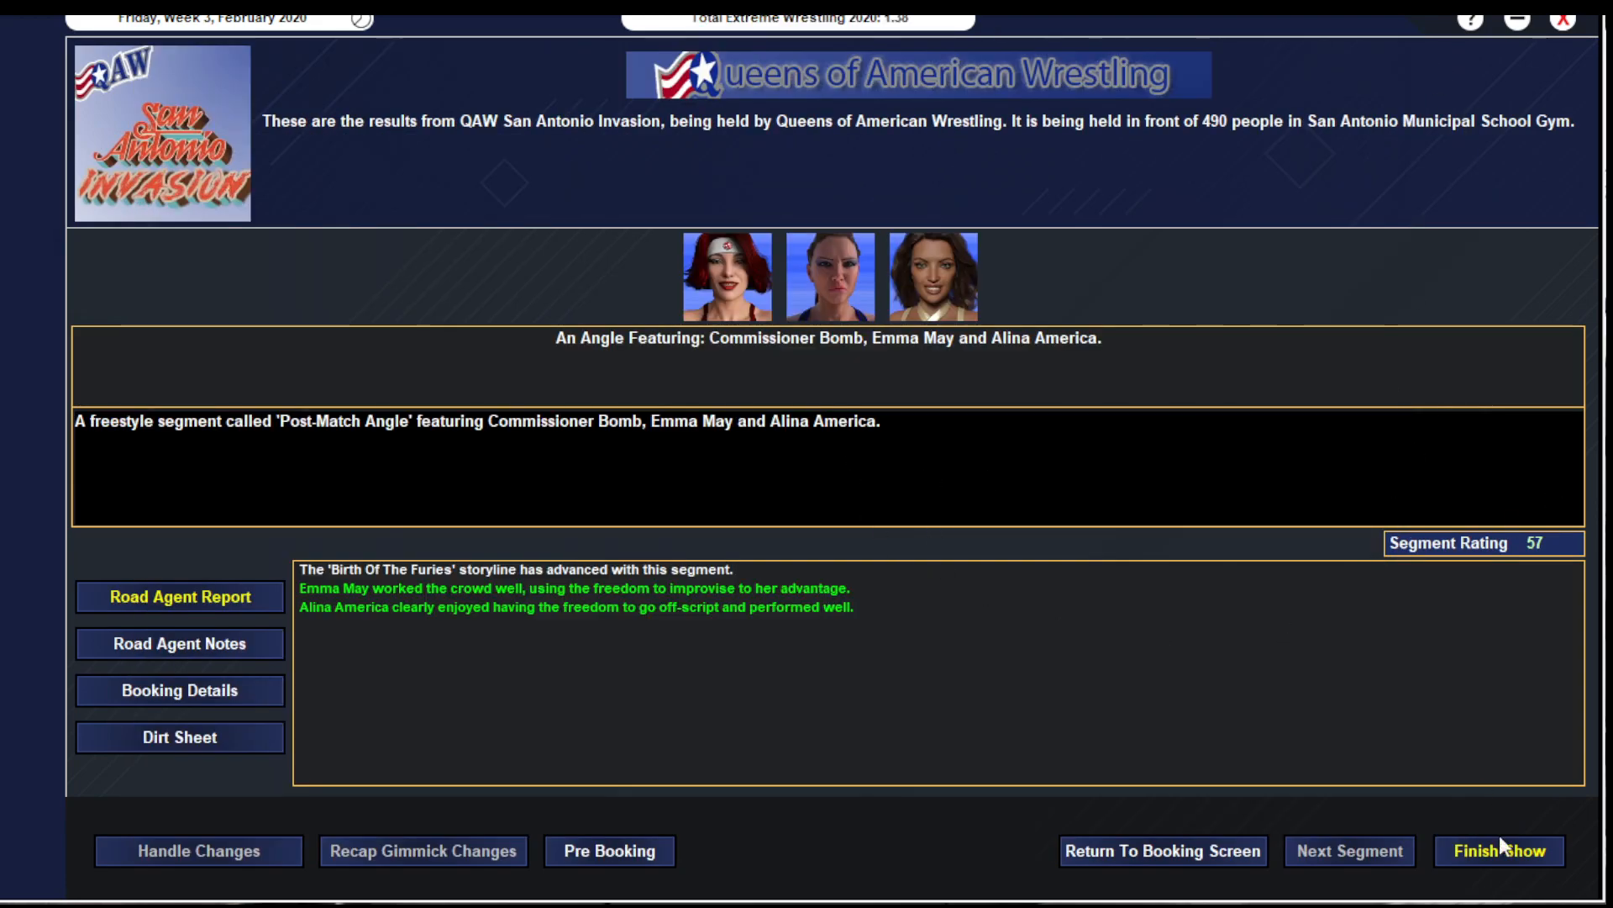
# - Finish San Antonio Invasion, review its 51 overall summary and start a locker-room speech
pyautogui.click(1499, 850)
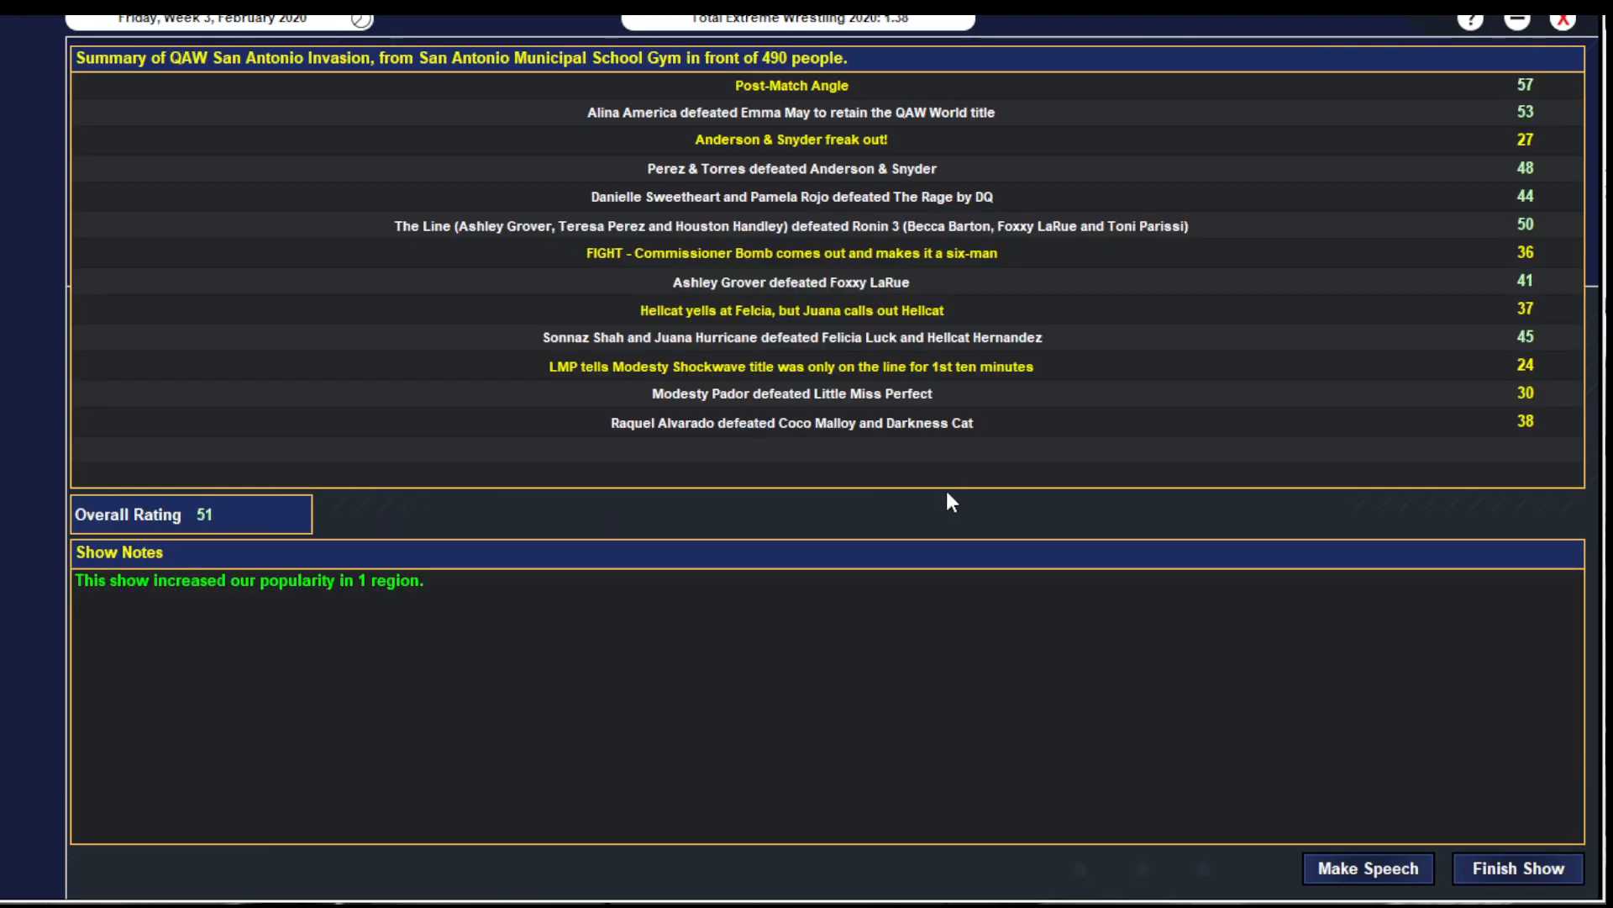
pyautogui.moveTo(1025, 498)
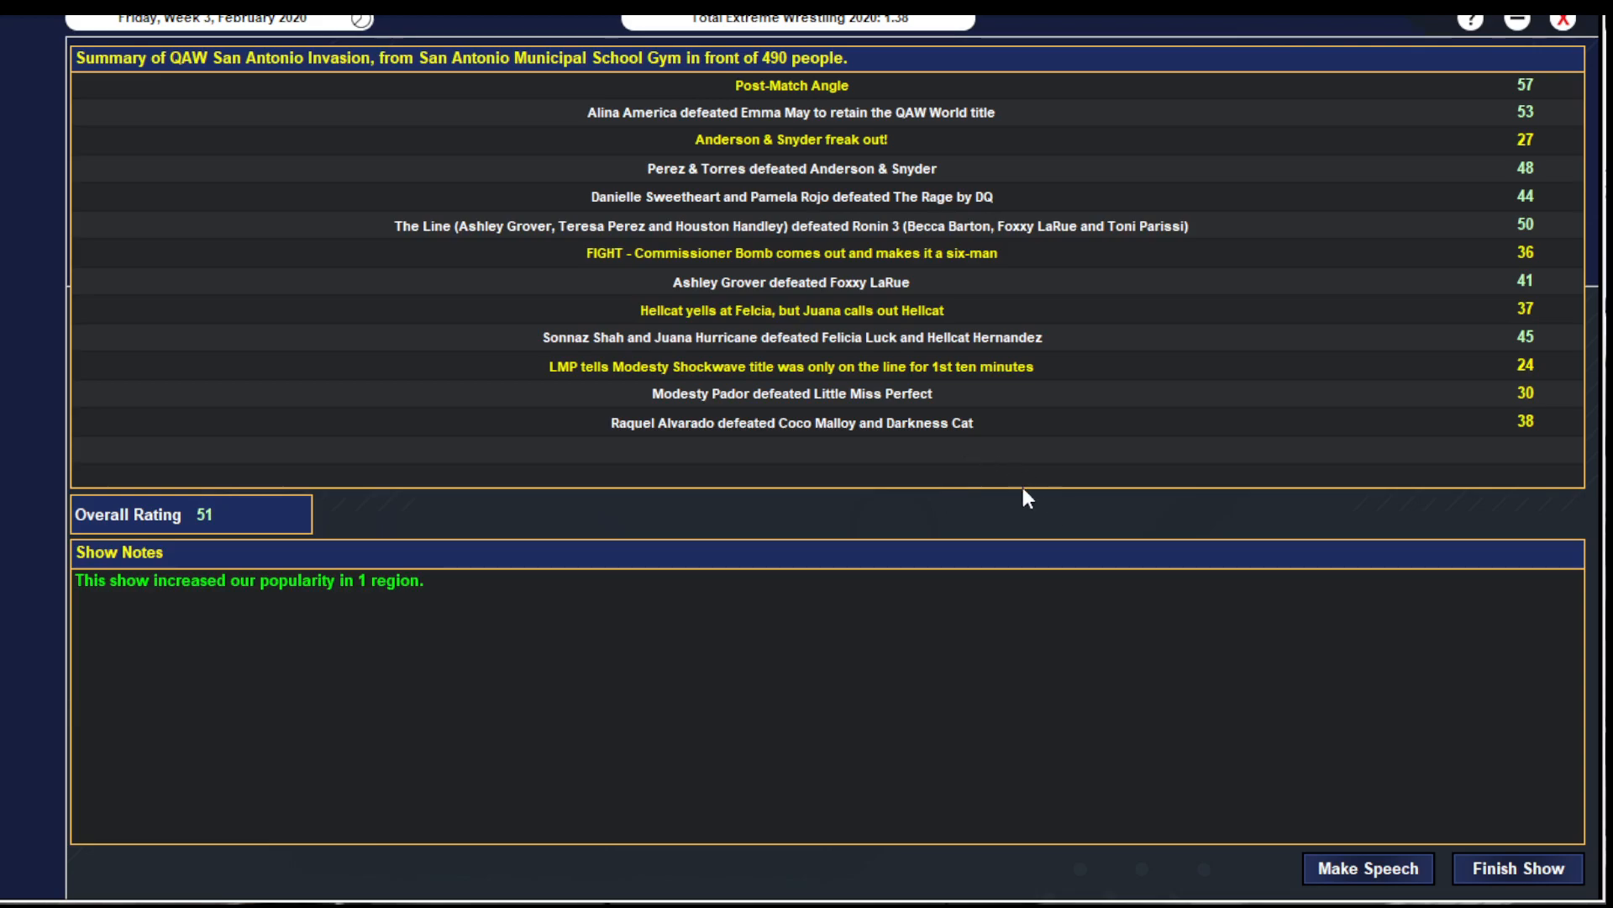
pyautogui.click(1368, 869)
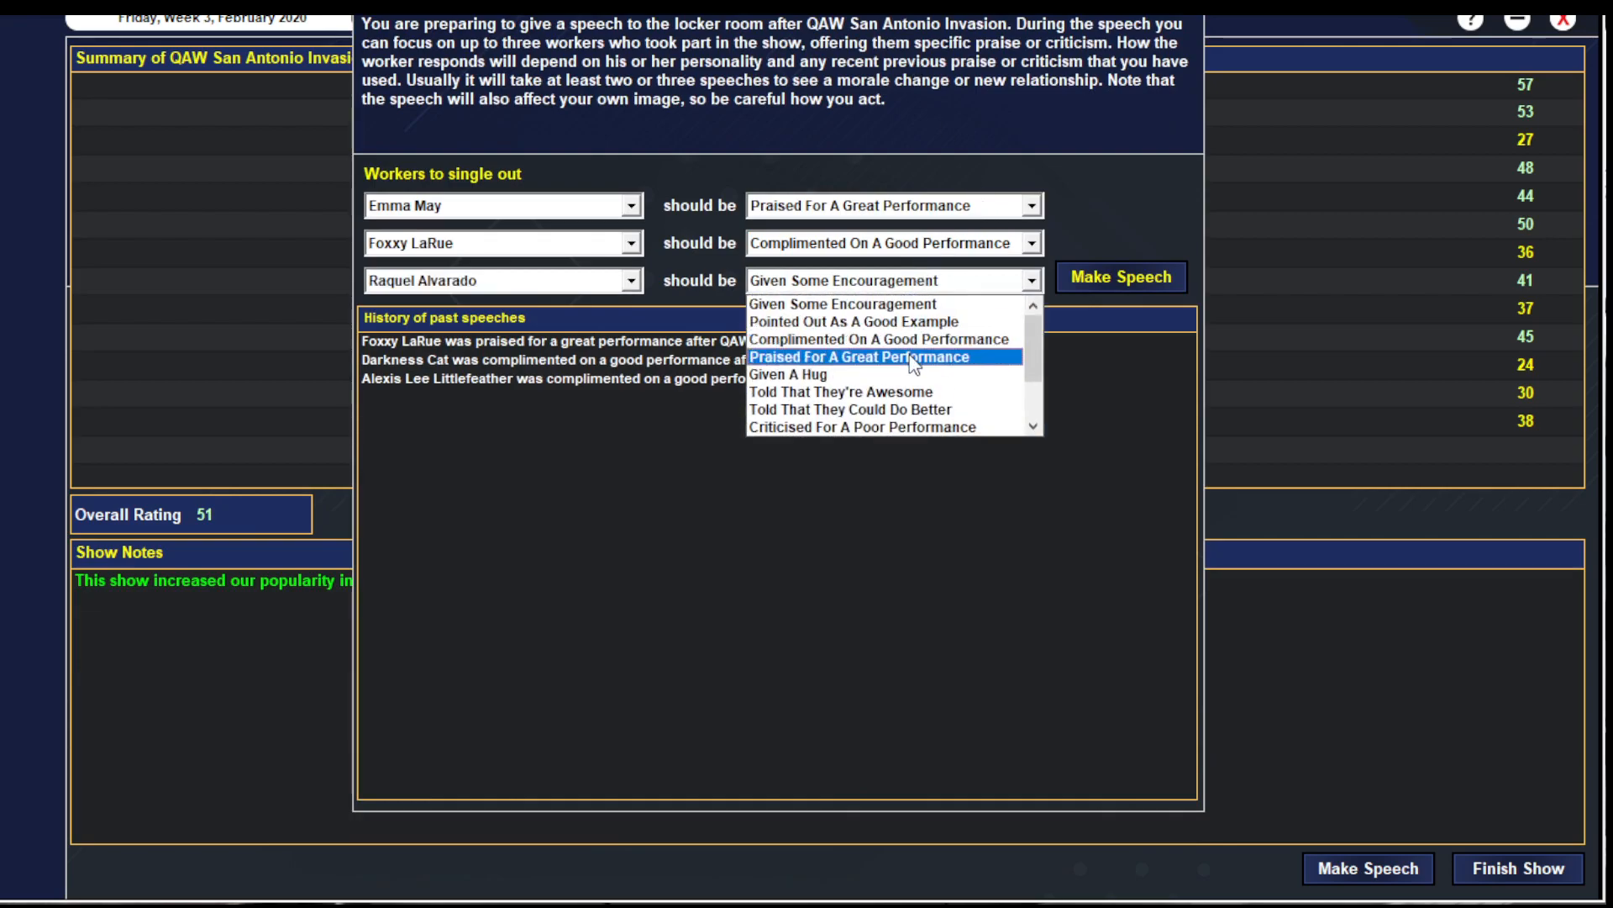
# - Set Raquel Alvarado to 'Praised For A Great Performance' and deliver the locker-room speech
pyautogui.click(869, 357)
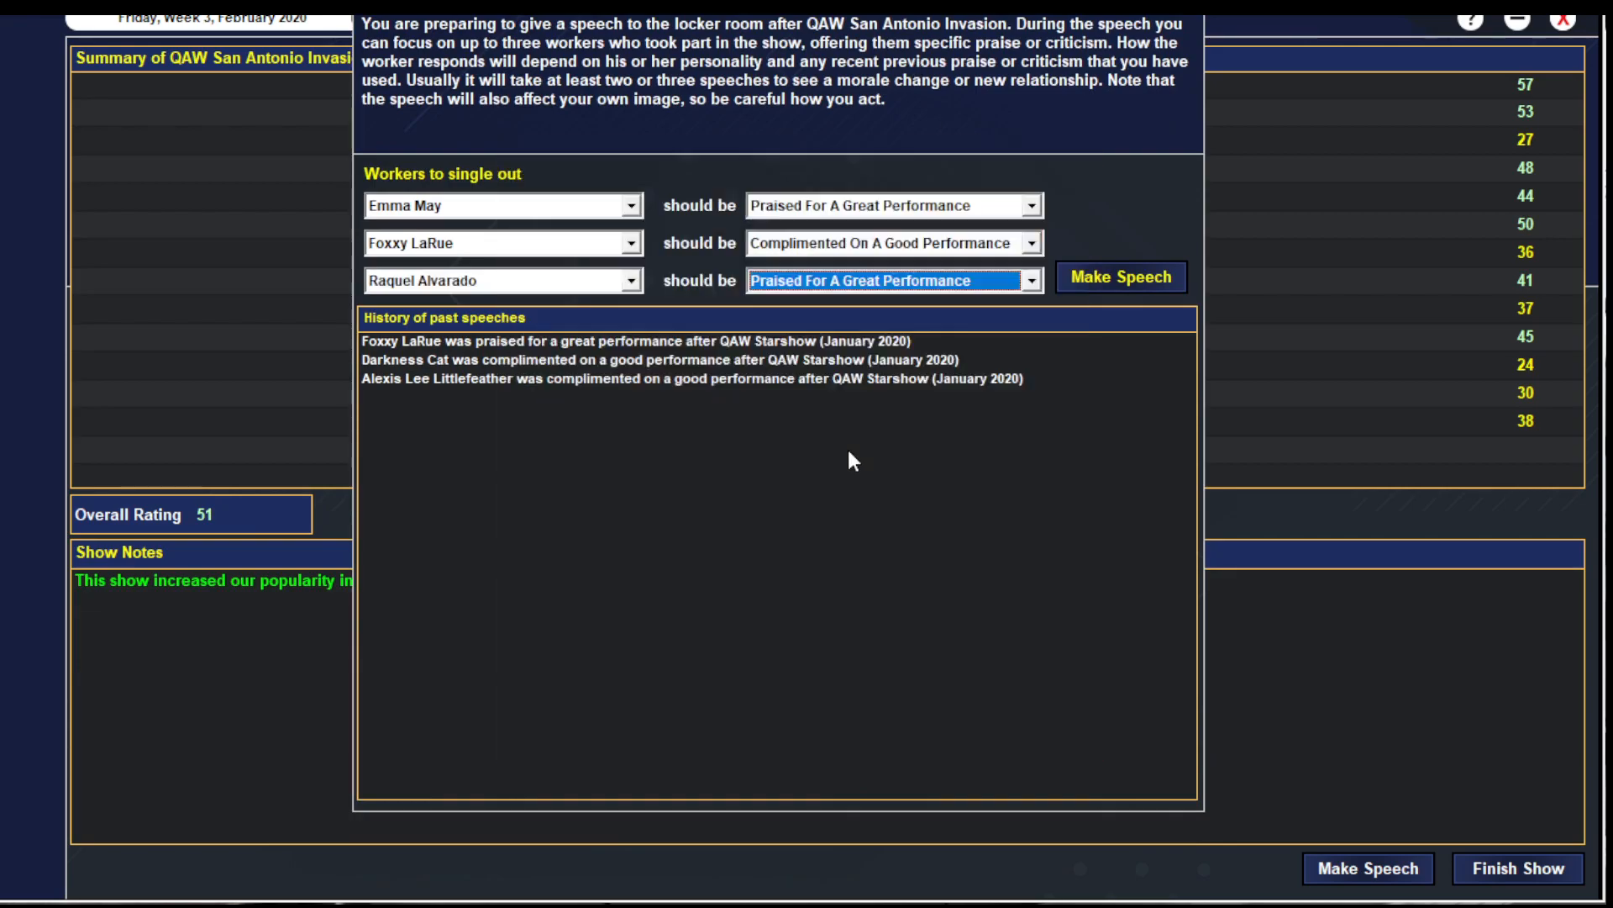
pyautogui.click(1120, 277)
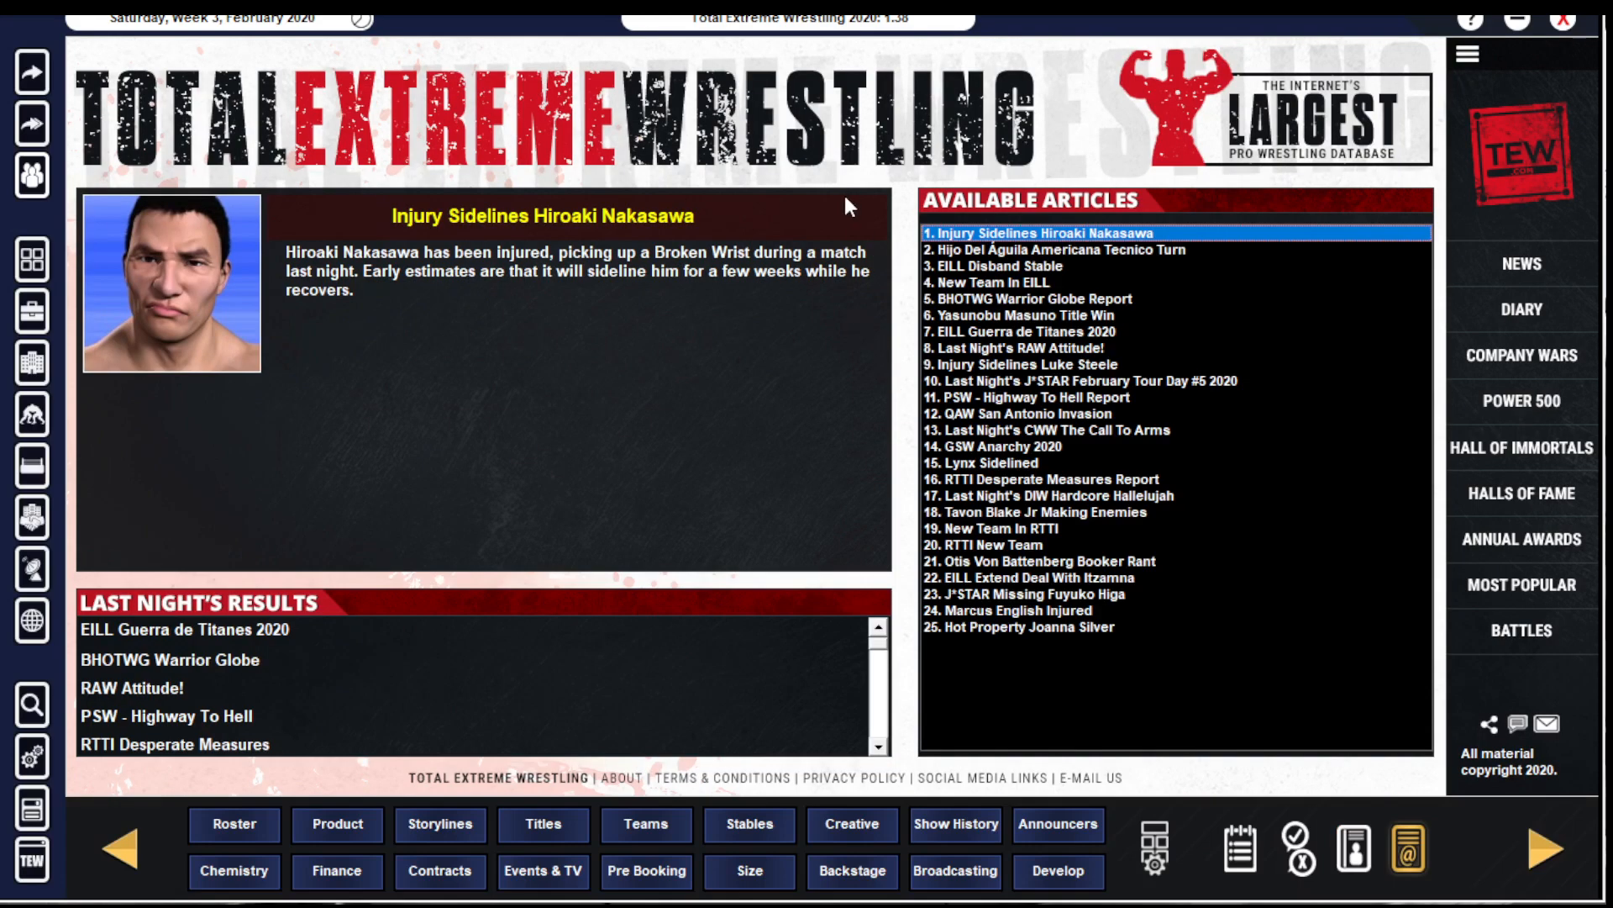
pyautogui.moveTo(1402, 844)
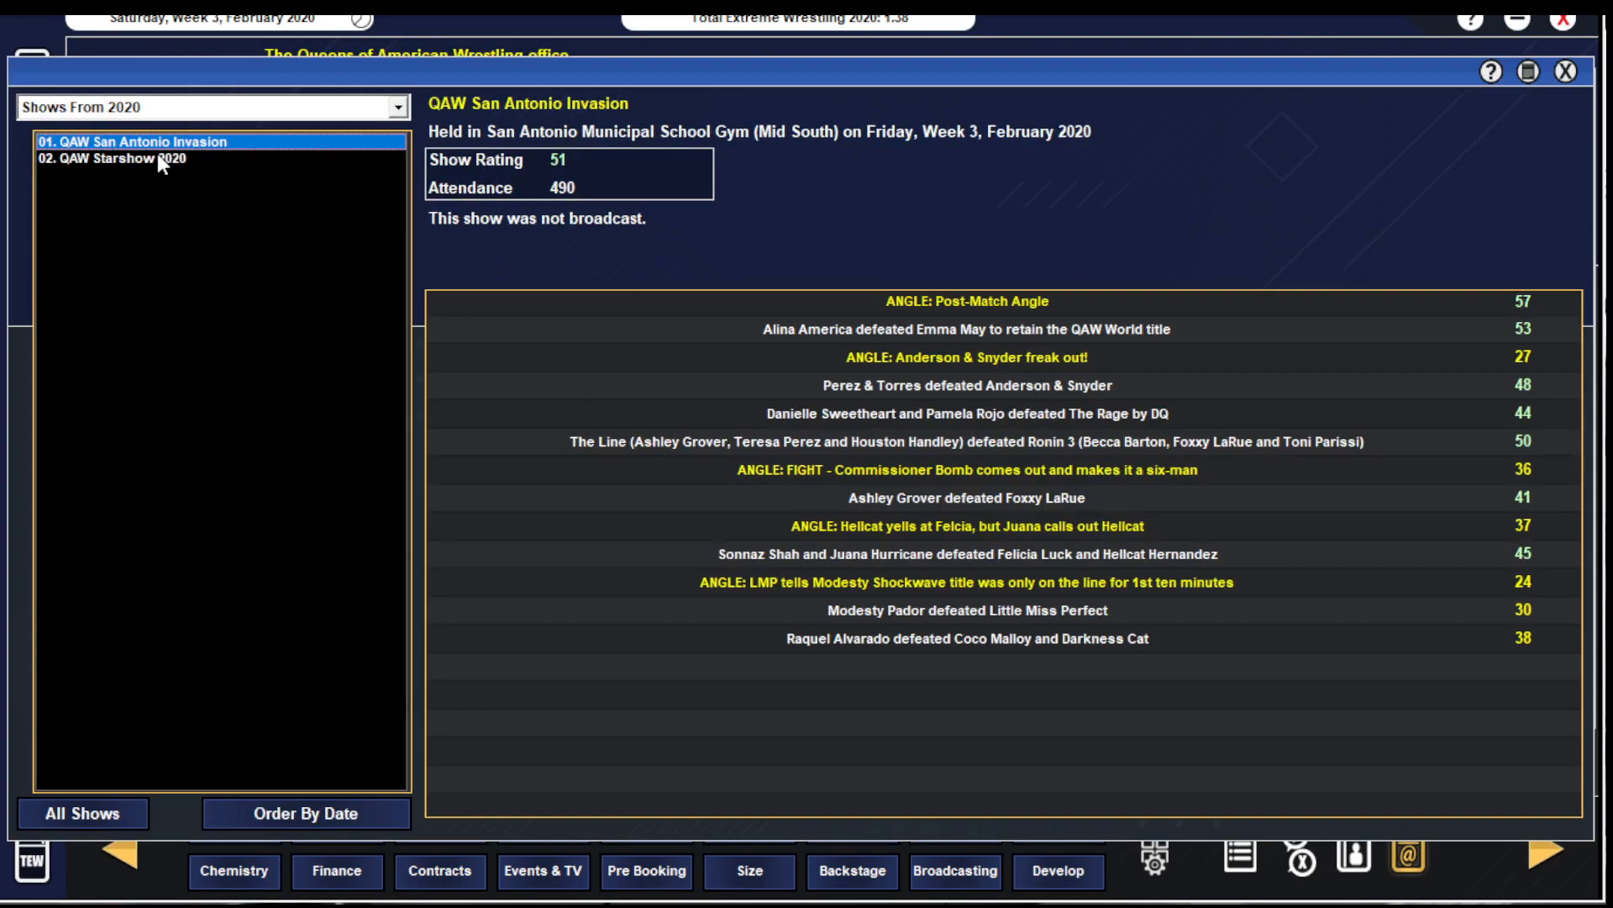
# - Flip between QAW San Antonio Invasion and QAW Starshow 2020 results, then close the show history
pyautogui.click(114, 158)
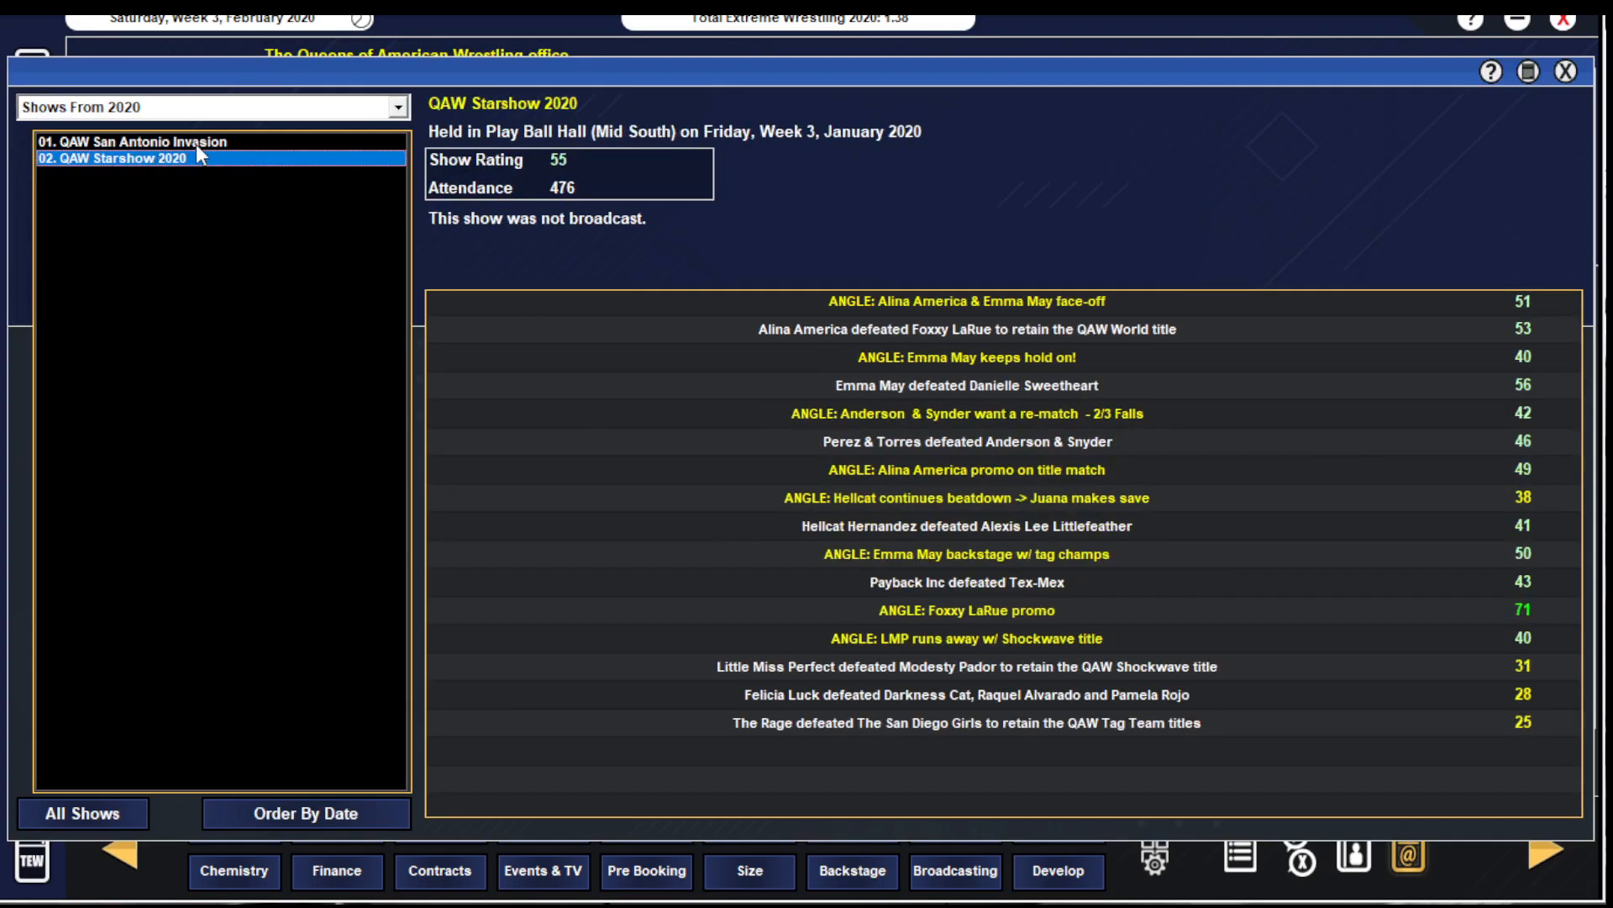
pyautogui.click(136, 141)
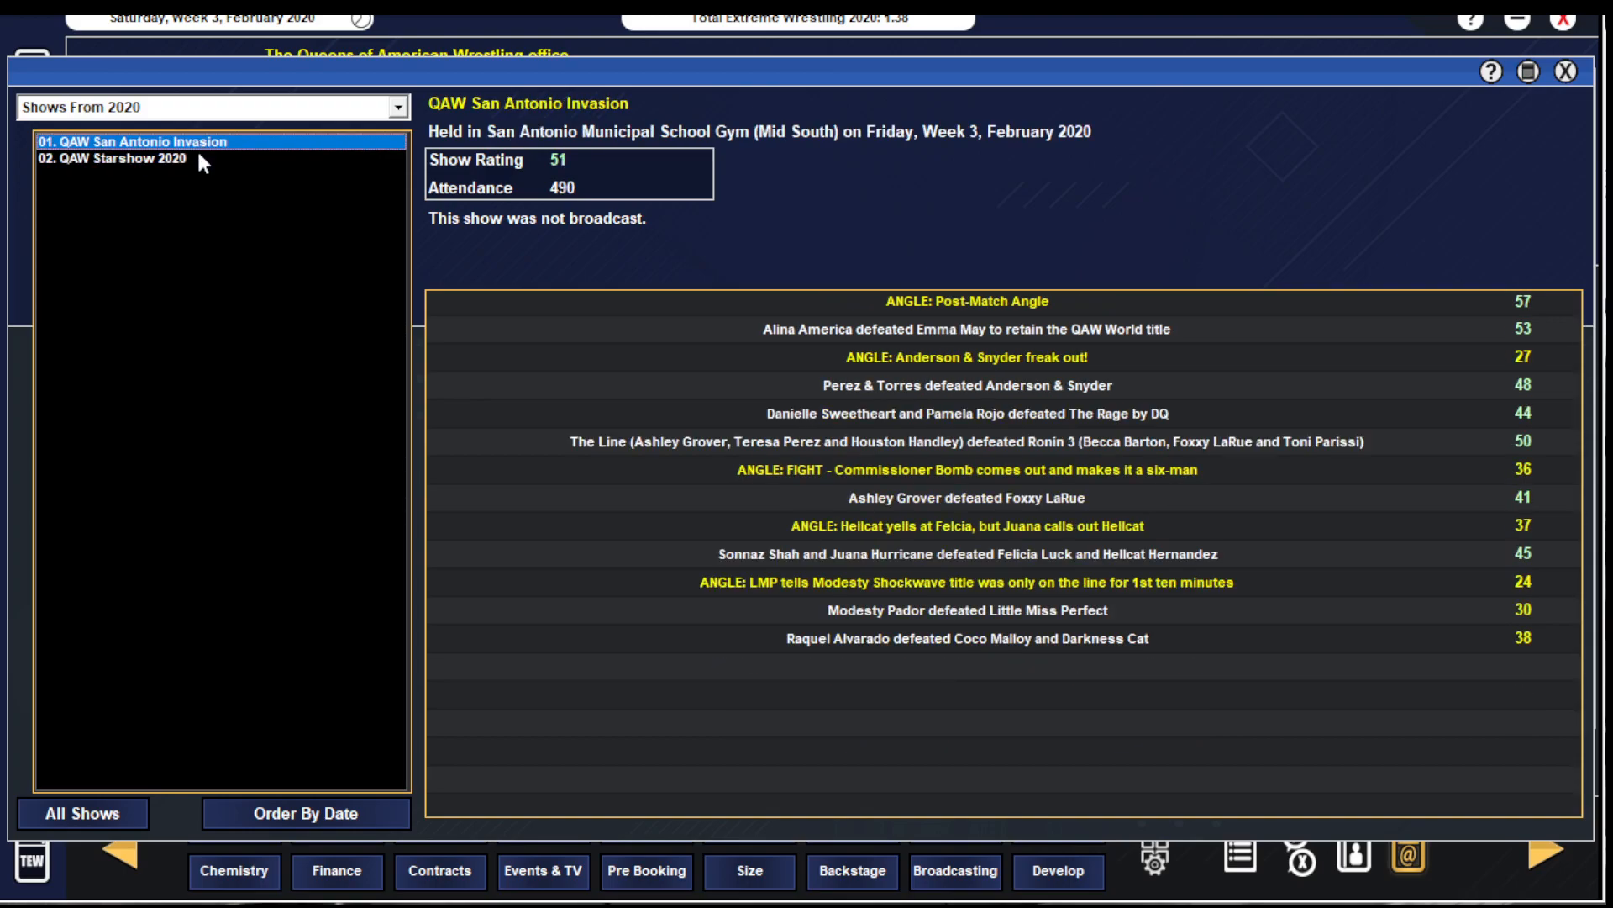
pyautogui.click(120, 158)
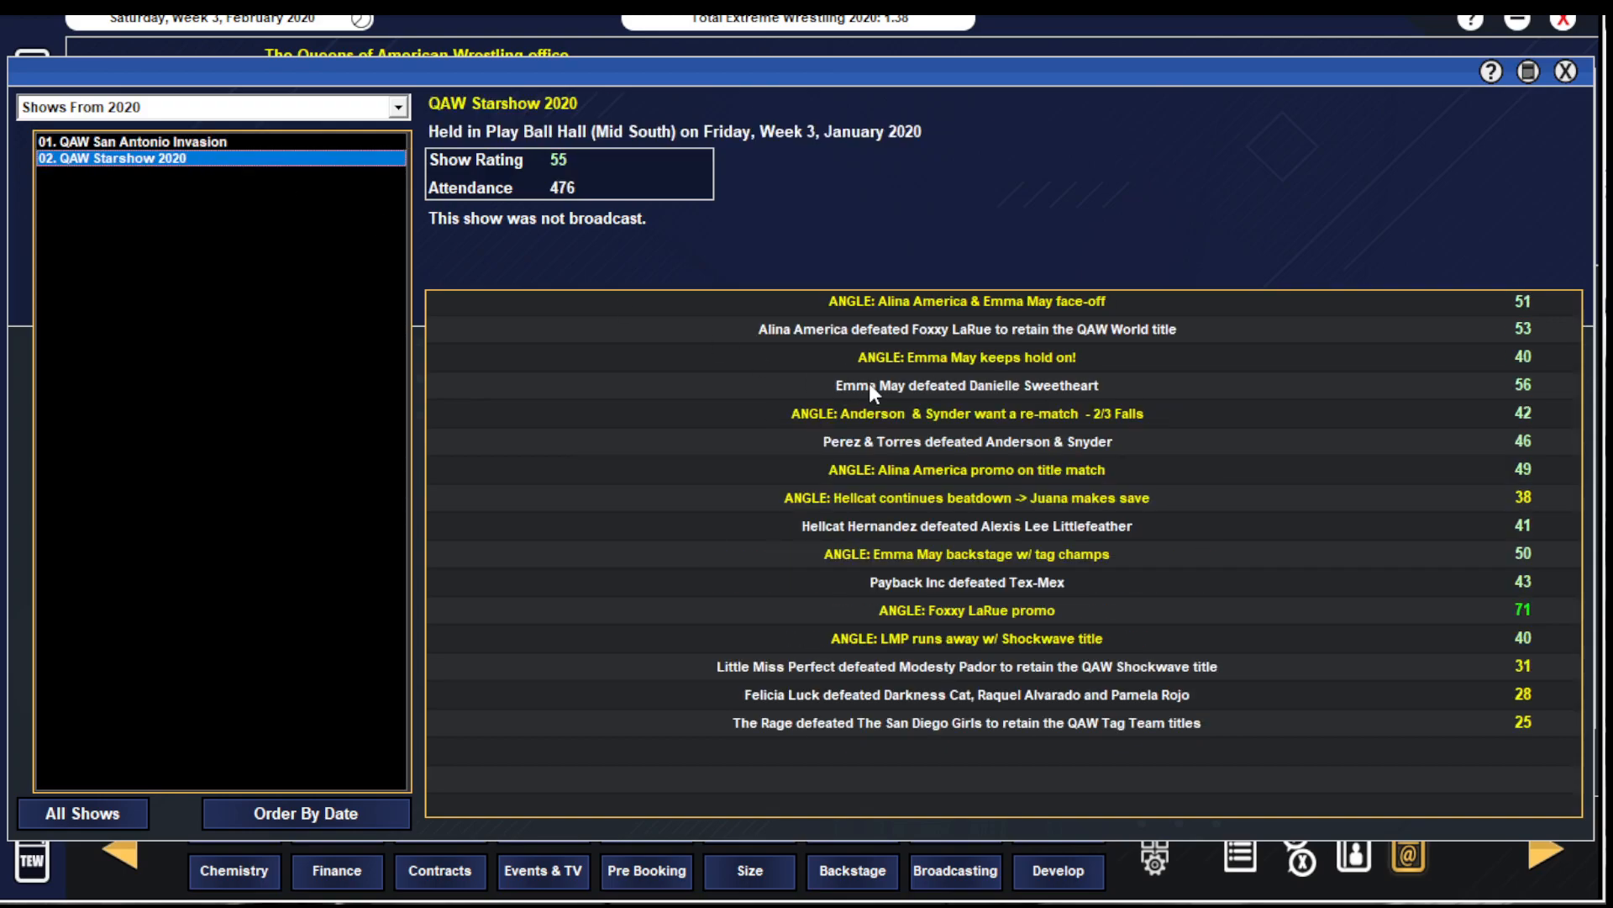
pyautogui.click(135, 141)
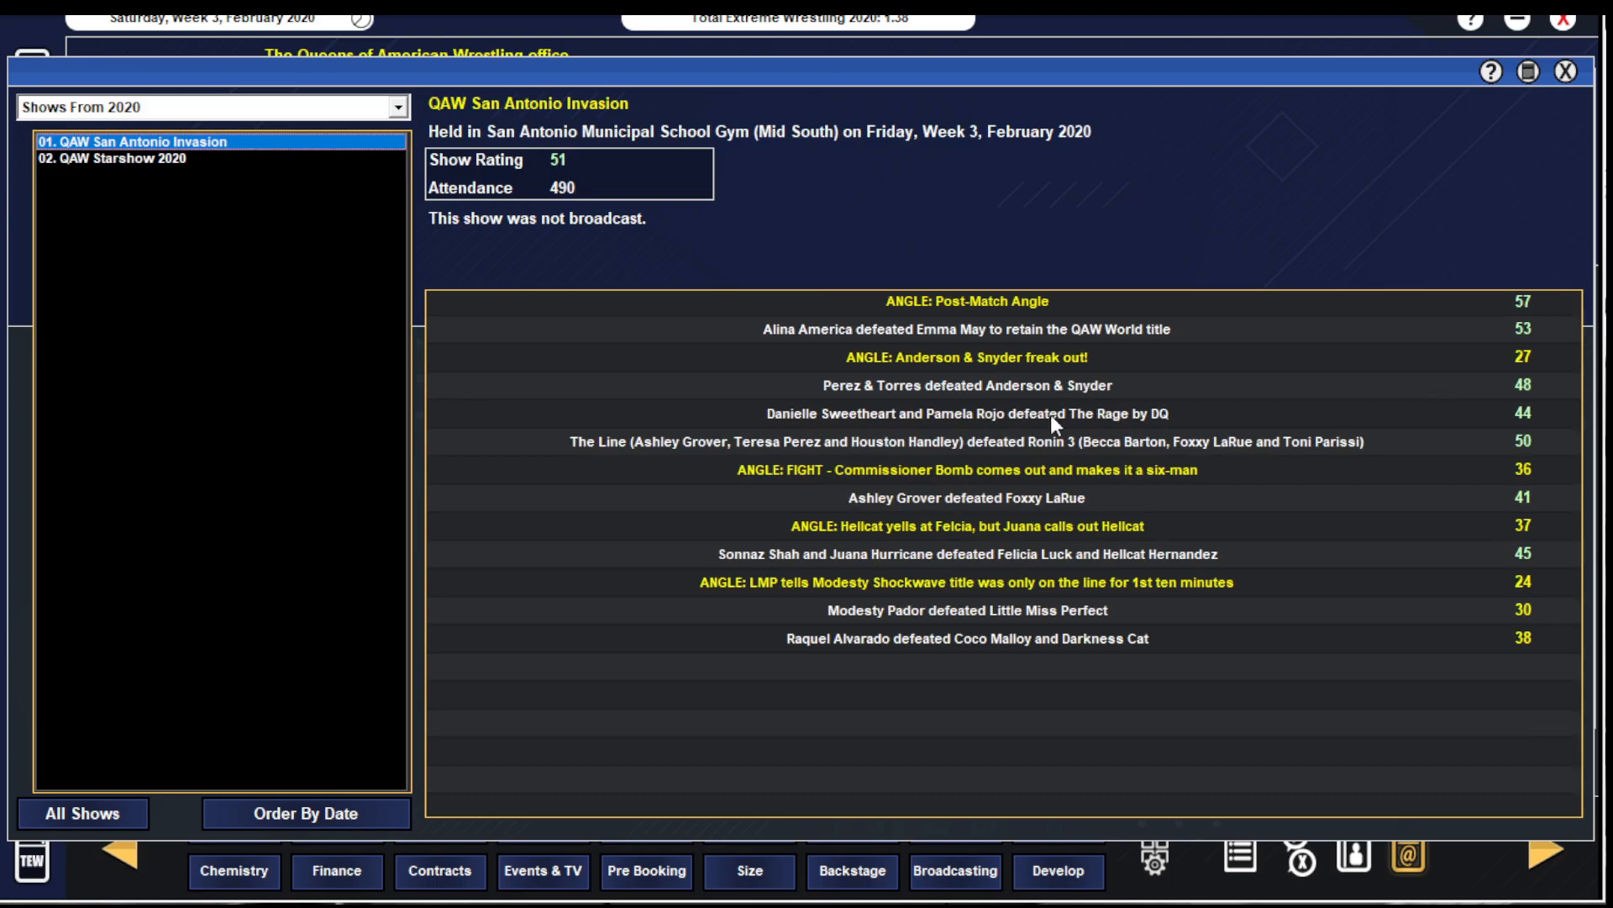
pyautogui.click(123, 158)
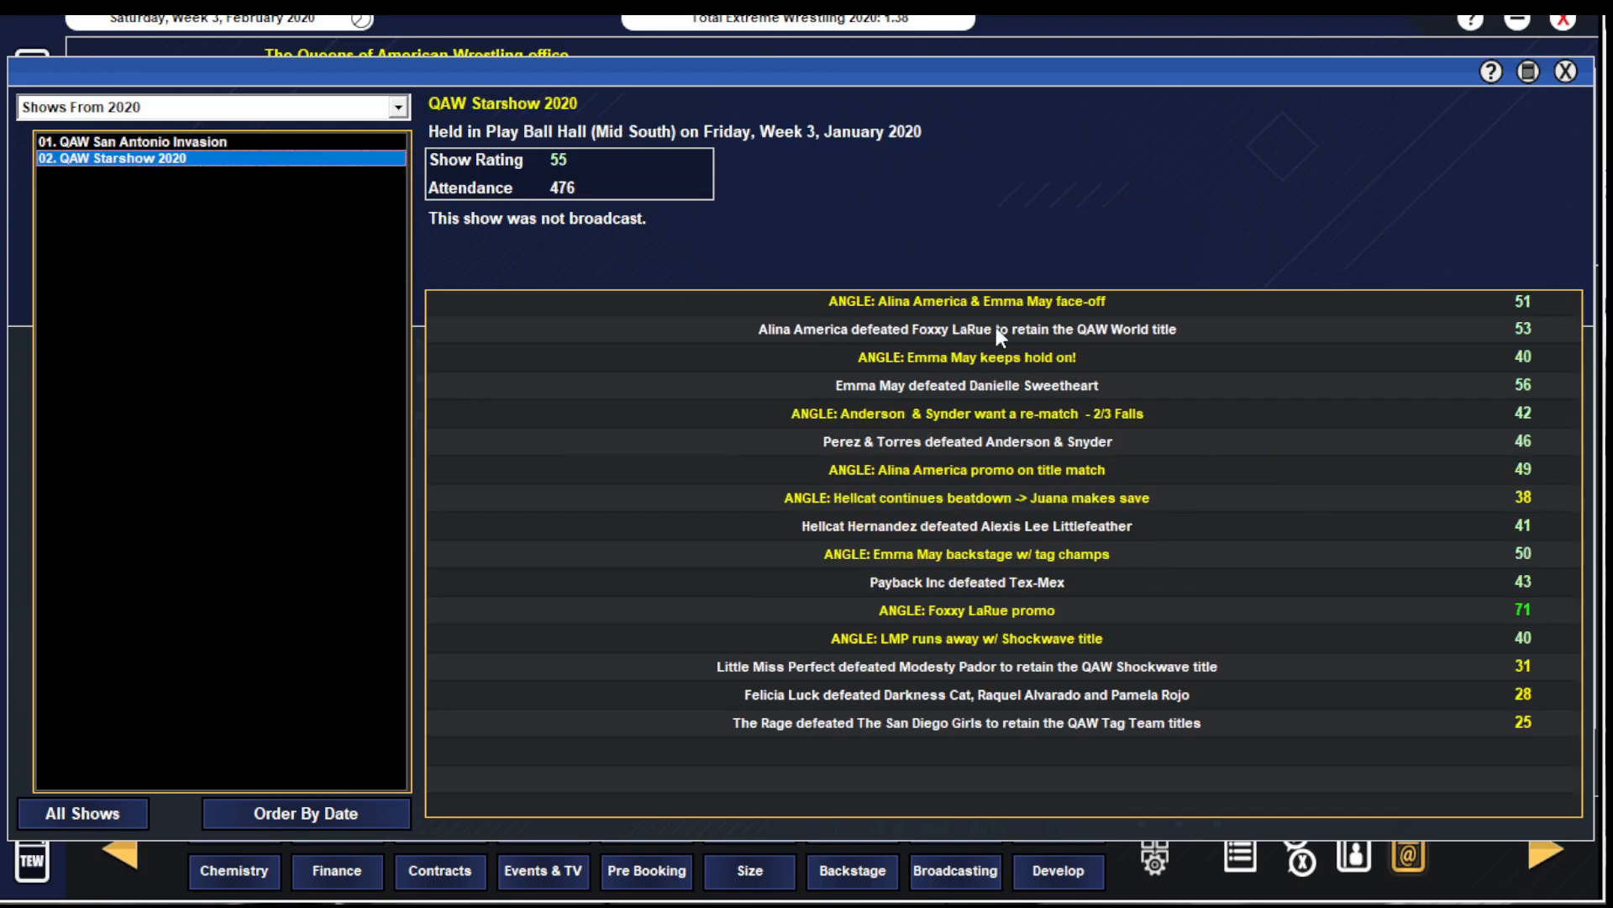
pyautogui.moveTo(973, 603)
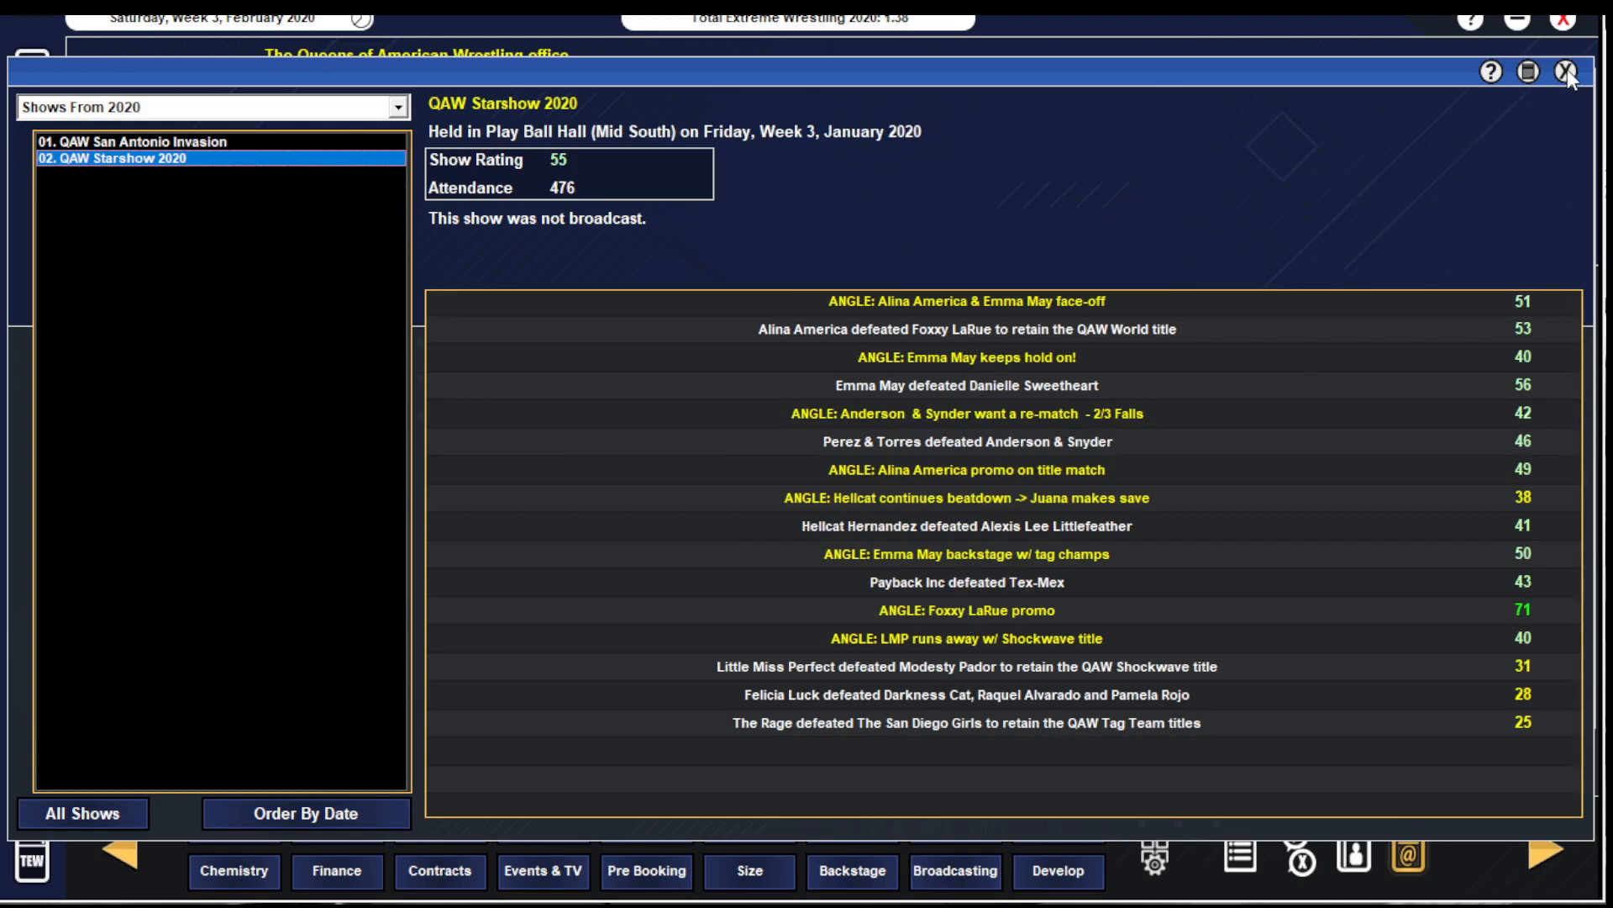
pyautogui.click(1568, 72)
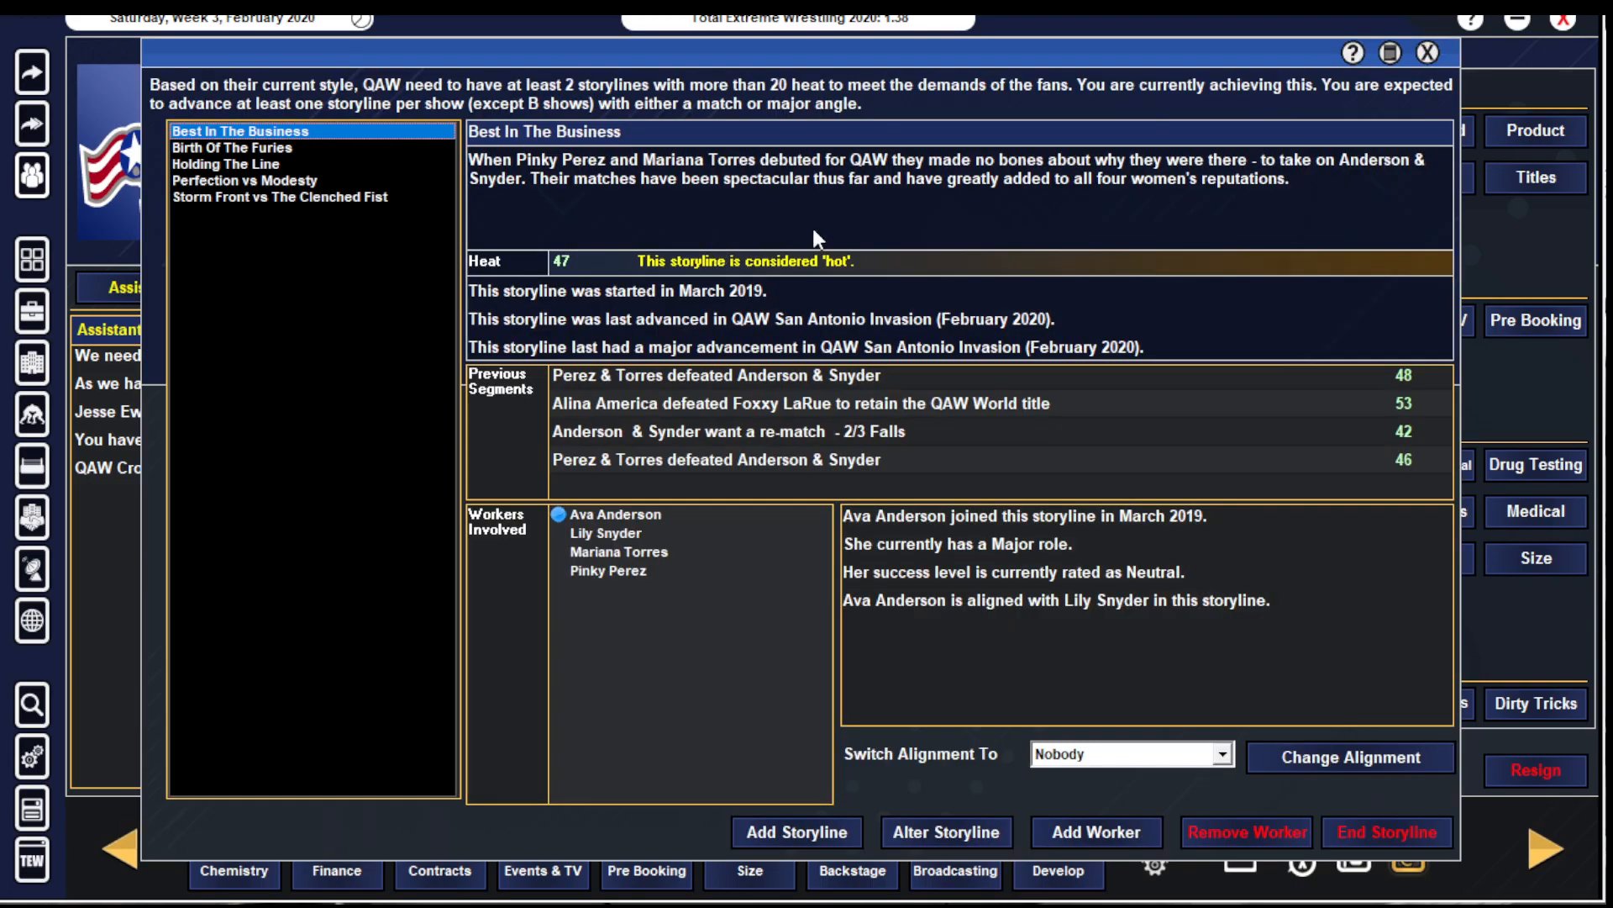
# - Read through QAW's storylines: Birth Of The Furies, Holding The Line, Perfection vs Modesty, Storm Front vs The Clenched Fist
pyautogui.click(232, 148)
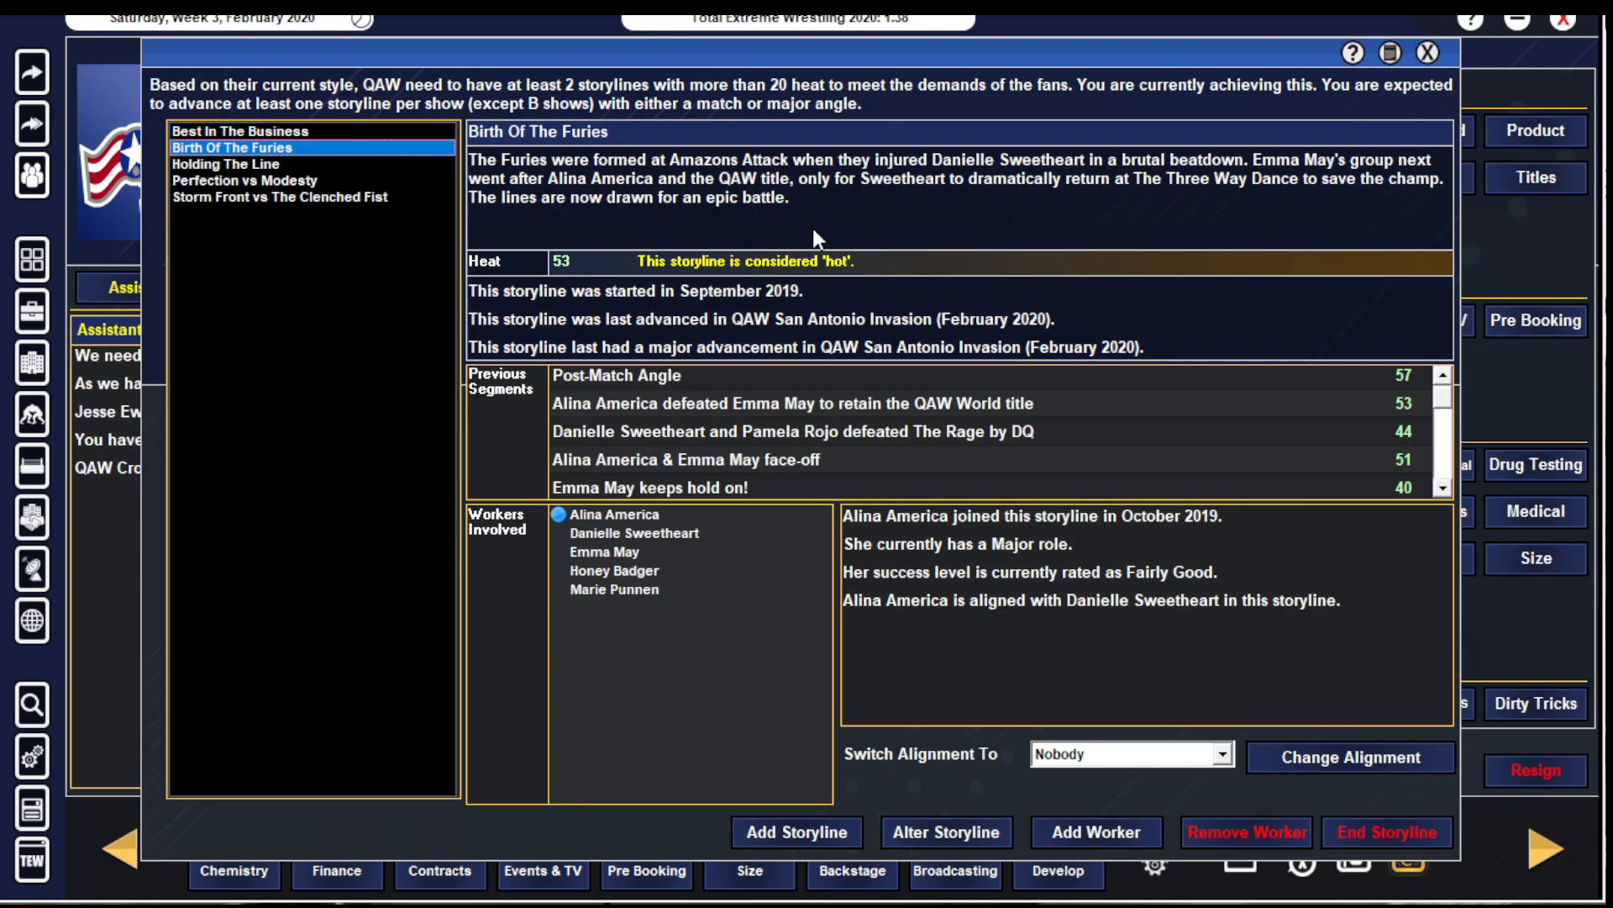
pyautogui.click(242, 165)
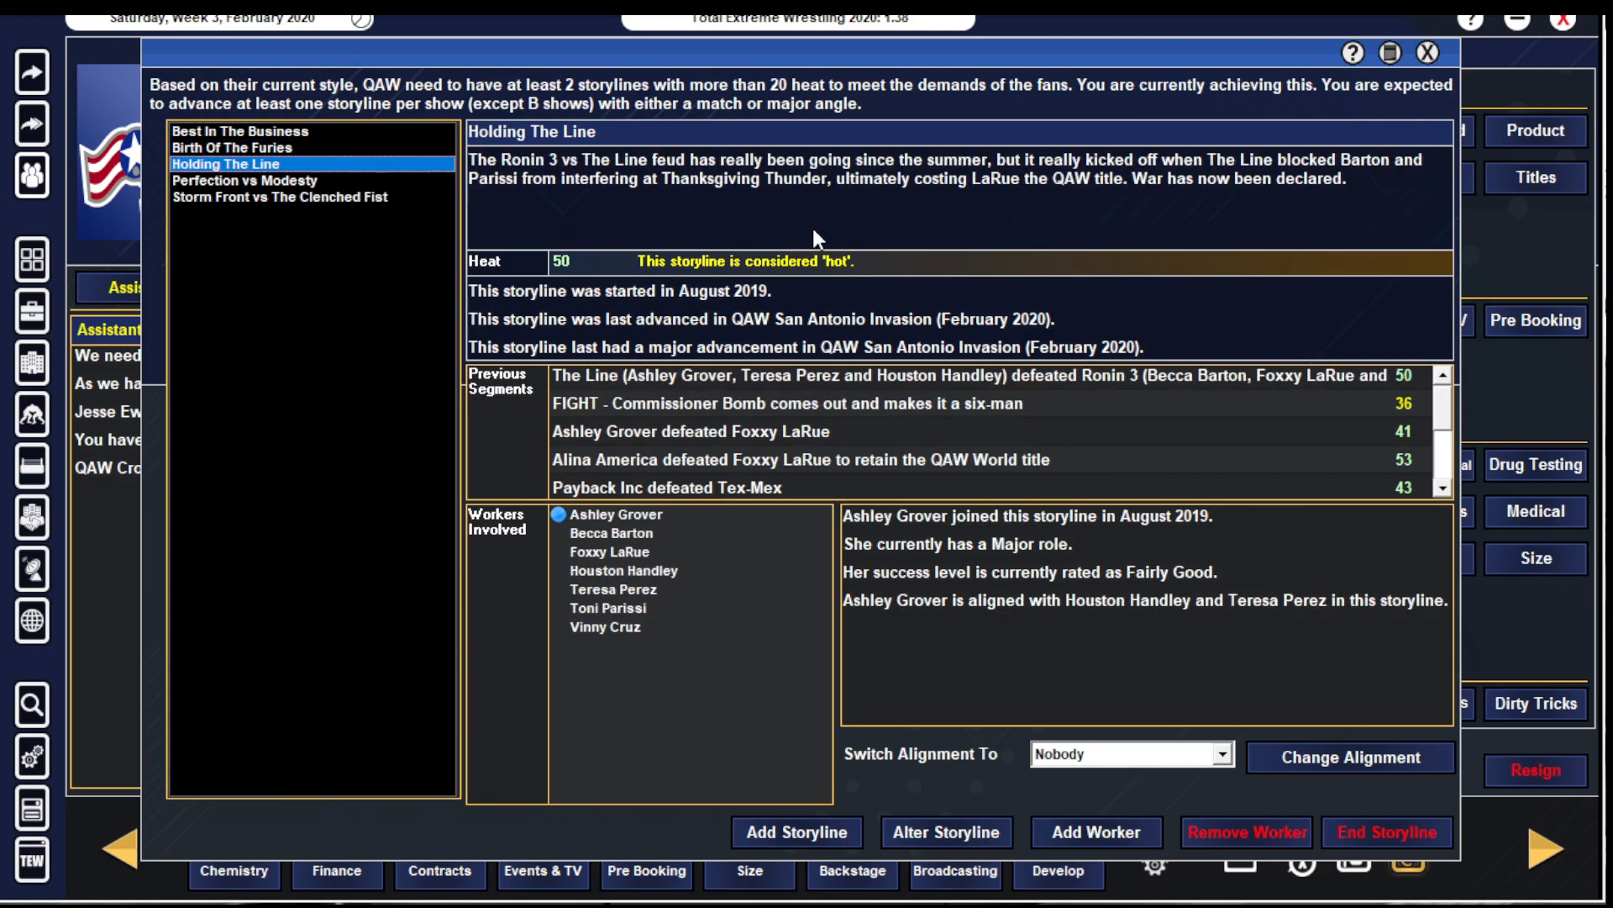
pyautogui.click(242, 148)
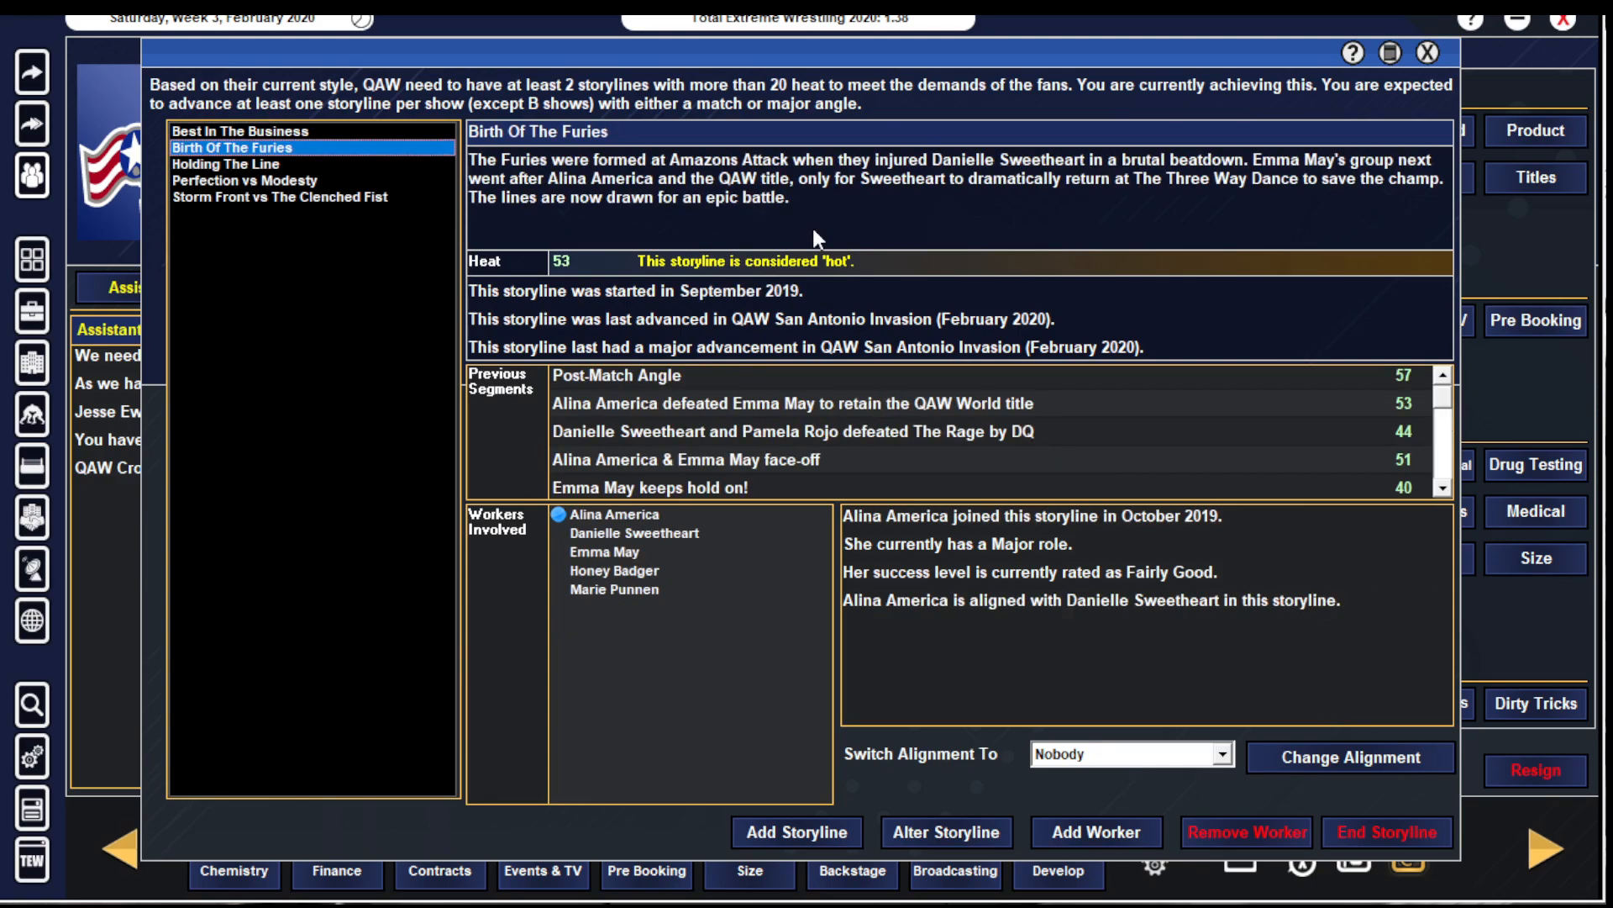
pyautogui.click(250, 165)
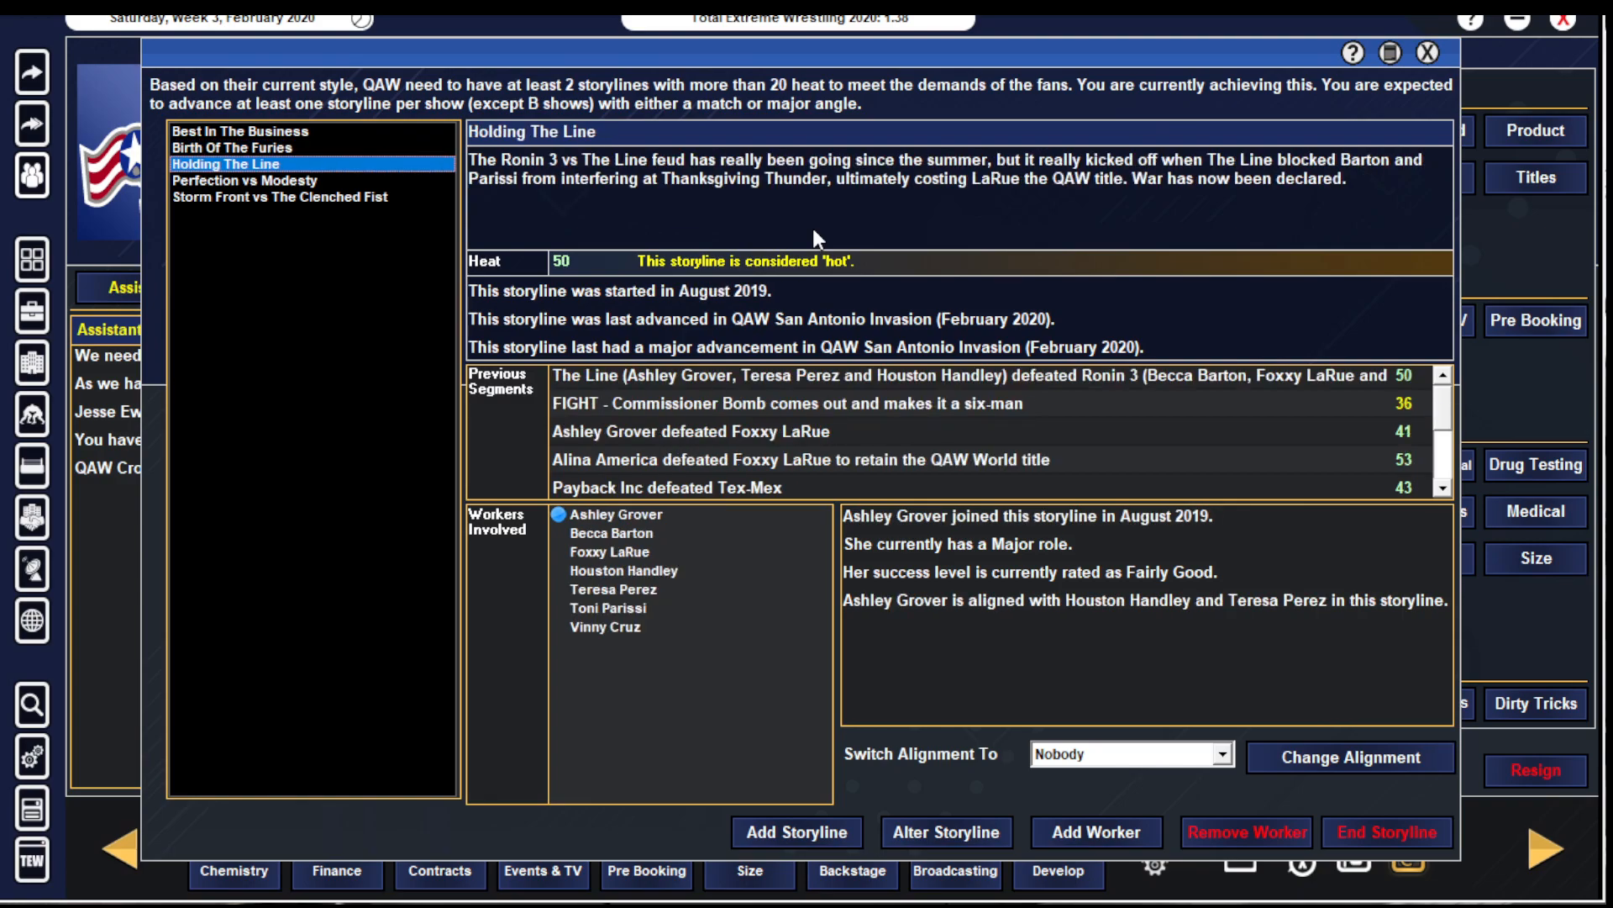
pyautogui.click(277, 197)
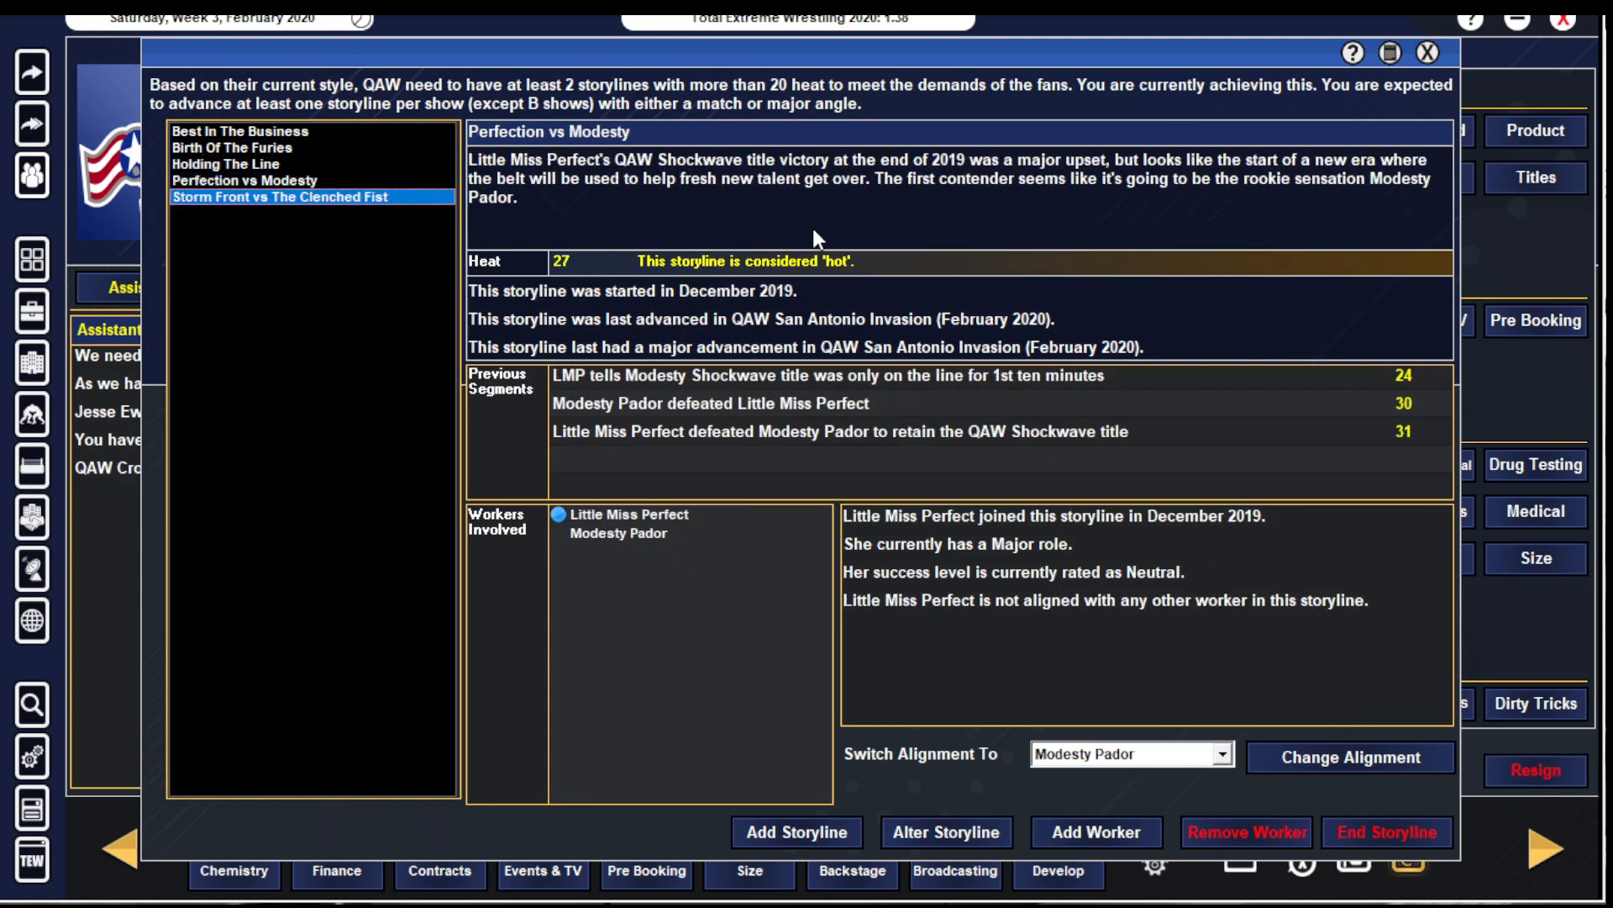
pyautogui.click(306, 197)
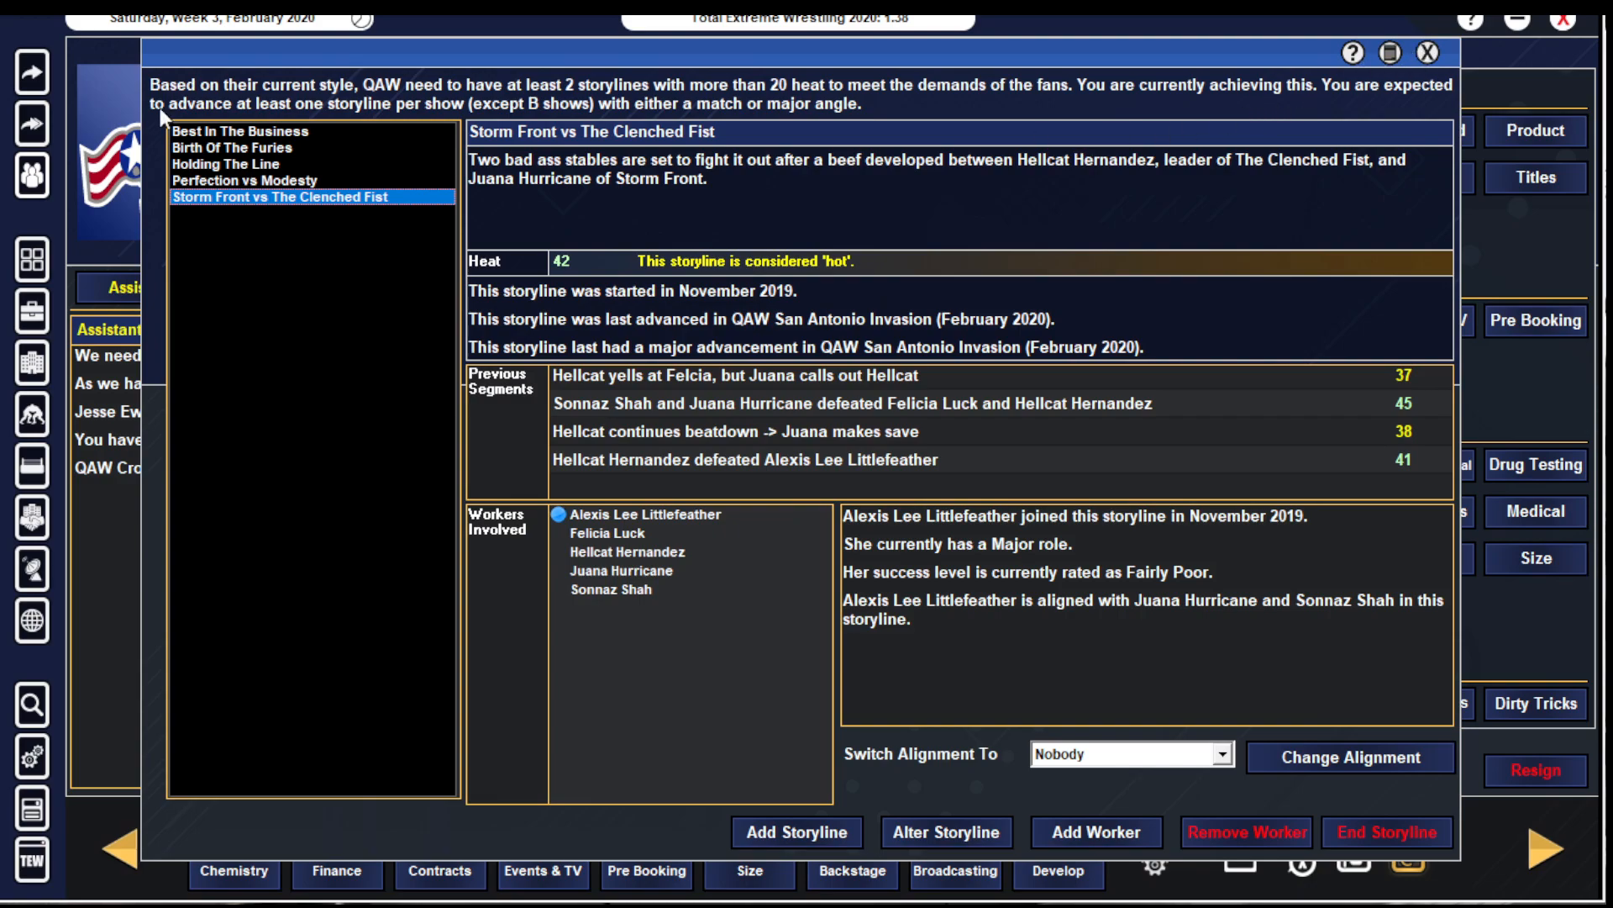
# - Add Pamela Rojo to the Birth Of The Furies storyline and leave the storylines overview
pyautogui.click(240, 148)
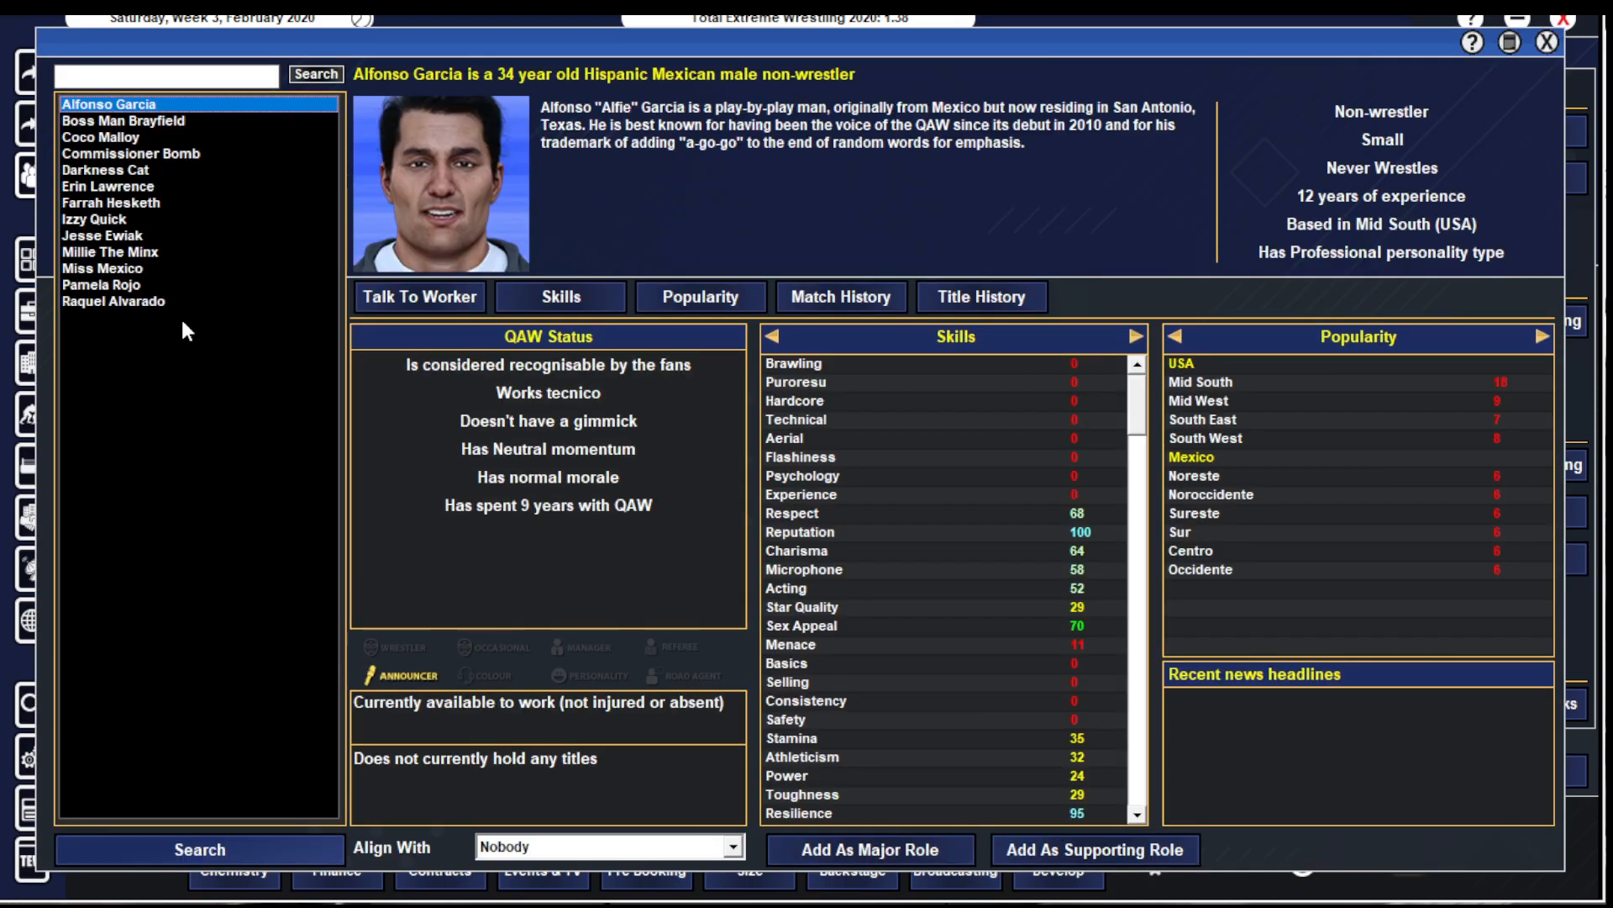
pyautogui.click(113, 301)
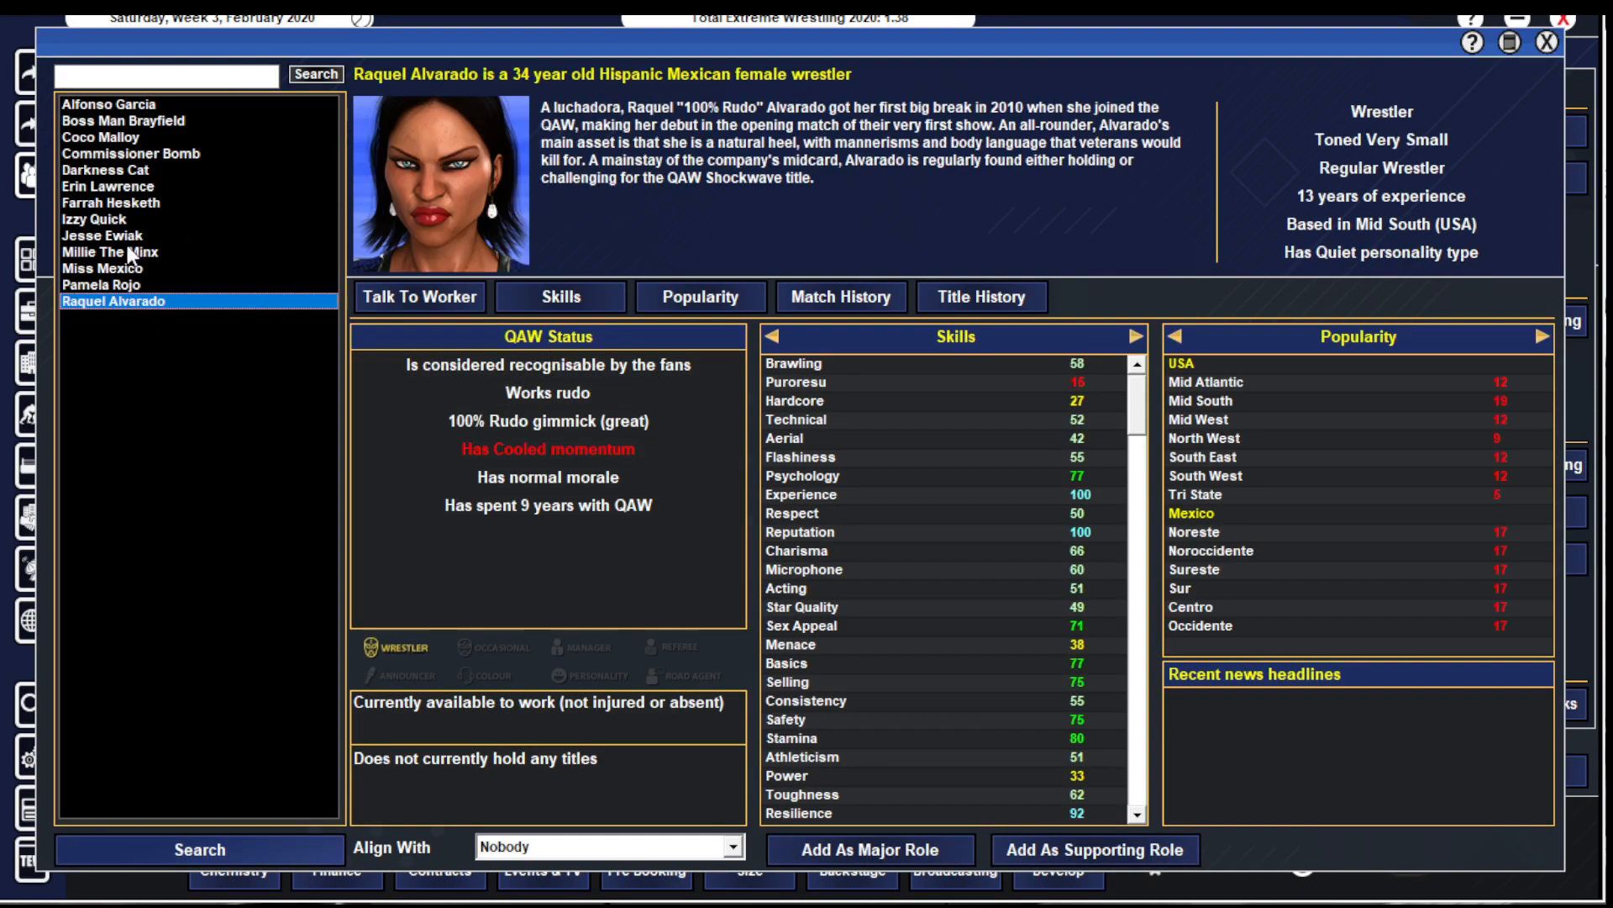
pyautogui.click(106, 187)
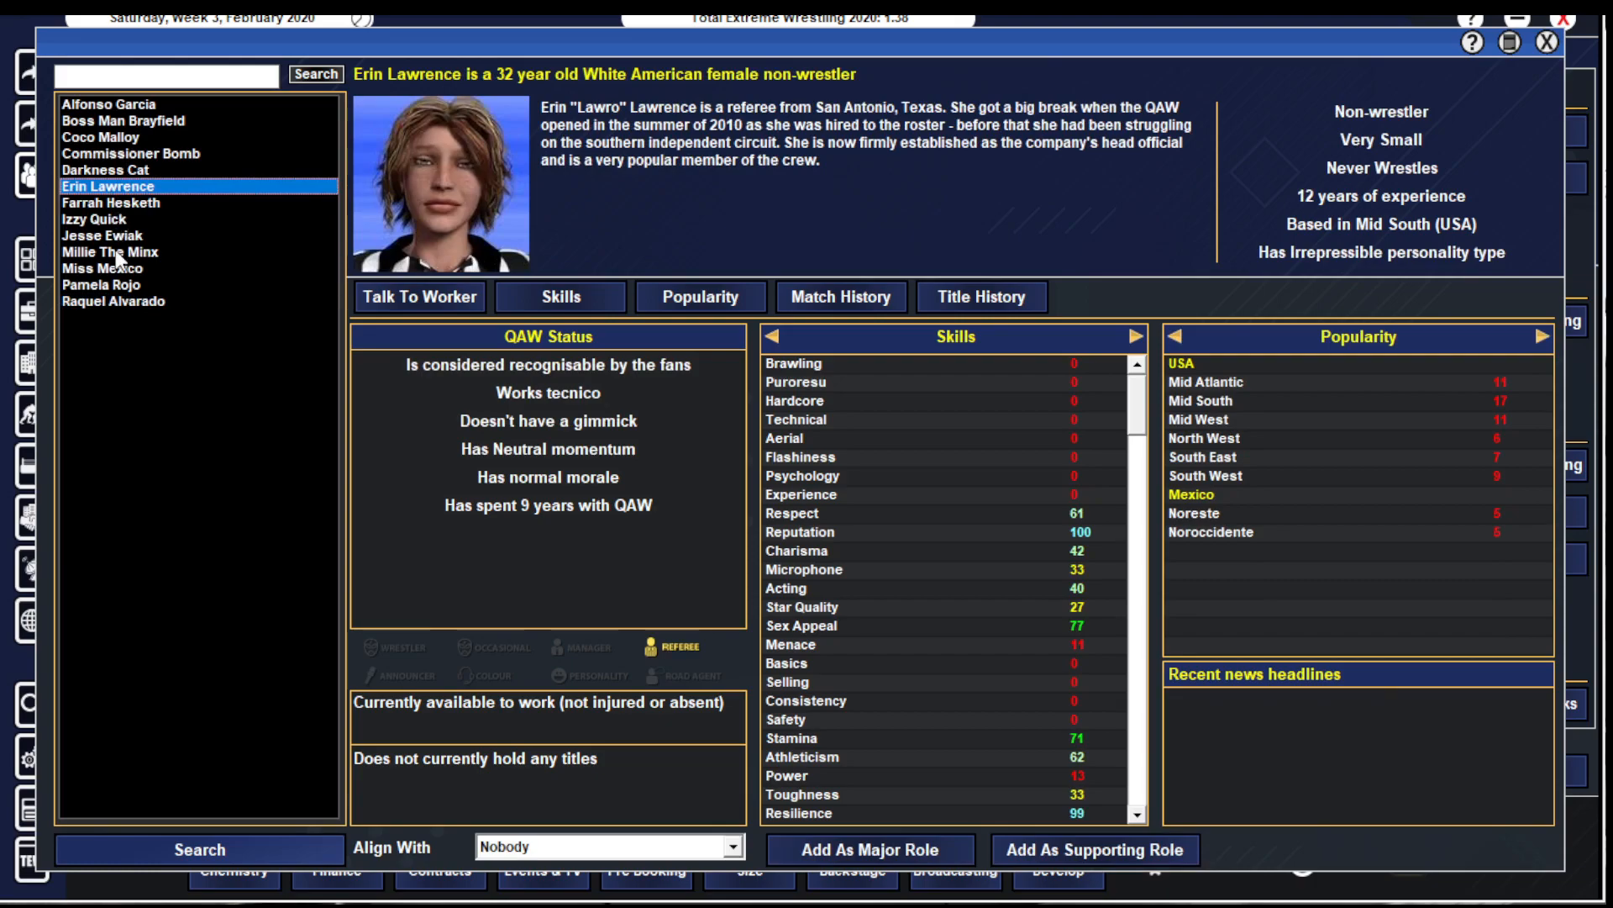
pyautogui.click(113, 286)
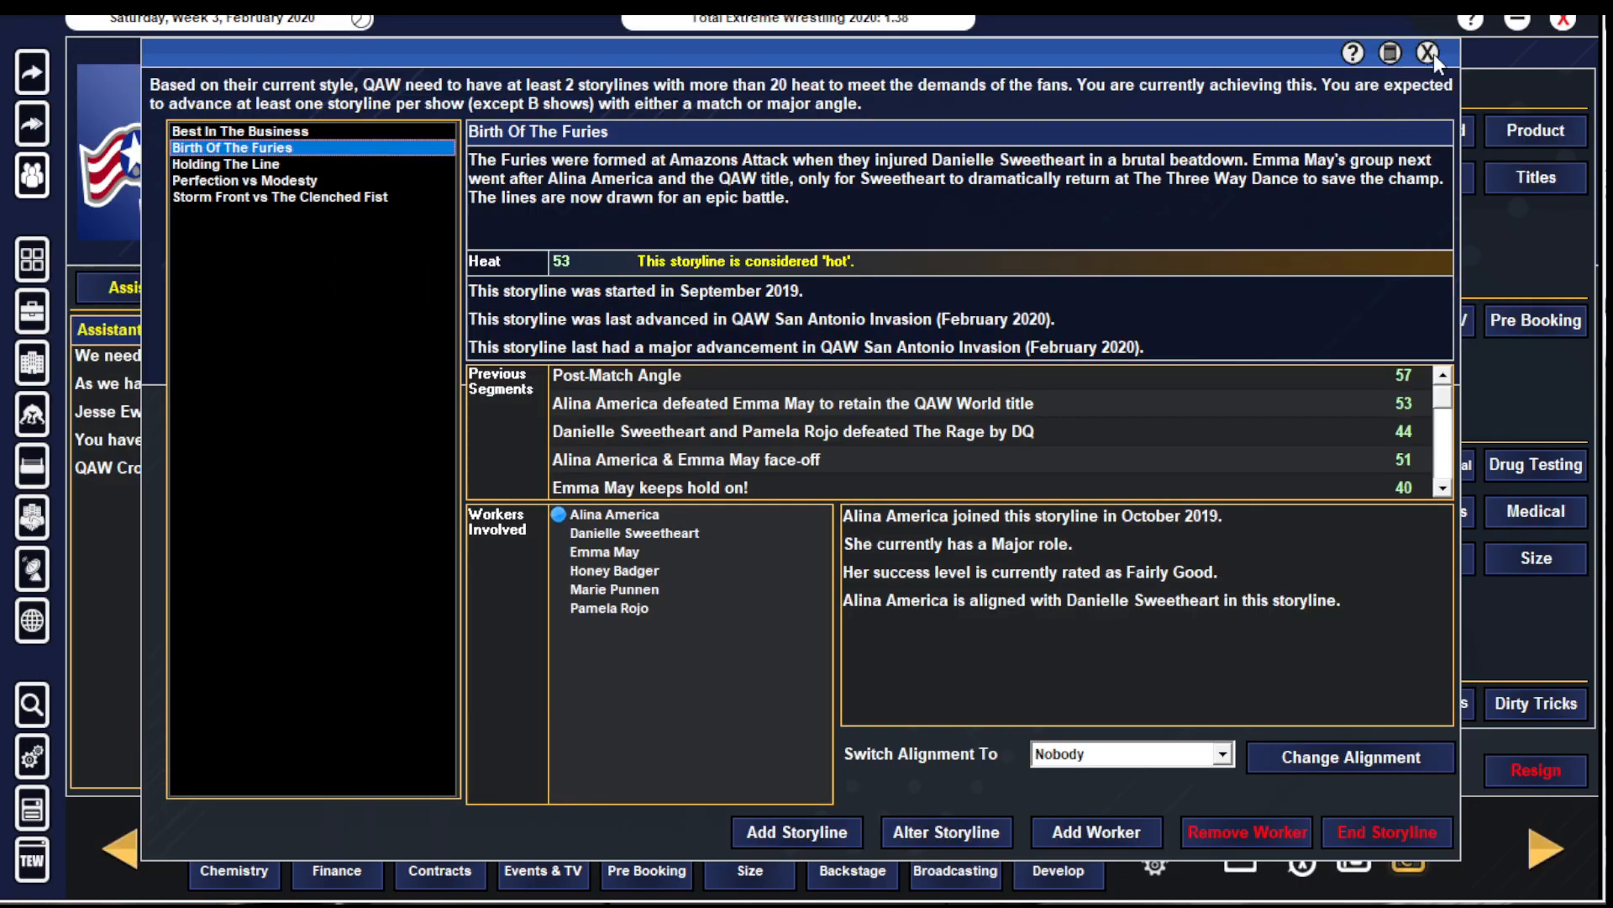
pyautogui.click(1428, 54)
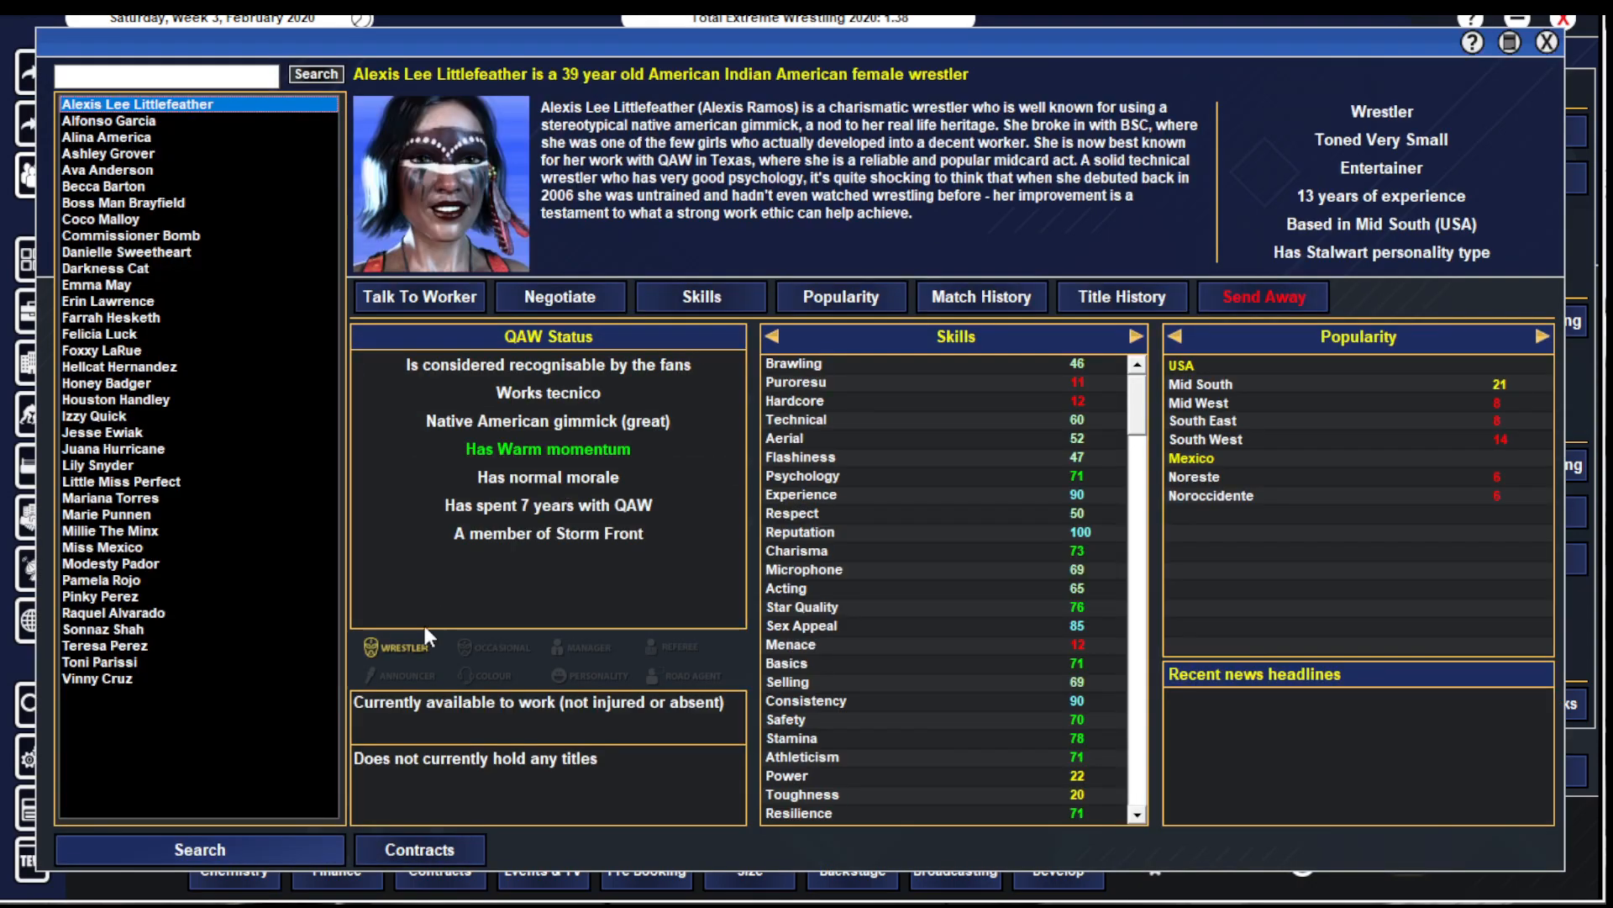
pyautogui.moveTo(1190, 743)
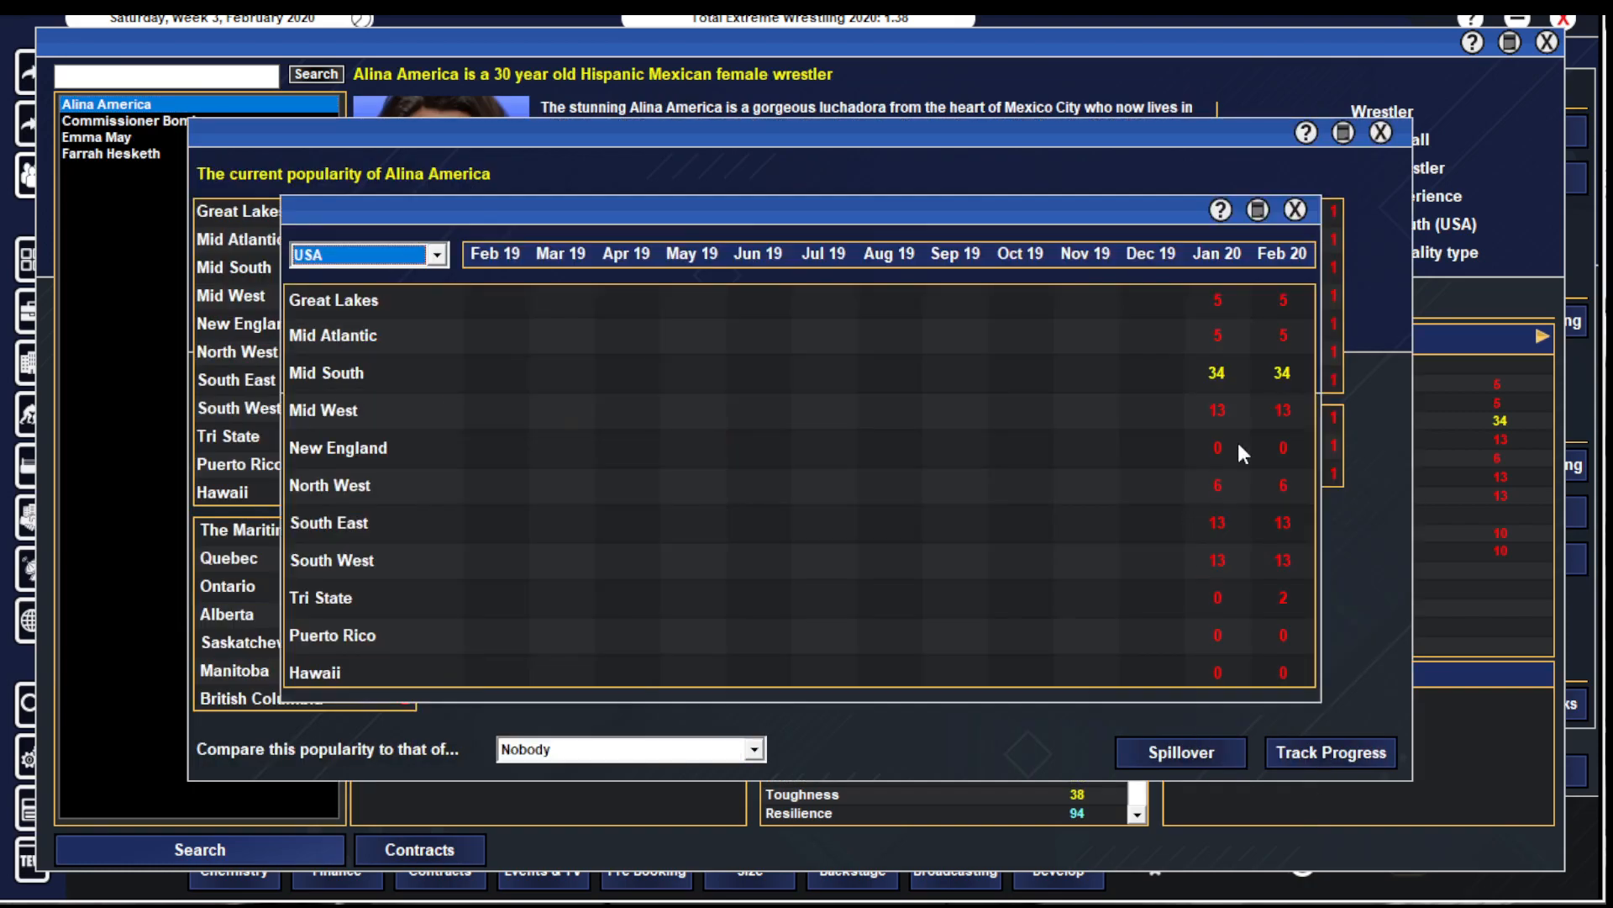
# - Finish with Alina America's popularity and search for workers fans consider stars
pyautogui.click(1296, 210)
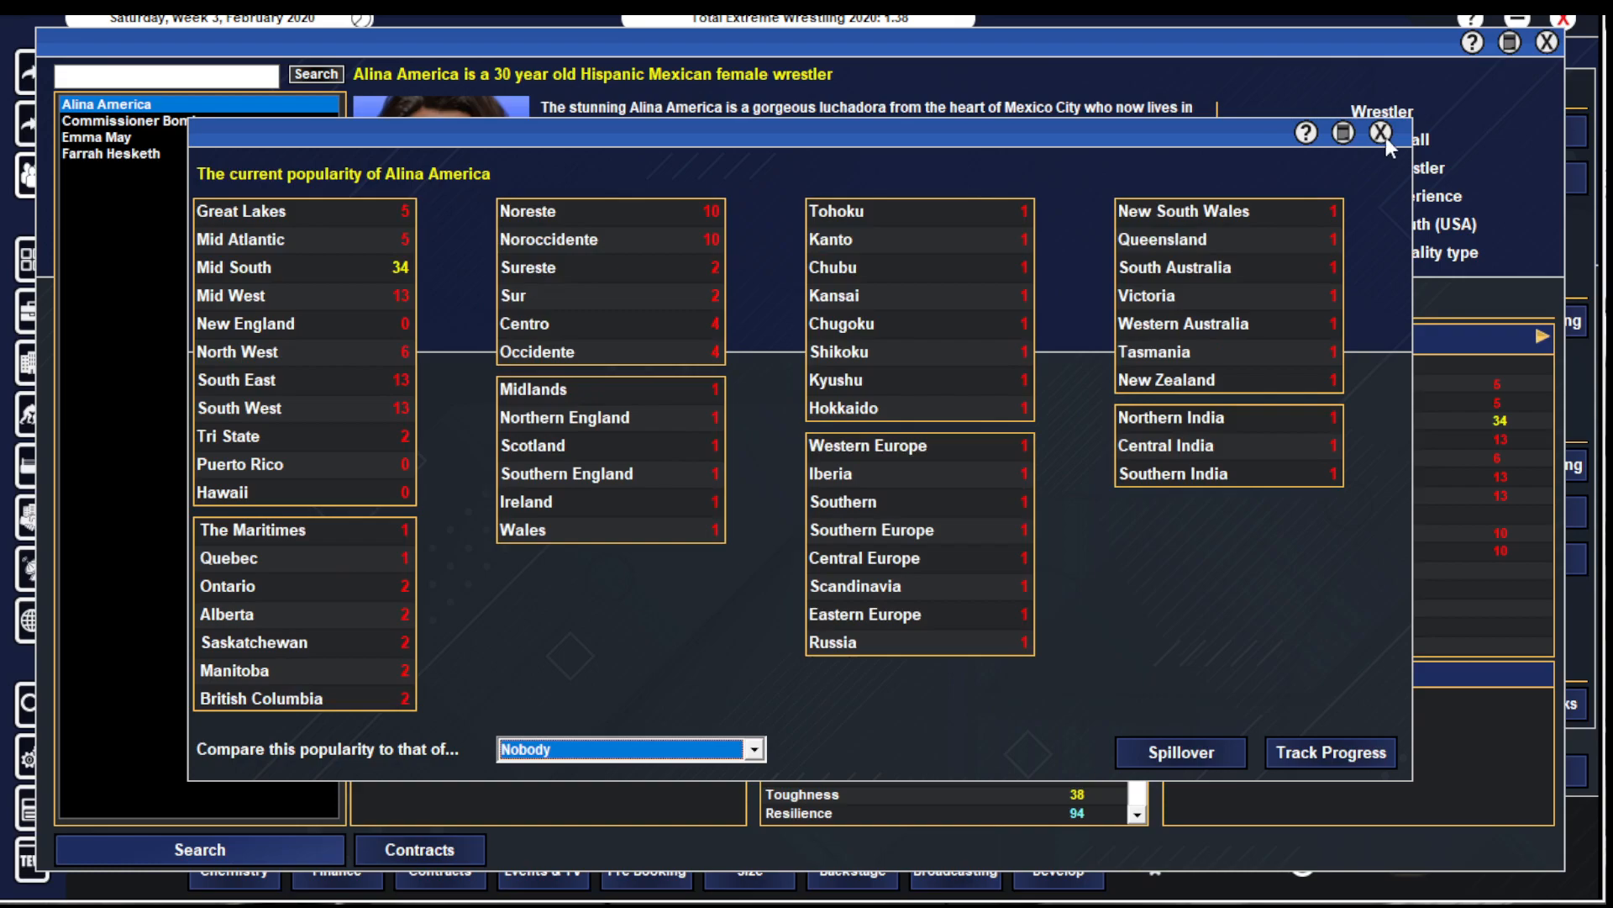
pyautogui.click(95, 136)
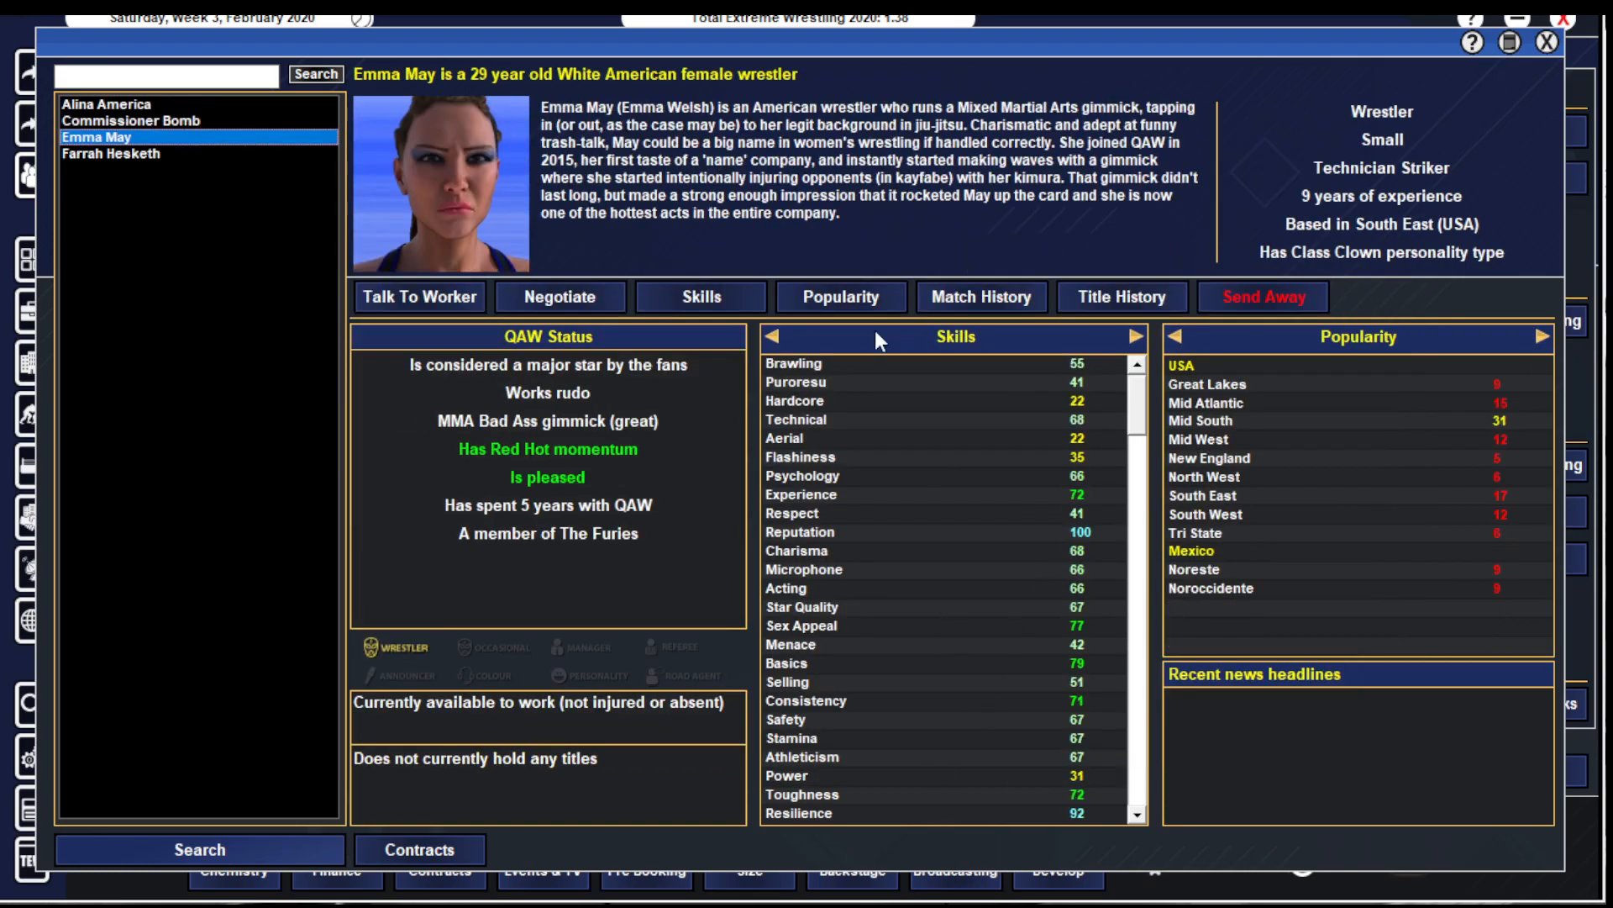
pyautogui.click(841, 296)
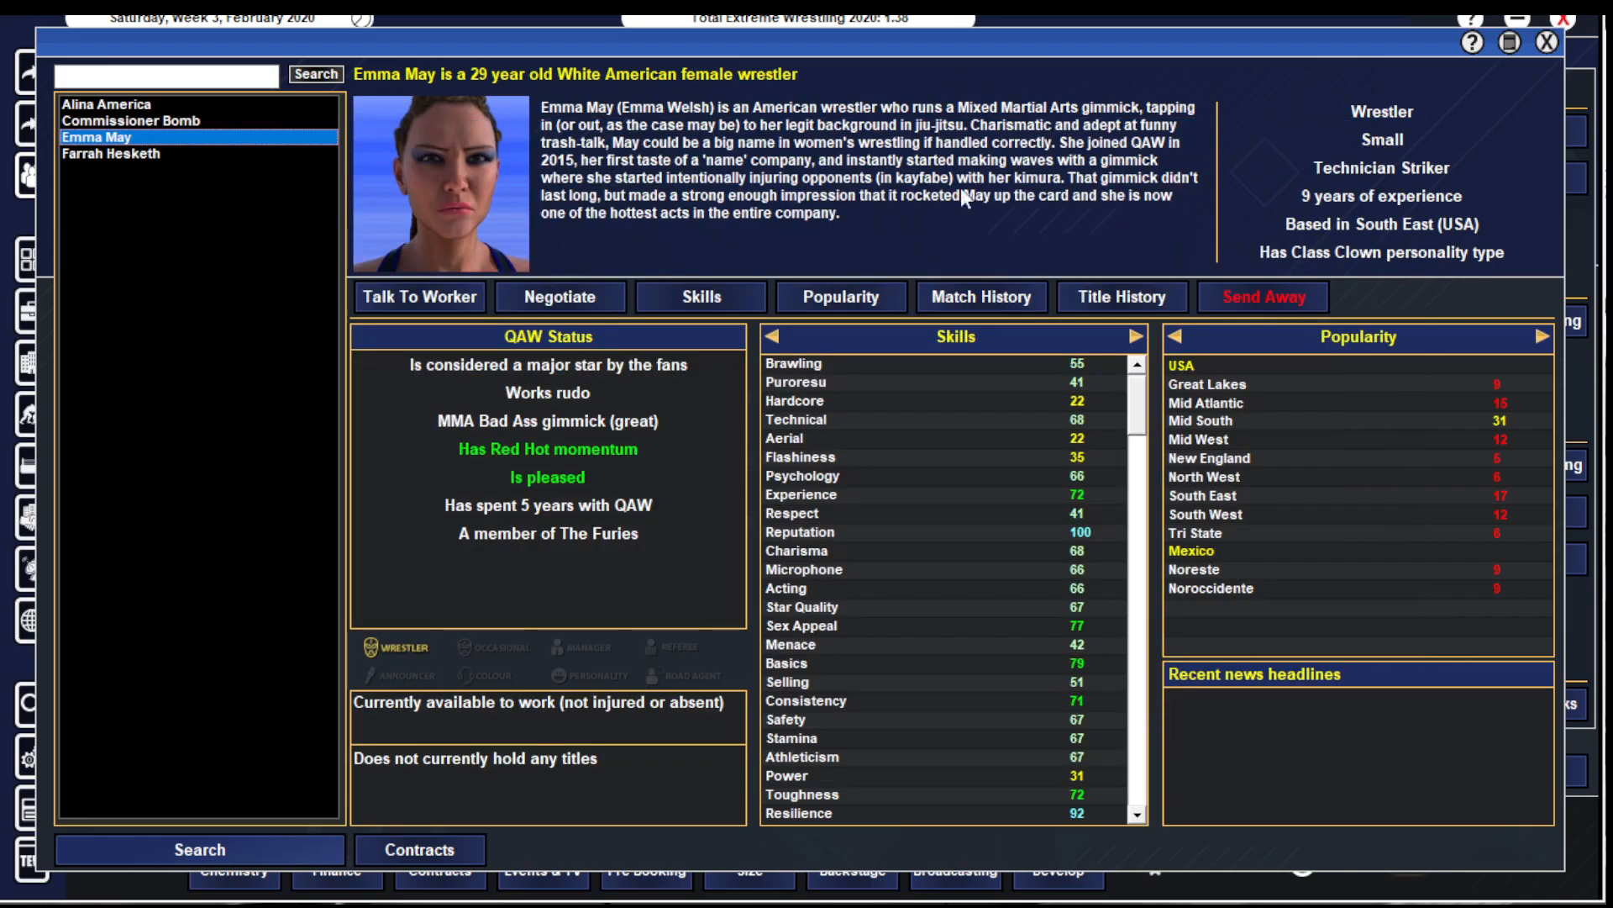
pyautogui.click(134, 153)
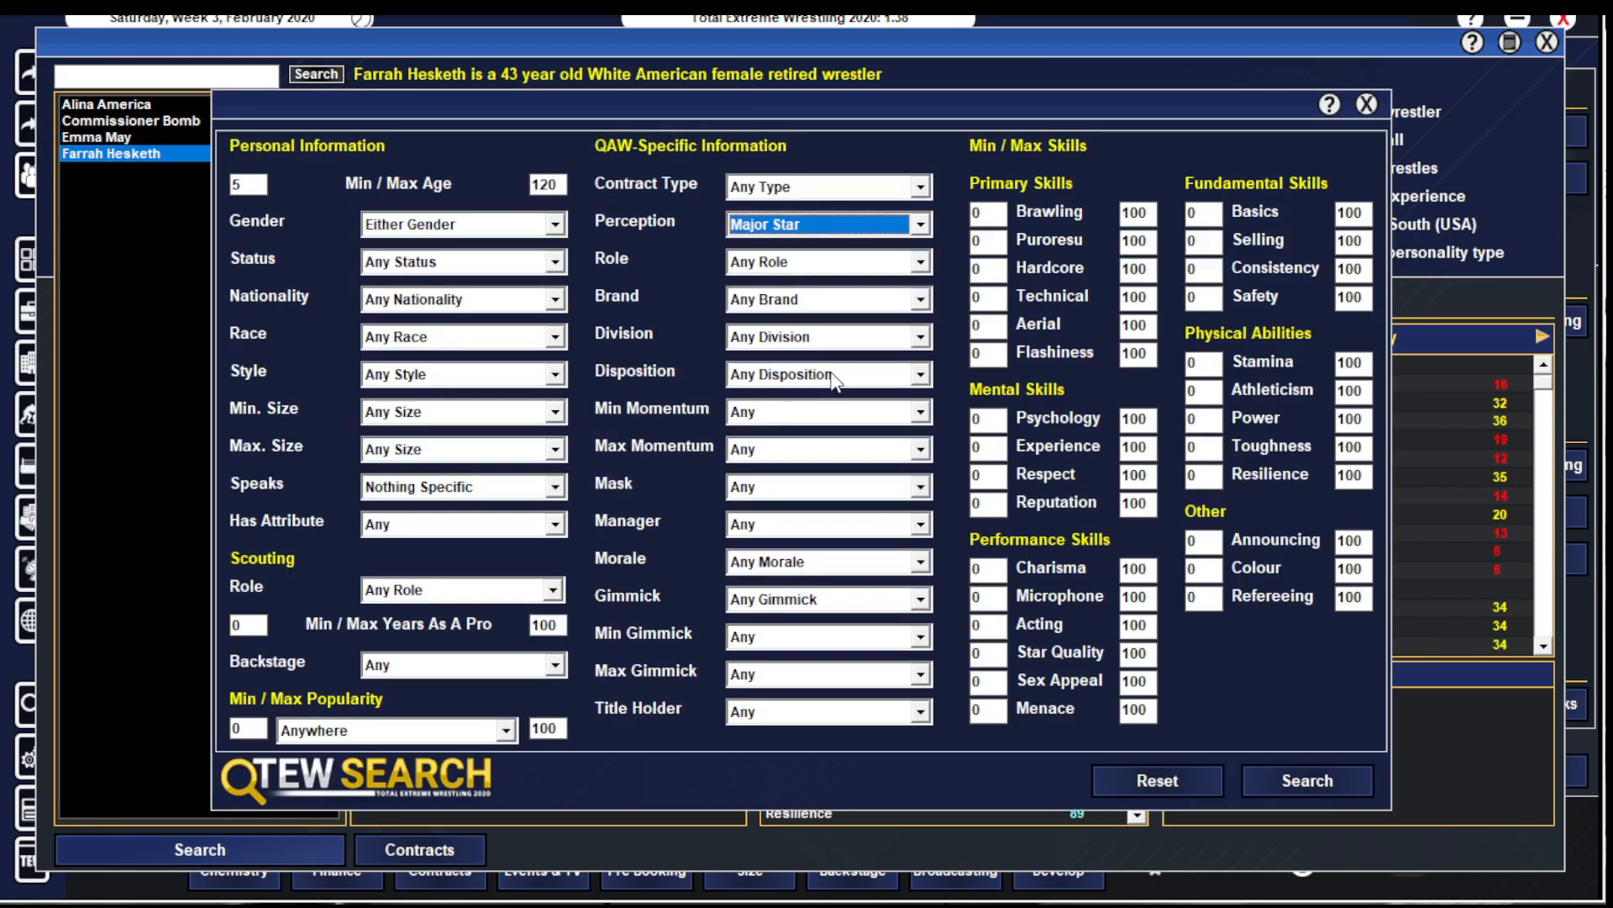
pyautogui.click(1305, 780)
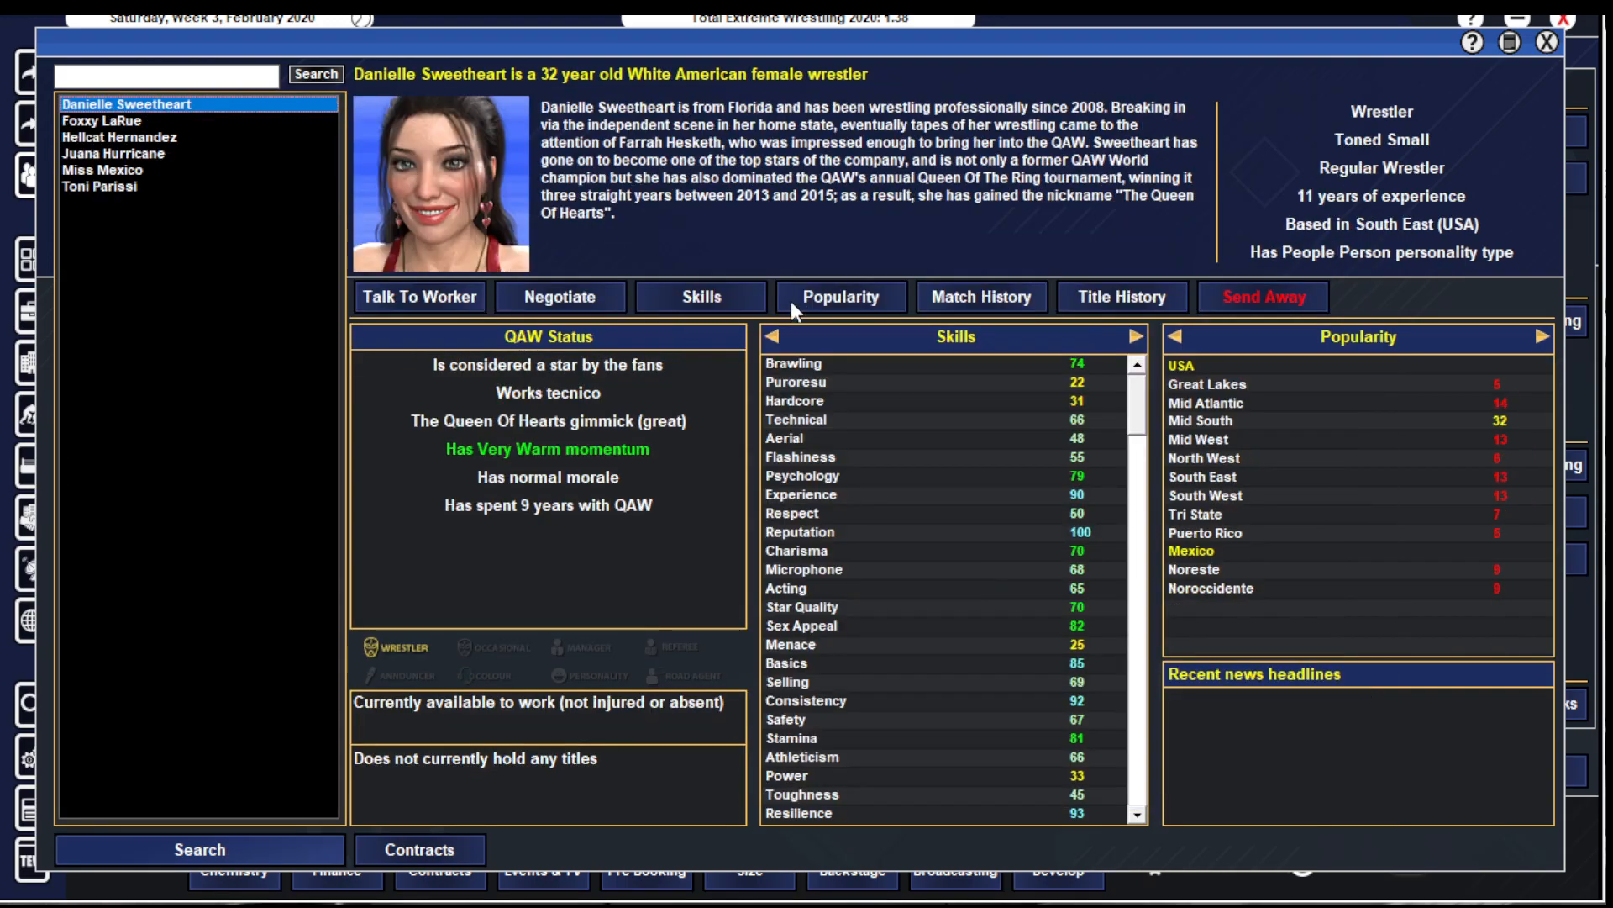
# - Review regional popularity of stars Danielle Sweetheart, Foxxy LaRue, Hellcat Hernandez and Toni Parissi
pyautogui.click(840, 295)
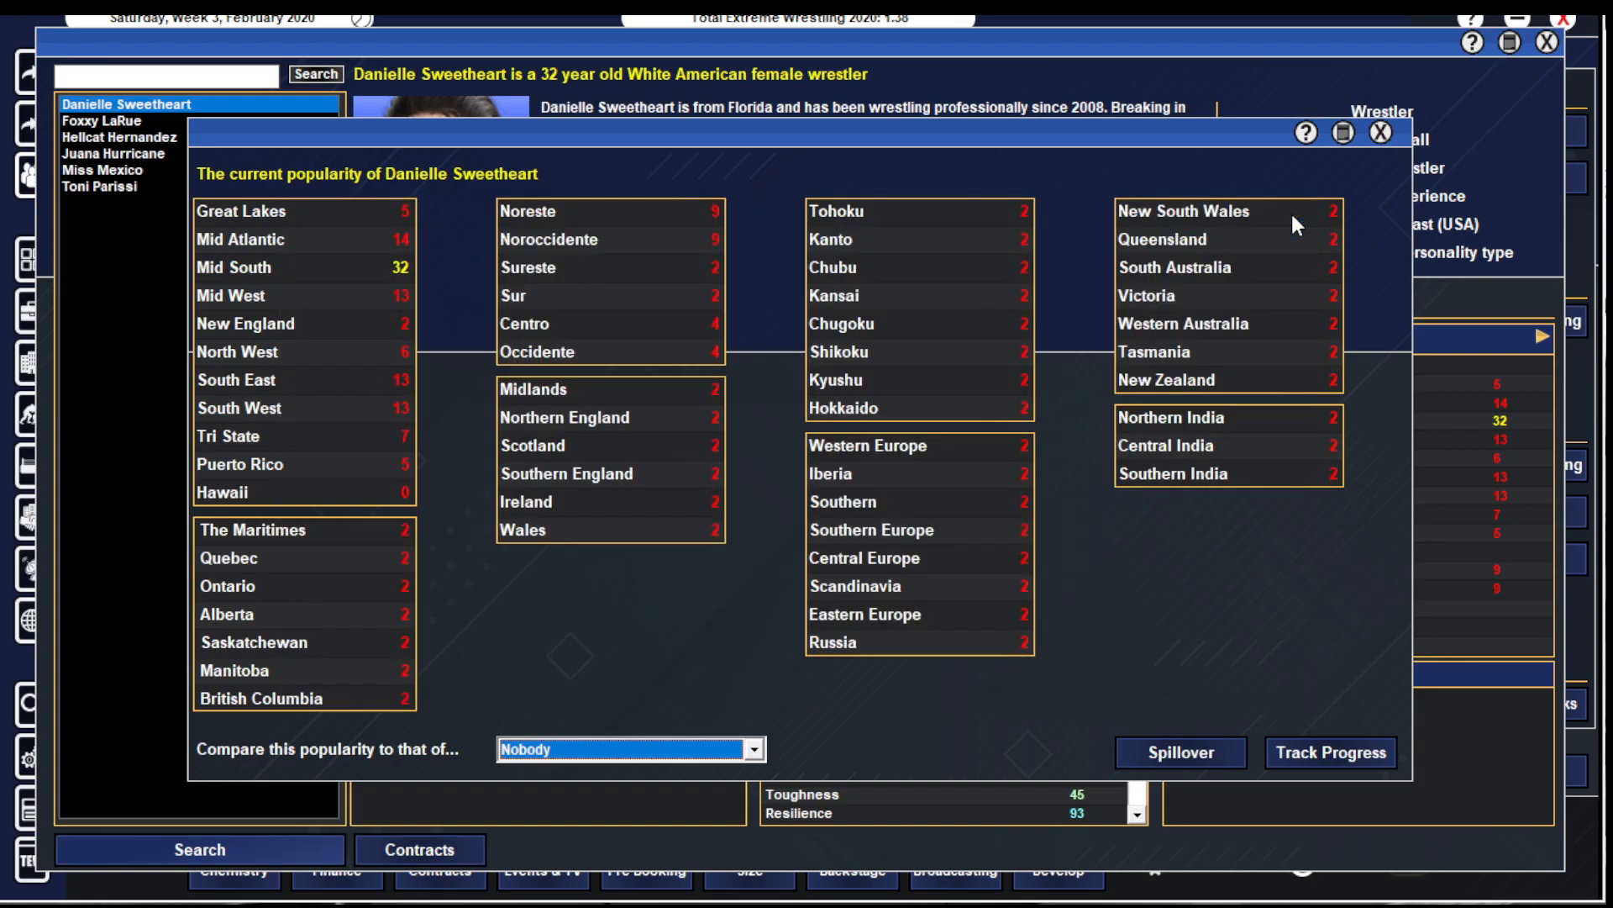
pyautogui.click(99, 121)
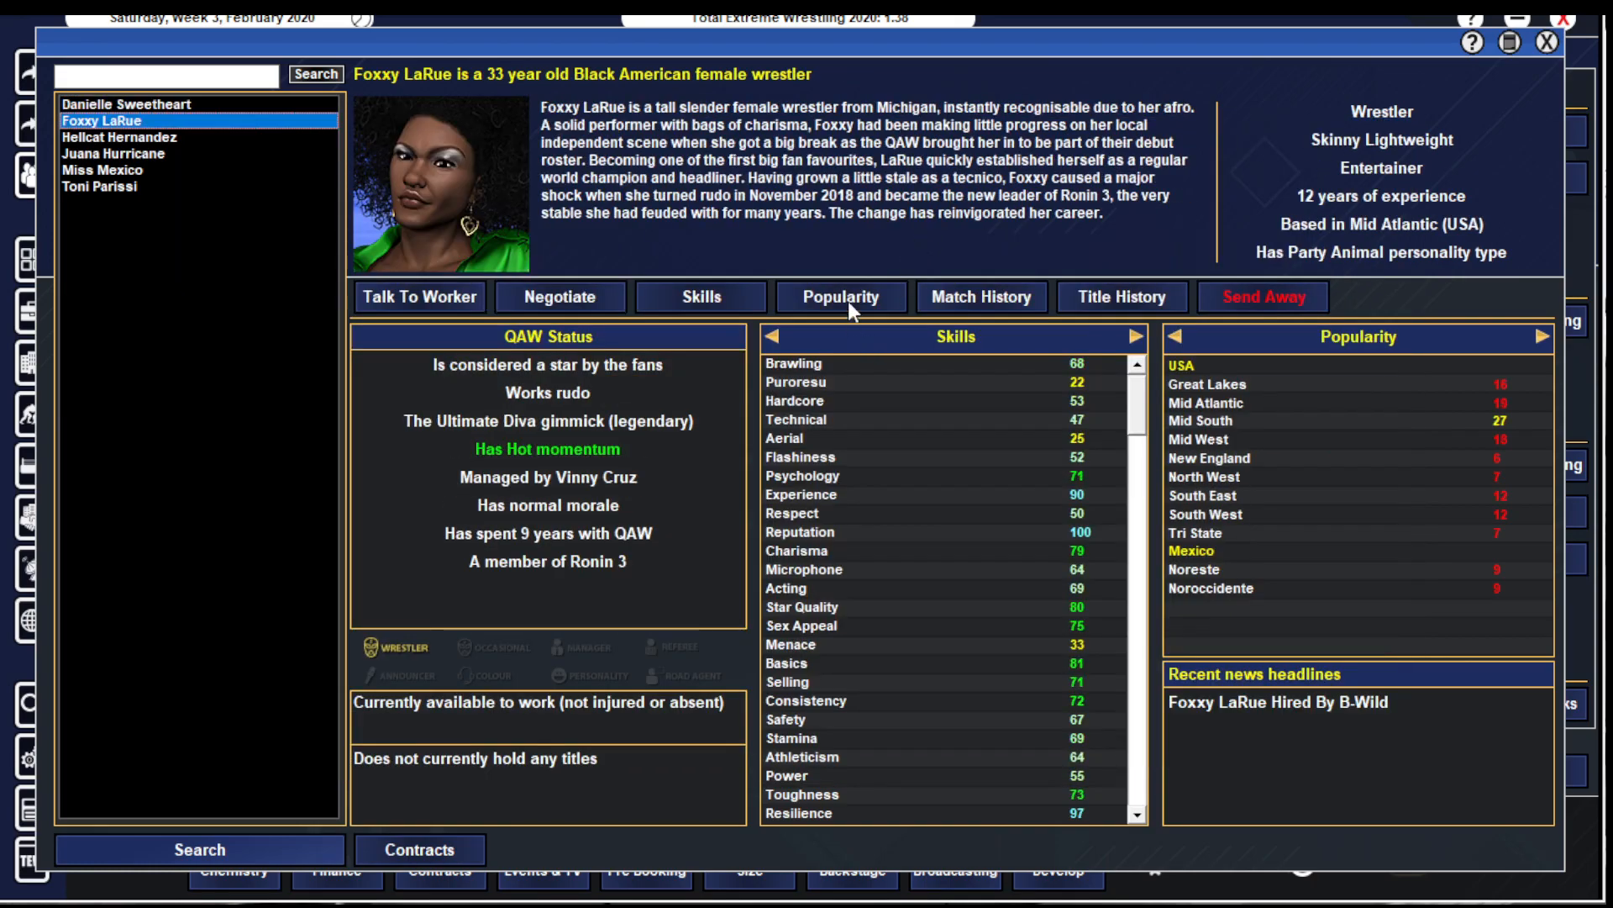
pyautogui.click(840, 296)
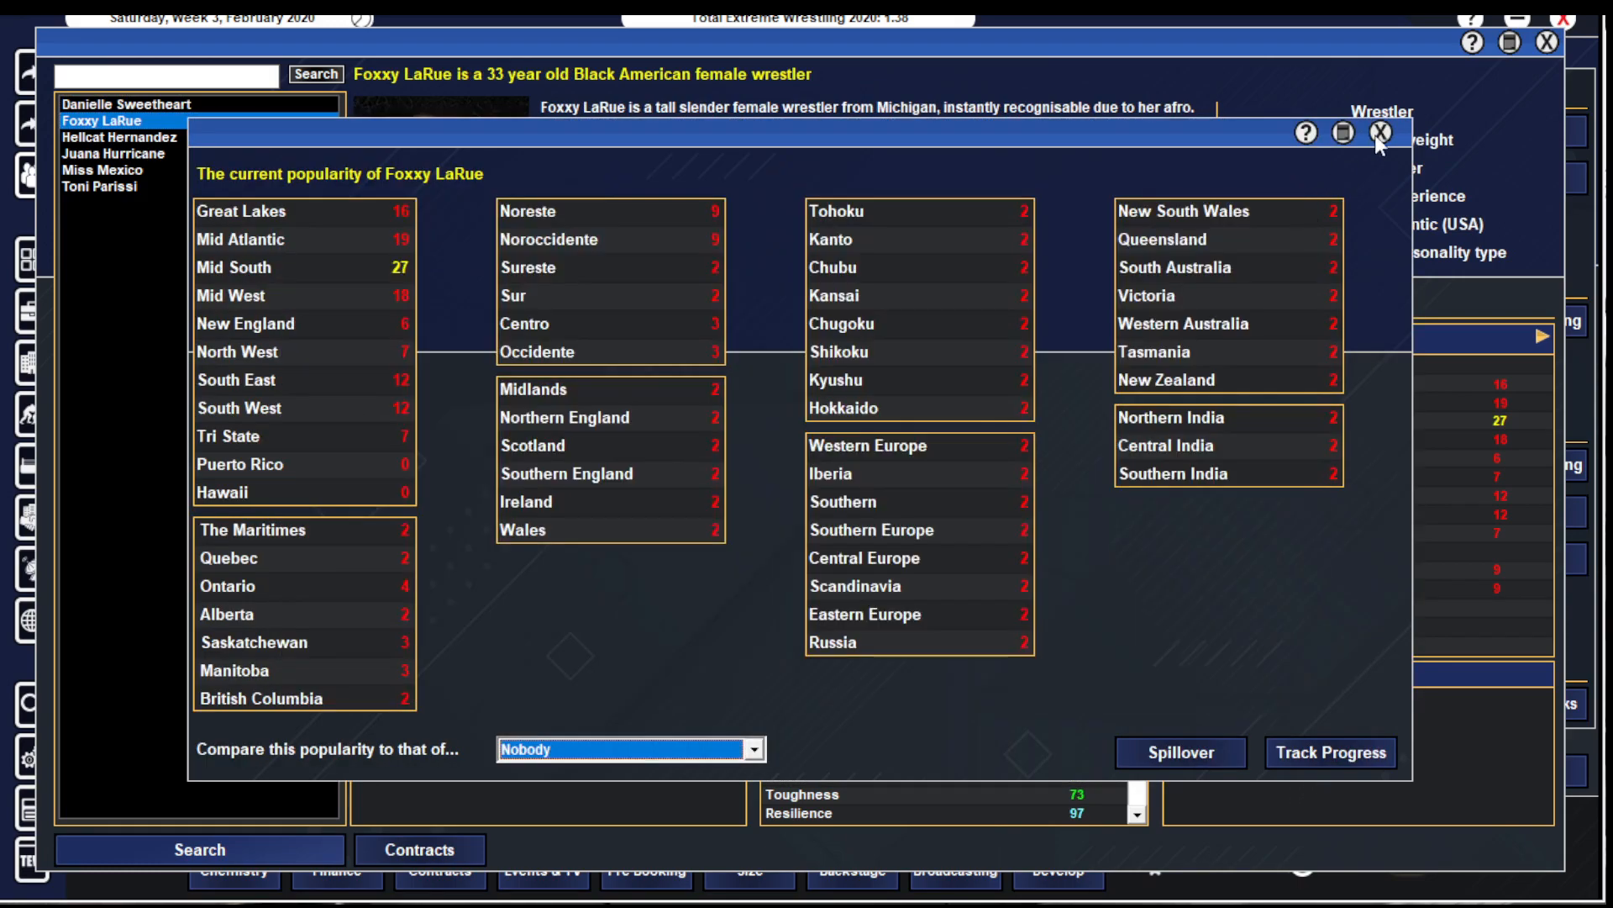
pyautogui.click(1383, 135)
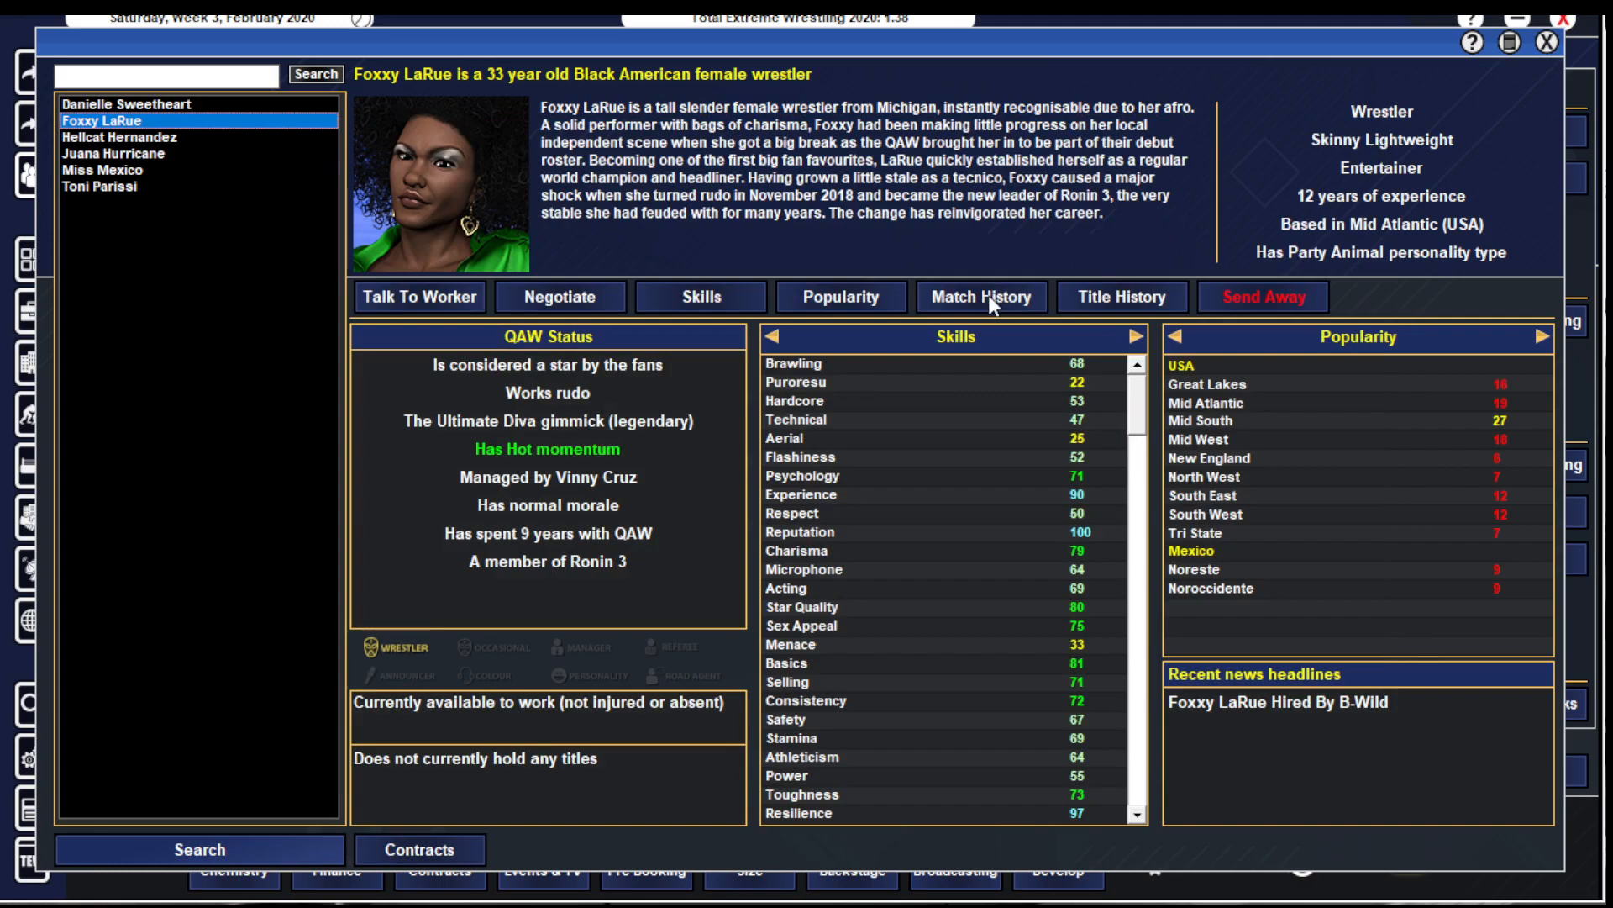
pyautogui.moveTo(951, 398)
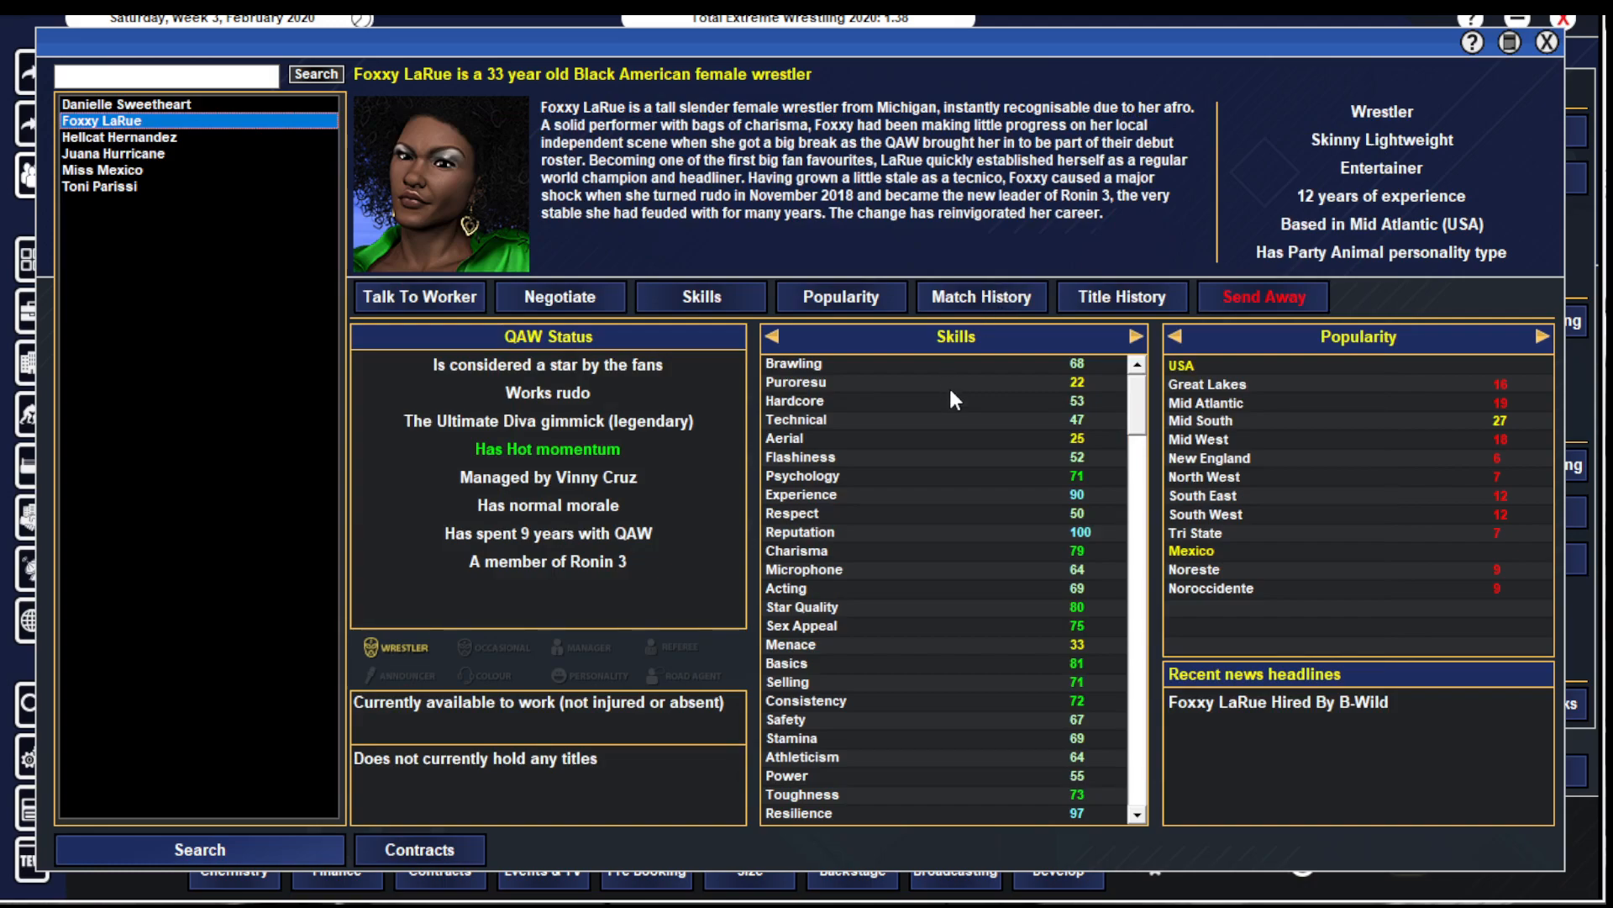
pyautogui.click(119, 136)
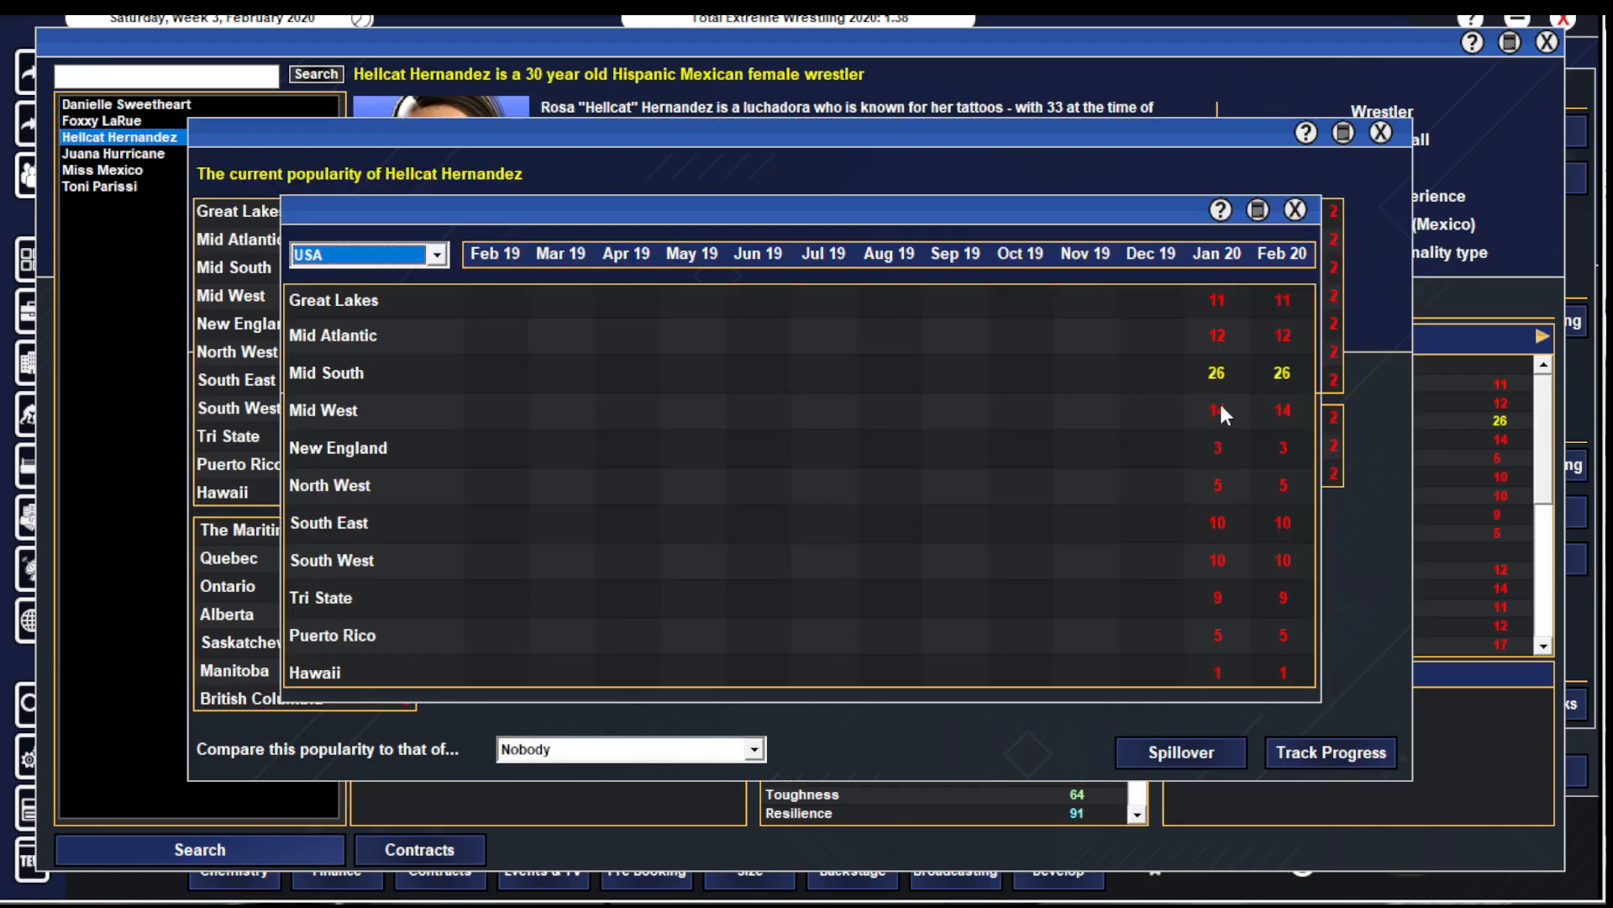
pyautogui.click(111, 153)
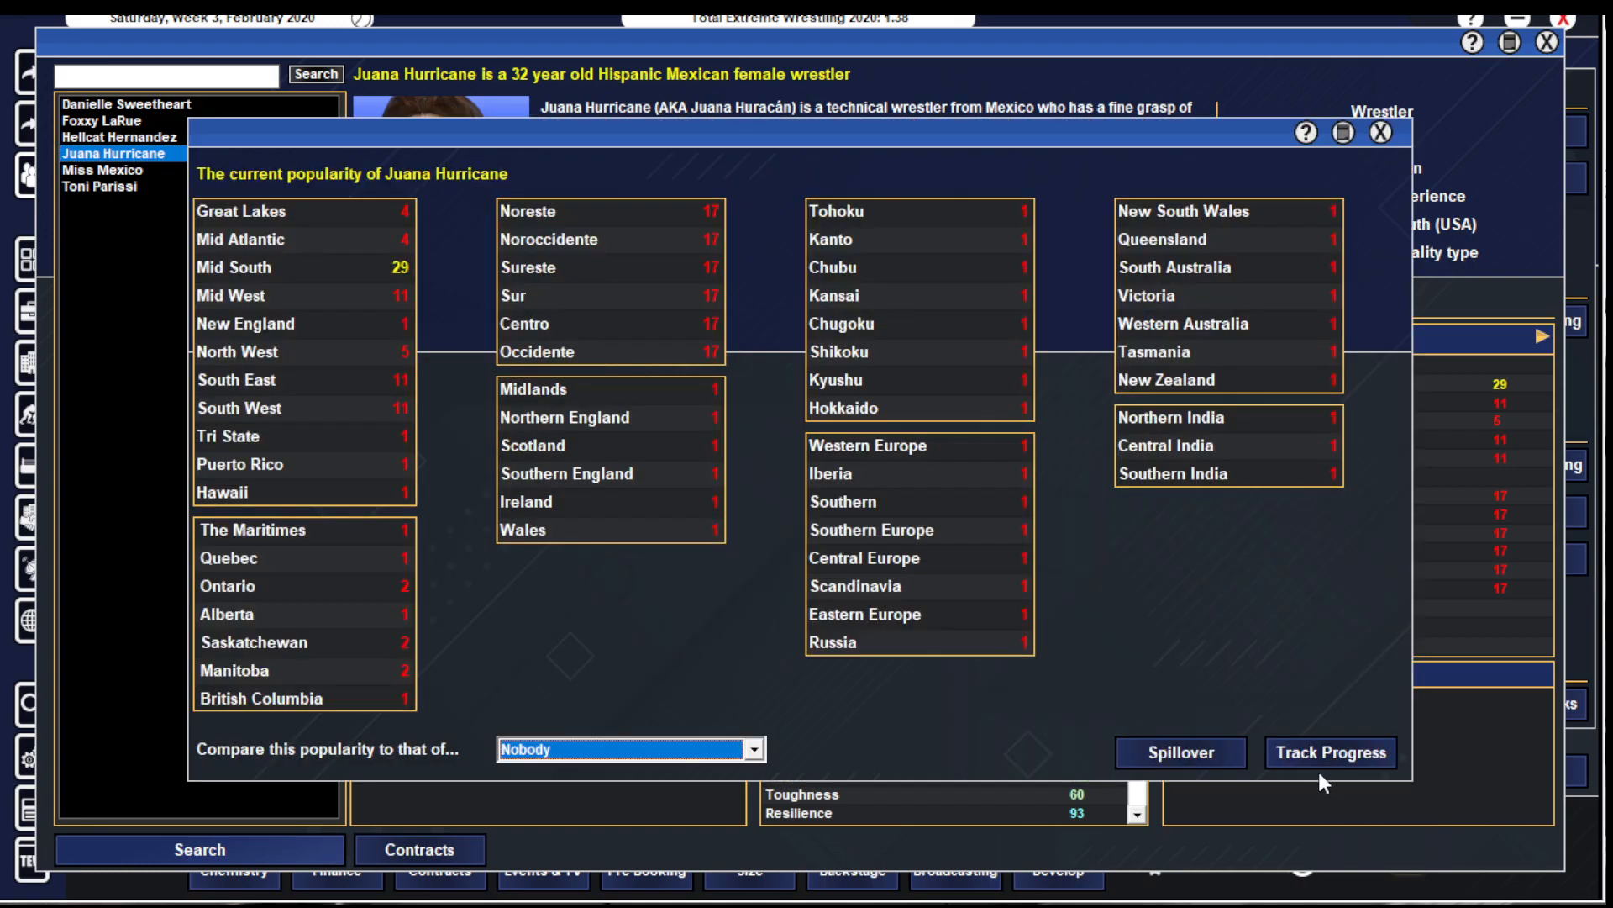
pyautogui.click(1329, 753)
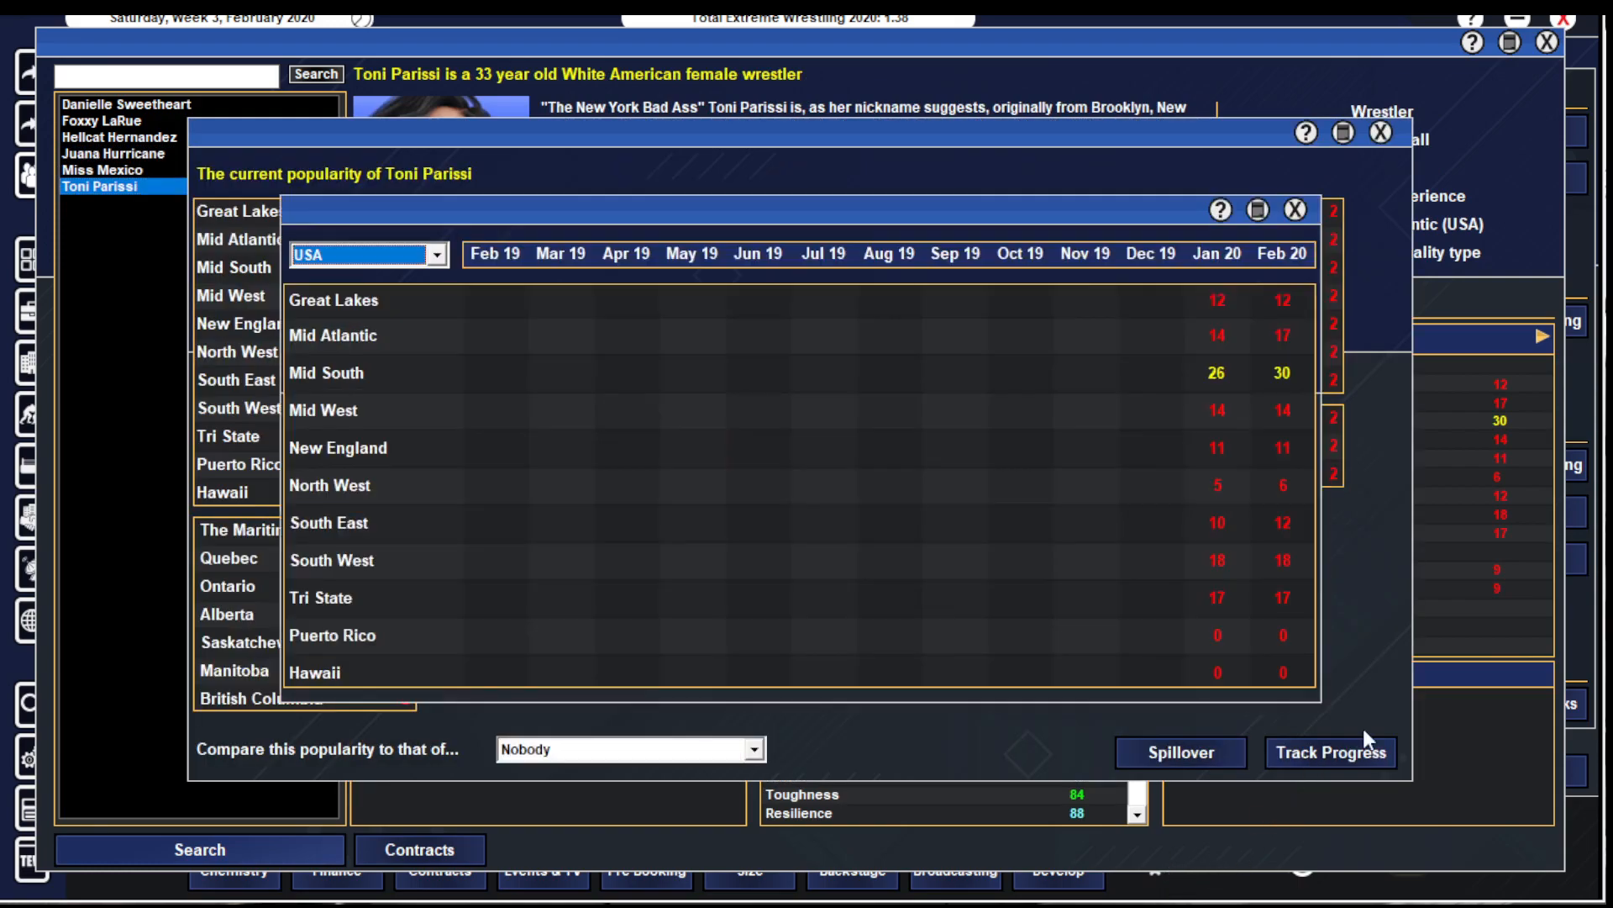
pyautogui.click(1294, 208)
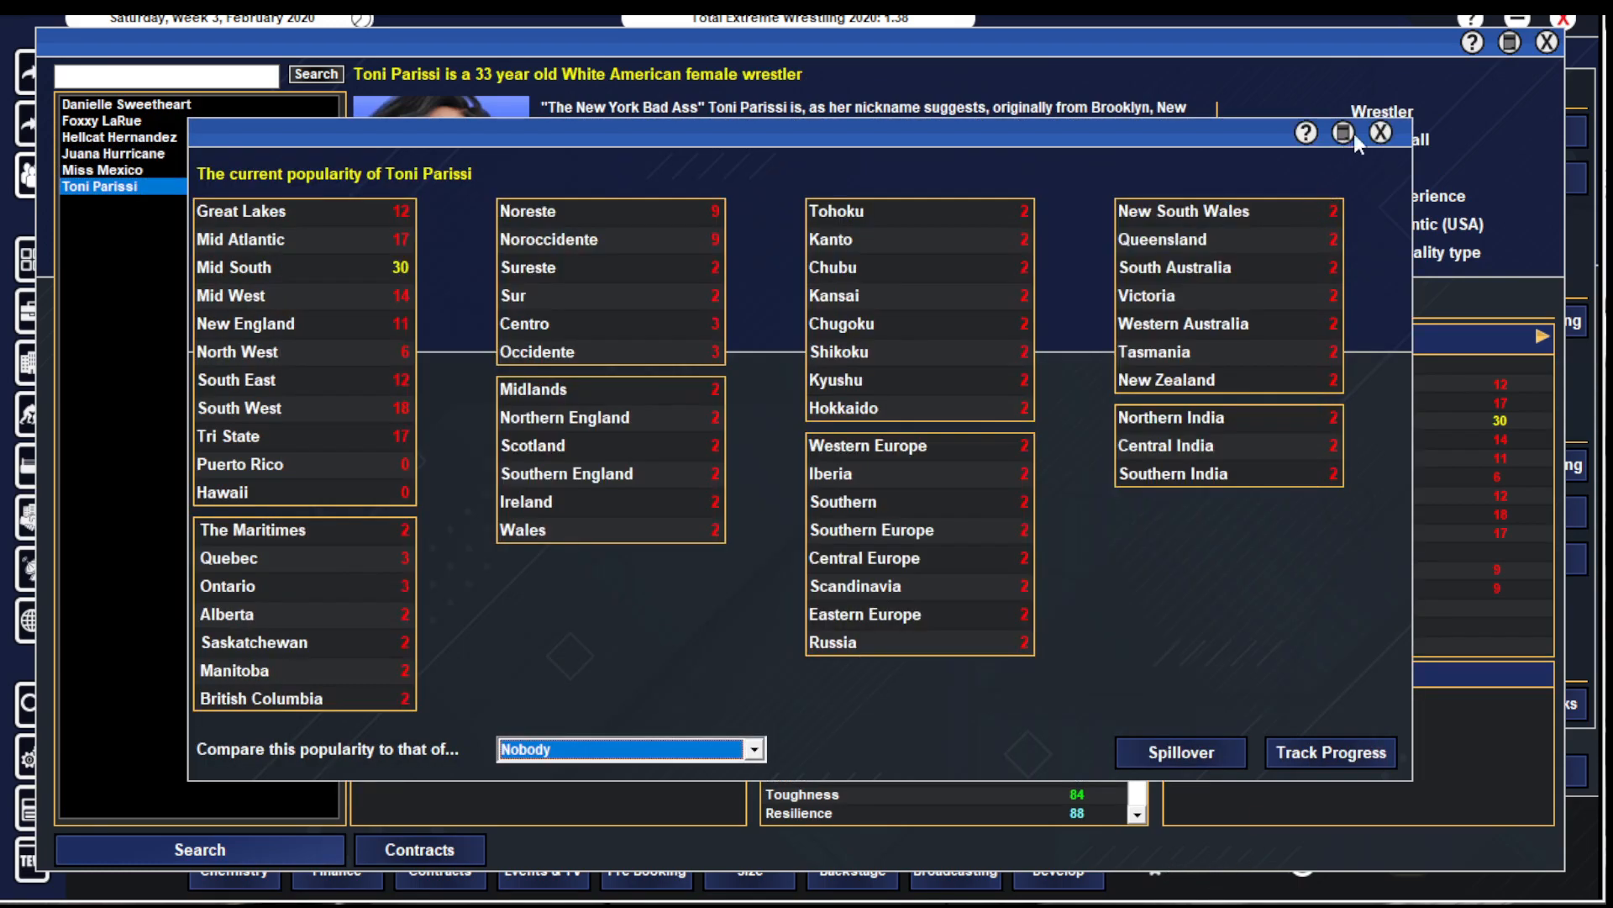
pyautogui.click(1380, 133)
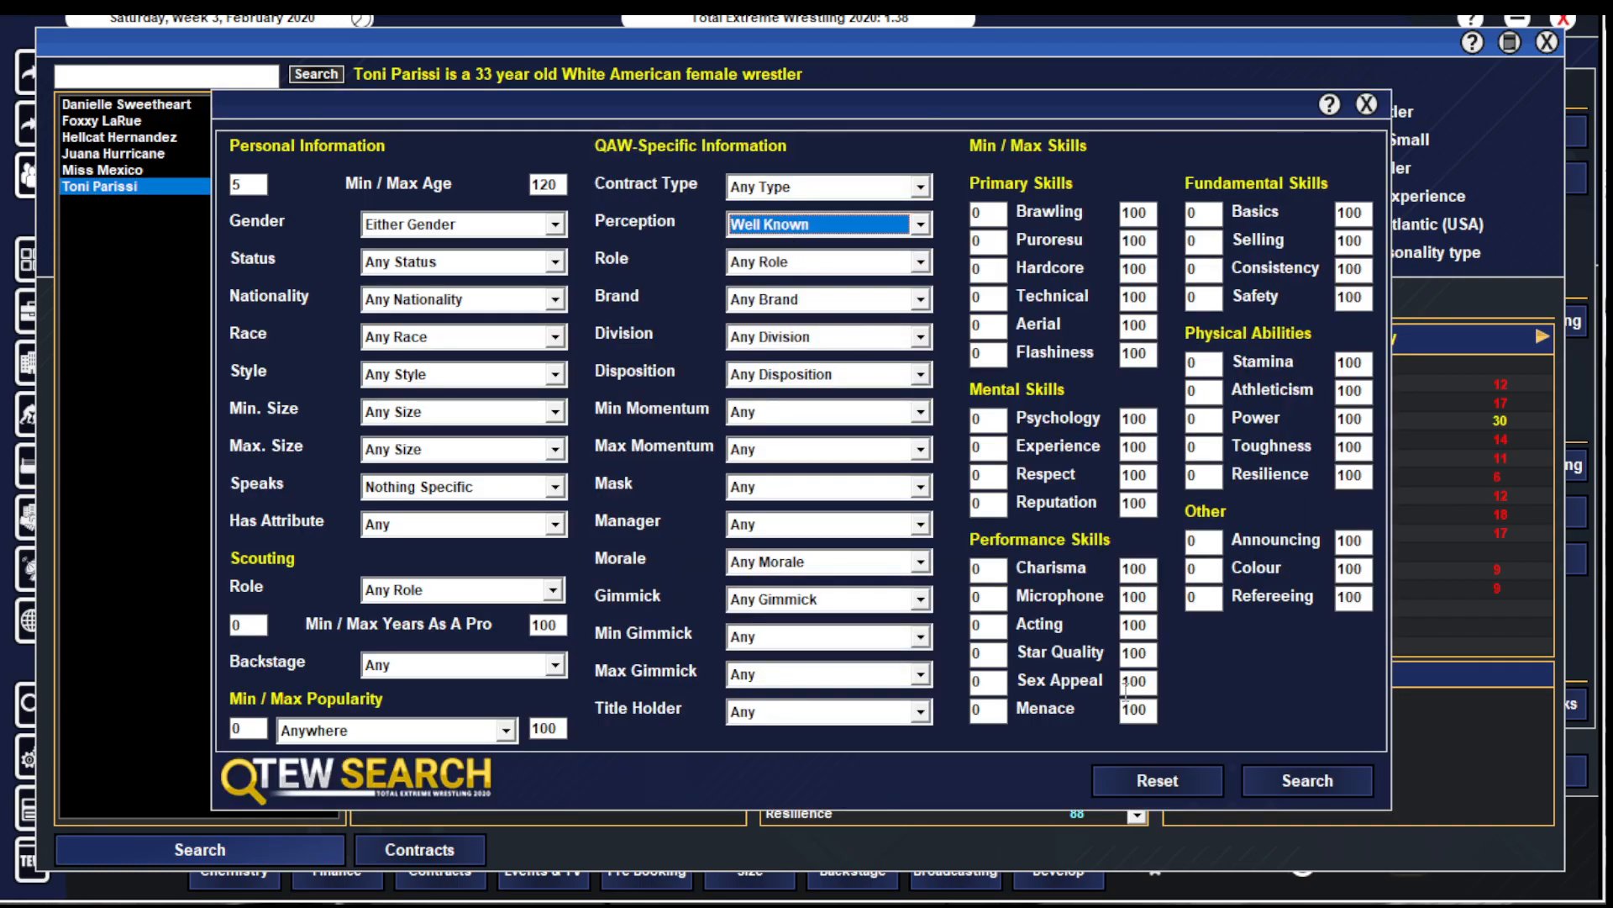
# - Search well-known workers and check Ashley Grover, Mariana Torres, Poison Ivy and Pinky Perez's popularity
pyautogui.click(1304, 779)
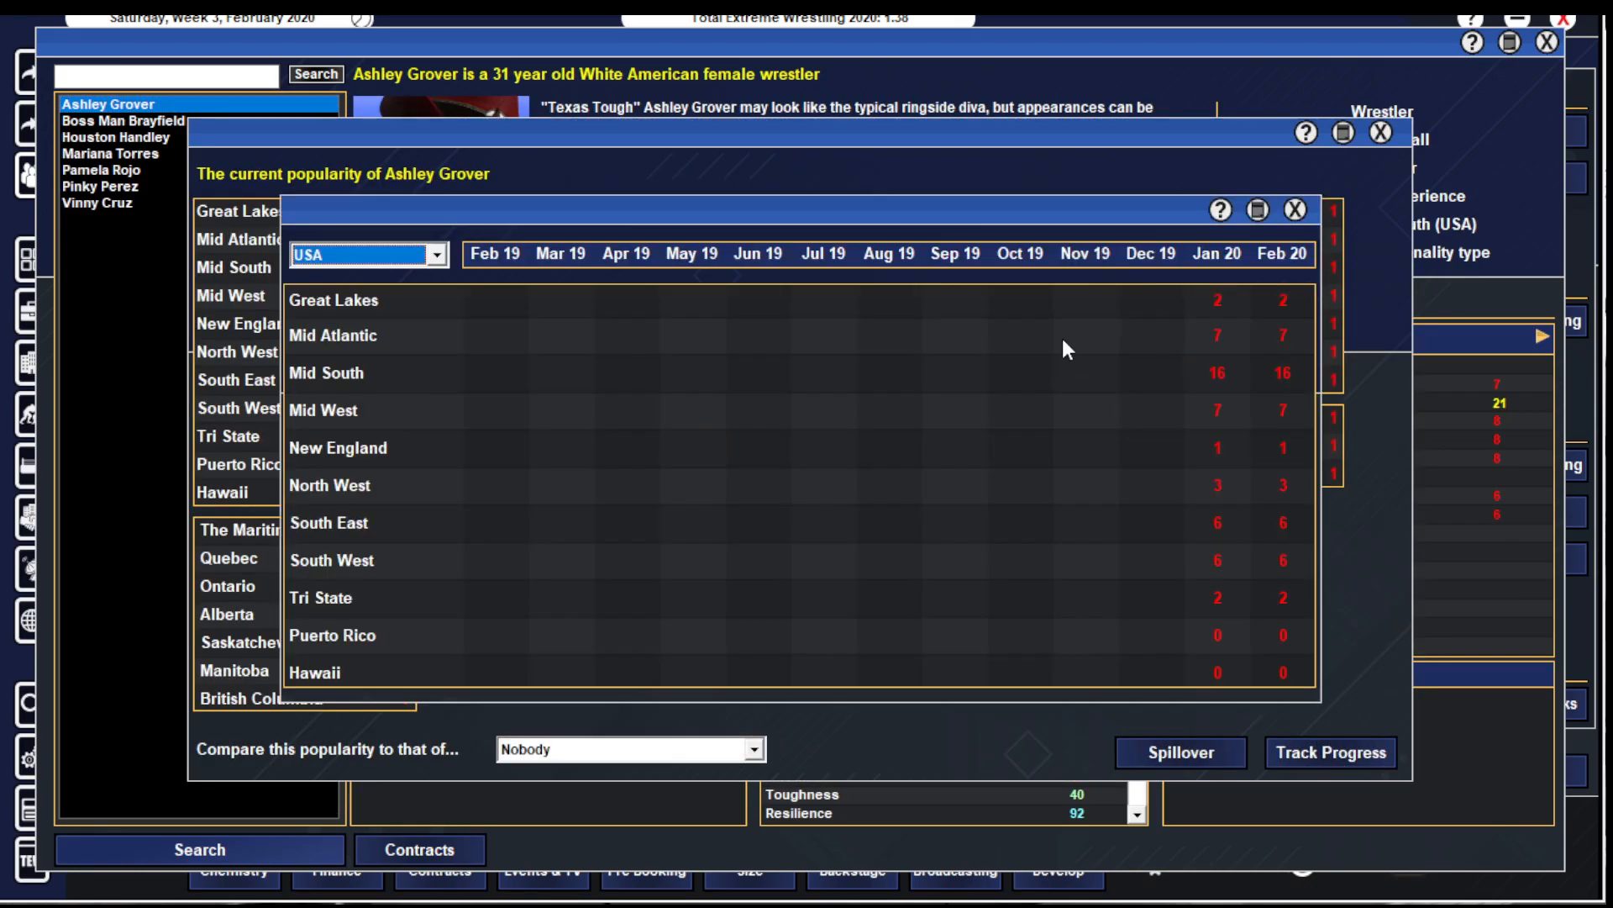
pyautogui.click(1294, 210)
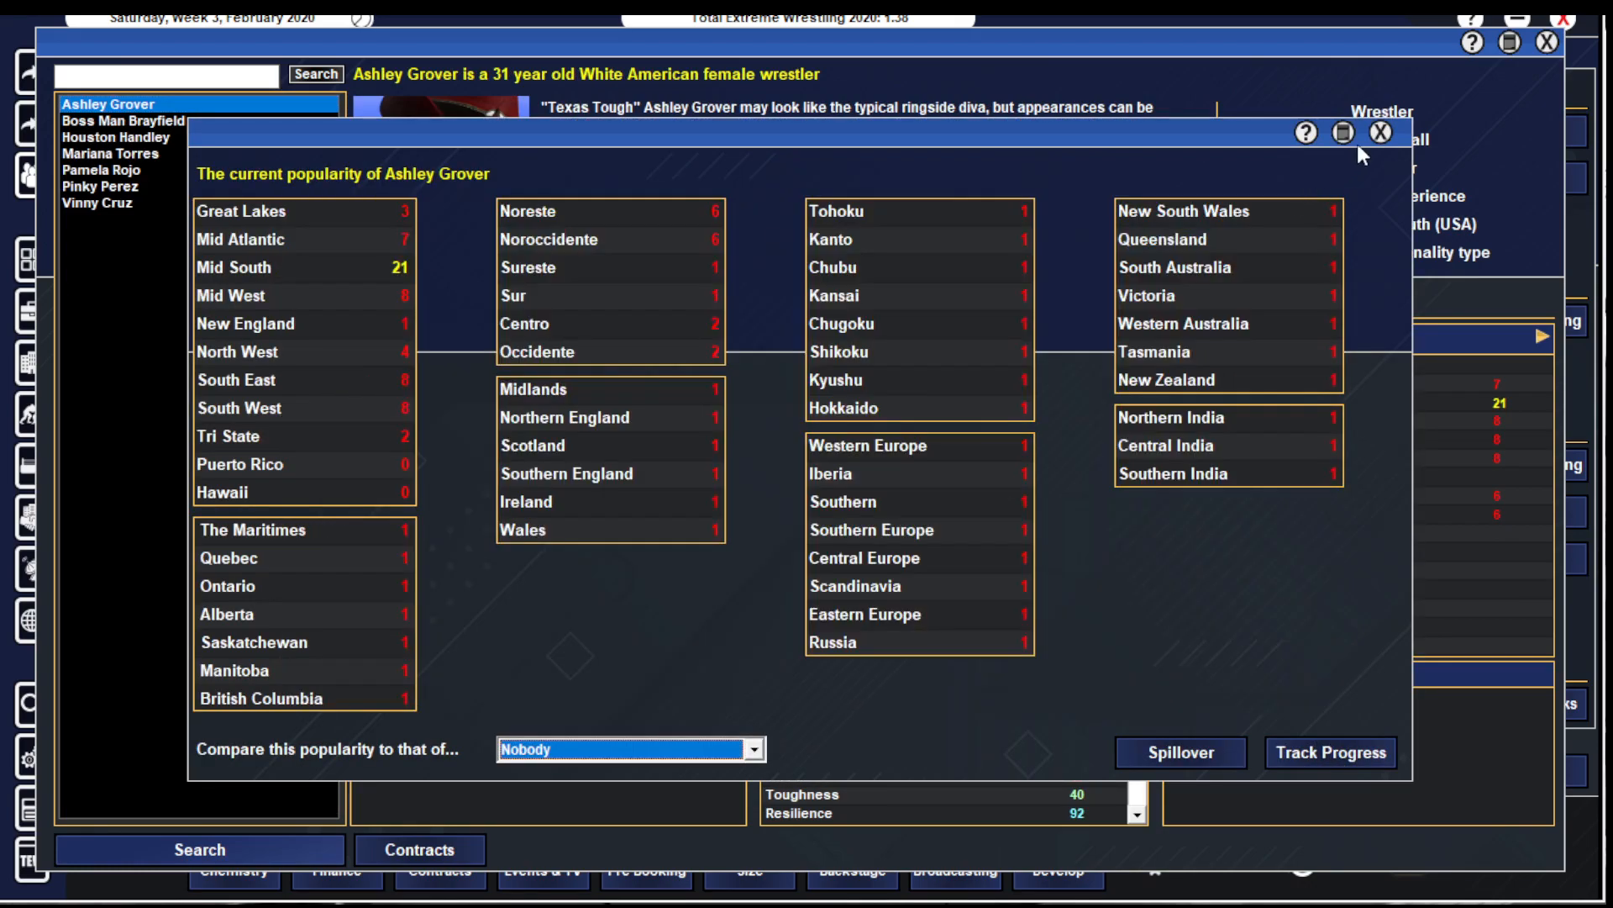
pyautogui.click(116, 136)
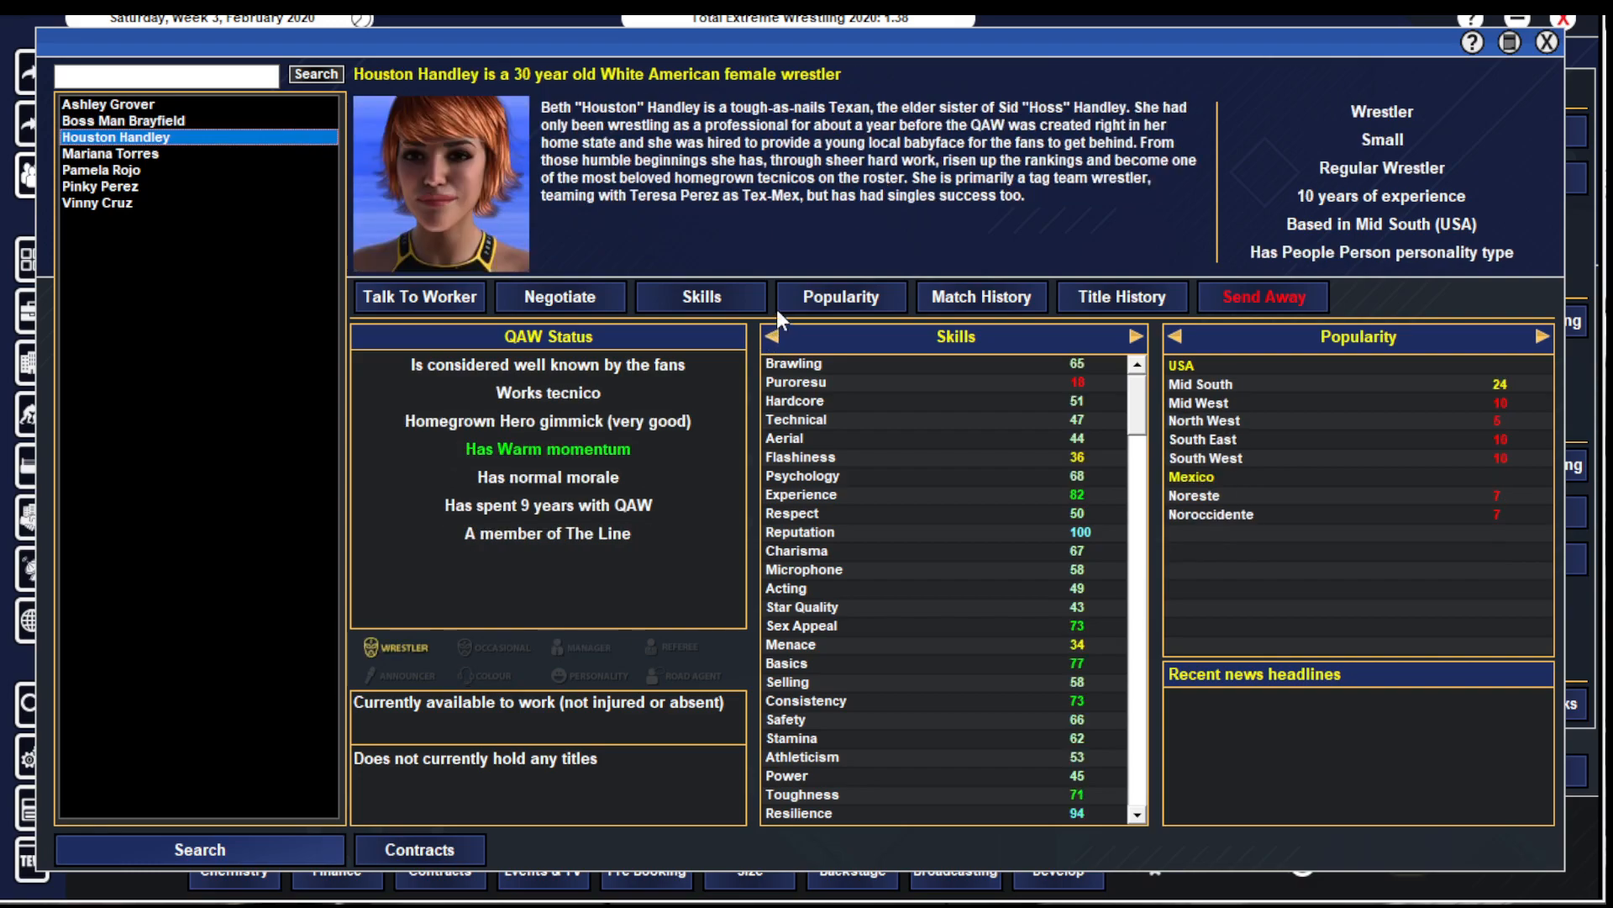
pyautogui.click(110, 153)
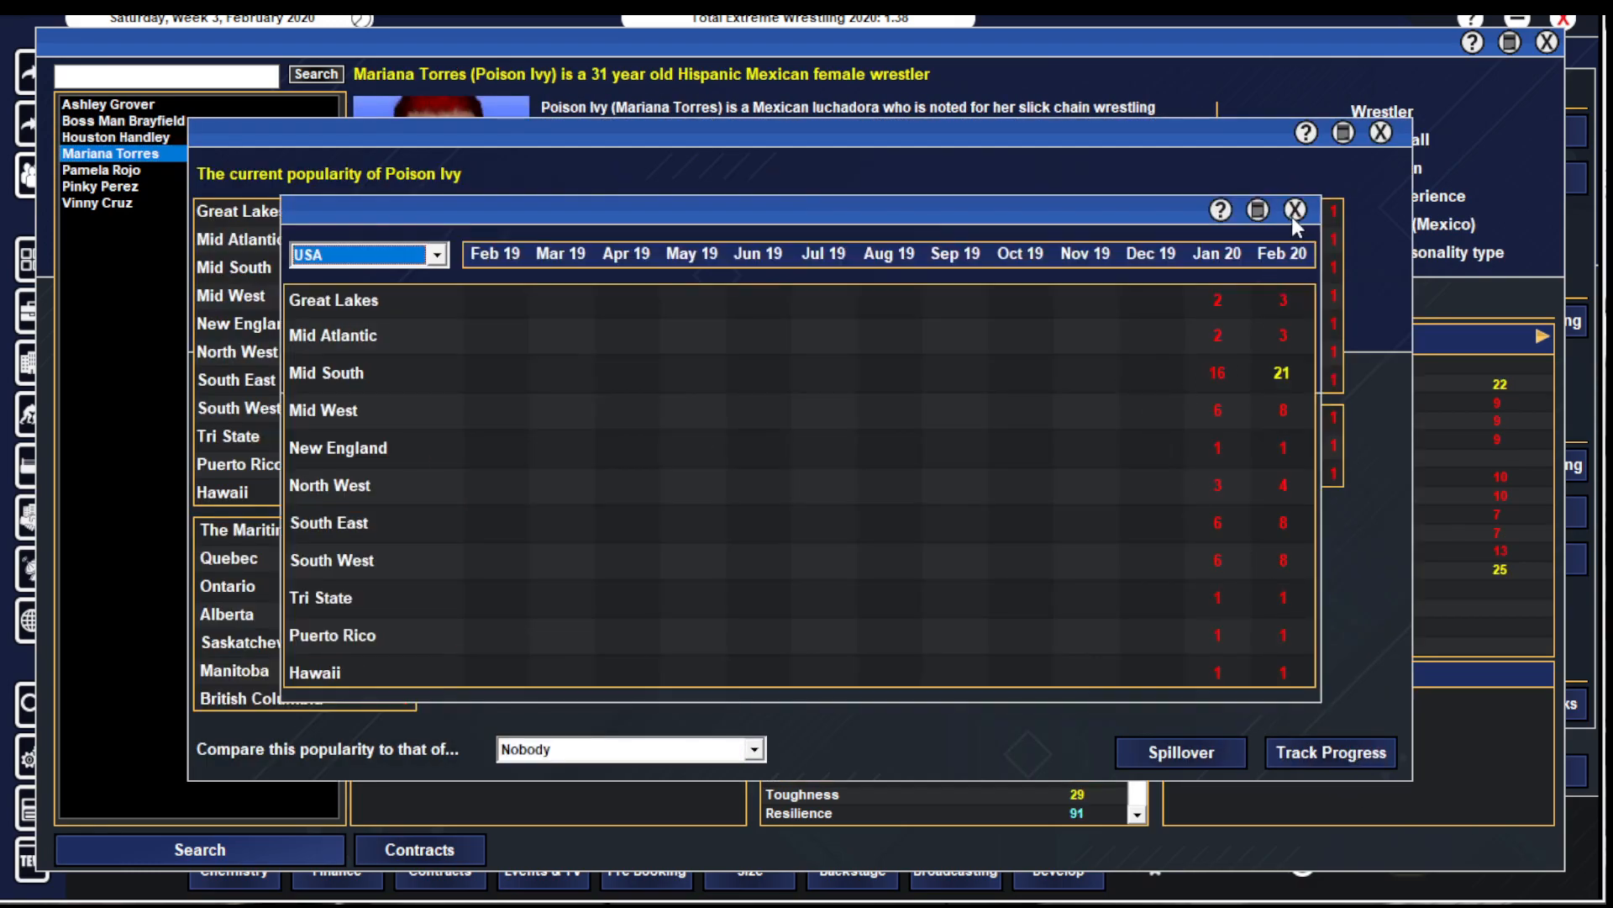
pyautogui.click(1294, 210)
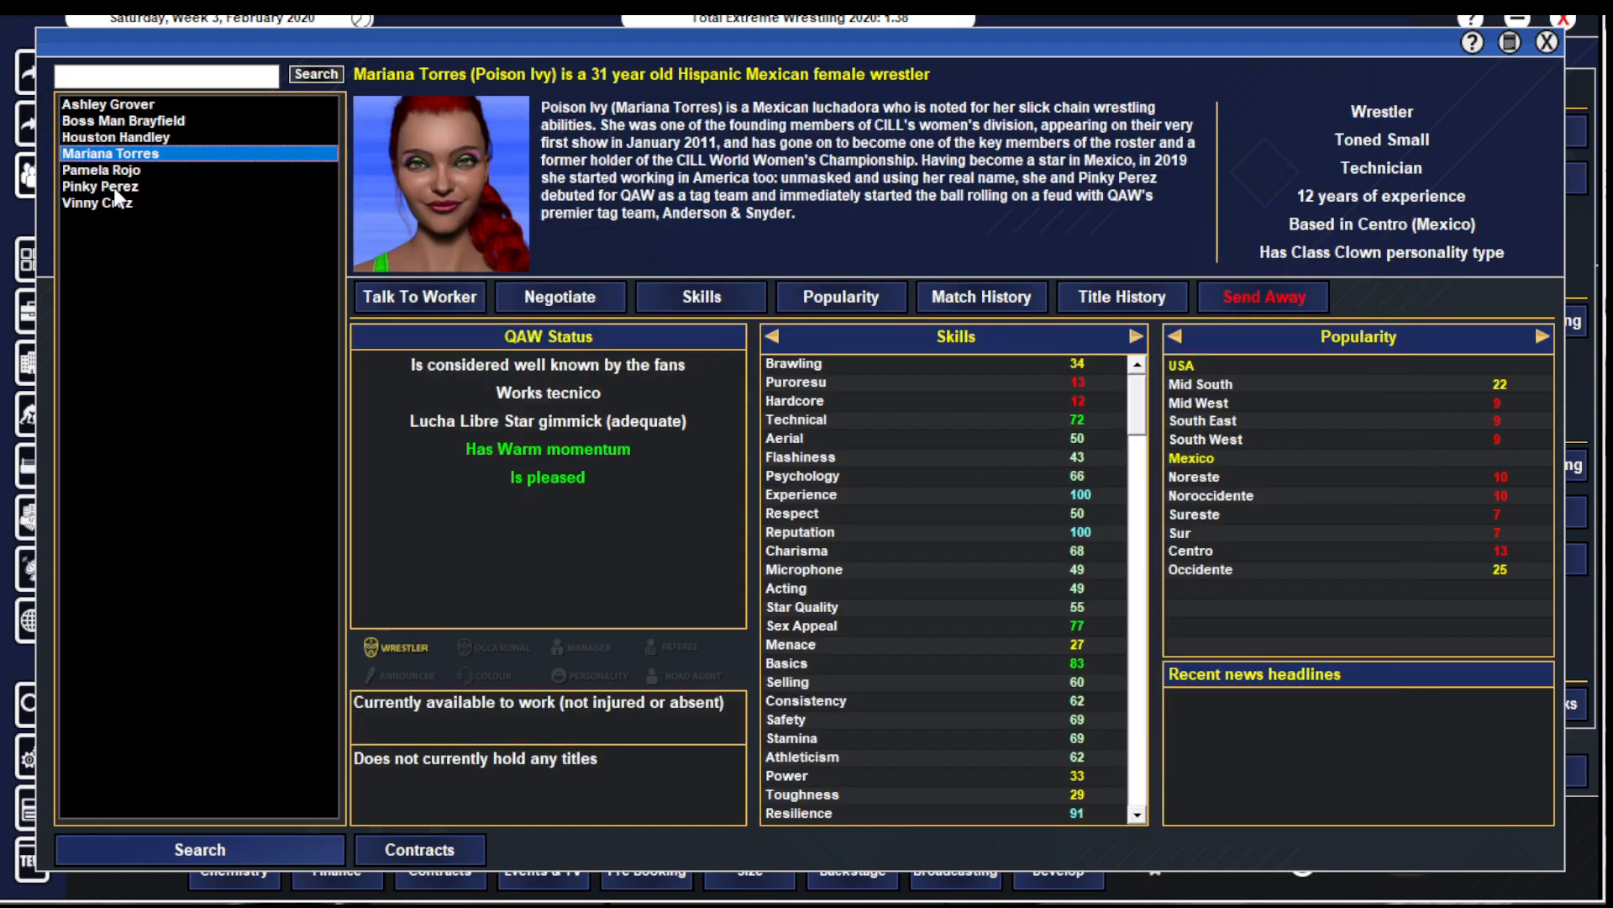
pyautogui.click(99, 186)
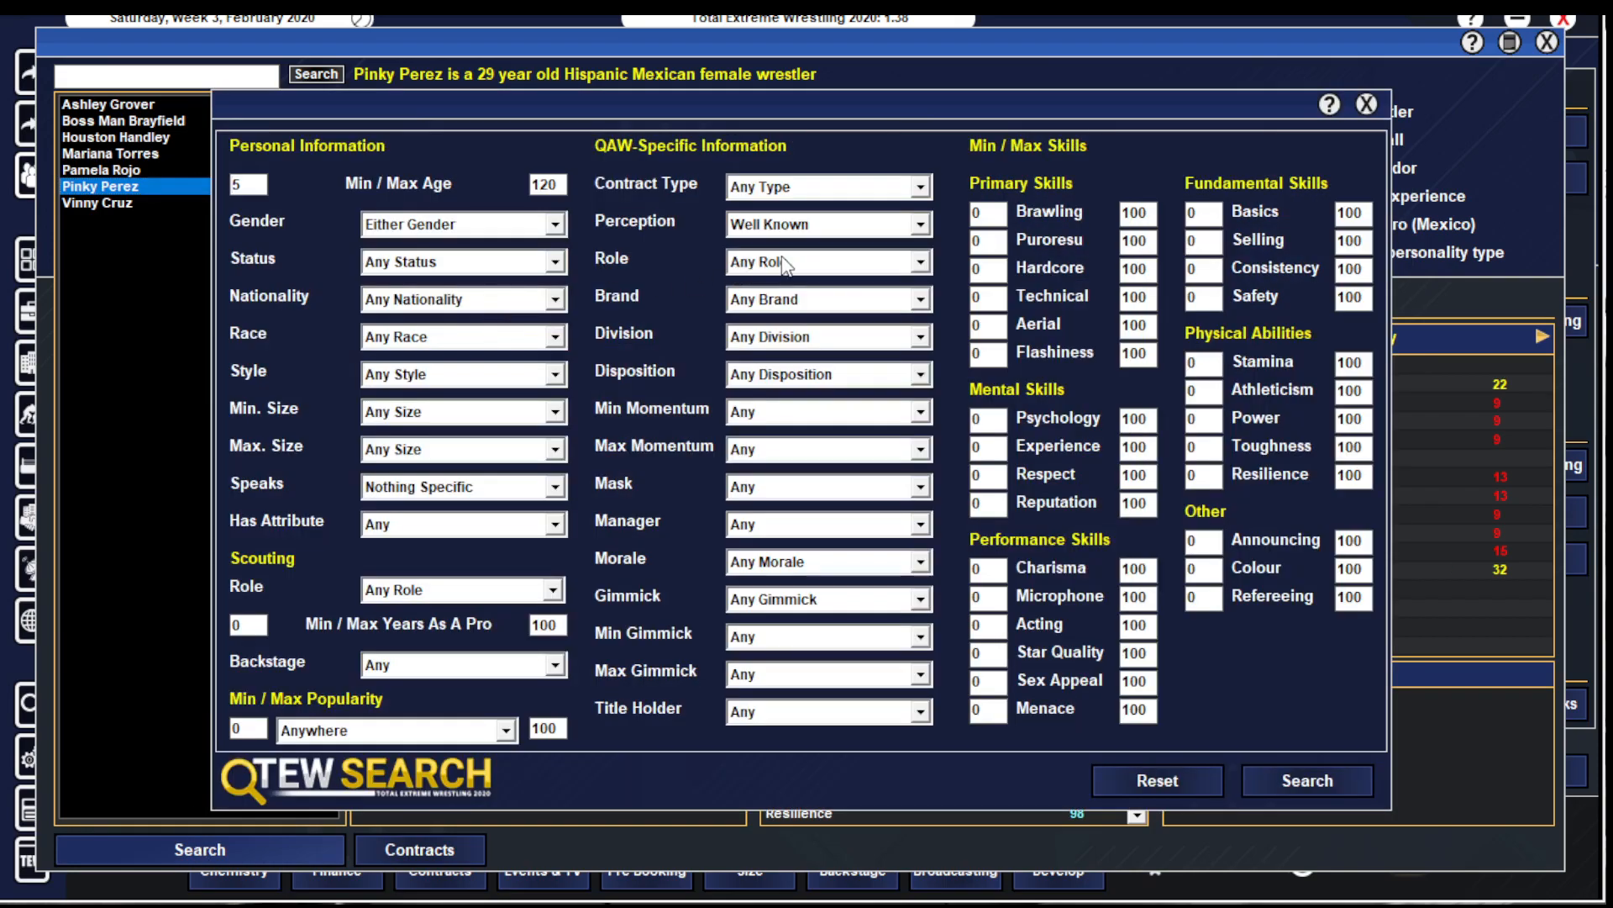
# - Search recognisable workers, view Lily Snyder's regional popularity, and return to the QAW office
pyautogui.click(824, 224)
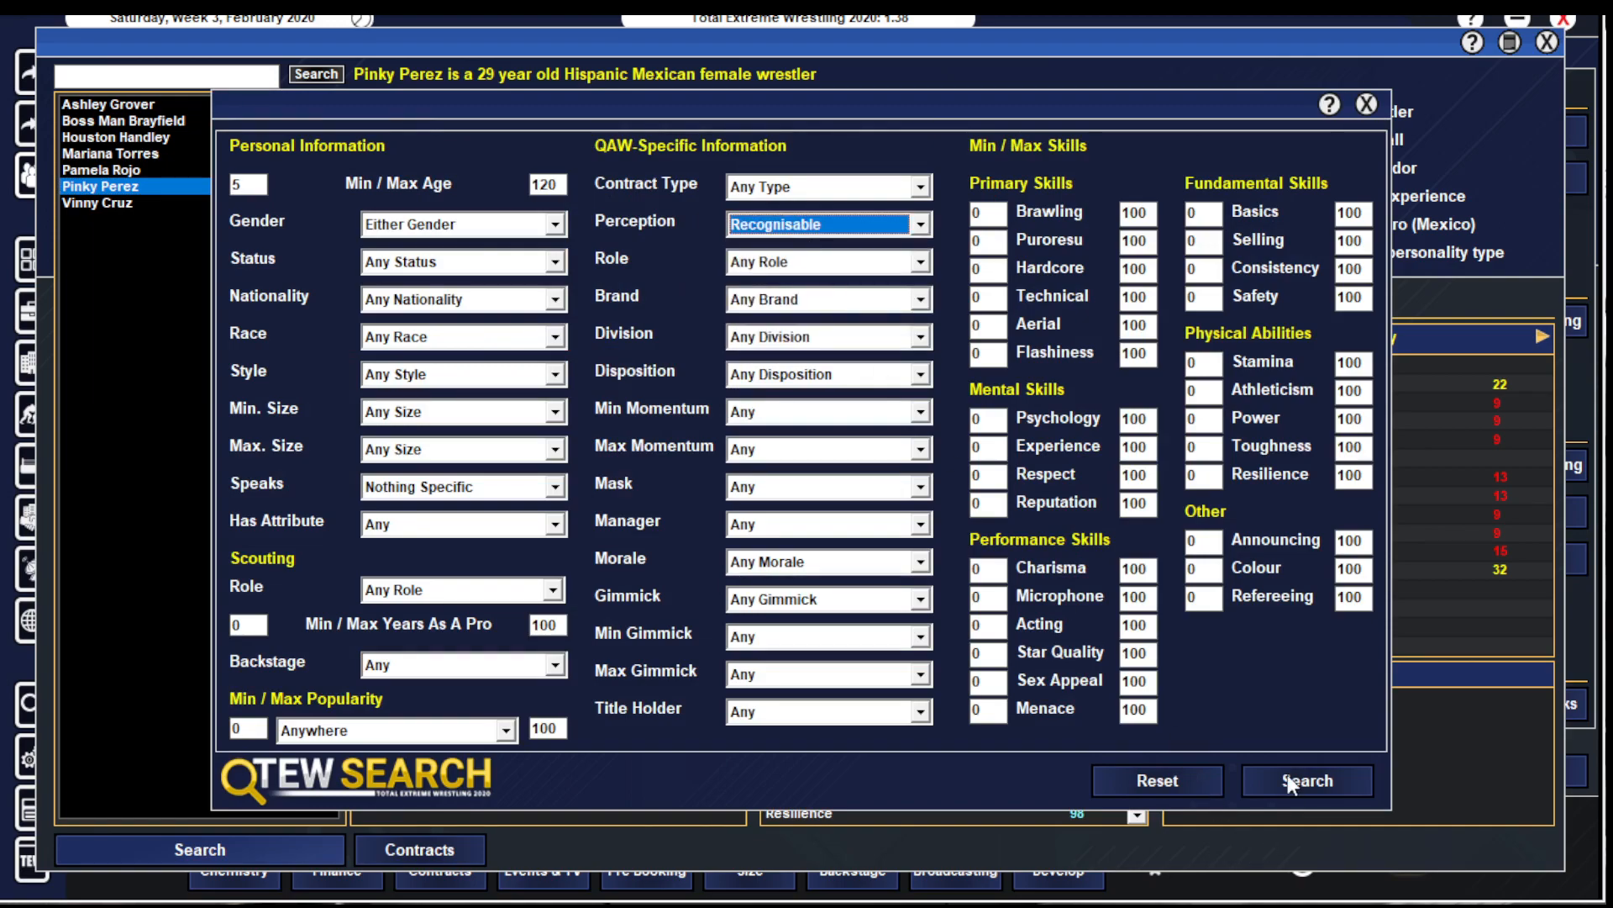
pyautogui.click(1304, 779)
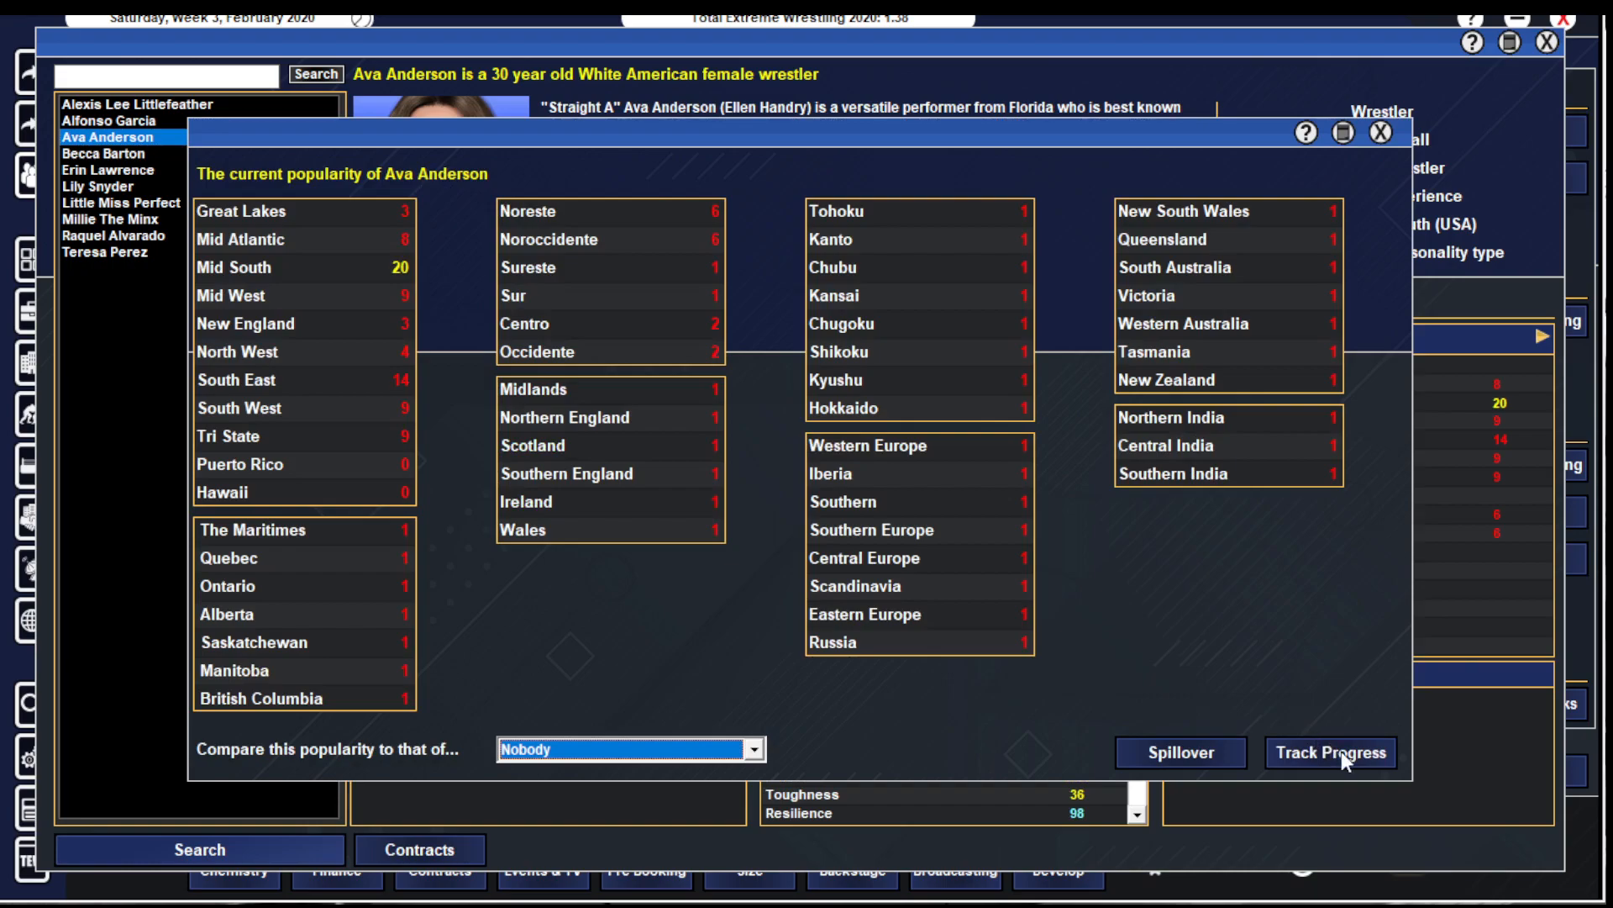
pyautogui.click(1331, 752)
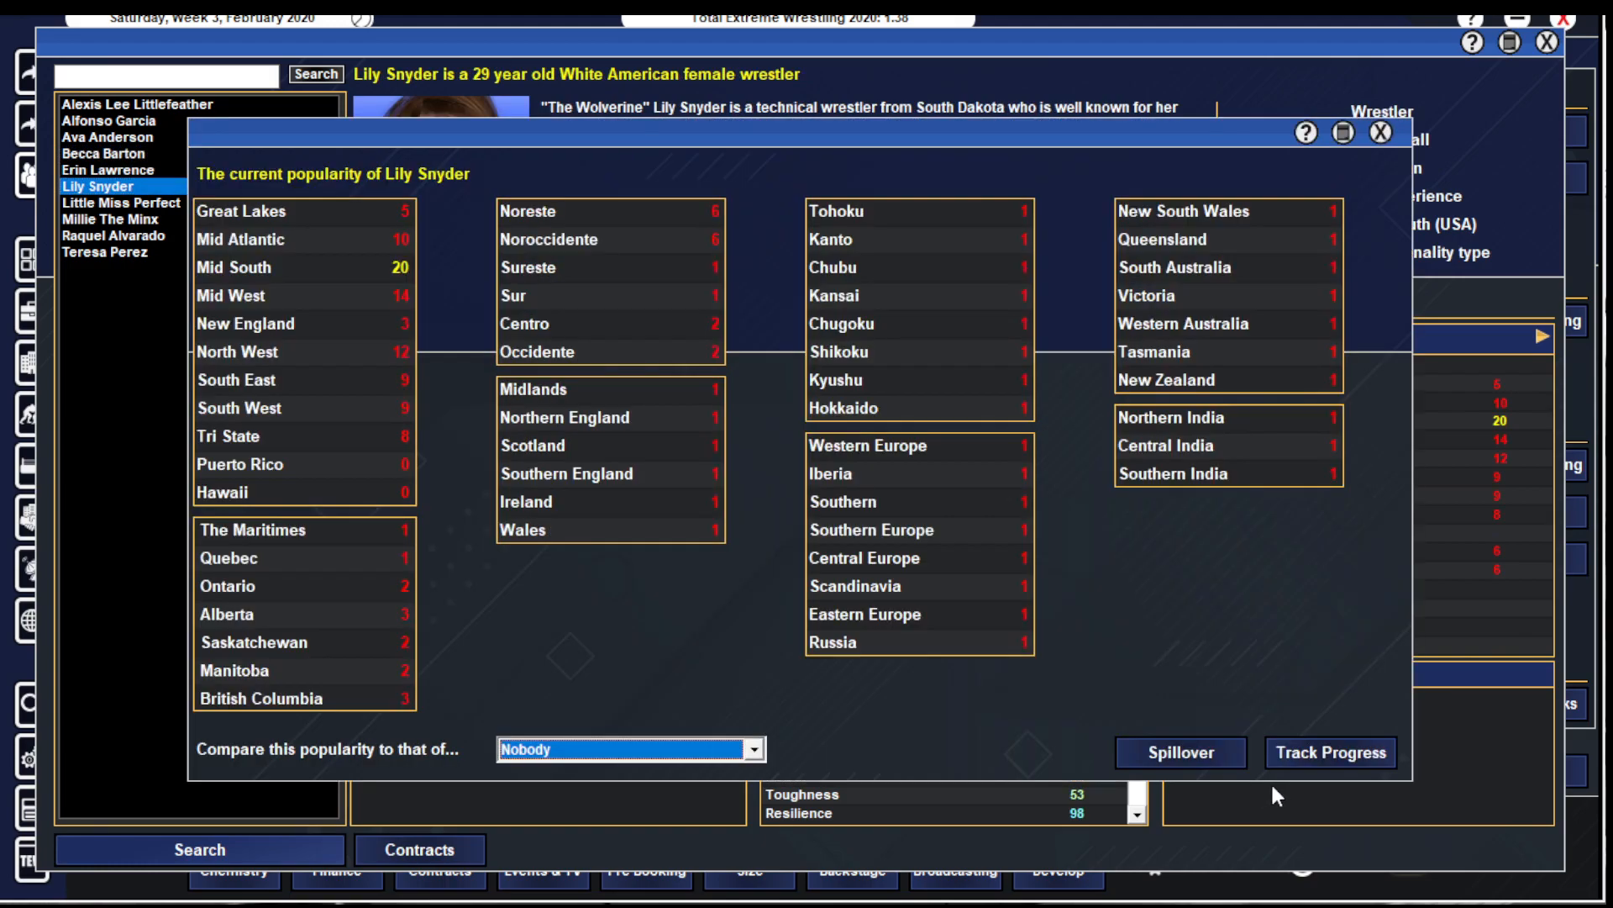
pyautogui.click(1329, 753)
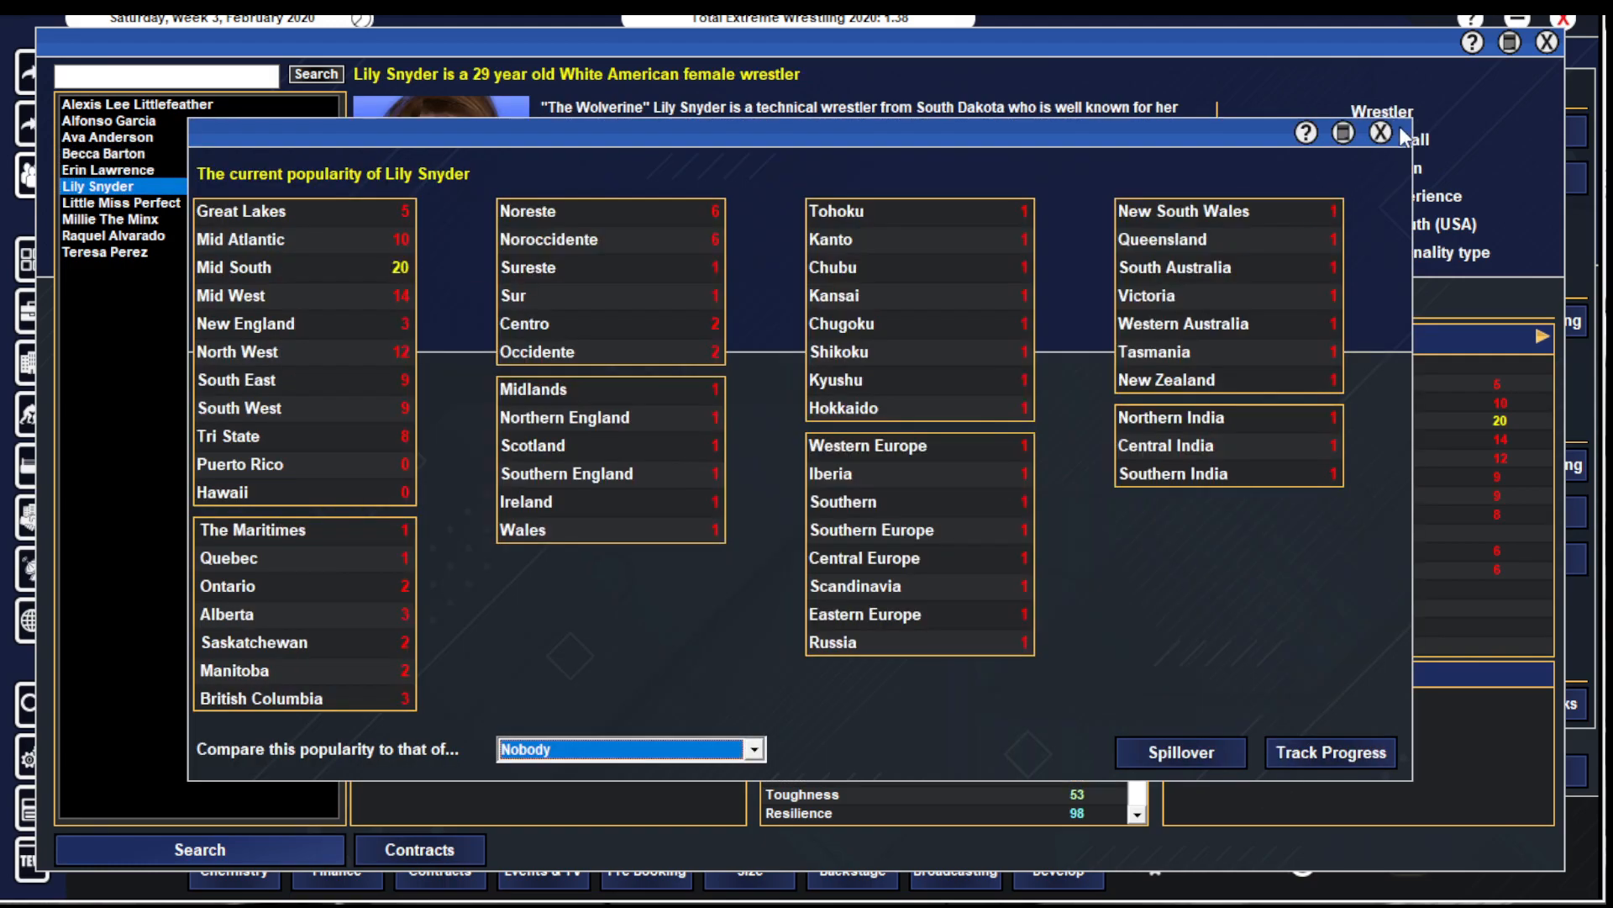
pyautogui.click(1373, 131)
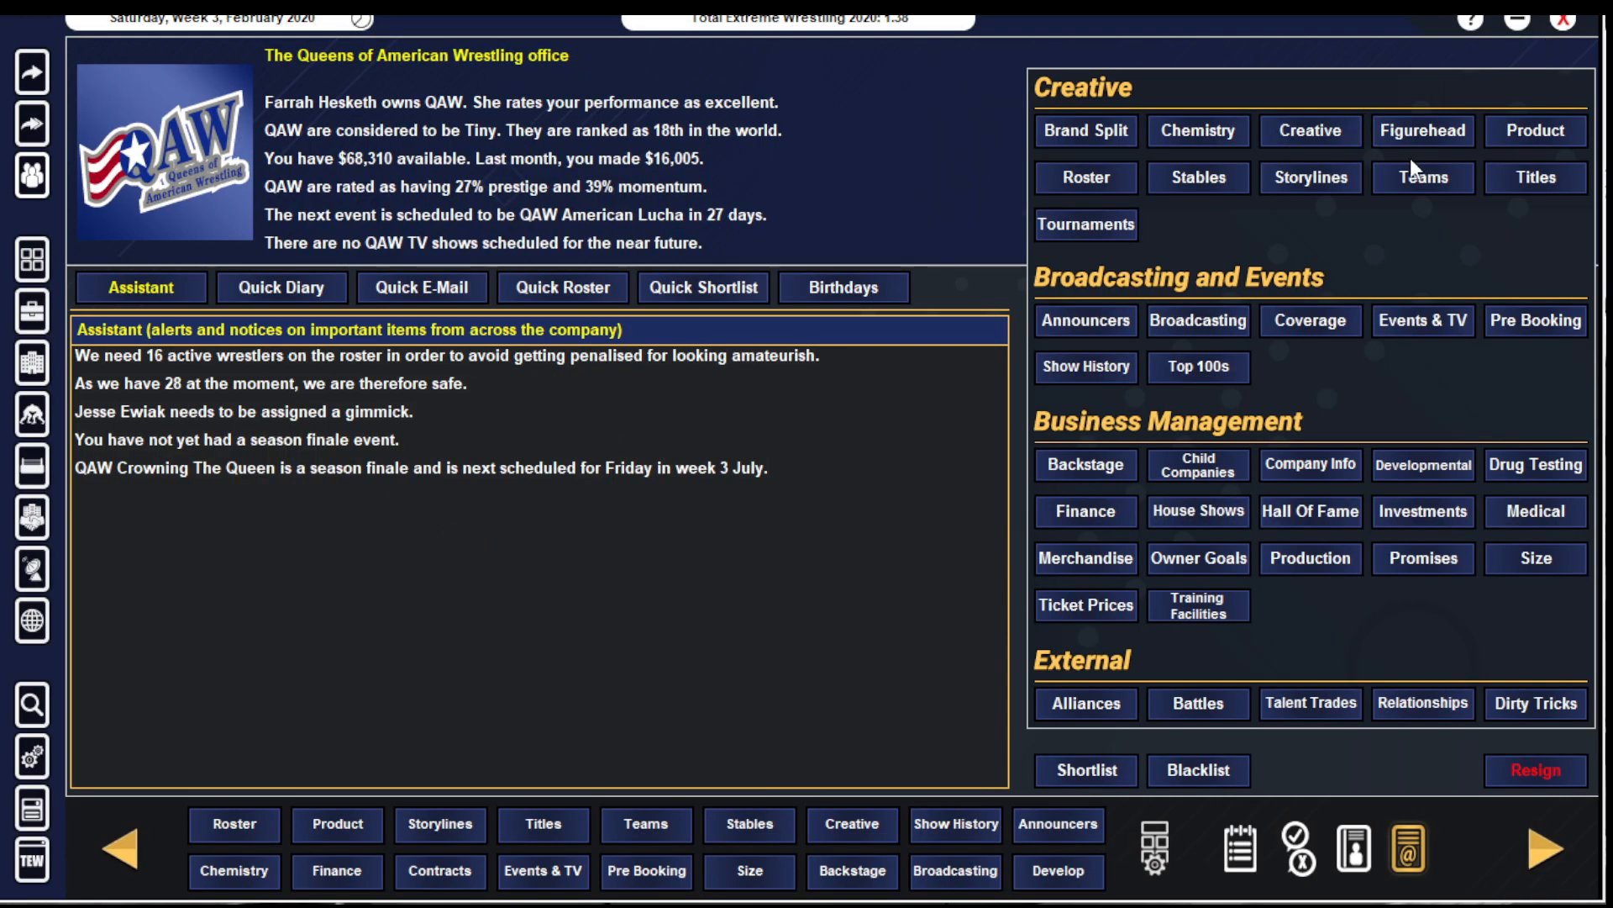
# - Check the QAW Shockwave and QAW Tag Team title details in the titles overview
pyautogui.click(1535, 177)
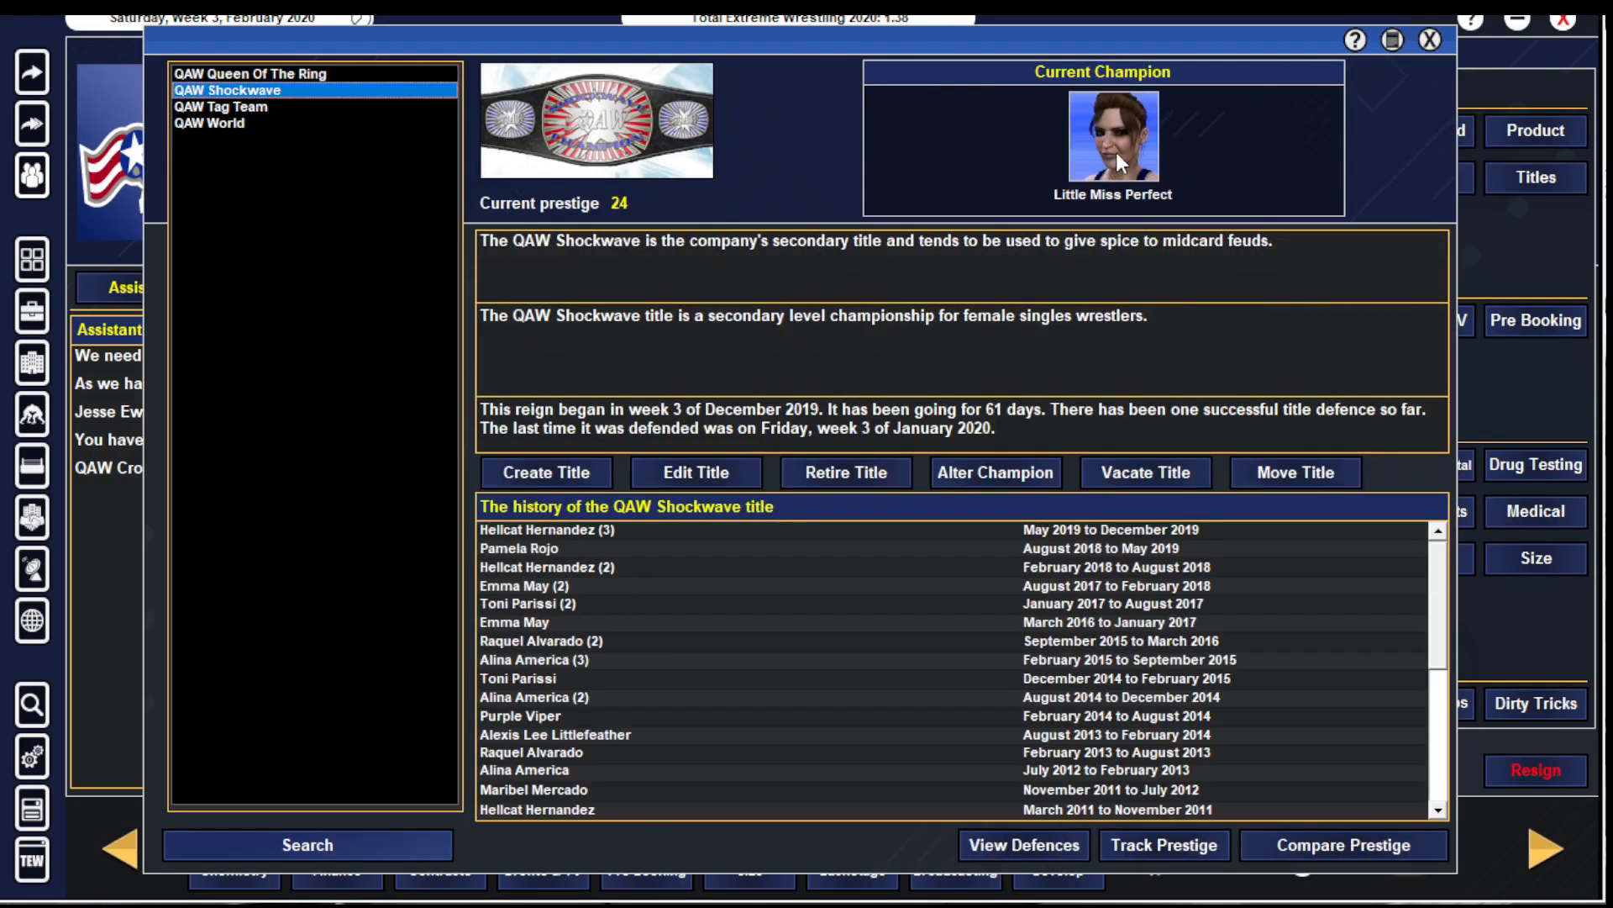
pyautogui.moveTo(1334, 244)
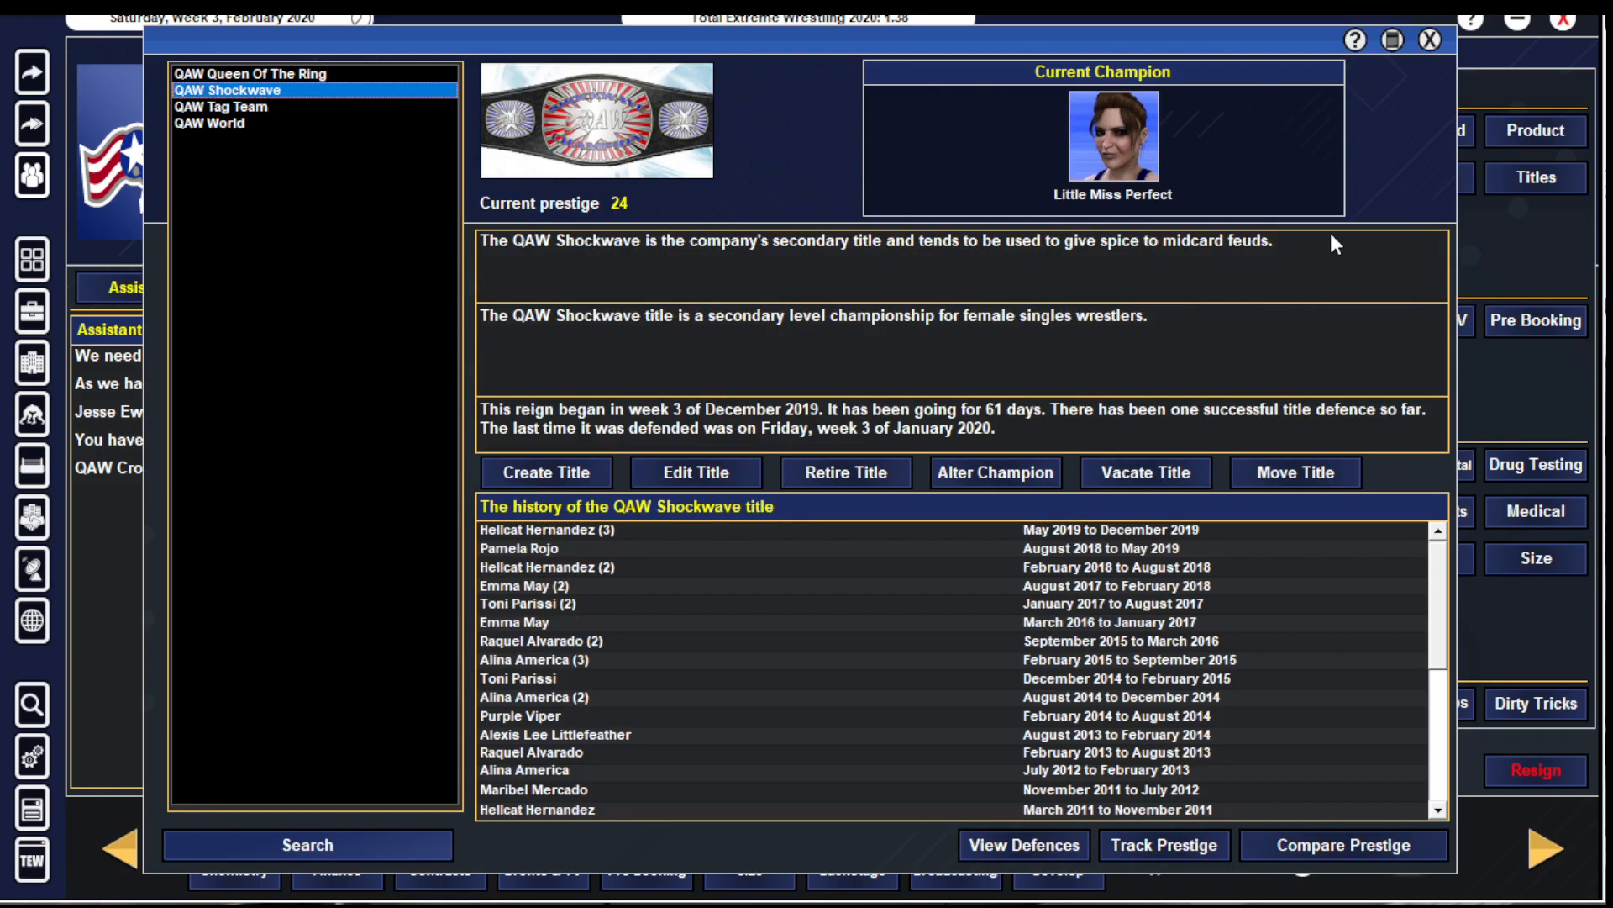
pyautogui.click(220, 106)
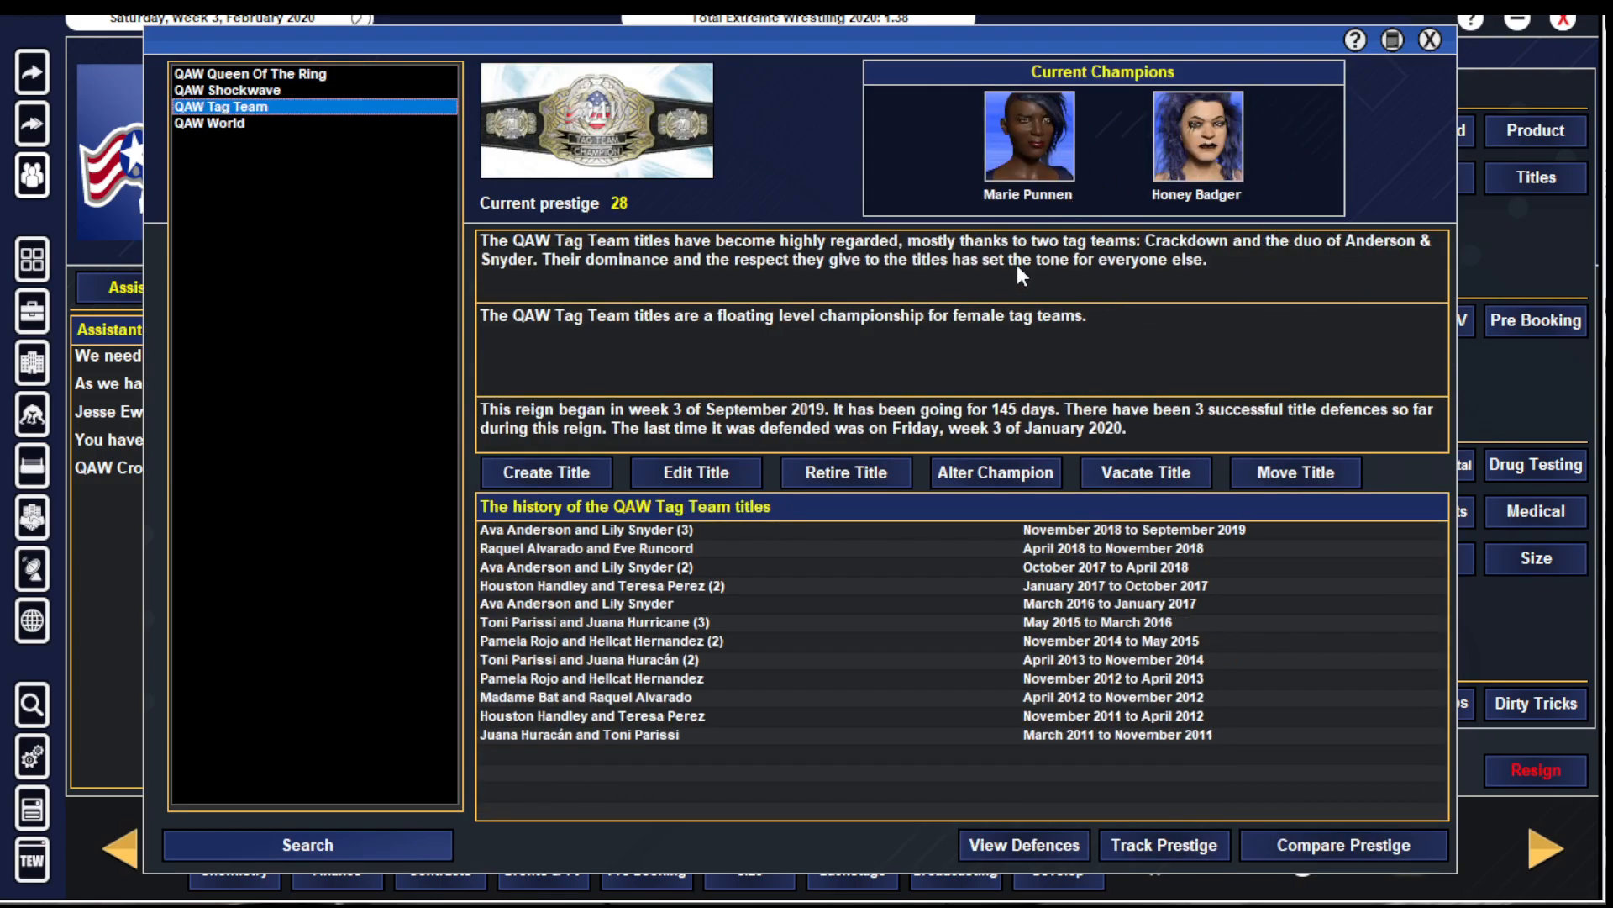
pyautogui.click(212, 123)
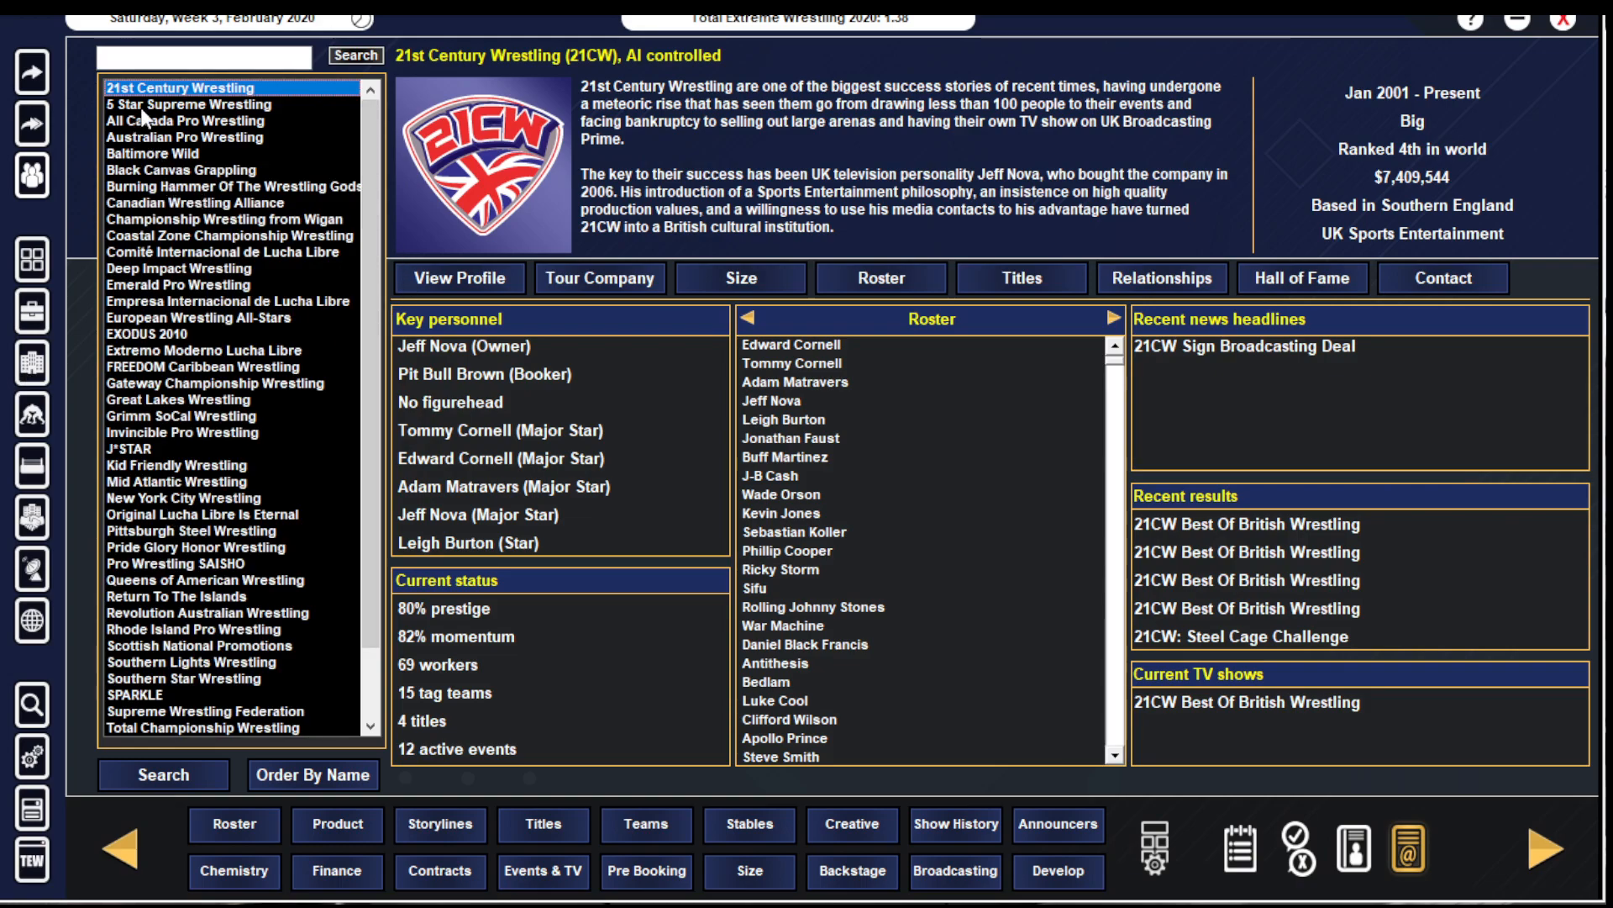
# - Review 5SSW Reign Supreme results and the Jippensha & Nakajima tag match details
pyautogui.click(183, 102)
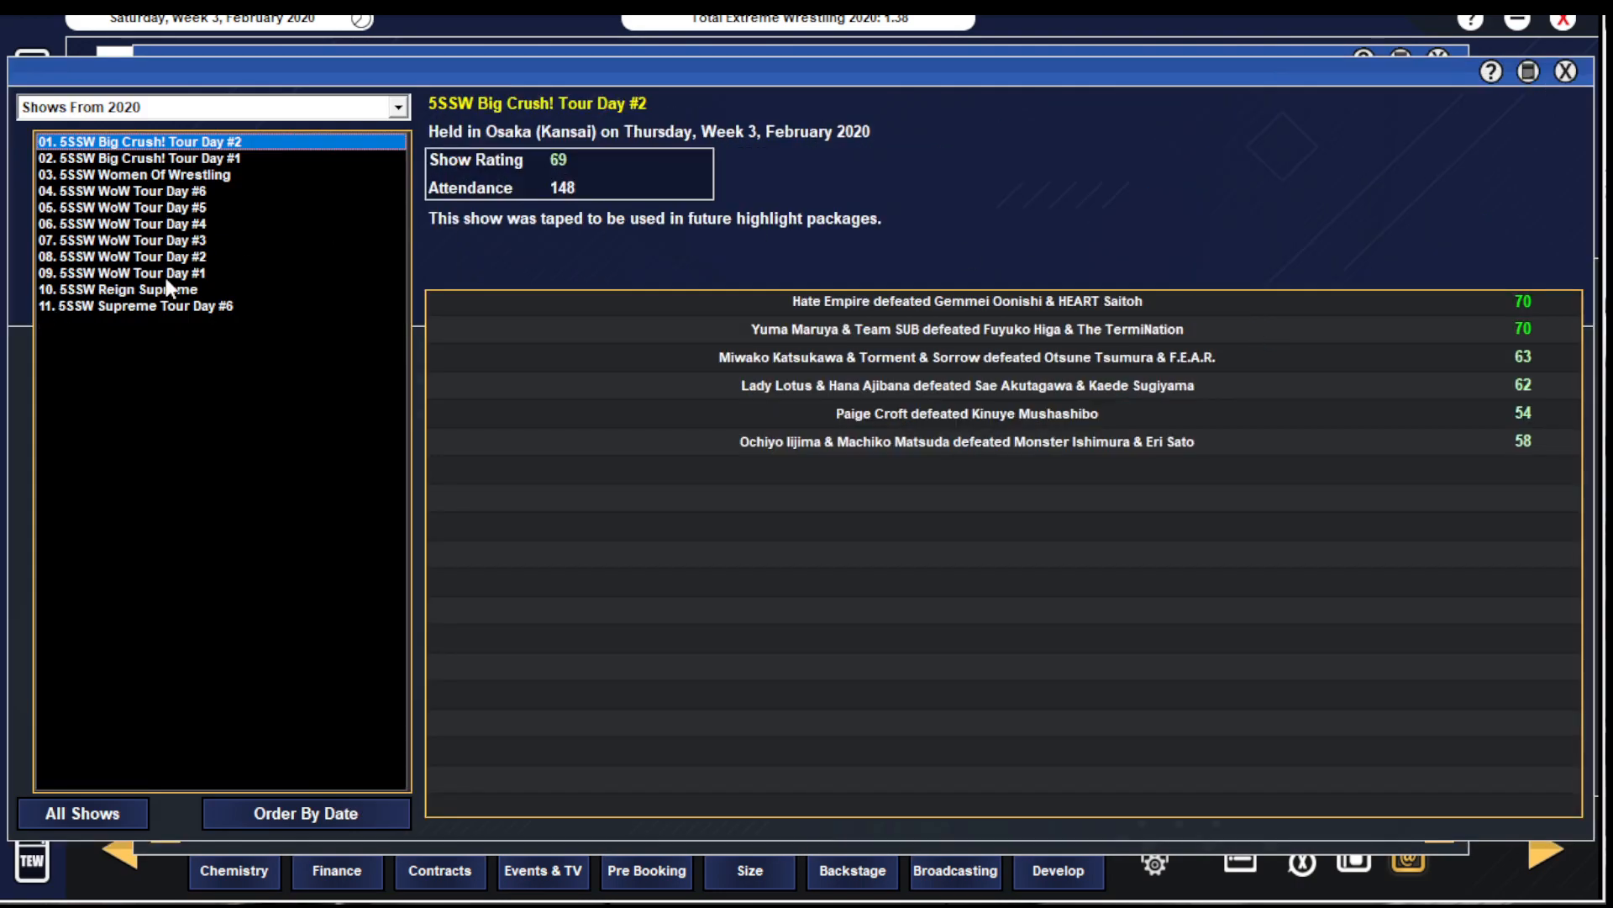
pyautogui.click(118, 289)
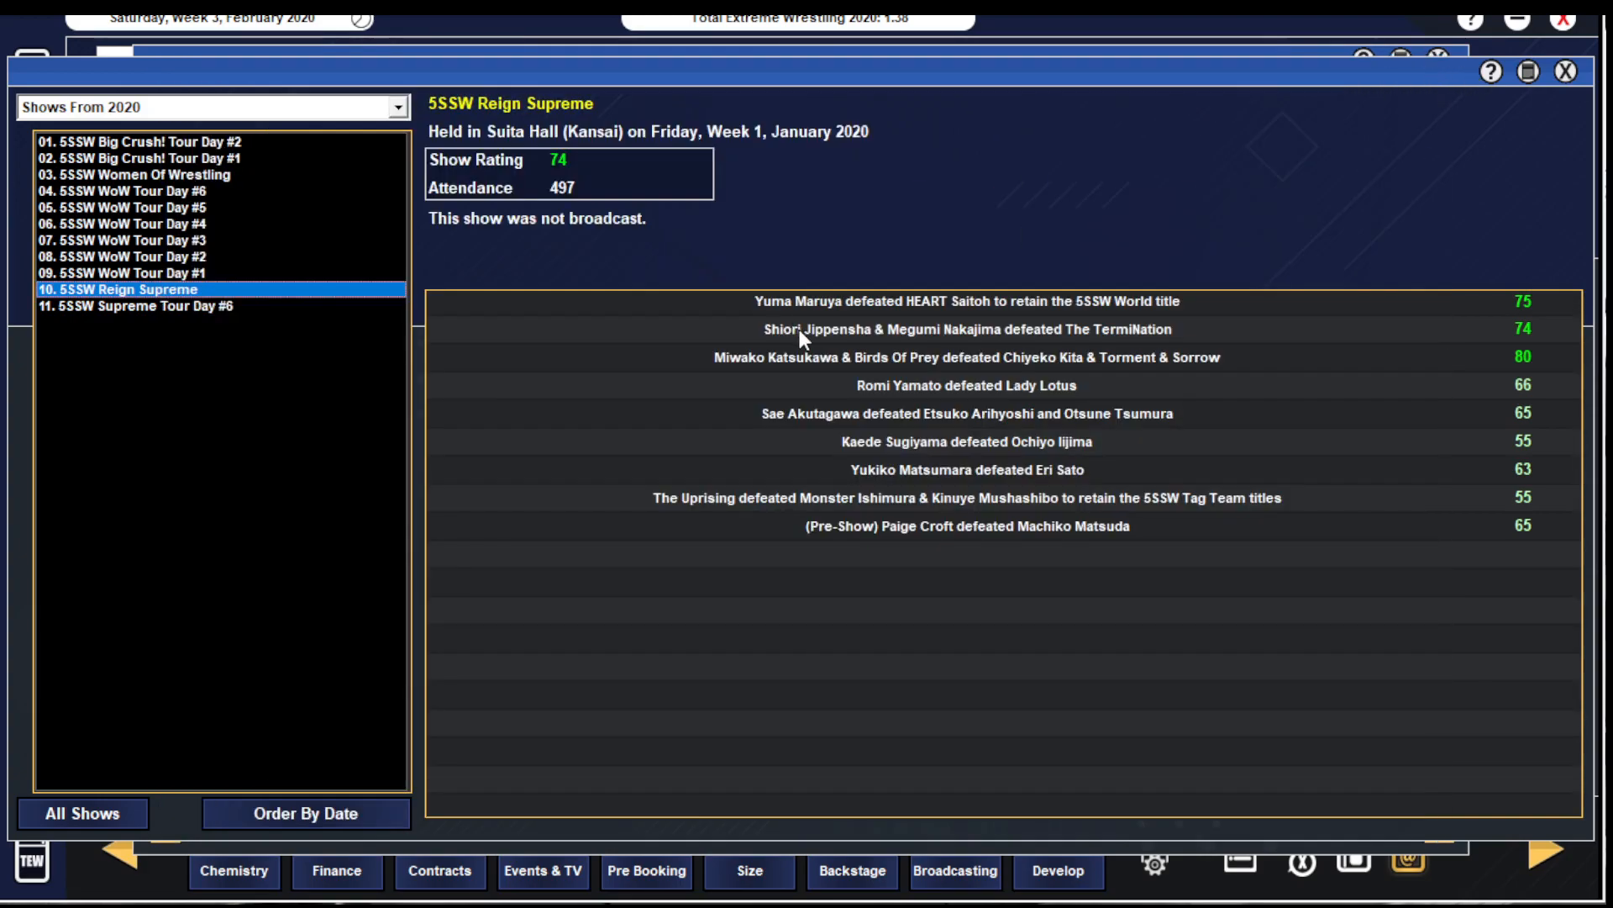
pyautogui.click(963, 329)
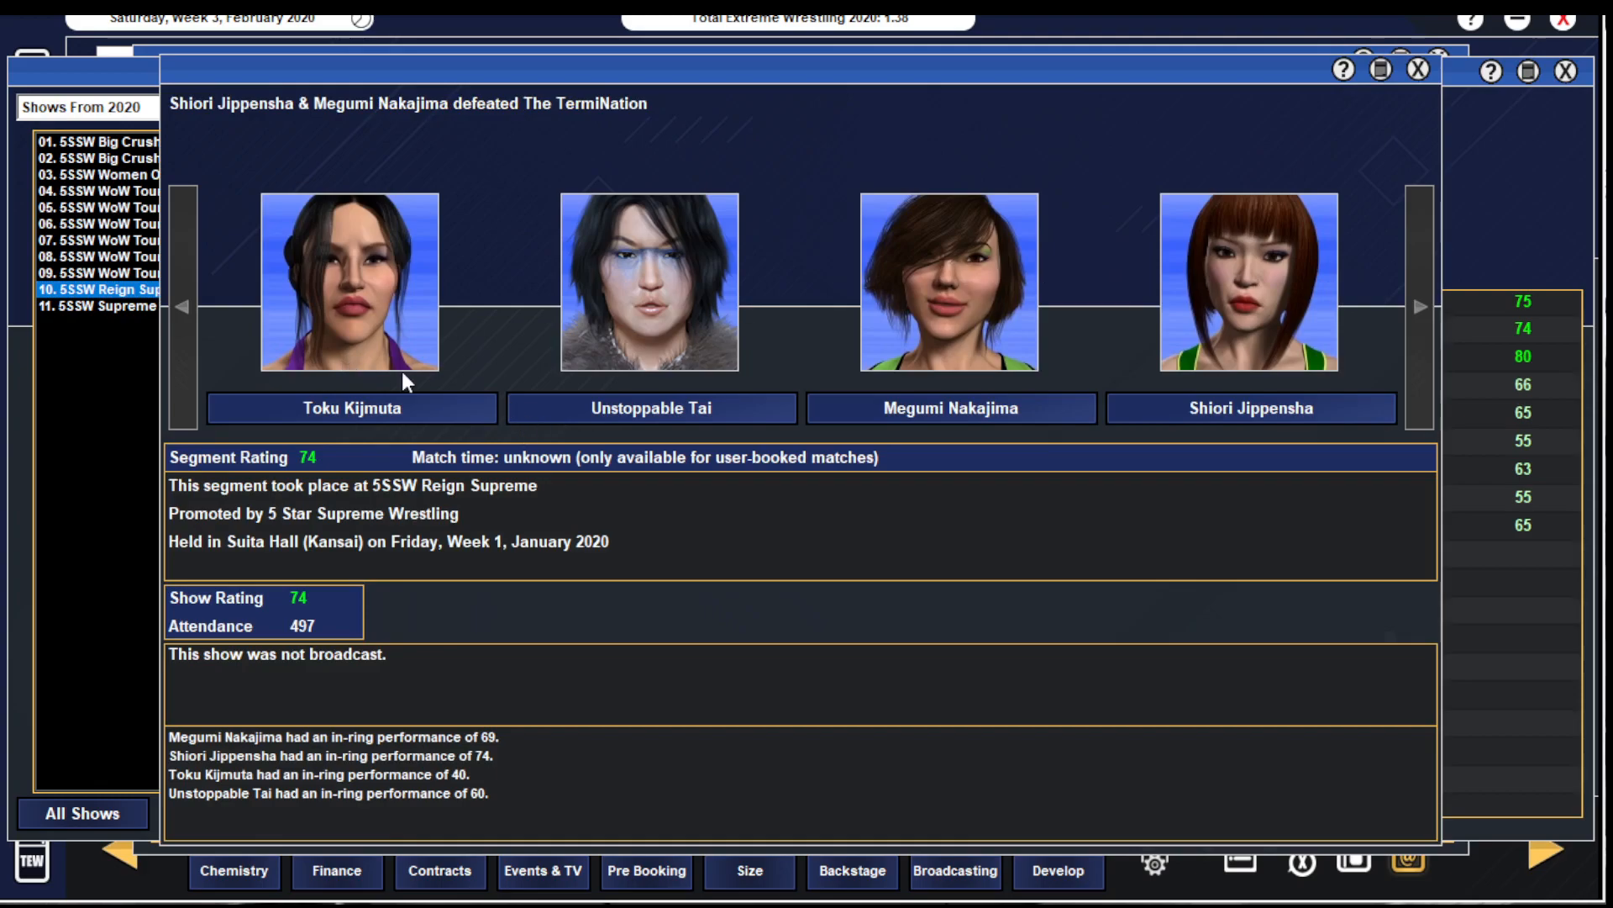
pyautogui.moveTo(683, 385)
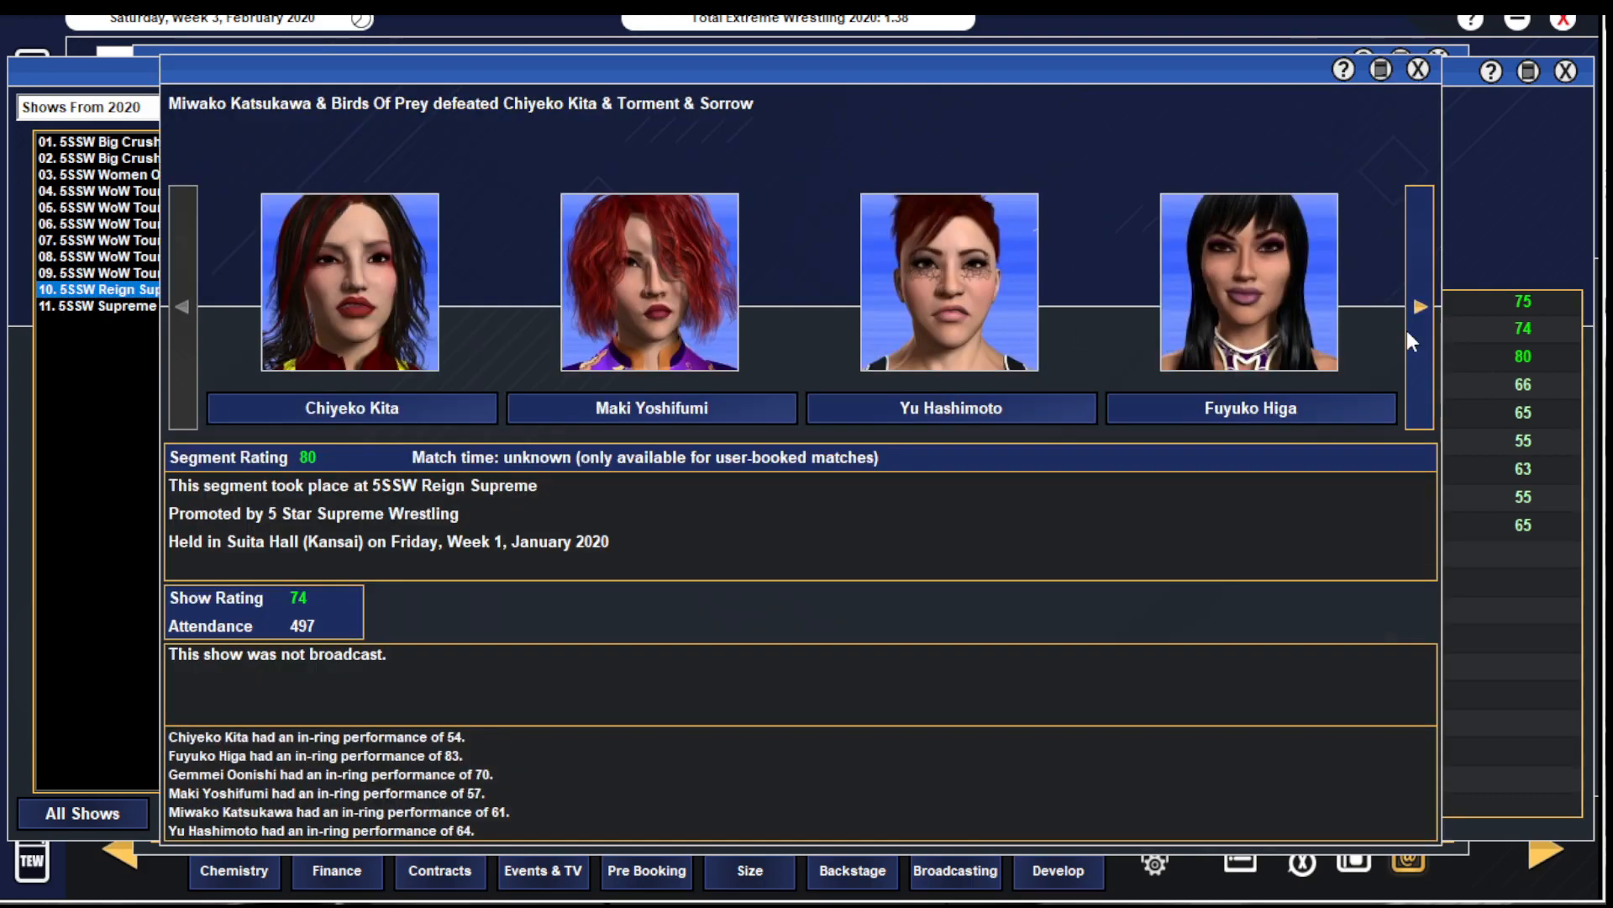
pyautogui.click(1419, 306)
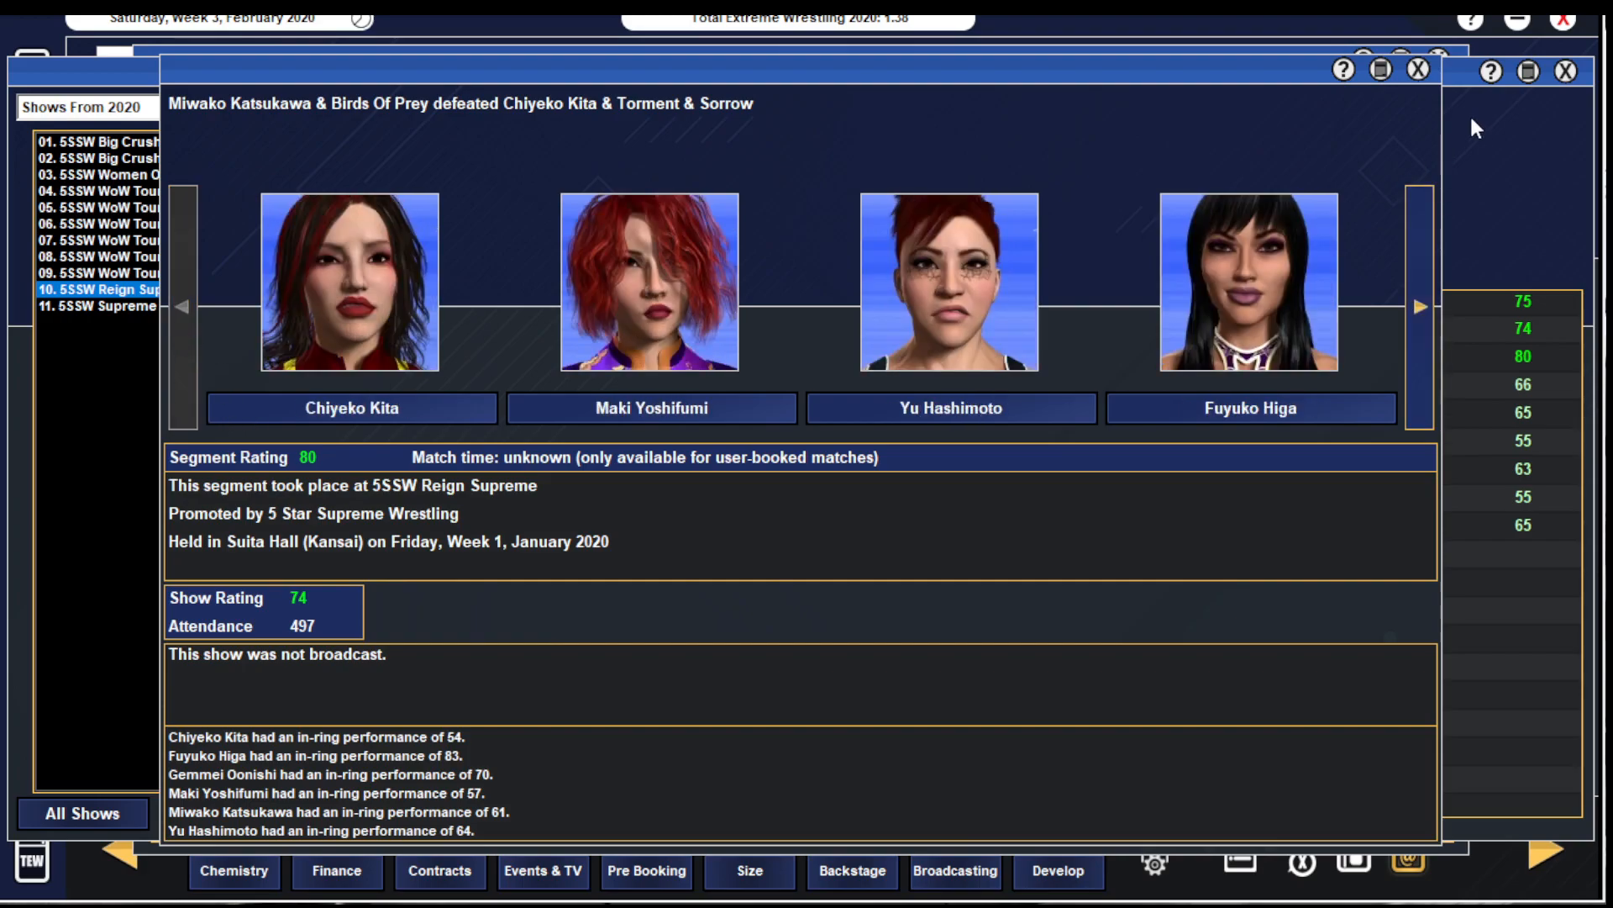
pyautogui.click(1420, 71)
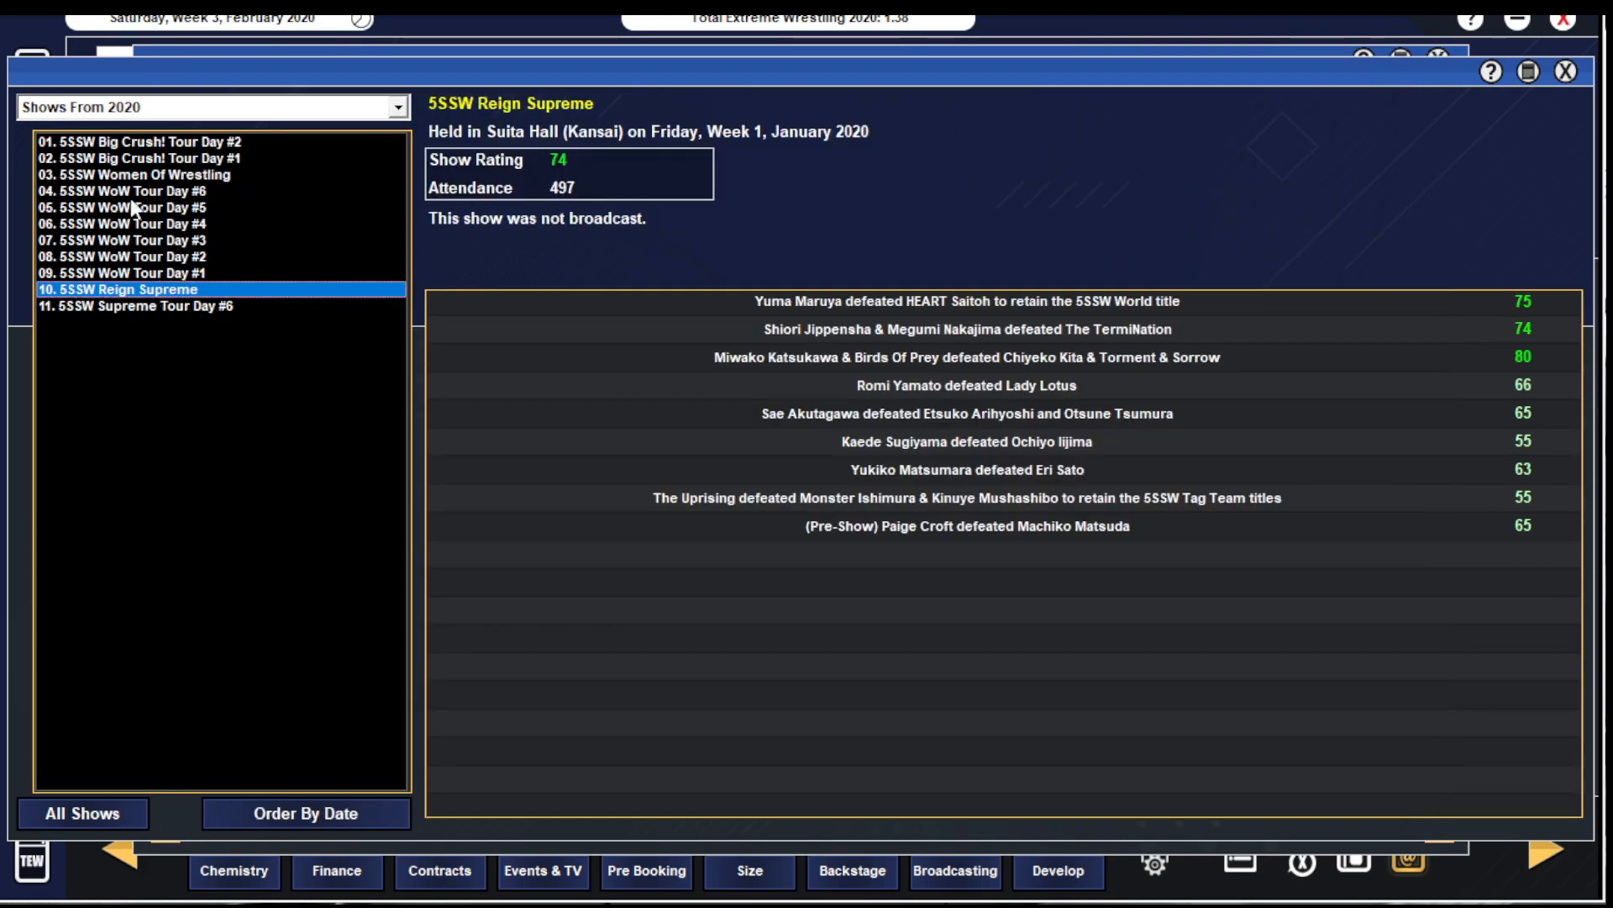
# - Review 5SSW Women Of Wrestling results and the Hate Empire tag match details
pyautogui.click(135, 173)
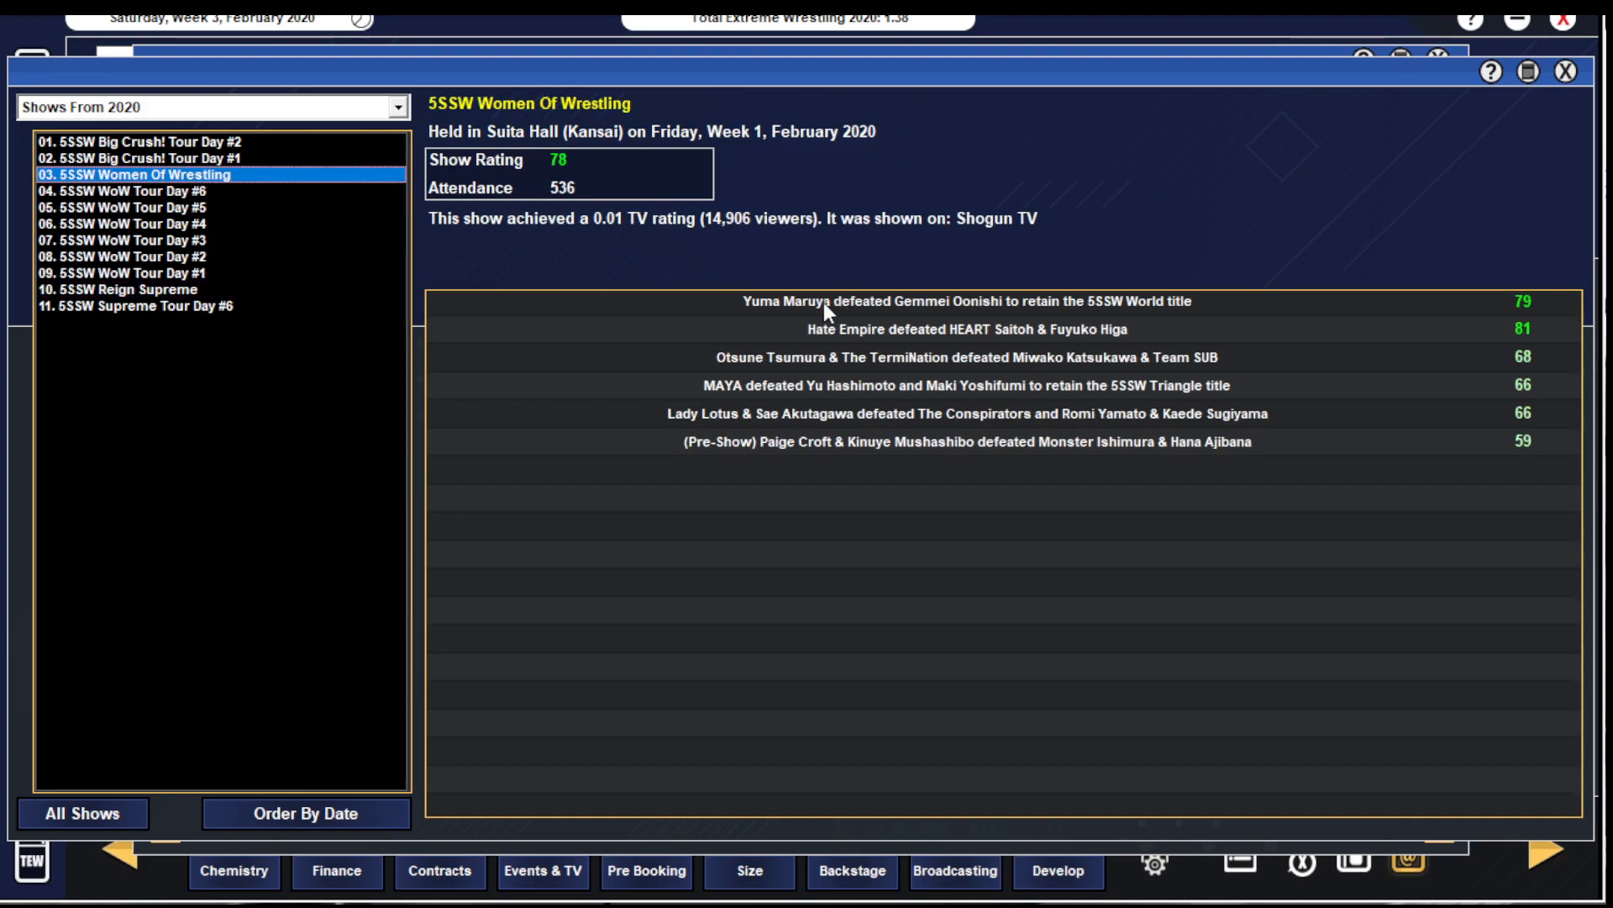
pyautogui.moveTo(921, 301)
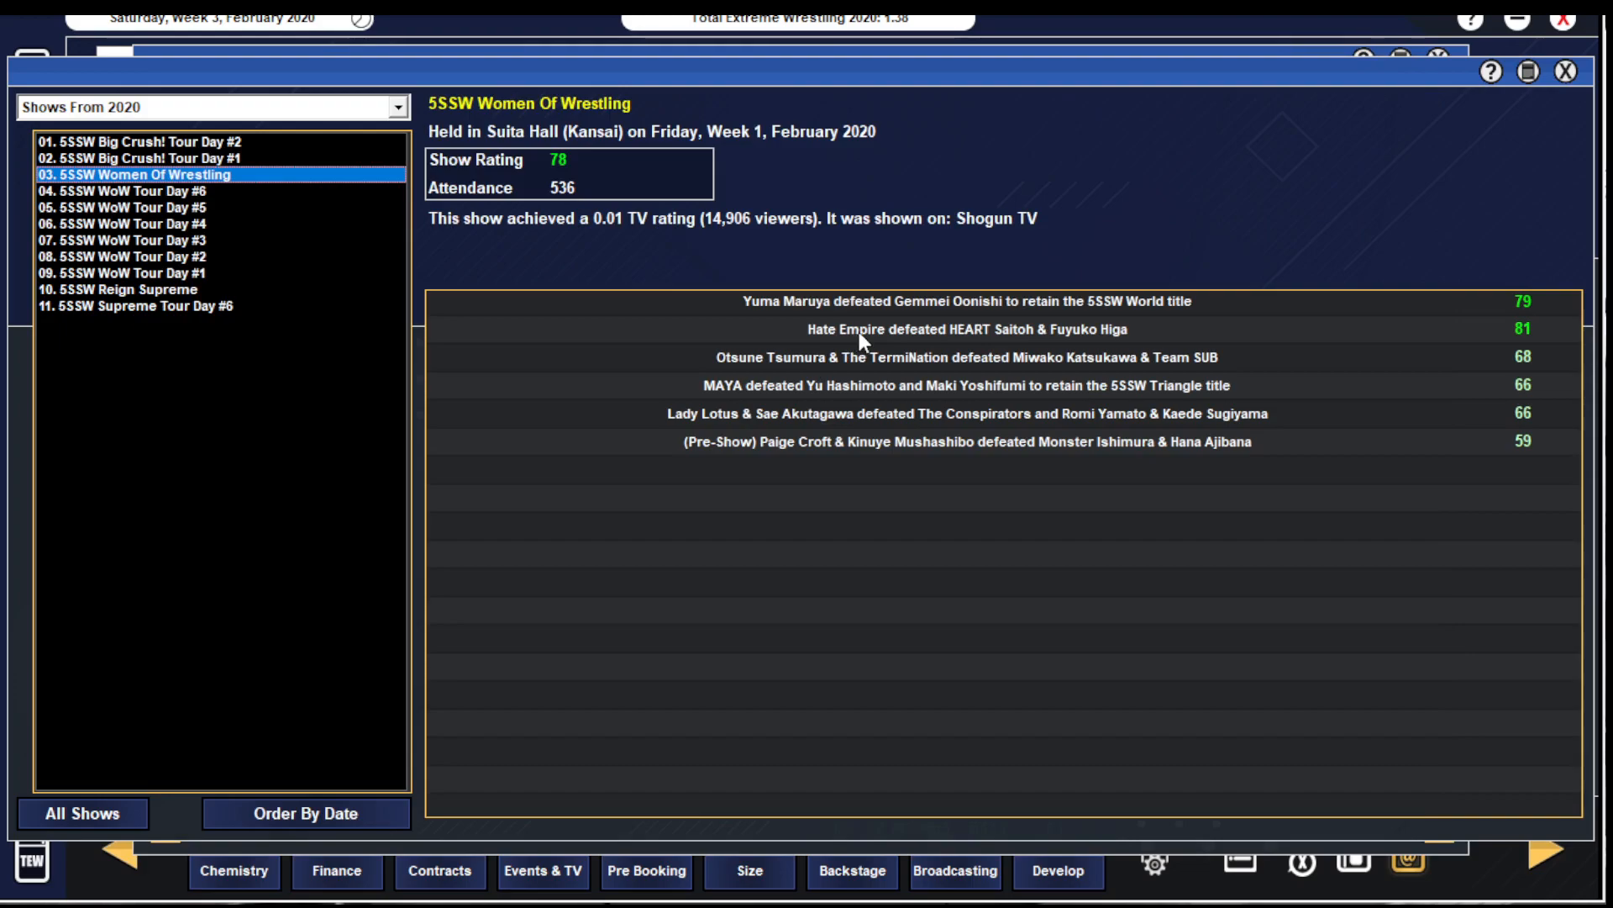
pyautogui.click(930, 329)
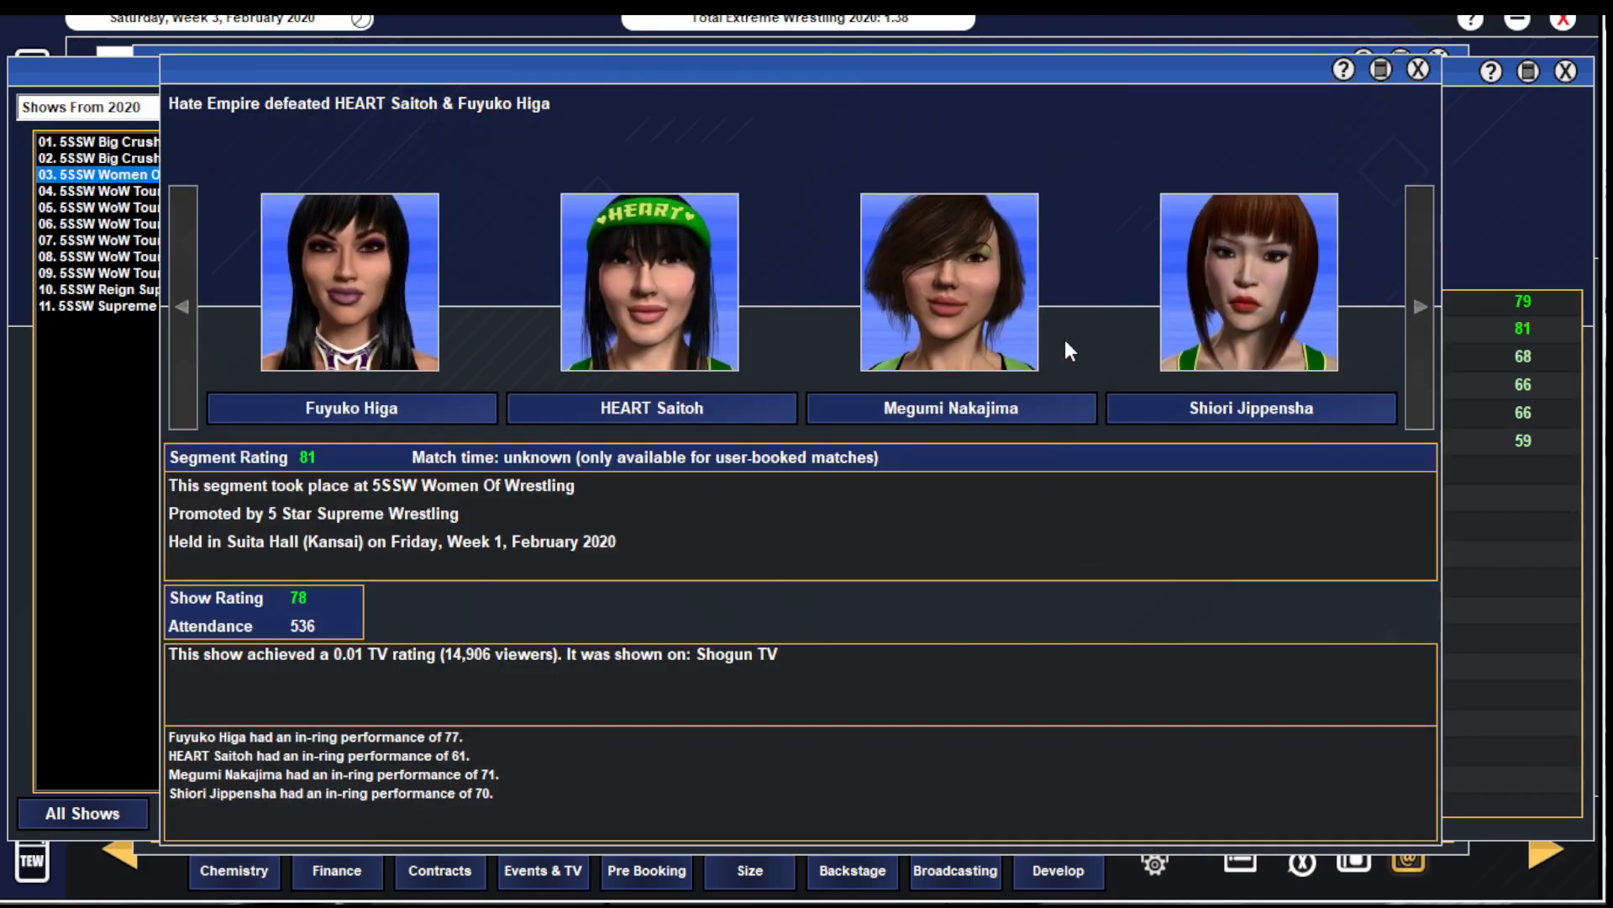
pyautogui.moveTo(328, 383)
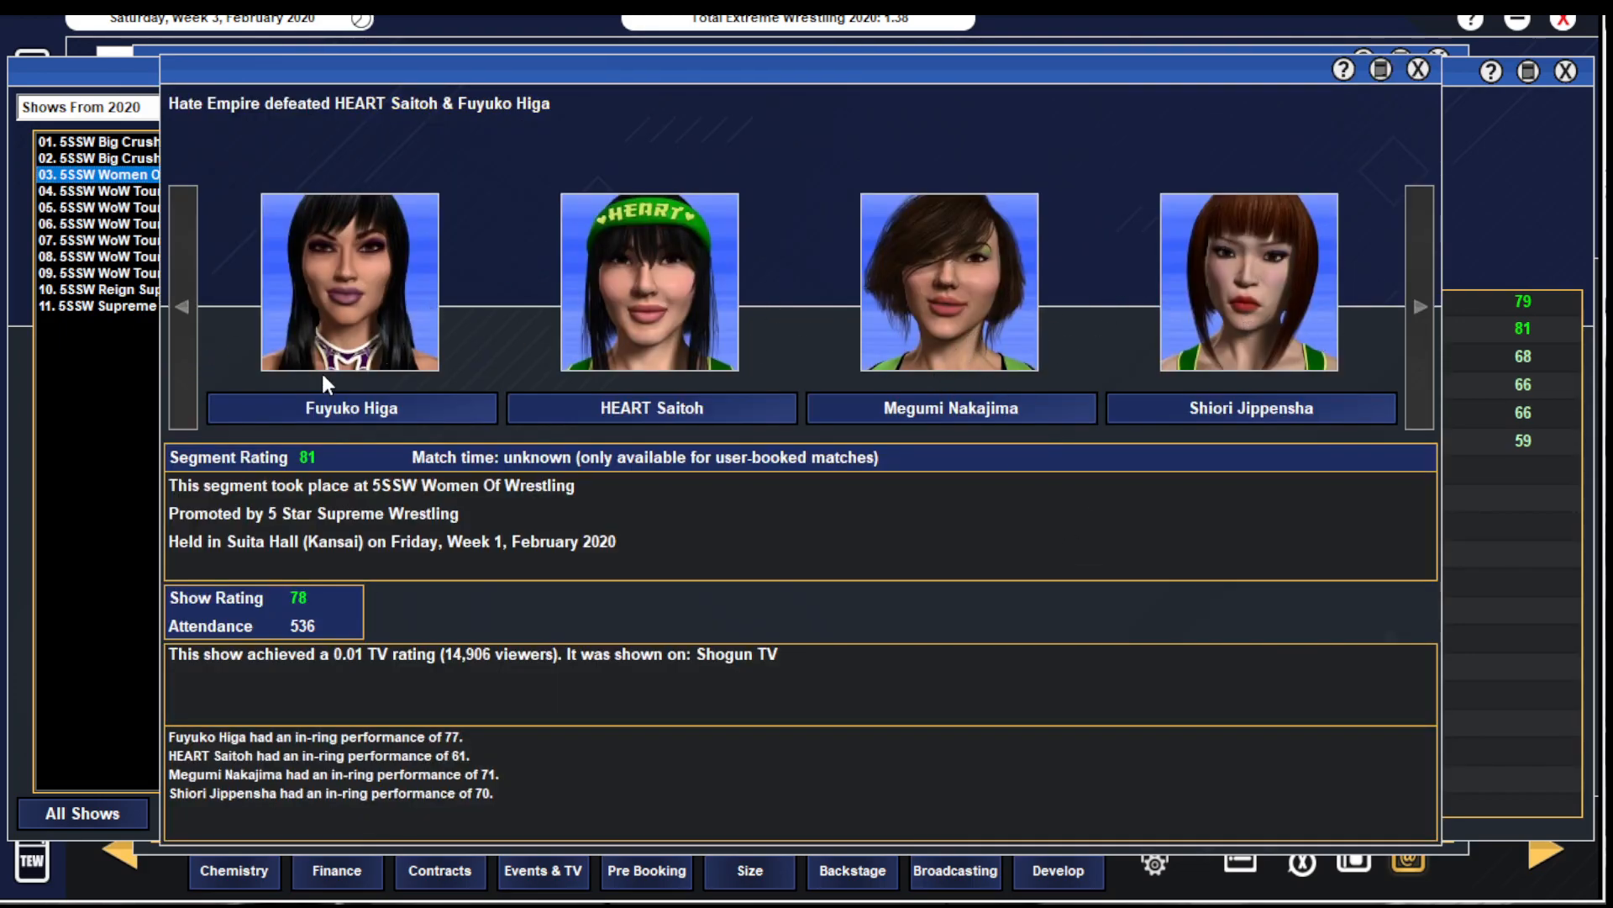
pyautogui.click(1418, 69)
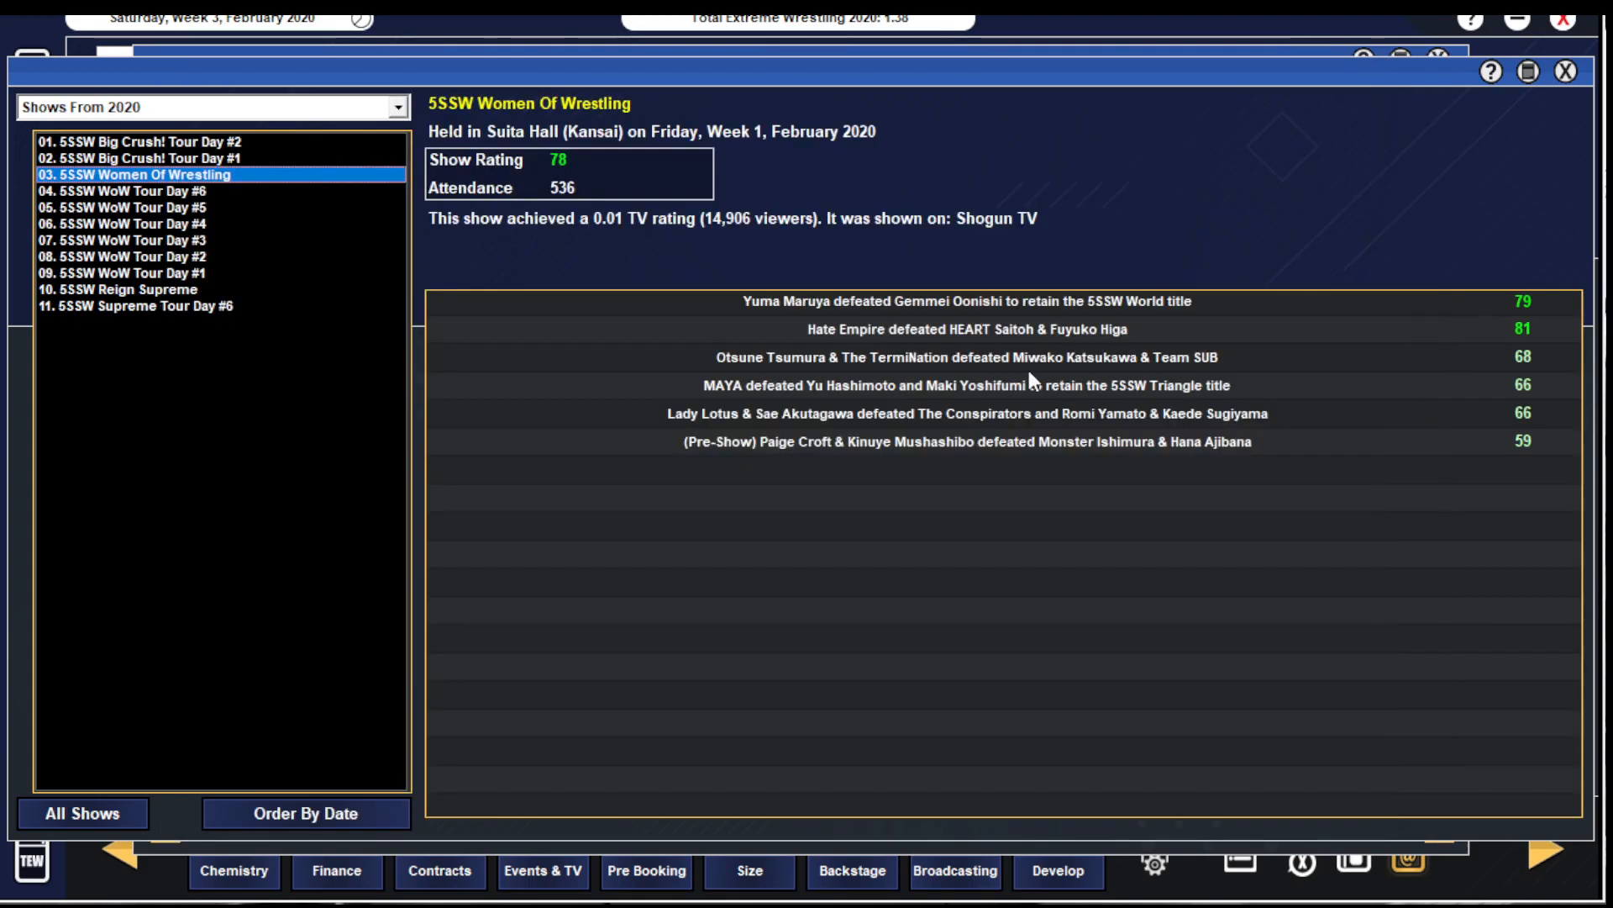
pyautogui.moveTo(876, 232)
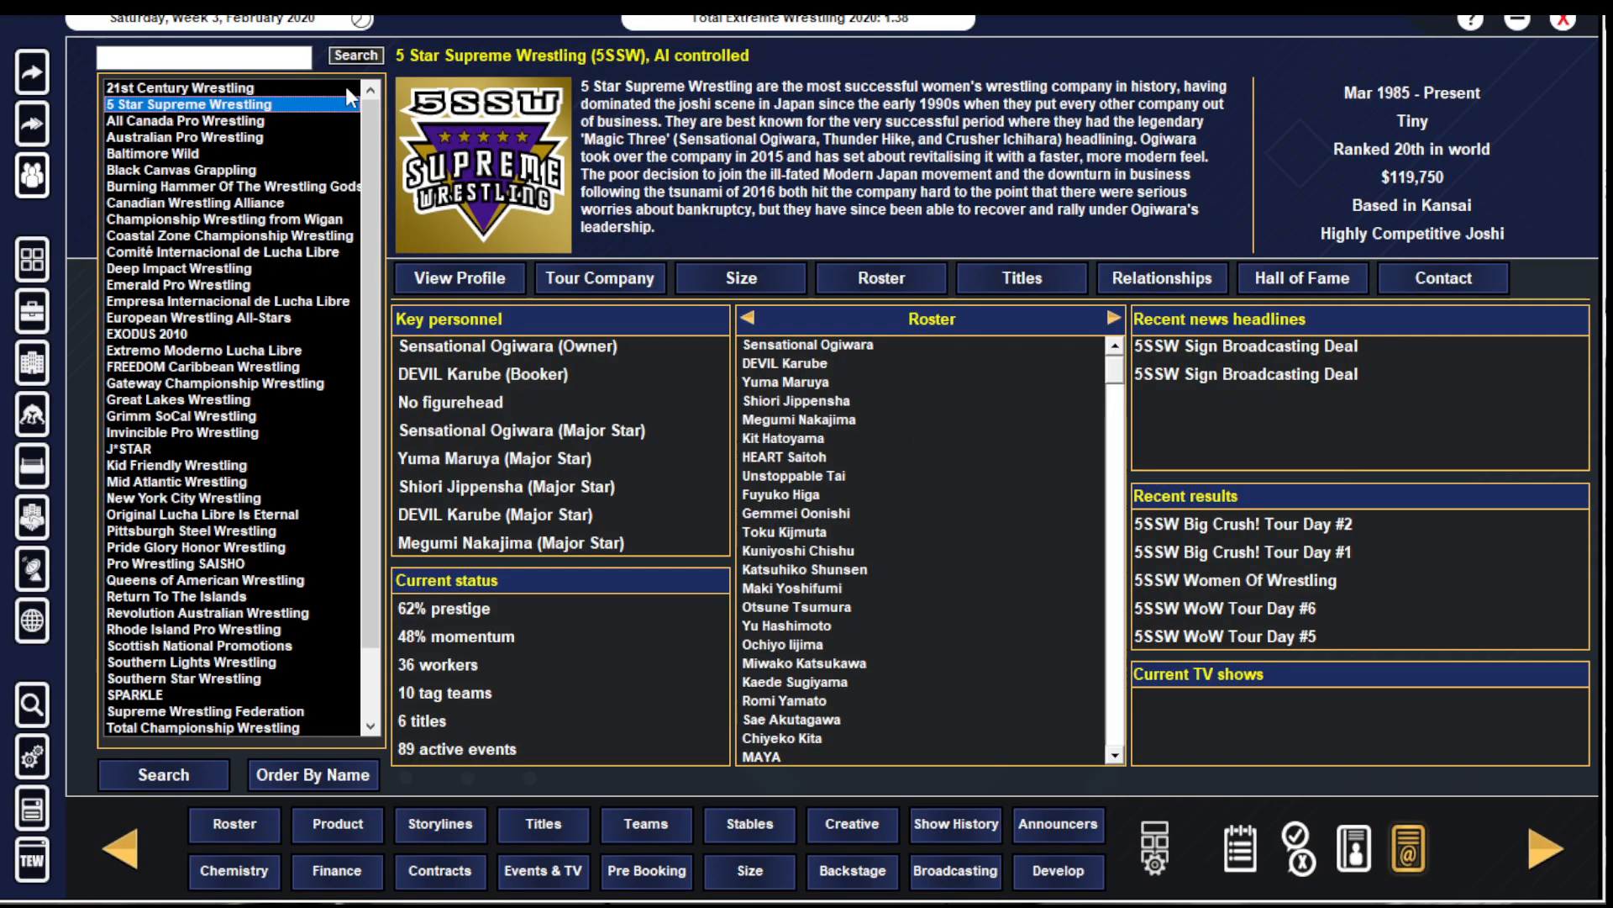
# - Switch to Canadian Wrestling Alliance and look over its Clash Classic 2020 results
pyautogui.click(164, 153)
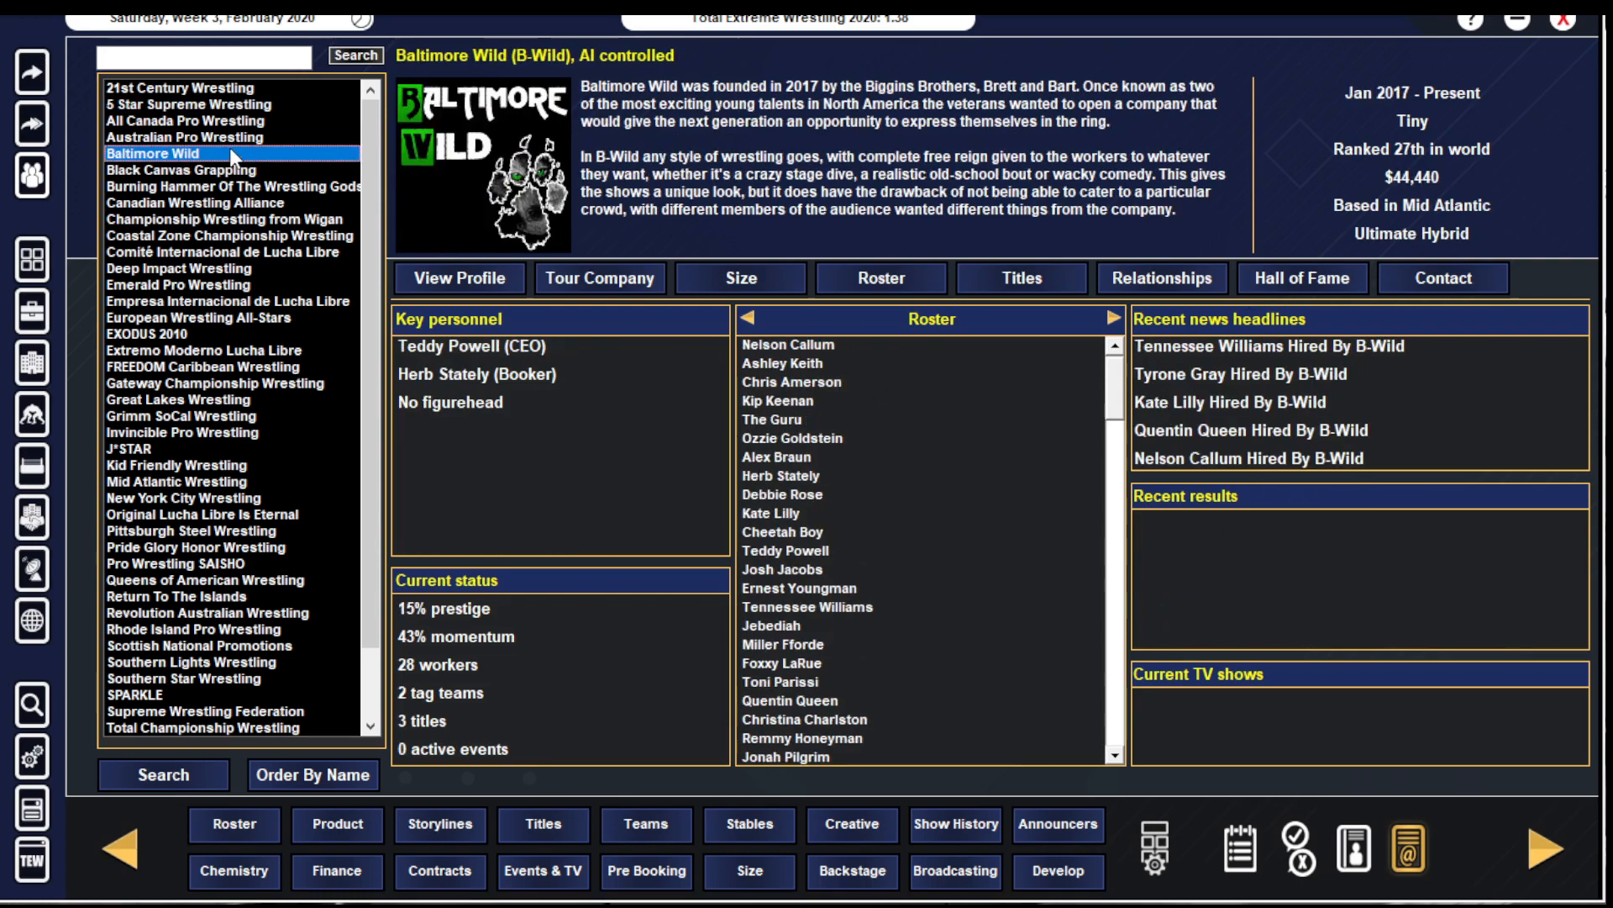
pyautogui.click(203, 203)
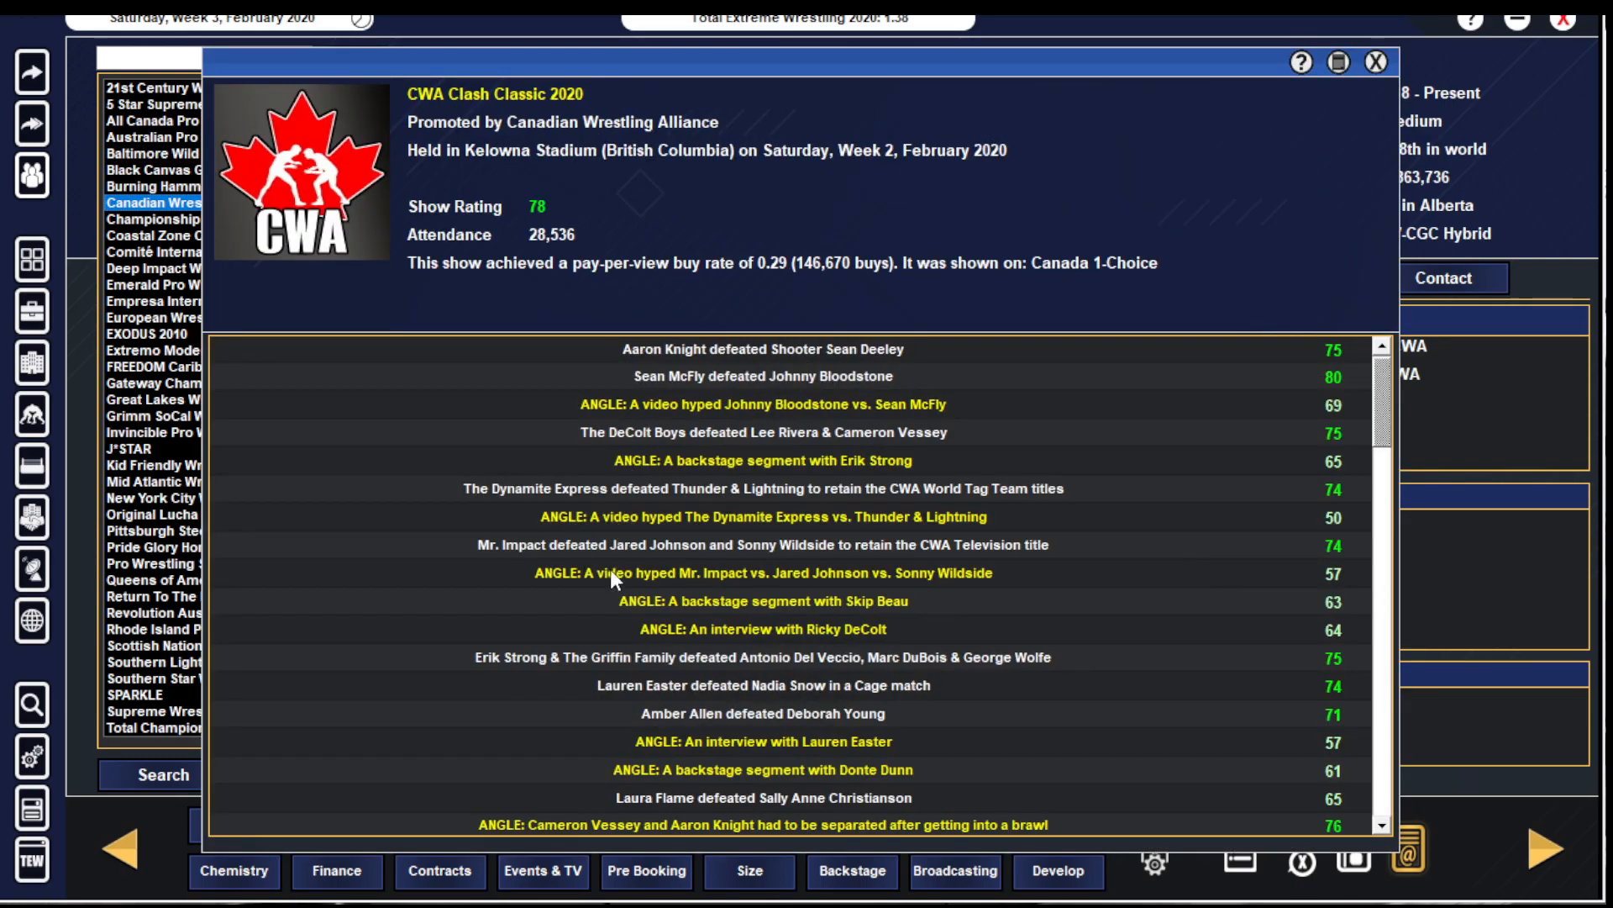
pyautogui.moveTo(707, 691)
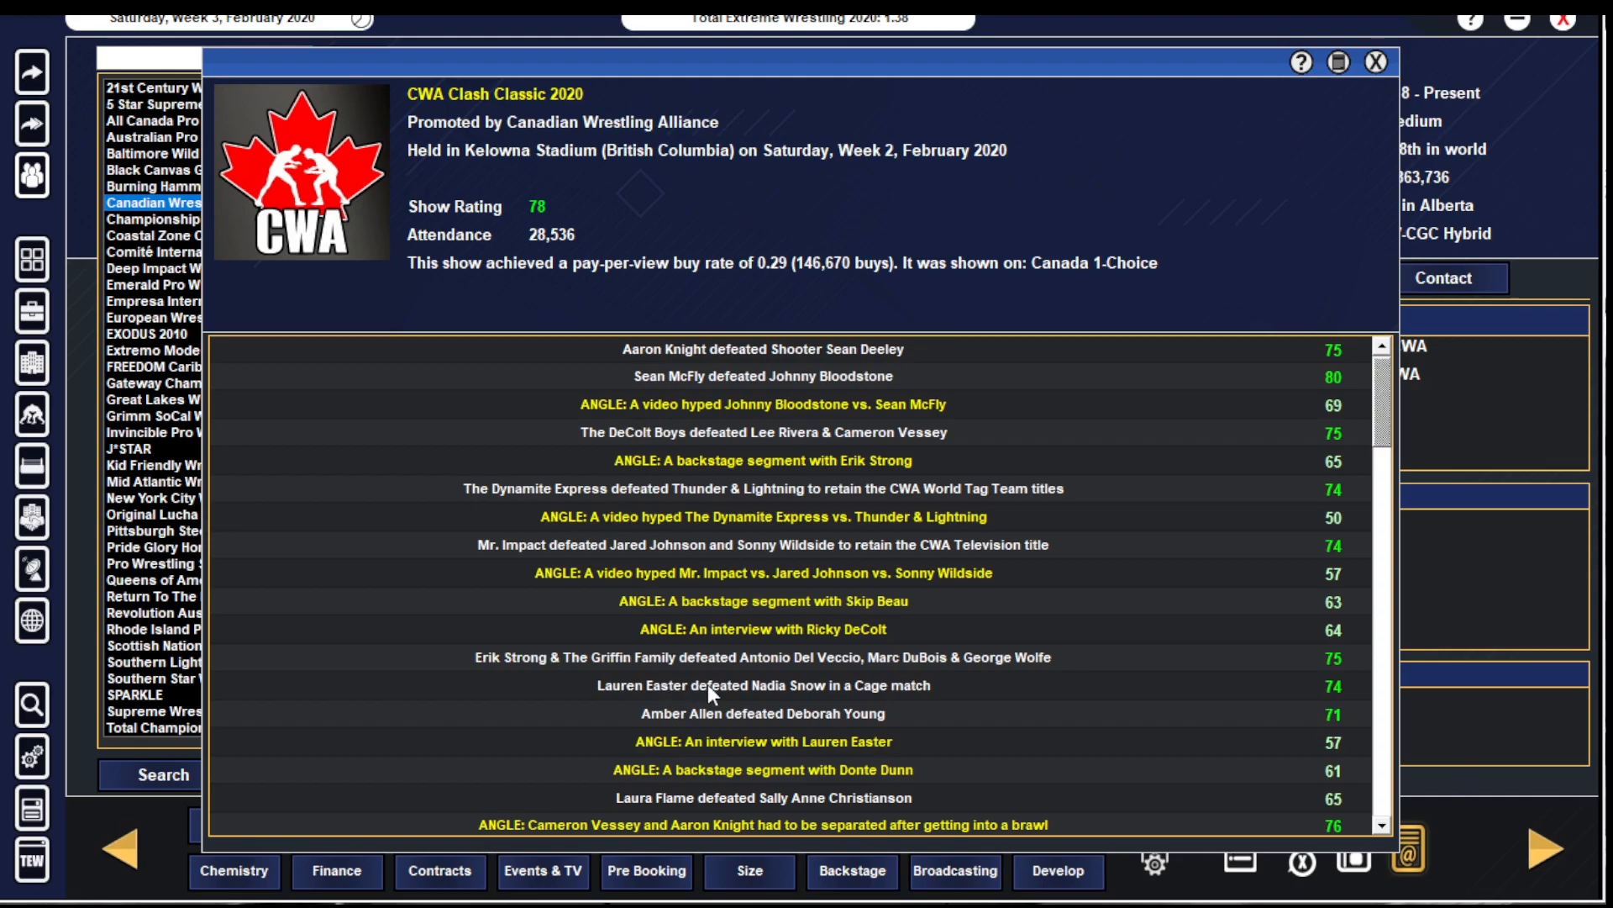
pyautogui.moveTo(1134, 813)
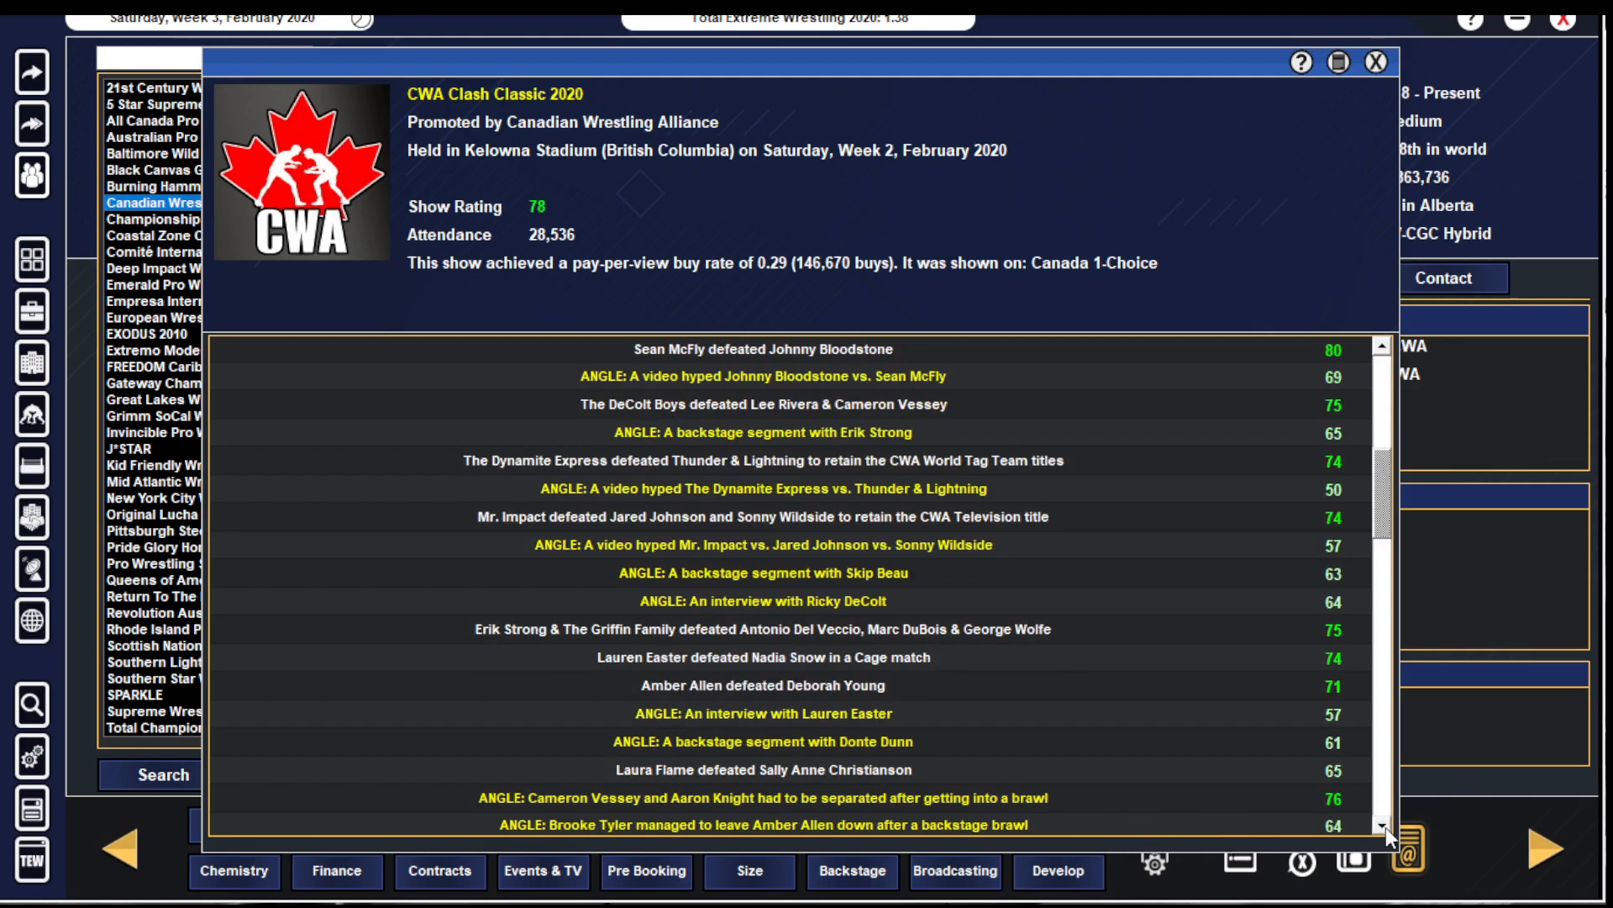
pyautogui.scroll(-3)
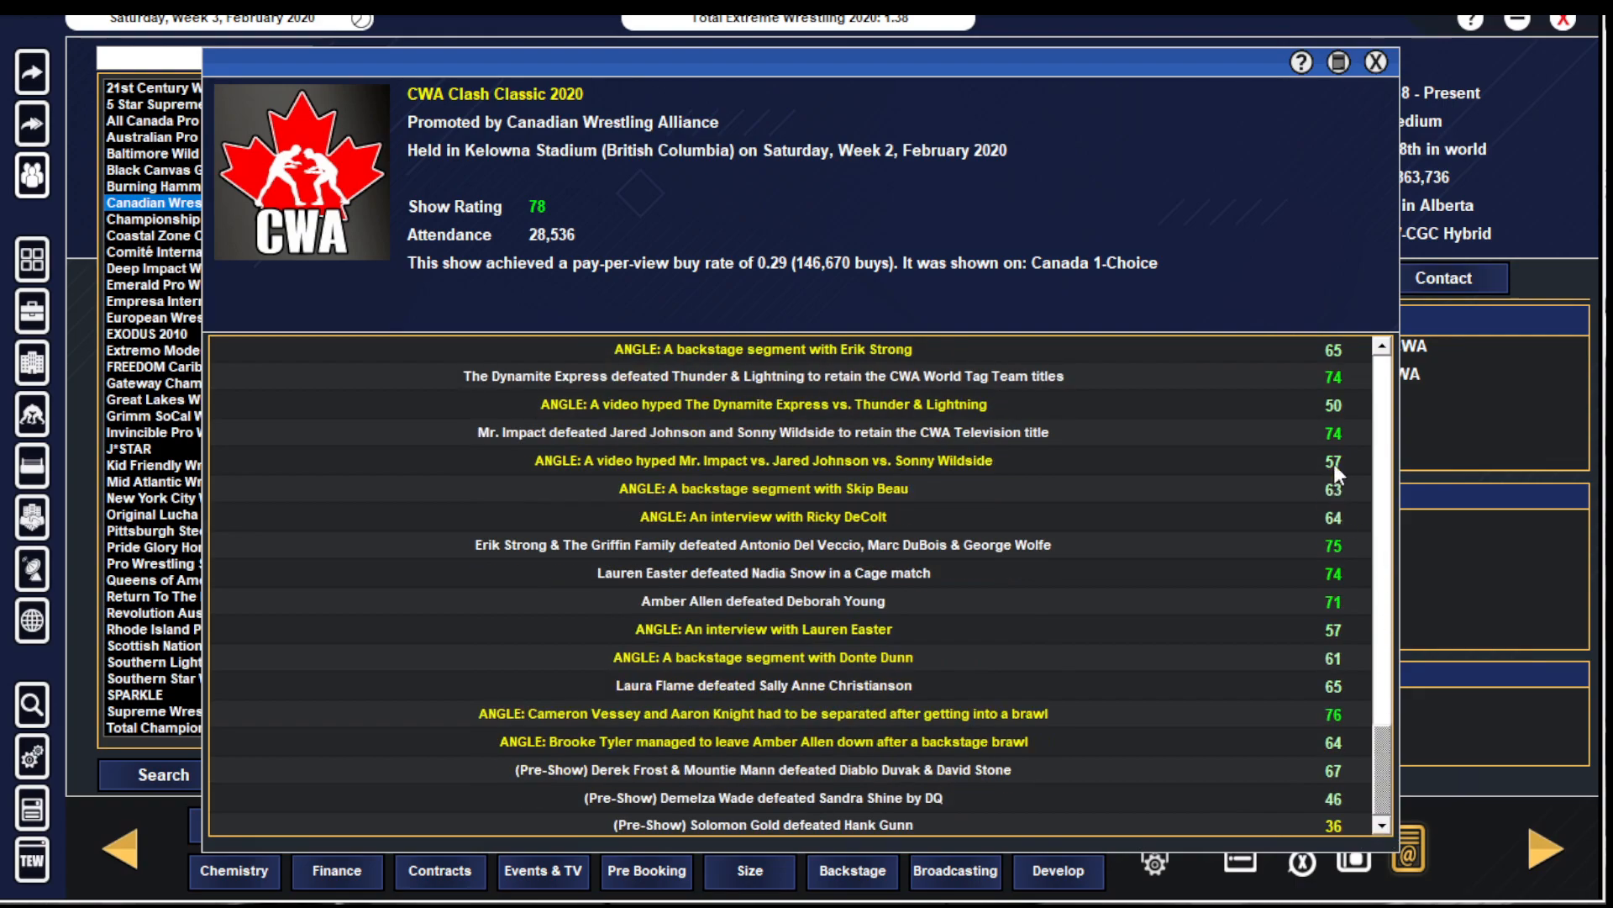
pyautogui.scroll(3)
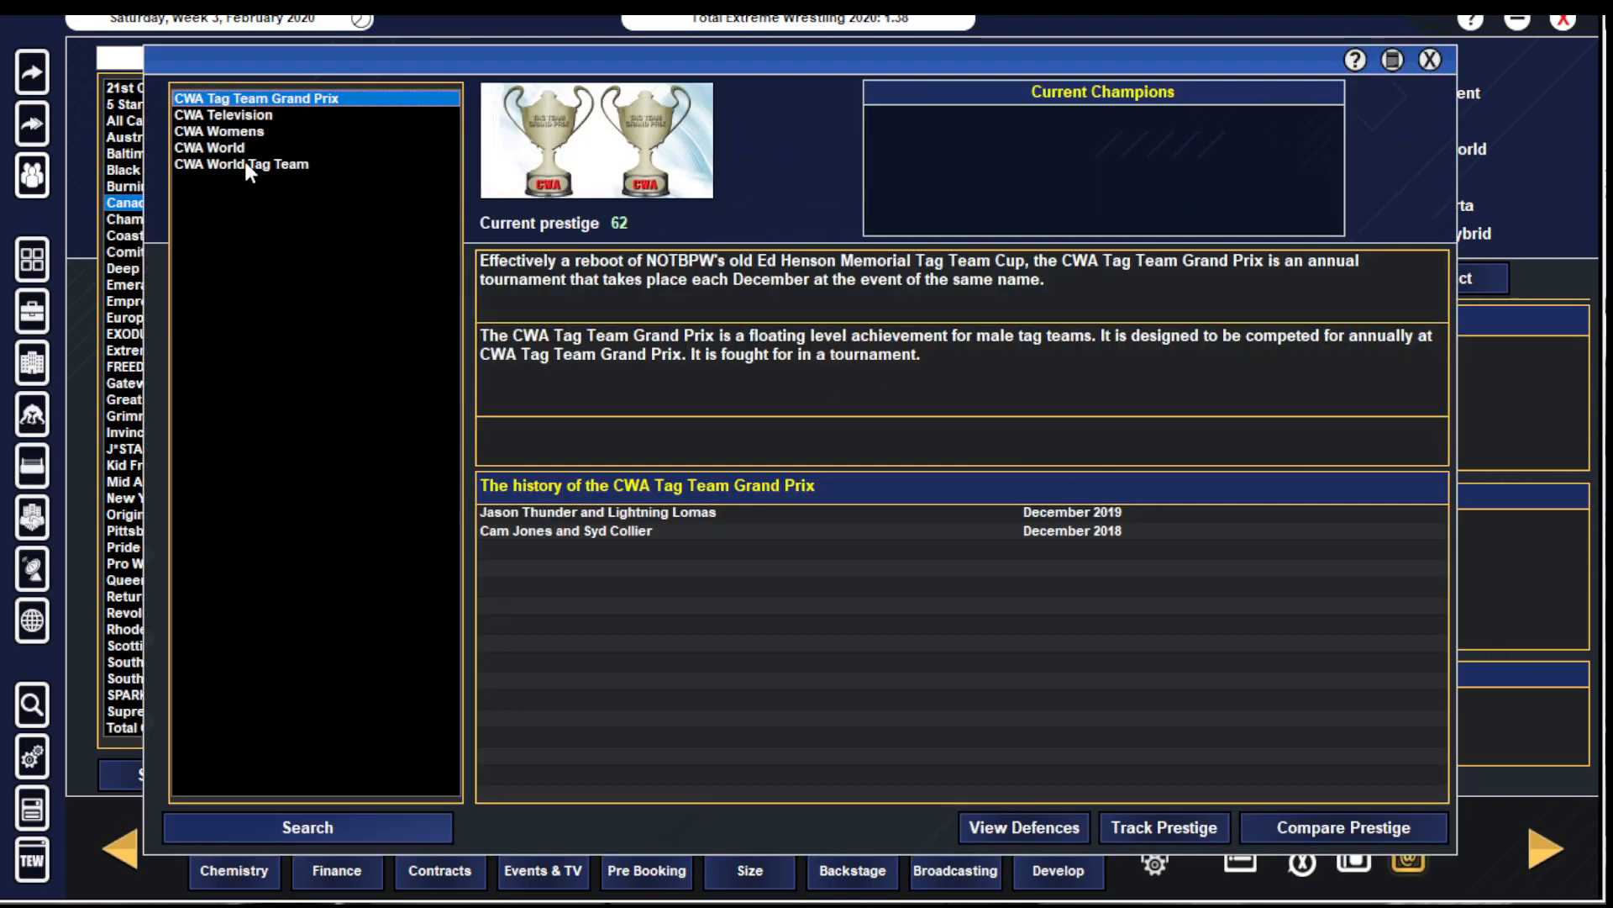
# - Check the CWA World and CWA Womens titles and their champions
pyautogui.click(211, 148)
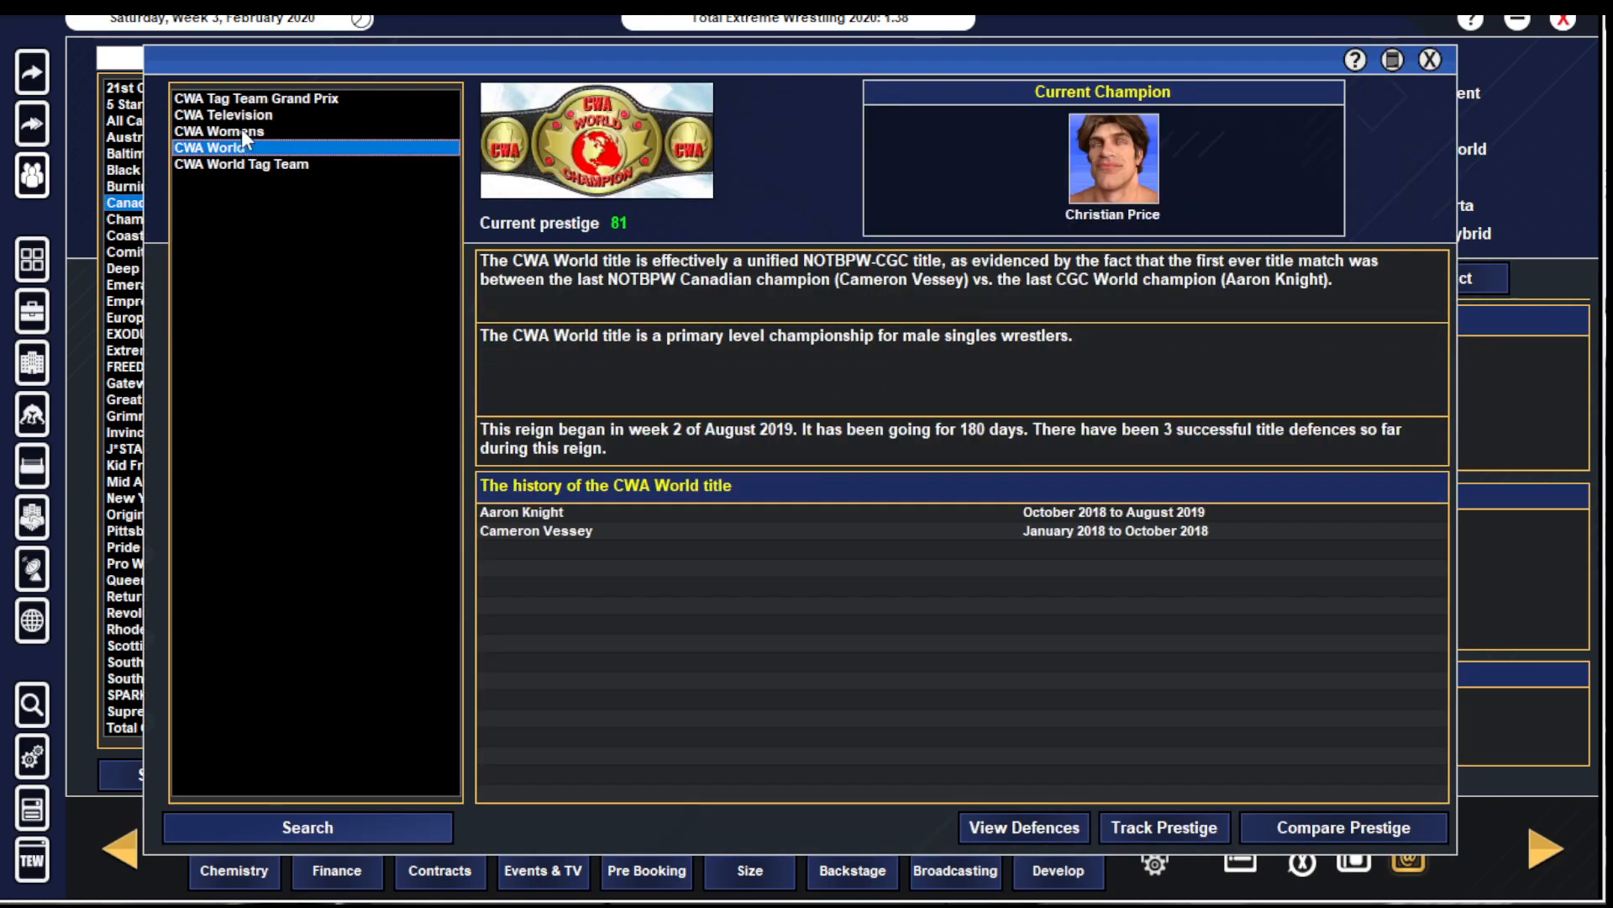
pyautogui.click(219, 131)
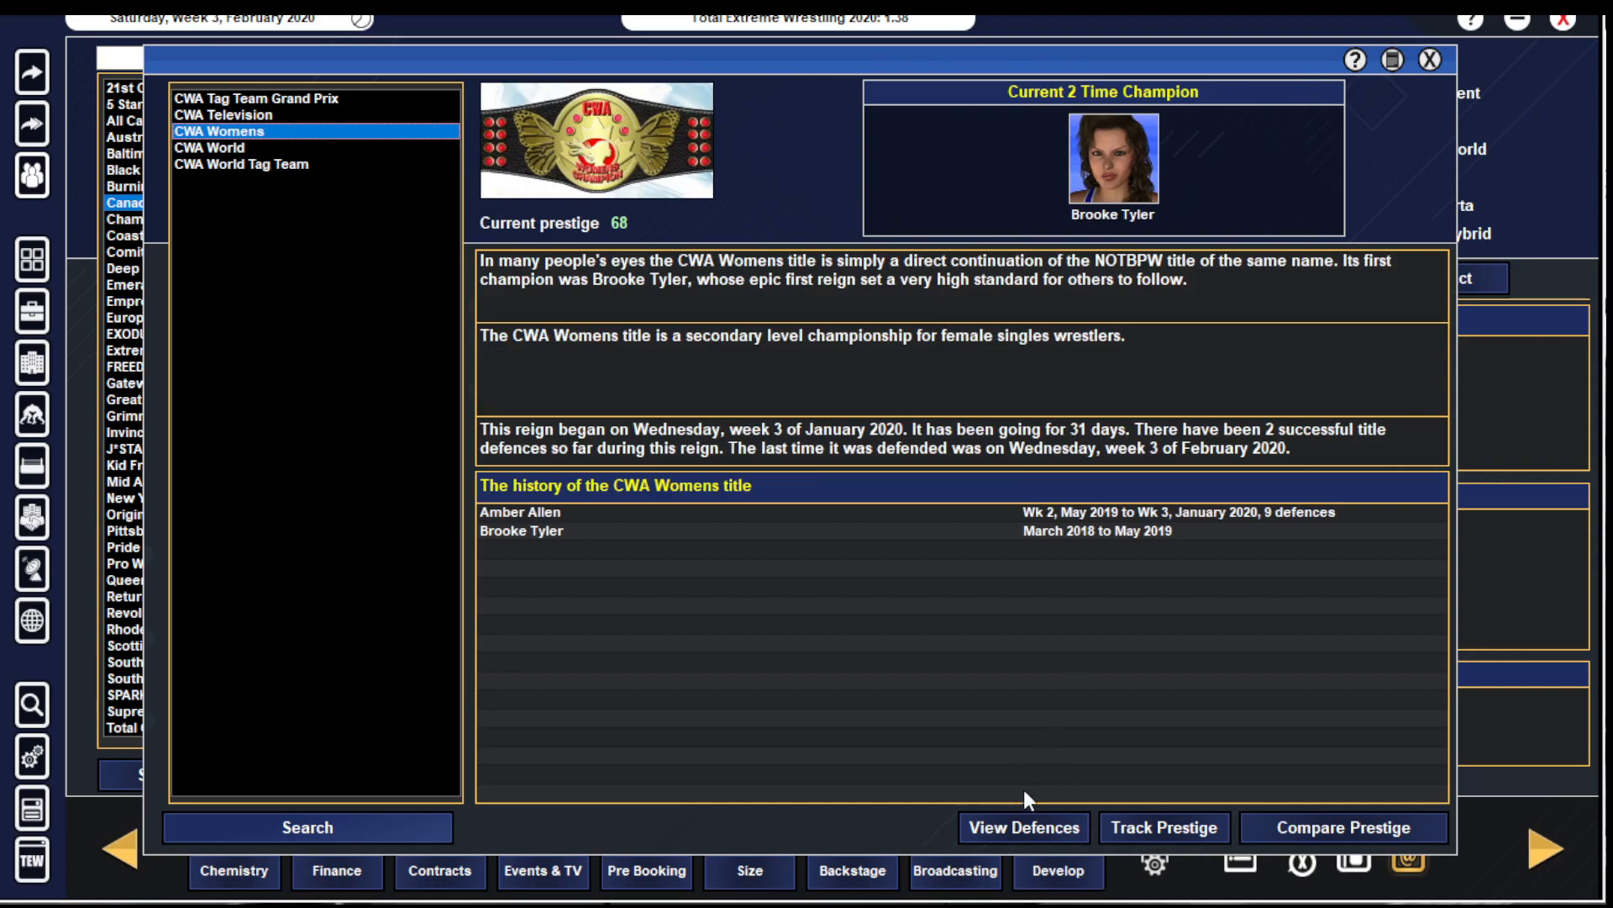
pyautogui.click(1022, 826)
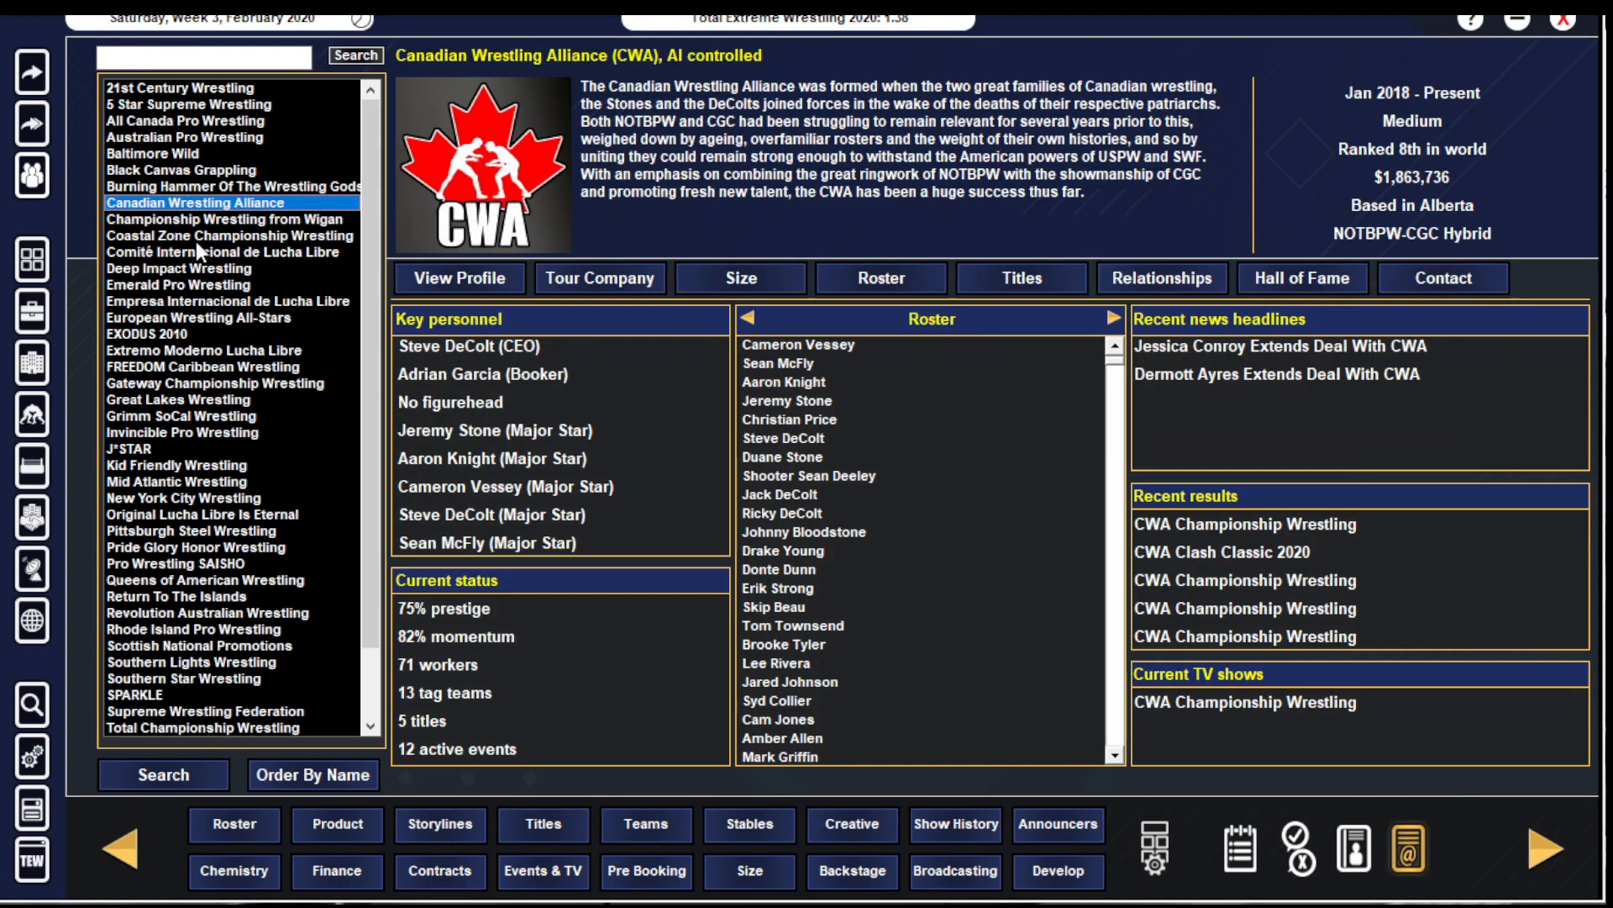
# - Browse Coastal Zone, switch to J*STAR and bring up its list of titles
pyautogui.click(194, 236)
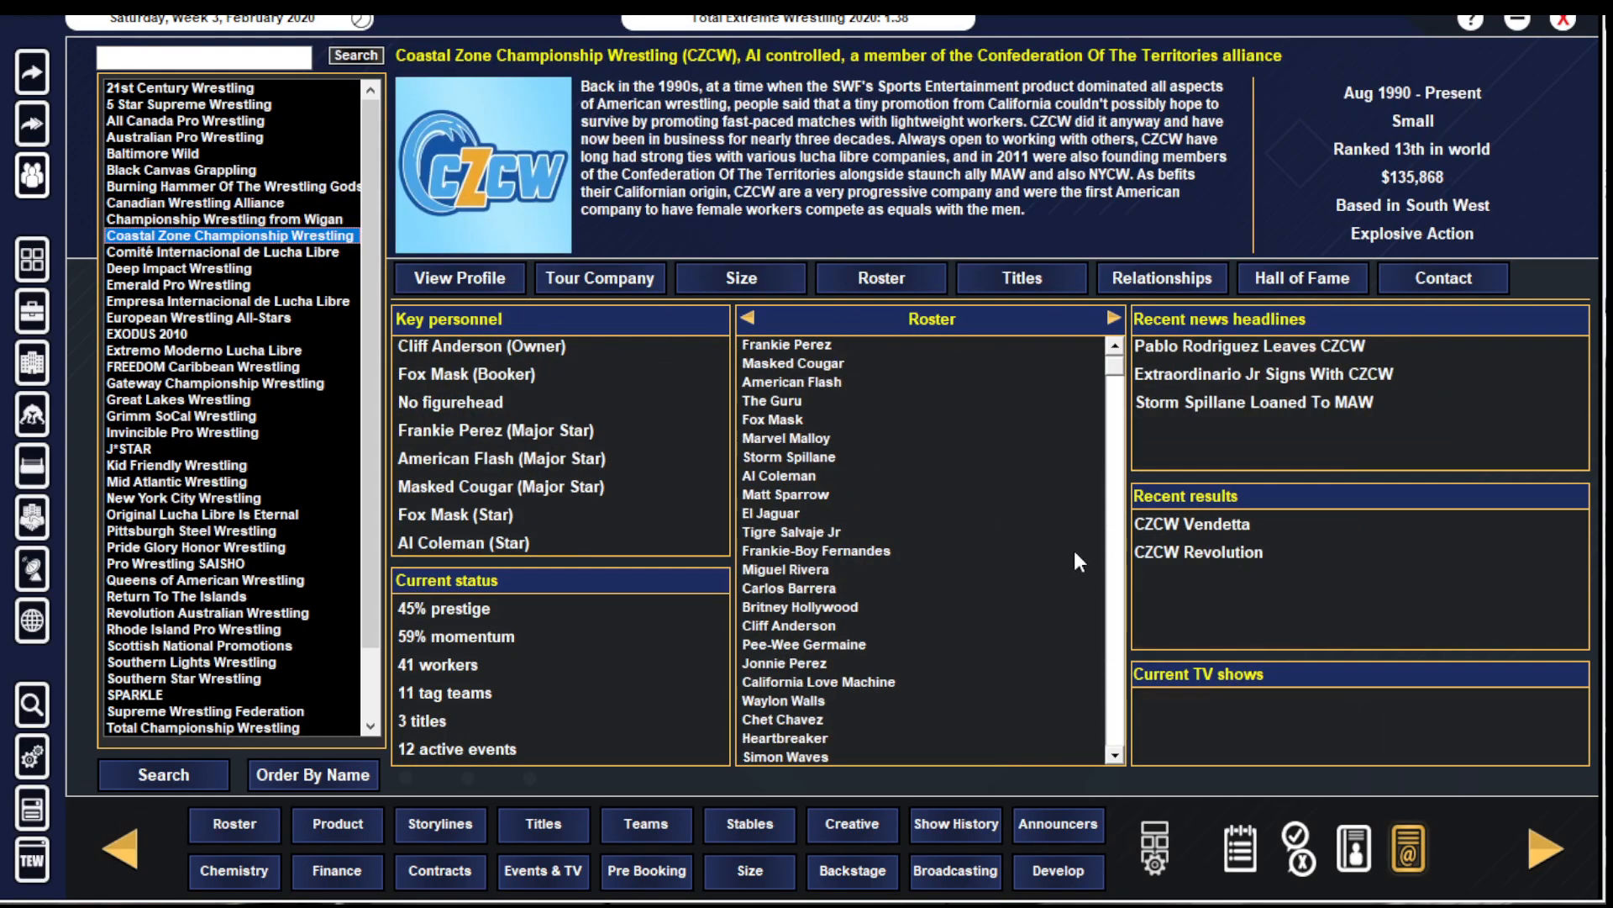
pyautogui.click(1190, 525)
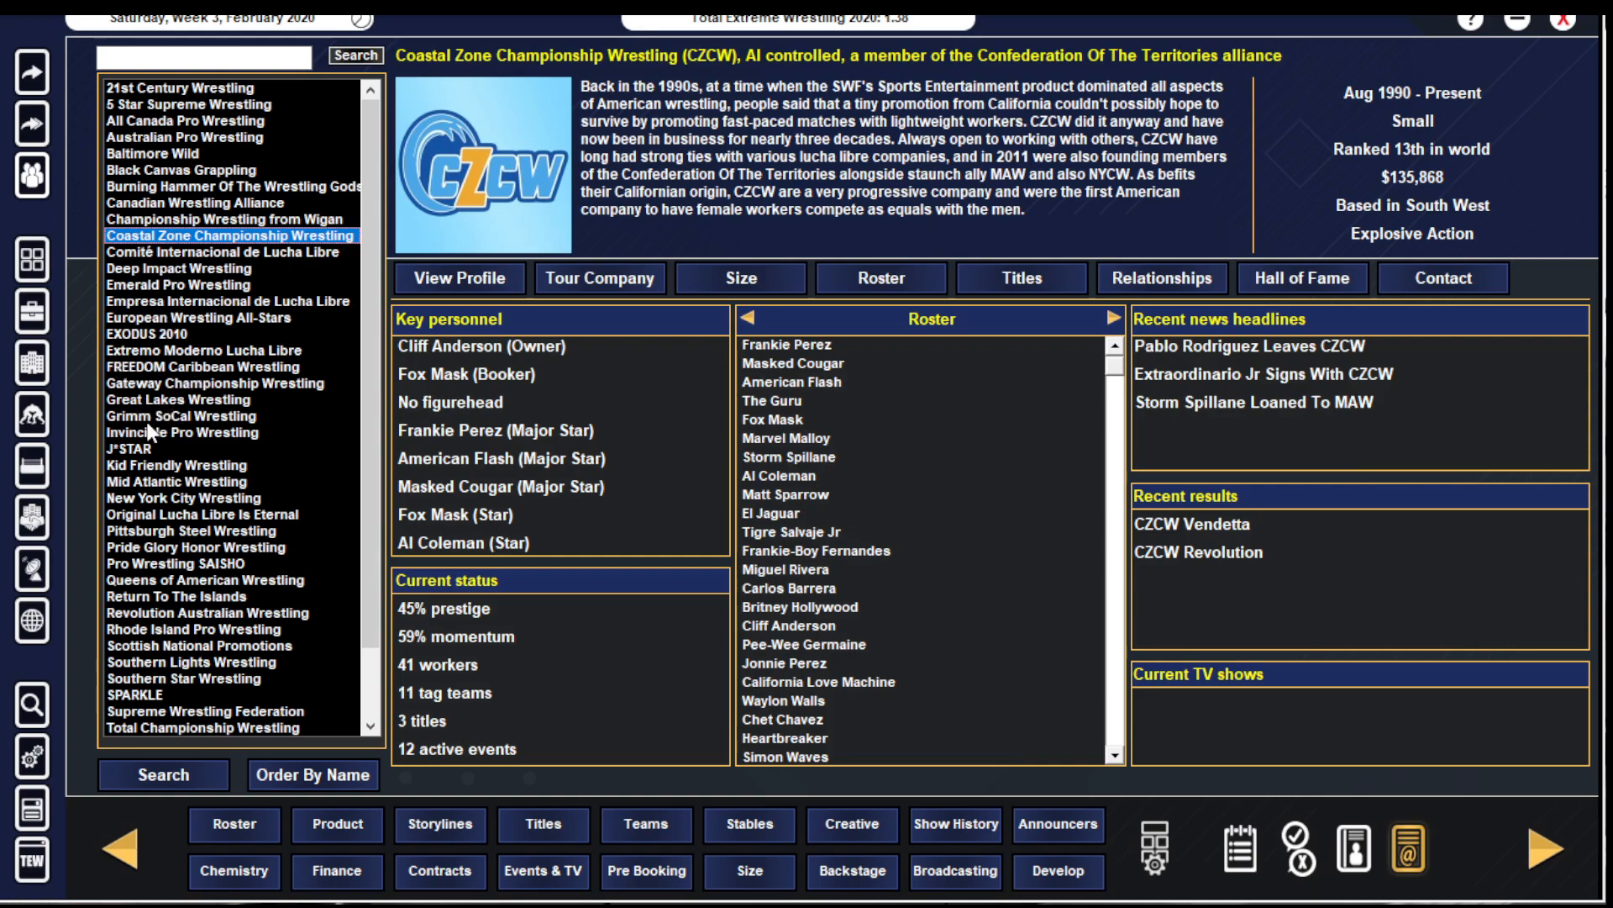
pyautogui.click(145, 449)
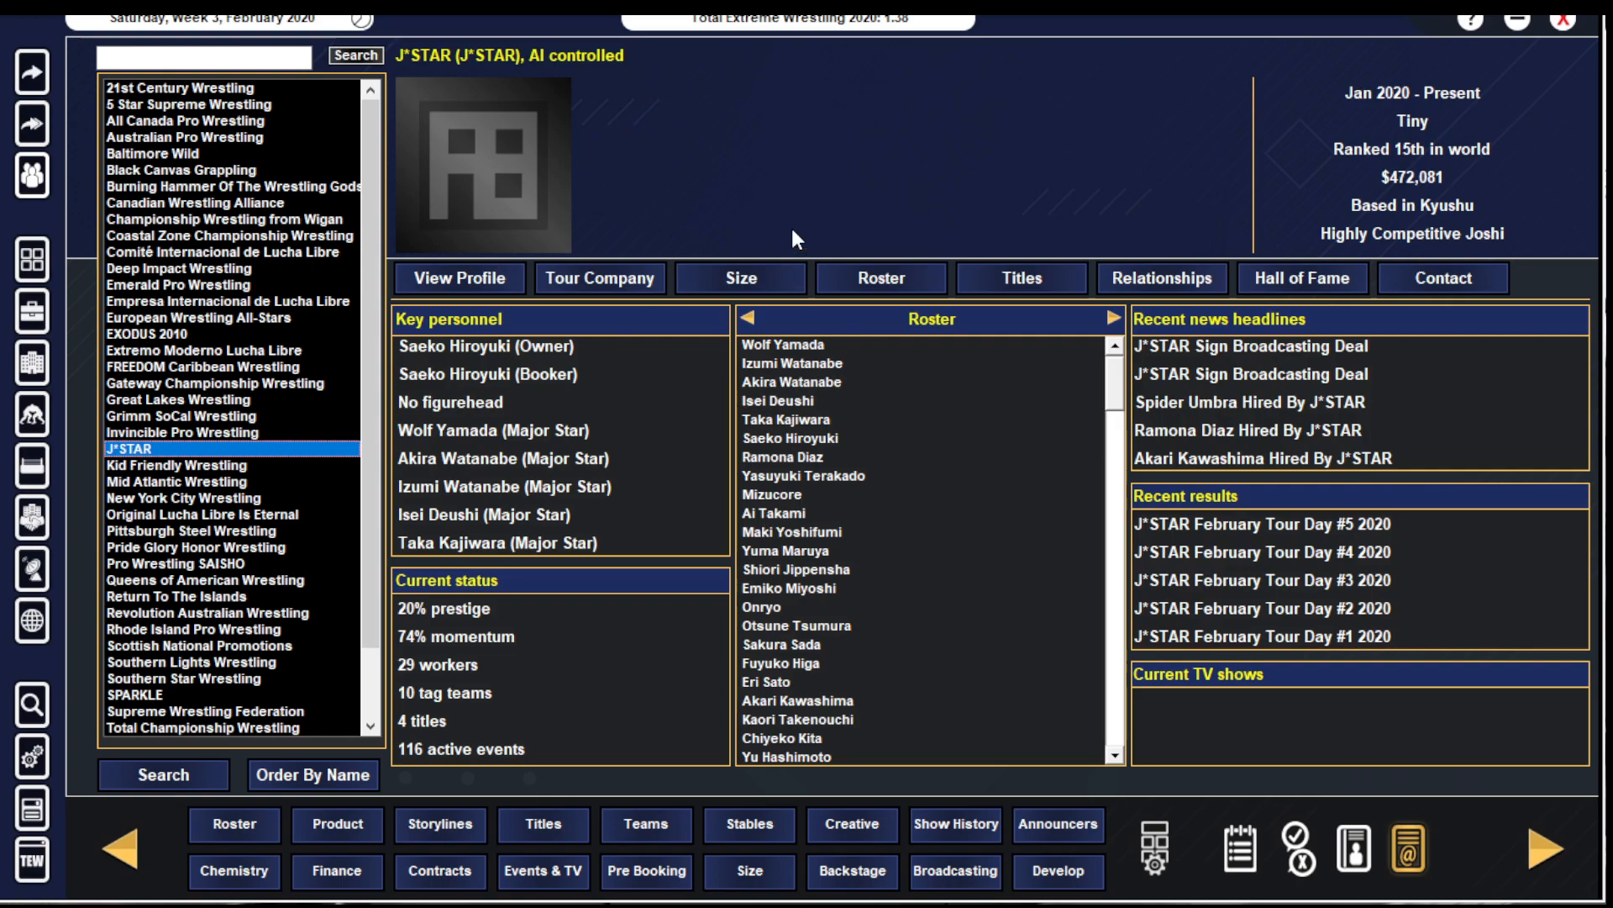
pyautogui.moveTo(1376, 553)
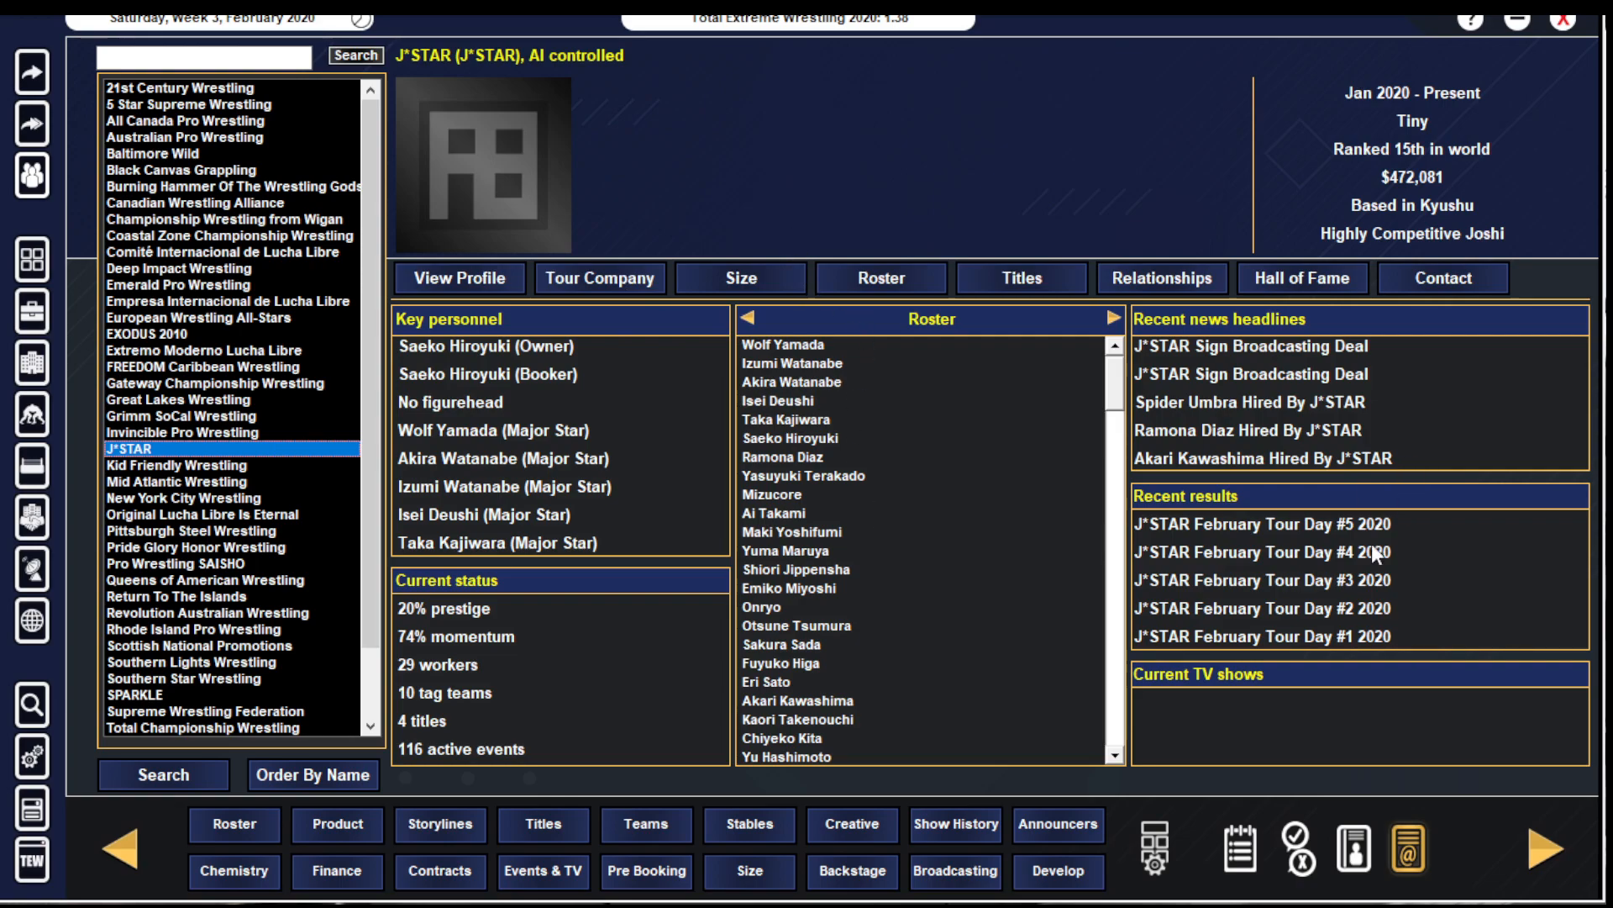
pyautogui.click(1020, 278)
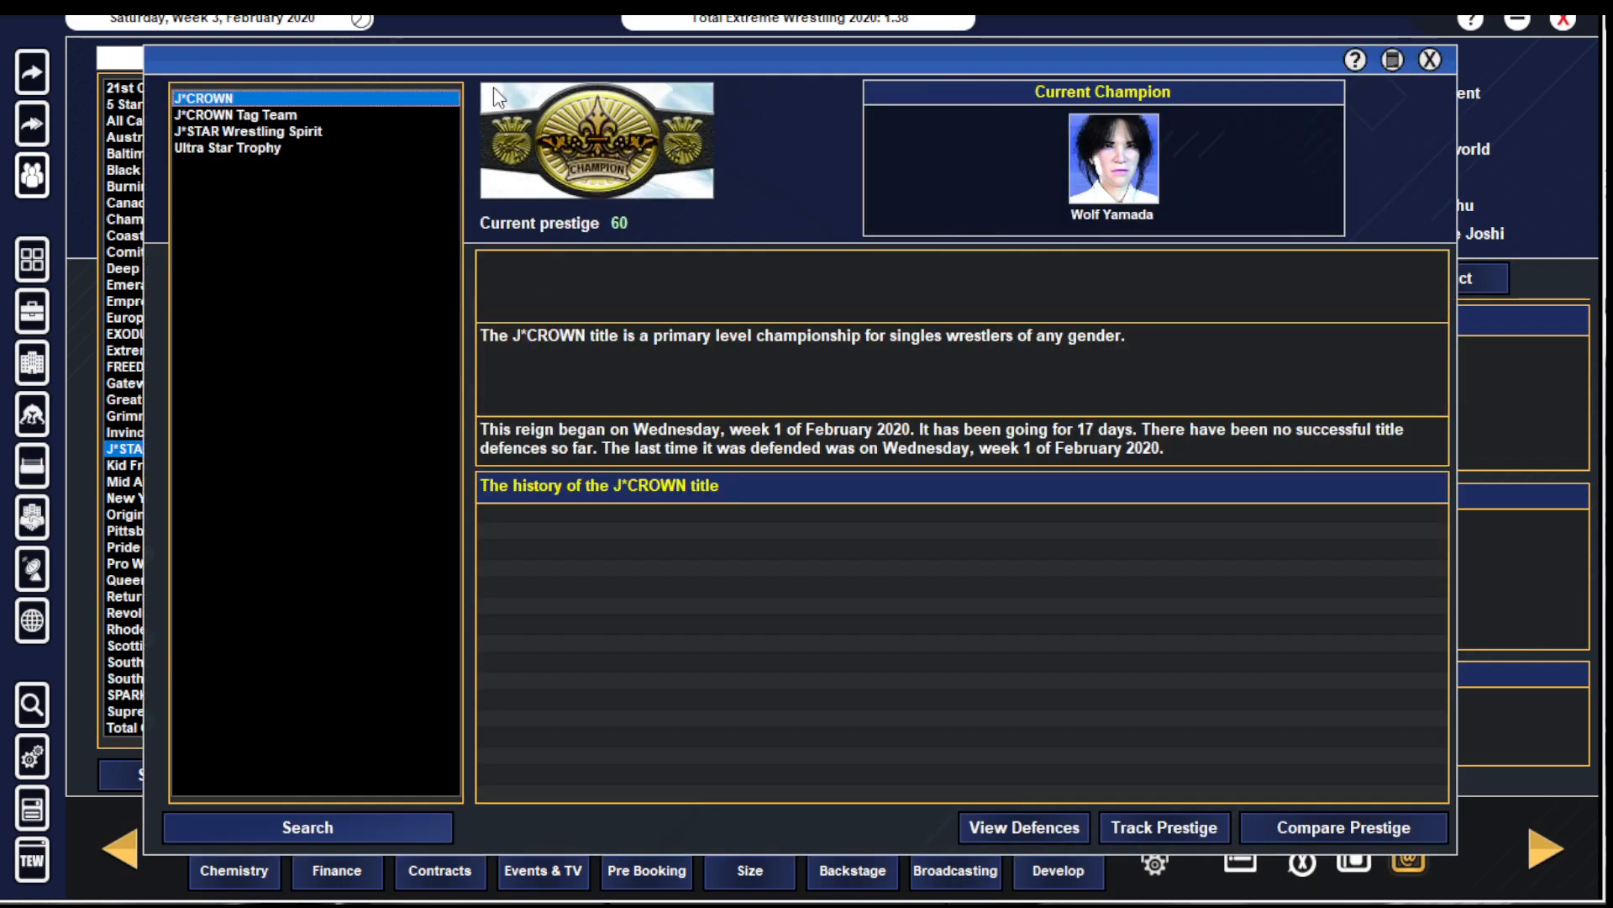
pyautogui.moveTo(1103, 192)
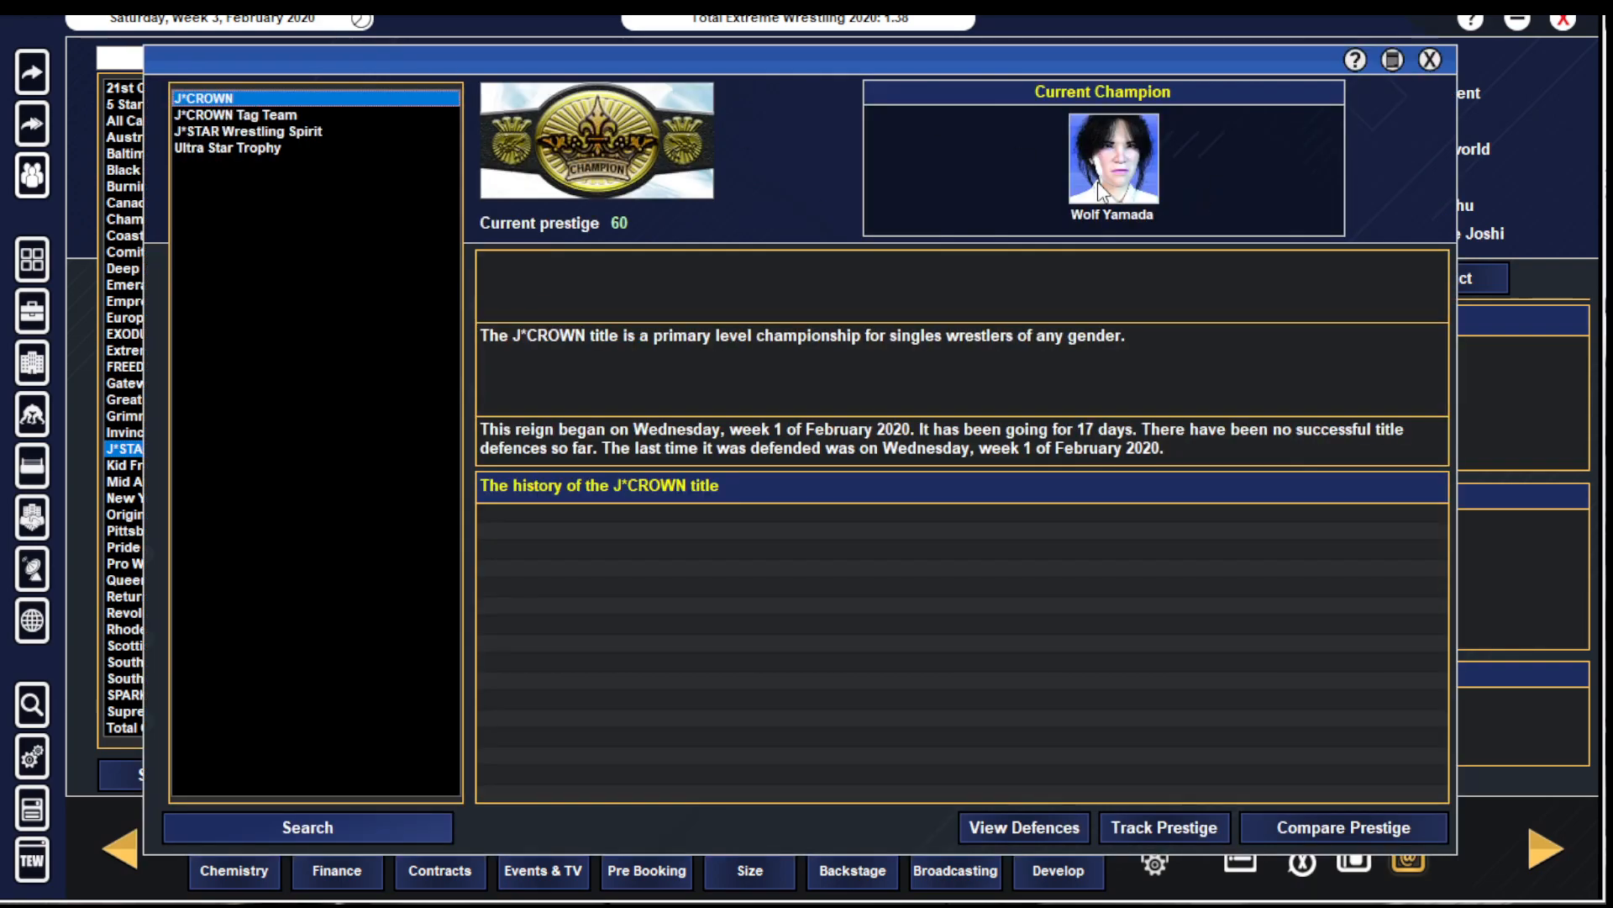
pyautogui.click(1112, 157)
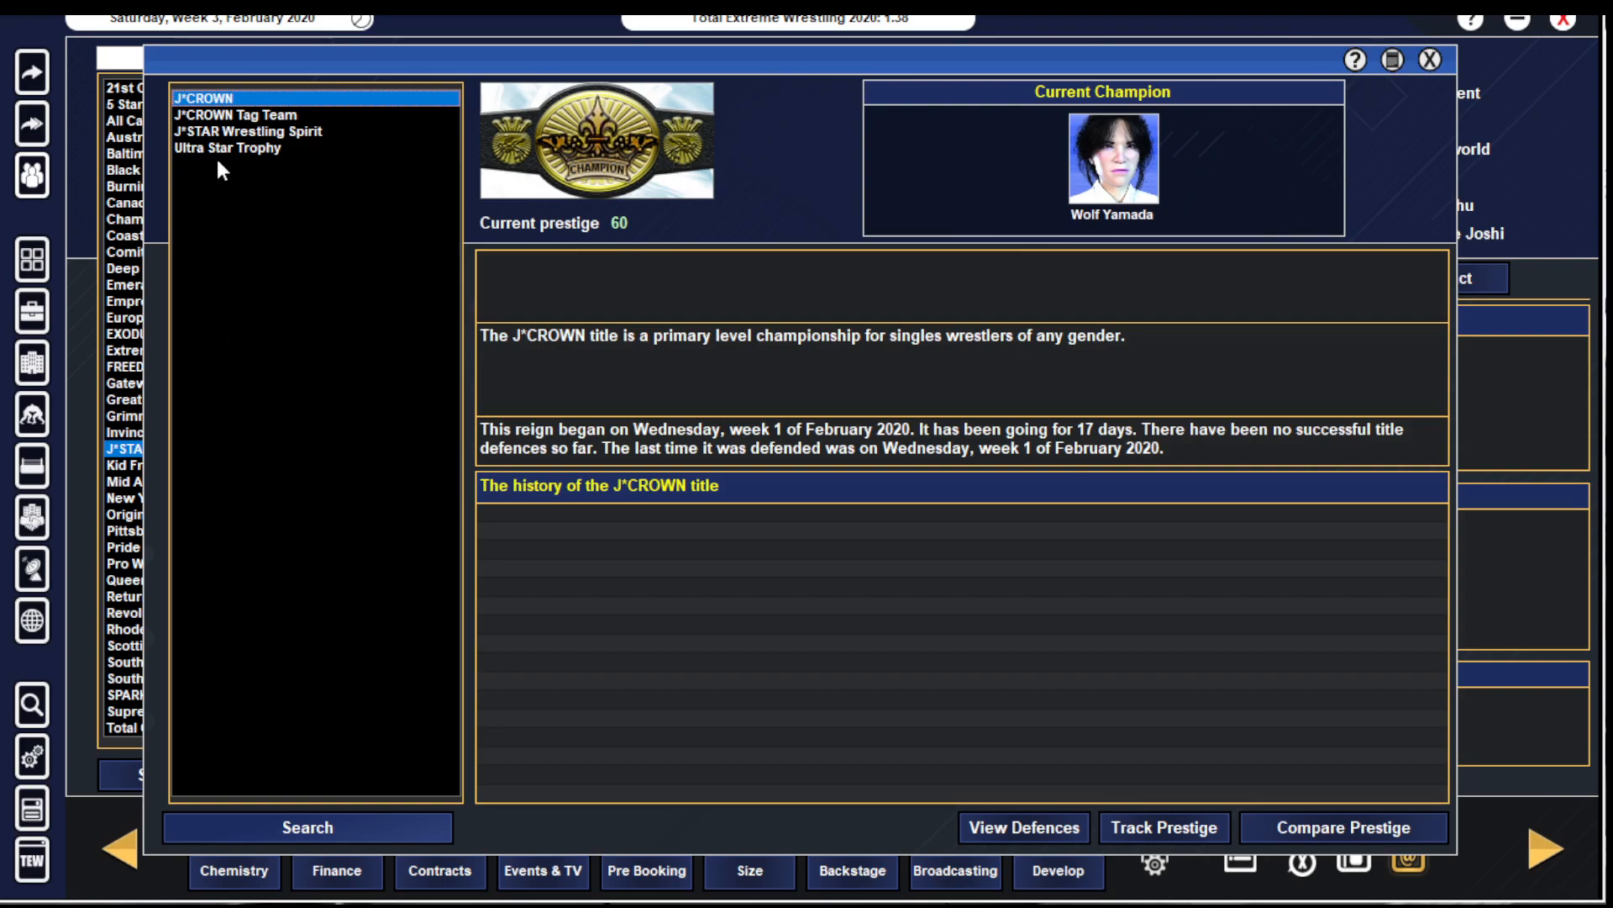
pyautogui.click(233, 114)
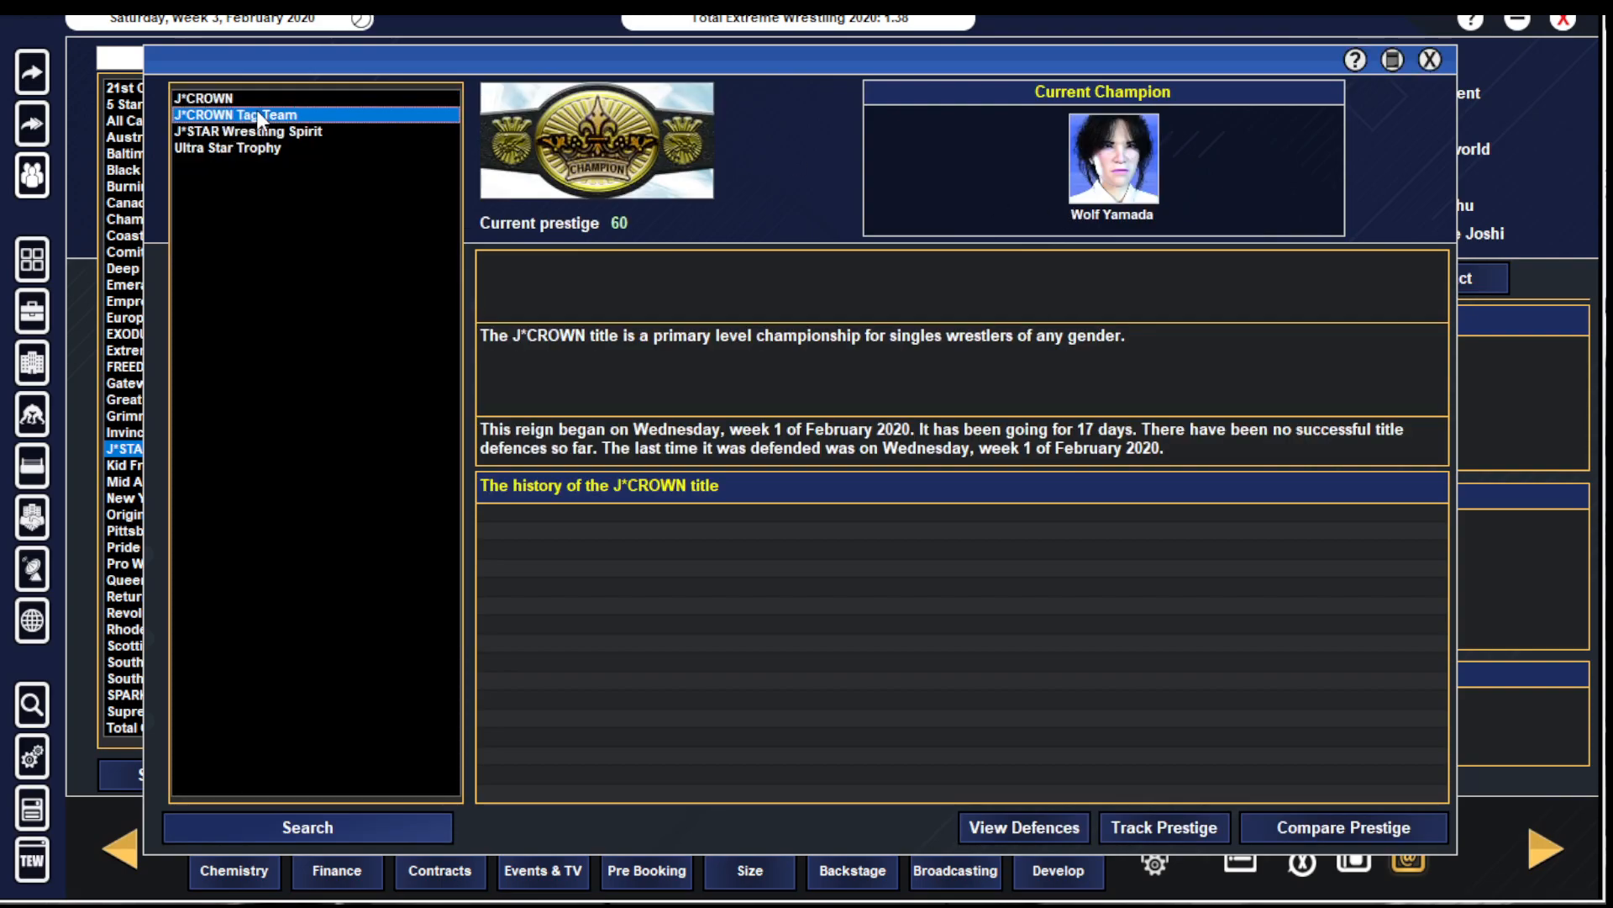
pyautogui.click(254, 114)
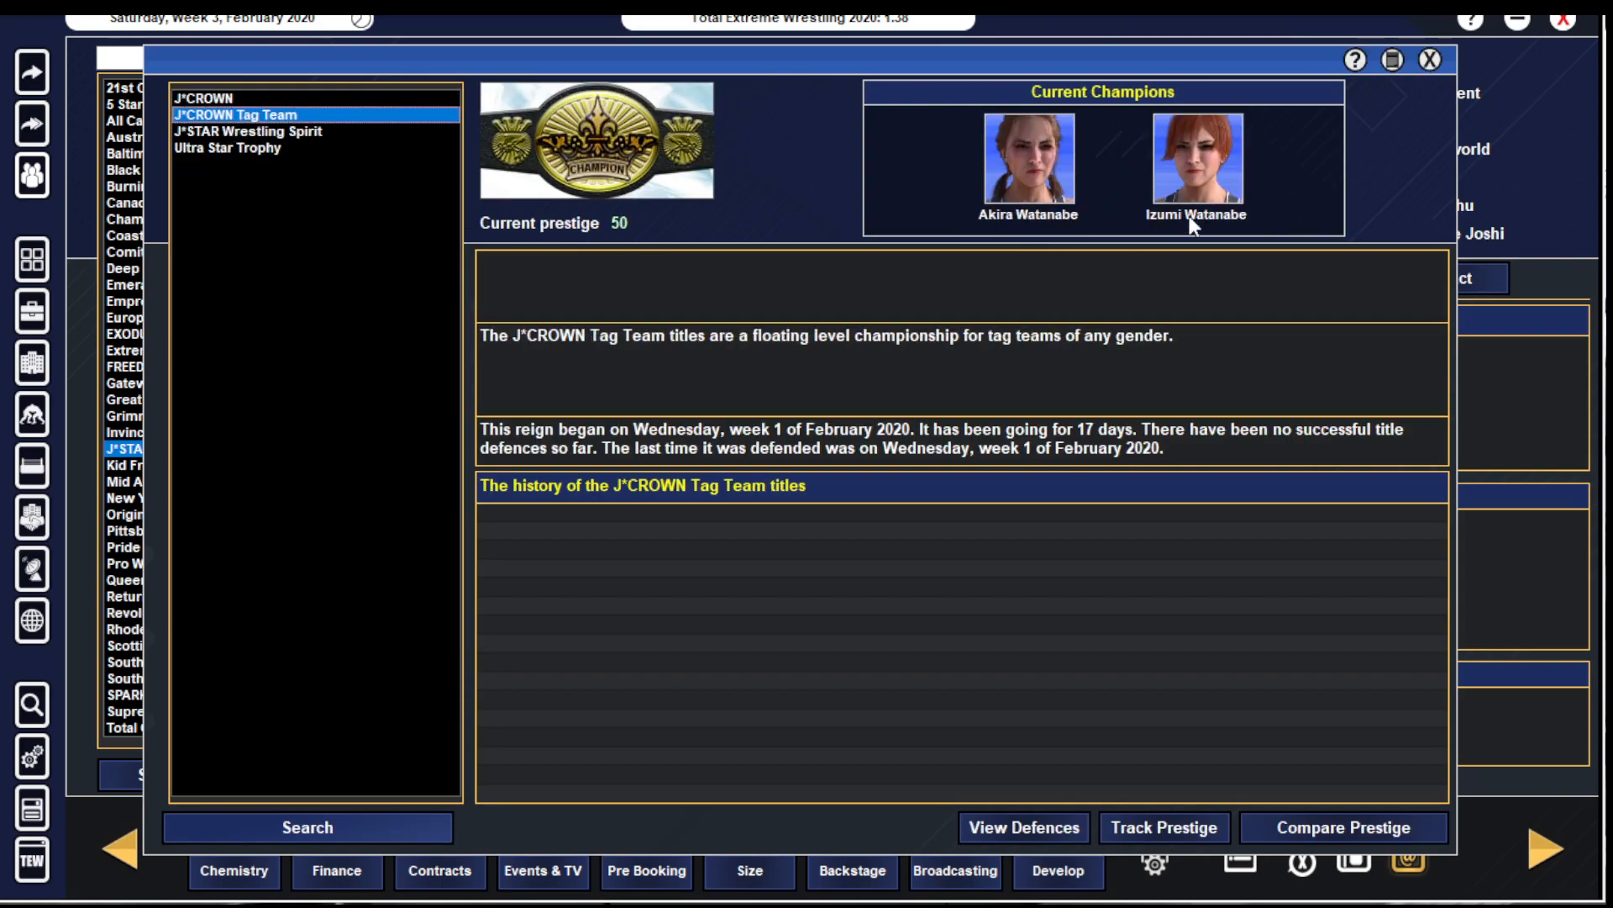
pyautogui.click(1028, 158)
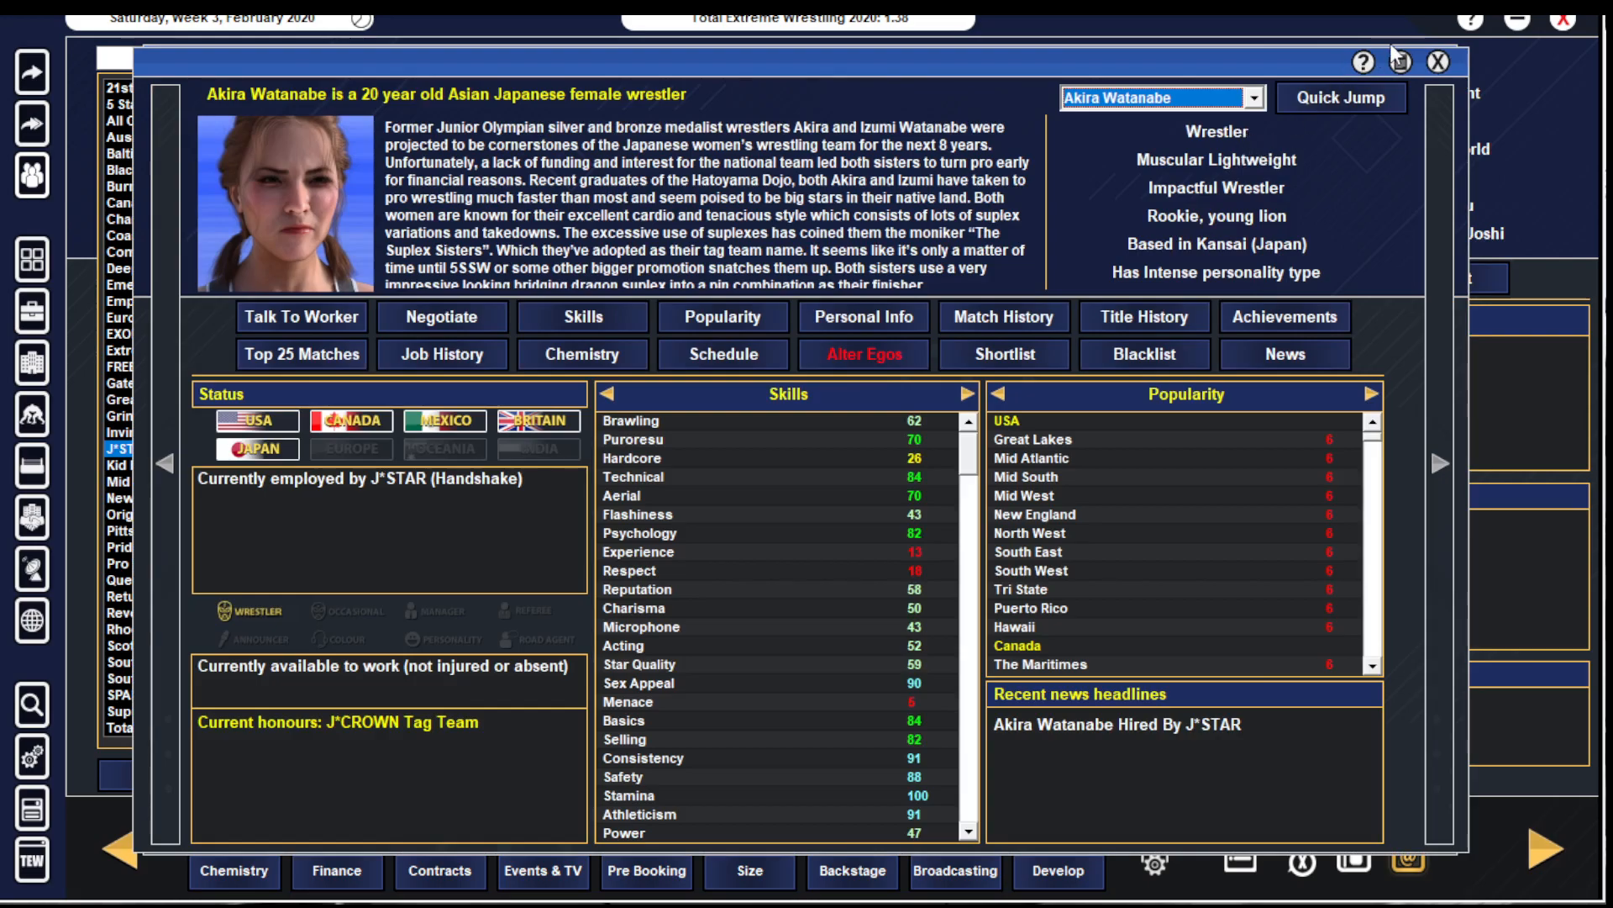
pyautogui.click(1143, 316)
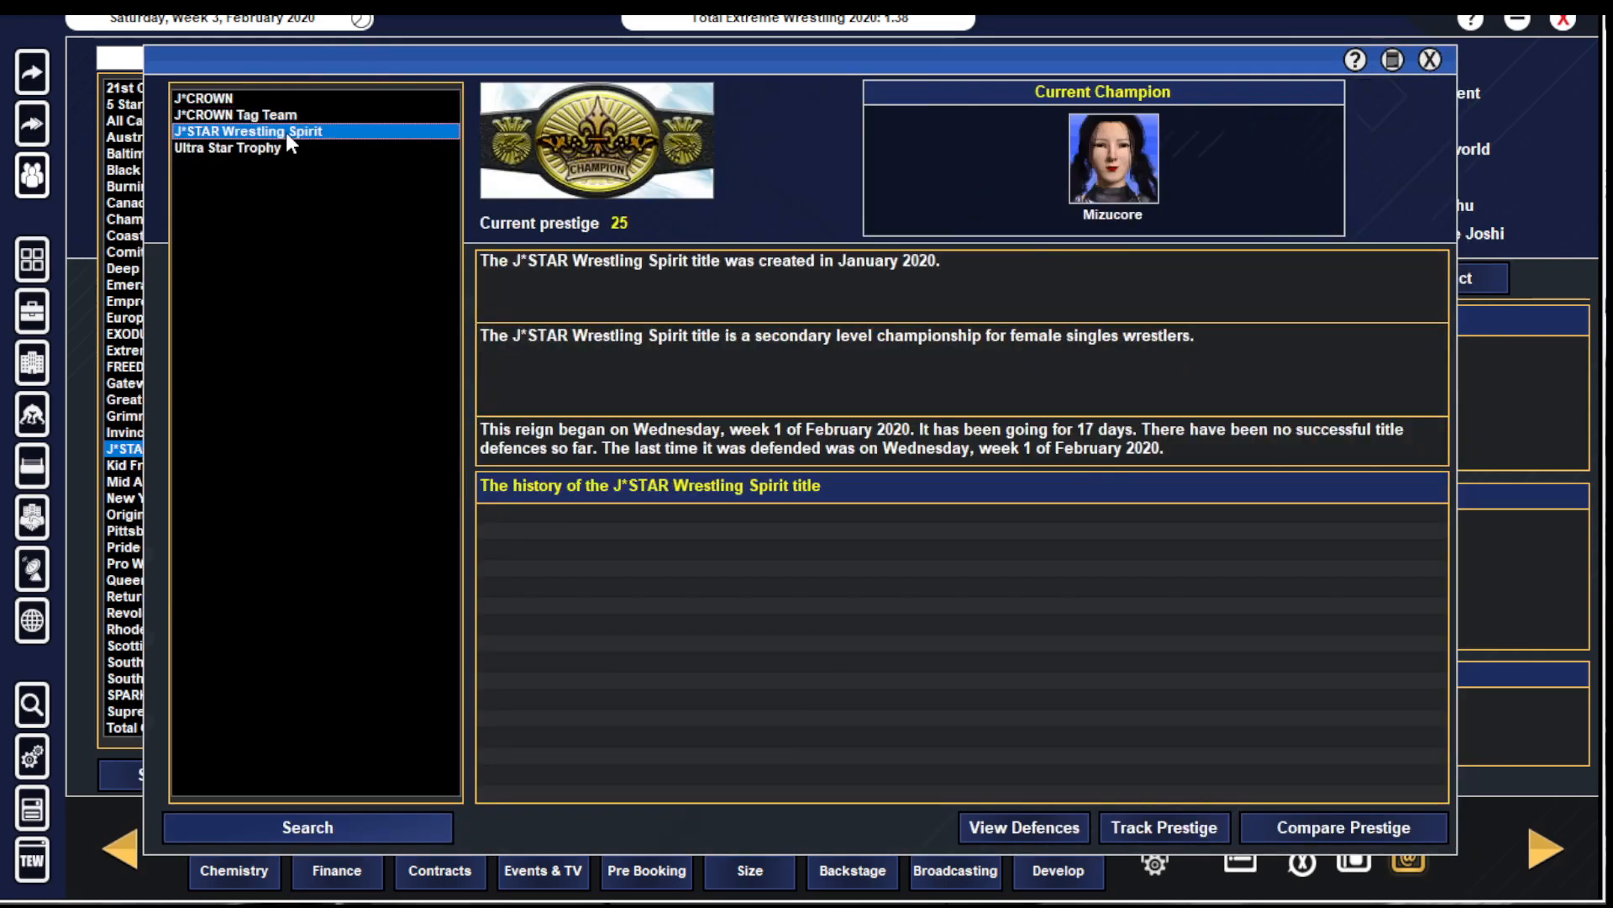
pyautogui.moveTo(304, 192)
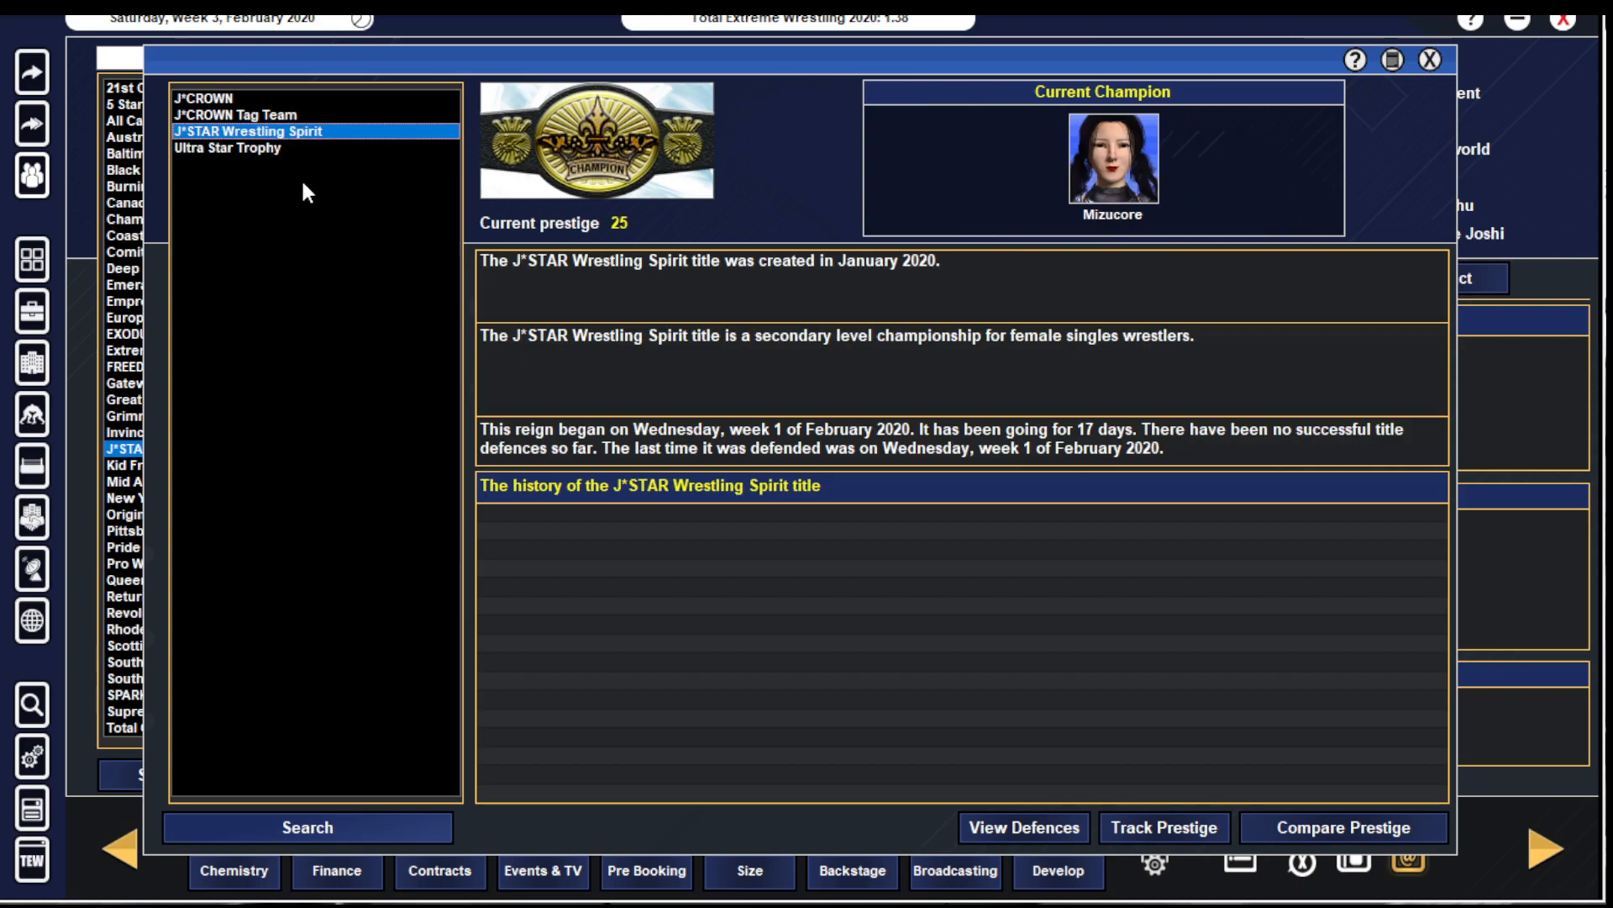
pyautogui.click(235, 148)
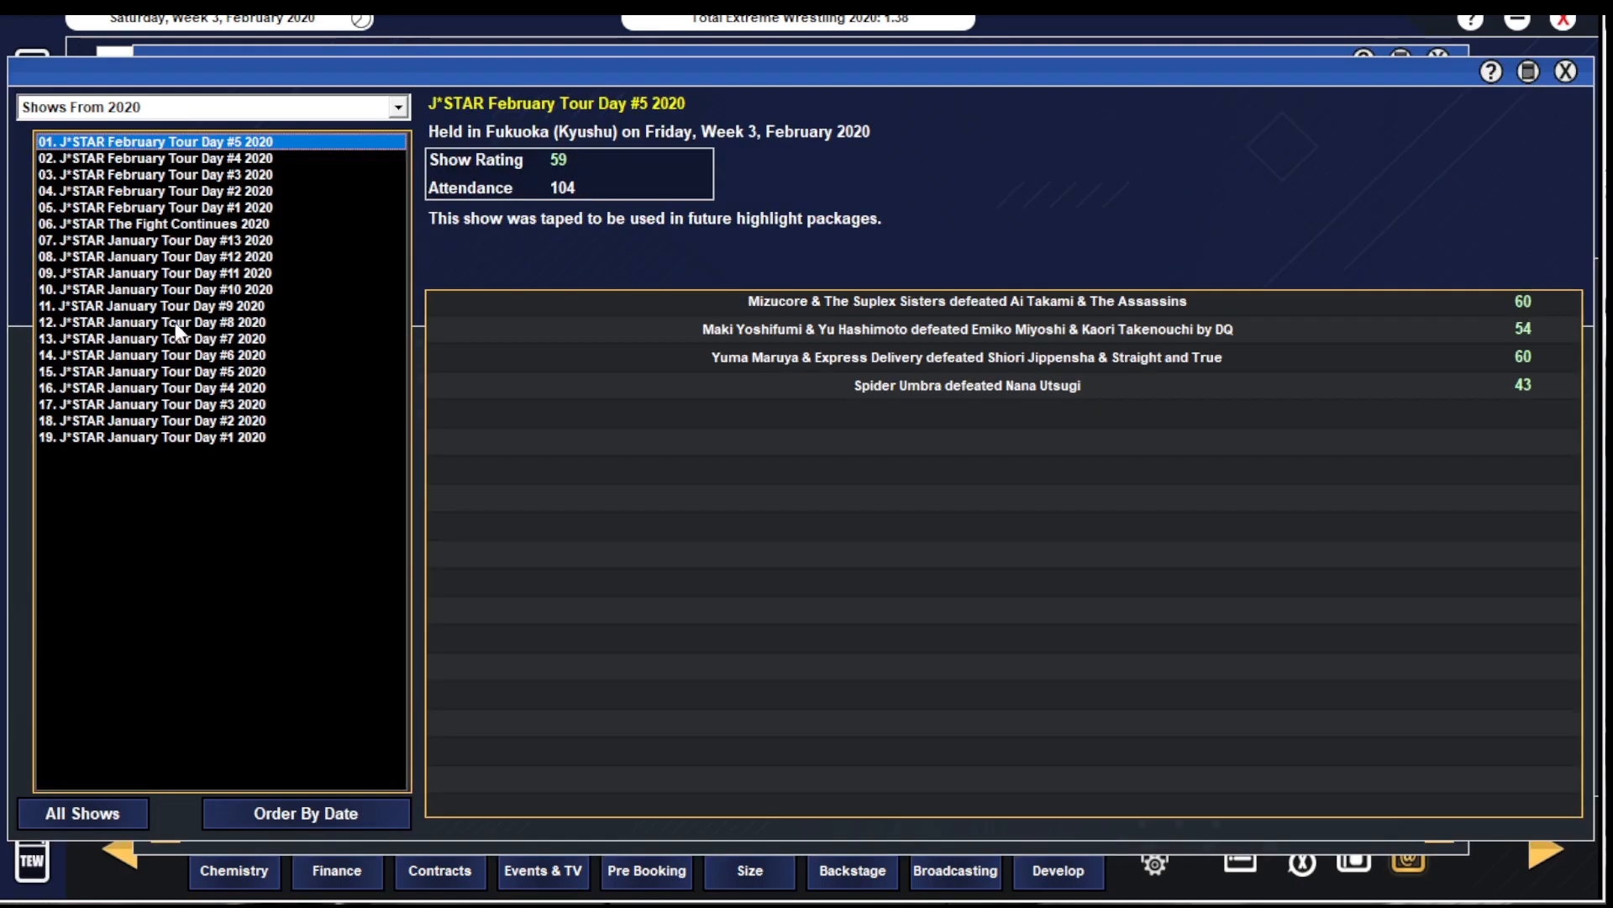
# - Browse NYCW, QAW and SPARKLE profiles, then switch to United States Pro Wrestling
pyautogui.click(154, 223)
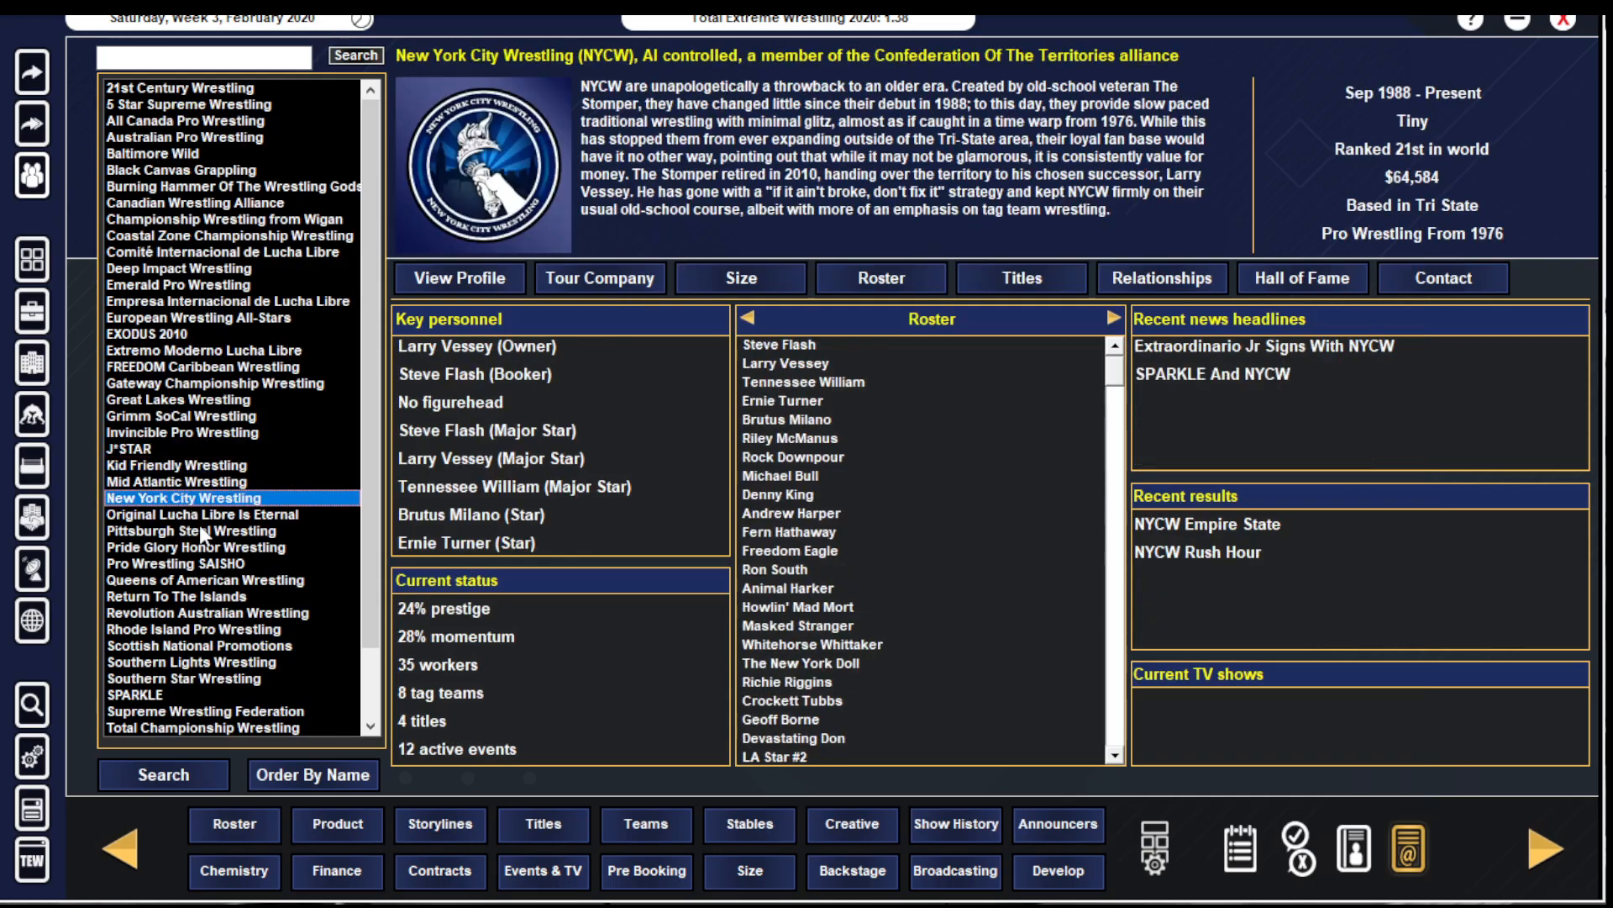
pyautogui.click(188, 579)
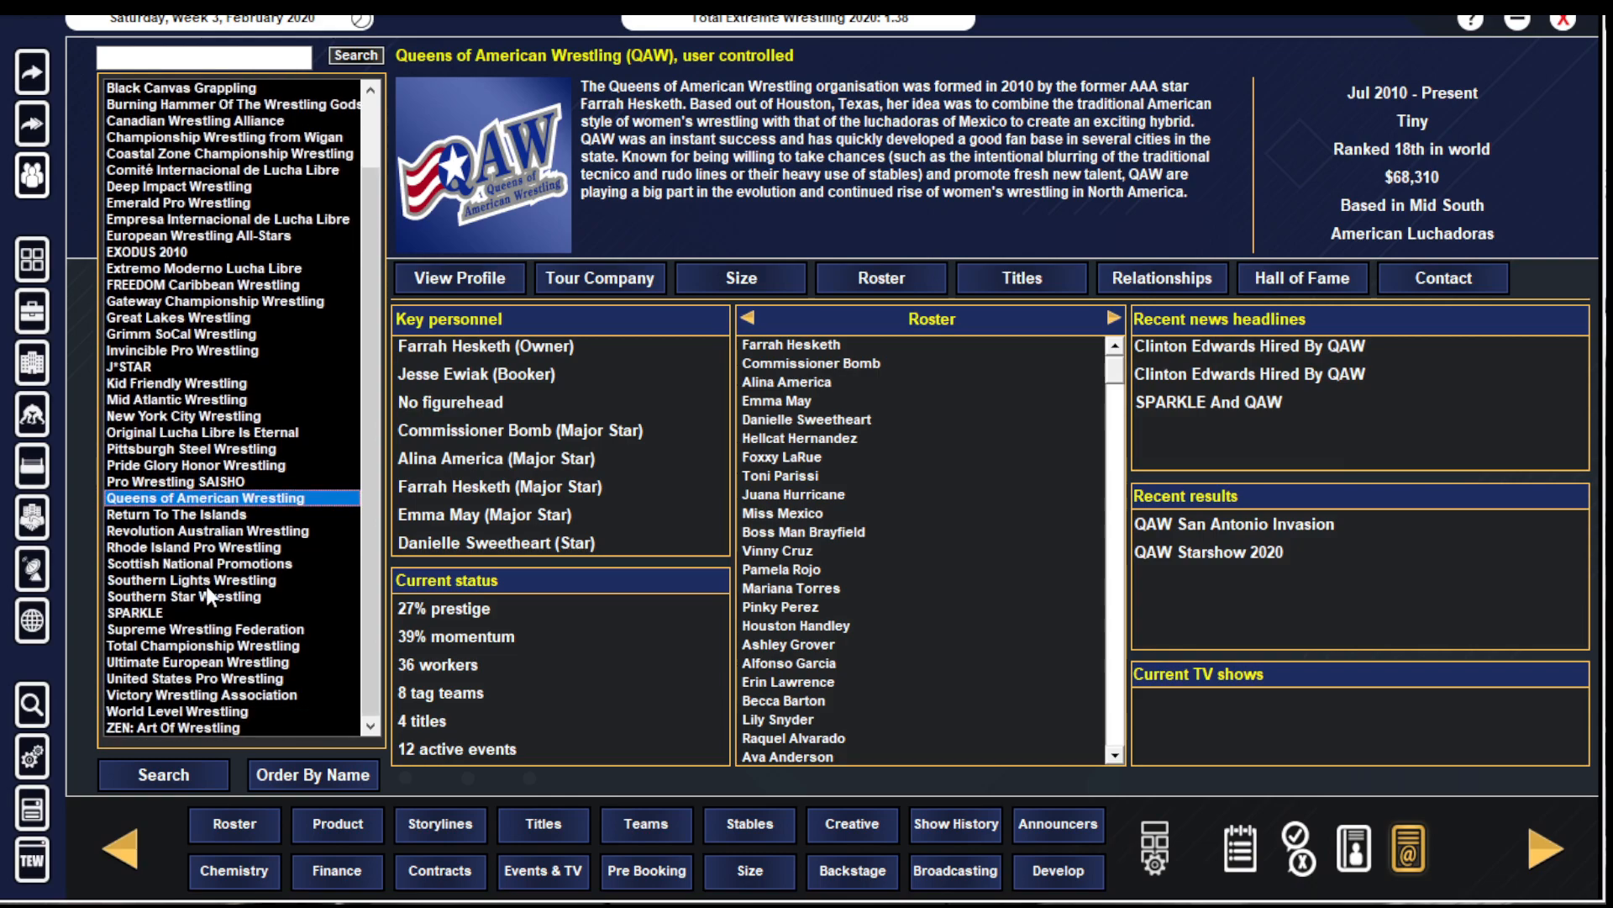
pyautogui.click(137, 611)
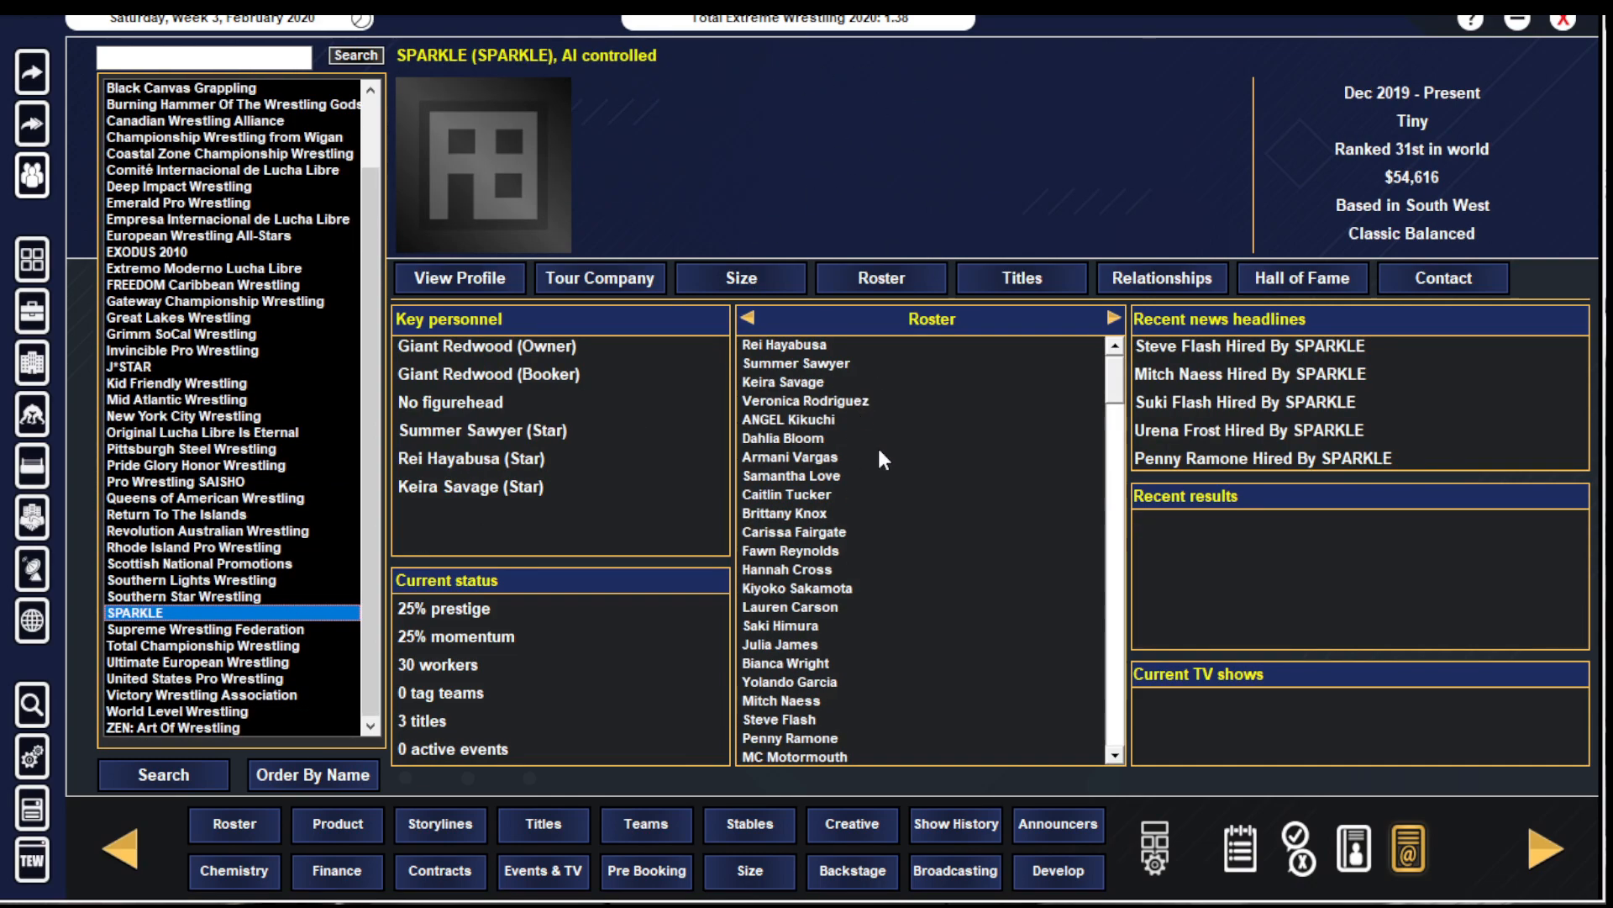
pyautogui.click(1116, 757)
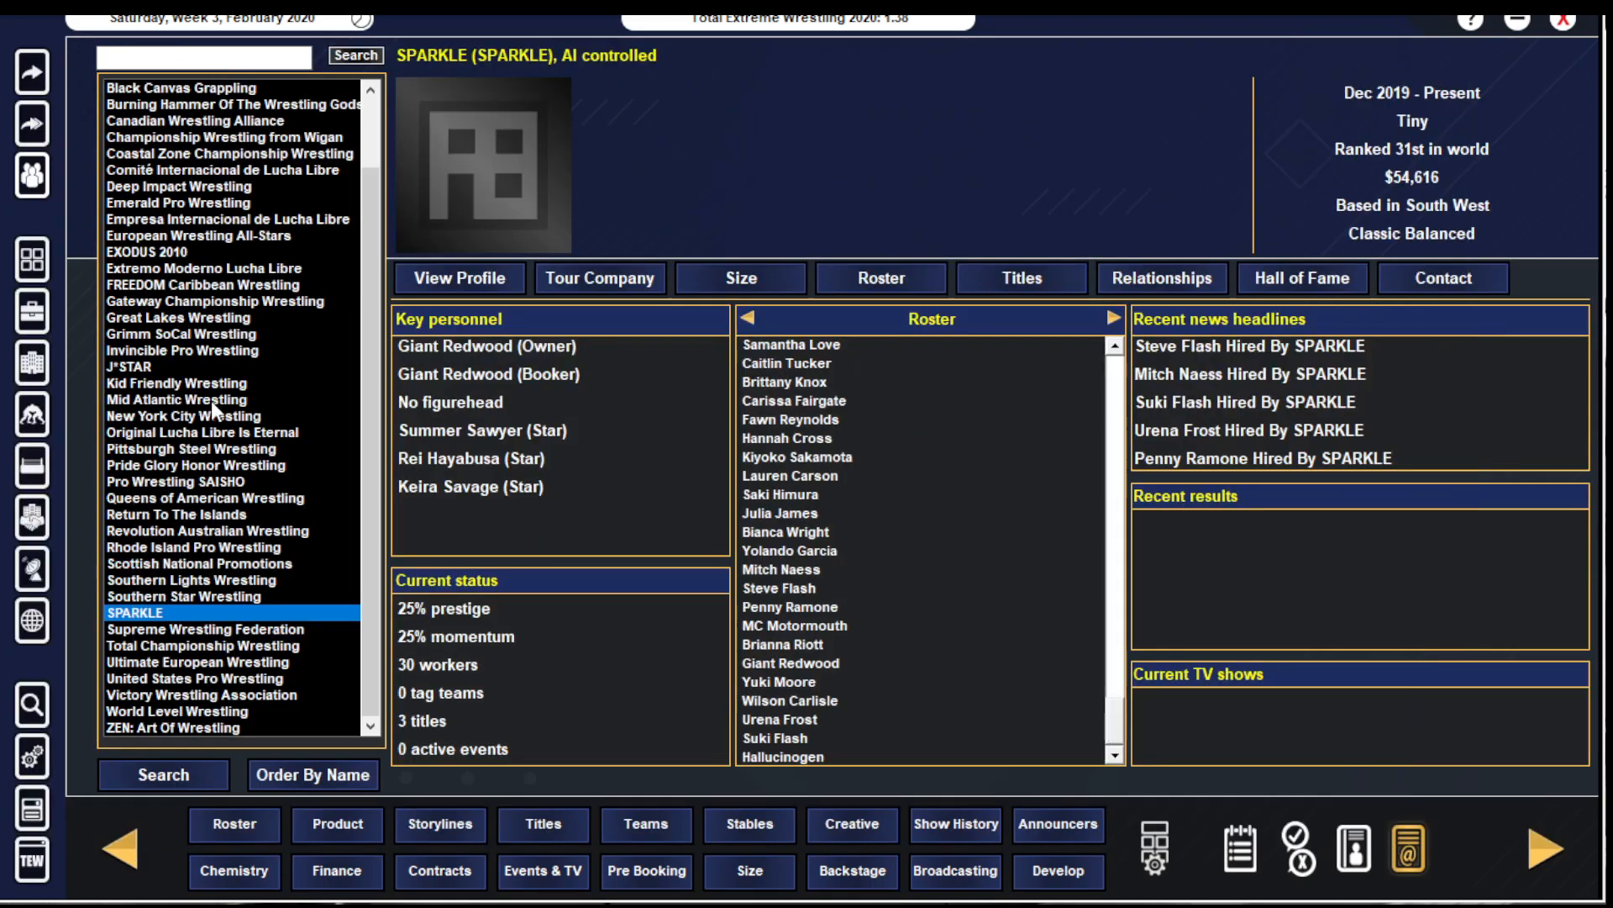
pyautogui.click(198, 679)
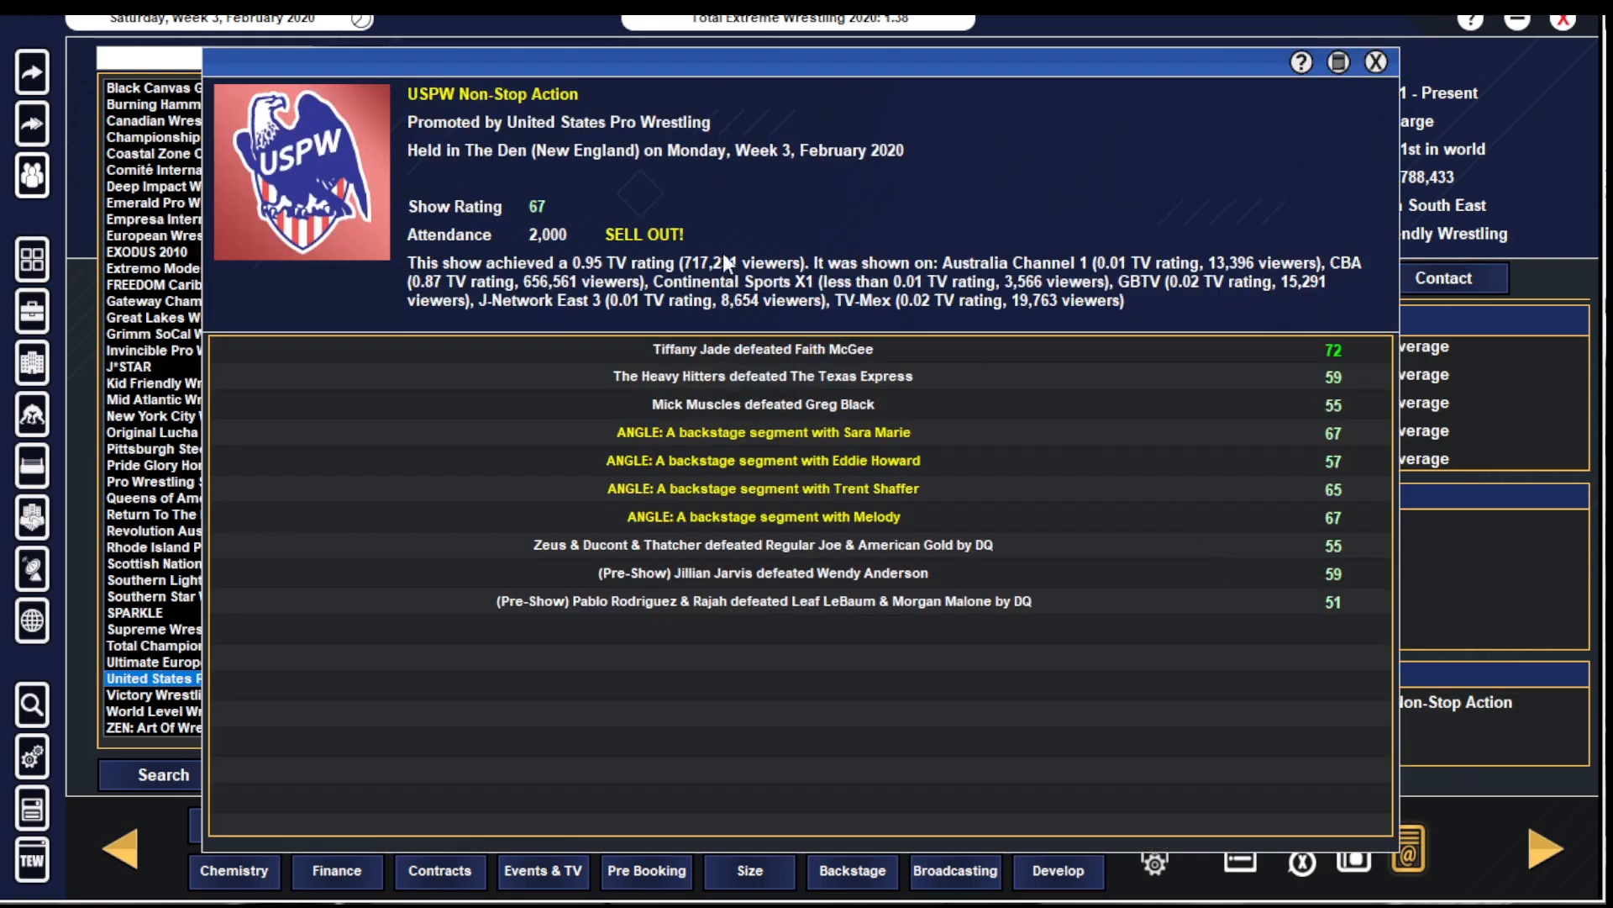
pyautogui.moveTo(1378, 76)
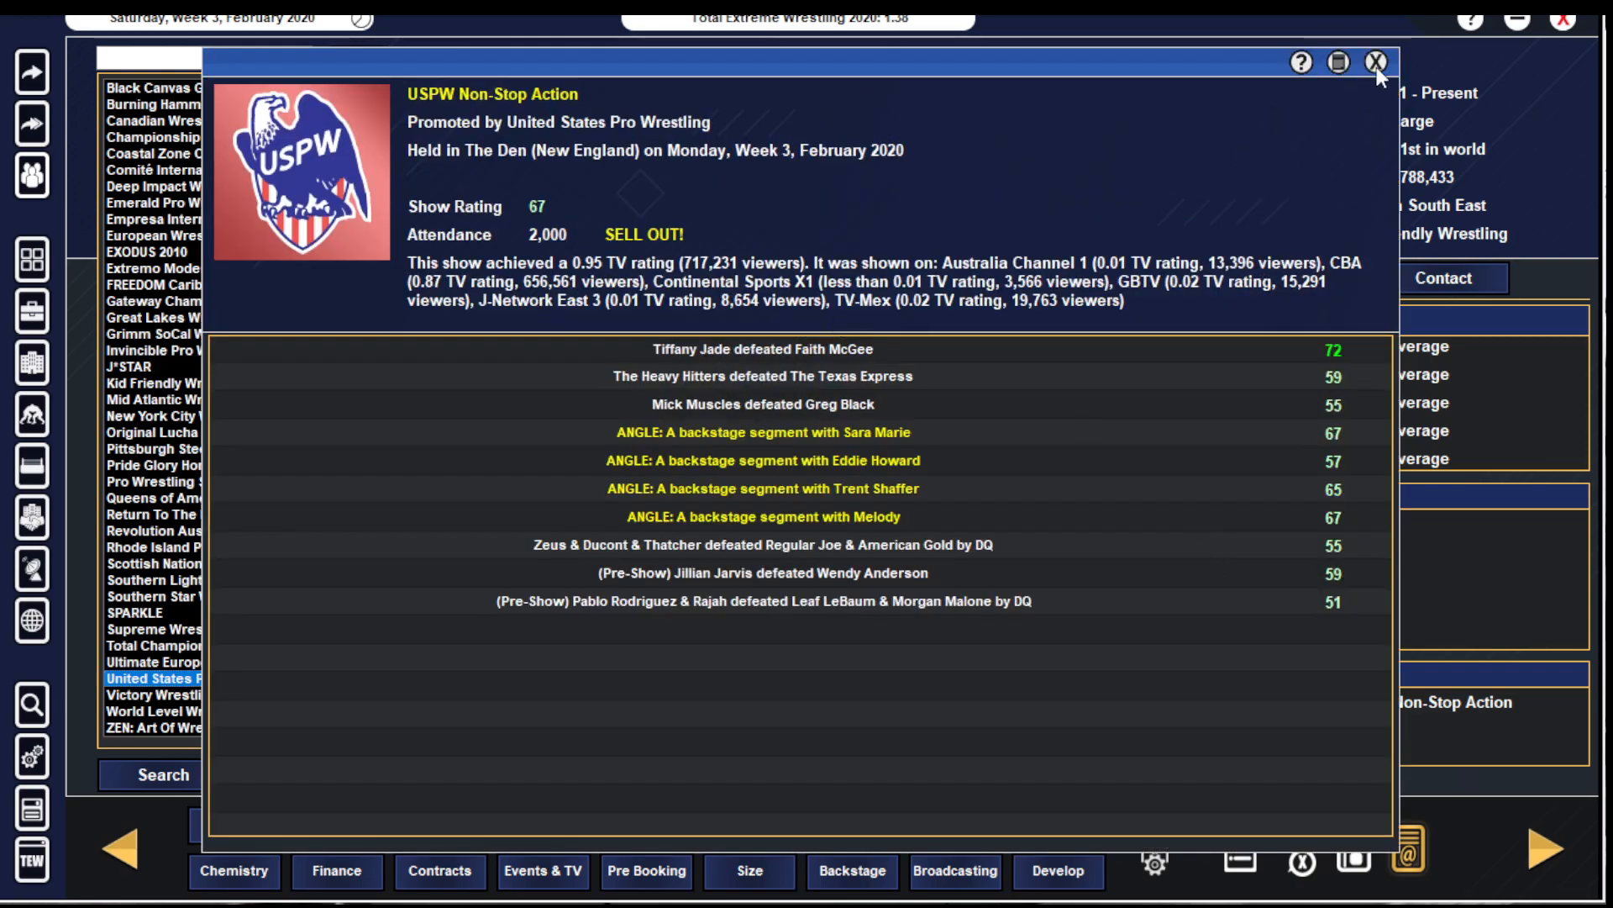
pyautogui.click(1377, 63)
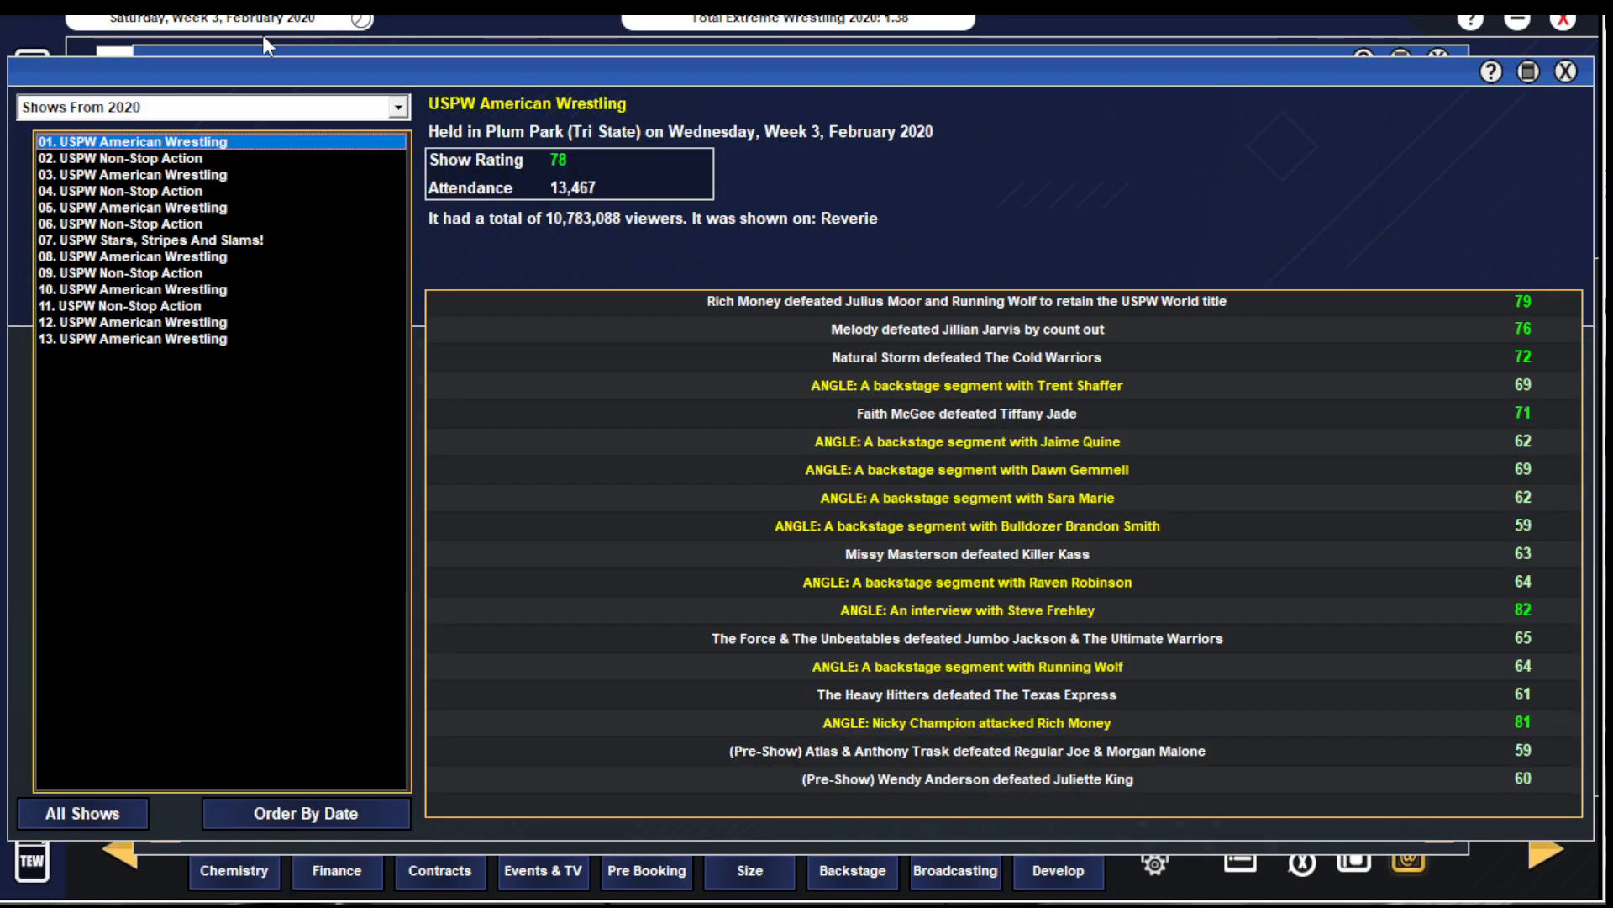
pyautogui.click(149, 240)
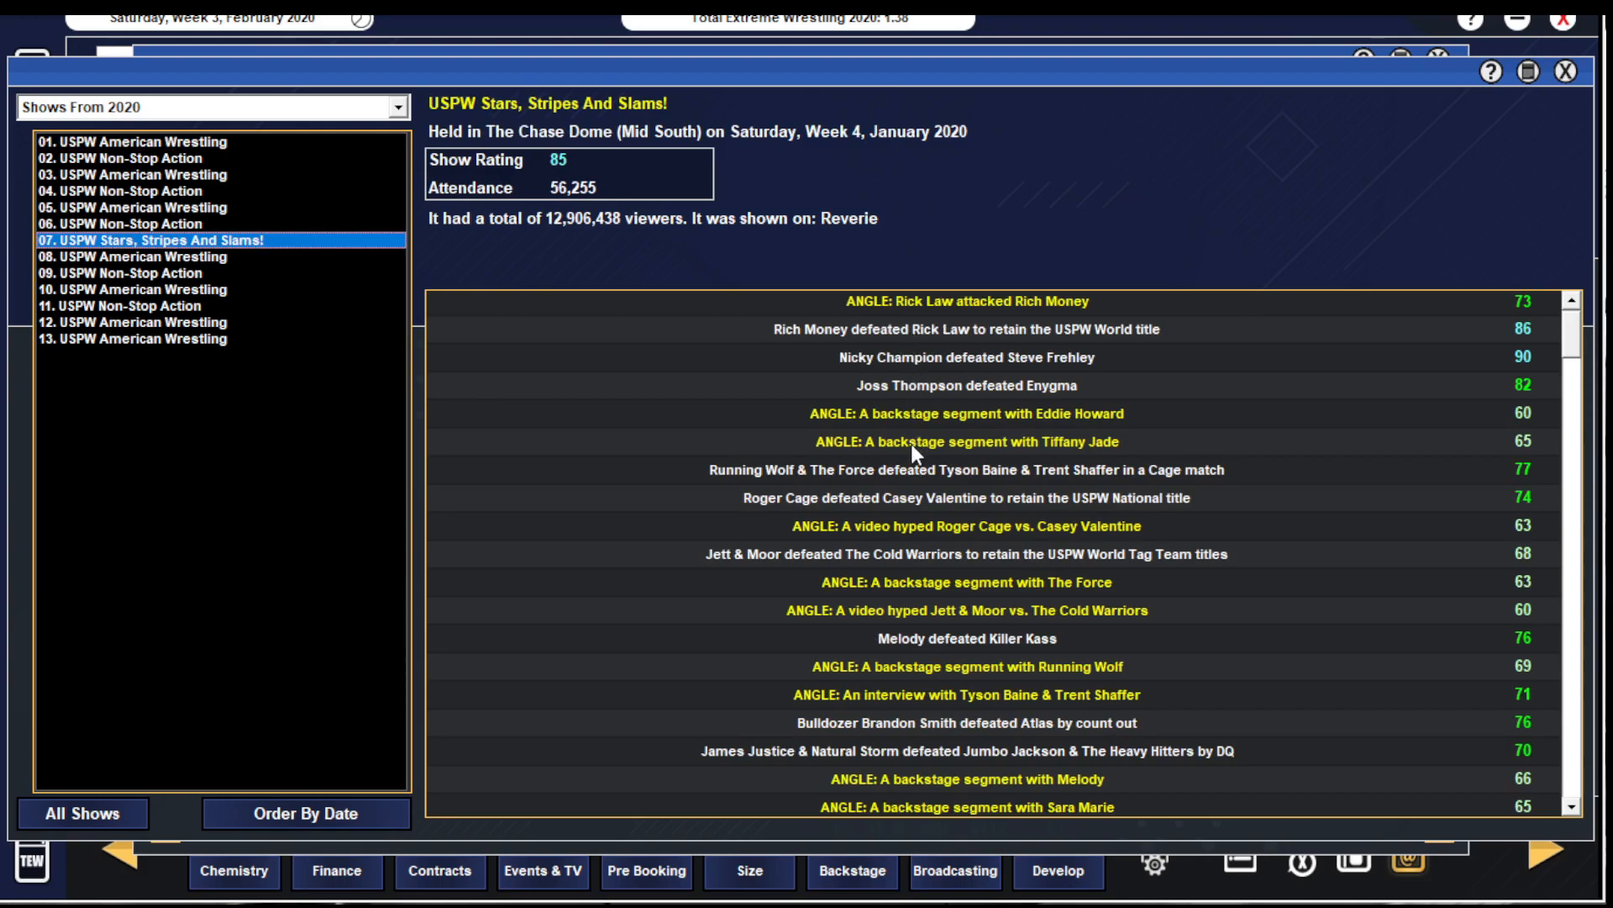
pyautogui.moveTo(931, 645)
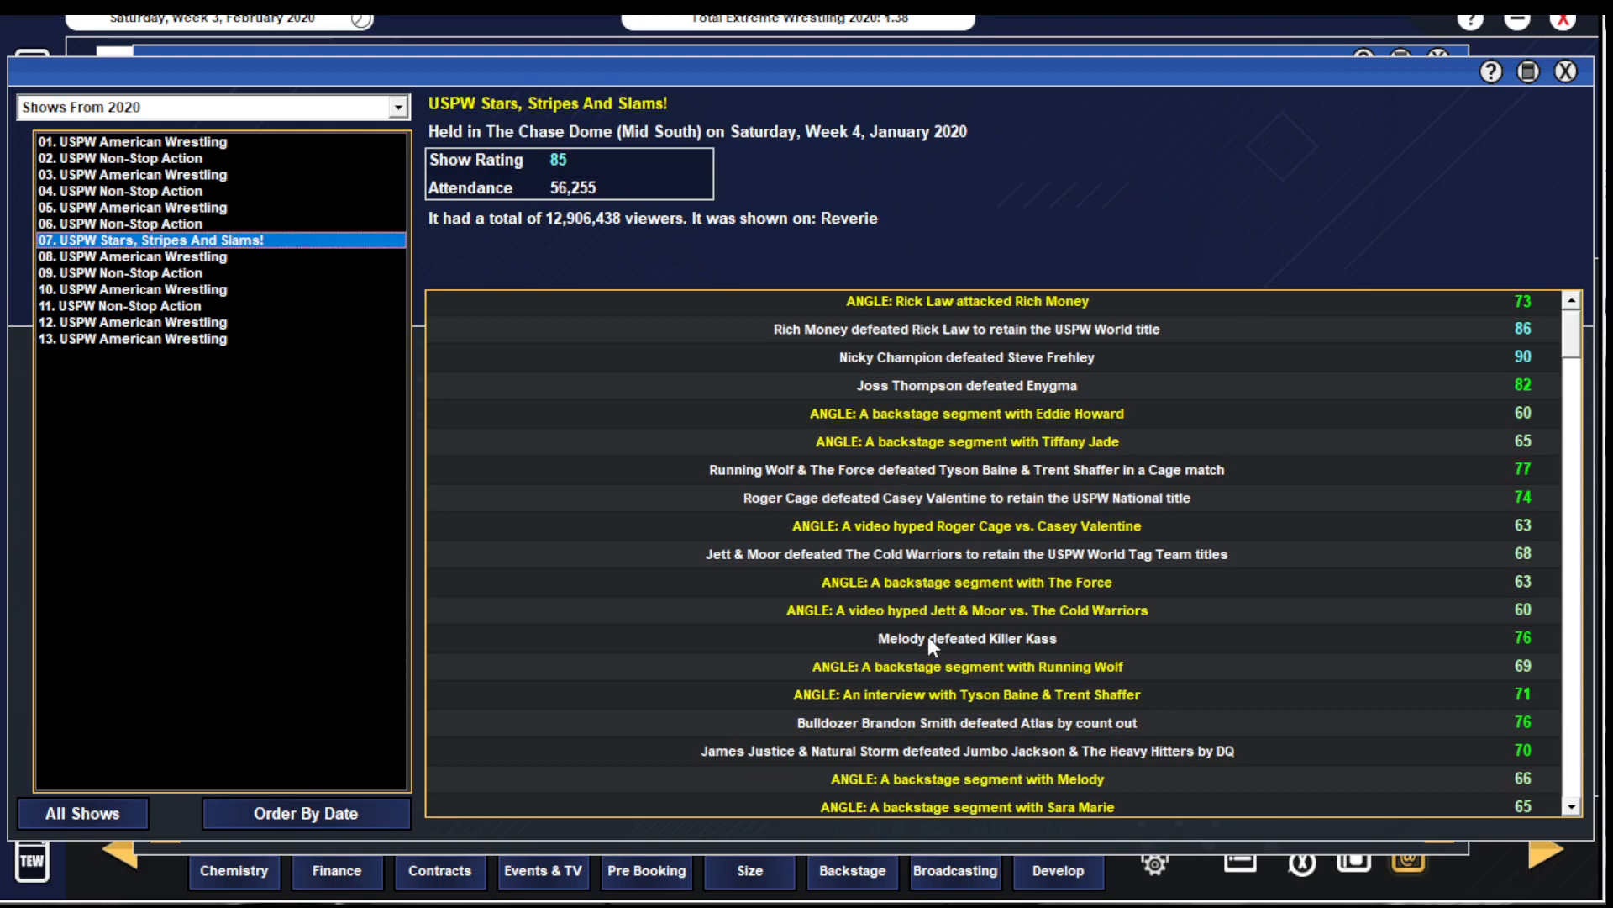
pyautogui.moveTo(1575, 769)
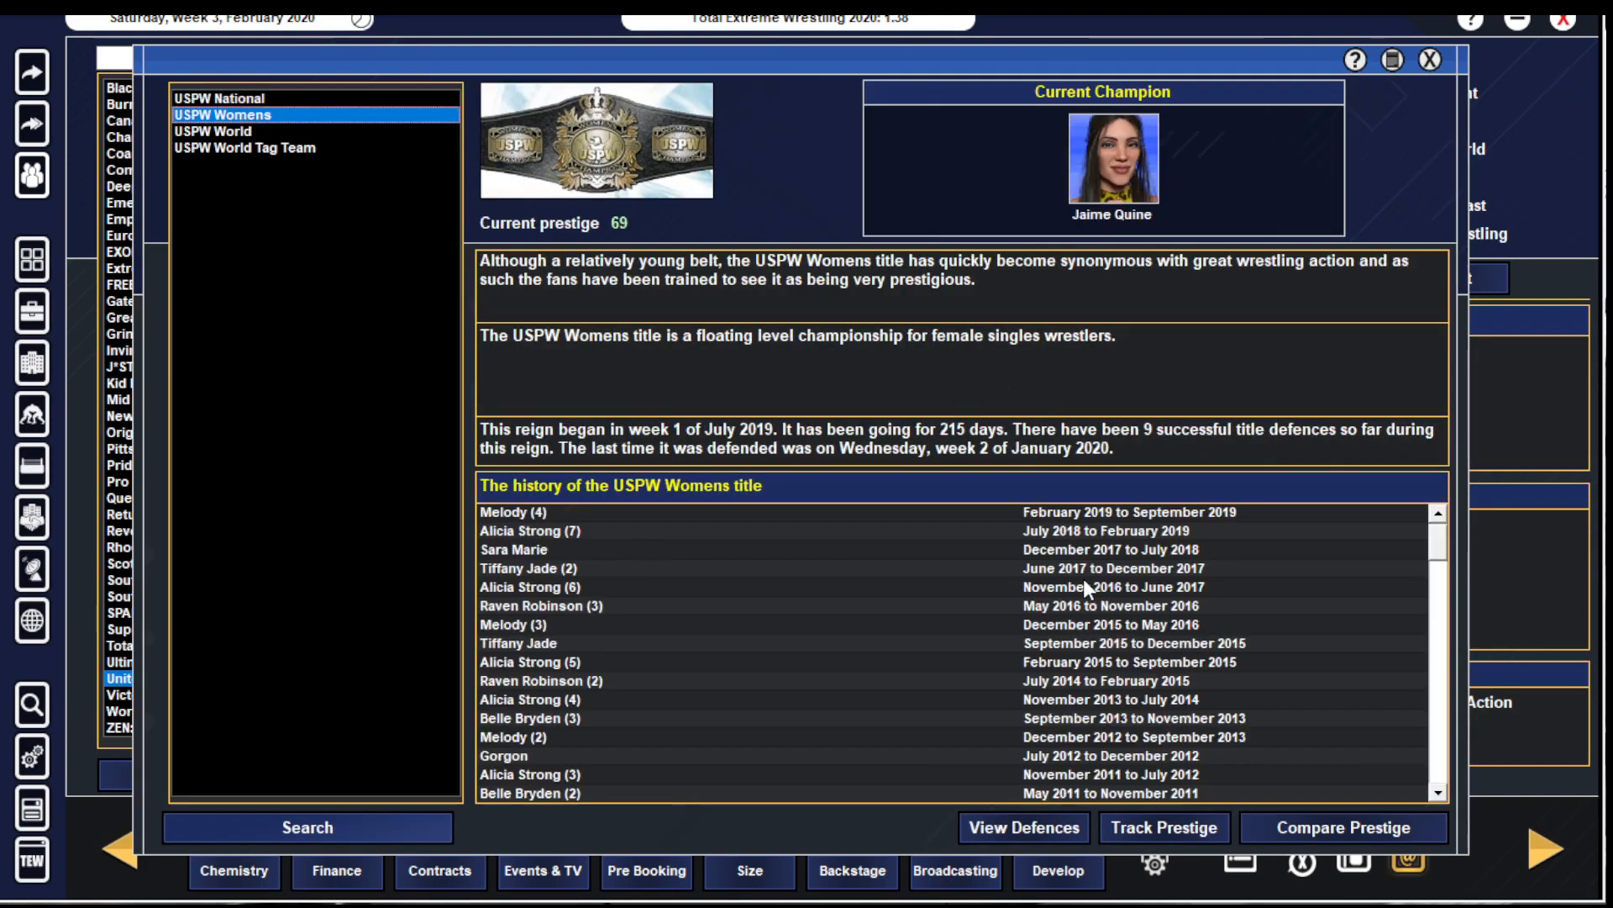
pyautogui.click(1020, 827)
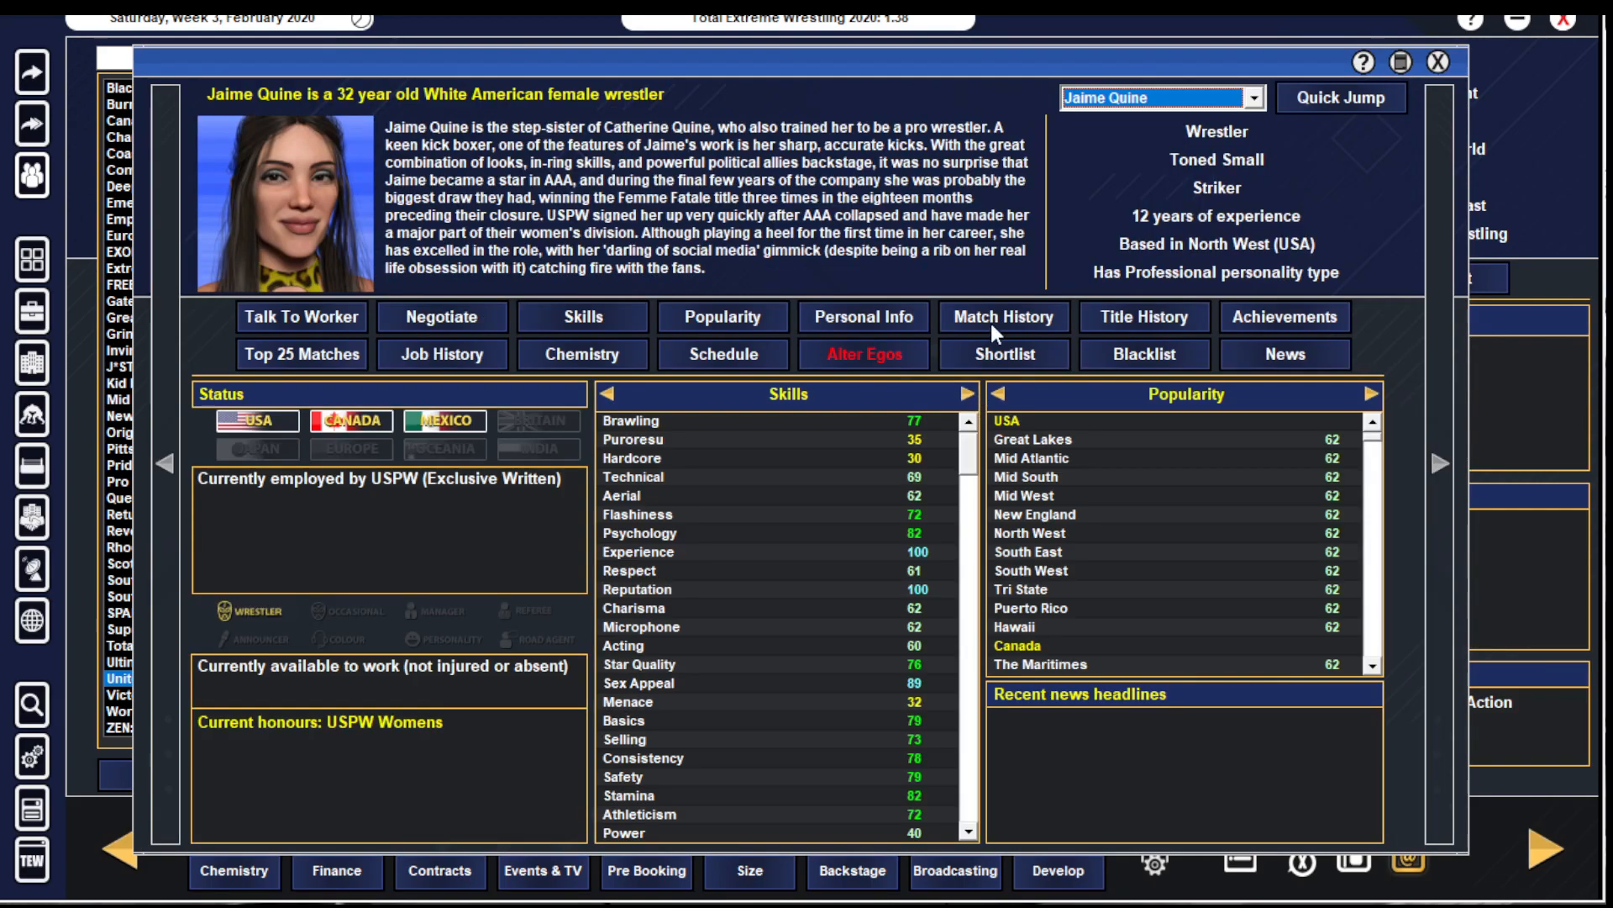
pyautogui.click(1001, 318)
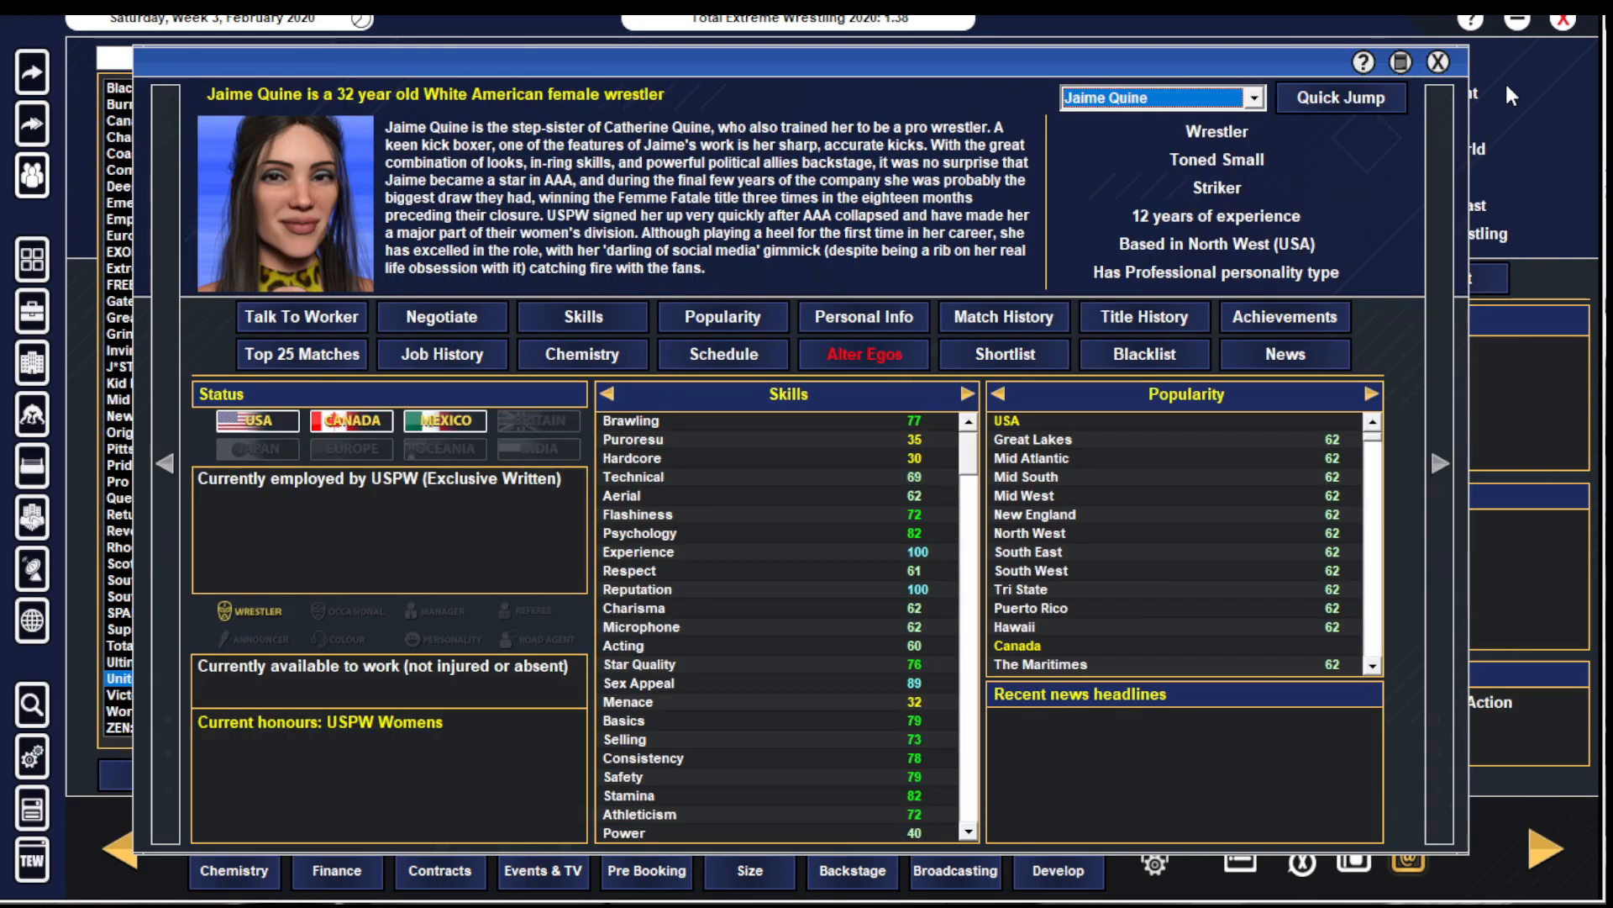
pyautogui.moveTo(1451, 44)
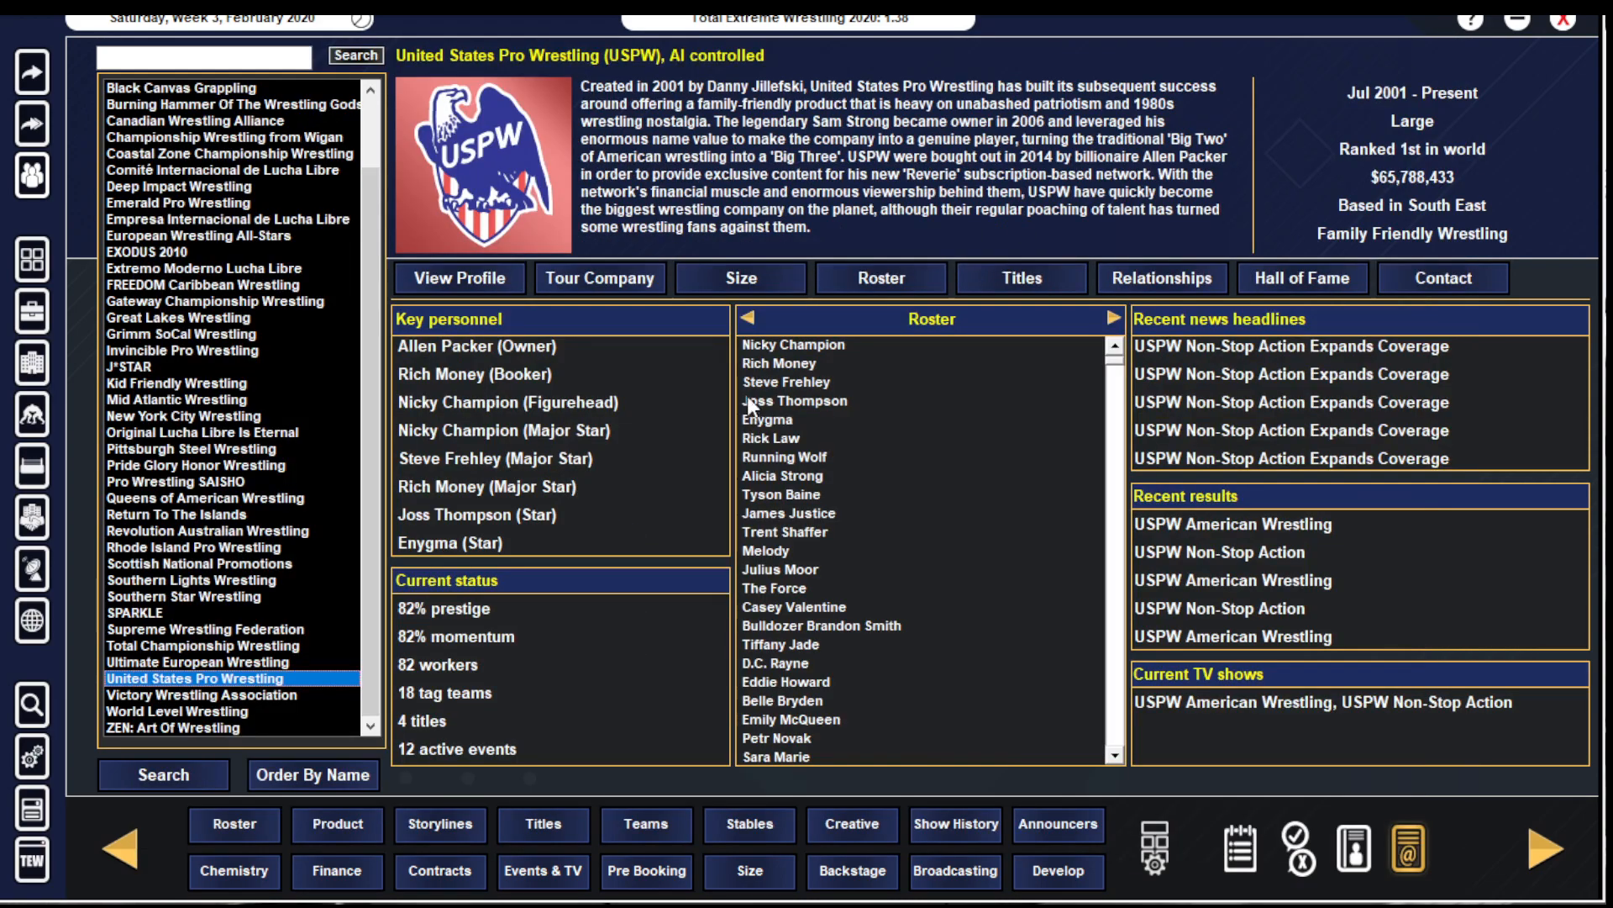
pyautogui.moveTo(205, 627)
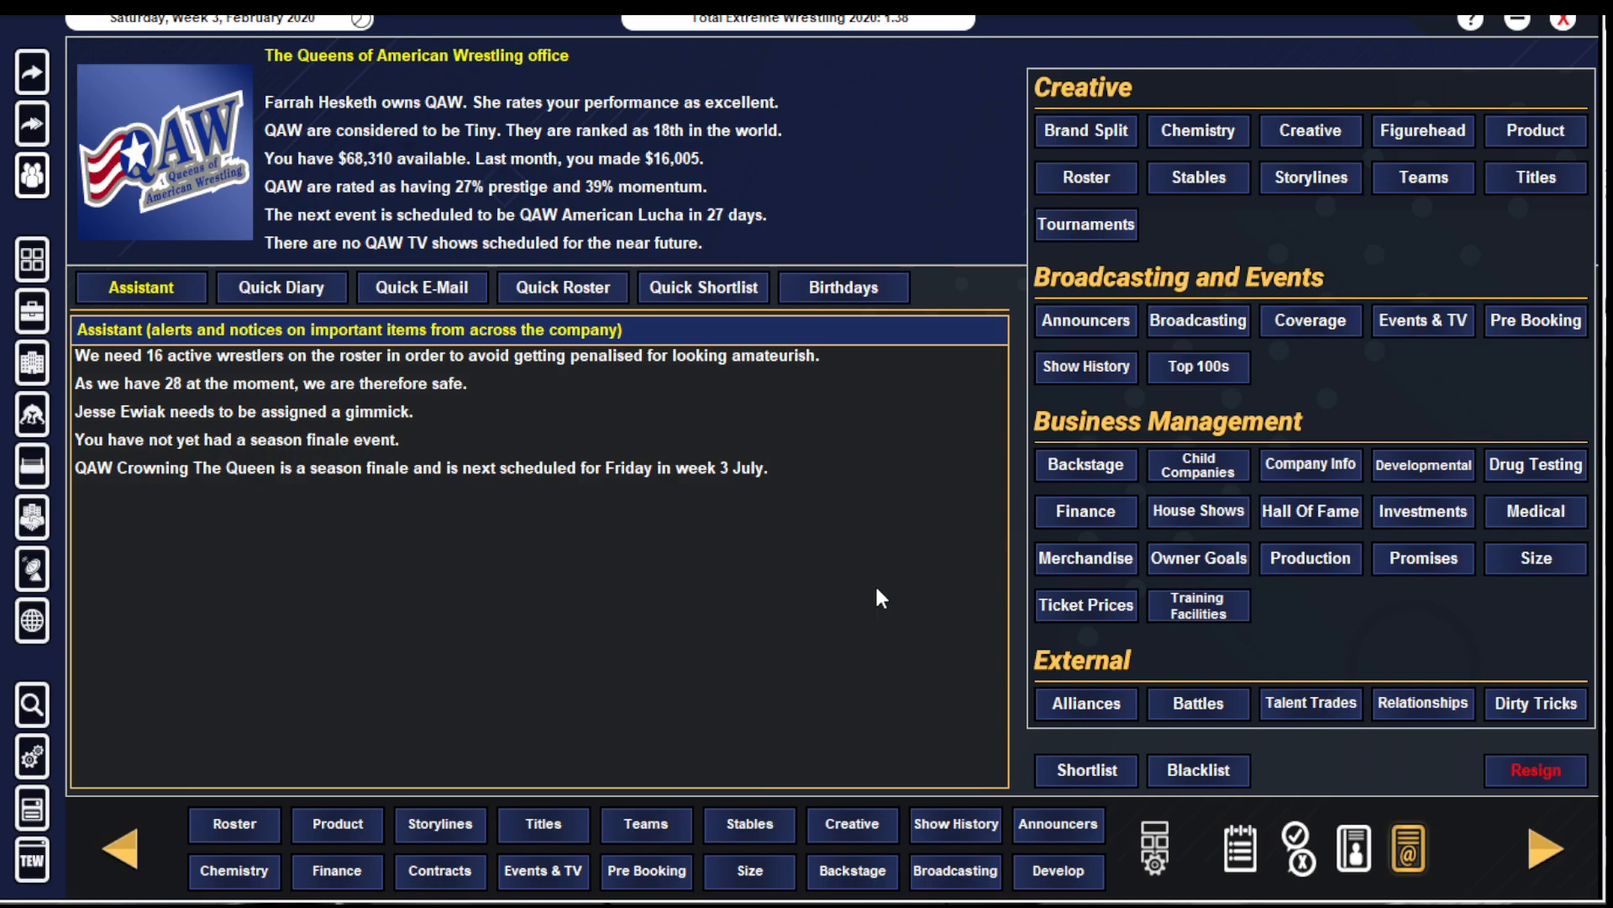
pyautogui.moveTo(1528, 271)
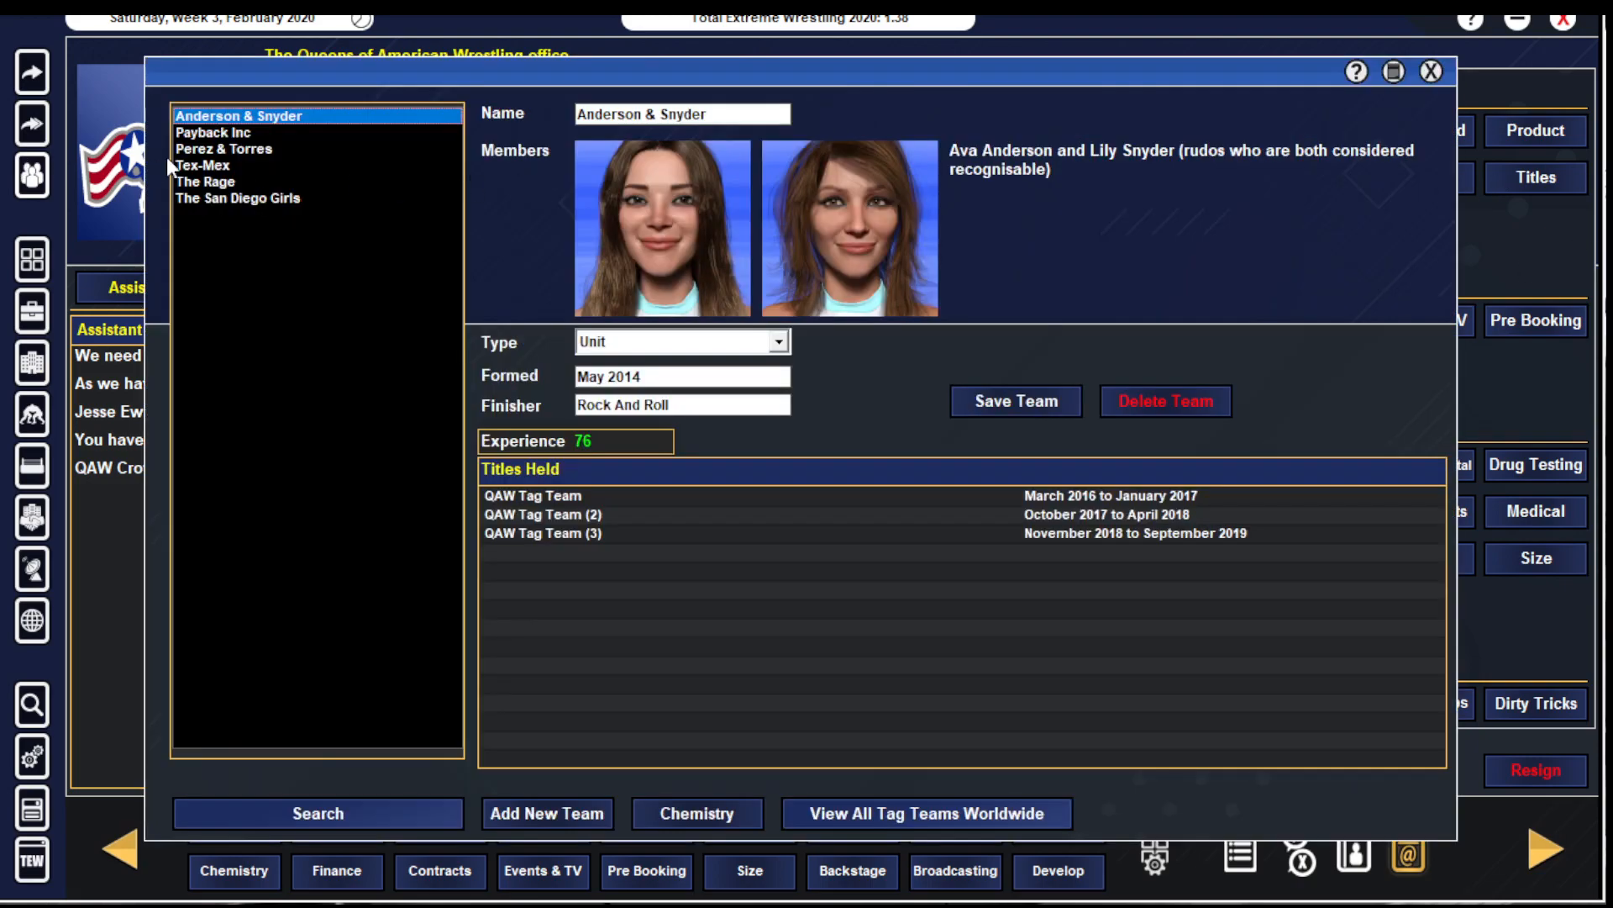
pyautogui.click(224, 148)
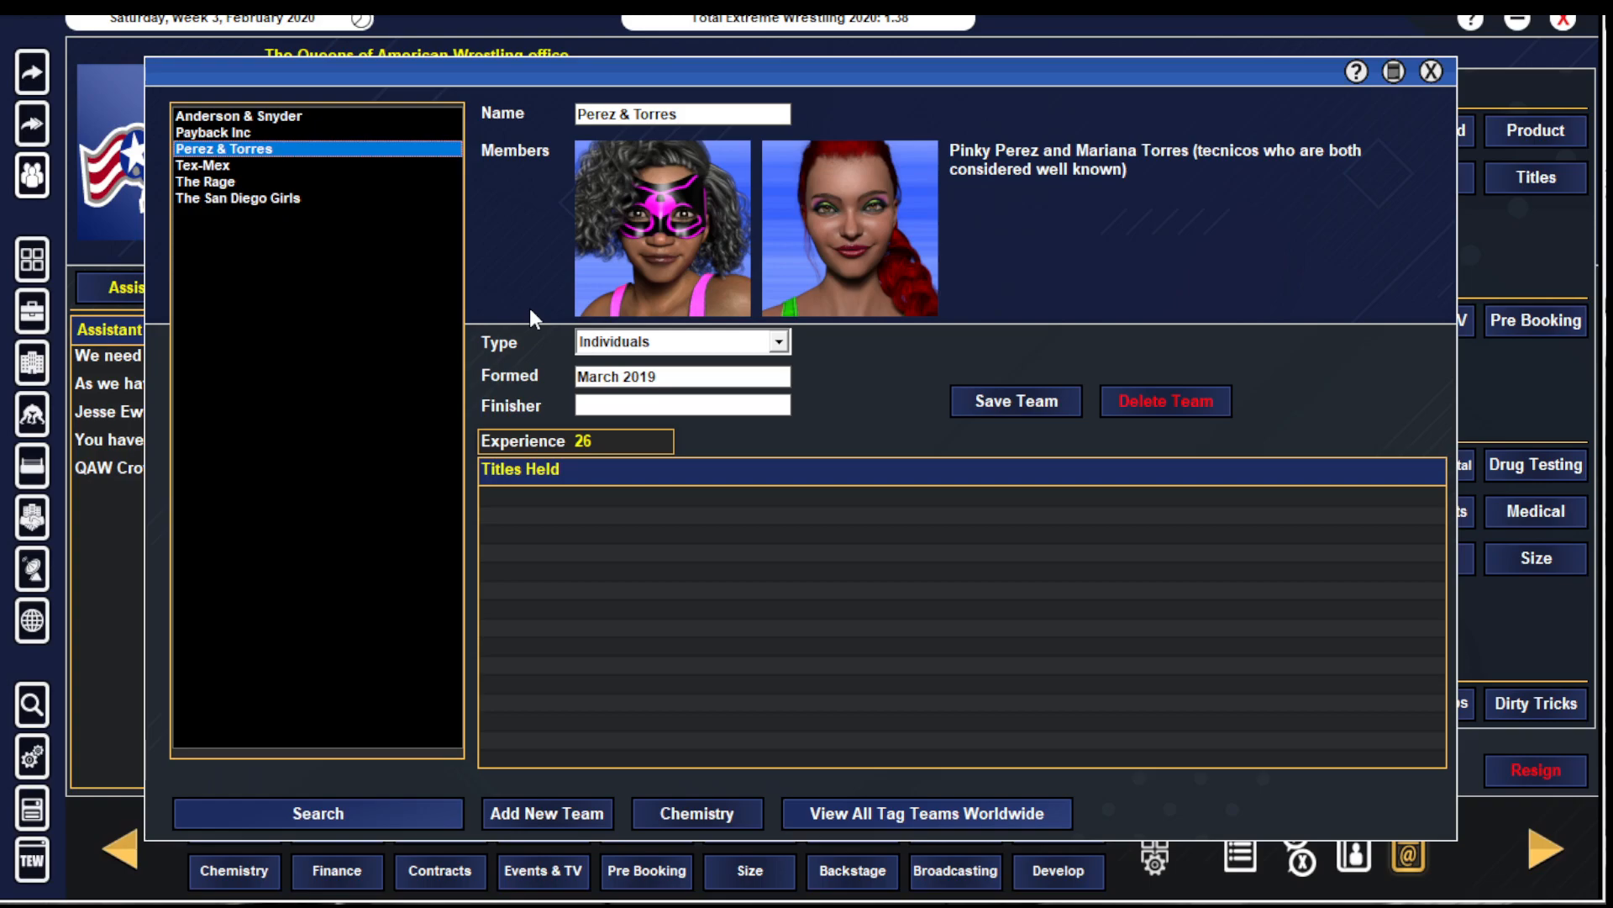
pyautogui.click(213, 131)
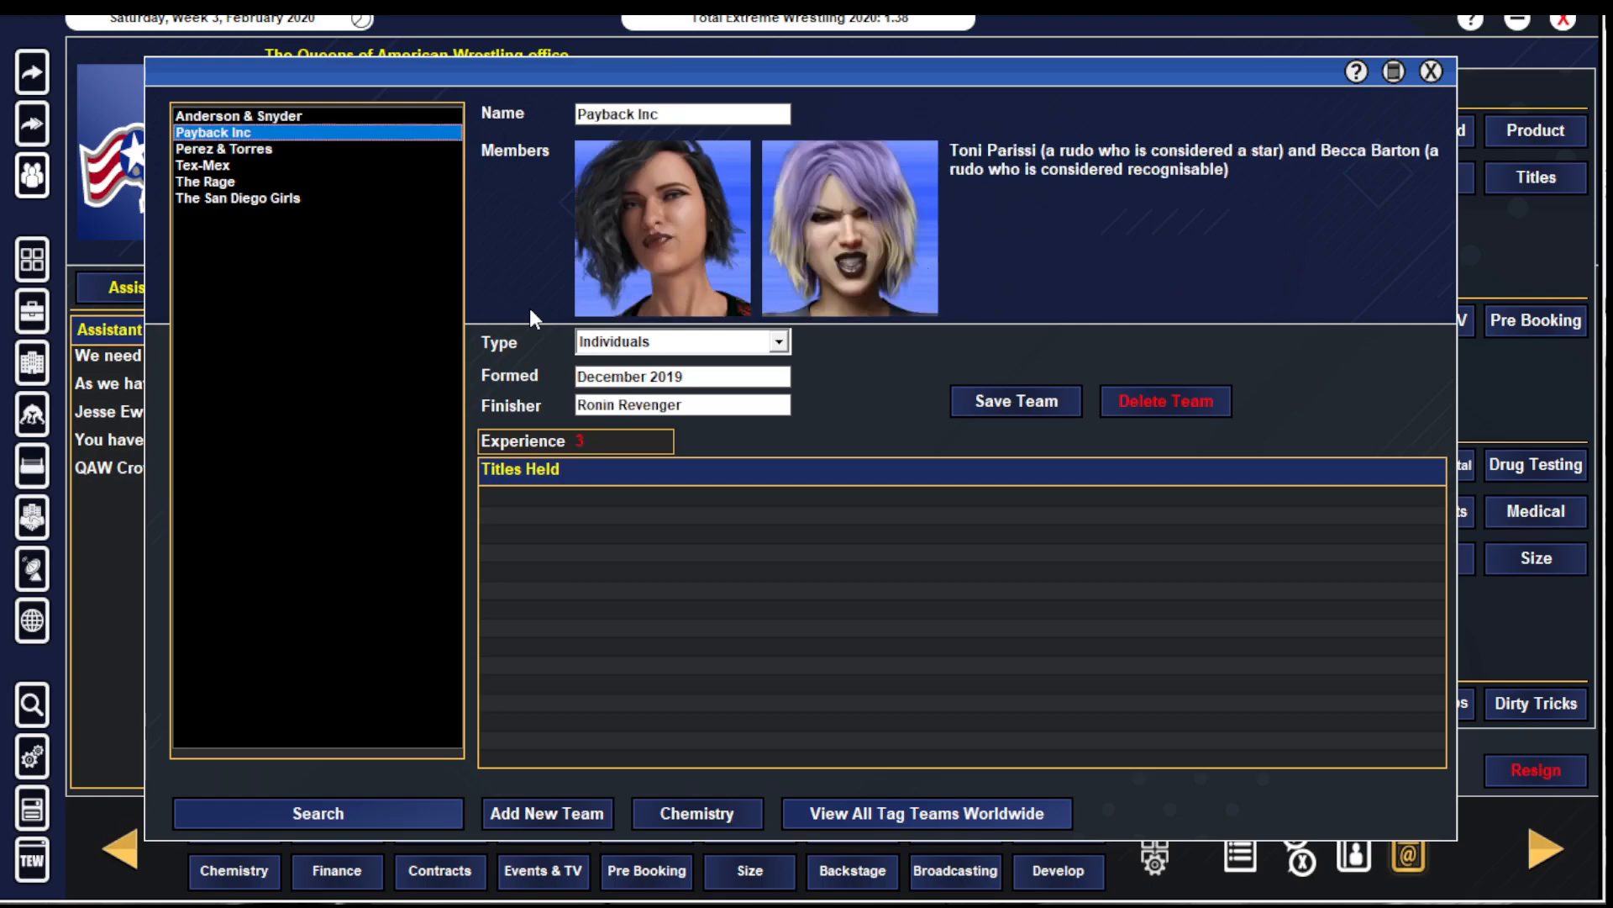
pyautogui.click(224, 150)
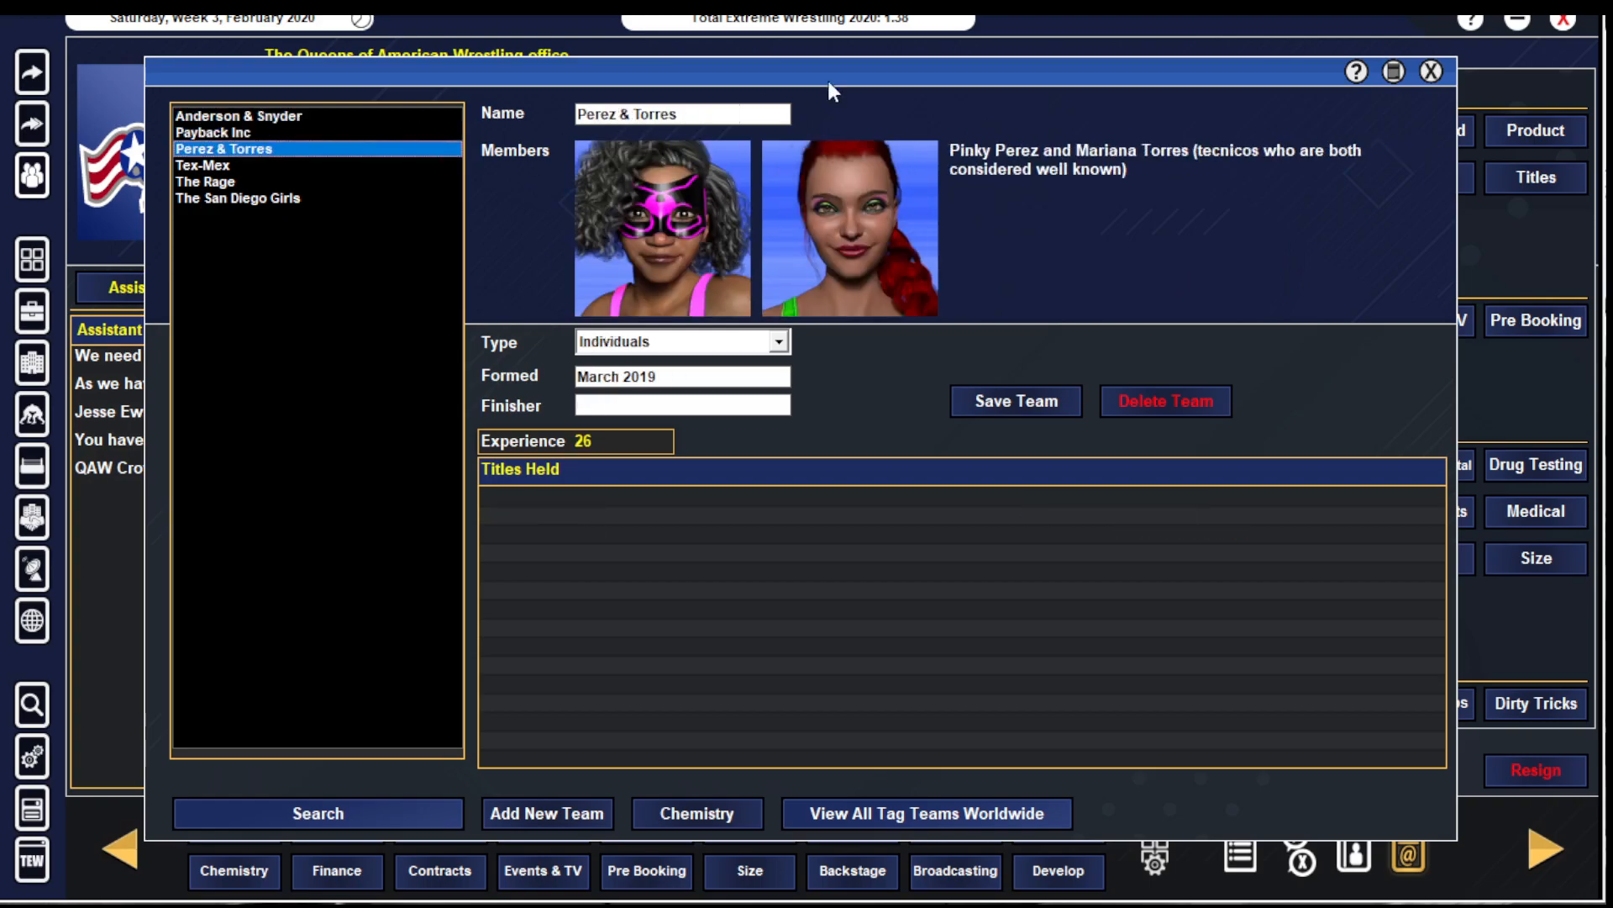
pyautogui.click(1429, 71)
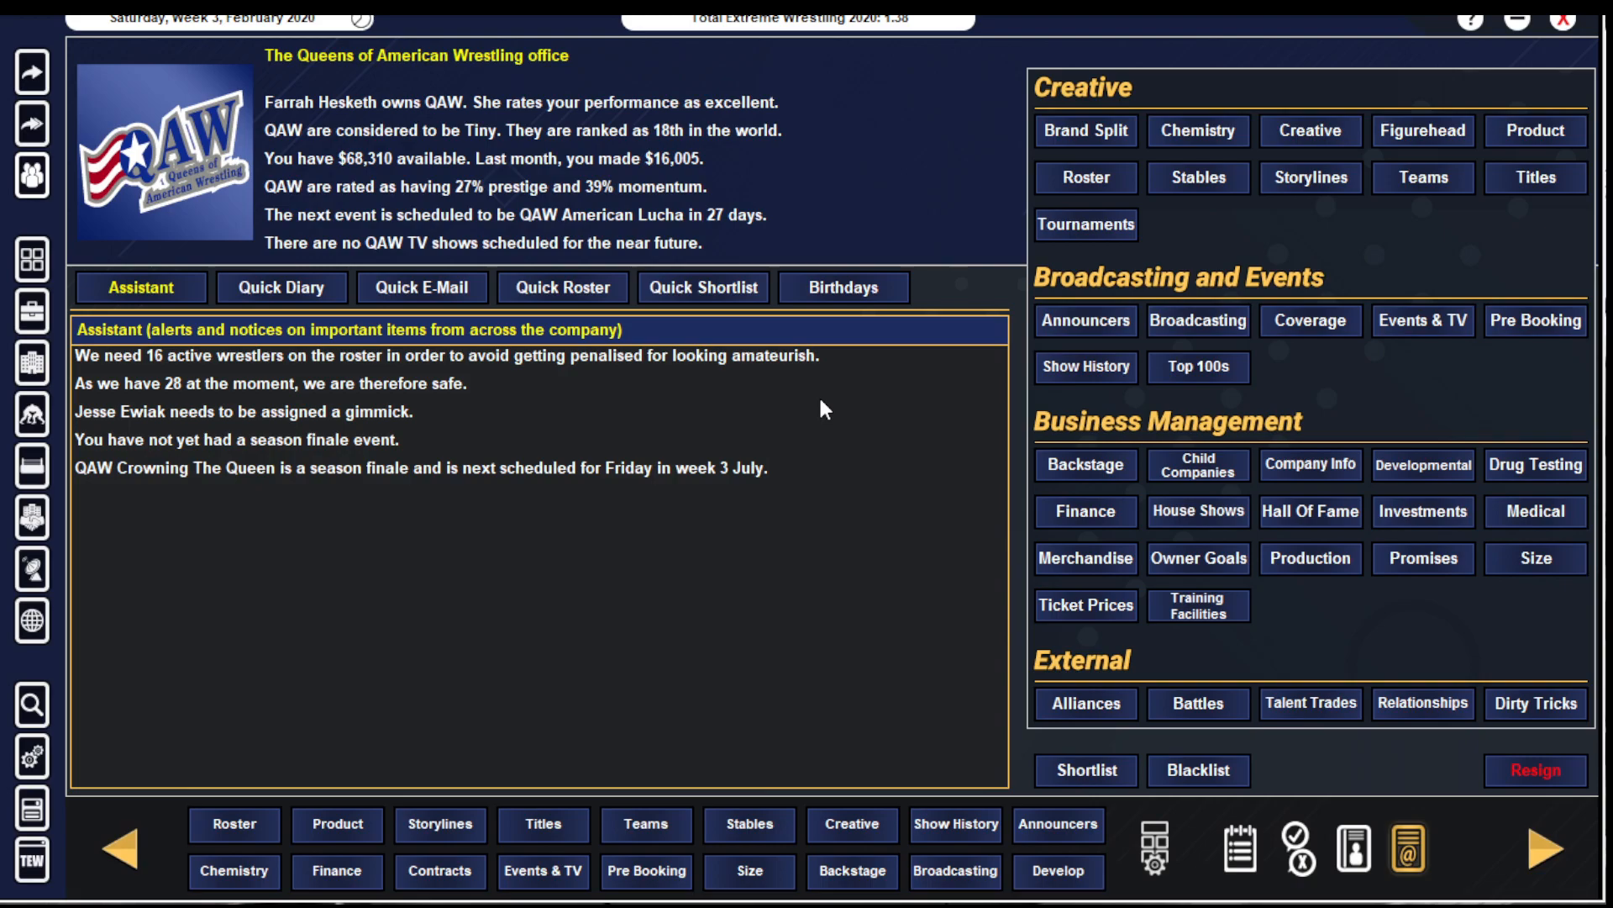
# - Look over QAW's Holding The Line and Birth Of The Furies storylines
pyautogui.click(1309, 177)
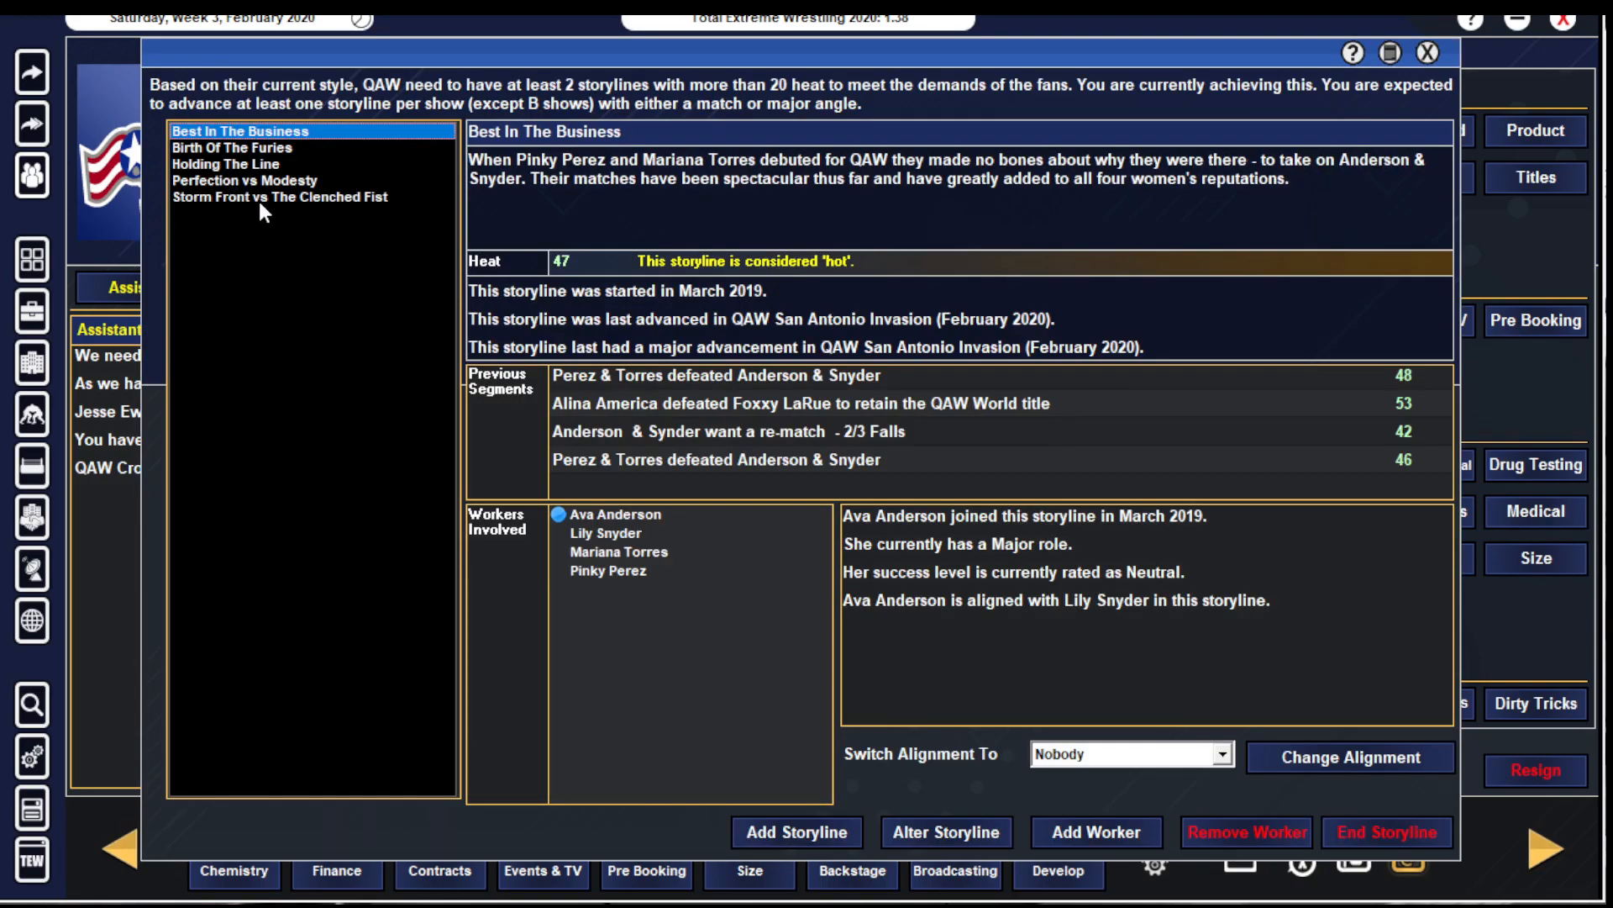
pyautogui.click(225, 165)
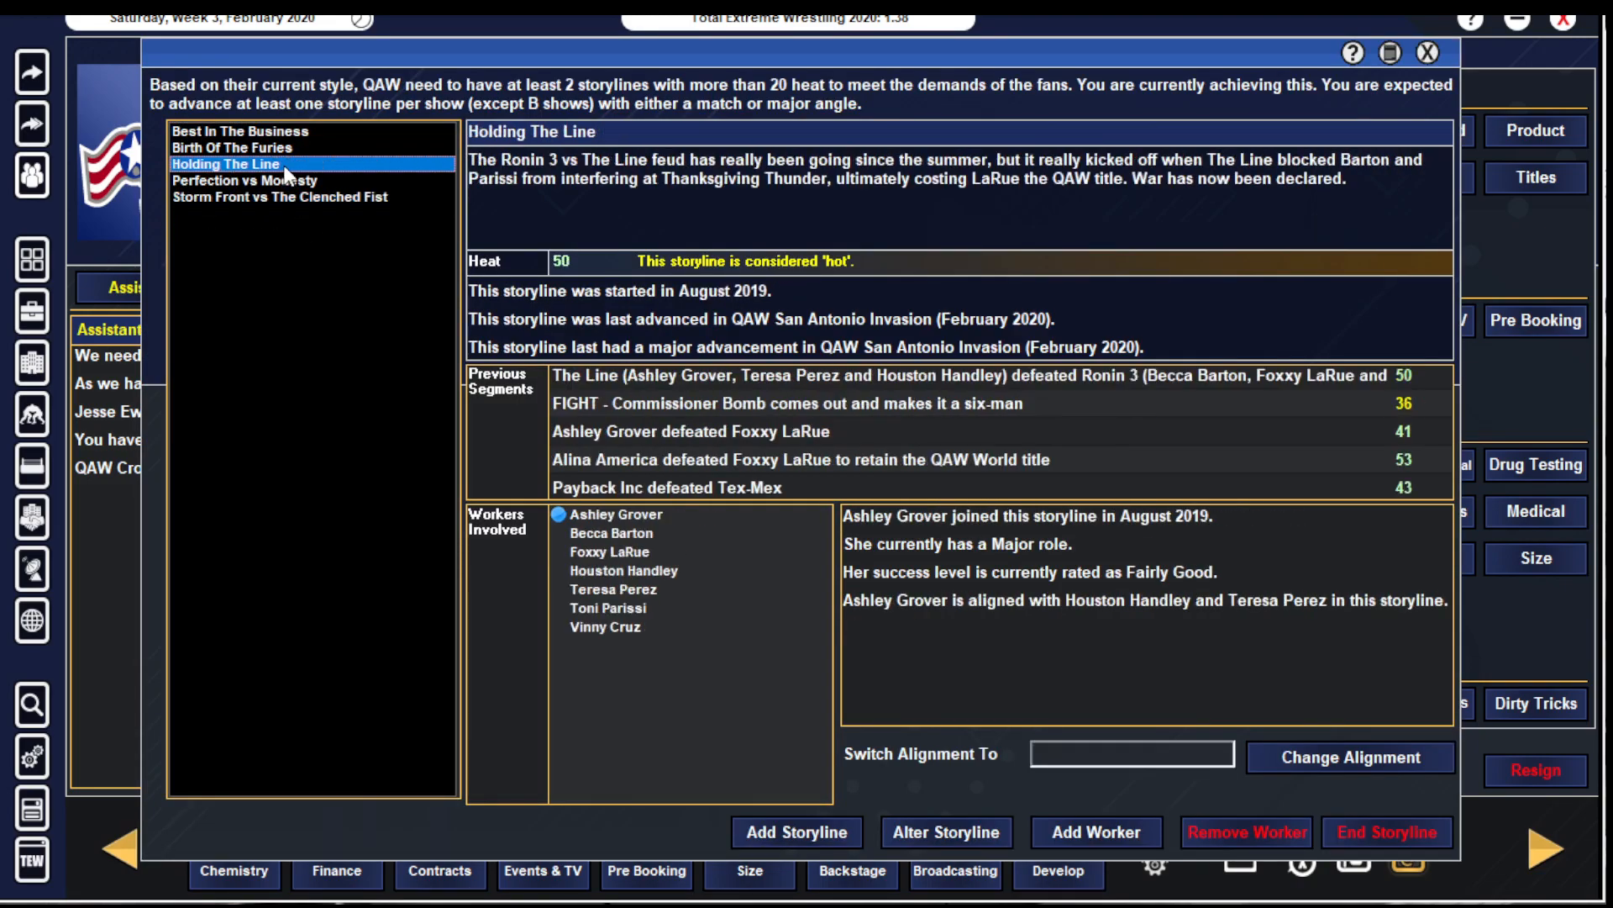
pyautogui.click(1130, 753)
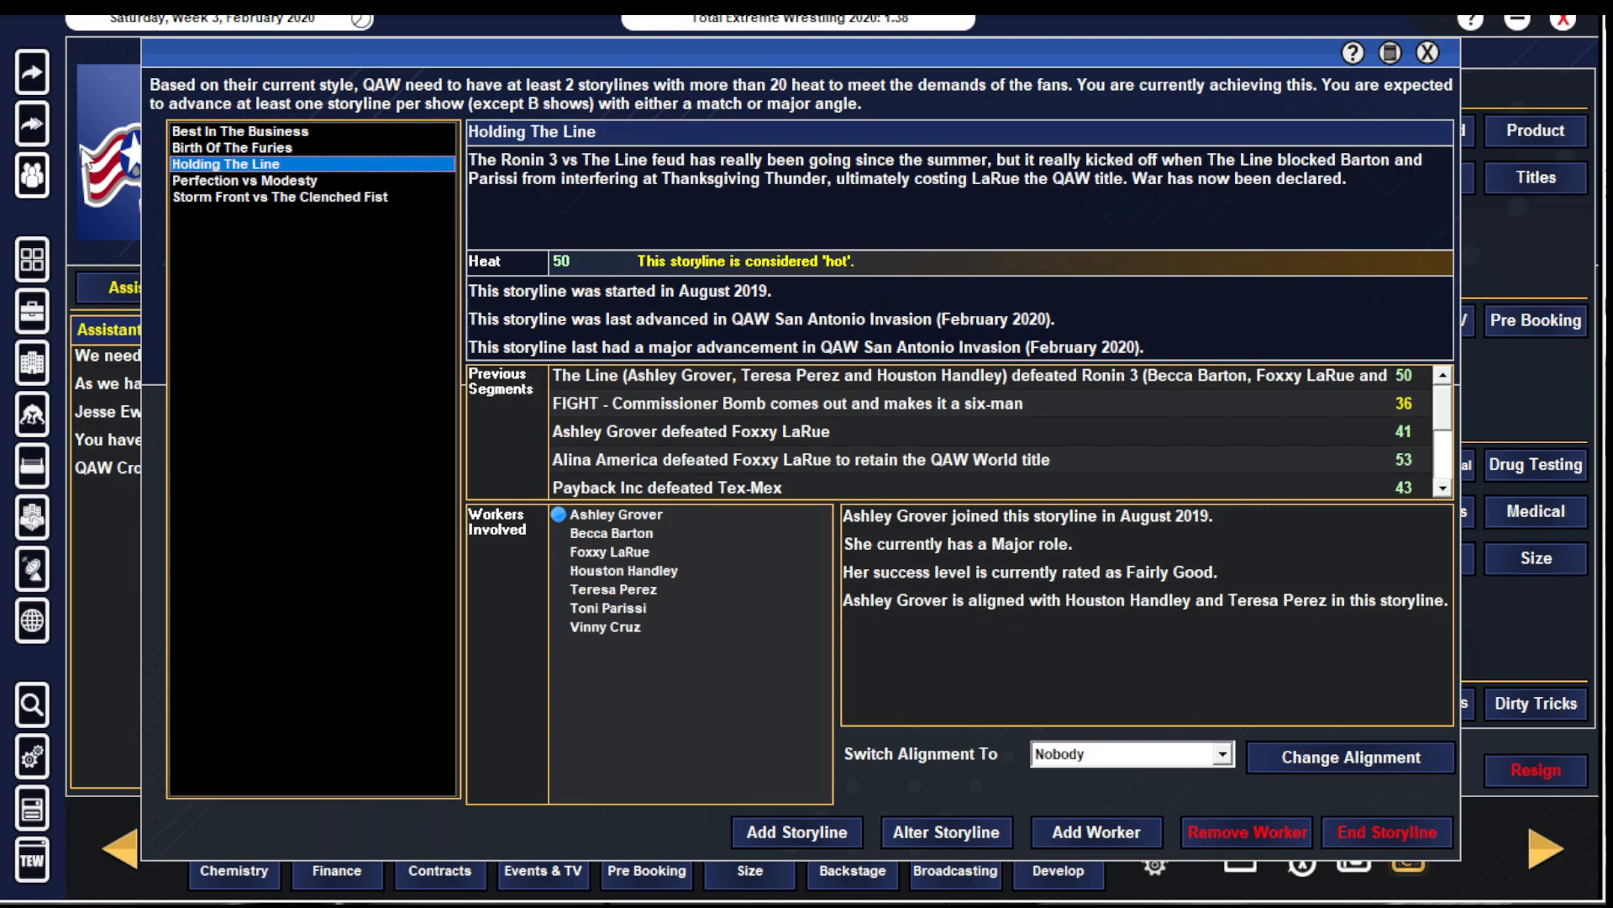
pyautogui.click(246, 148)
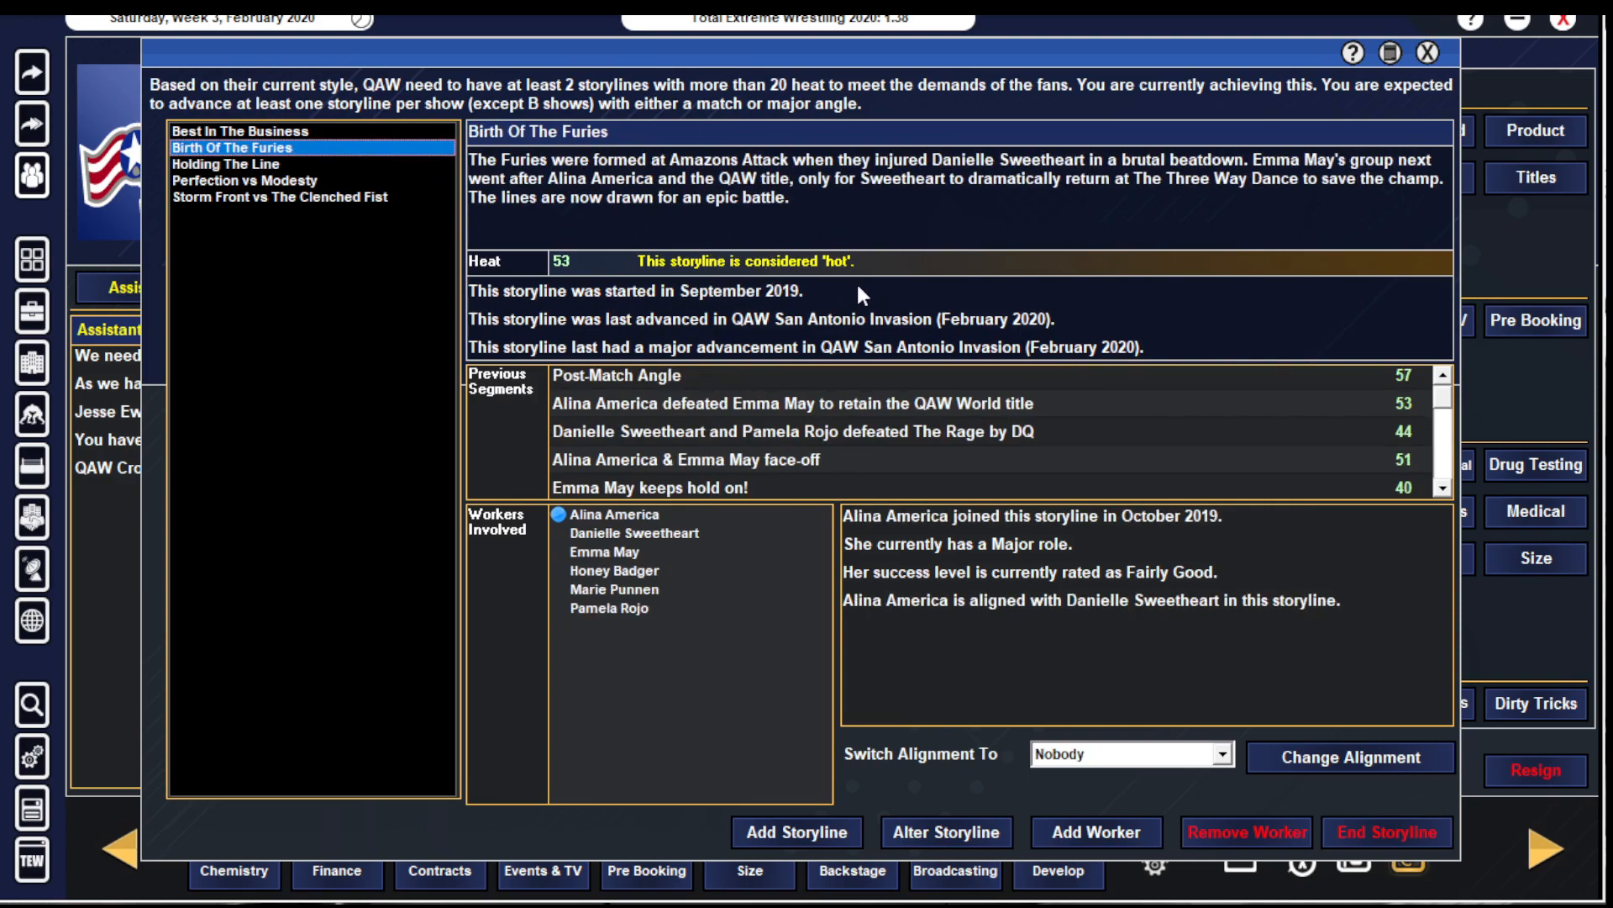